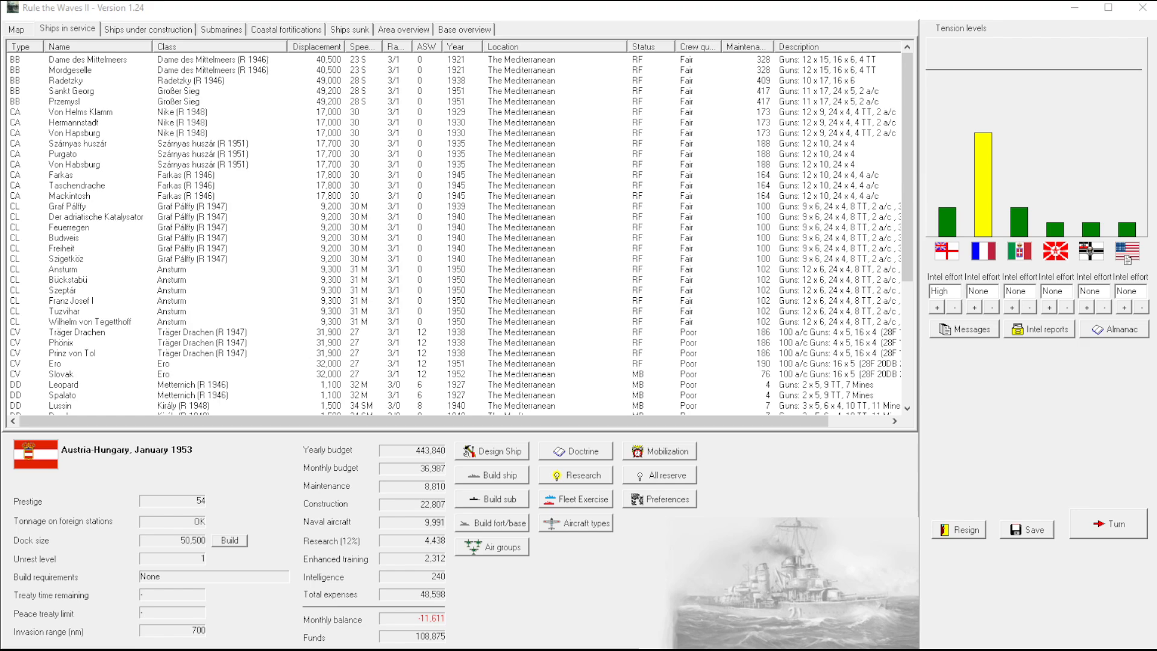
pyautogui.moveTo(427, 174)
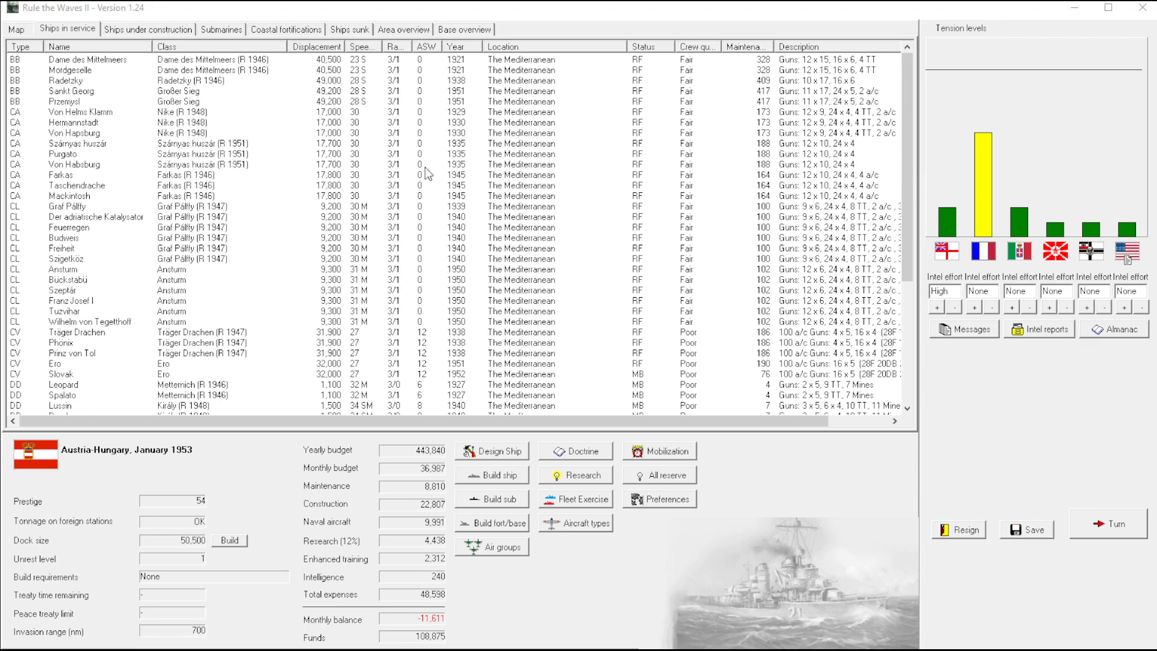
# Show the ships-under-construction list and bring up the Ausdauer light cruiser summary
pyautogui.click(147, 29)
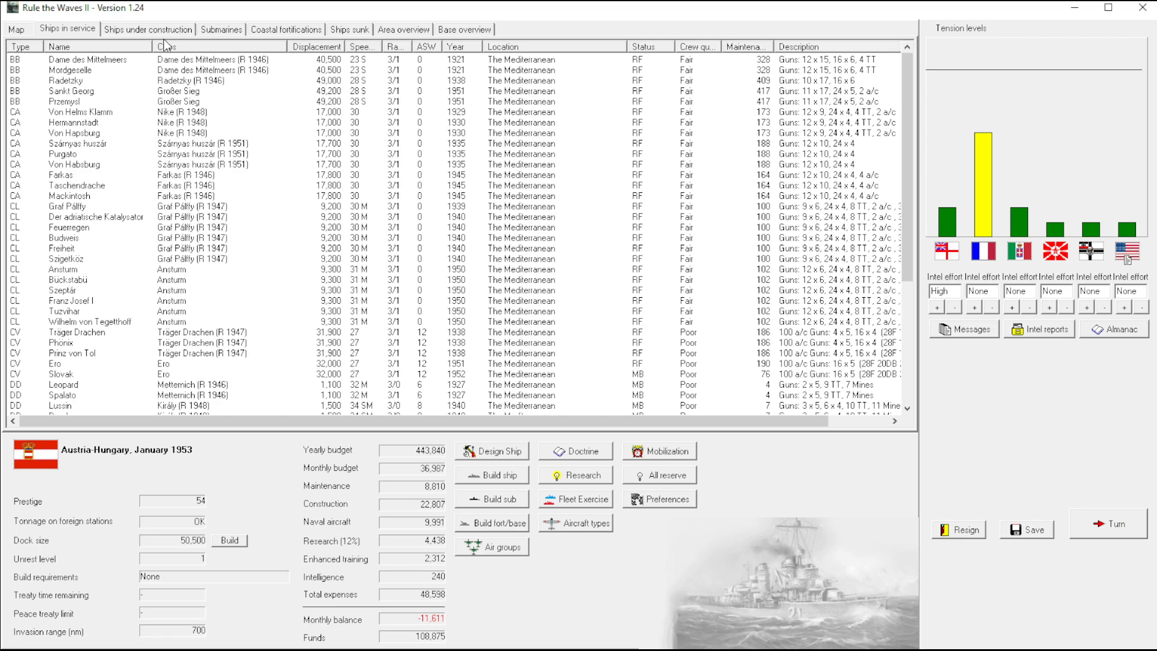
pyautogui.click(147, 29)
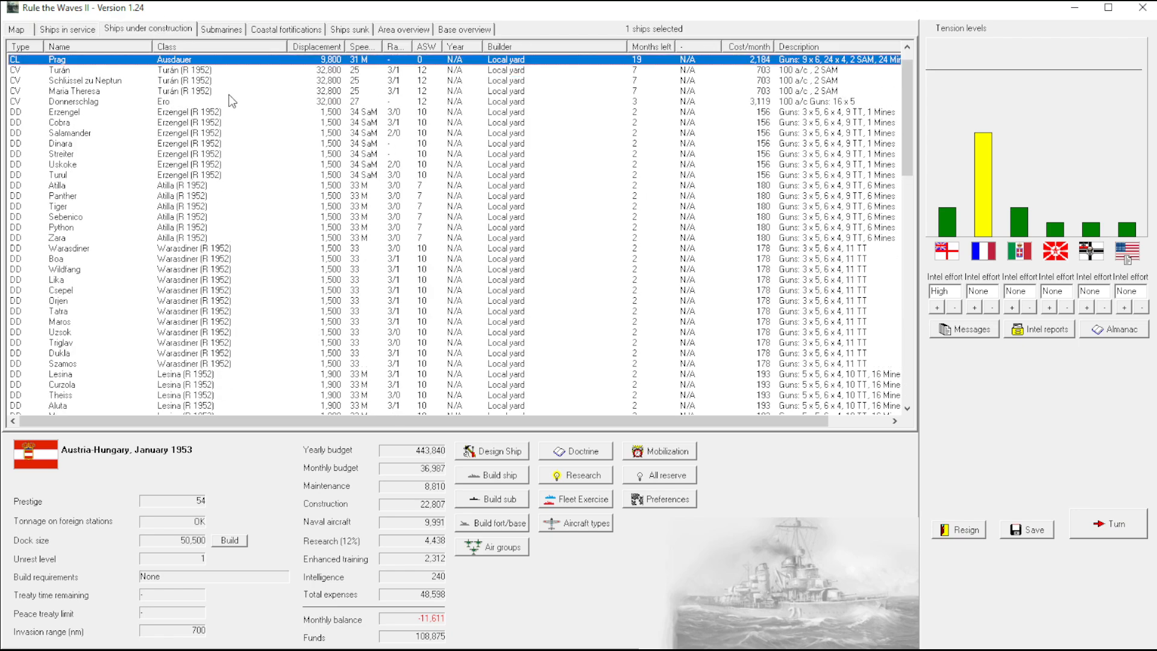
pyautogui.scroll(-3)
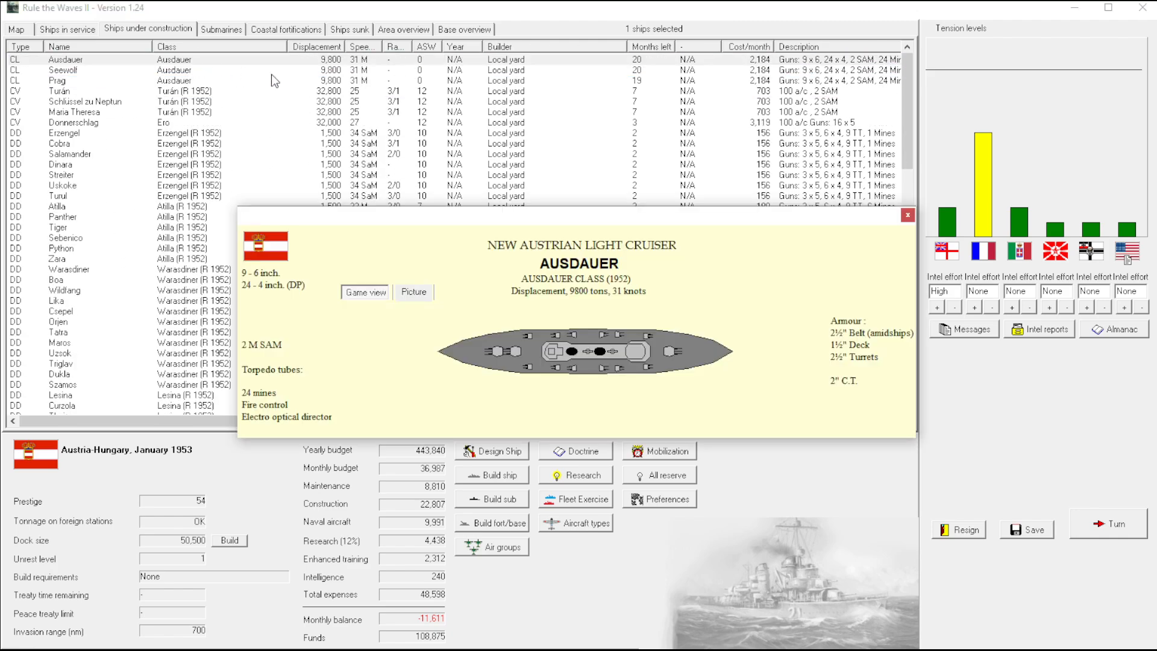
pyautogui.moveTo(594, 337)
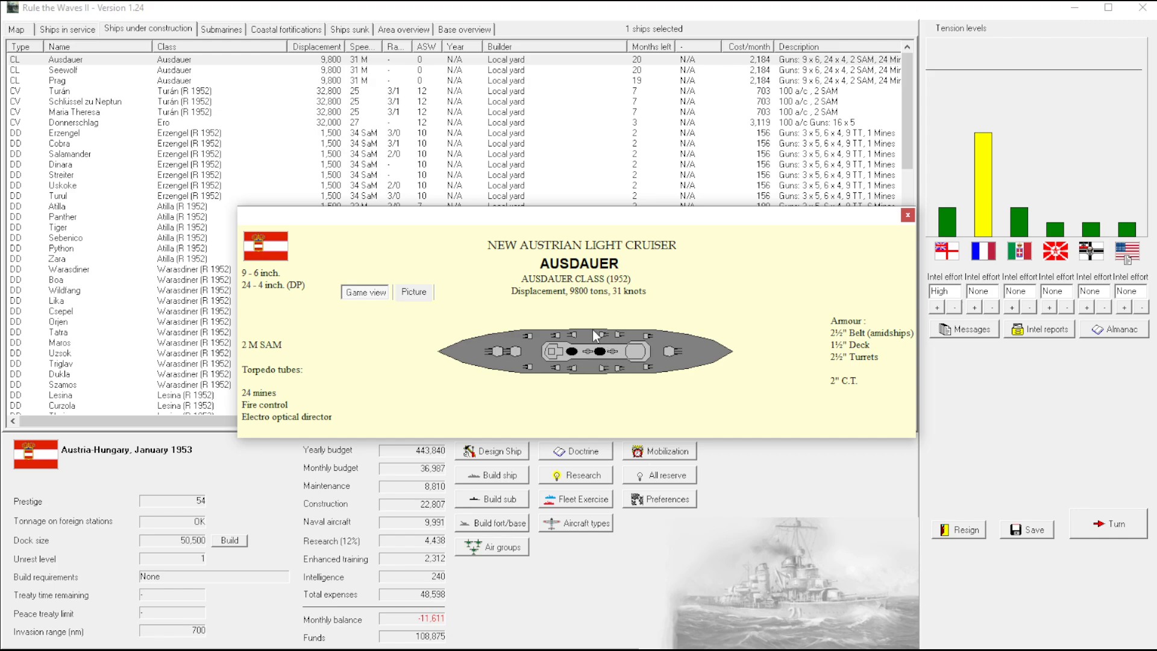
pyautogui.moveTo(434, 488)
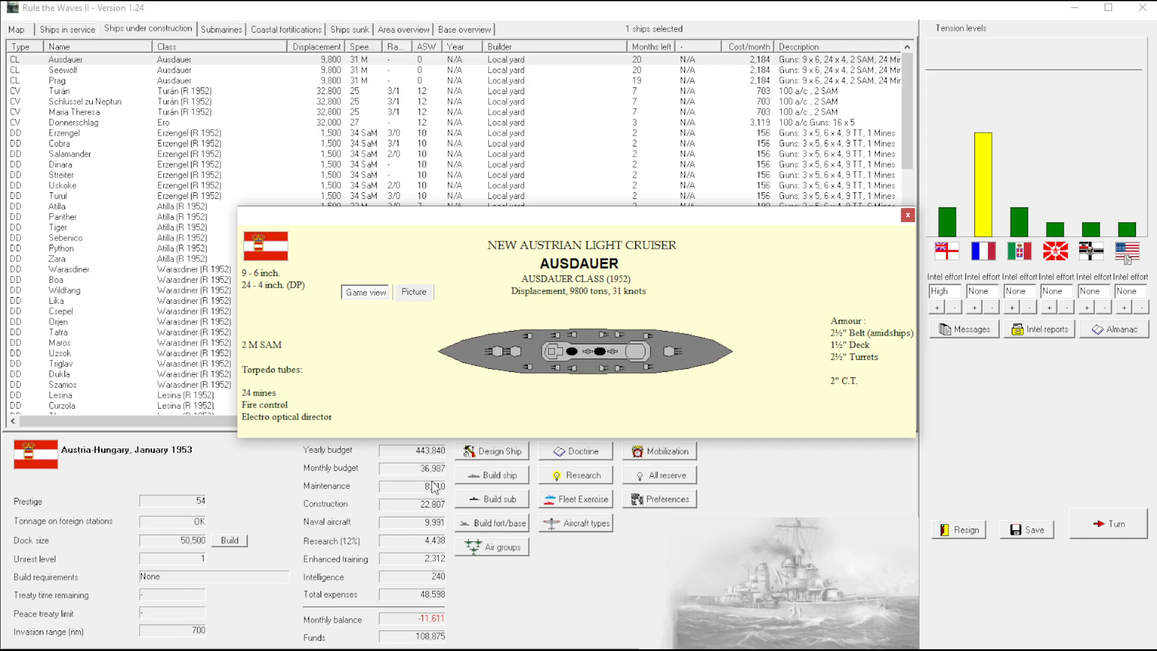
pyautogui.moveTo(585, 413)
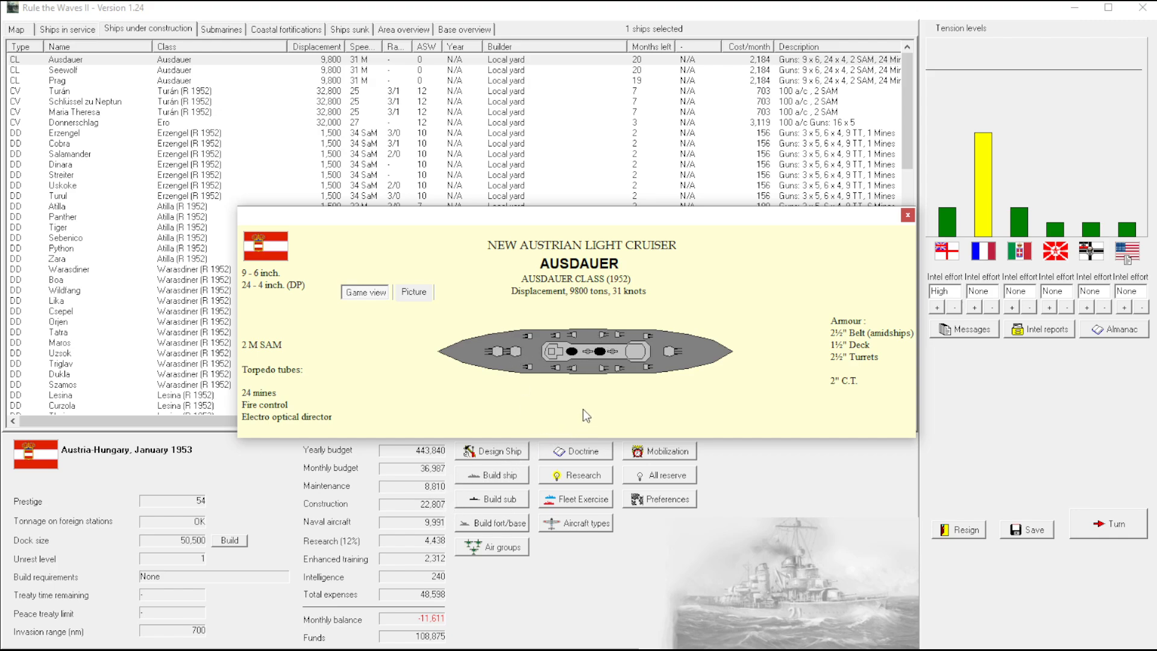
pyautogui.moveTo(617, 372)
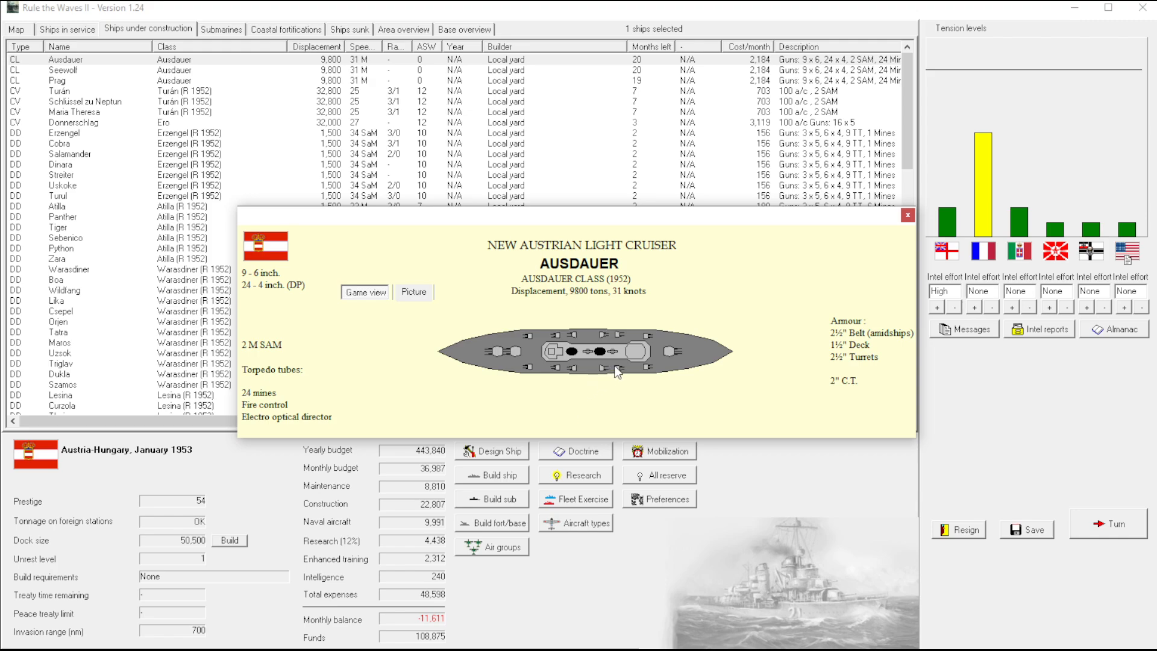
pyautogui.moveTo(716, 296)
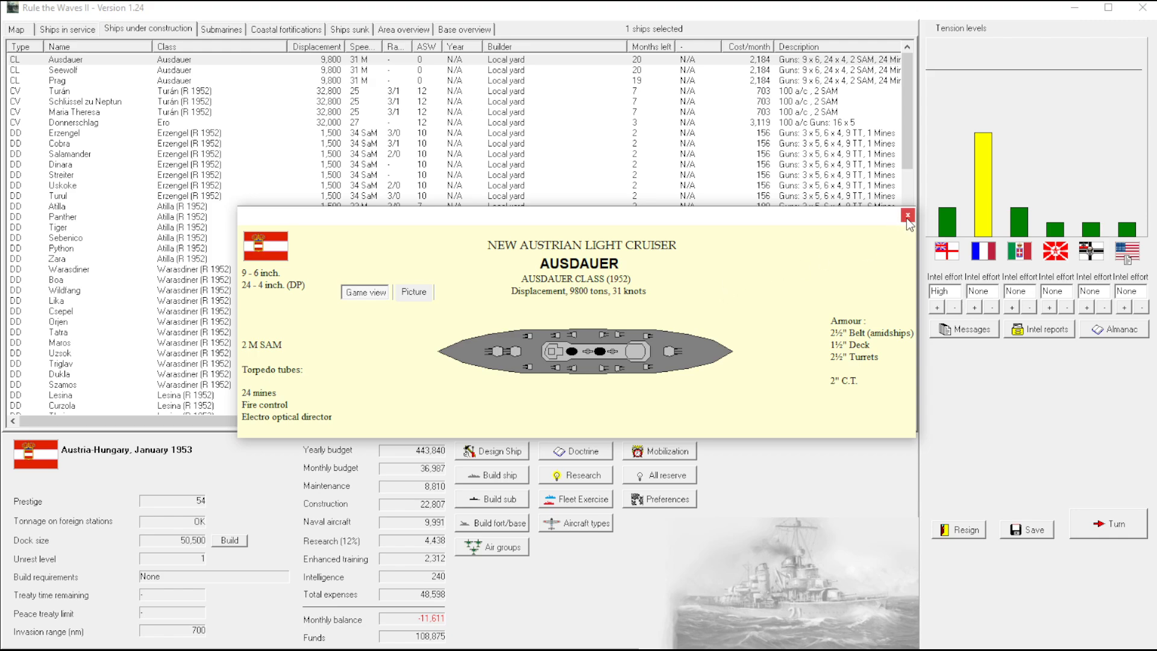
pyautogui.moveTo(212, 437)
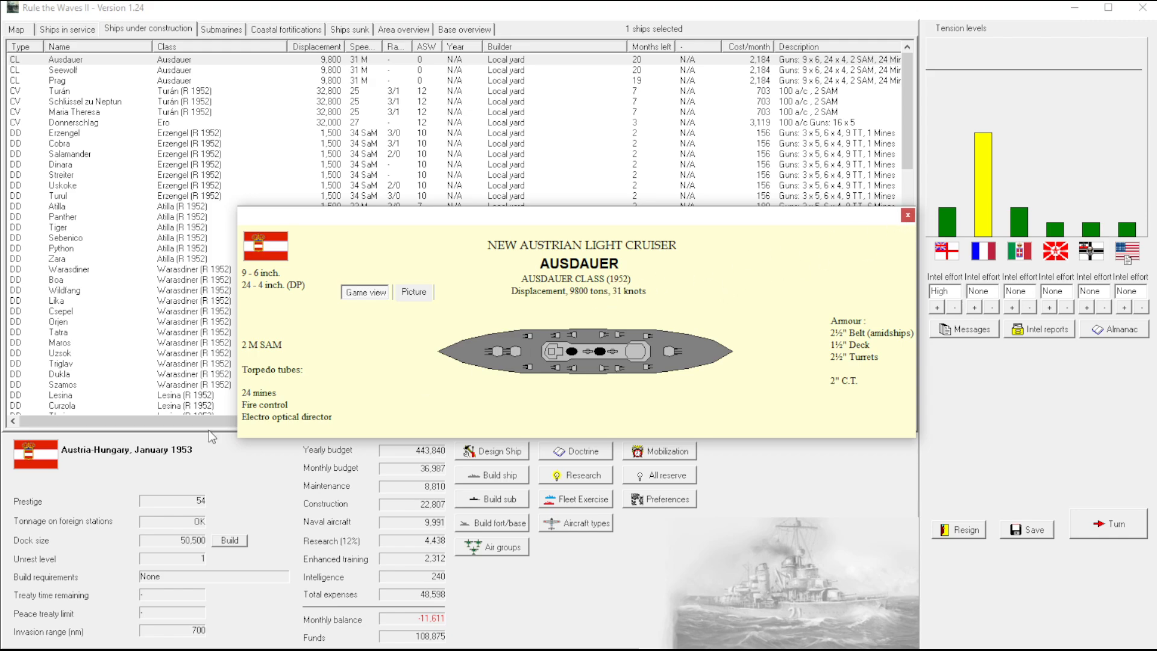
pyautogui.moveTo(972, 196)
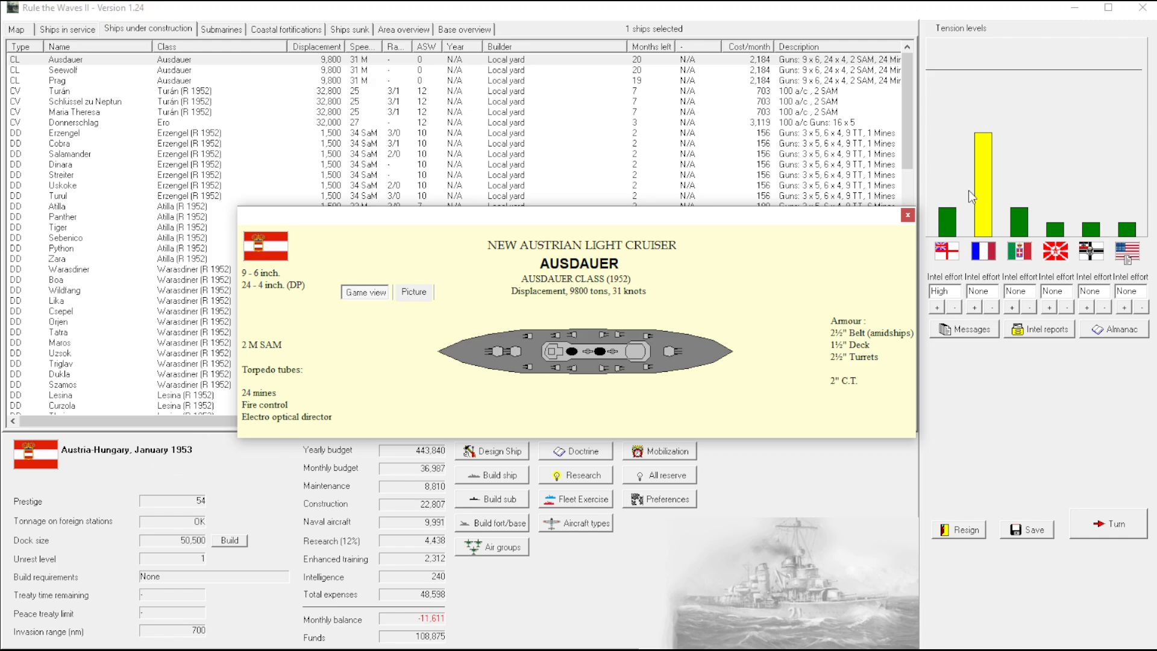
# Close the Ausdauer card and return to the ships-in-service roster with Radetzky highlighted
pyautogui.click(906, 214)
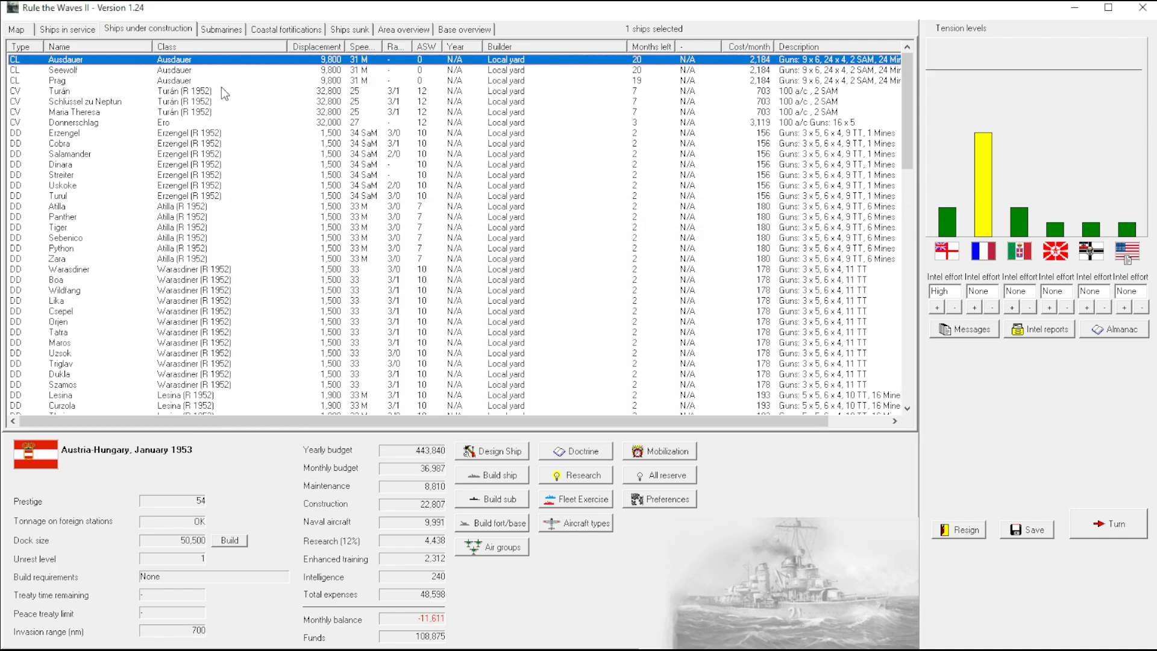
pyautogui.moveTo(201, 97)
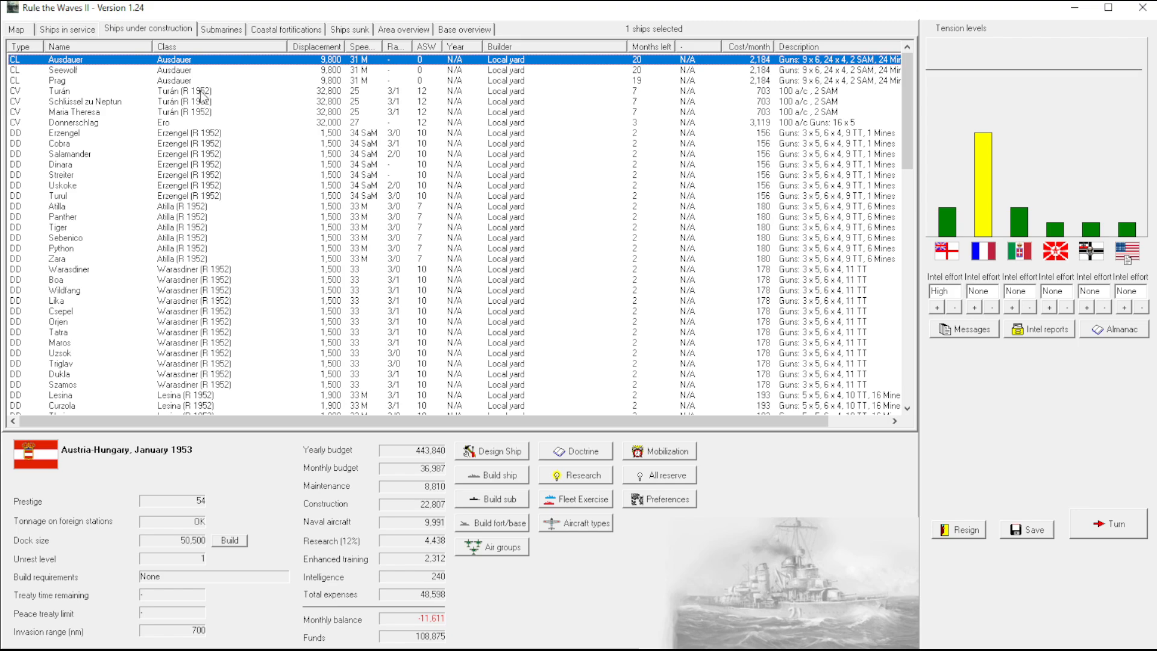
pyautogui.scroll(-3)
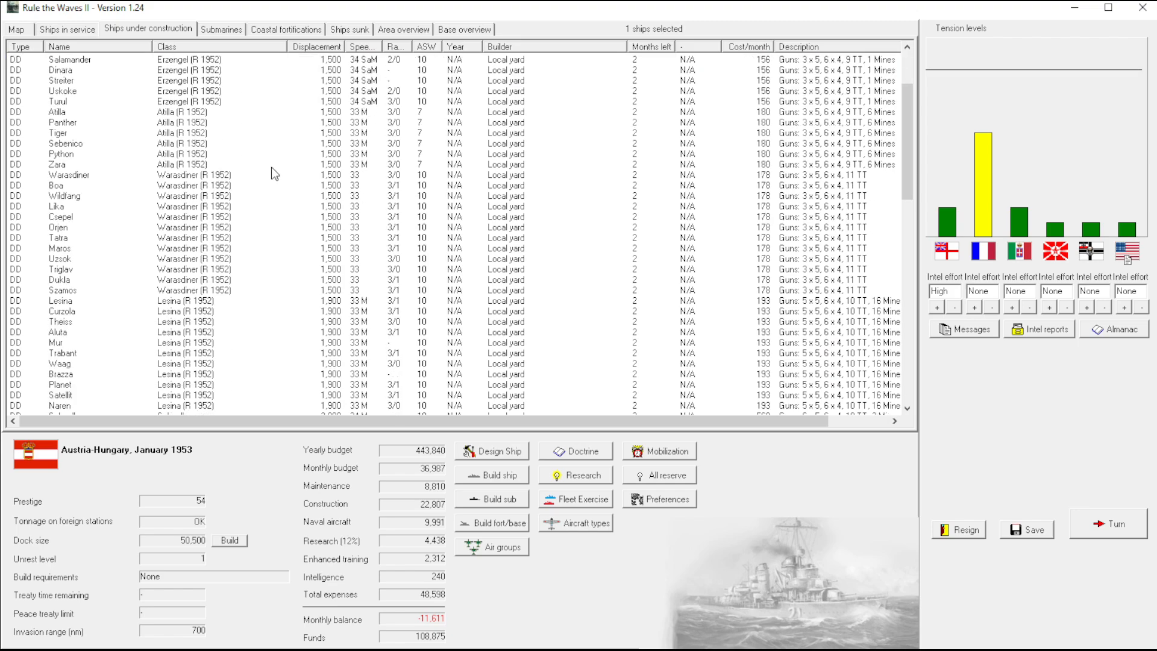
pyautogui.scroll(3)
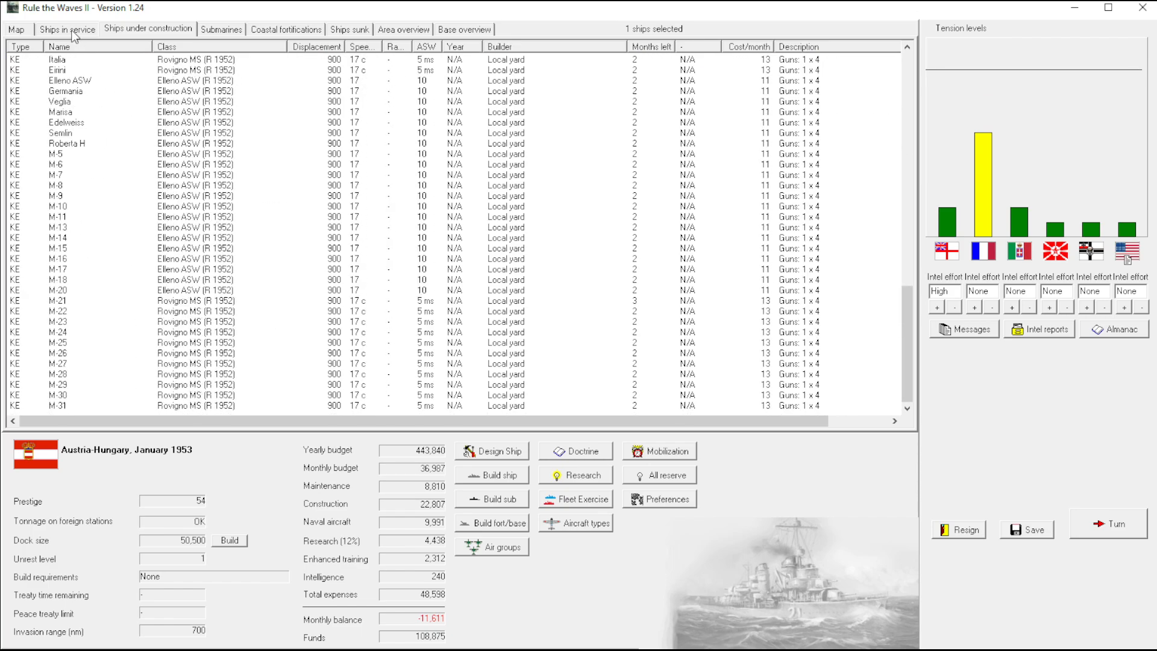
pyautogui.click(65, 29)
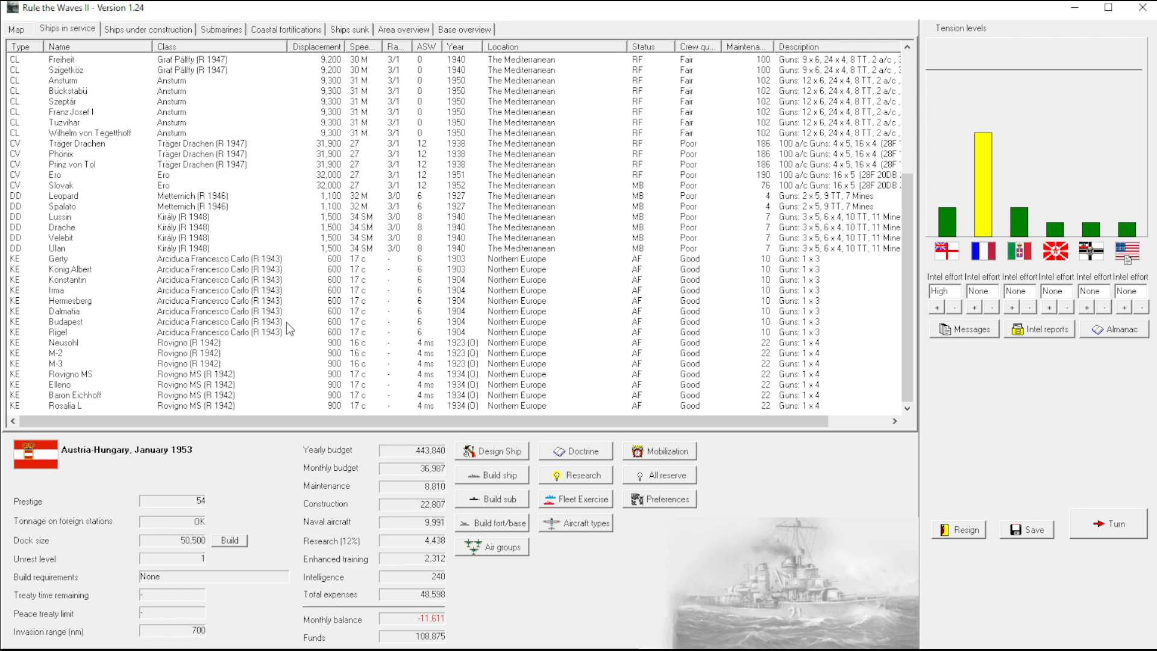
pyautogui.scroll(3)
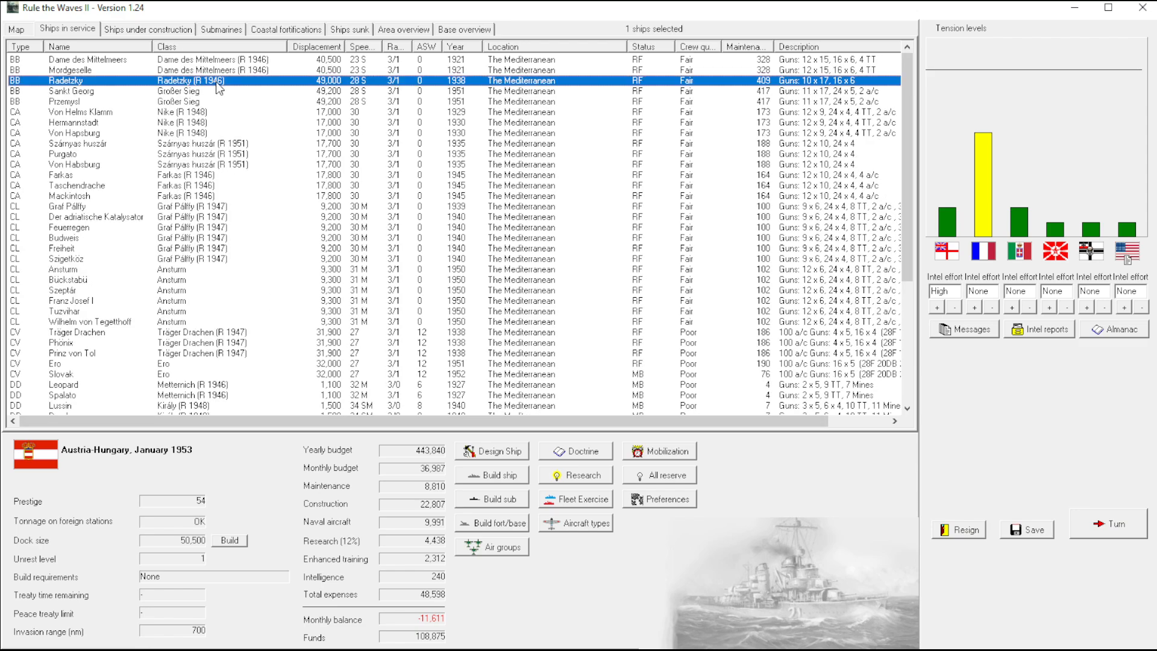
pyautogui.moveTo(295, 114)
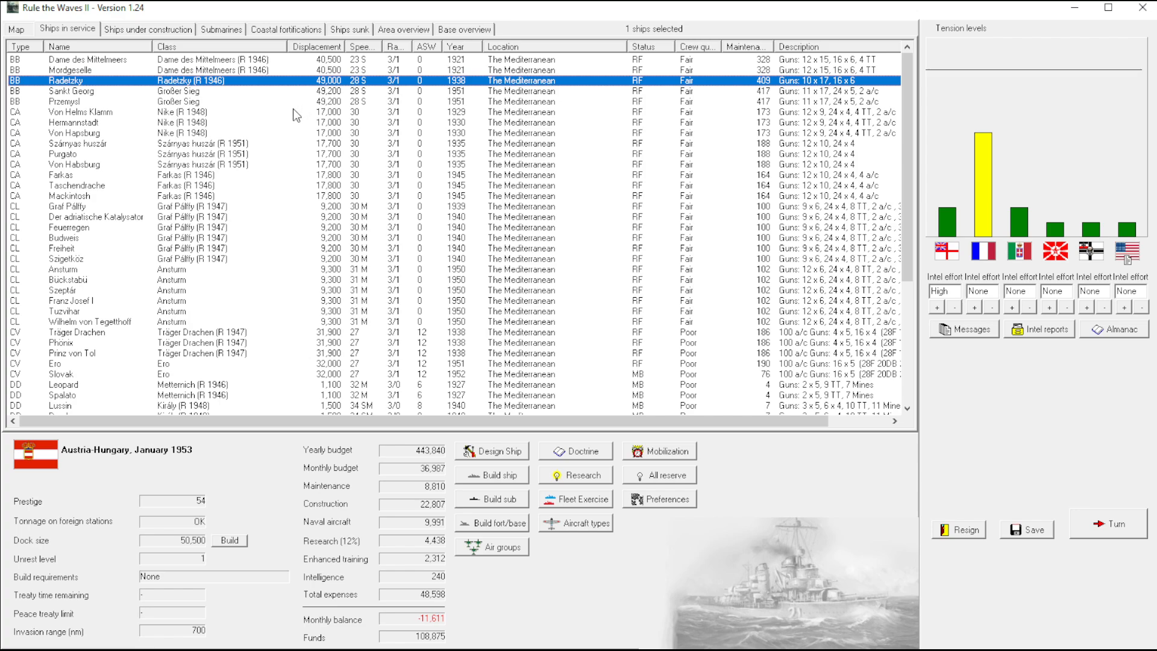
pyautogui.moveTo(266, 119)
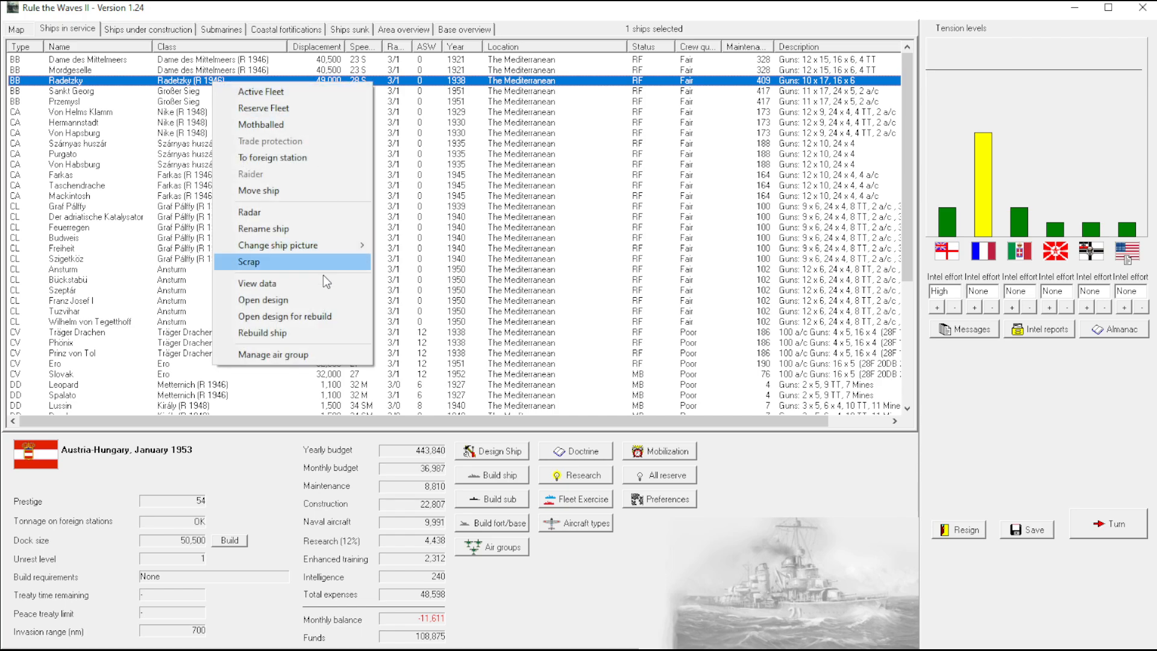
# Start a Radetzky rebuild and add single medium SAM launchers at V and Y
pyautogui.click(263, 300)
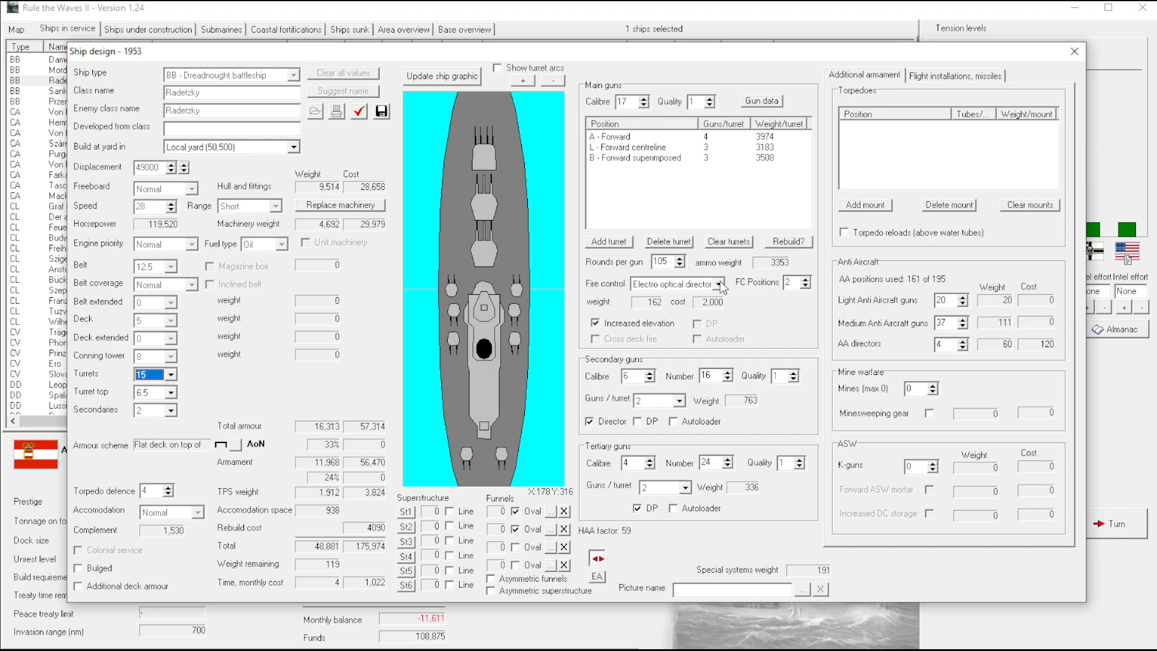
pyautogui.click(671, 284)
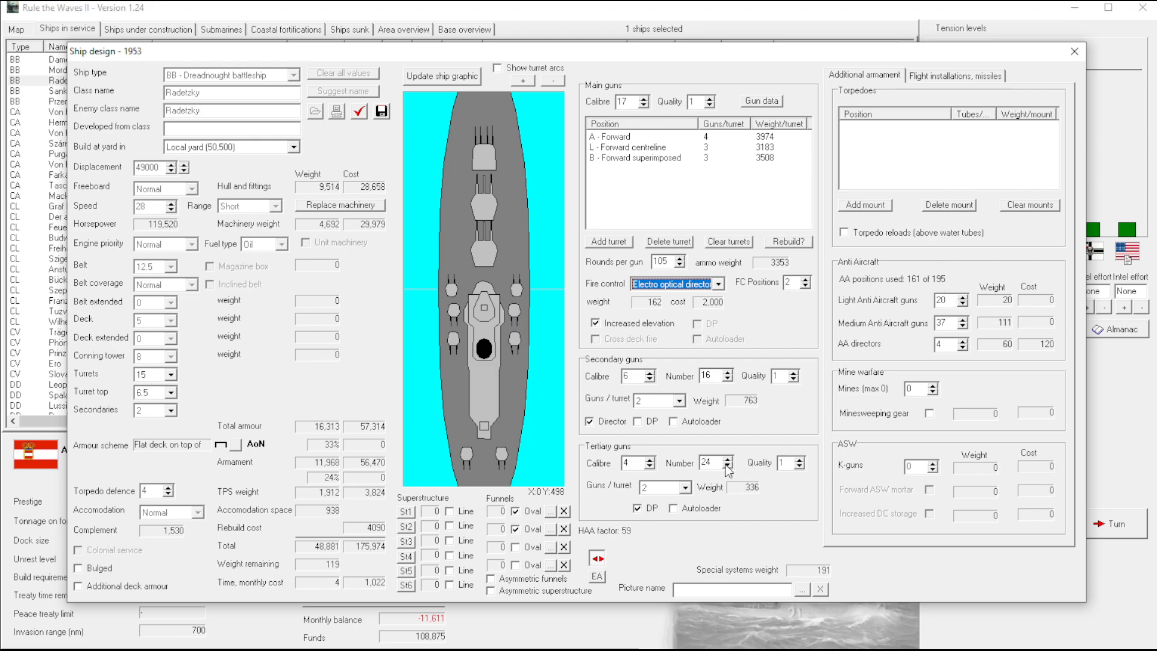
pyautogui.click(954, 74)
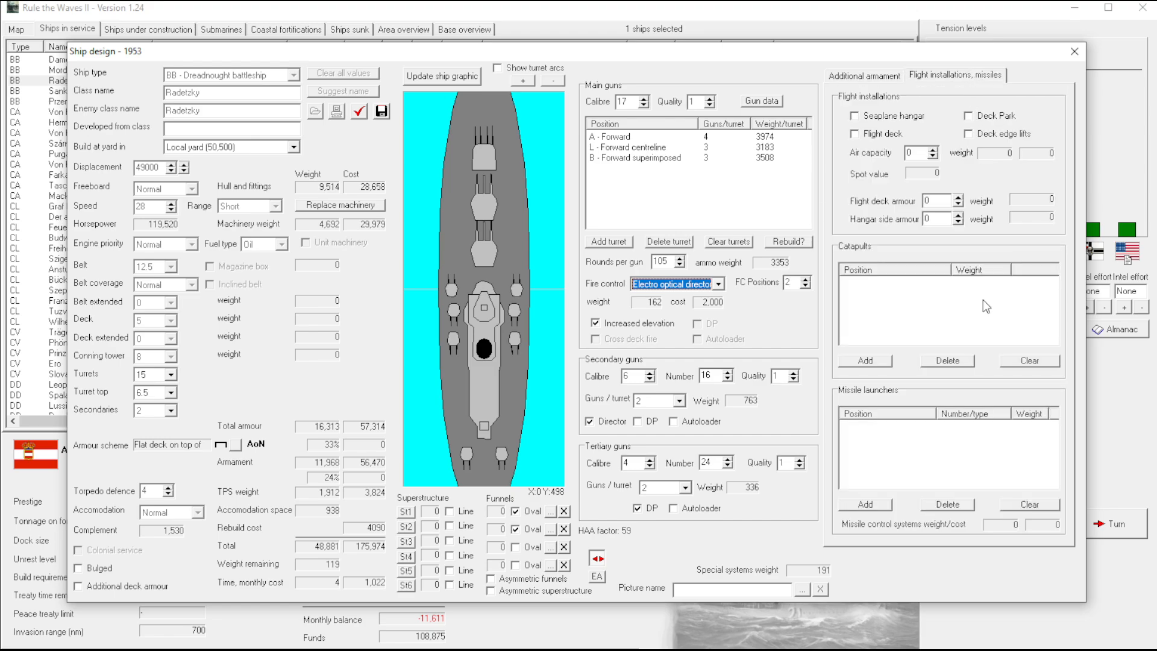
pyautogui.moveTo(943, 476)
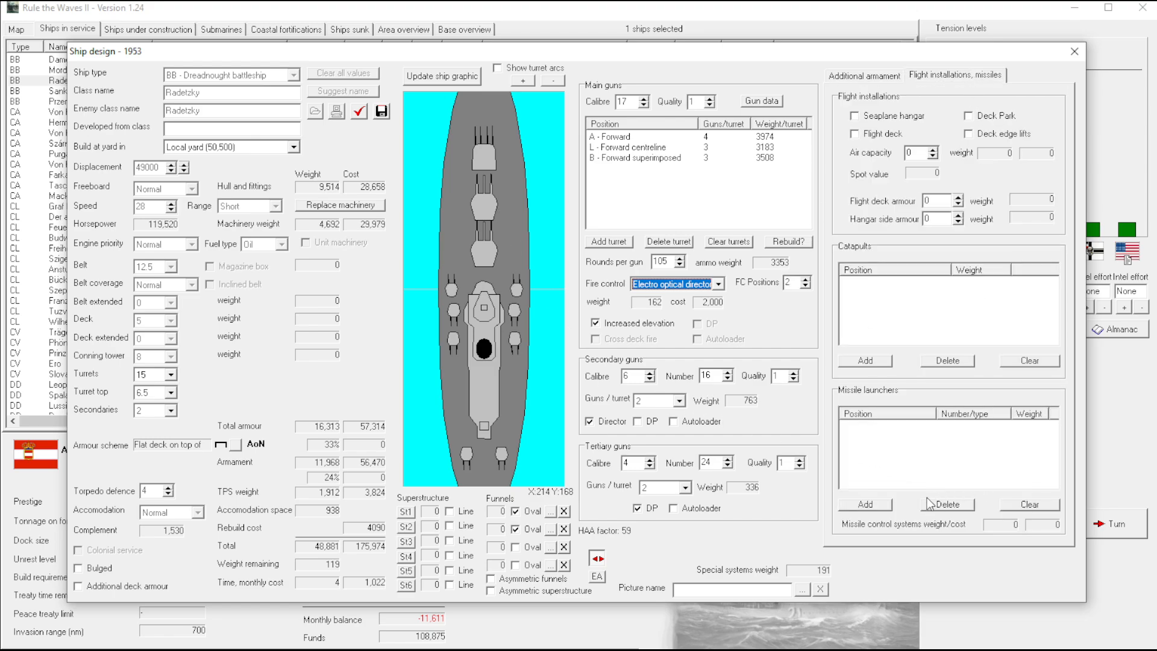
pyautogui.click(863, 504)
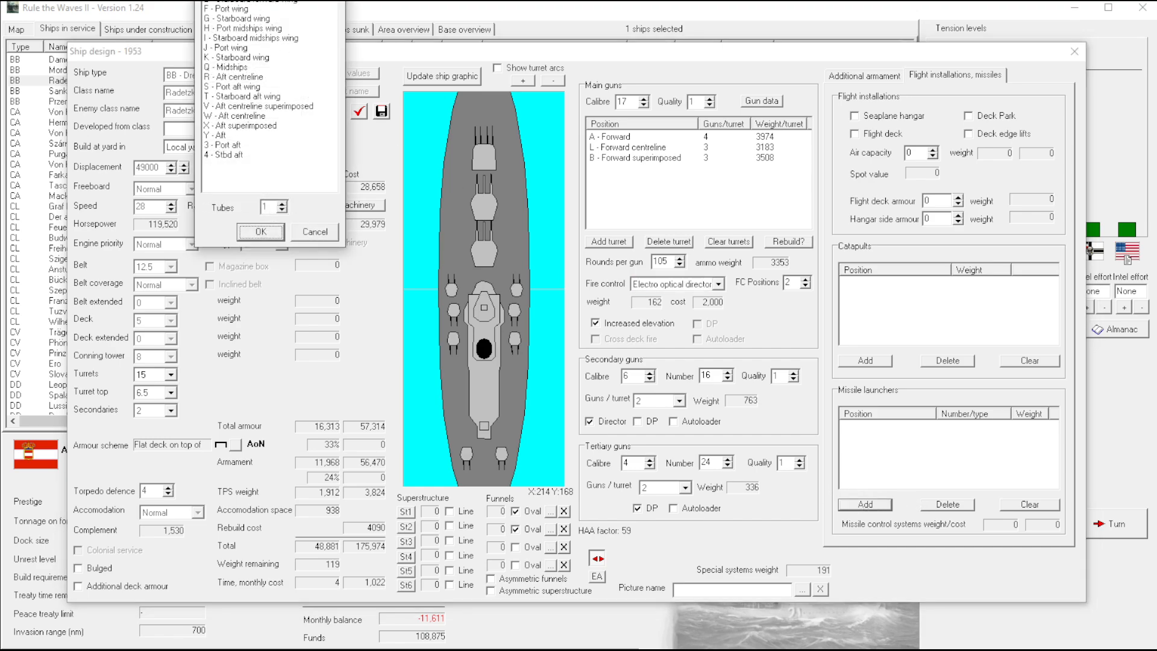
pyautogui.click(865, 503)
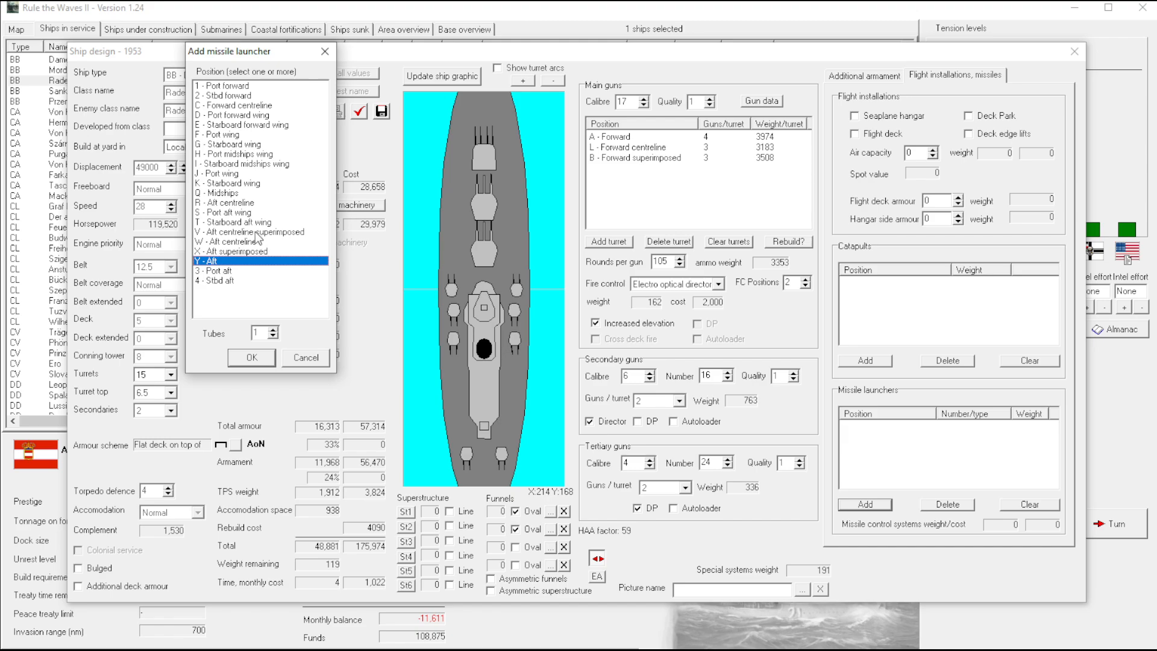
pyautogui.click(250, 356)
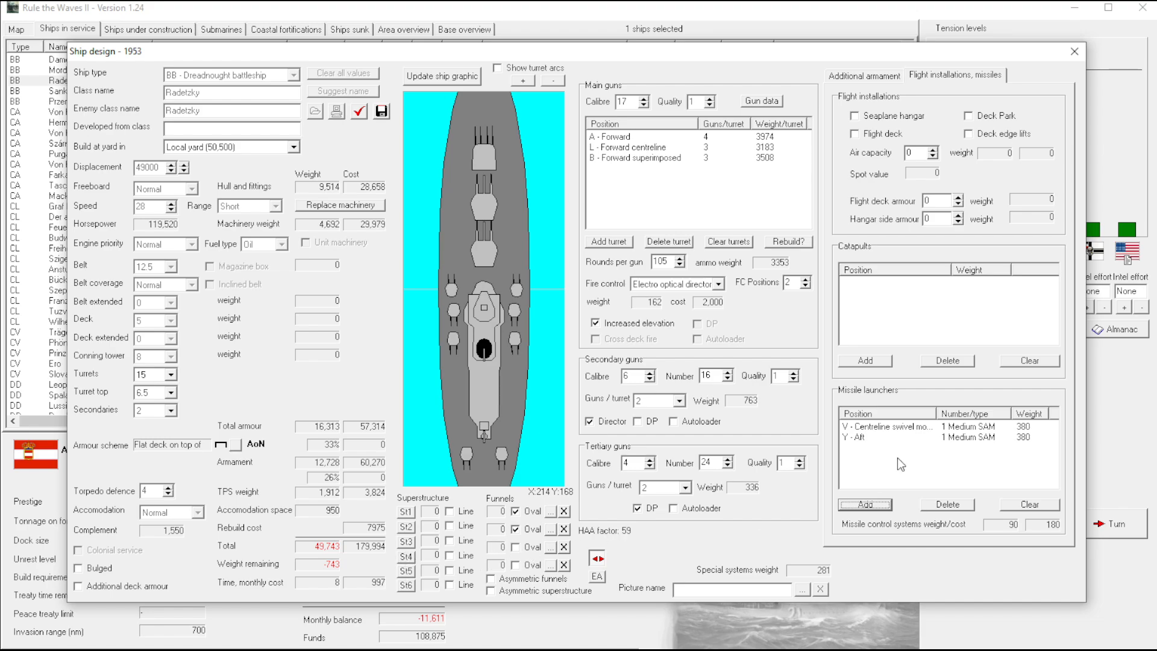
pyautogui.moveTo(710, 406)
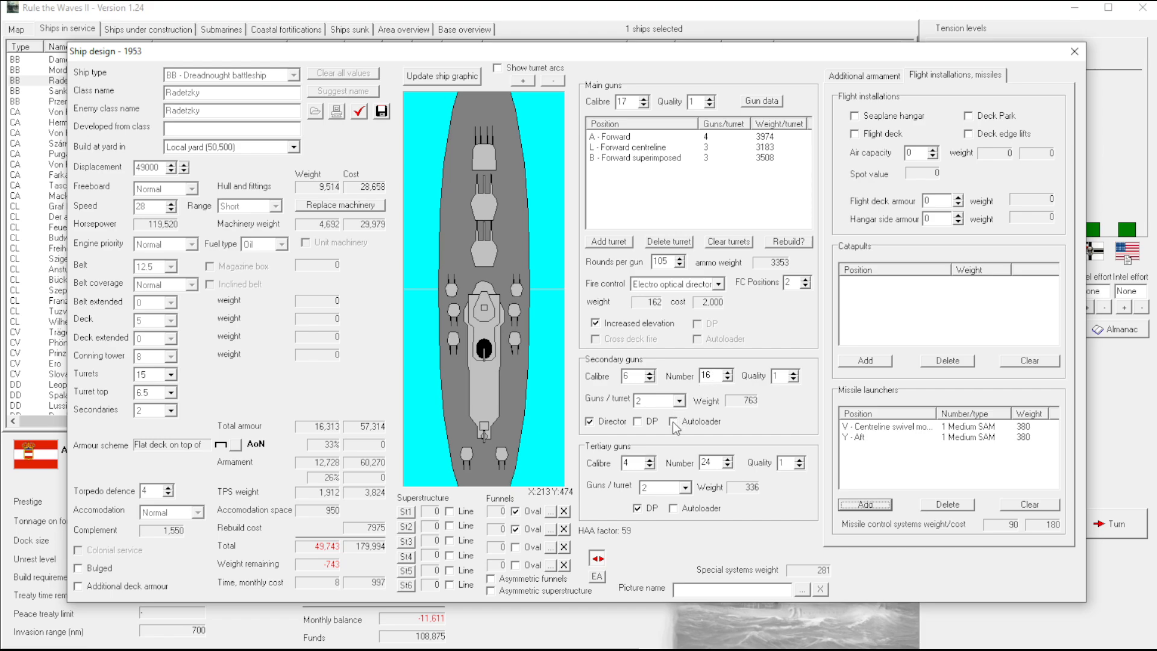
# Try autoloaders on the secondary and tertiary guns, then remove them again
pyautogui.click(673, 421)
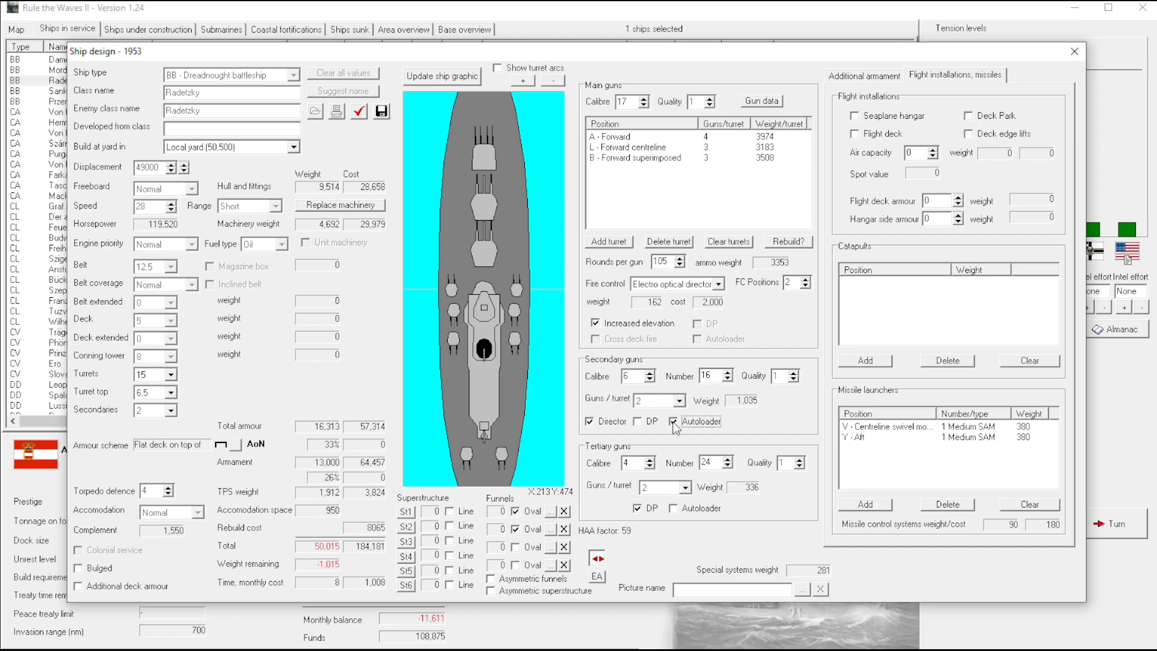
pyautogui.click(672, 421)
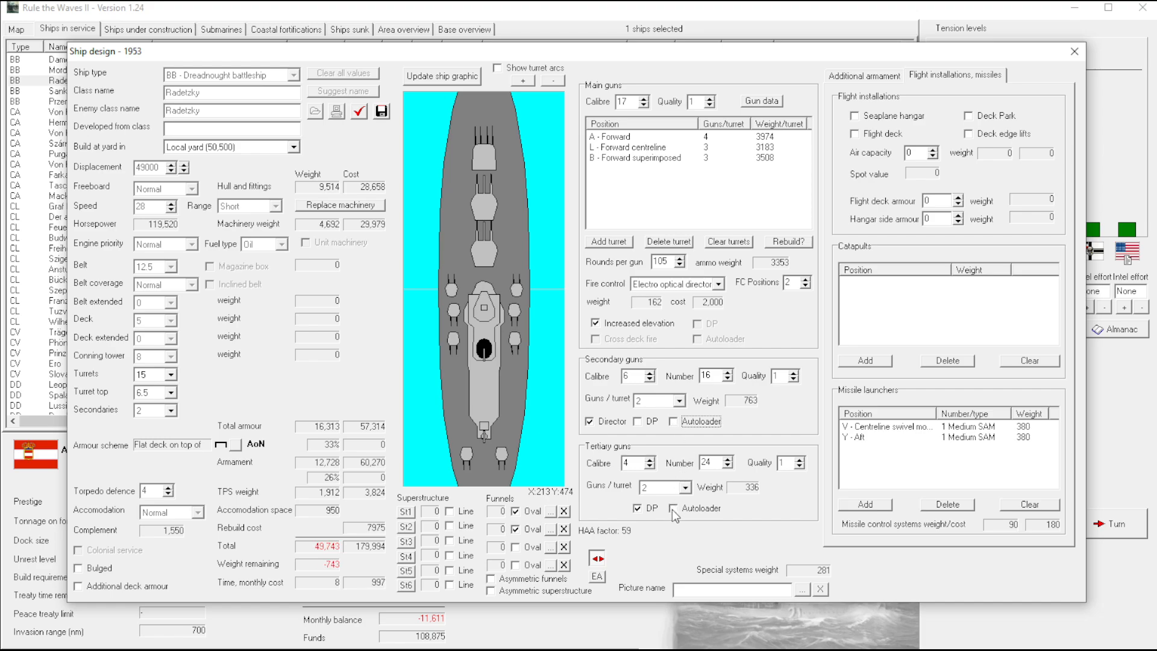
pyautogui.click(673, 510)
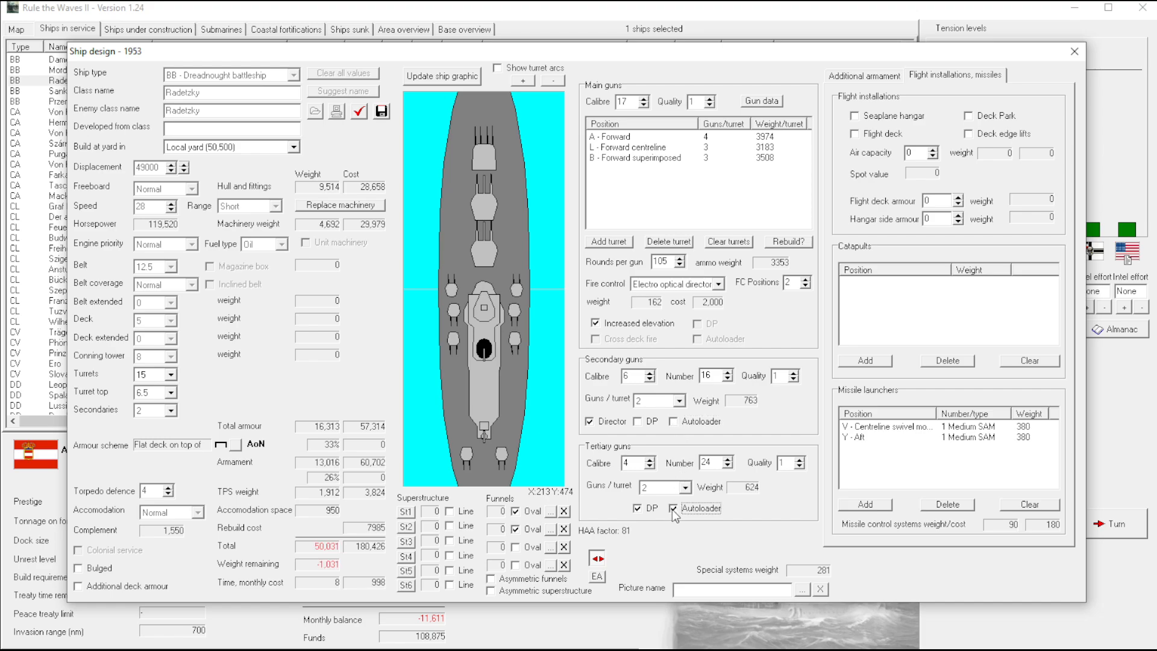
pyautogui.click(676, 507)
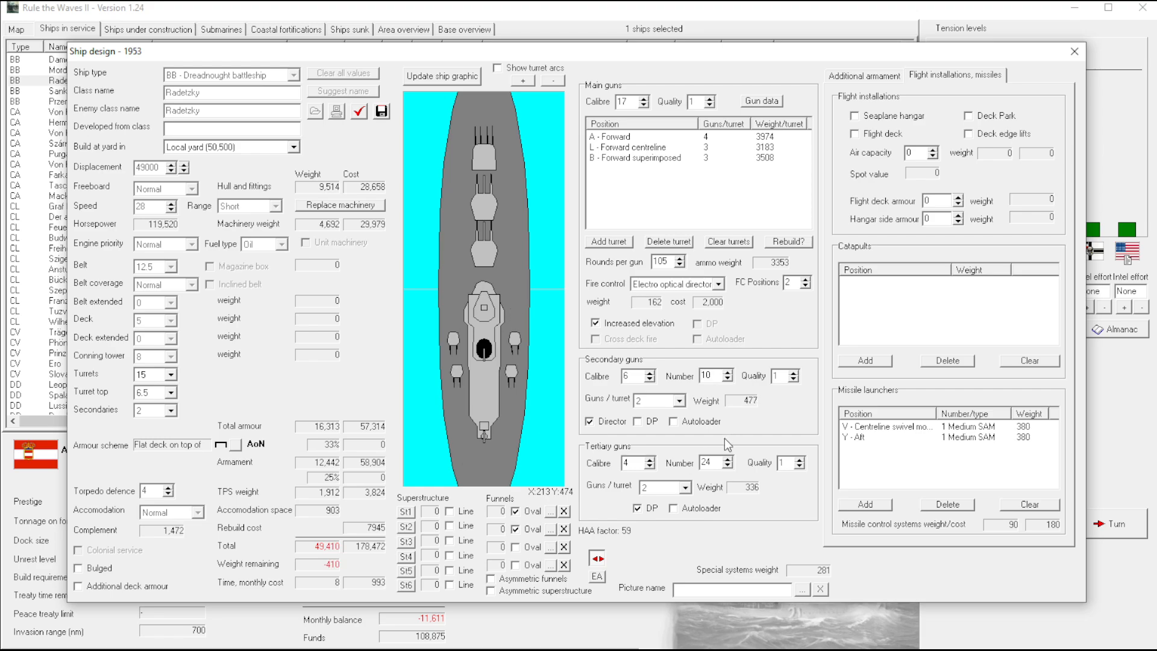
pyautogui.click(728, 371)
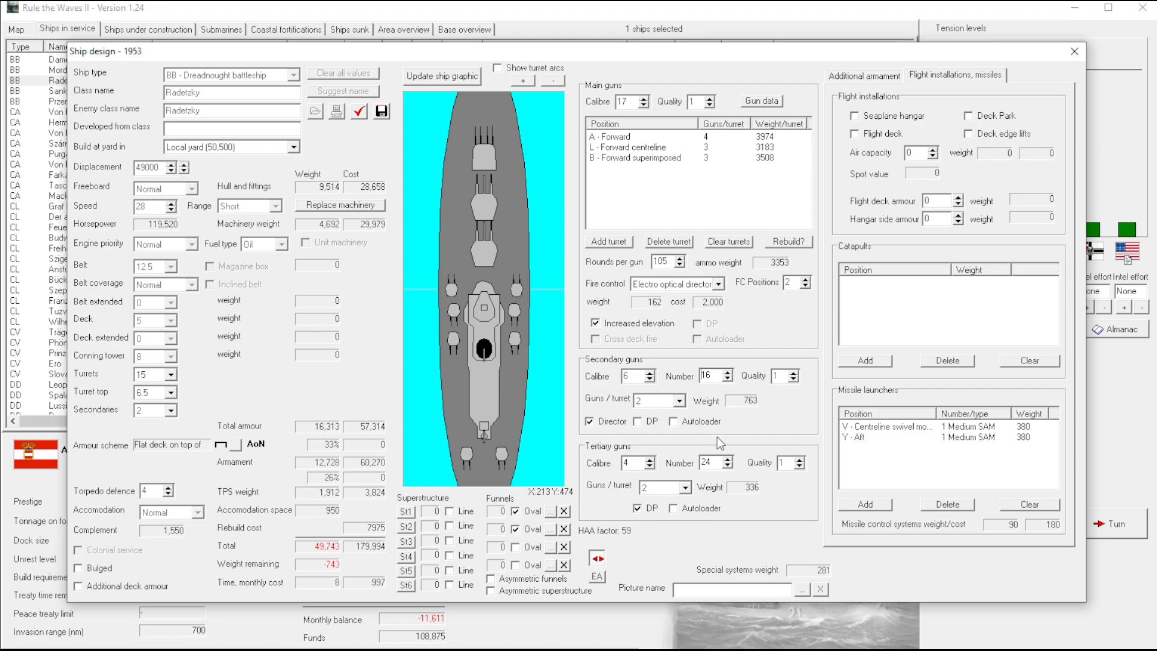
pyautogui.moveTo(731, 215)
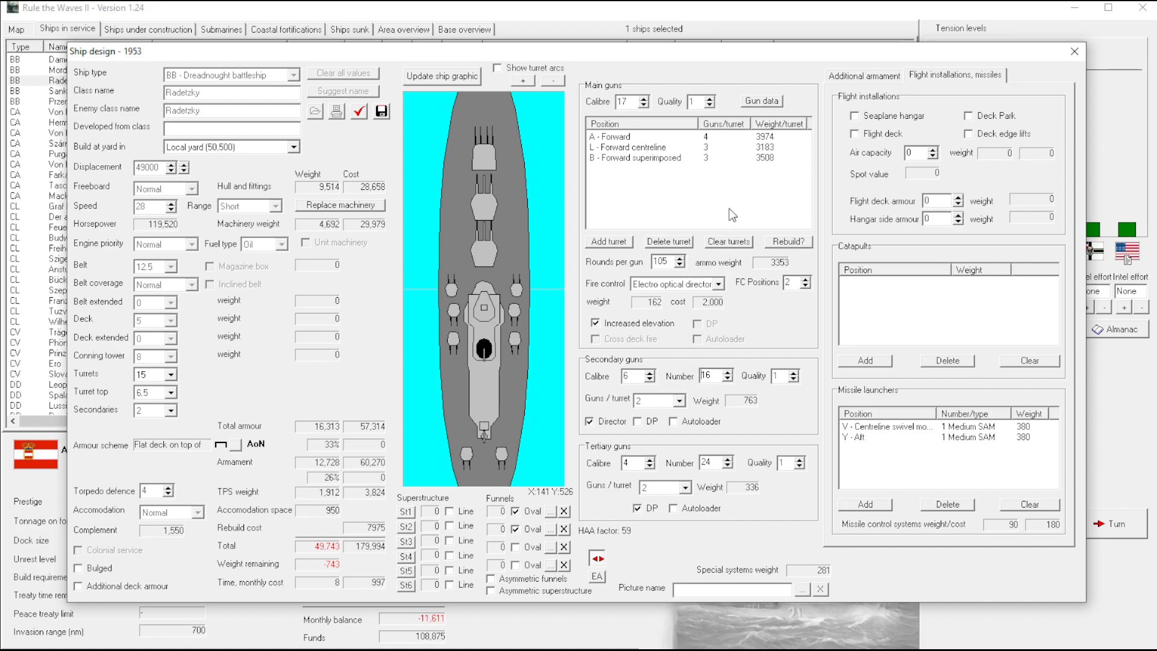
pyautogui.moveTo(699, 179)
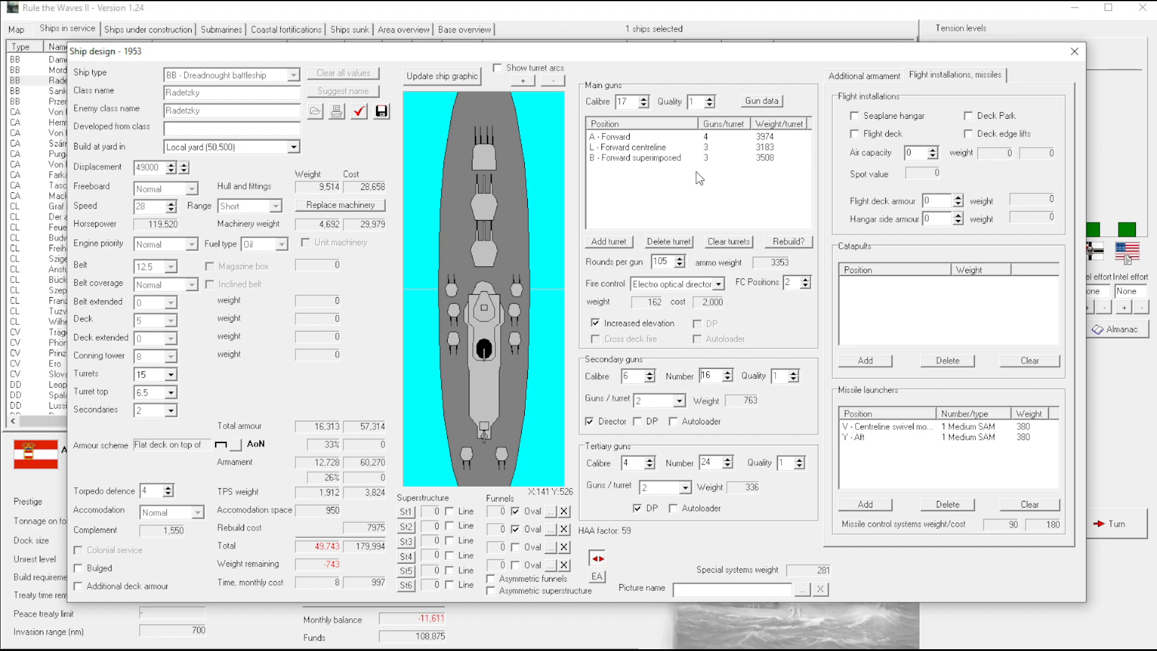
pyautogui.moveTo(396, 289)
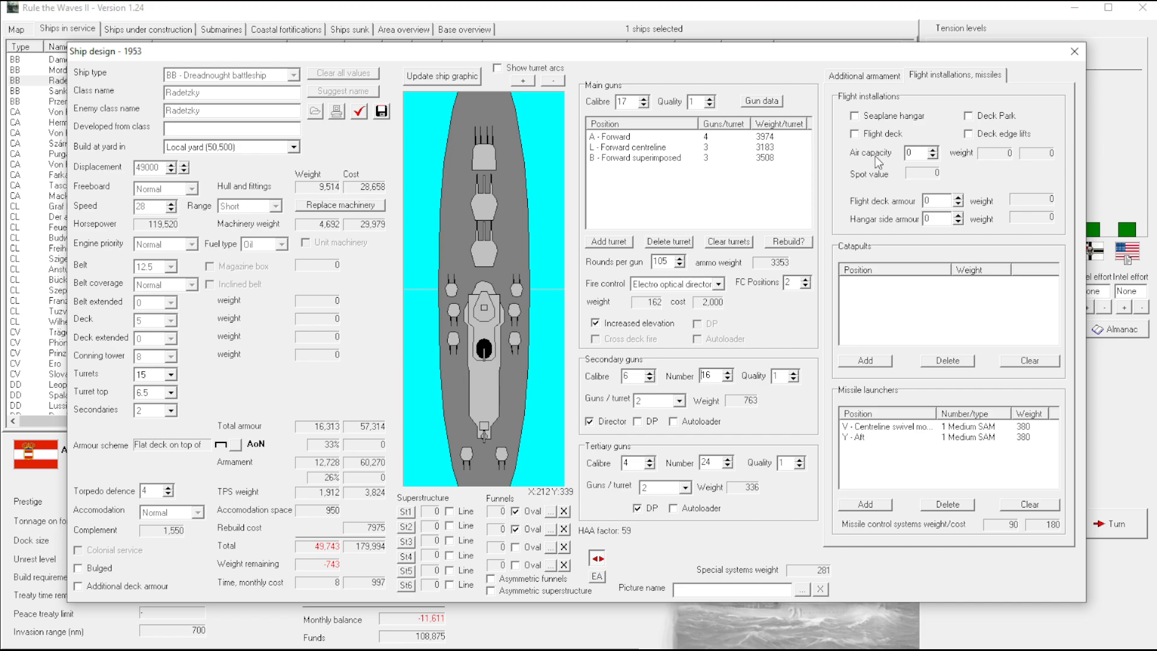
pyautogui.moveTo(952, 80)
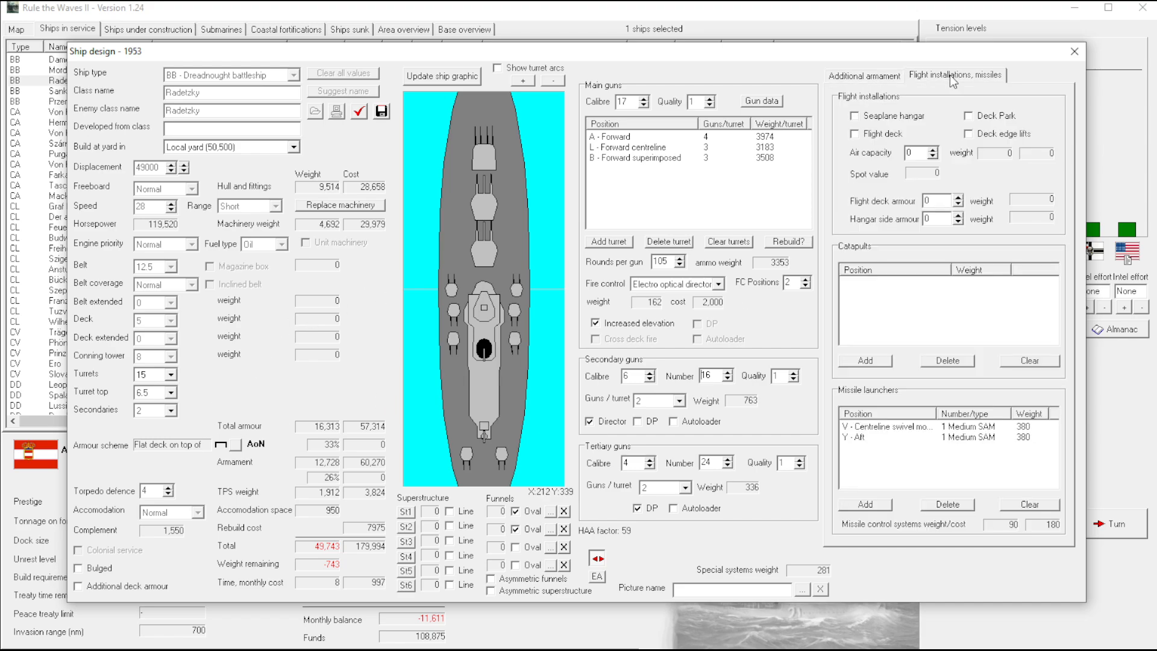
pyautogui.moveTo(480, 449)
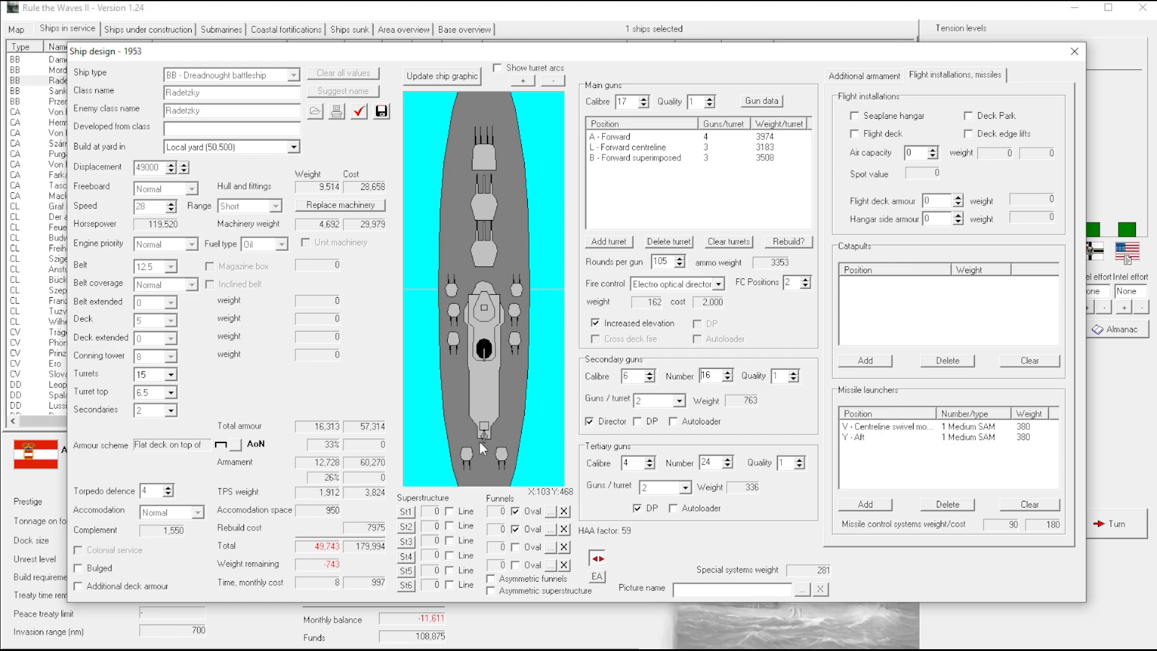
pyautogui.moveTo(740, 287)
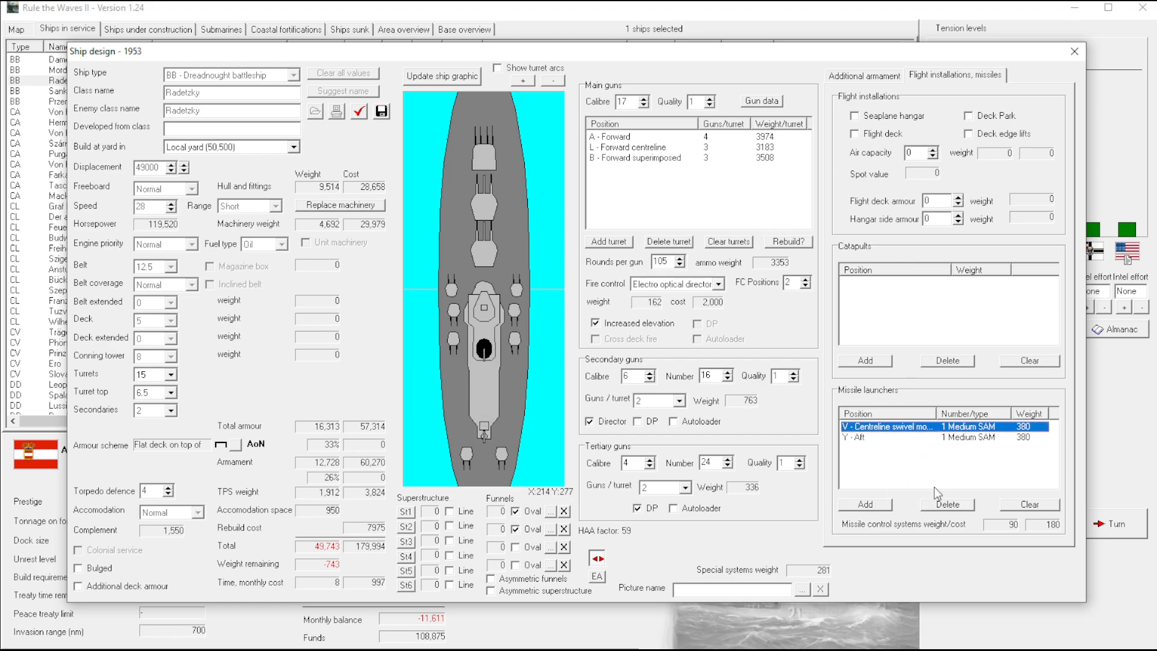
# Replace the centreline V launcher with a single medium SAM amidships at Q
pyautogui.click(1028, 504)
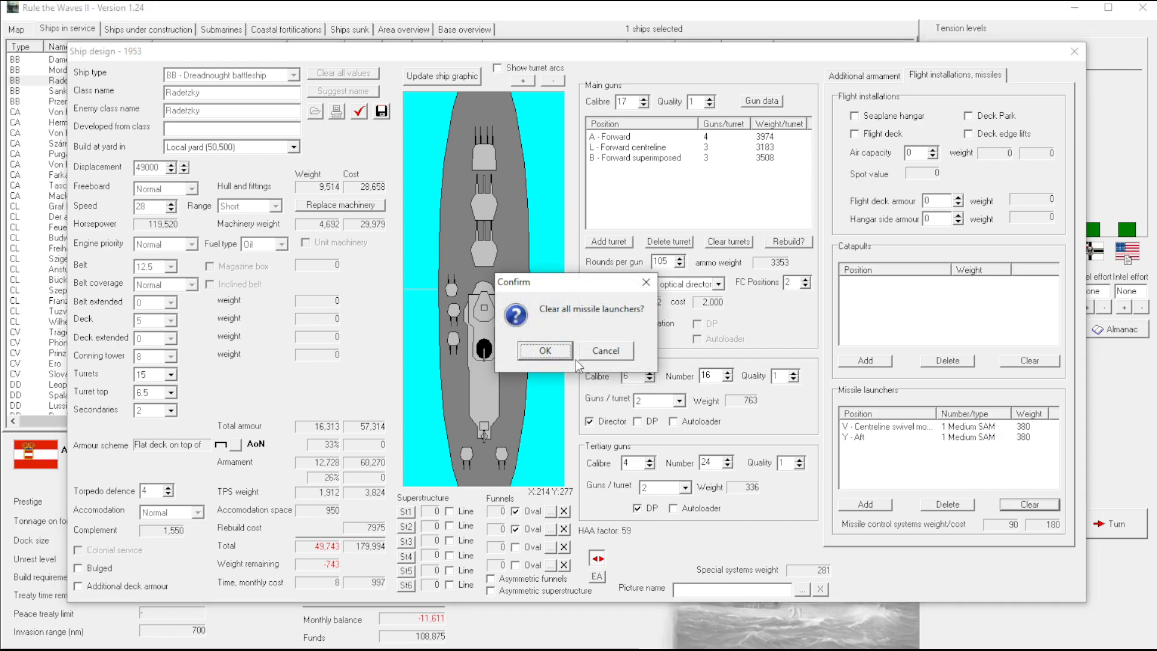
pyautogui.click(544, 351)
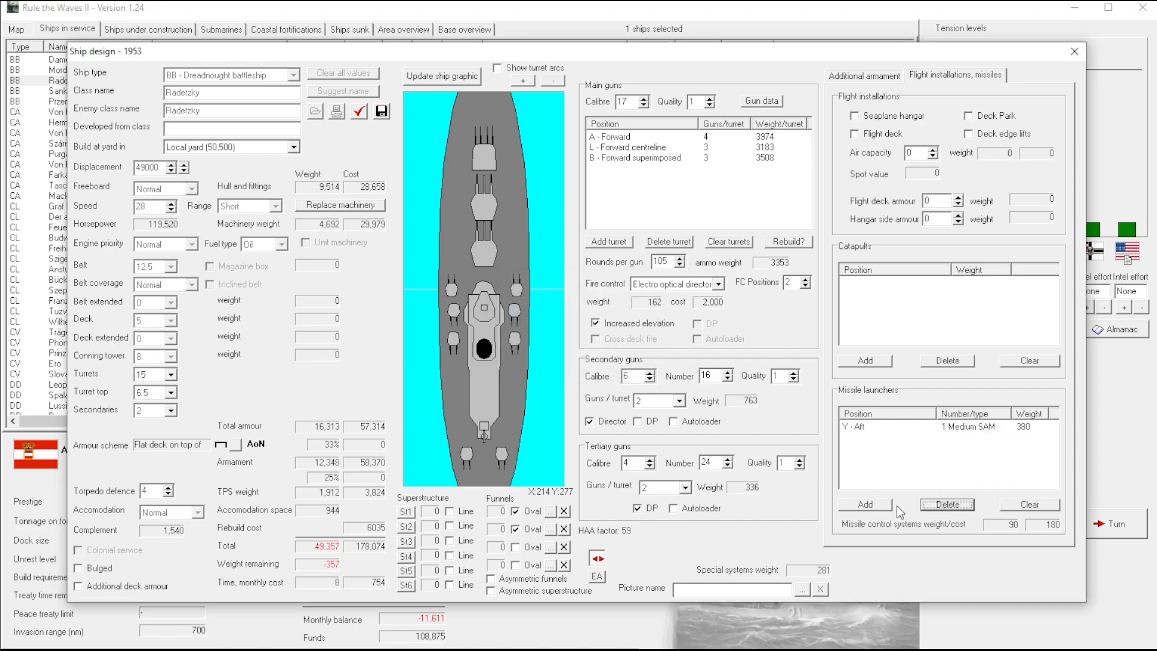
pyautogui.click(864, 504)
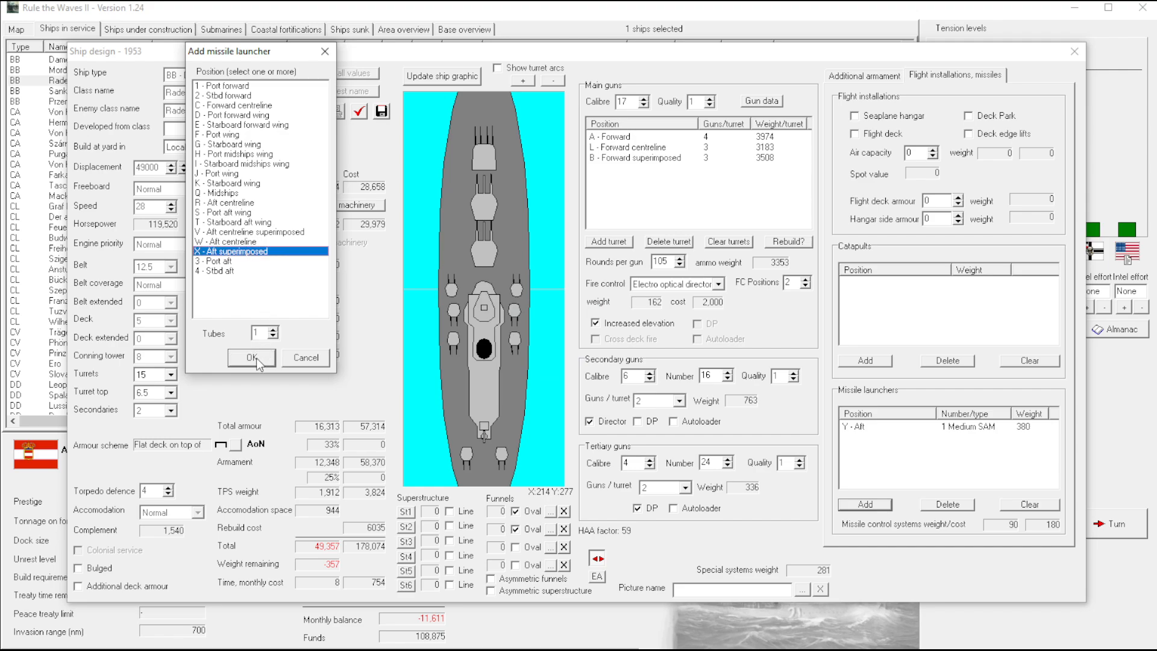
pyautogui.click(251, 361)
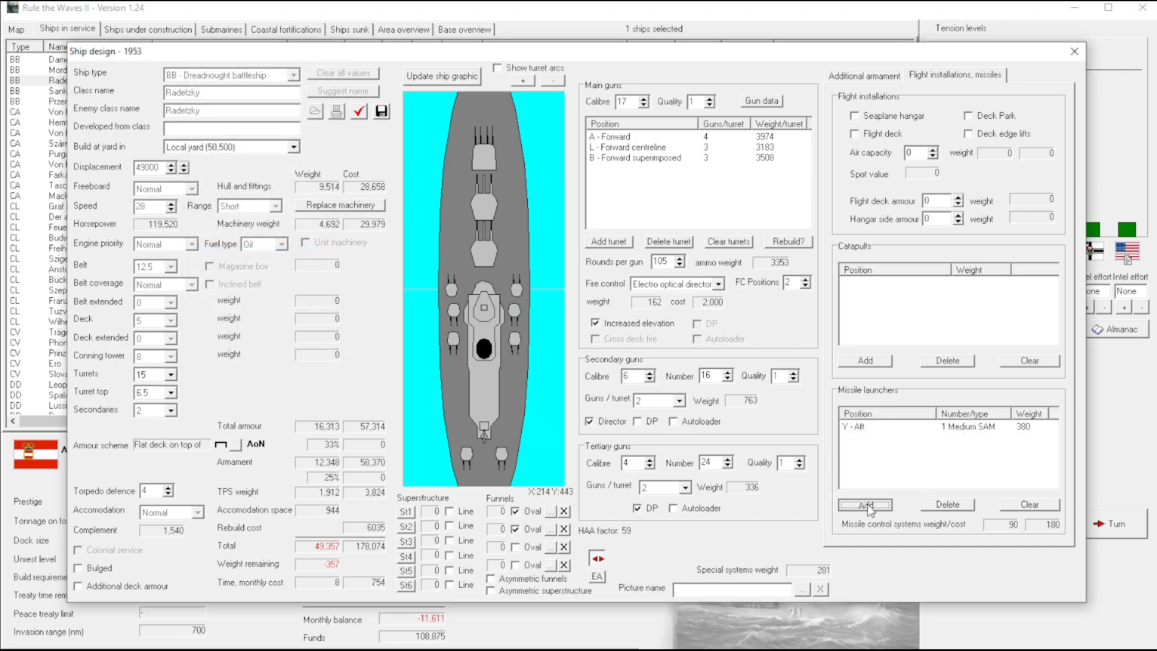
pyautogui.click(865, 505)
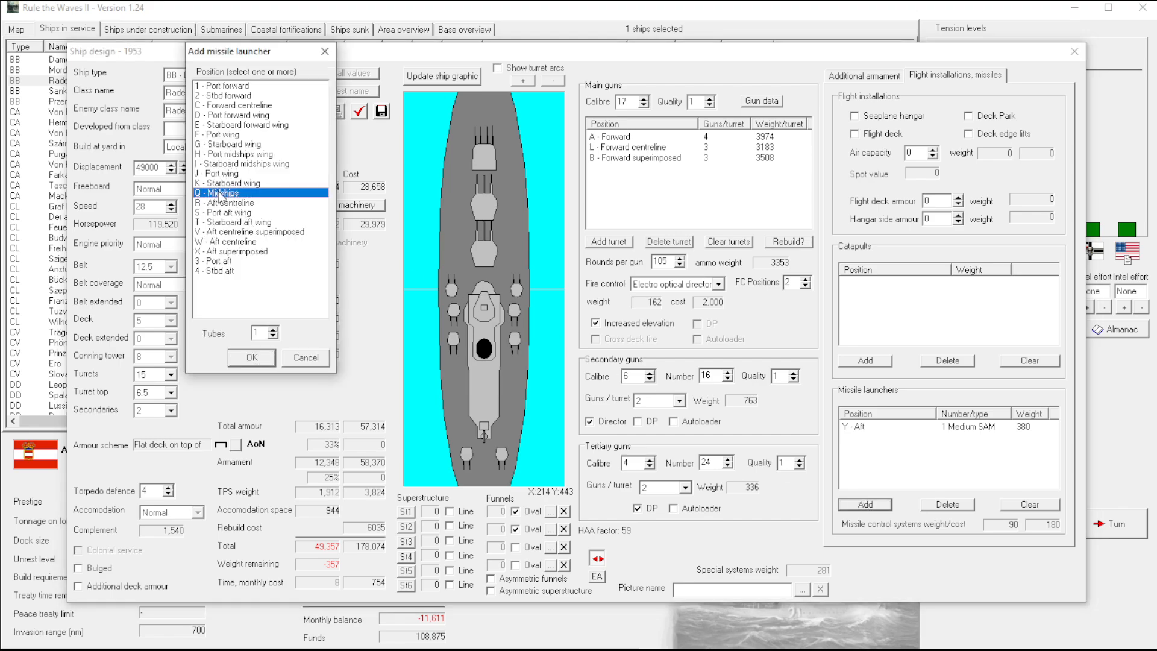
pyautogui.click(251, 358)
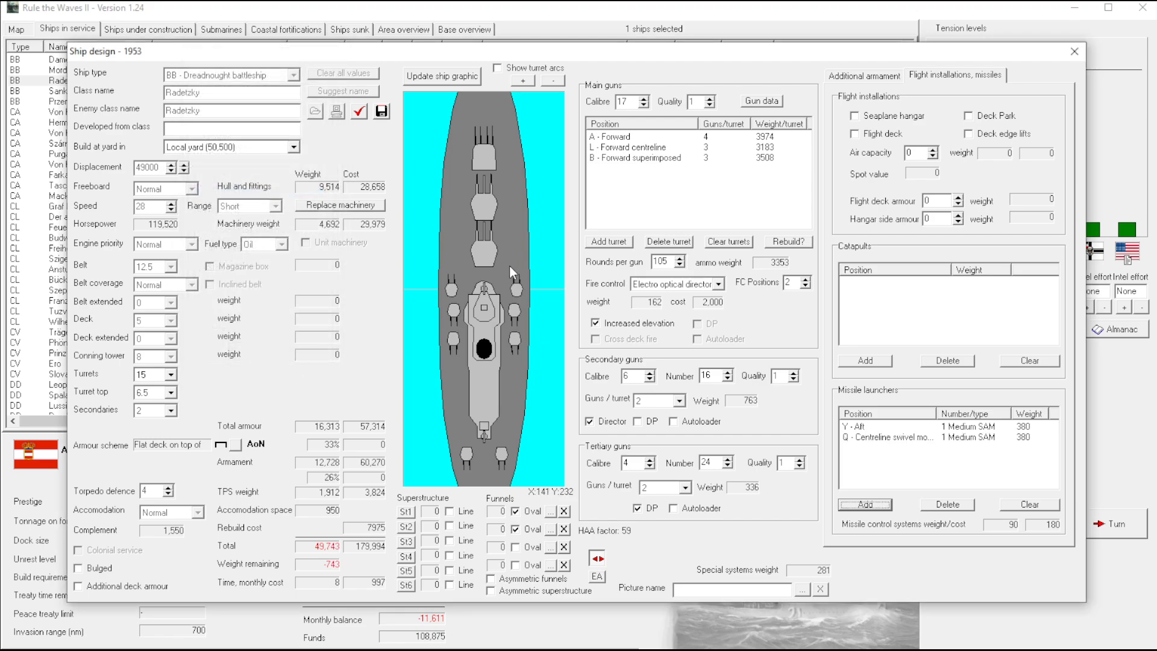
pyautogui.moveTo(716, 334)
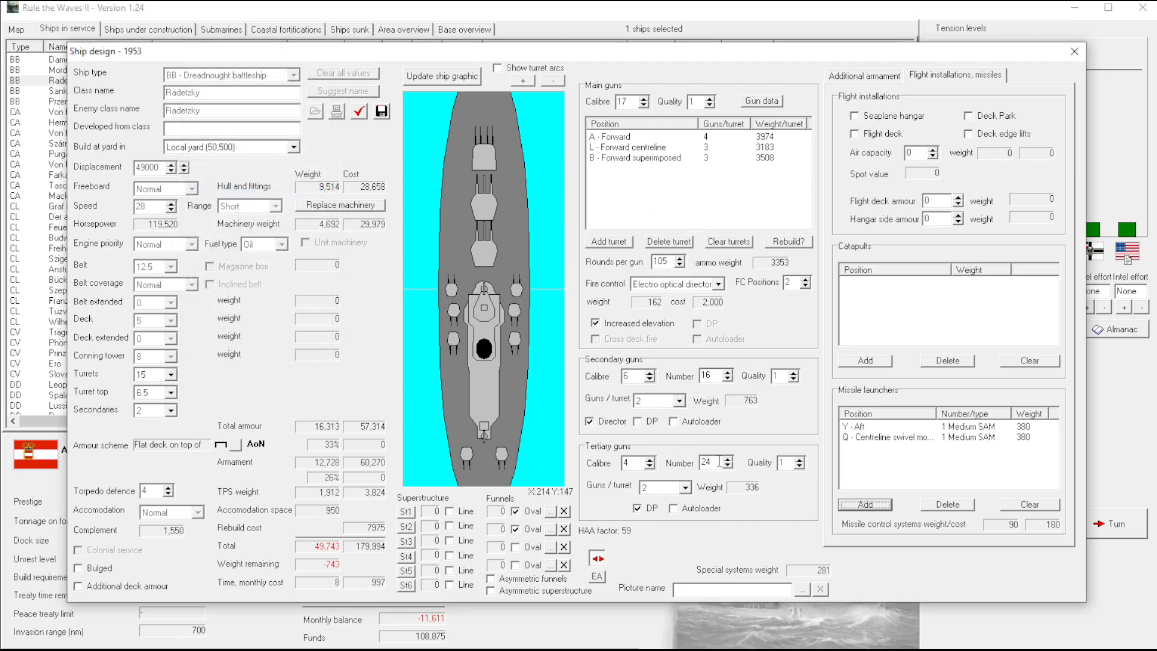
# Cut secondaries to ten dual-purpose guns with no tertiaries and replace the machinery
pyautogui.click(732, 458)
pyautogui.write('0')
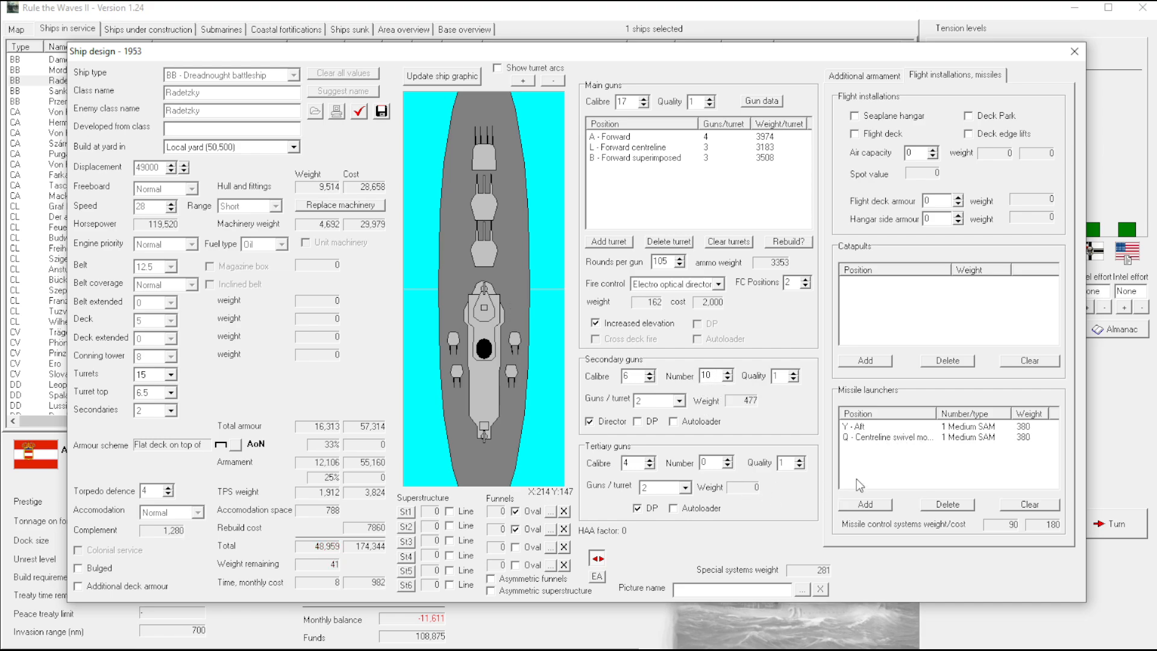
pyautogui.moveTo(892, 84)
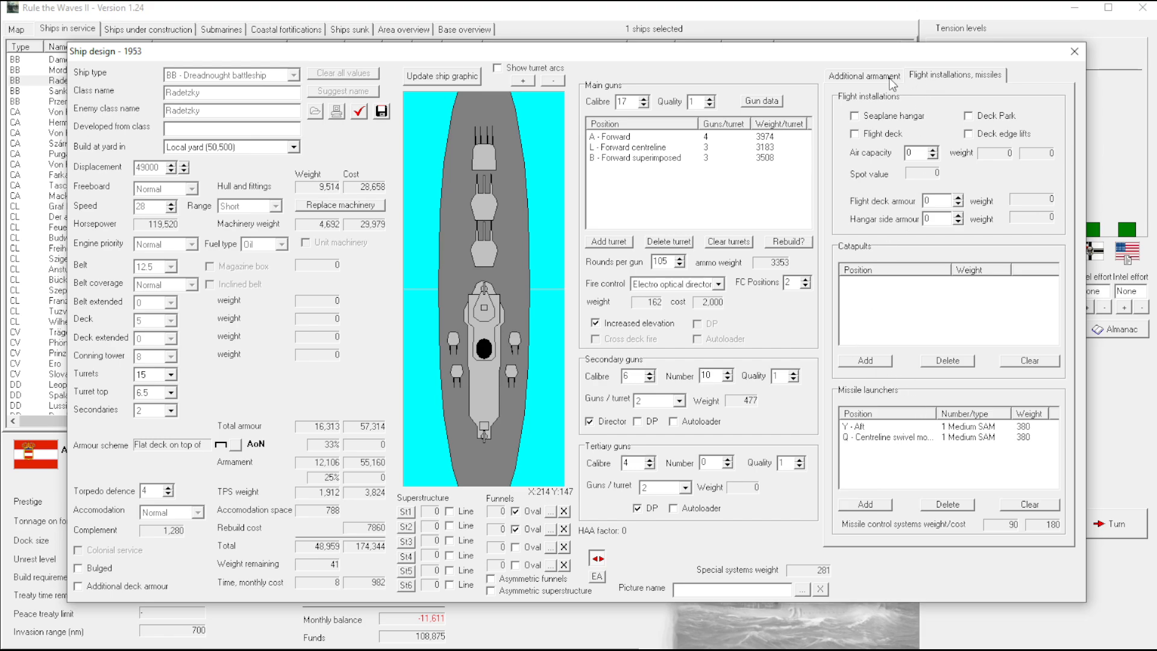
pyautogui.moveTo(820, 100)
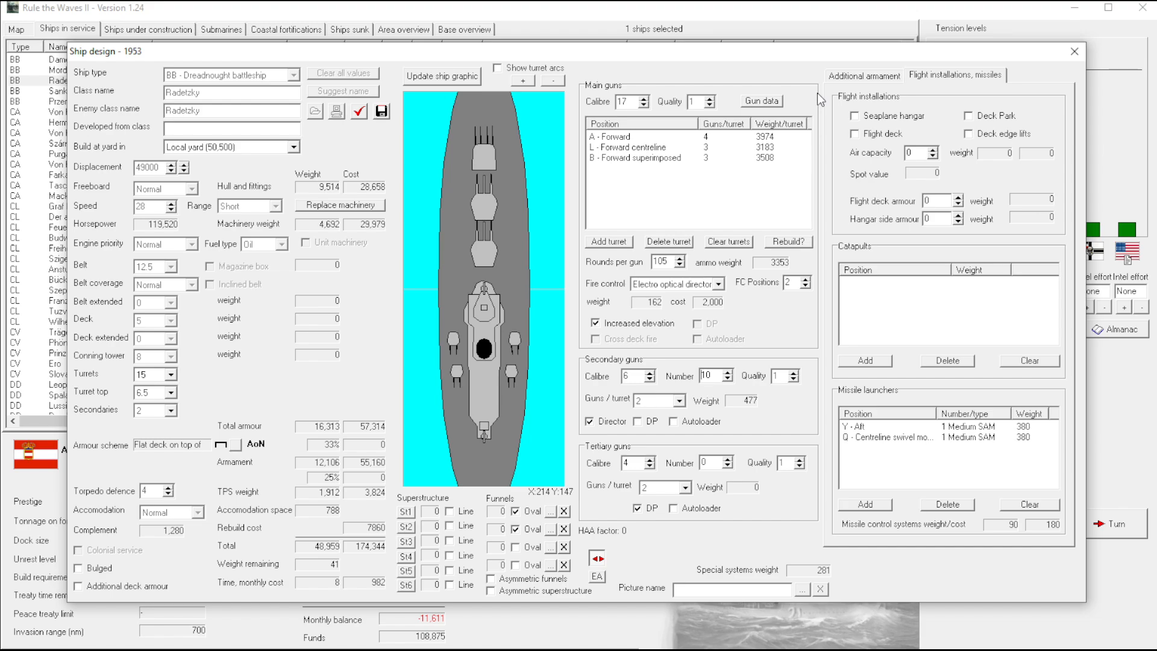
pyautogui.moveTo(858, 81)
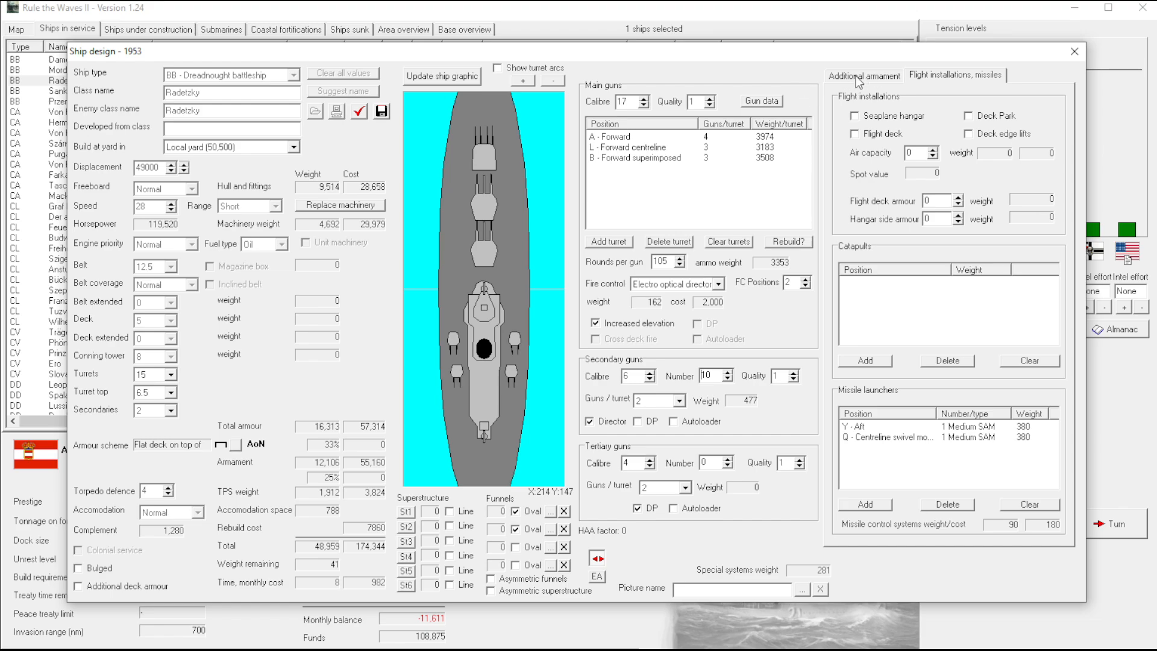
pyautogui.click(863, 75)
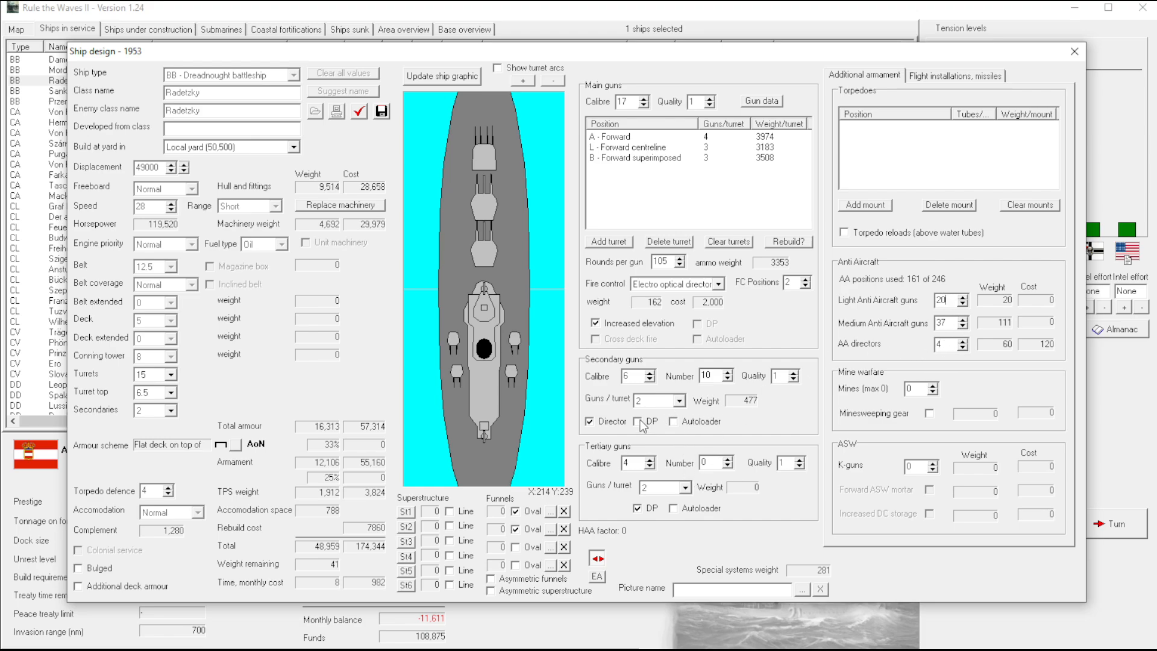
pyautogui.click(672, 422)
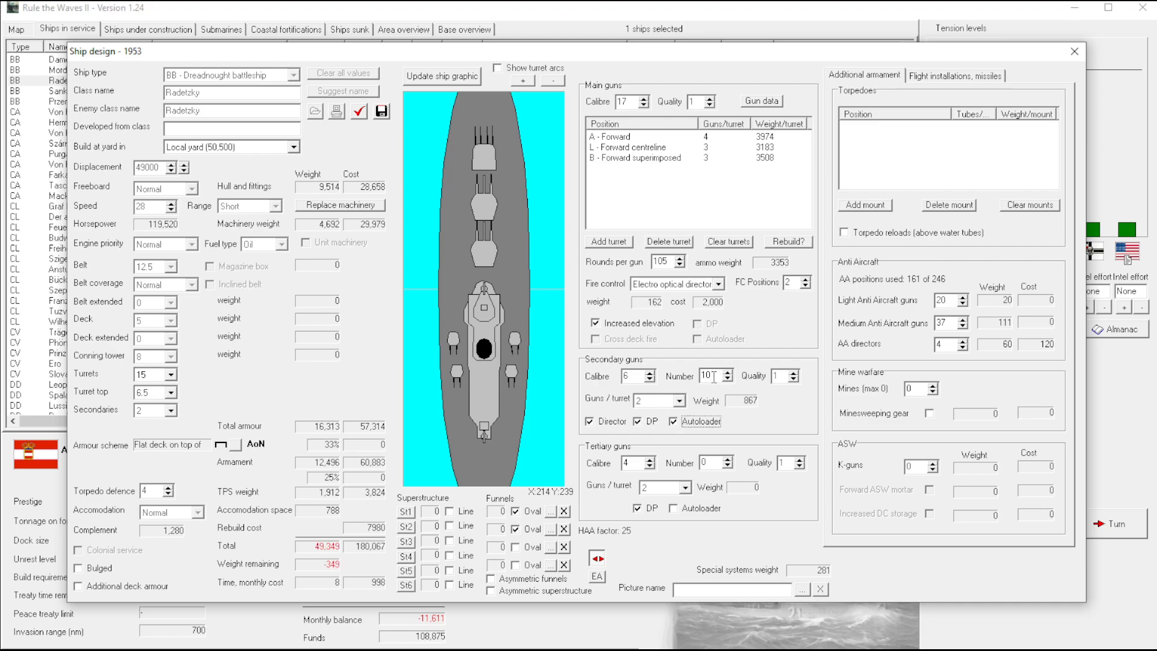
pyautogui.click(672, 420)
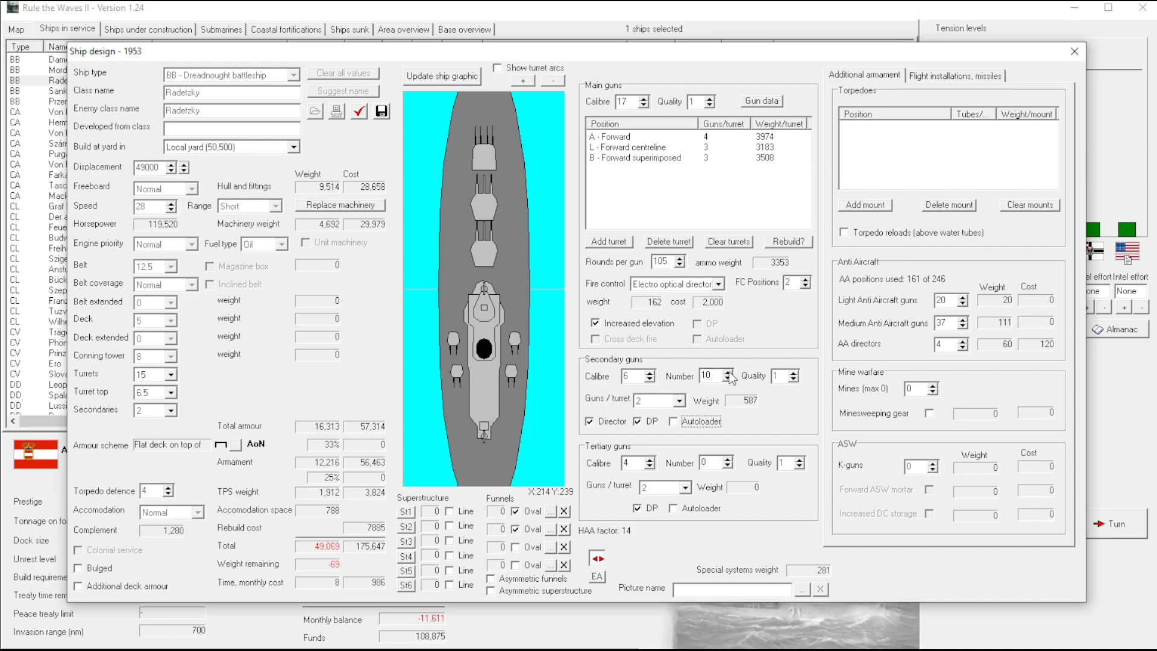
pyautogui.moveTo(369, 231)
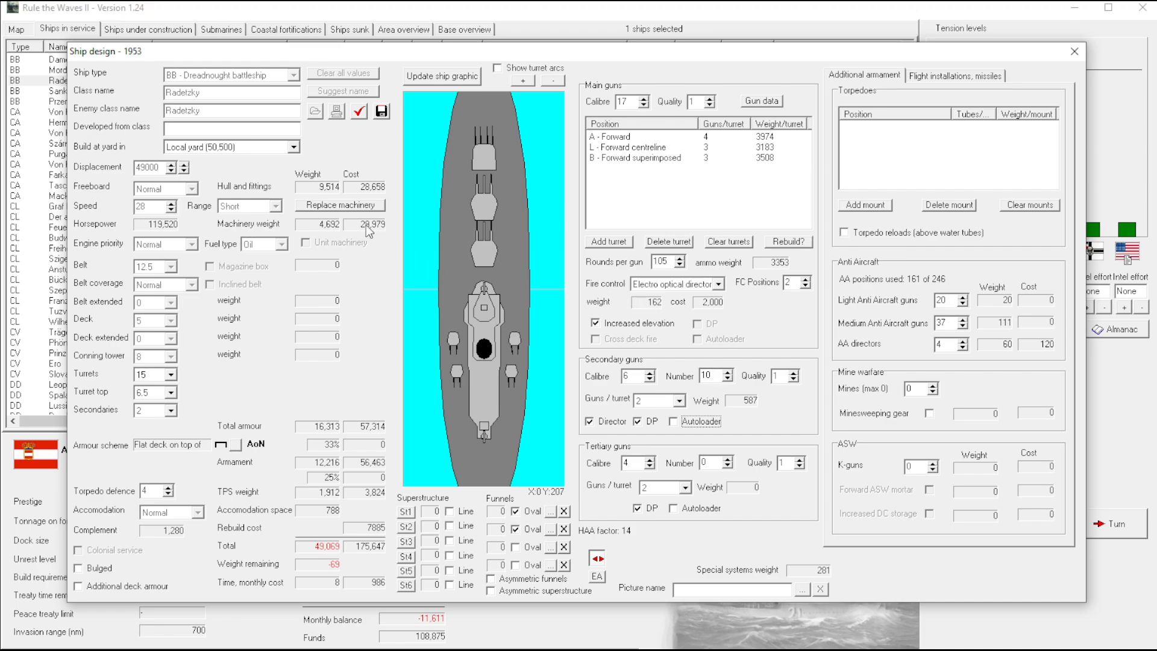
pyautogui.moveTo(350, 214)
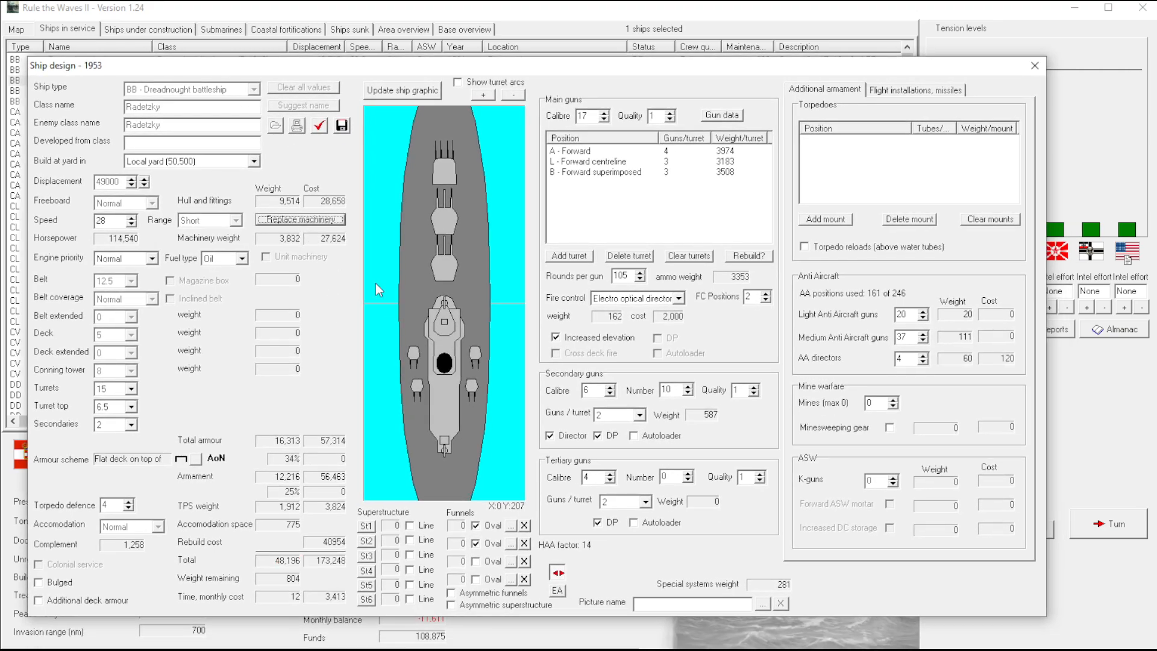
pyautogui.moveTo(284, 587)
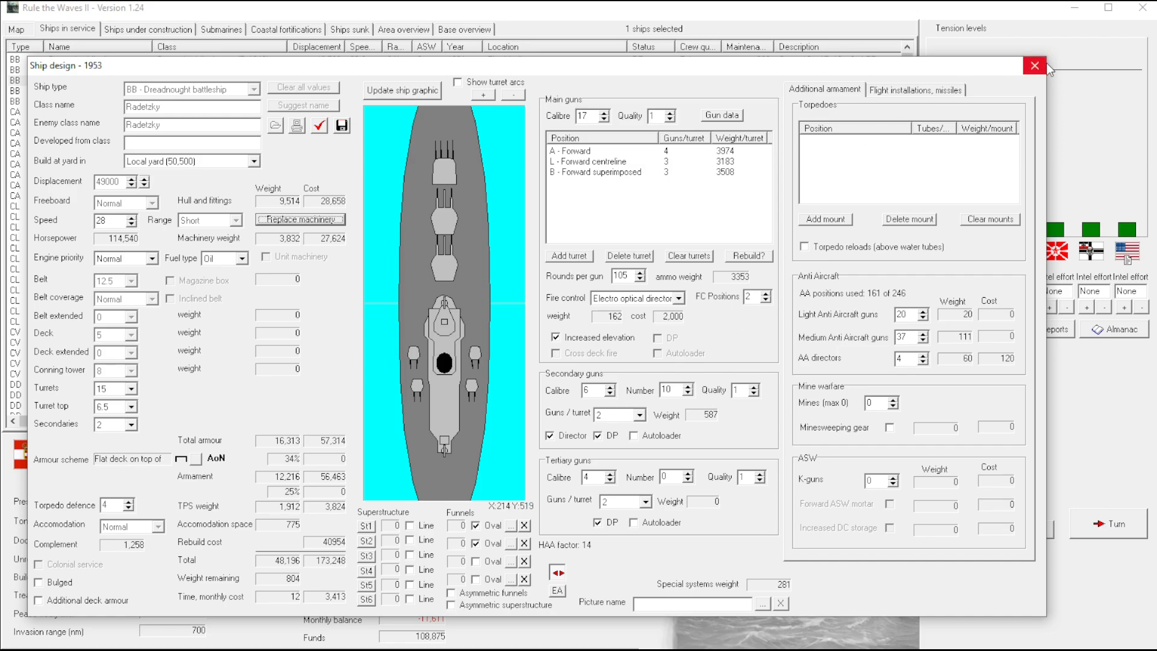
pyautogui.click(1034, 65)
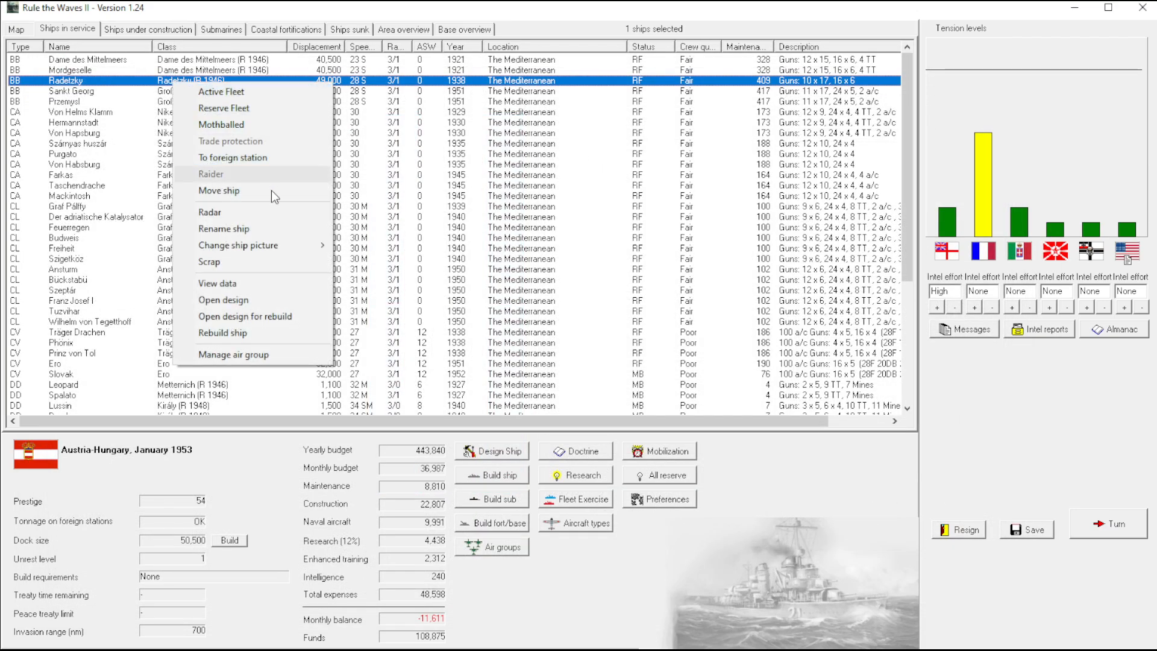
pyautogui.click(223, 300)
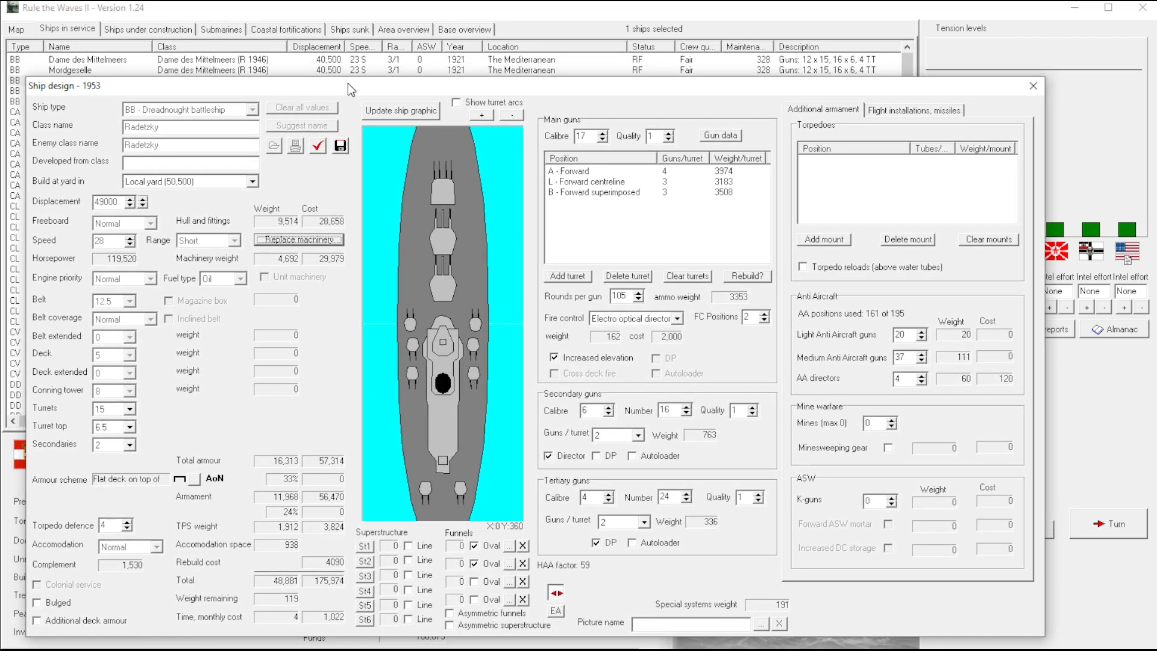
pyautogui.click(400, 111)
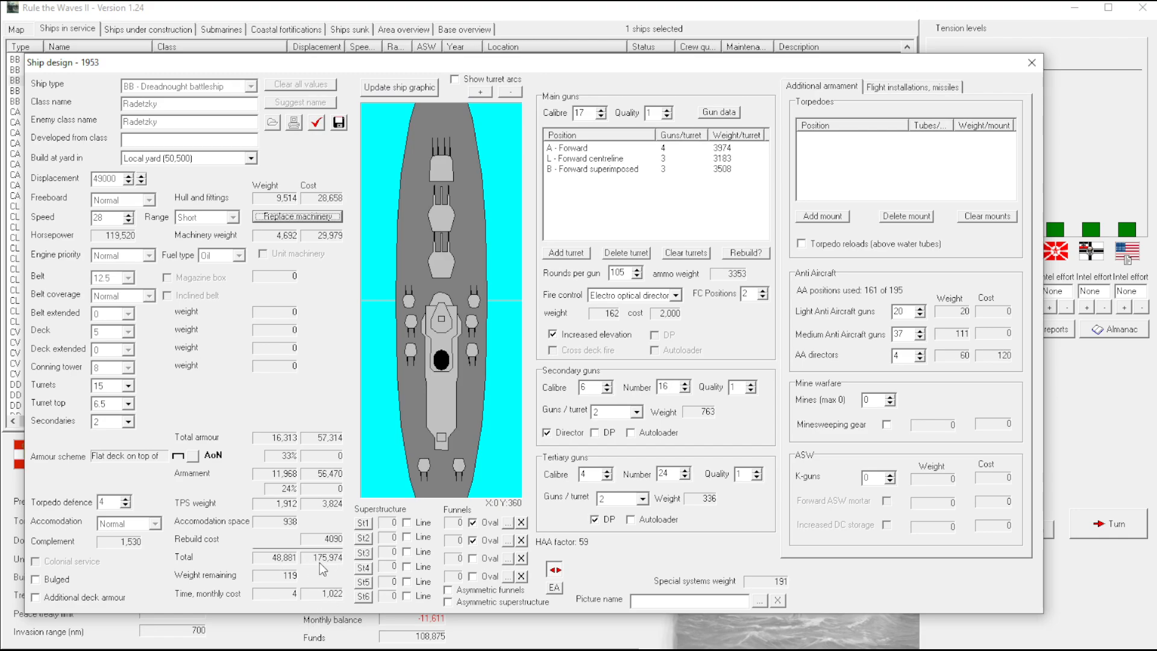
pyautogui.moveTo(336, 545)
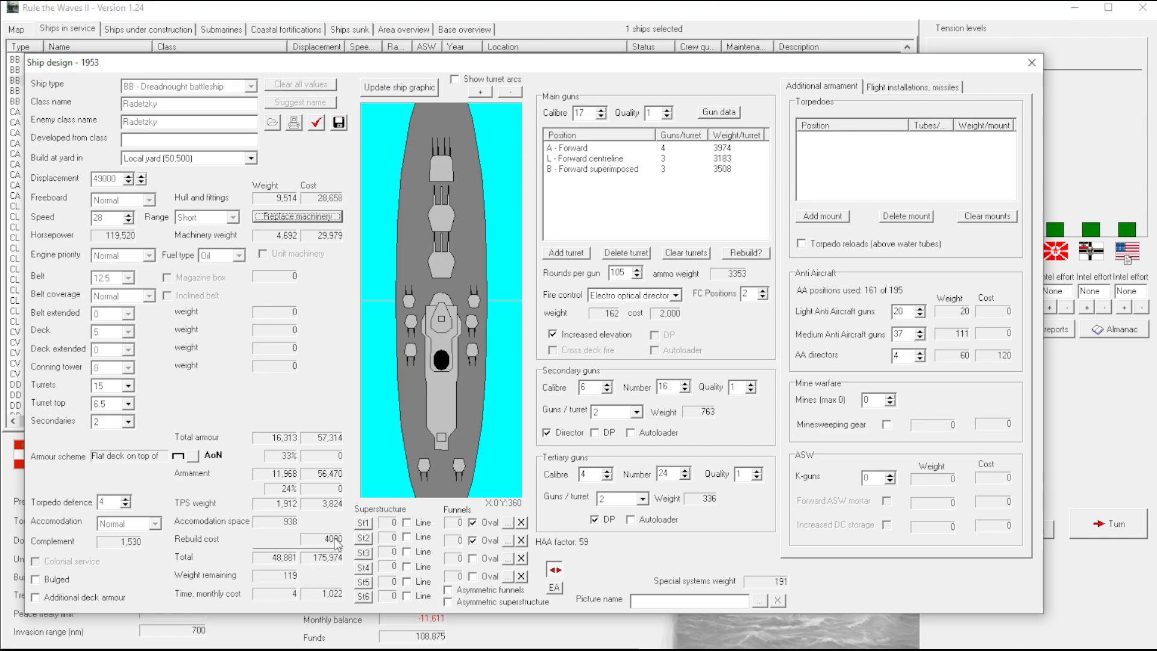
pyautogui.moveTo(340, 599)
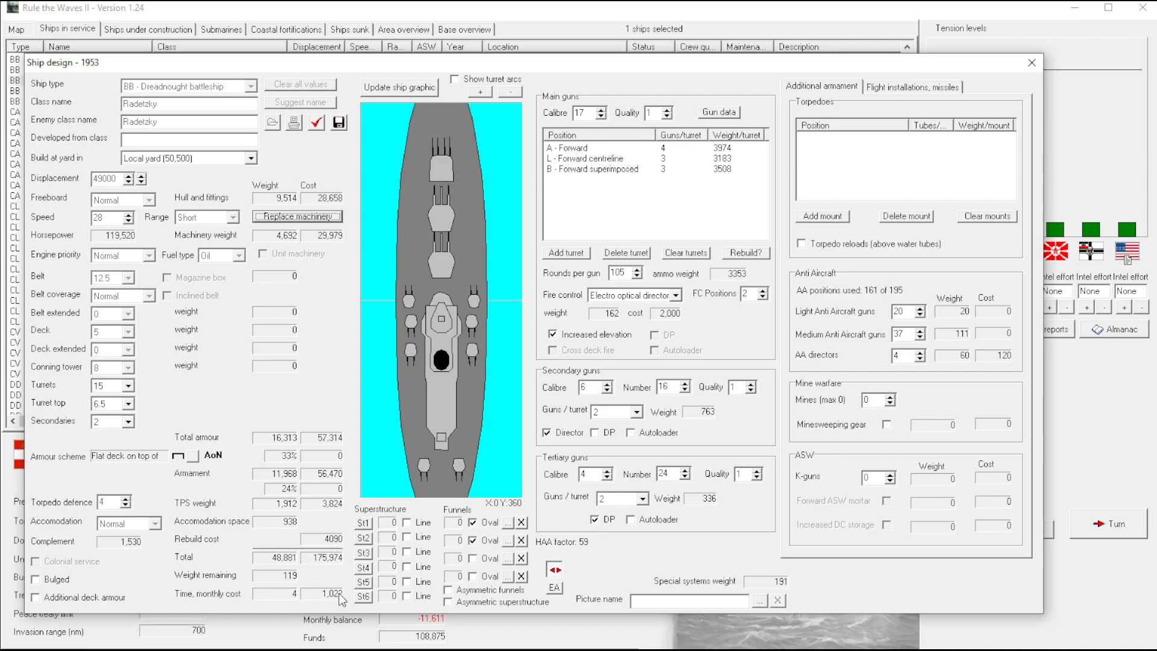
pyautogui.click(297, 216)
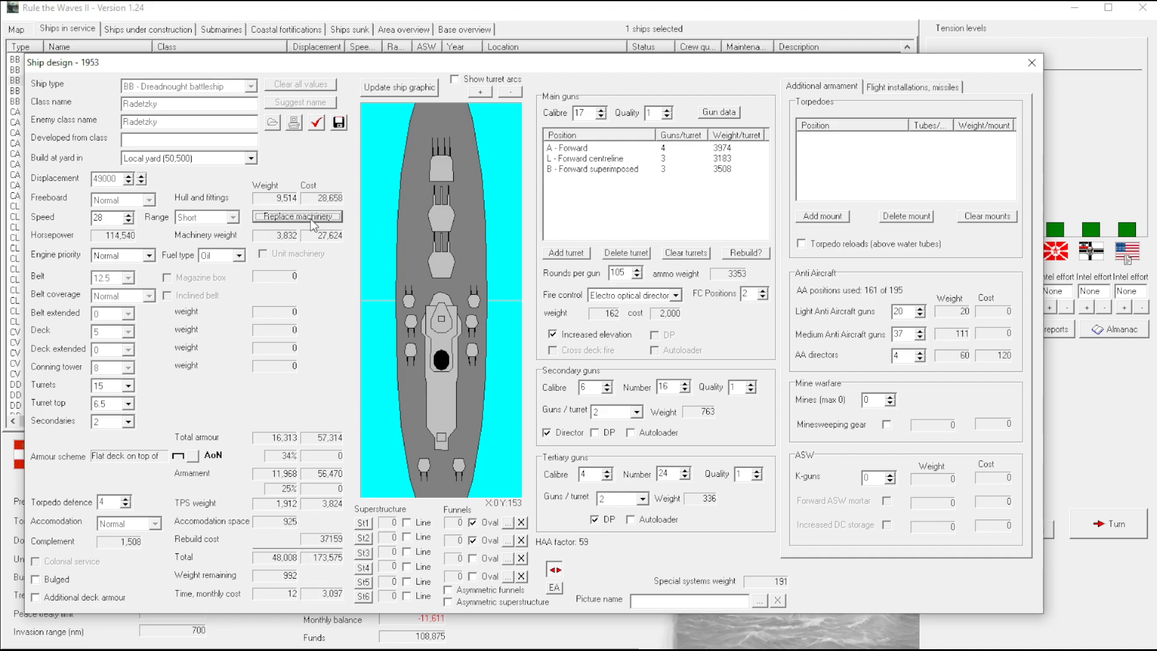
pyautogui.moveTo(336, 556)
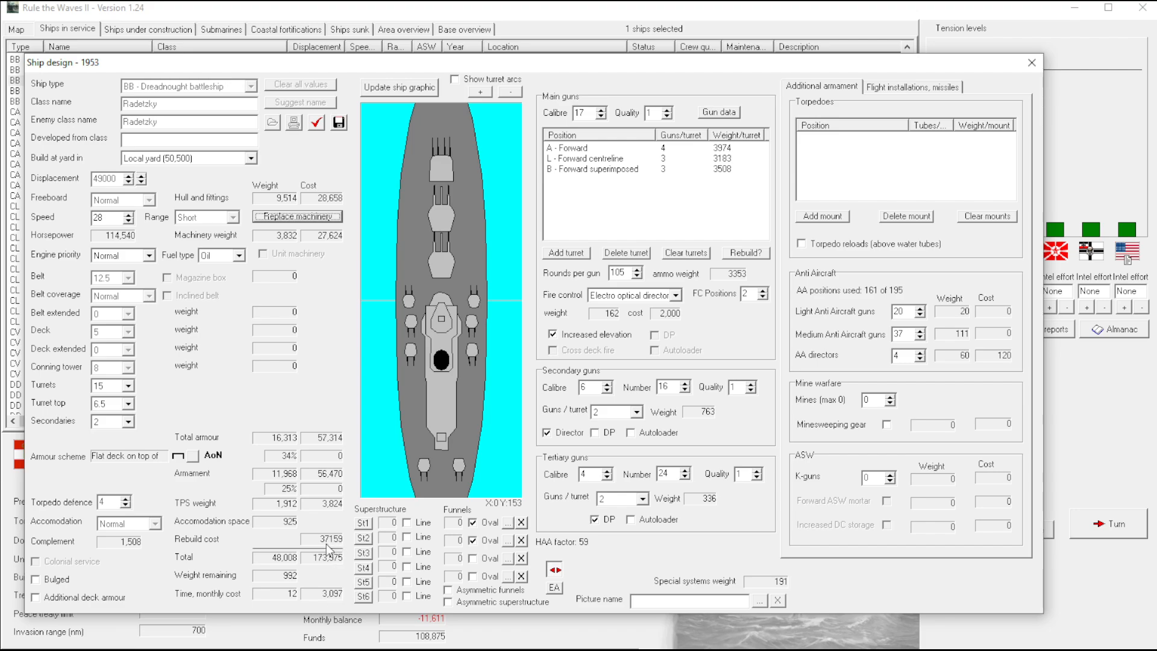
pyautogui.moveTo(348, 547)
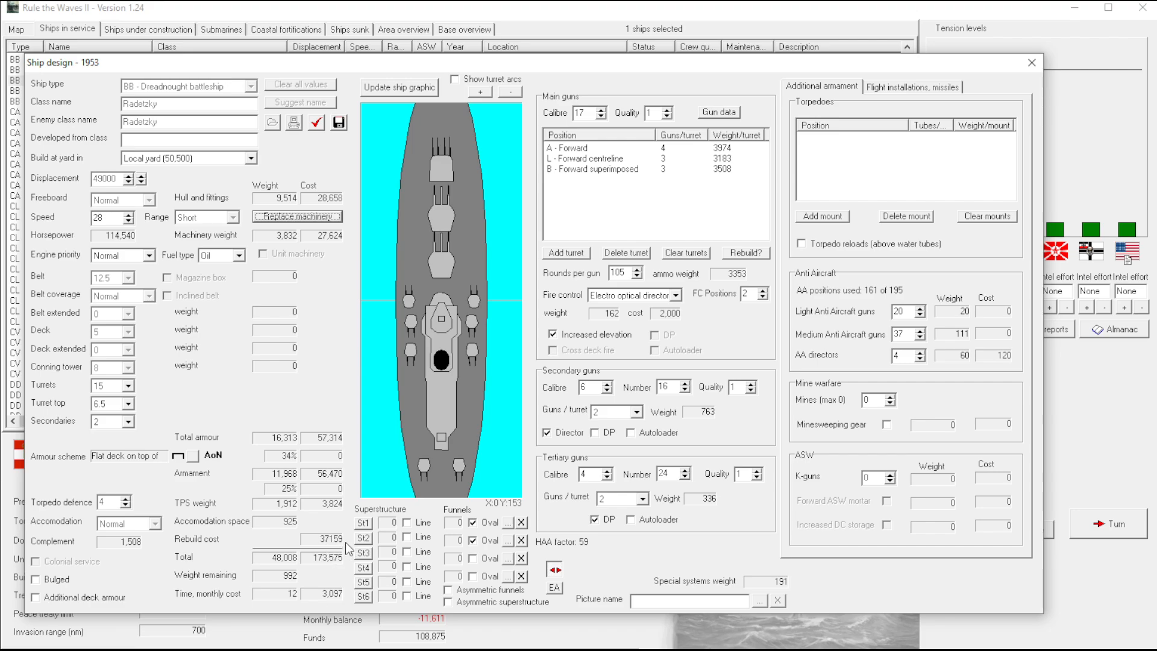
pyautogui.moveTo(317, 597)
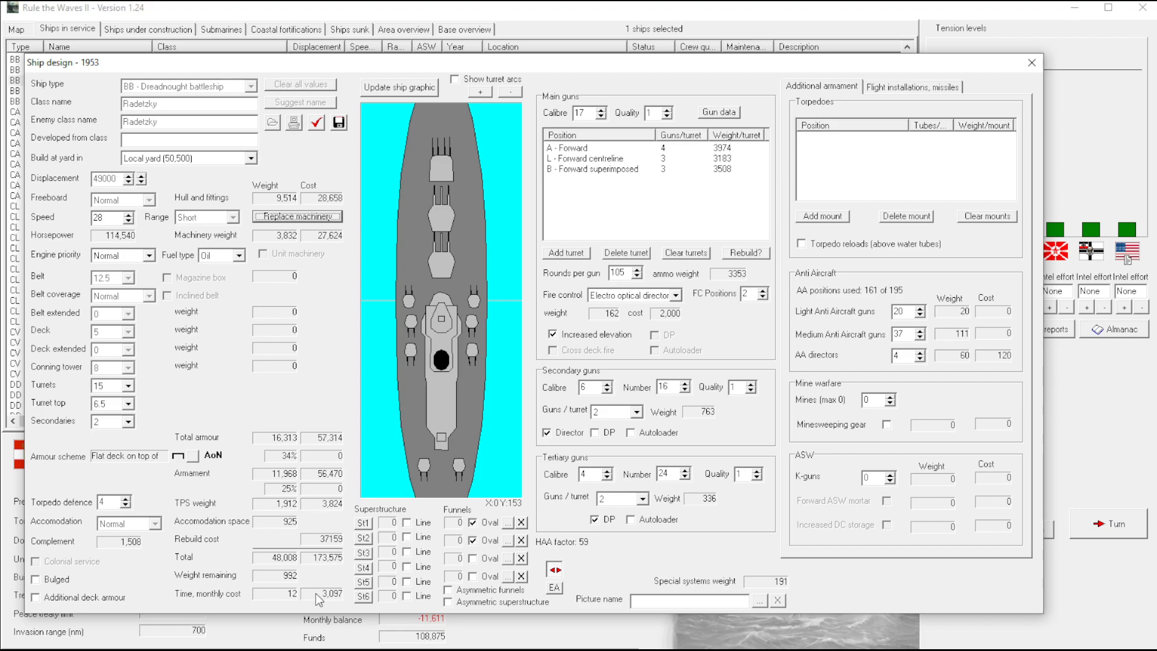
pyautogui.moveTo(347, 479)
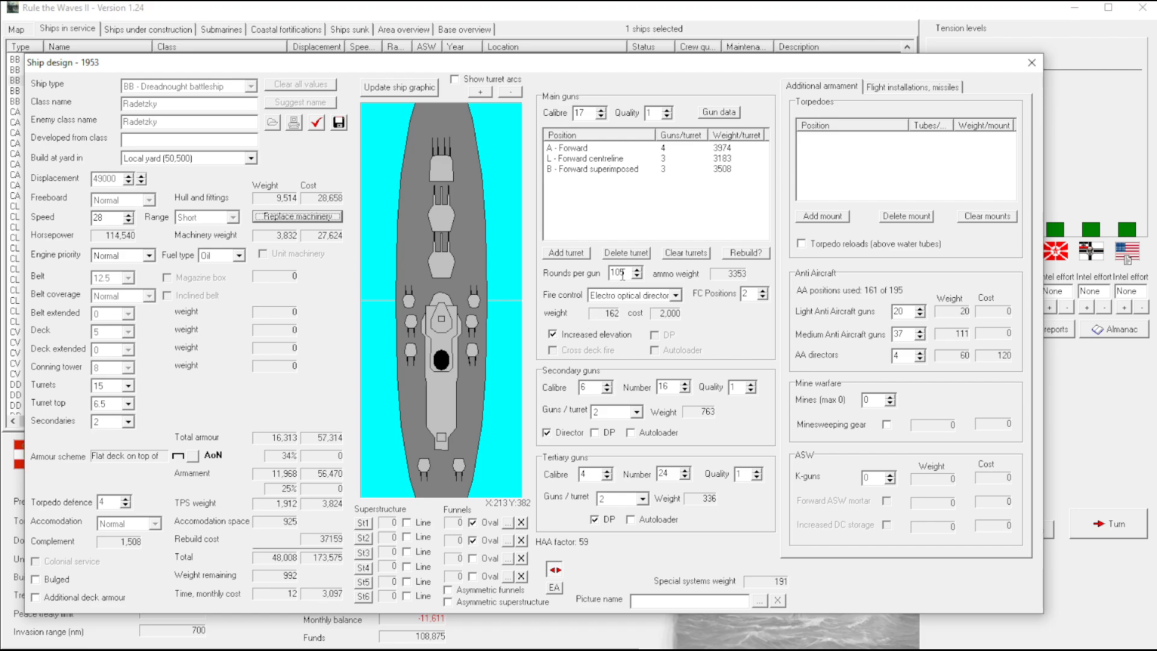
pyautogui.click(636, 277)
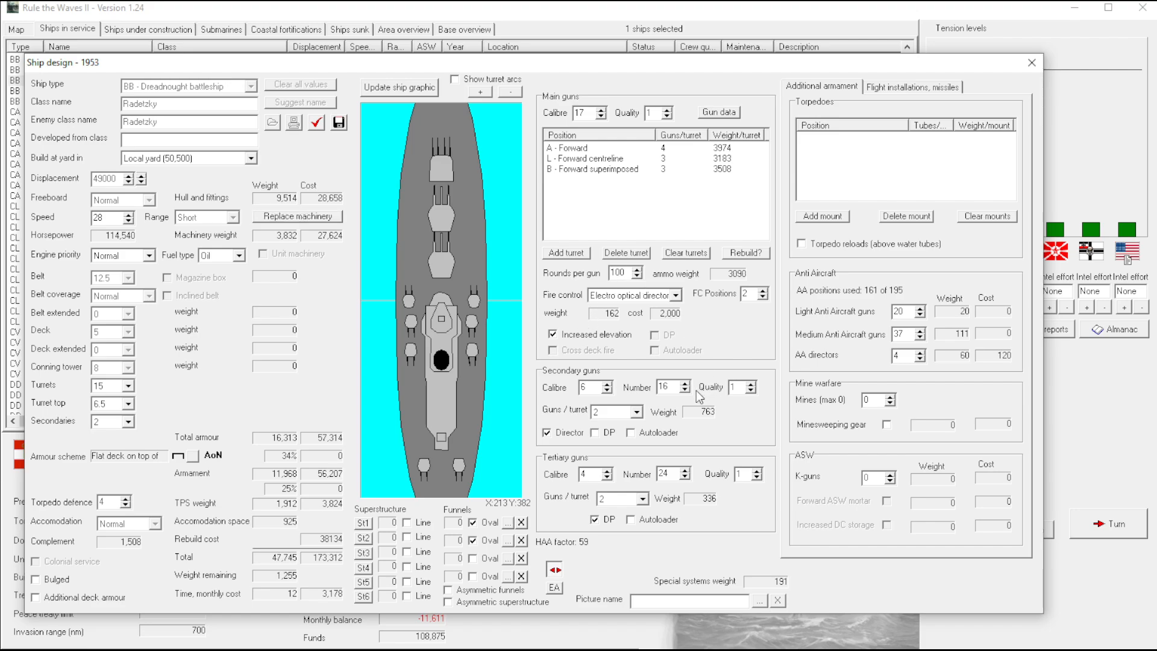
pyautogui.click(637, 268)
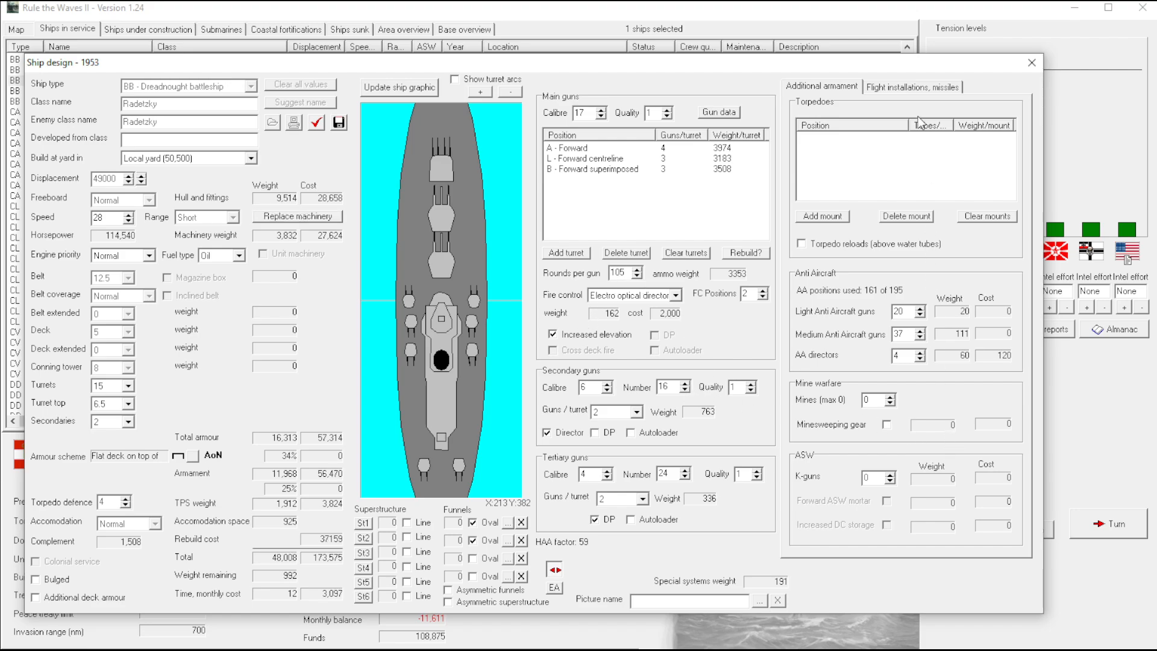
# Add medium SAM launchers at Q midships and W aft centreline, leaving 130 tons
pyautogui.click(912, 87)
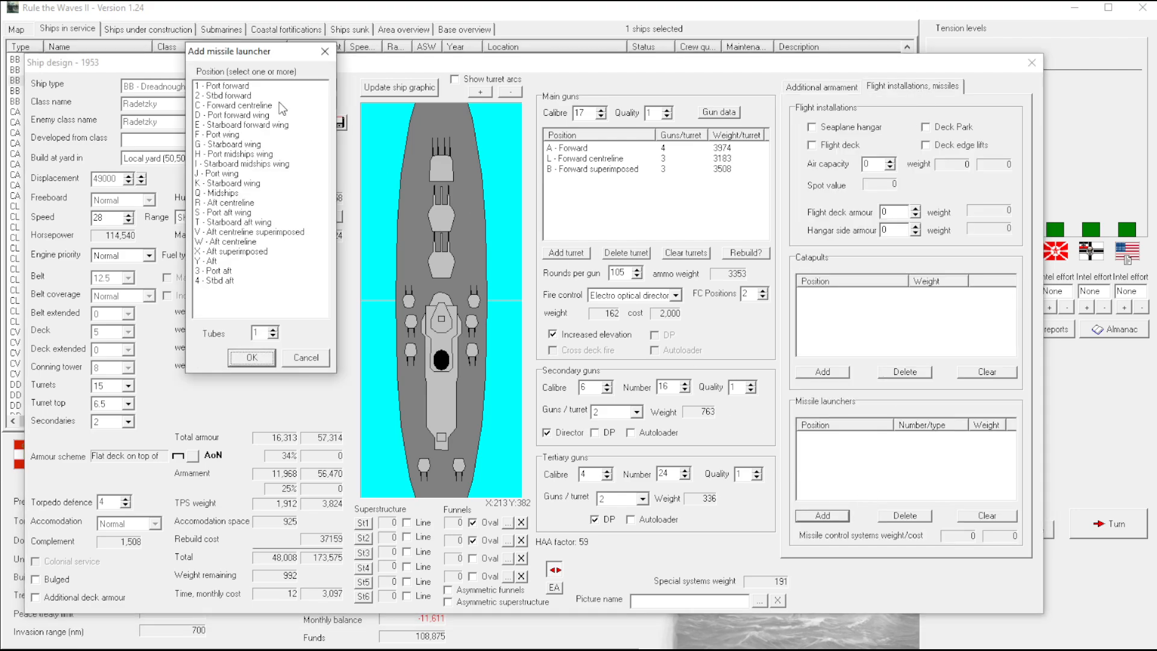
pyautogui.click(250, 303)
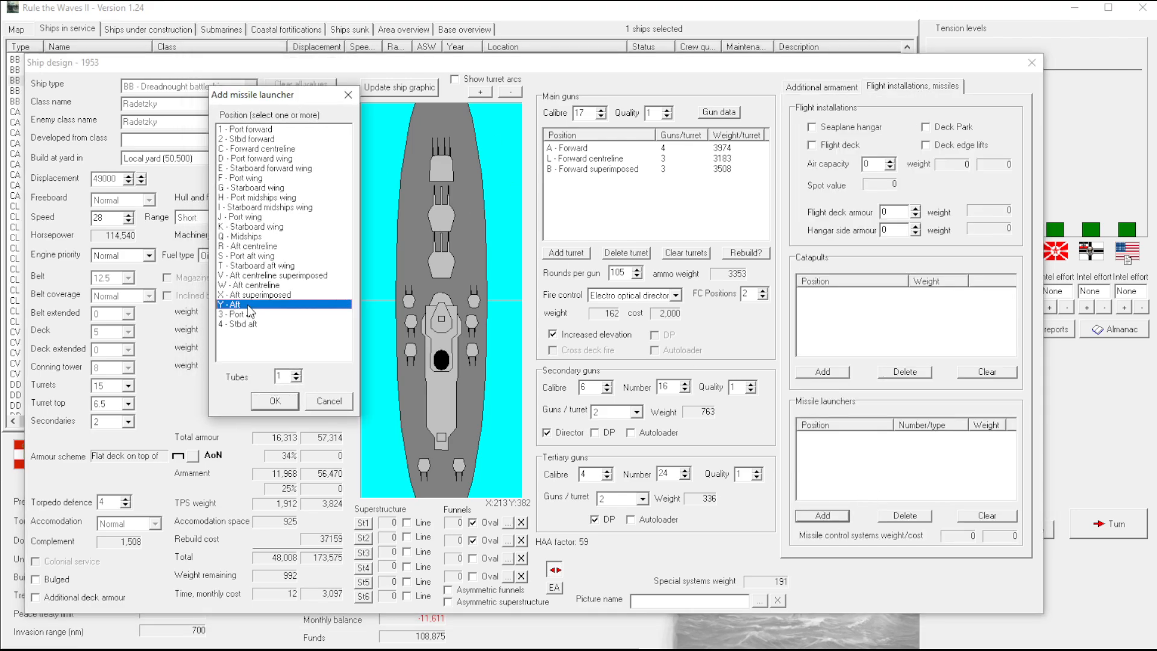
pyautogui.moveTo(250, 244)
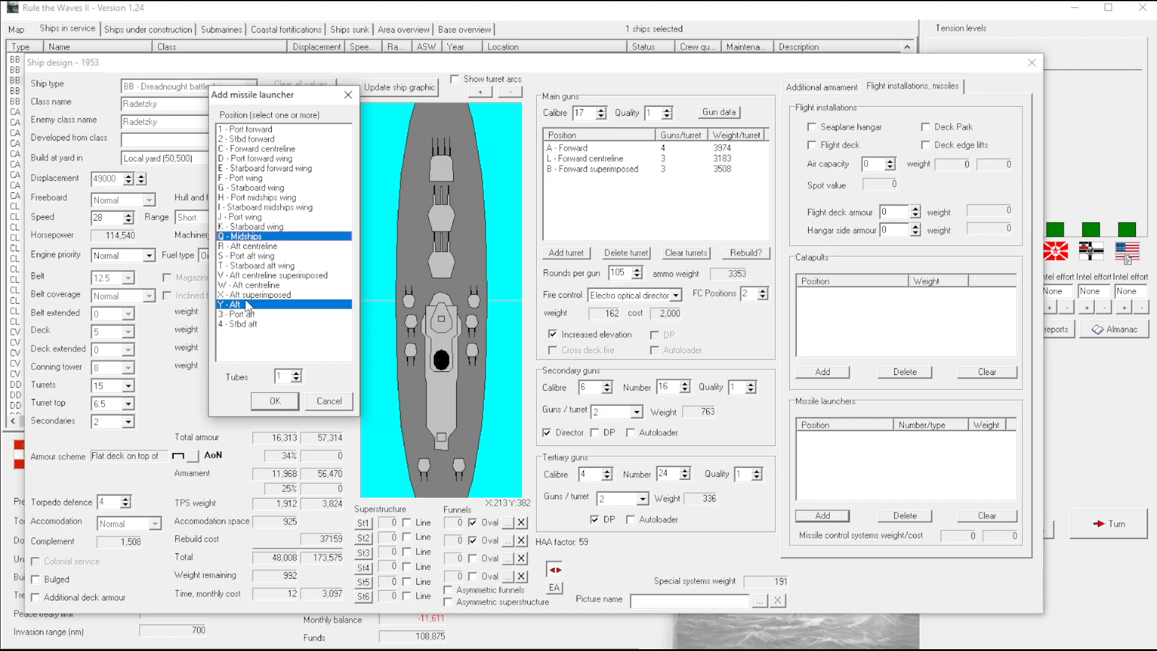
pyautogui.click(254, 284)
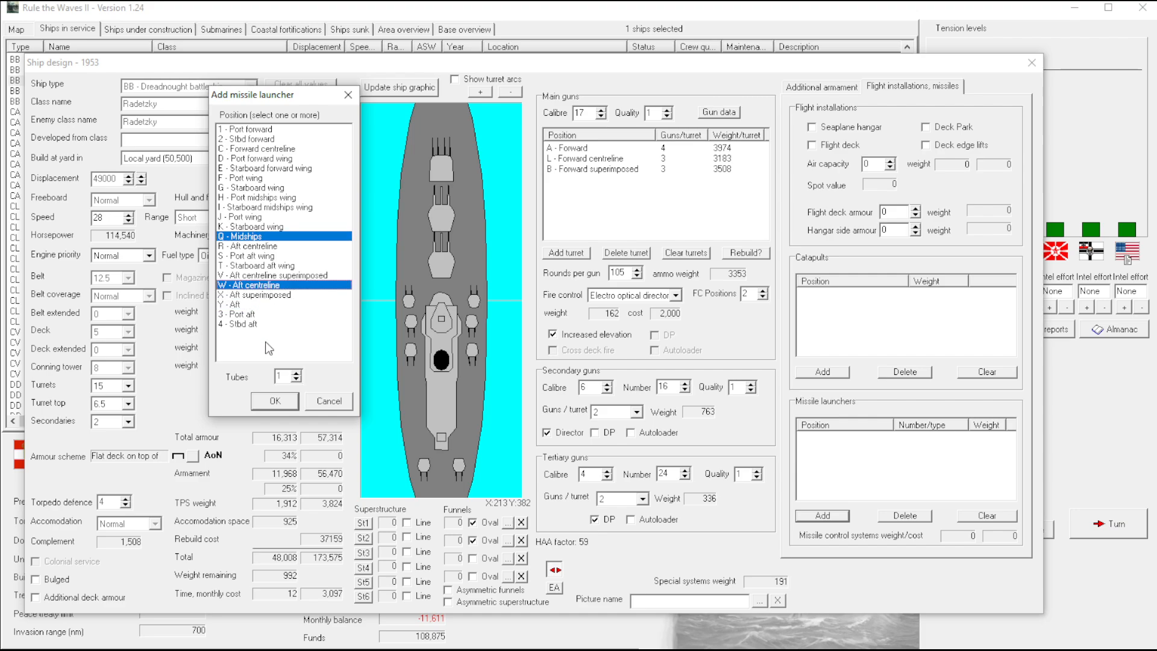
pyautogui.click(273, 400)
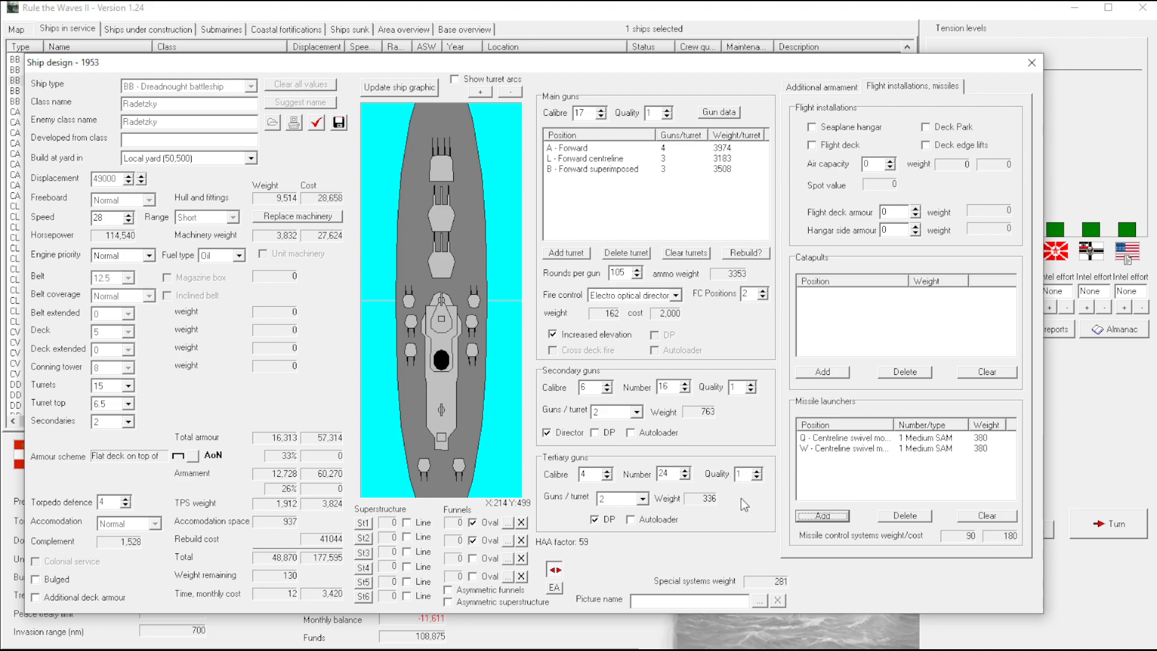
pyautogui.moveTo(627, 515)
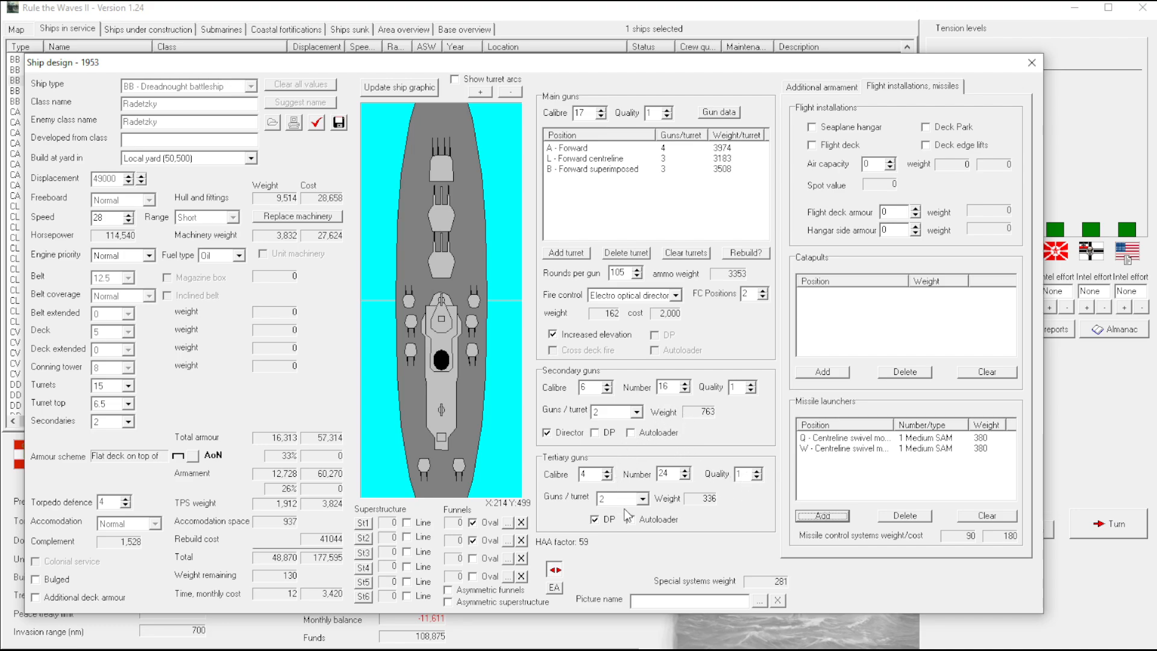
pyautogui.click(630, 518)
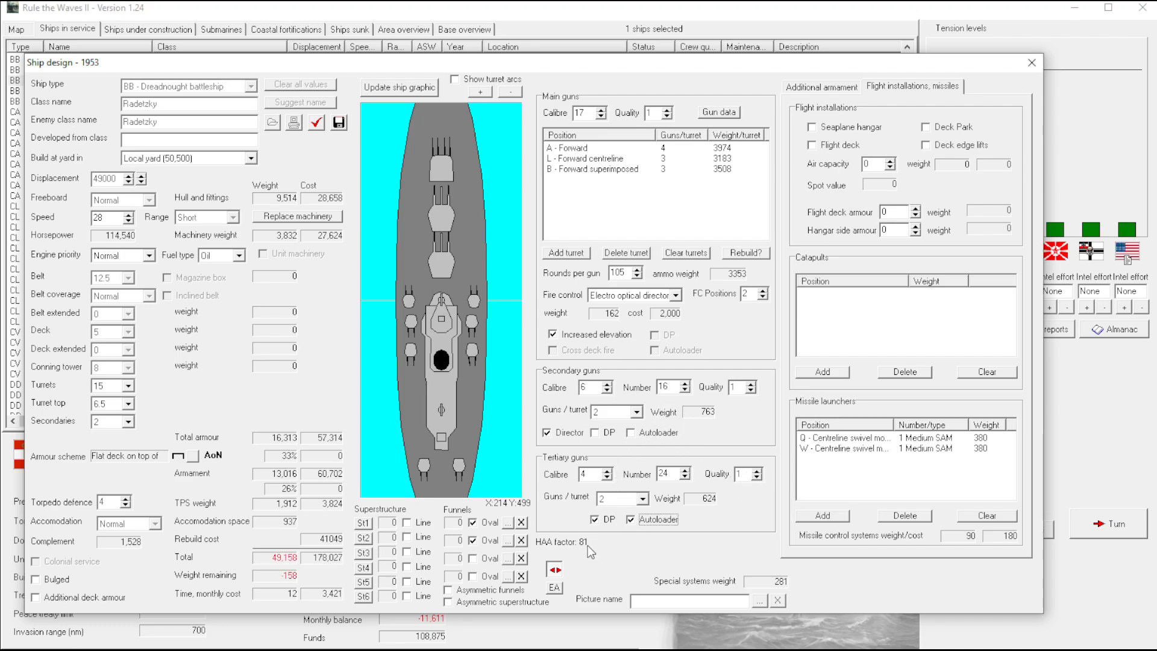
pyautogui.click(688, 389)
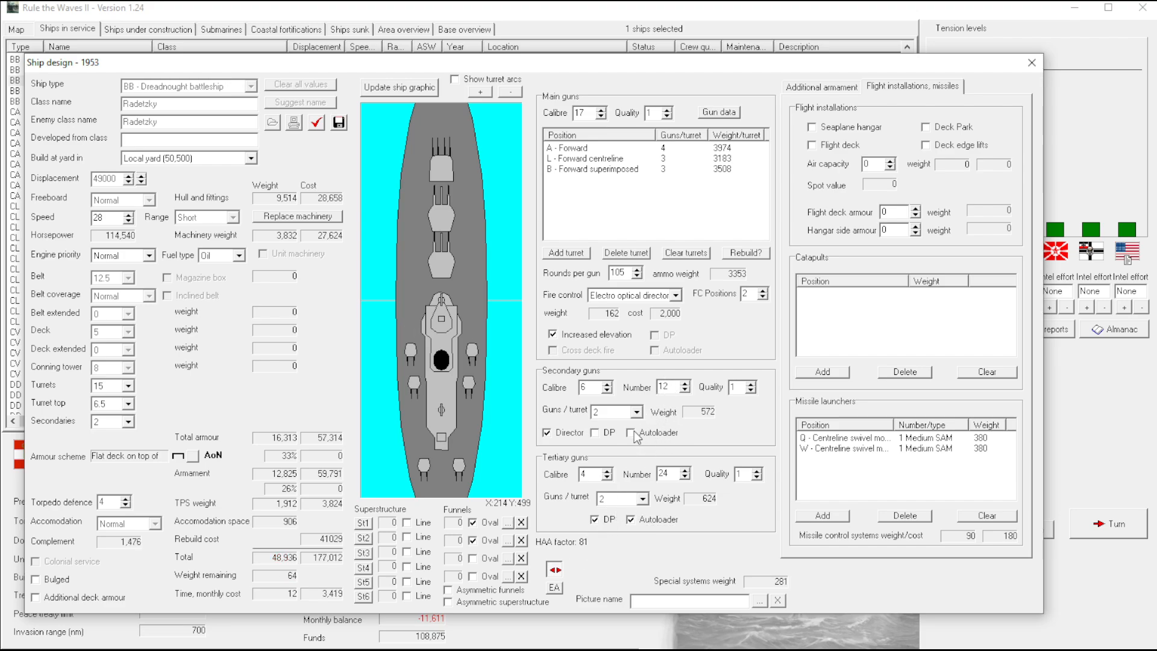
pyautogui.click(633, 432)
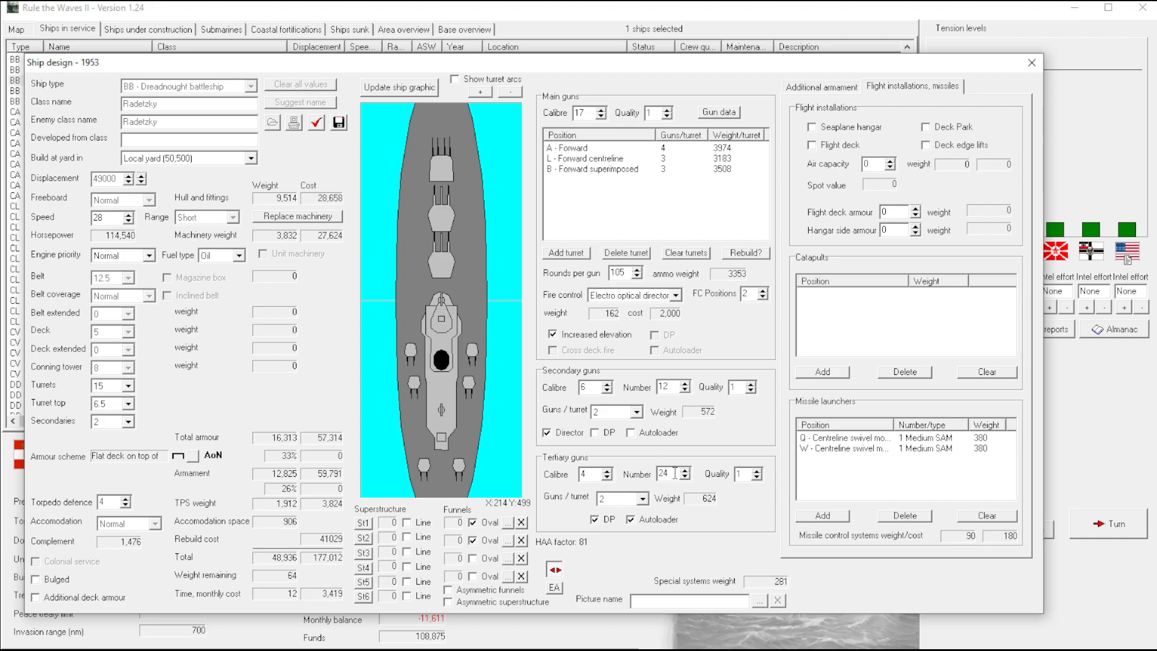
pyautogui.click(691, 478)
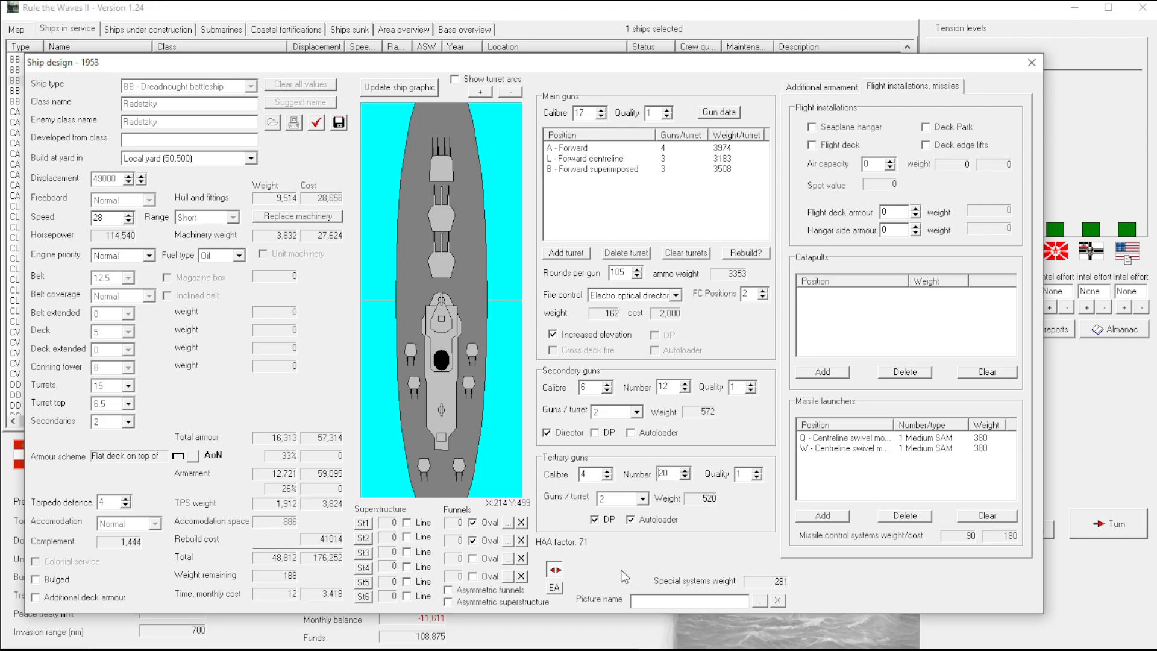
pyautogui.click(688, 471)
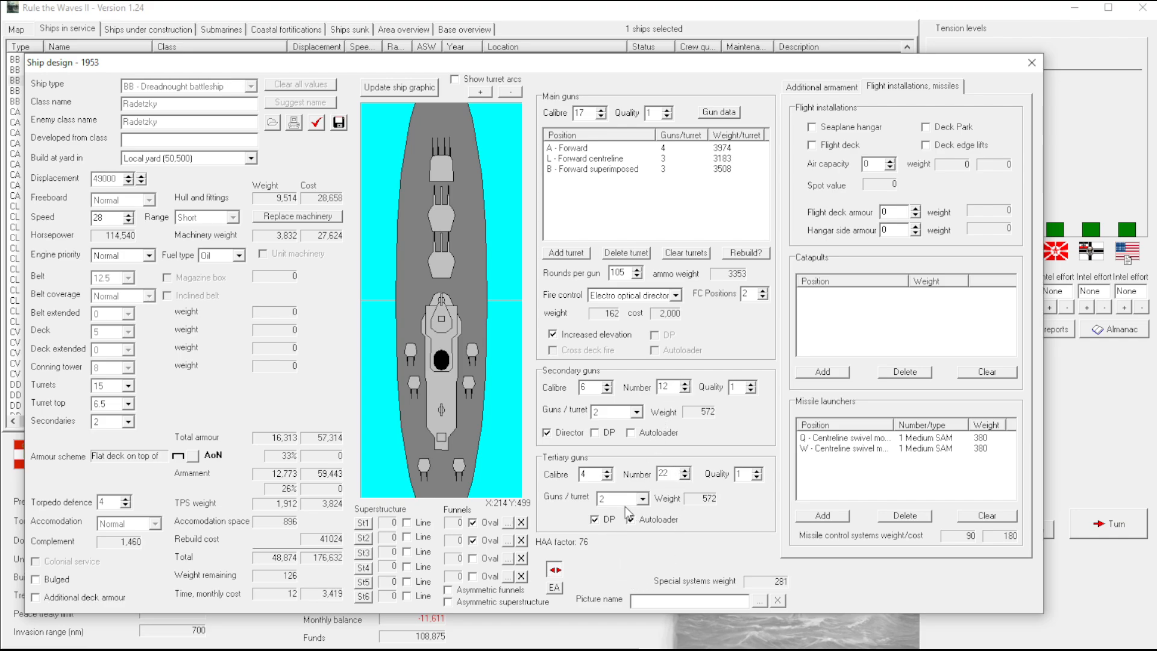
pyautogui.click(688, 471)
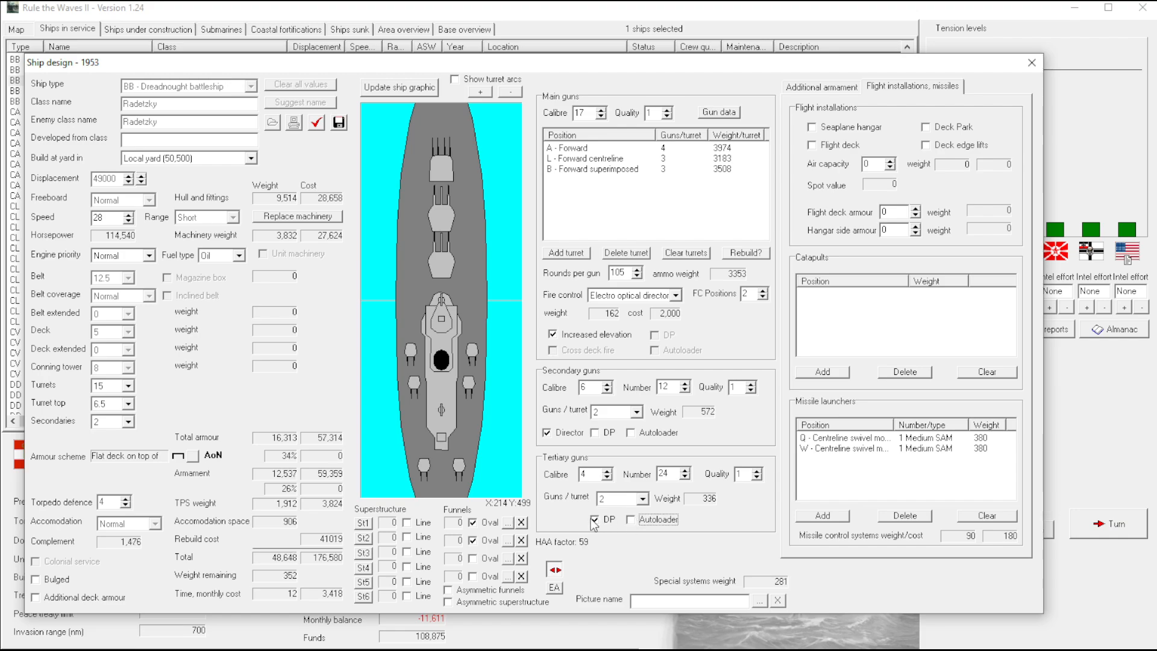
pyautogui.click(686, 383)
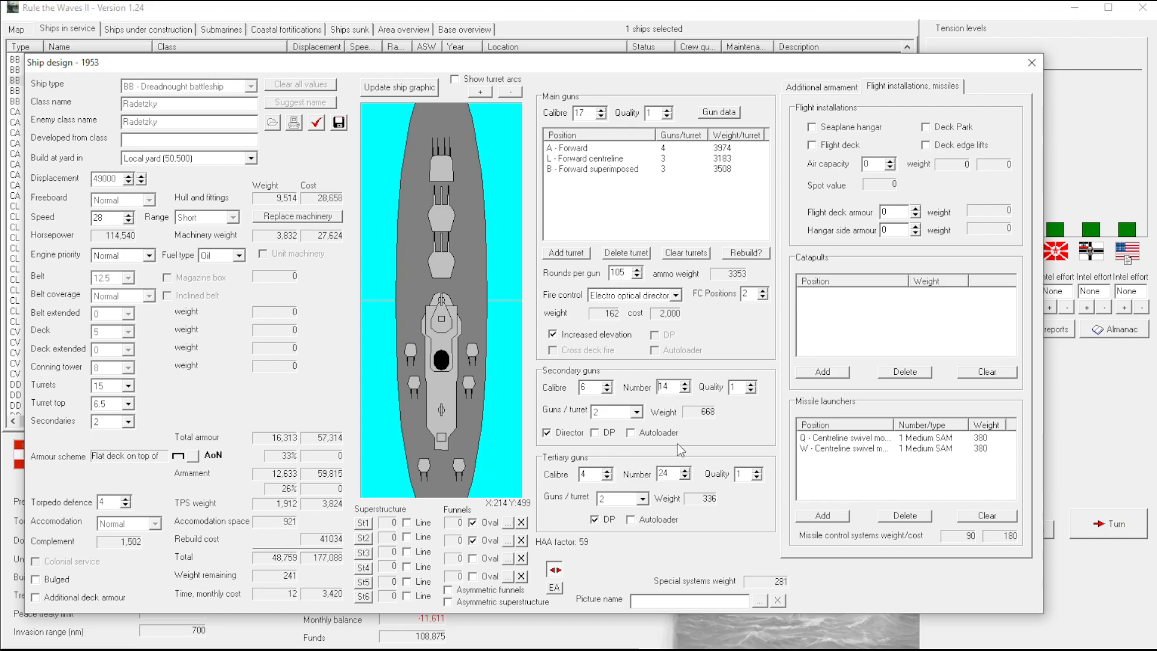
pyautogui.click(685, 383)
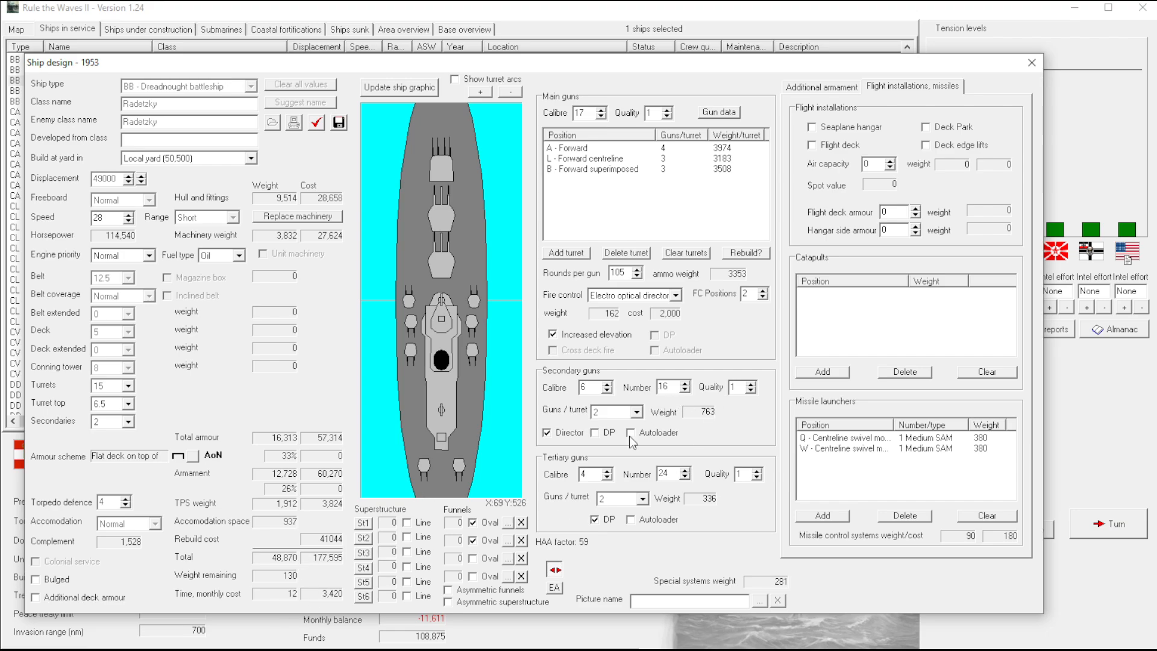
pyautogui.moveTo(668, 449)
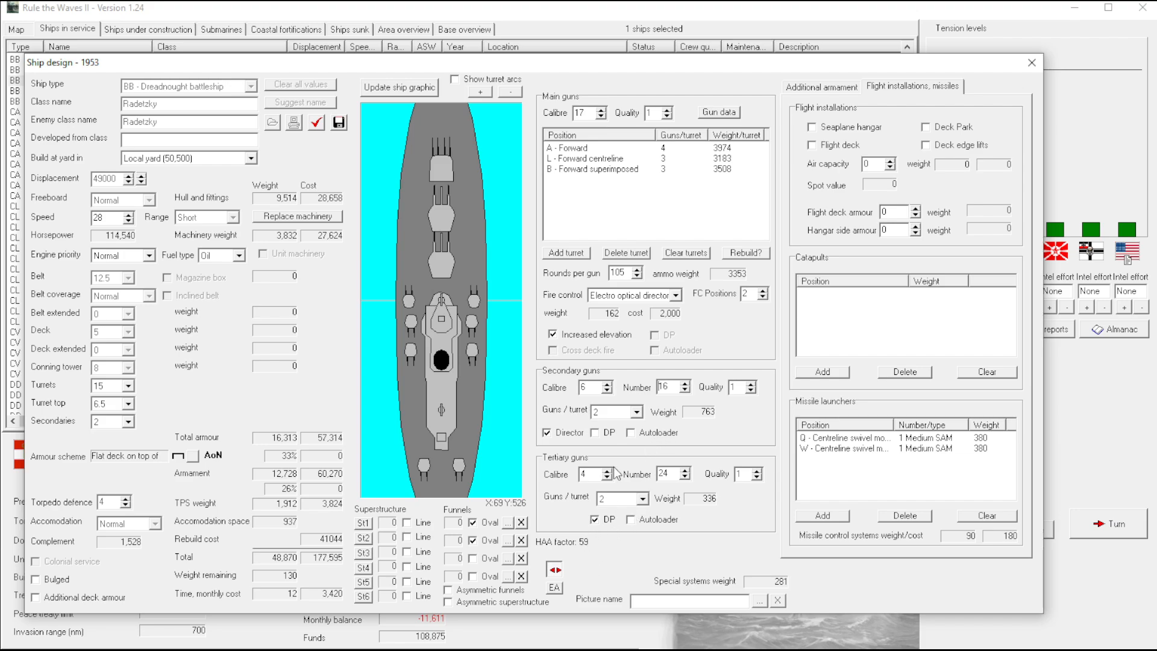
pyautogui.moveTo(633, 524)
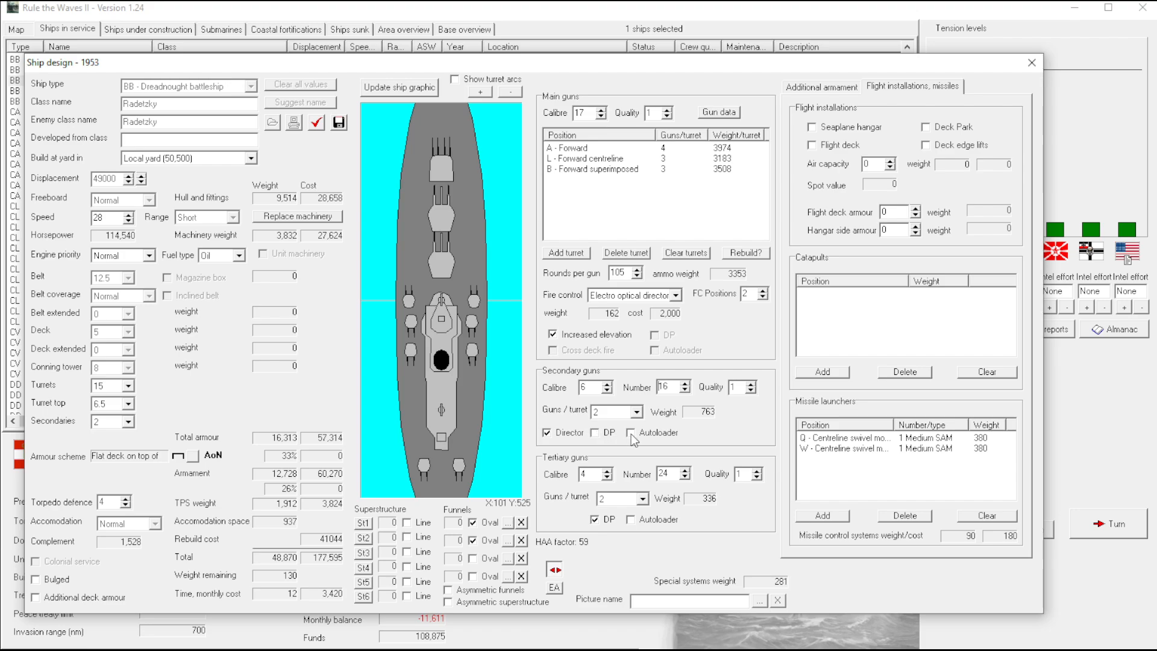
pyautogui.click(632, 432)
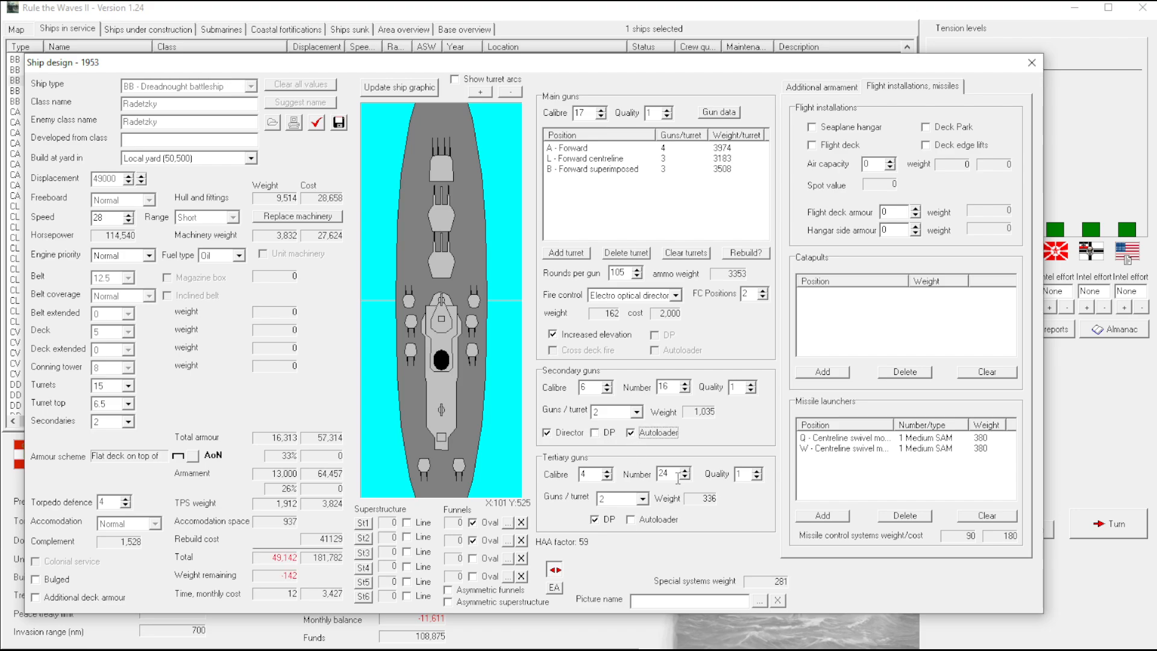
pyautogui.click(685, 478)
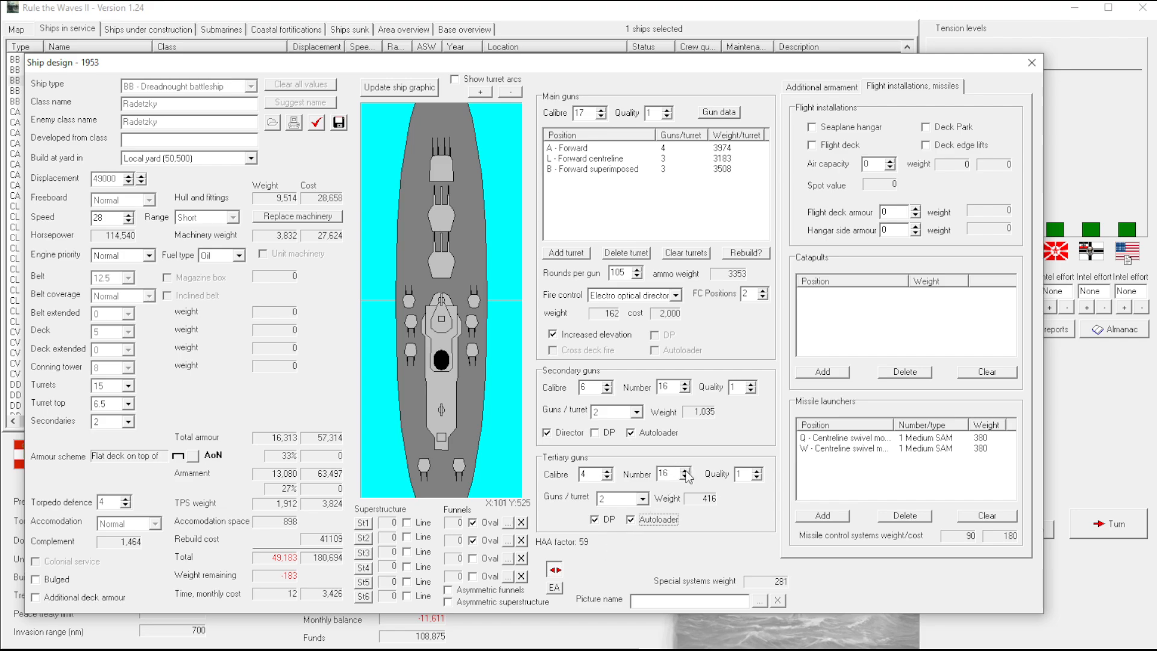
pyautogui.click(685, 470)
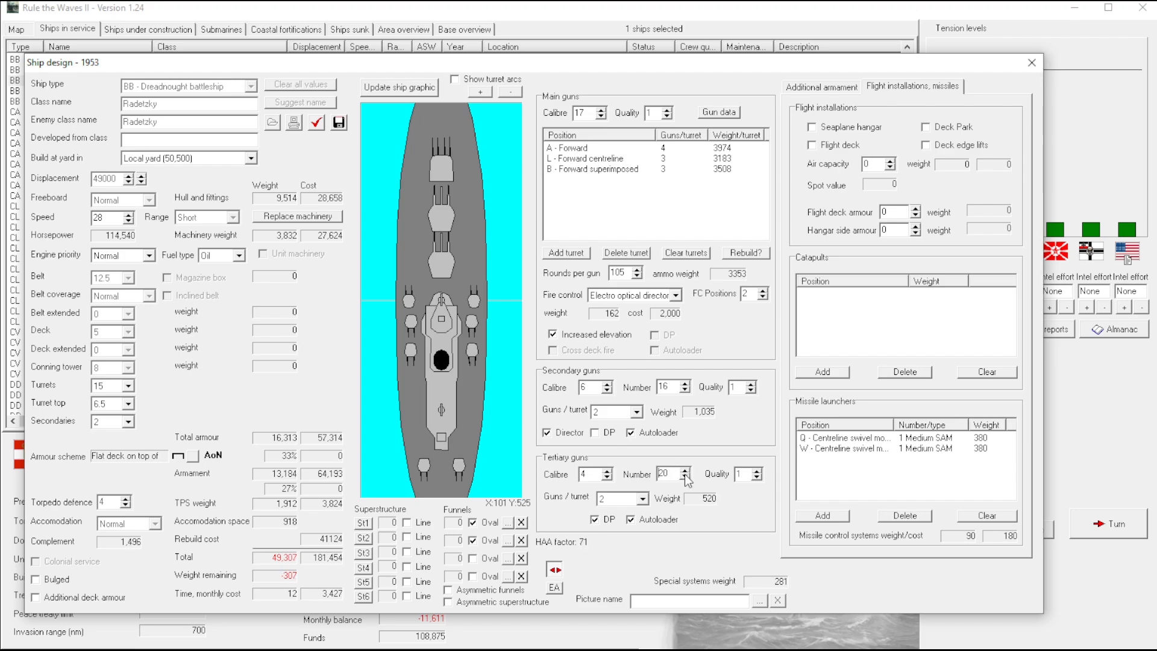
pyautogui.click(684, 479)
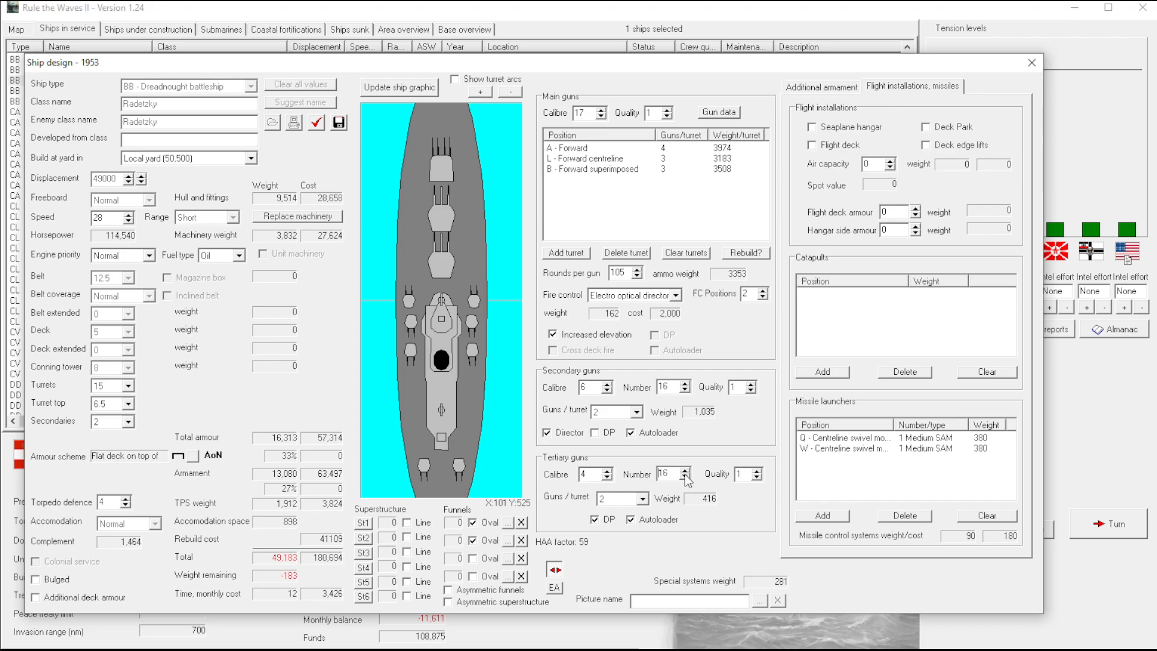
pyautogui.click(630, 518)
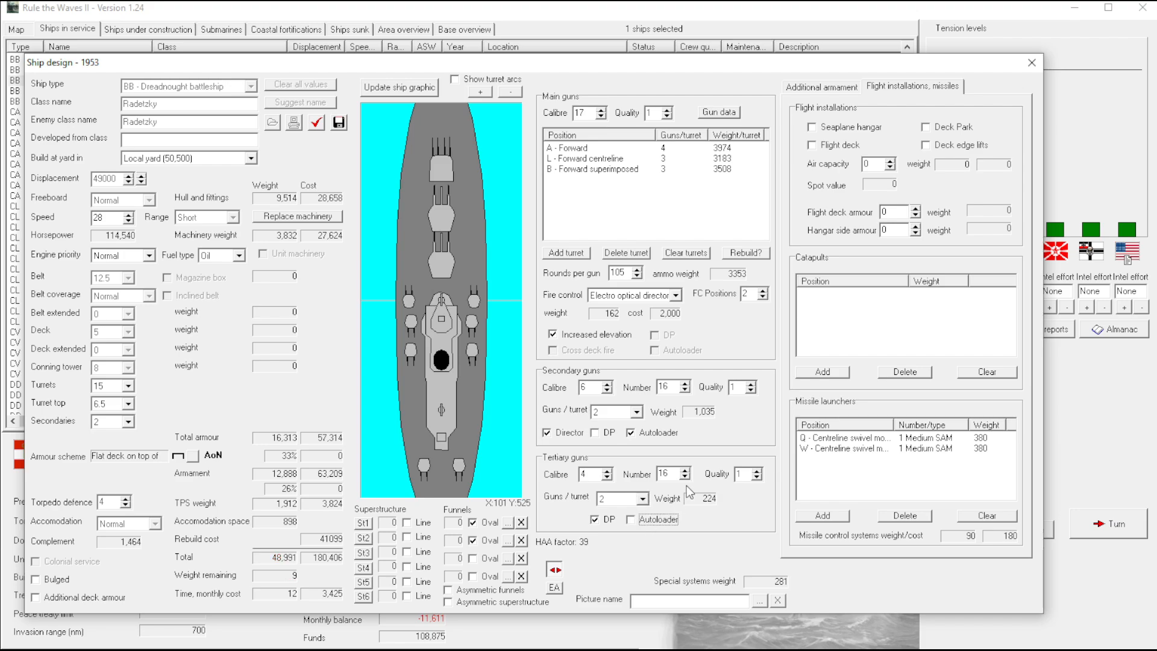
pyautogui.click(683, 469)
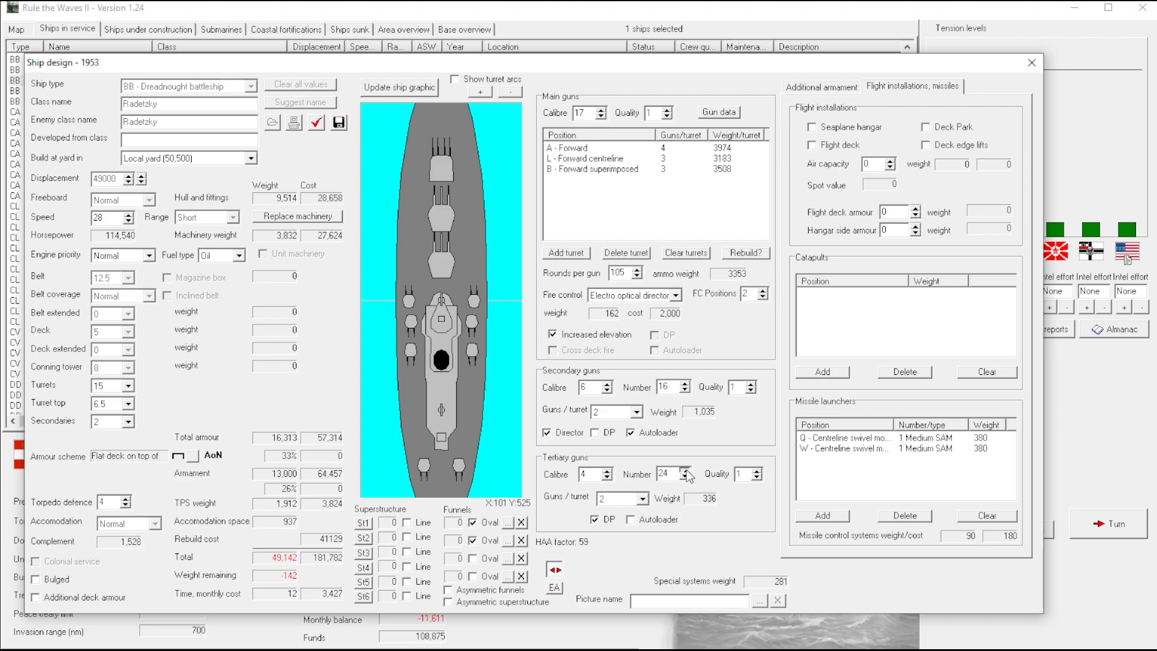
pyautogui.click(630, 518)
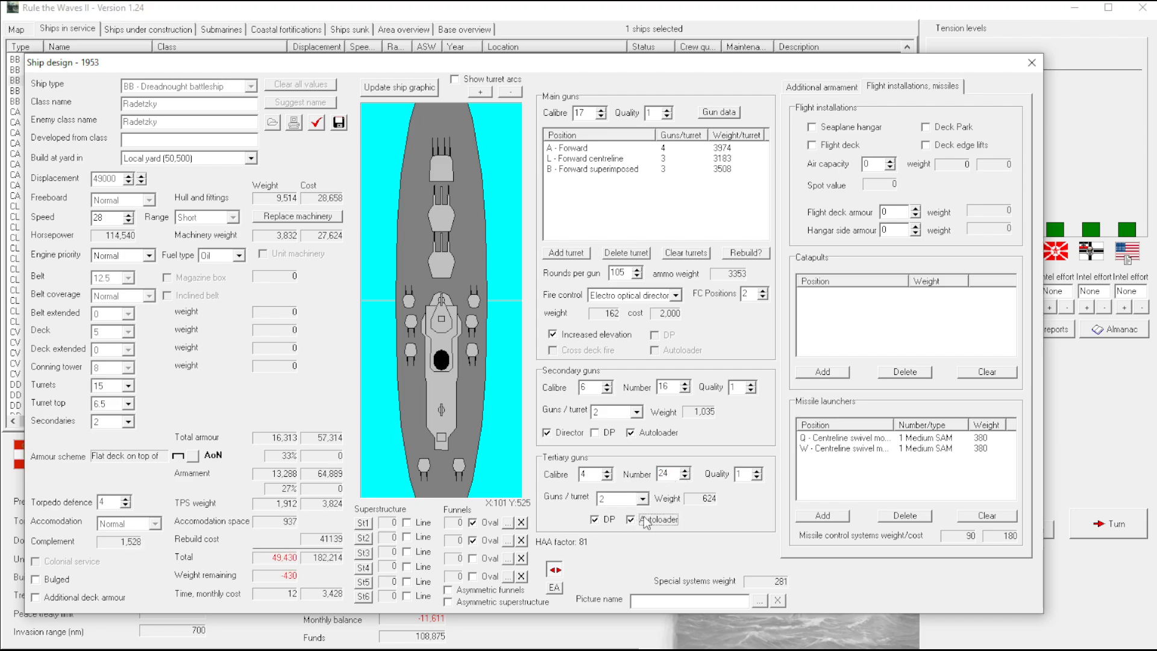
pyautogui.click(632, 518)
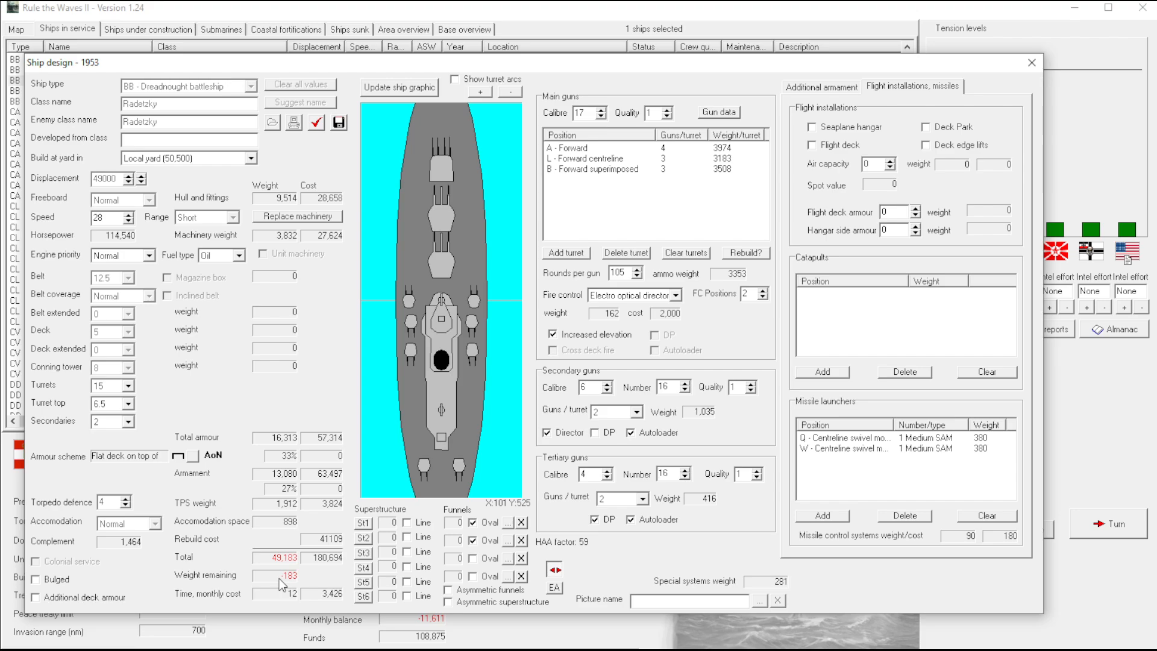
pyautogui.click(631, 519)
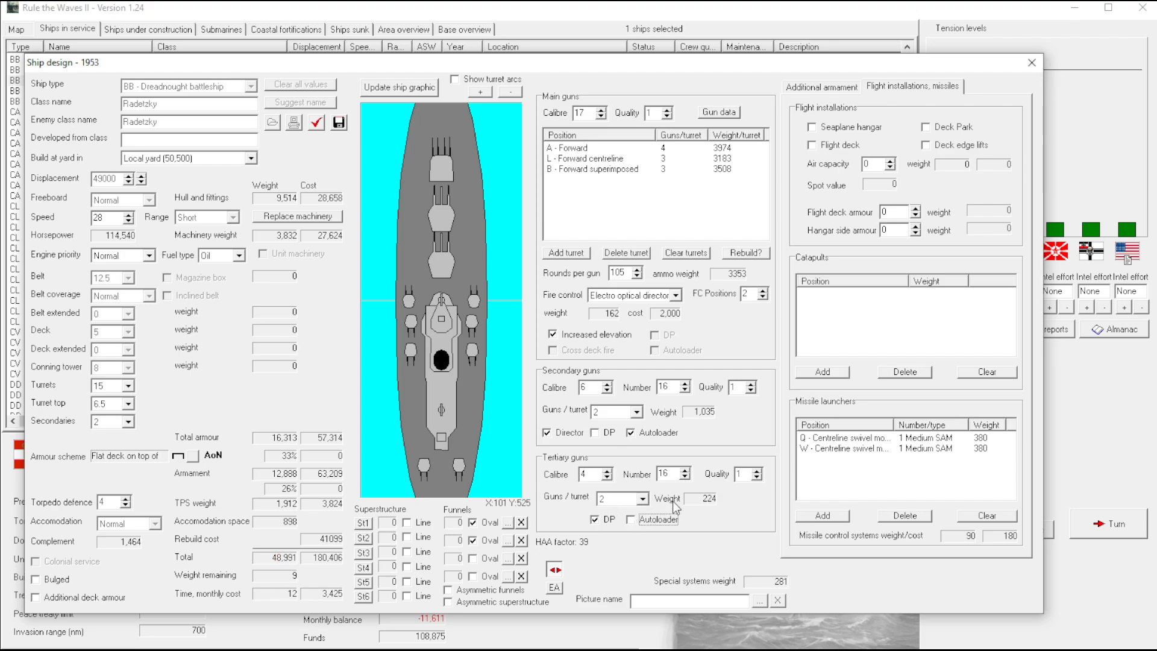
pyautogui.moveTo(594, 540)
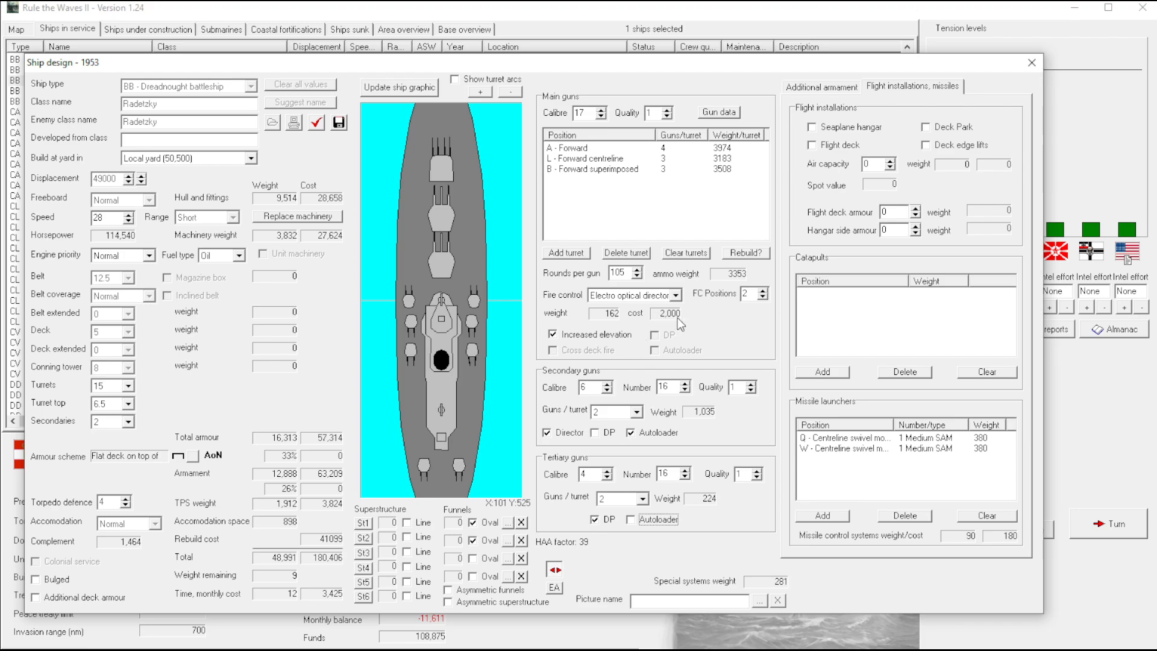
pyautogui.moveTo(672, 379)
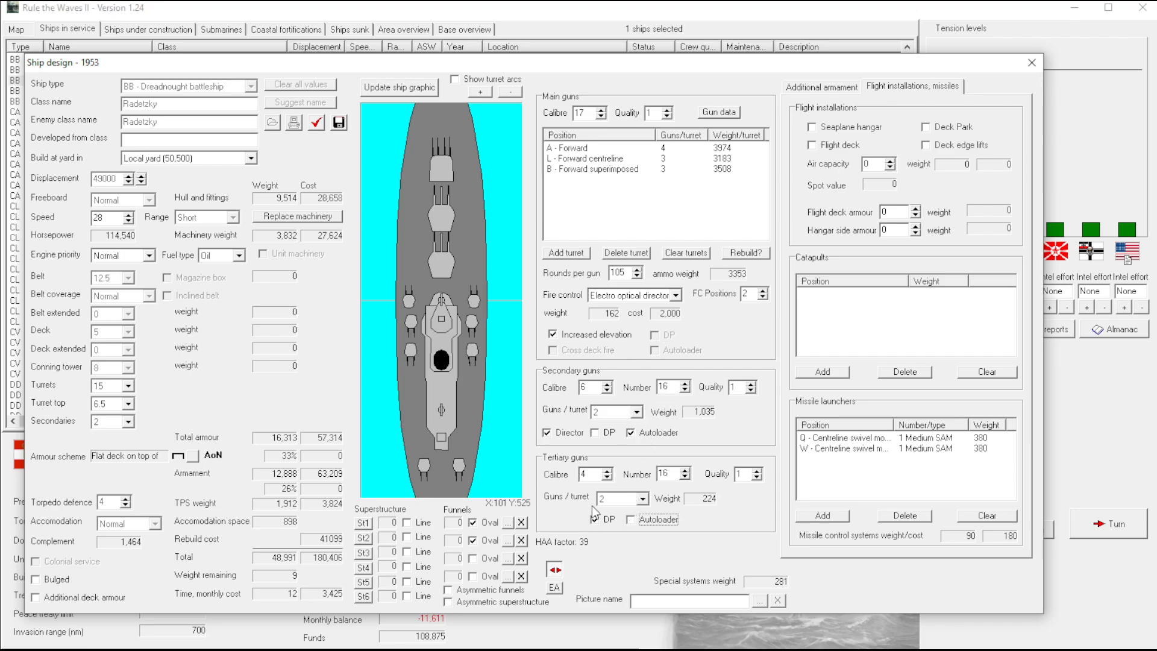
pyautogui.click(594, 518)
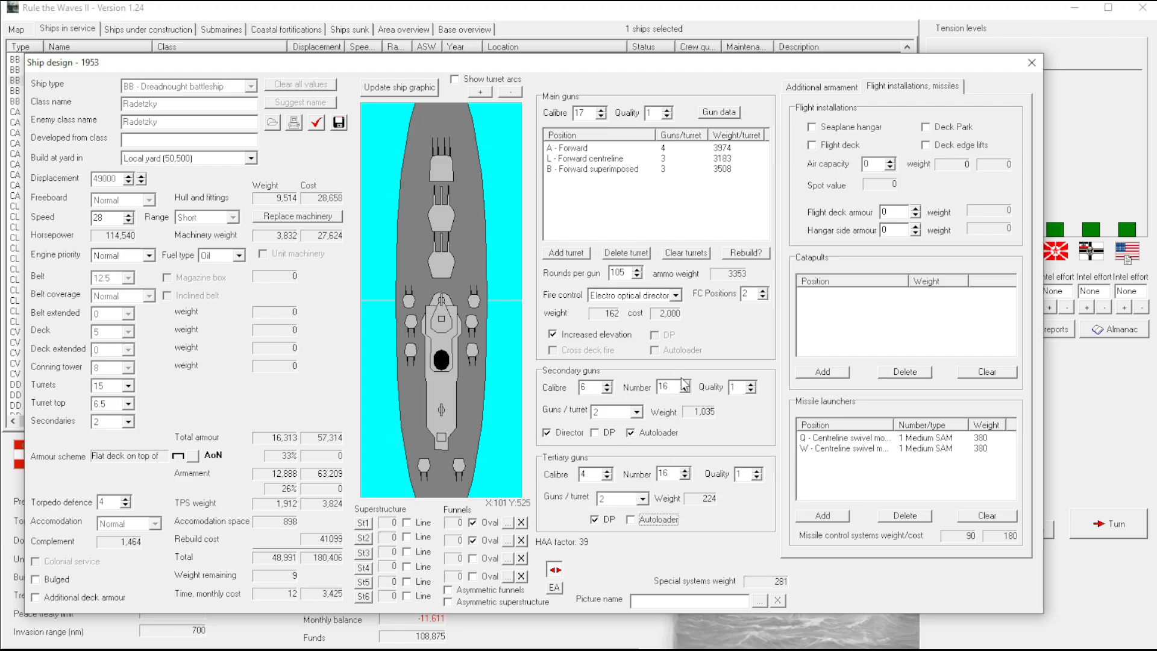
pyautogui.moveTo(719, 370)
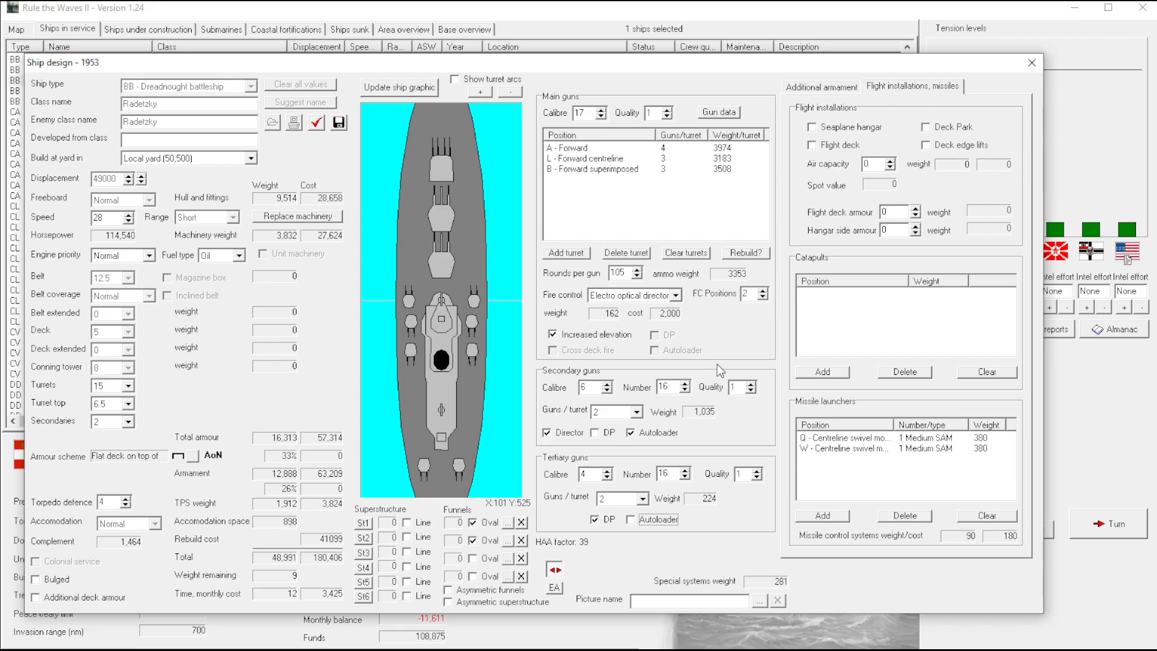
pyautogui.moveTo(937, 341)
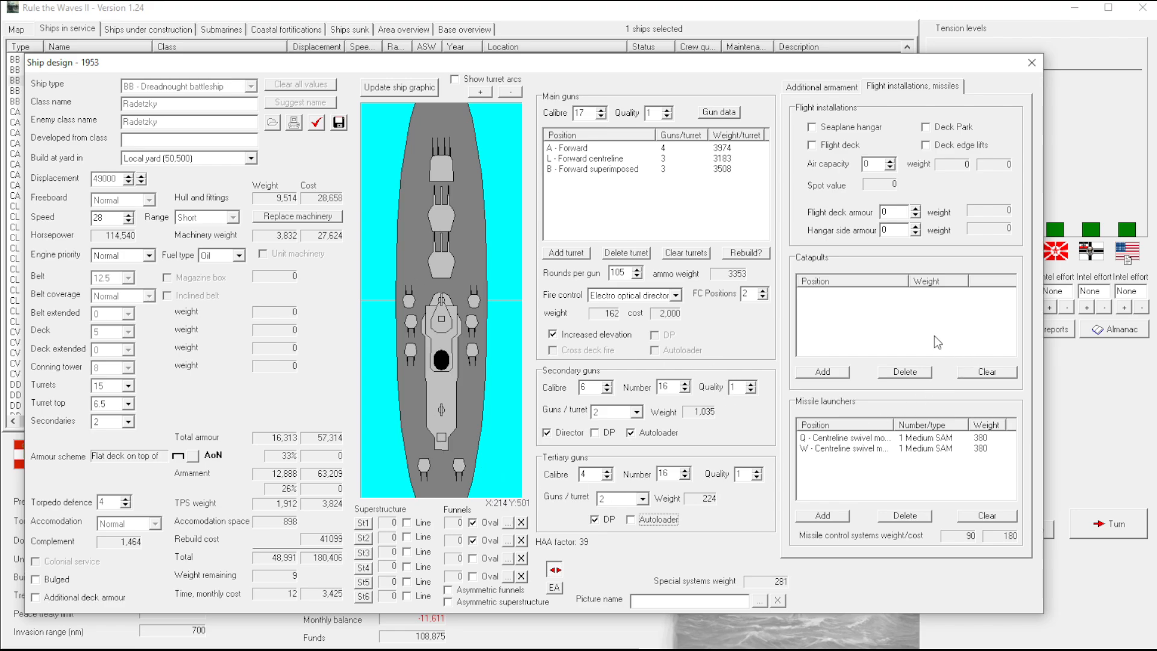
pyautogui.moveTo(786, 138)
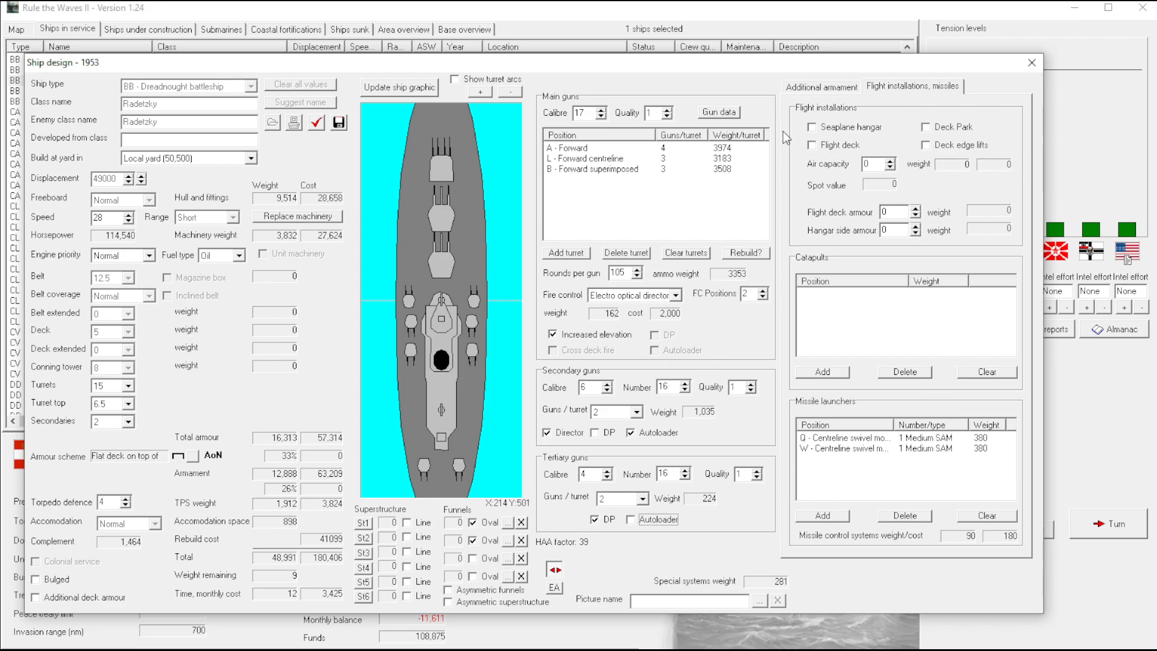
pyautogui.moveTo(829, 117)
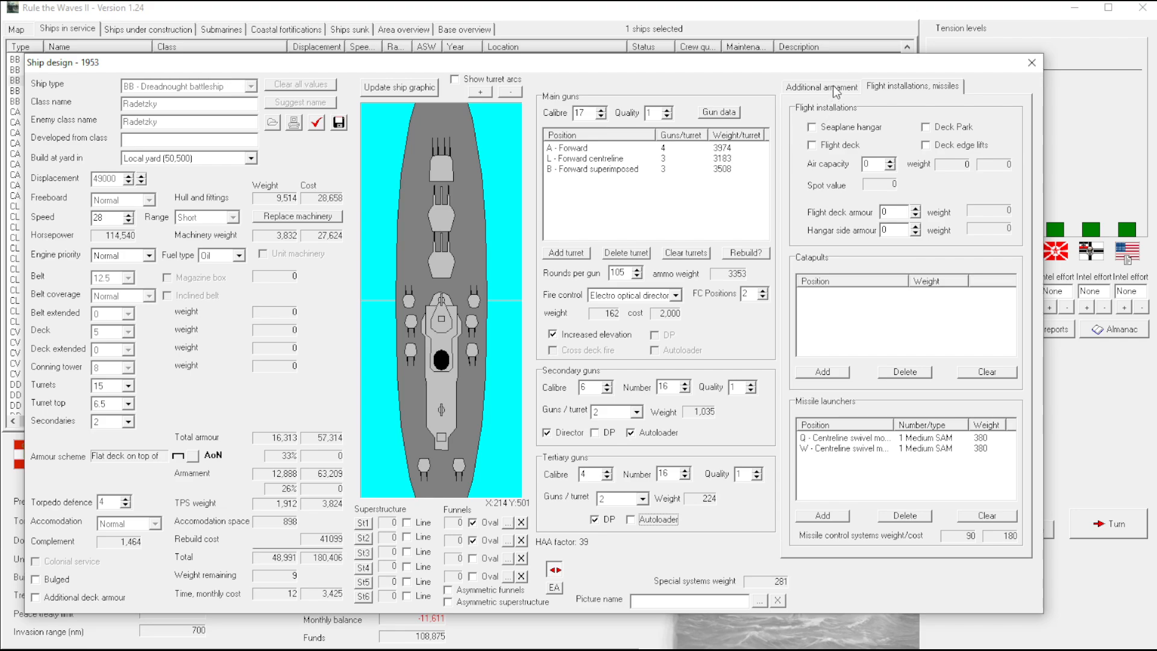
# Raise medium AA to 38 and light AA to 21, cut main-gun rounds to 100, freeing 264 tons
pyautogui.click(820, 86)
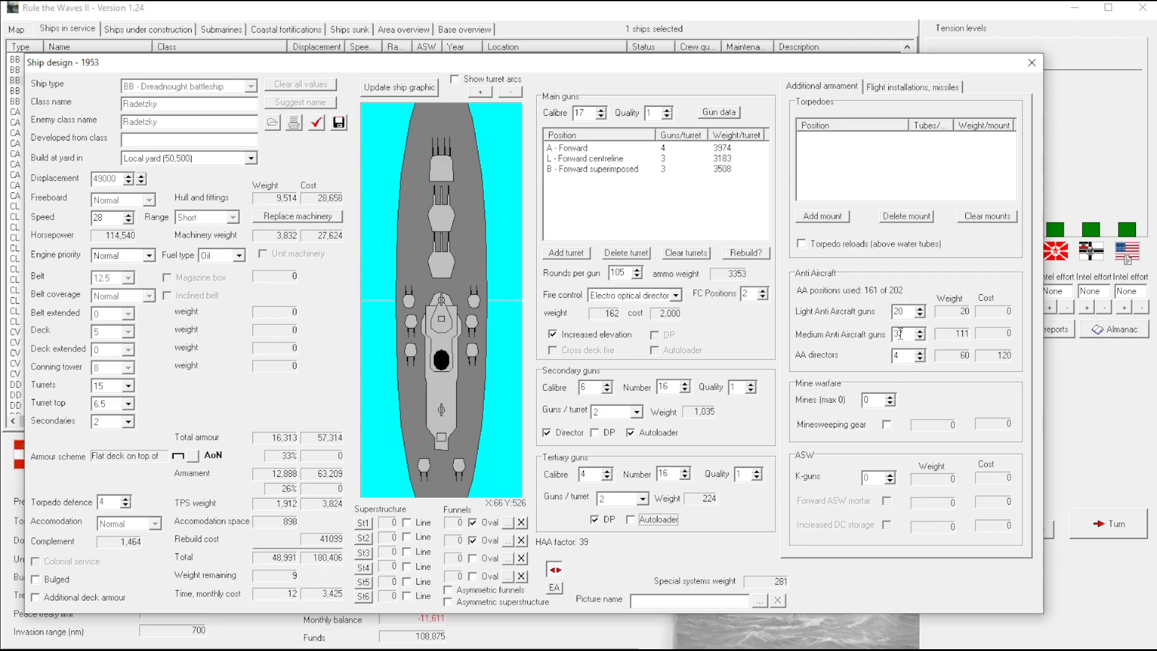
pyautogui.click(919, 330)
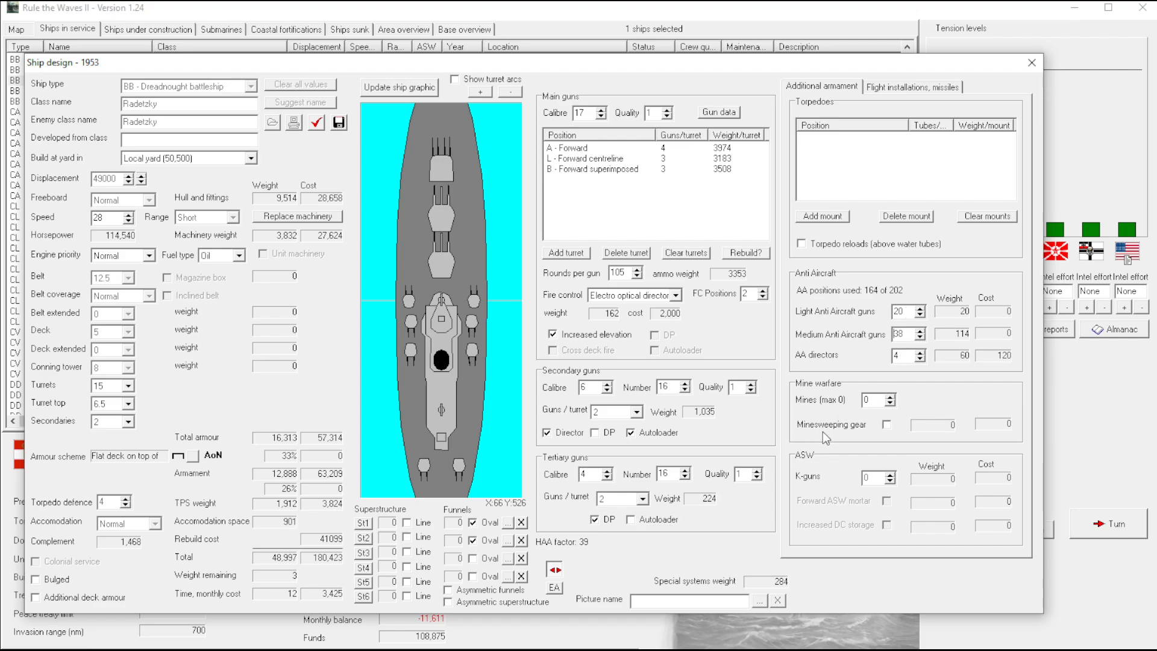
pyautogui.click(918, 311)
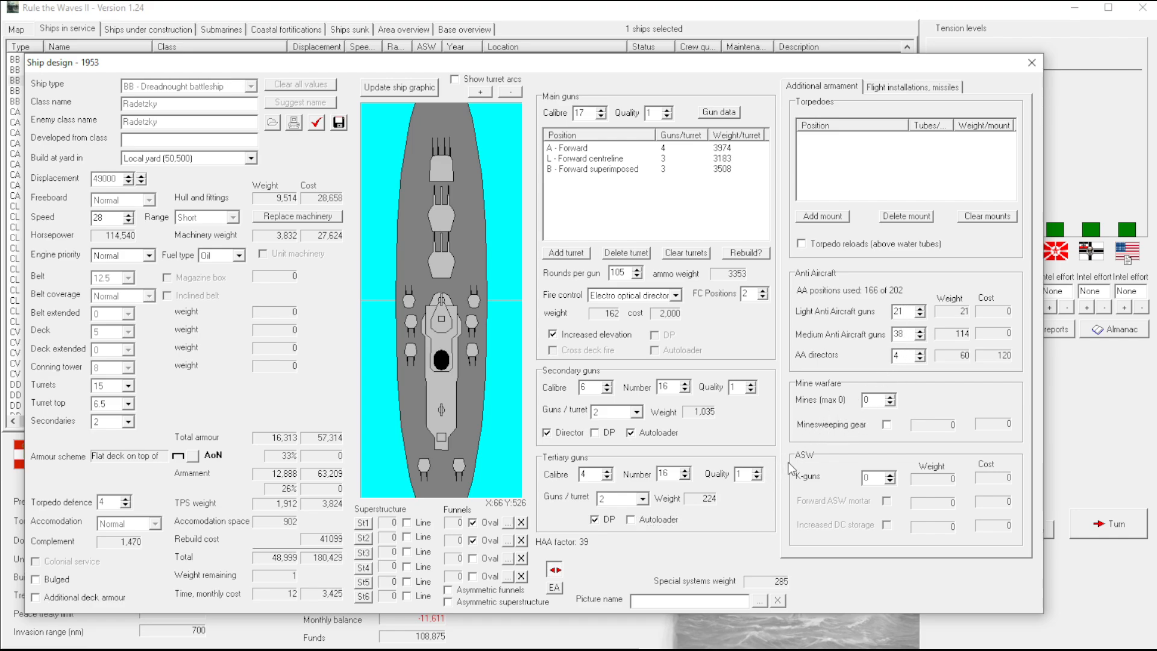
pyautogui.moveTo(330, 568)
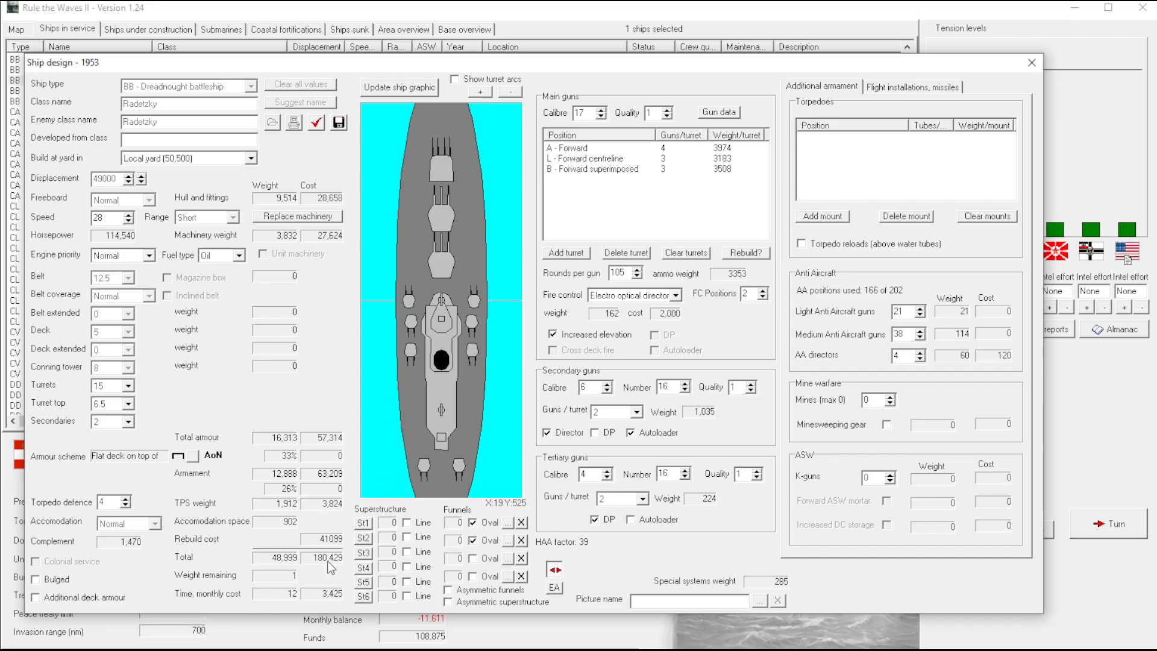
pyautogui.moveTo(300, 595)
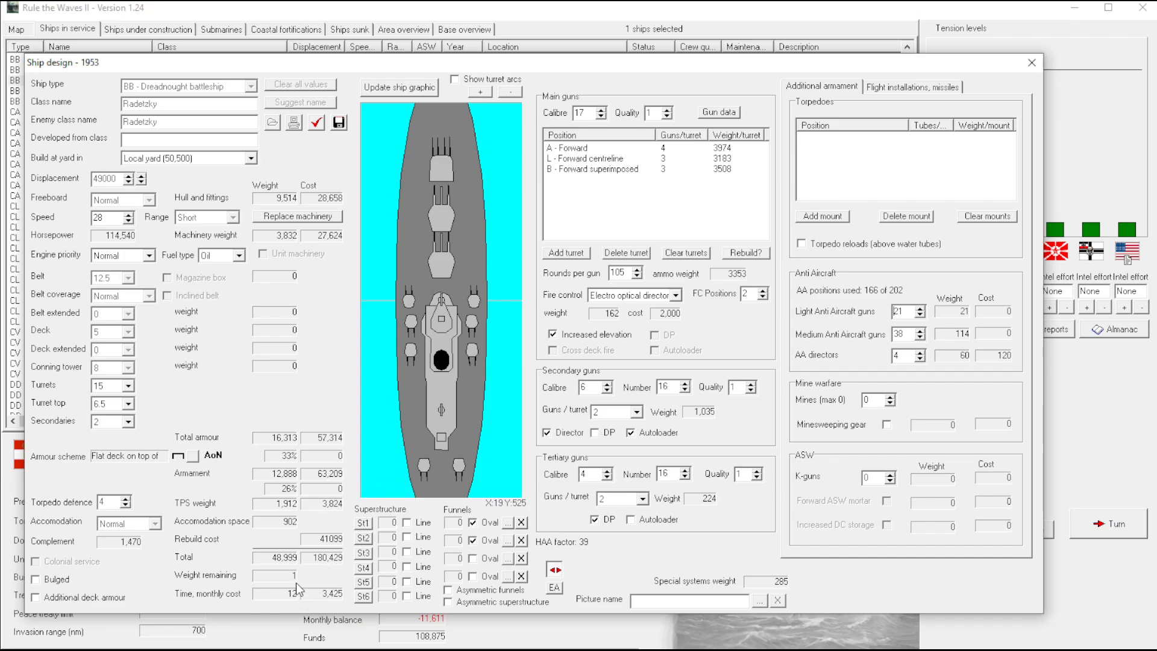
pyautogui.moveTo(306, 594)
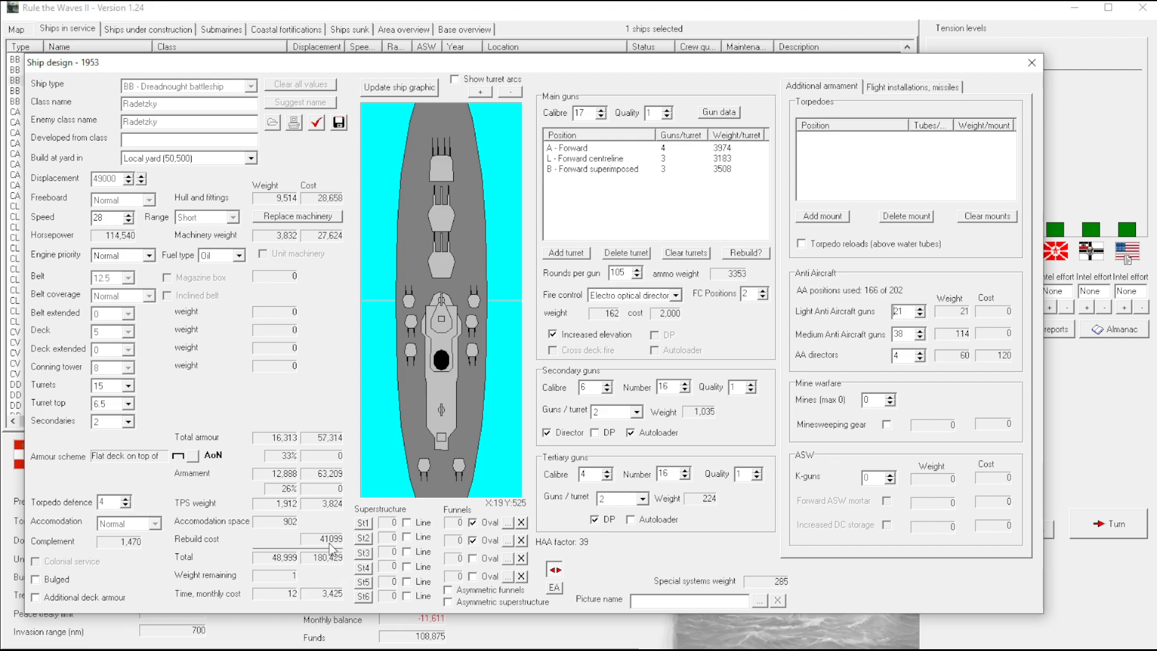
pyautogui.moveTo(556, 360)
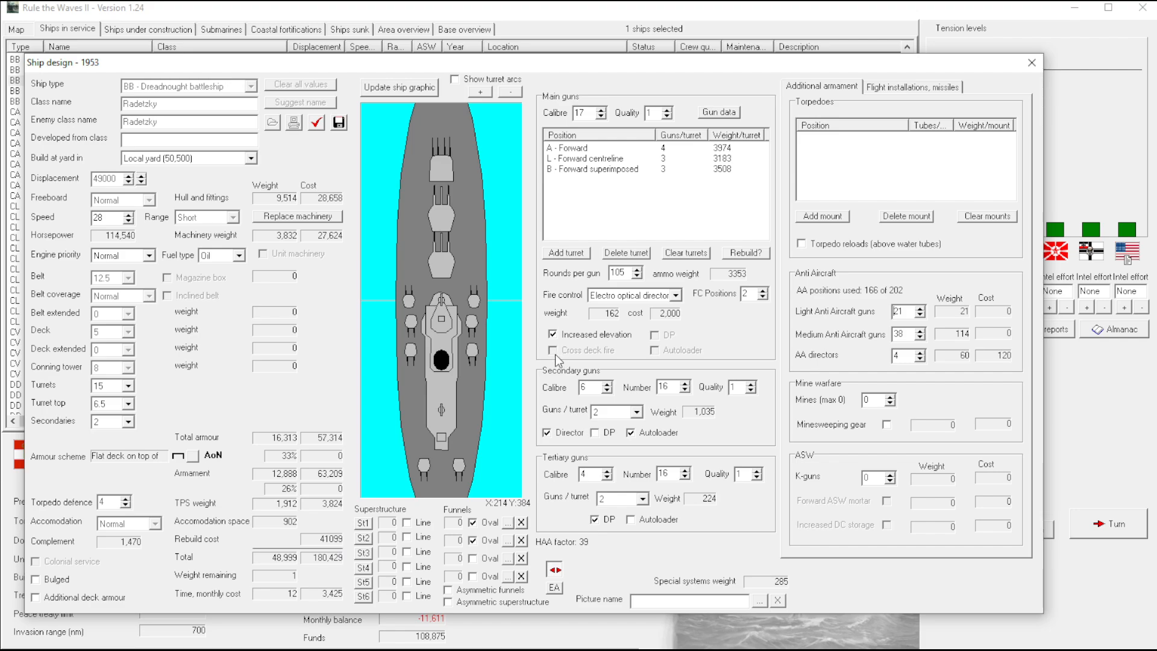
pyautogui.moveTo(906, 96)
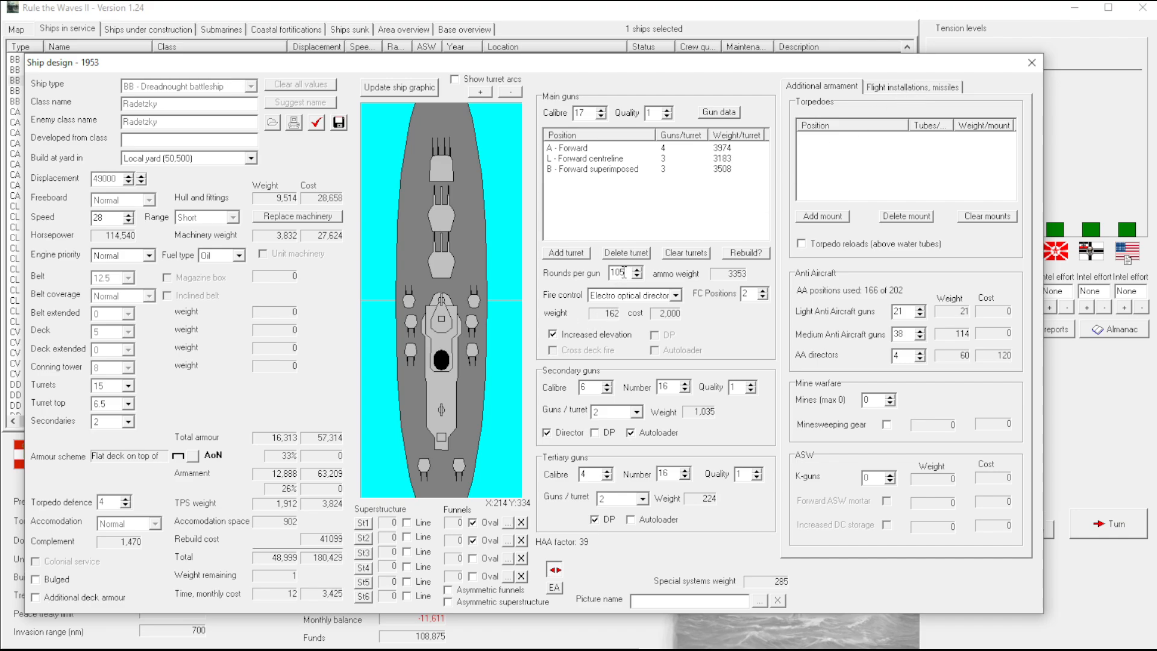
pyautogui.click(635, 275)
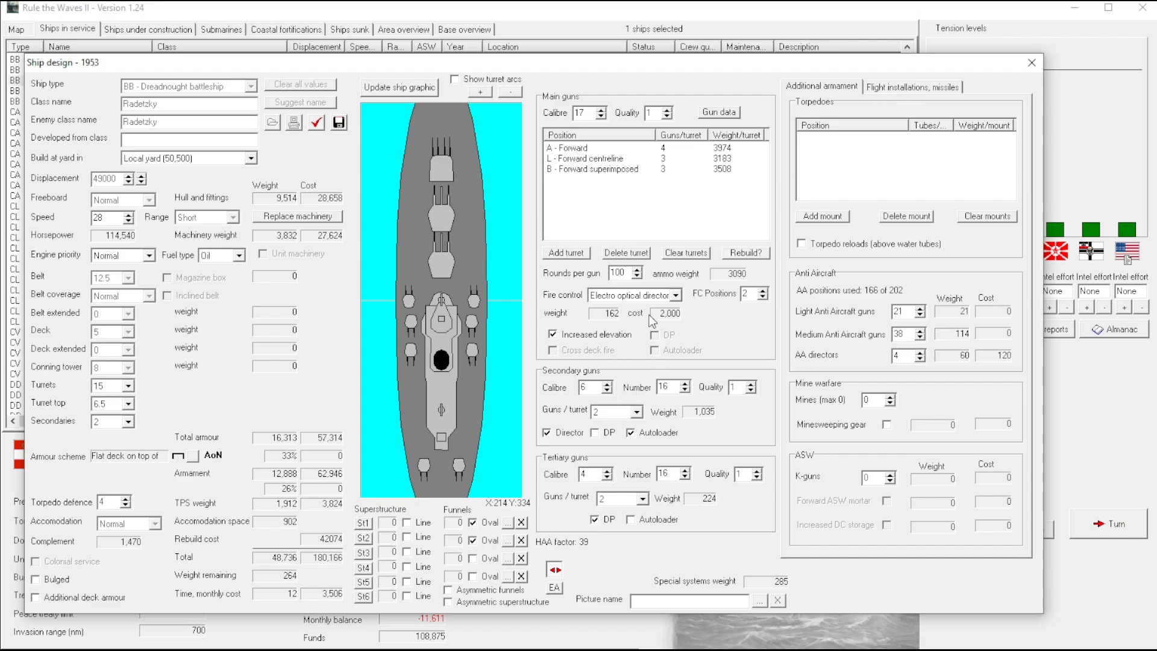
pyautogui.moveTo(674, 424)
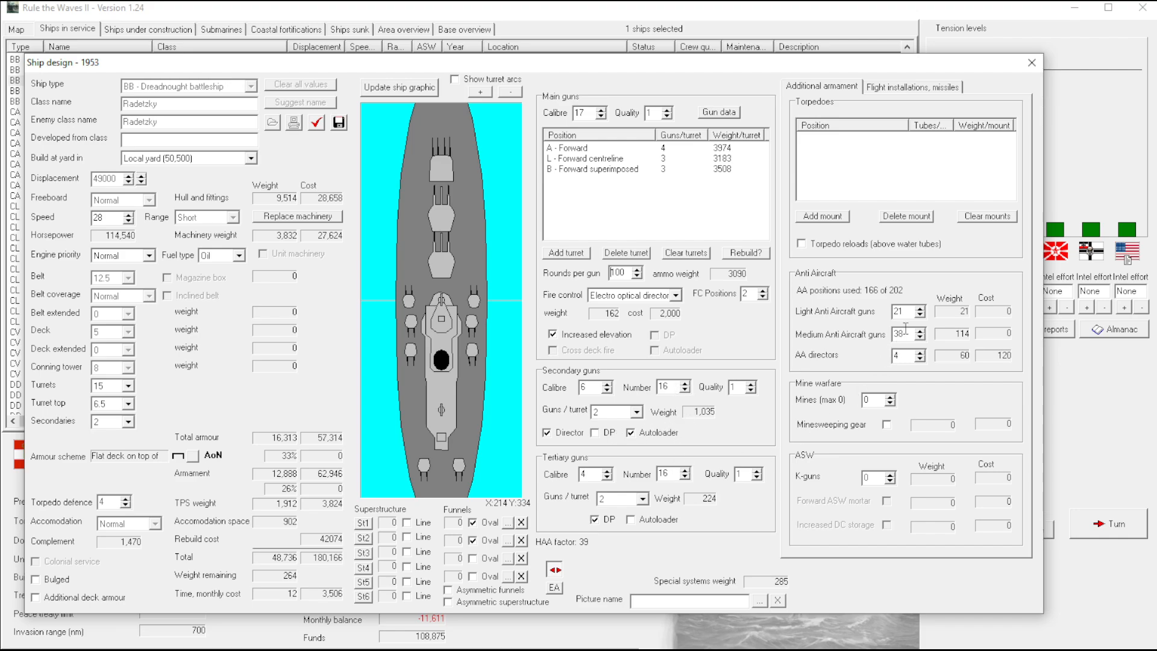
pyautogui.click(912, 87)
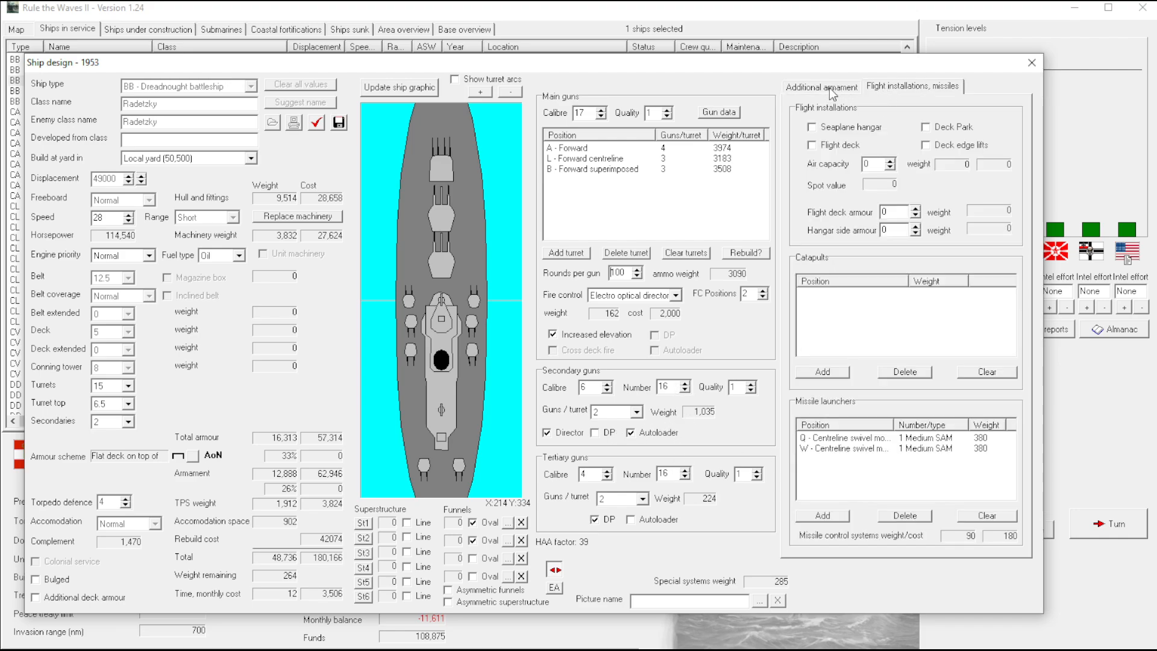
pyautogui.click(821, 515)
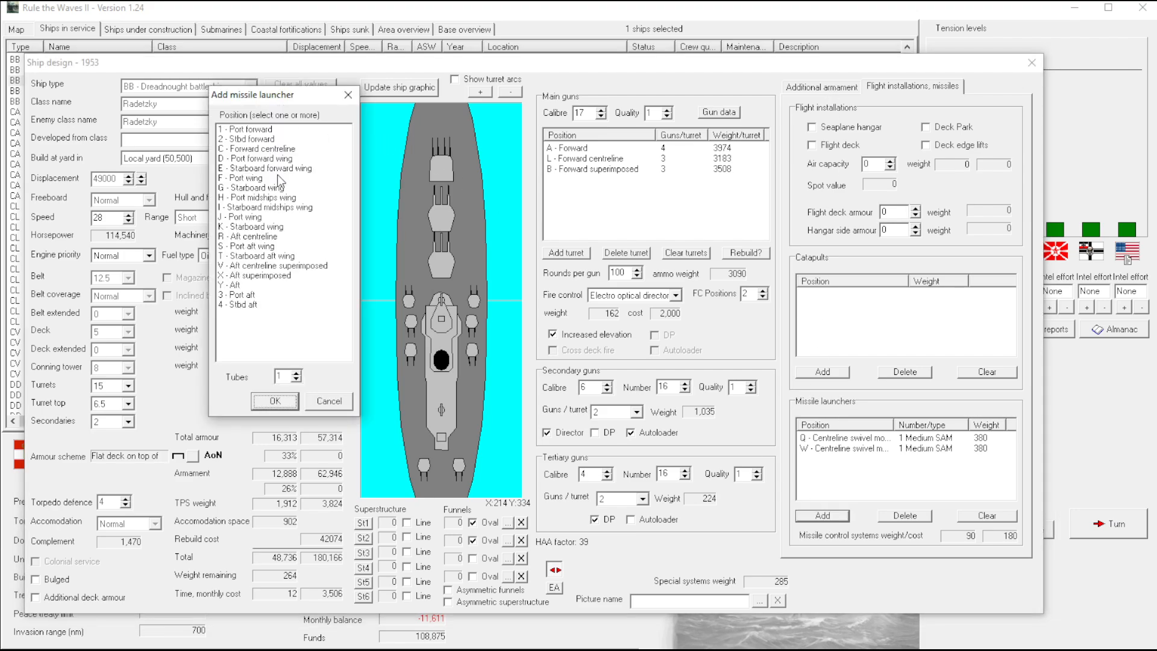
pyautogui.moveTo(258, 186)
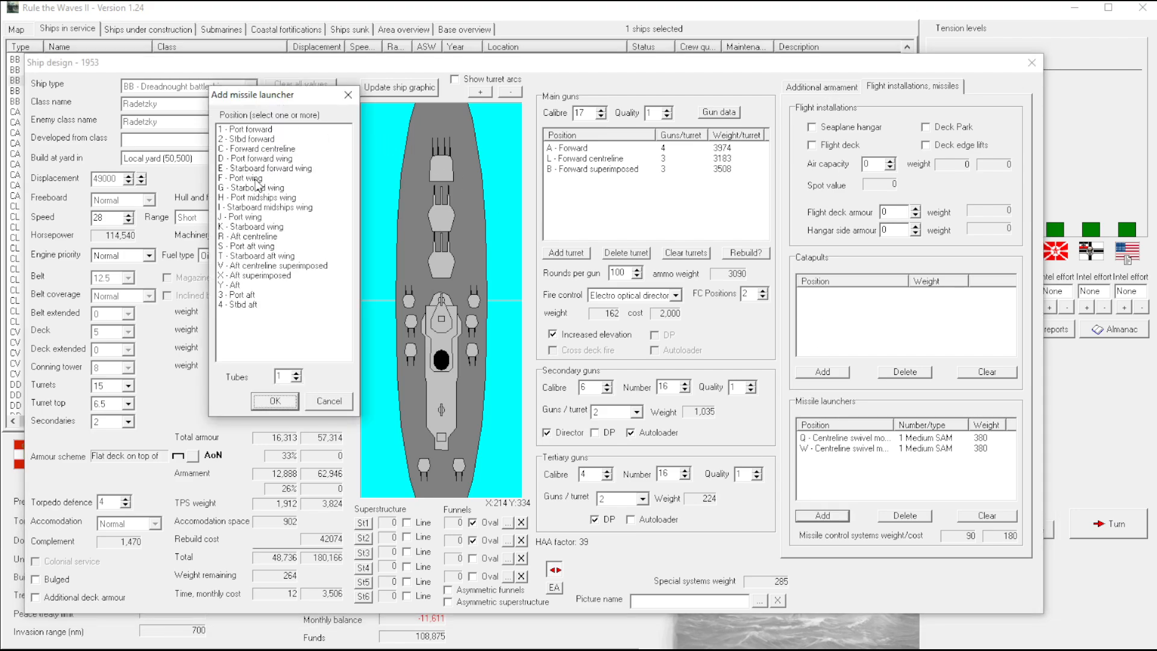
pyautogui.click(258, 148)
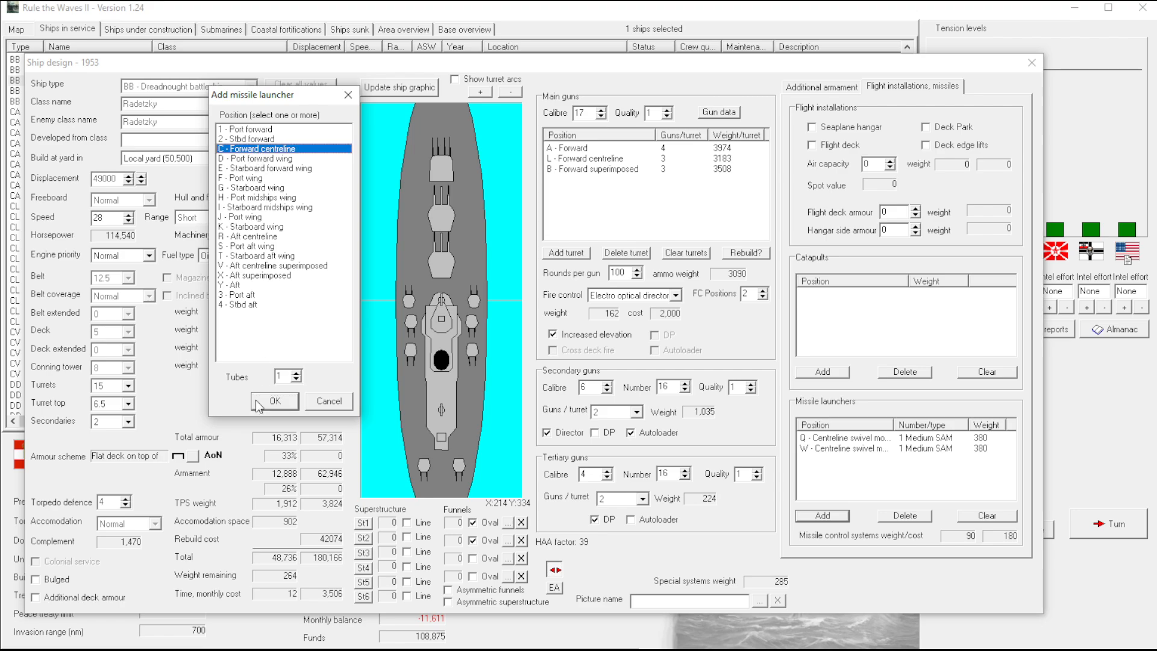
pyautogui.click(273, 401)
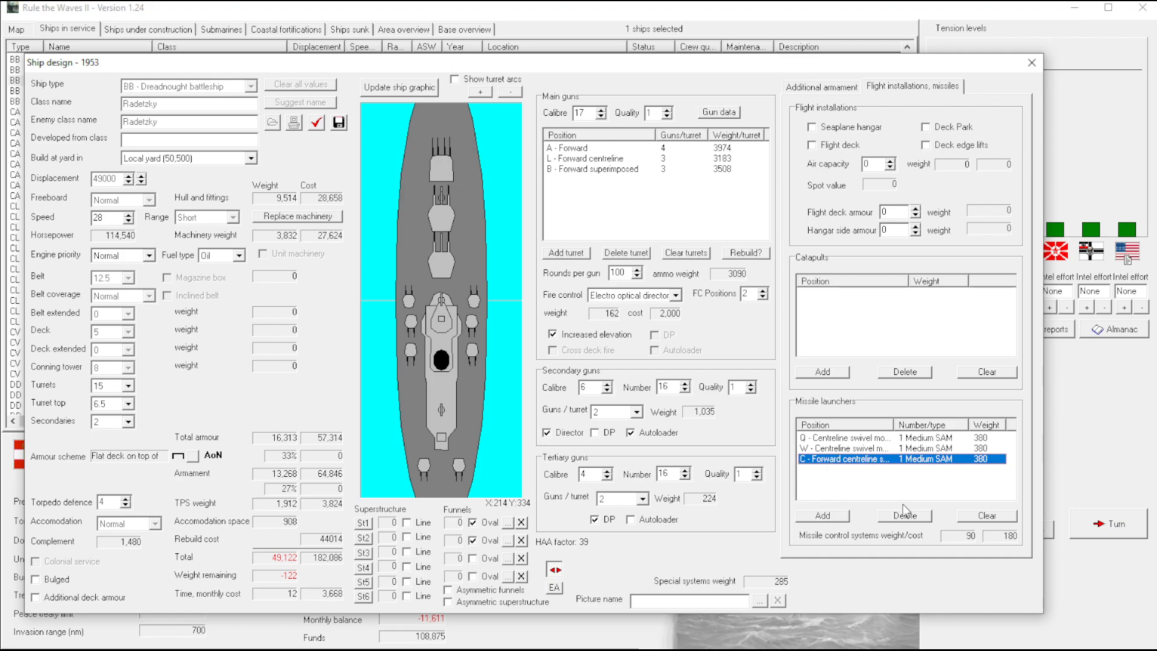
pyautogui.click(316, 123)
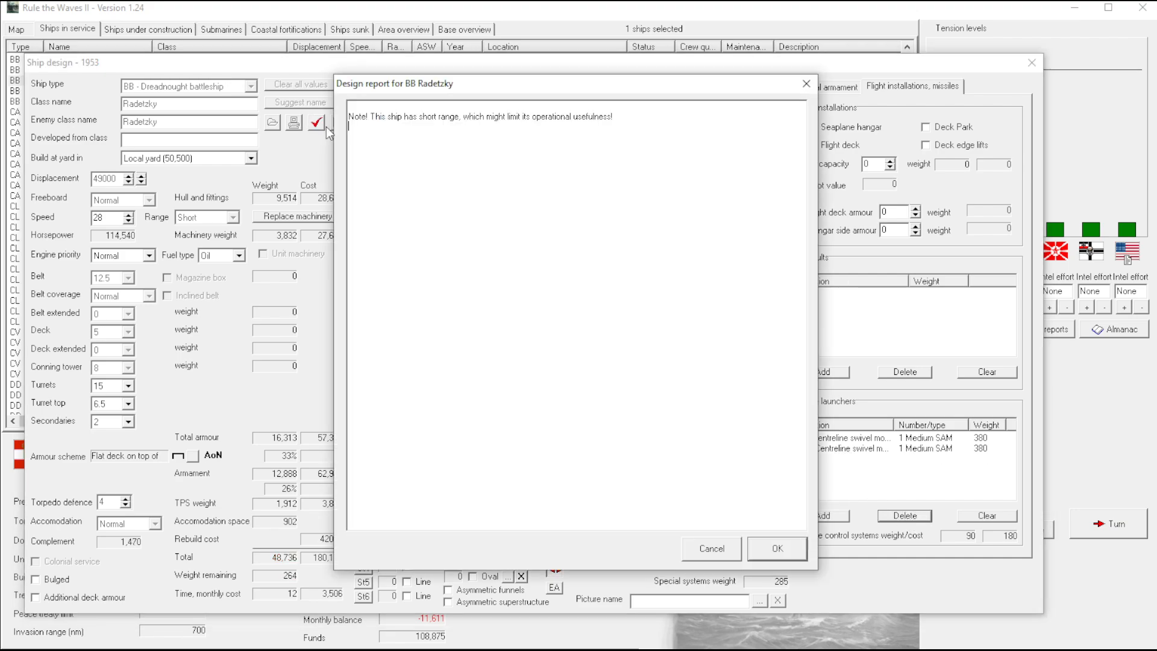
pyautogui.click(776, 548)
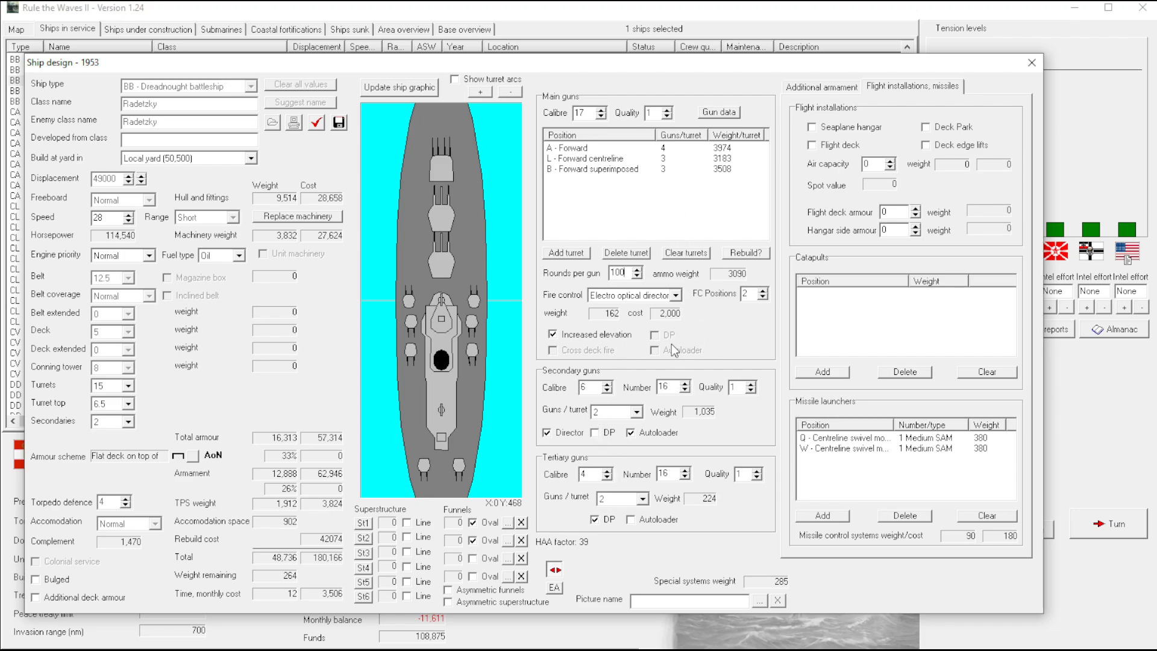
pyautogui.moveTo(711, 315)
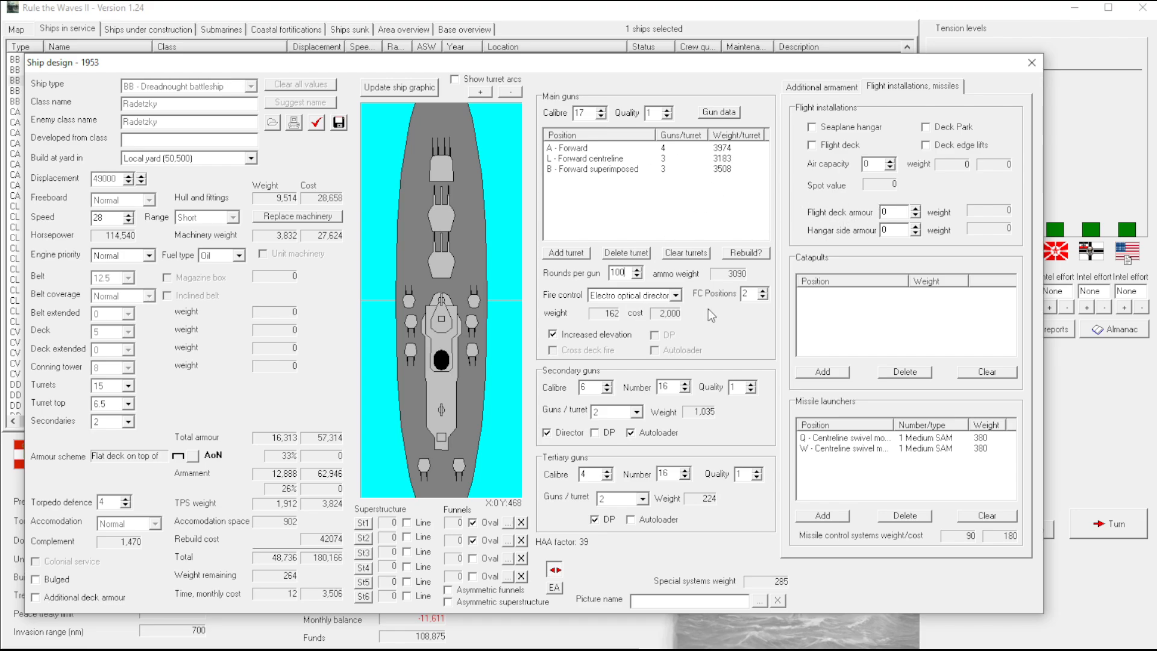
pyautogui.moveTo(700, 371)
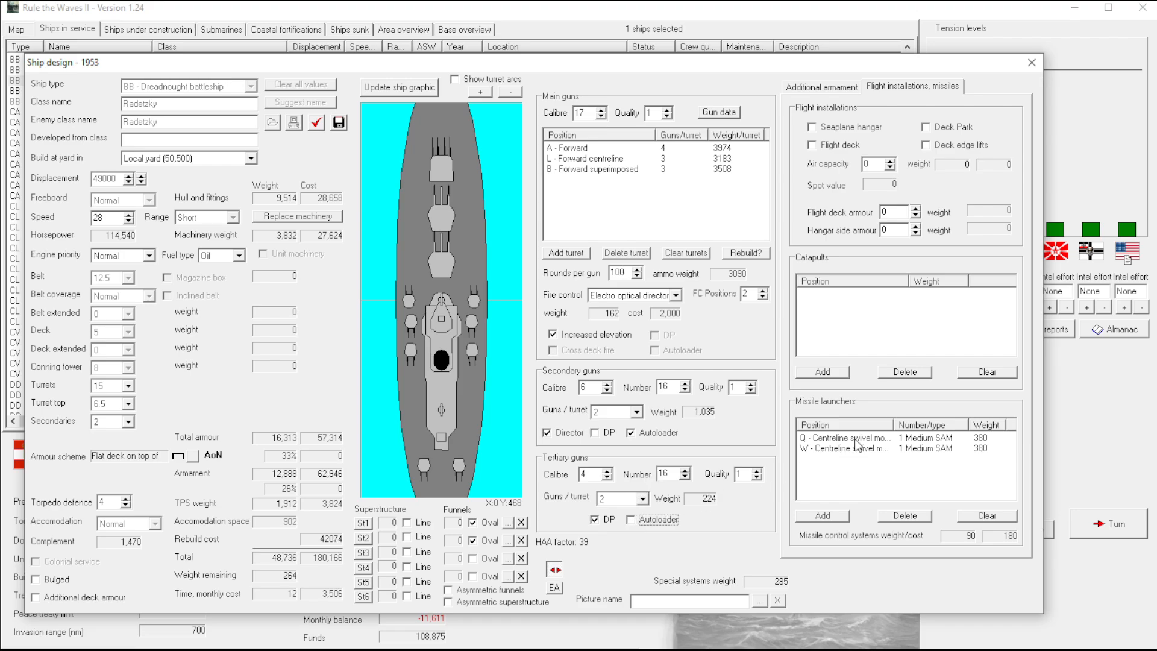
# Set 18 autoloading tertiary guns and raise medium AA to 40, leaving one ton spare
pyautogui.click(820, 87)
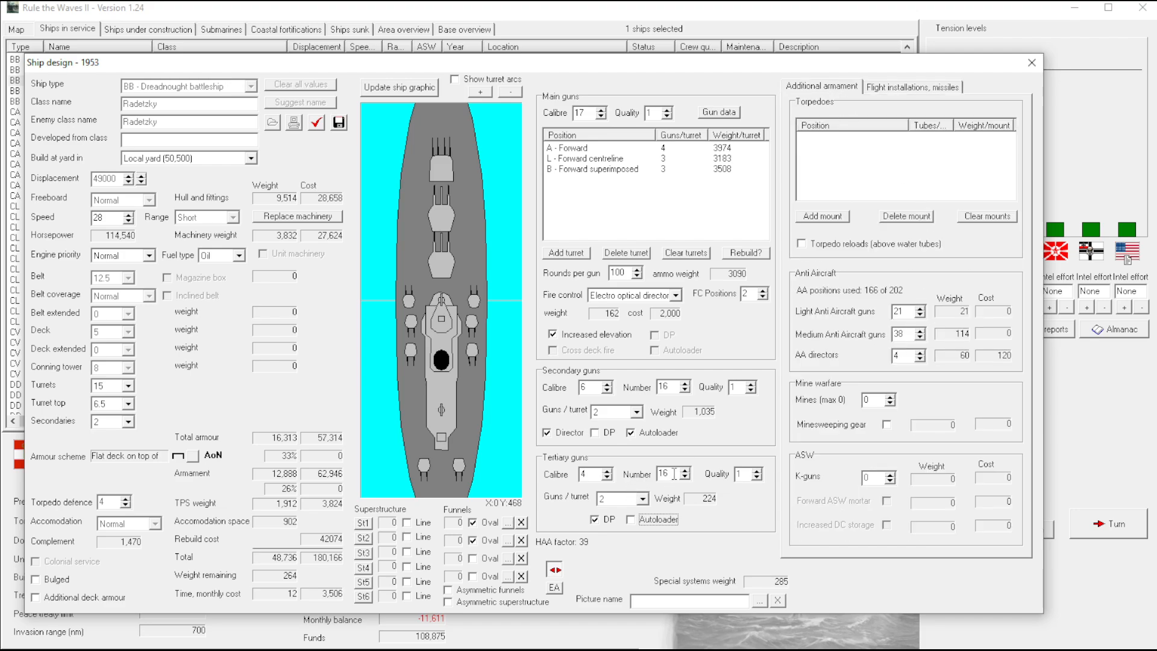
pyautogui.click(686, 470)
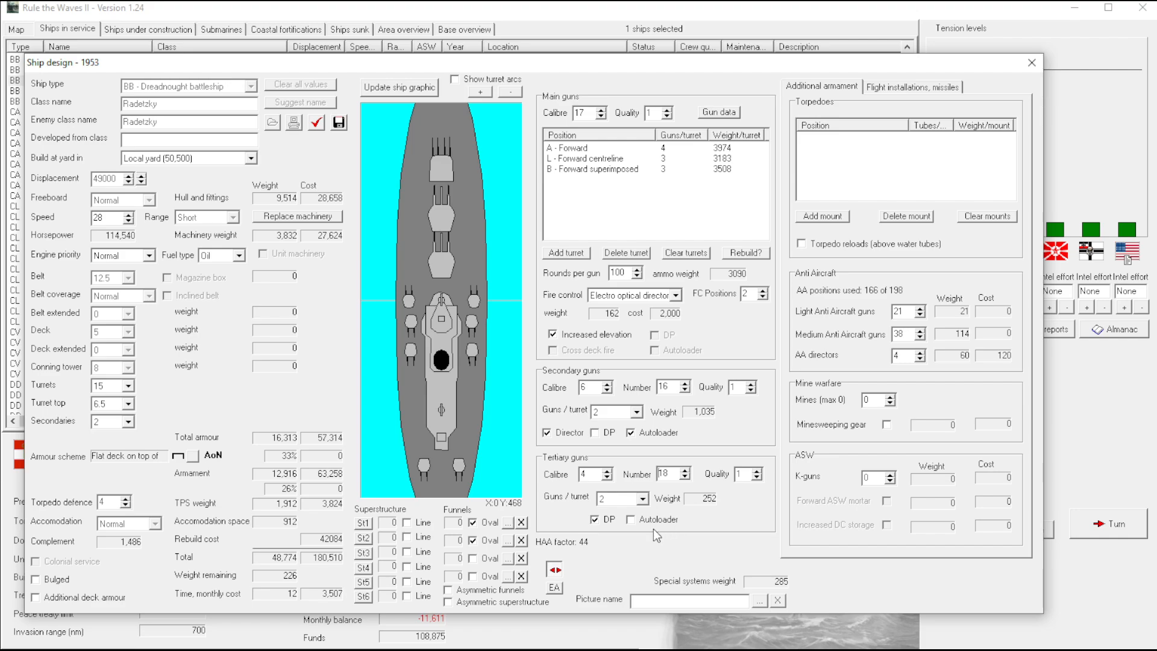
pyautogui.click(630, 519)
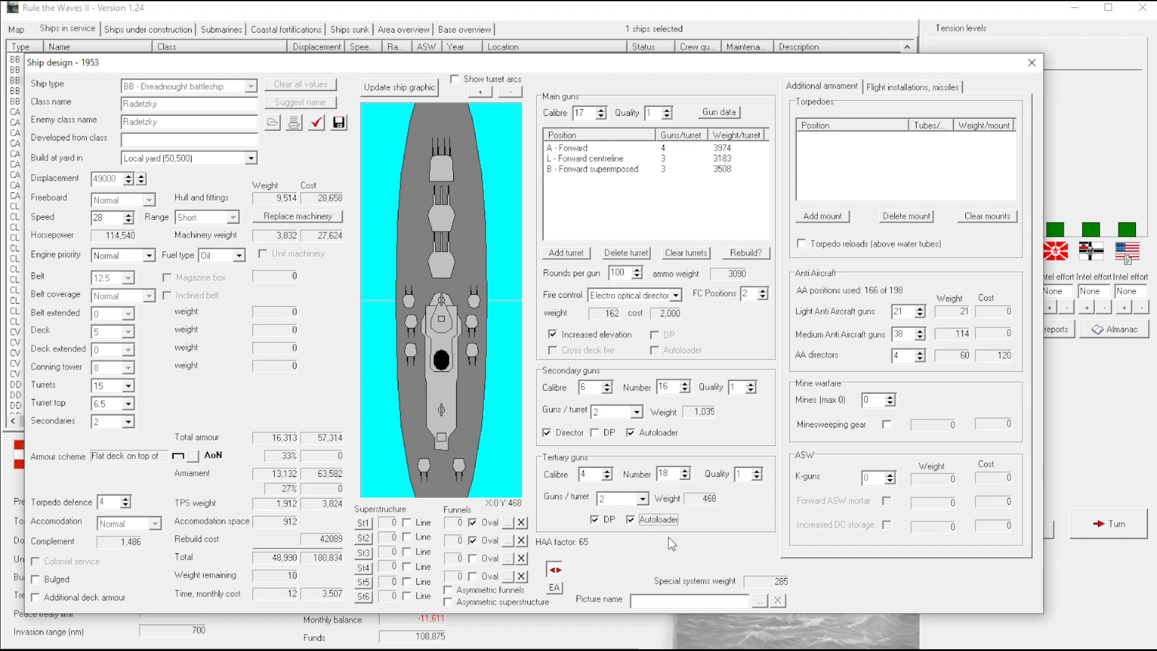
pyautogui.moveTo(563, 554)
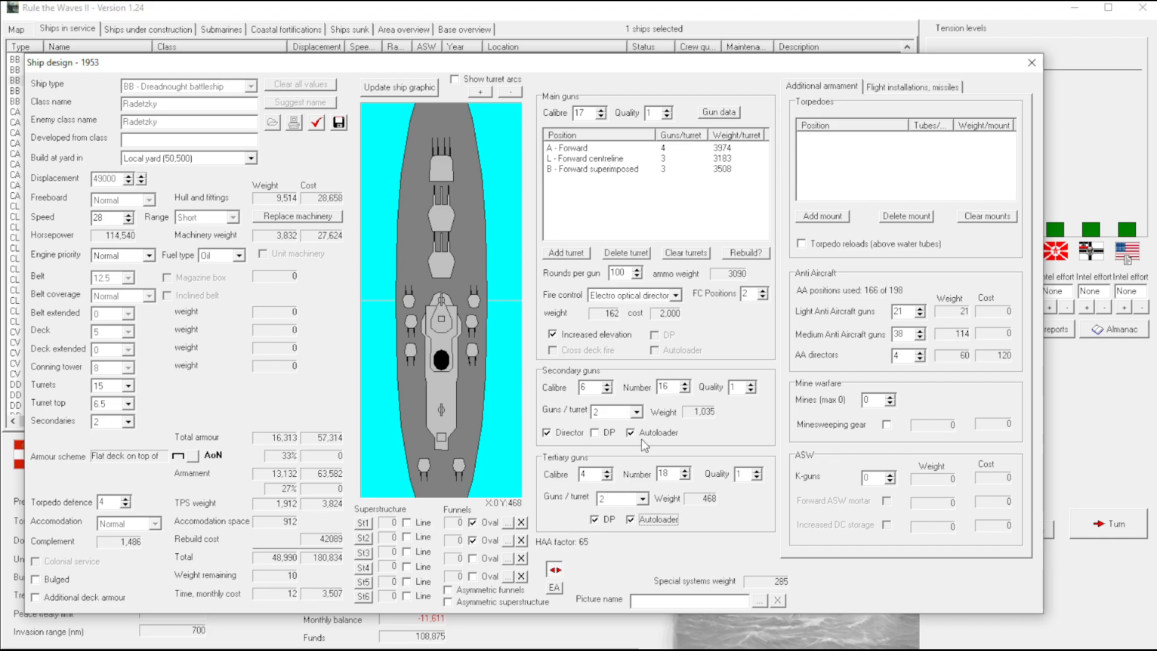
pyautogui.moveTo(909, 337)
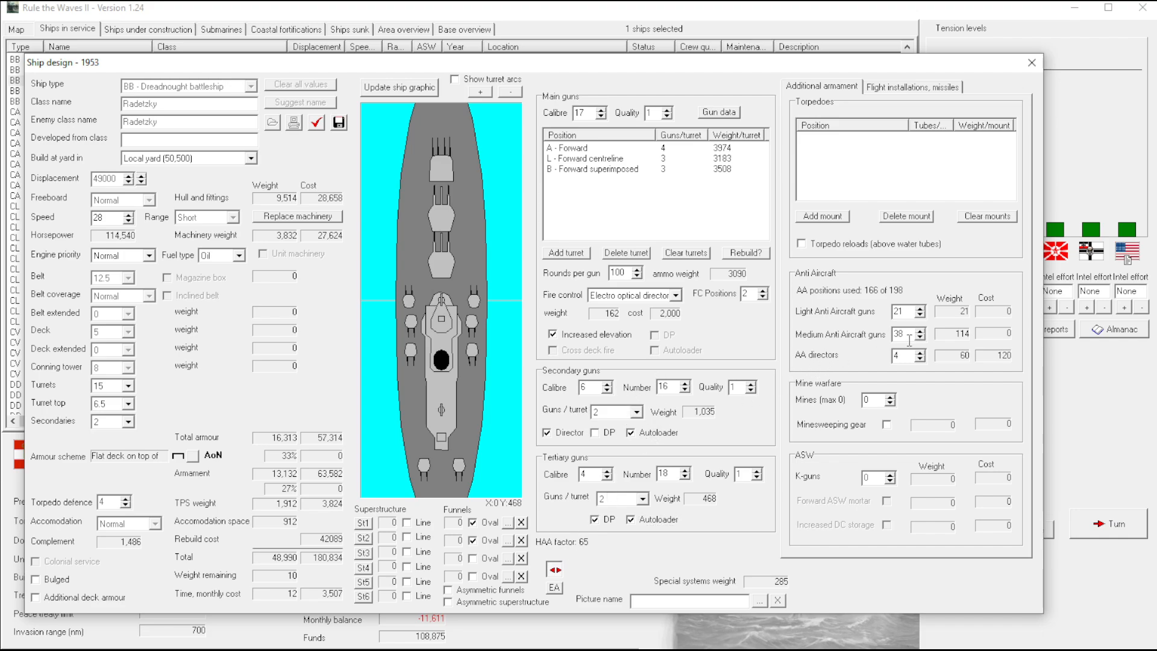
pyautogui.click(921, 330)
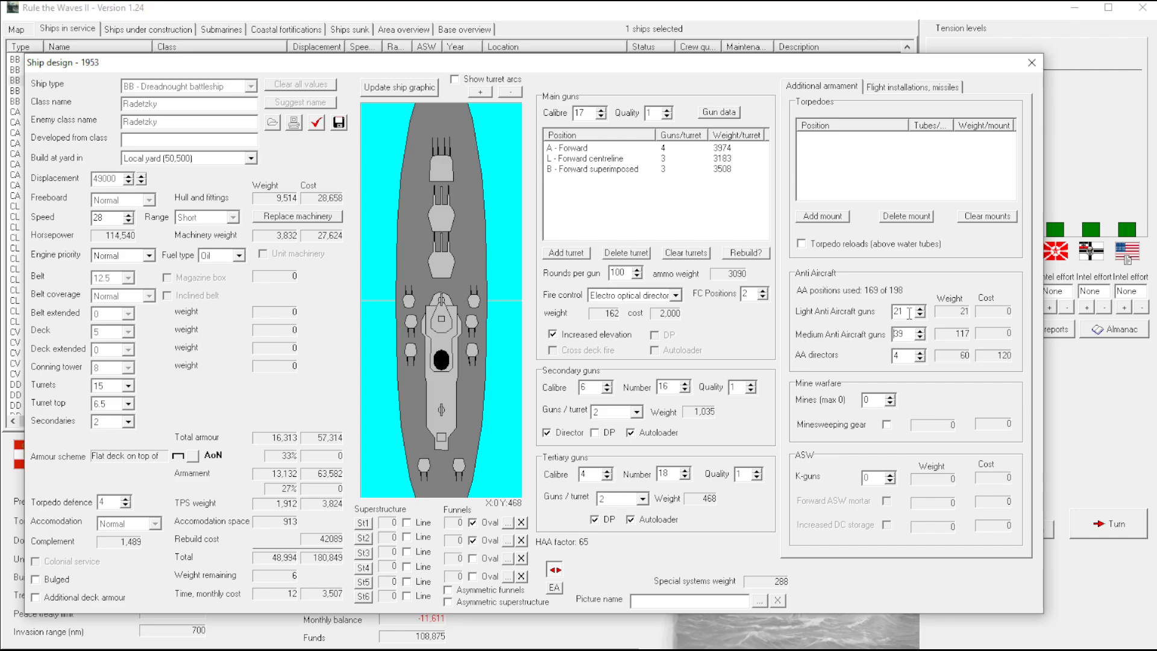
pyautogui.click(919, 330)
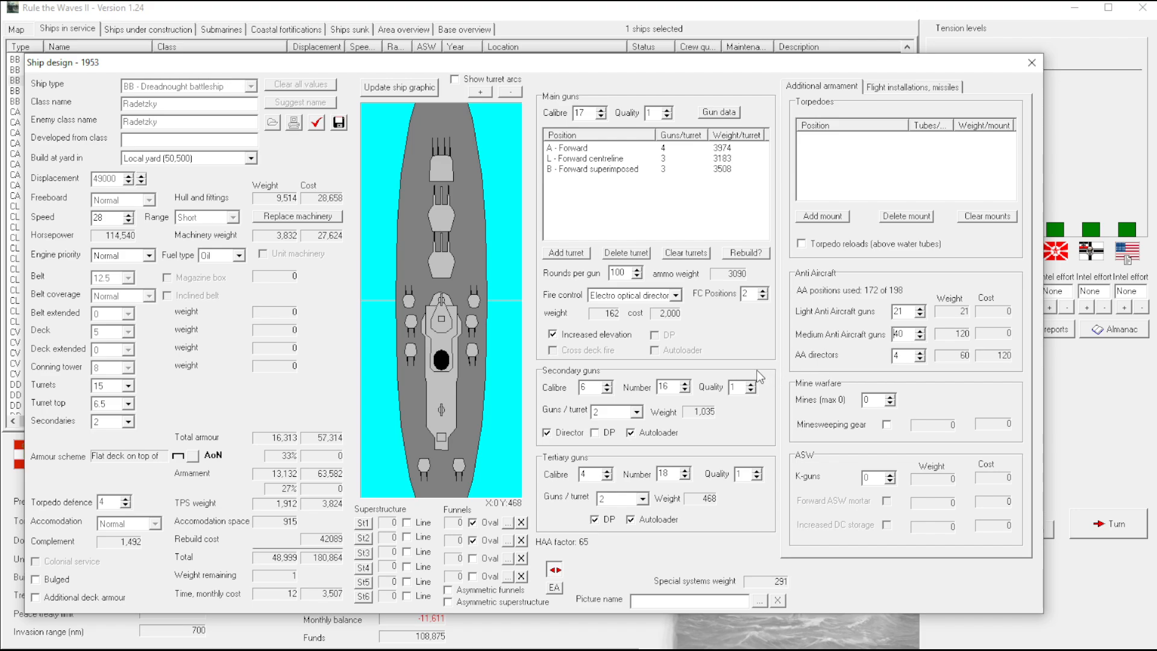
pyautogui.moveTo(947, 126)
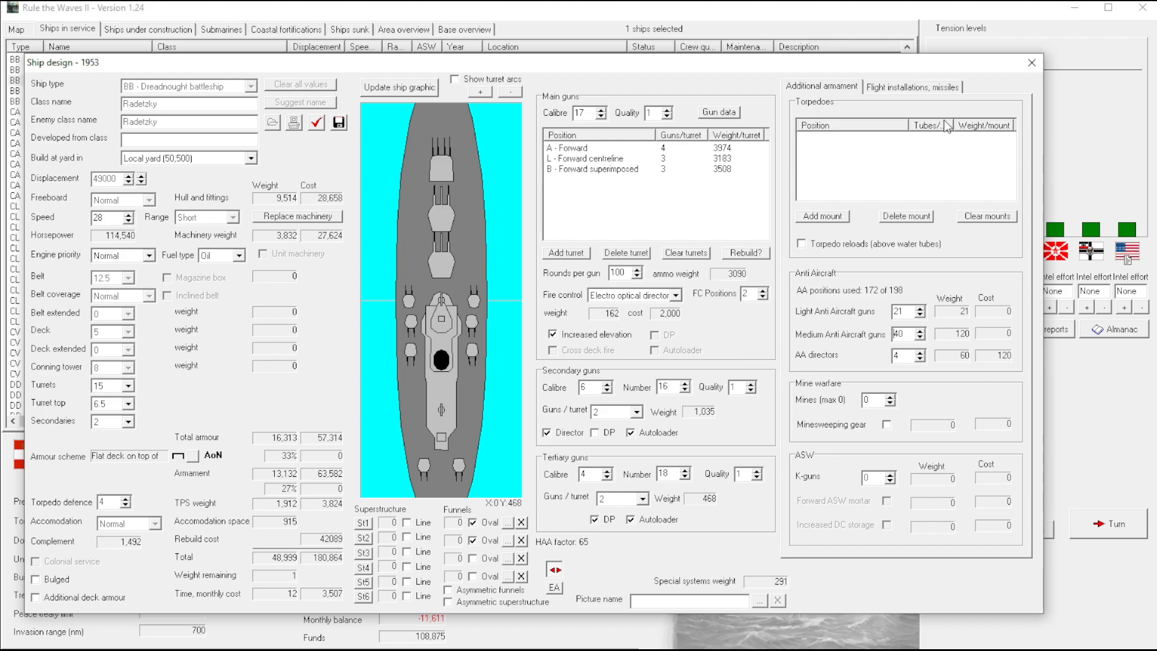
pyautogui.click(913, 87)
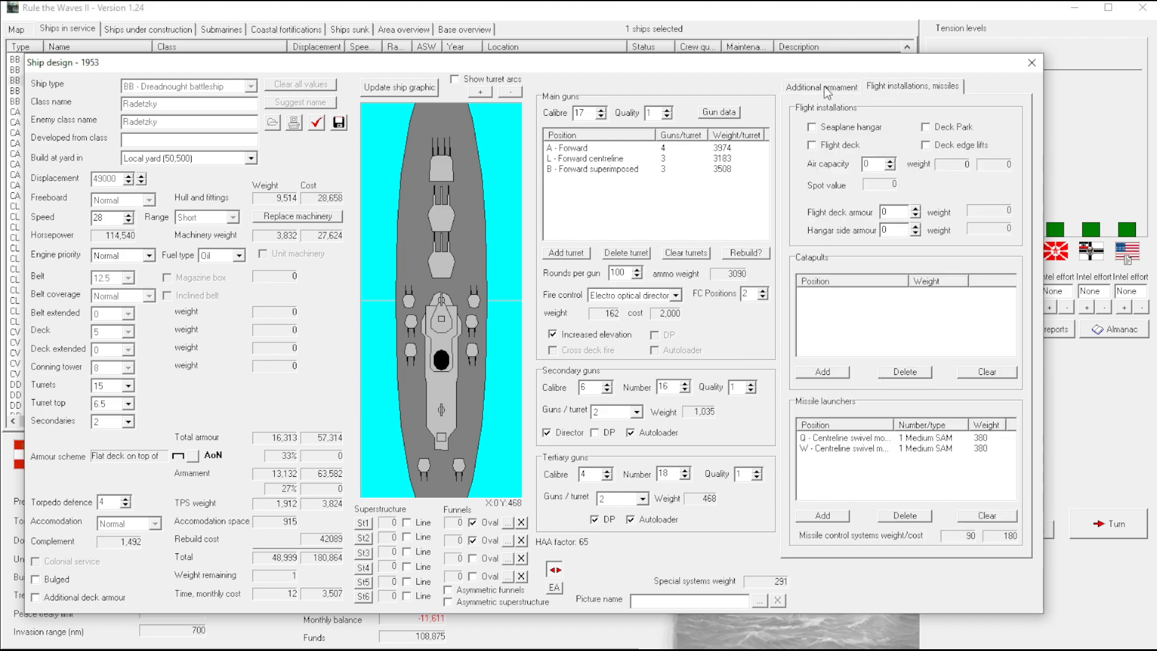
pyautogui.click(821, 87)
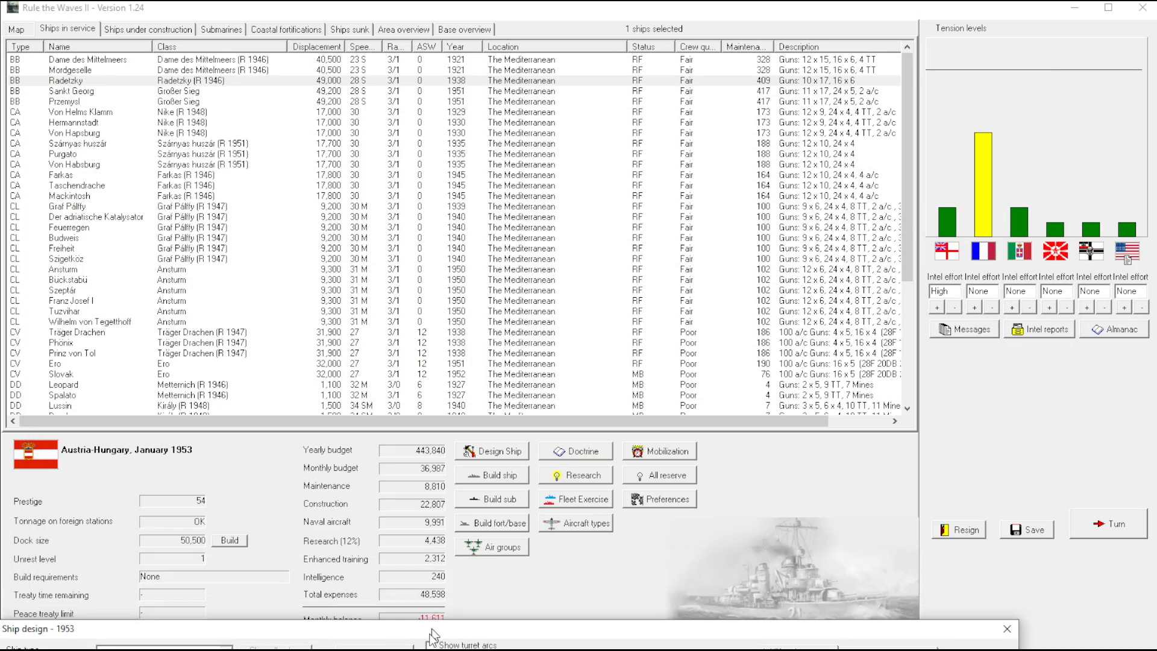
# Close the Radetzky design, return to the fleet roster and end the turn
pyautogui.click(492, 451)
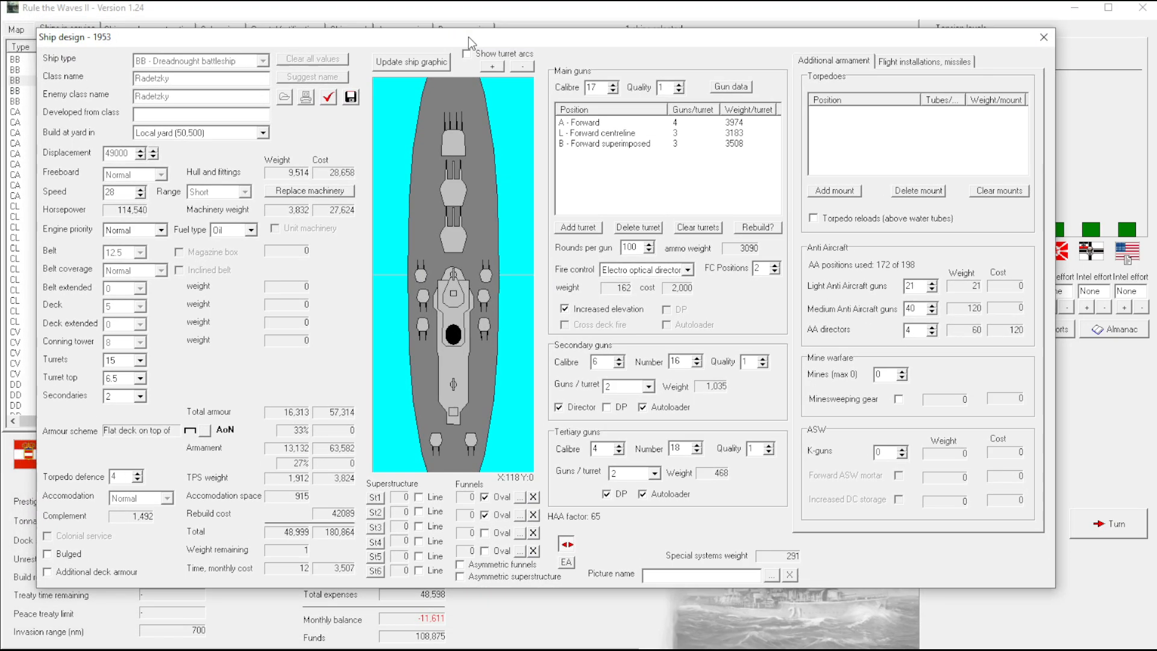
pyautogui.click(1043, 37)
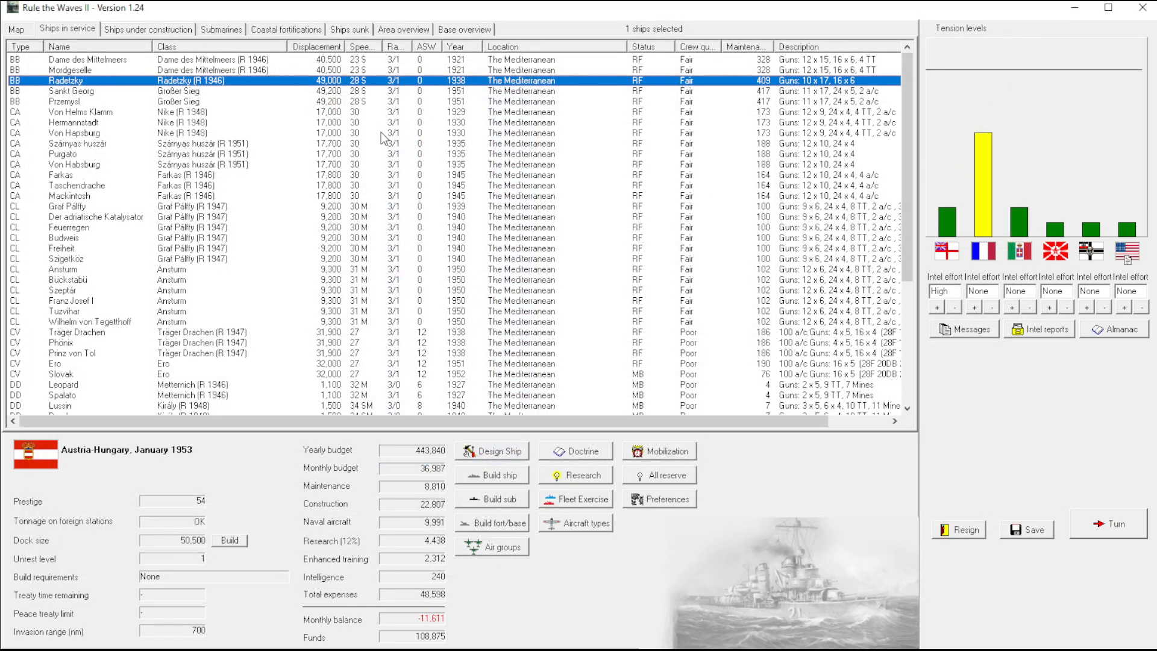
pyautogui.moveTo(375, 140)
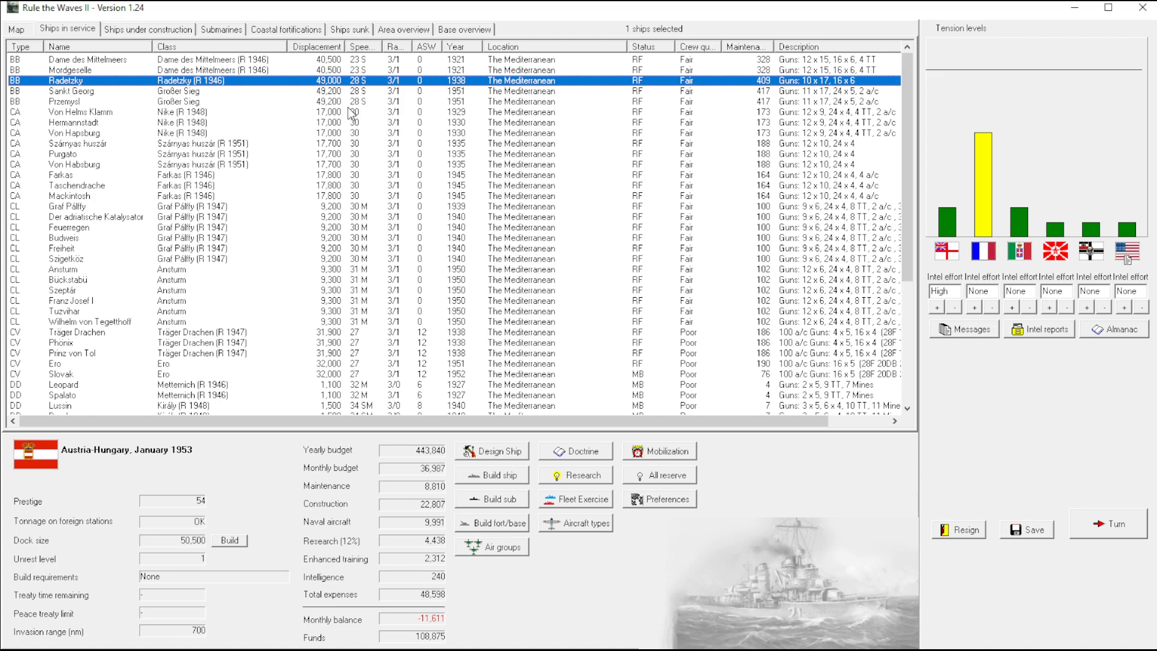
pyautogui.moveTo(377, 122)
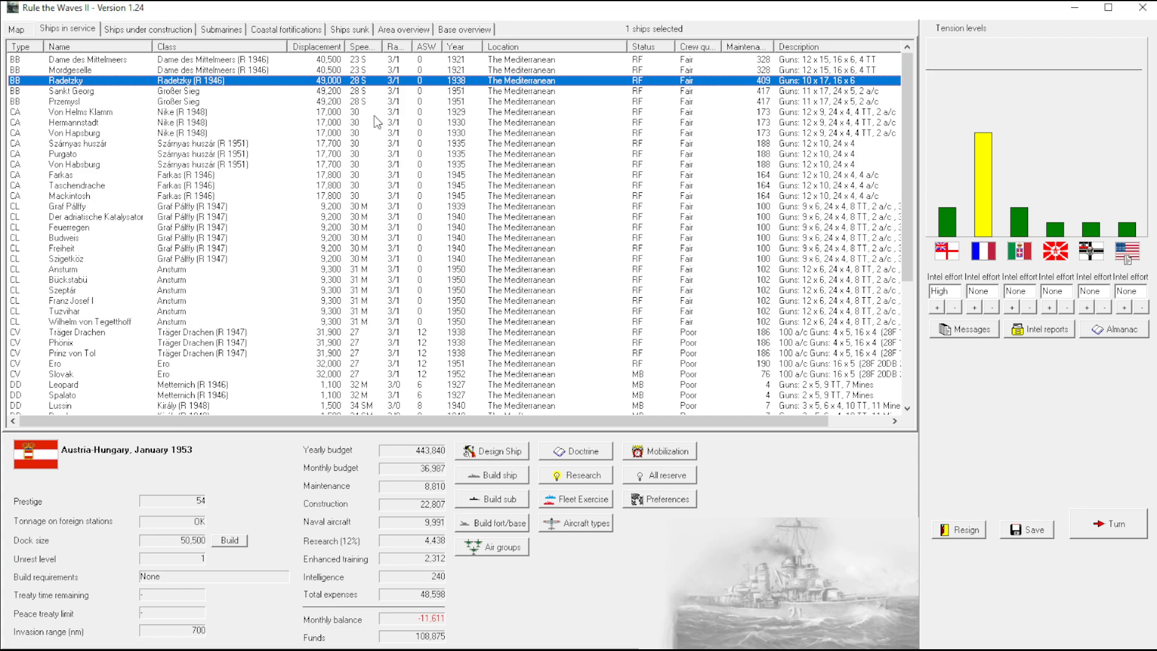
pyautogui.moveTo(526, 305)
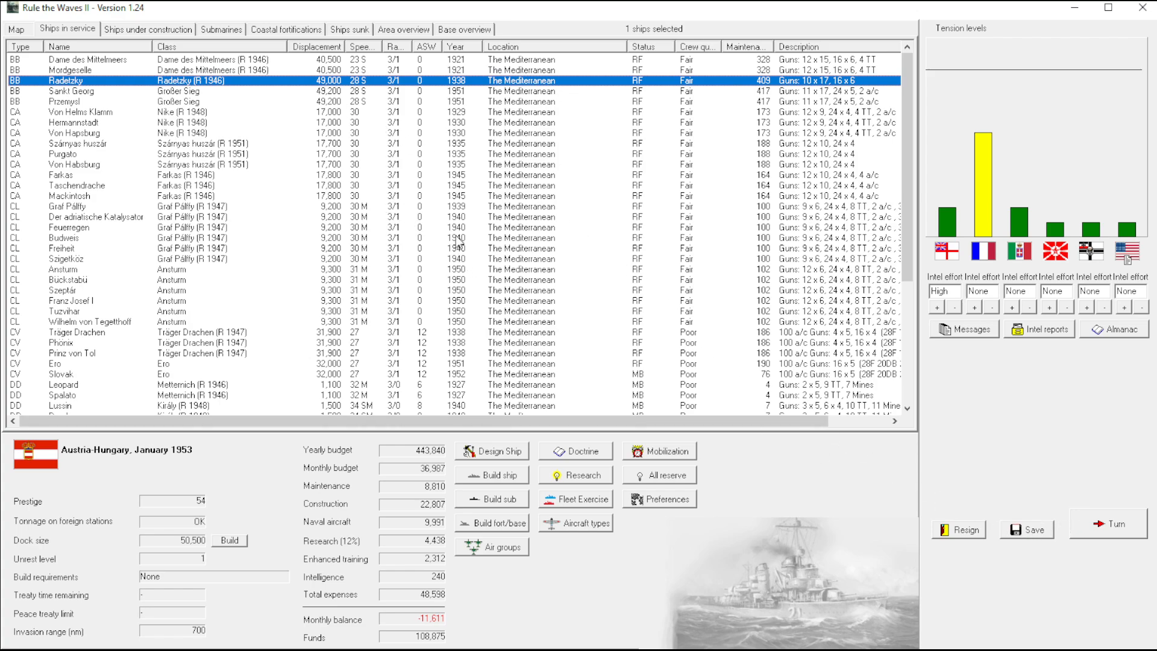
pyautogui.moveTo(260, 139)
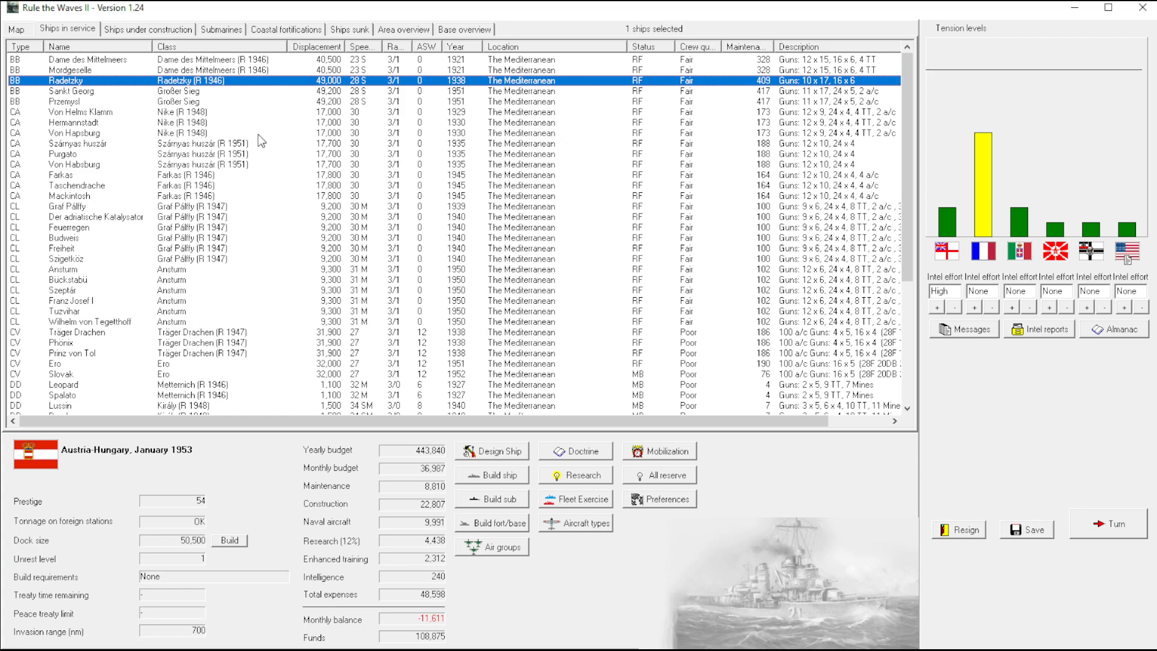
pyautogui.moveTo(202, 98)
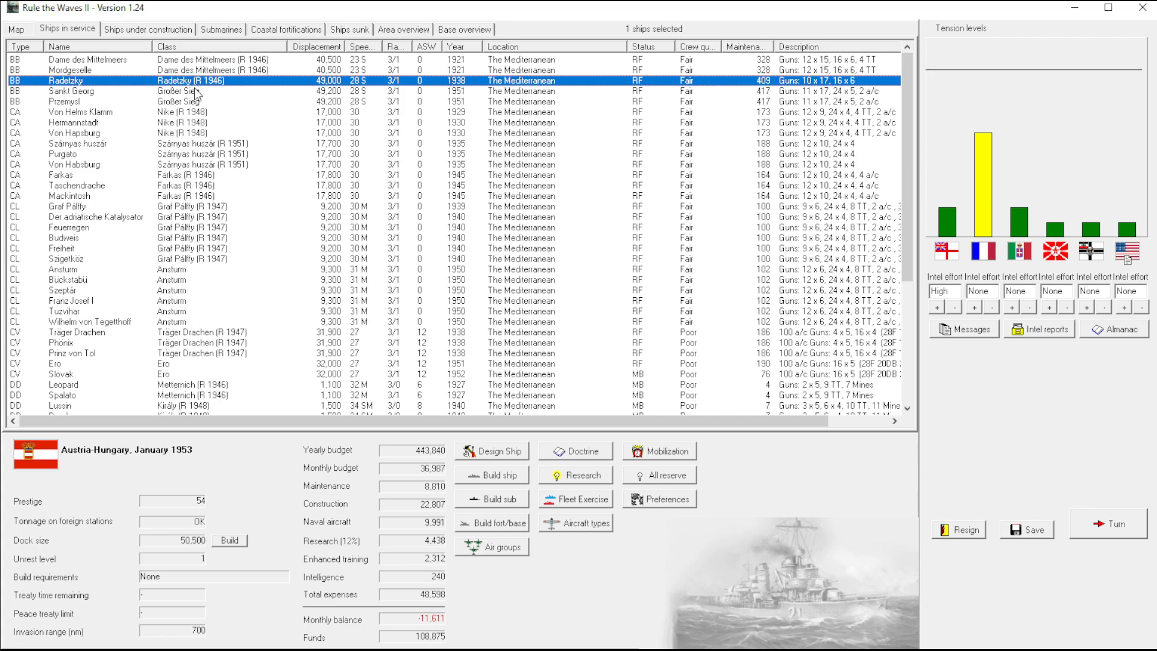
pyautogui.moveTo(264, 101)
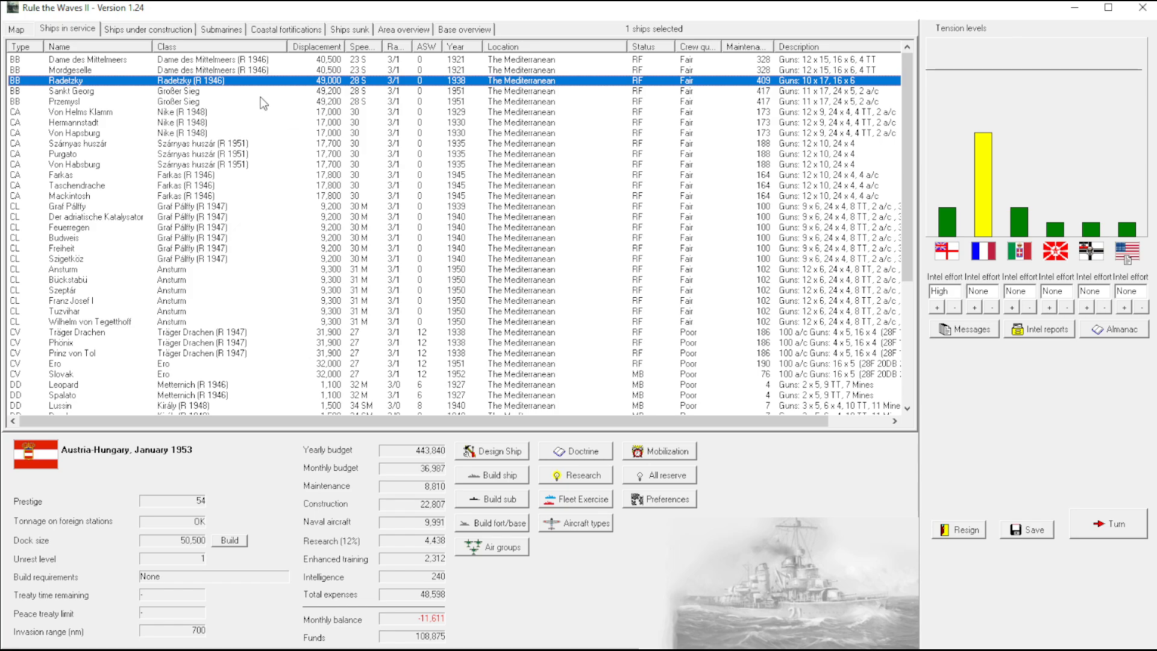
pyautogui.click(67, 195)
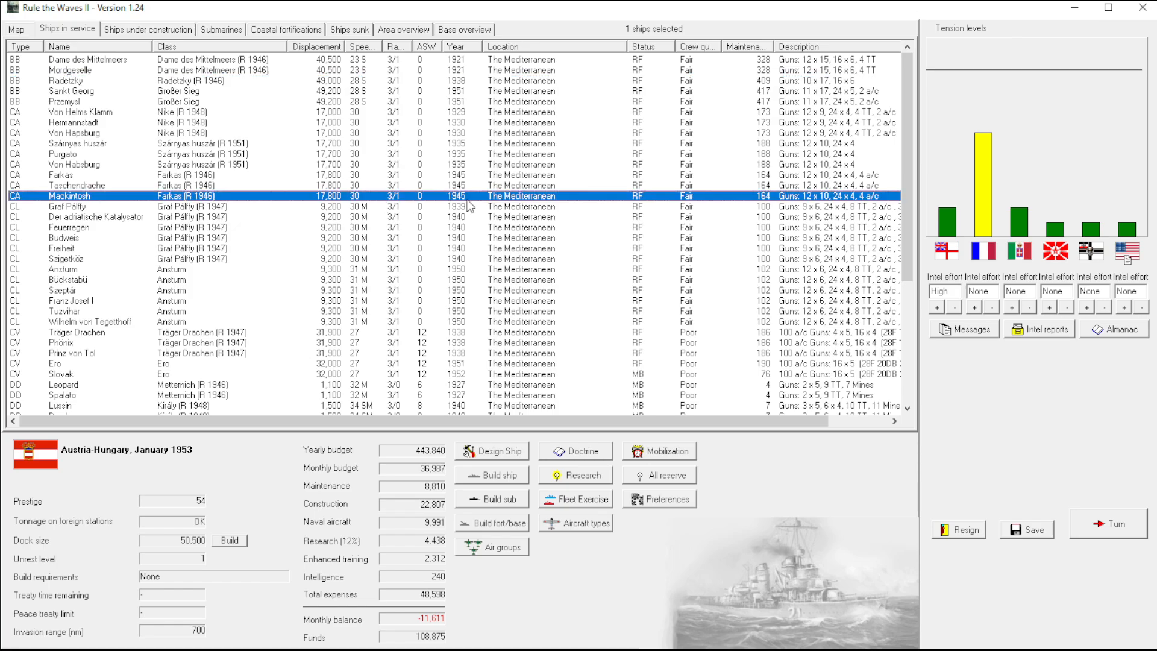
pyautogui.moveTo(542, 182)
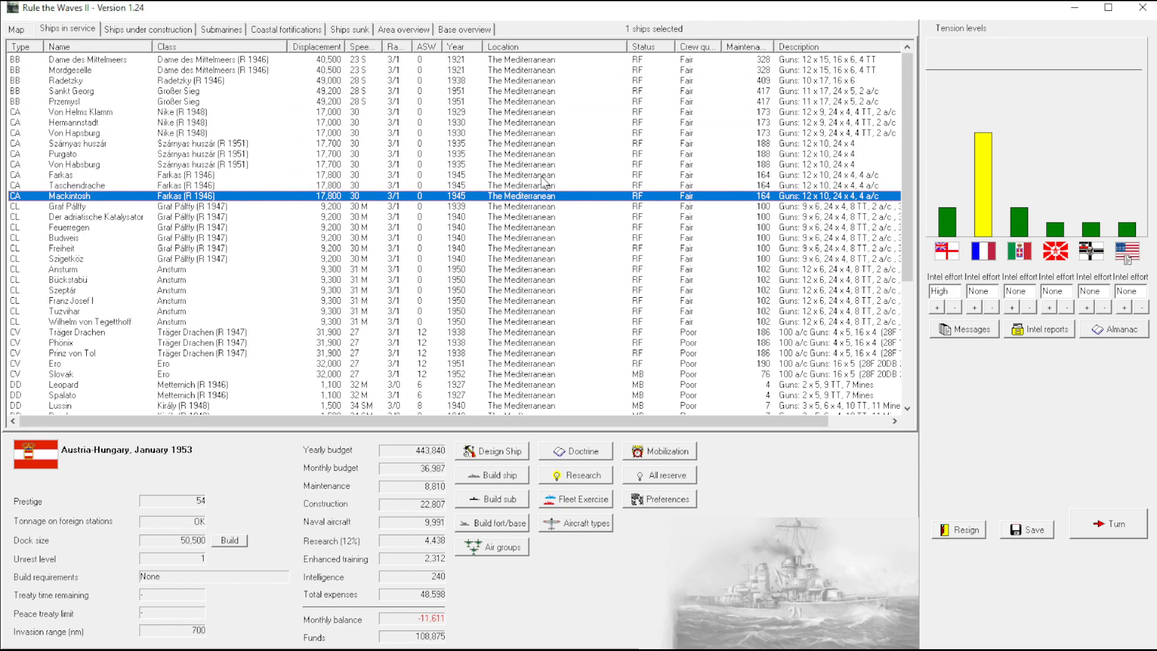
pyautogui.moveTo(1056, 544)
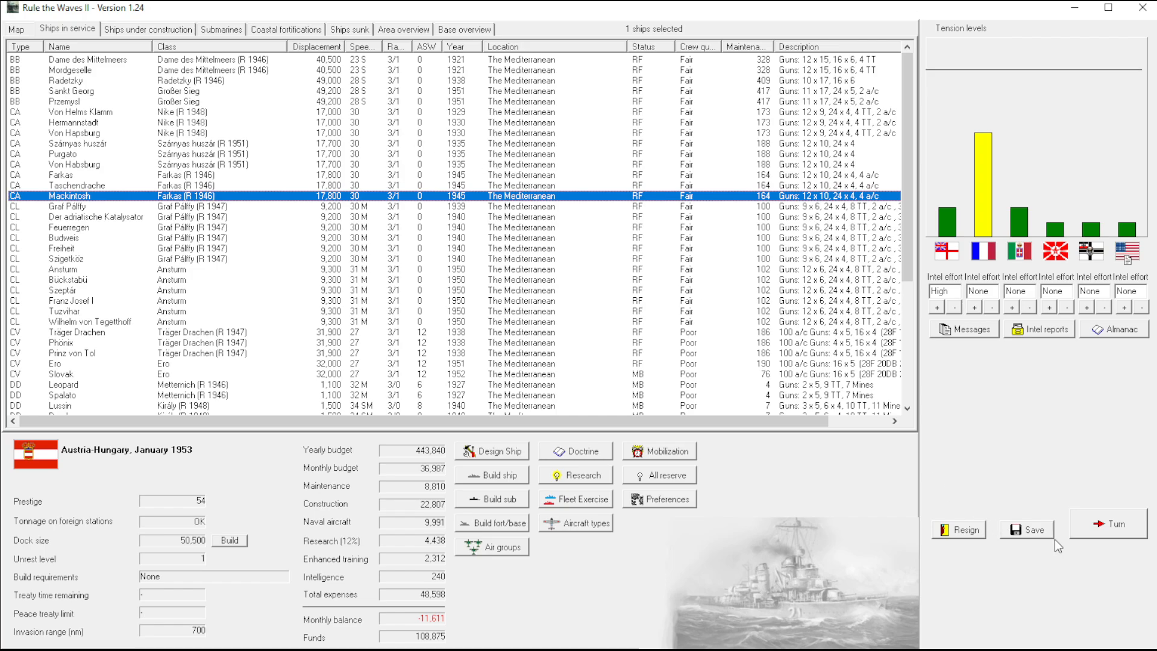
pyautogui.click(1106, 523)
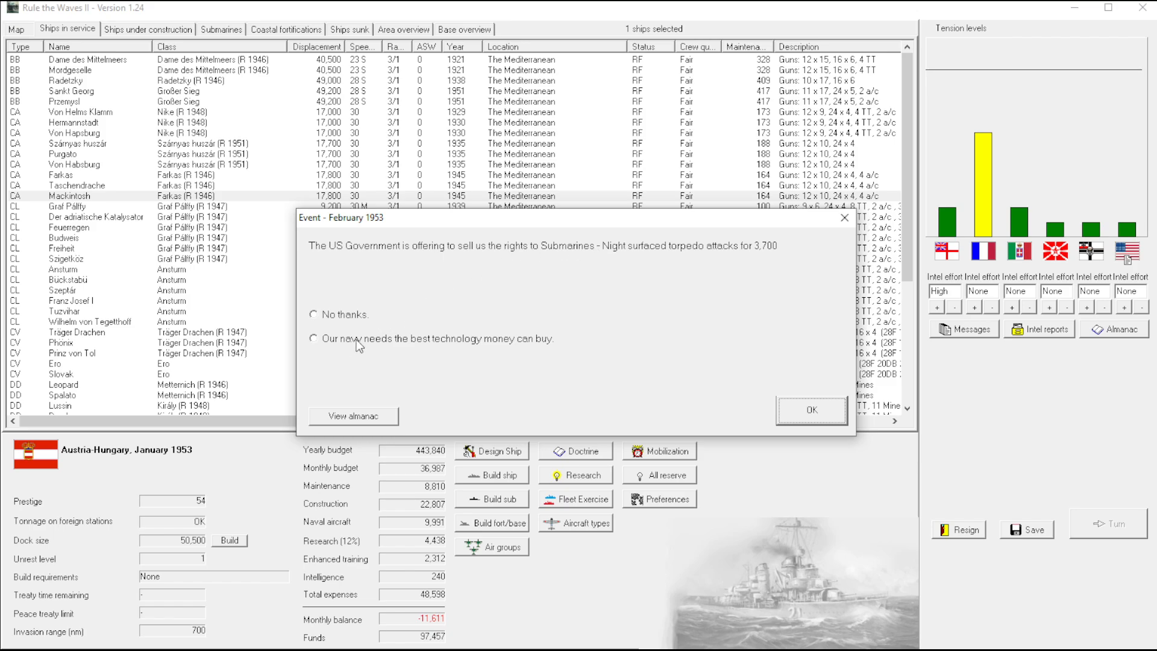
# Buy the US submarine night-attack technology and acknowledge the research and destroyer notices into February 1953
pyautogui.click(810, 410)
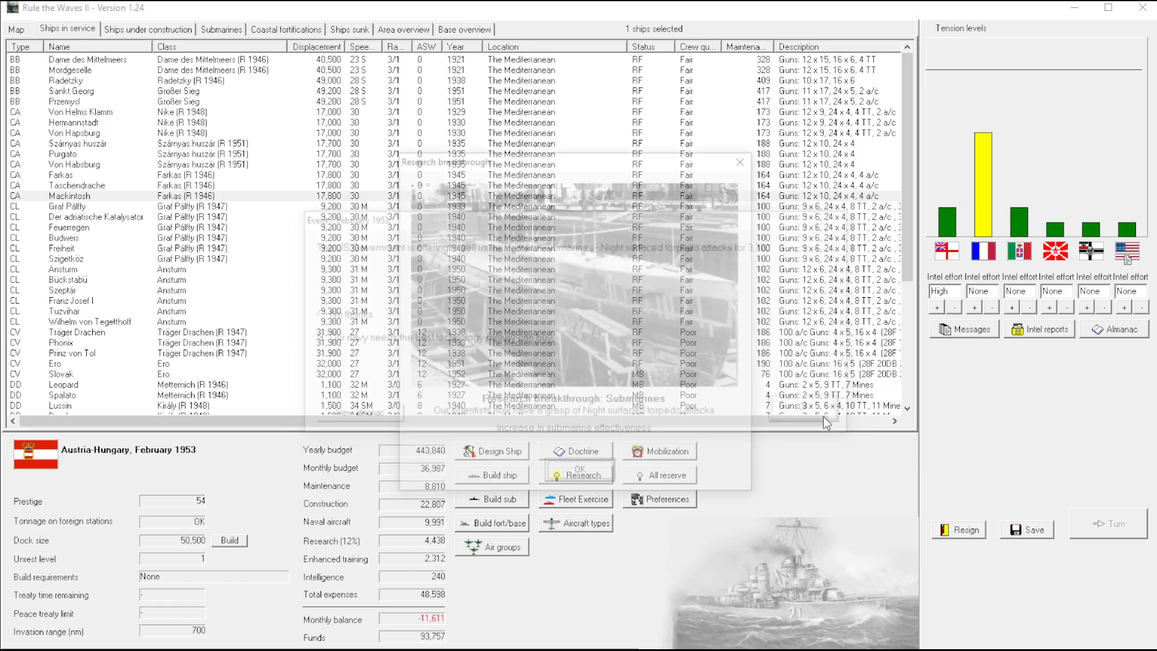
pyautogui.click(577, 472)
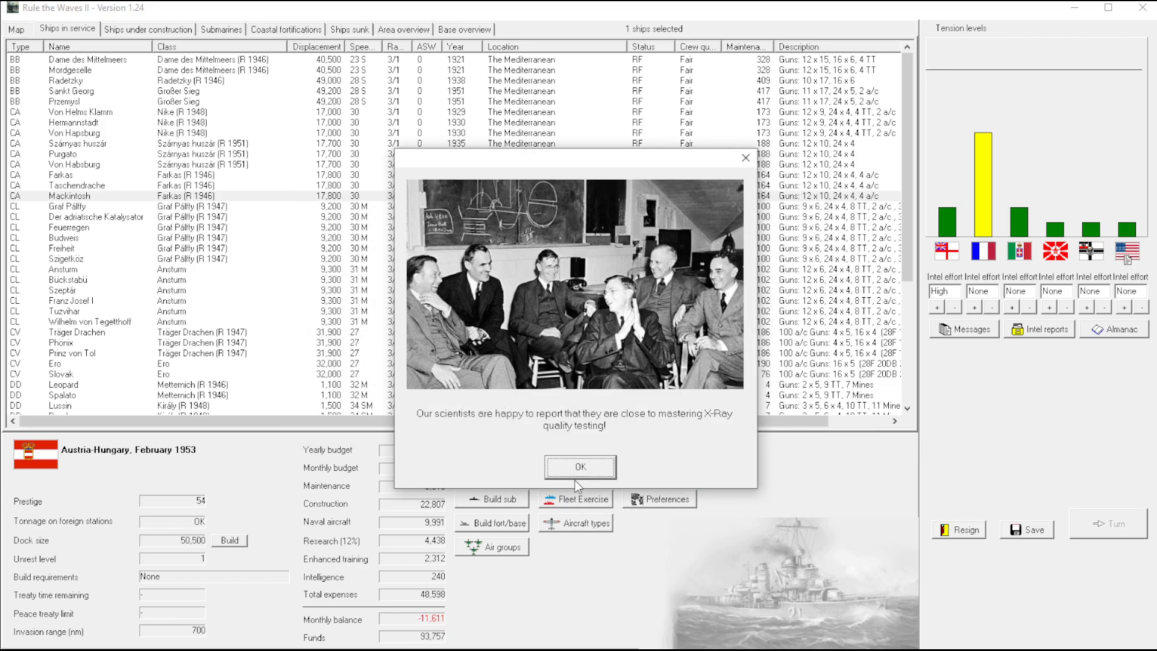
pyautogui.moveTo(454, 448)
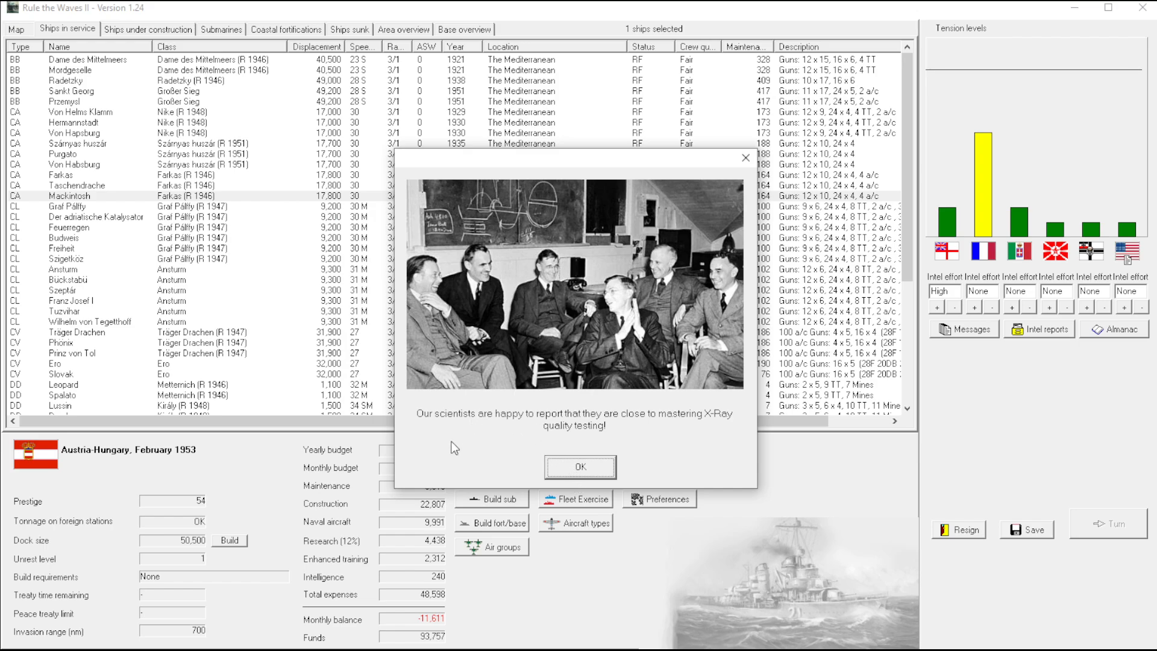
pyautogui.moveTo(176, 459)
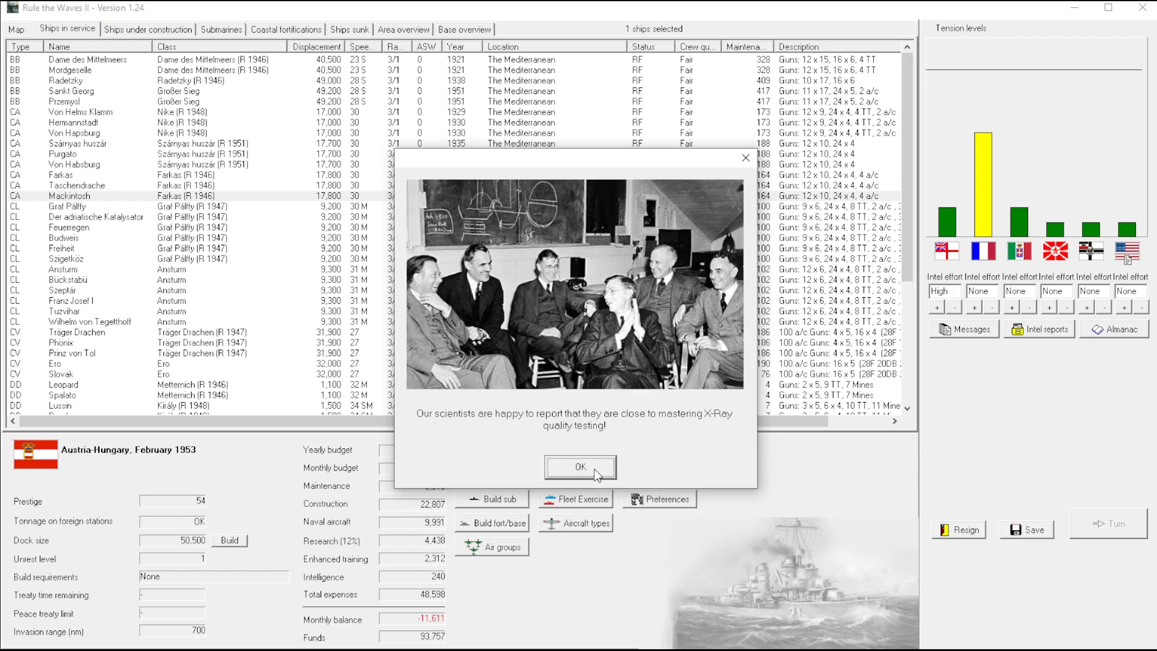
pyautogui.click(580, 467)
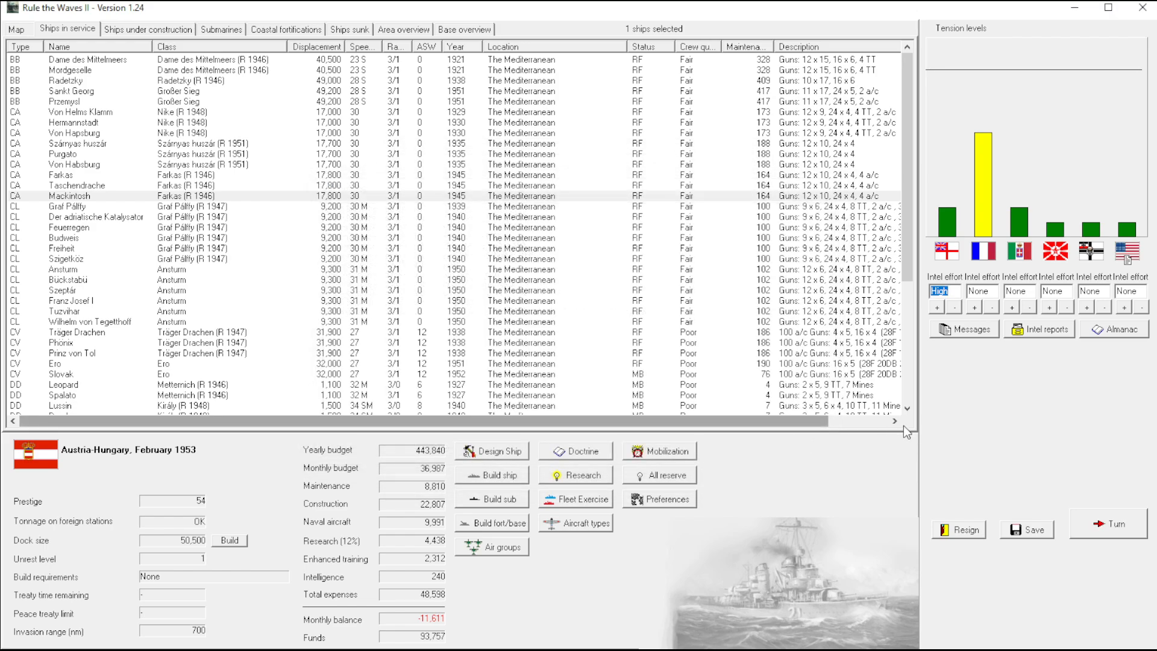
pyautogui.click(1114, 523)
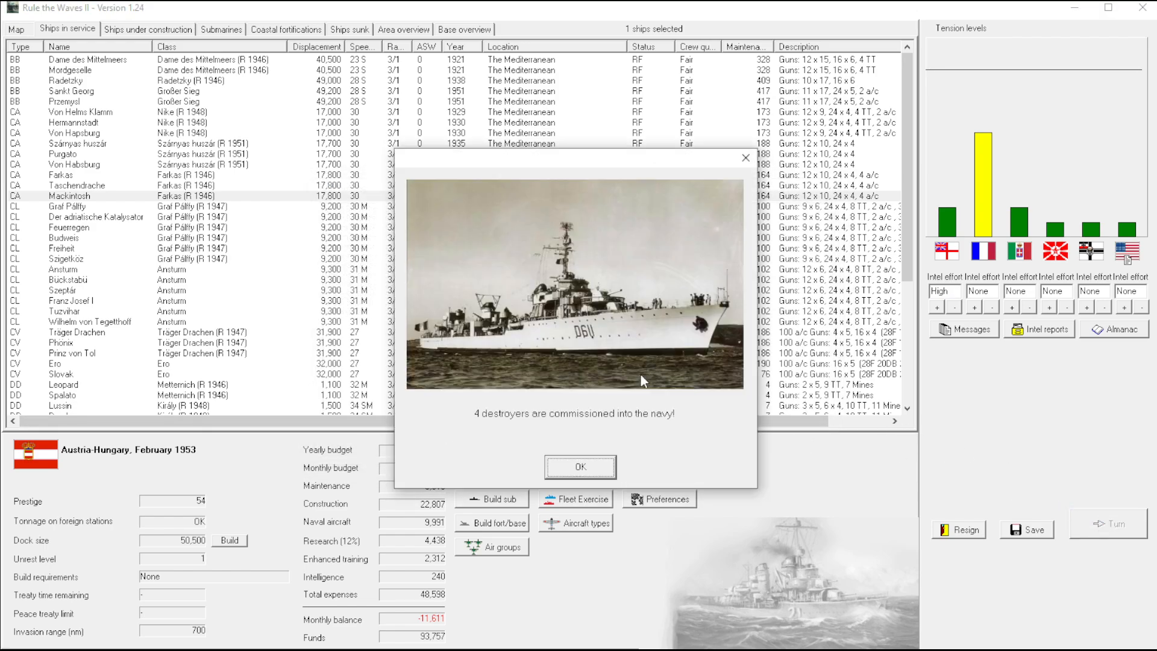
pyautogui.click(579, 467)
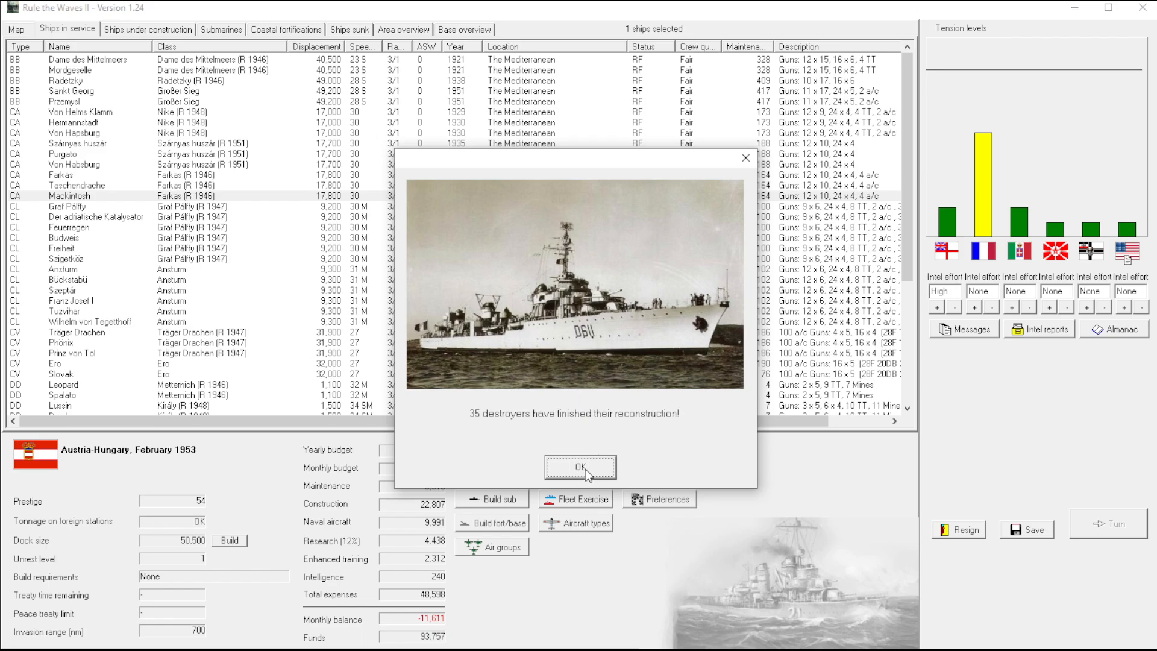
# Accept the discounted extra Ausdauer-class cruiser offer, reaching the ship-name prompt
pyautogui.click(579, 467)
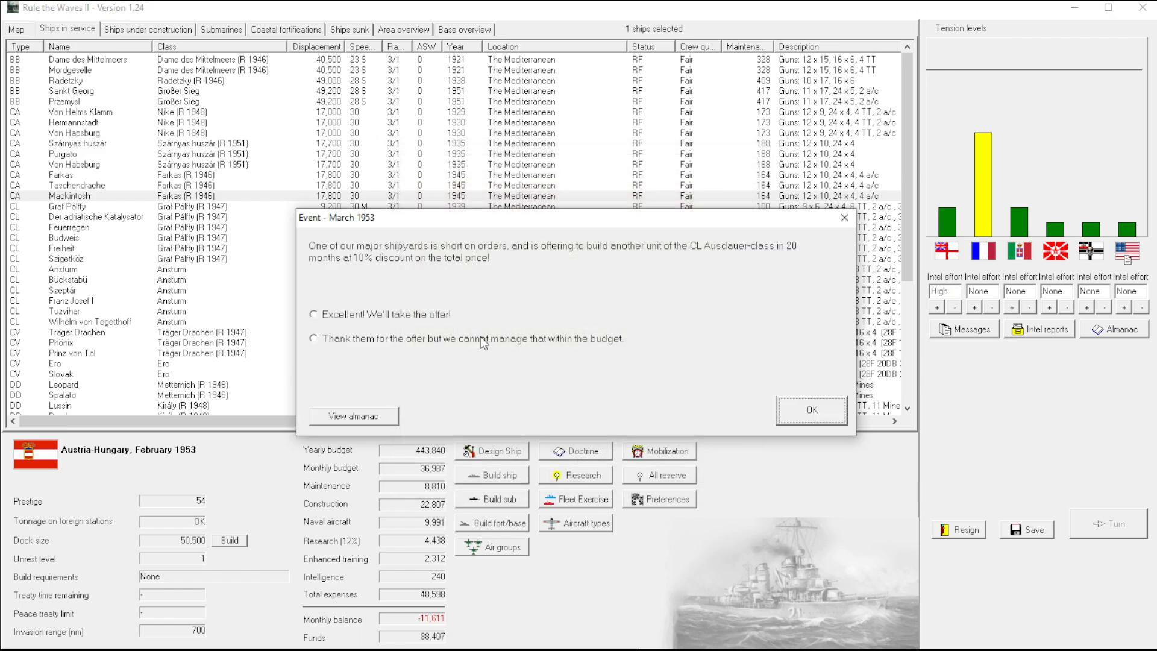
pyautogui.click(315, 313)
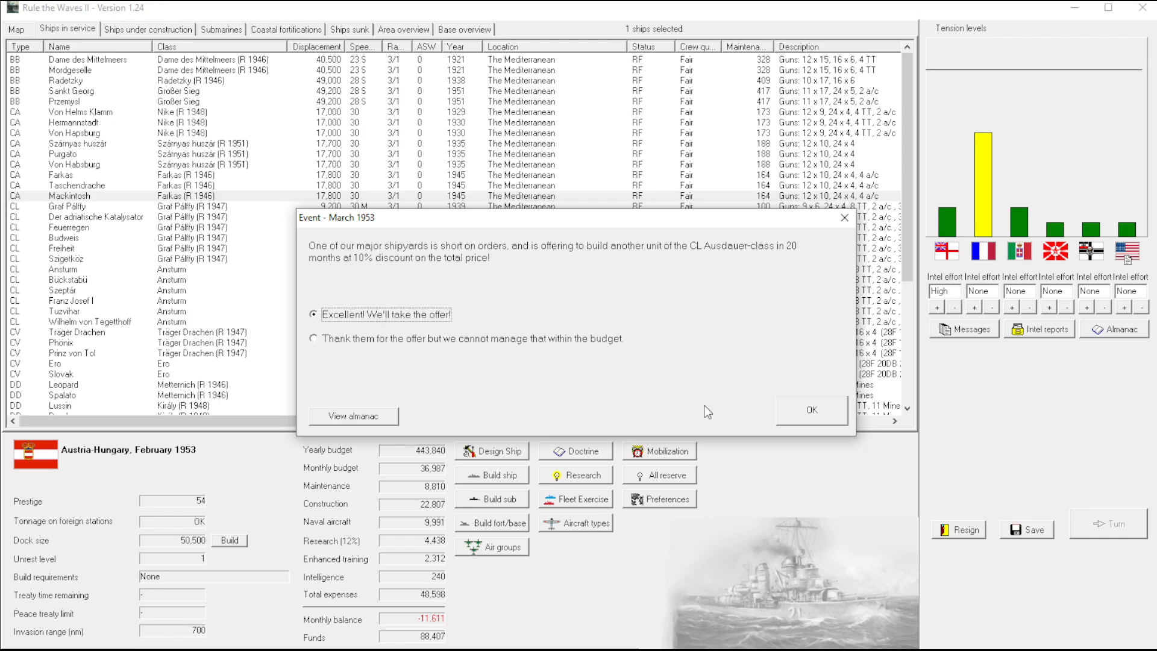
pyautogui.click(810, 410)
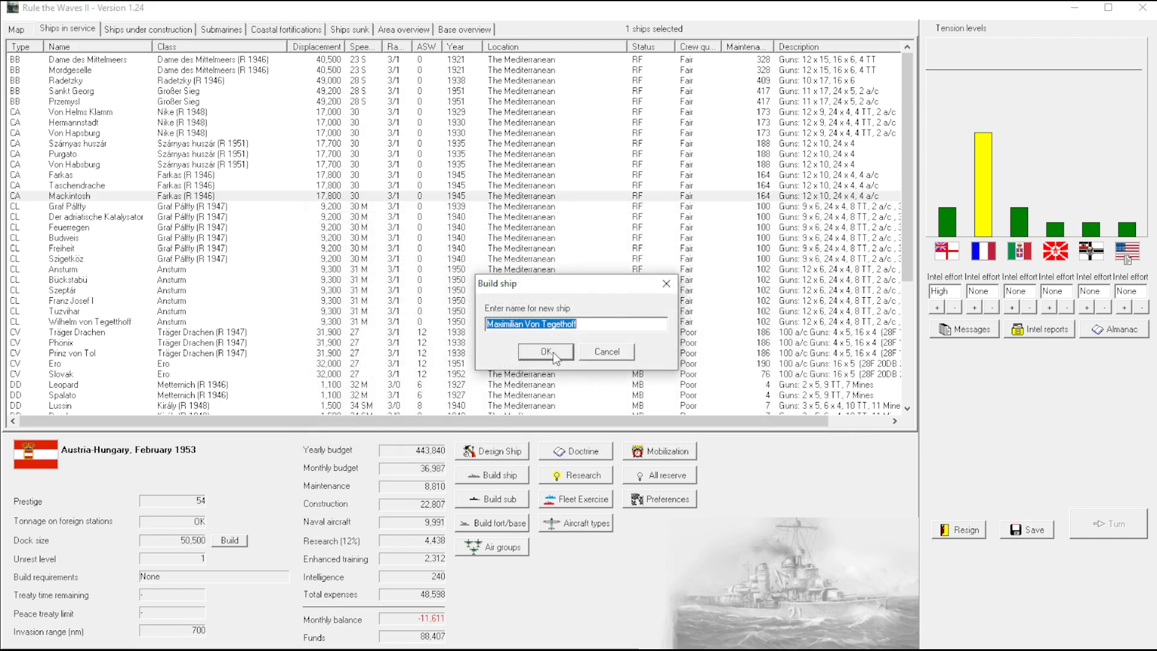
pyautogui.moveTo(541, 396)
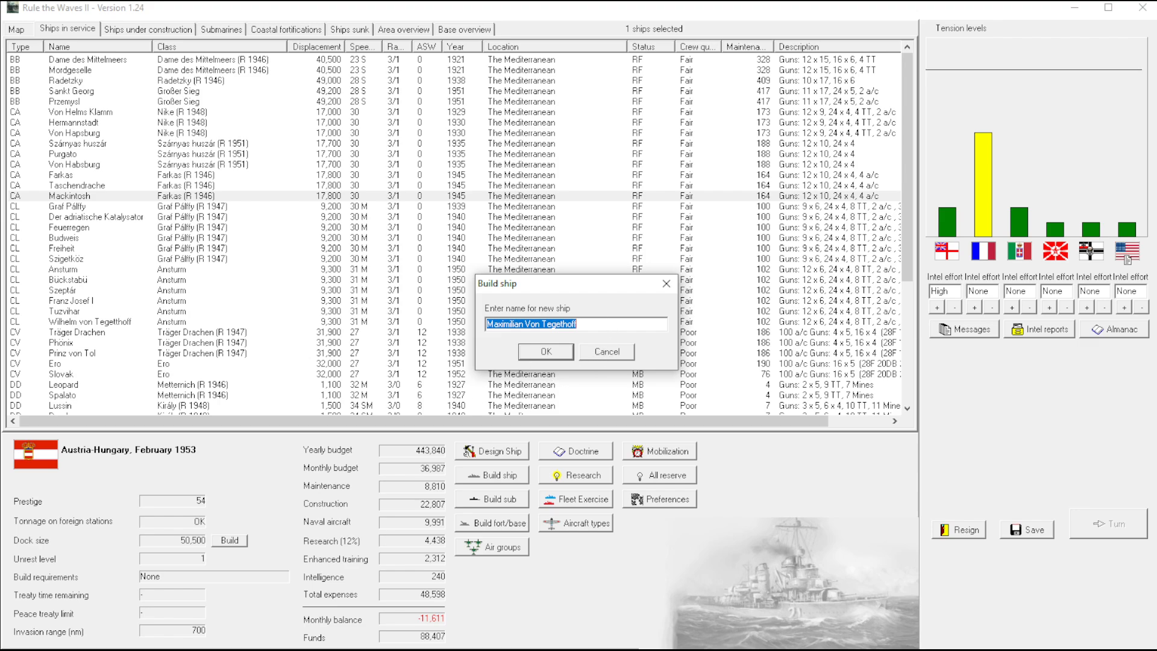
pyautogui.moveTo(264, 200)
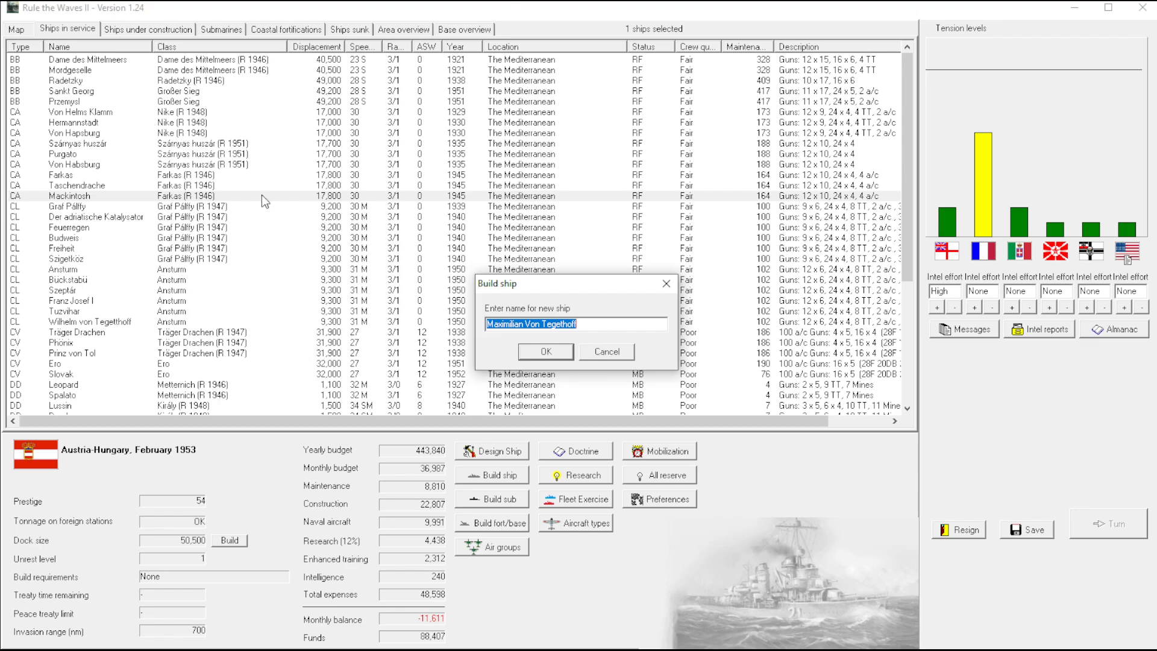
pyautogui.moveTo(576, 337)
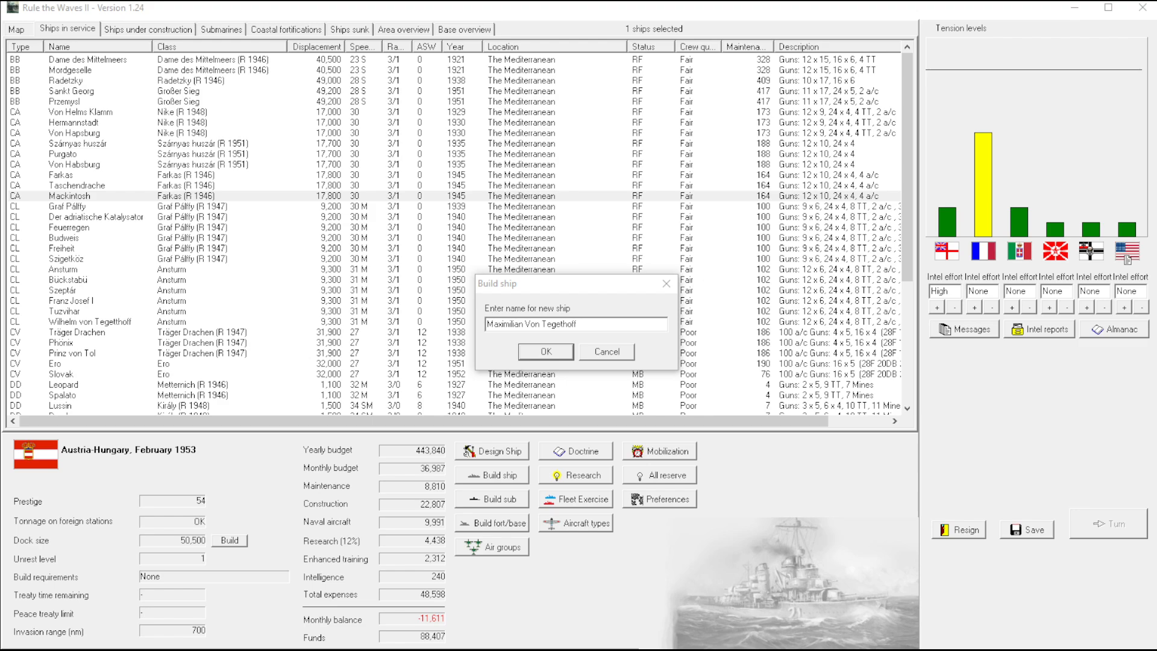
# Name the cruiser, answer the Balkan arms question, and send a strongest-language note over Russian spying
pyautogui.click(544, 352)
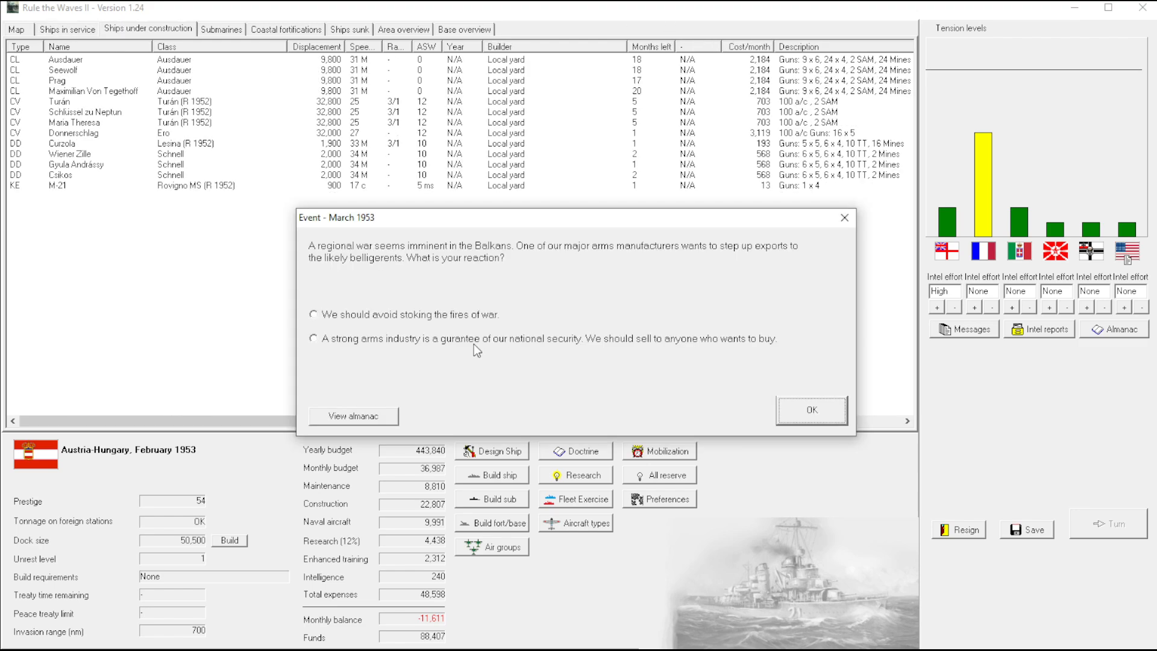
pyautogui.moveTo(388, 261)
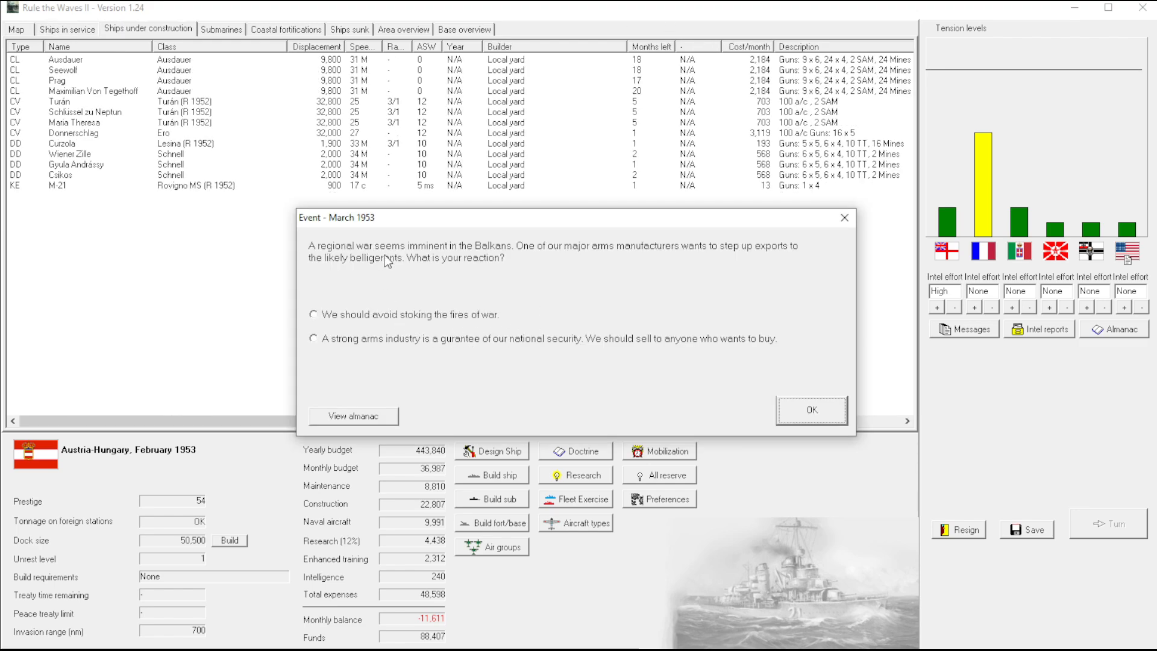
pyautogui.moveTo(362, 484)
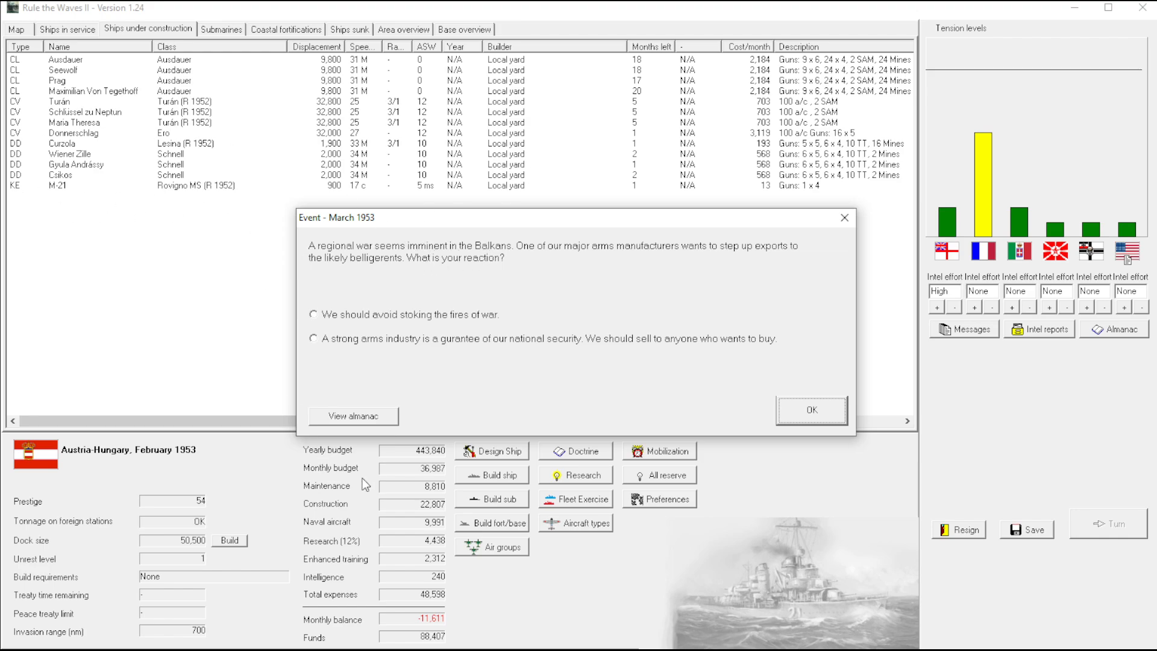
pyautogui.moveTo(504, 326)
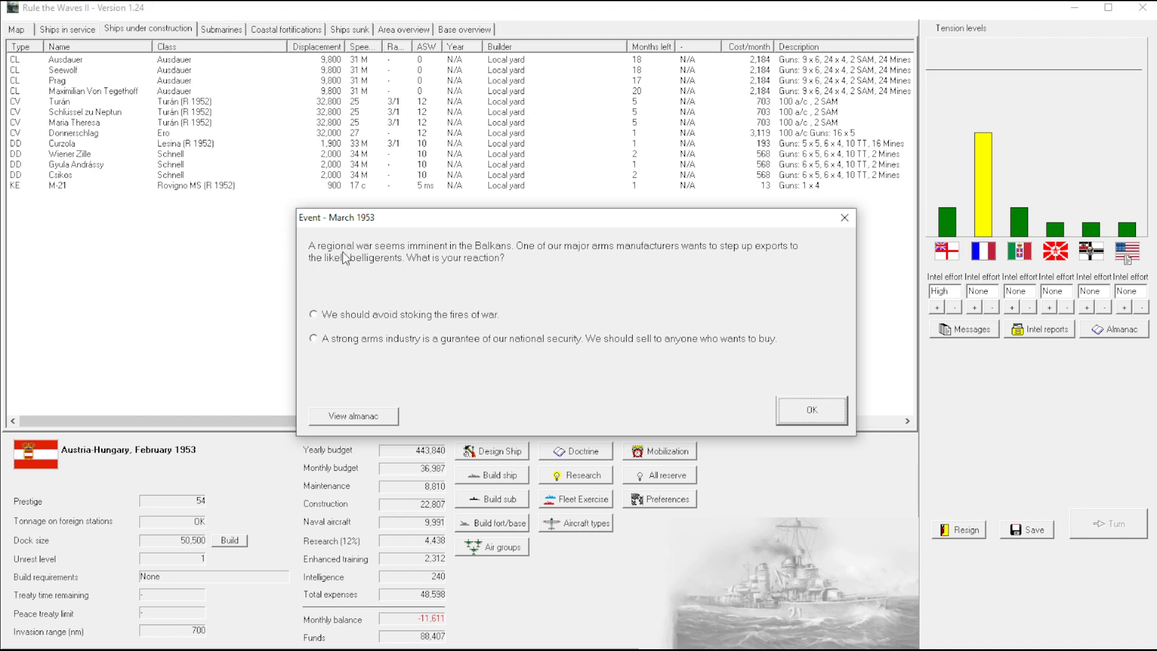
pyautogui.moveTo(472, 284)
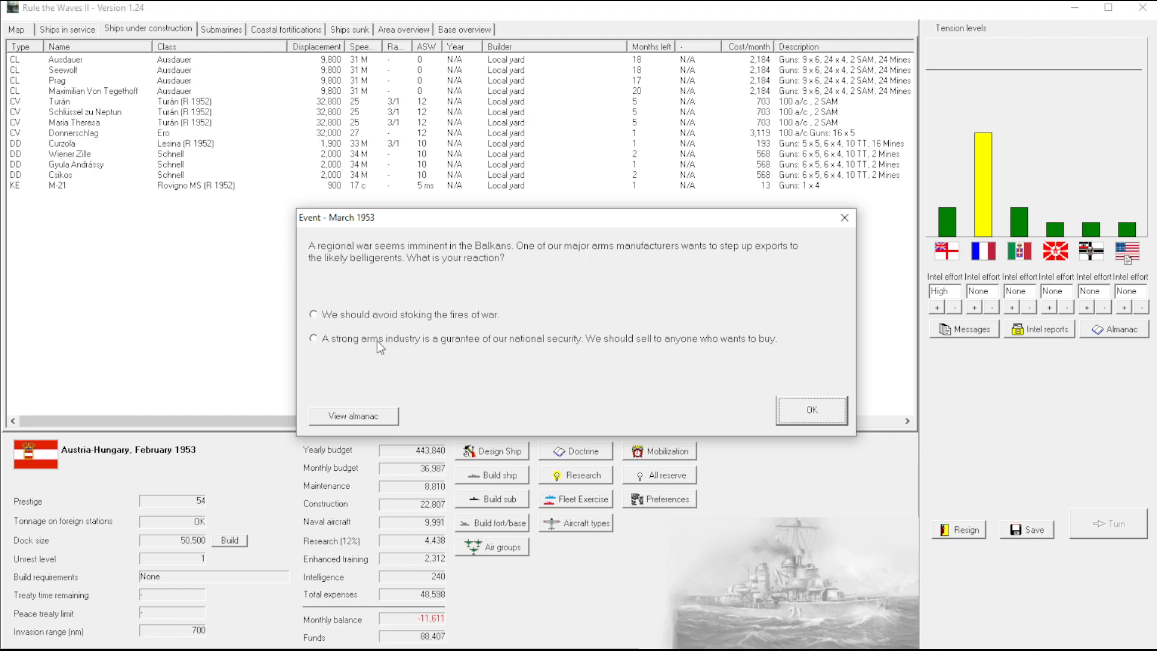
pyautogui.click(811, 410)
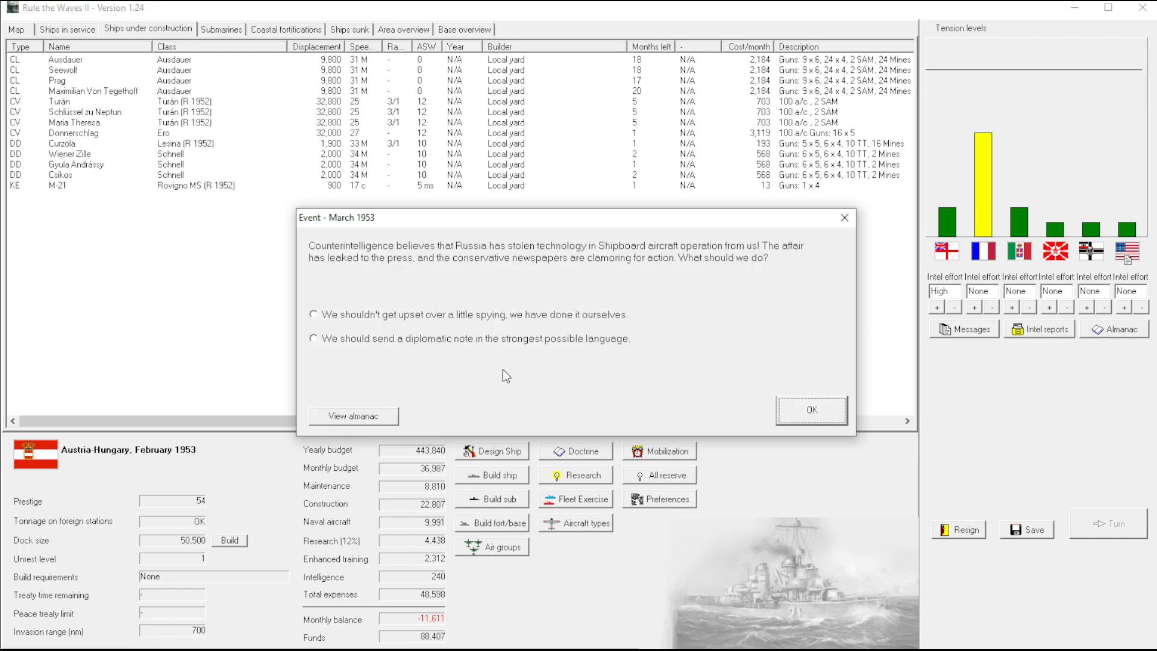
pyautogui.moveTo(421, 268)
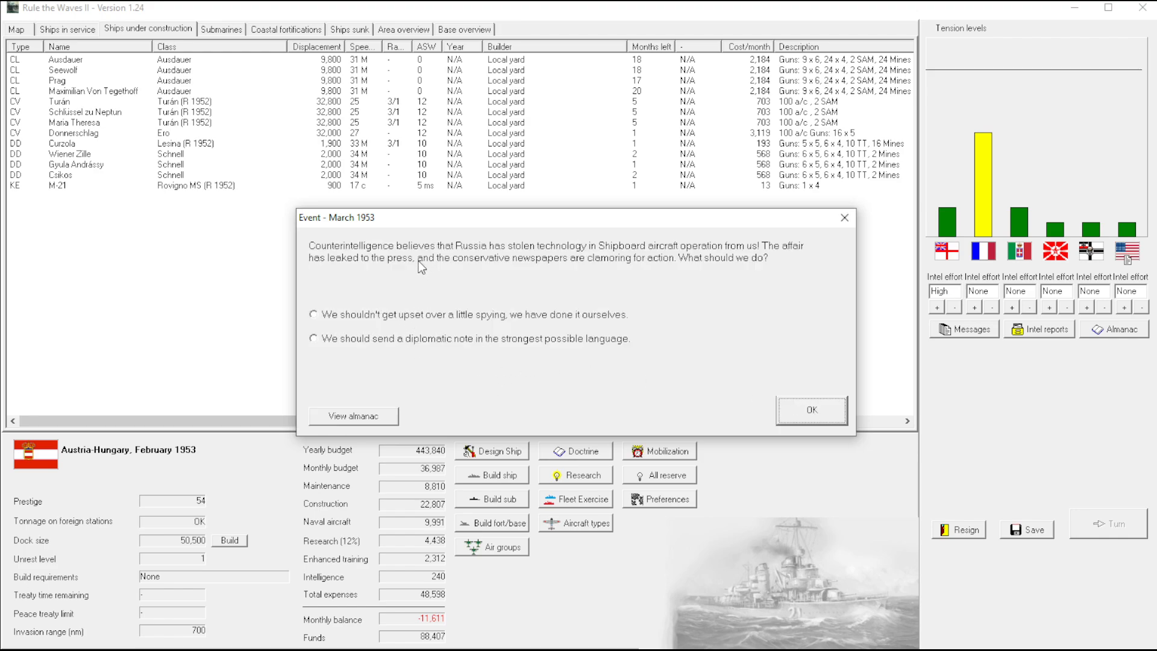
pyautogui.click(313, 337)
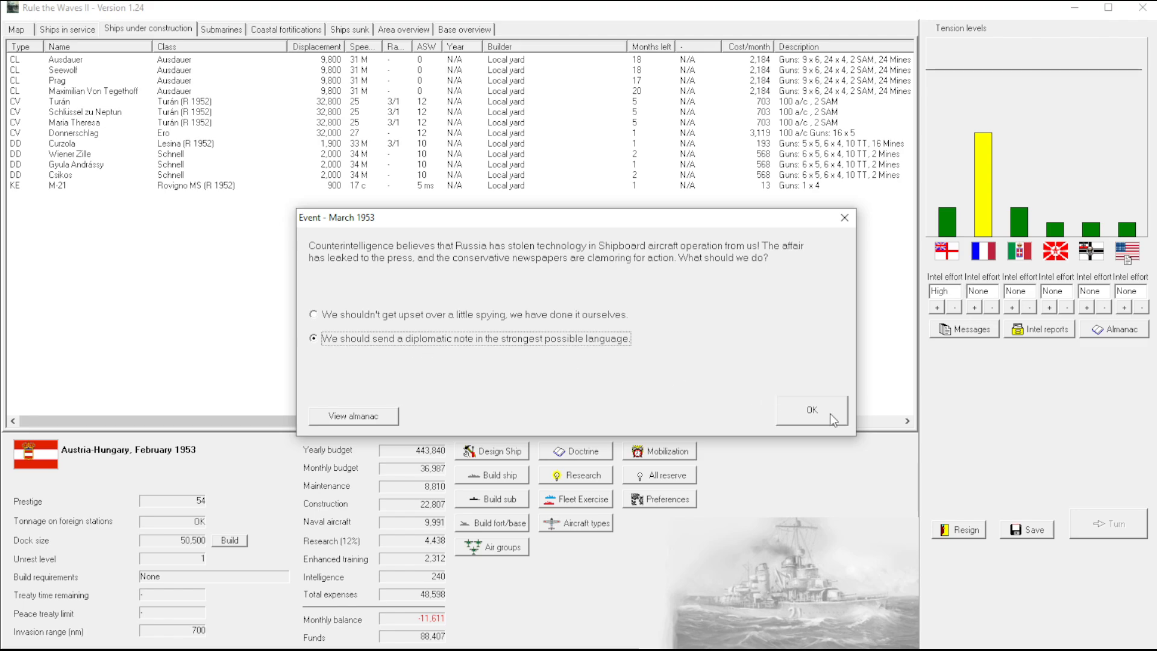
pyautogui.click(810, 410)
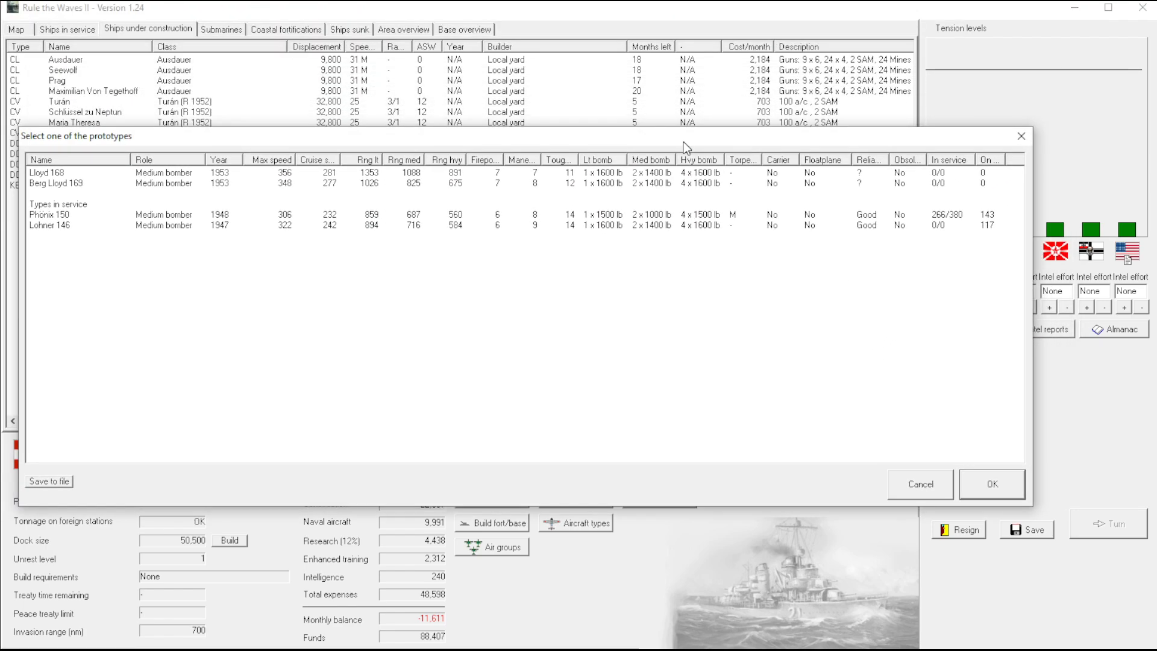
# Compare the Lloyd 168 figures, then confirm the Berg Lloyd 169 medium bomber for development
pyautogui.click(74, 172)
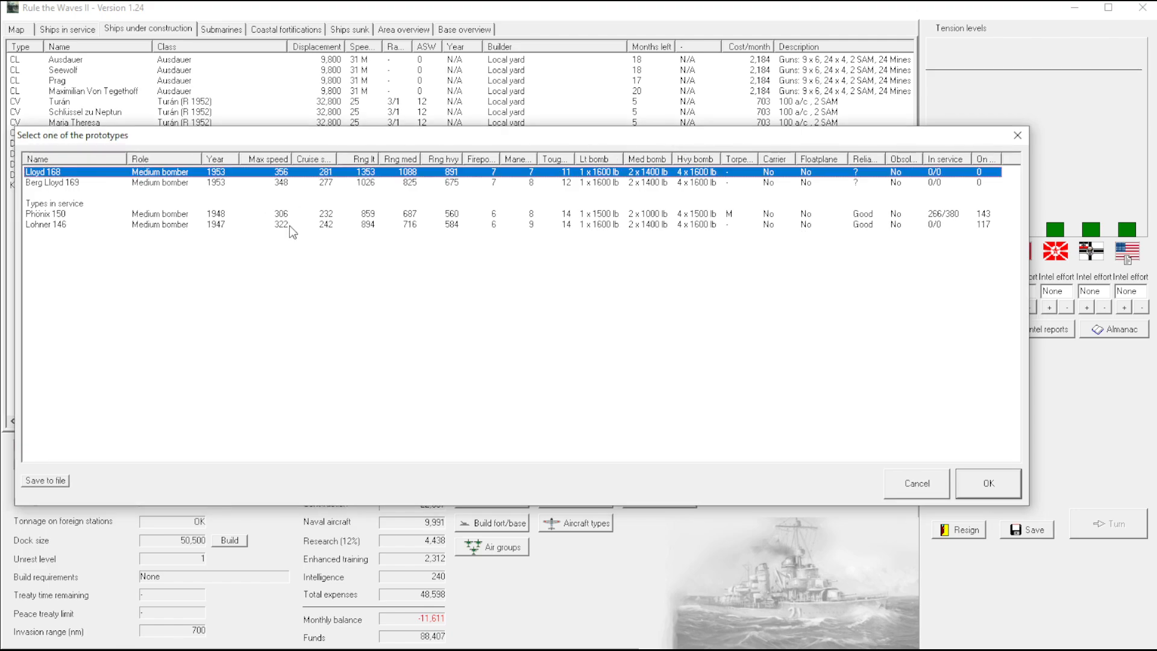
pyautogui.moveTo(446, 193)
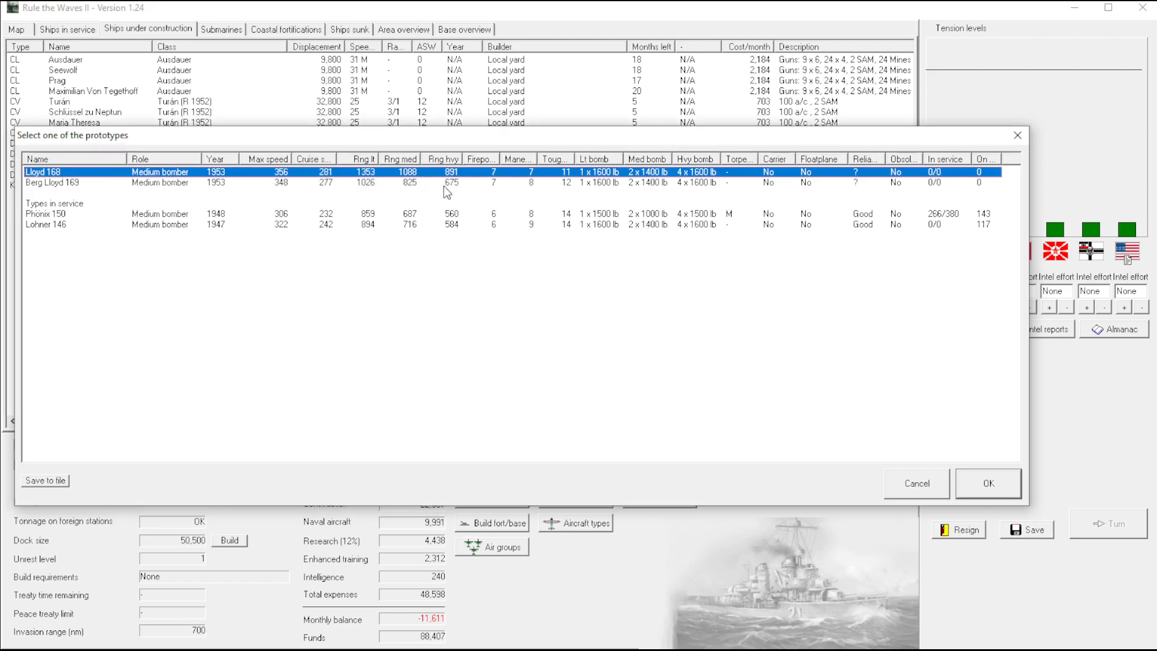
pyautogui.moveTo(577, 181)
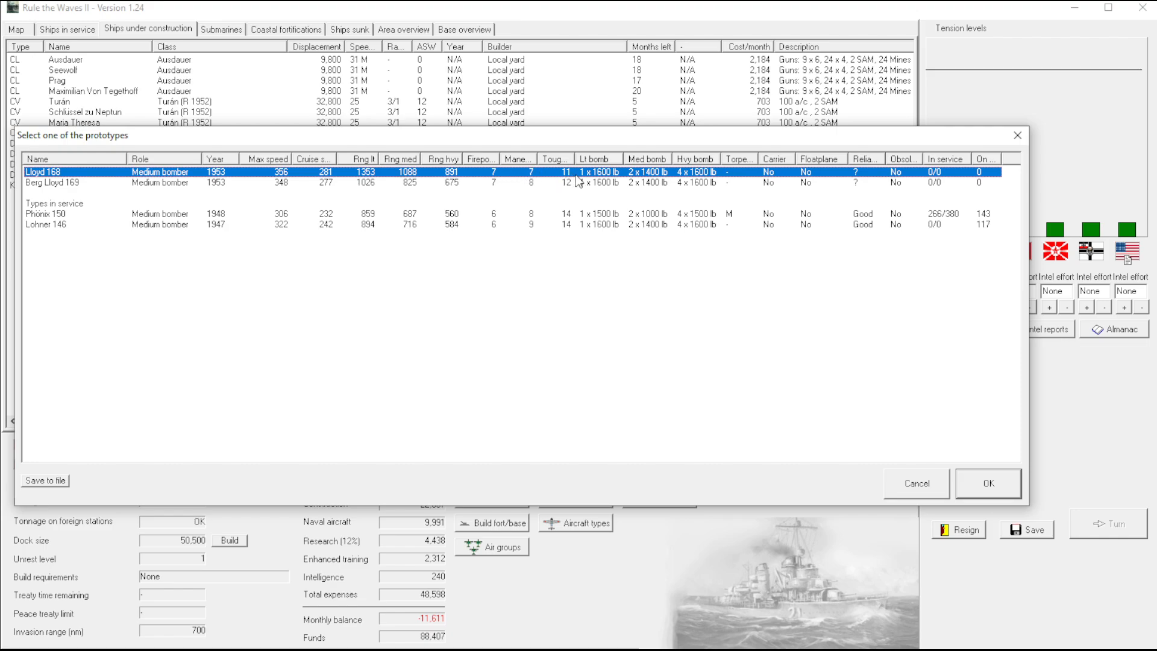
pyautogui.moveTo(557, 193)
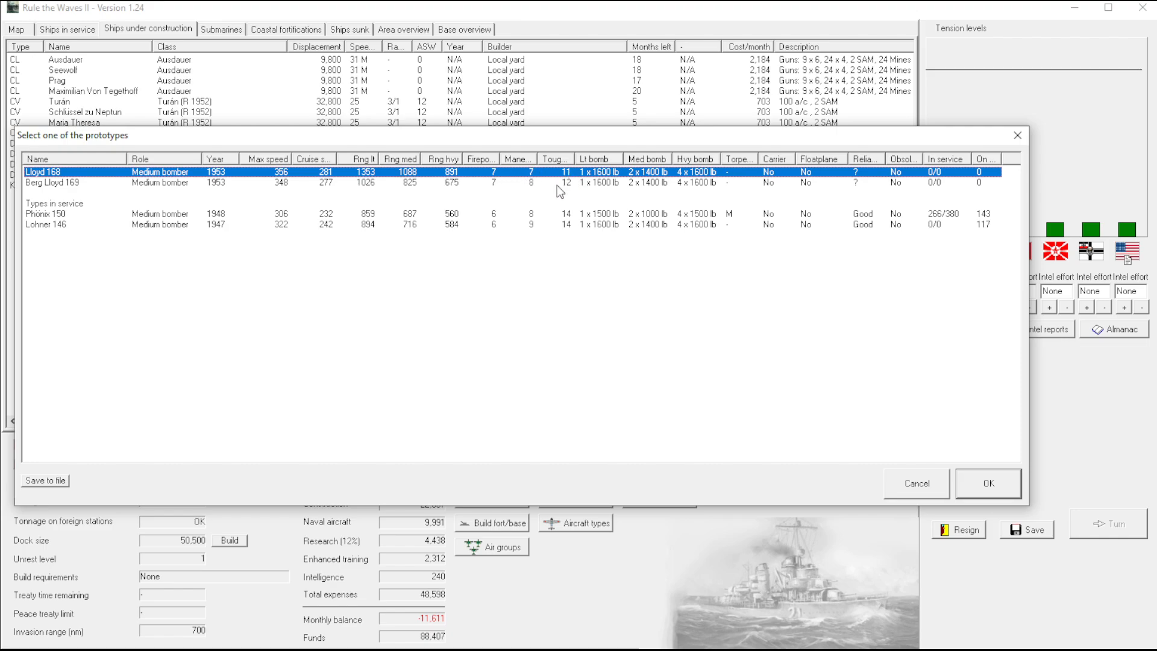
pyautogui.moveTo(720, 178)
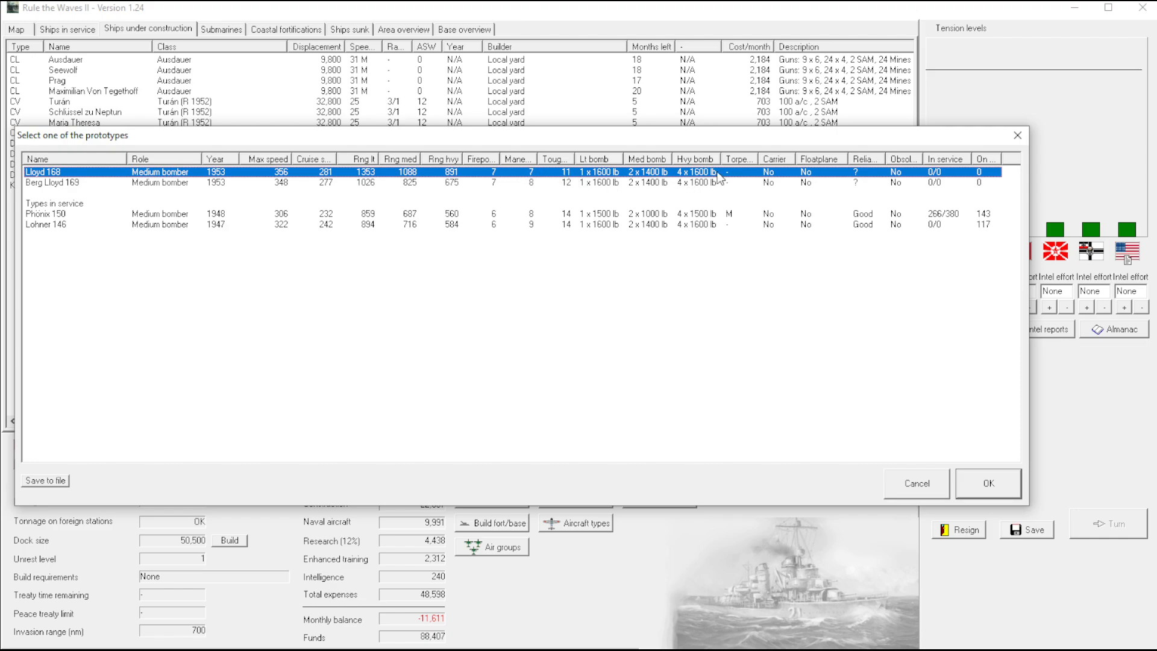
pyautogui.moveTo(740, 182)
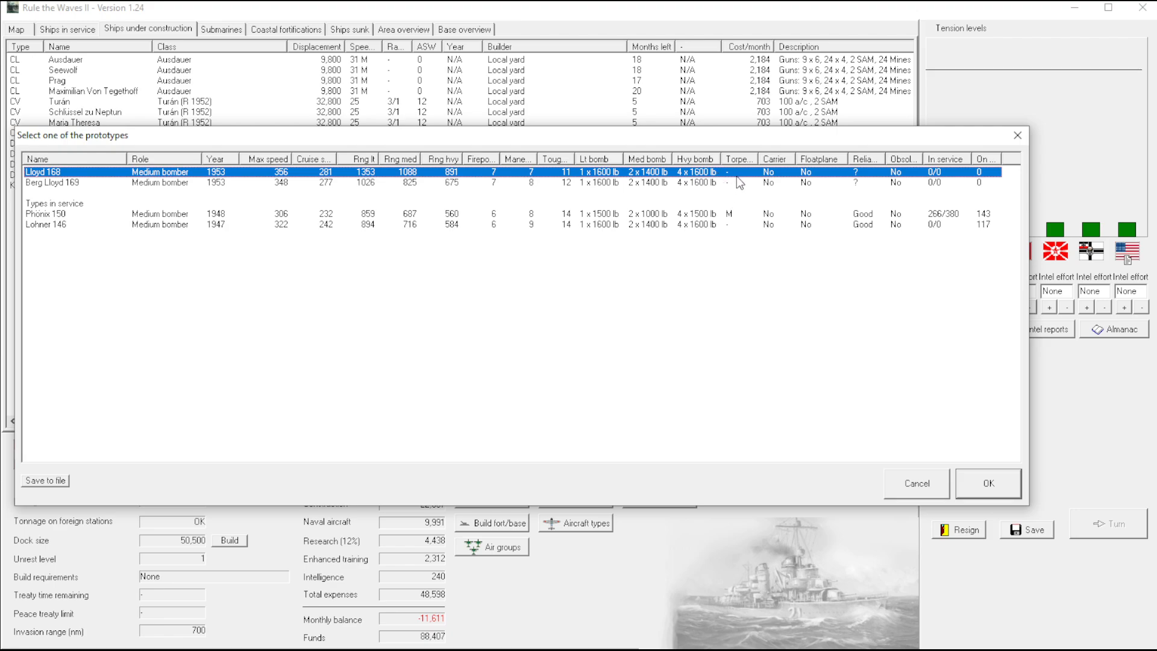
pyautogui.moveTo(699, 190)
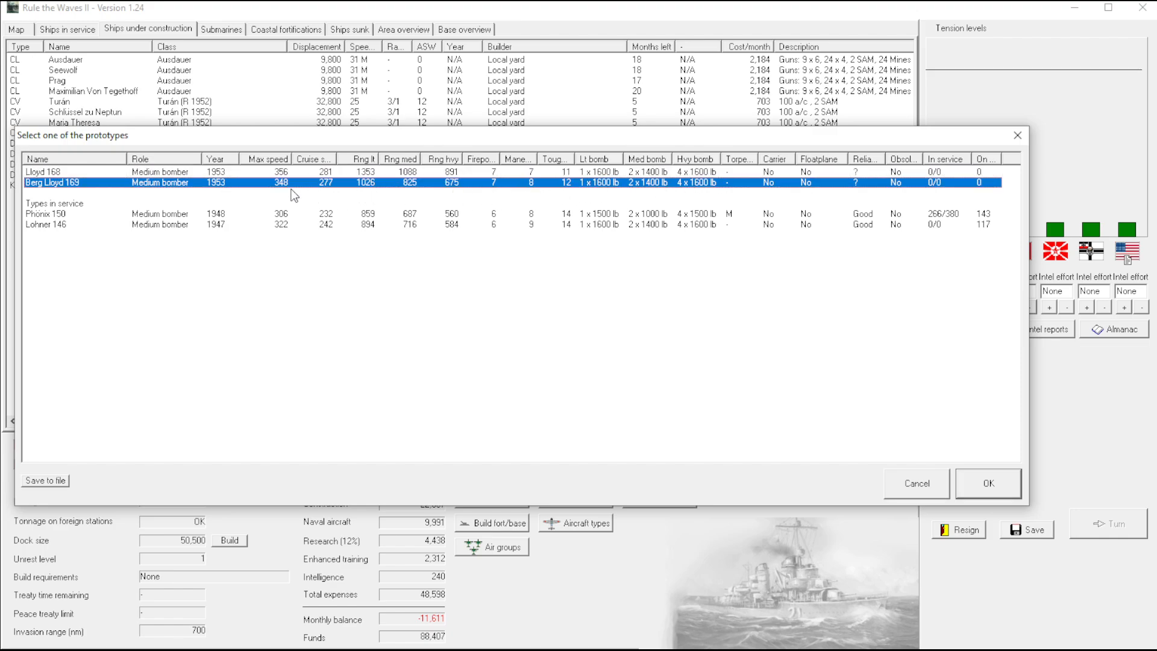
pyautogui.moveTo(405, 189)
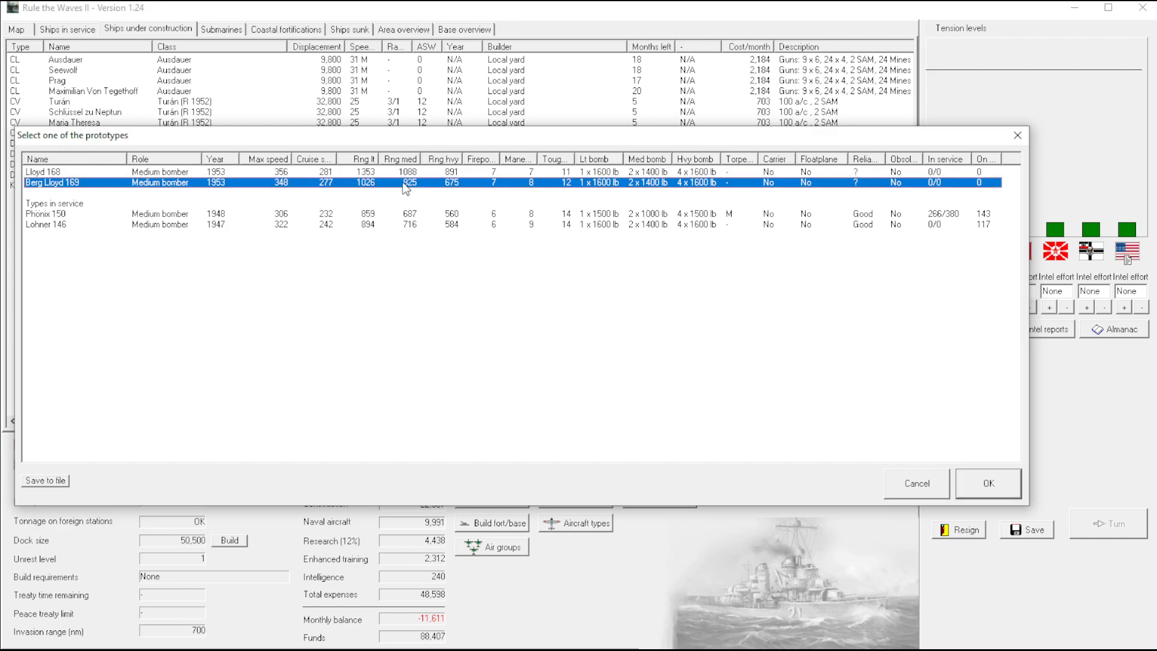
pyautogui.moveTo(653, 190)
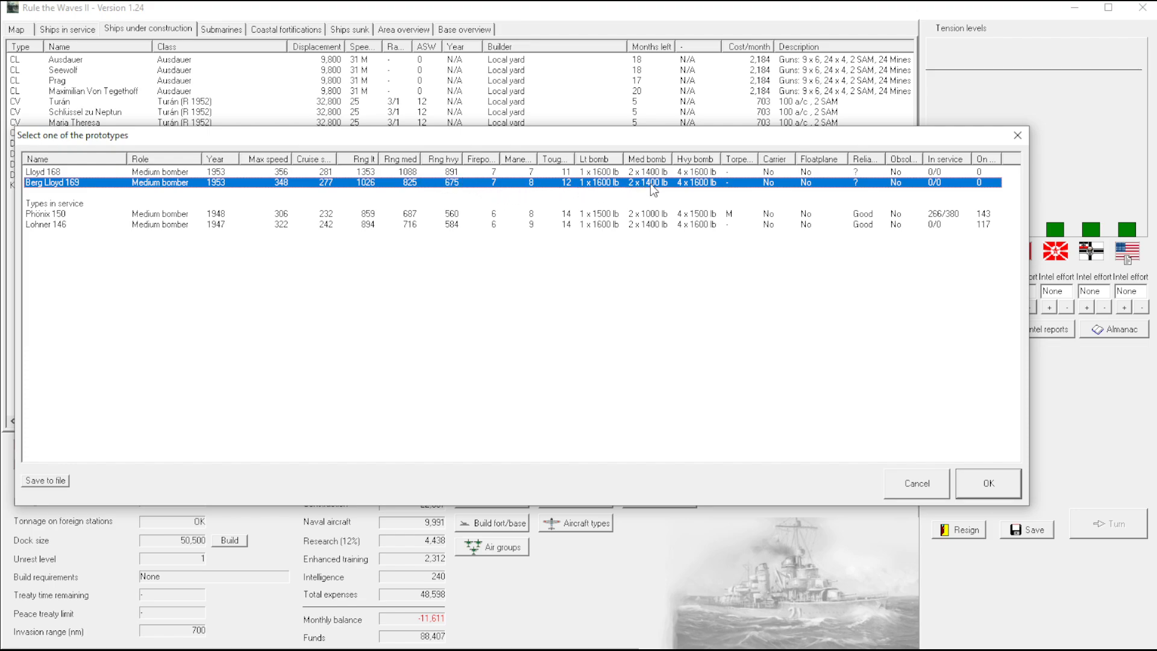
pyautogui.moveTo(699, 192)
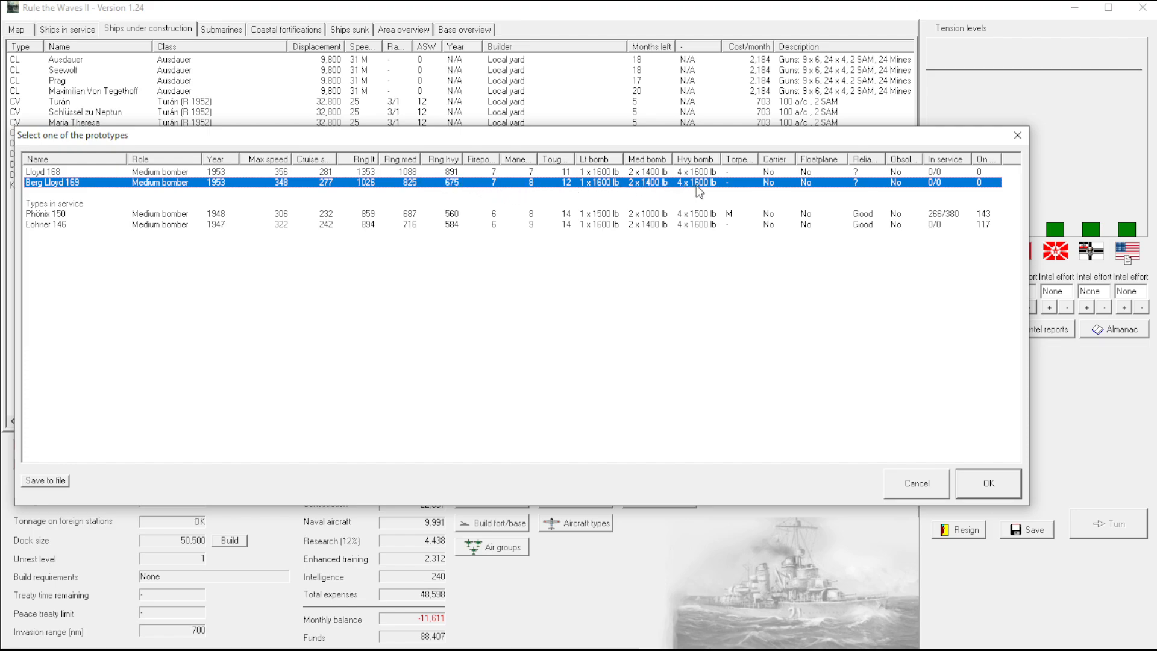
pyautogui.moveTo(318, 173)
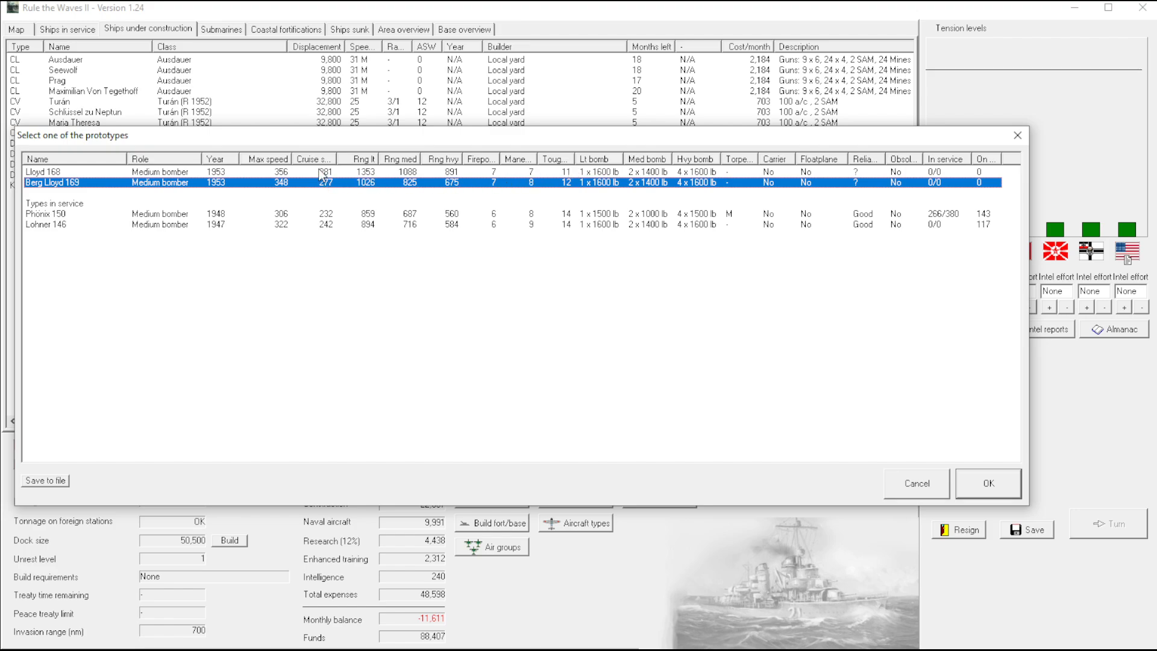
pyautogui.moveTo(449, 185)
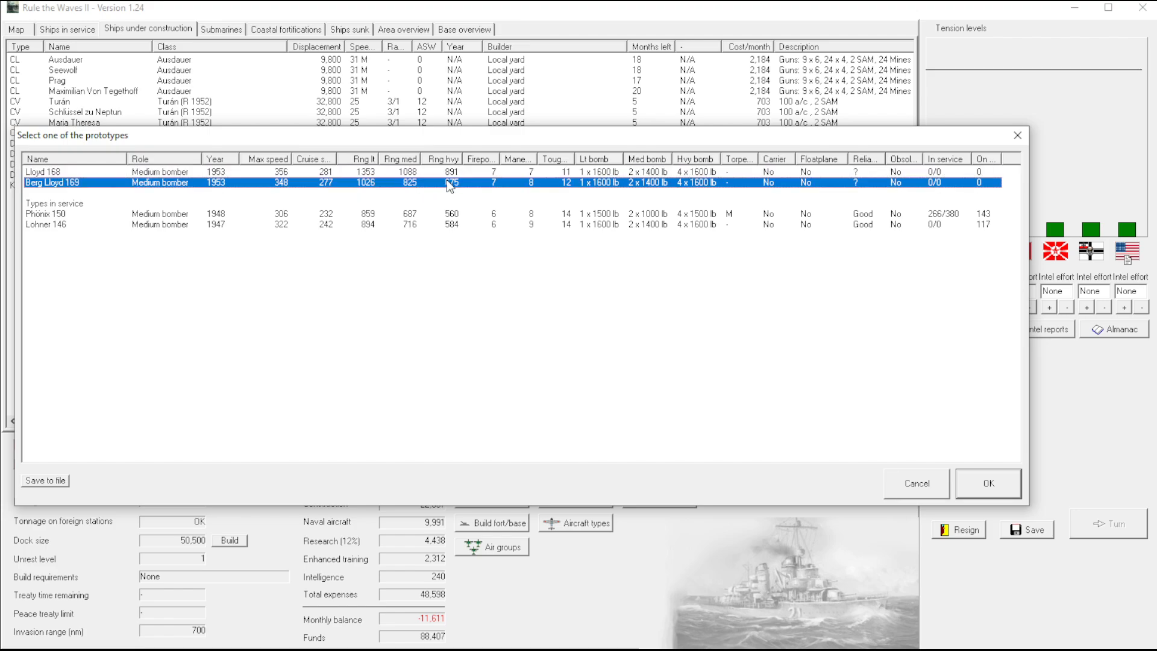
pyautogui.moveTo(374, 201)
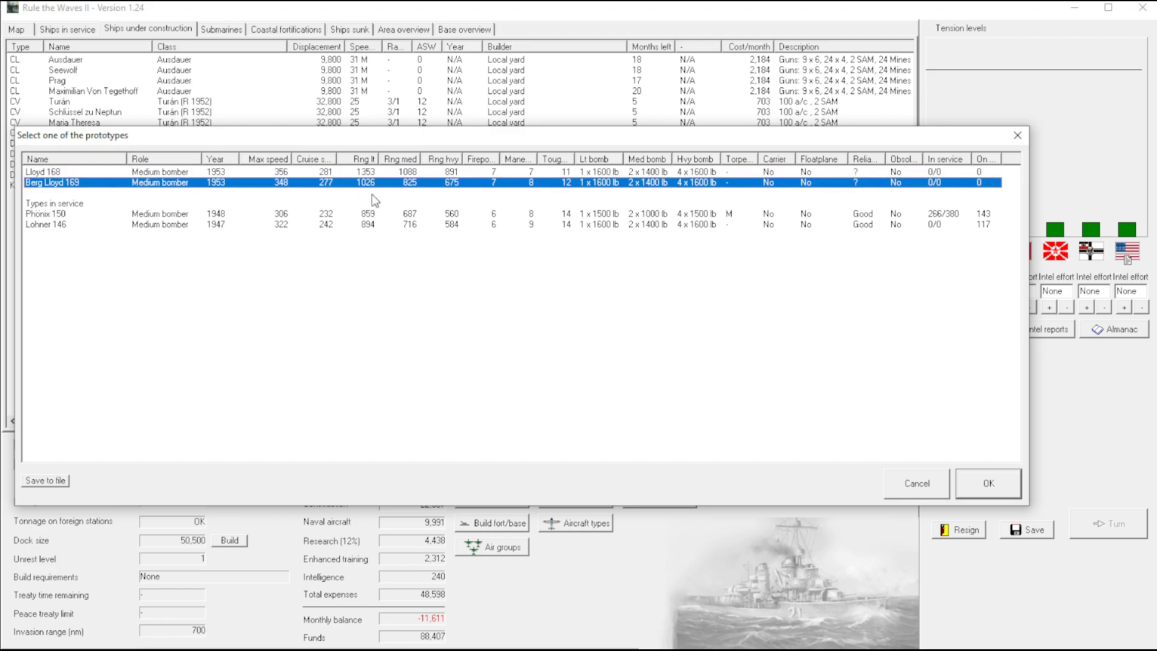
pyautogui.moveTo(390, 205)
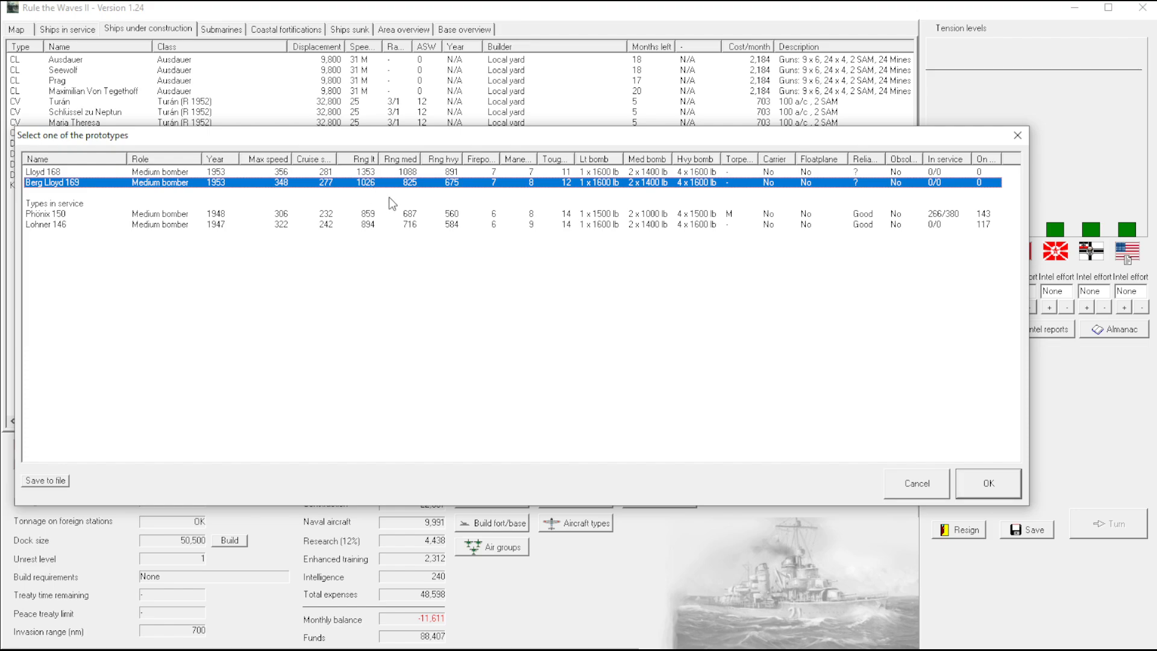
pyautogui.moveTo(295, 188)
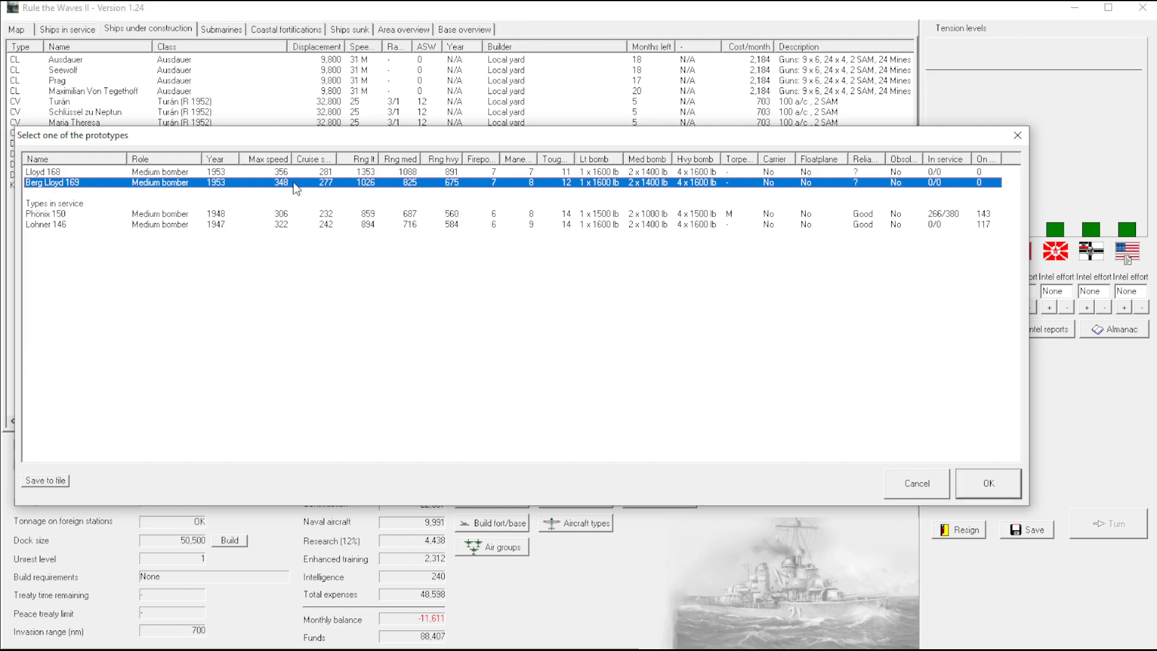
pyautogui.moveTo(555, 192)
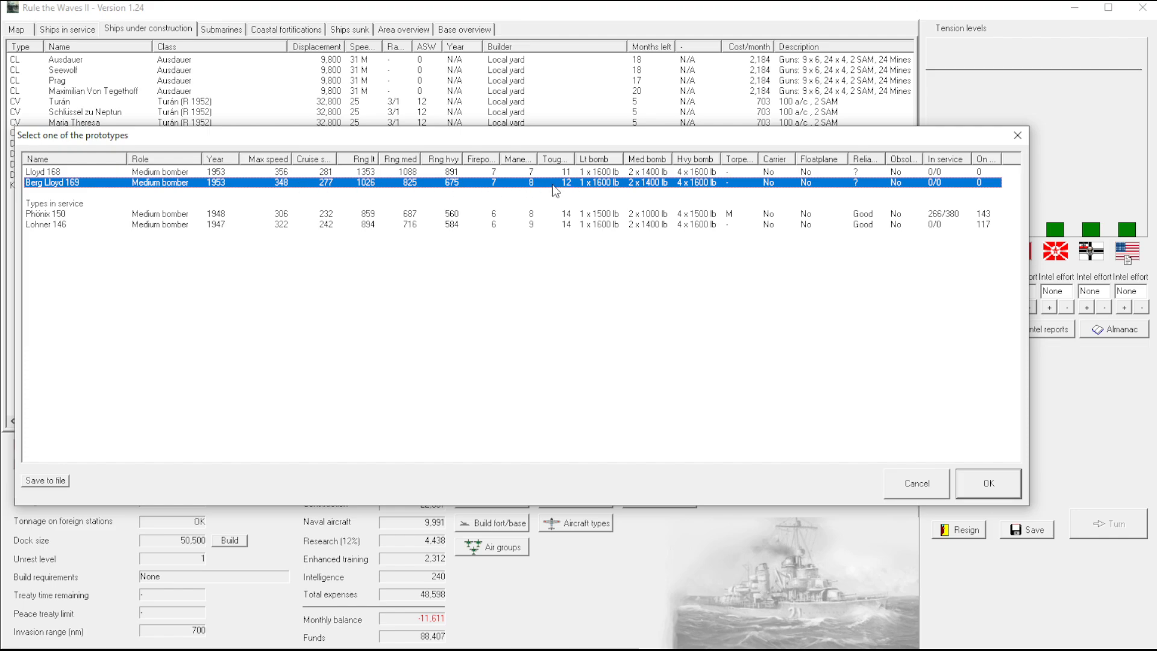
pyautogui.moveTo(282, 224)
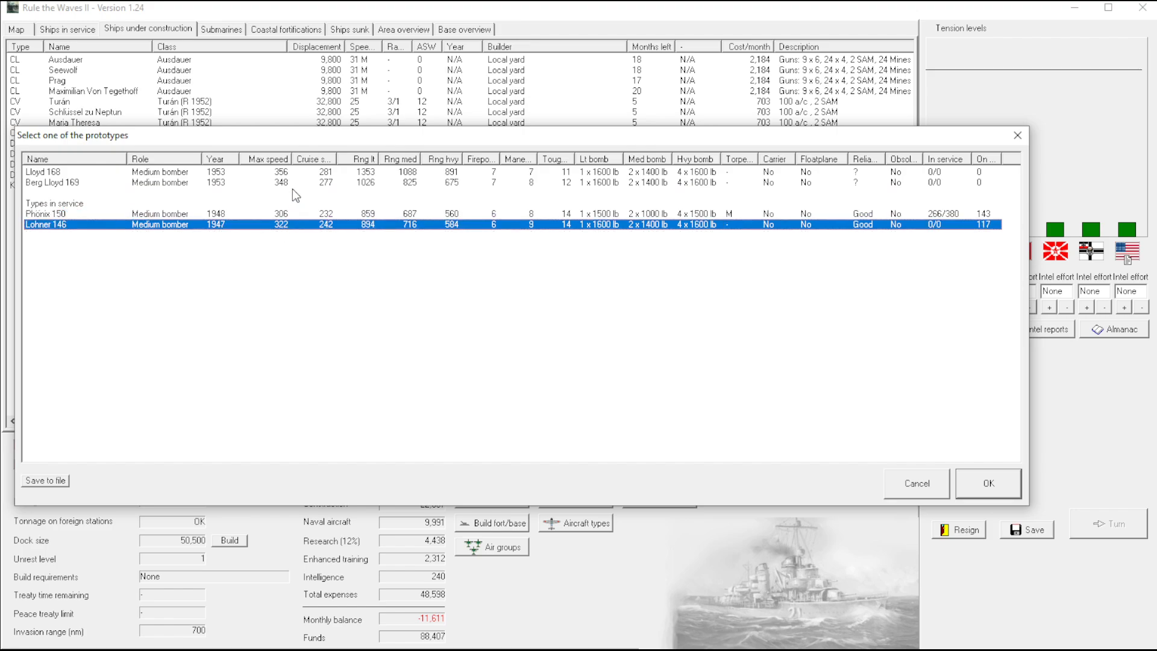
pyautogui.click(45, 215)
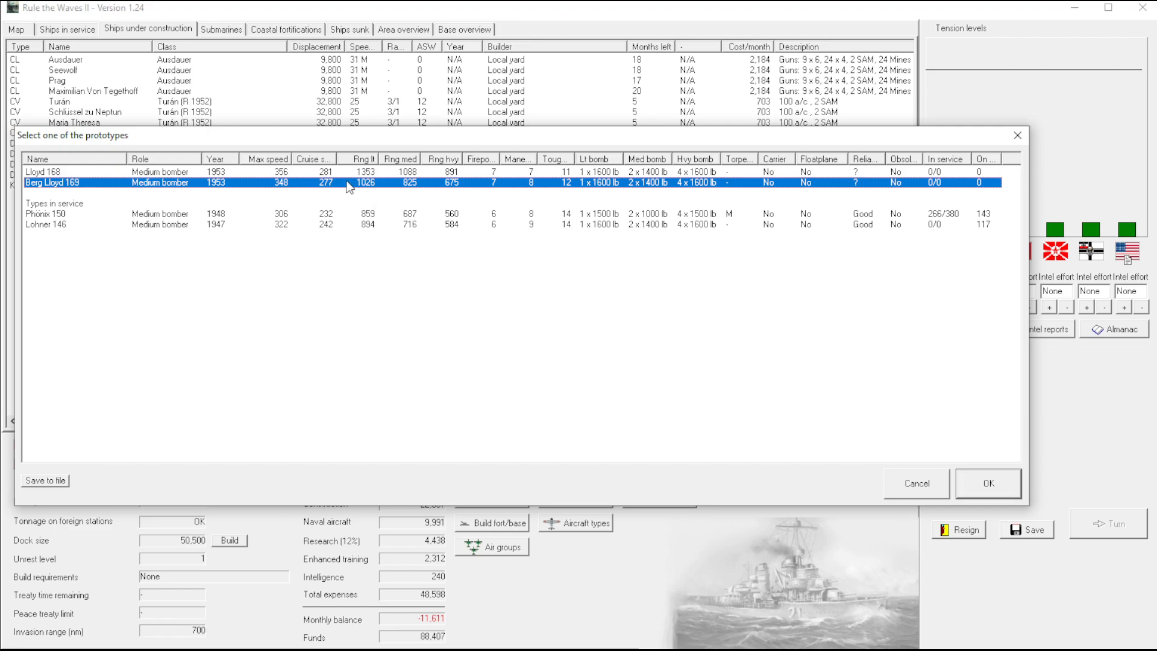
pyautogui.moveTo(287, 183)
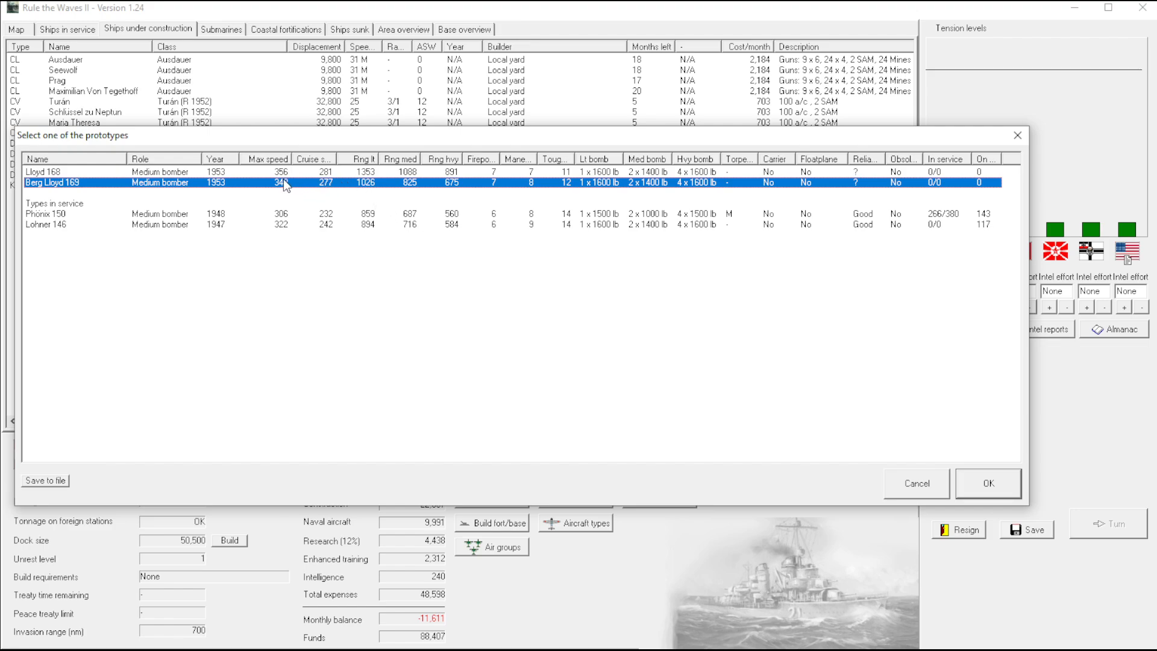
pyautogui.moveTo(427, 191)
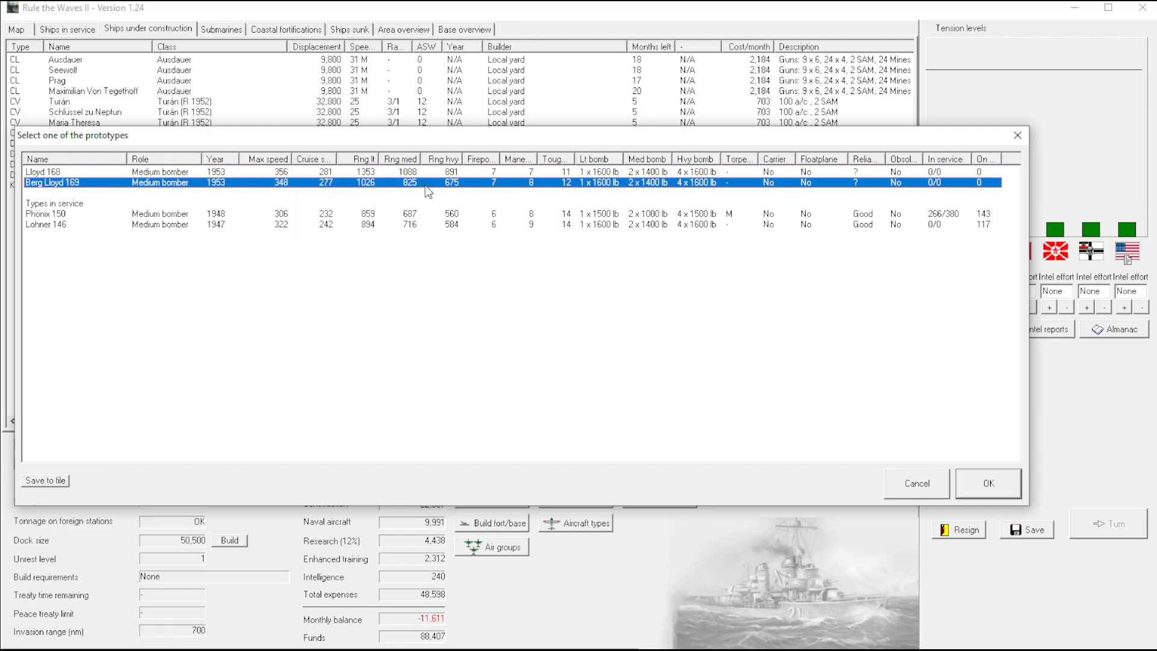
pyautogui.moveTo(532, 187)
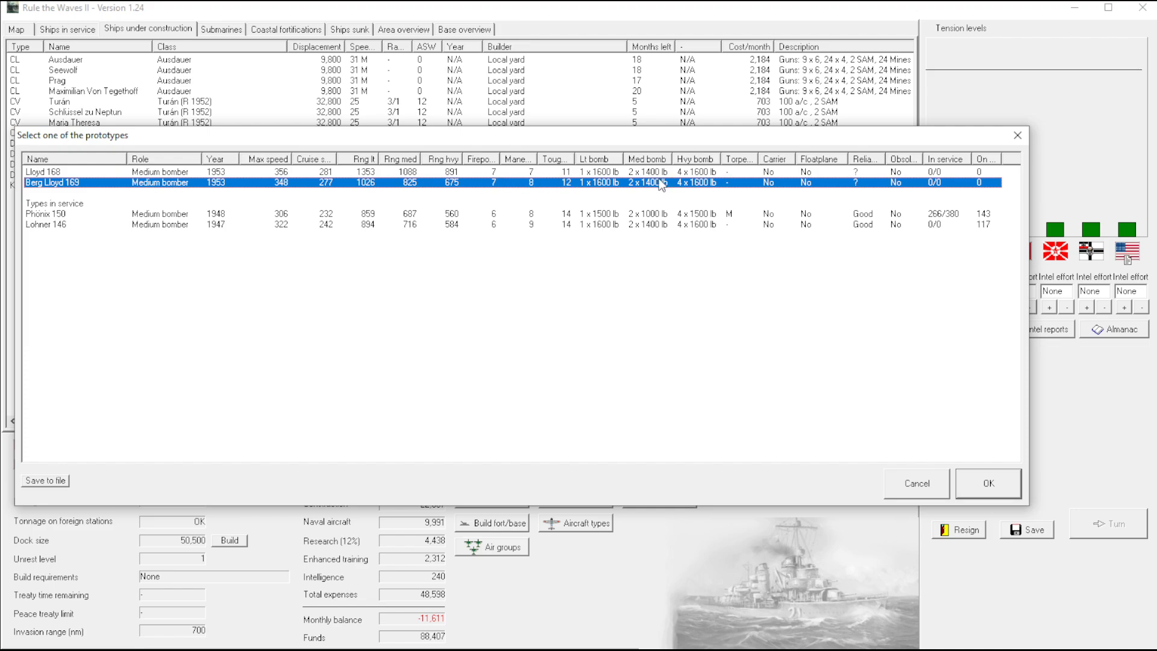
pyautogui.moveTo(254, 198)
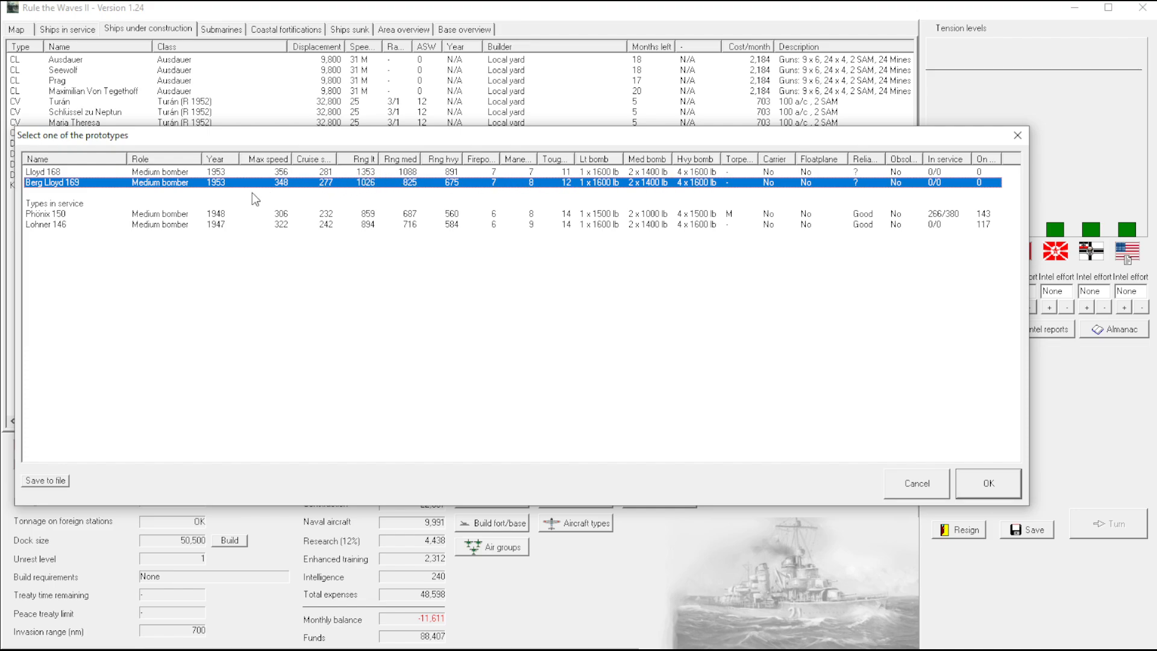
pyautogui.moveTo(244, 200)
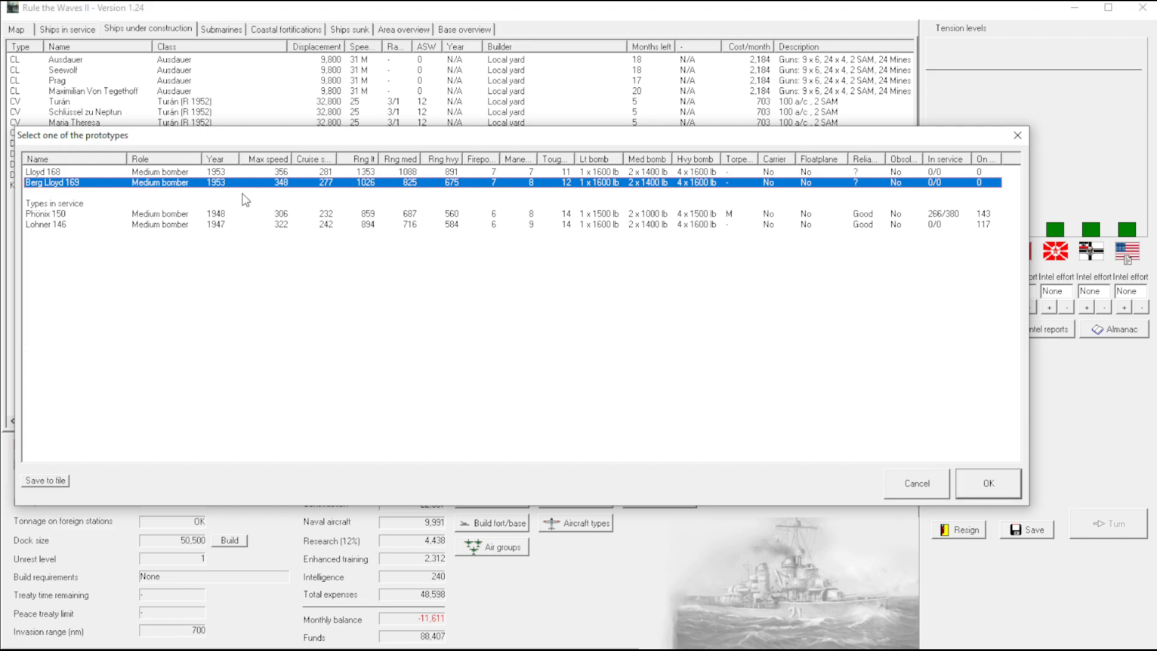
pyautogui.moveTo(39, 192)
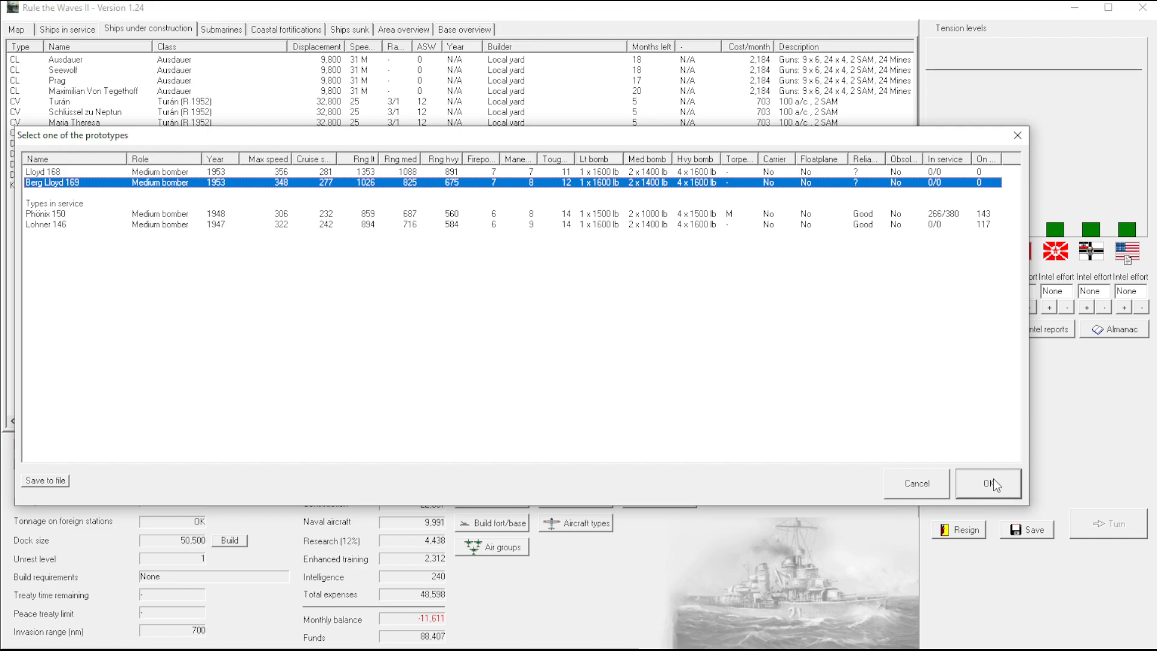
pyautogui.click(987, 483)
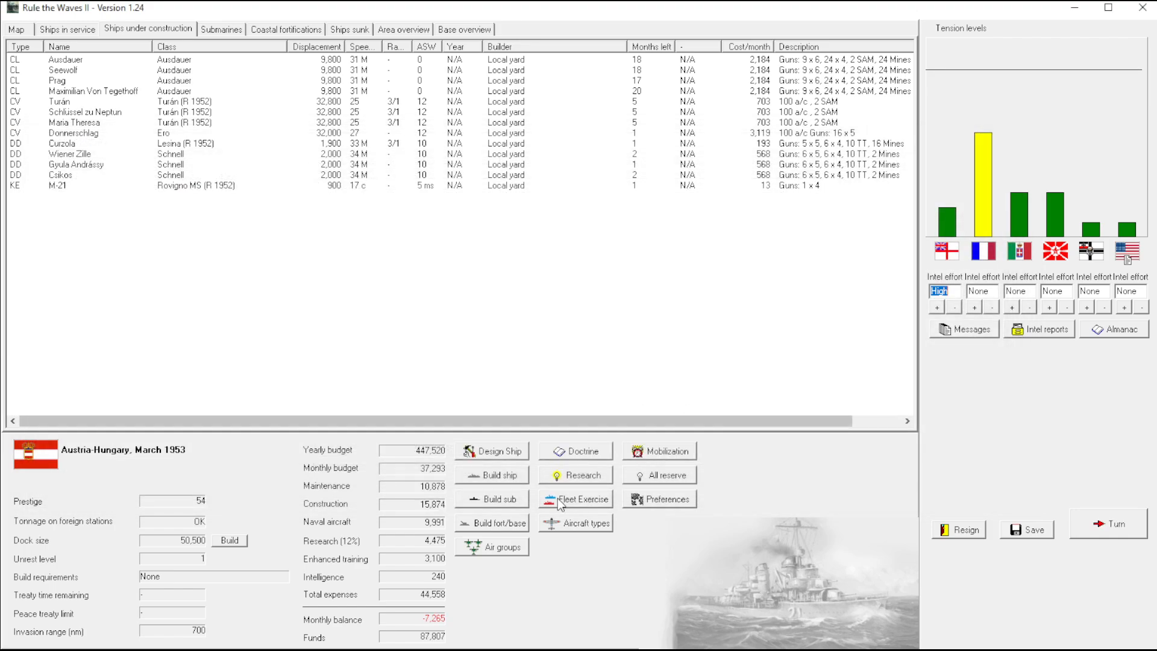
# Bring up the aircraft types list and set Firepower as the new fighter's second priority
pyautogui.click(573, 522)
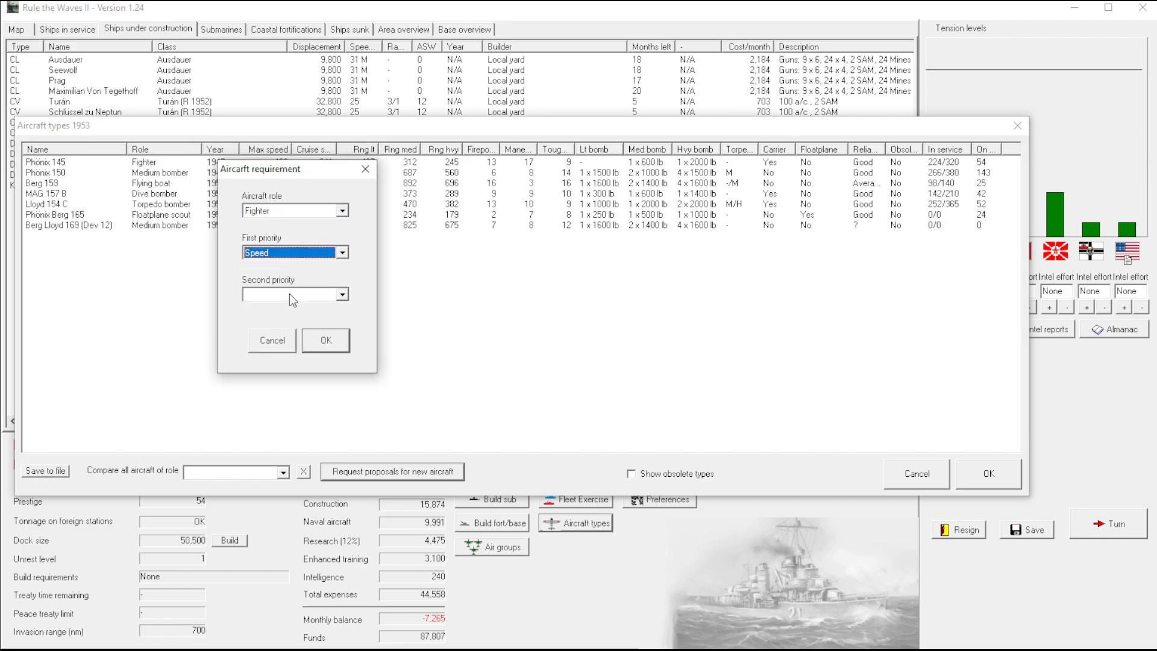
pyautogui.click(289, 294)
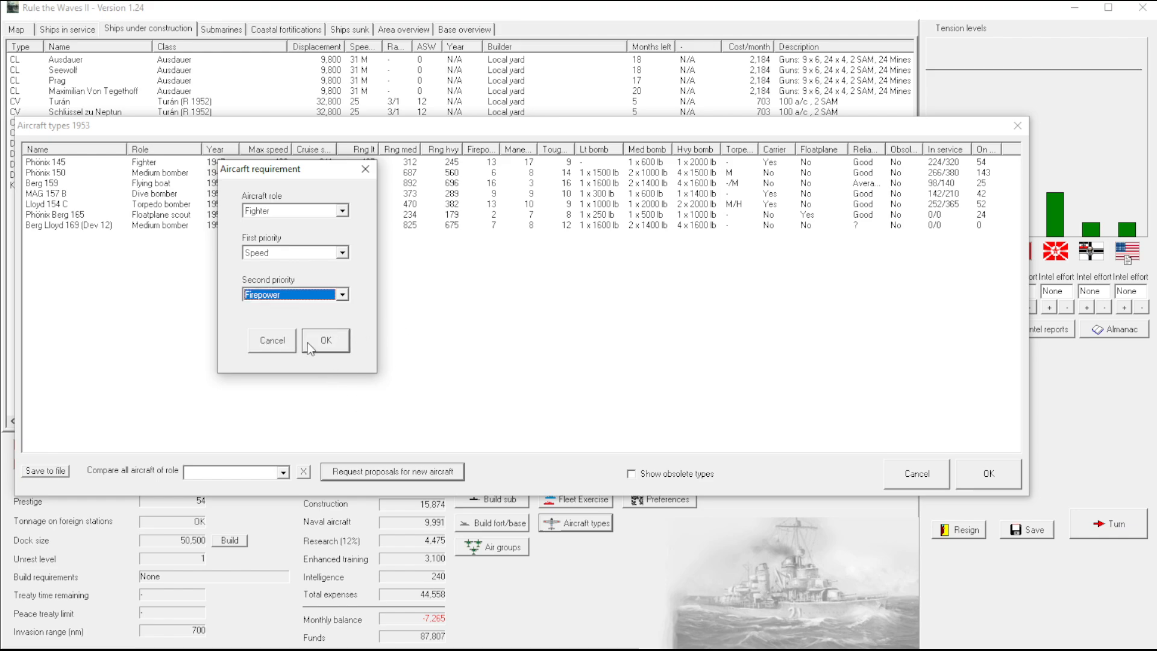
pyautogui.moveTo(334, 334)
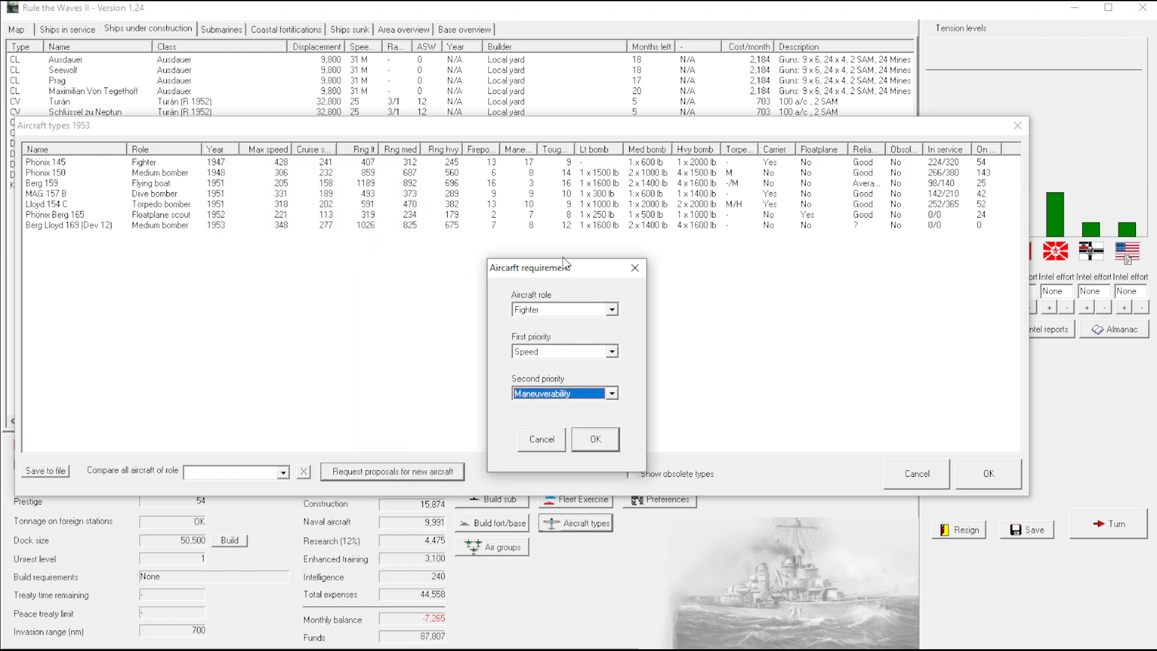
pyautogui.moveTo(495, 165)
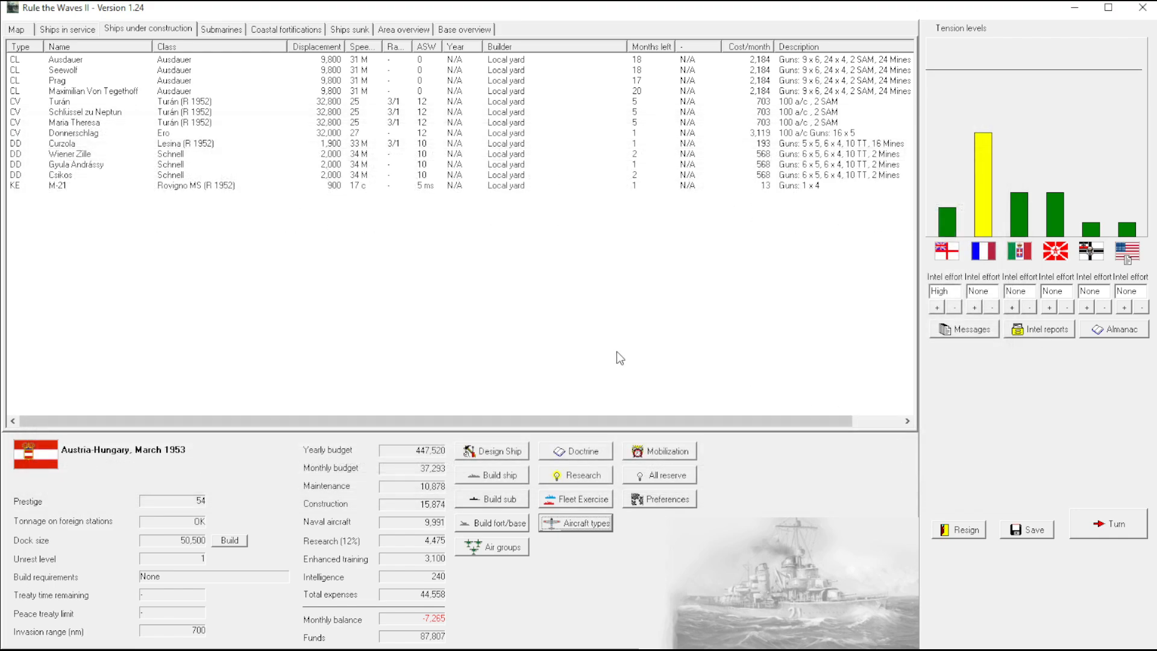
pyautogui.moveTo(1106, 530)
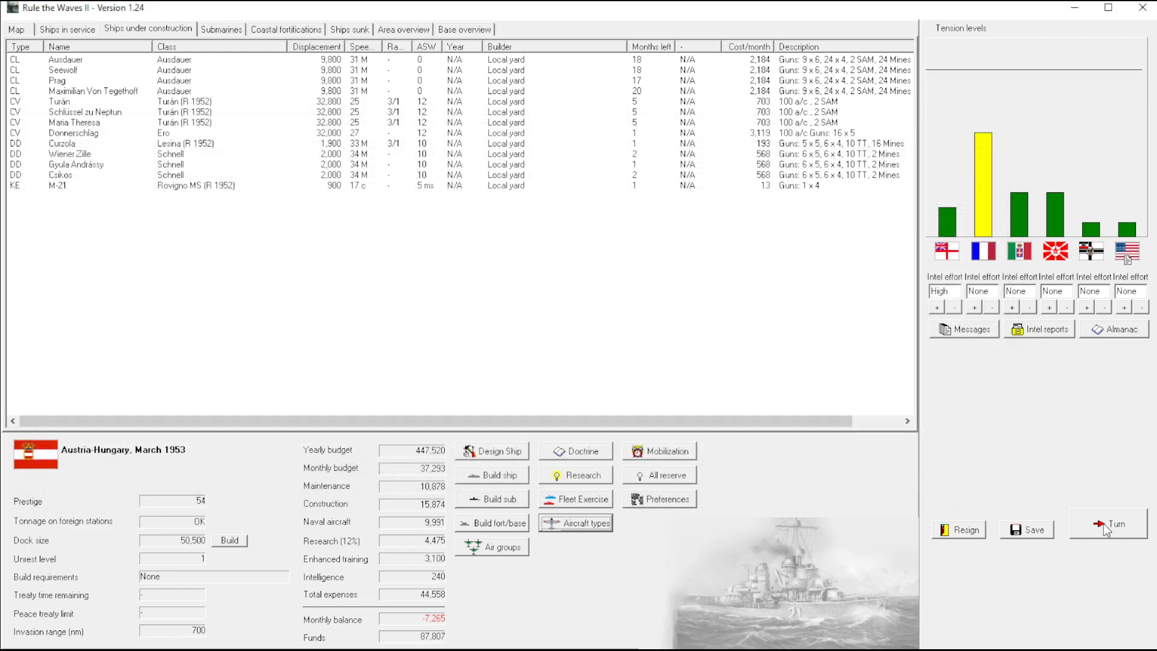
# Rename the light cruiser Maximilian Von Tegethoff to Fuerszes Suger and return to the ships-in-service roster
pyautogui.click(96, 91)
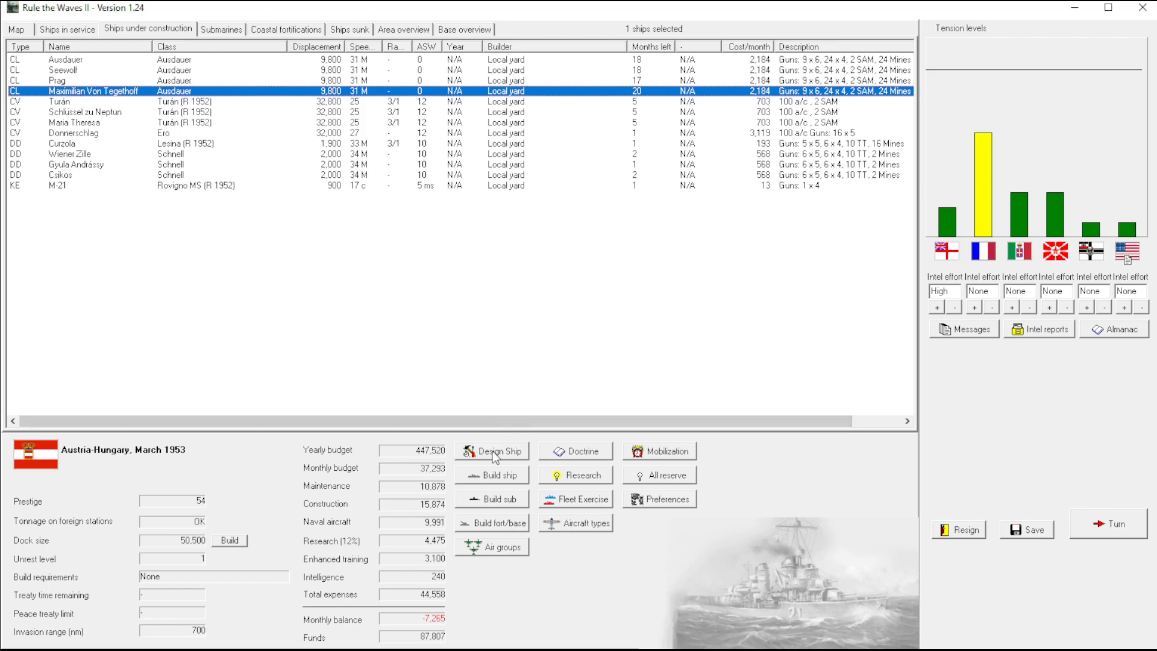
pyautogui.click(492, 450)
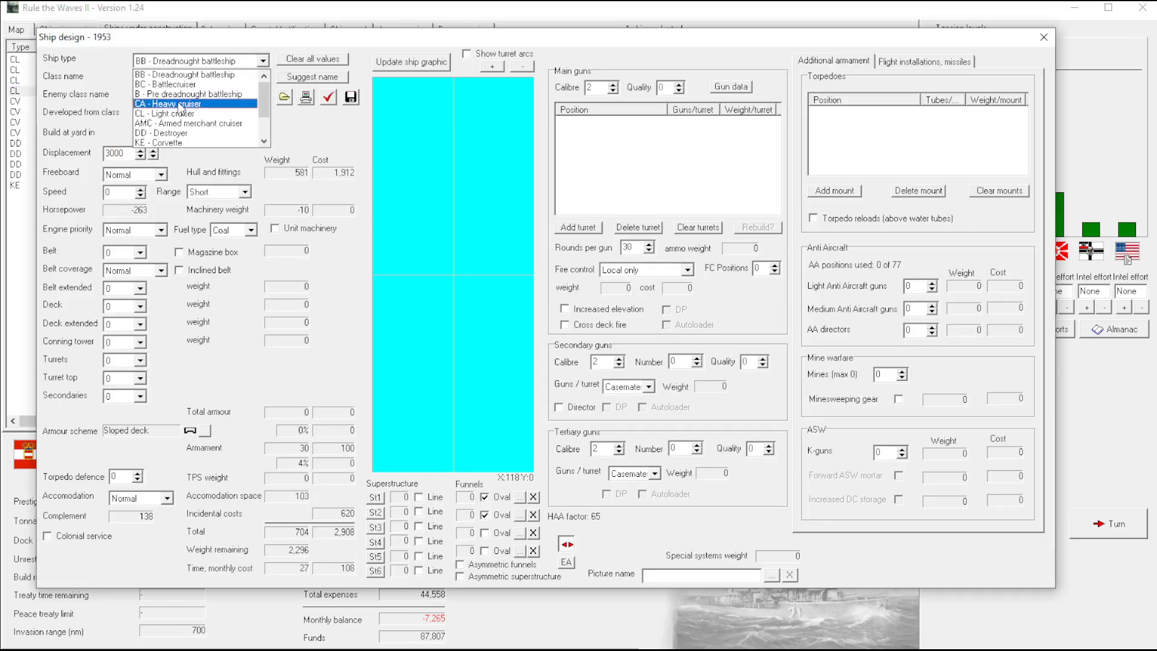
pyautogui.click(169, 113)
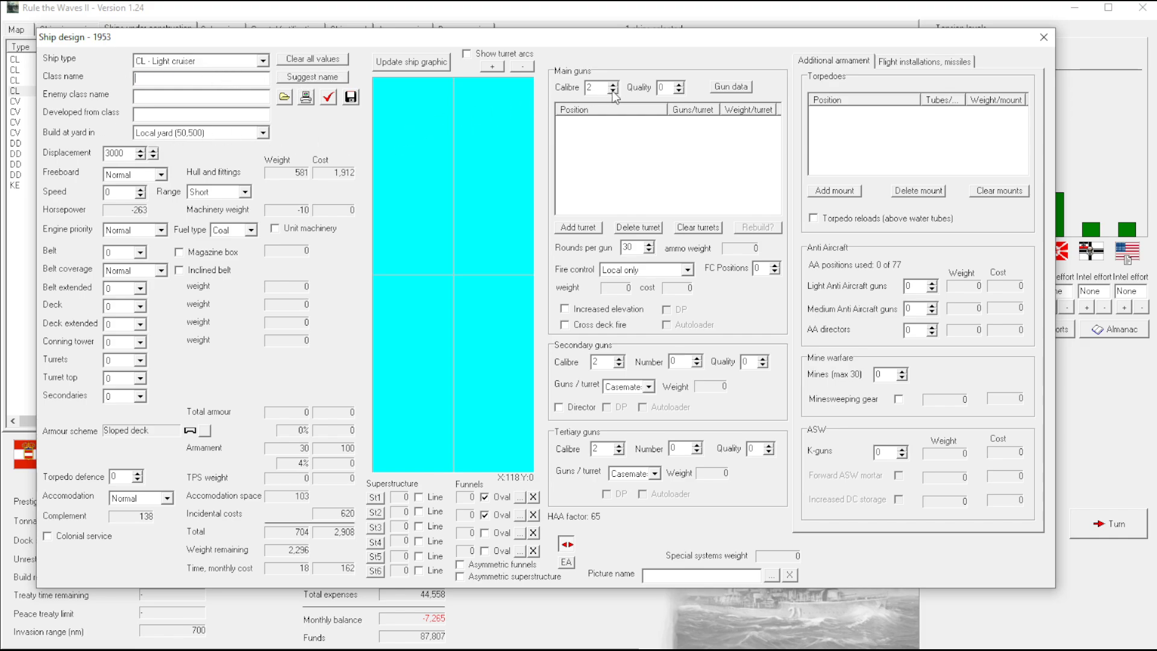
pyautogui.click(1043, 38)
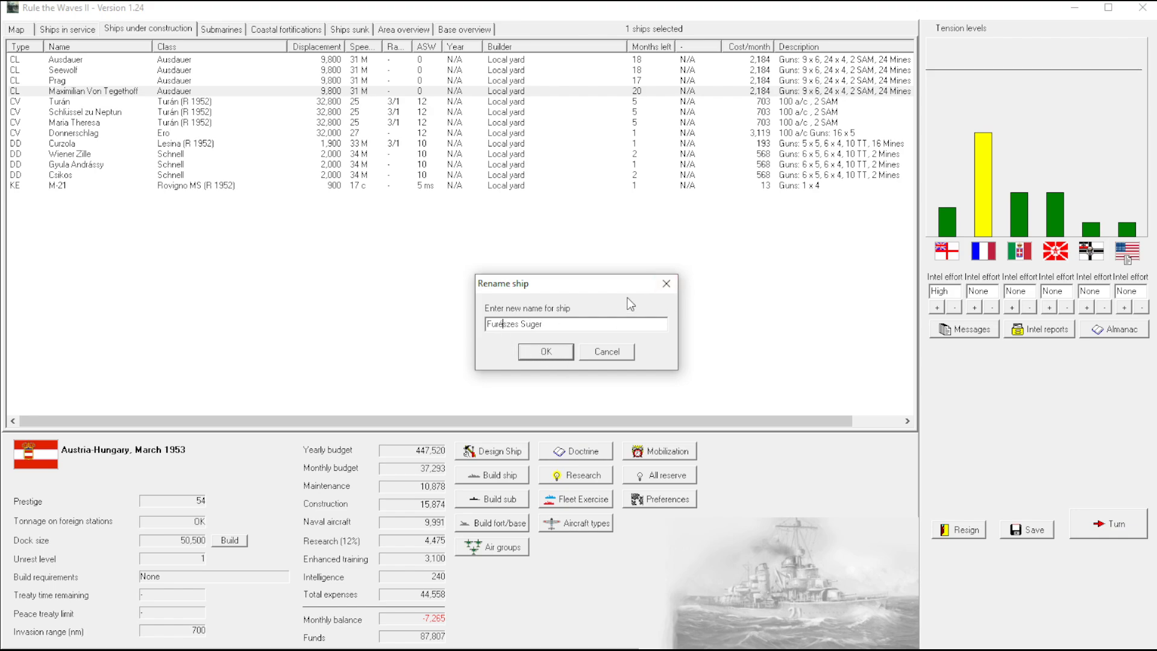
pyautogui.click(544, 351)
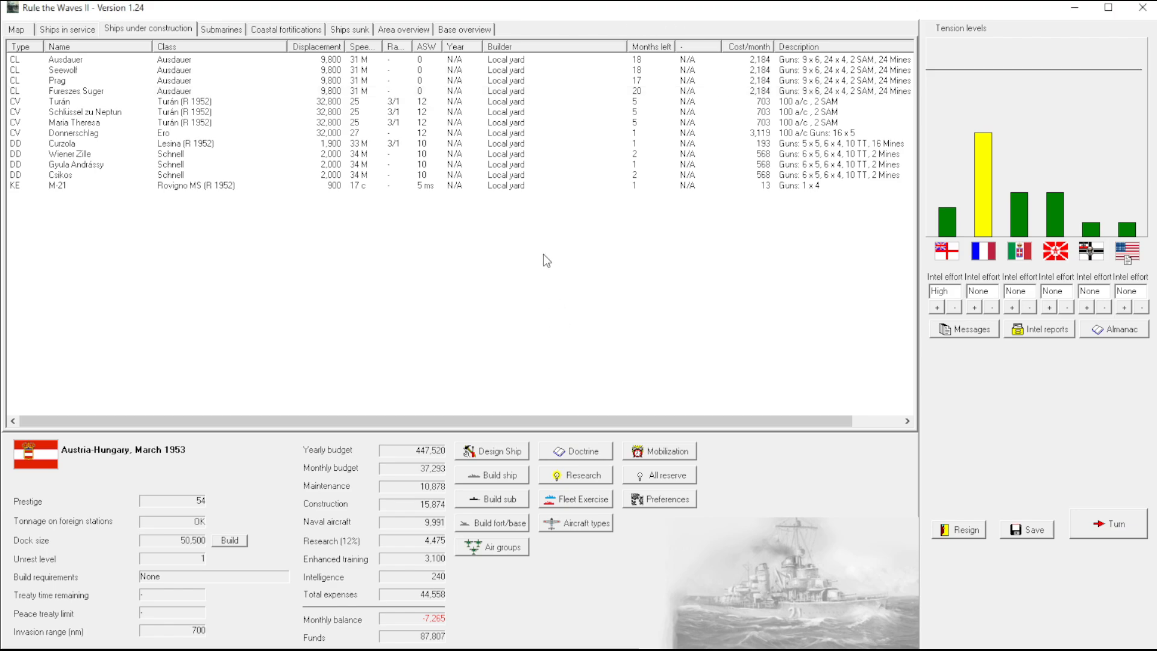
pyautogui.moveTo(1011, 523)
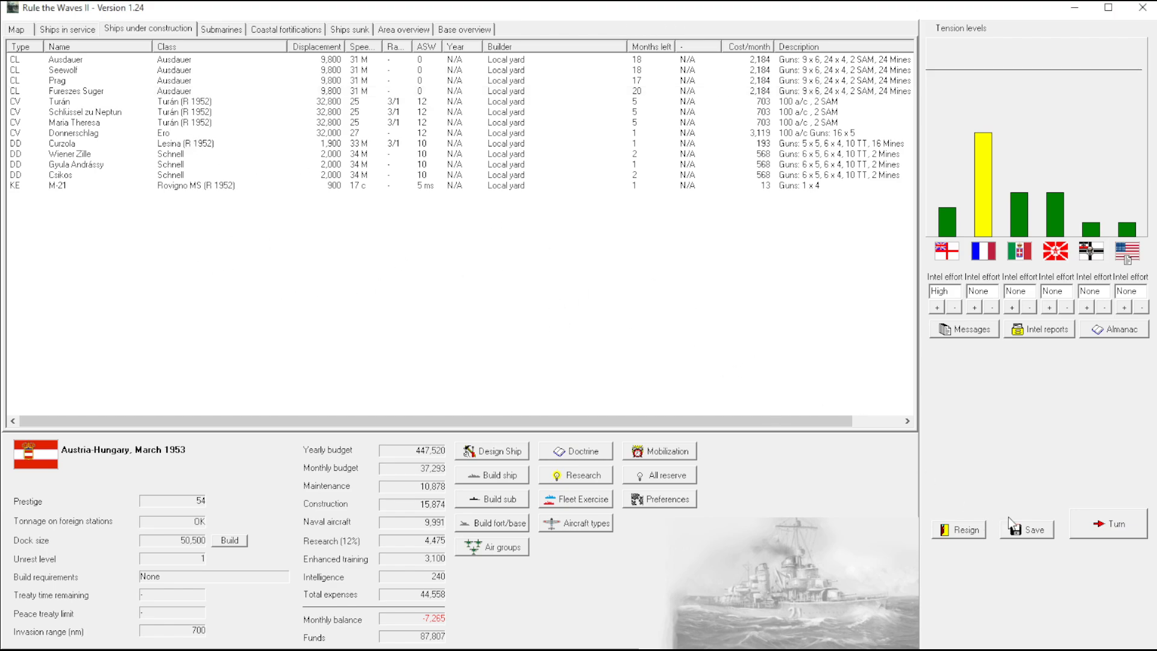
pyautogui.click(66, 29)
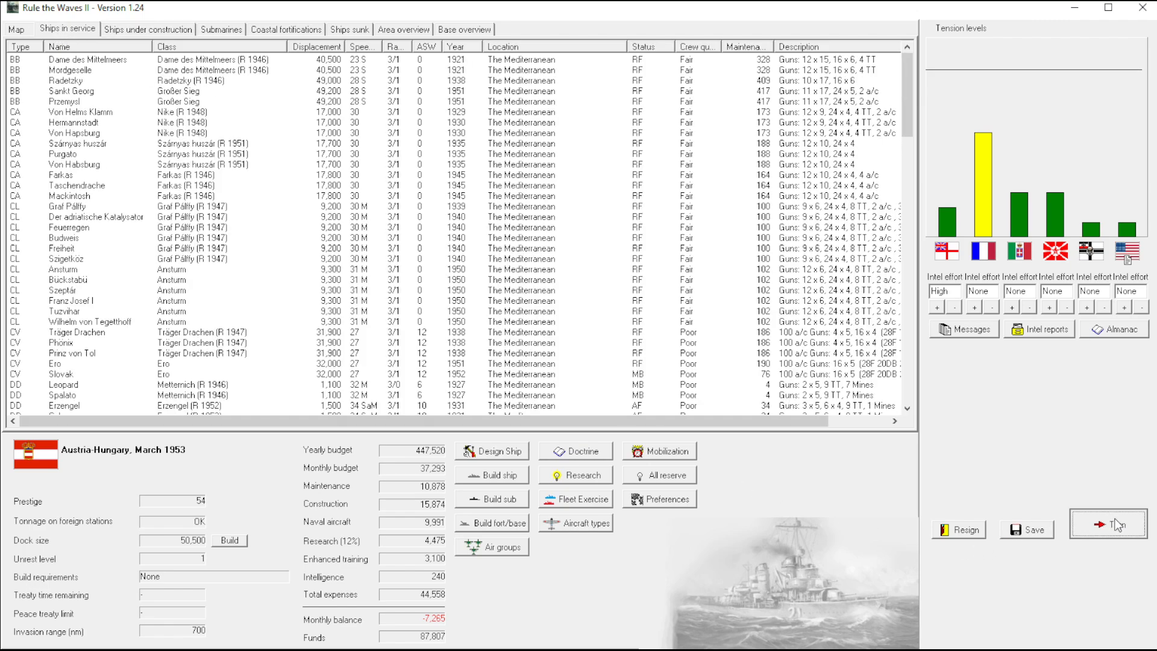
# End the March 1953 turn, acknowledging the armour, stalled-research and radar reports to reach April 1953
pyautogui.click(1110, 523)
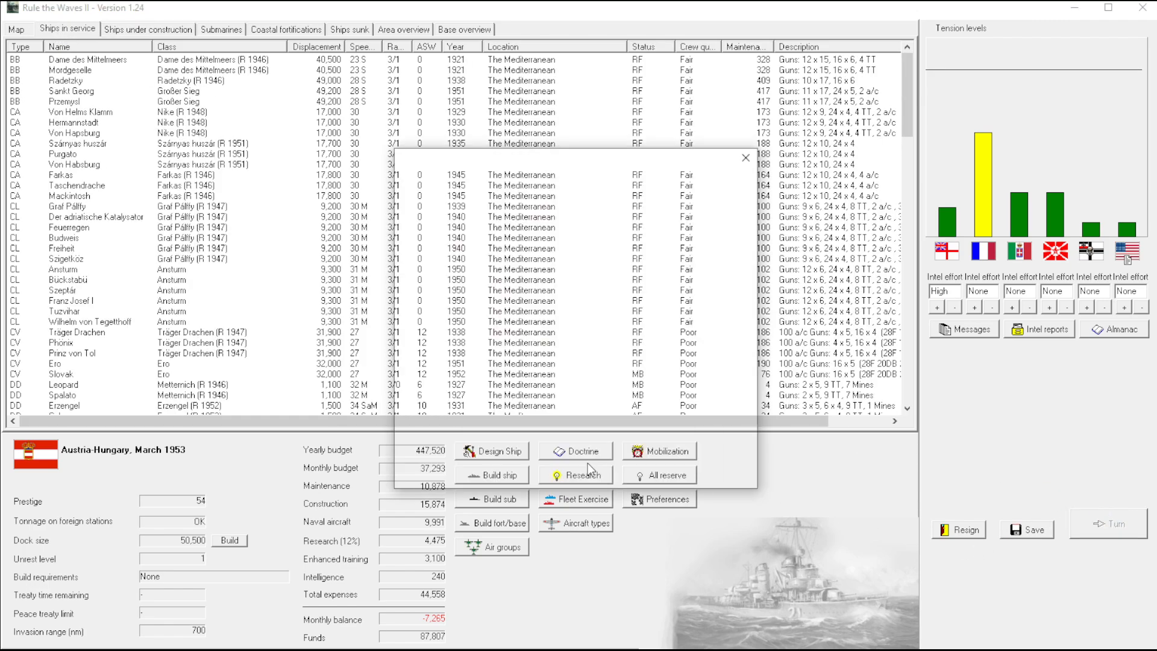
pyautogui.click(576, 475)
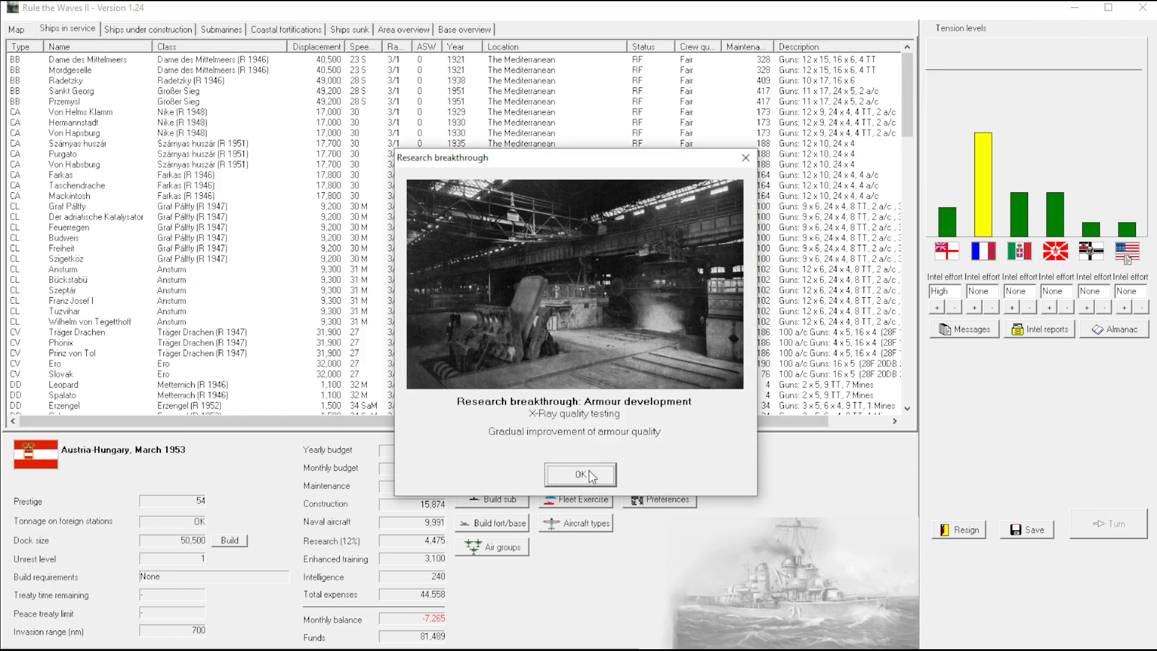
pyautogui.click(579, 473)
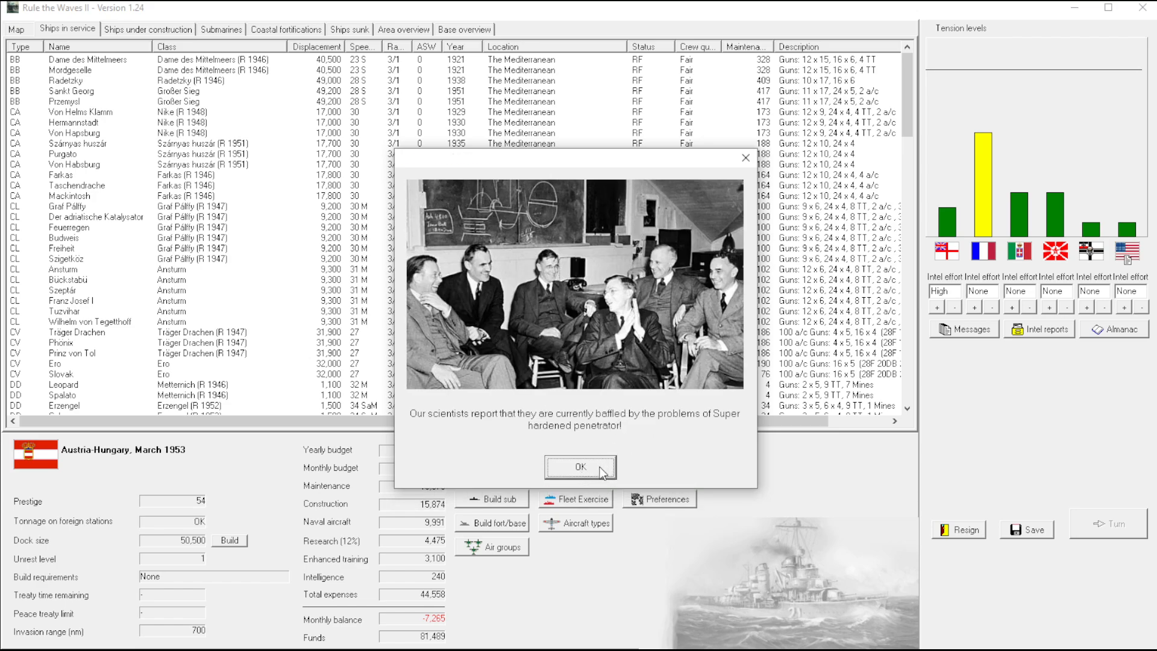
pyautogui.click(579, 468)
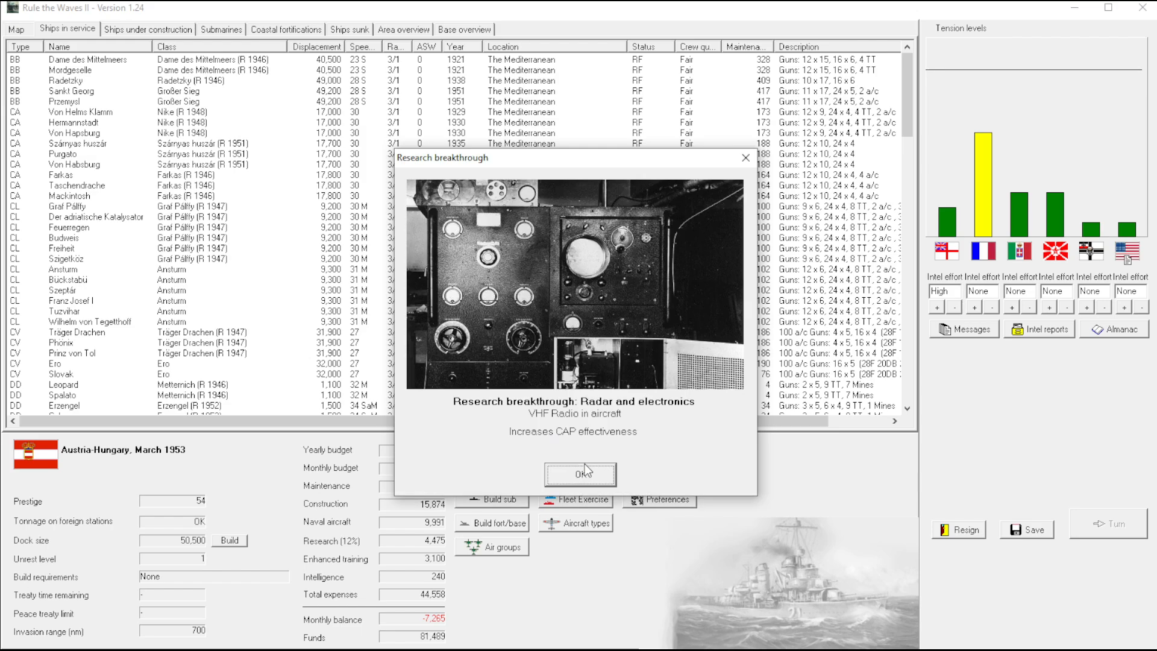
pyautogui.moveTo(587, 473)
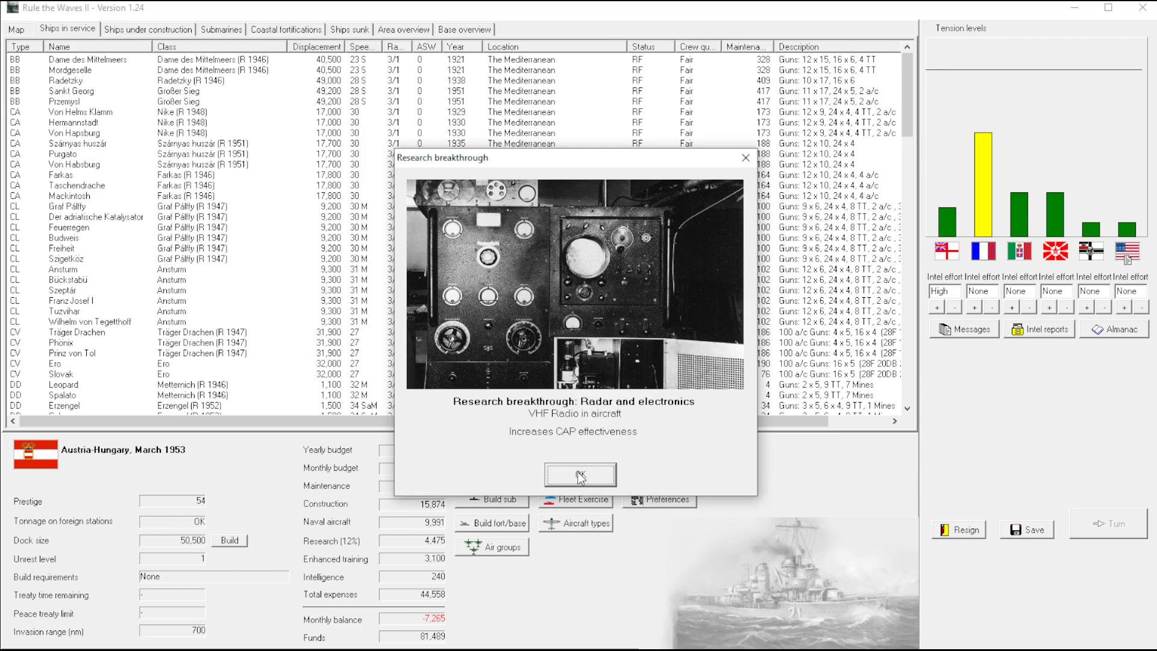
pyautogui.click(579, 473)
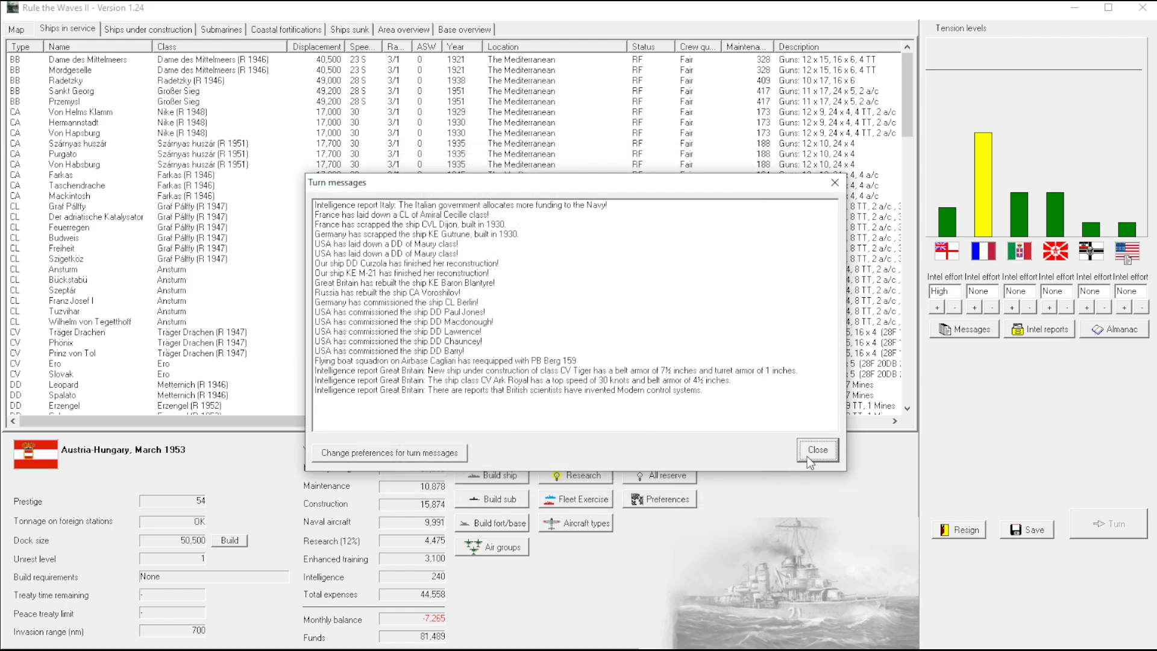
pyautogui.click(815, 450)
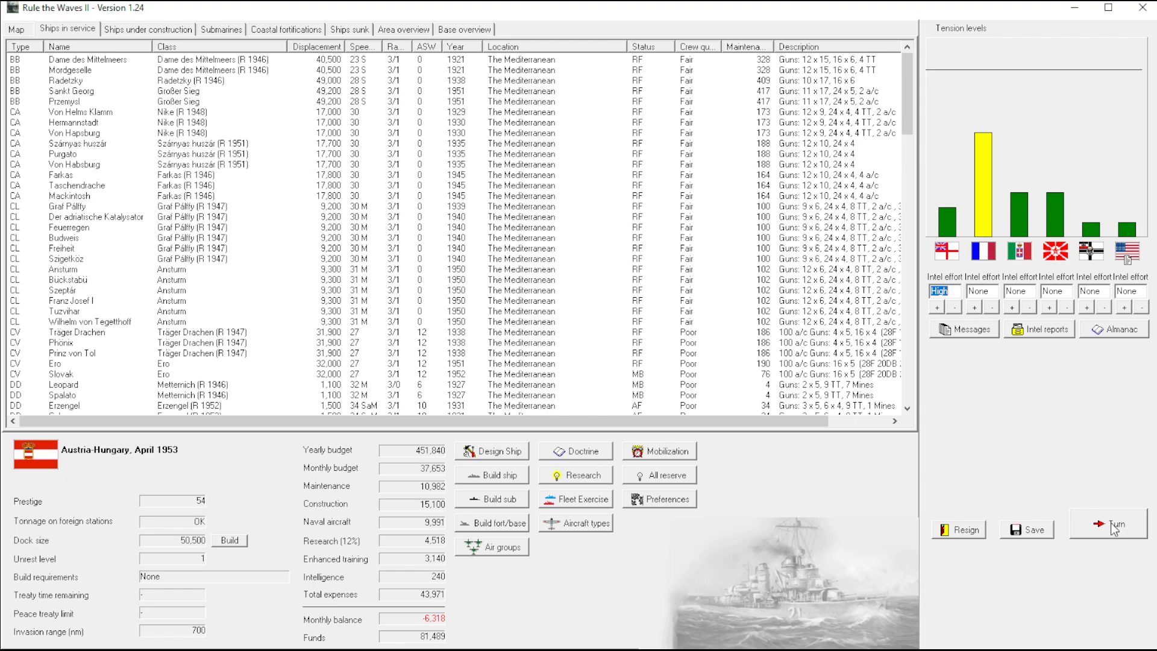
pyautogui.moveTo(412, 639)
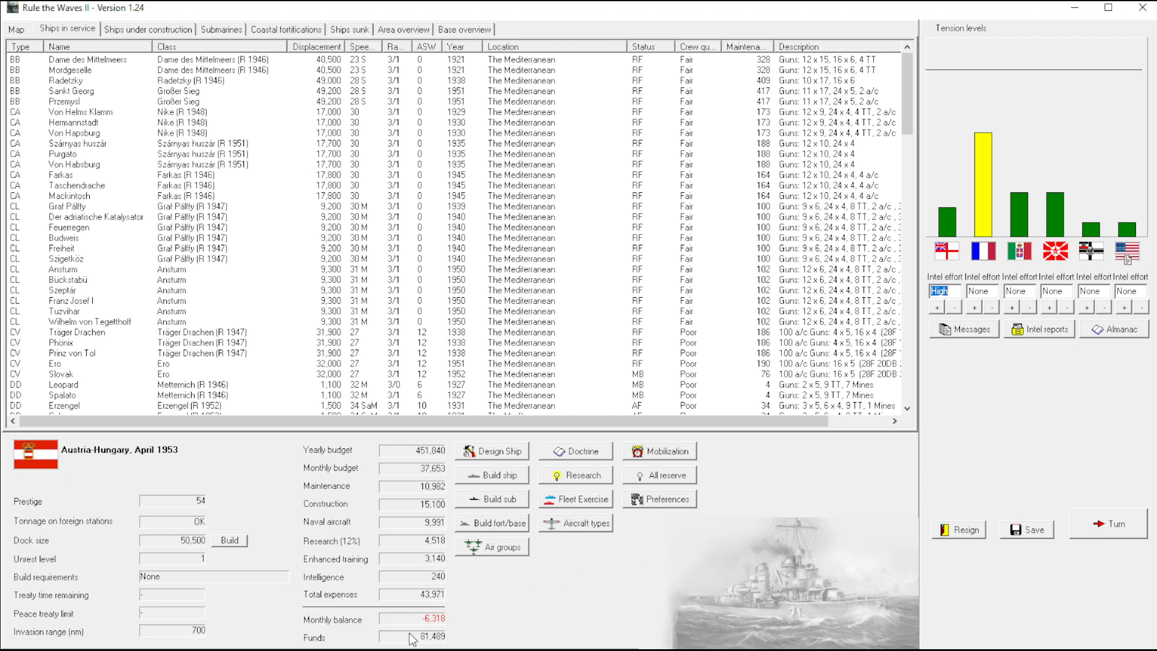
# End the April 1953 turn, acknowledge the Donnerschlag and destroyer commissionings, and accept the US machinery rights offer
pyautogui.click(1115, 523)
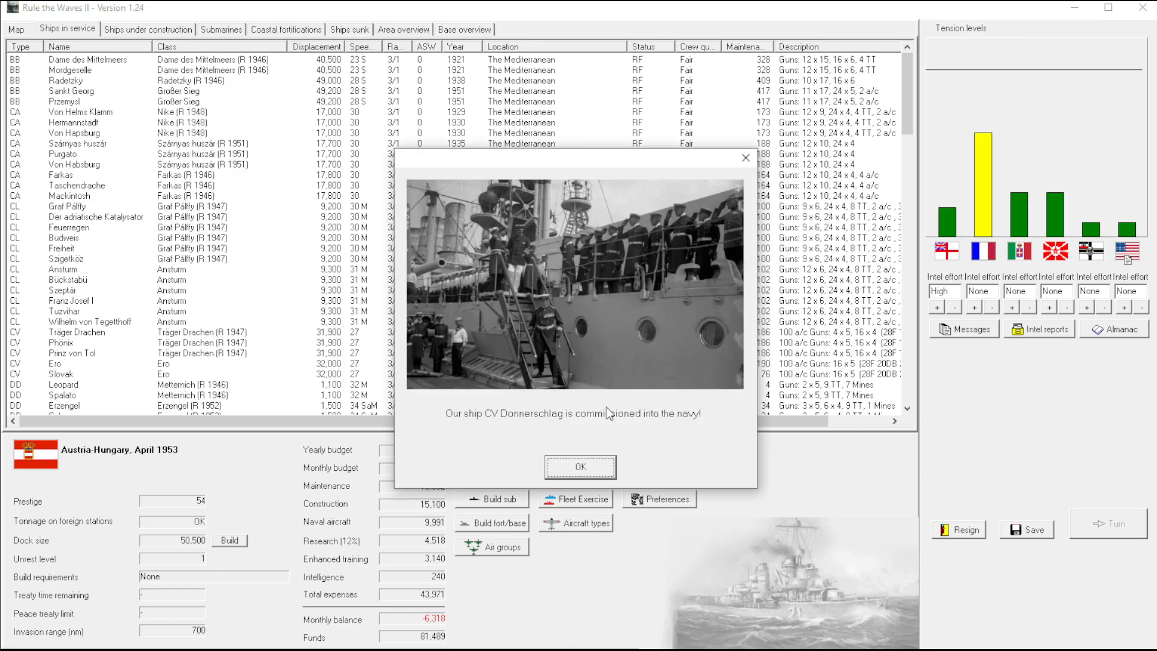
pyautogui.click(579, 467)
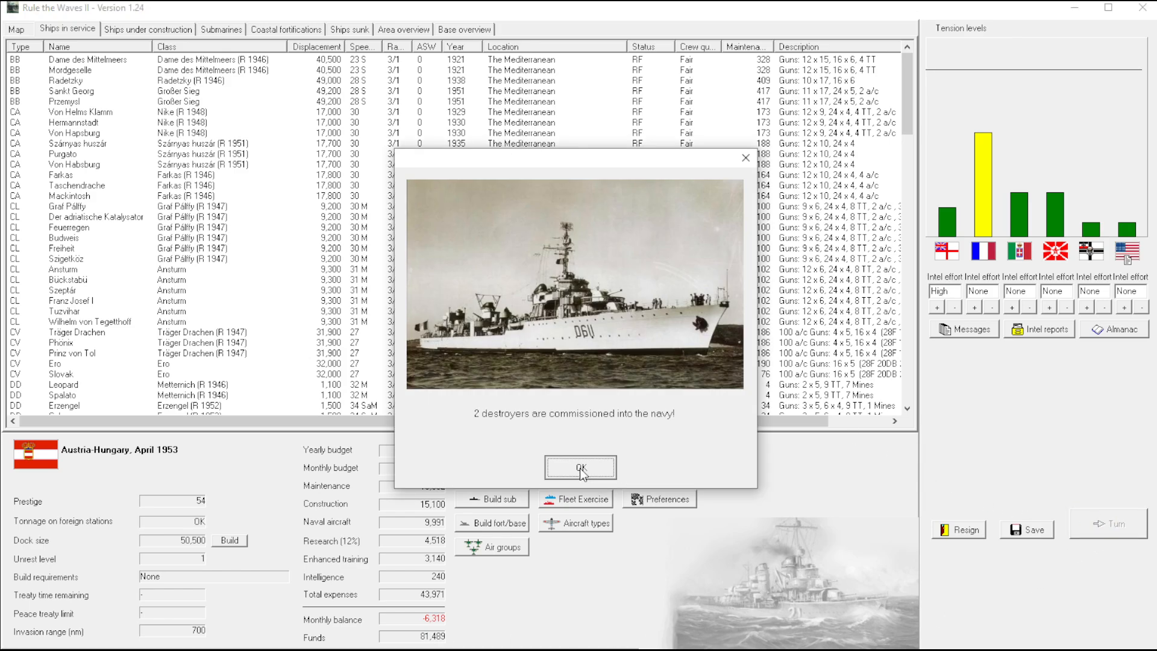
pyautogui.click(579, 467)
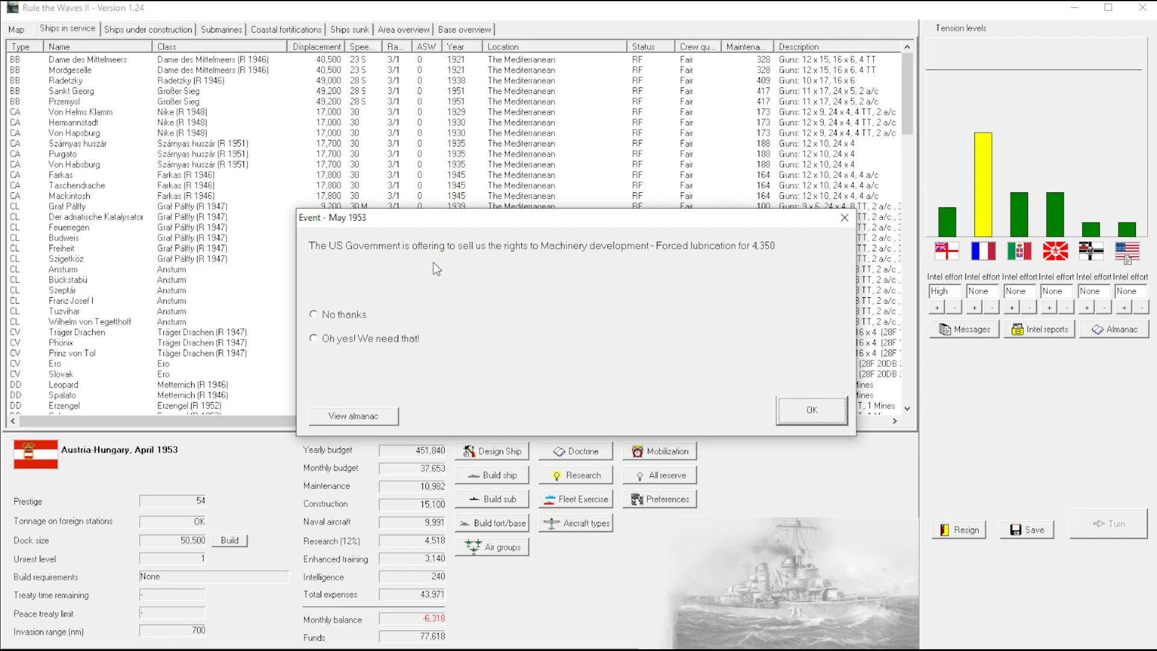
pyautogui.click(313, 337)
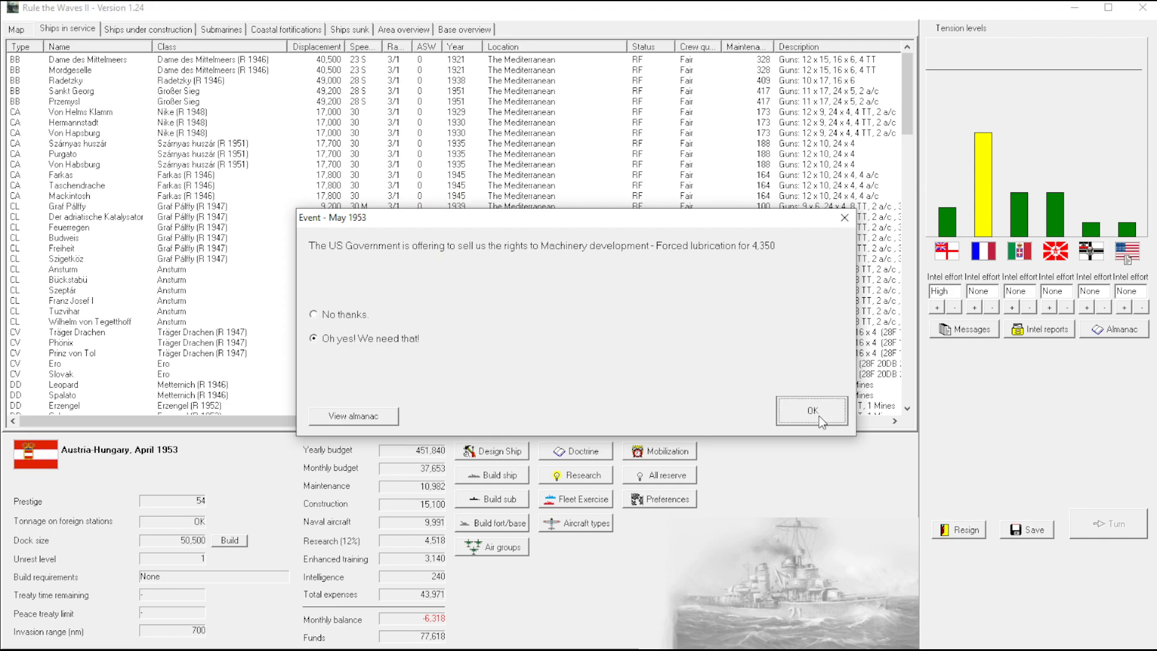
pyautogui.click(809, 409)
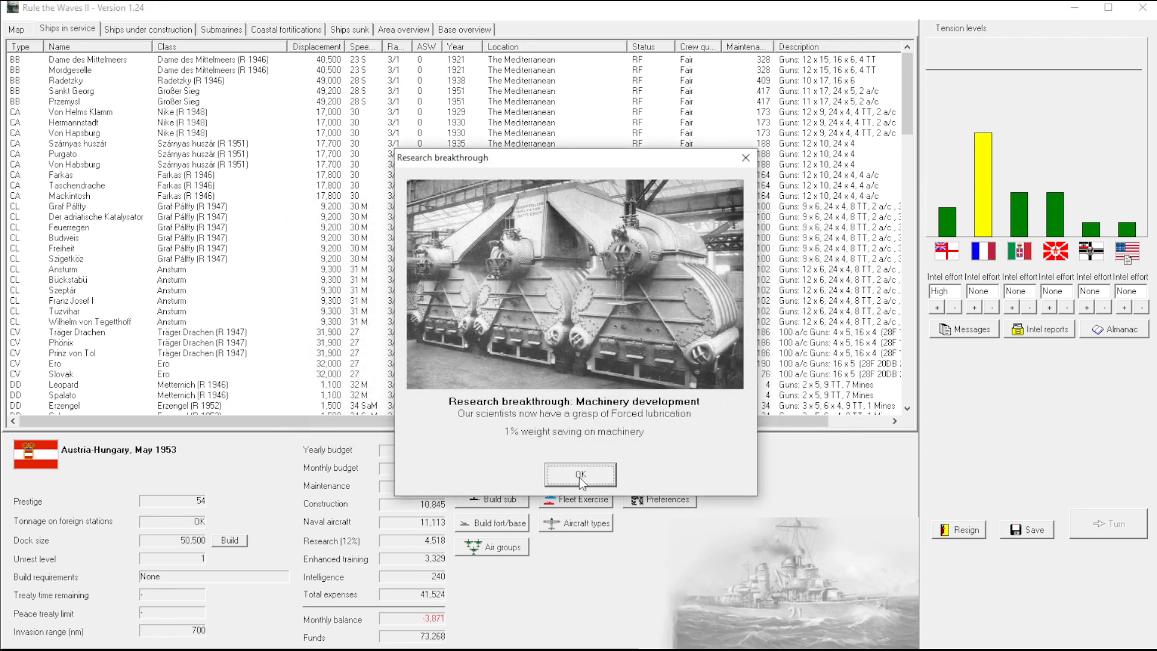
pyautogui.moveTo(583, 441)
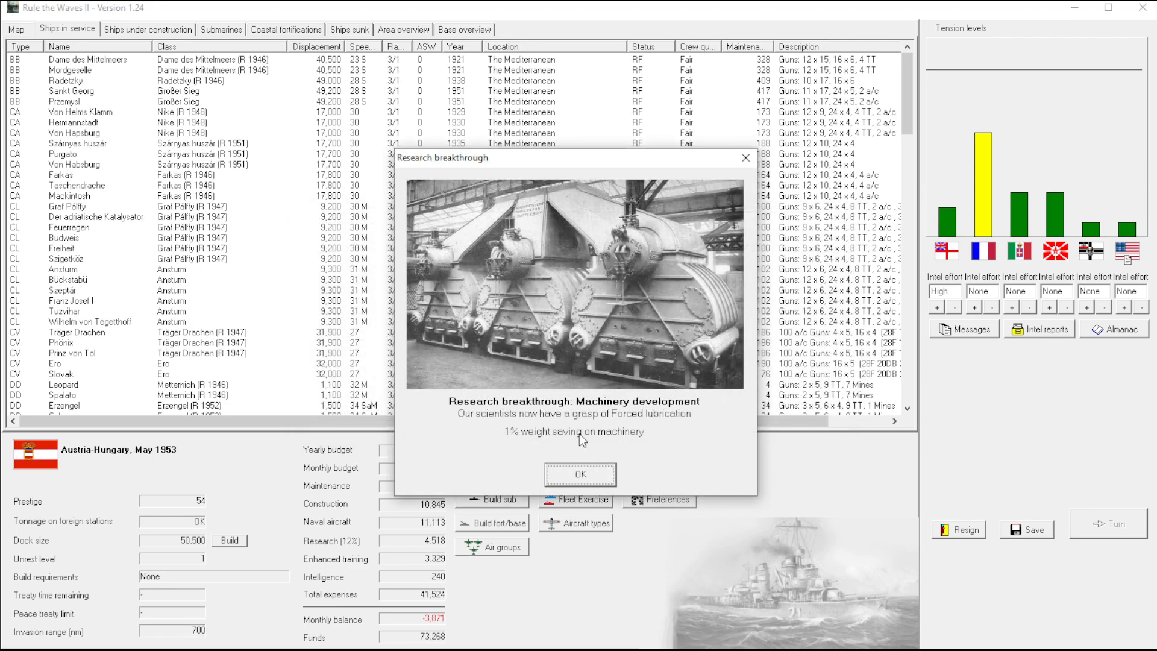
# Acknowledge the machinery and fleet-tactics voice radio breakthroughs to reach the May 1953 roster
pyautogui.click(579, 474)
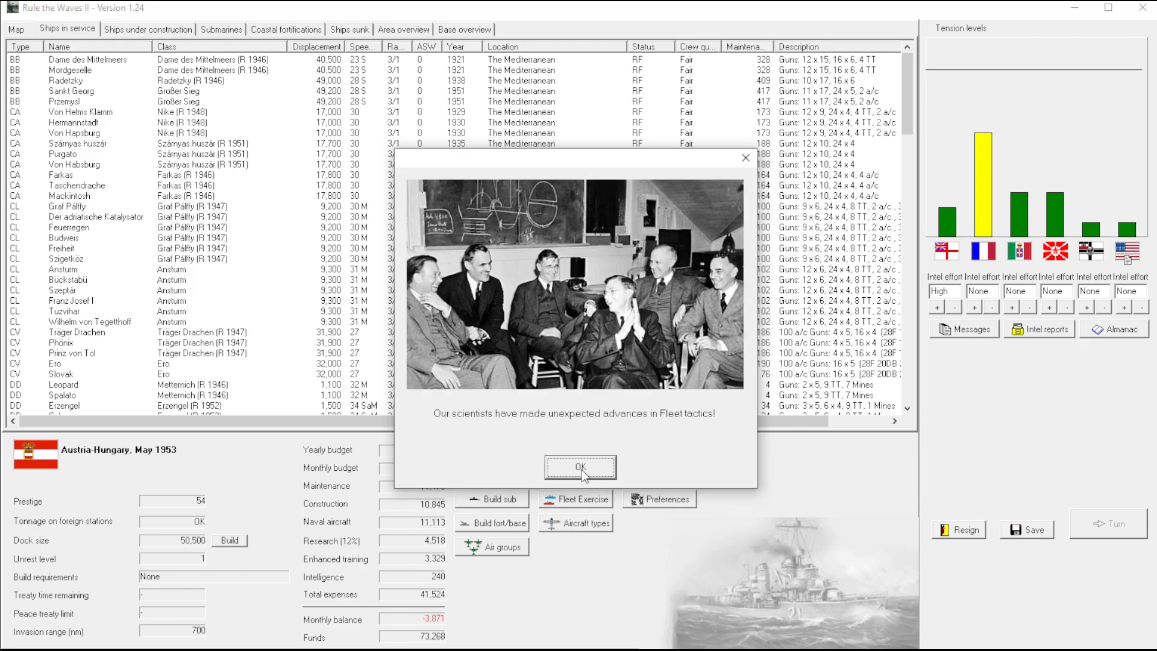
pyautogui.moveTo(557, 455)
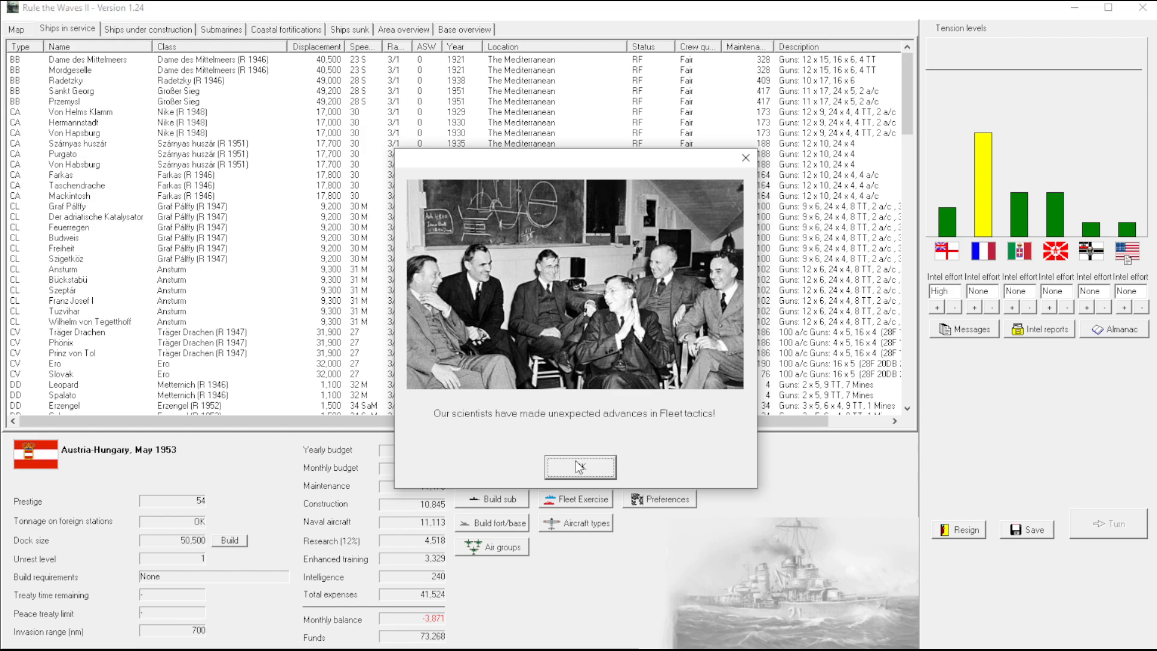
pyautogui.moveTo(582, 470)
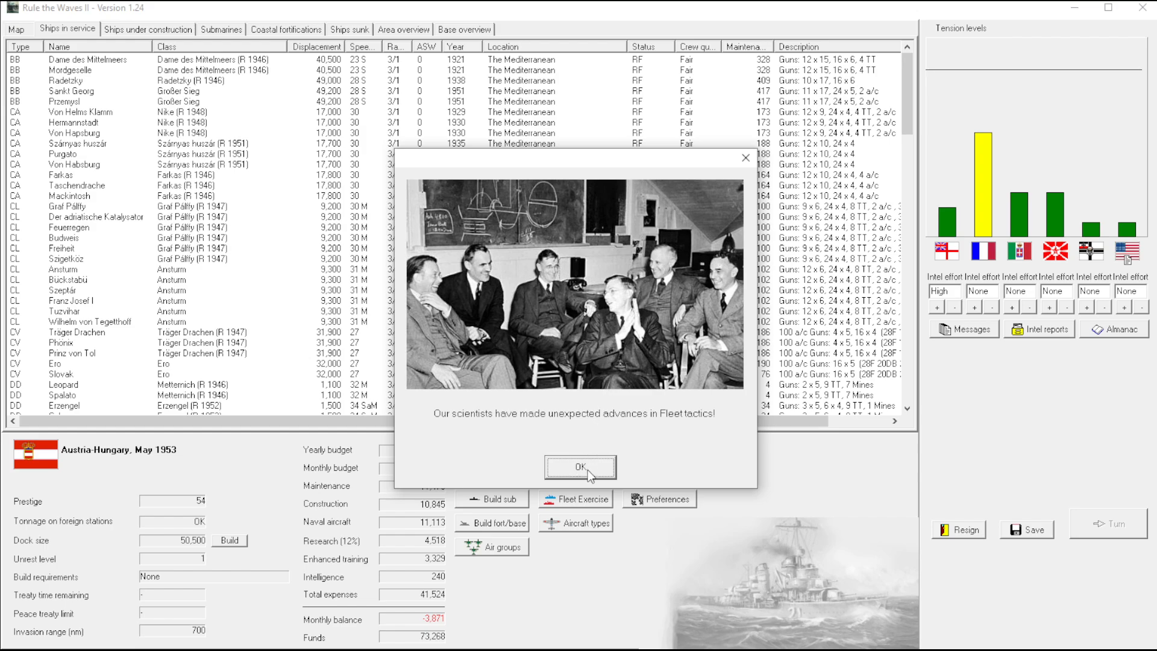
pyautogui.click(579, 467)
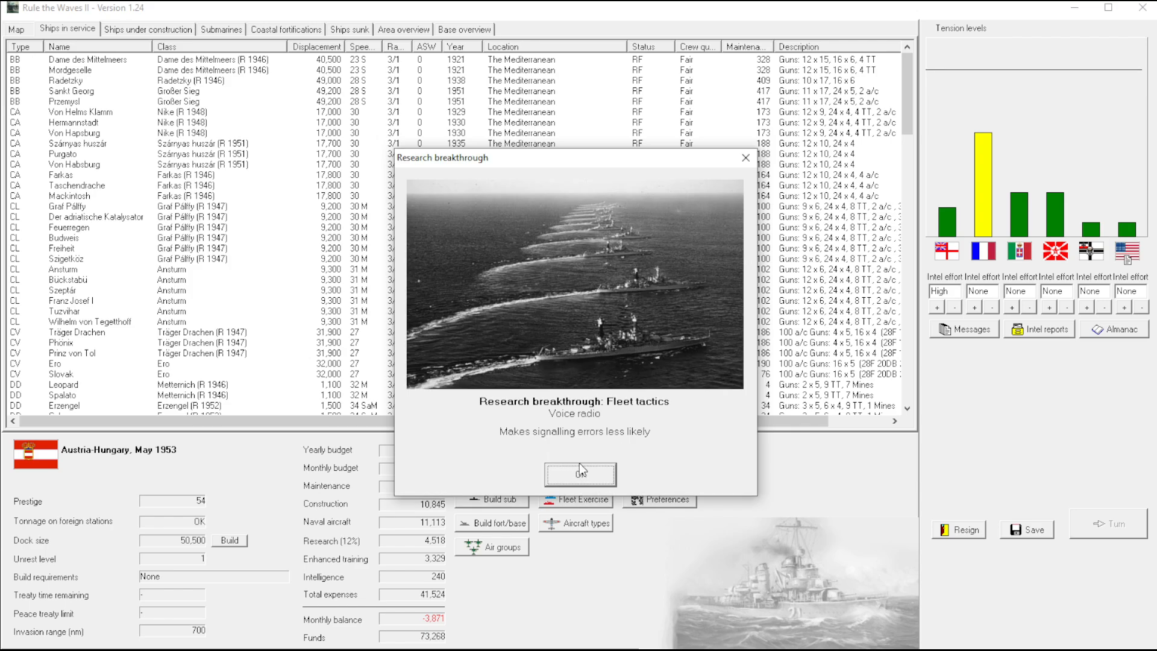
pyautogui.moveTo(571, 452)
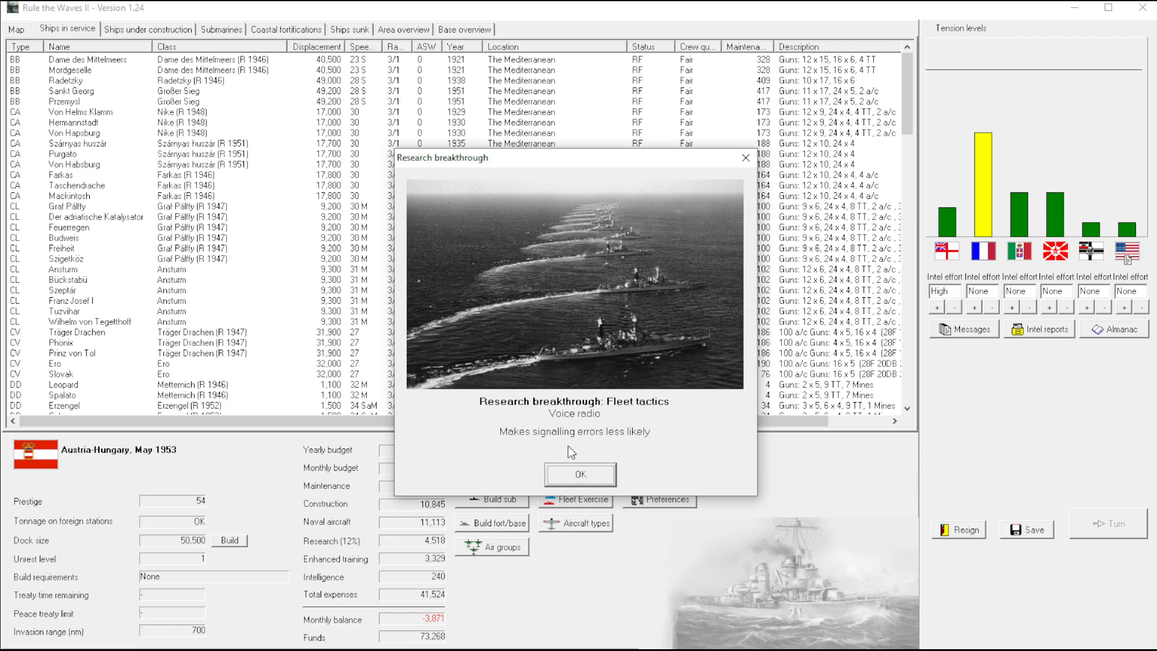
pyautogui.moveTo(614, 436)
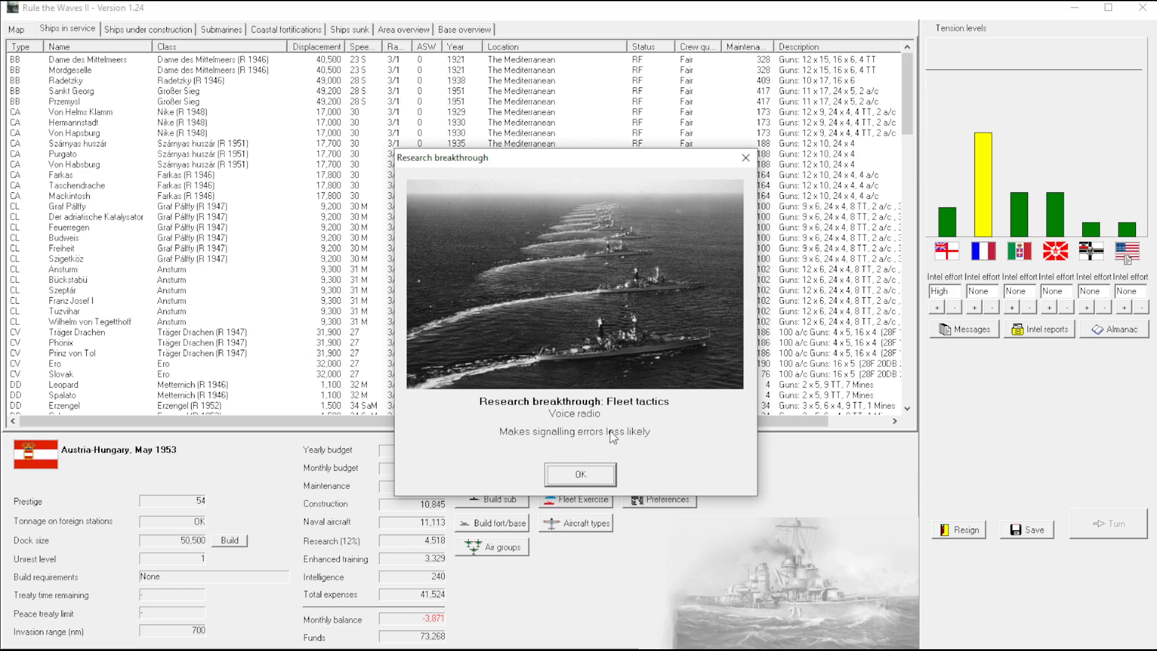
pyautogui.moveTo(563, 465)
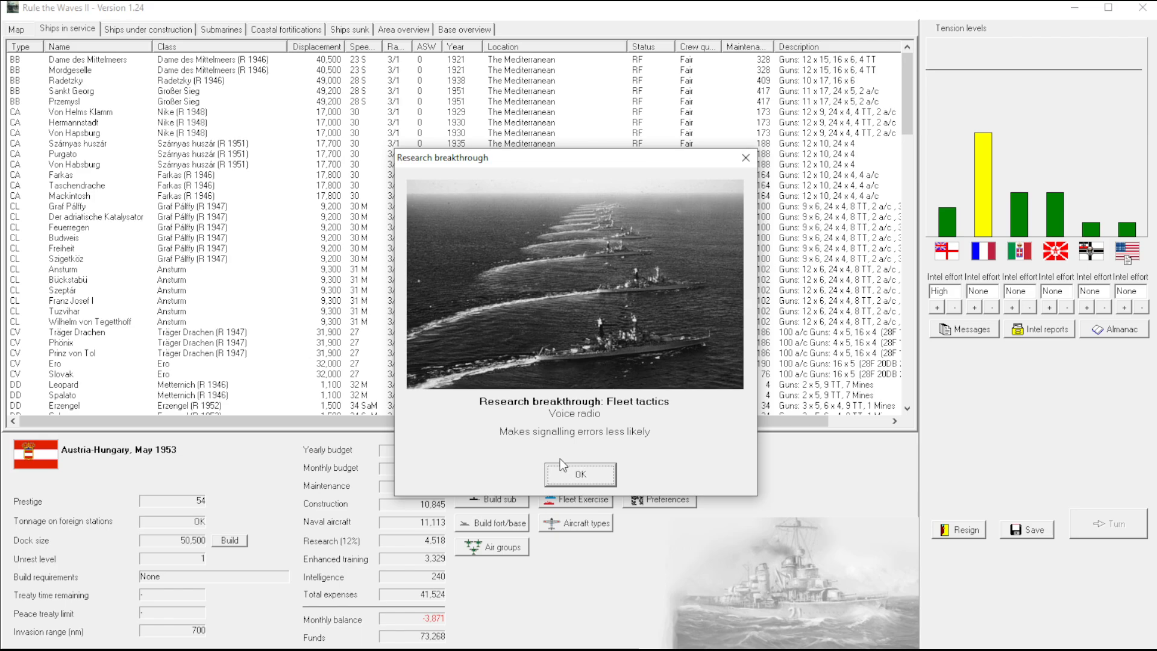
pyautogui.moveTo(549, 452)
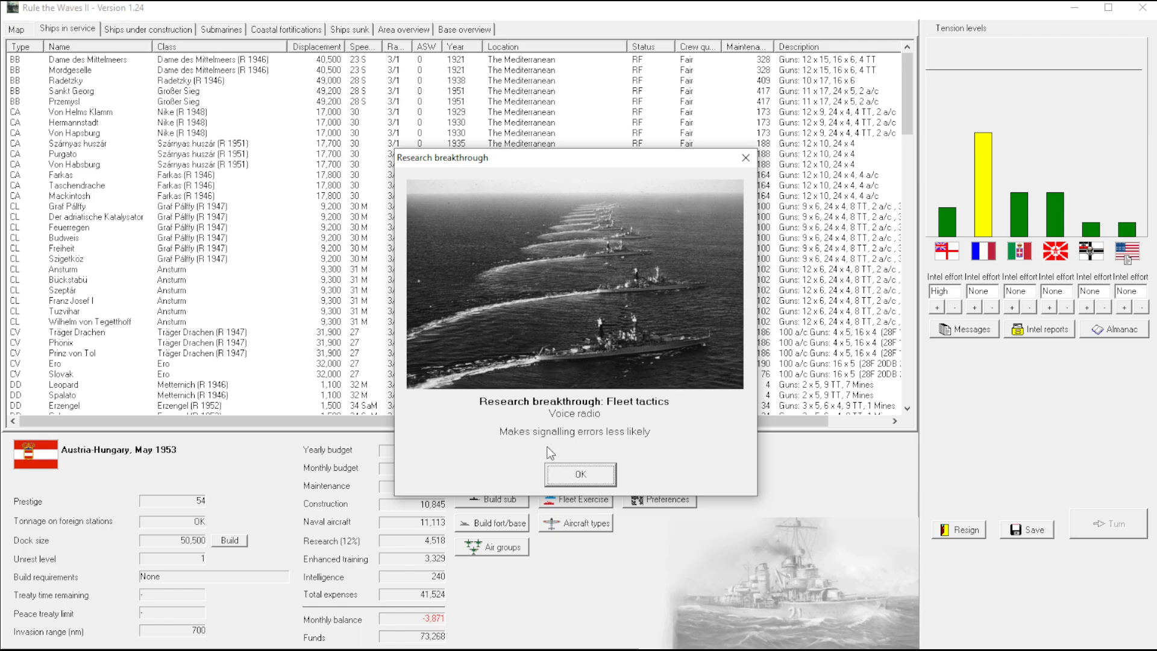
pyautogui.moveTo(531, 442)
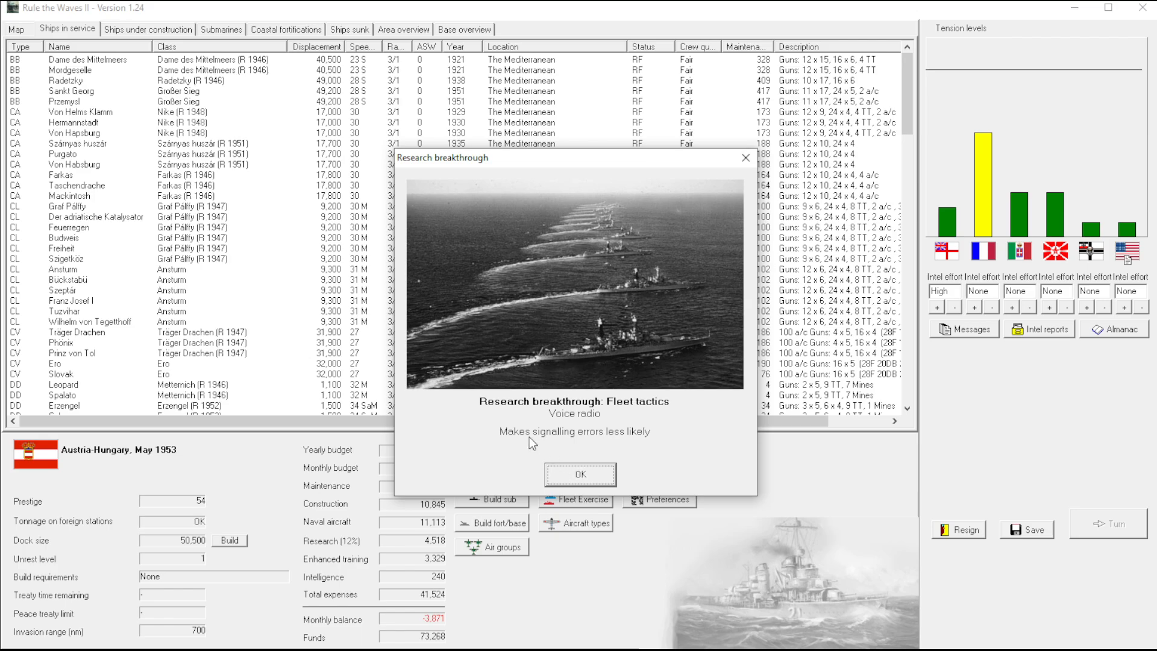
pyautogui.moveTo(590, 439)
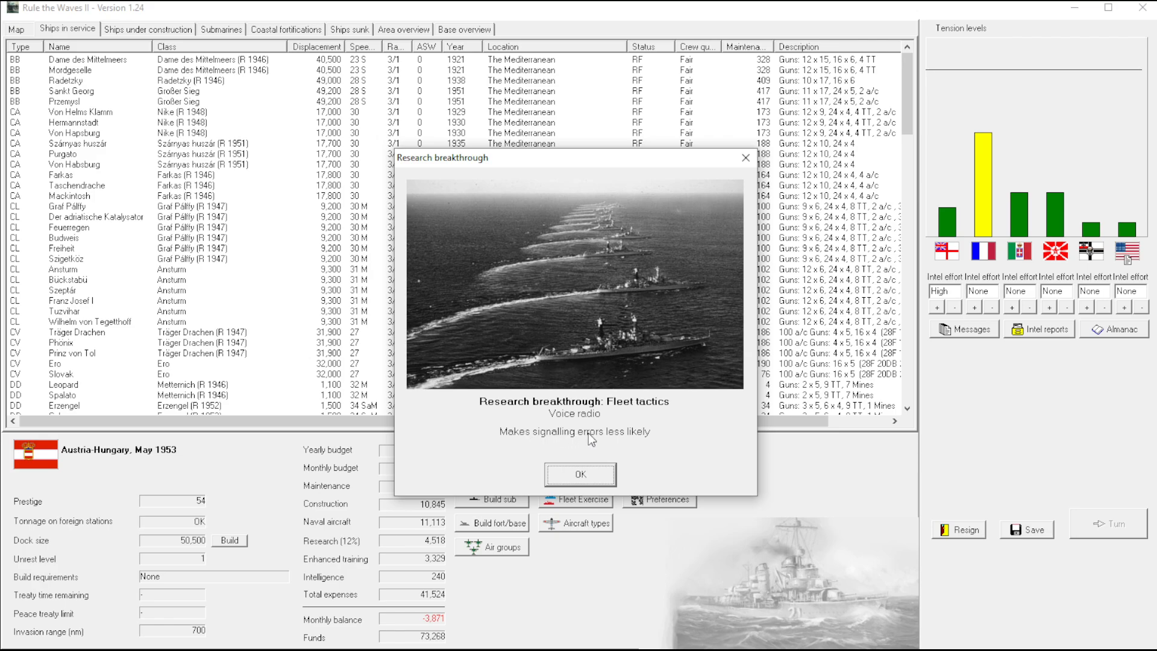
pyautogui.moveTo(508, 472)
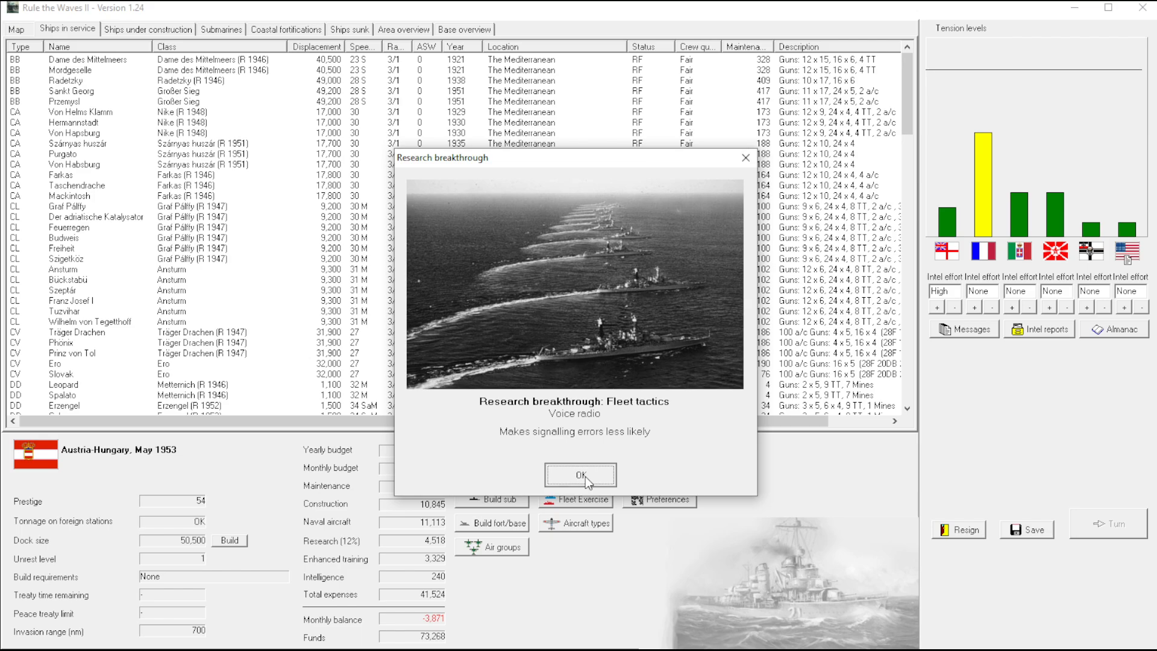
pyautogui.click(580, 474)
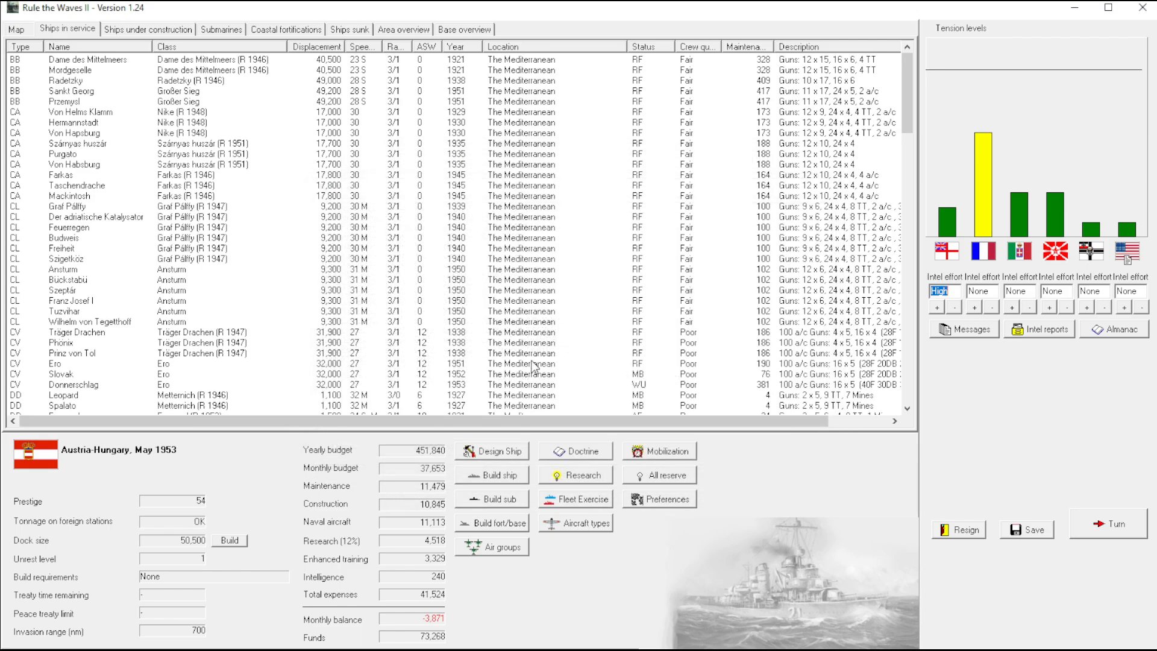
pyautogui.moveTo(806, 397)
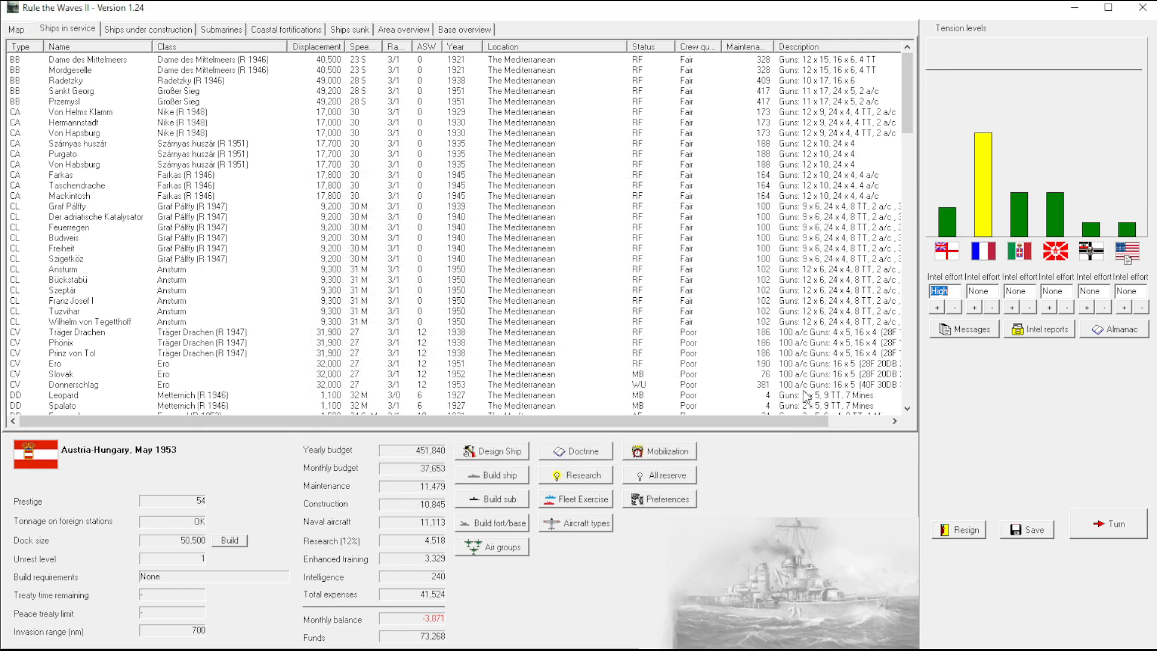
pyautogui.moveTo(1042, 494)
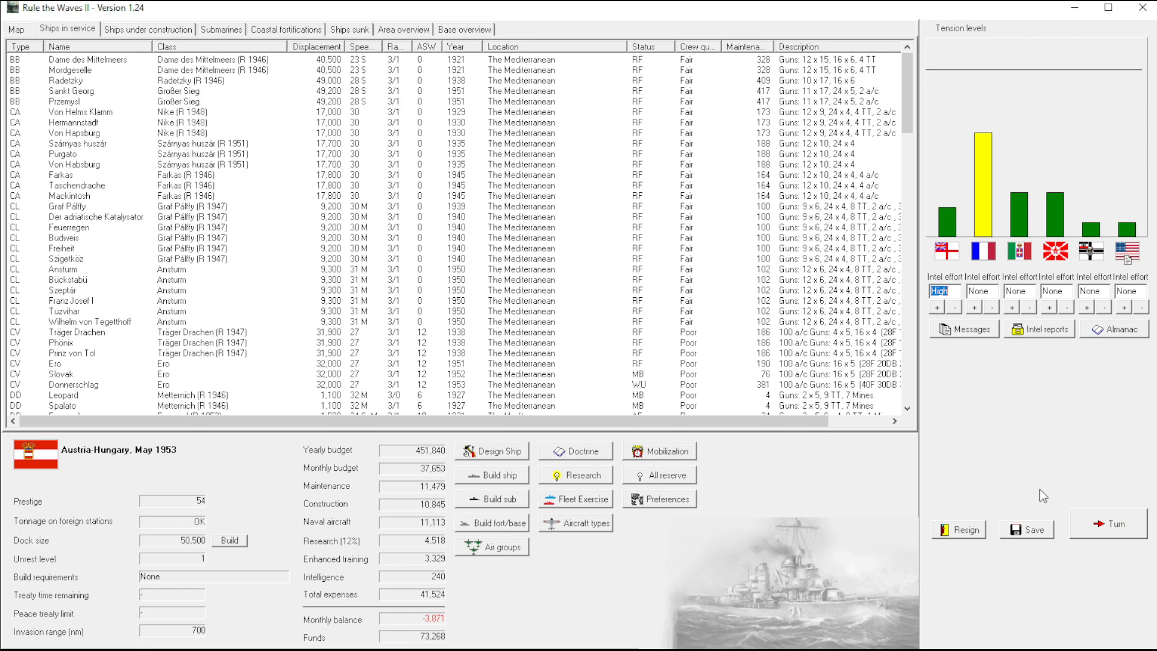
pyautogui.moveTo(1001, 488)
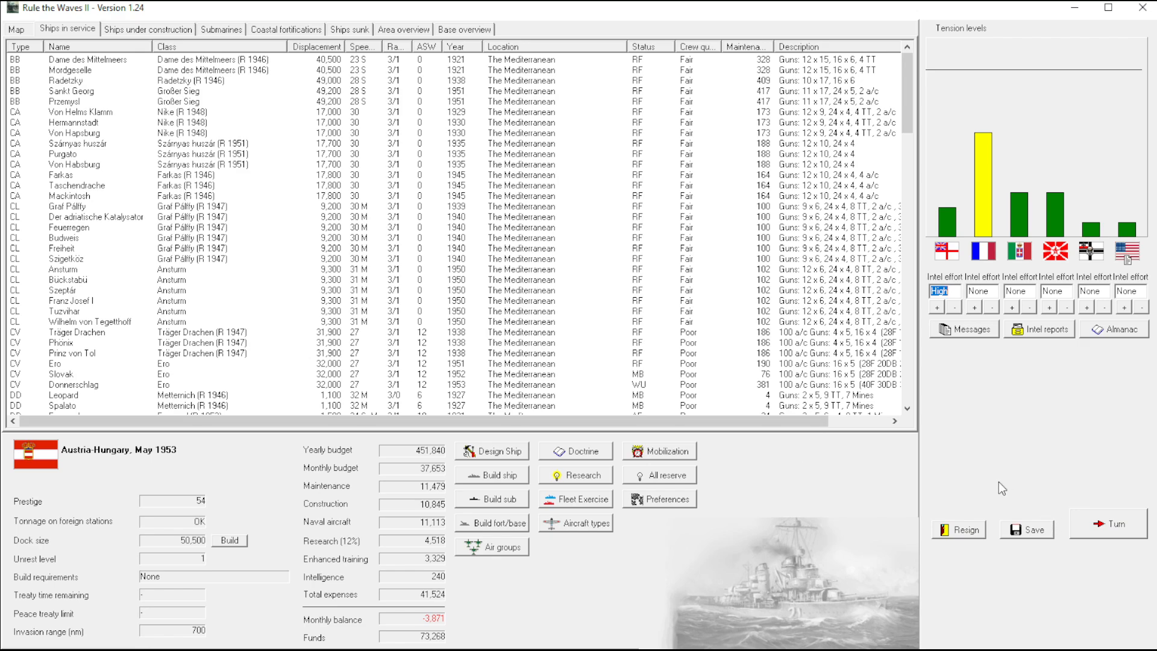
pyautogui.moveTo(231, 138)
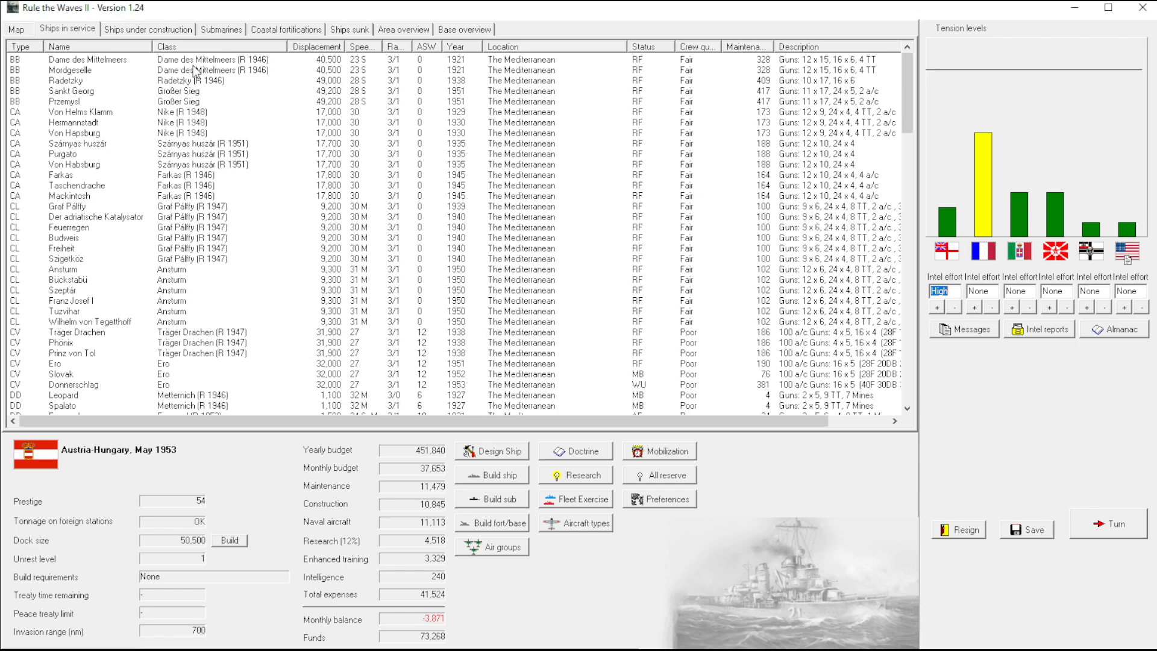
pyautogui.moveTo(1114, 387)
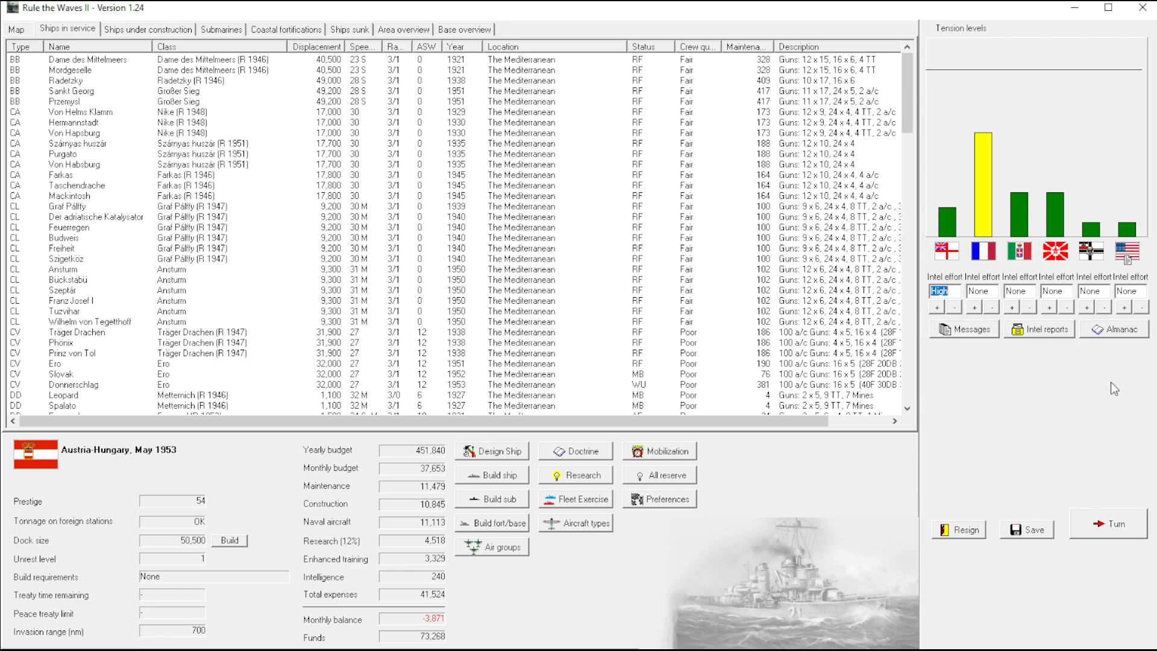
# Advance the turn taking the hard-line answer toward France and acknowledge the 2,500-ton destroyer breakthrough, reaching July 1953
pyautogui.click(1108, 523)
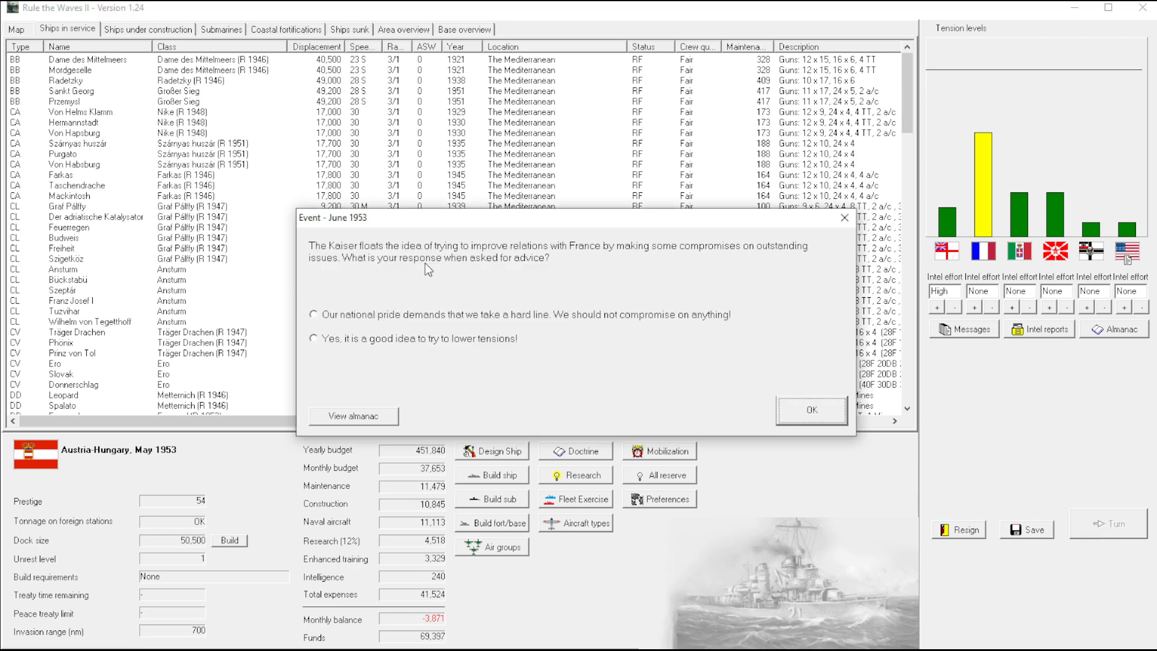
pyautogui.moveTo(622, 253)
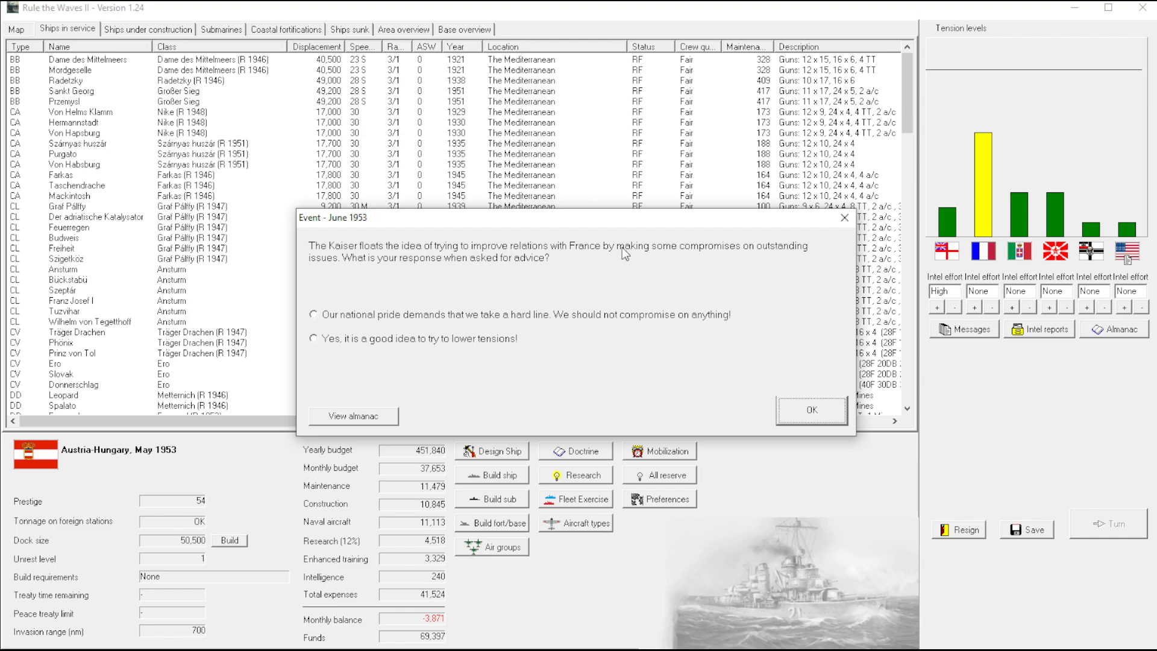
pyautogui.click(313, 314)
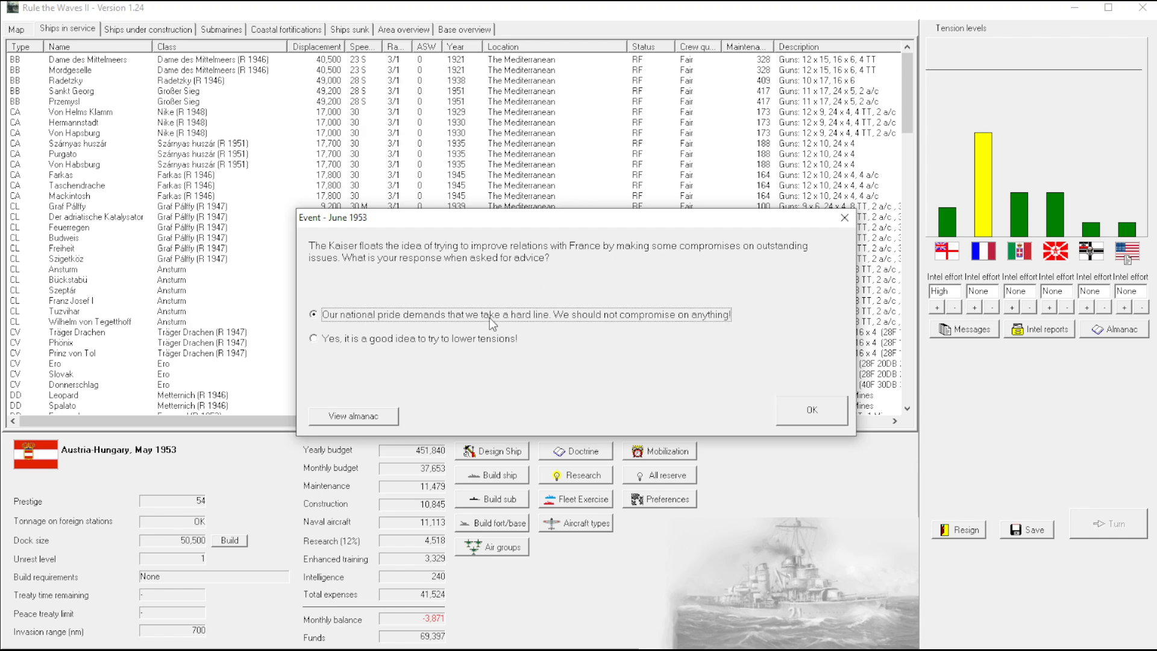
pyautogui.click(810, 410)
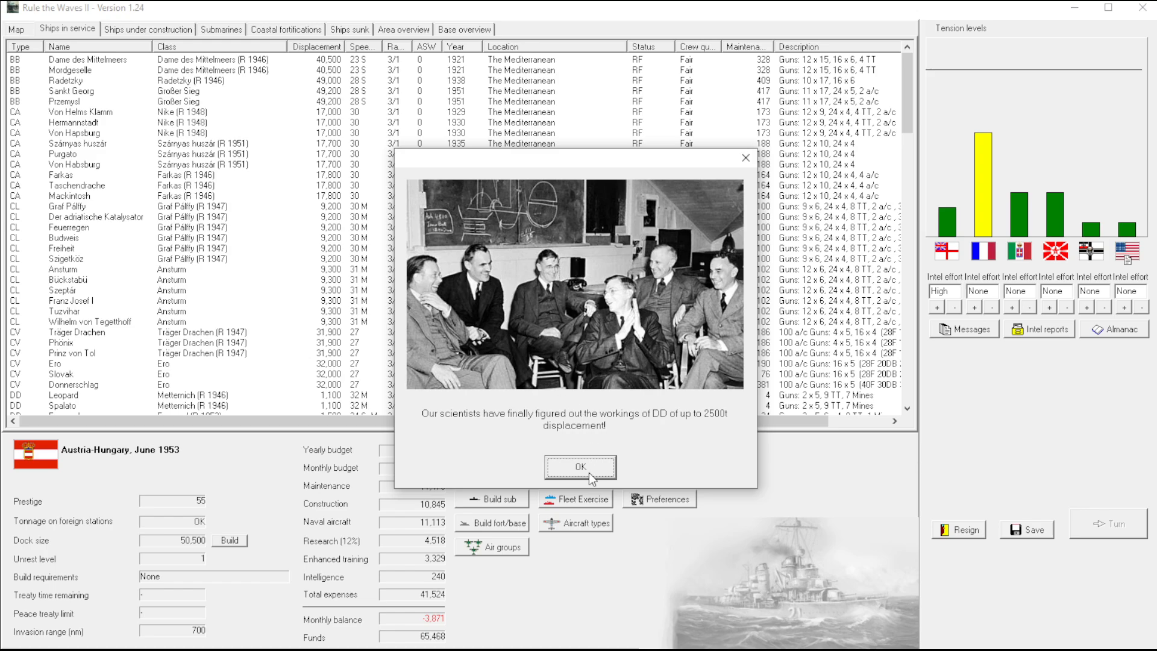
pyautogui.click(580, 468)
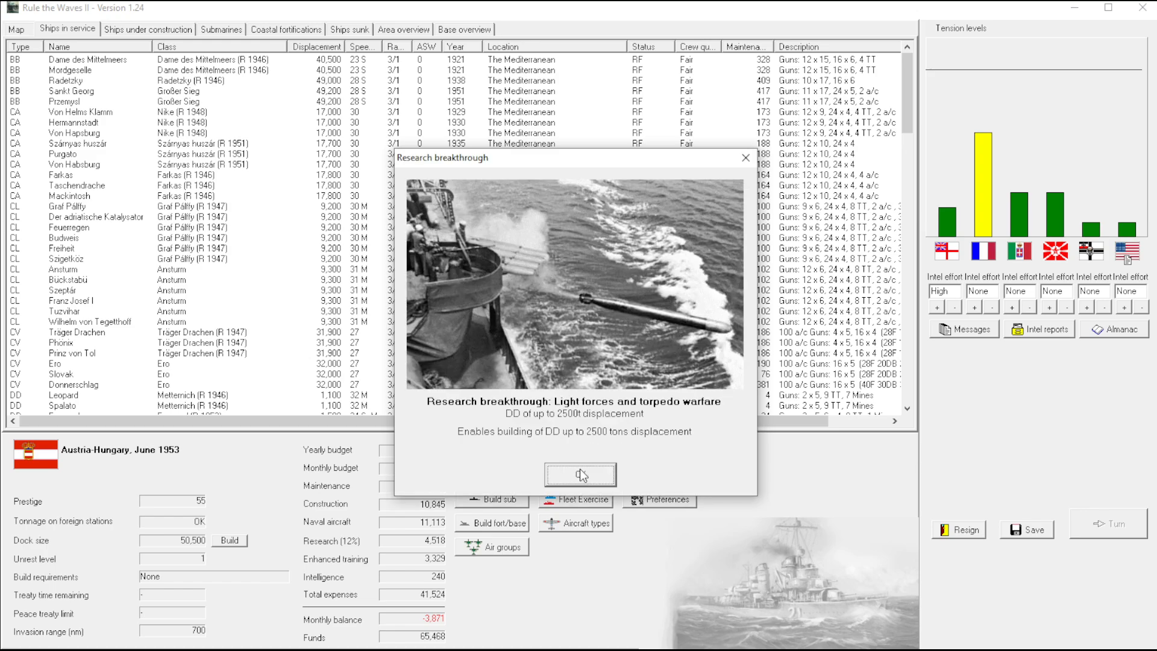
pyautogui.click(580, 474)
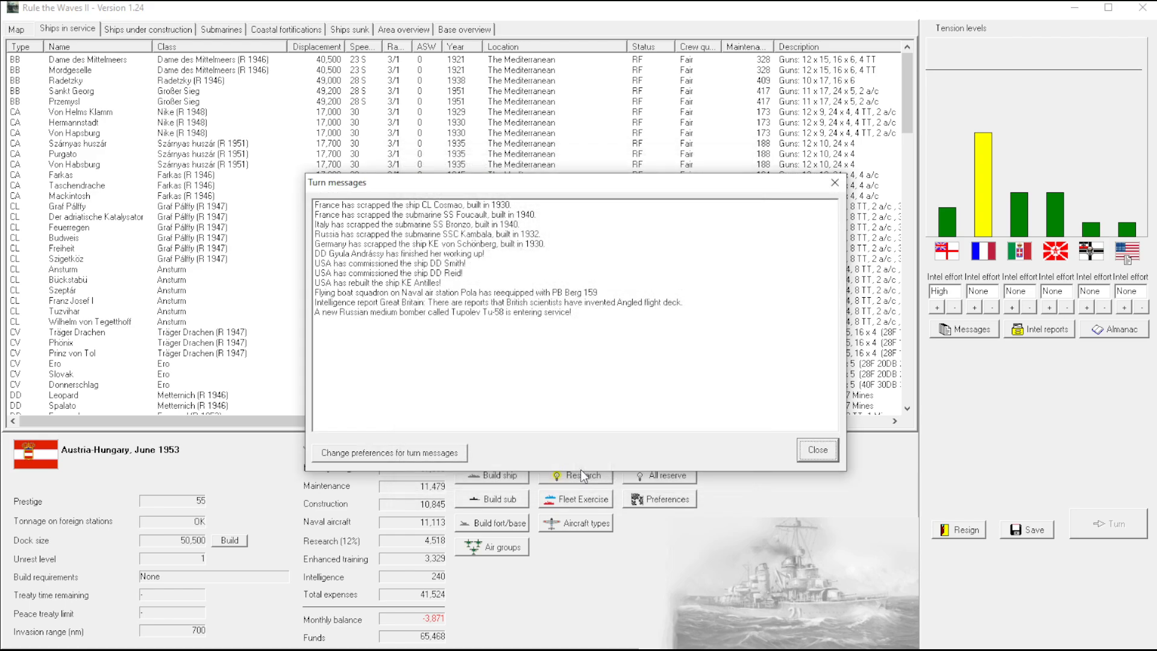
pyautogui.click(816, 450)
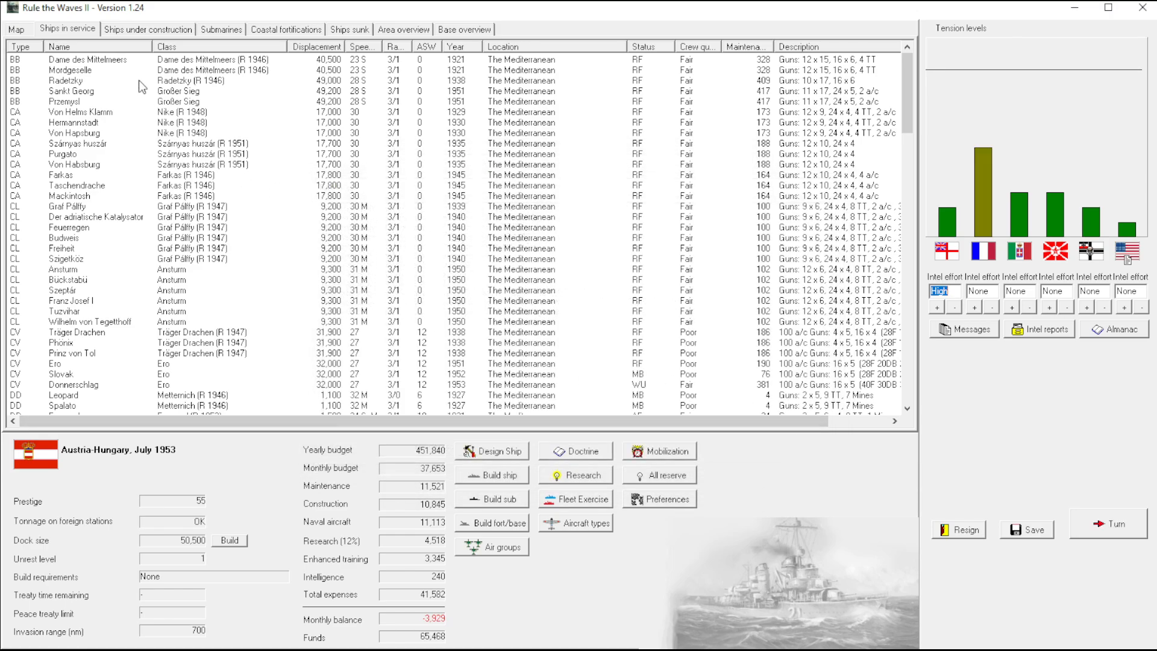
pyautogui.moveTo(893, 379)
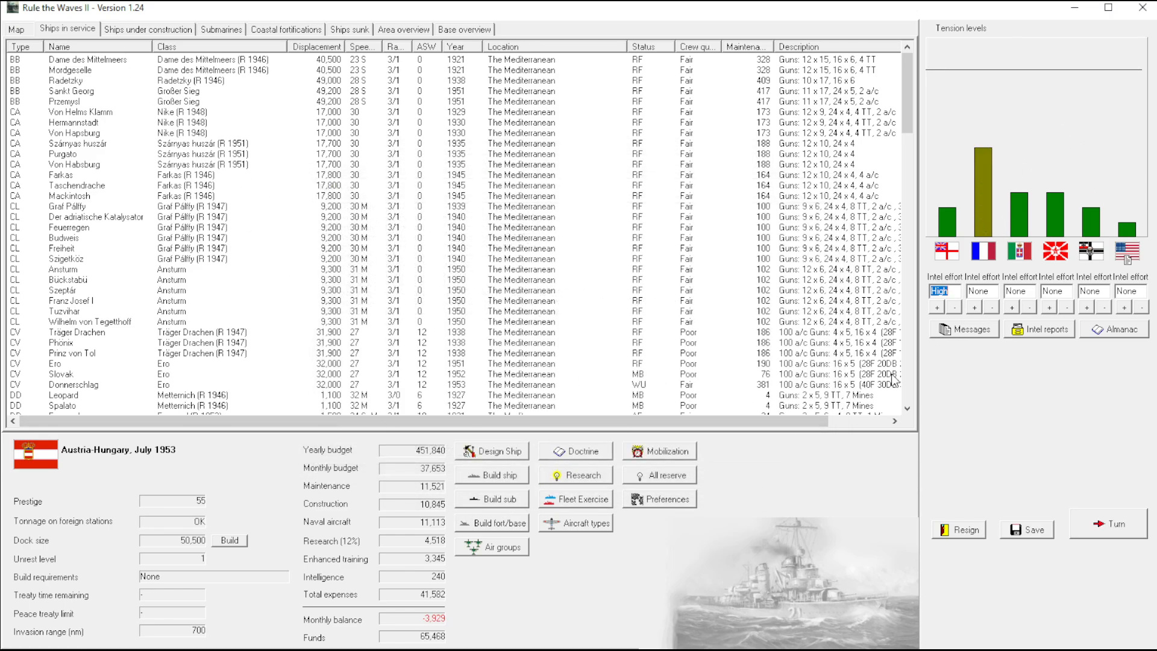
# Start a new DD destroyer design and set its light and medium anti-aircraft guns to 0
pyautogui.click(490, 451)
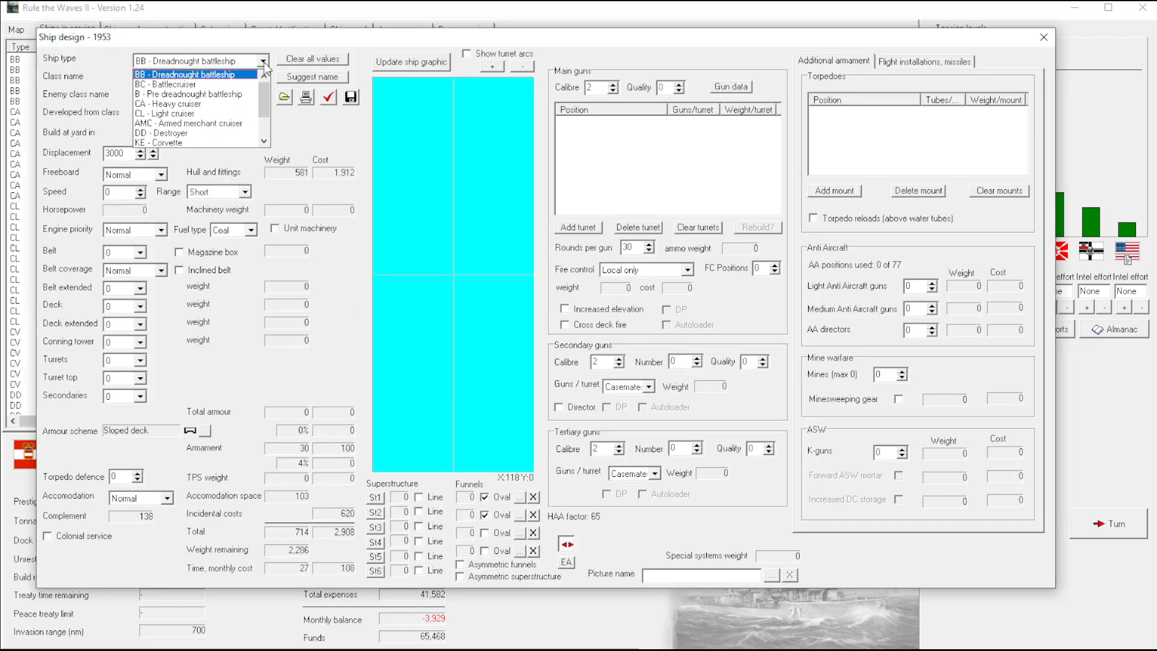
pyautogui.click(159, 140)
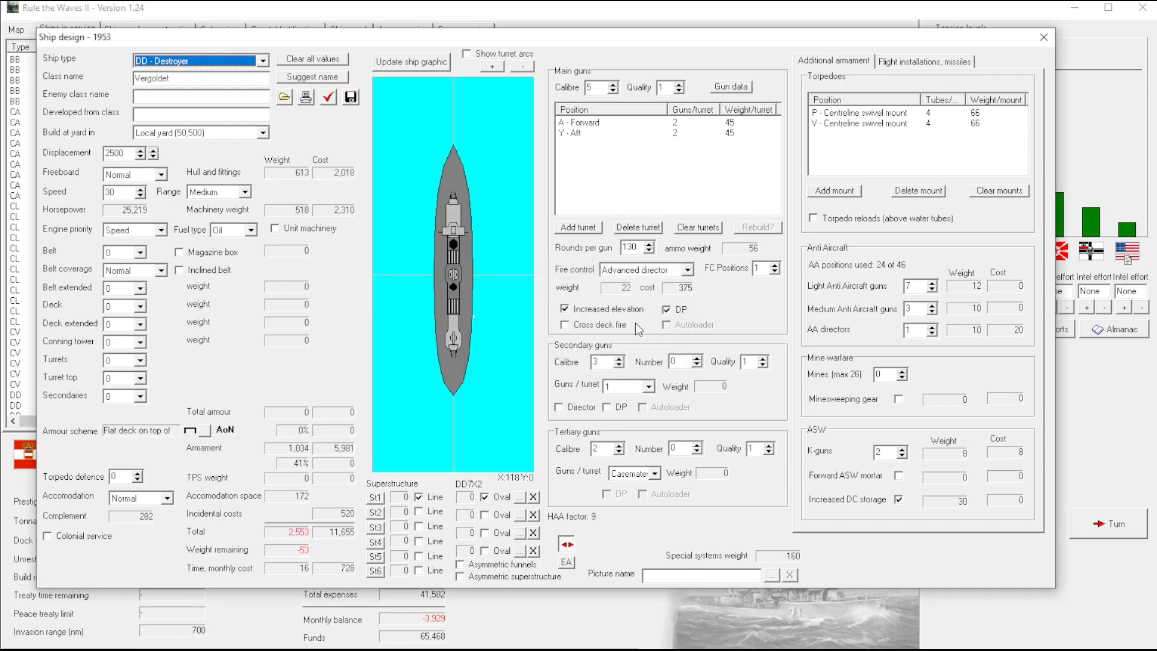
pyautogui.moveTo(947, 94)
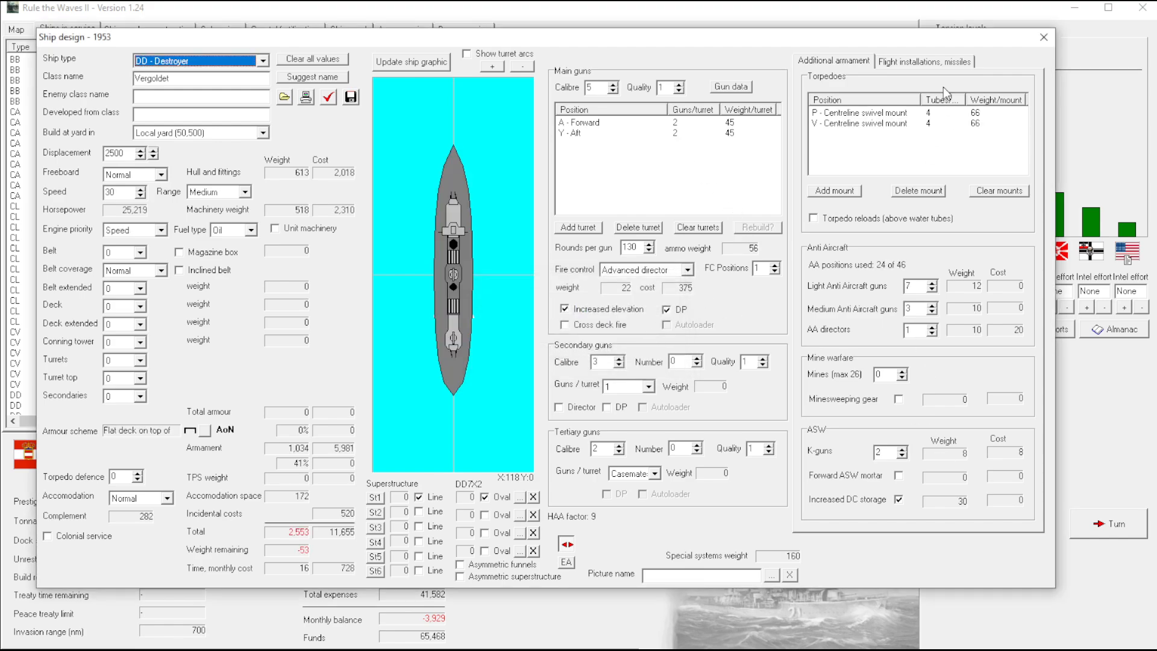
pyautogui.click(924, 61)
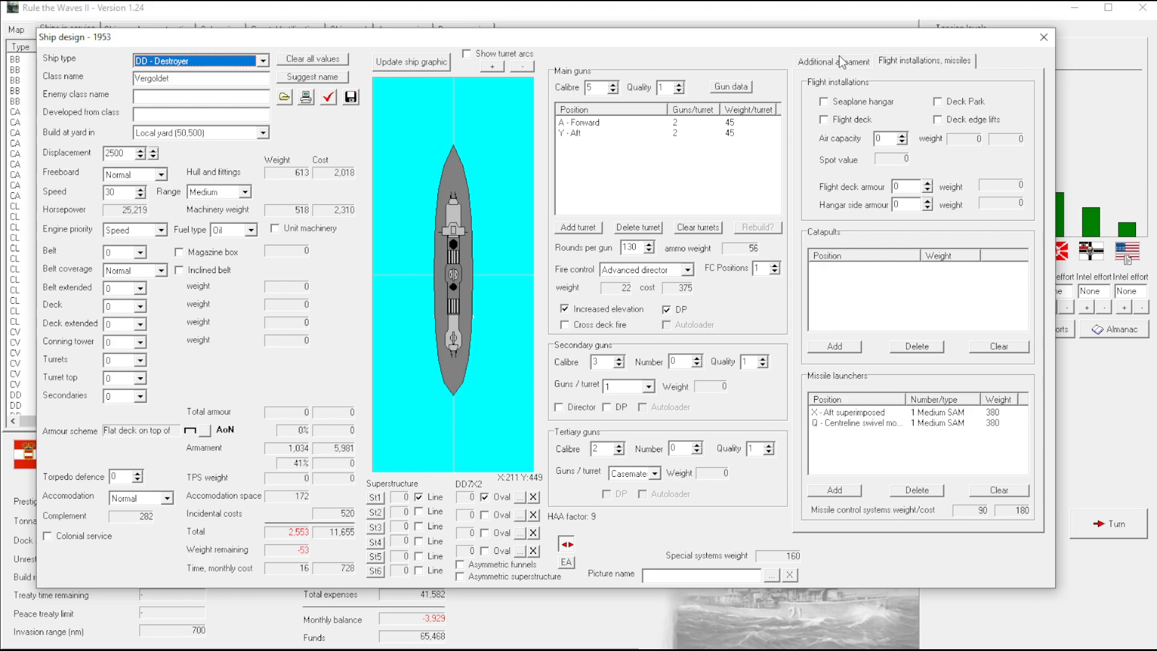
pyautogui.click(833, 60)
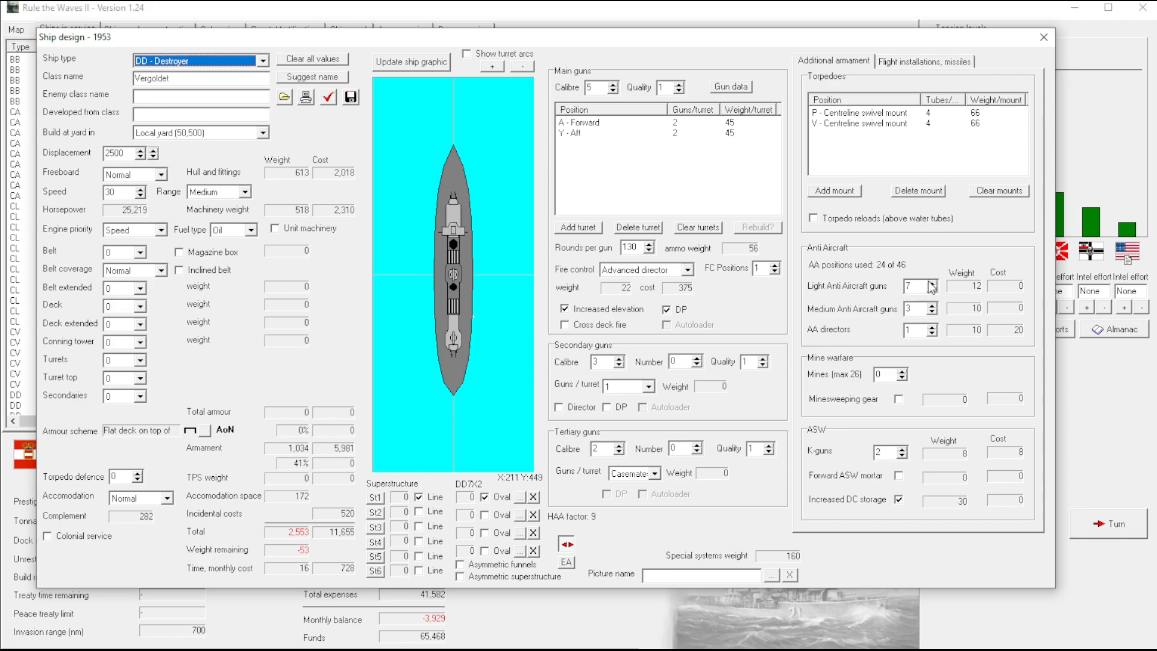
pyautogui.click(929, 288)
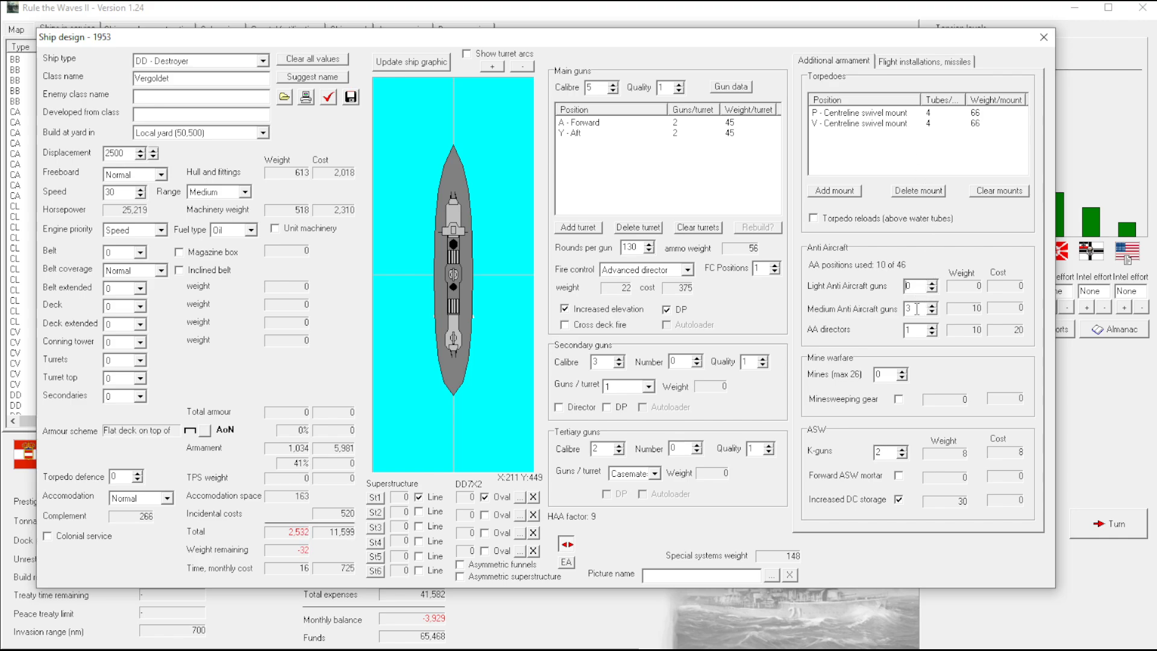
pyautogui.click(930, 311)
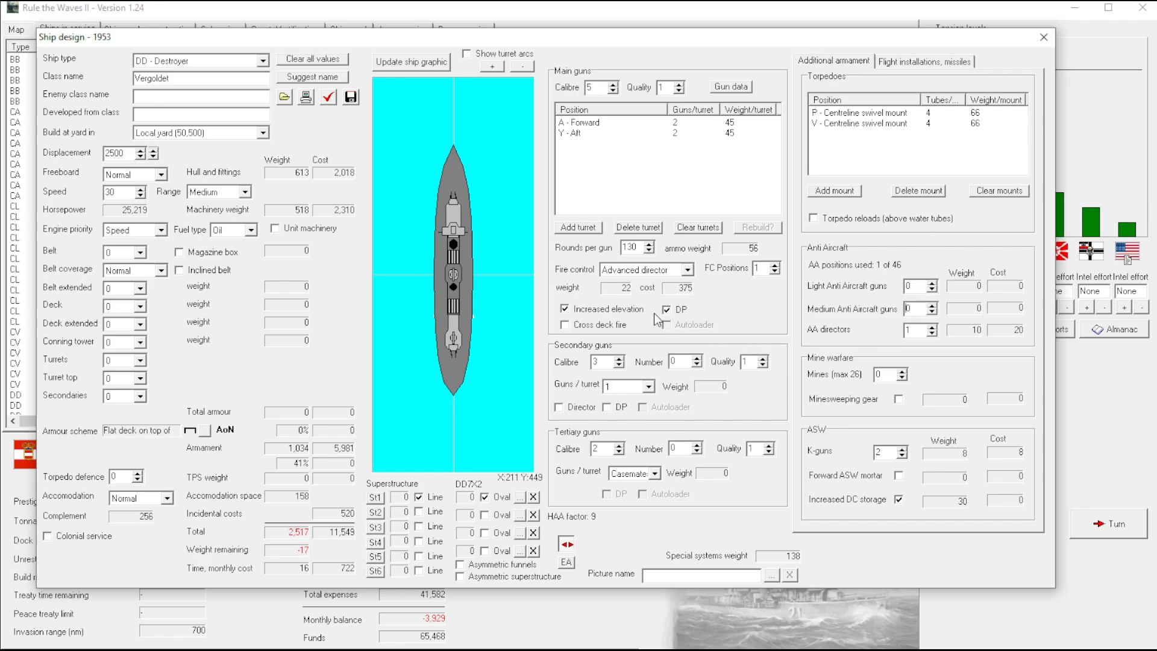
pyautogui.moveTo(487, 196)
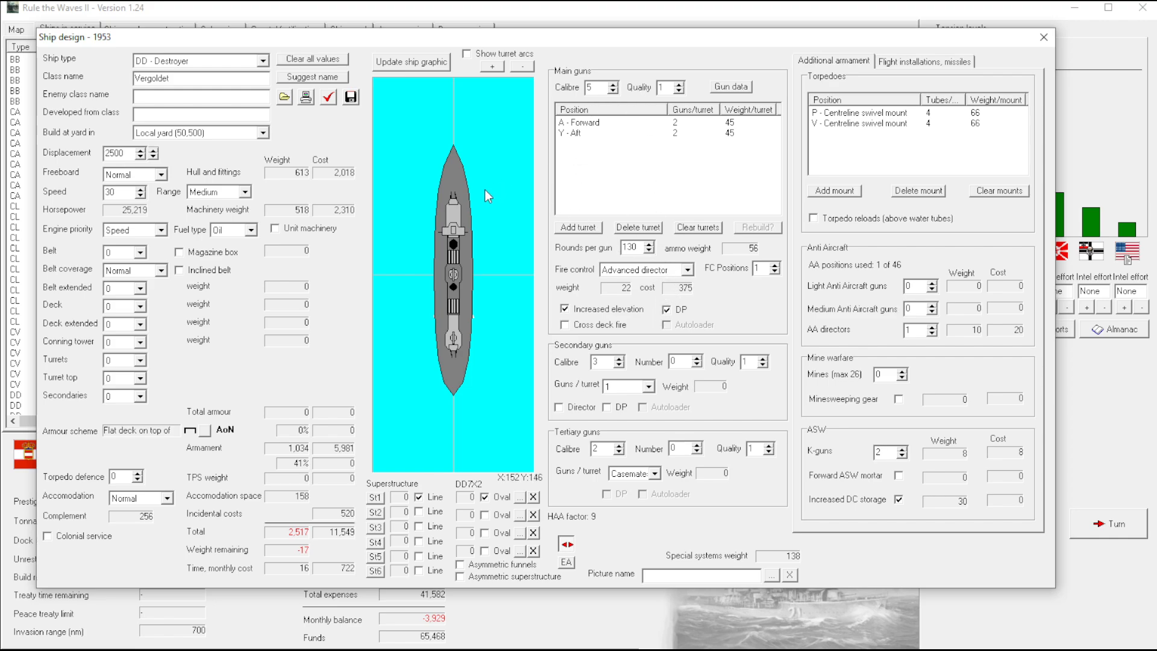
pyautogui.moveTo(819, 424)
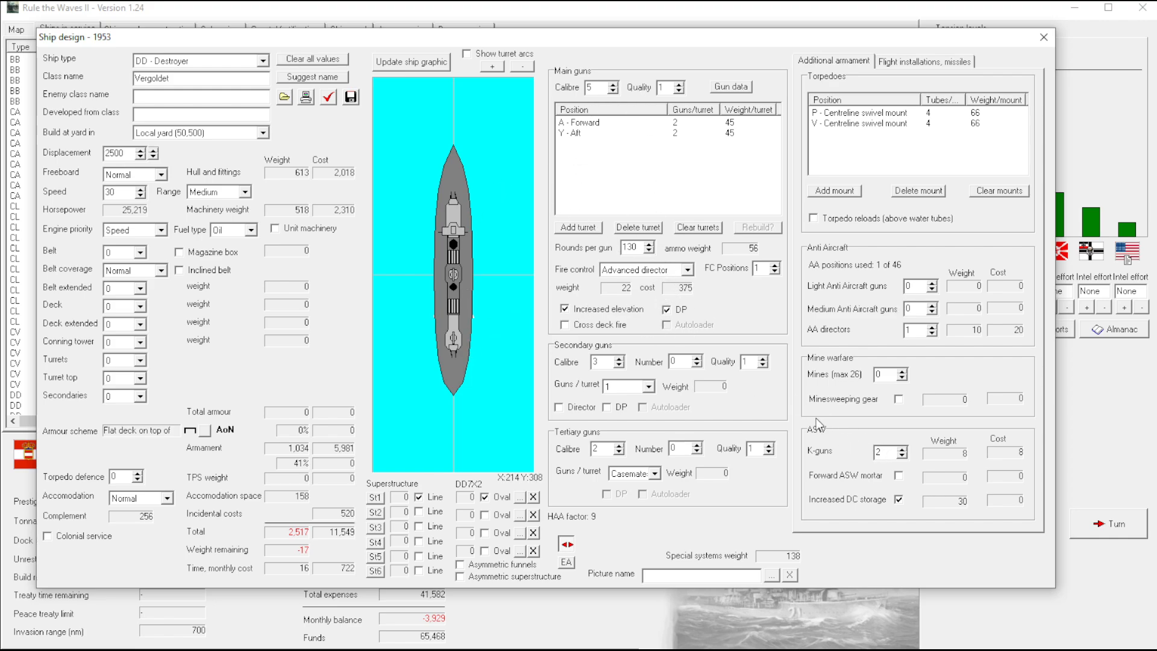
pyautogui.moveTo(931, 205)
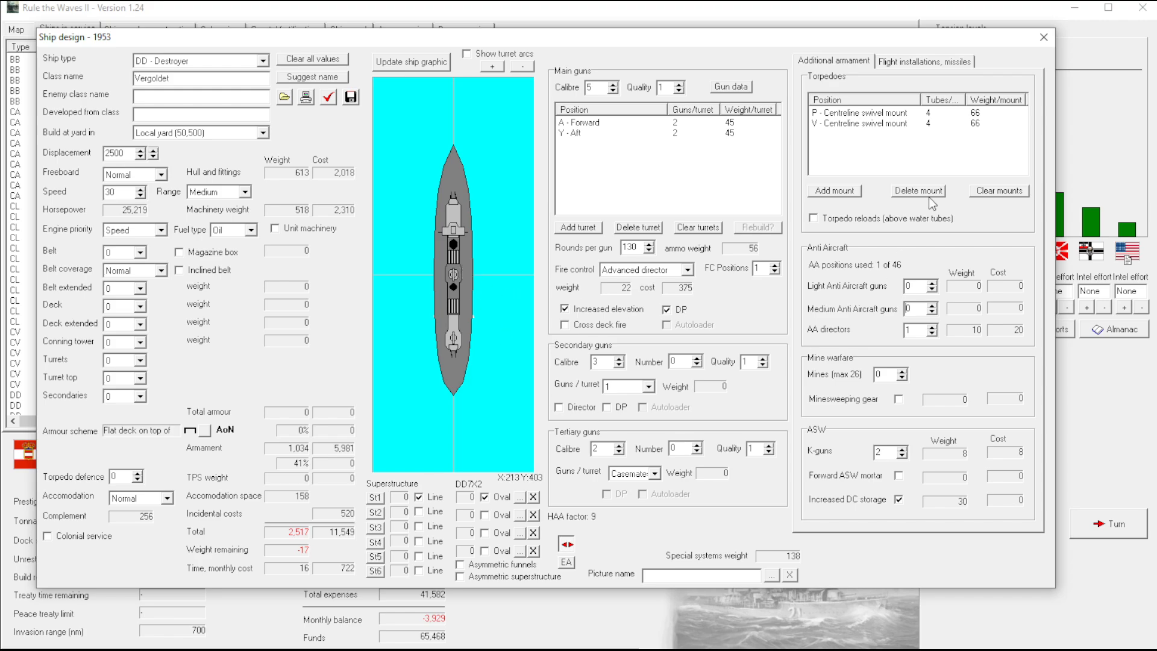
# Add an aft centreline SAM launcher to the destroyer design
pyautogui.click(924, 61)
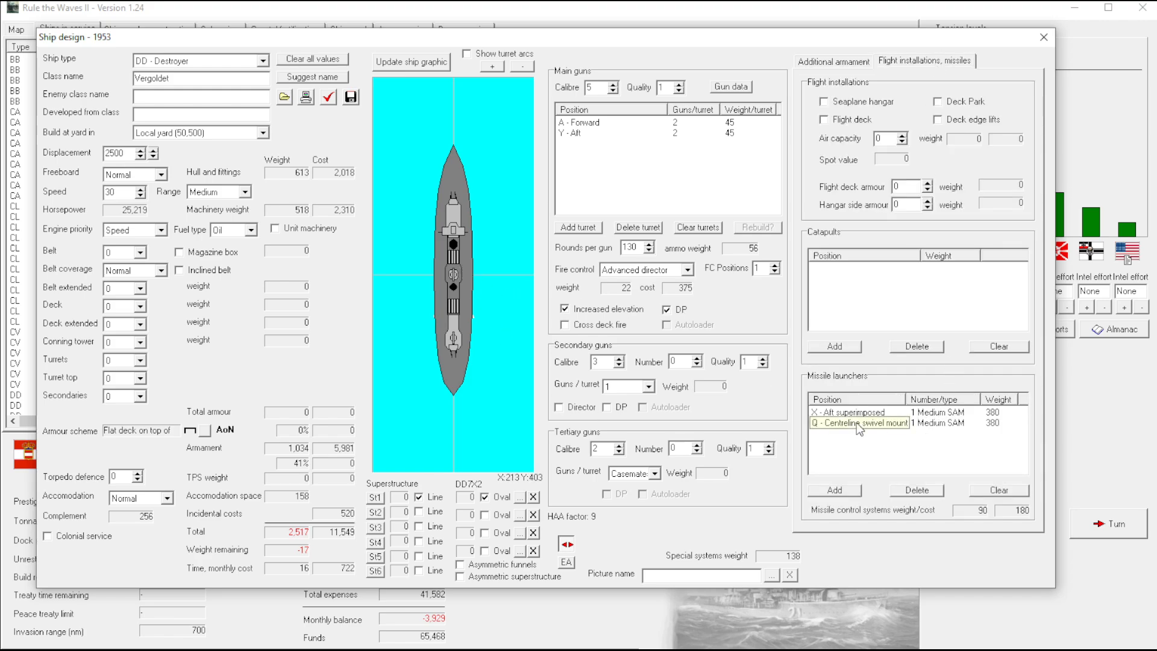
pyautogui.click(833, 490)
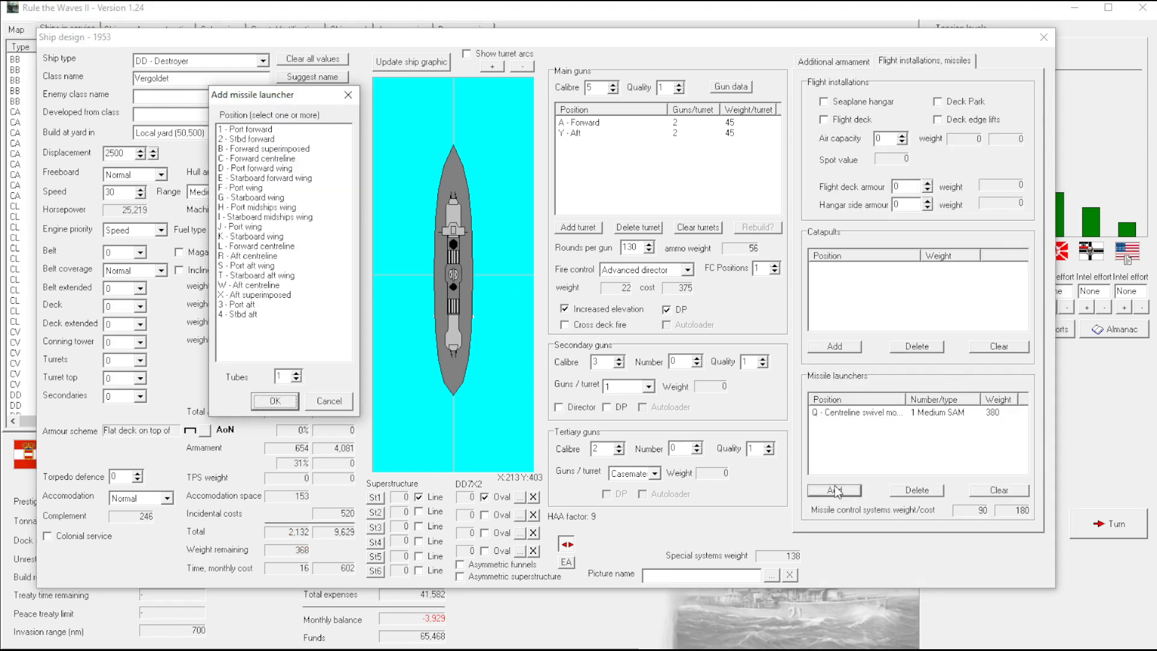
pyautogui.click(254, 284)
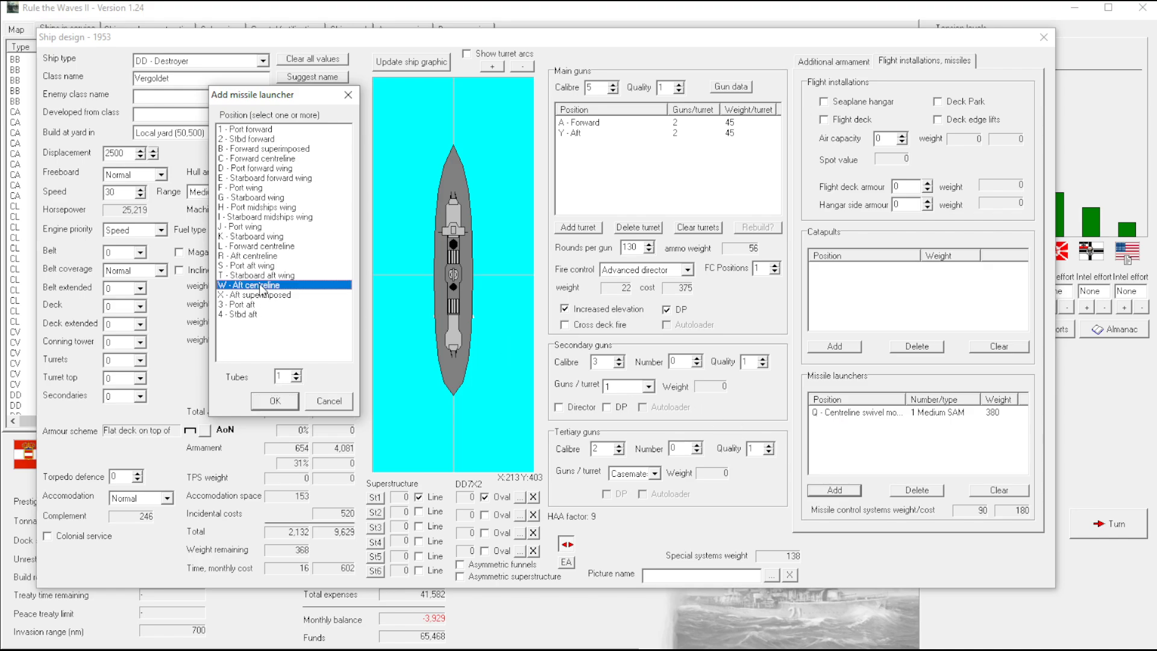
pyautogui.click(273, 400)
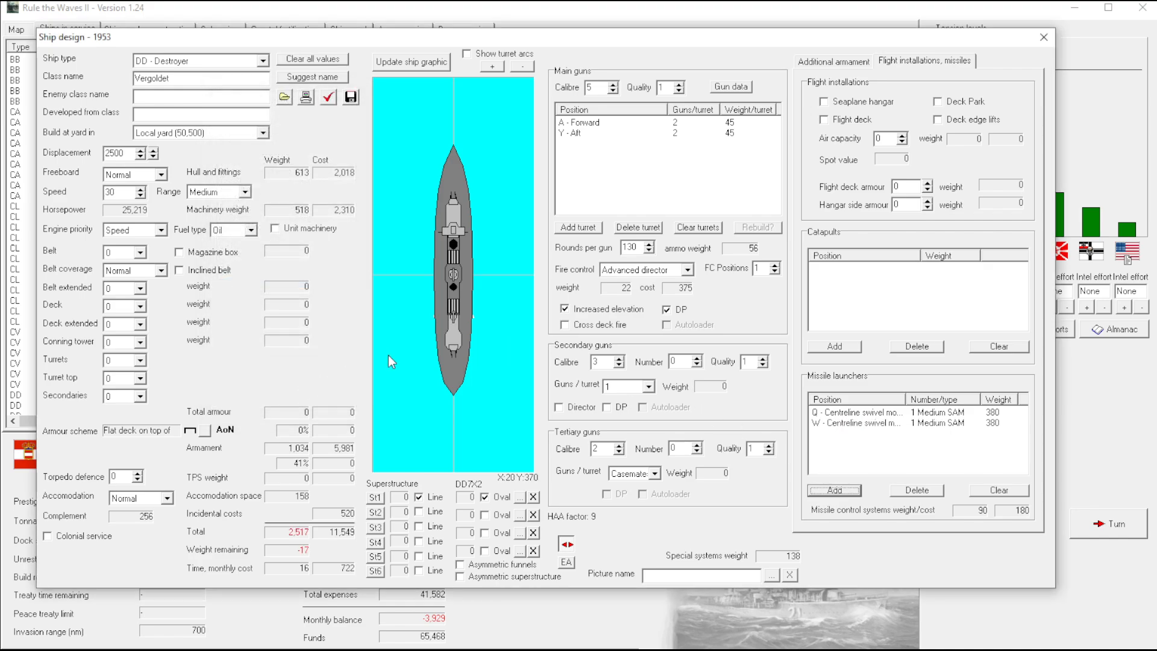
pyautogui.moveTo(918, 200)
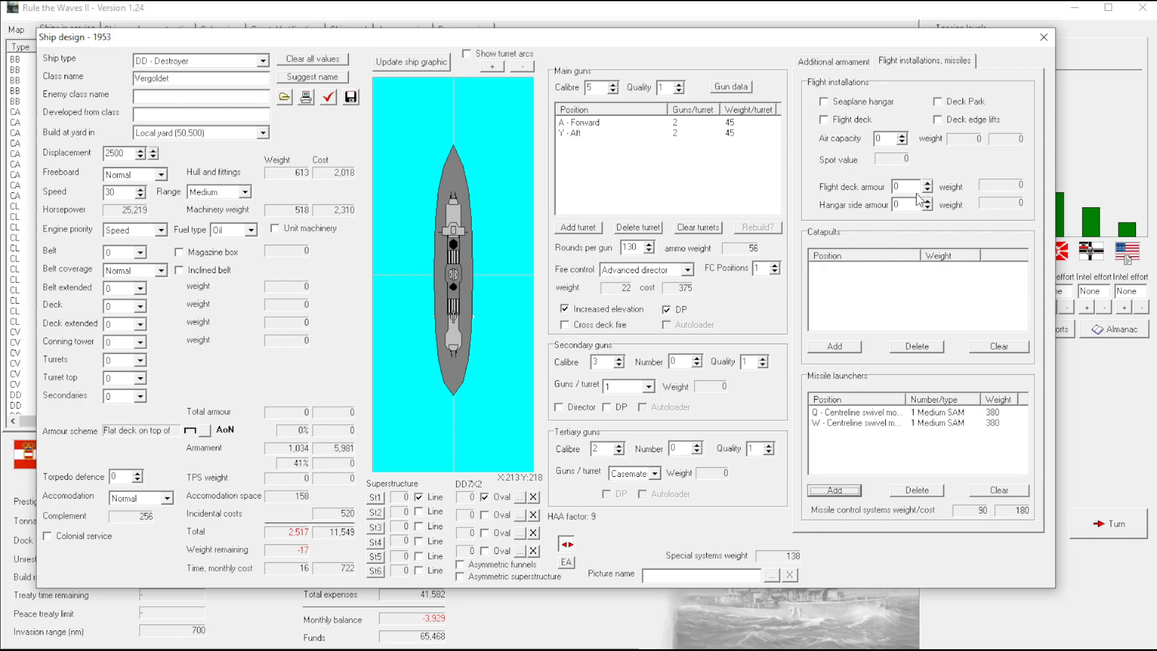
# Add a second centreline swivel torpedo mount and cut the aft mount from five tubes to four
pyautogui.click(833, 61)
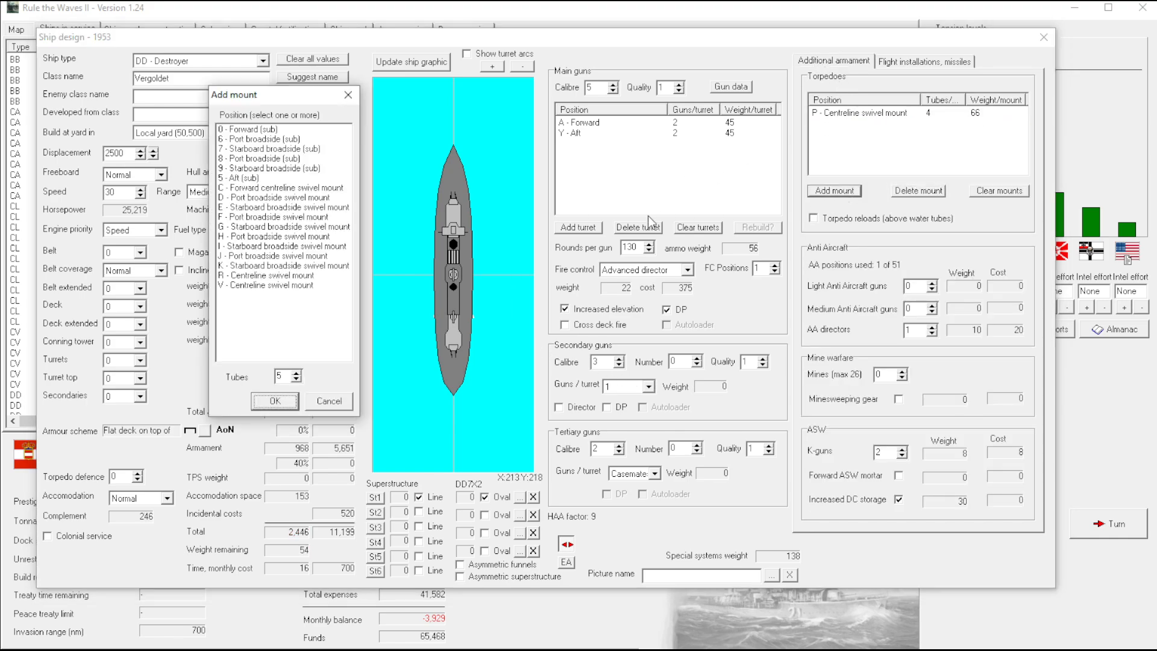
pyautogui.click(281, 275)
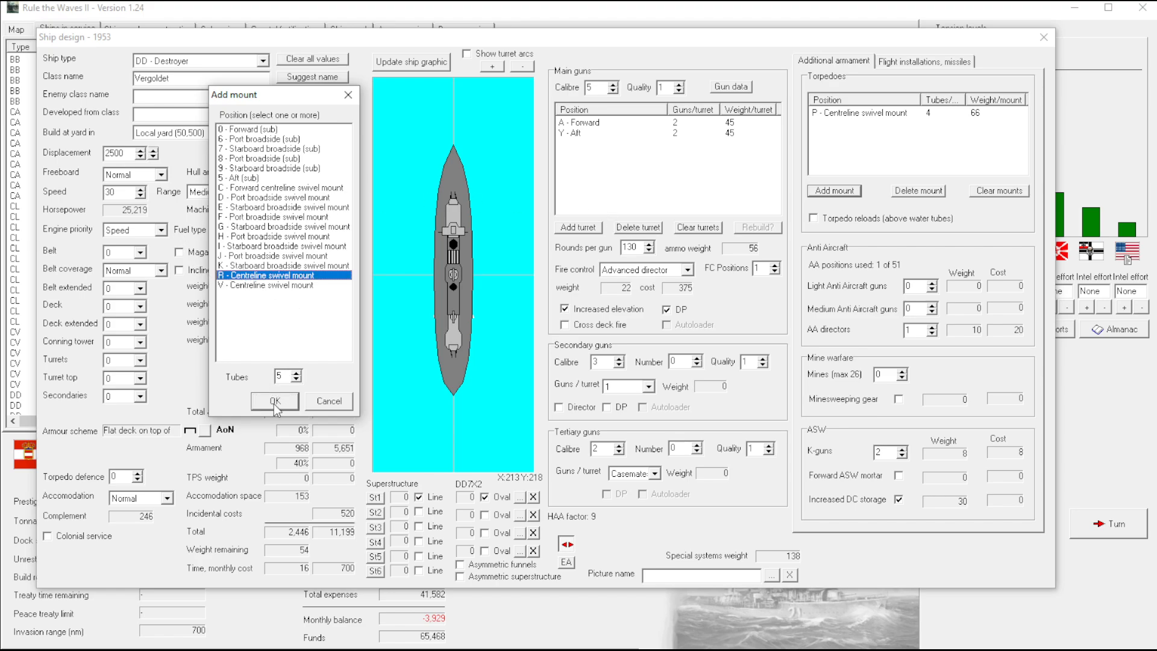
pyautogui.click(274, 400)
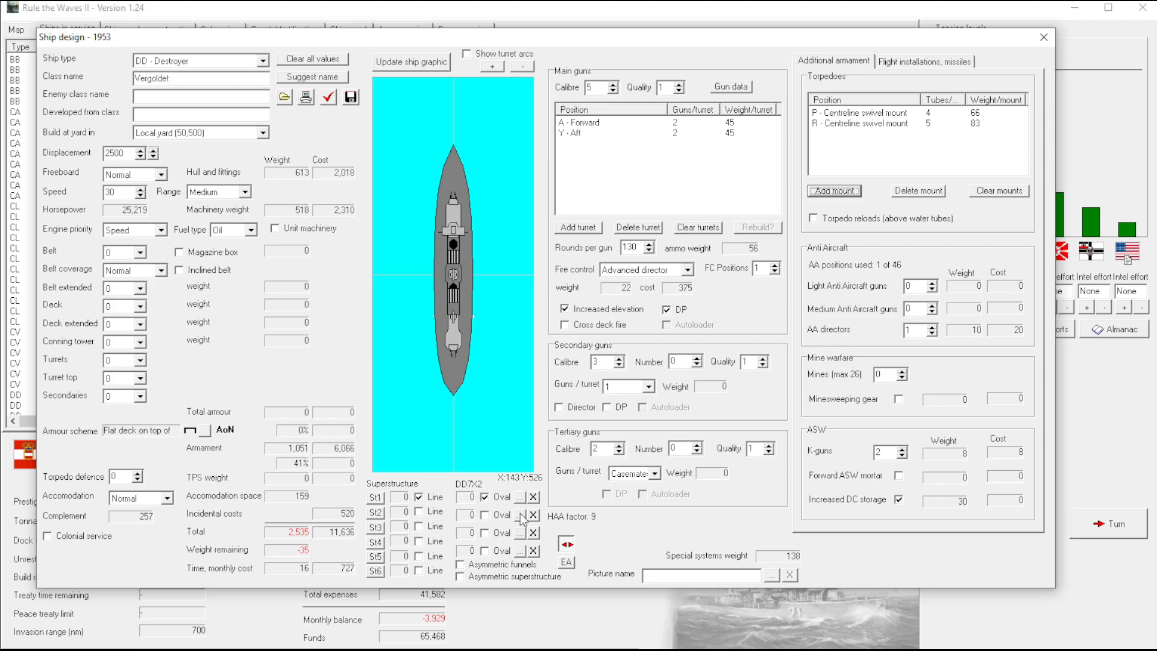
pyautogui.moveTo(455, 292)
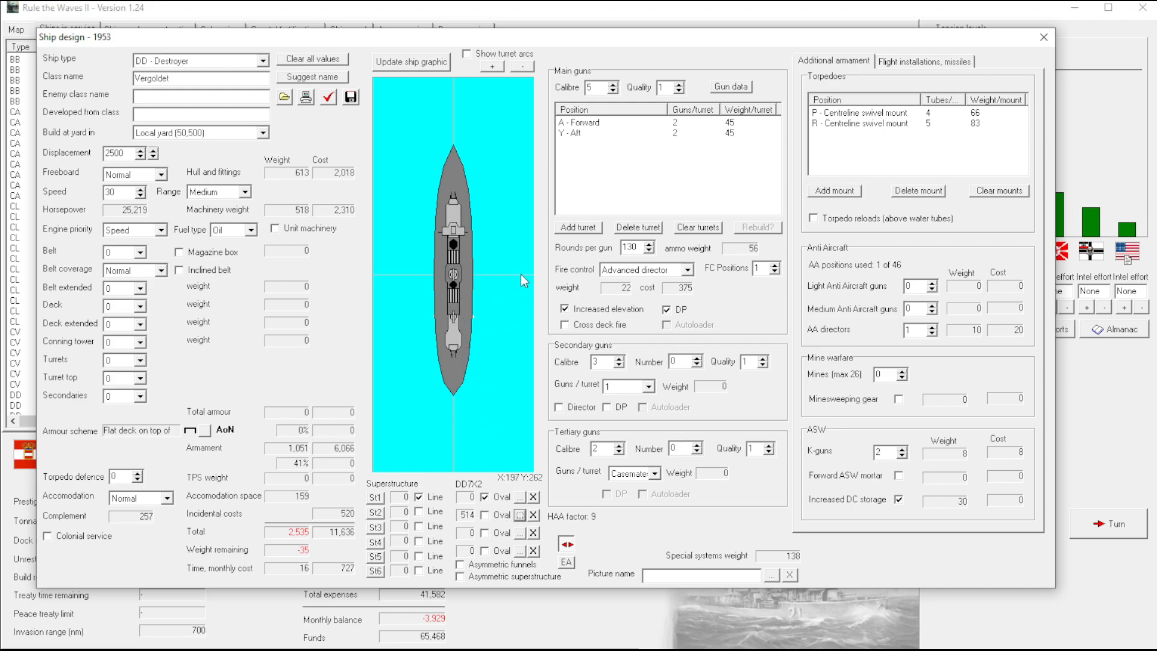
pyautogui.moveTo(755, 198)
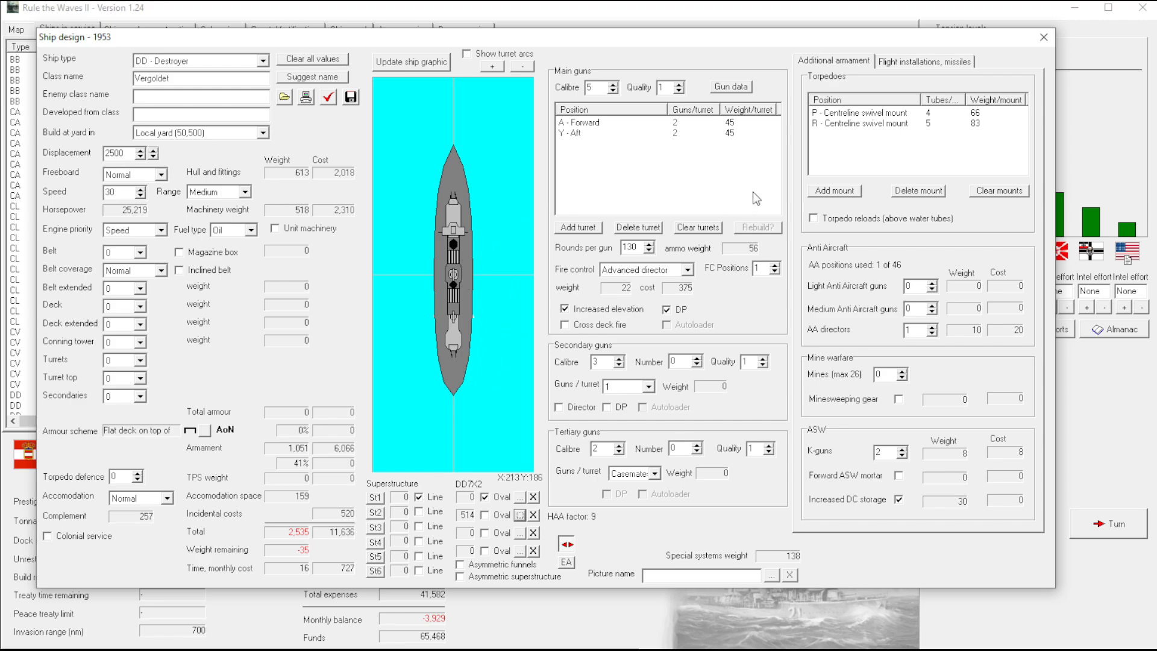
pyautogui.click(886, 123)
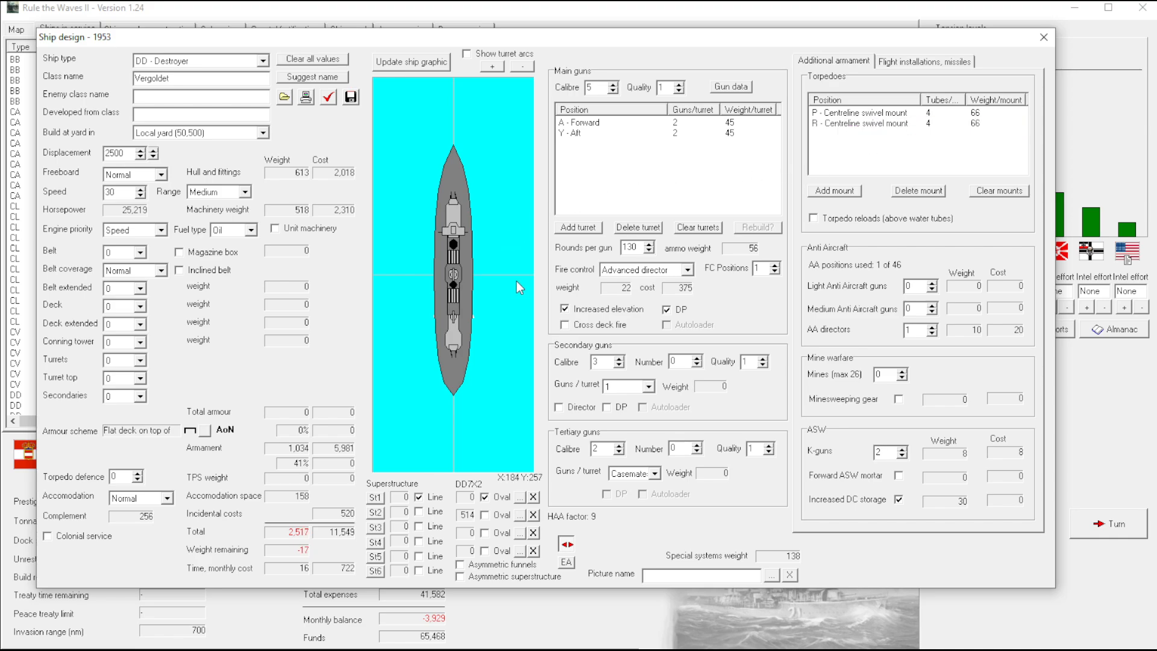
pyautogui.moveTo(606, 104)
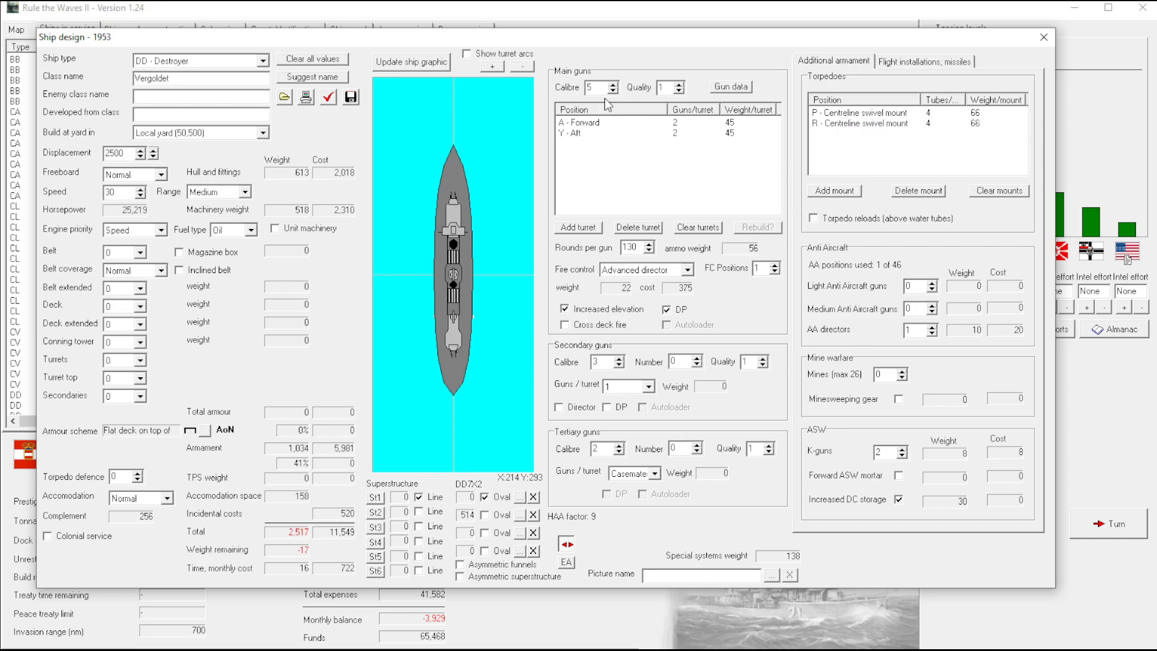
pyautogui.moveTo(607, 341)
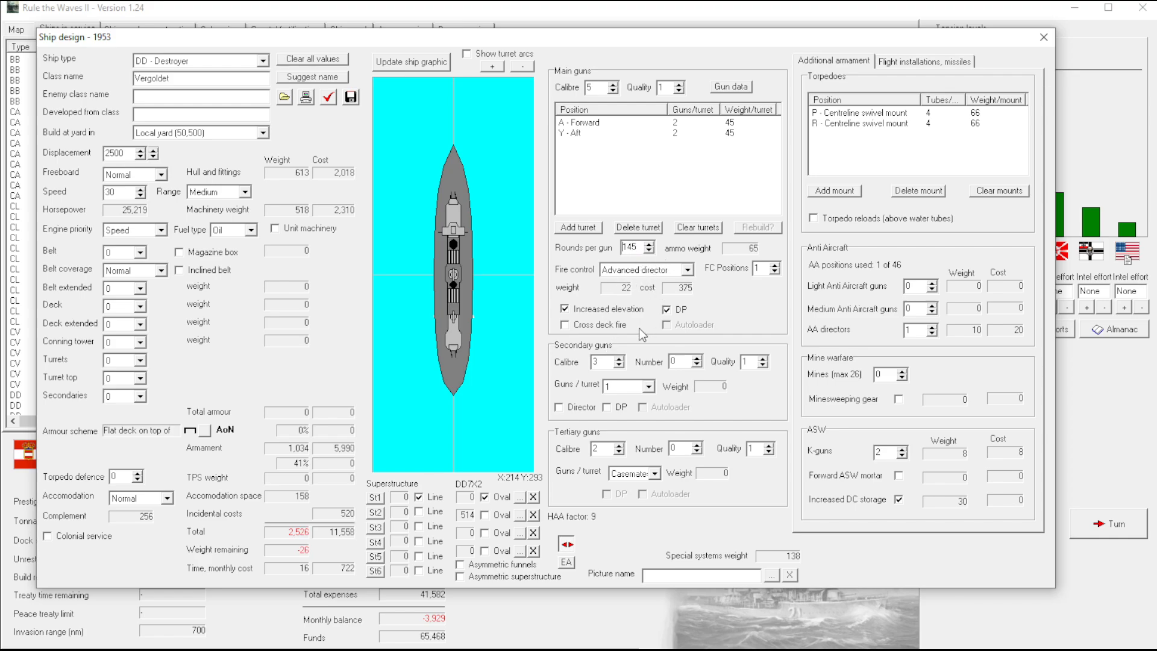
# Try Short cruising range then settle on Medium, with main gun rounds per gun ending at 150
pyautogui.click(648, 242)
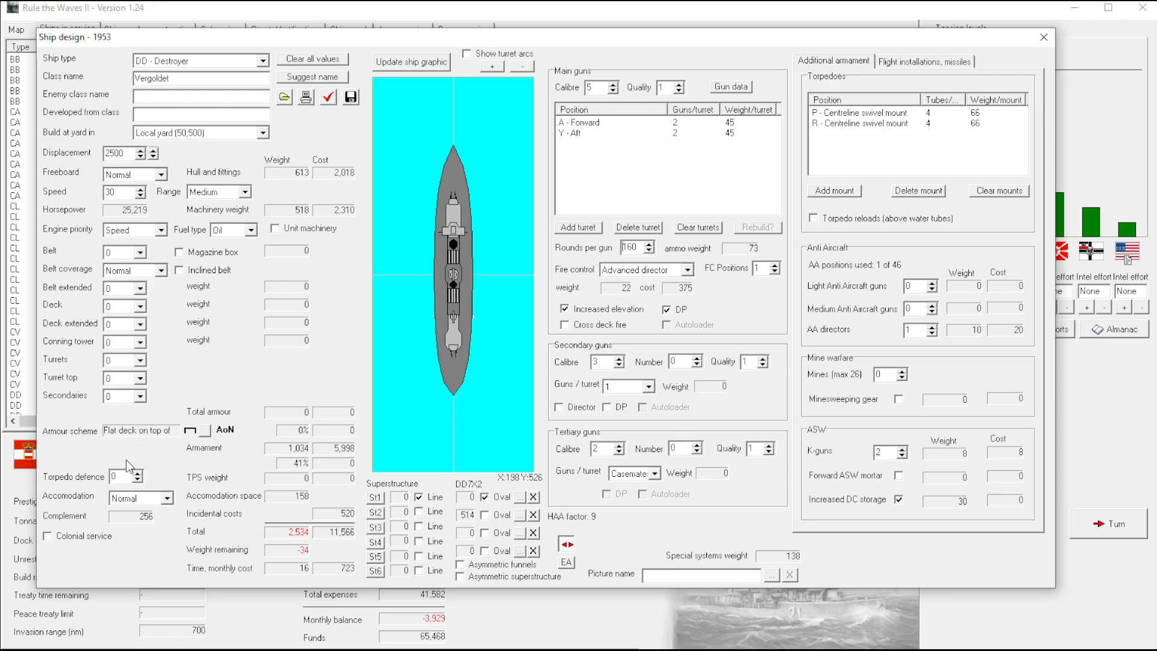
pyautogui.moveTo(146, 331)
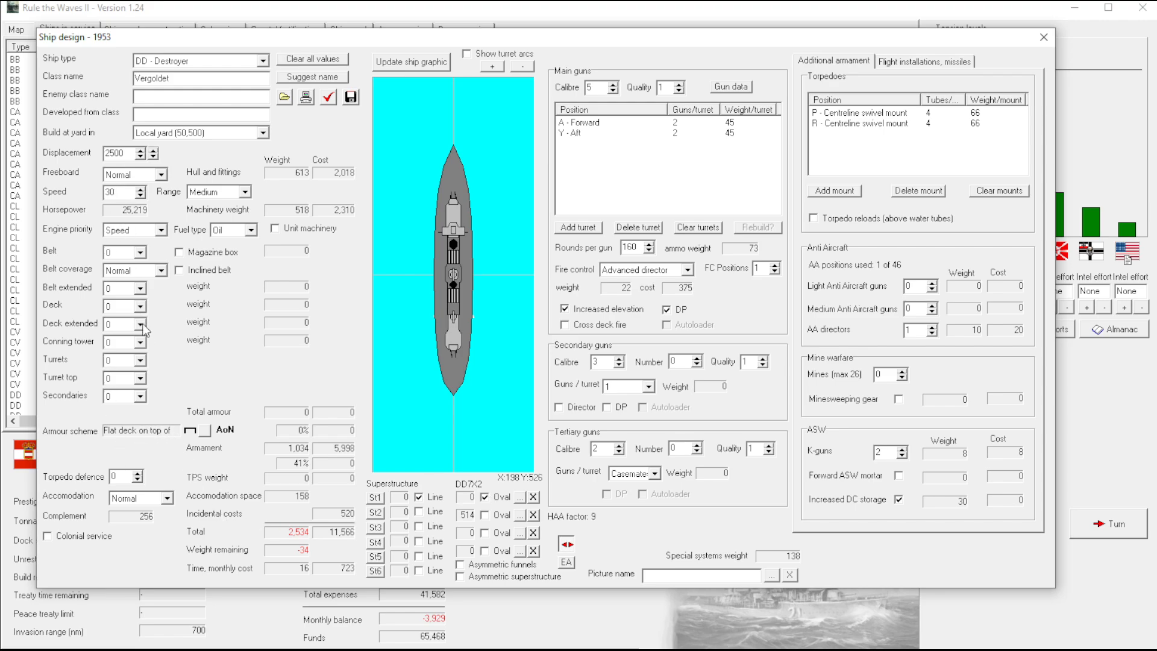
pyautogui.moveTo(155, 210)
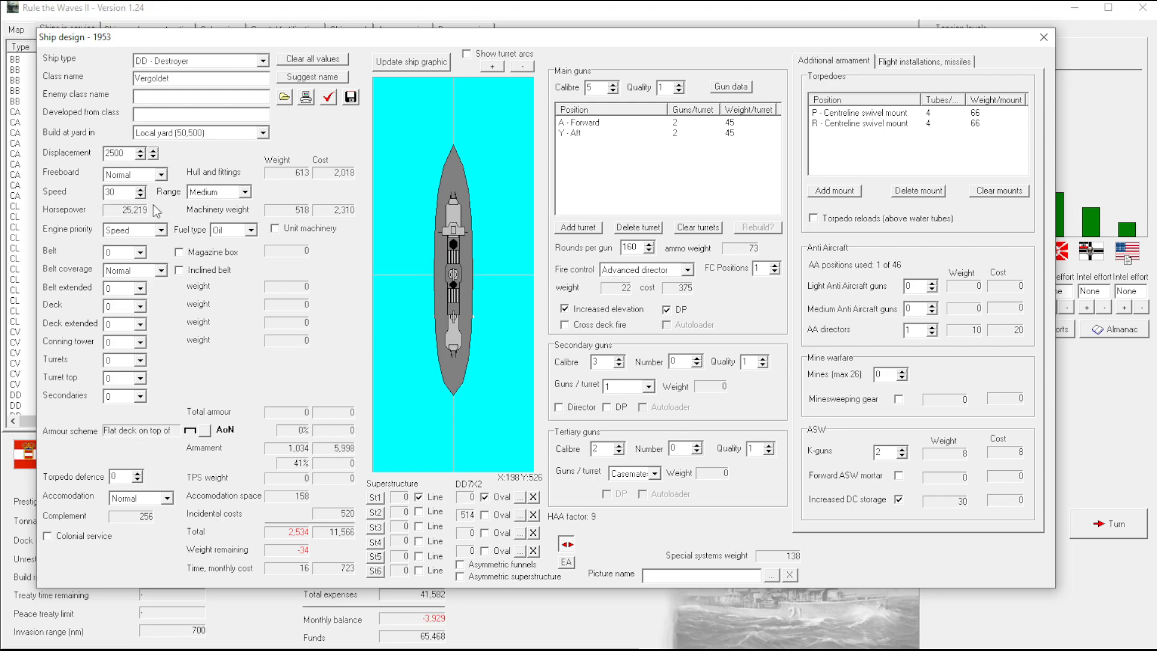
pyautogui.click(246, 192)
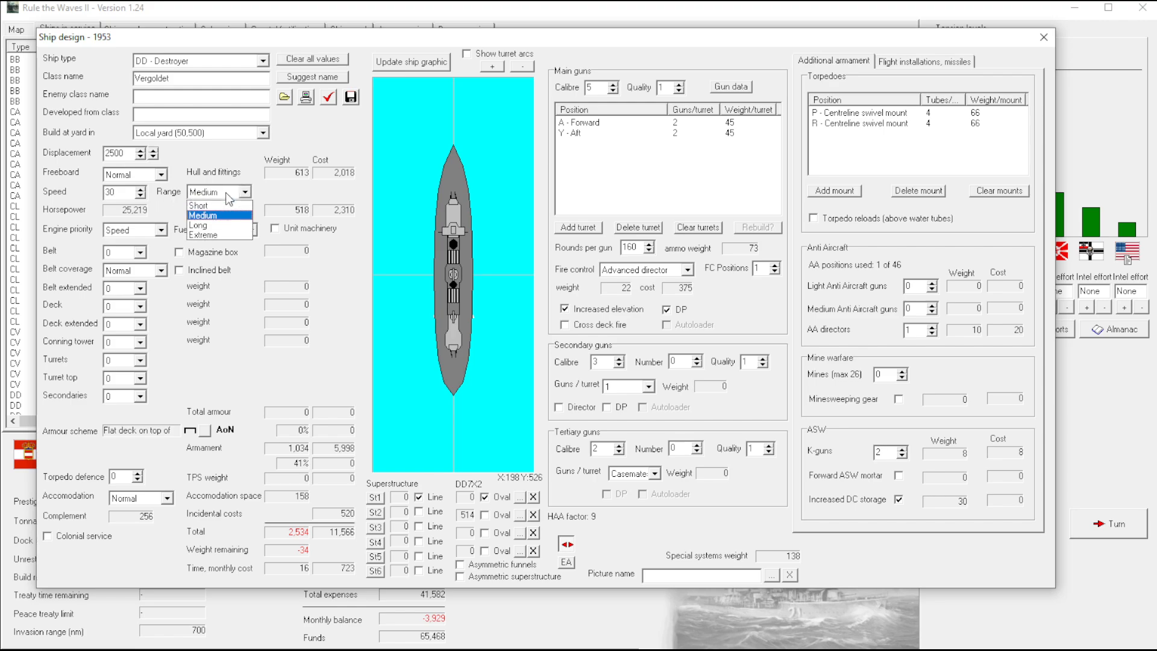
pyautogui.click(210, 204)
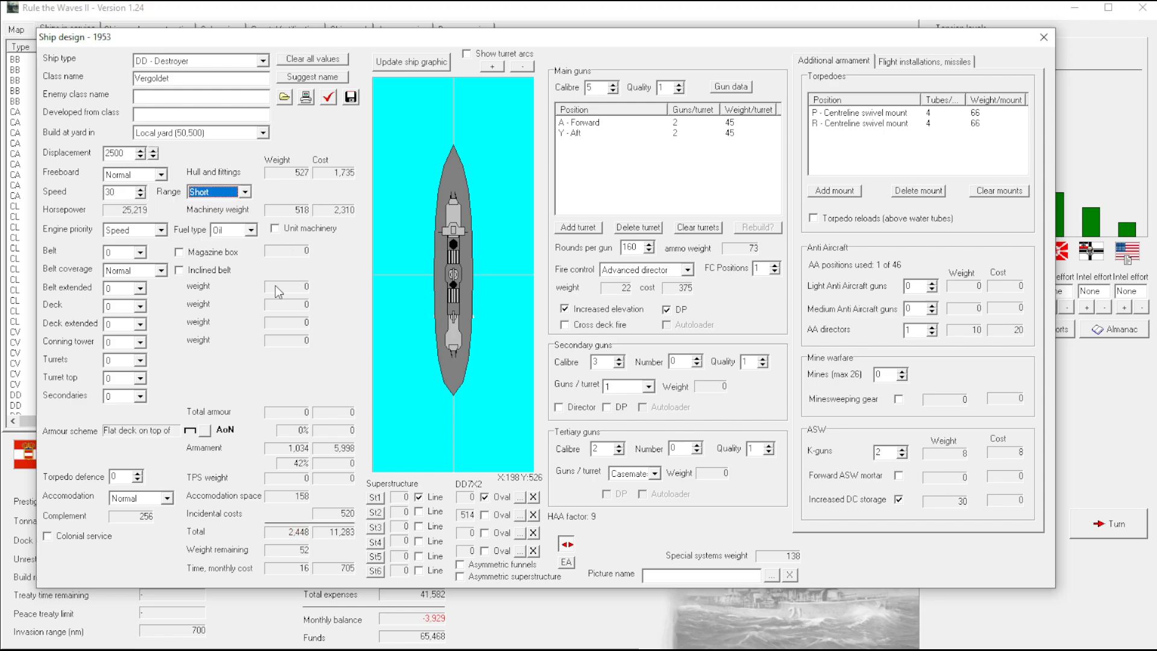
pyautogui.click(244, 191)
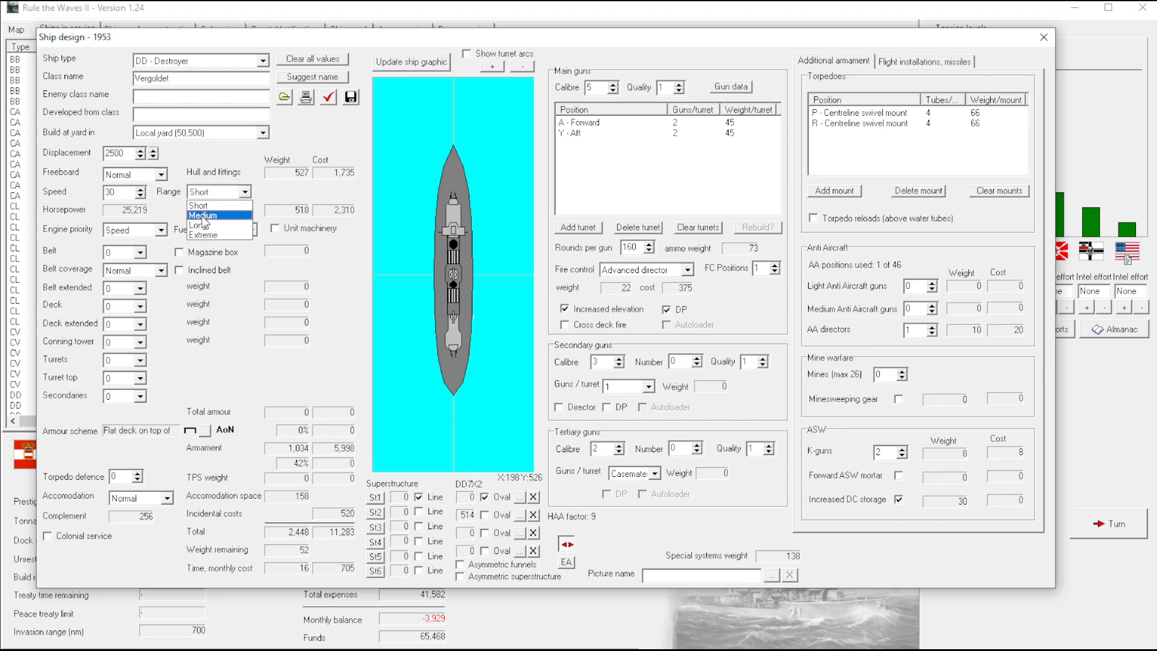
pyautogui.click(205, 215)
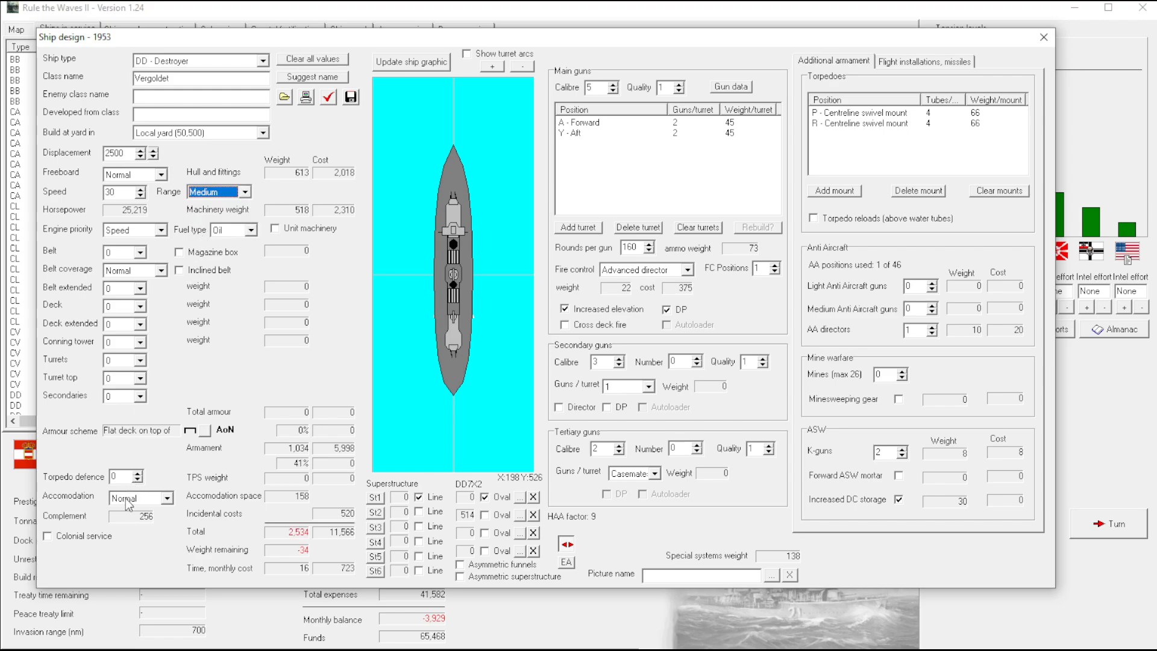
pyautogui.moveTo(124, 473)
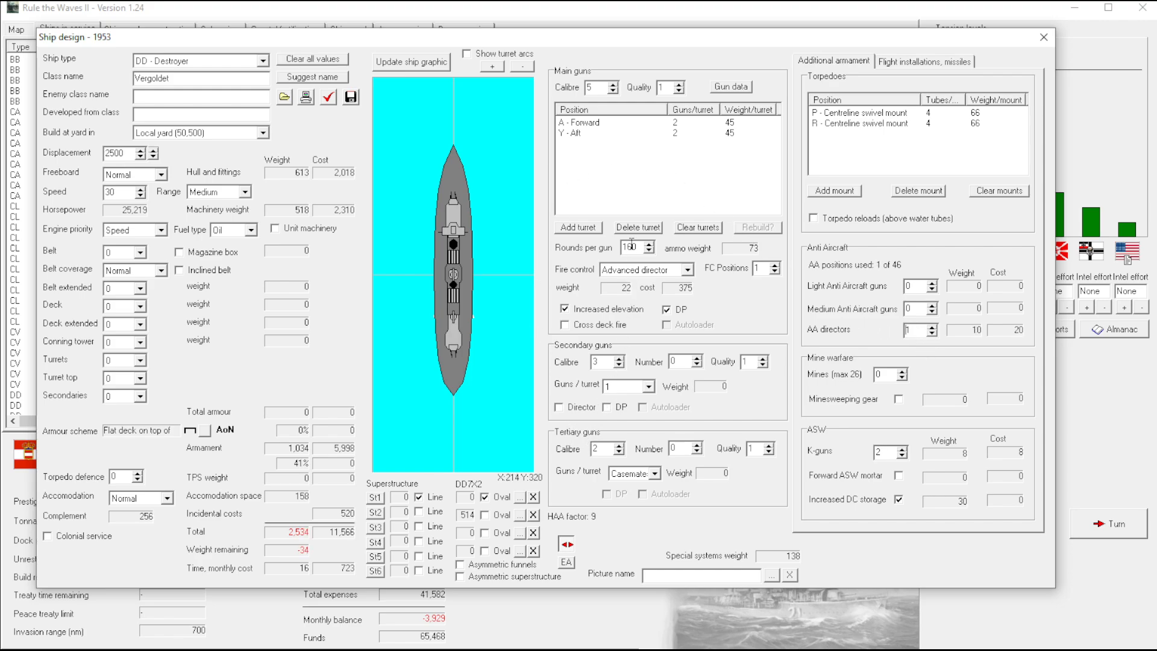
pyautogui.click(647, 251)
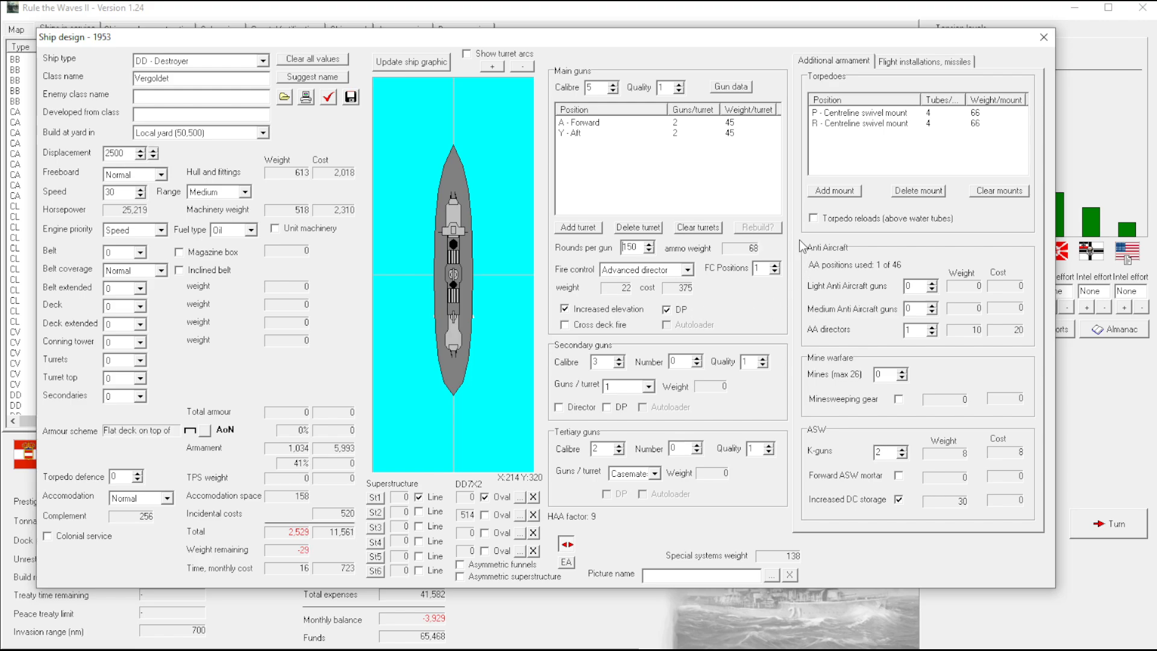
pyautogui.moveTo(650, 193)
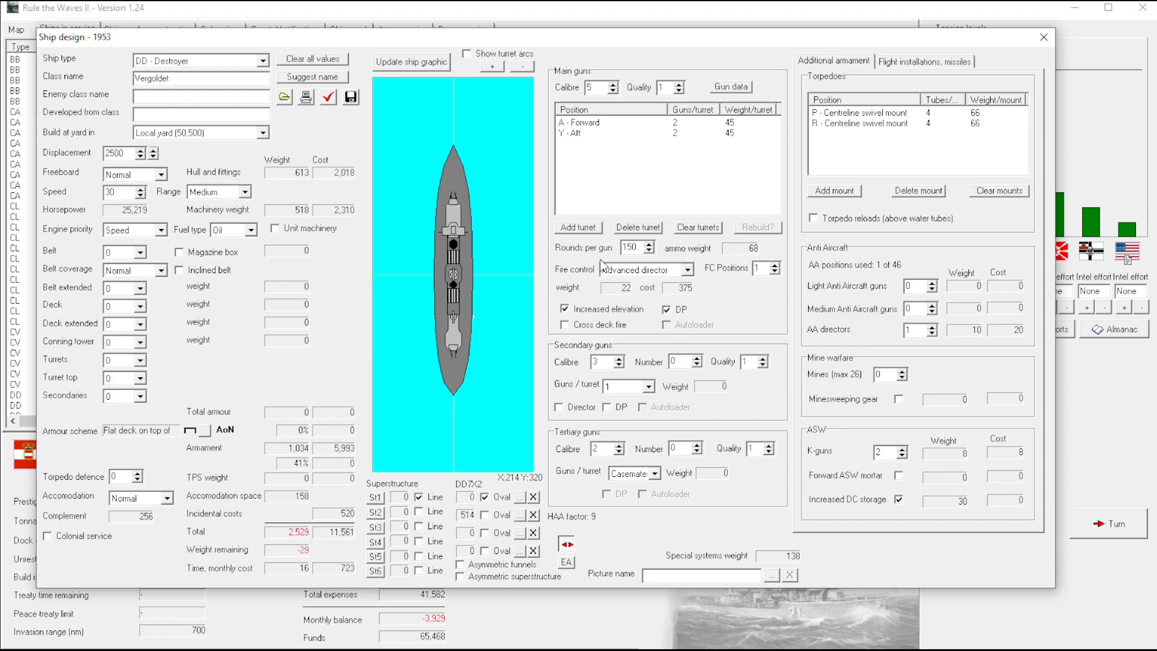
# Reduce the main guns to 4 inches and toggle autoloaders, ending with them enabled
pyautogui.click(612, 91)
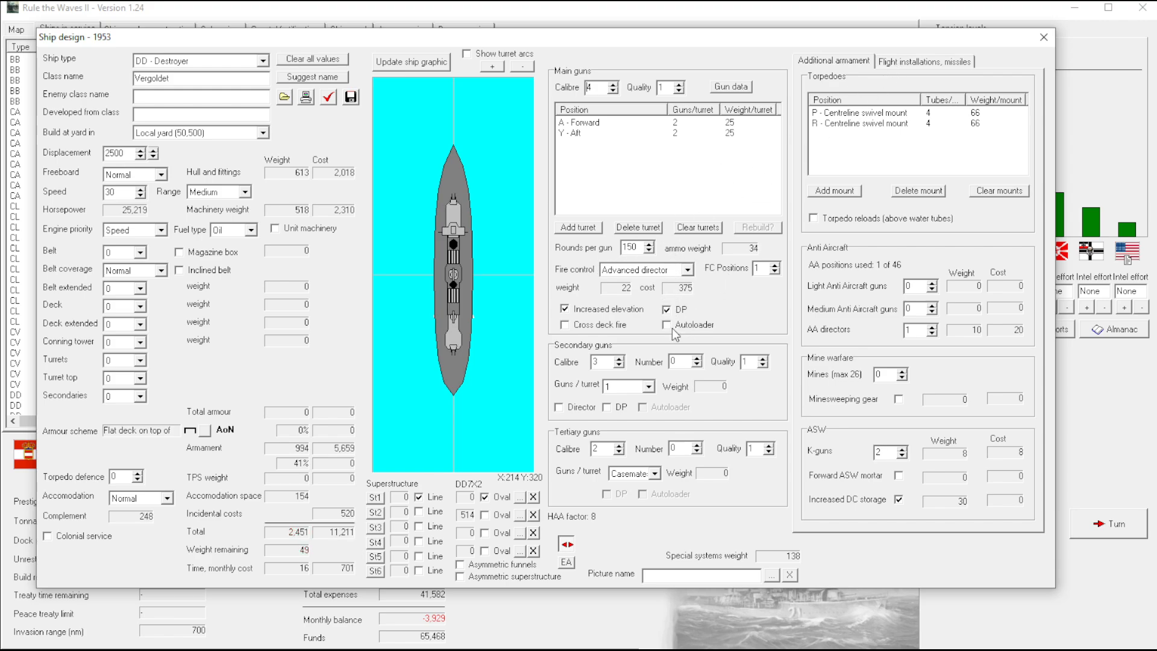
pyautogui.click(668, 324)
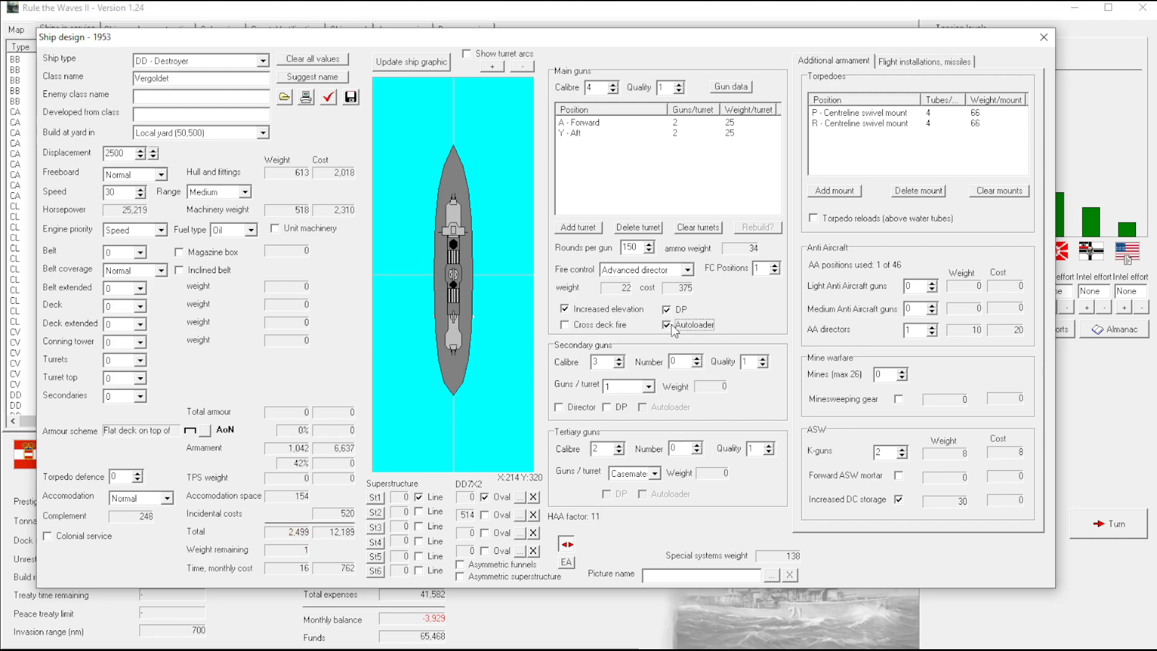
pyautogui.click(670, 324)
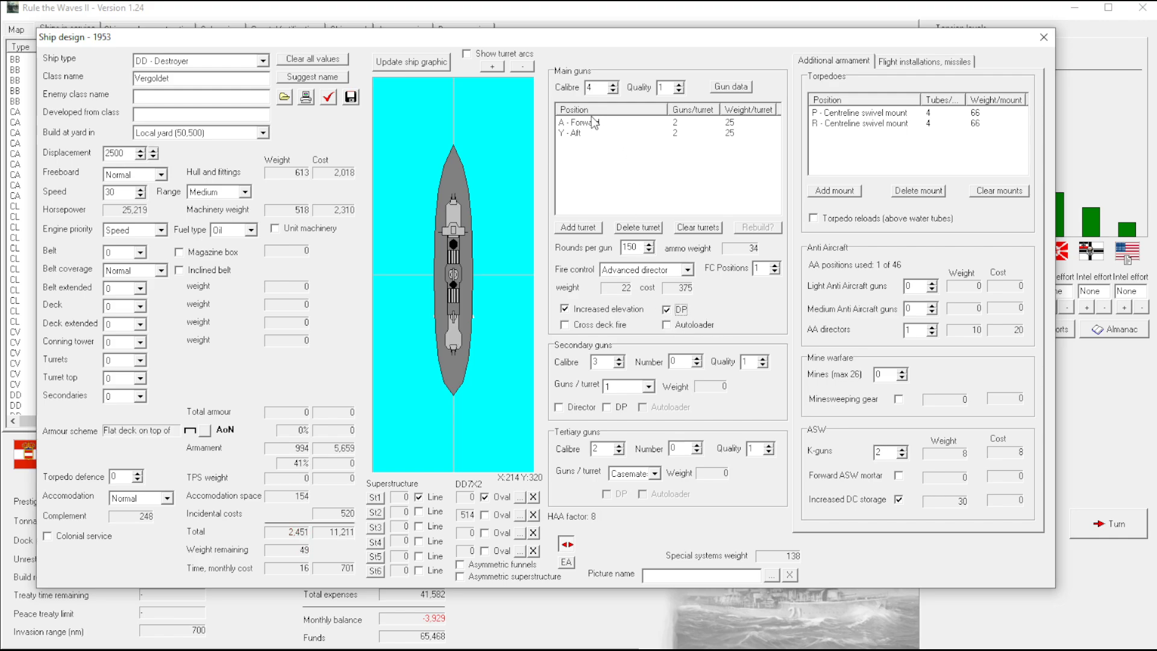
pyautogui.moveTo(701, 354)
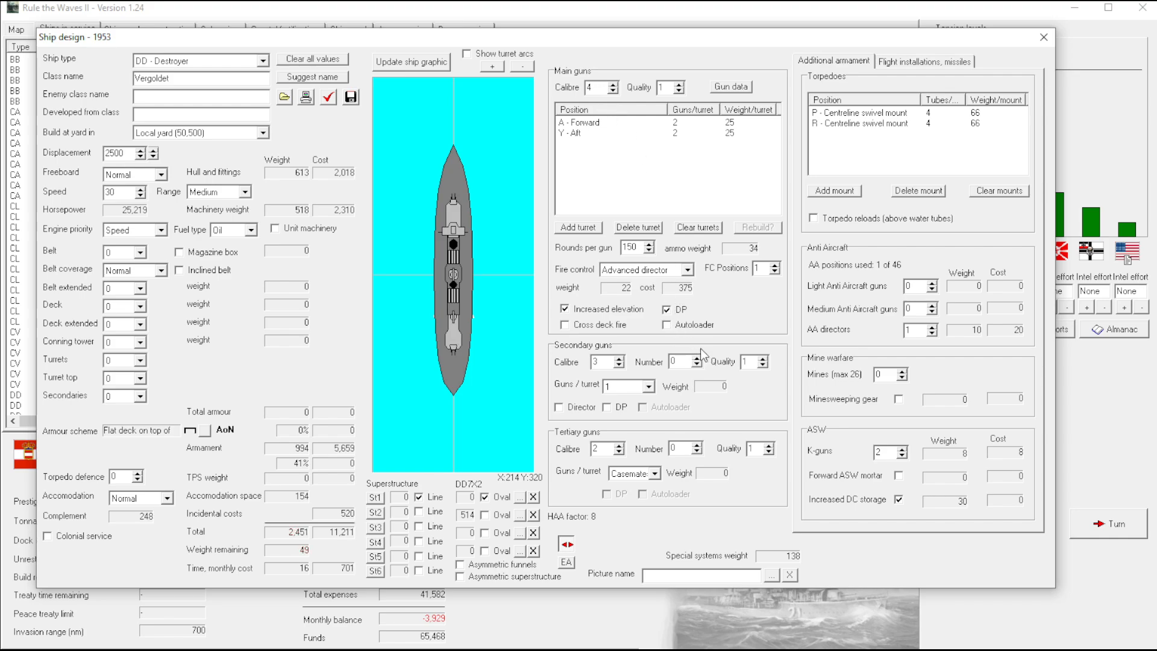
pyautogui.click(669, 325)
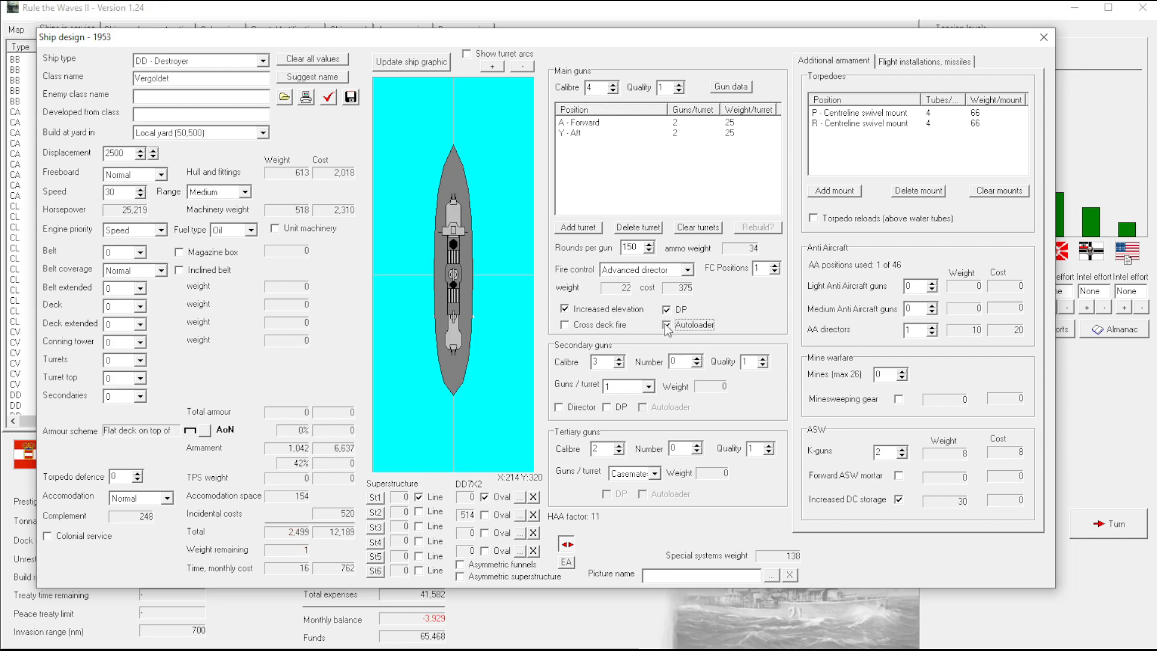
pyautogui.click(668, 324)
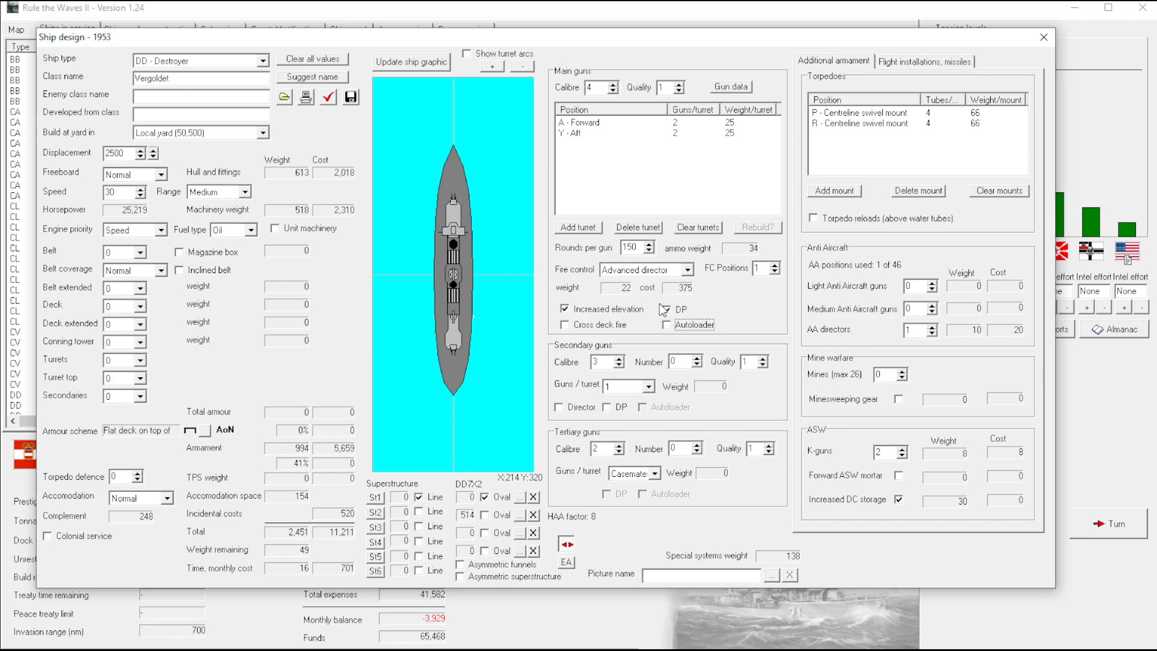
pyautogui.click(613, 83)
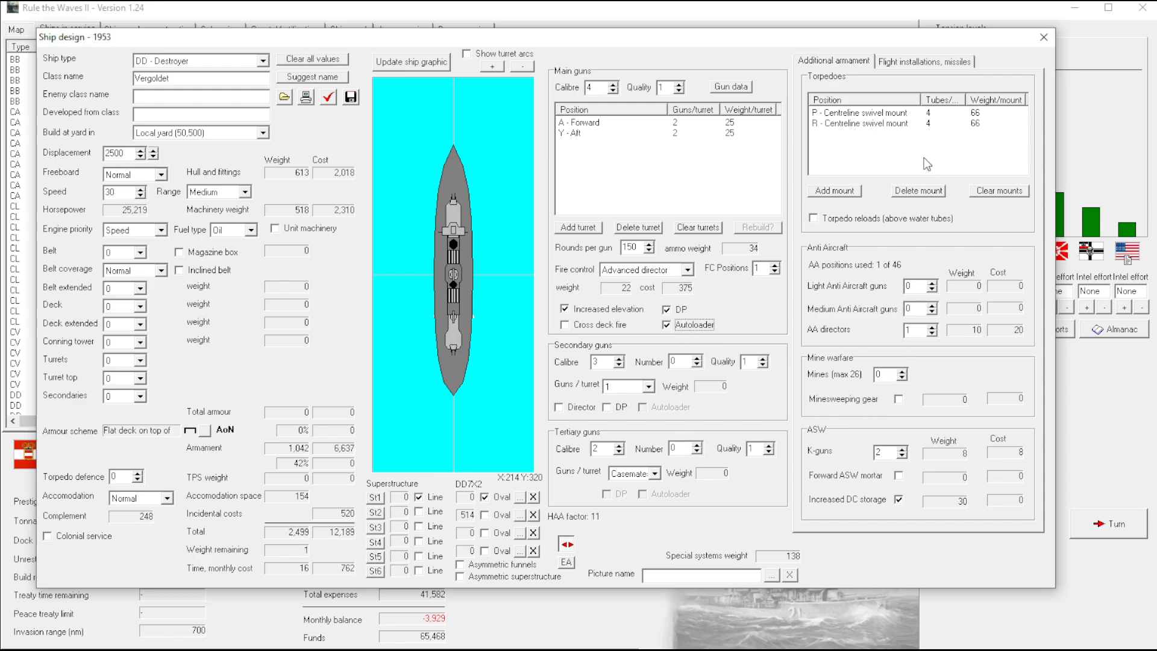
# Set AA directors to 0 and K-guns to 2 with a forward ASW mortar, then close the designer unsaved
pyautogui.click(923, 61)
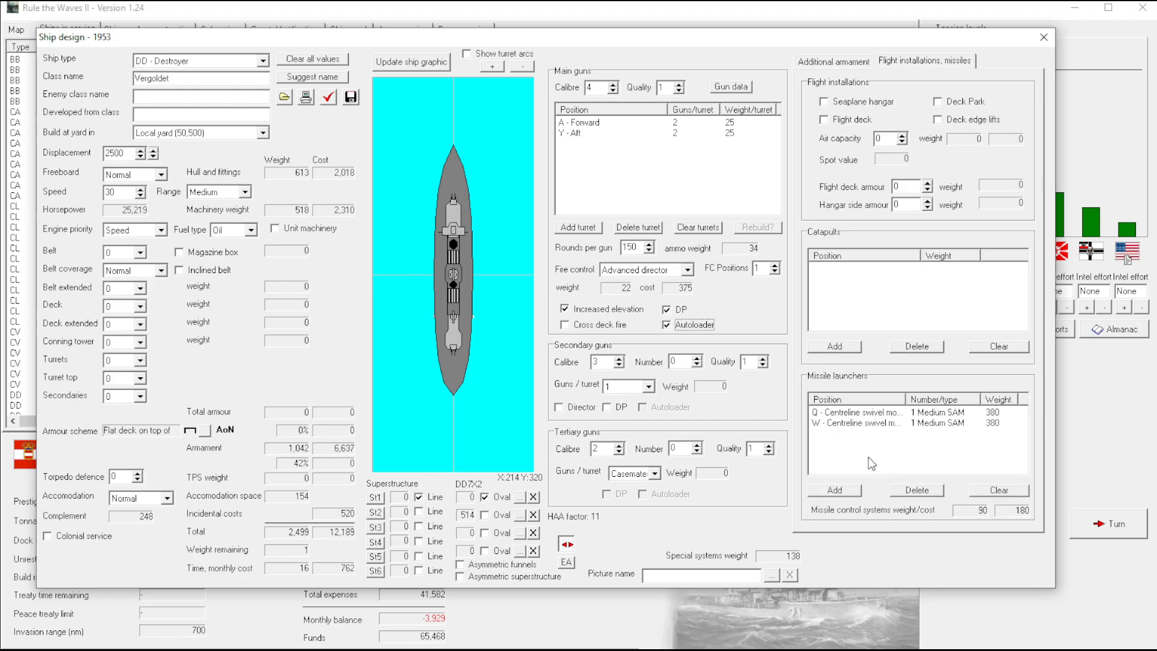
pyautogui.click(833, 61)
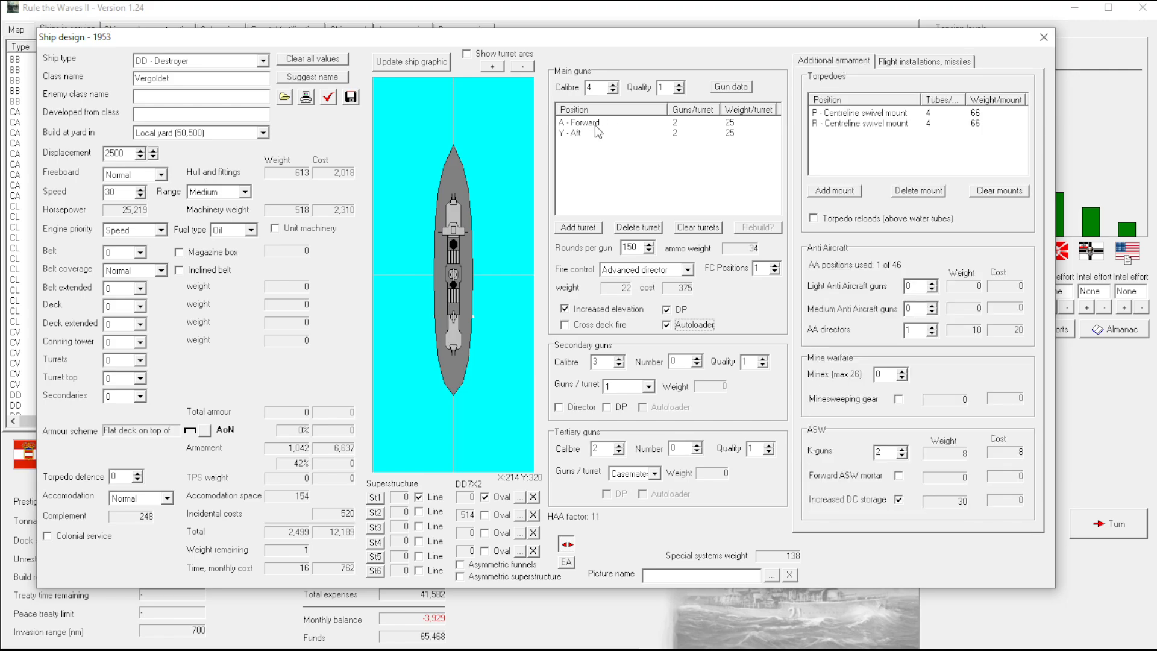
pyautogui.moveTo(659, 187)
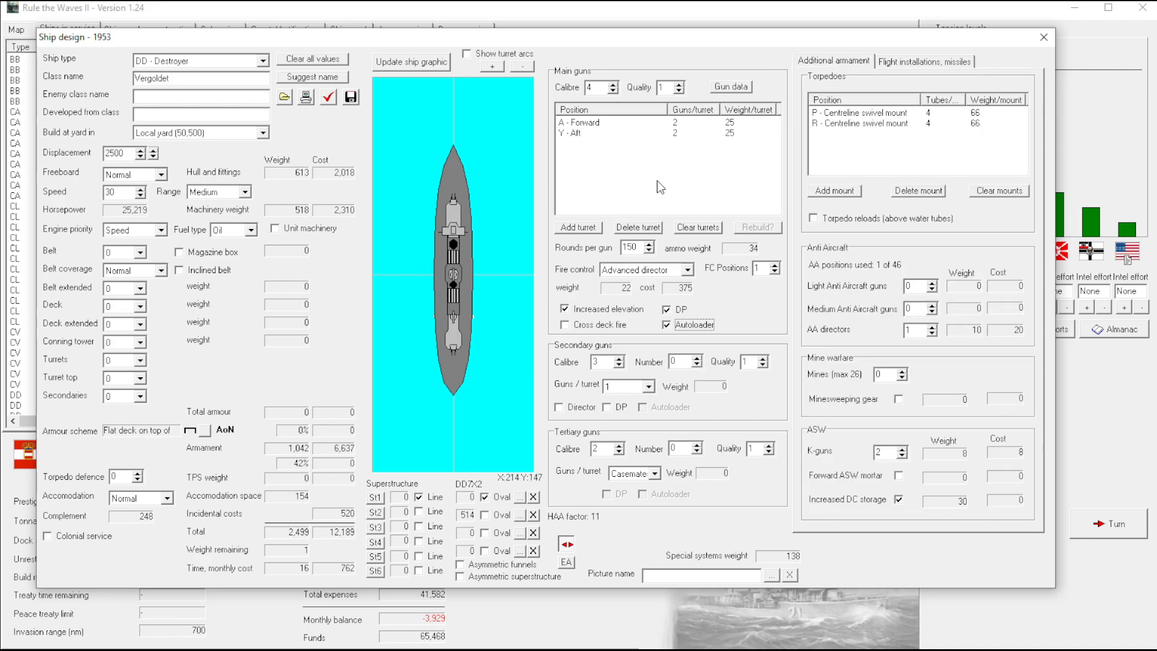
pyautogui.moveTo(553, 161)
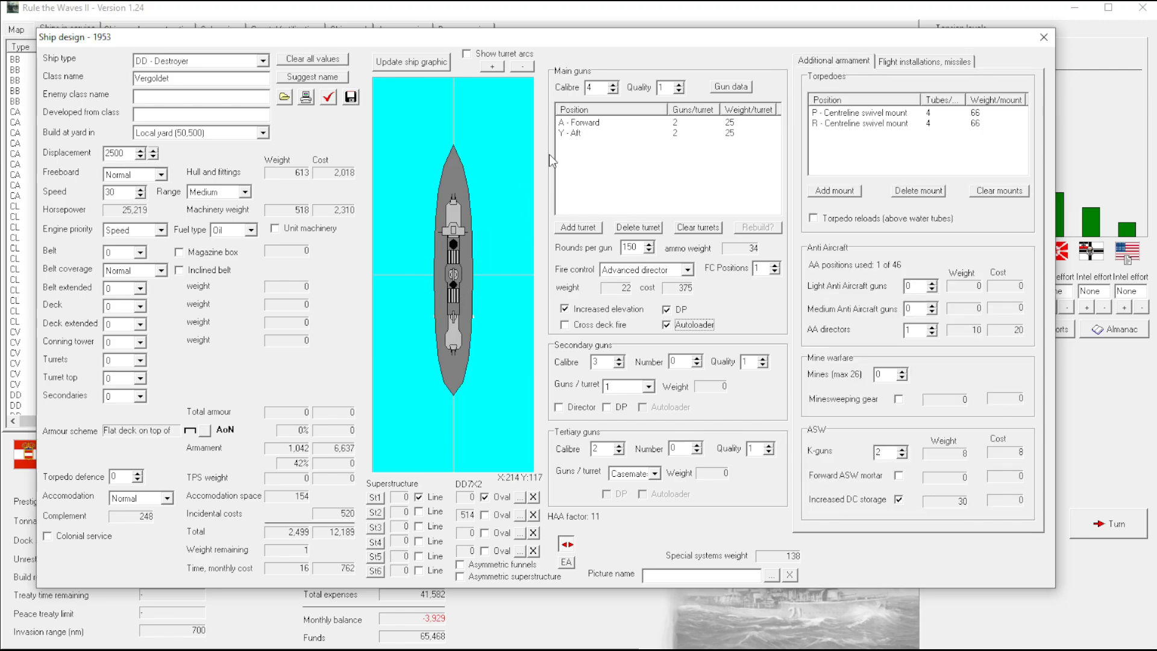
pyautogui.moveTo(539, 208)
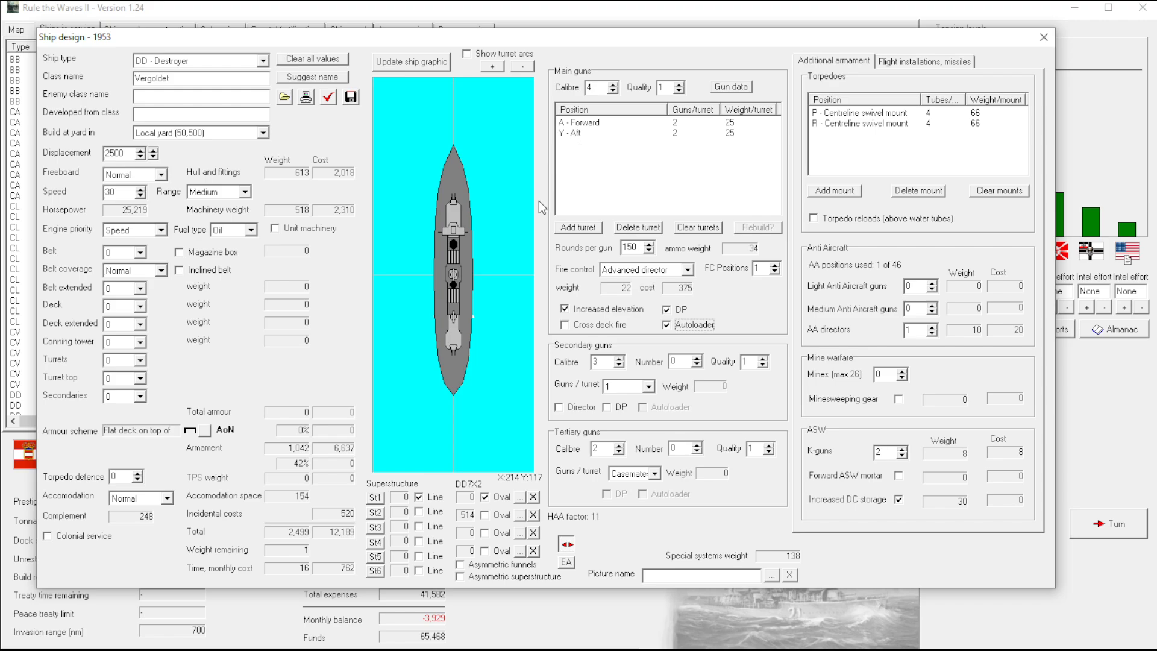
pyautogui.moveTo(334, 256)
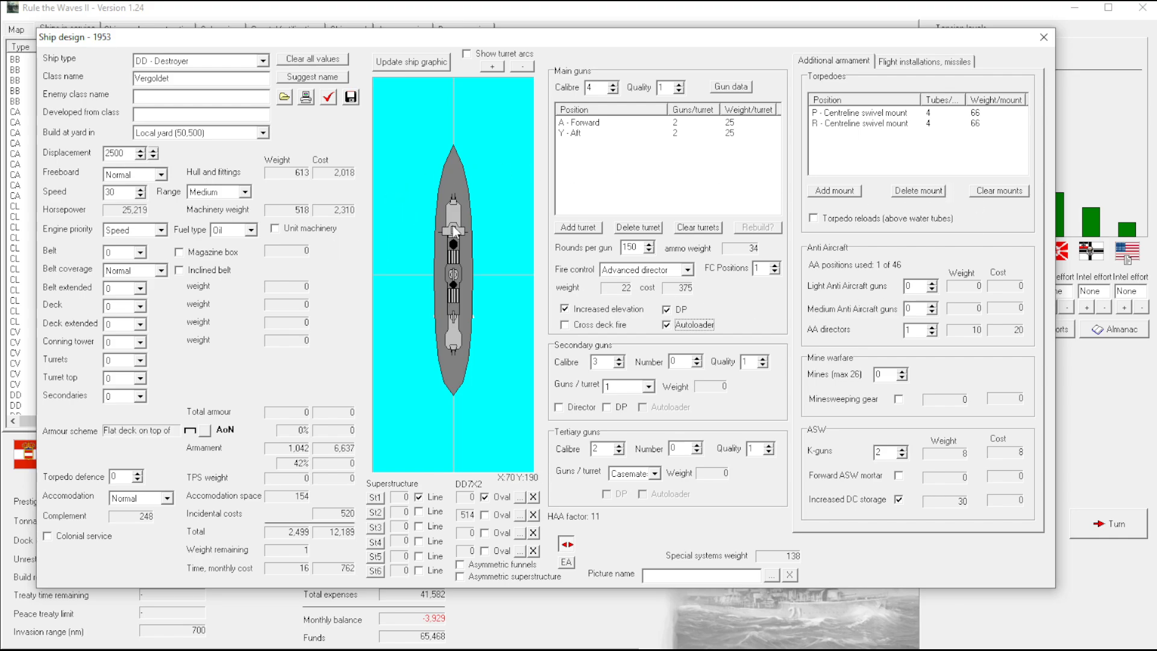
pyautogui.click(923, 62)
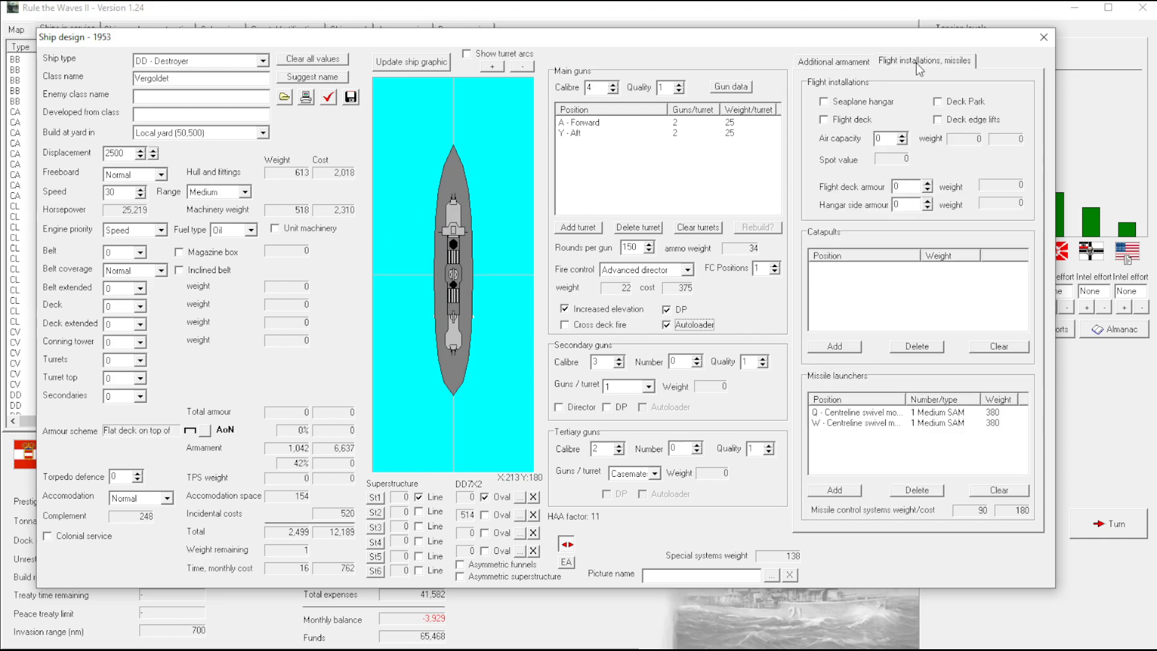
pyautogui.click(832, 62)
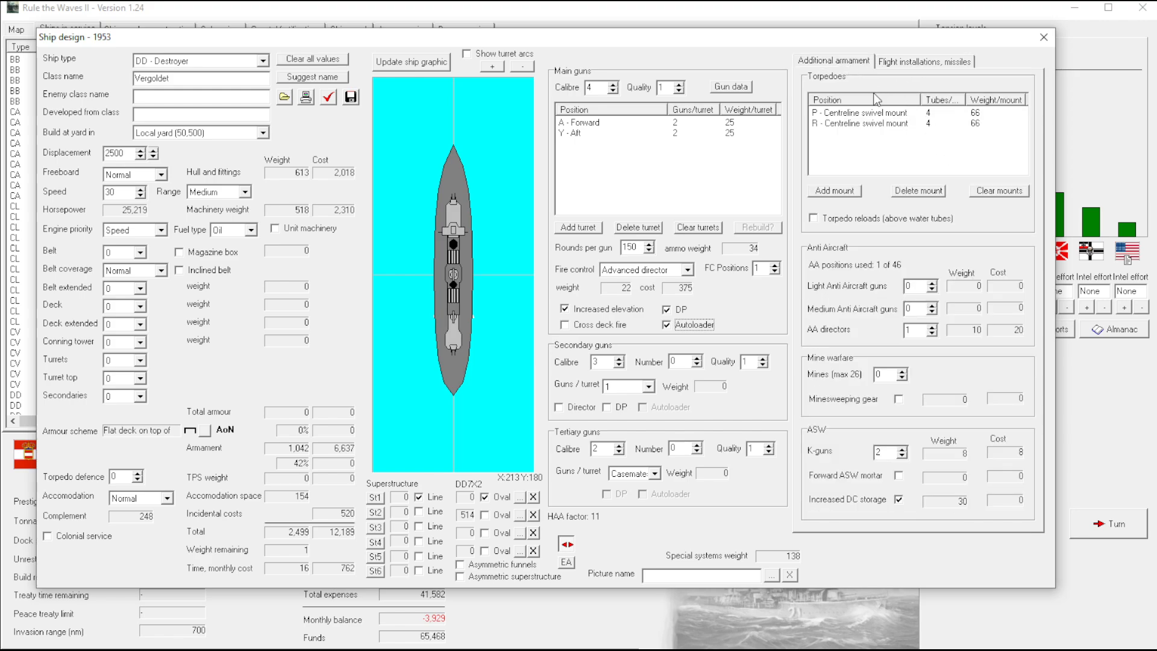
pyautogui.moveTo(864, 155)
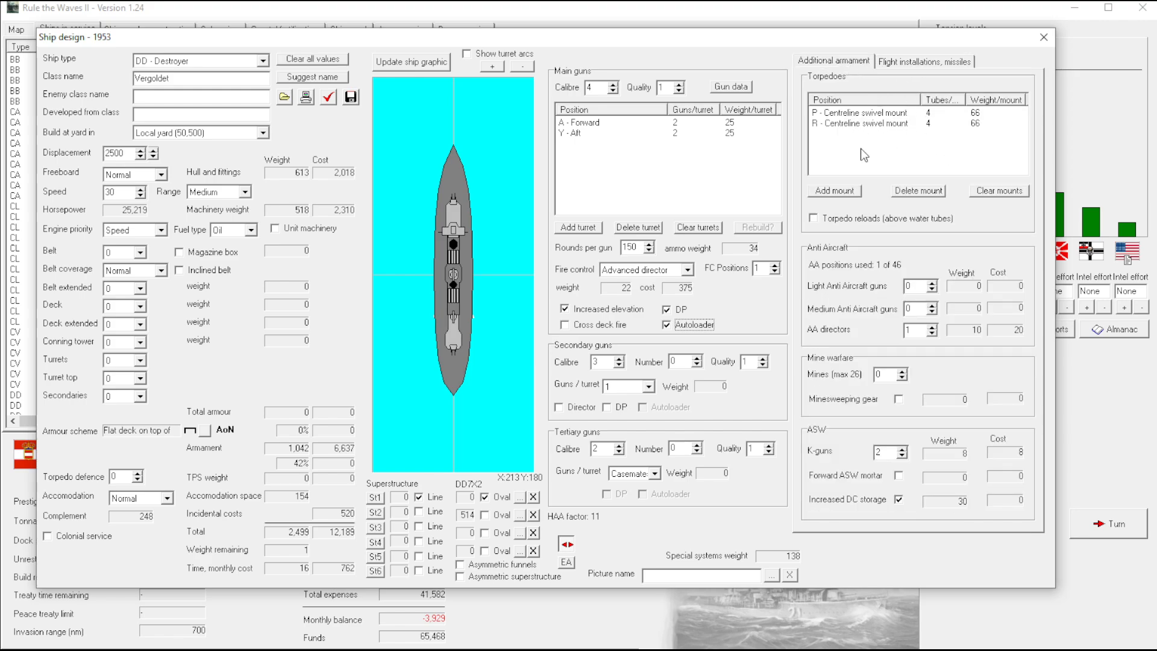
pyautogui.moveTo(972, 340)
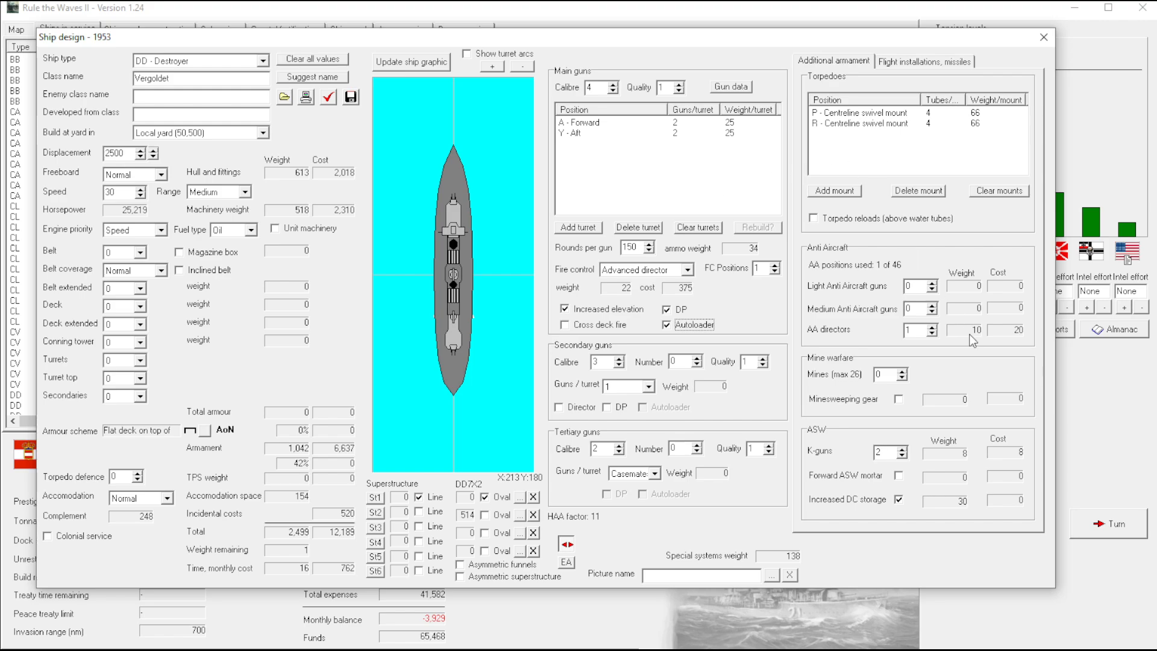
pyautogui.click(924, 62)
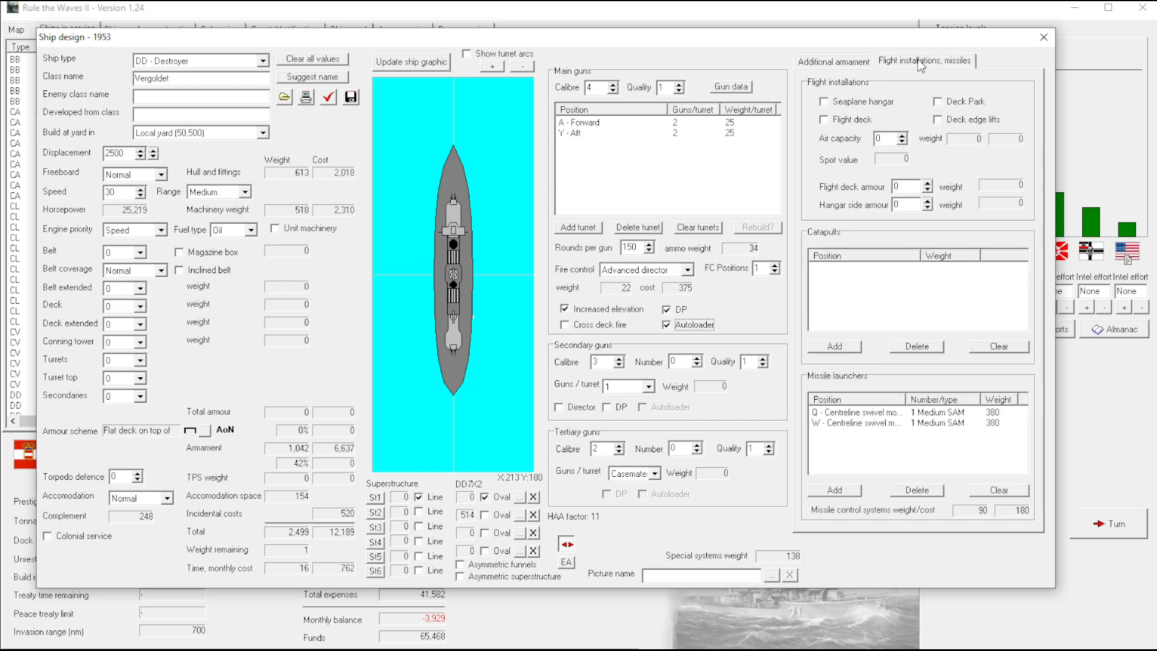
pyautogui.click(833, 61)
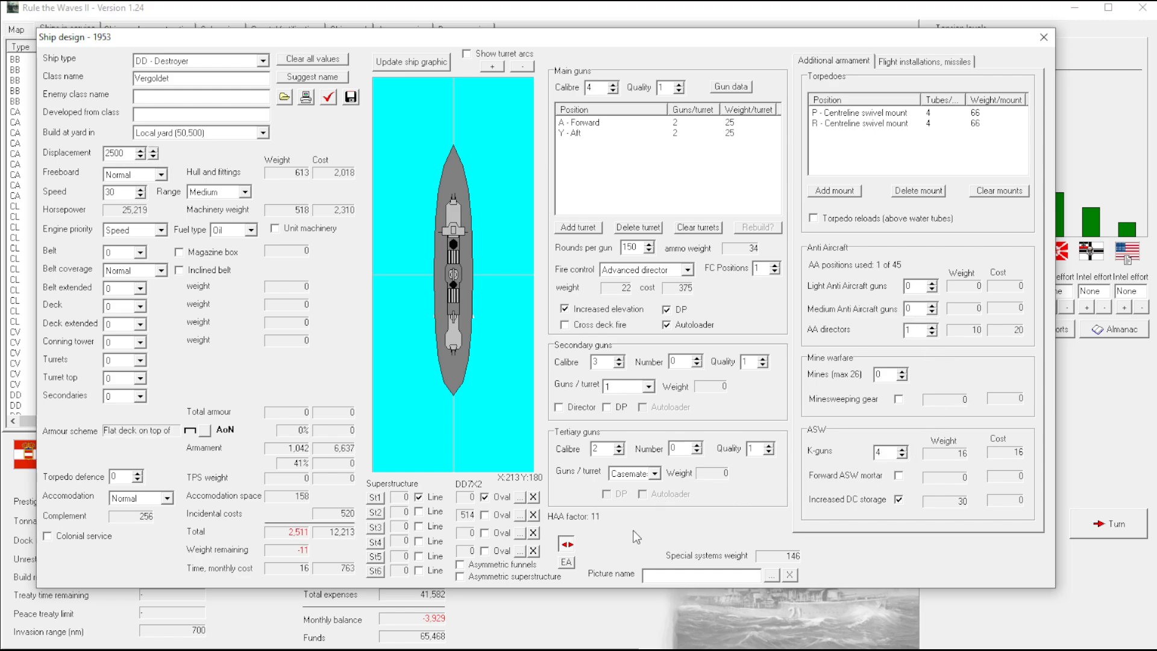
pyautogui.click(931, 332)
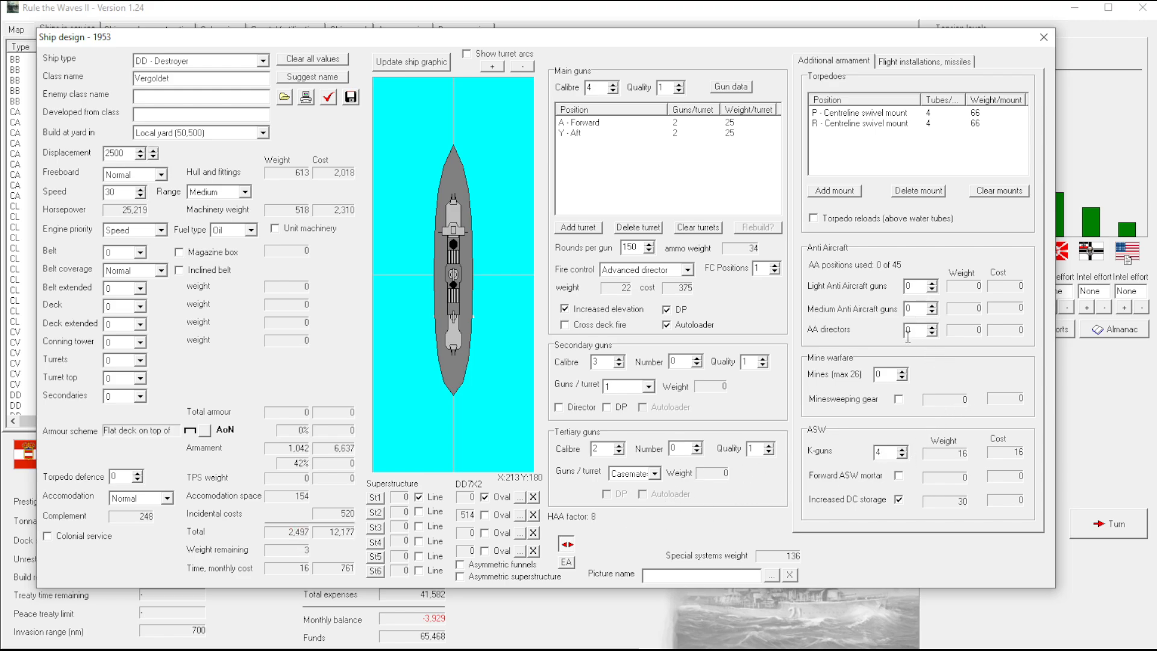
pyautogui.moveTo(903, 494)
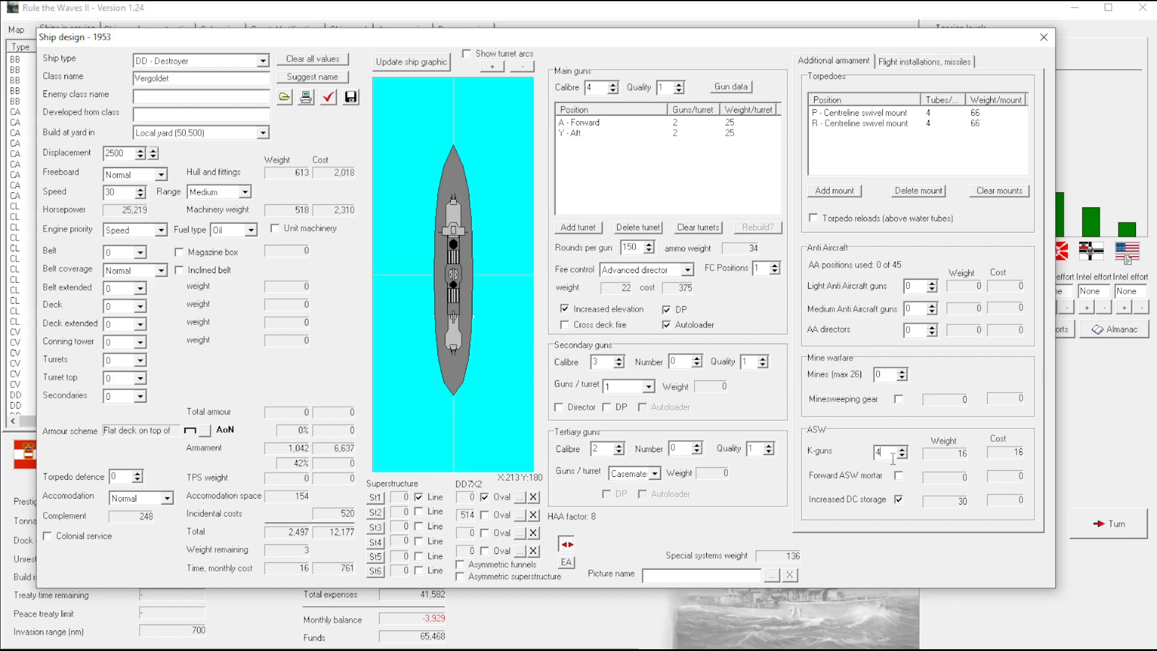
pyautogui.click(898, 478)
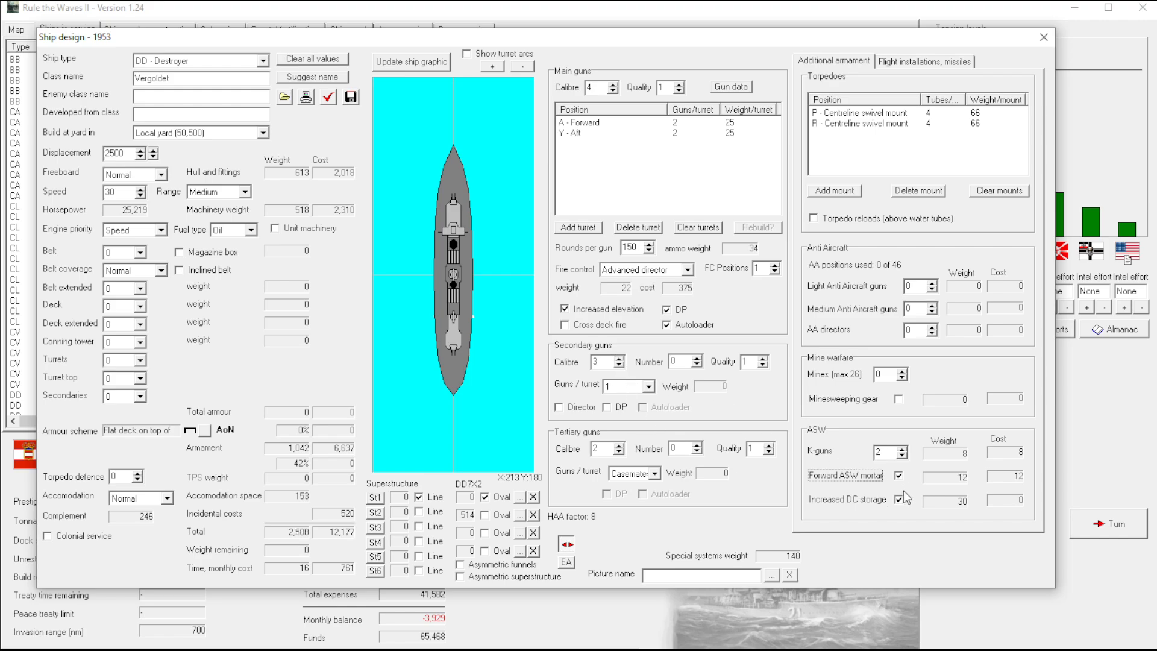
pyautogui.click(899, 499)
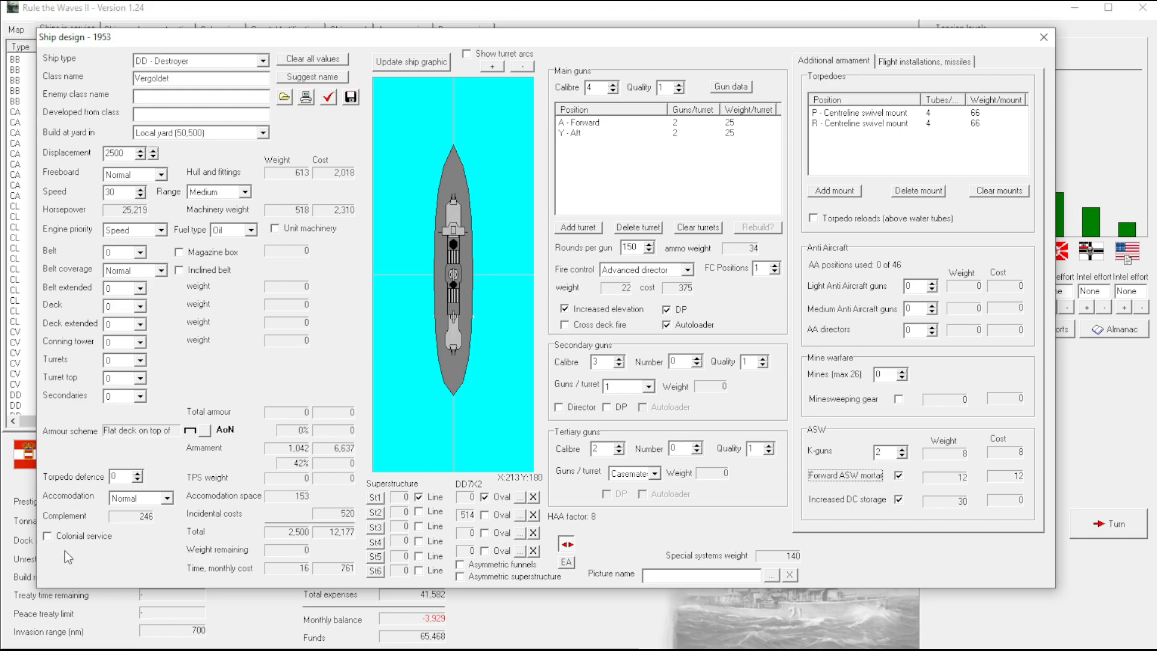
pyautogui.moveTo(900, 453)
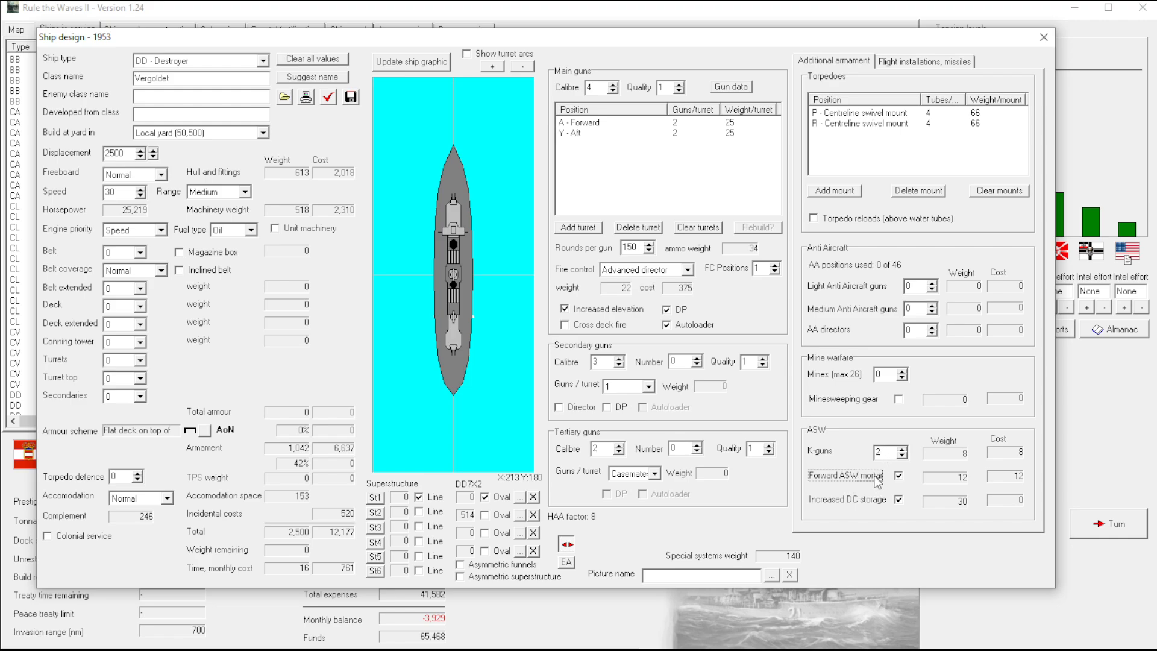
pyautogui.moveTo(889, 452)
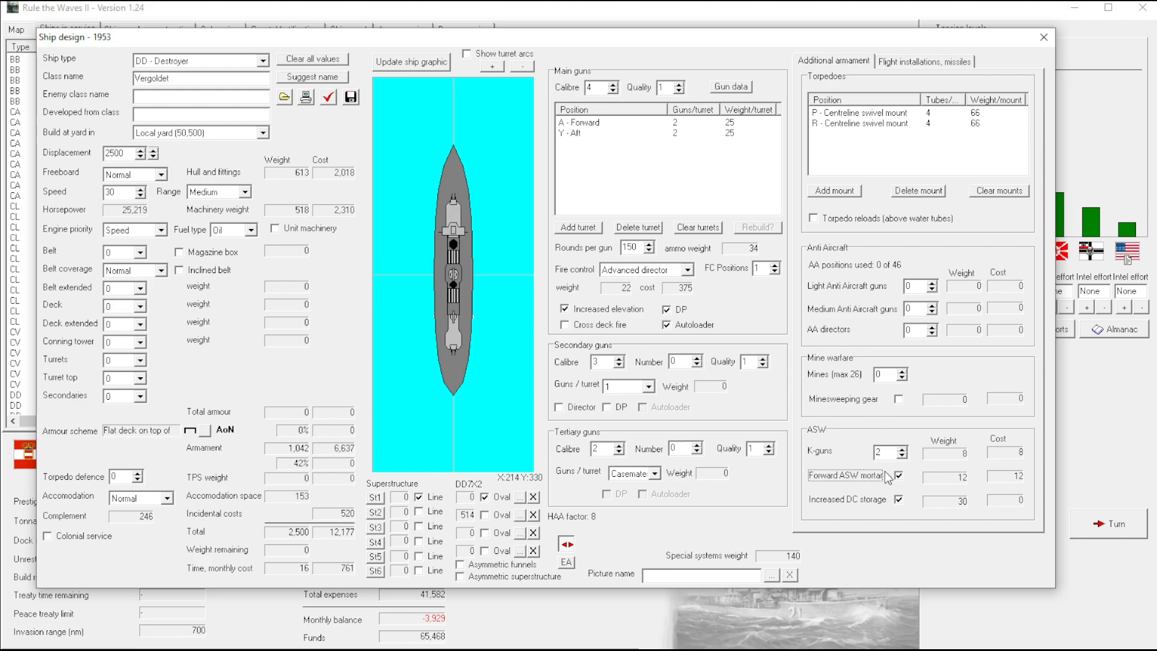
pyautogui.moveTo(888, 361)
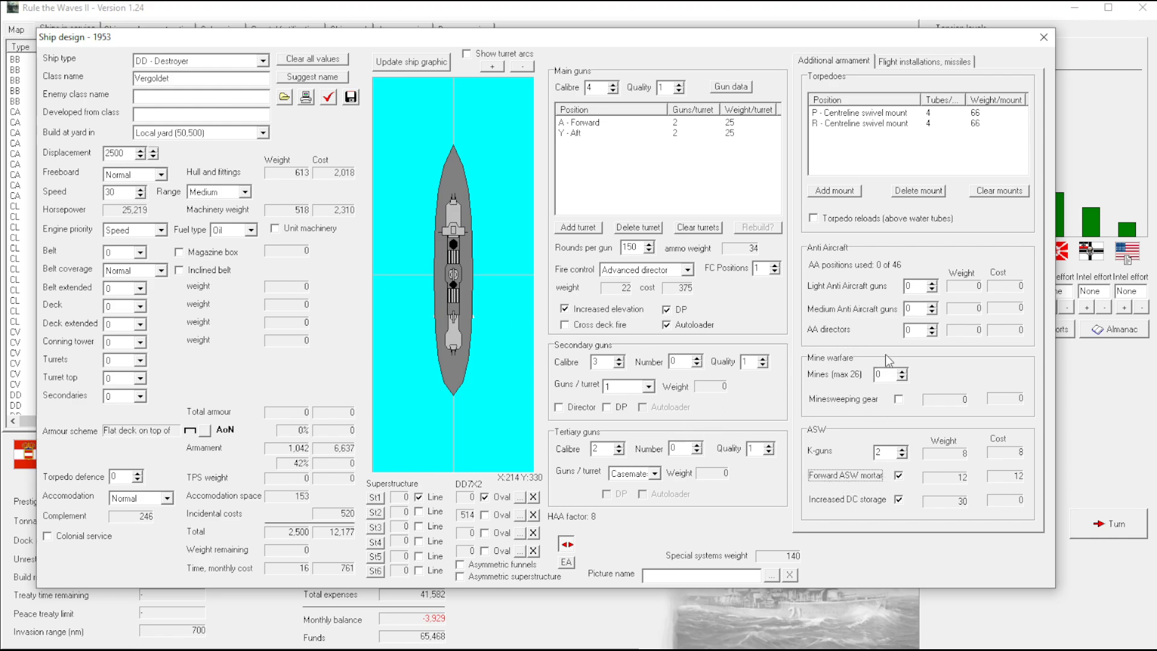
pyautogui.moveTo(607, 328)
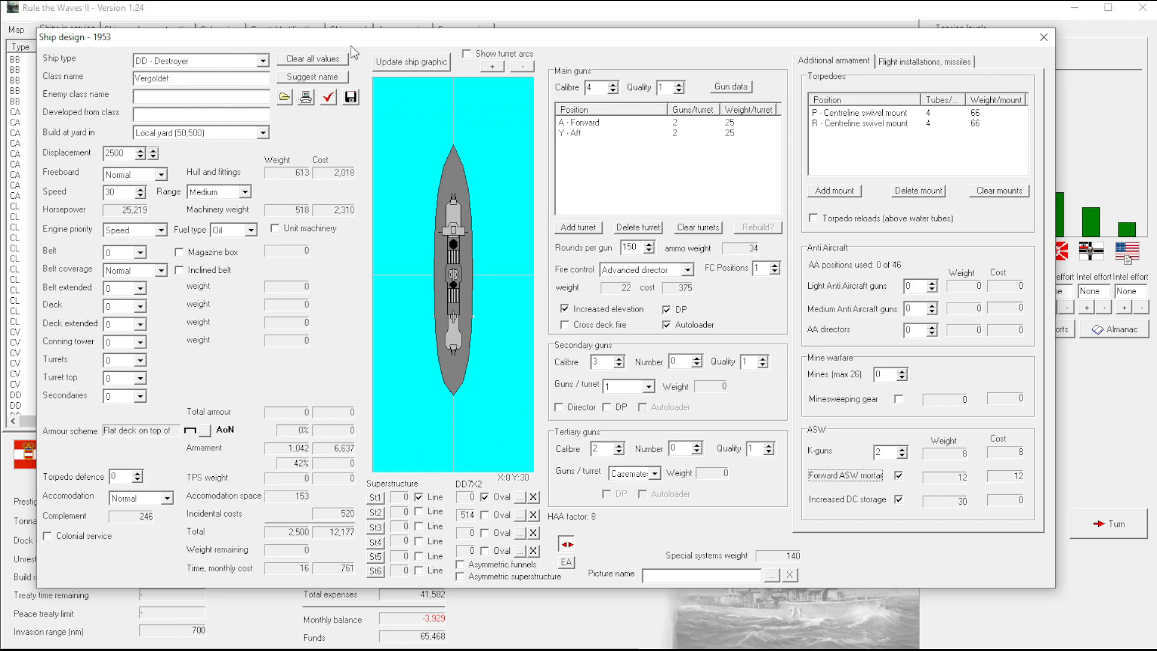
pyautogui.moveTo(393, 42)
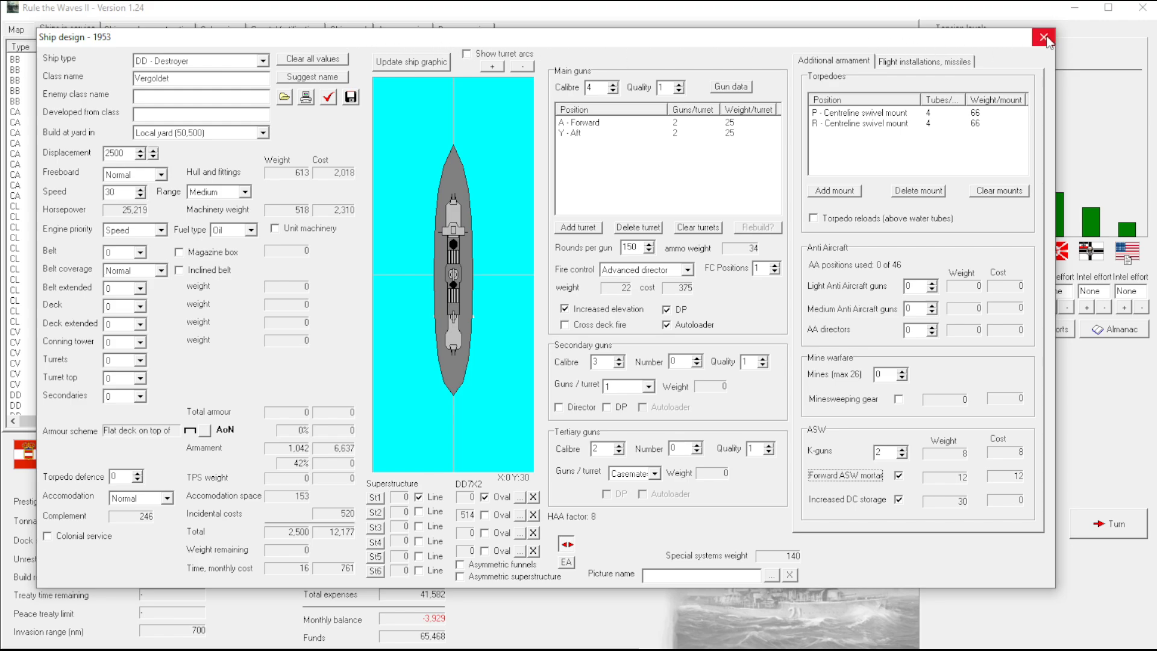
pyautogui.click(1041, 38)
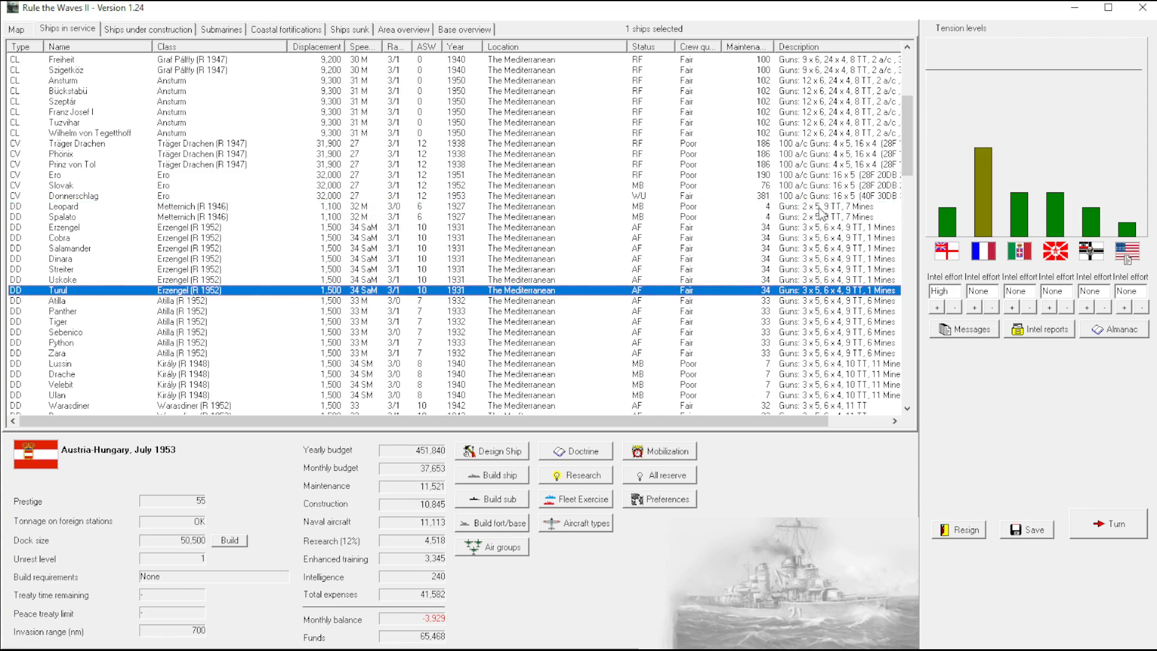
# View the old destroyer Leopard's details card from the fleet list and close it
pyautogui.click(62, 206)
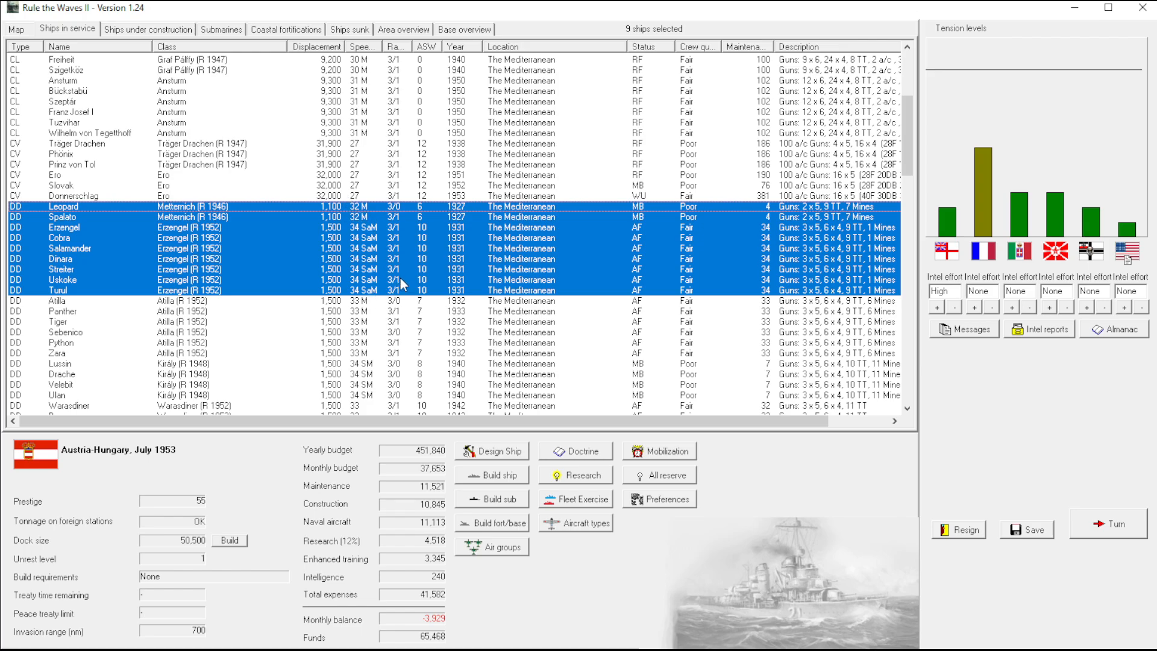
pyautogui.scroll(-3)
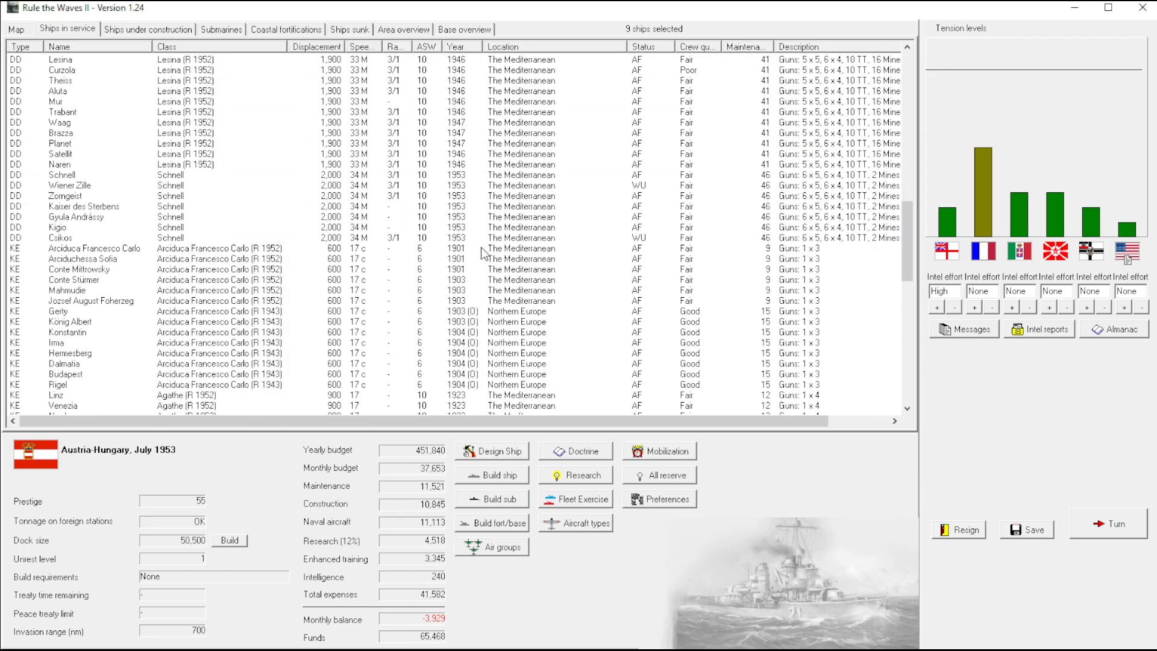
pyautogui.click(63, 144)
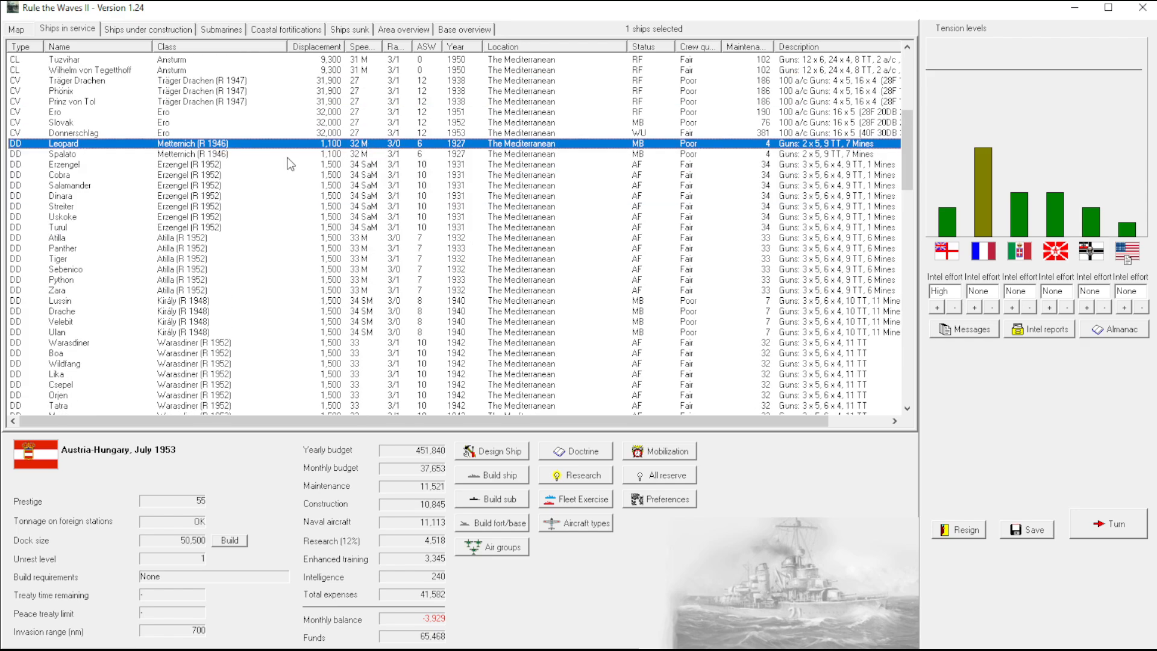
pyautogui.doubleClick(61, 143)
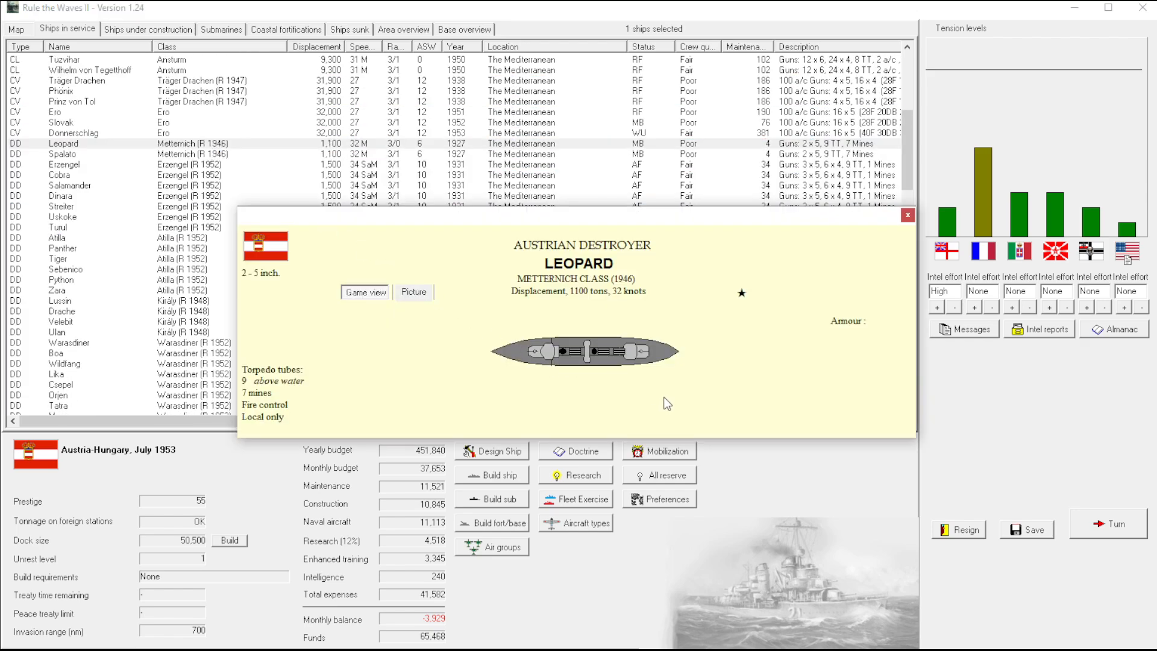
pyautogui.moveTo(906, 215)
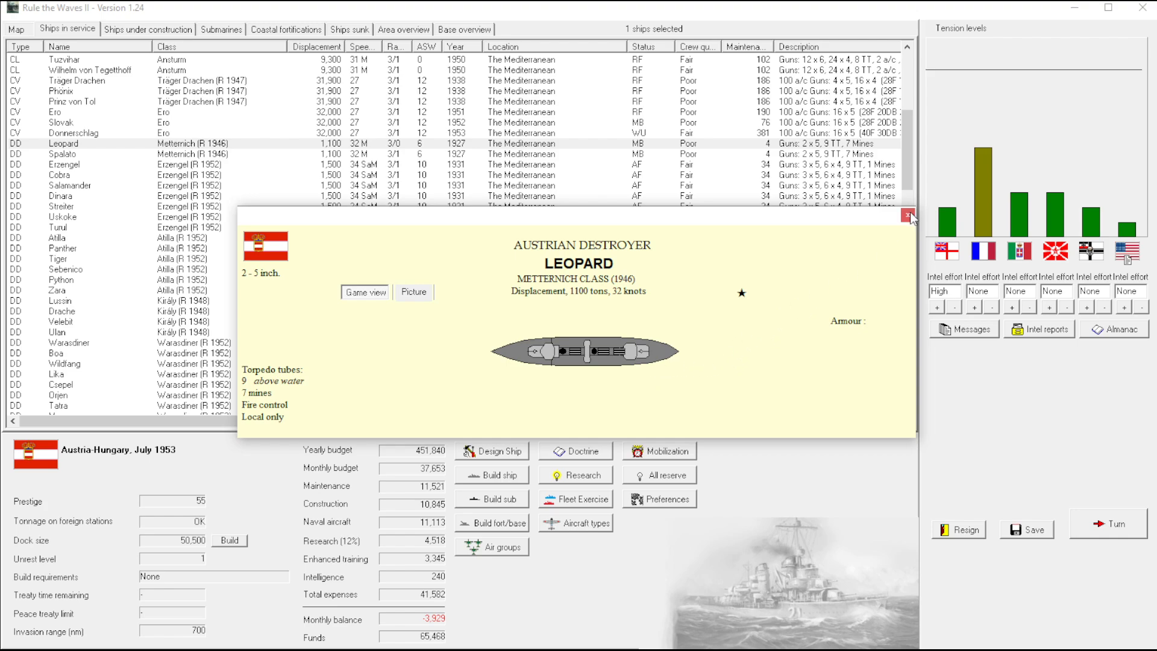
pyautogui.click(911, 216)
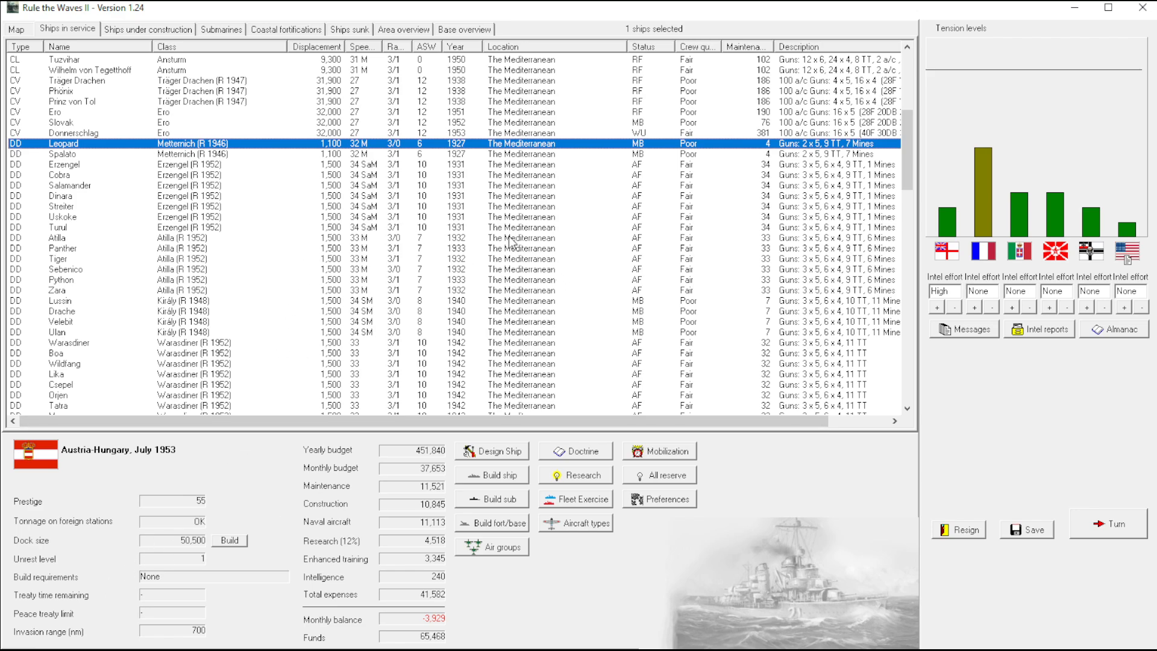
# Bring up air group management from the roster
pyautogui.scroll(3)
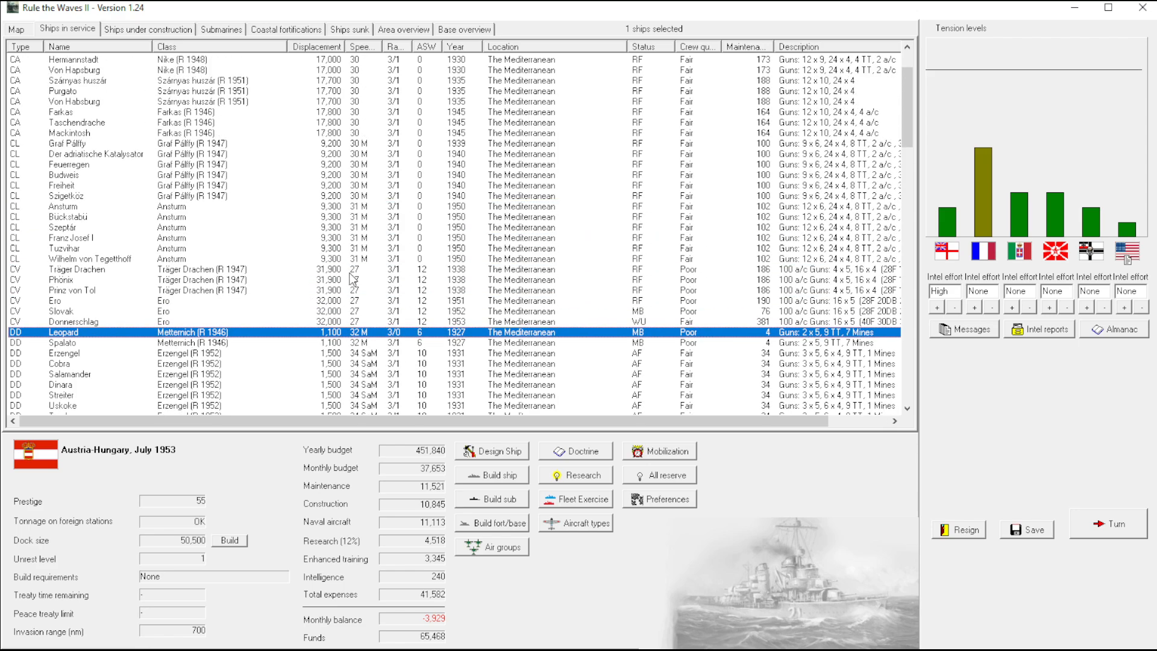
pyautogui.scroll(3)
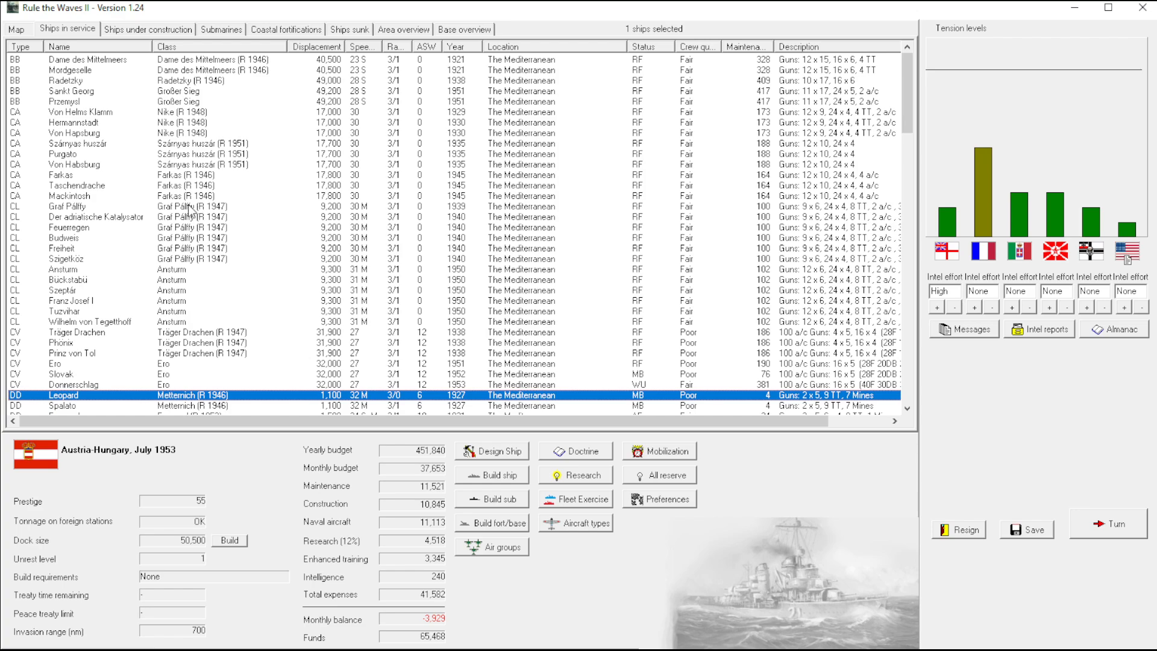
pyautogui.moveTo(480, 172)
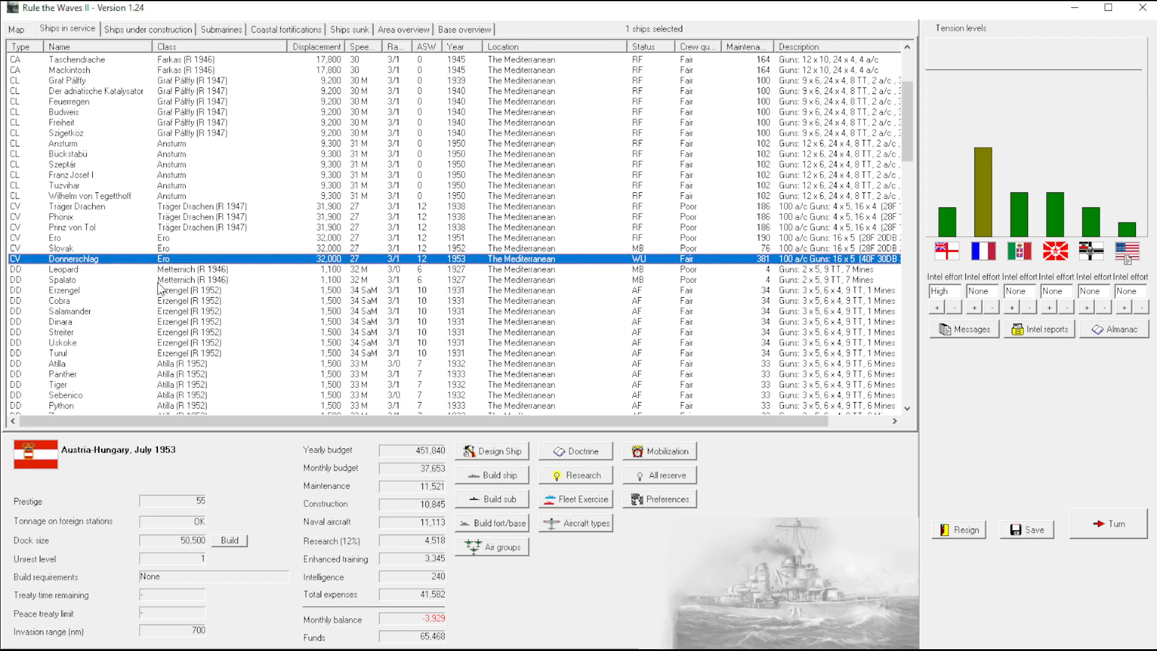
pyautogui.click(491, 547)
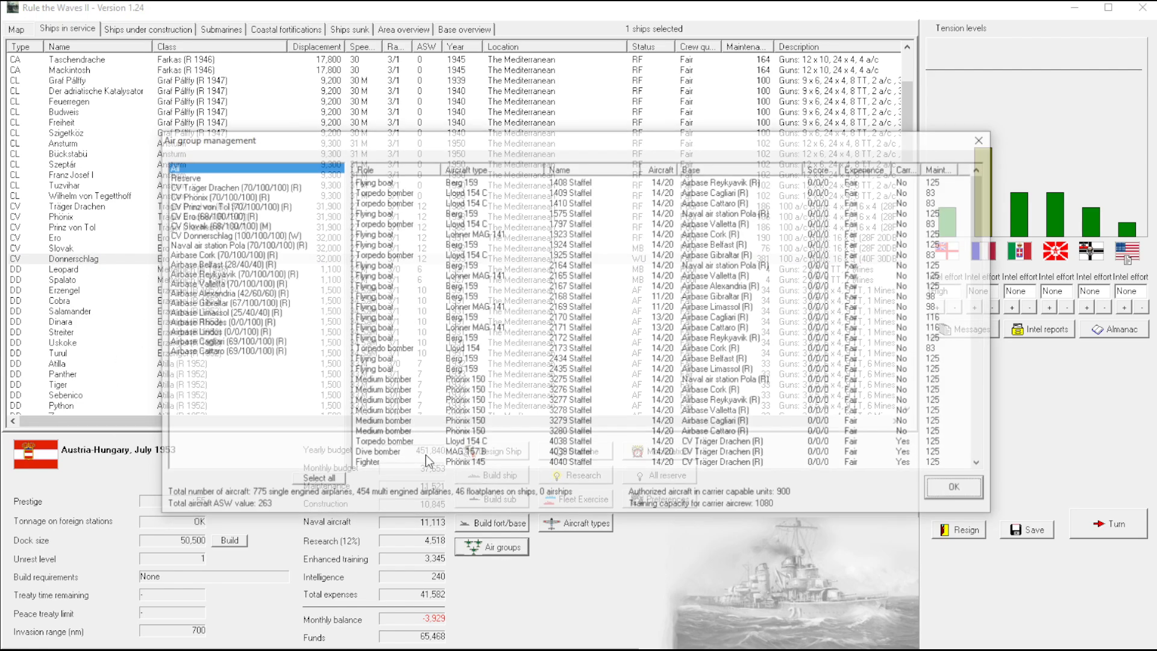
pyautogui.click(236, 235)
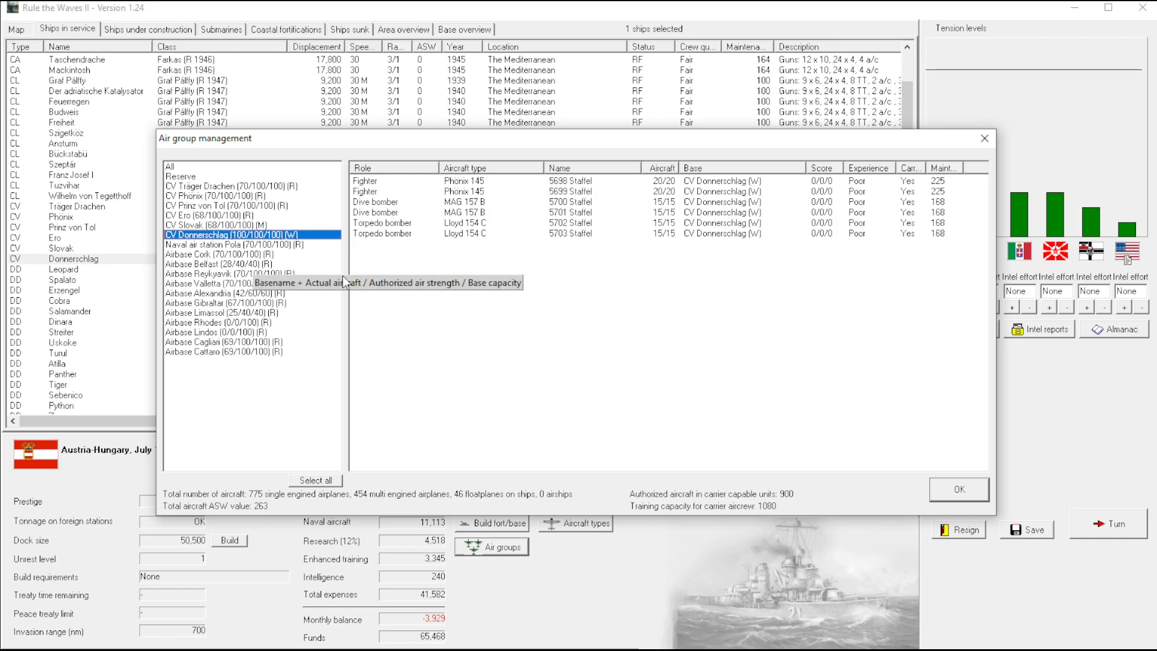
pyautogui.moveTo(262, 262)
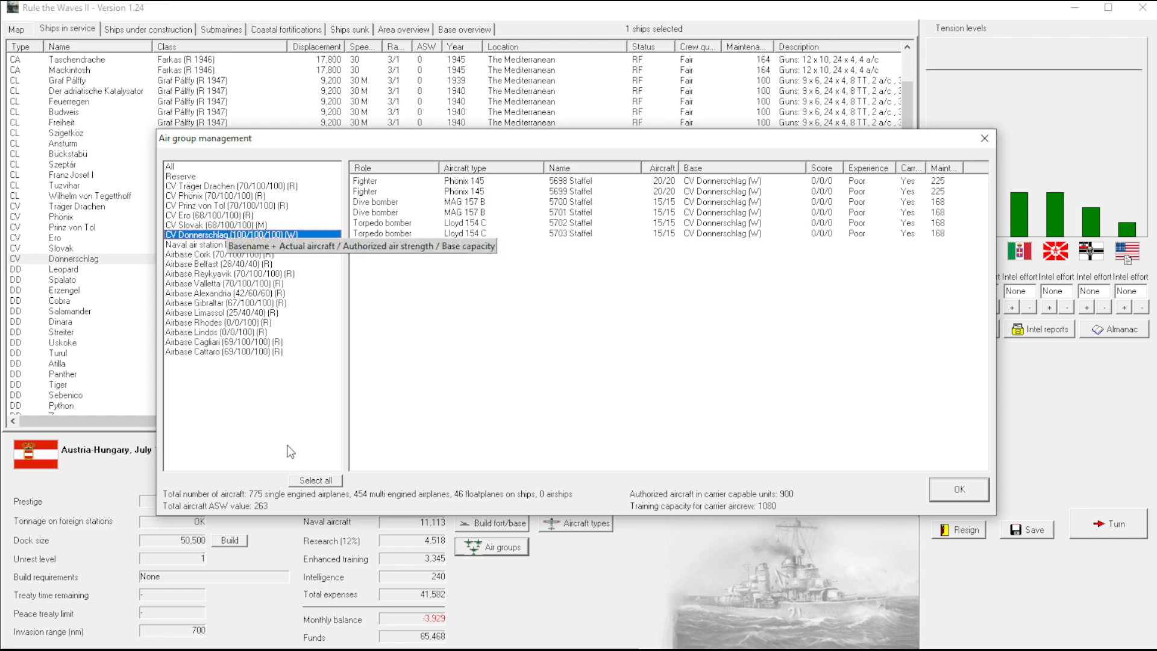
pyautogui.click(314, 481)
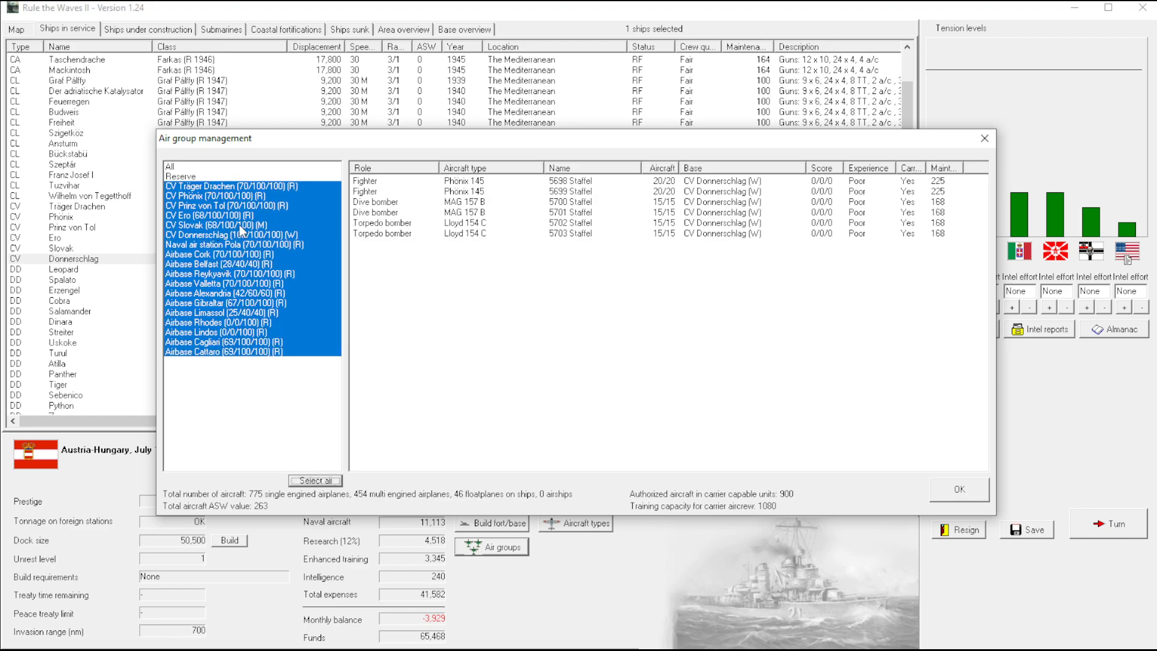
pyautogui.click(958, 489)
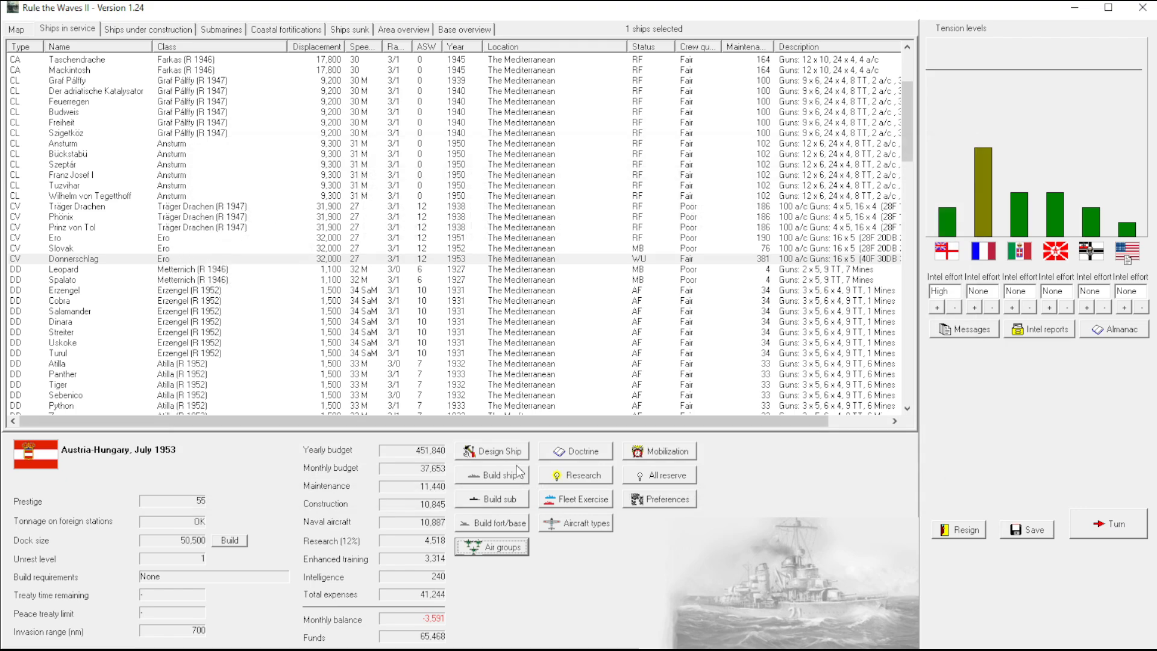
pyautogui.click(490, 547)
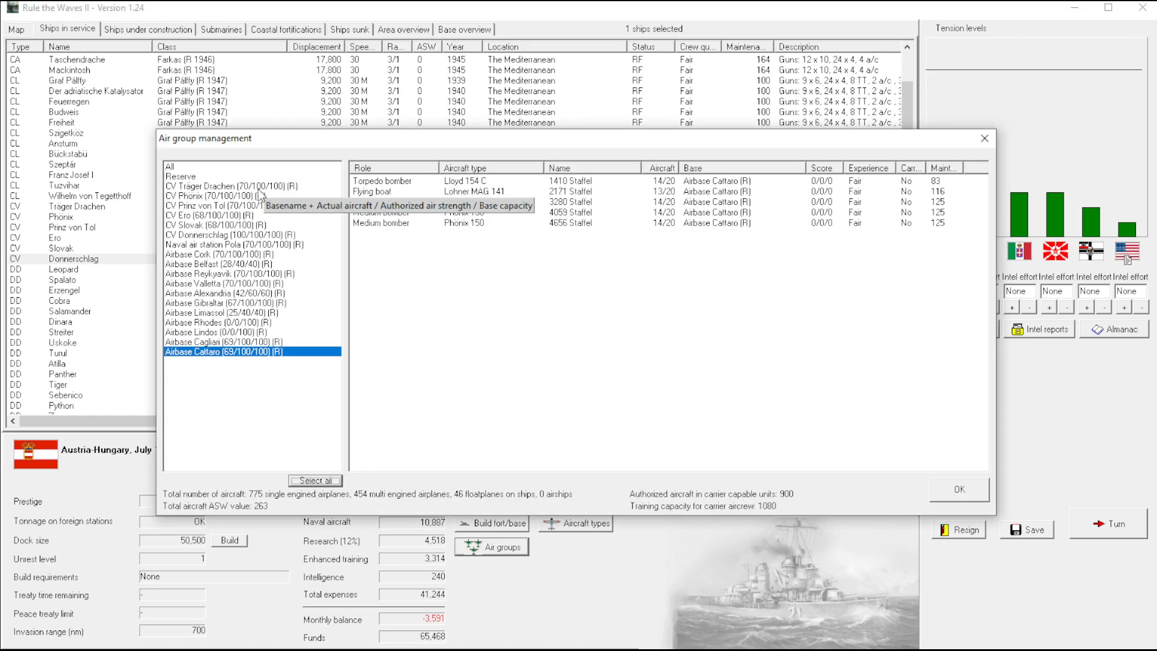
pyautogui.click(956, 489)
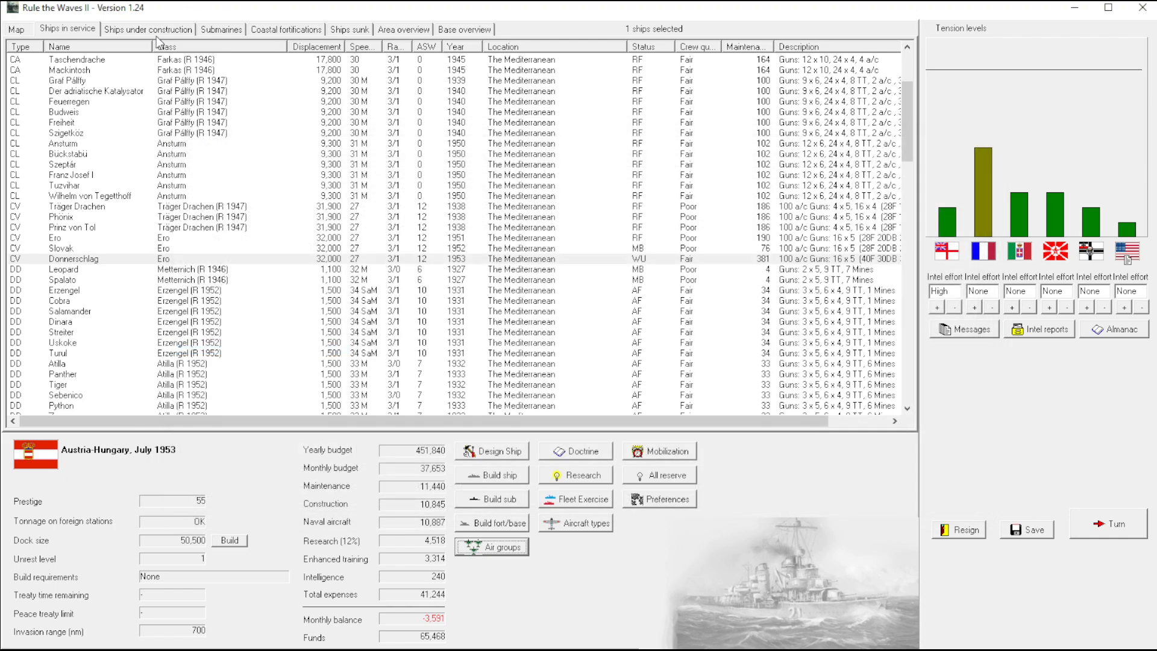
pyautogui.click(147, 29)
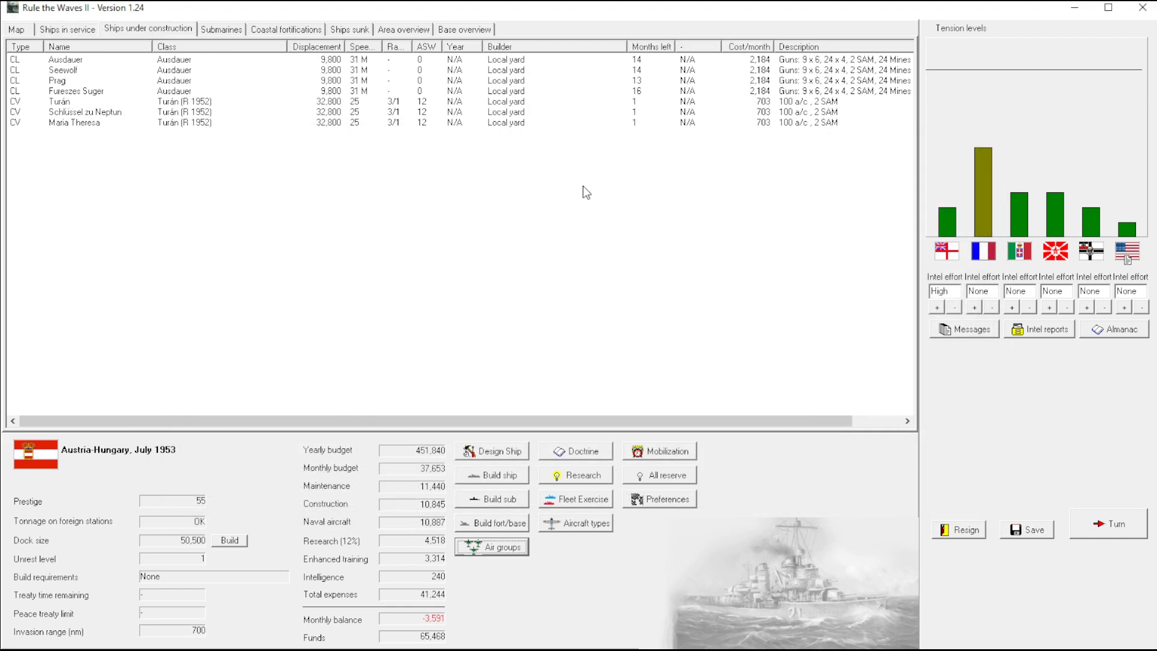
pyautogui.moveTo(68, 29)
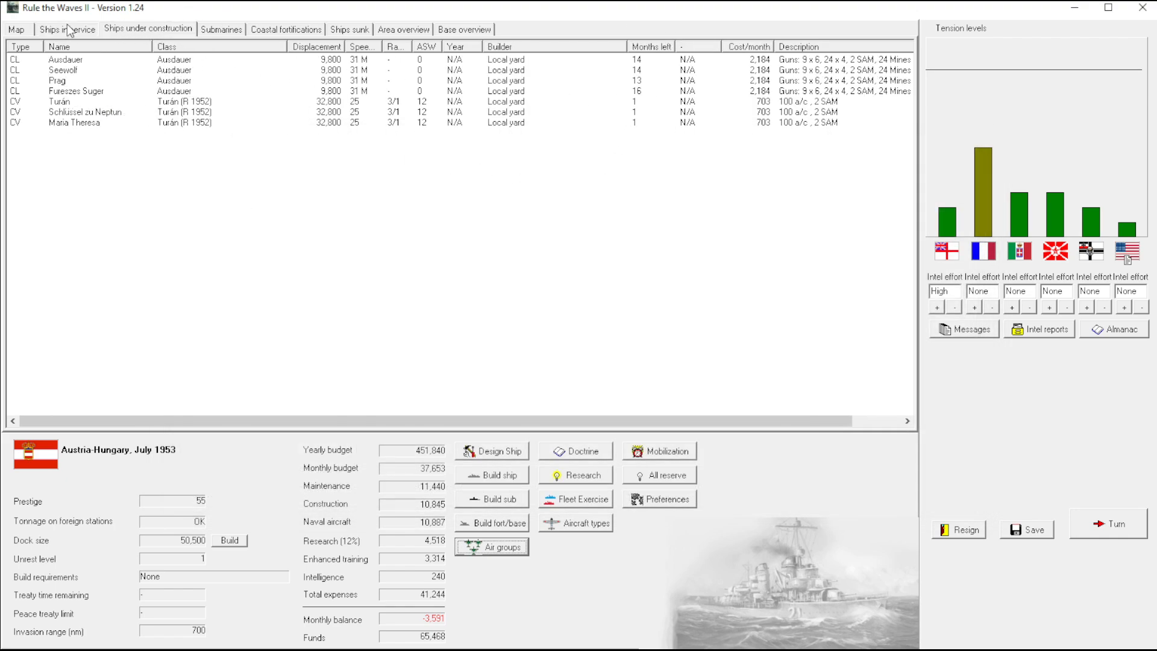
pyautogui.click(66, 29)
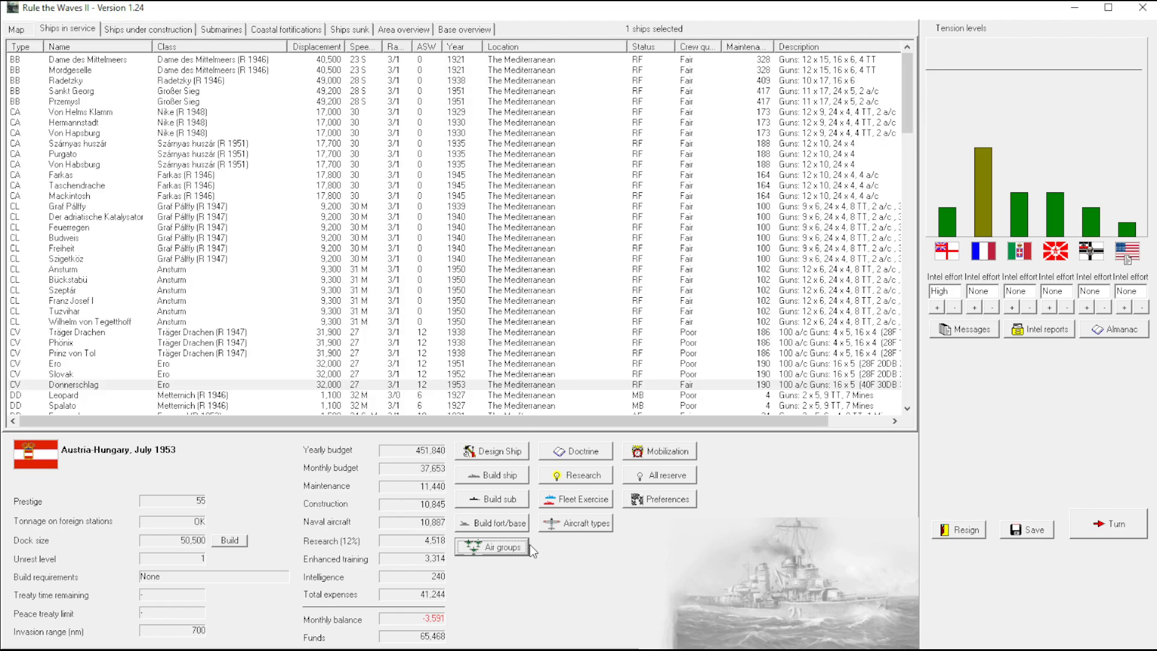
pyautogui.click(492, 547)
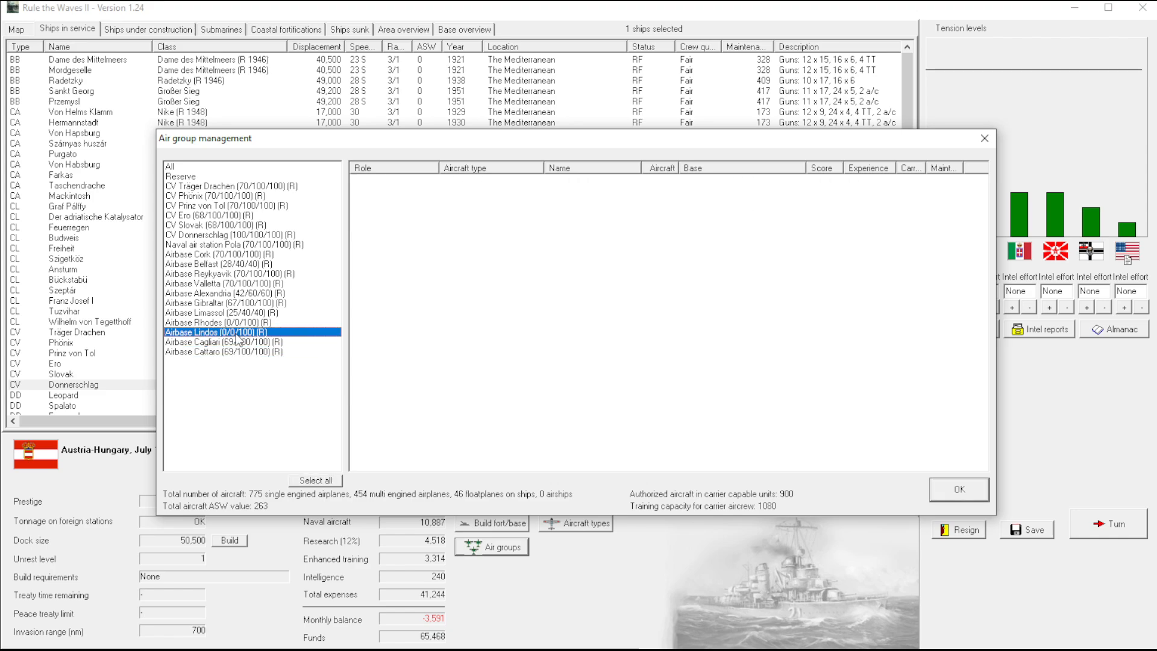
pyautogui.click(251, 321)
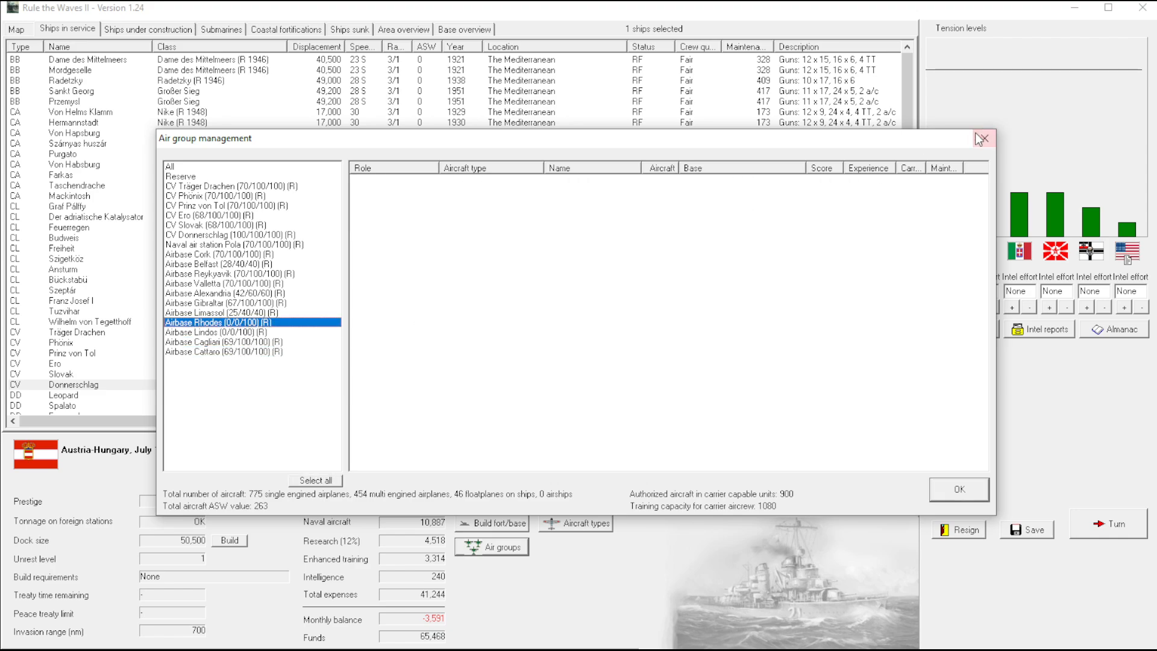
pyautogui.click(982, 138)
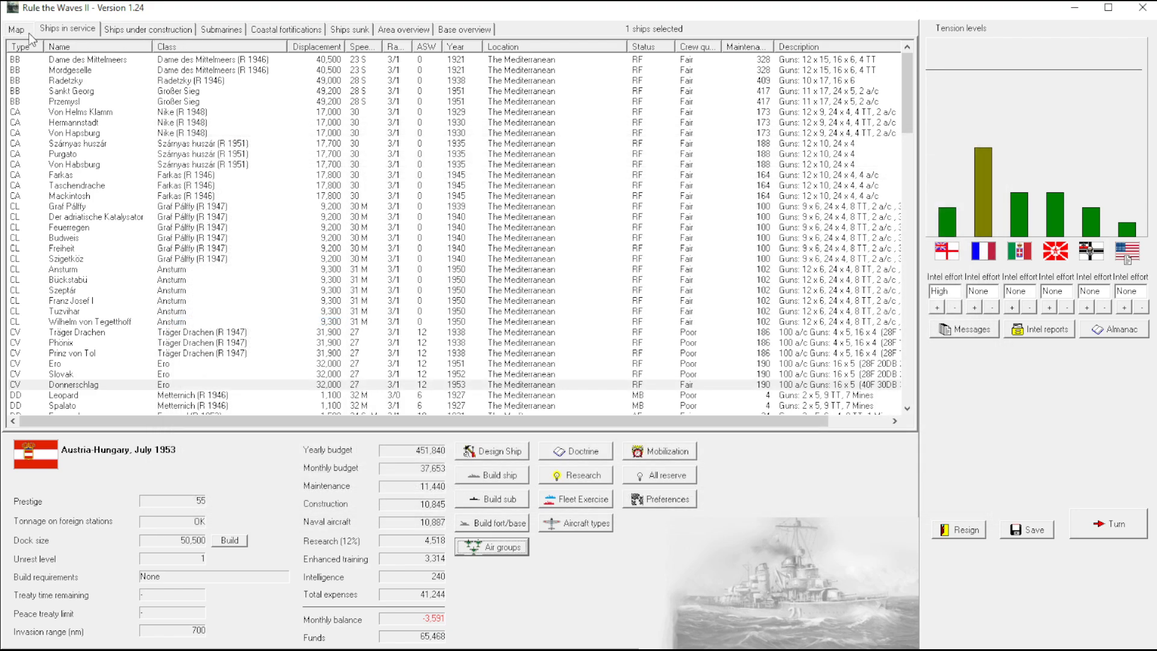
# From the map's Air groups list, inspect Cagliari and add torpedo bomber, flying boat and three medium bomber units at Lindos
pyautogui.click(15, 29)
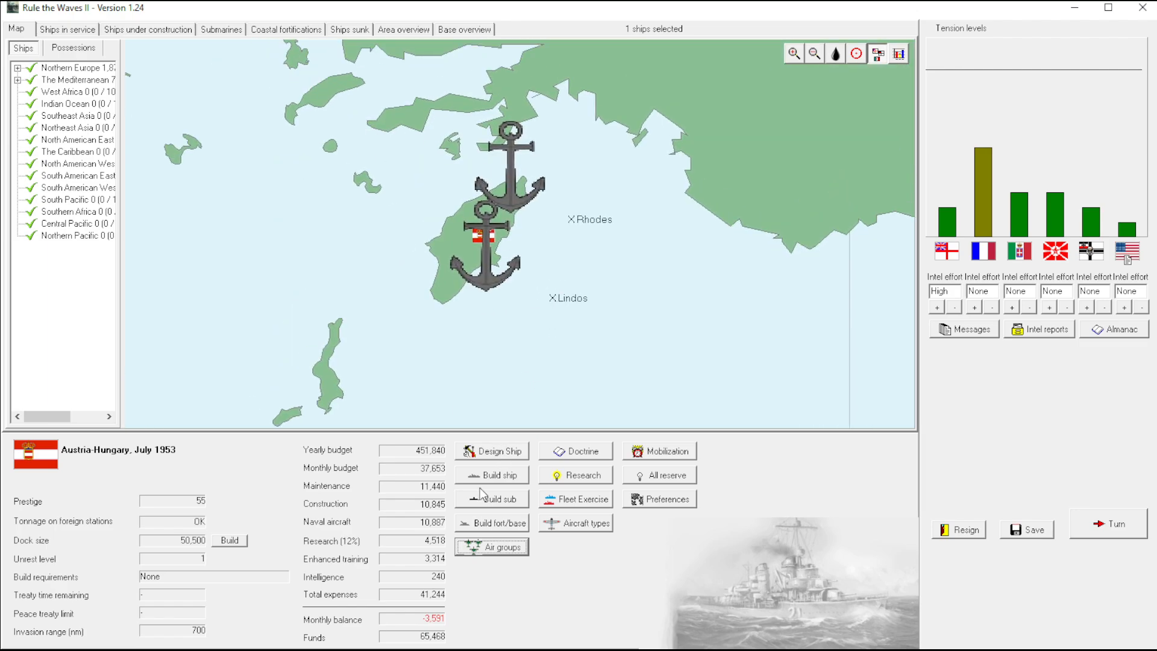
pyautogui.click(491, 546)
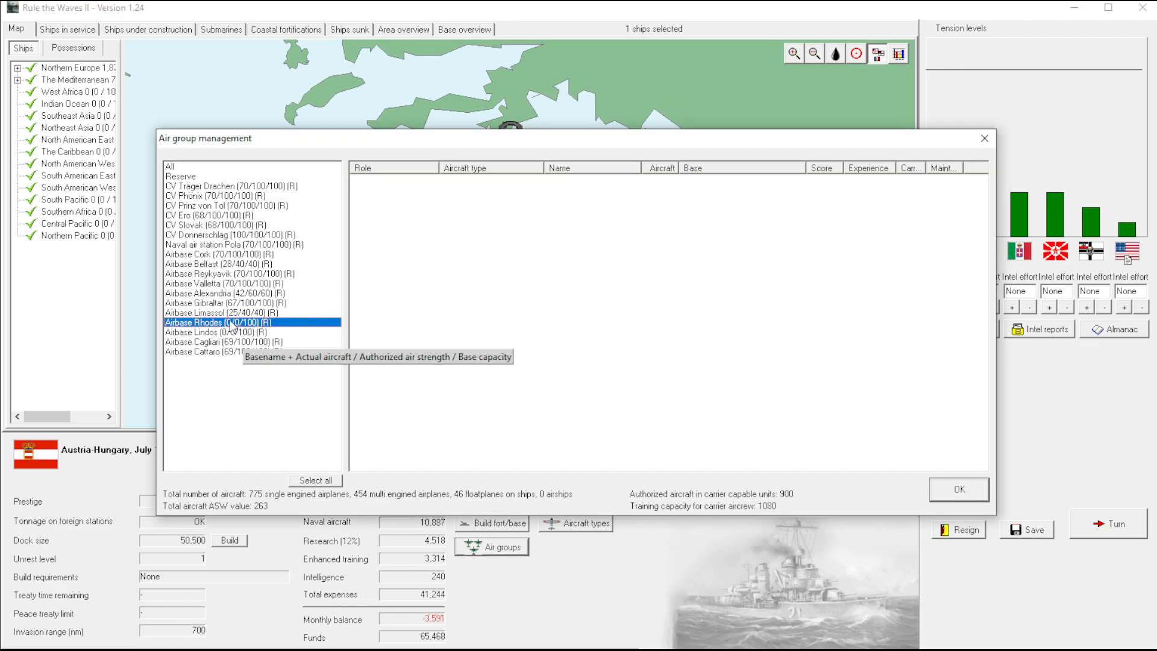
pyautogui.click(222, 341)
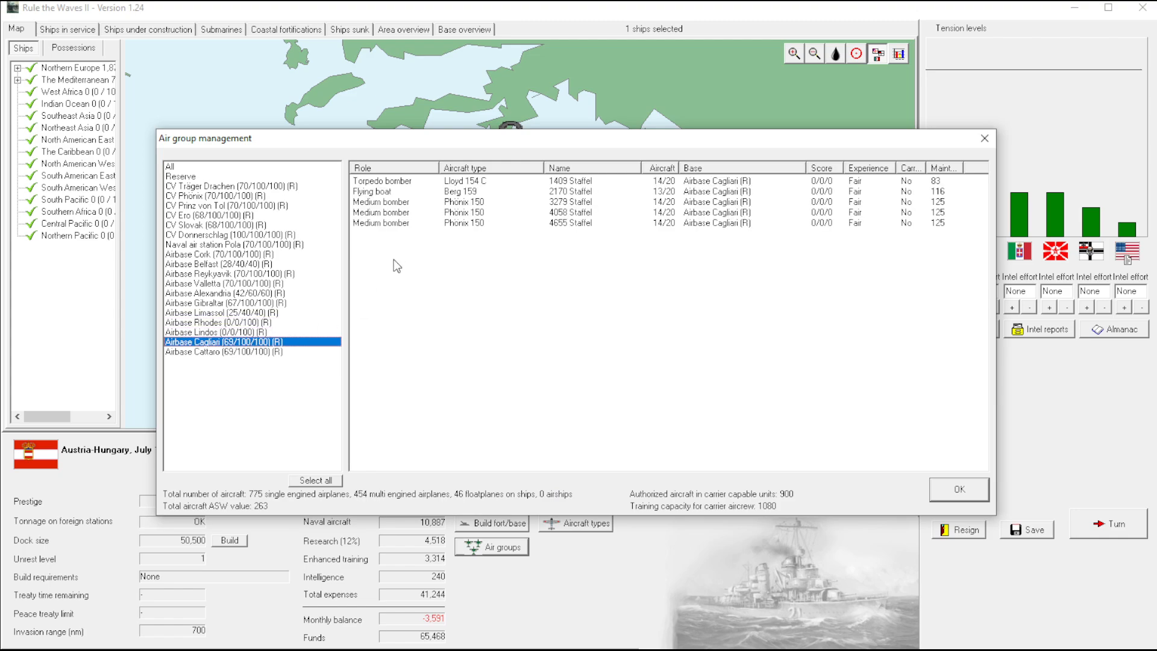
pyautogui.moveTo(261, 359)
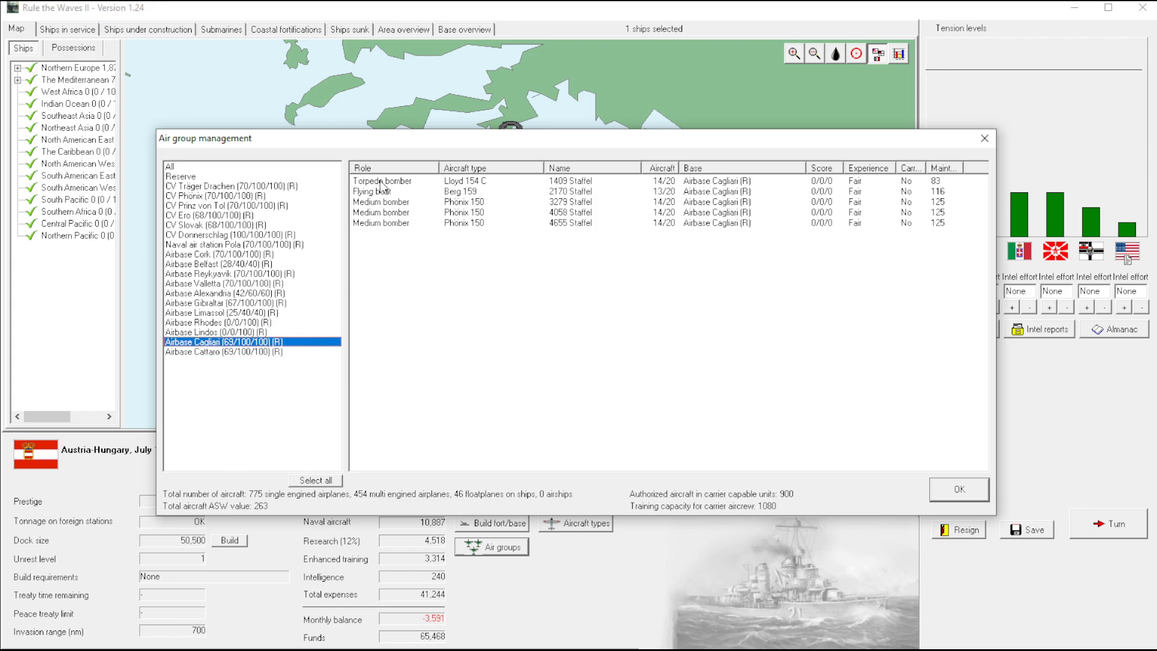
pyautogui.rightClick(244, 341)
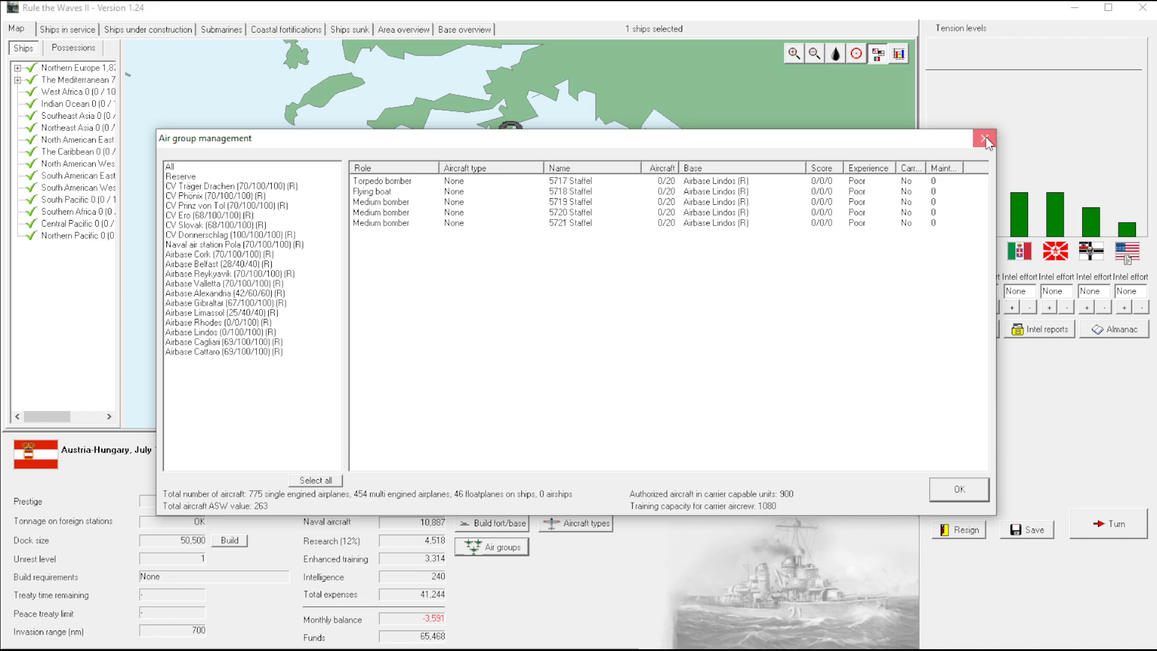
pyautogui.click(984, 139)
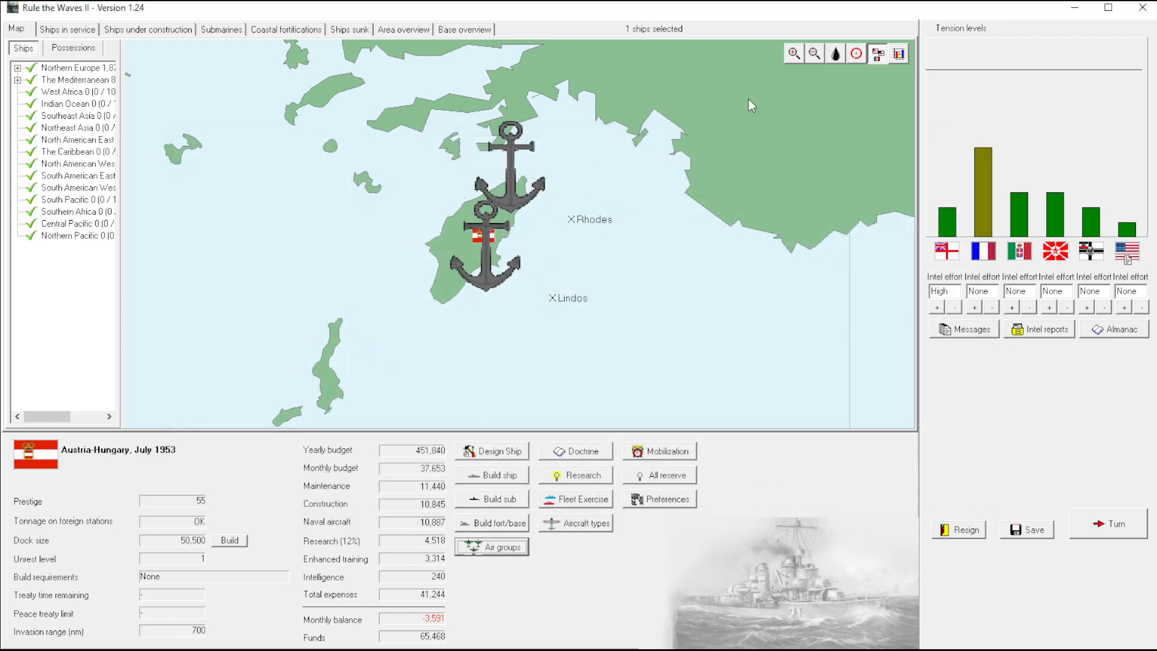
pyautogui.moveTo(426, 39)
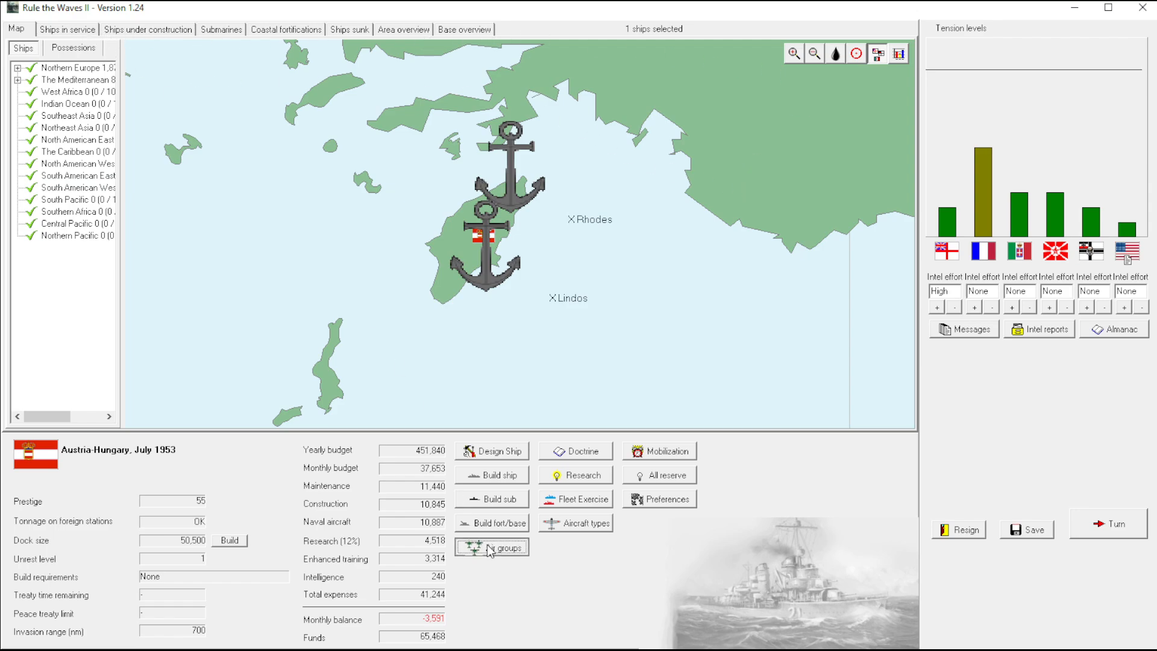
# Add a 20-plane fighter squadron to Airbase Rhodes
pyautogui.click(491, 547)
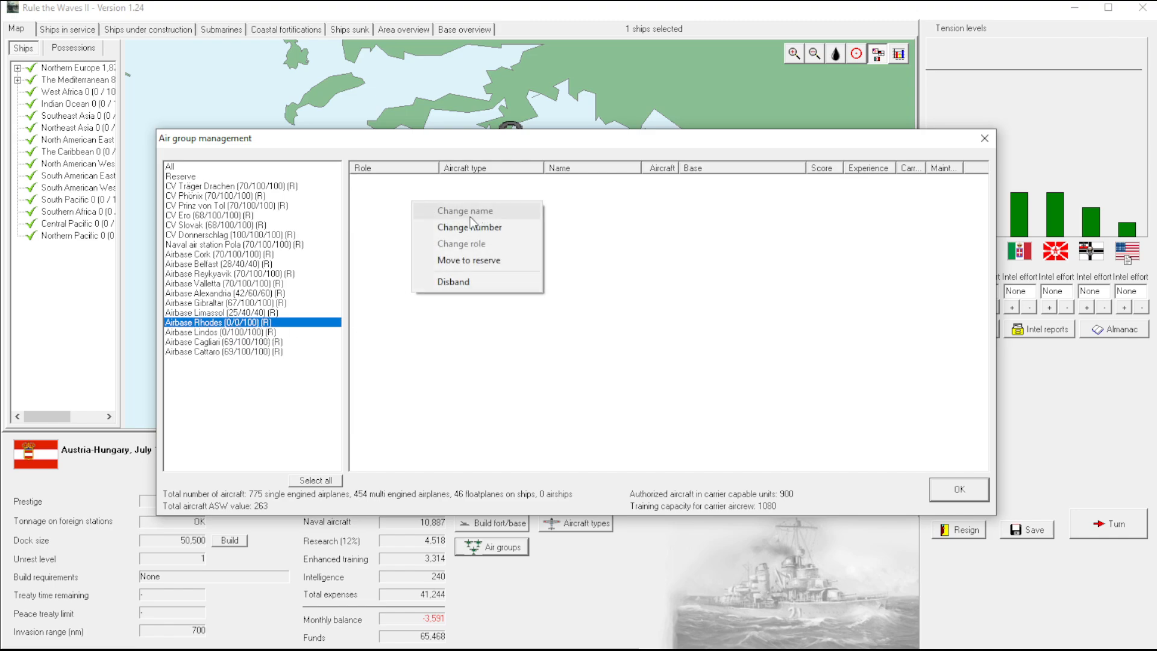
pyautogui.moveTo(469, 228)
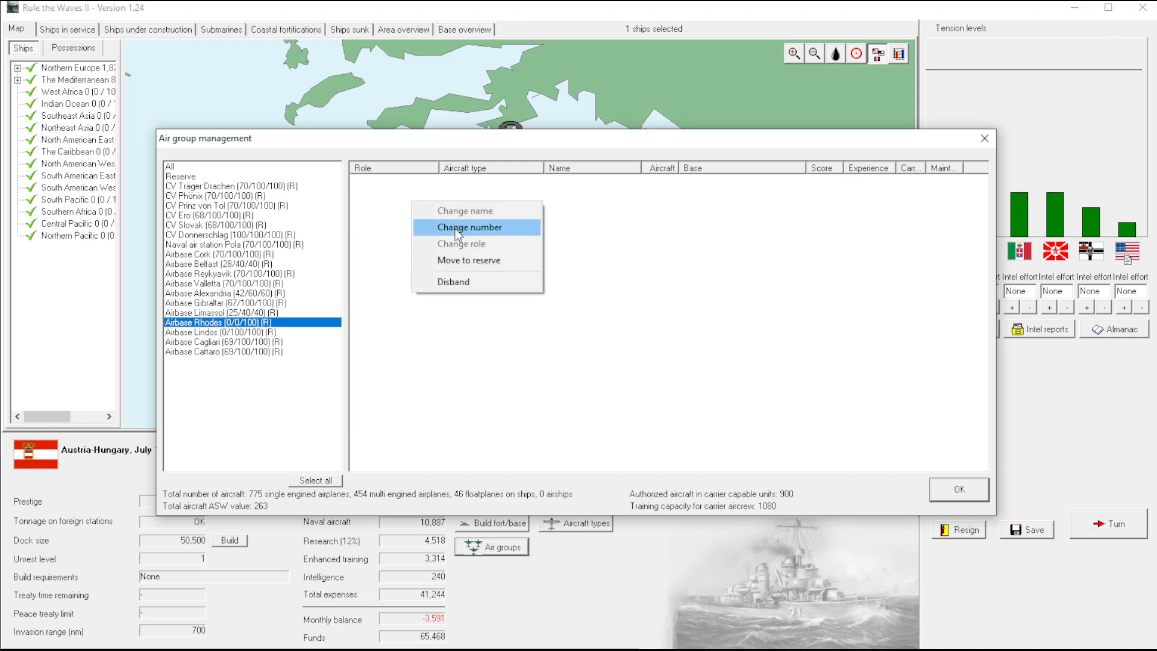
pyautogui.click(469, 227)
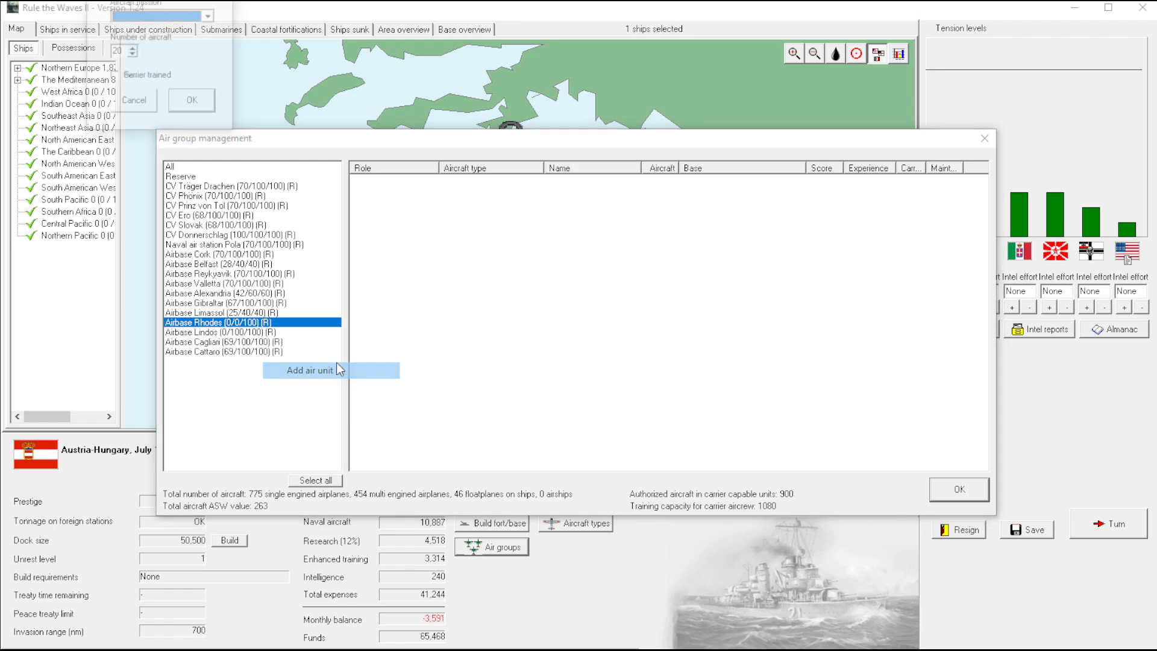
pyautogui.click(305, 370)
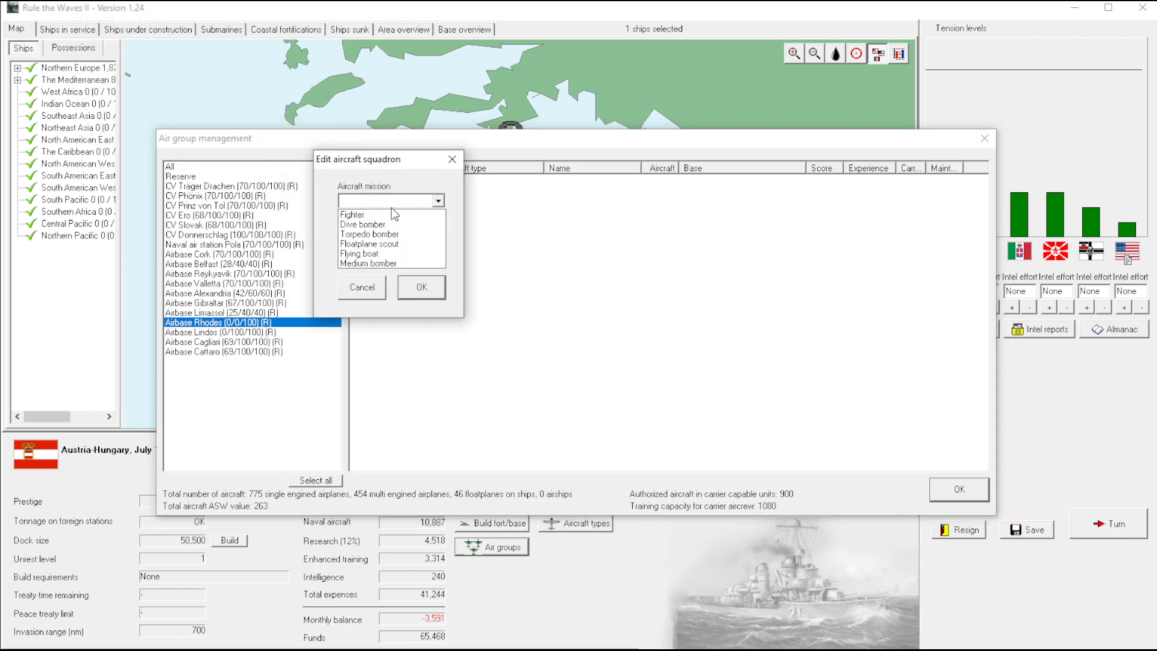
pyautogui.click(351, 215)
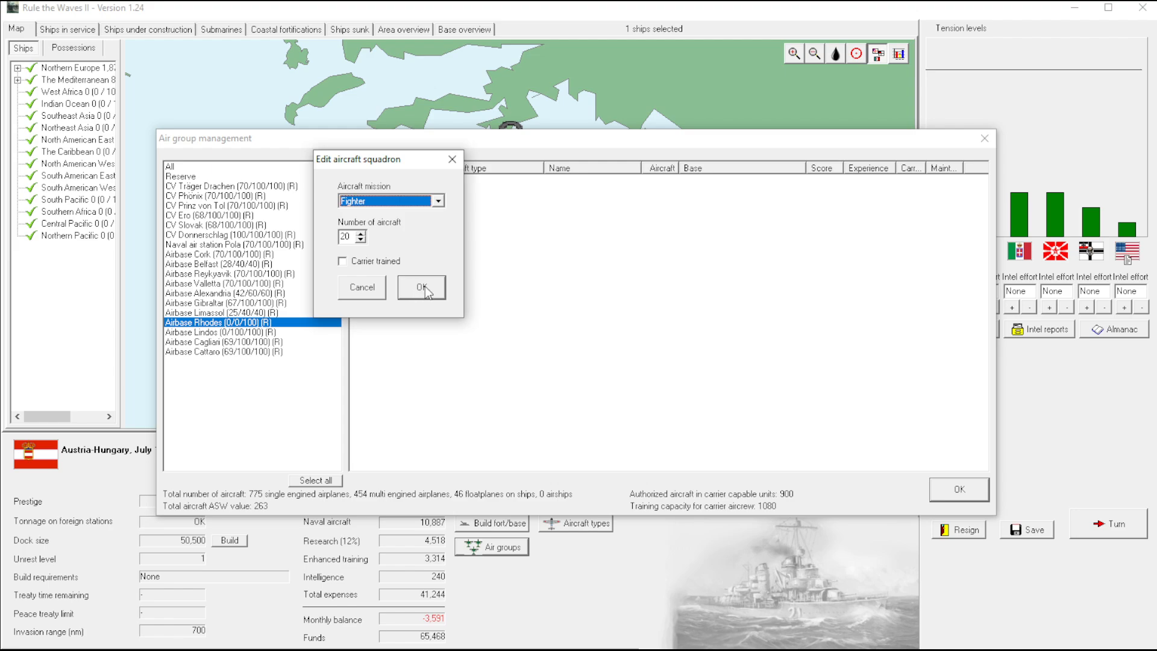
pyautogui.click(421, 287)
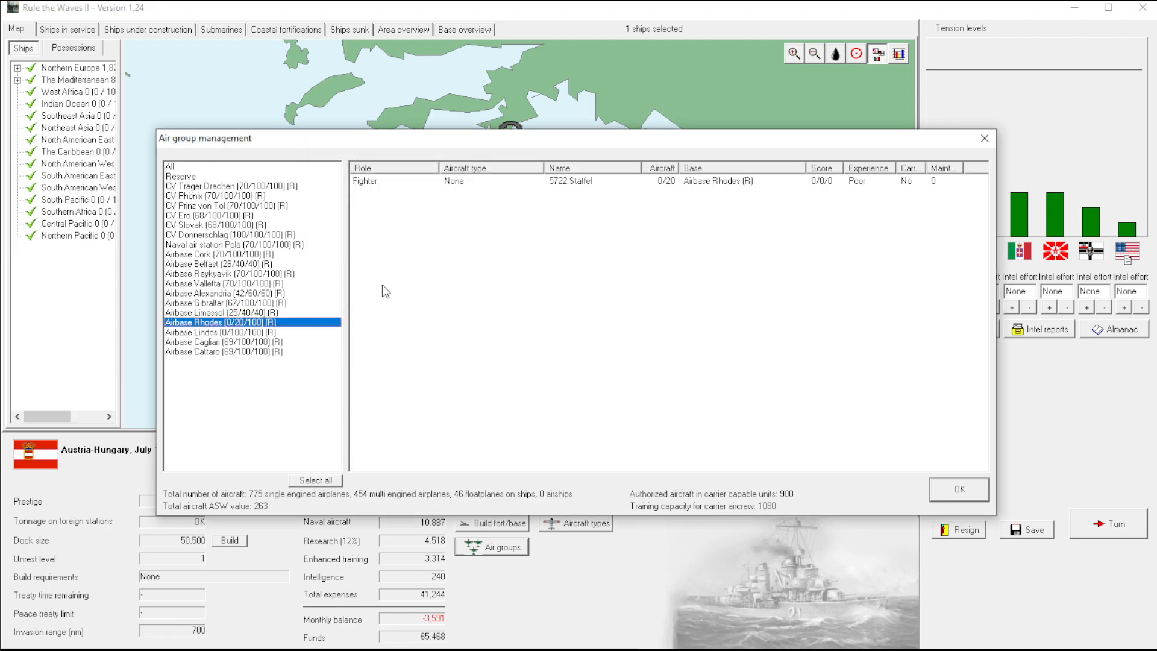
# Add a medium bomber squadron to Rhodes and keep the changes
pyautogui.rightClick(250, 322)
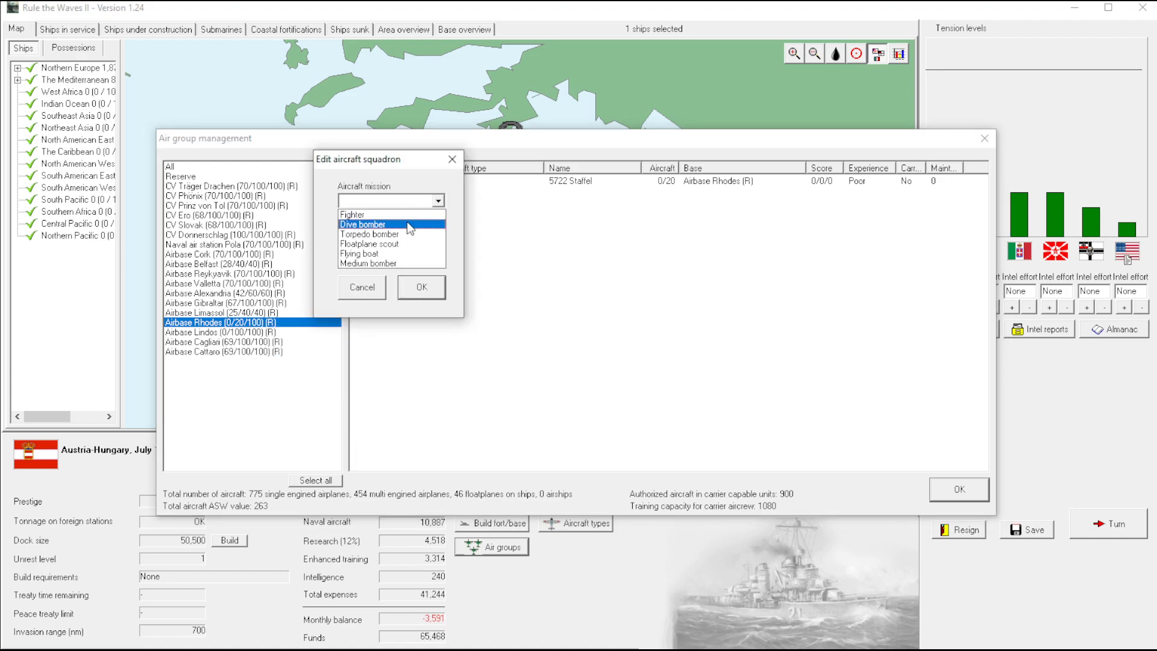
pyautogui.click(420, 287)
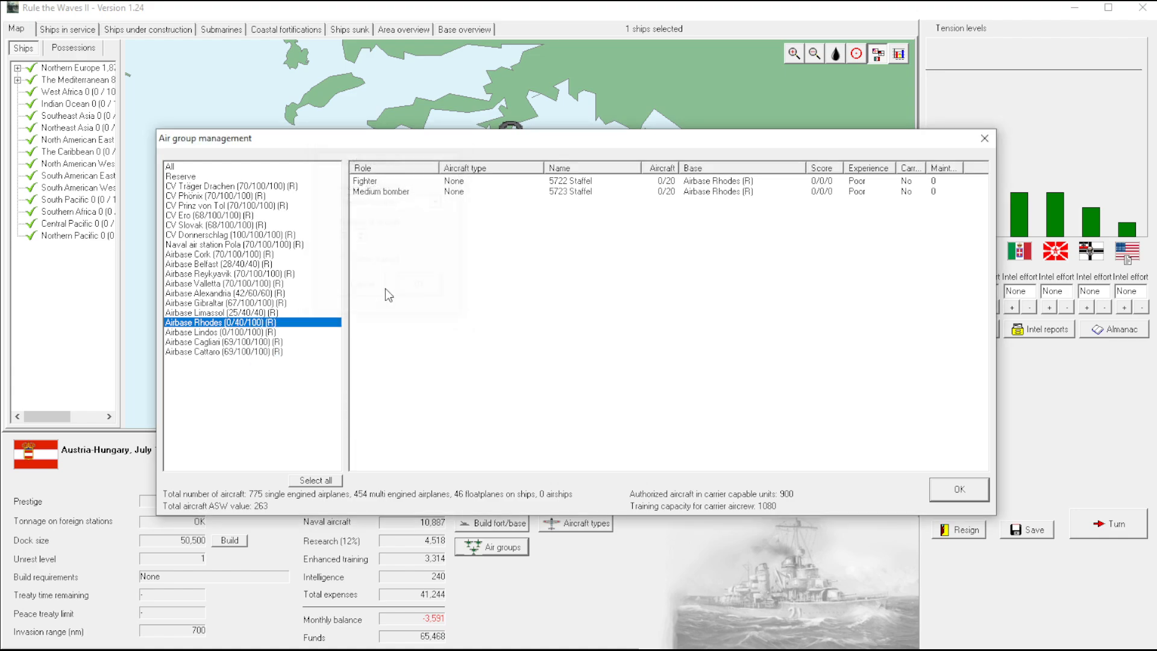
pyautogui.moveTo(1038, 510)
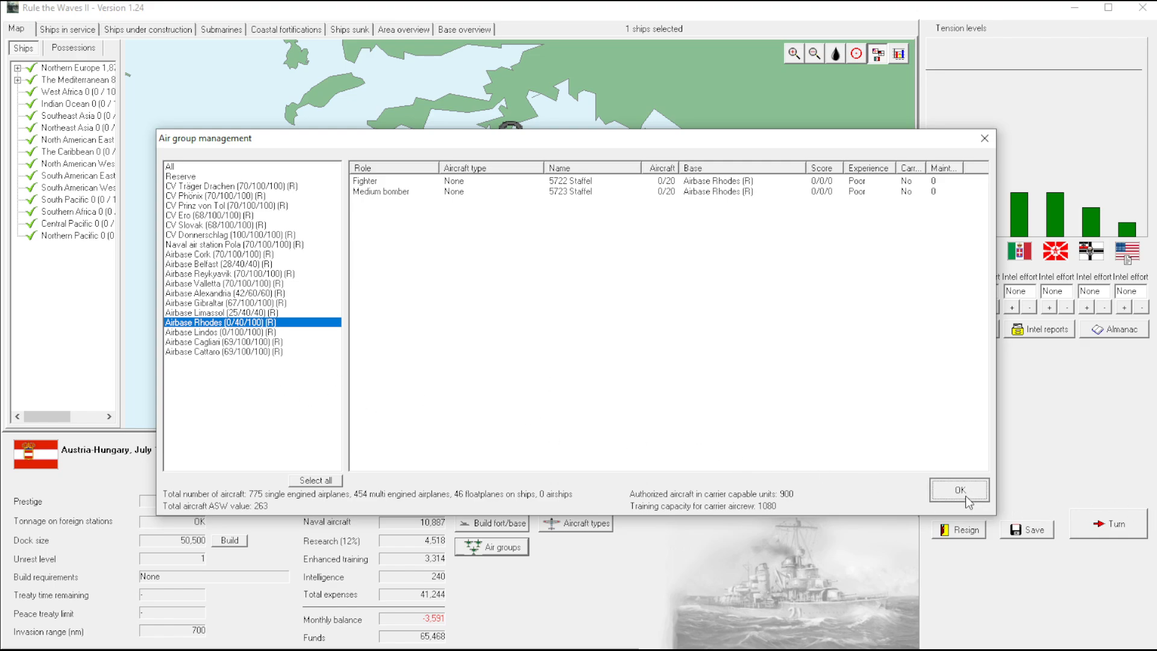
pyautogui.click(958, 490)
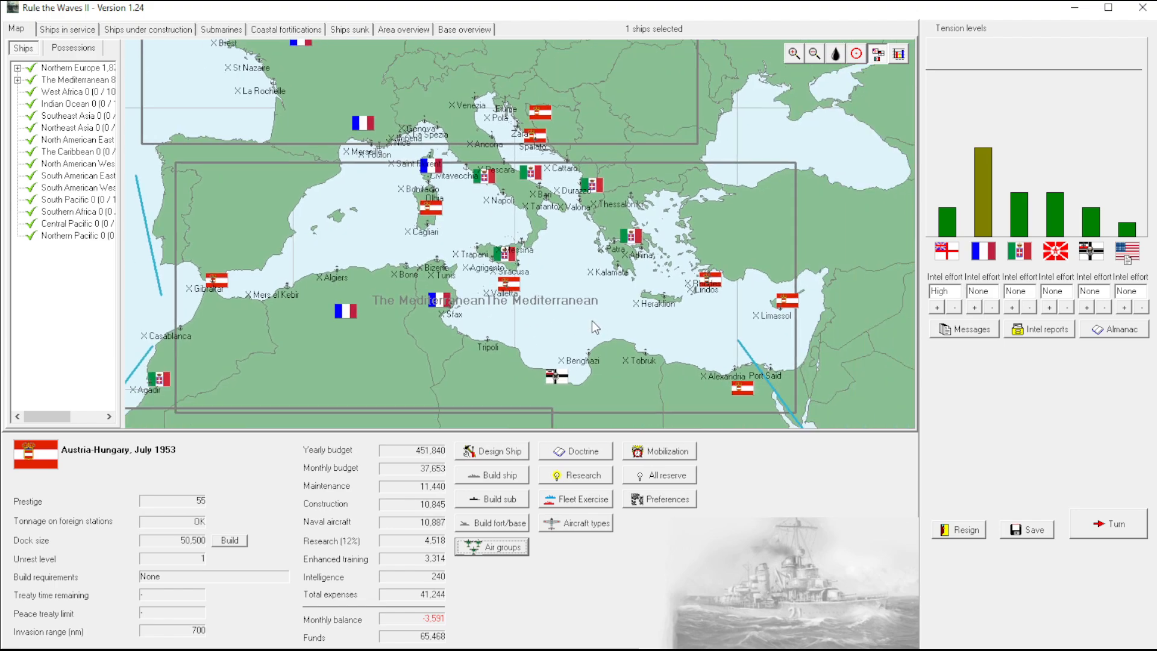
pyautogui.moveTo(1099, 570)
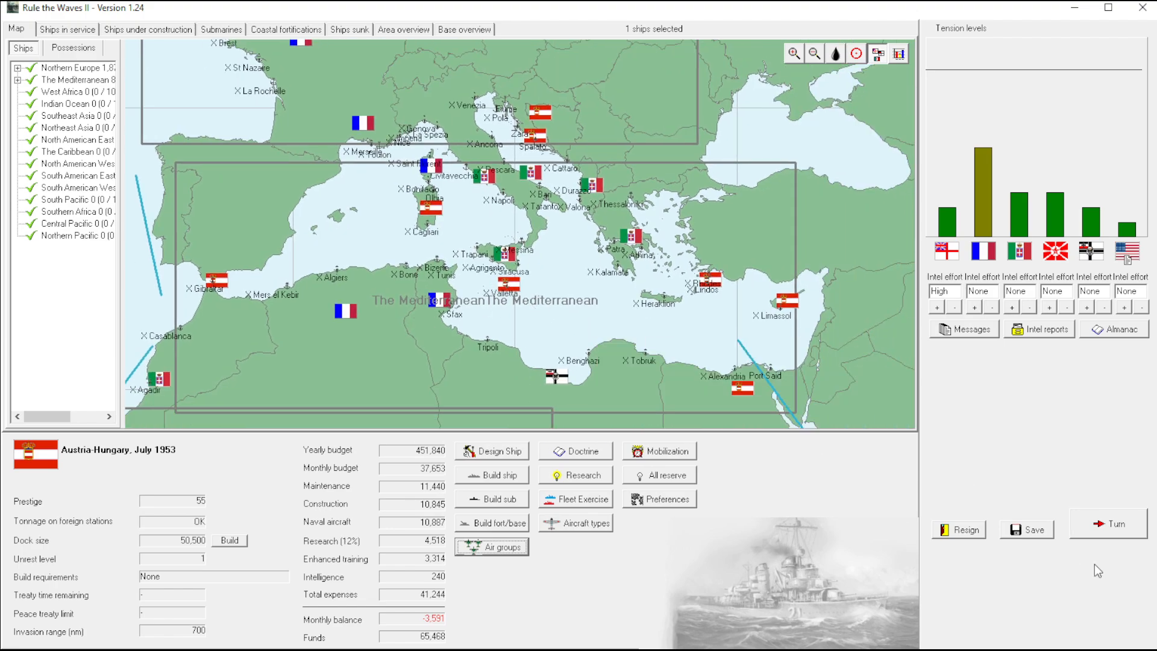
# Advance to August 1953, acknowledging the CV Maria Theresa reconstruction and gunnery computer research reports
pyautogui.click(1106, 524)
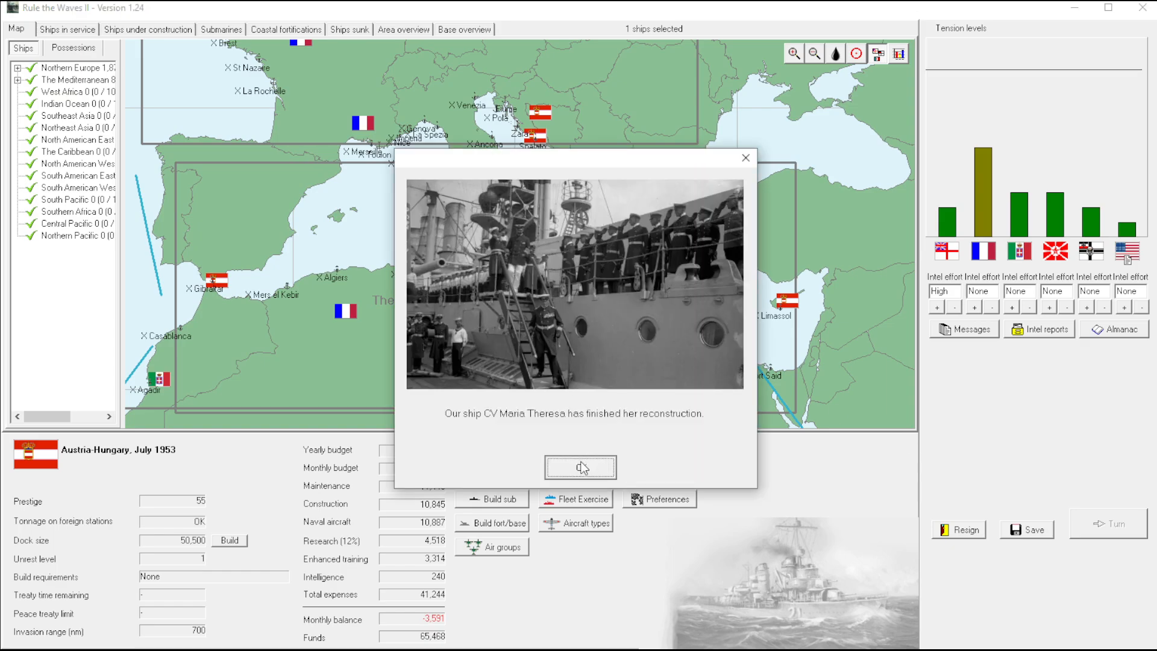
pyautogui.click(580, 467)
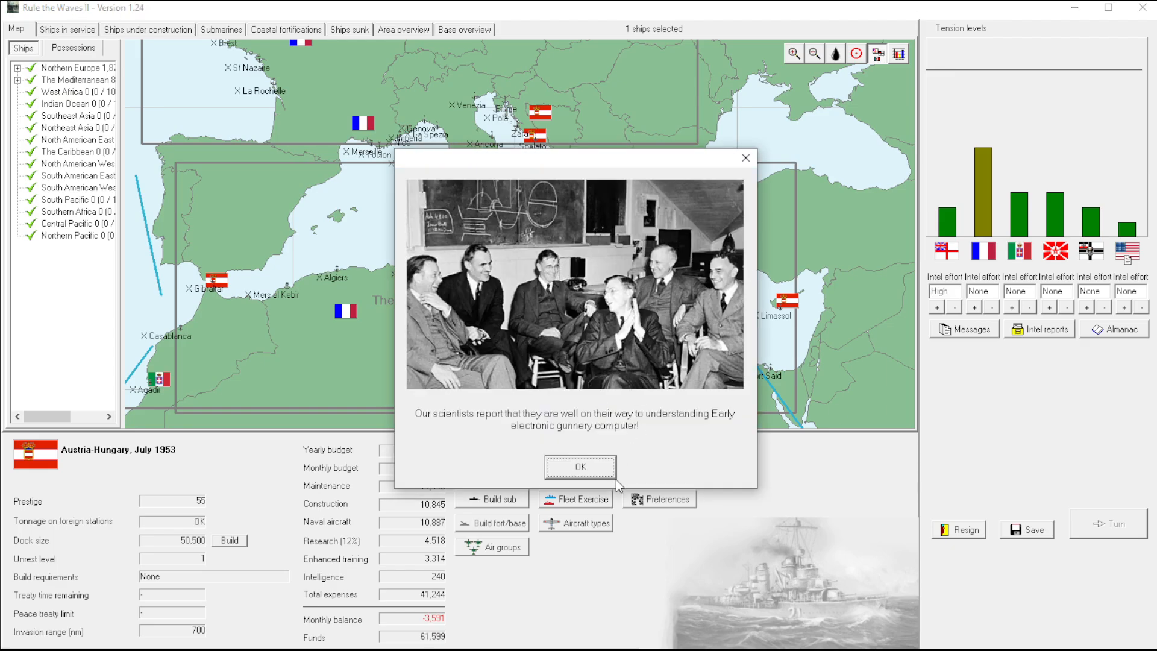
pyautogui.click(580, 467)
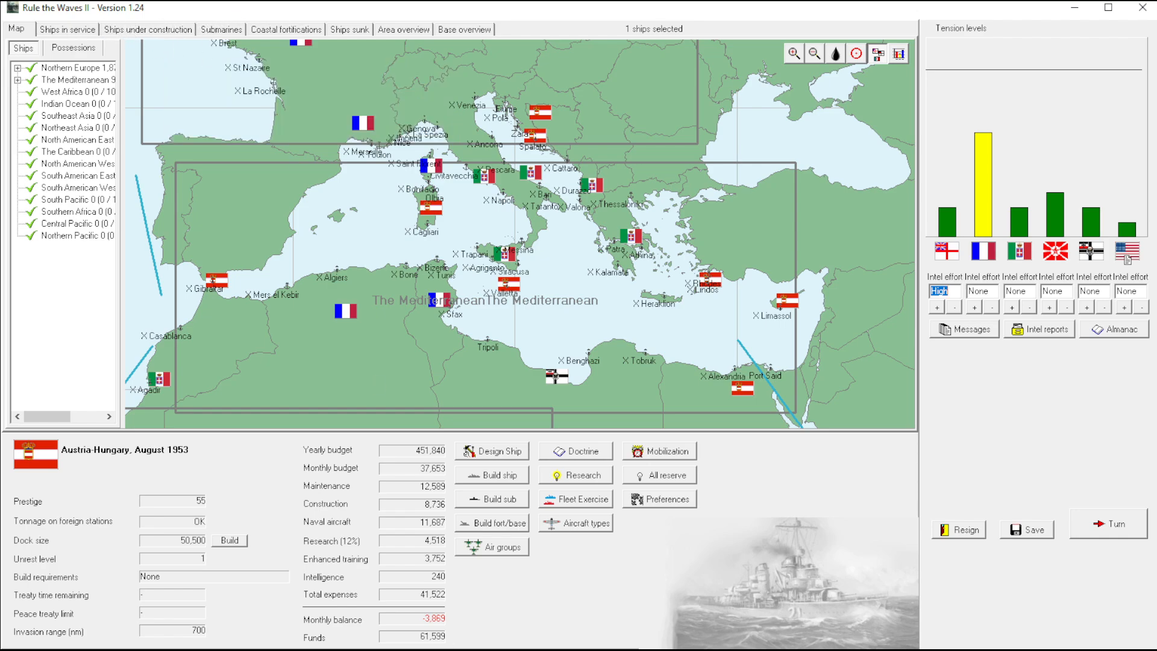
# Move six reserve squadrons onto CV Turan
pyautogui.click(491, 547)
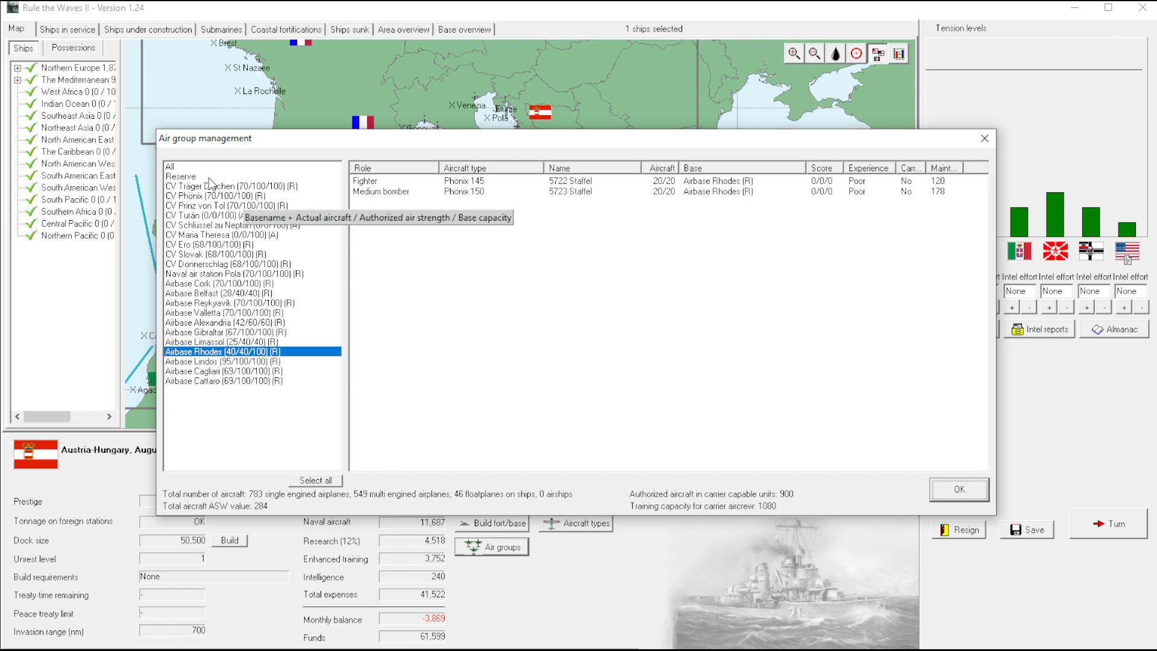
pyautogui.click(179, 176)
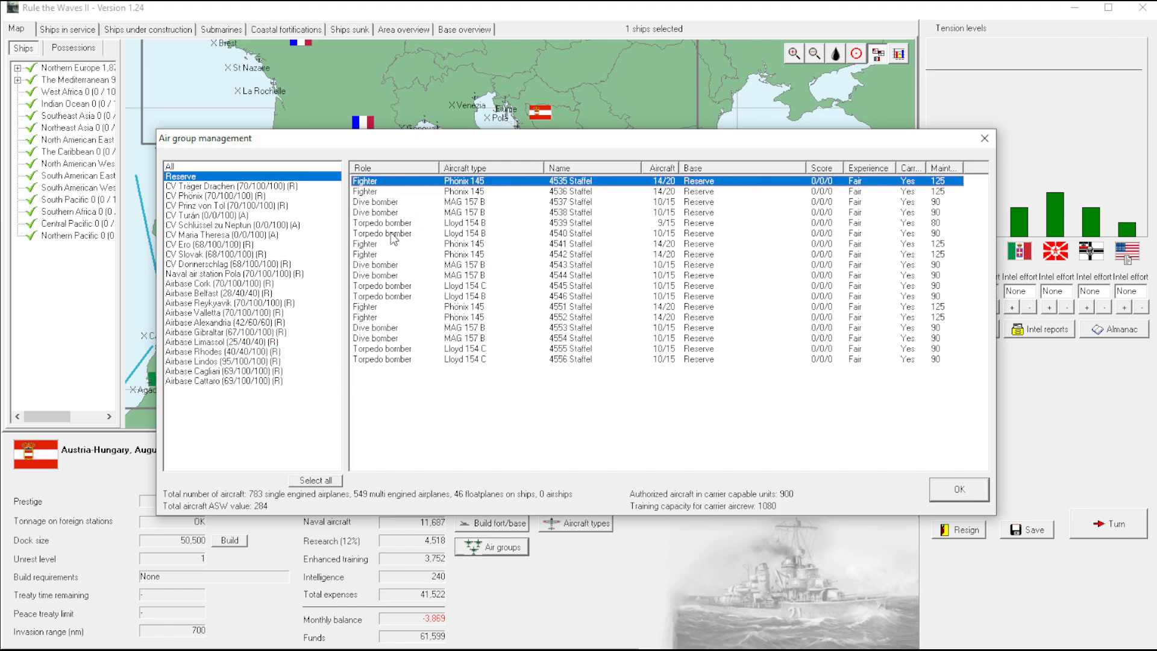
pyautogui.click(391, 233)
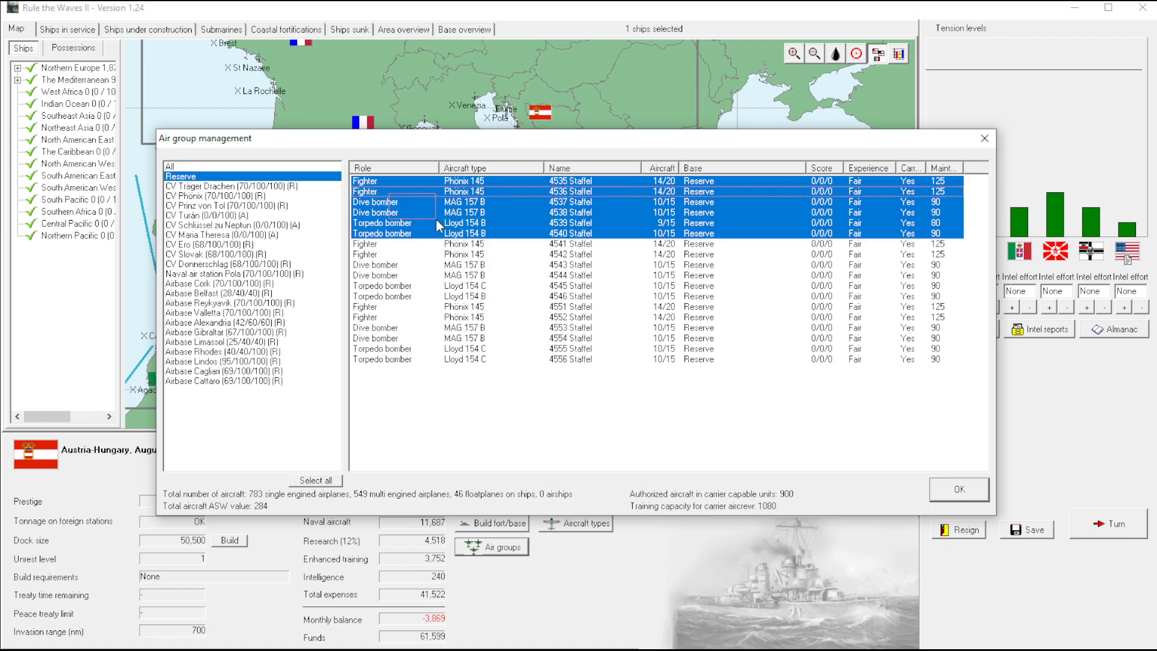
pyautogui.click(576, 180)
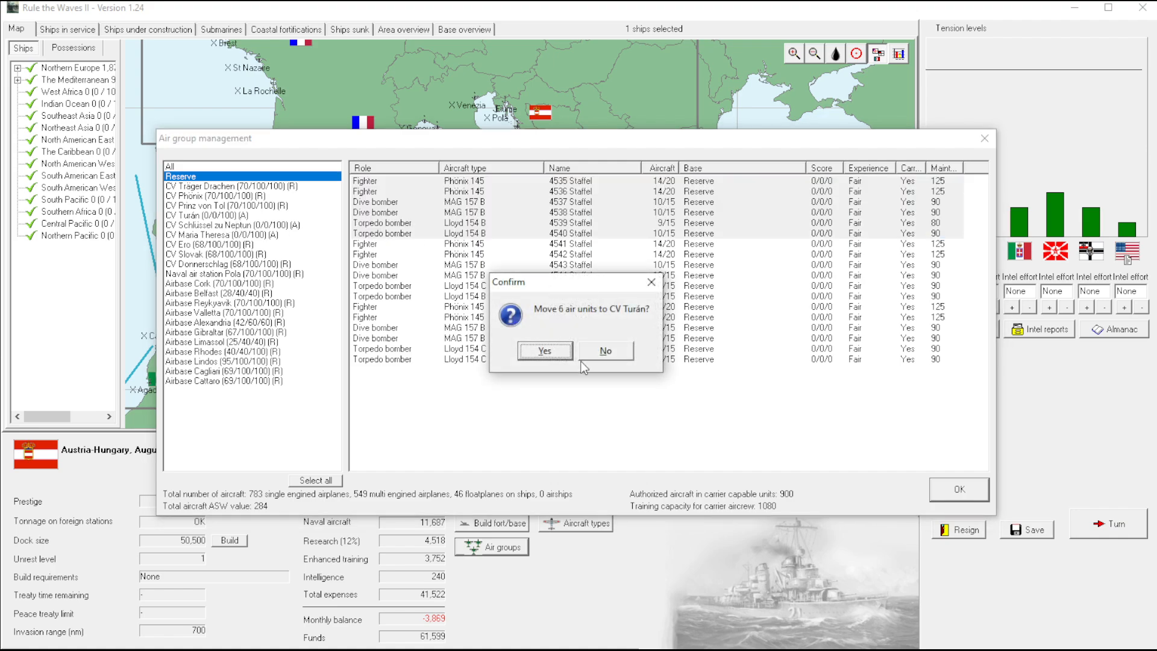
pyautogui.click(544, 351)
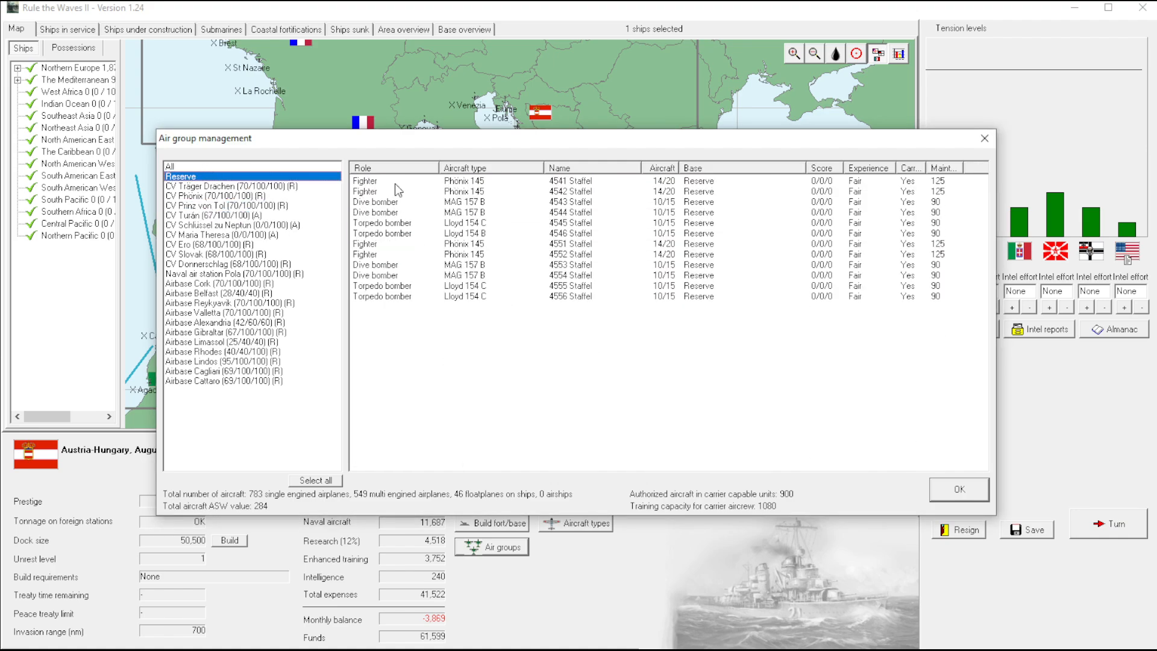
# Move six more reserve squadrons onto CV Schlüssel zu Neptun and leave the air groups list
pyautogui.click(398, 233)
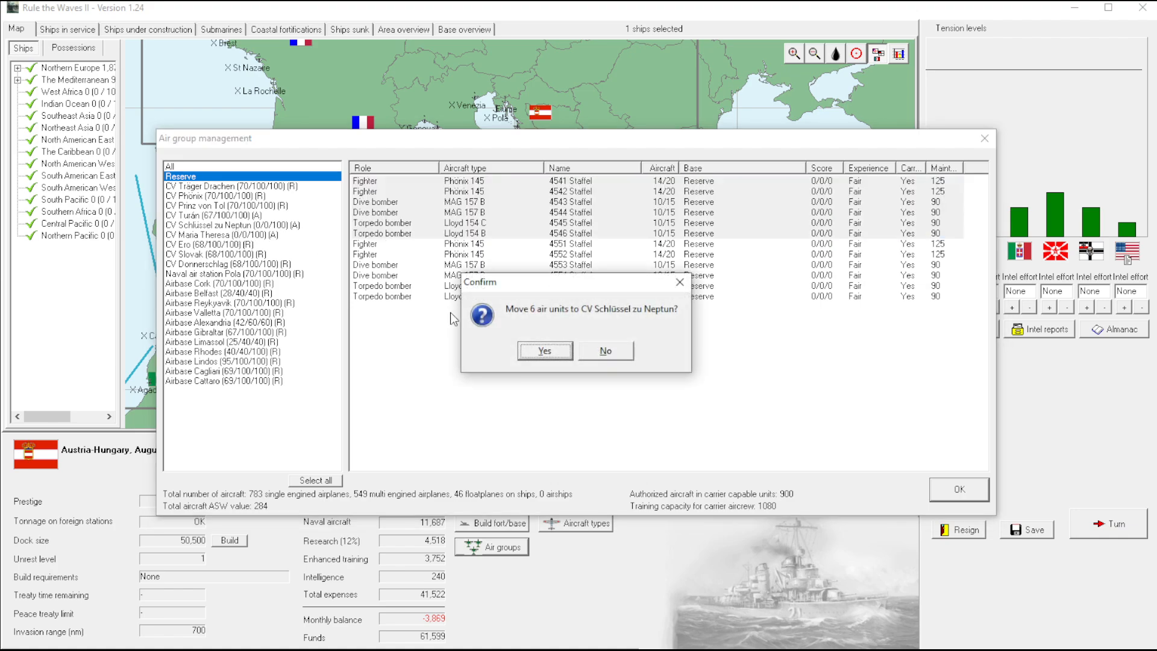
pyautogui.click(544, 350)
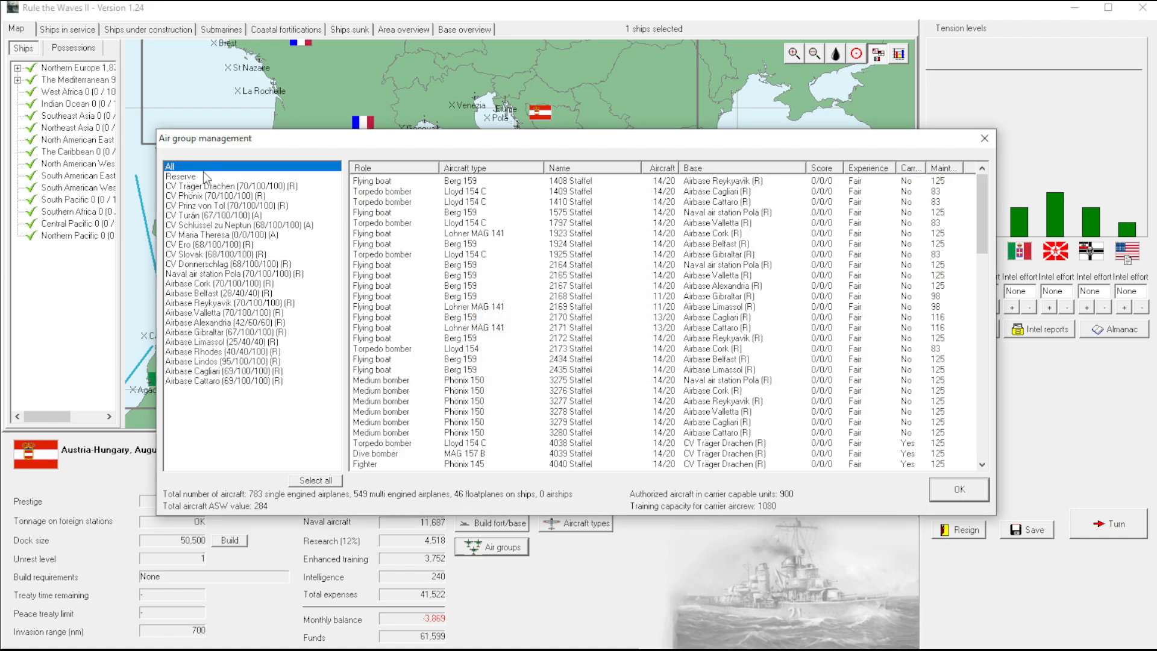
pyautogui.click(181, 176)
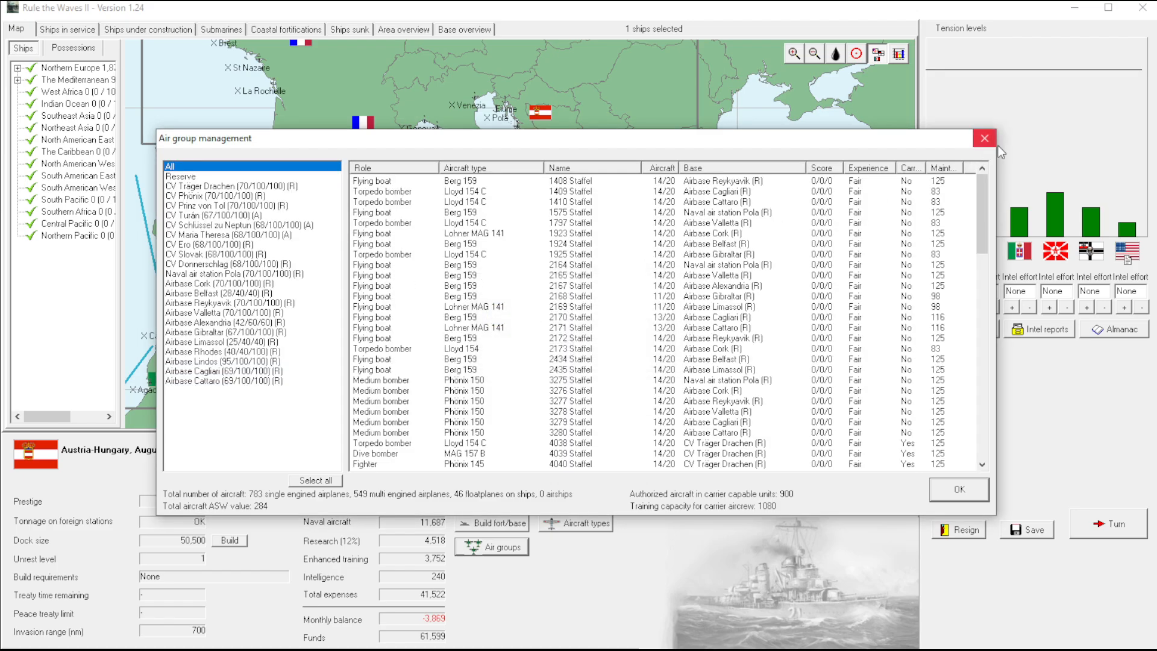
pyautogui.click(958, 489)
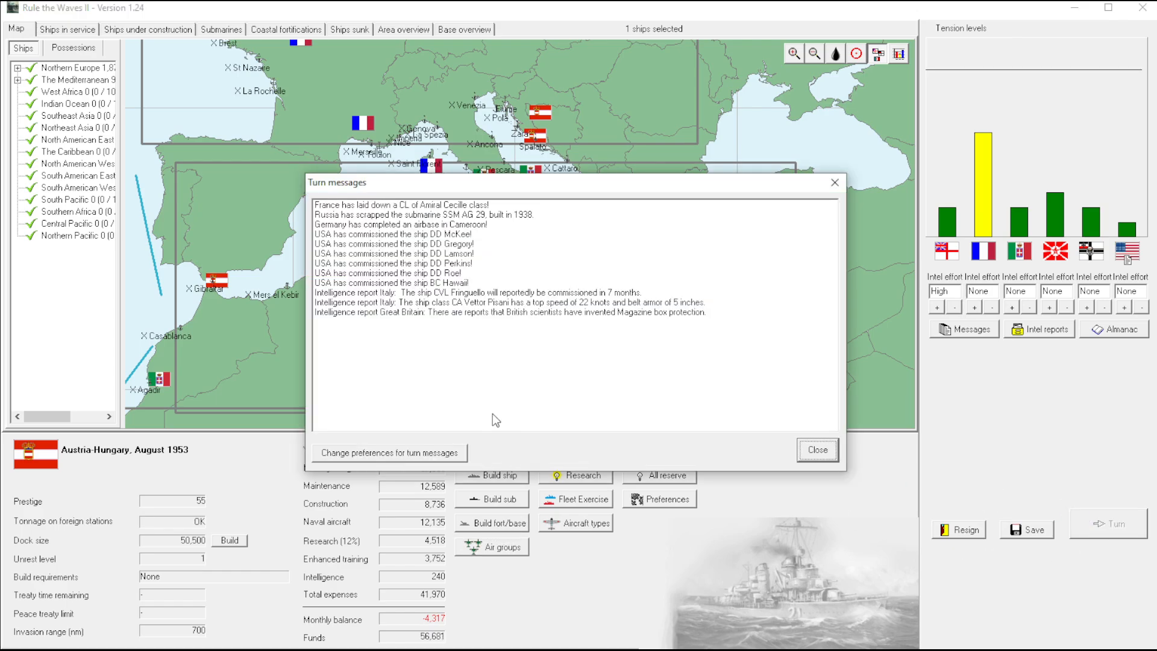
# Dismiss the September 1953 turn report, glance at the air groups, and return to the ships-in-service roster
pyautogui.click(816, 450)
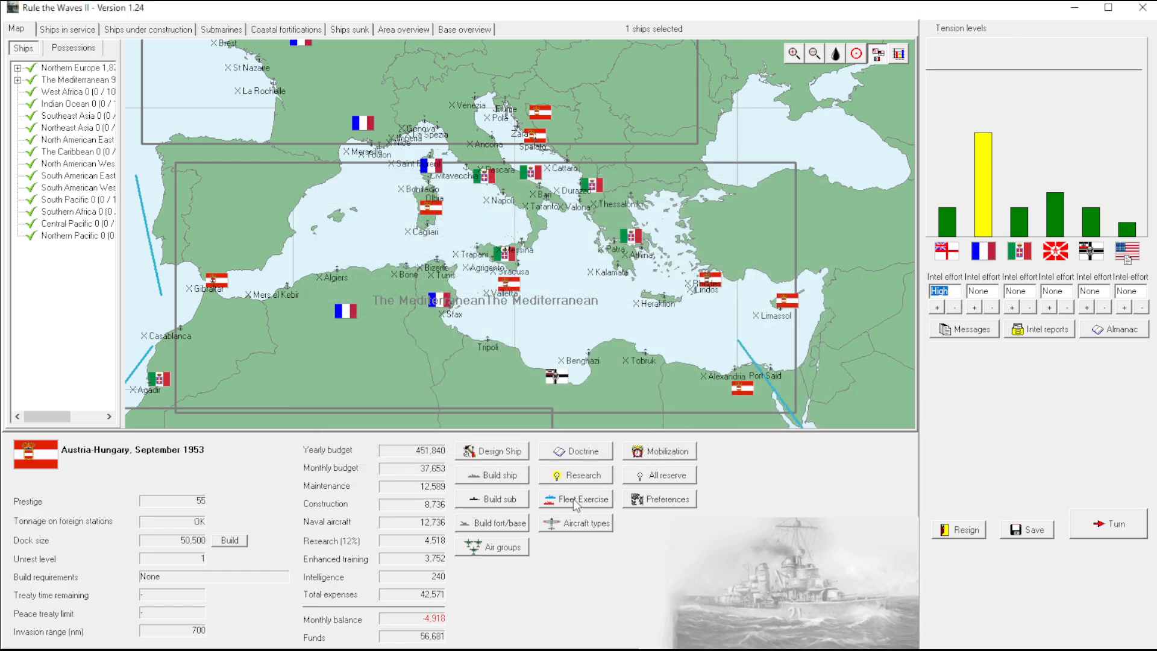
pyautogui.moveTo(574, 523)
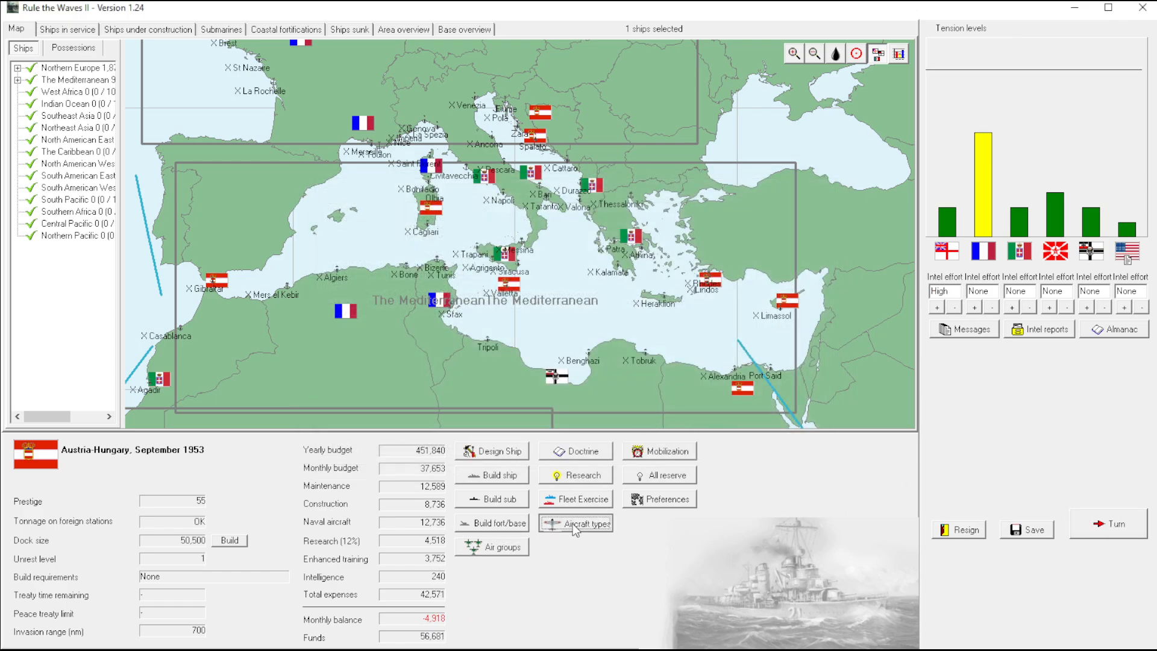
pyautogui.moveTo(556, 514)
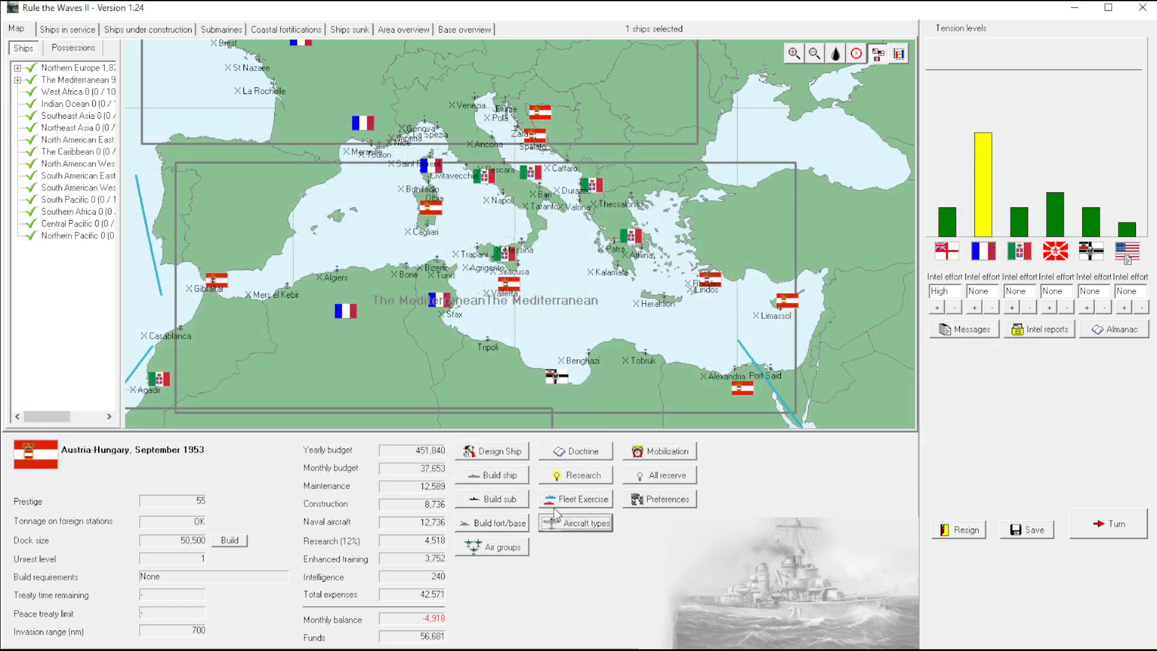
pyautogui.click(490, 547)
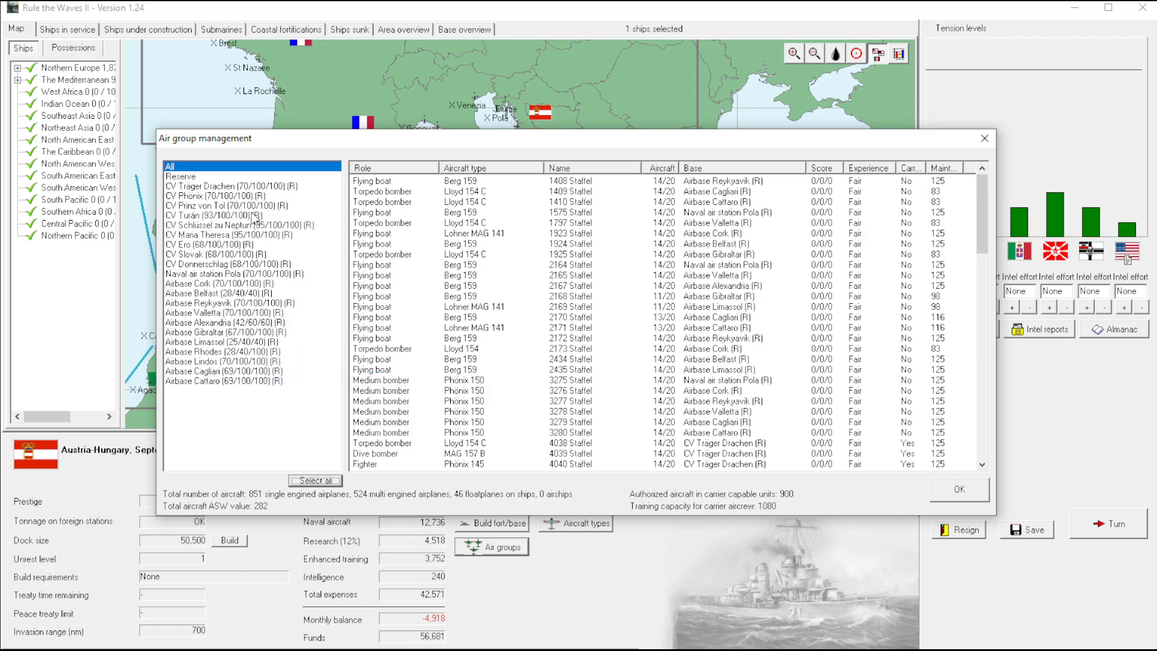
pyautogui.click(958, 489)
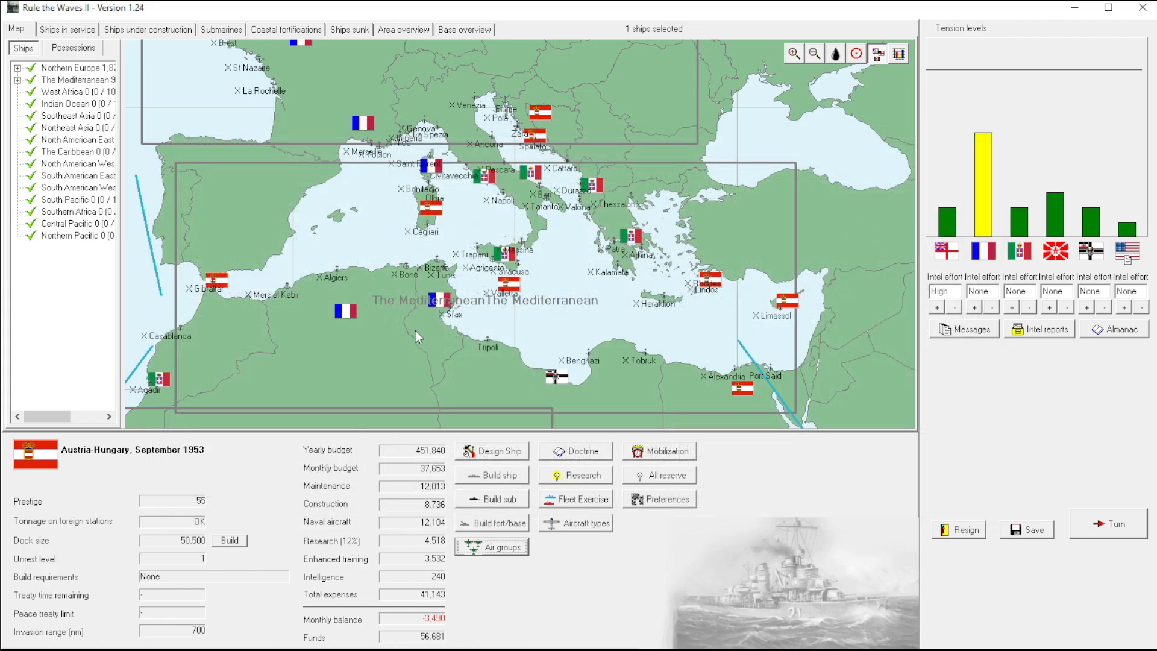
pyautogui.click(67, 29)
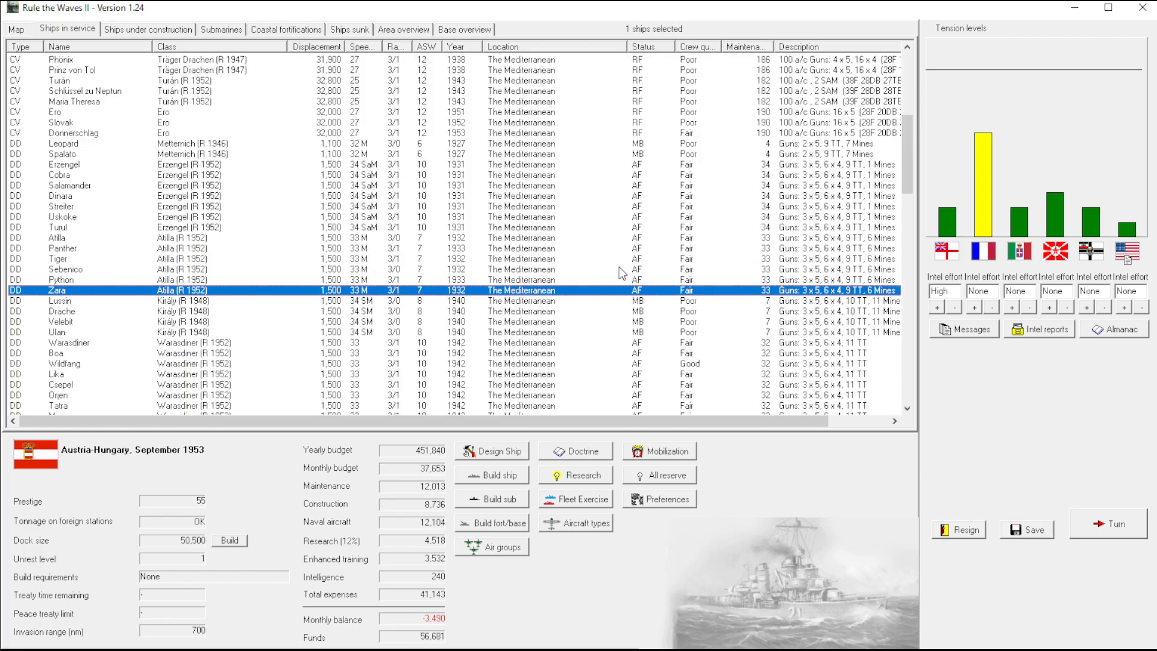
# Mothball the 13 destroyers and then the 97 small escorts
pyautogui.rightClick(295, 290)
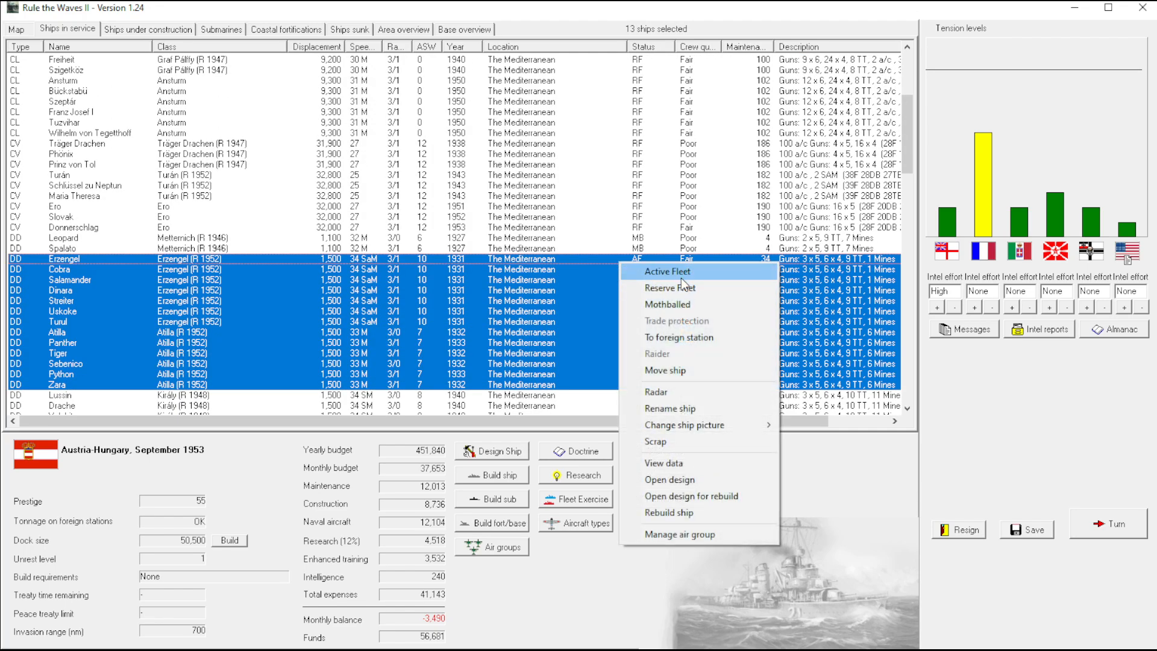
pyautogui.click(668, 304)
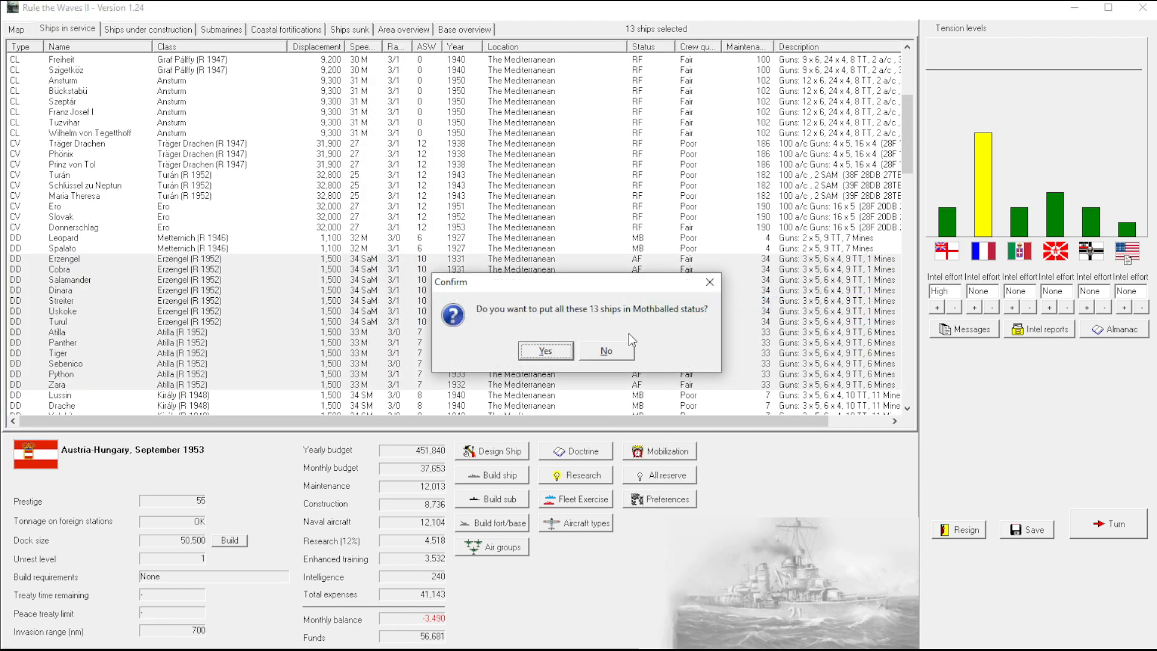
pyautogui.click(544, 350)
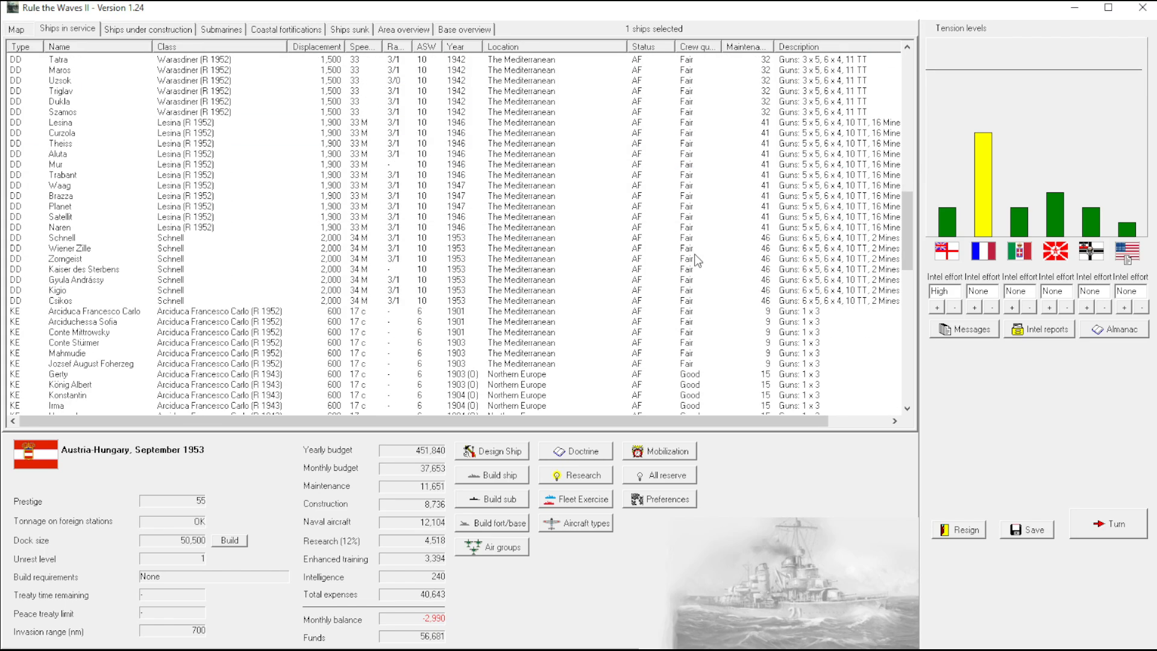
pyautogui.scroll(-3)
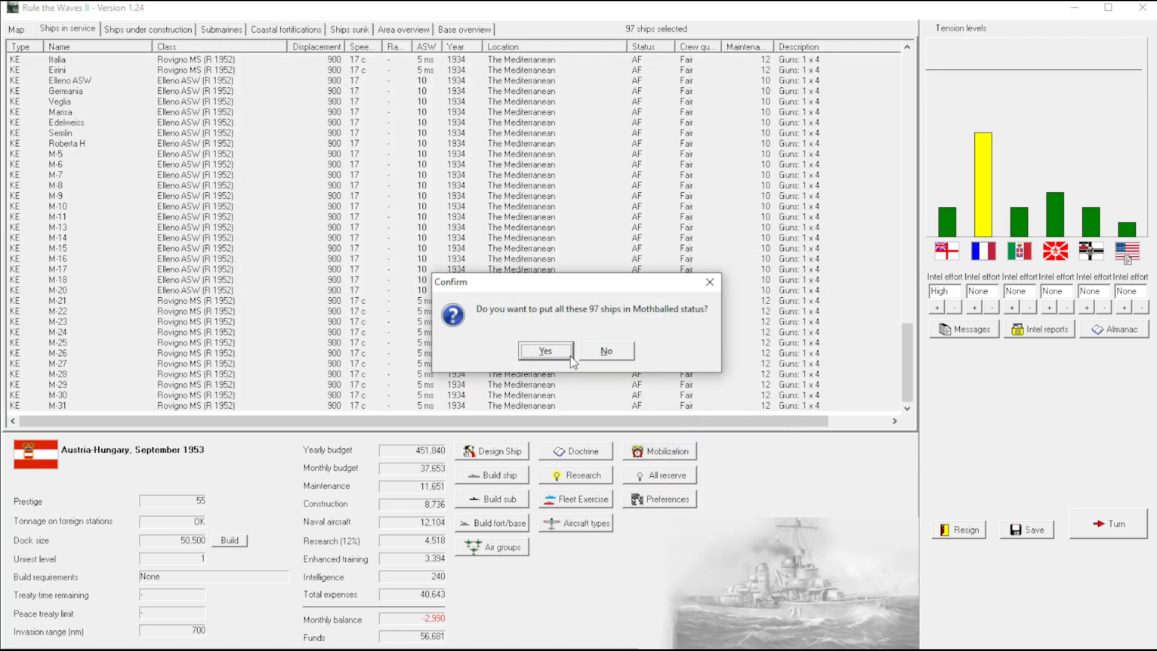
pyautogui.click(545, 350)
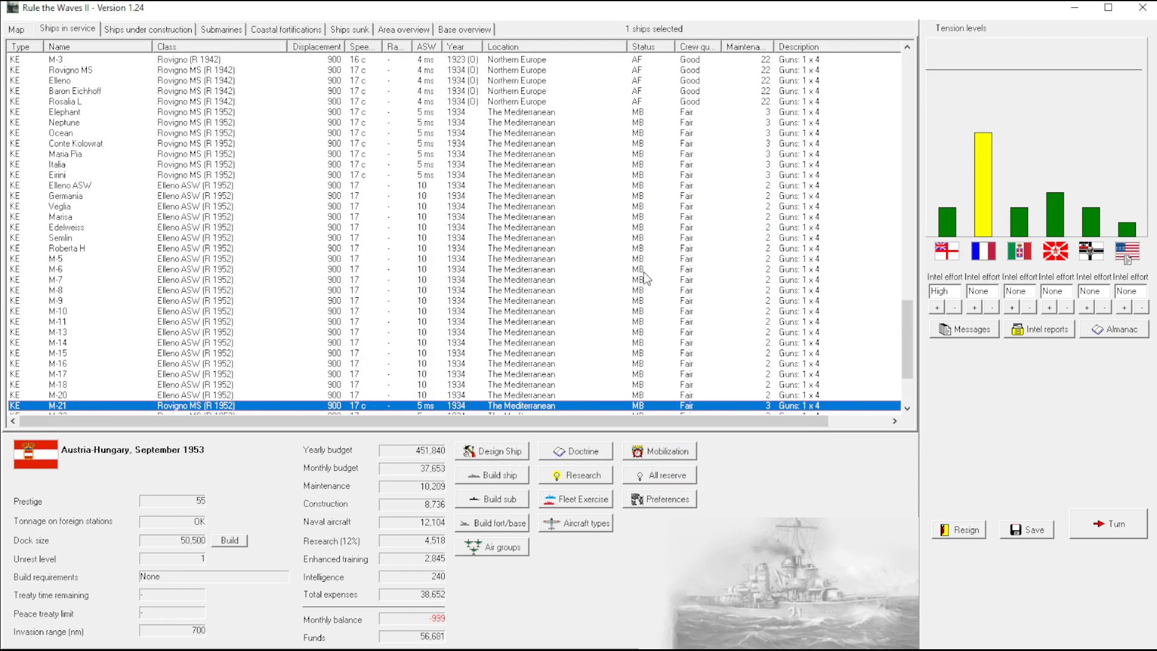
pyautogui.scroll(3)
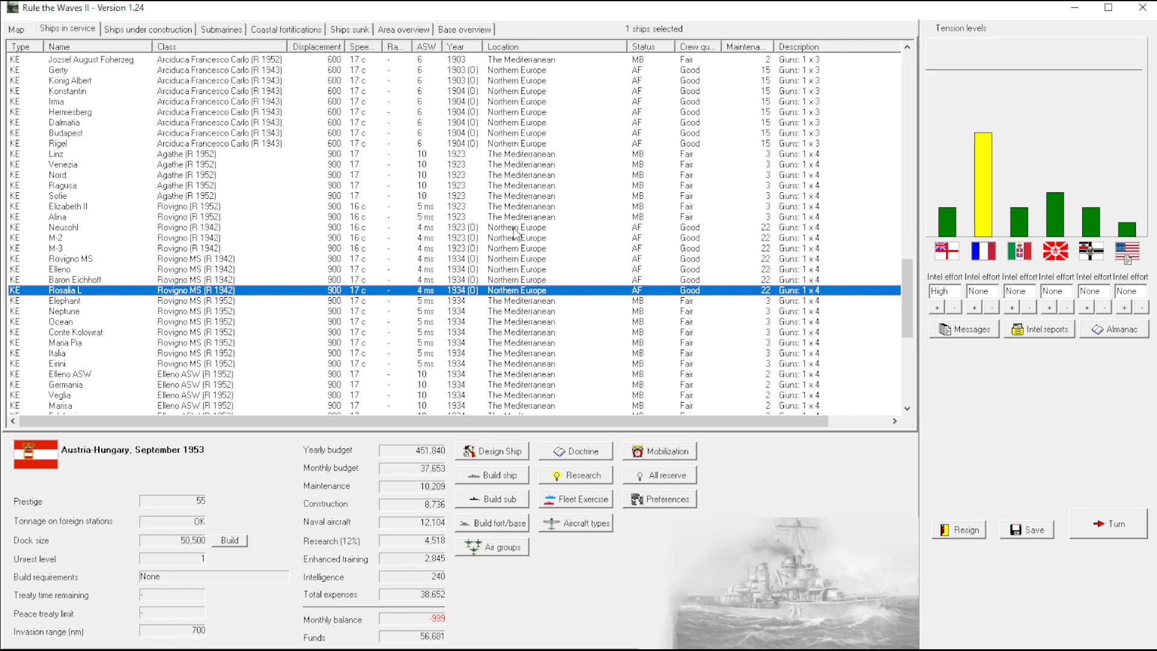
# Order the Rovigno MS minesweepers to move to Northern Europe
pyautogui.click(62, 228)
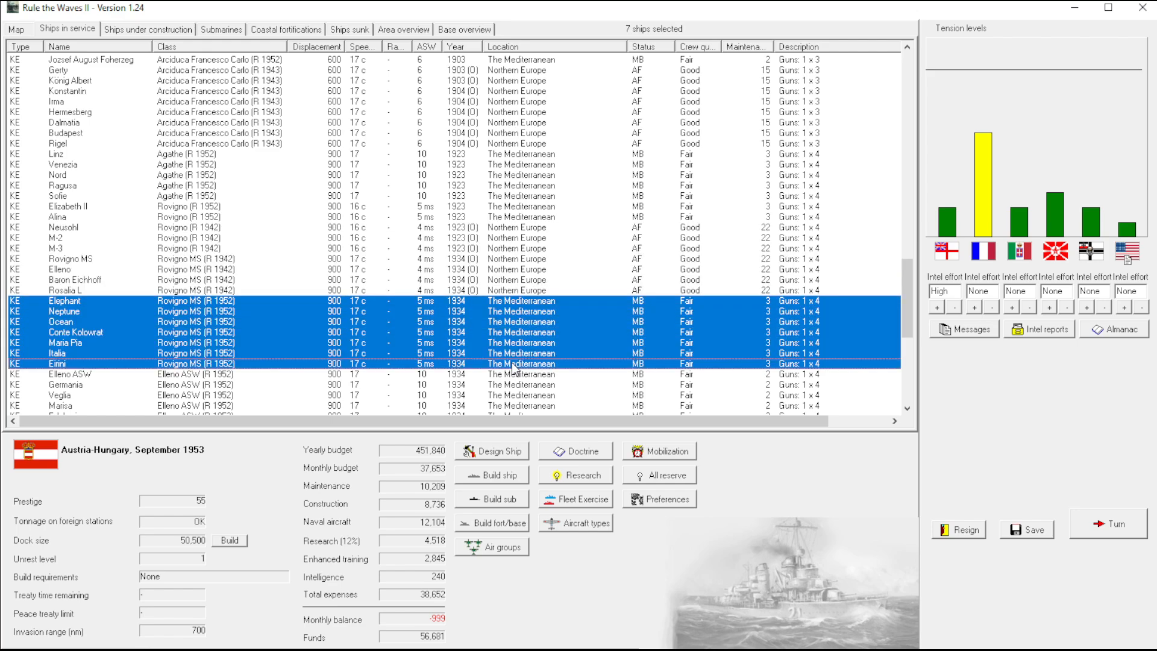
pyautogui.rightClick(516, 363)
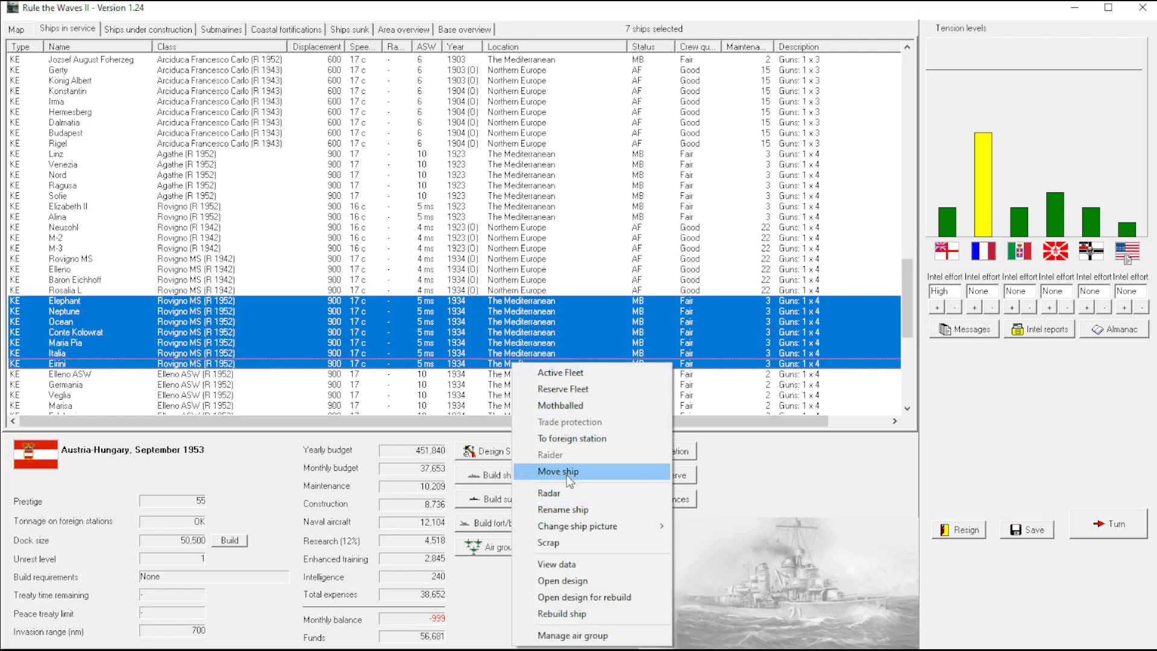
pyautogui.click(558, 471)
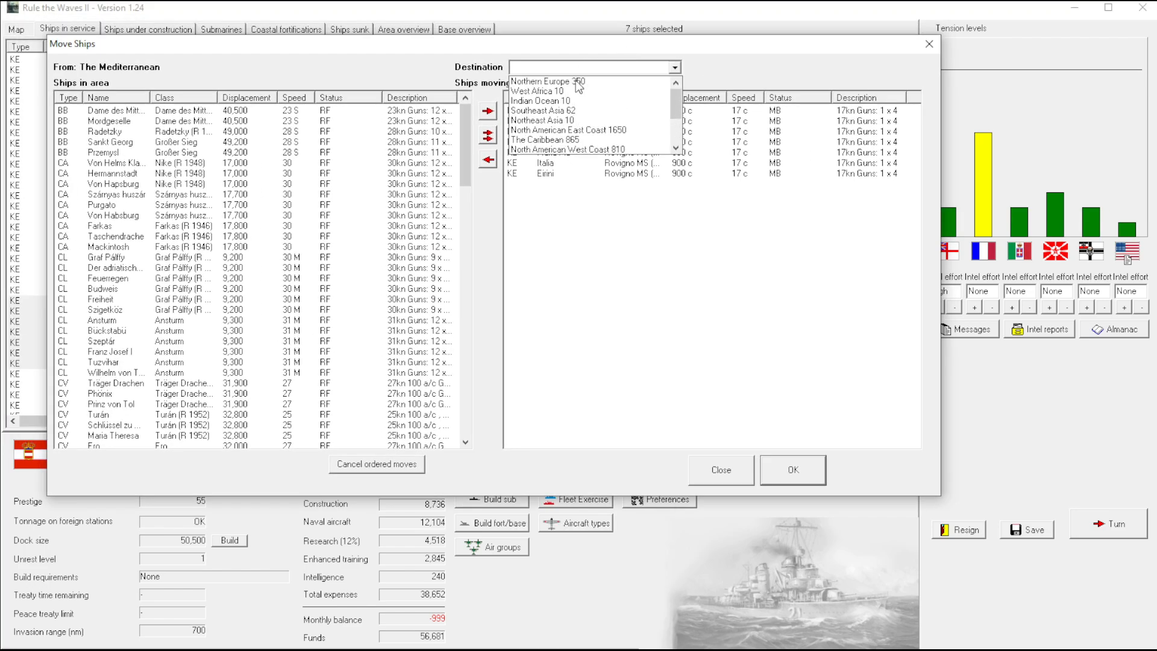
pyautogui.click(792, 468)
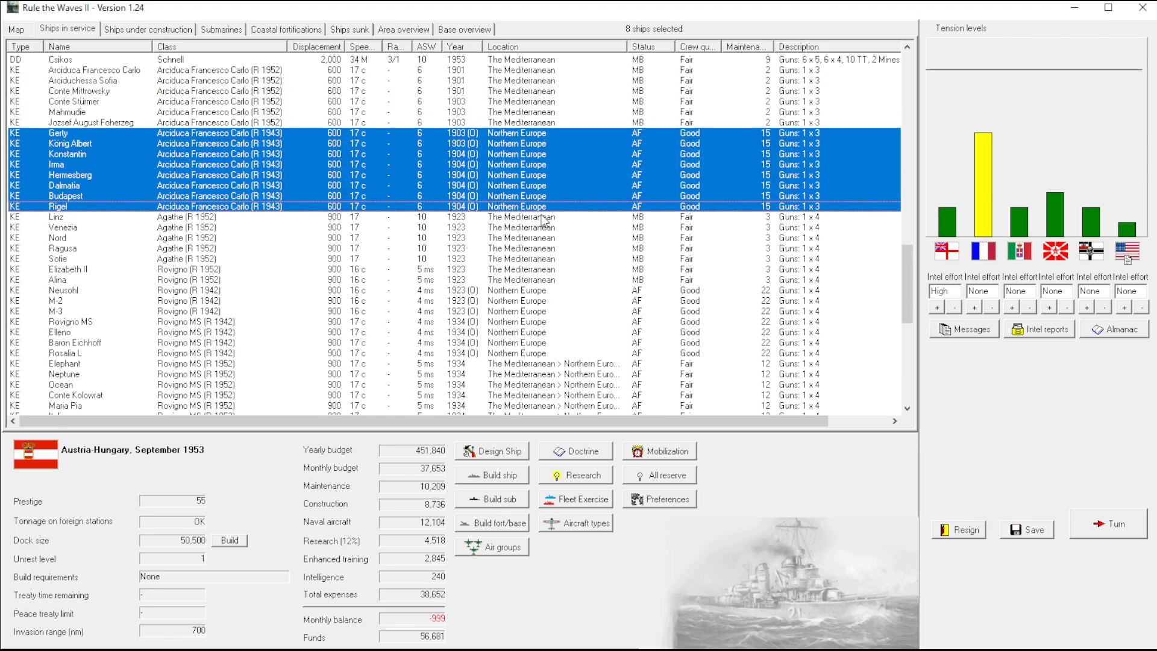
pyautogui.scroll(3)
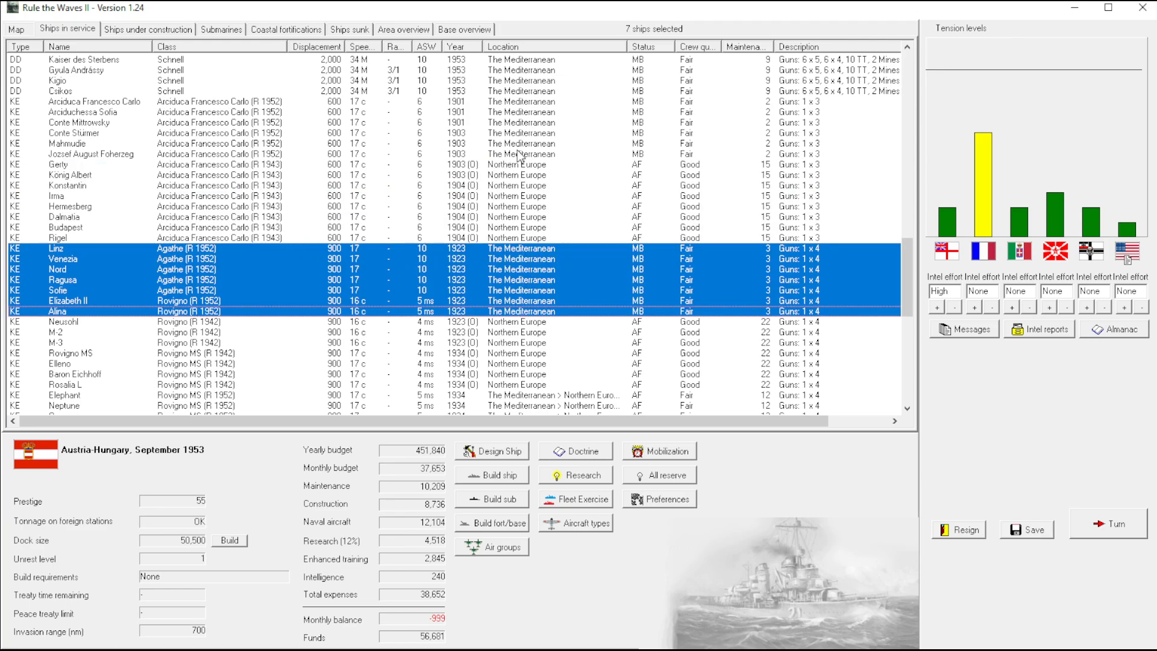
# Order the Arciduca ships and Linz and Venezia to move to Northern Europe
pyautogui.click(74, 101)
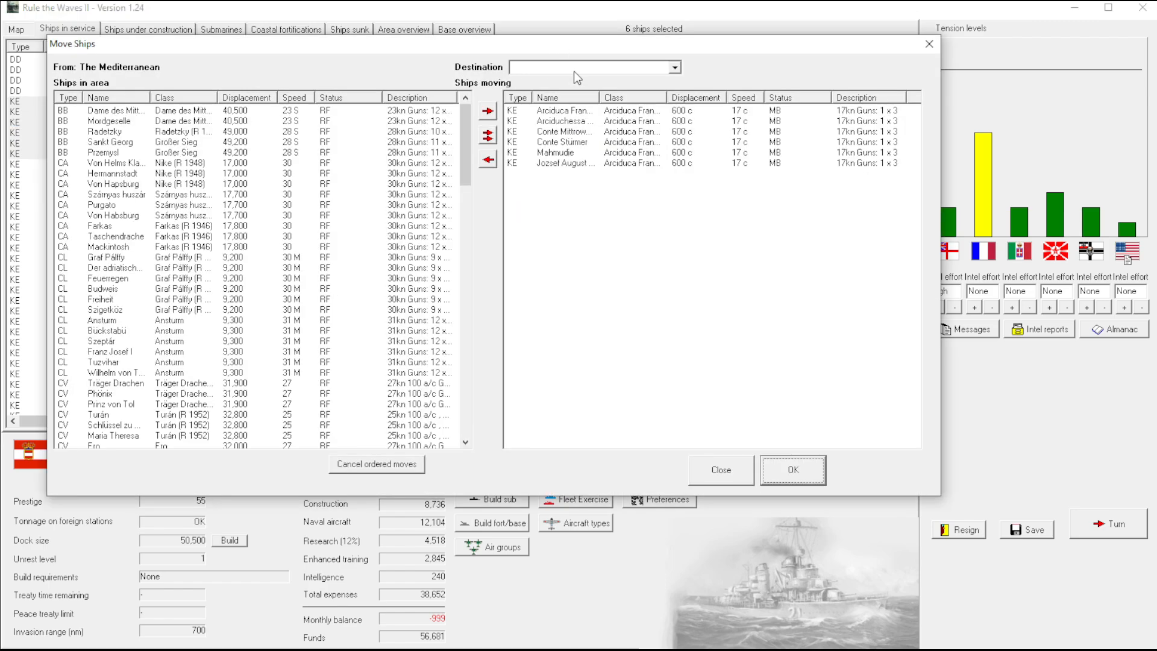
pyautogui.click(792, 468)
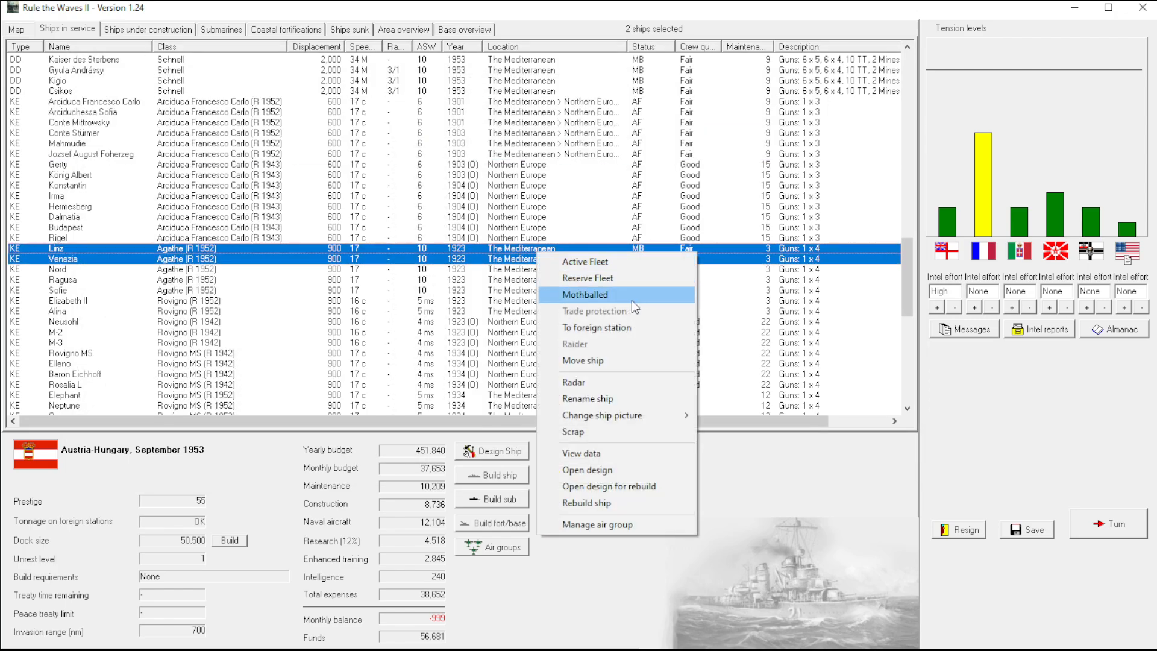
pyautogui.click(583, 360)
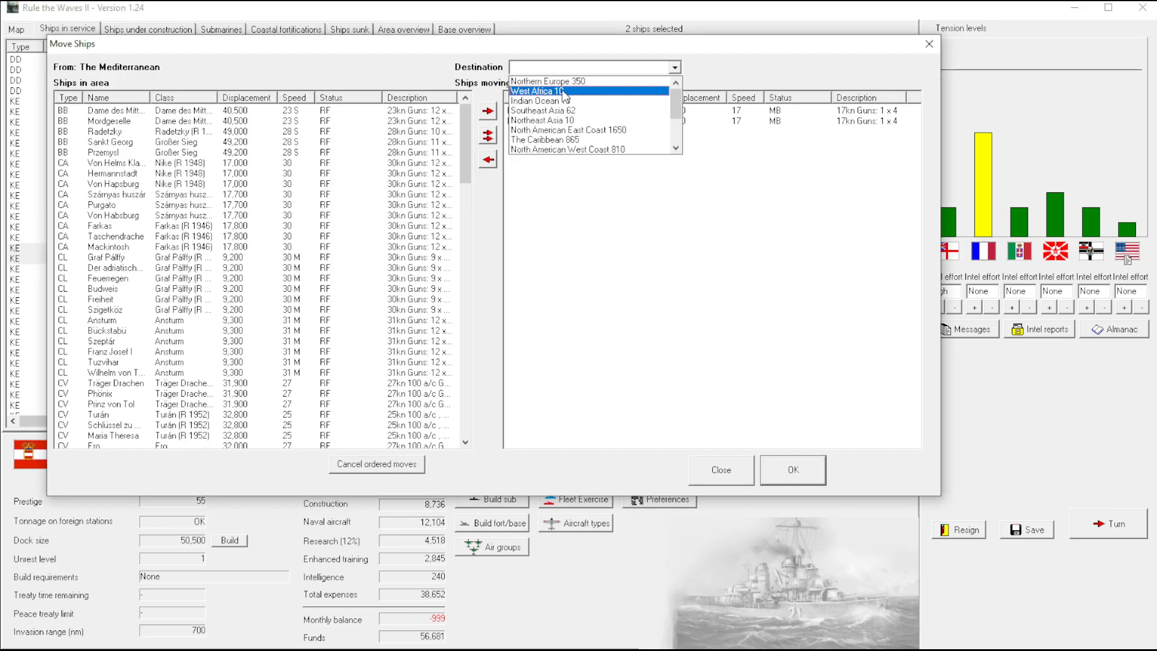
pyautogui.click(537, 80)
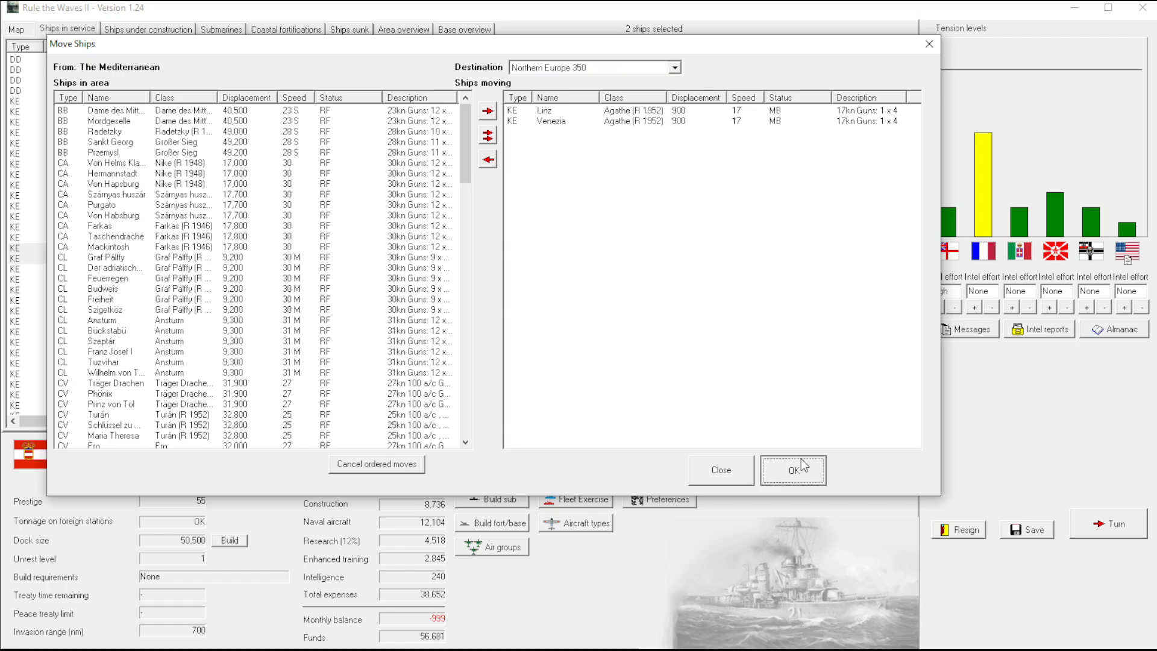
pyautogui.click(792, 469)
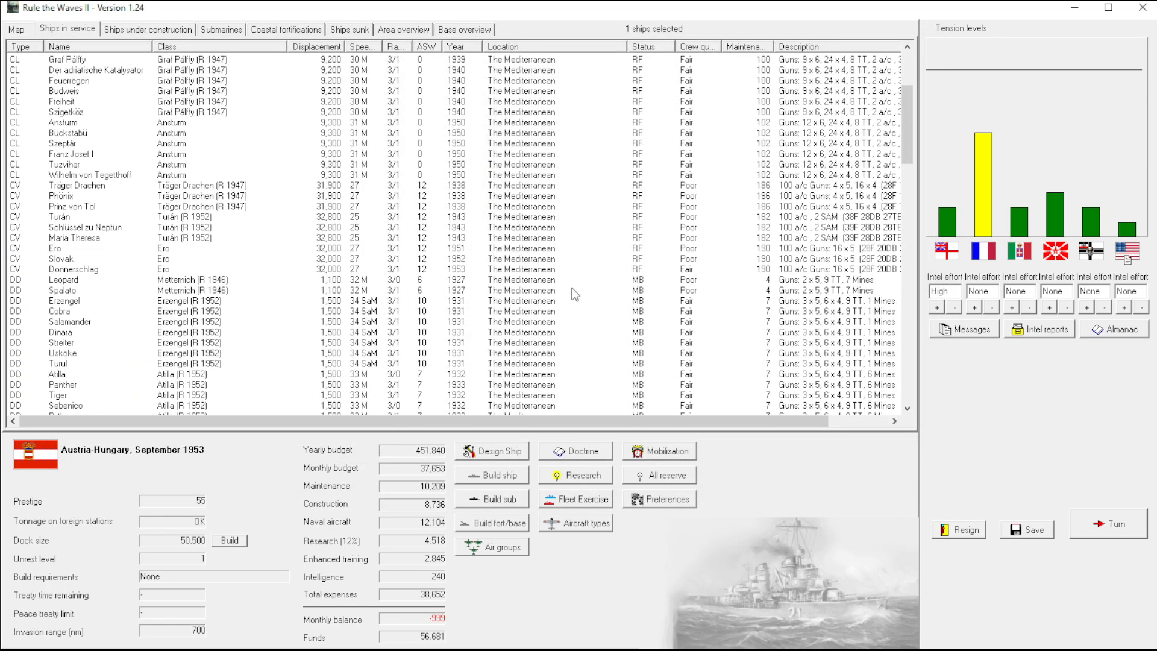
# Mothball the nine aircraft carriers, turning the monthly balance positive
pyautogui.scroll(3)
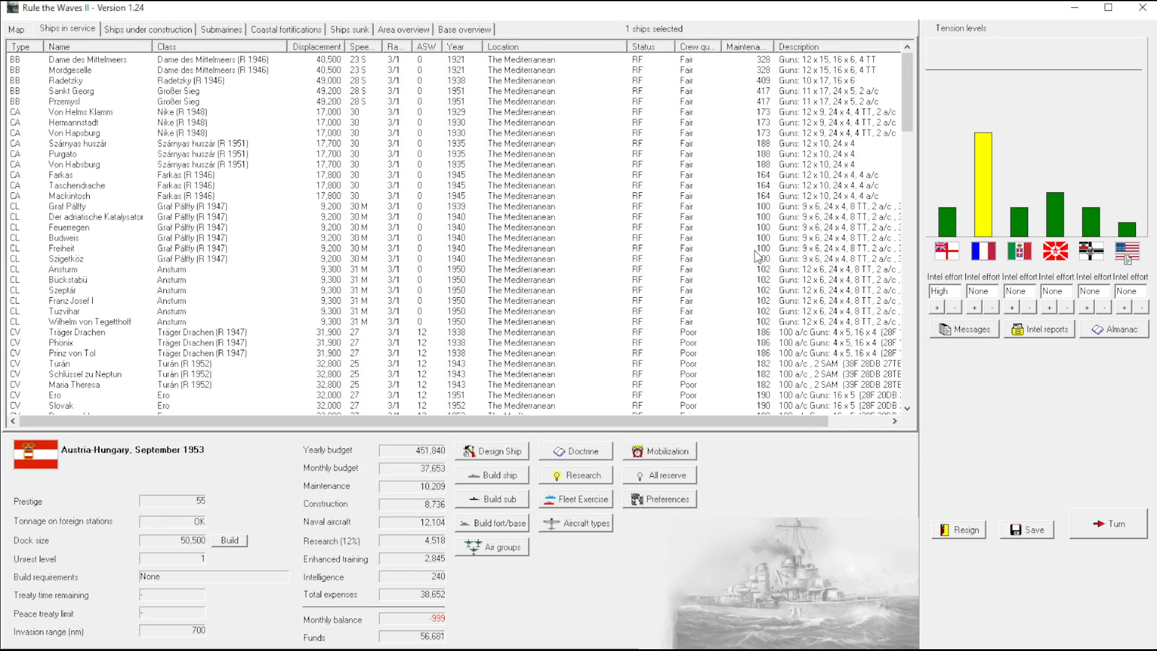
pyautogui.scroll(-3)
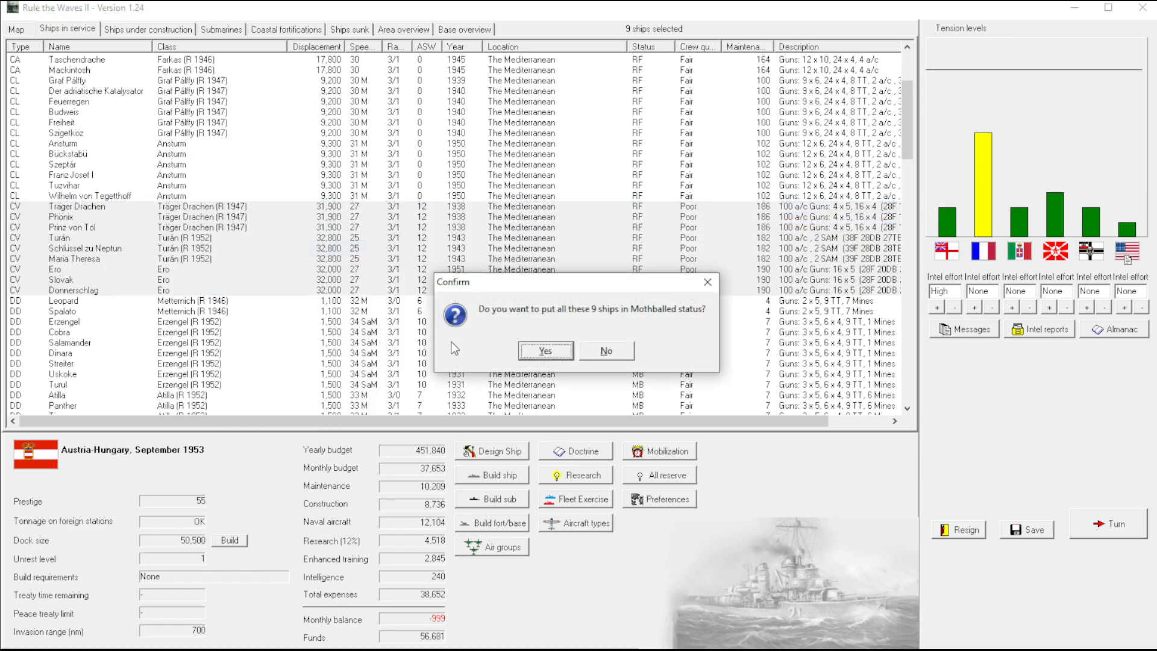
pyautogui.click(544, 351)
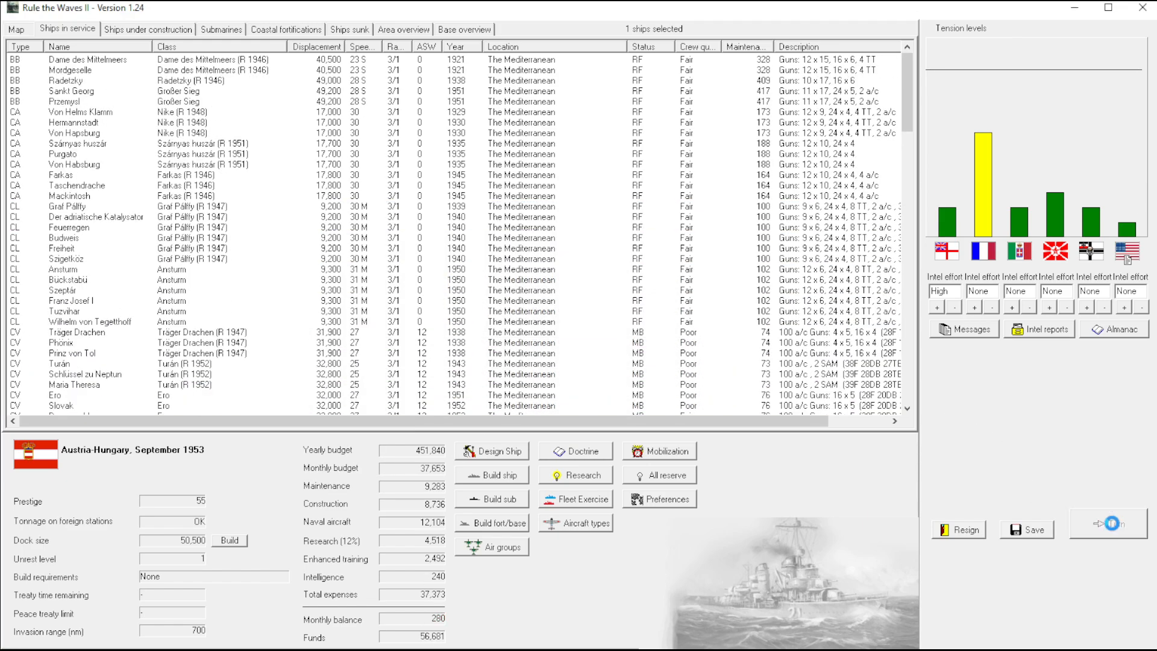
# Advance the turn and, at France's spending proposal, consult the almanac's battleship construction comparison
pyautogui.click(1109, 525)
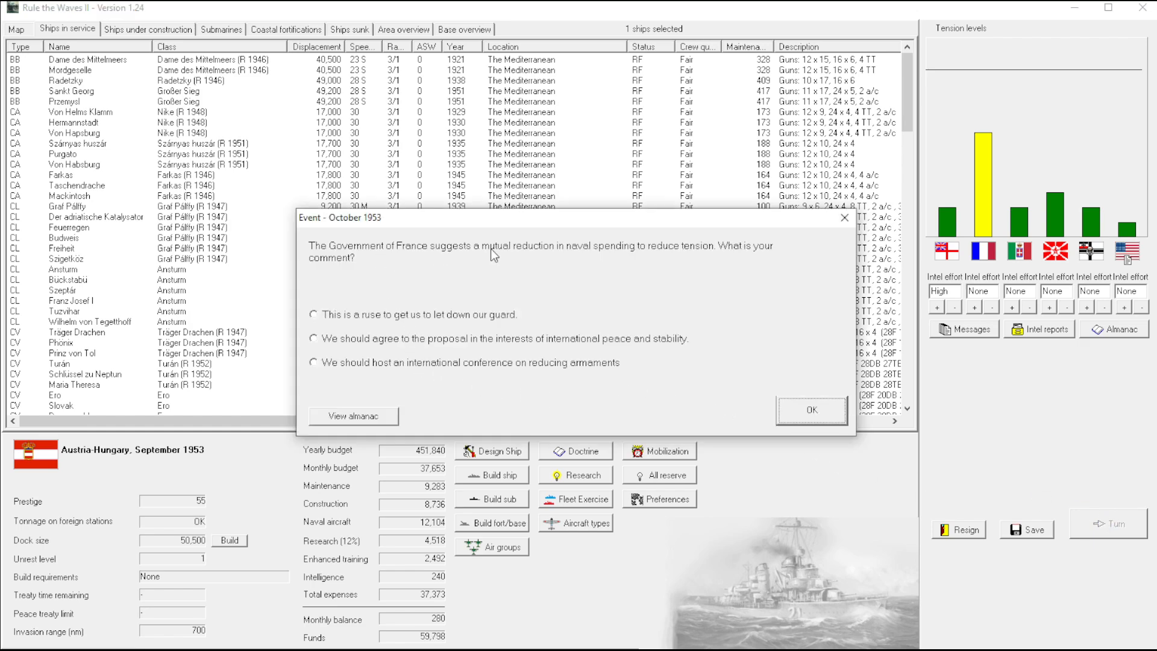
pyautogui.moveTo(383, 323)
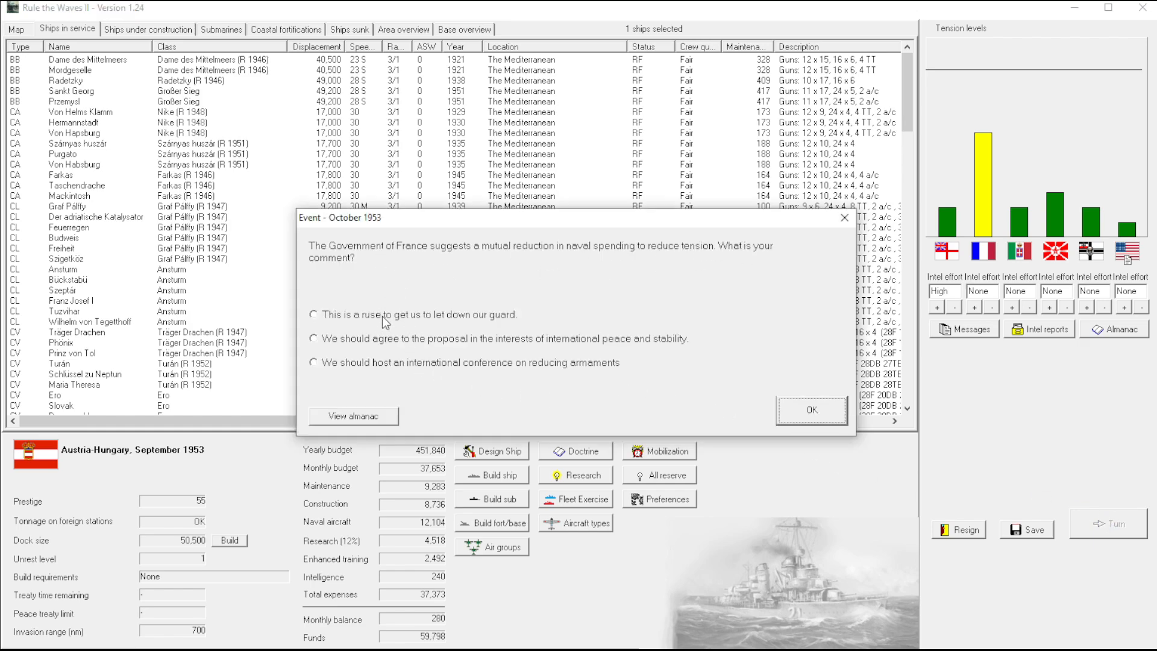
pyautogui.click(313, 315)
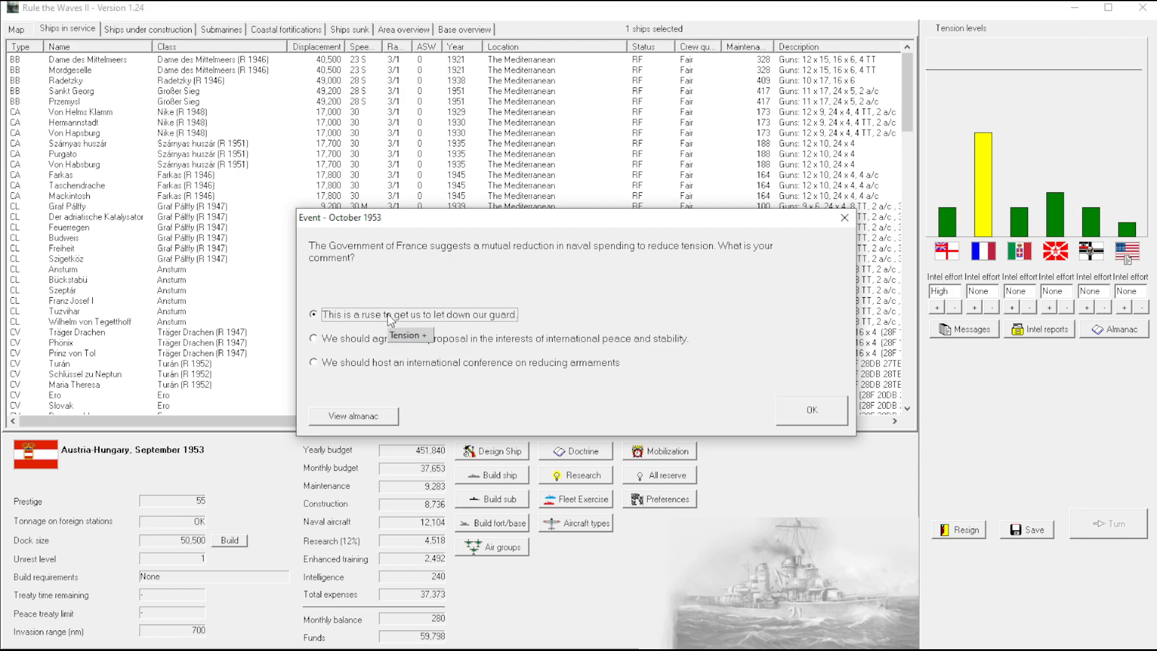
pyautogui.moveTo(827, 290)
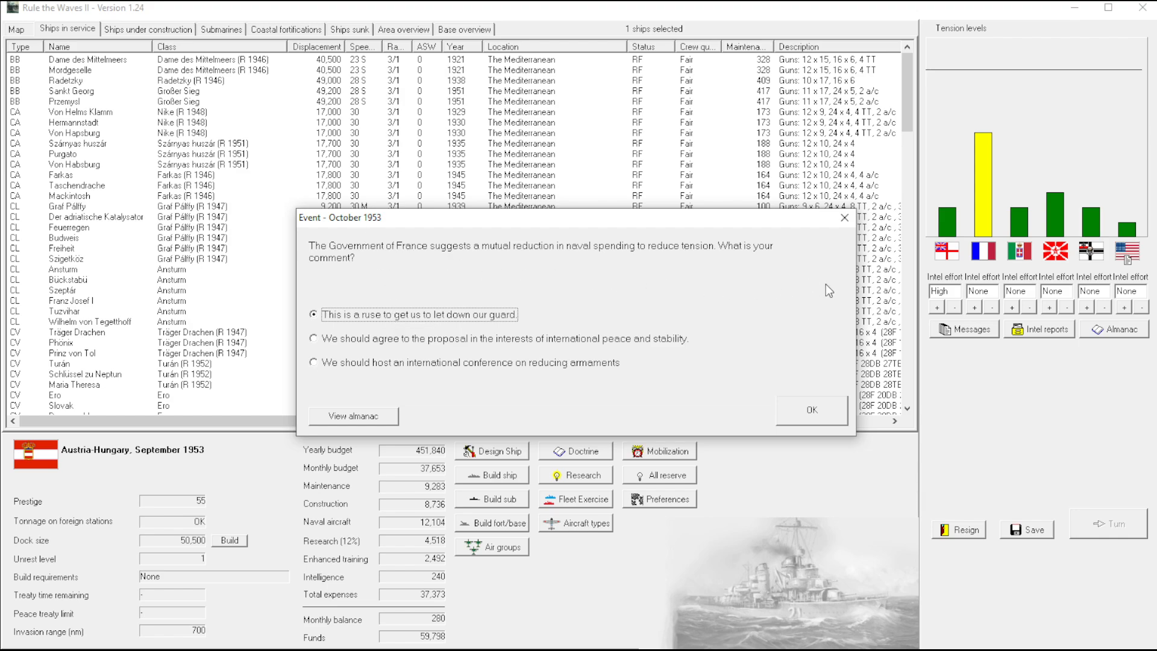
pyautogui.moveTo(705, 334)
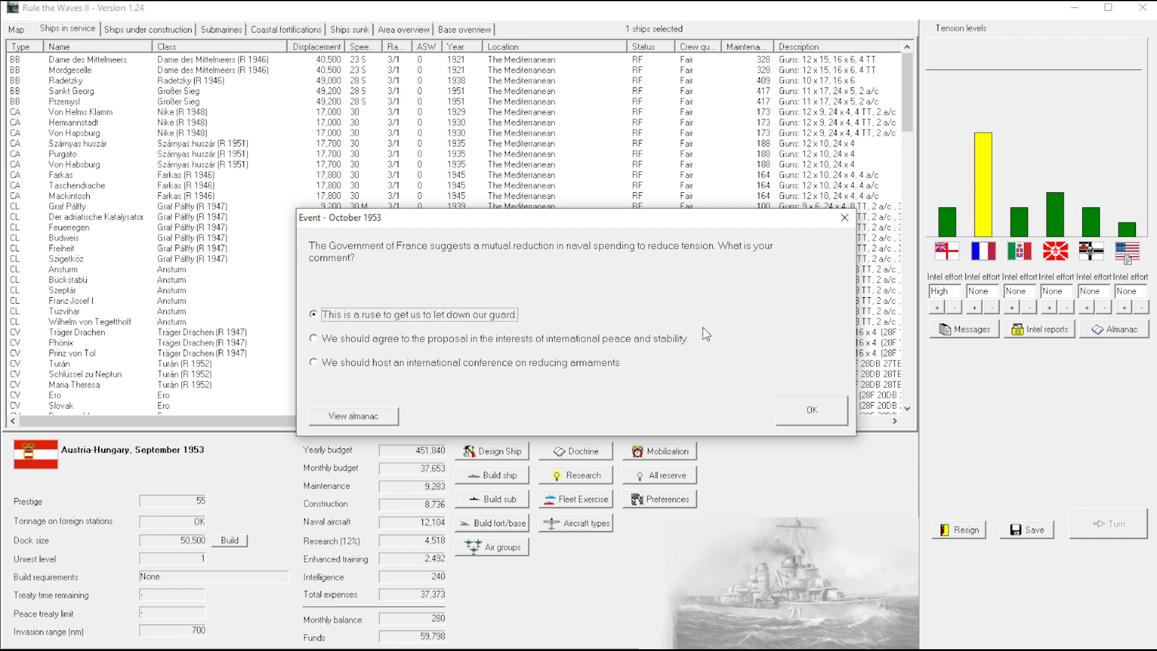
pyautogui.moveTo(472, 369)
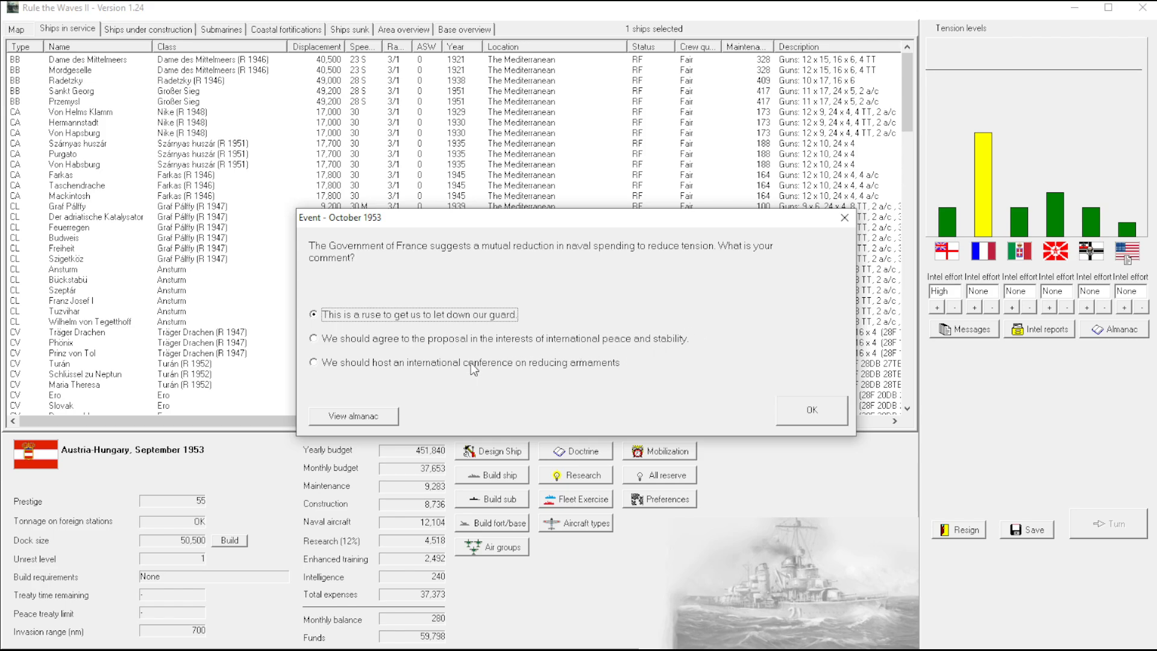
pyautogui.click(352, 415)
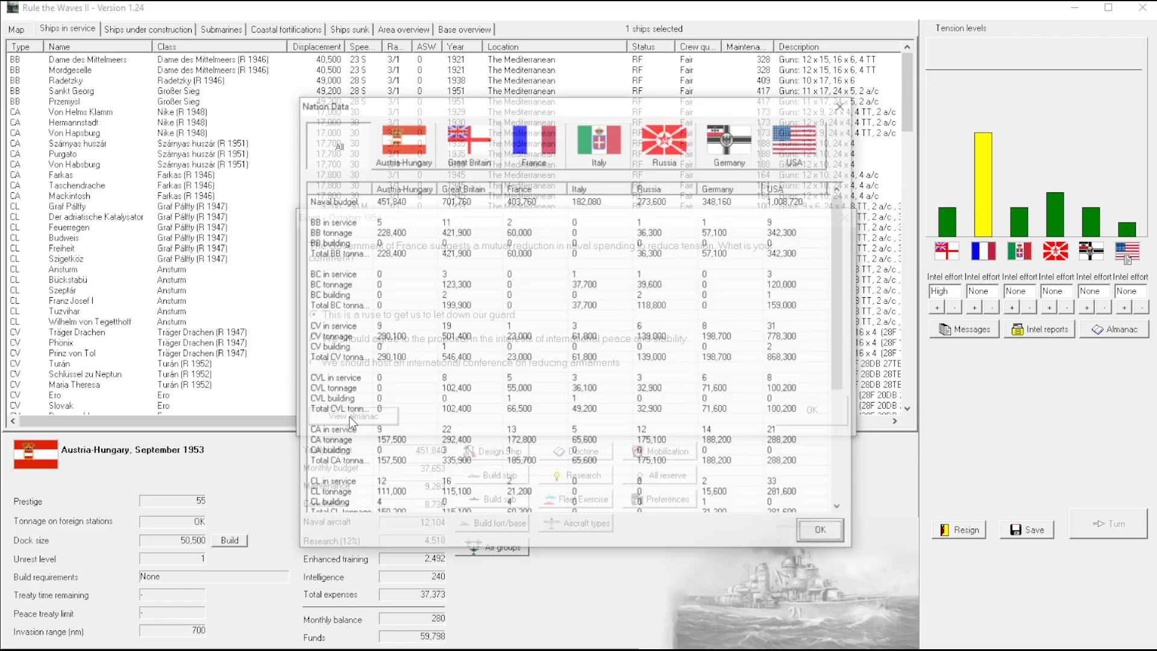
pyautogui.click(817, 530)
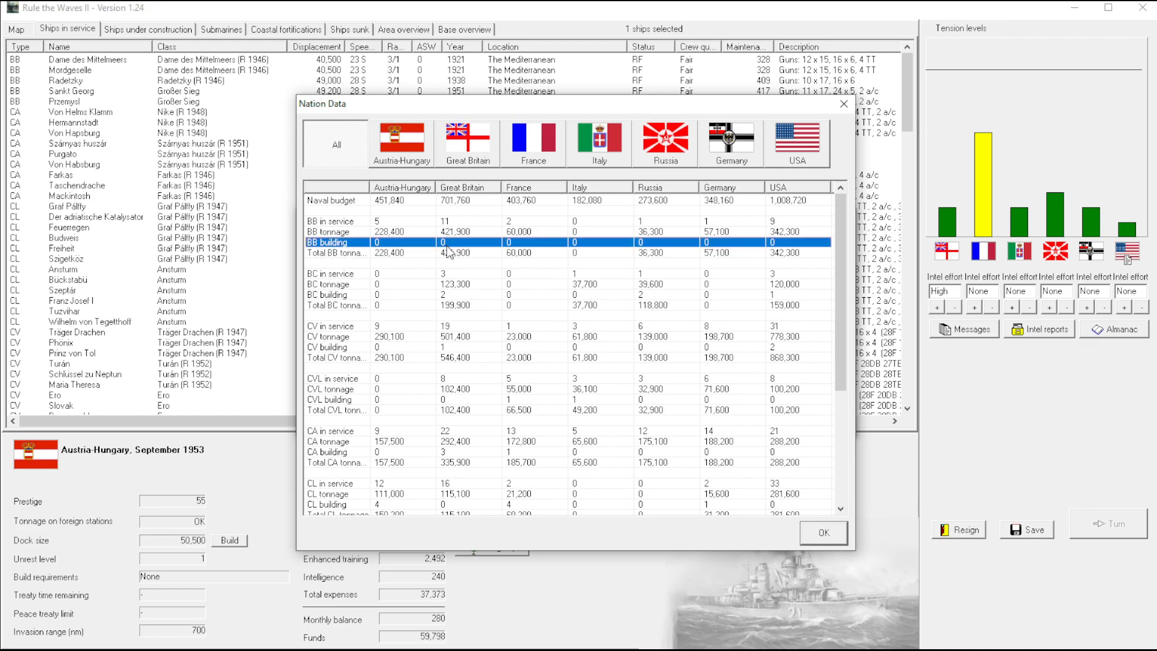
# Compare carrier construction, then answer France's proposal as a ruse to lower our guard
pyautogui.click(333, 294)
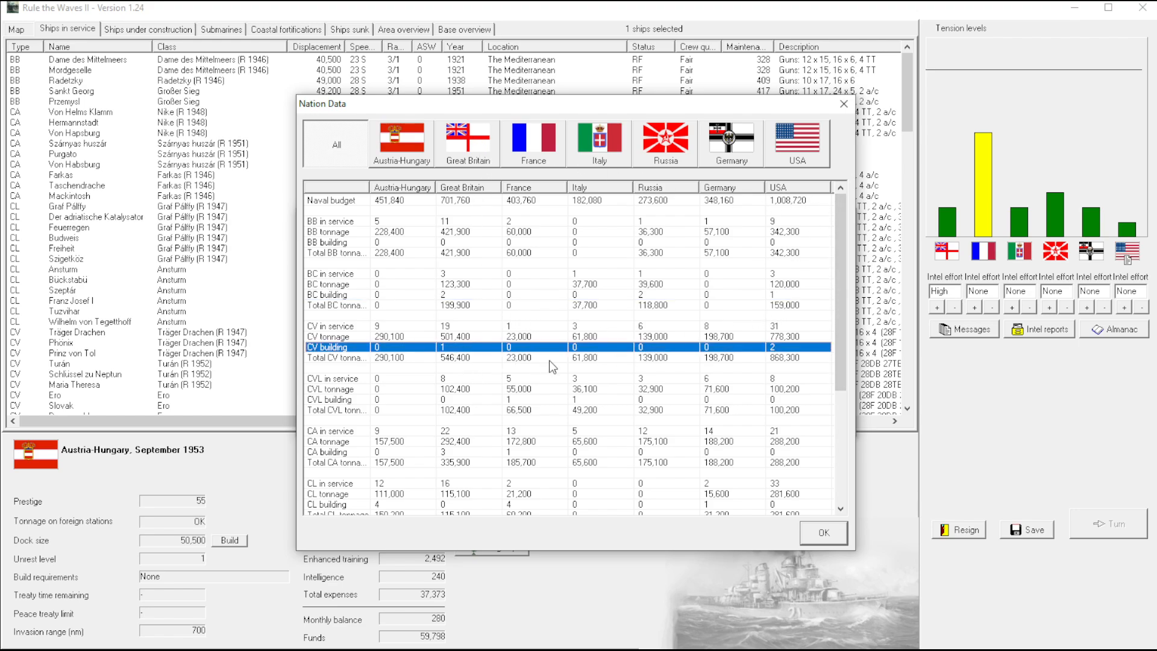
pyautogui.moveTo(518, 407)
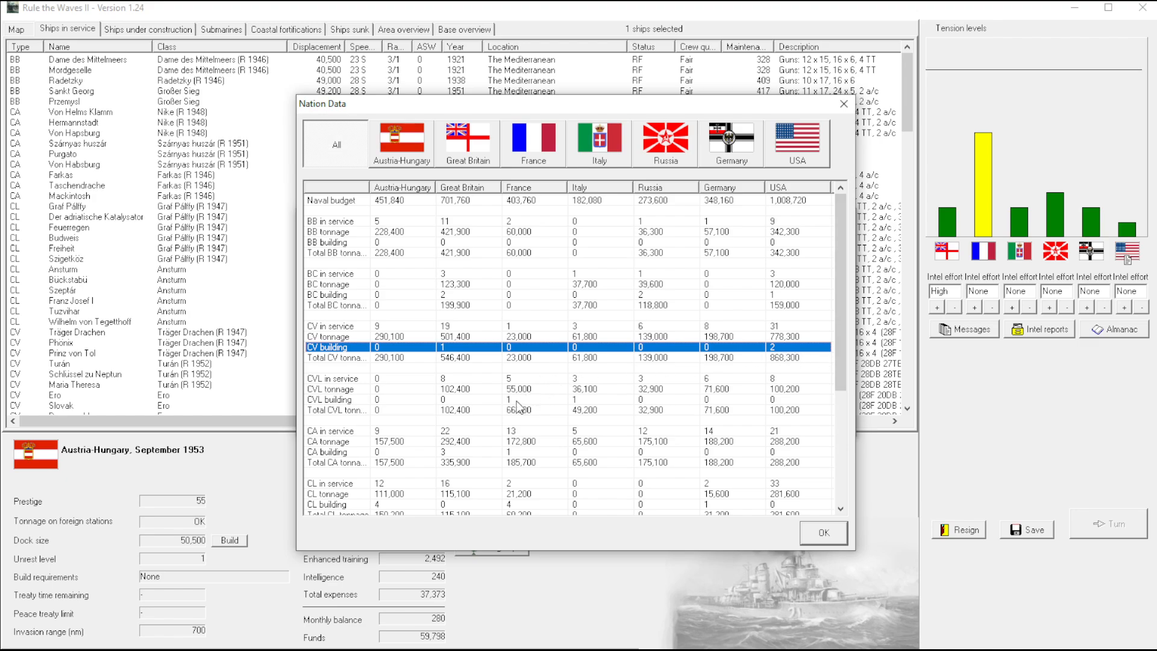
pyautogui.scroll(-3)
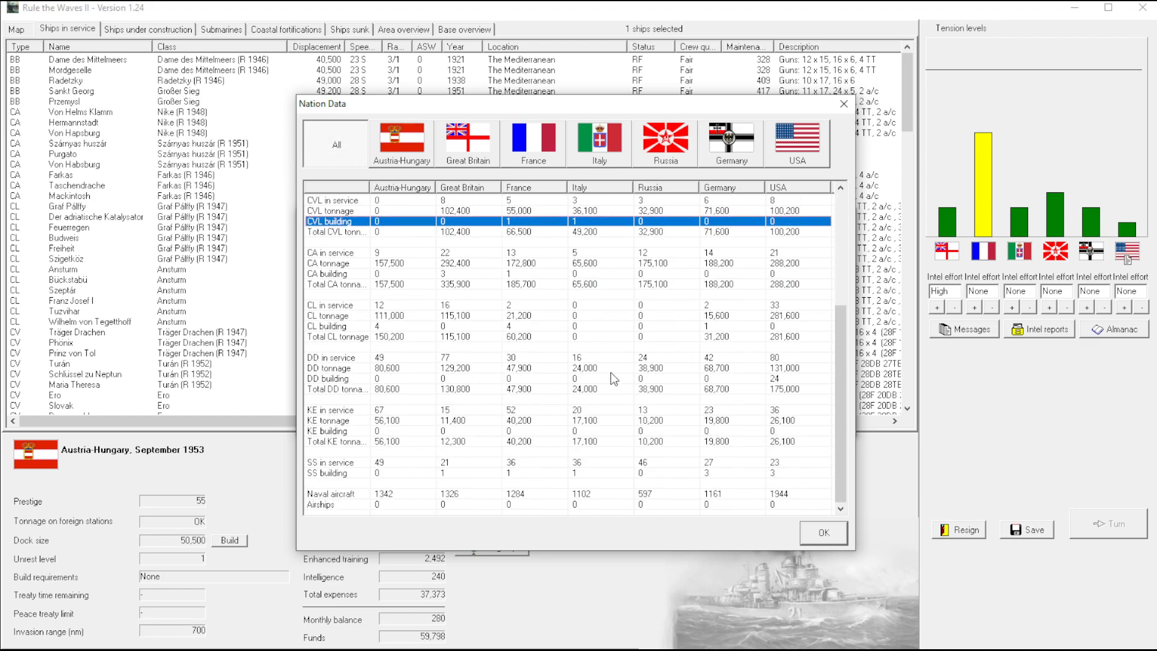
pyautogui.click(336, 327)
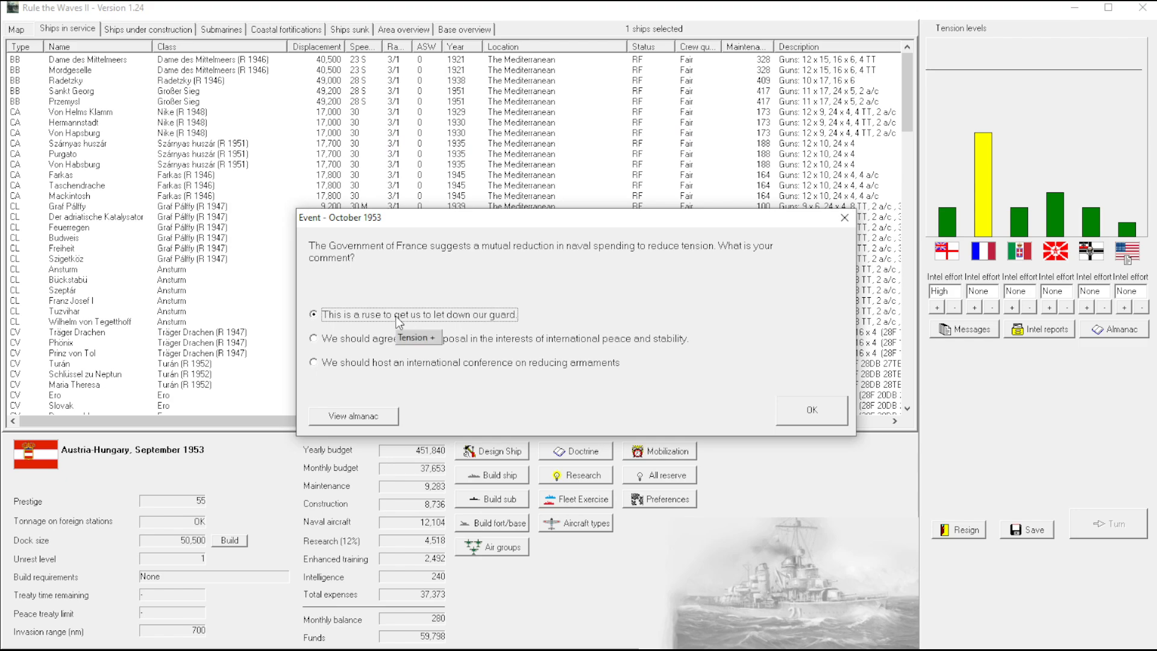
pyautogui.moveTo(652, 404)
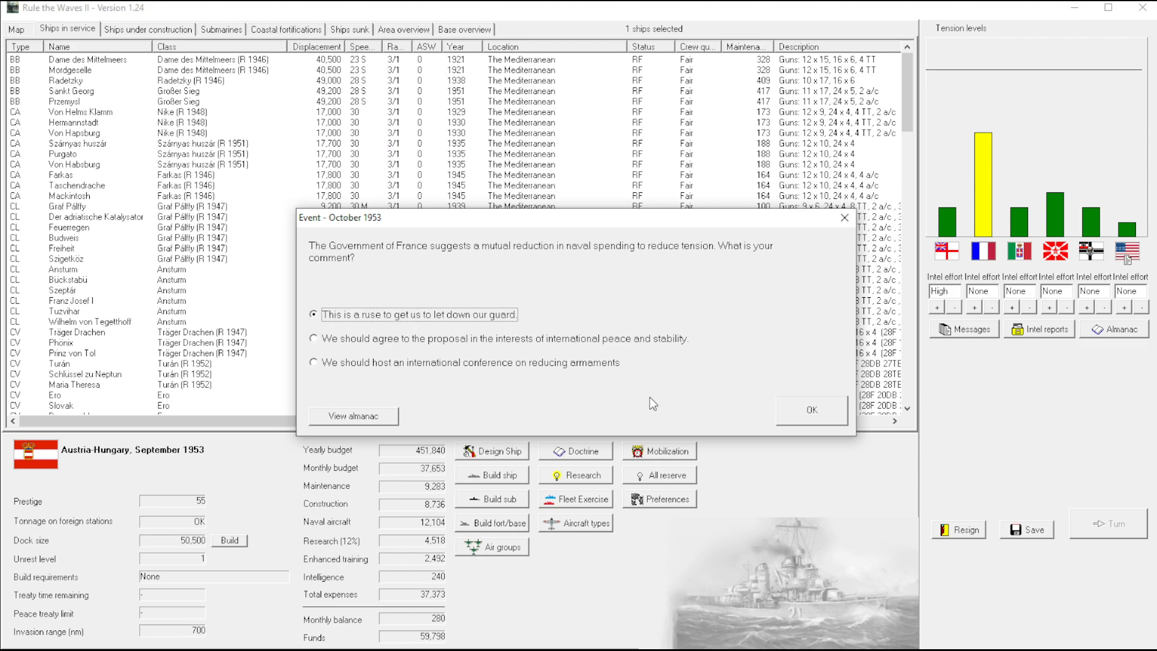
pyautogui.moveTo(672, 409)
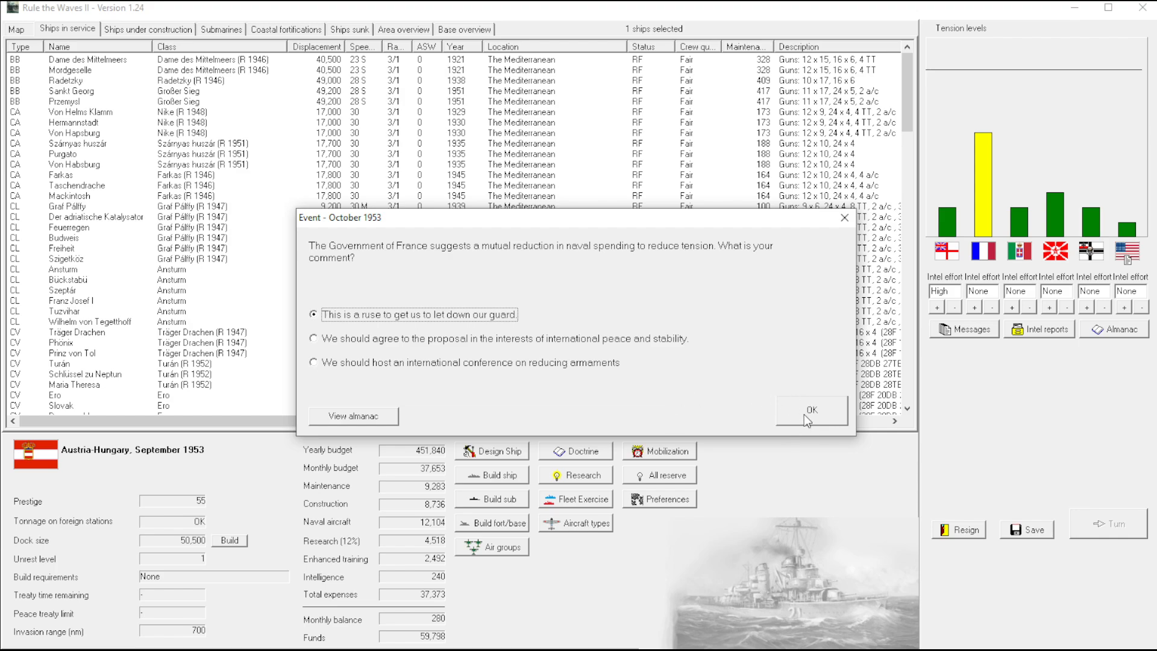
pyautogui.click(810, 411)
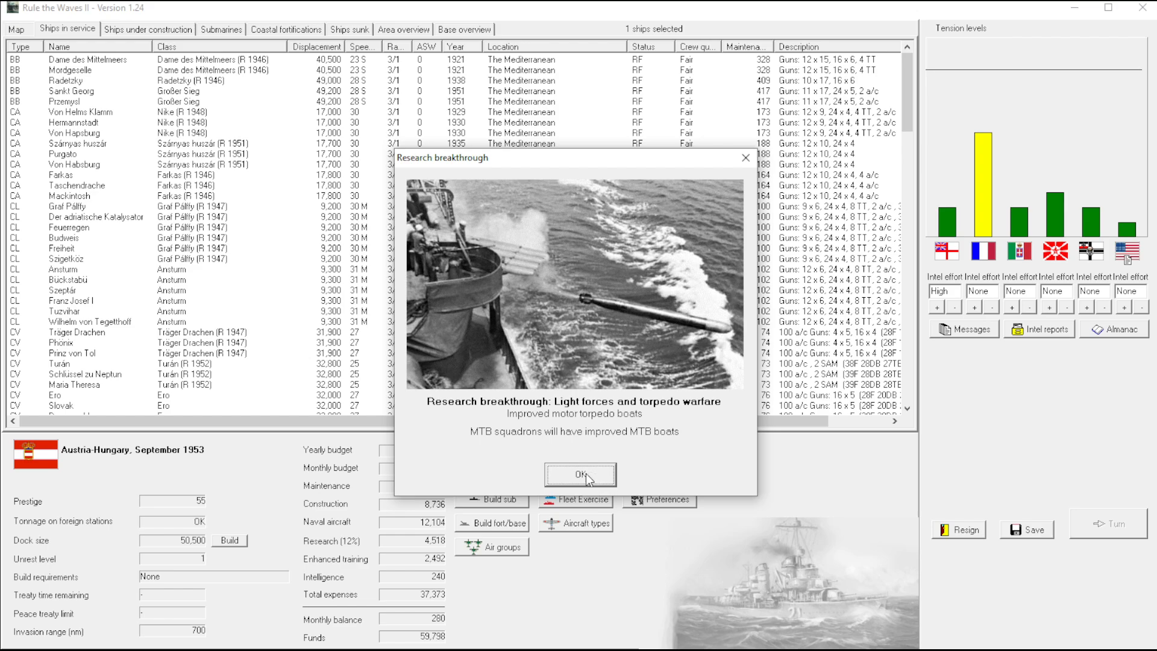
# Acknowledge the torpedo-boat breakthrough and turn messages, scrolling the October 1953 roster to the KE escorts
pyautogui.click(579, 475)
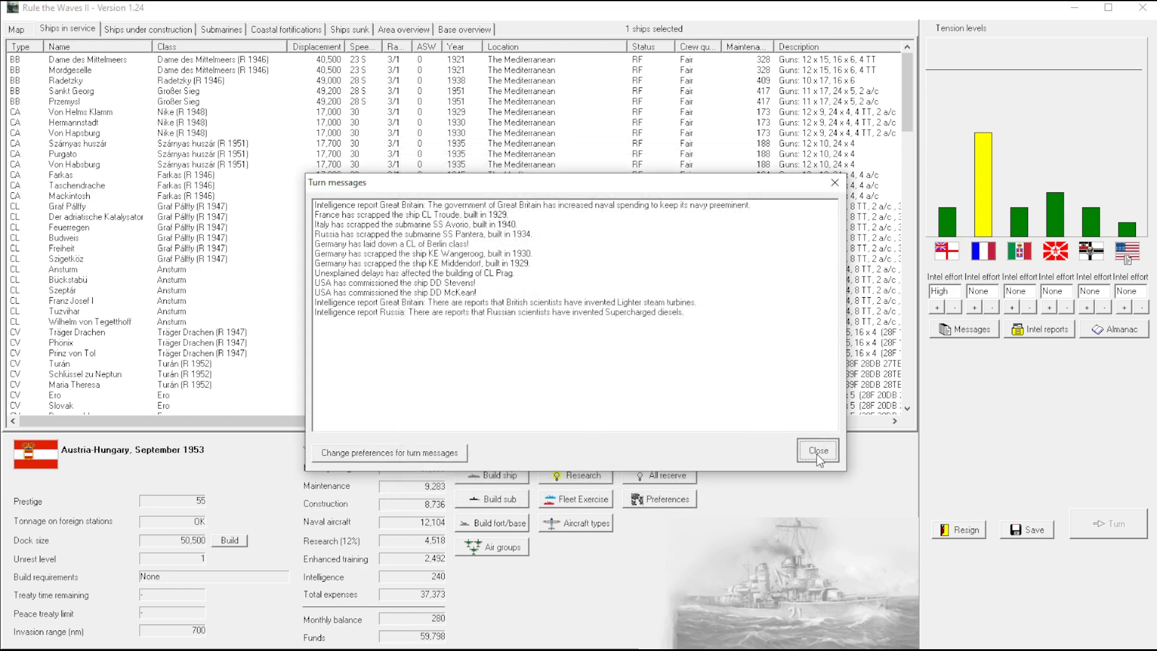
pyautogui.click(816, 450)
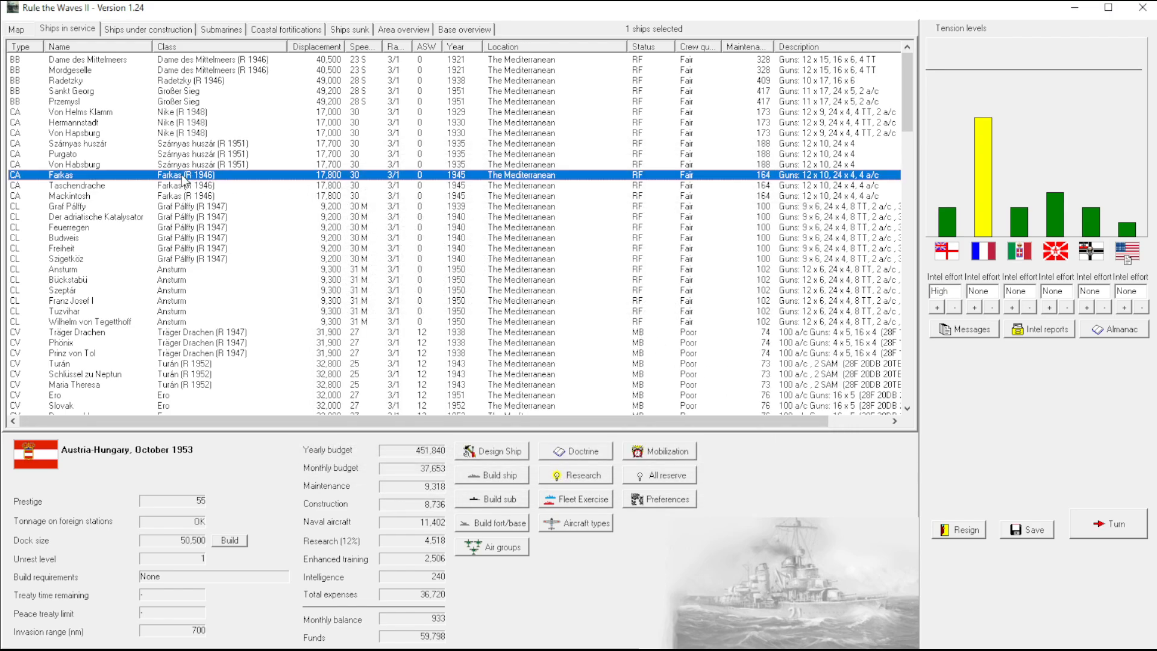
pyautogui.moveTo(463, 185)
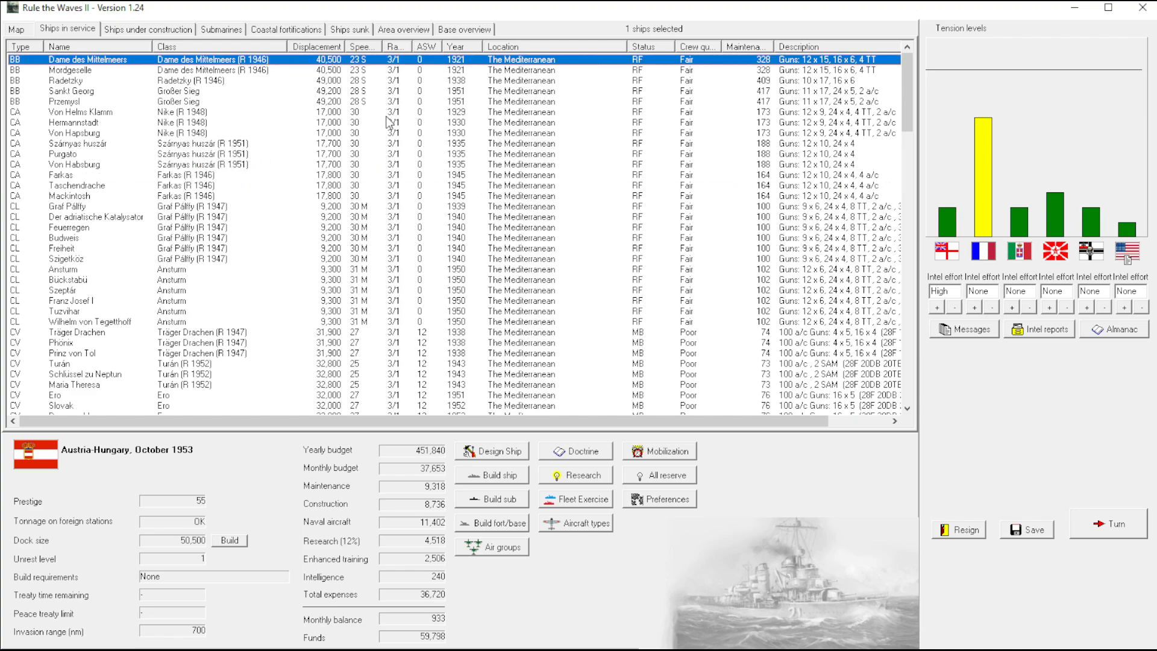
pyautogui.scroll(-3)
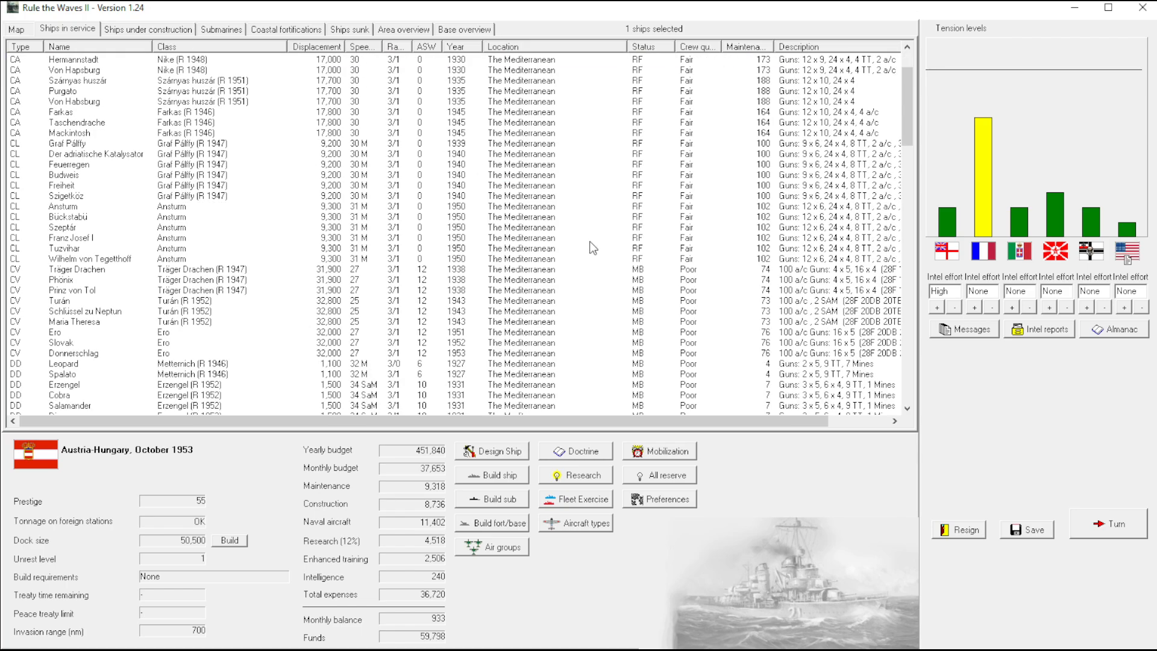
pyautogui.scroll(3)
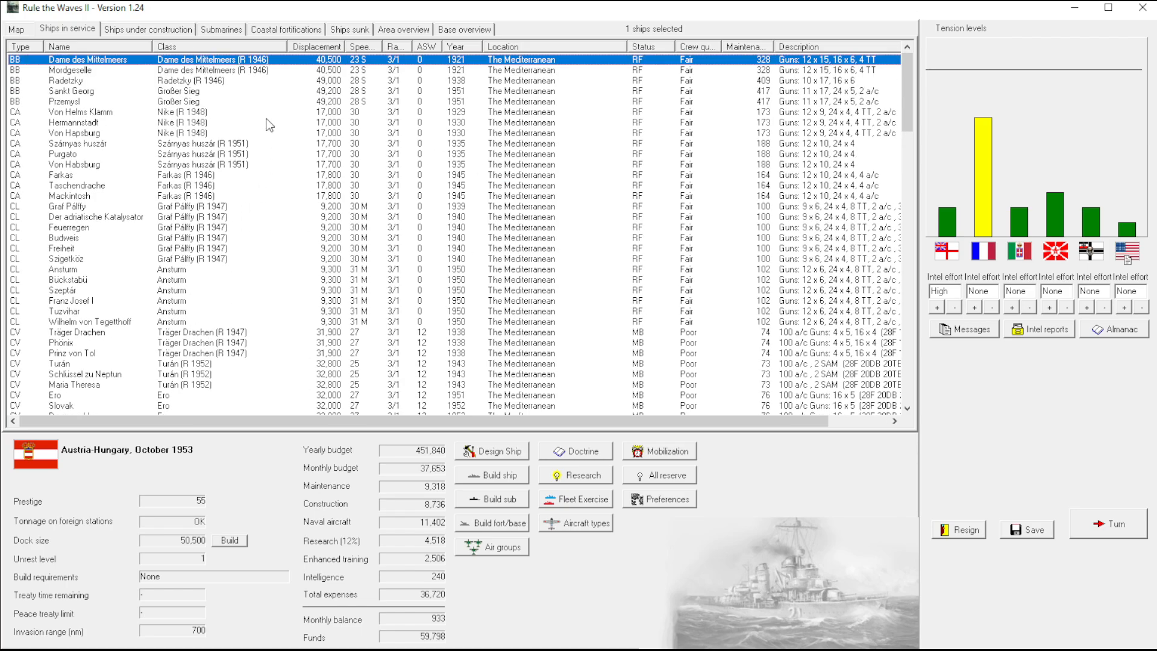
pyautogui.scroll(-3)
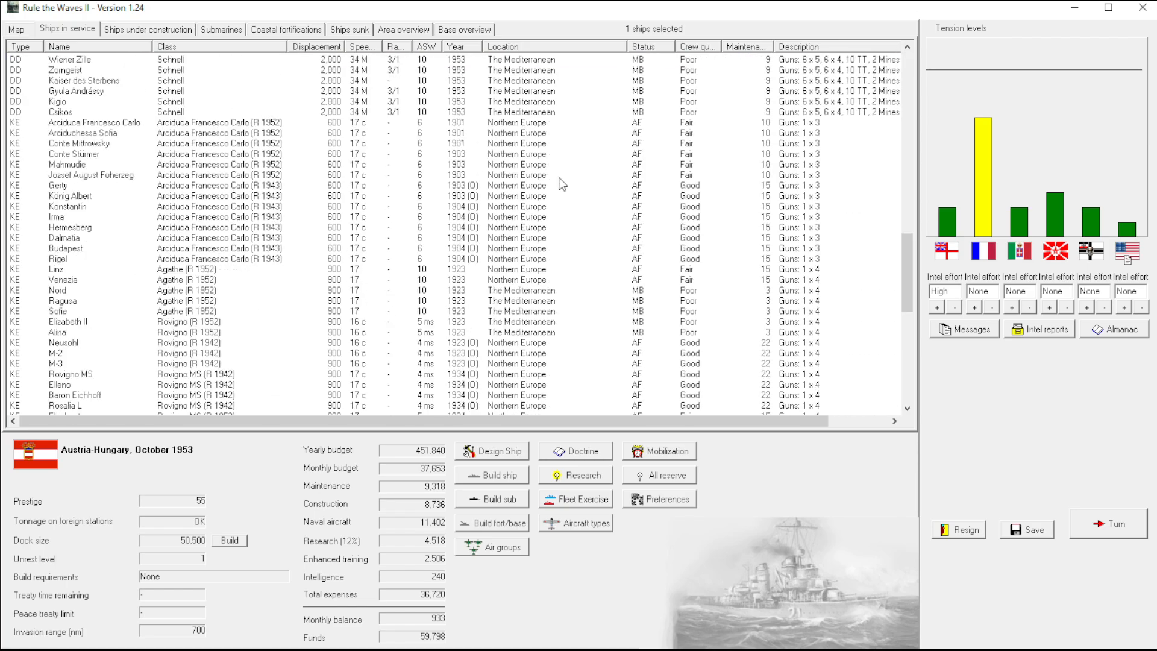
# Order the Arciduca Francesco Carlo escorts rebuilt to their 1952 design
pyautogui.scroll(-3)
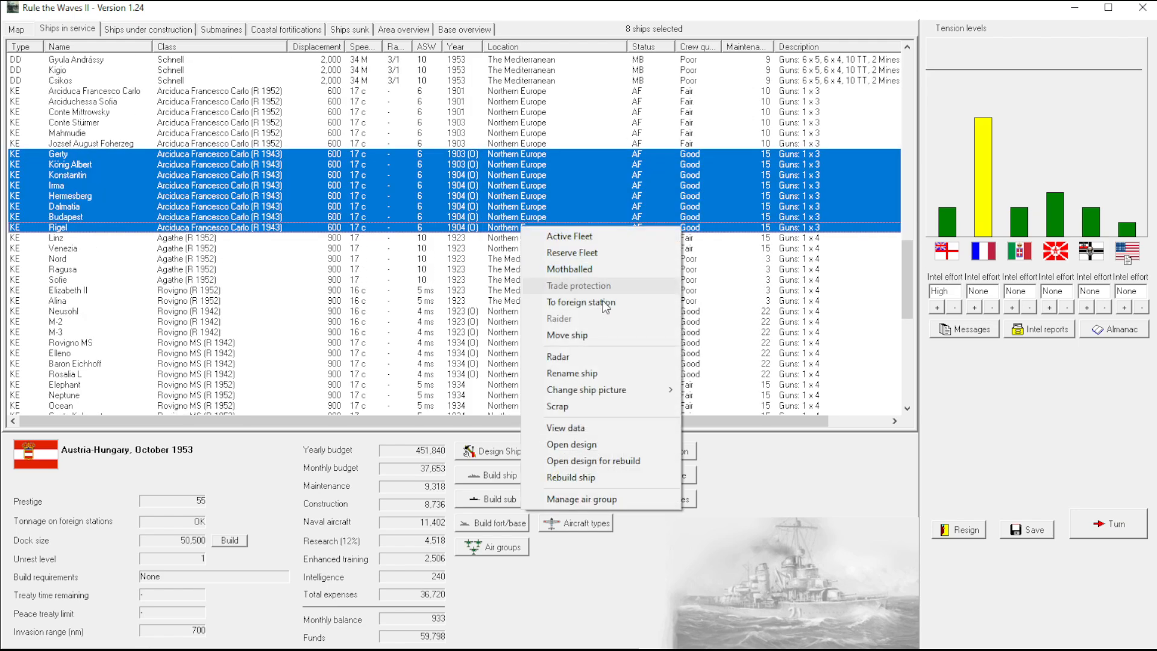
pyautogui.click(571, 477)
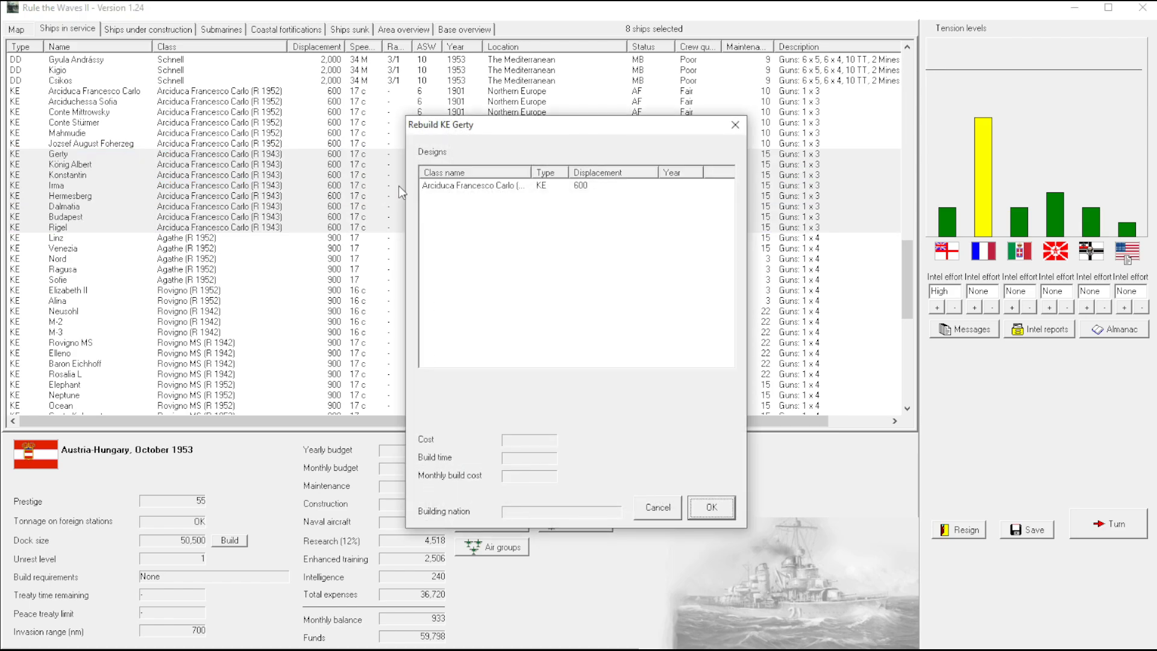
pyautogui.click(656, 508)
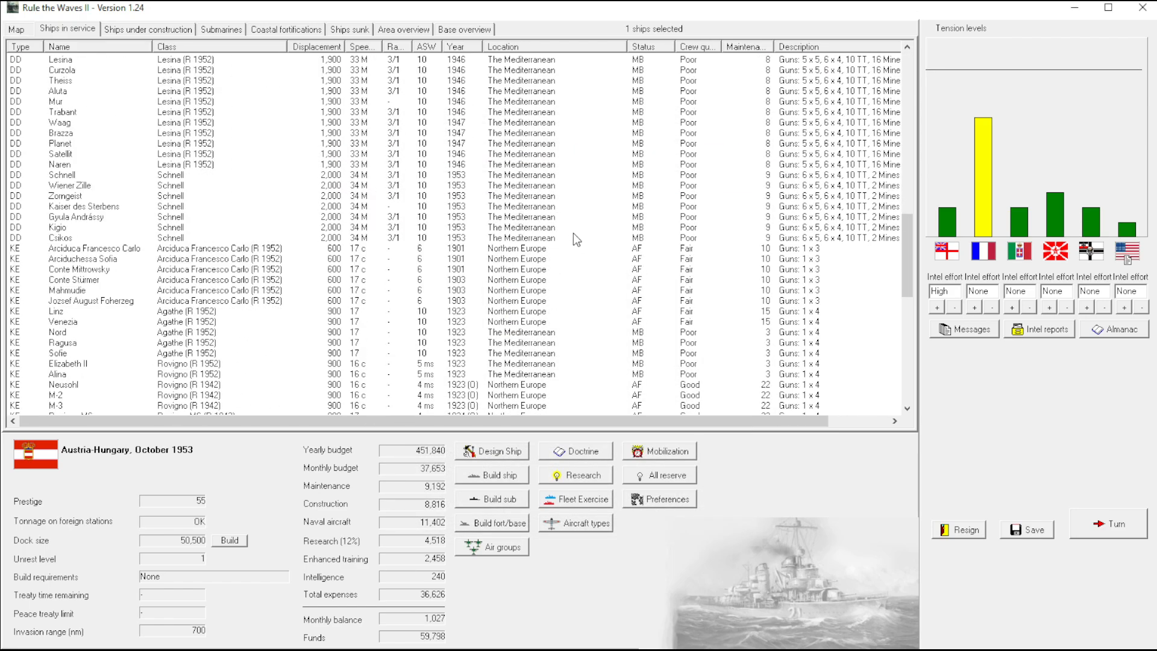
pyautogui.scroll(-3)
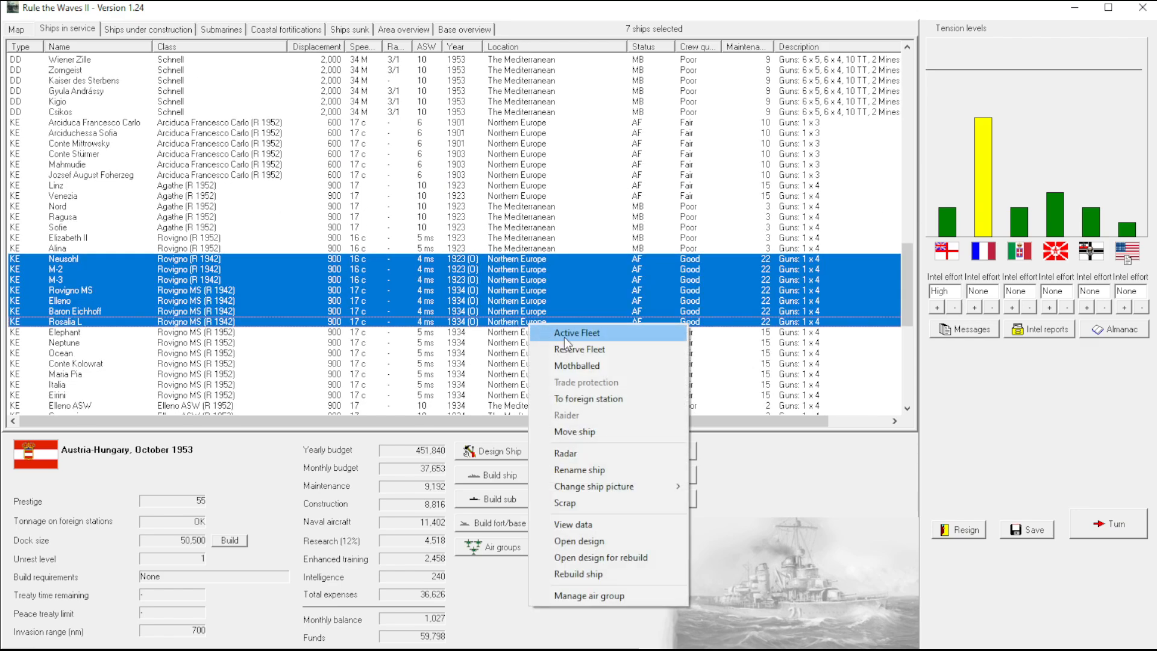
# Order the Rovigno escorts rebuilt to R 1952, dismiss the wrong-class warning, and rebuild the four Rovigno MS
pyautogui.click(578, 576)
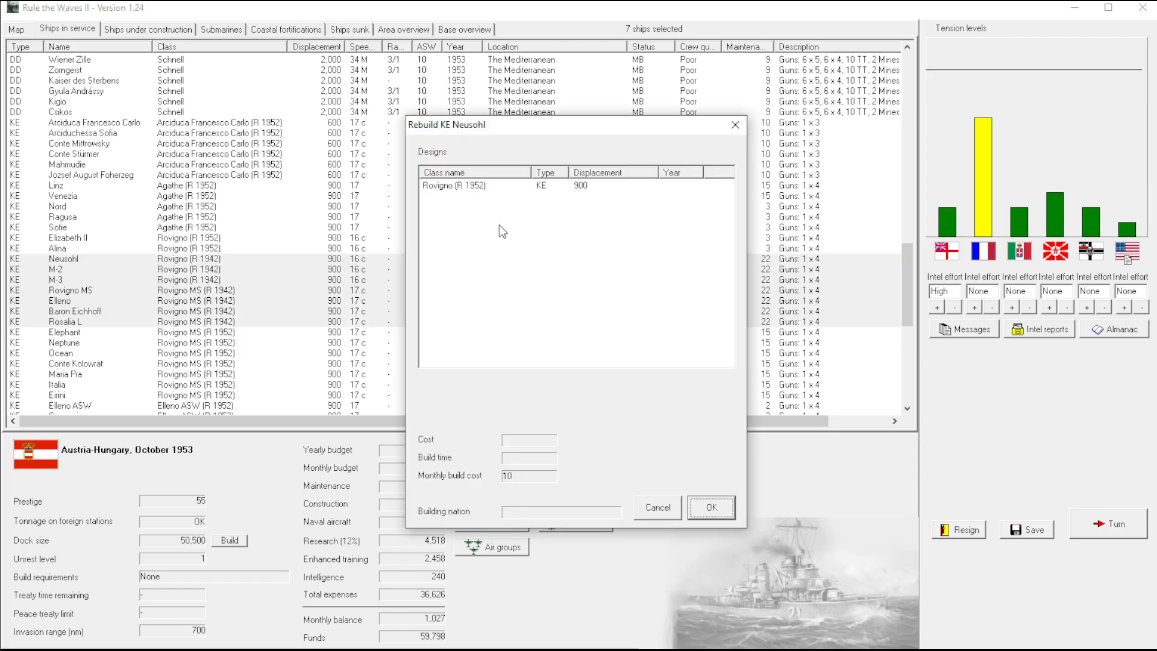
pyautogui.click(709, 507)
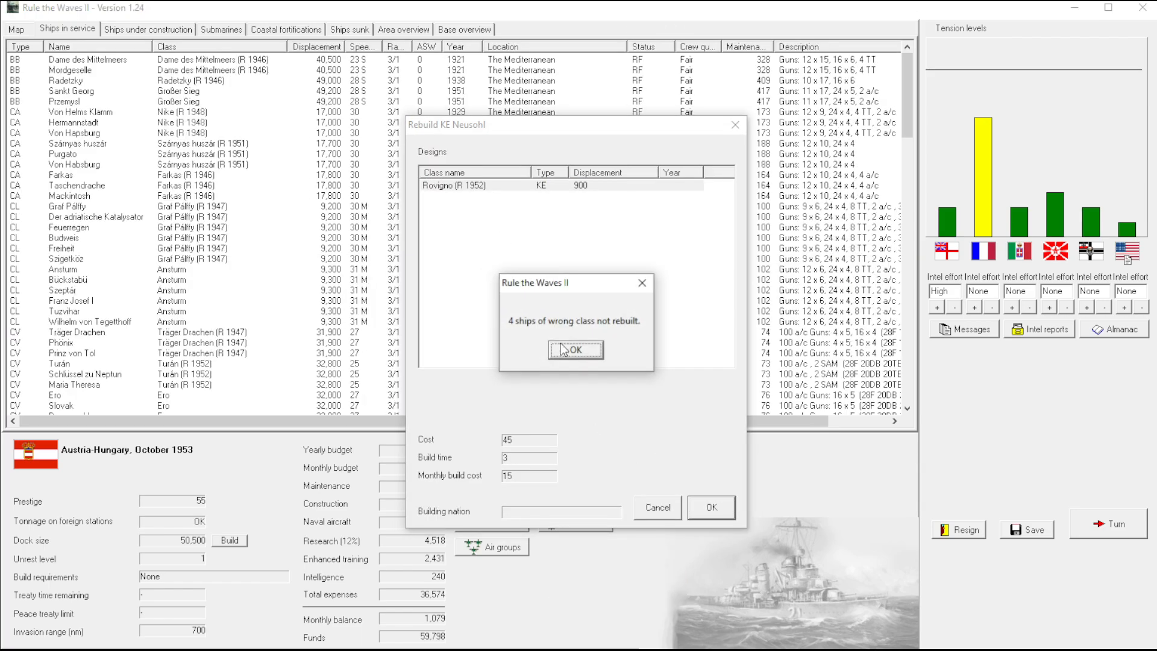
pyautogui.click(574, 349)
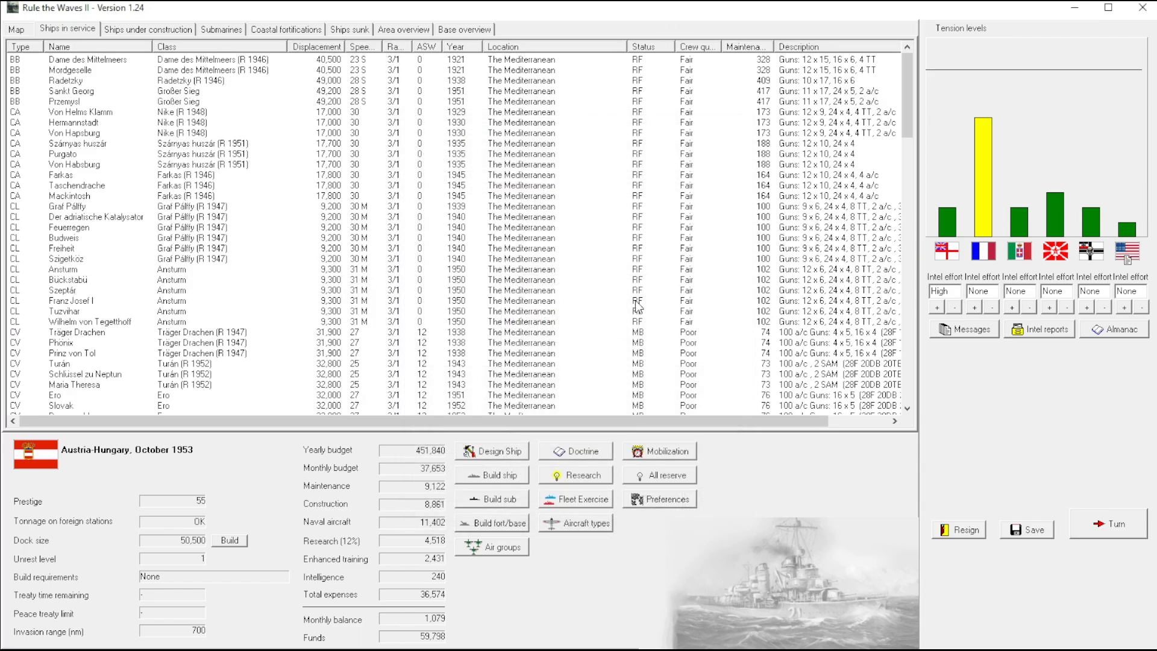
pyautogui.scroll(-3)
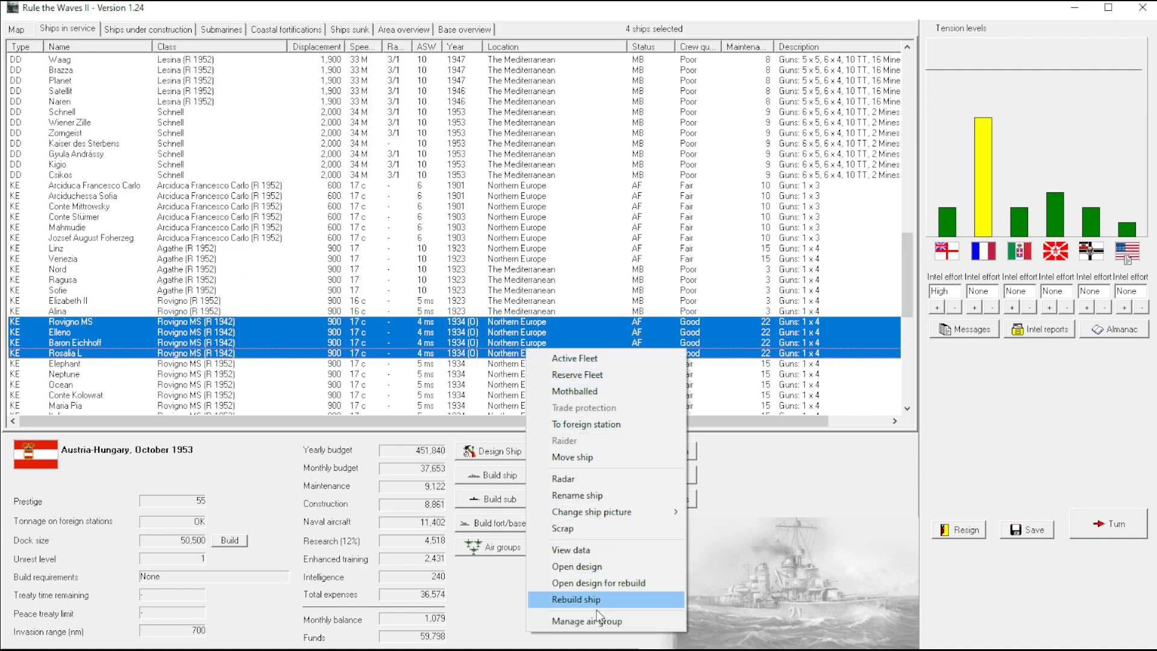
pyautogui.click(578, 599)
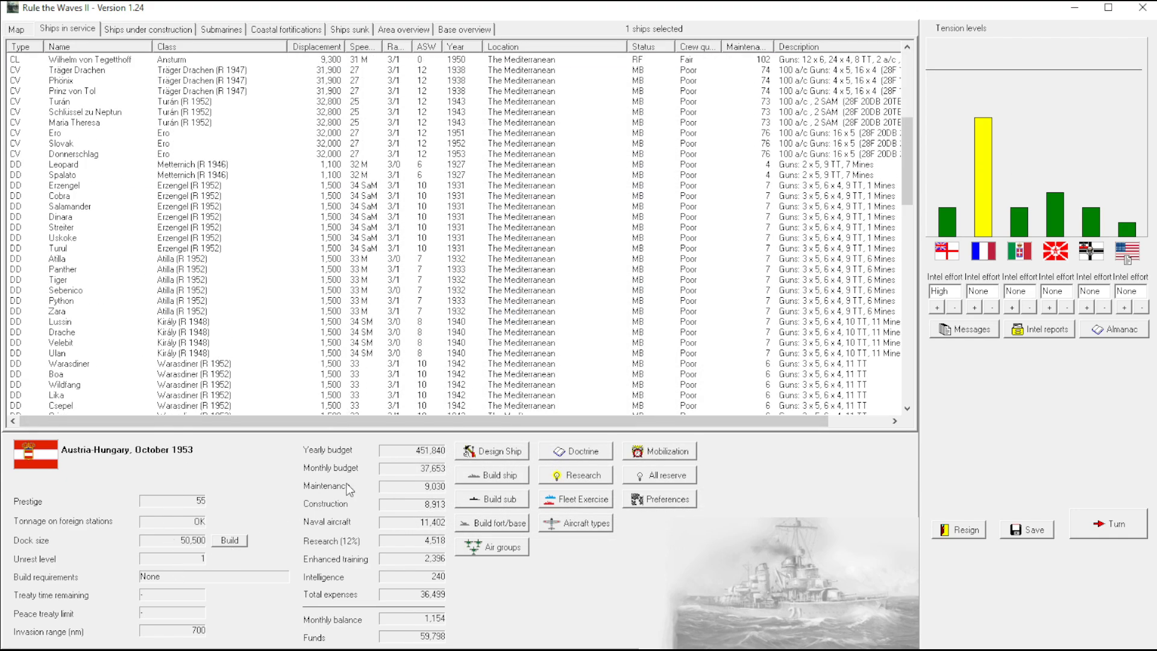
# Glance at the world map, mothball the cruiser Von Helmu Klamm and advance to November 1953
pyautogui.scroll(-3)
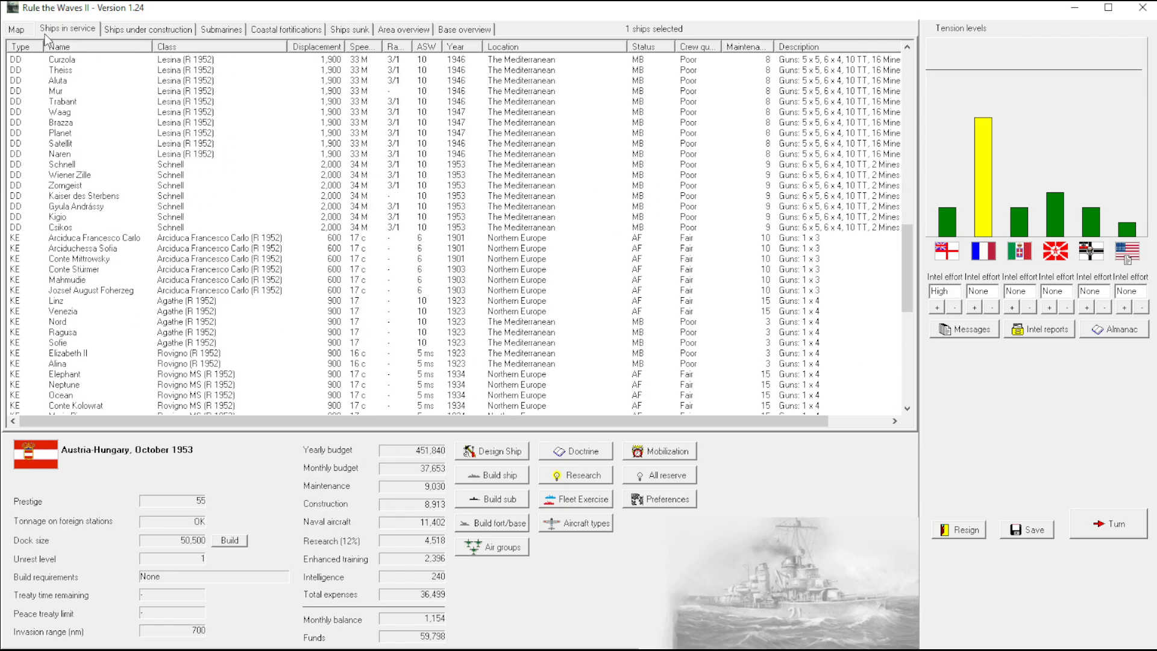
pyautogui.click(16, 29)
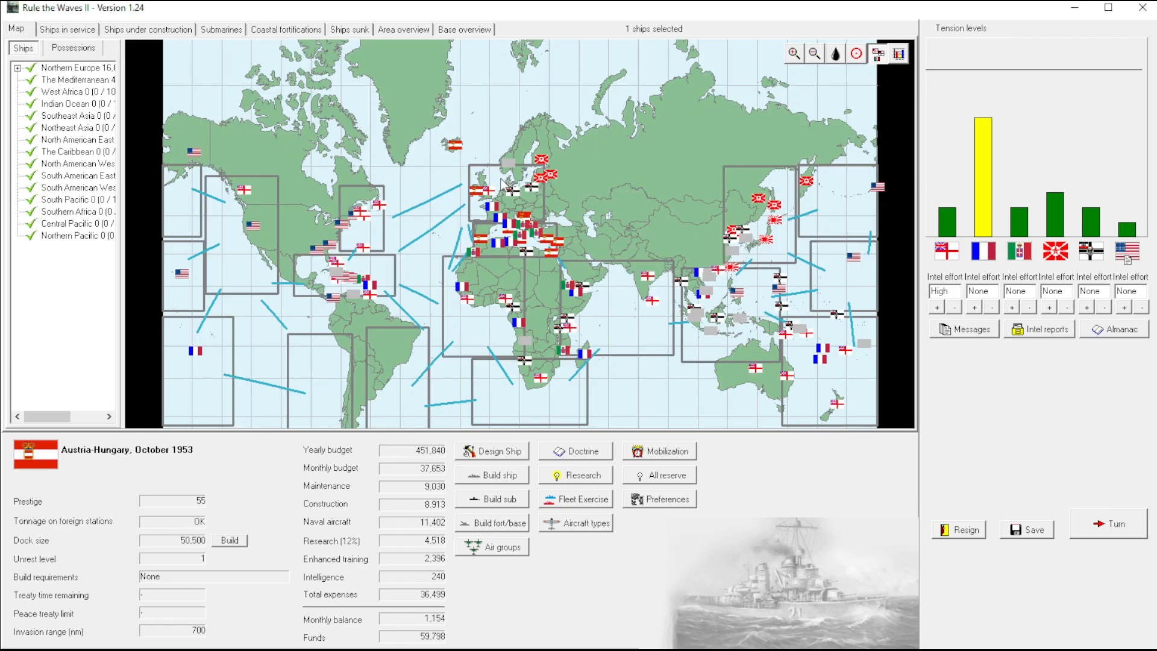
pyautogui.click(501, 185)
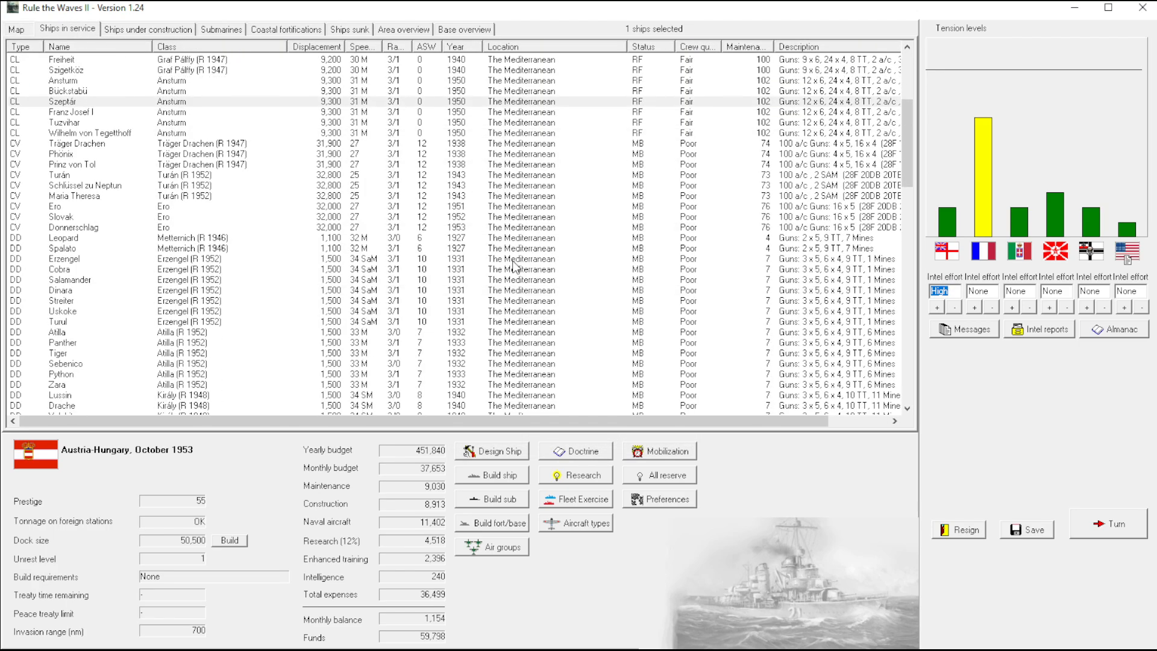
pyautogui.scroll(3)
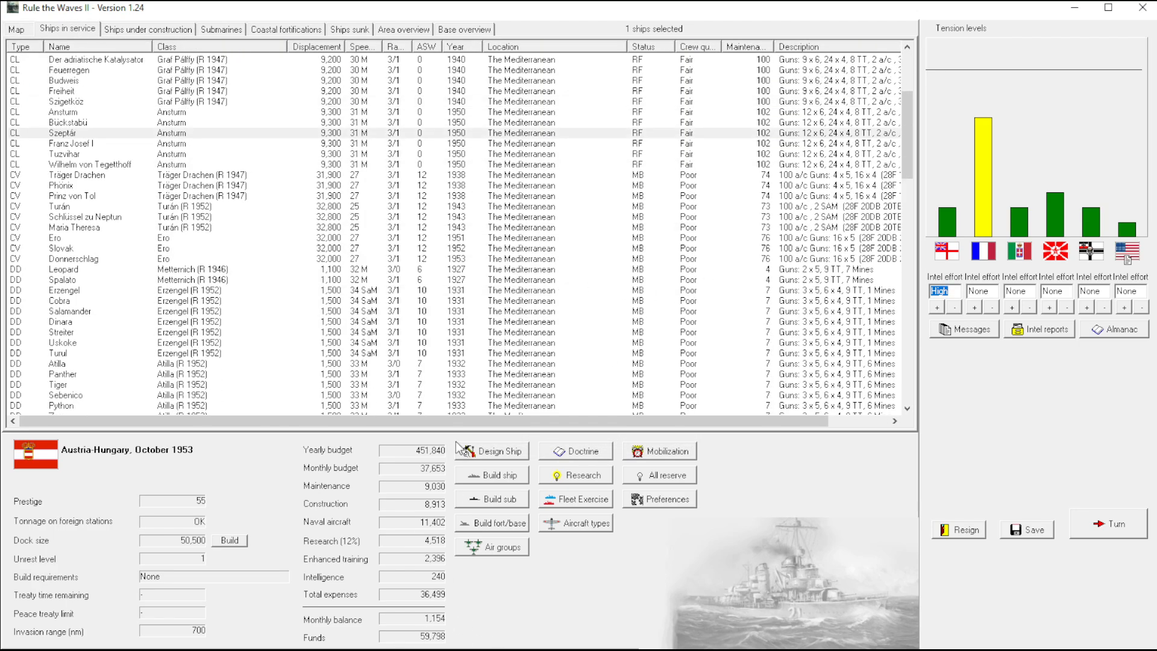
pyautogui.scroll(3)
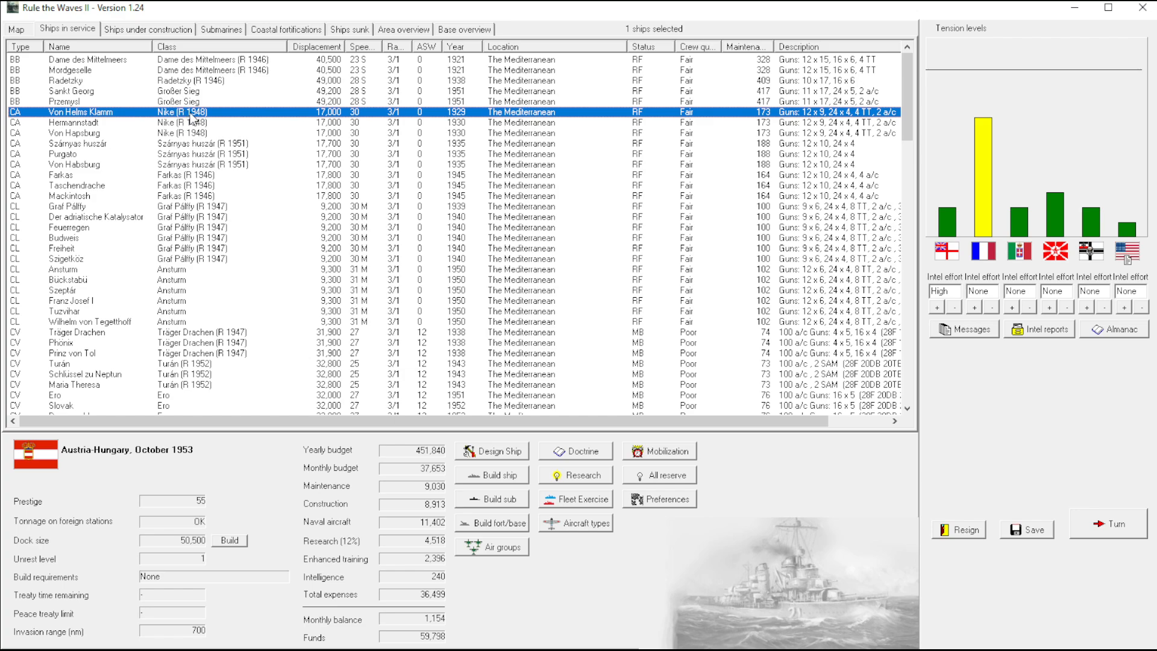
pyautogui.rightClick(80, 132)
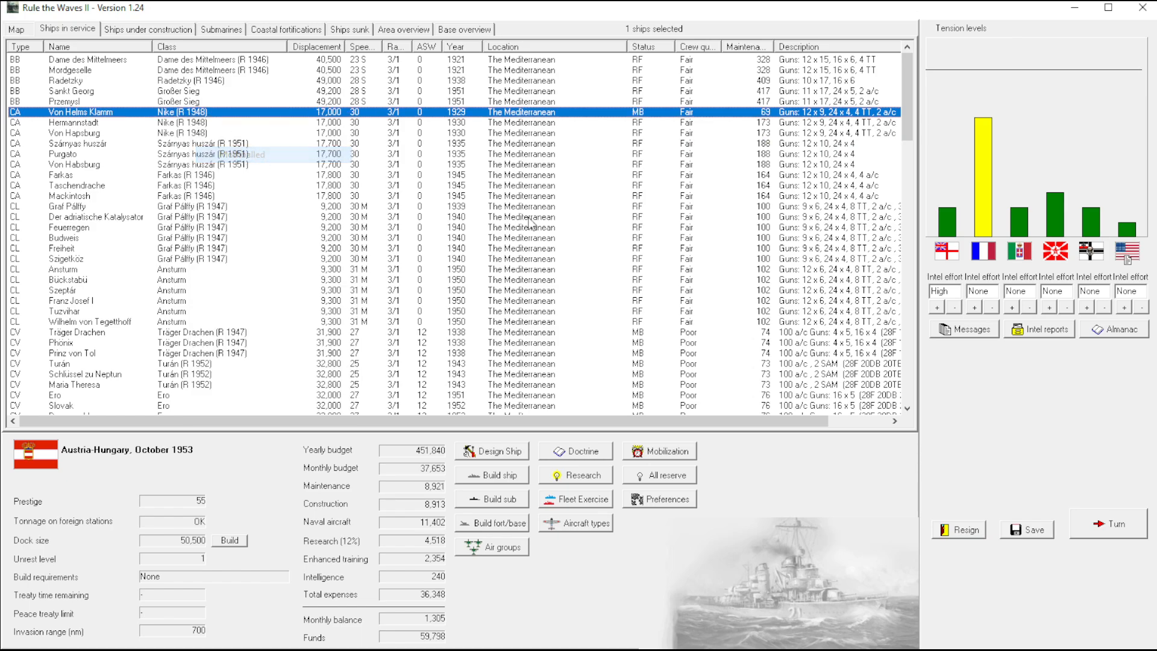
pyautogui.click(1107, 523)
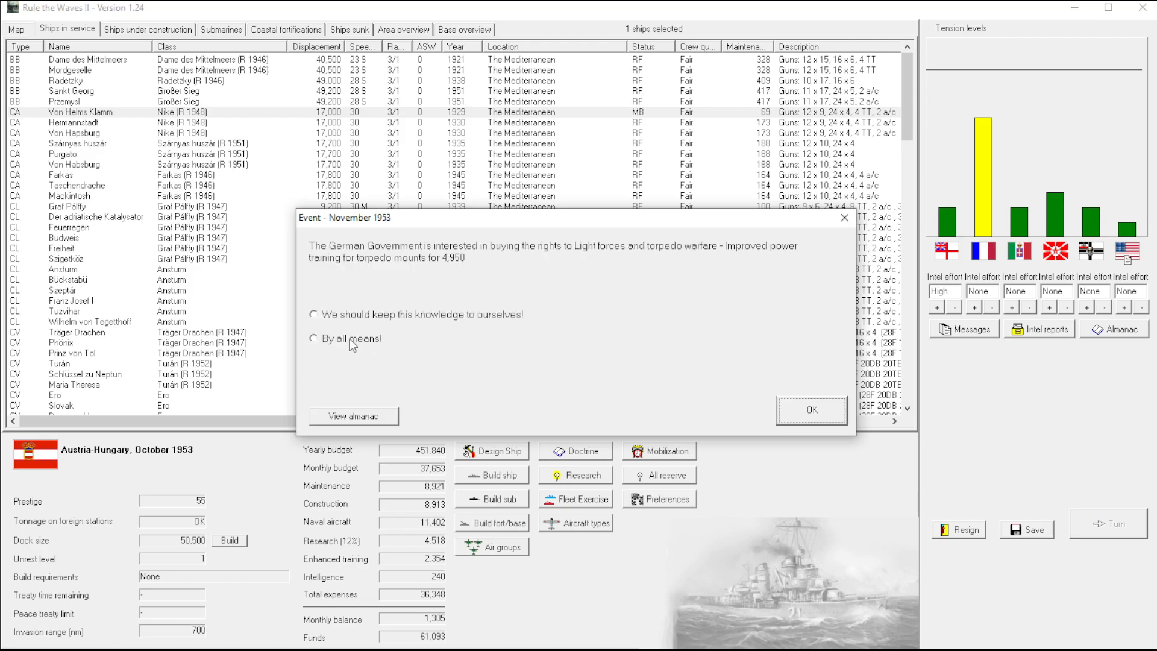
# Answer Germany's torpedo-training offer and browse the November 1953 roster
pyautogui.click(810, 409)
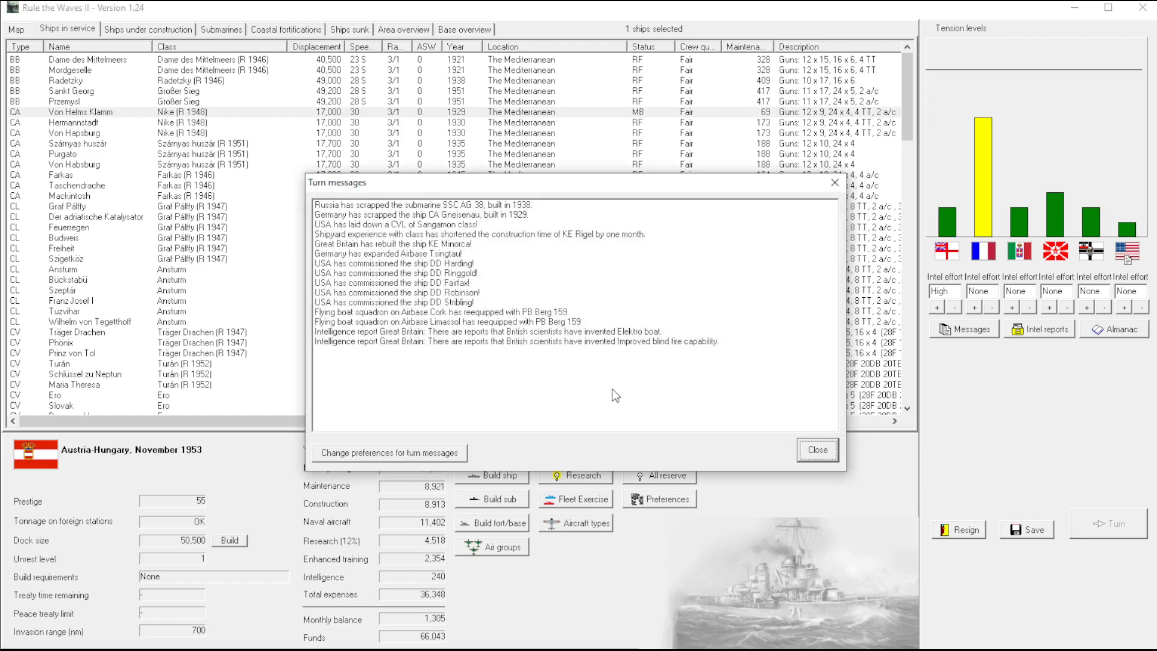
pyautogui.click(816, 449)
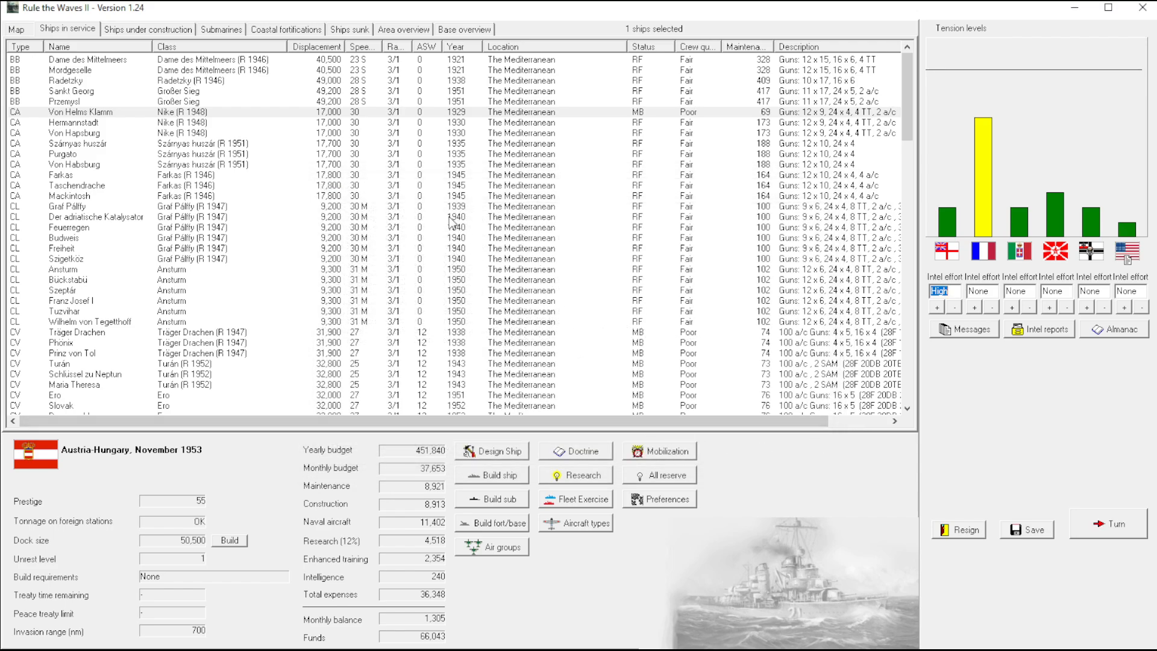
pyautogui.scroll(-3)
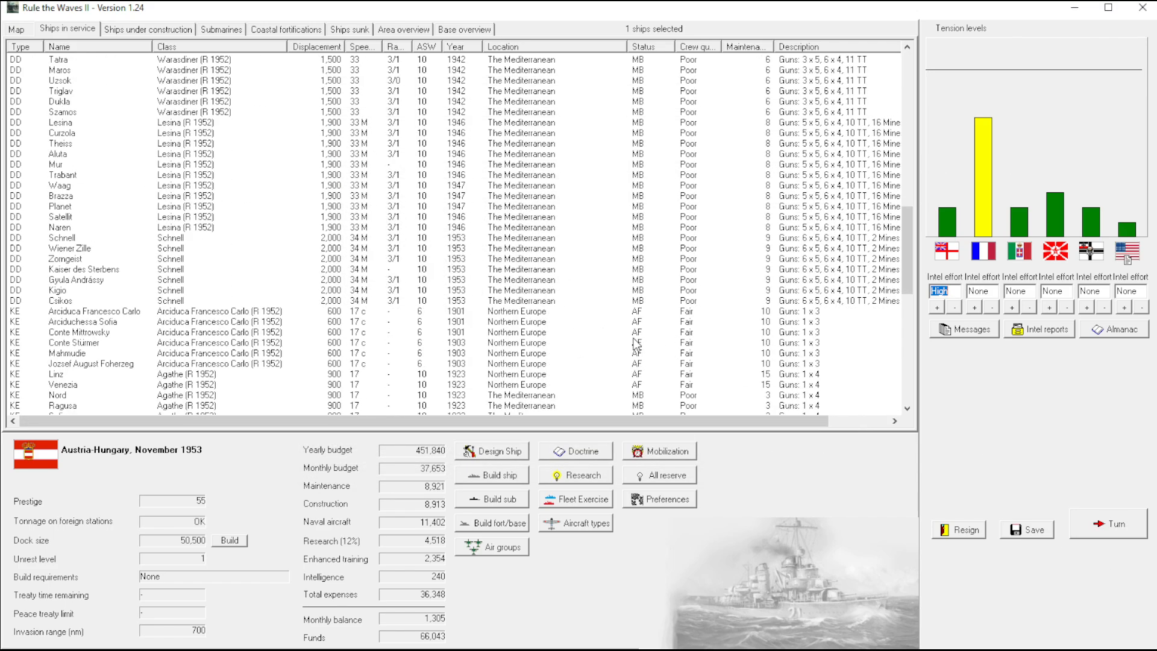
pyautogui.scroll(-3)
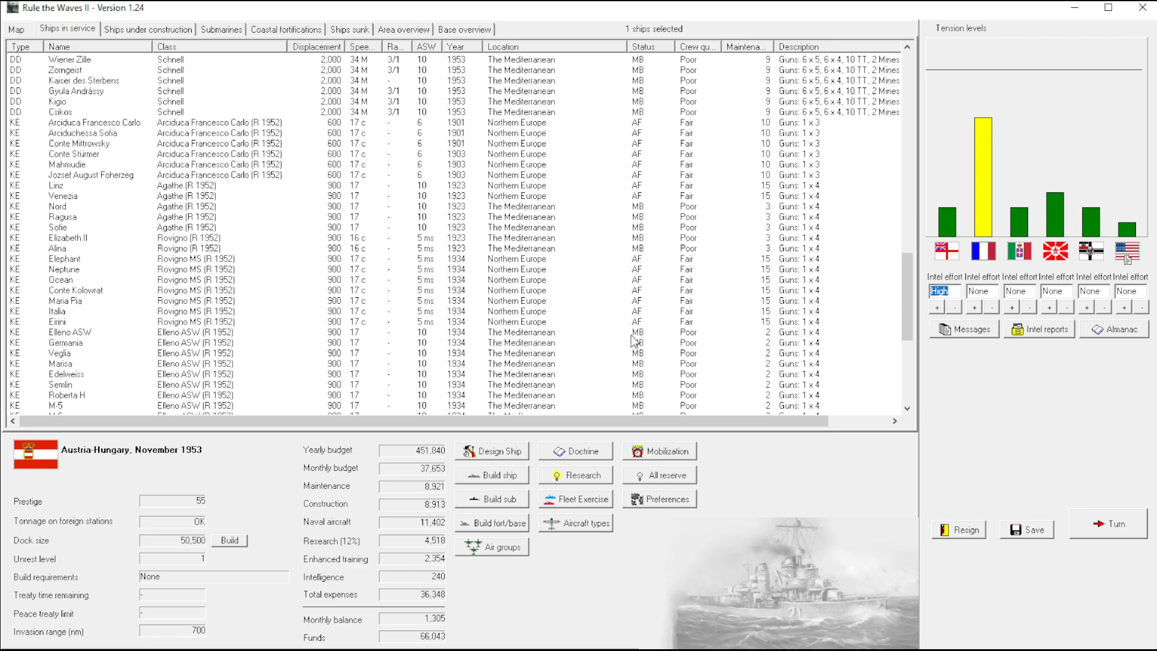
pyautogui.scroll(3)
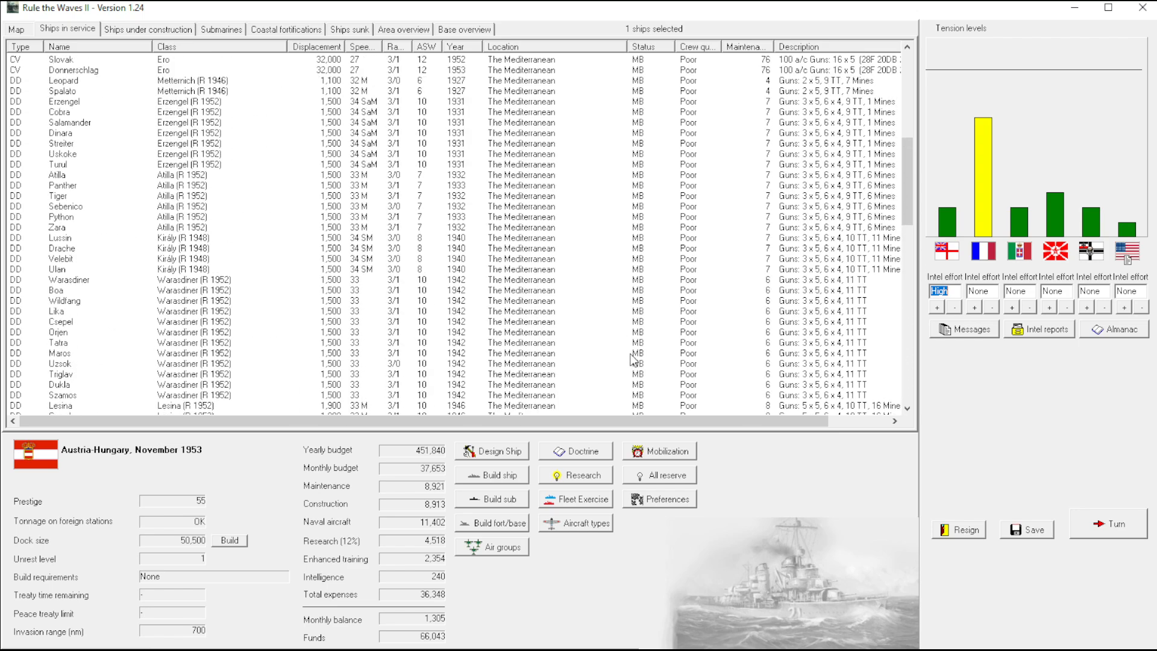
pyautogui.scroll(3)
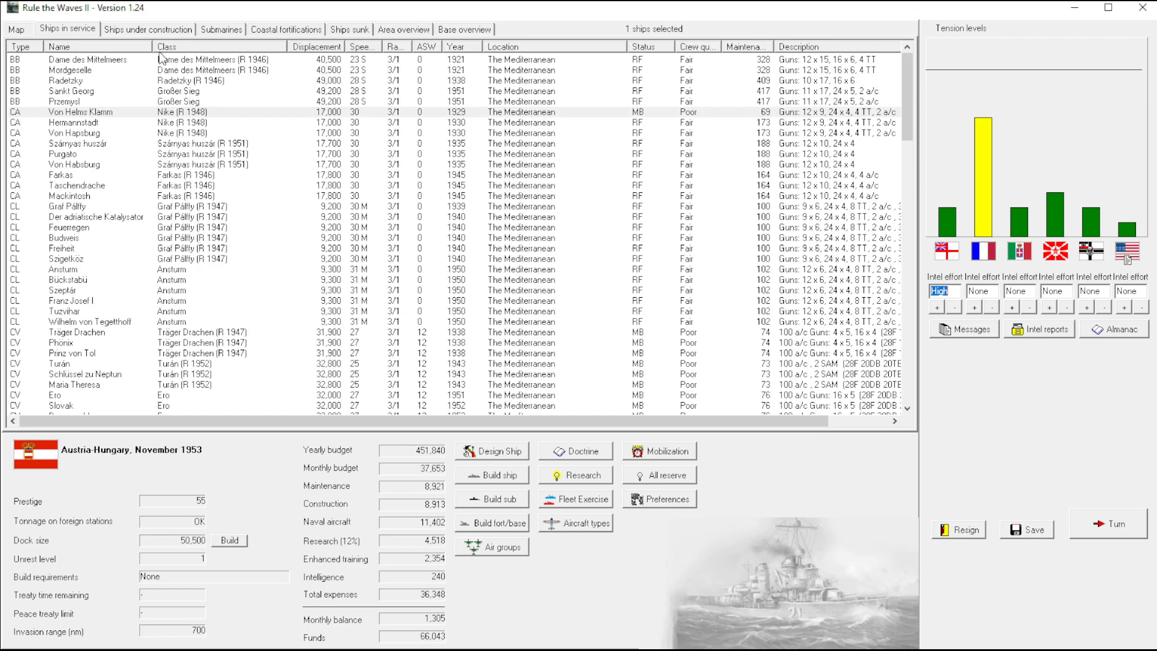
pyautogui.click(574, 522)
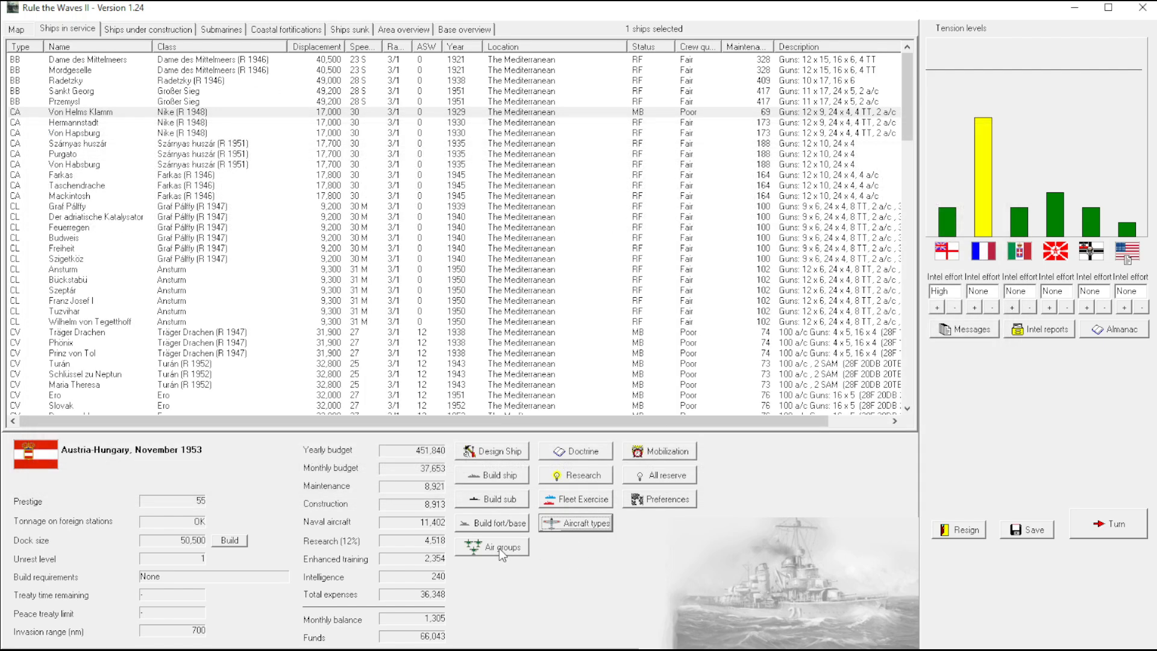
# Inspect the air groups at Airbase Belfast, then advance to December 1953
pyautogui.click(492, 545)
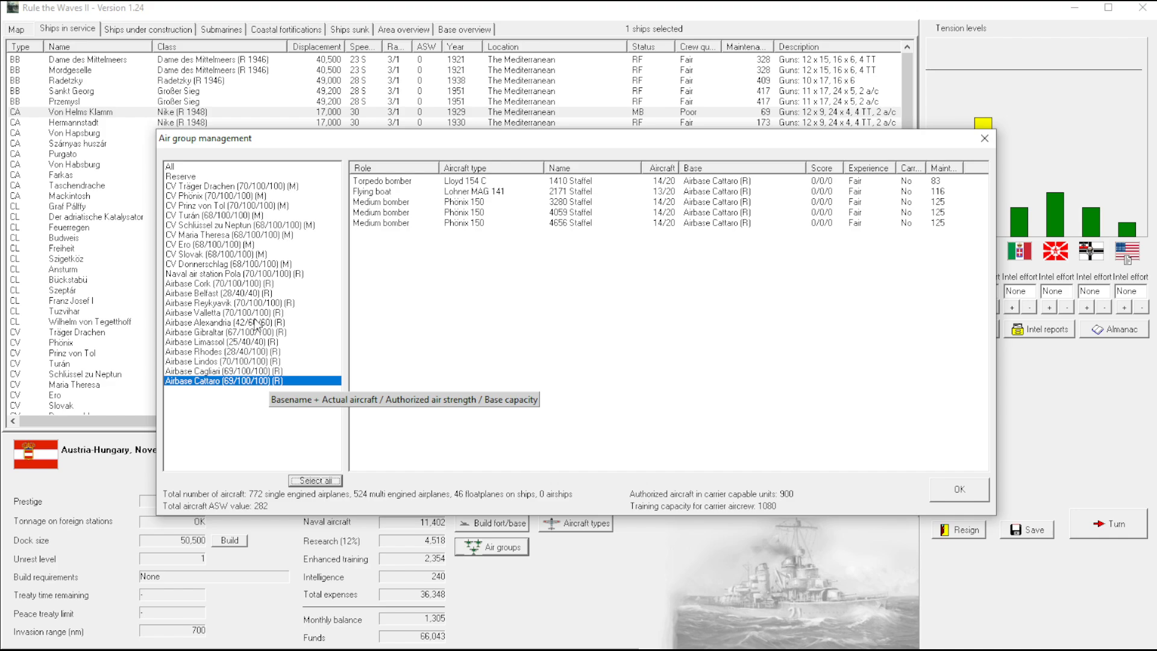
pyautogui.click(214, 293)
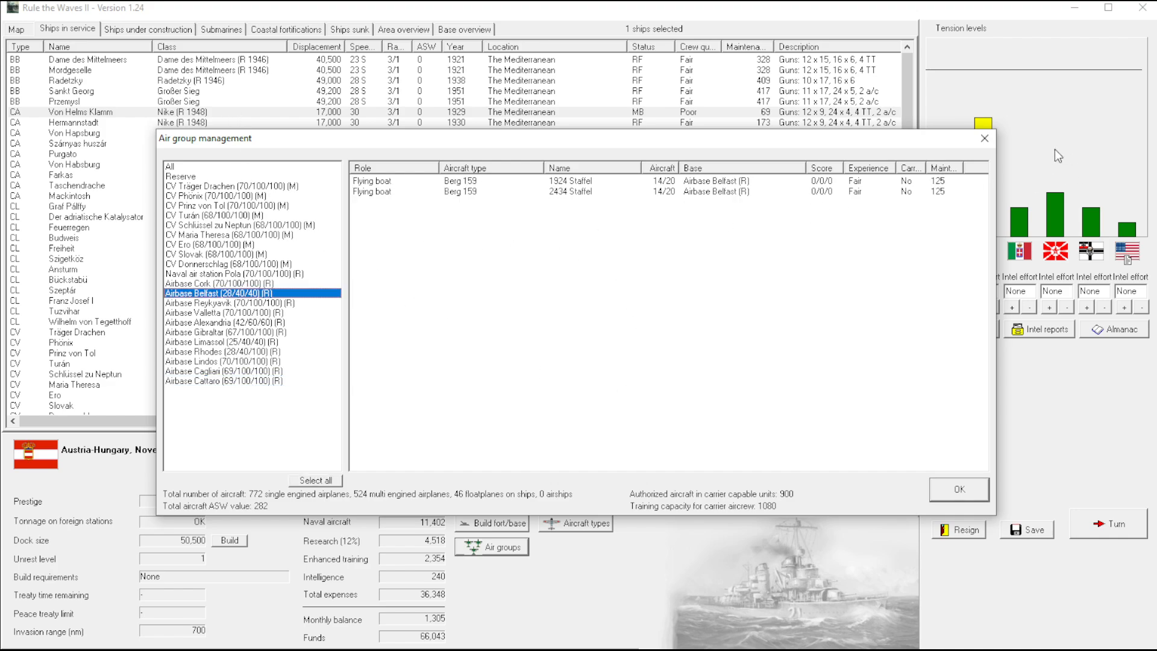
pyautogui.click(958, 489)
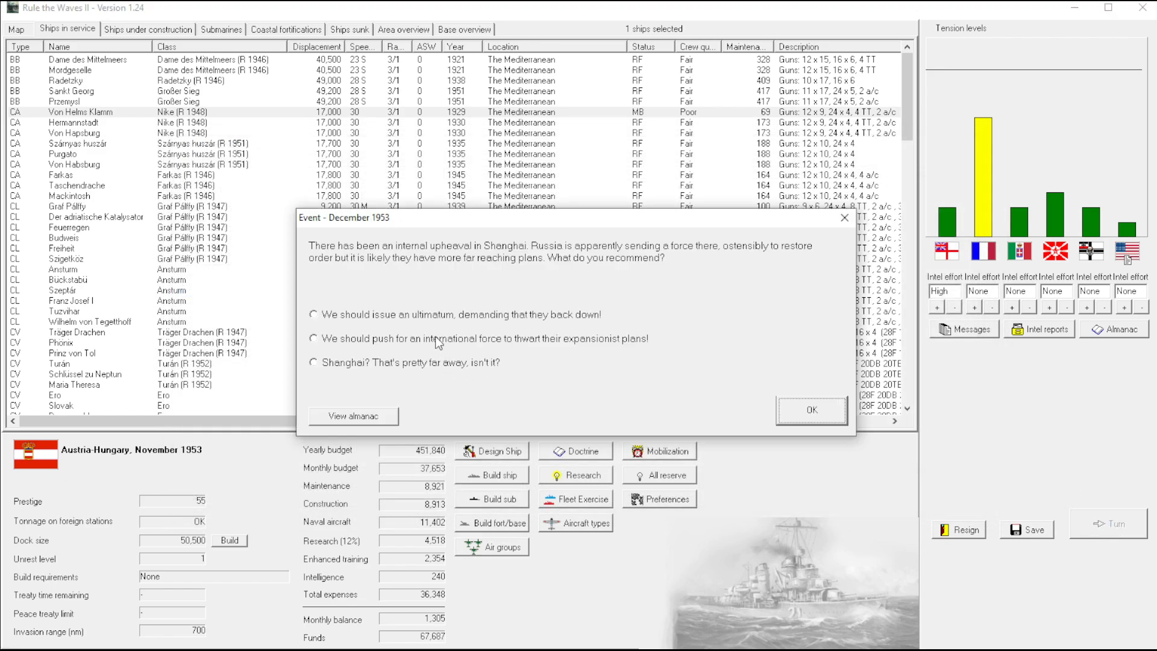
pyautogui.moveTo(579, 262)
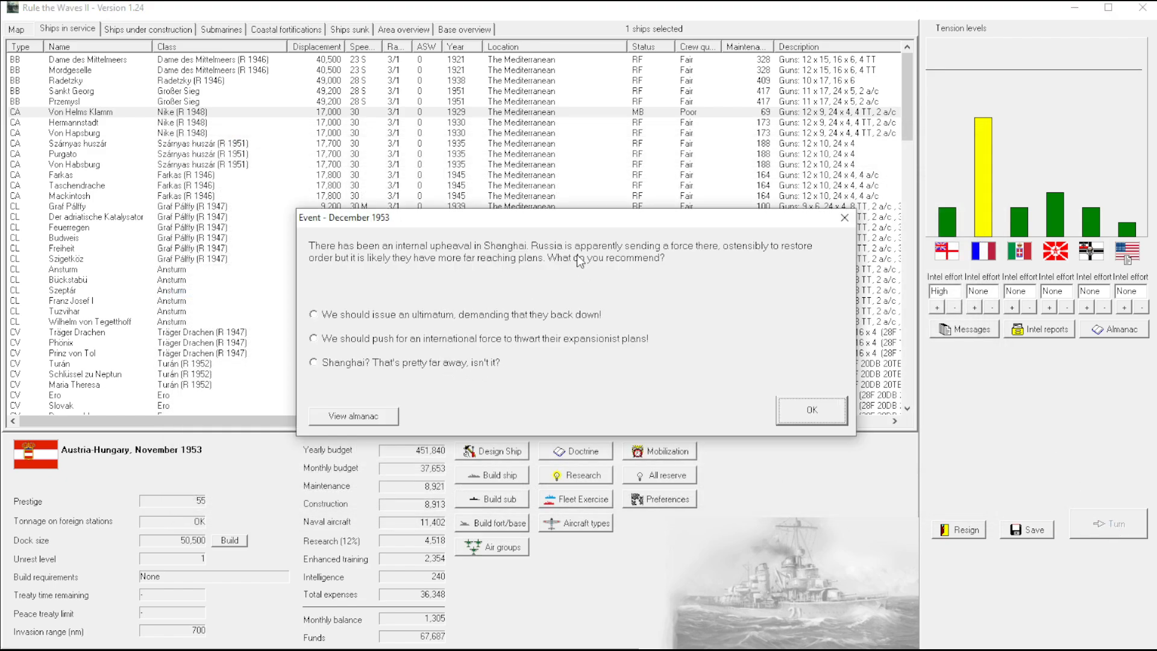
# Issue an ultimatum over Shanghai and acknowledge Russia backing down, the submarine advance and fighter prototypes
pyautogui.click(313, 314)
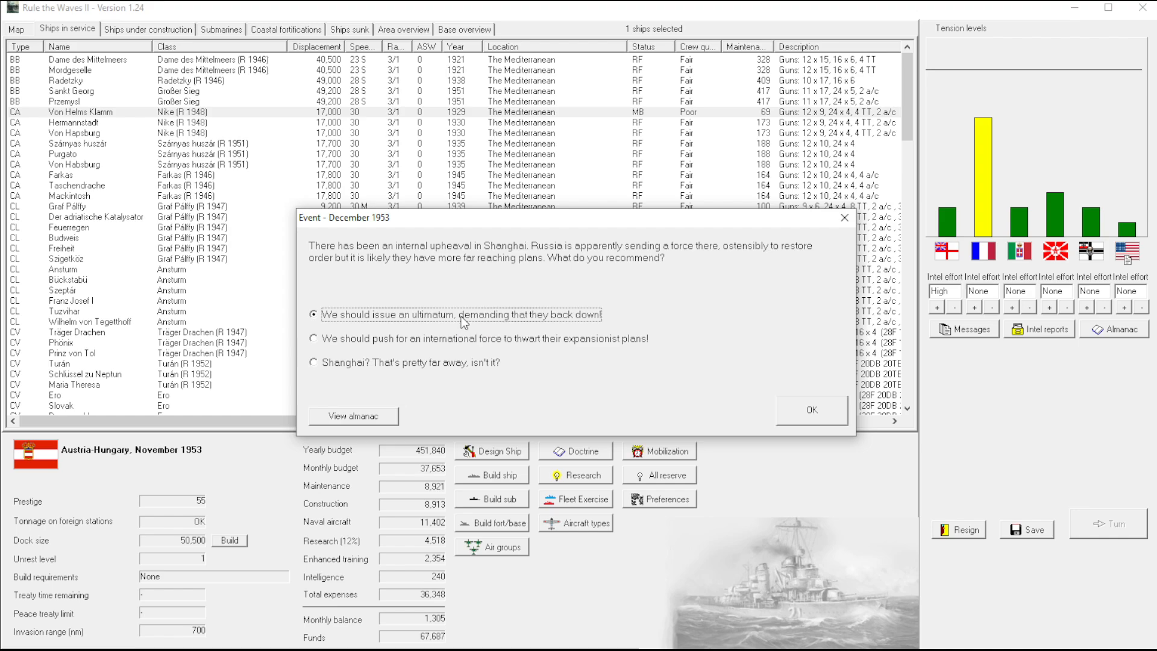
pyautogui.moveTo(653, 316)
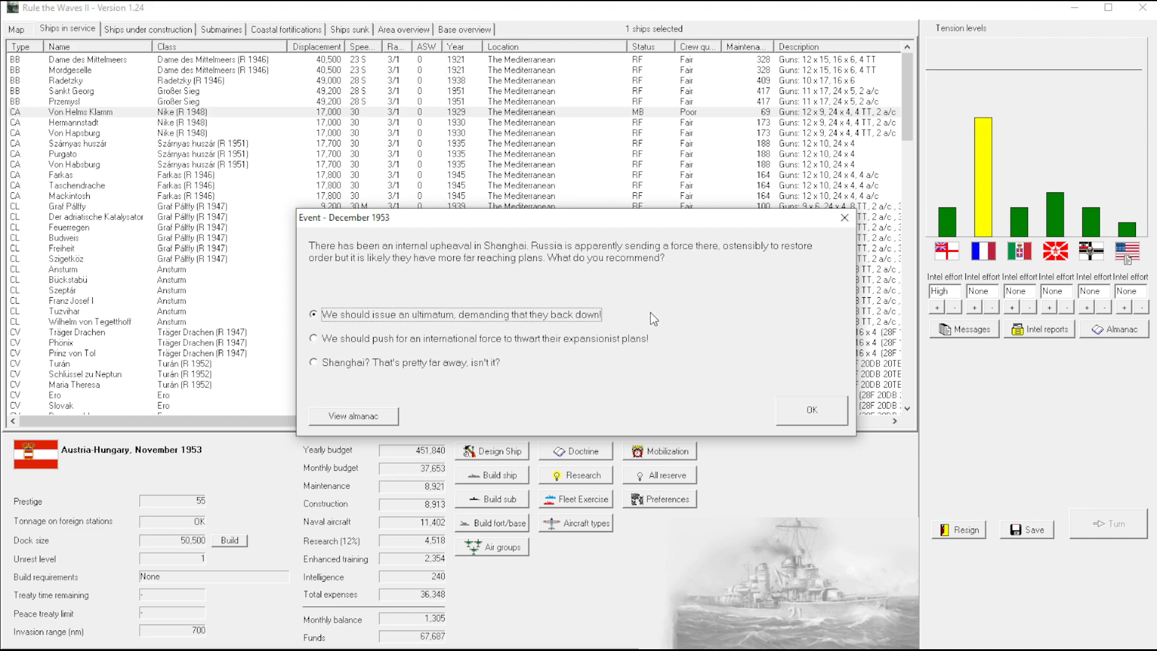
pyautogui.click(810, 410)
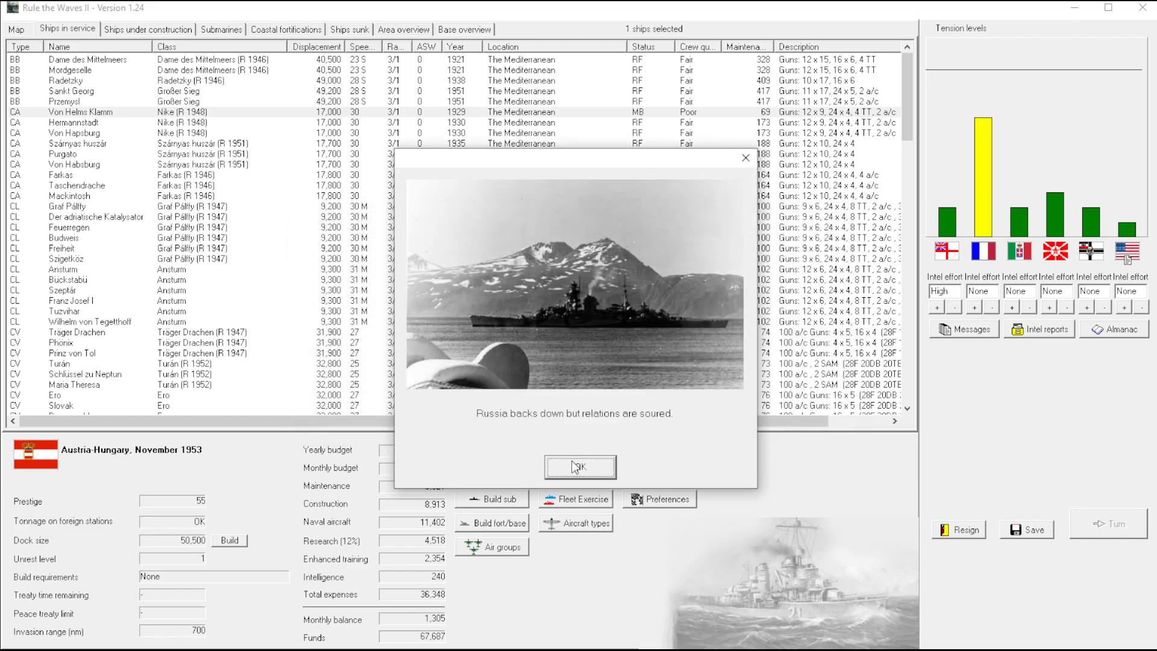
pyautogui.click(580, 466)
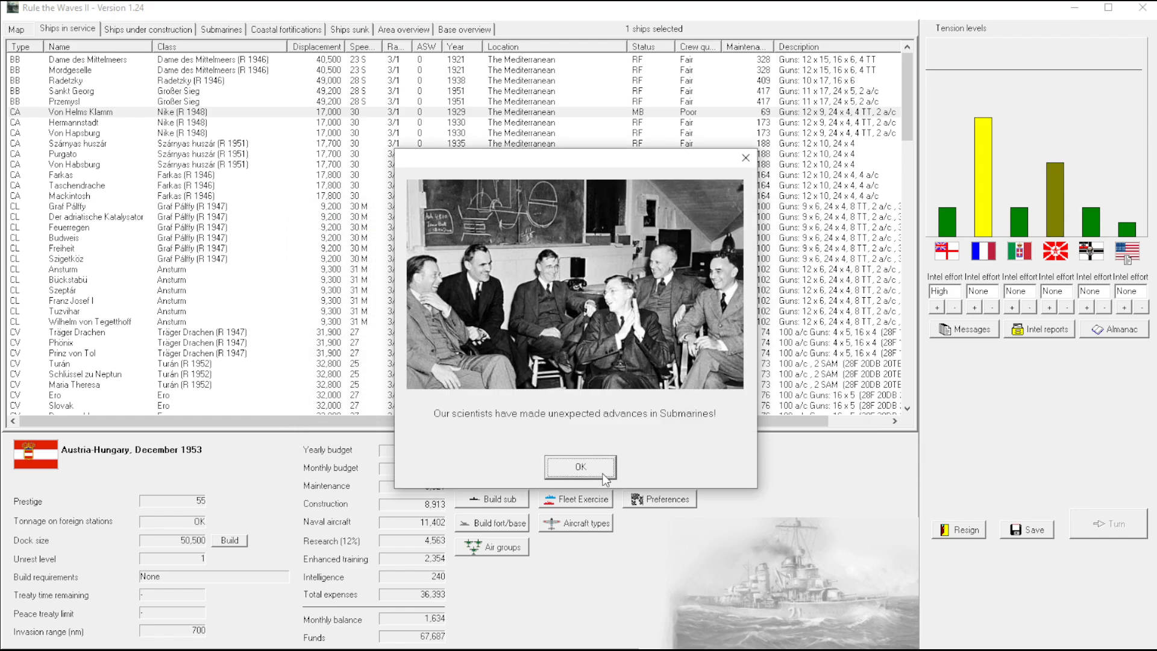
pyautogui.moveTo(581, 468)
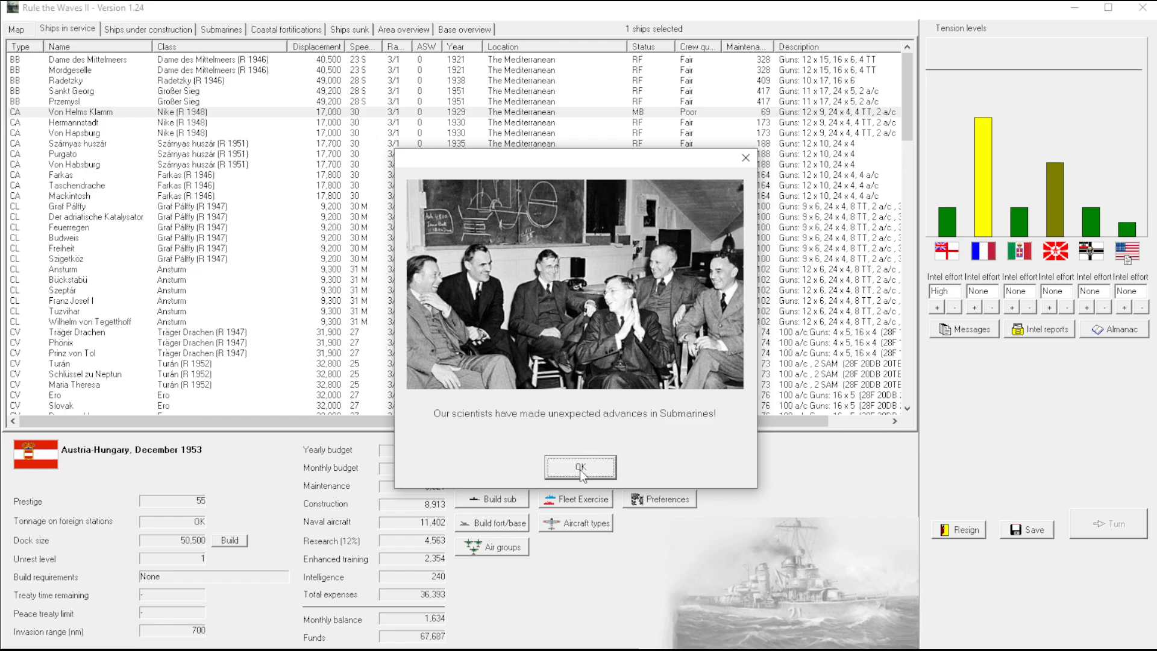
pyautogui.click(580, 467)
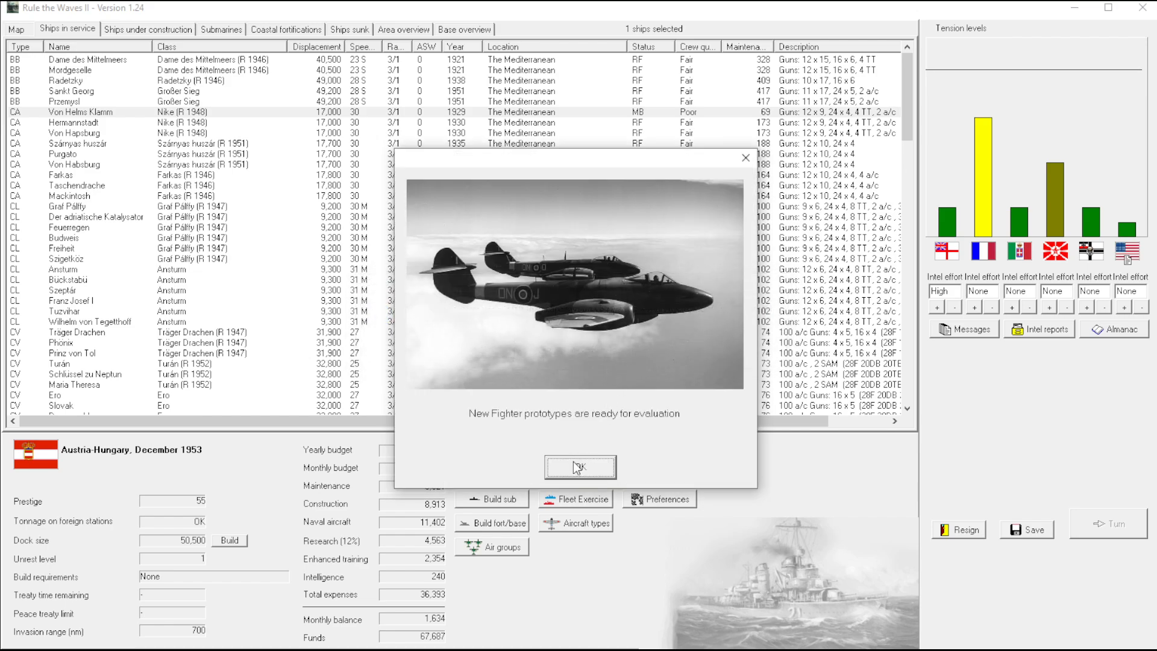
pyautogui.click(580, 468)
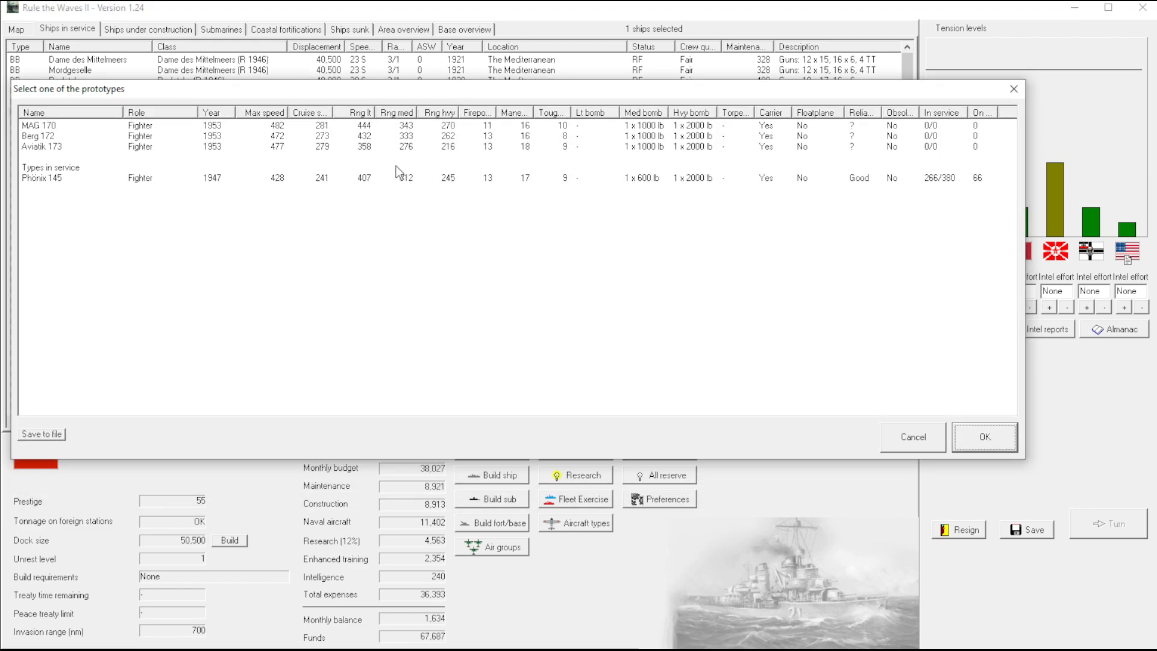
# Choose the Aviatik 173 fighter prototype and dismiss the Italian dive bomber notice
pyautogui.click(70, 124)
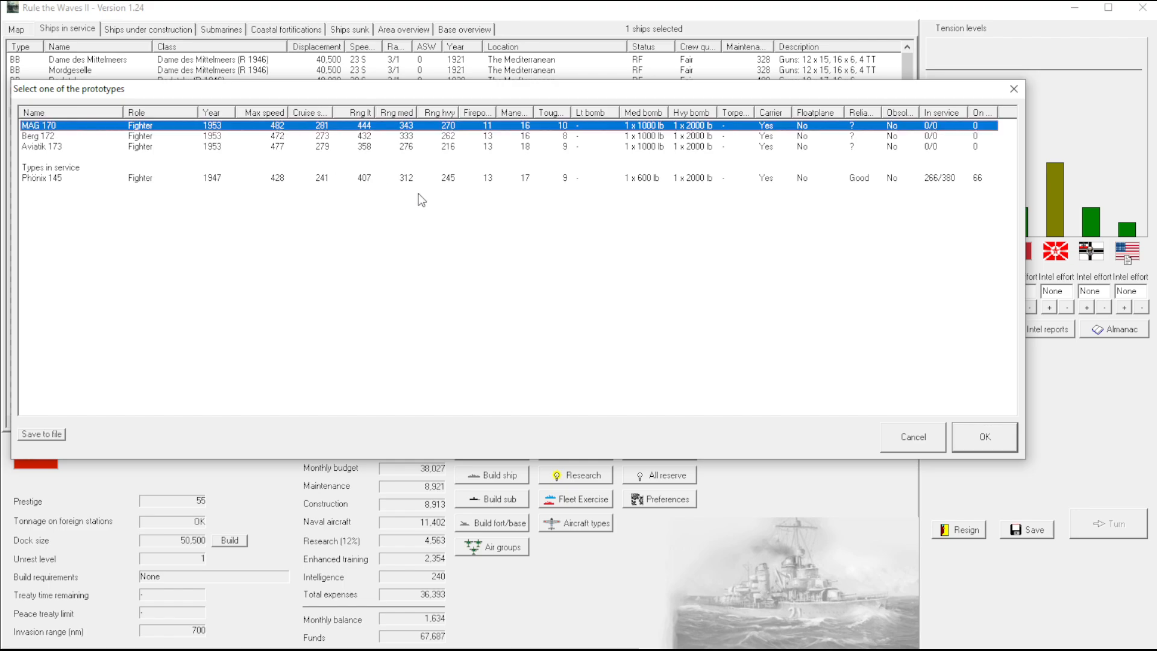
pyautogui.moveTo(560, 136)
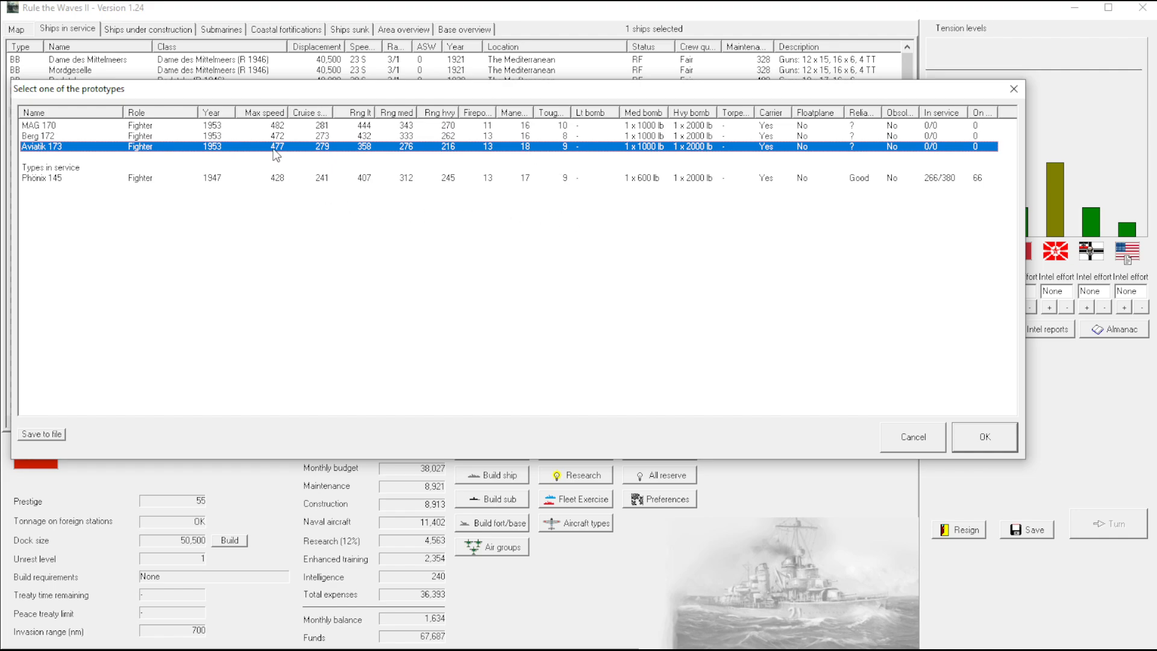
pyautogui.moveTo(372, 155)
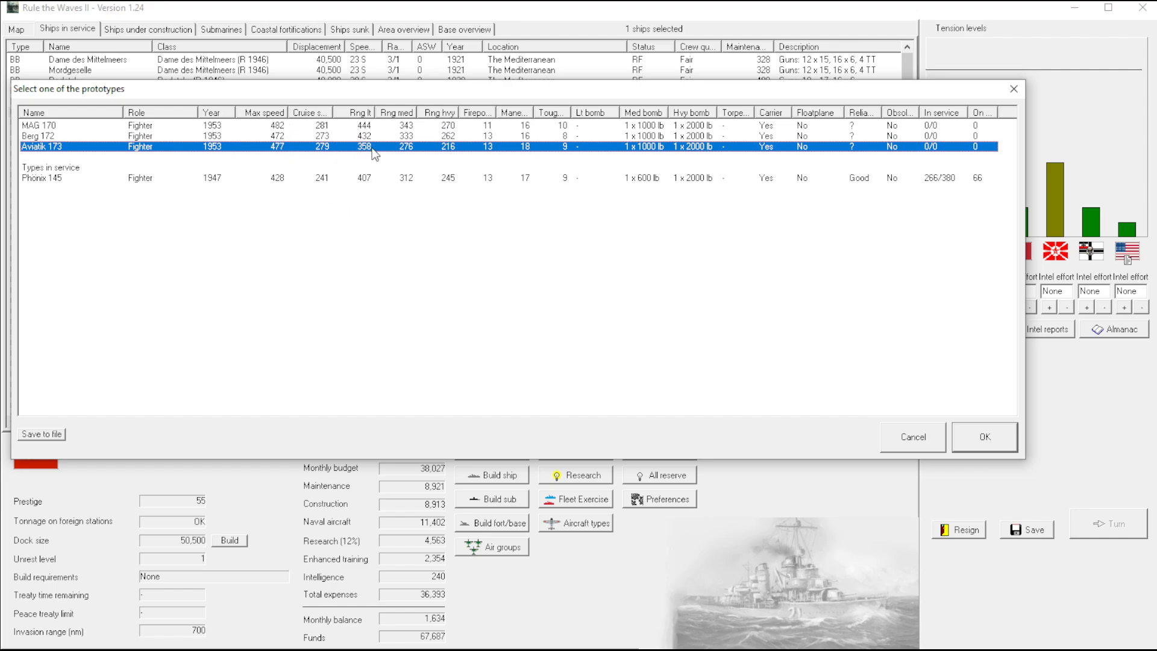
pyautogui.moveTo(454, 153)
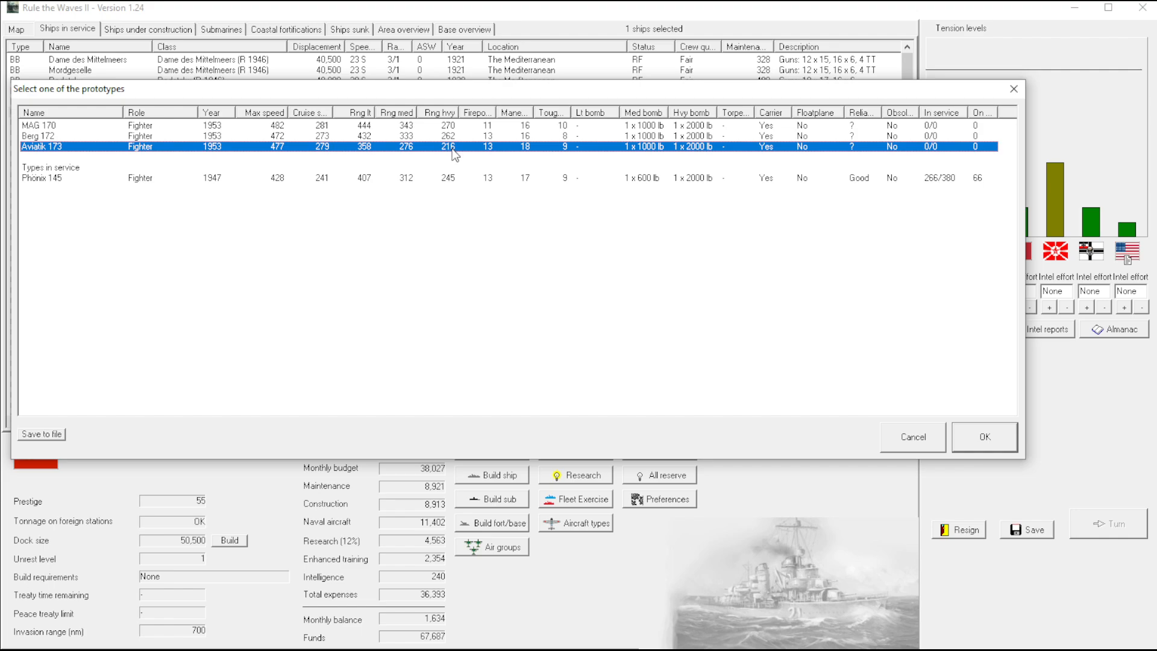
pyautogui.moveTo(496, 144)
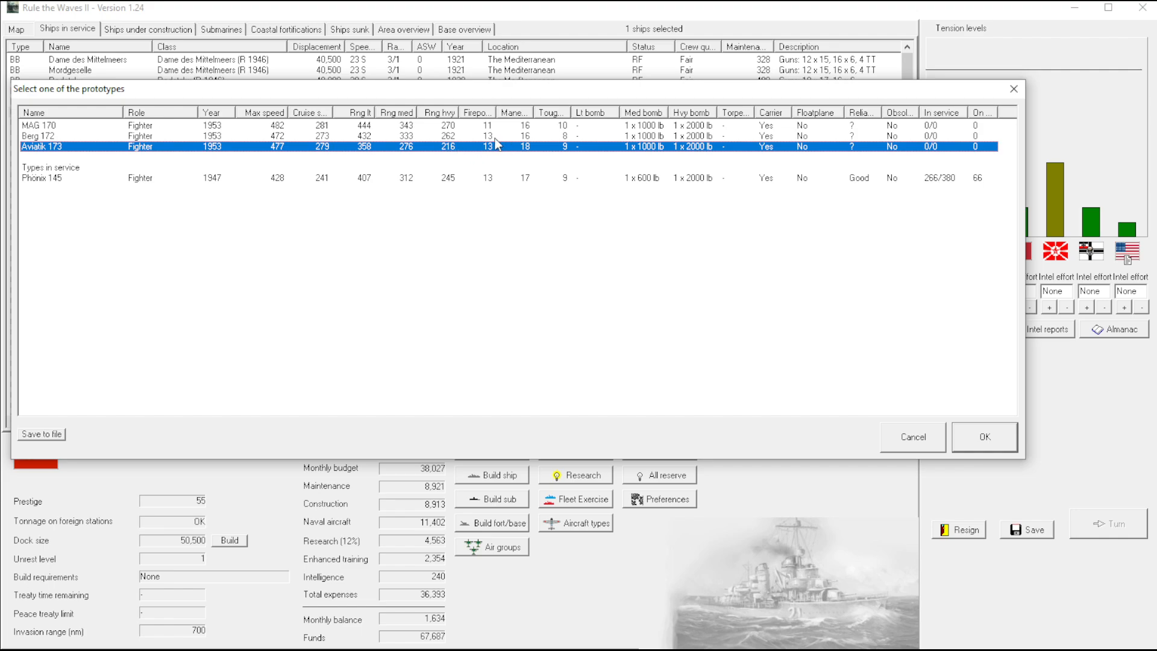
pyautogui.moveTo(532, 155)
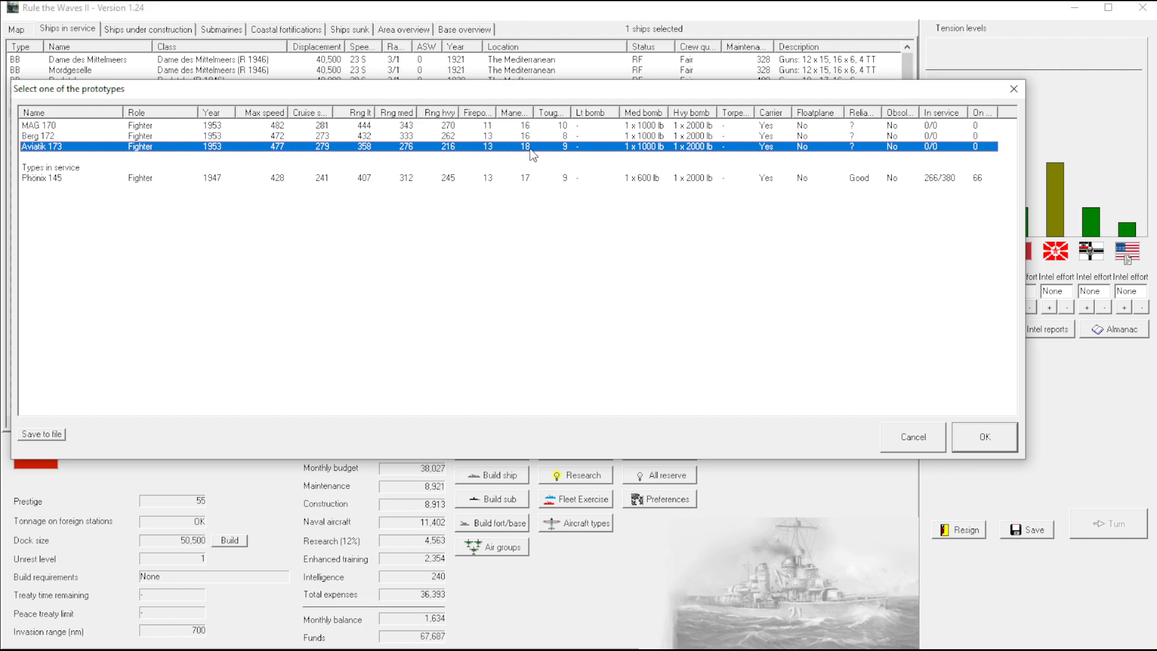
pyautogui.moveTo(568, 153)
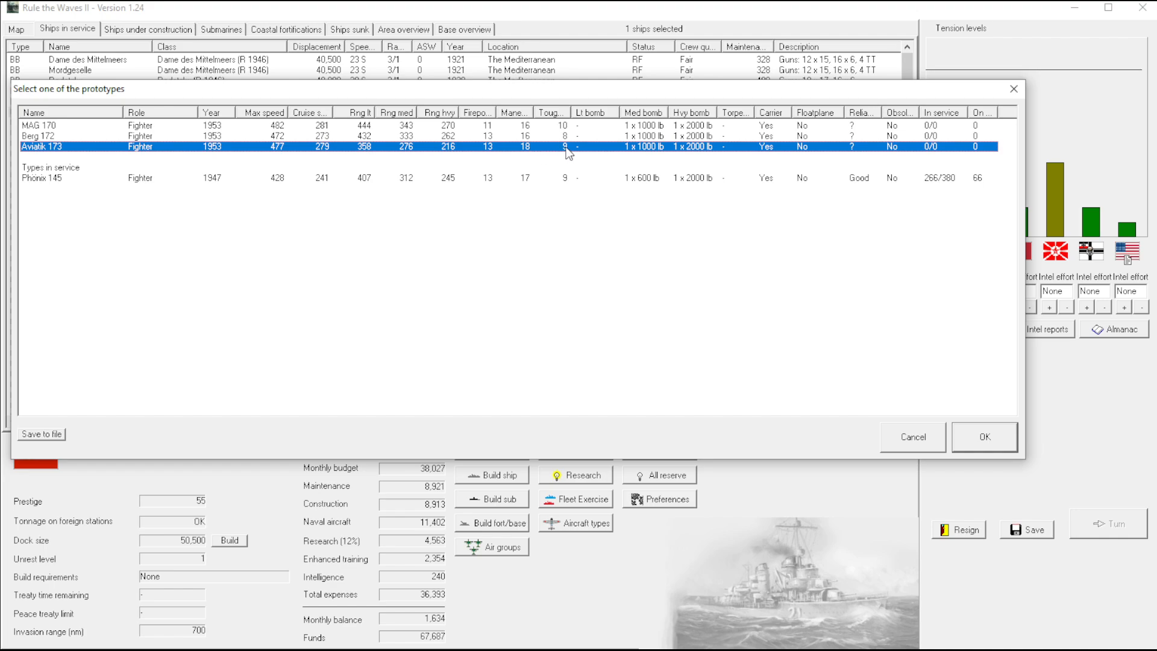
pyautogui.moveTo(657, 165)
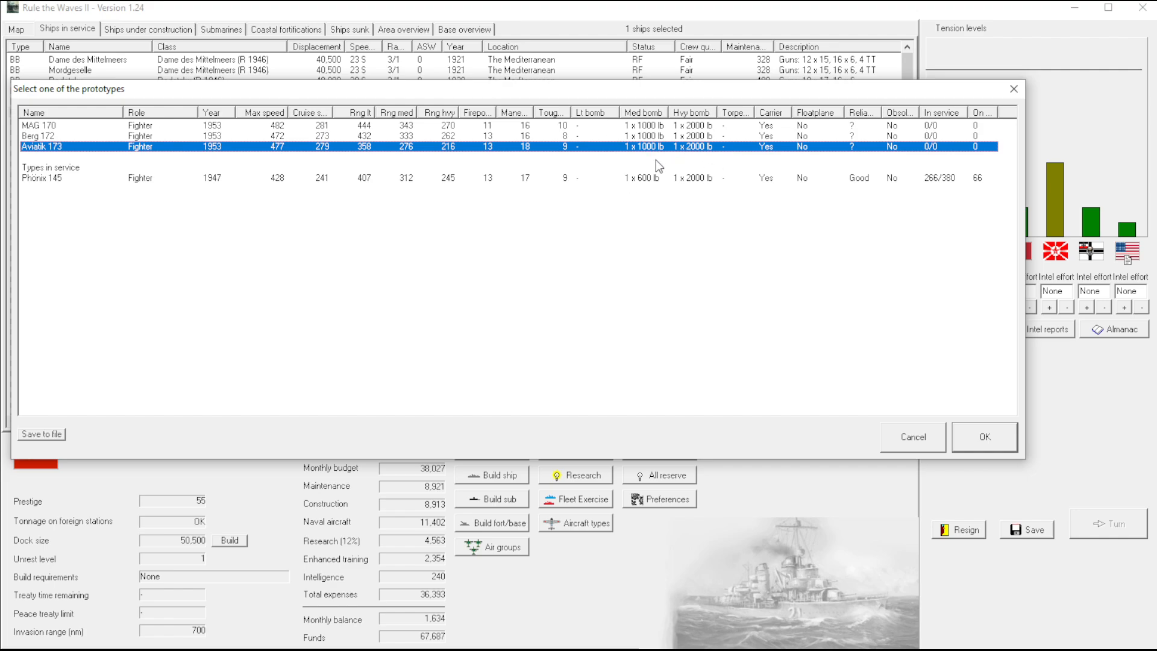
pyautogui.moveTo(430, 216)
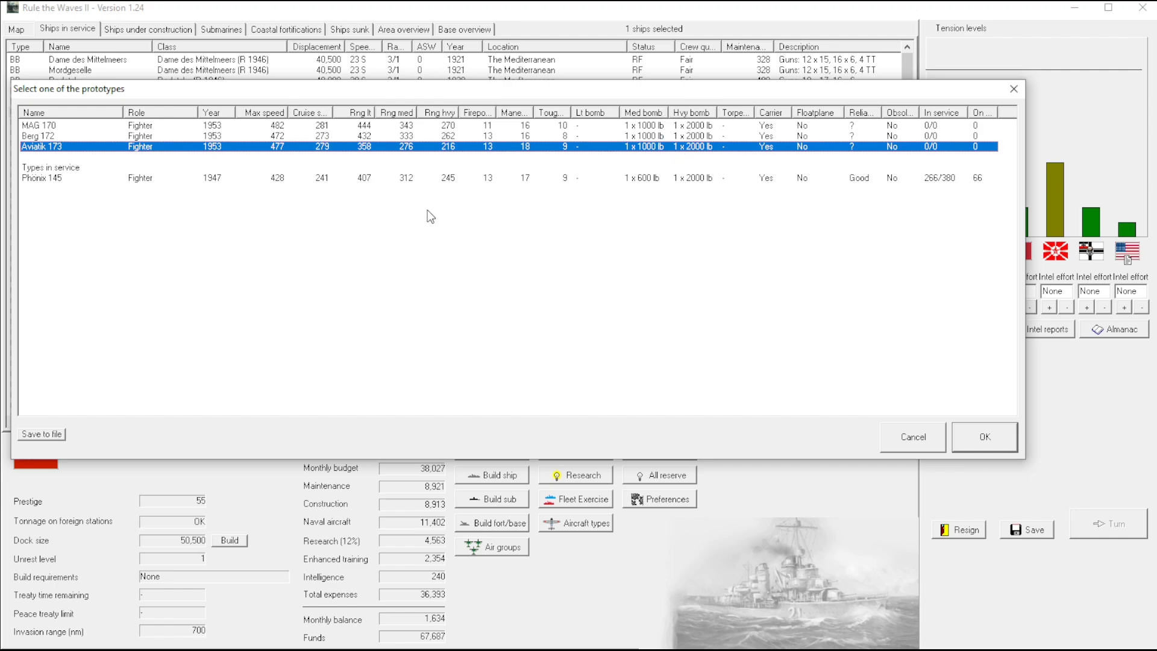
pyautogui.moveTo(278, 145)
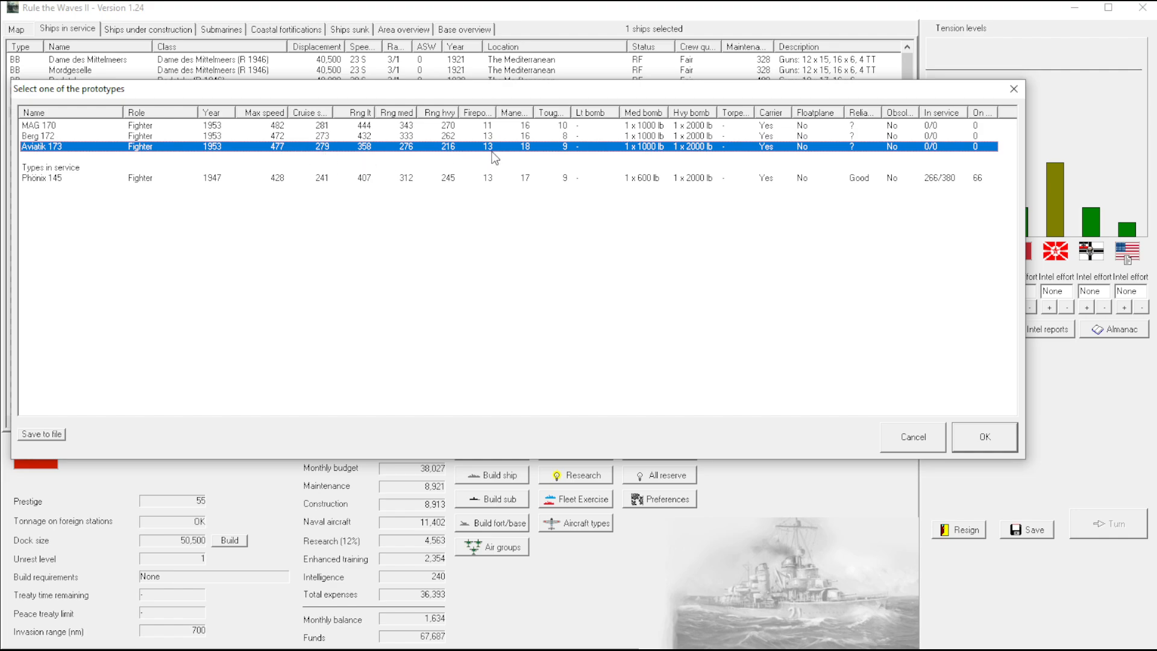
pyautogui.moveTo(531, 155)
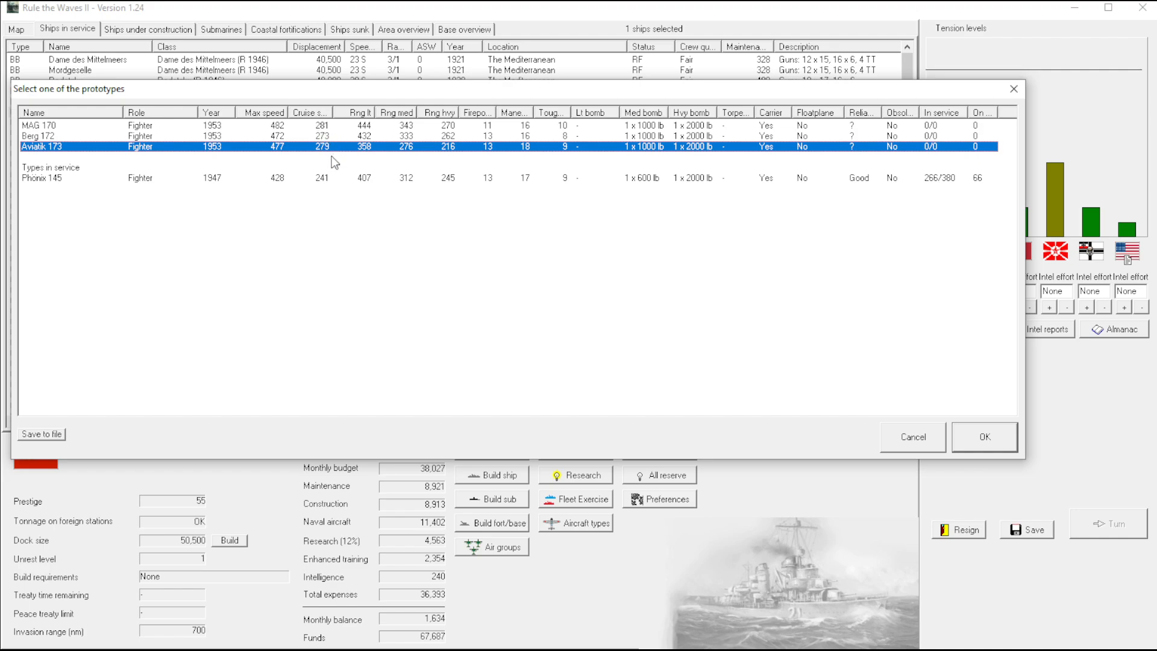
pyautogui.moveTo(439, 172)
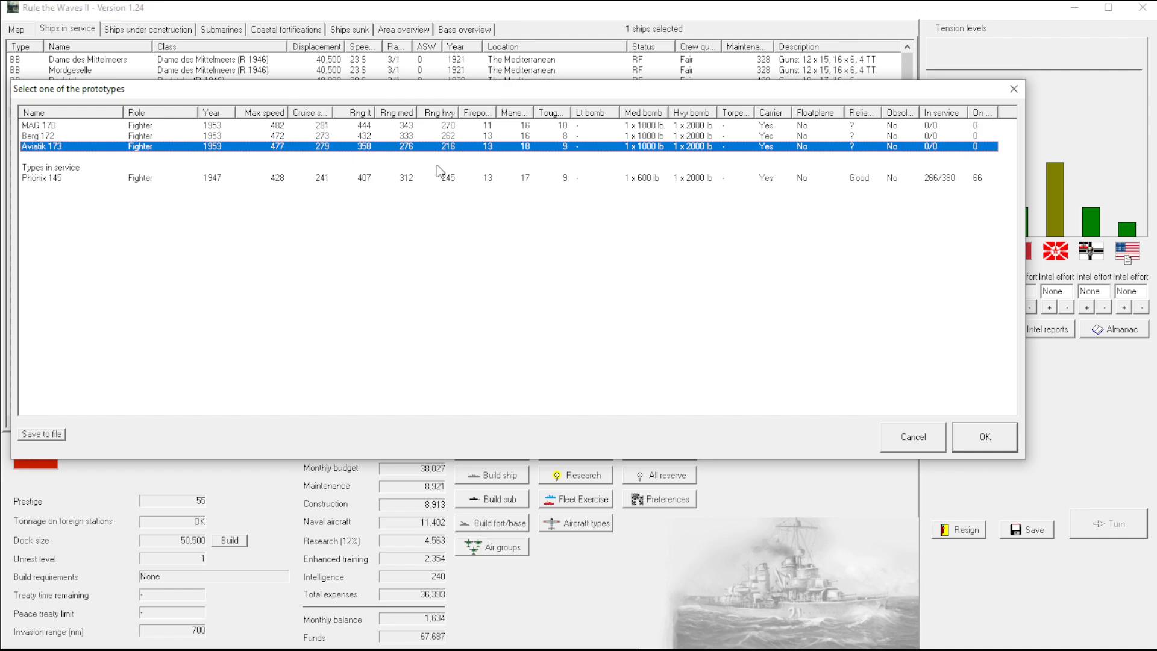
pyautogui.moveTo(334, 150)
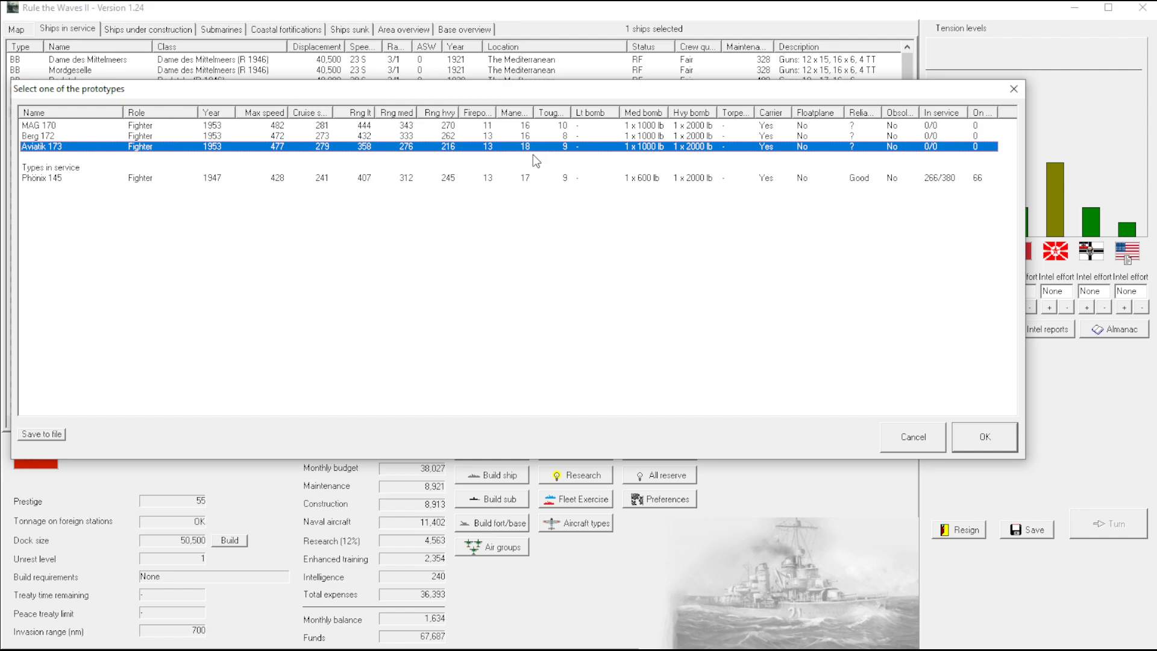
pyautogui.moveTo(533, 153)
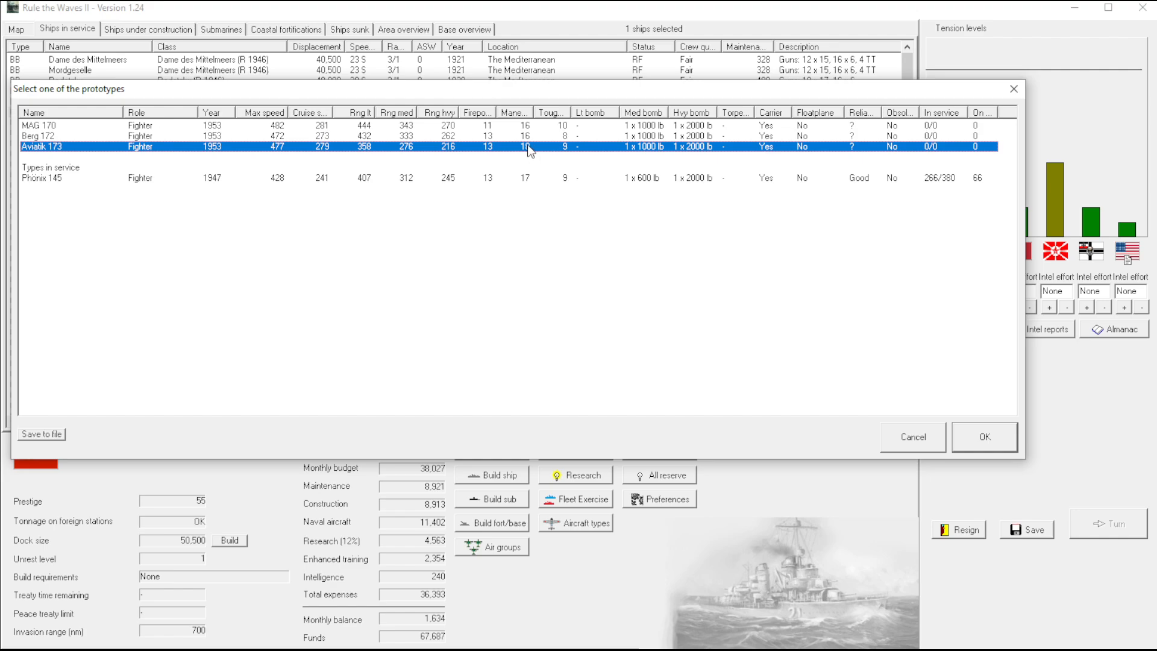
pyautogui.moveTo(518, 163)
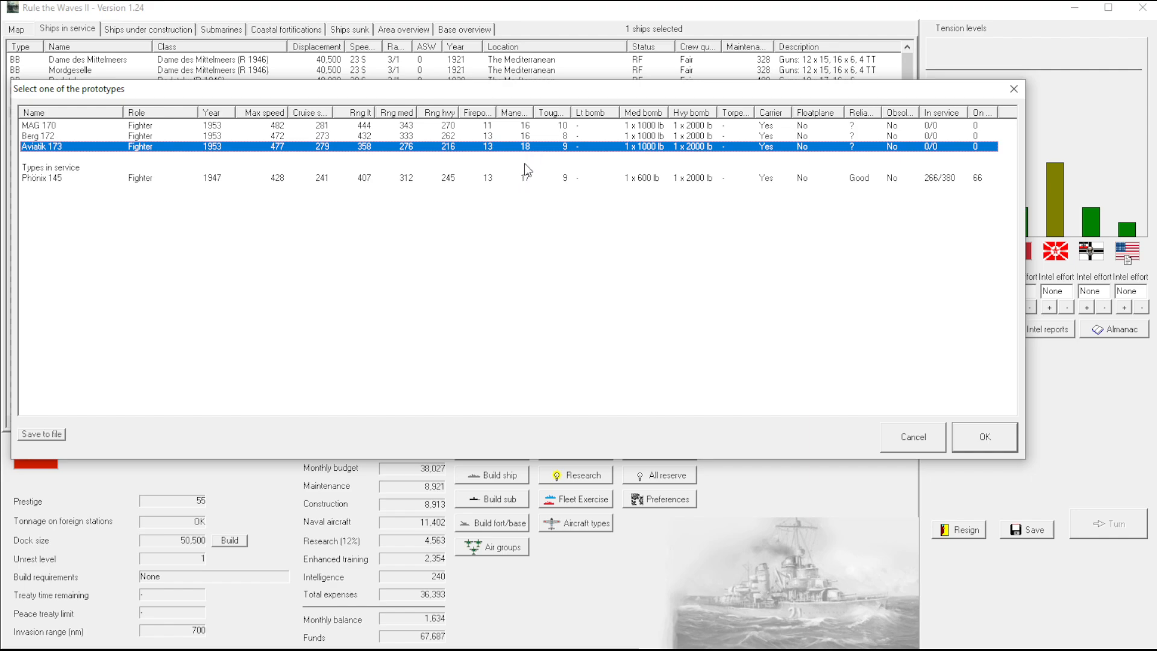
pyautogui.moveTo(327, 130)
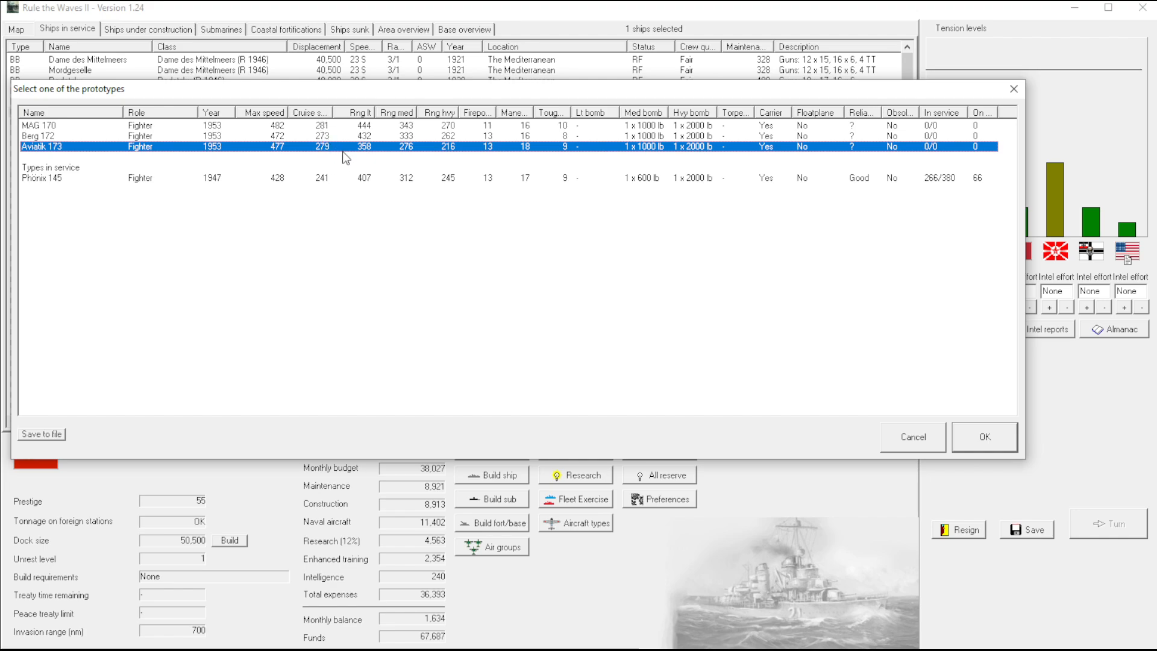
pyautogui.moveTo(323, 136)
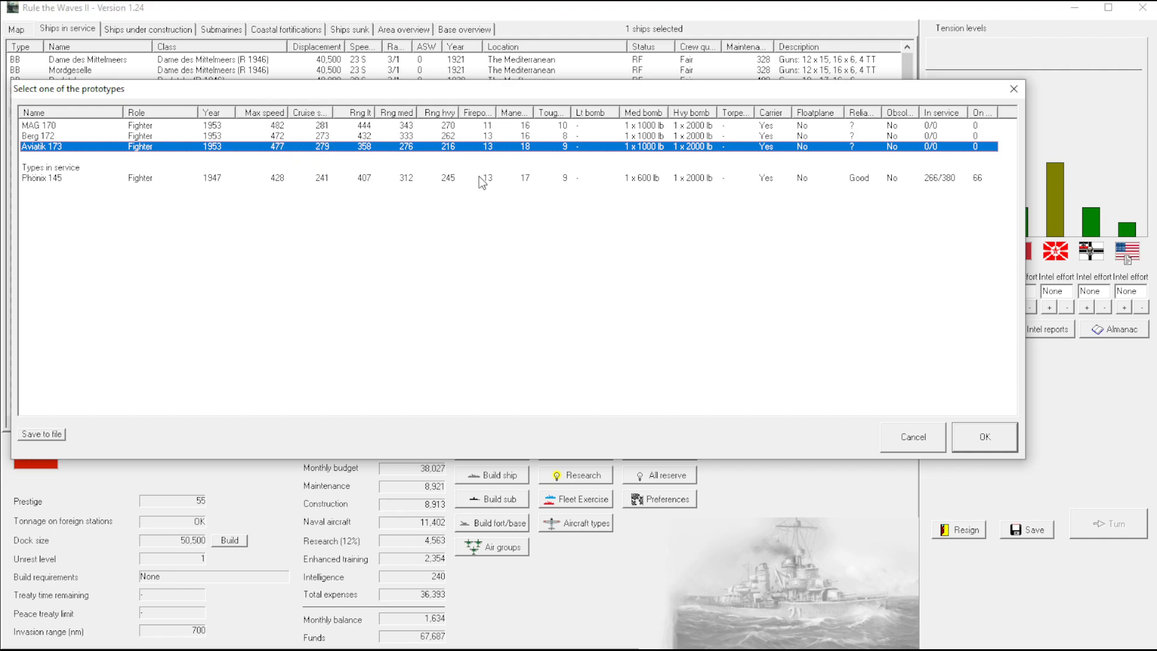
pyautogui.moveTo(524, 131)
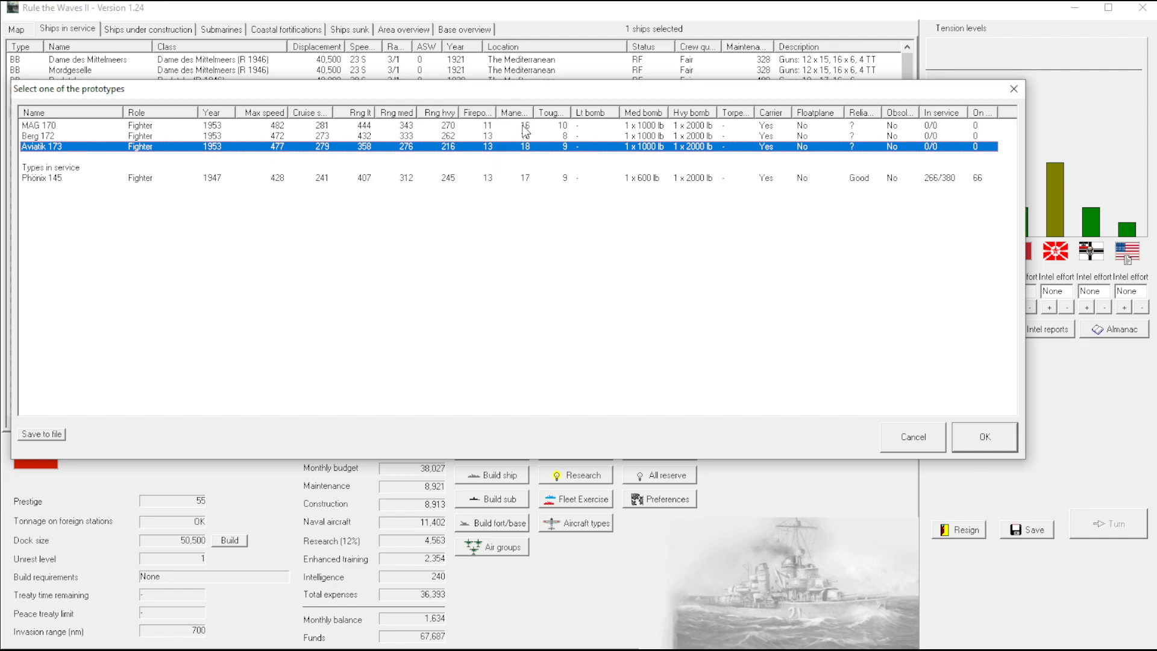
pyautogui.moveTo(941, 340)
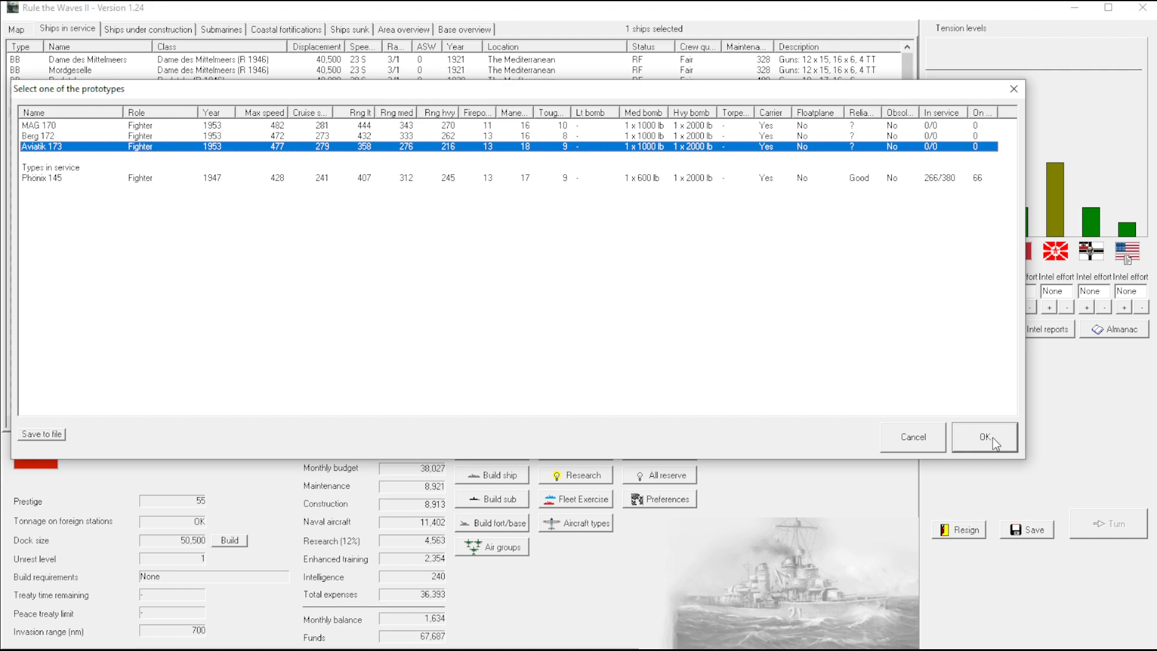
pyautogui.moveTo(770, 151)
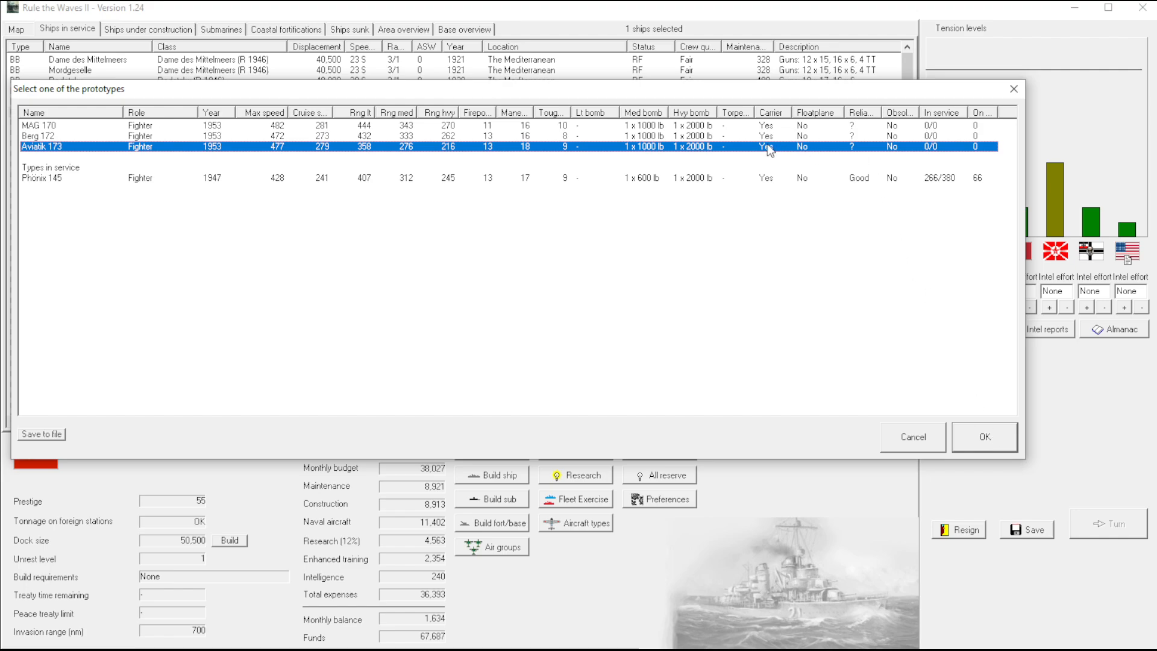
pyautogui.moveTo(483, 150)
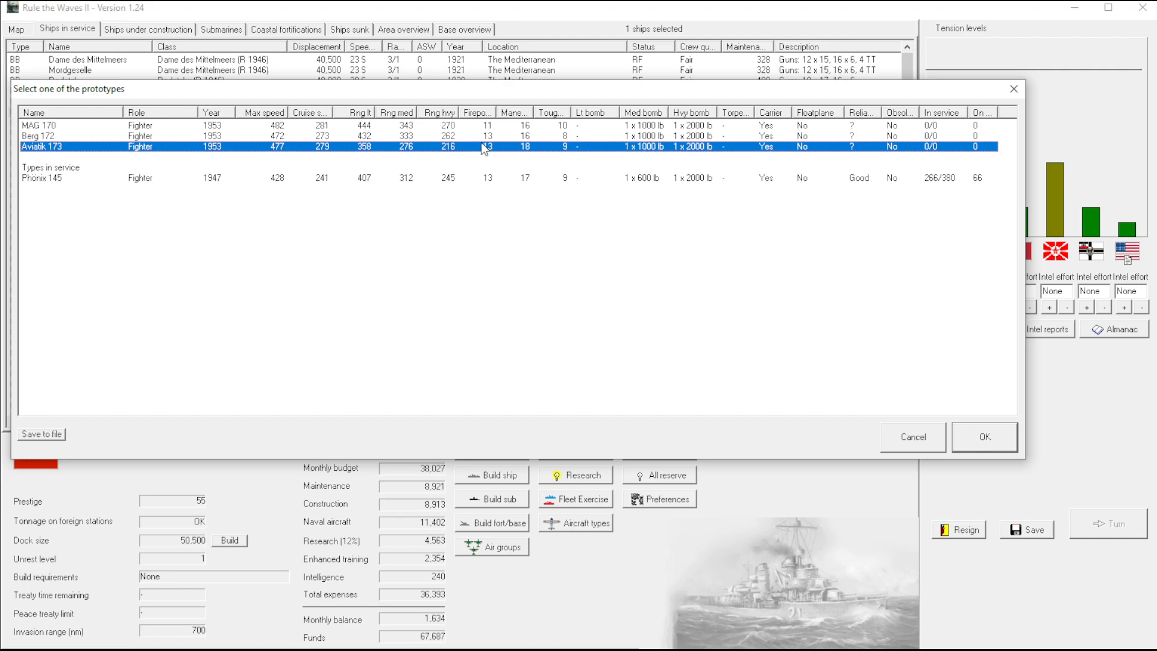
pyautogui.moveTo(316, 155)
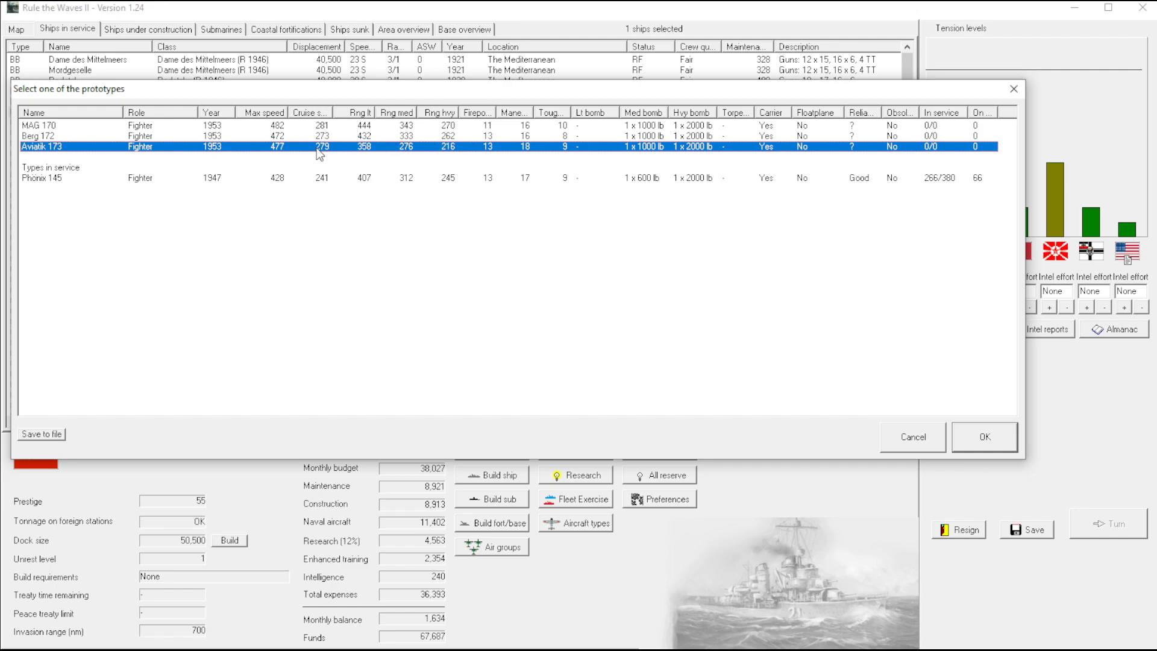
pyautogui.moveTo(279, 173)
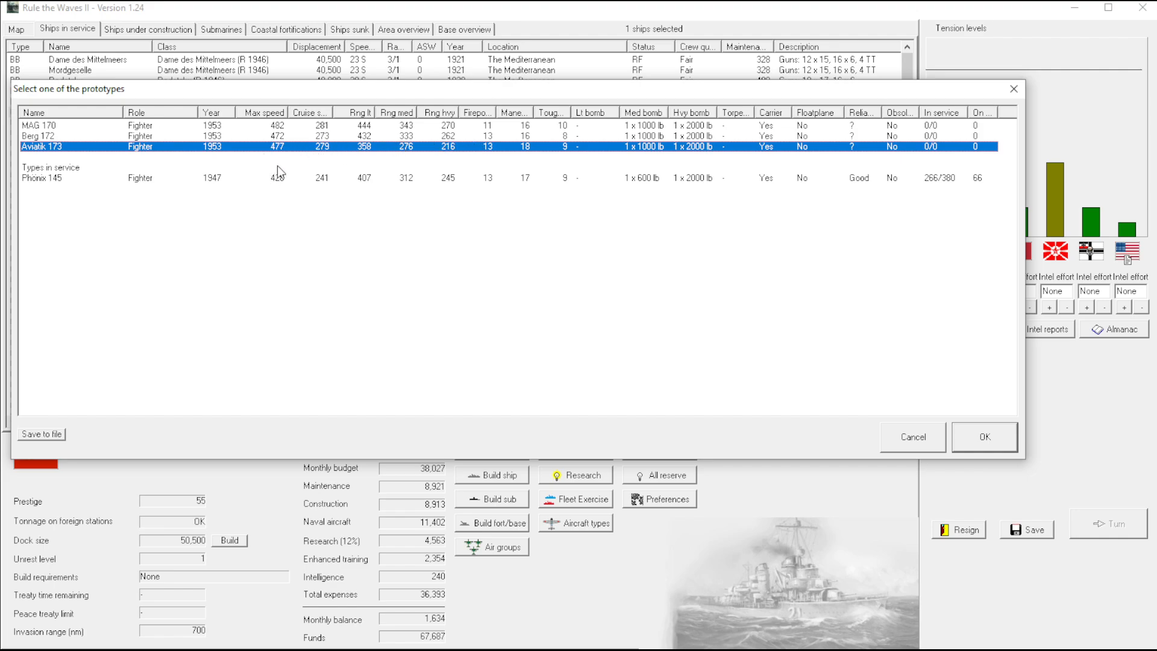
pyautogui.moveTo(368, 188)
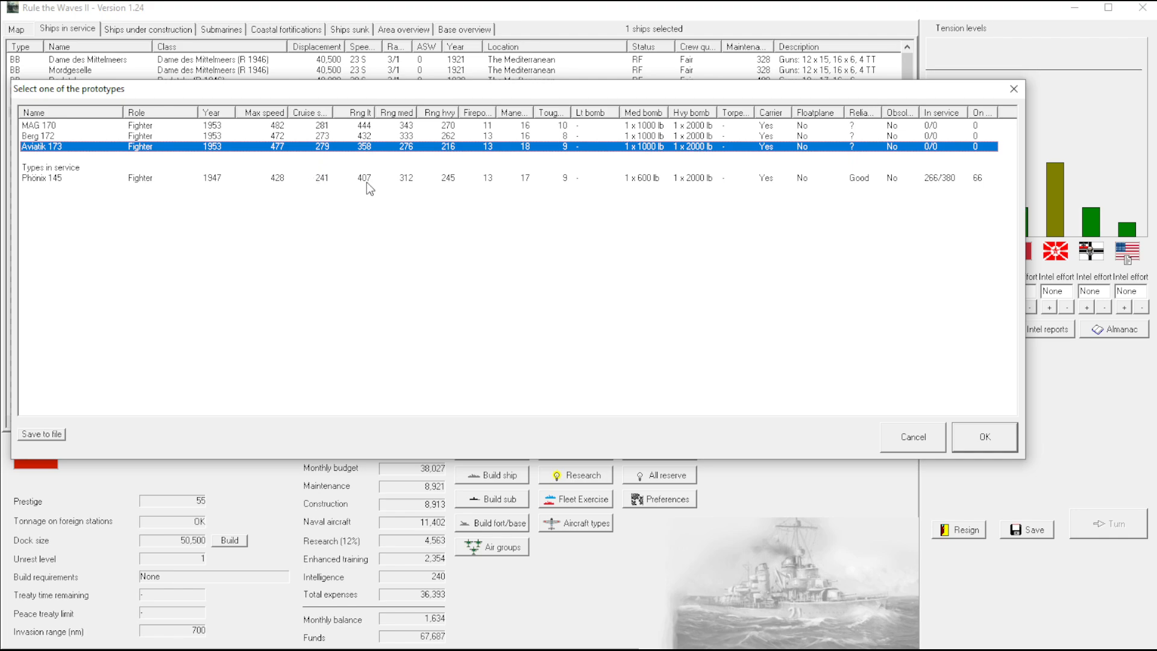
pyautogui.moveTo(301, 180)
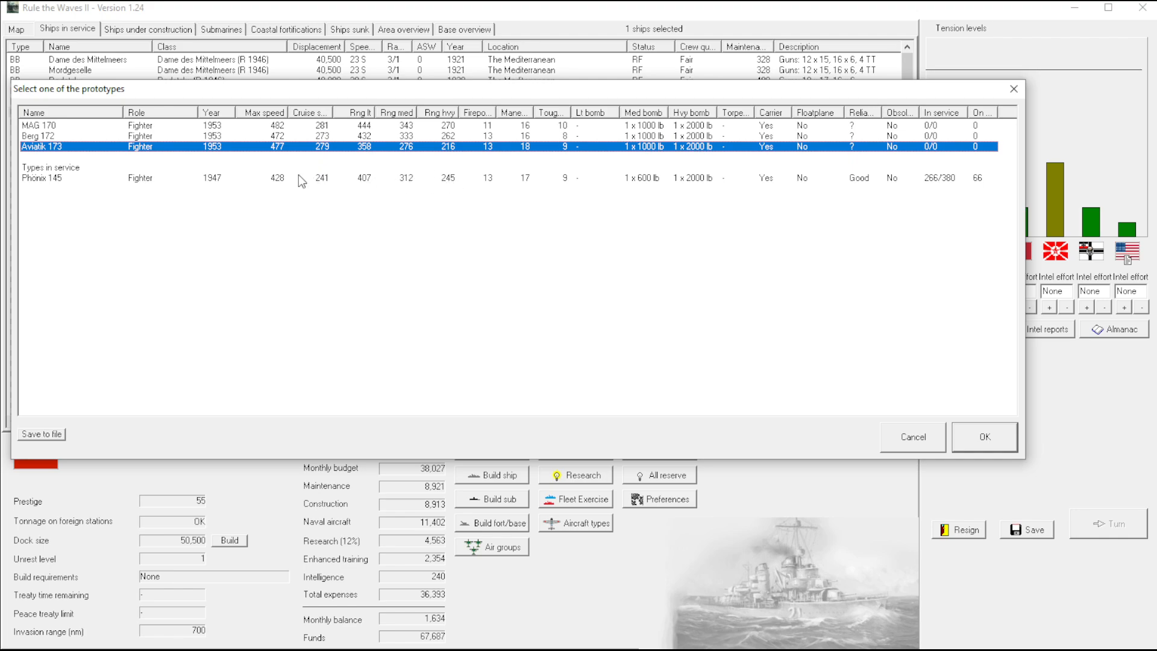
pyautogui.moveTo(452, 160)
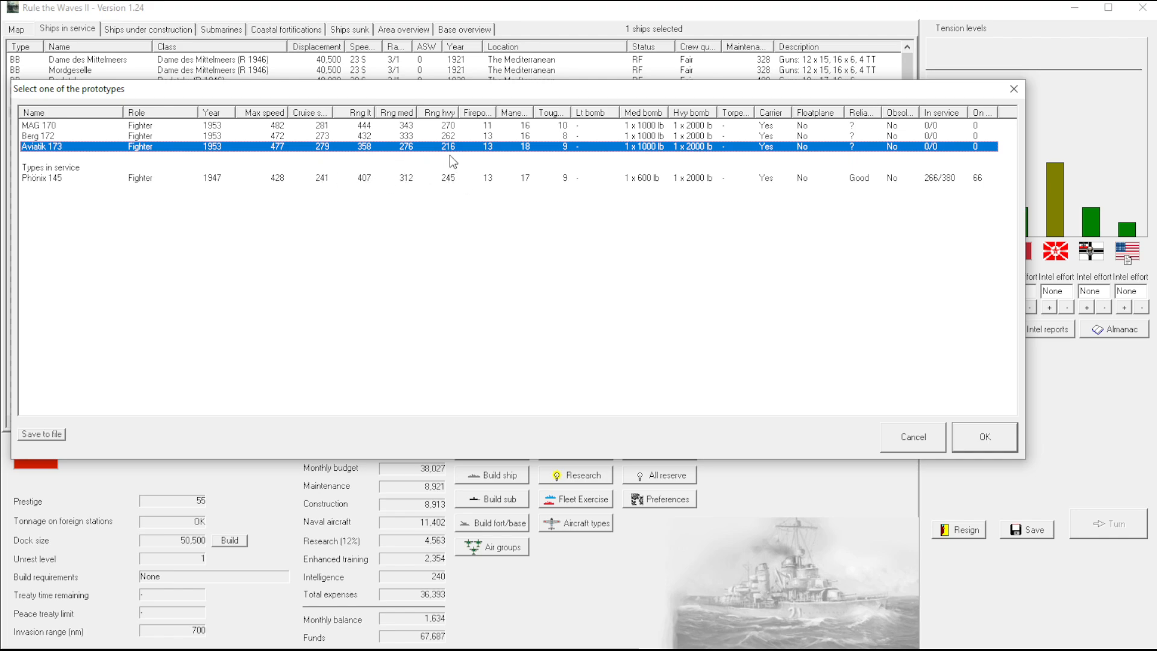
pyautogui.moveTo(420, 162)
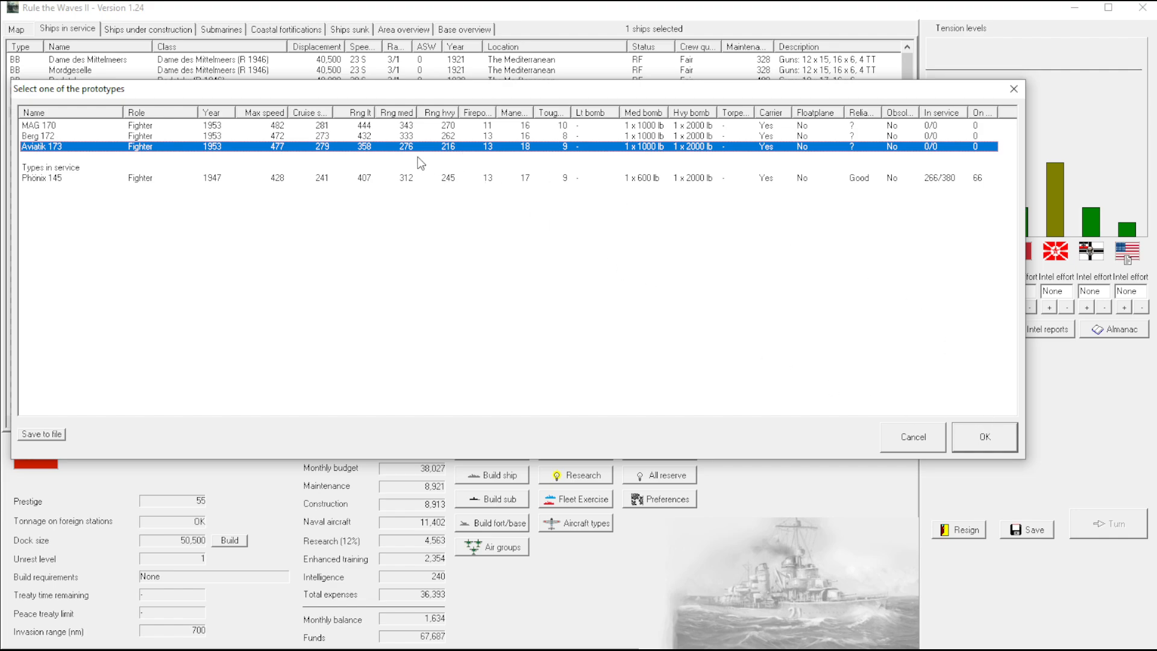
pyautogui.moveTo(366, 153)
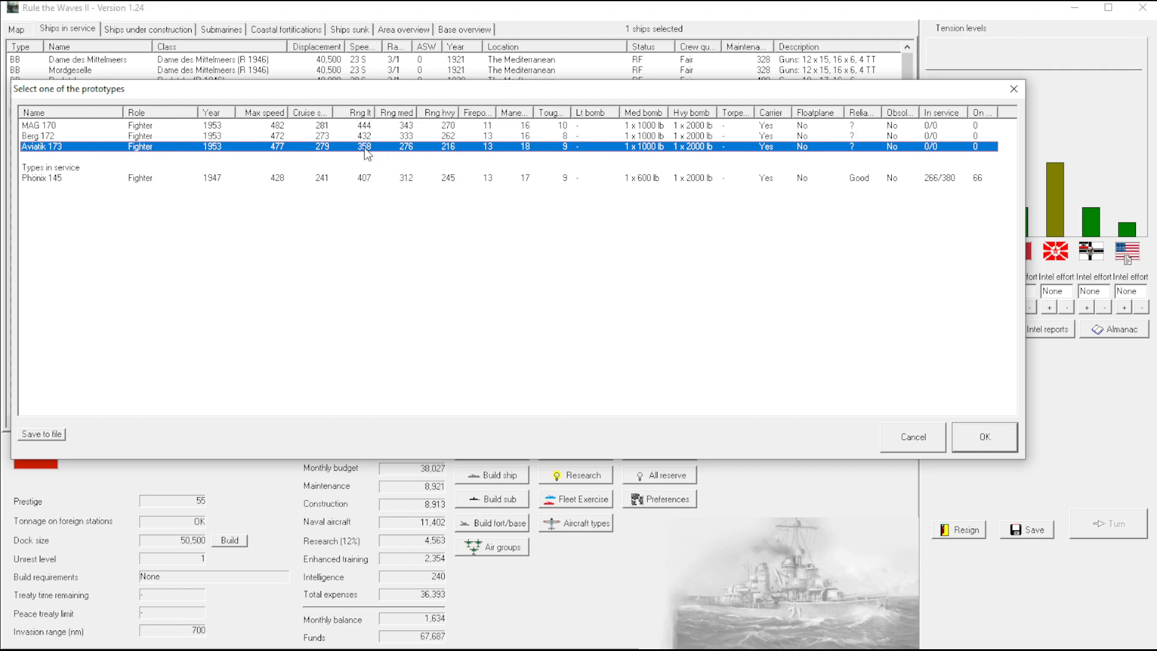
pyautogui.click(983, 436)
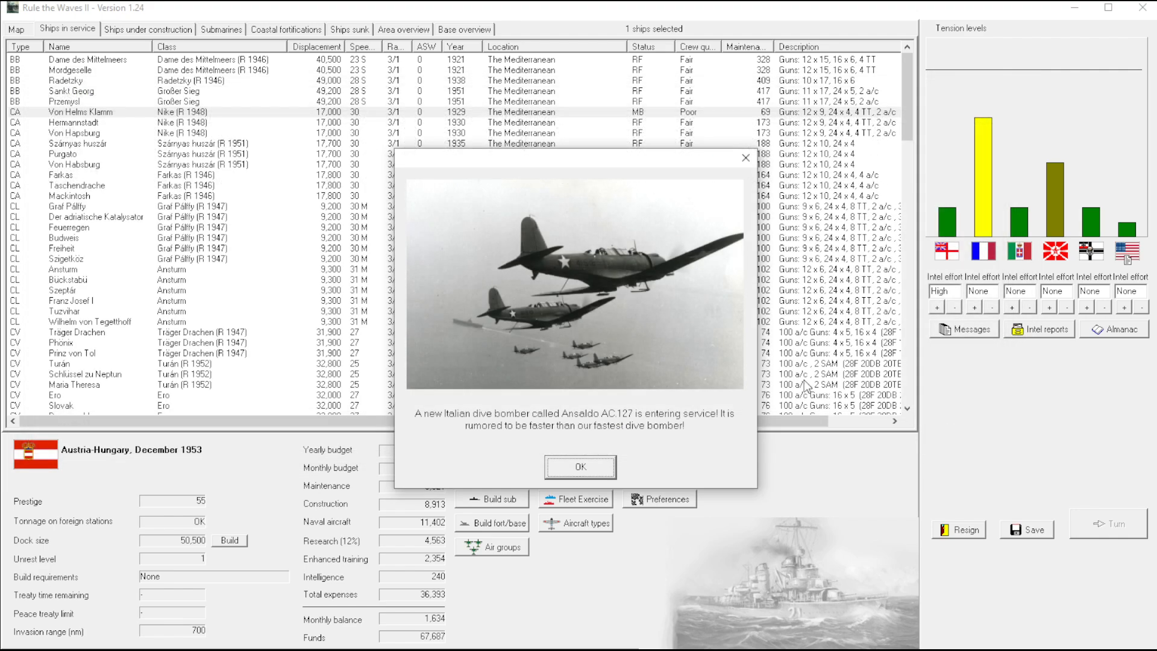
pyautogui.click(579, 467)
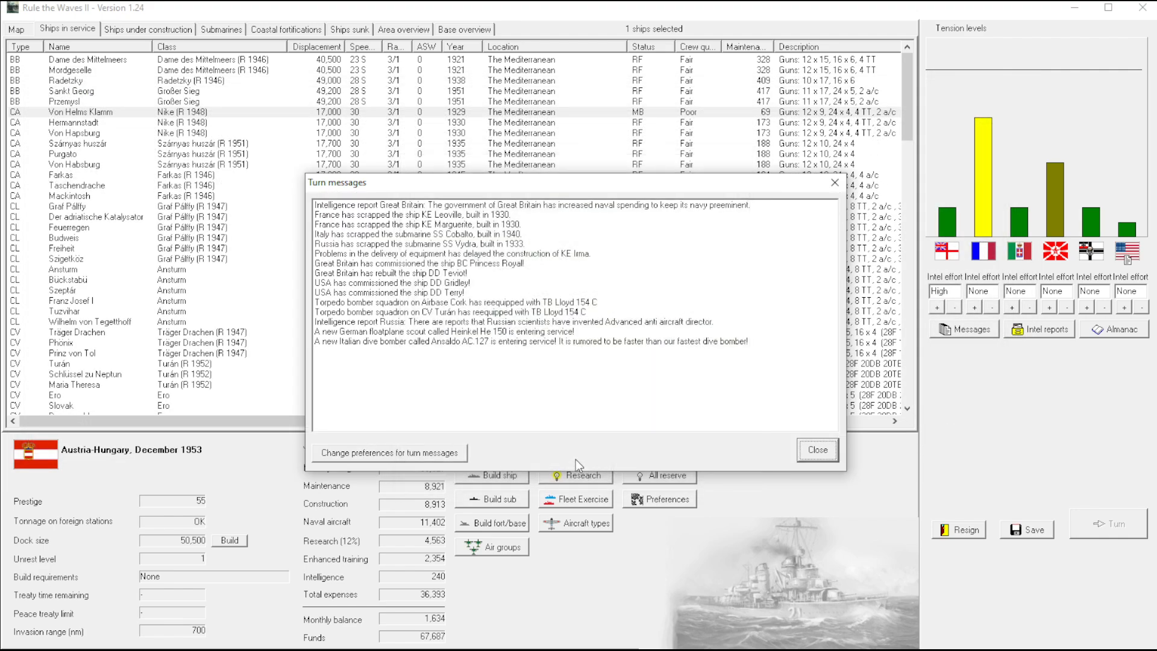
pyautogui.click(815, 453)
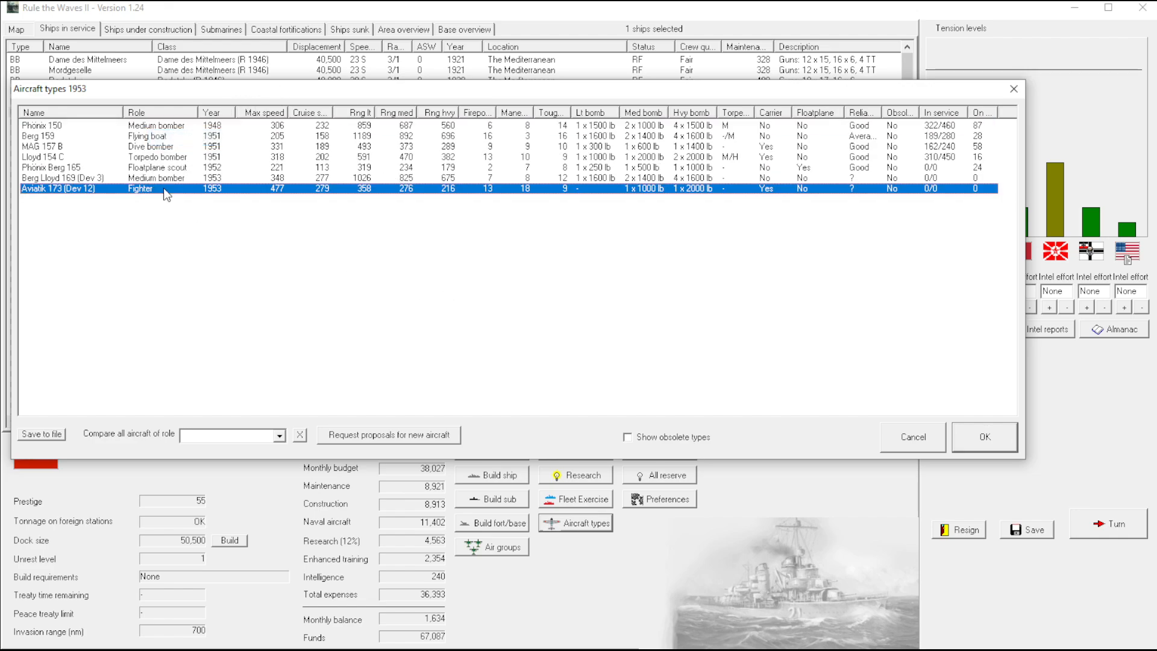
pyautogui.moveTo(301, 203)
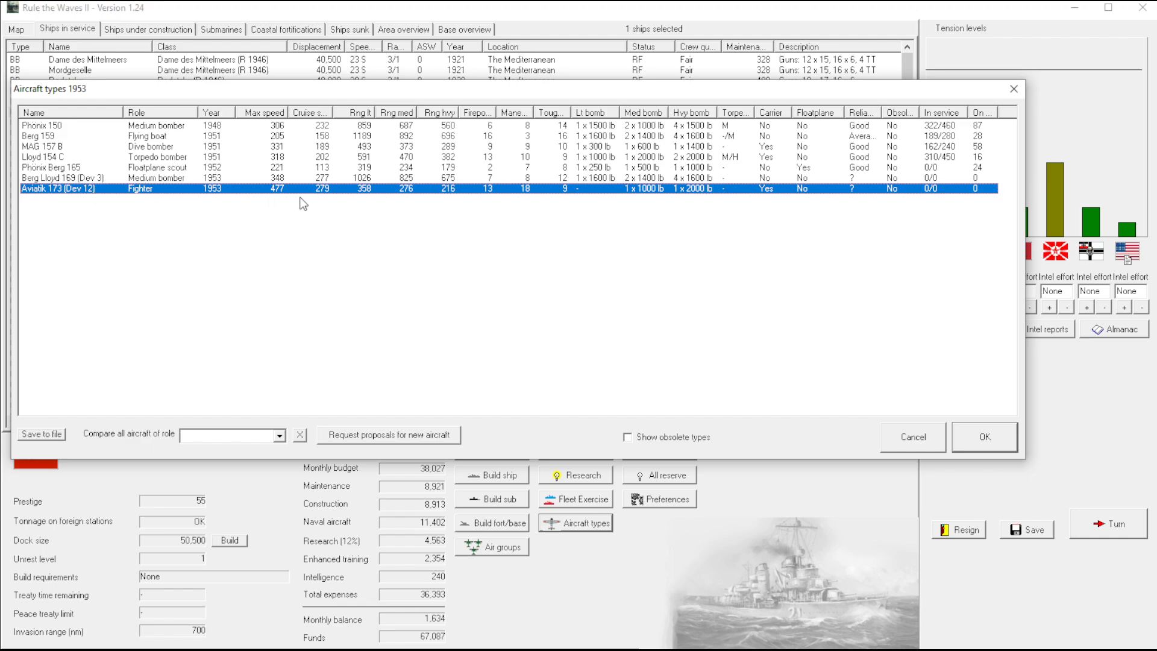
pyautogui.moveTo(201, 135)
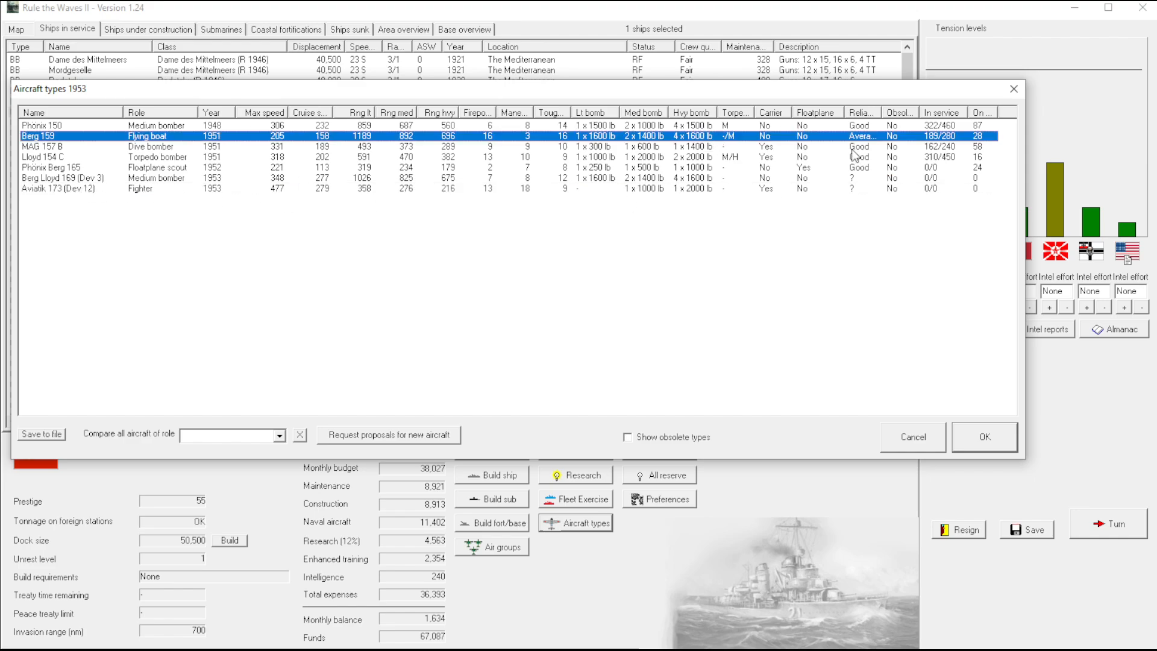
pyautogui.moveTo(320, 159)
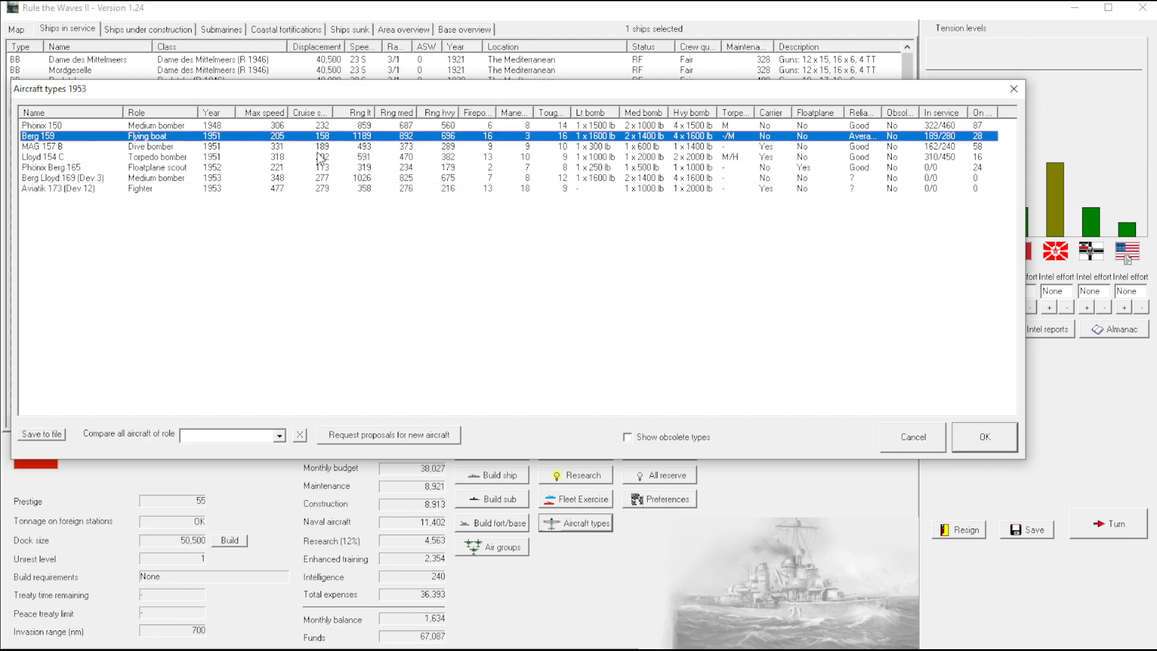
# Request new dive bomber proposals from the MAS 157 B type with Bomb load as second priority
pyautogui.click(70, 124)
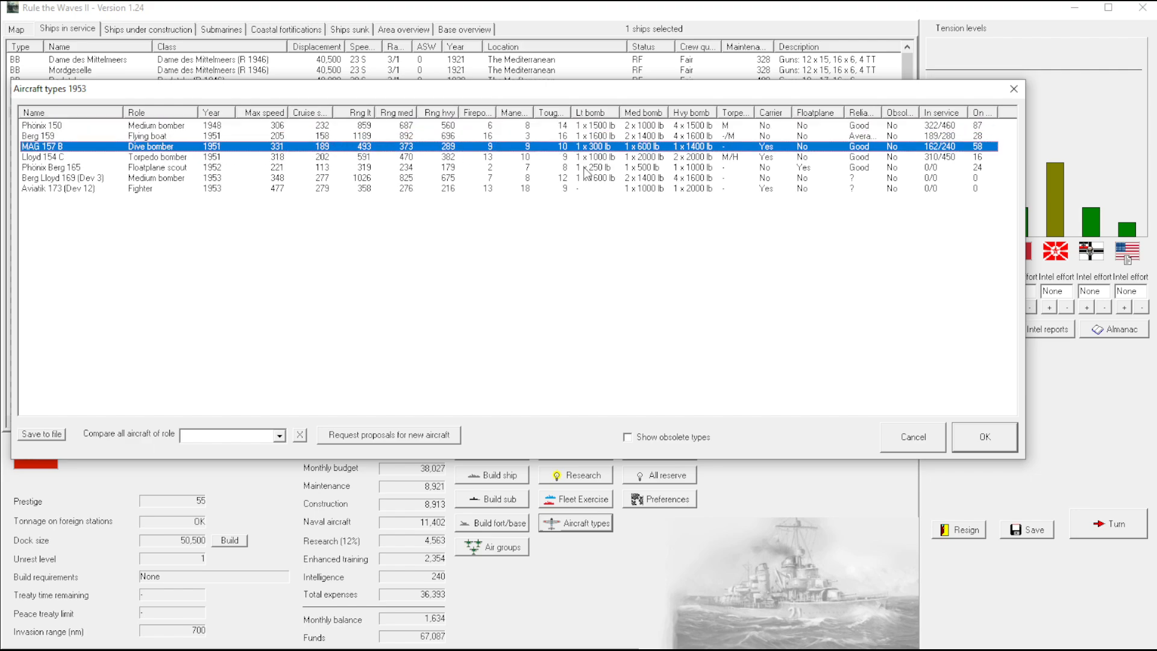
pyautogui.click(388, 435)
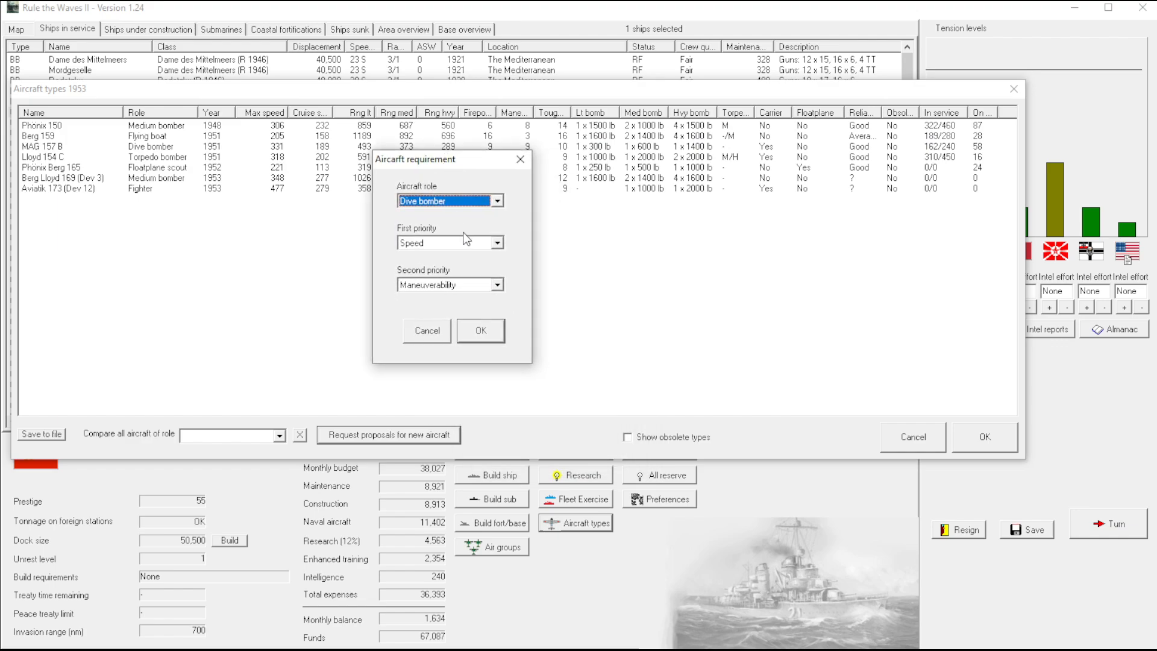
pyautogui.click(449, 284)
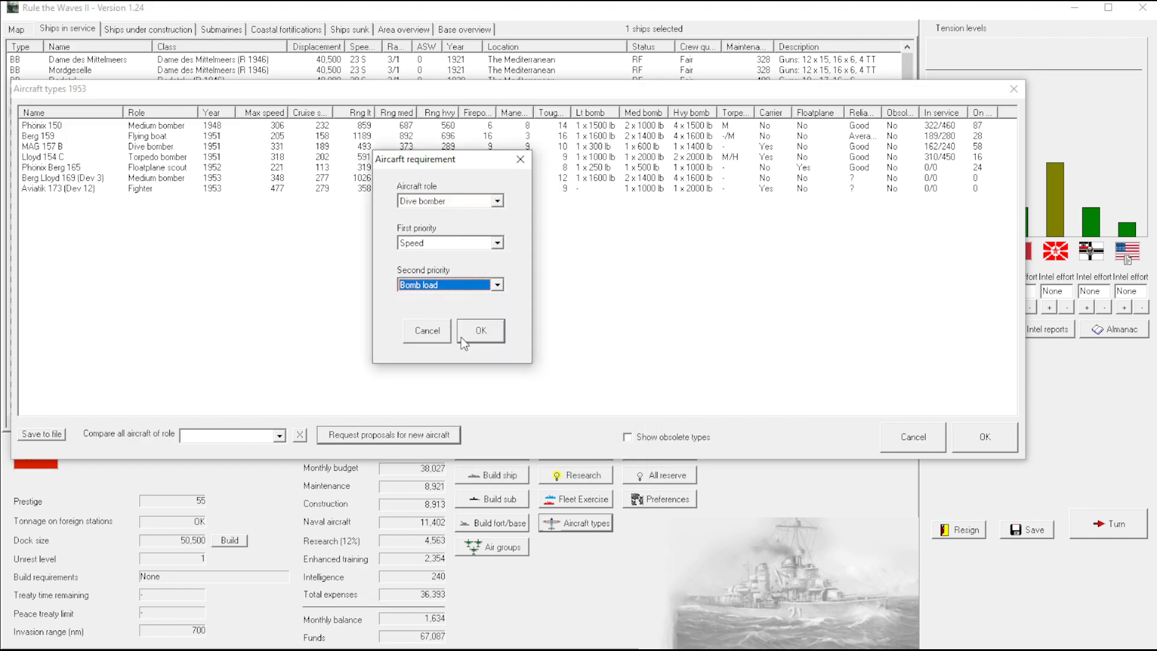
pyautogui.click(479, 330)
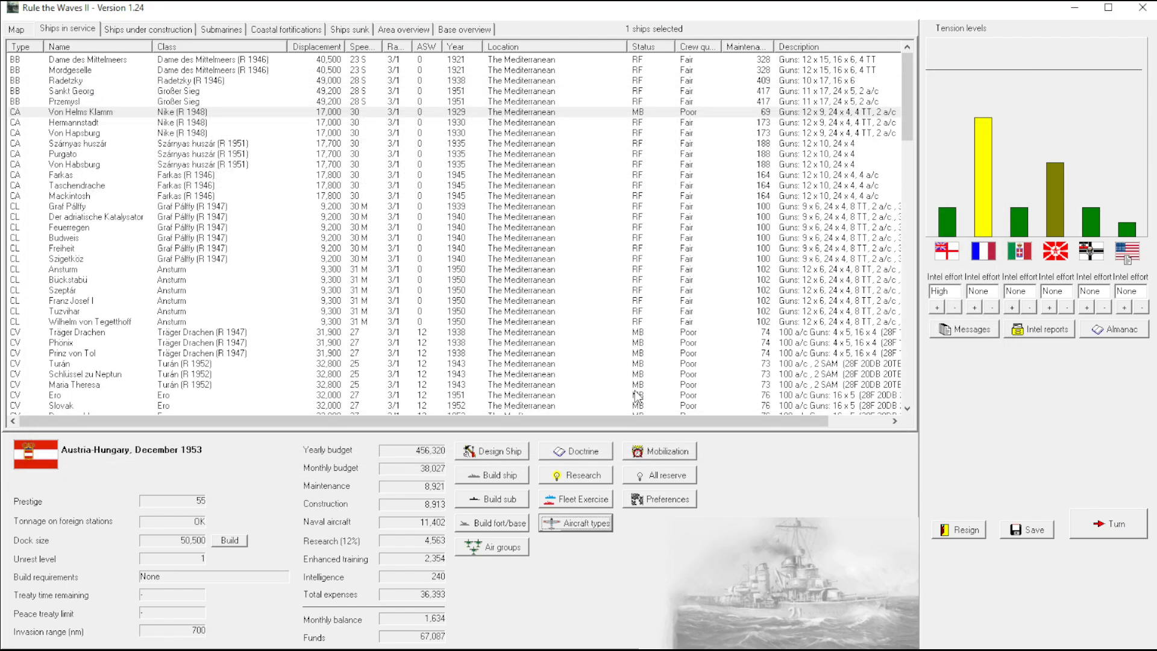
# Advance past the KE Rigel notice and choose to arm for conflict with France
pyautogui.click(1108, 523)
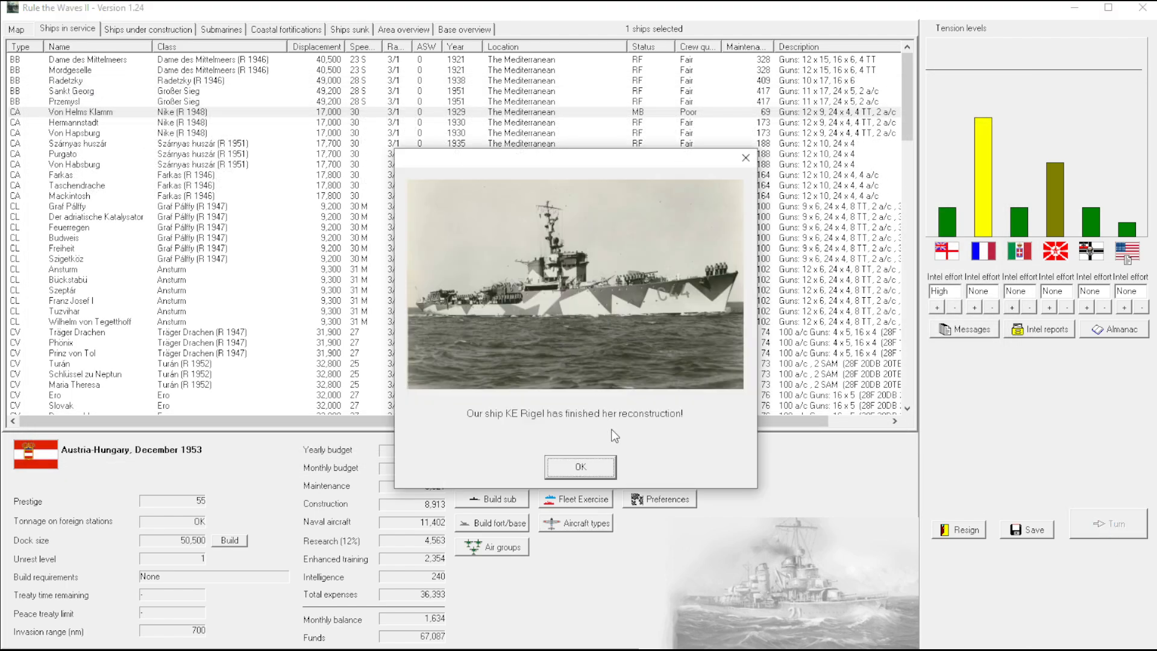
pyautogui.click(580, 466)
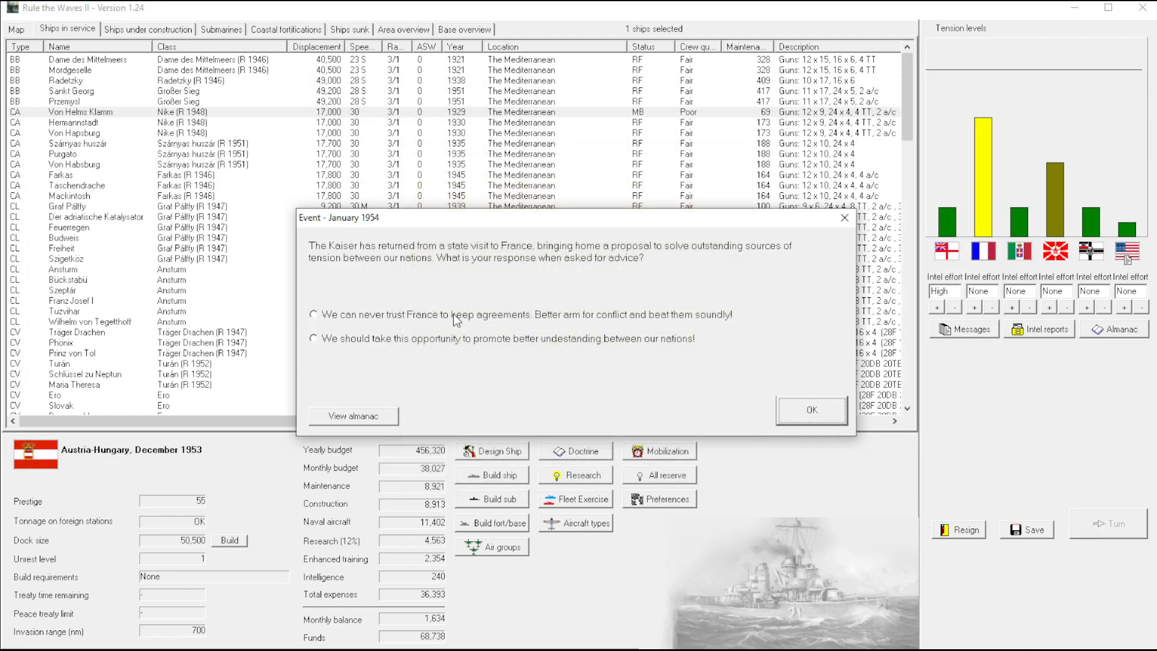
pyautogui.click(313, 315)
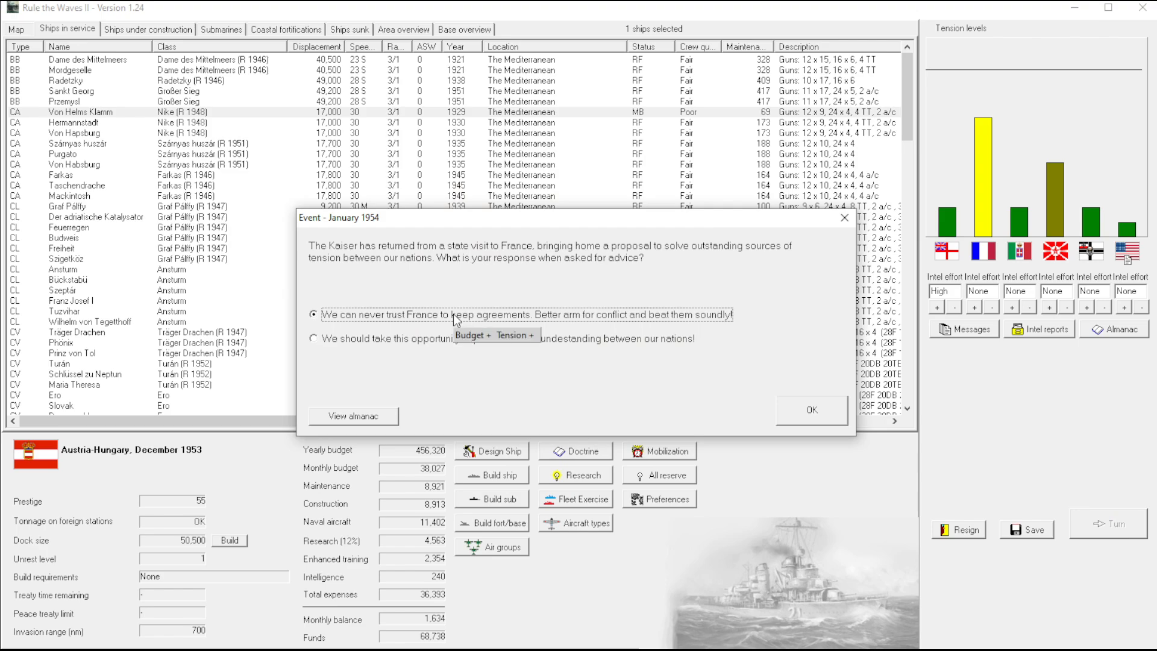
pyautogui.moveTo(451, 305)
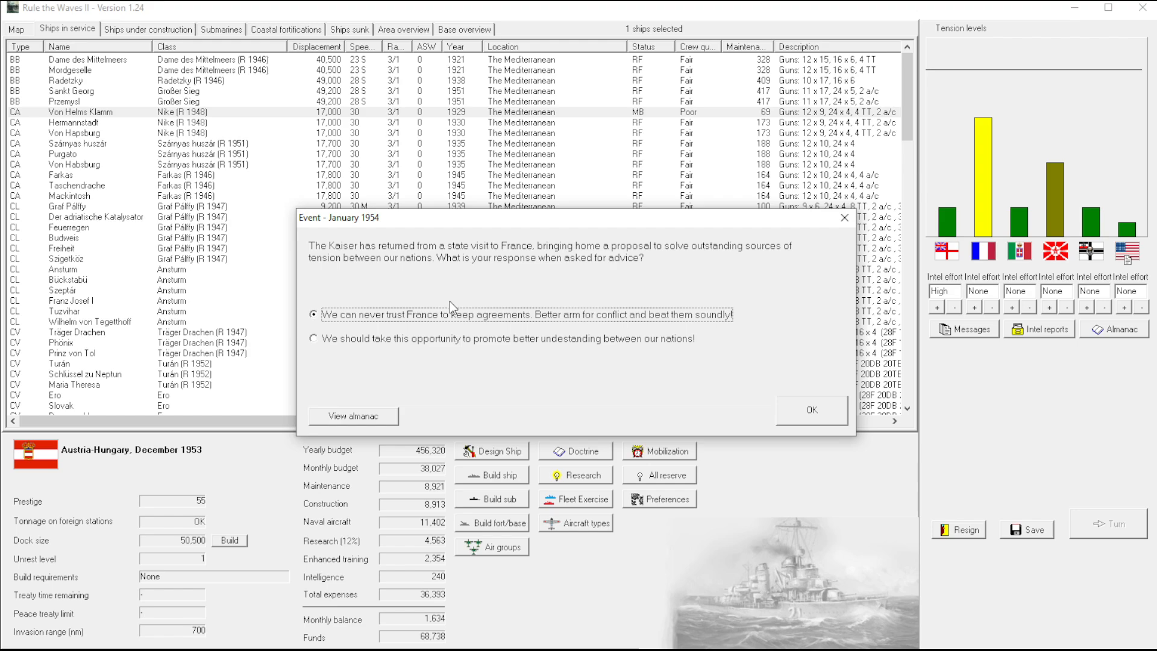
pyautogui.moveTo(396, 362)
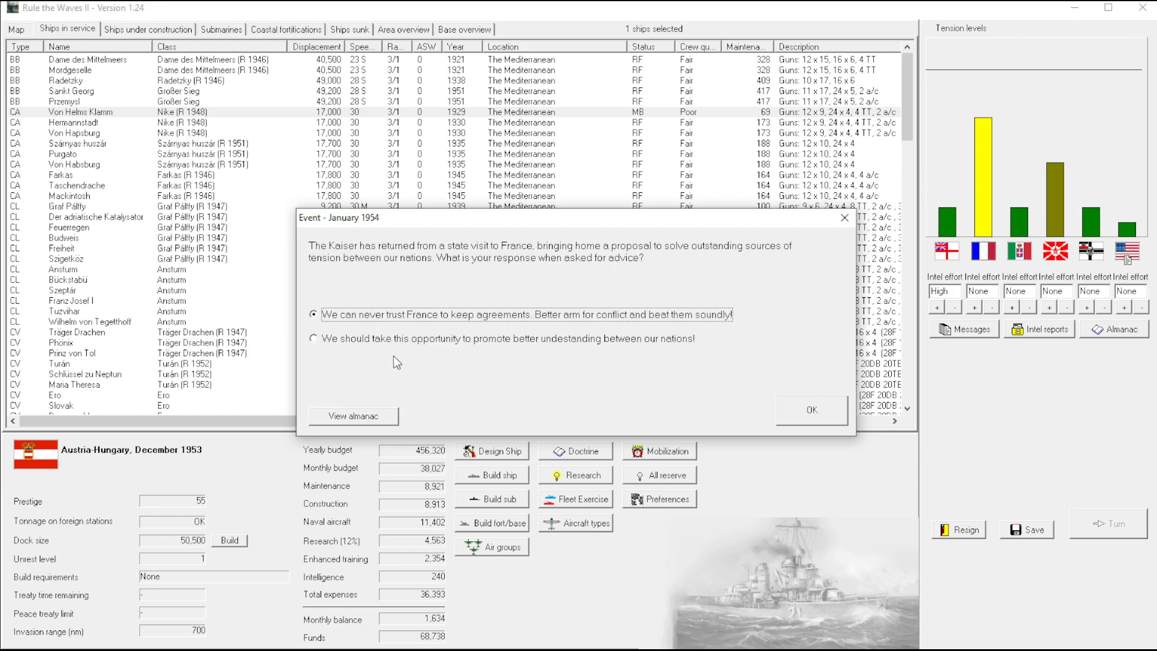
pyautogui.moveTo(811, 417)
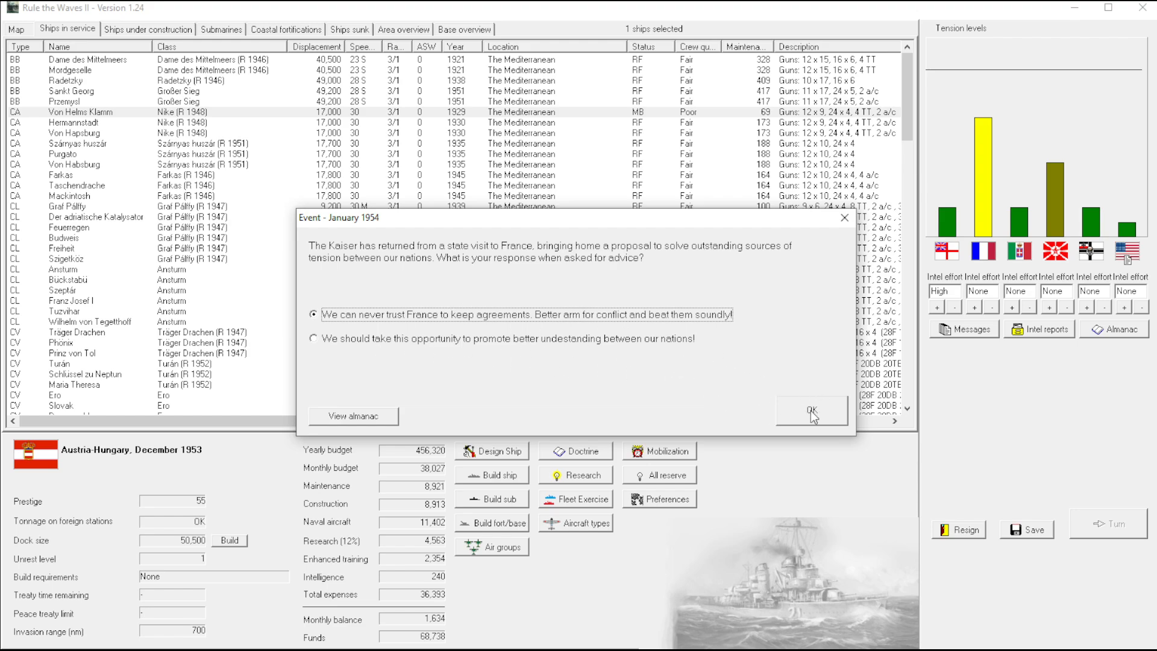
pyautogui.click(809, 411)
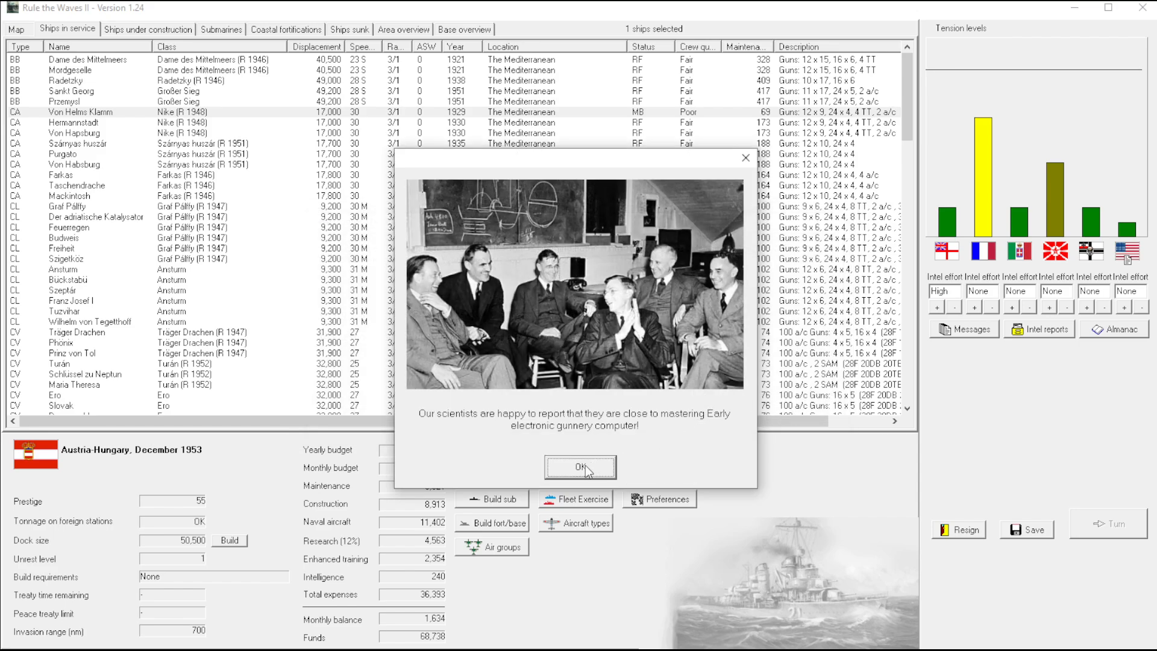
# Acknowledge the gunnery computer, submarine and 5 in autoloaded DP gun breakthroughs into January 1954
pyautogui.click(579, 467)
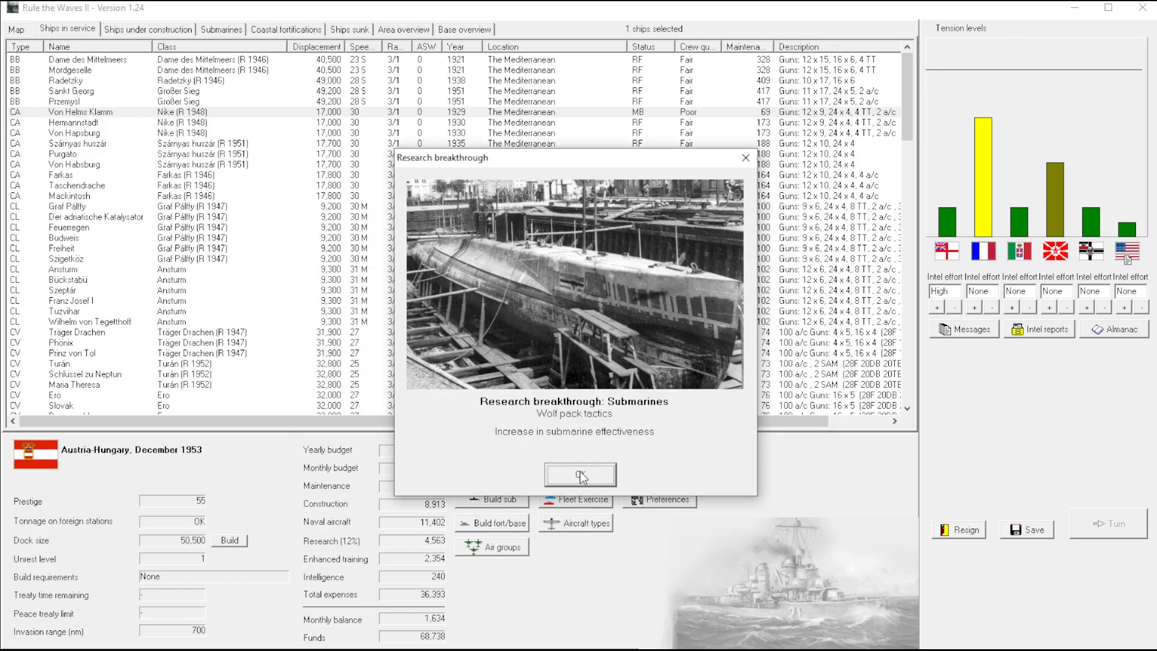
pyautogui.moveTo(558, 423)
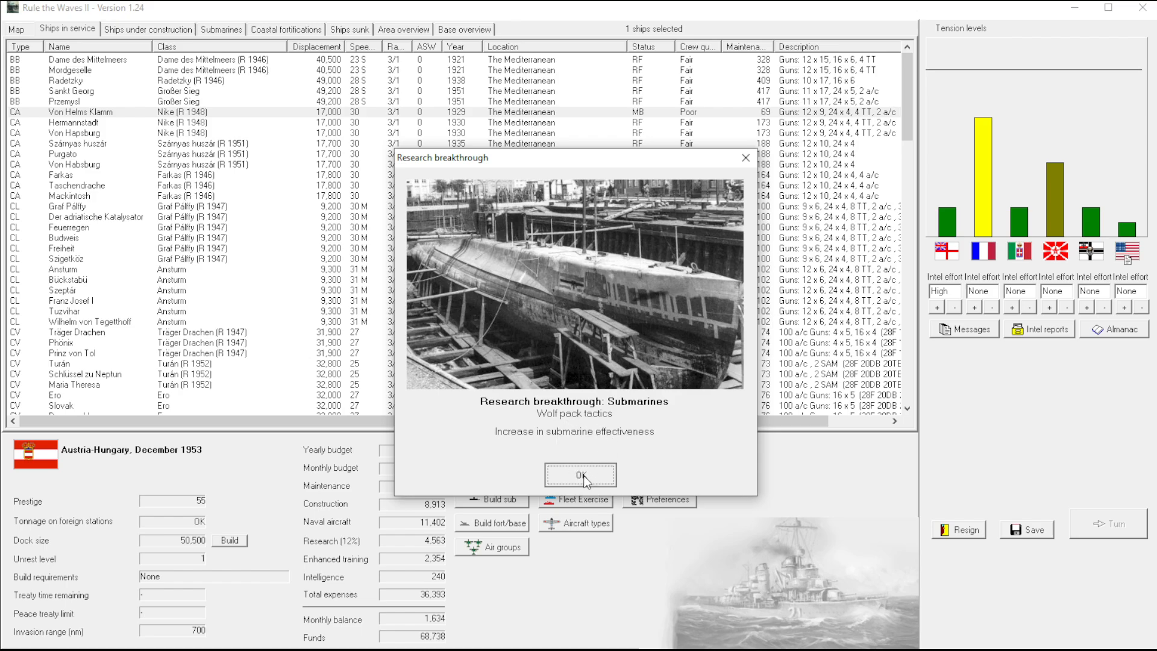
pyautogui.click(580, 475)
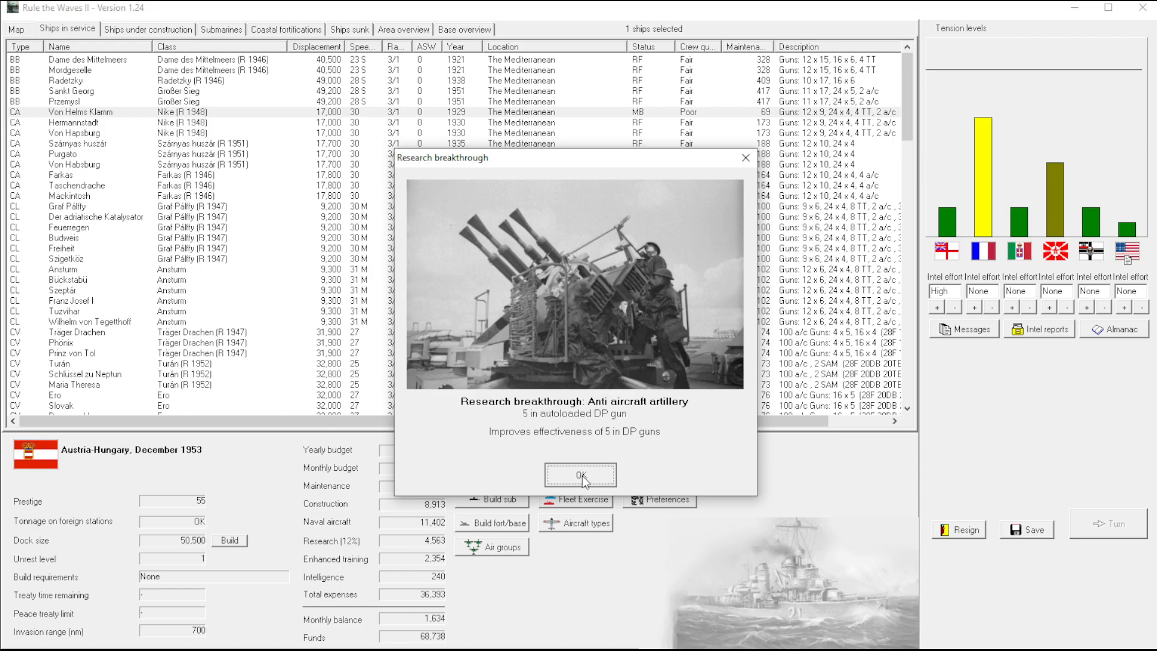
pyautogui.click(580, 475)
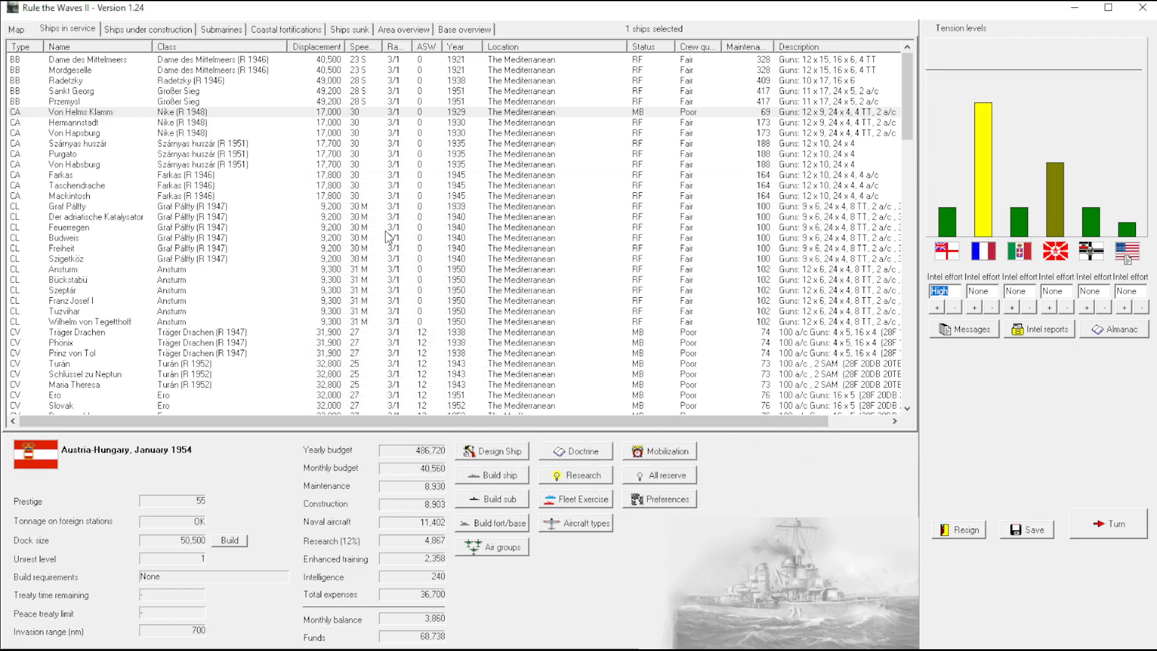
pyautogui.moveTo(527, 182)
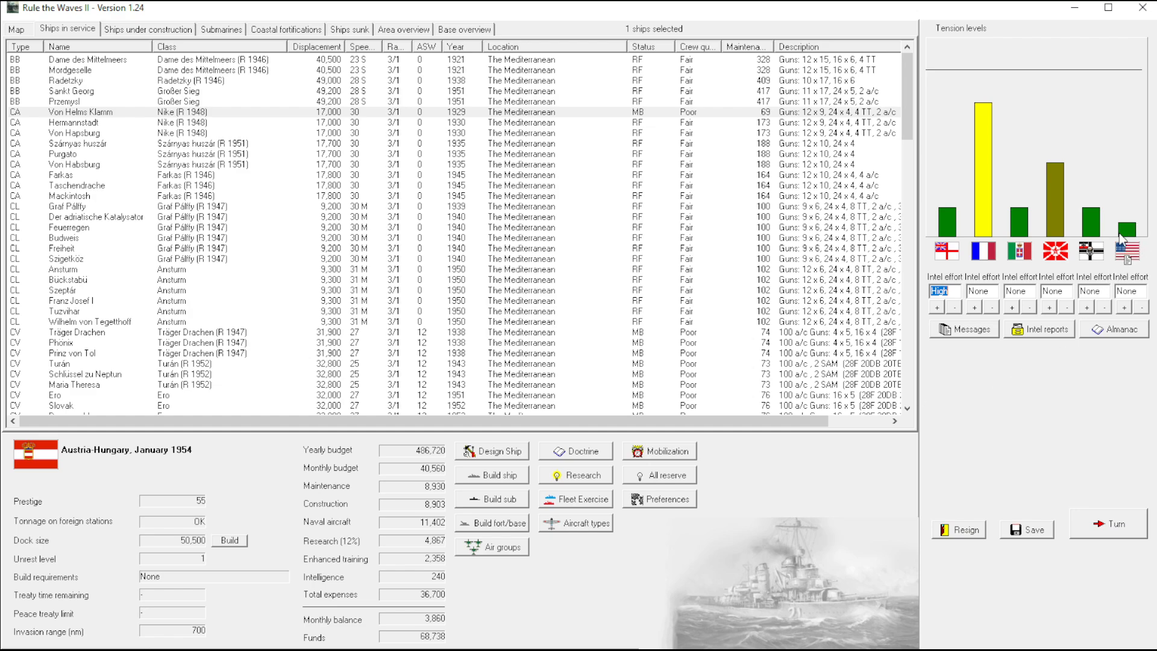
pyautogui.moveTo(587, 441)
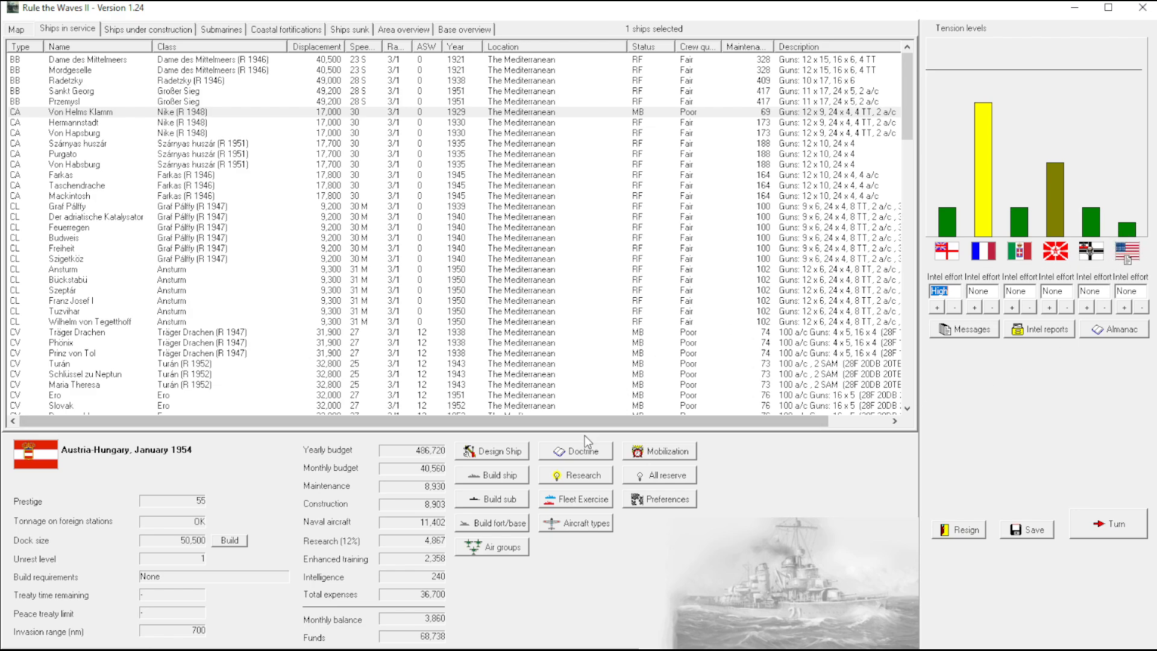
pyautogui.moveTo(821, 370)
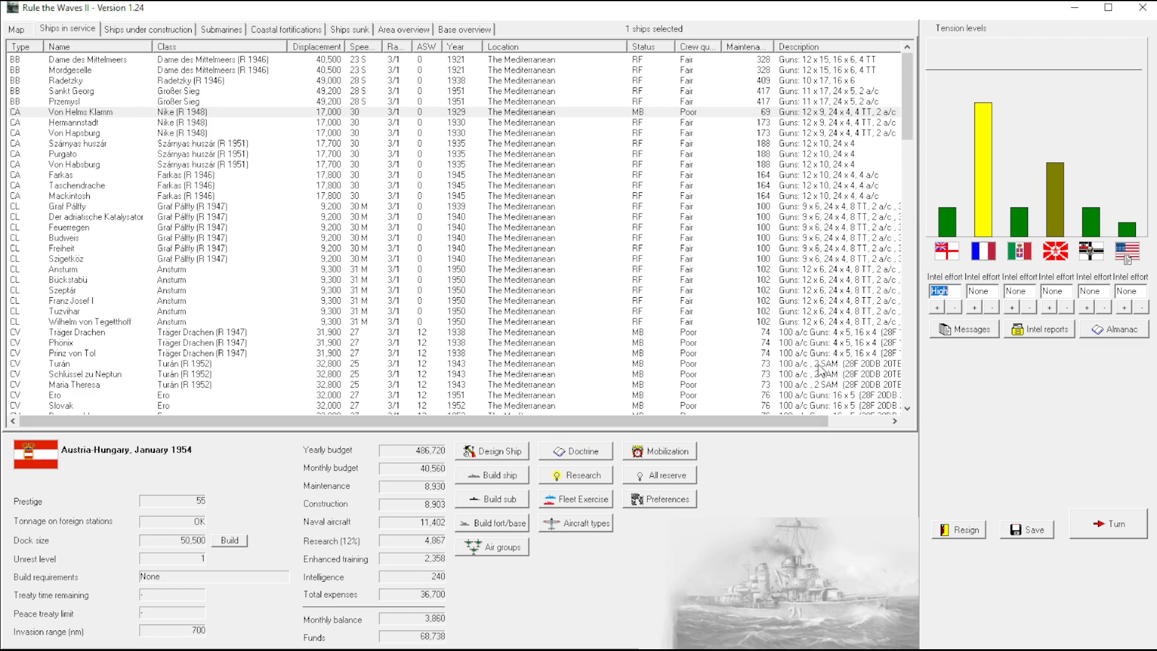
pyautogui.moveTo(435, 489)
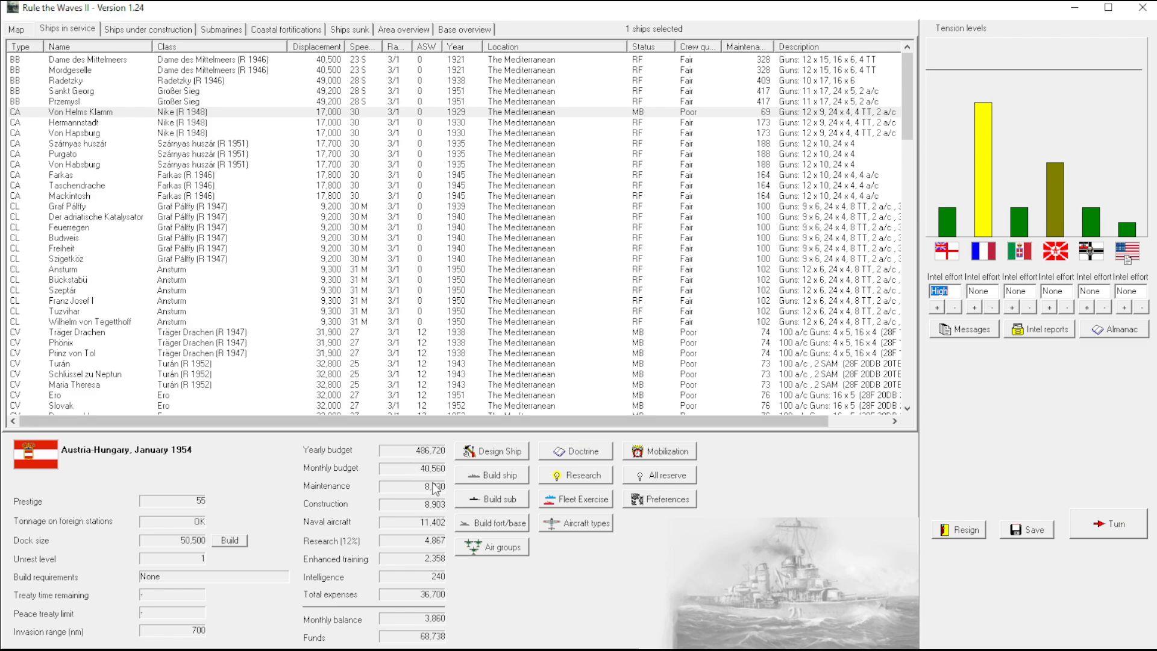
pyautogui.moveTo(633, 311)
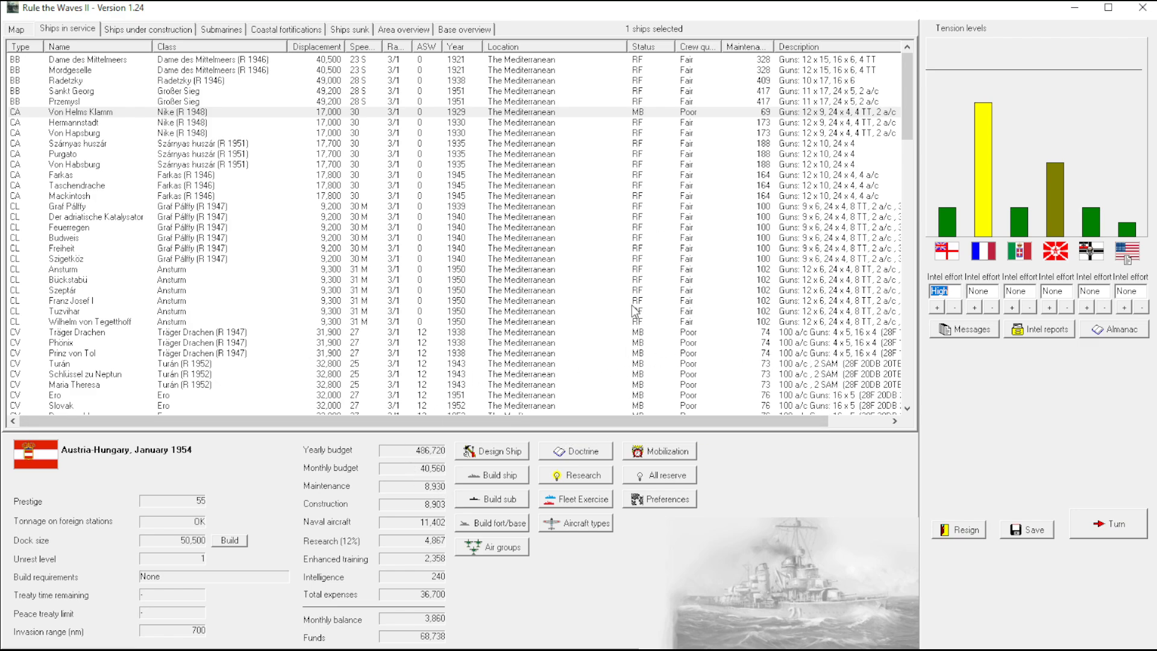
# Check the Ausdauer cruisers under construction, then end the January 1954 turn
pyautogui.scroll(-3)
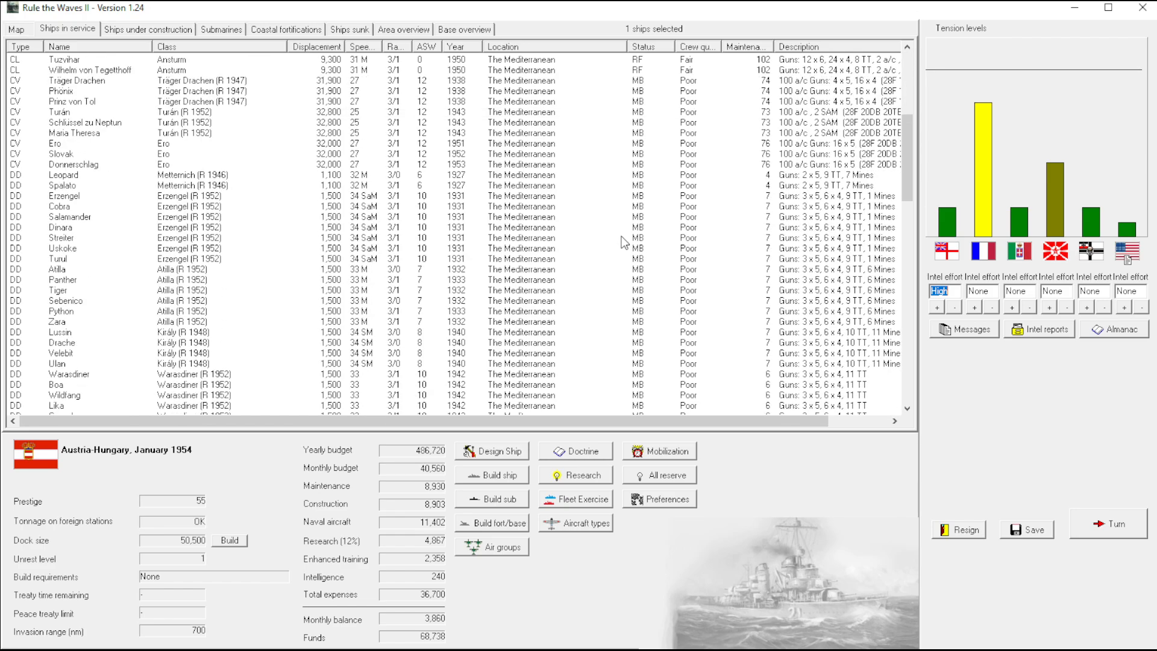
pyautogui.click(147, 29)
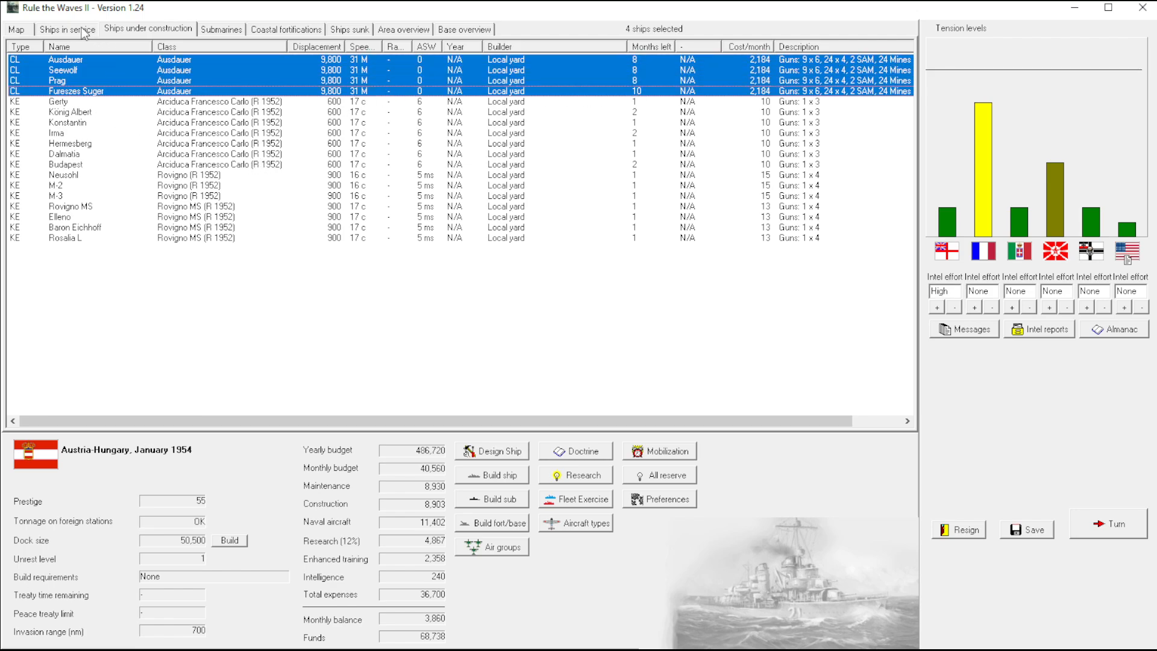
pyautogui.click(66, 29)
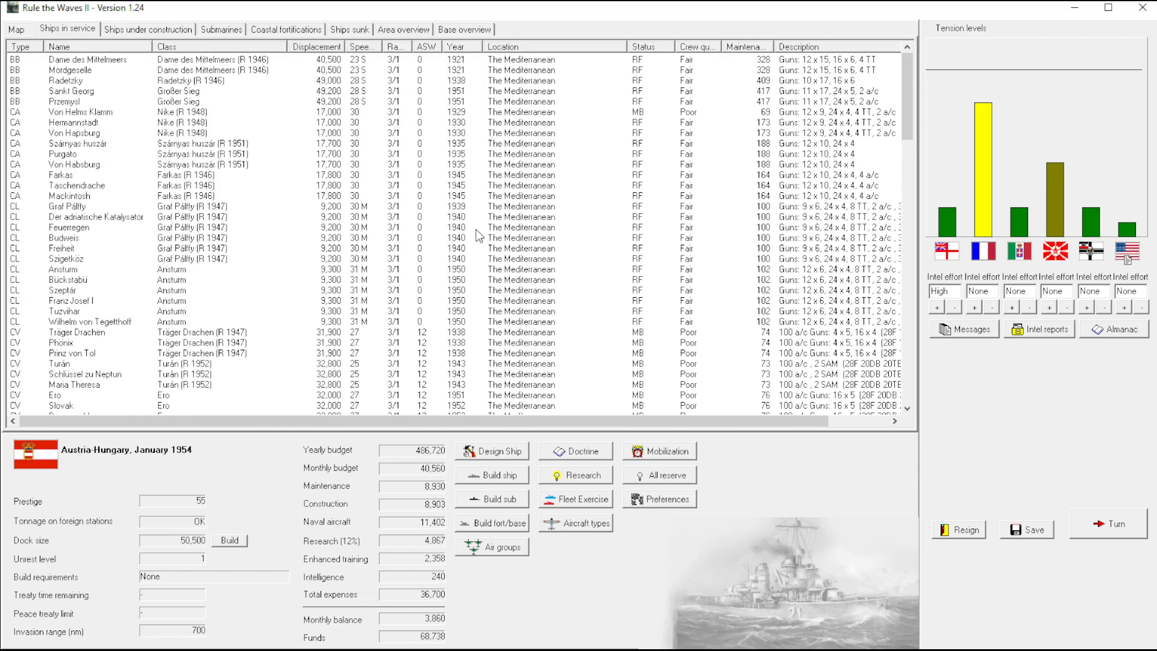
pyautogui.moveTo(197, 263)
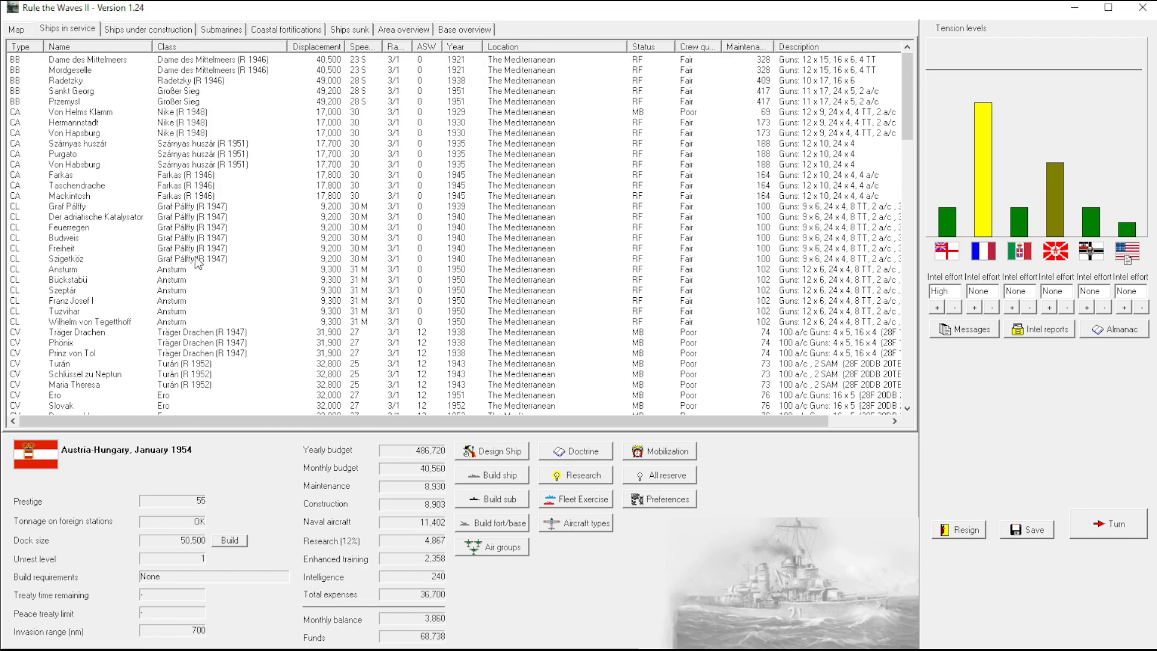
pyautogui.click(1109, 523)
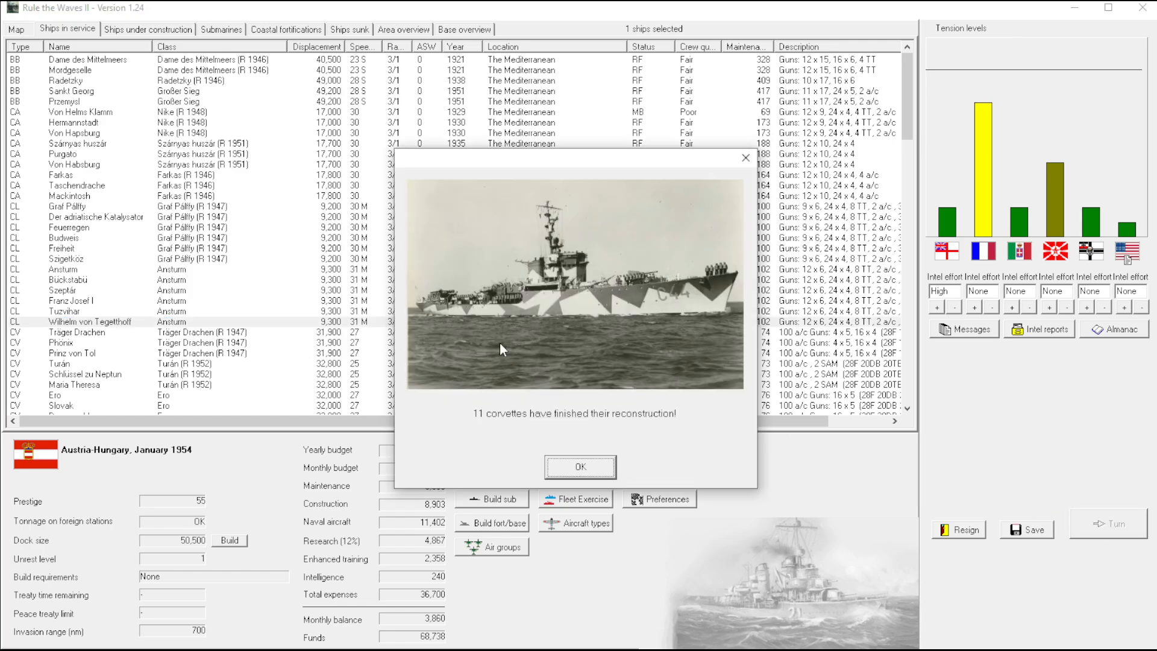
# Acknowledge the corvette report, give full compensation for the fishing boat incident and clear the British and US torpedo bomber notices
pyautogui.click(580, 468)
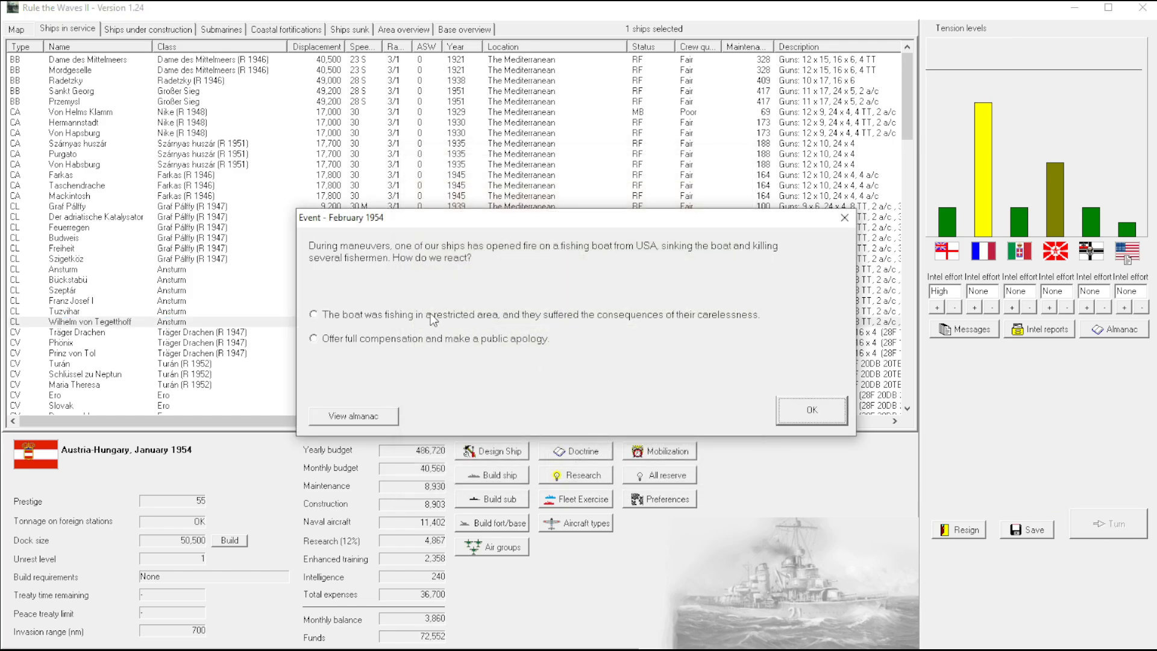
pyautogui.moveTo(432, 319)
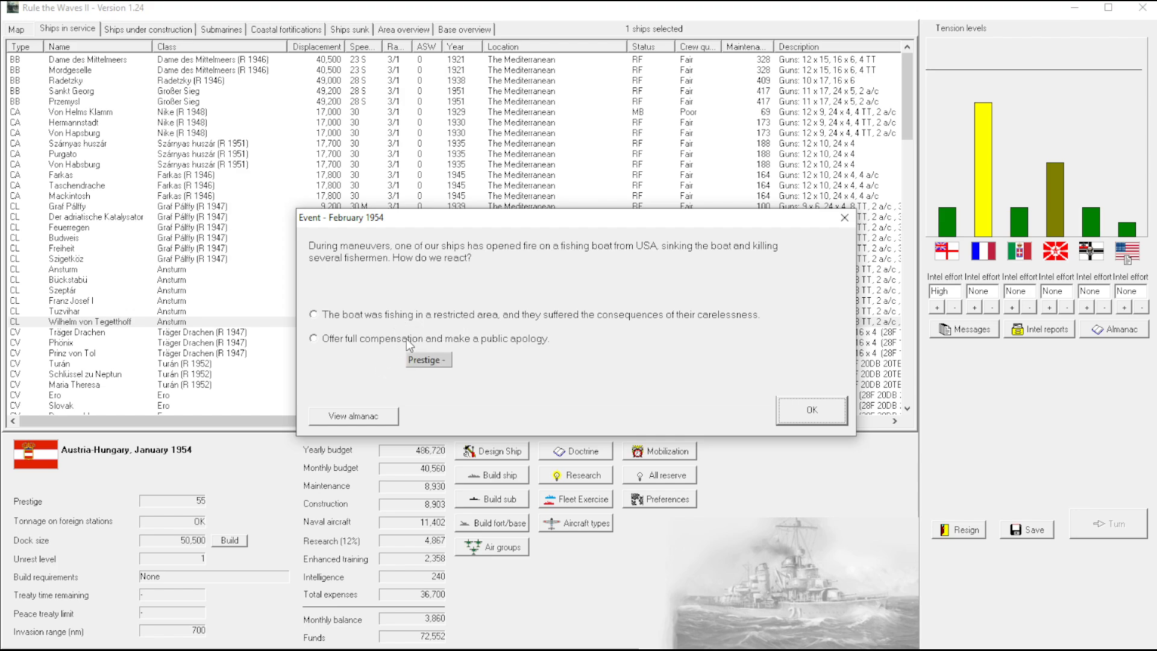
pyautogui.click(313, 338)
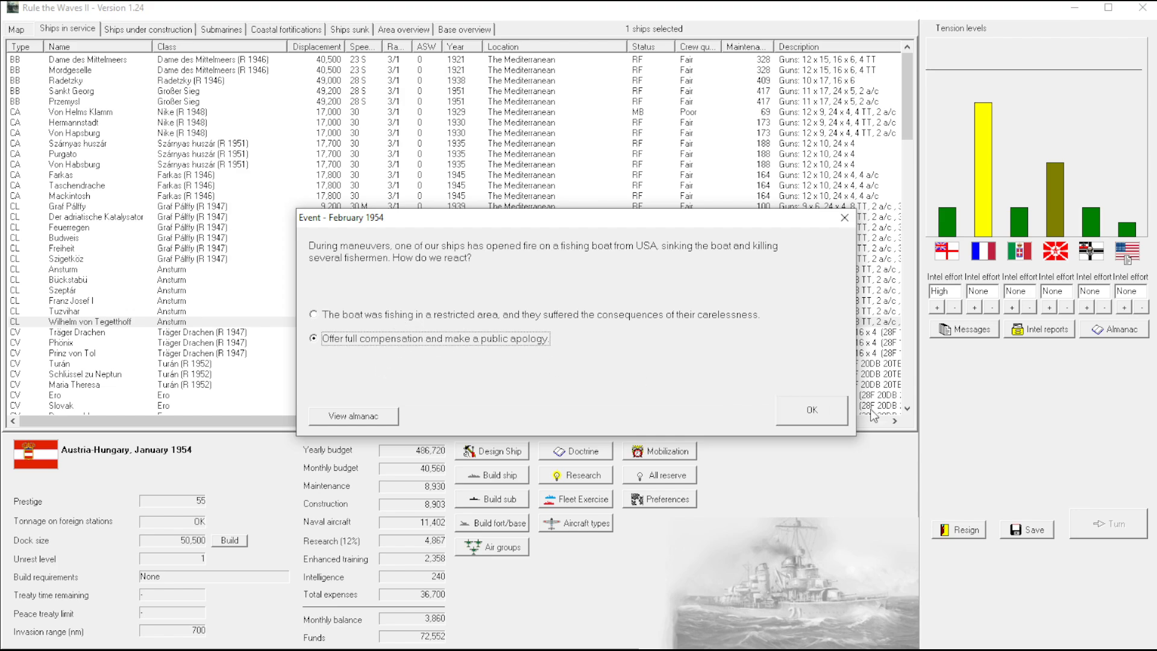
pyautogui.click(809, 409)
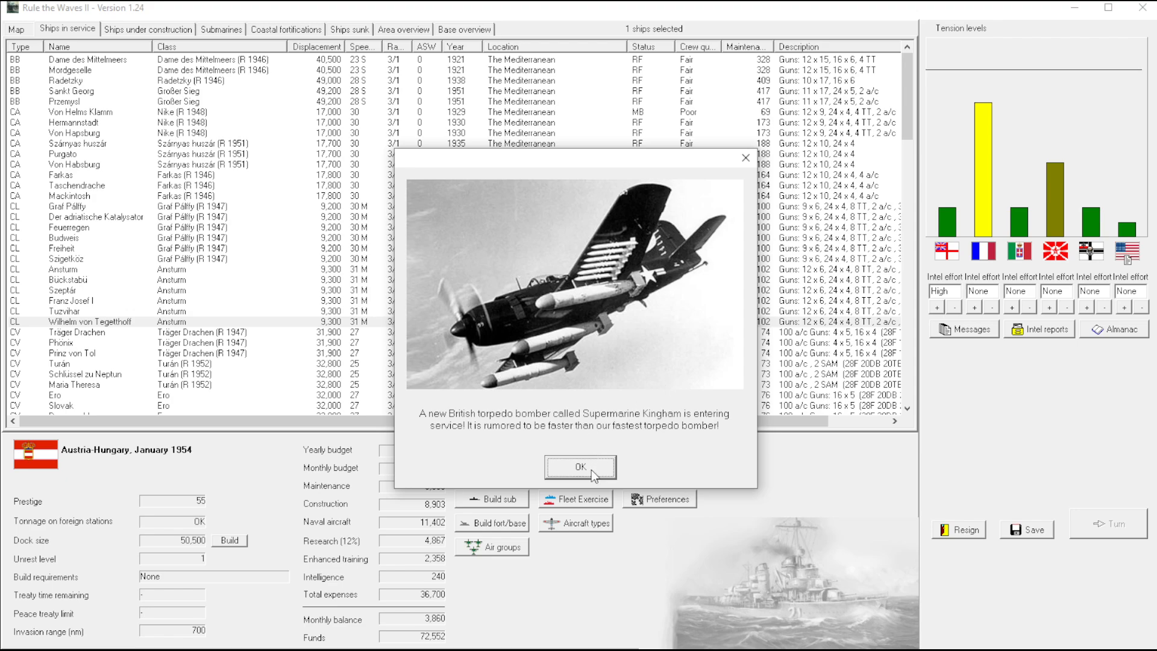
pyautogui.moveTo(686, 430)
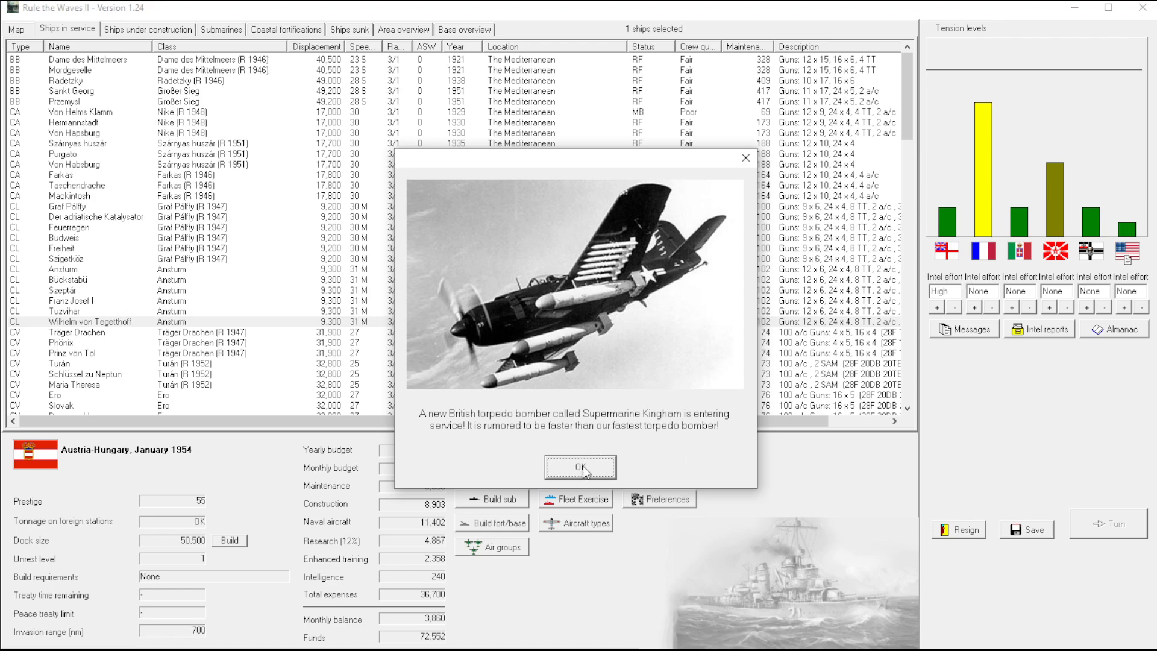
pyautogui.click(580, 467)
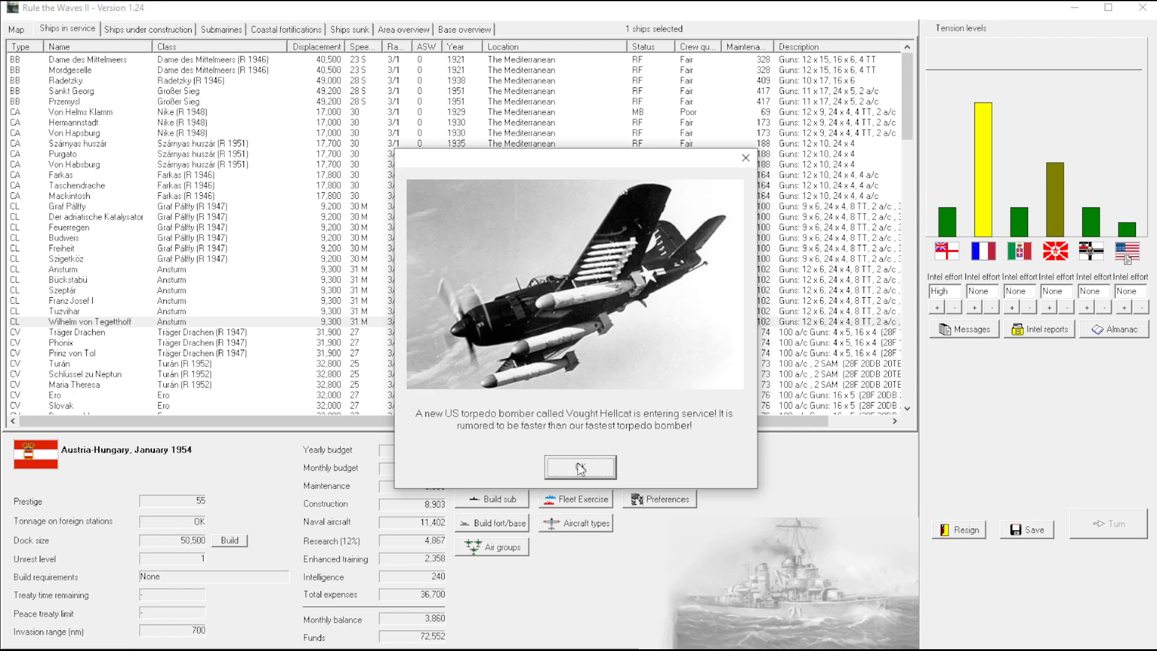
pyautogui.moveTo(594, 327)
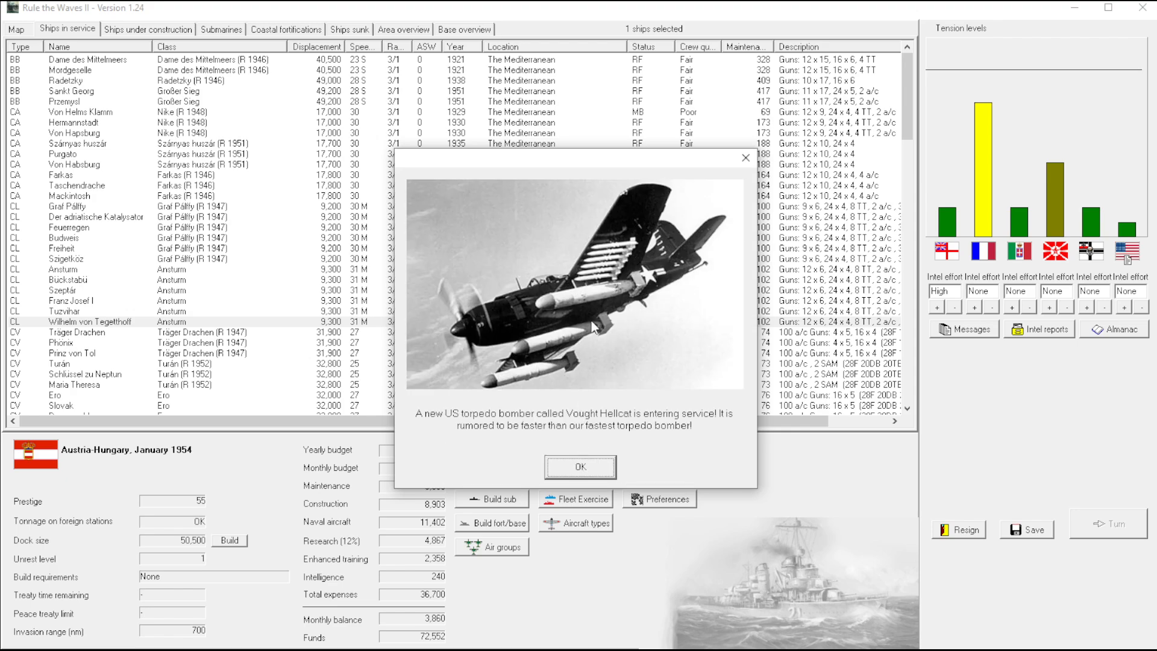
pyautogui.moveTo(563, 387)
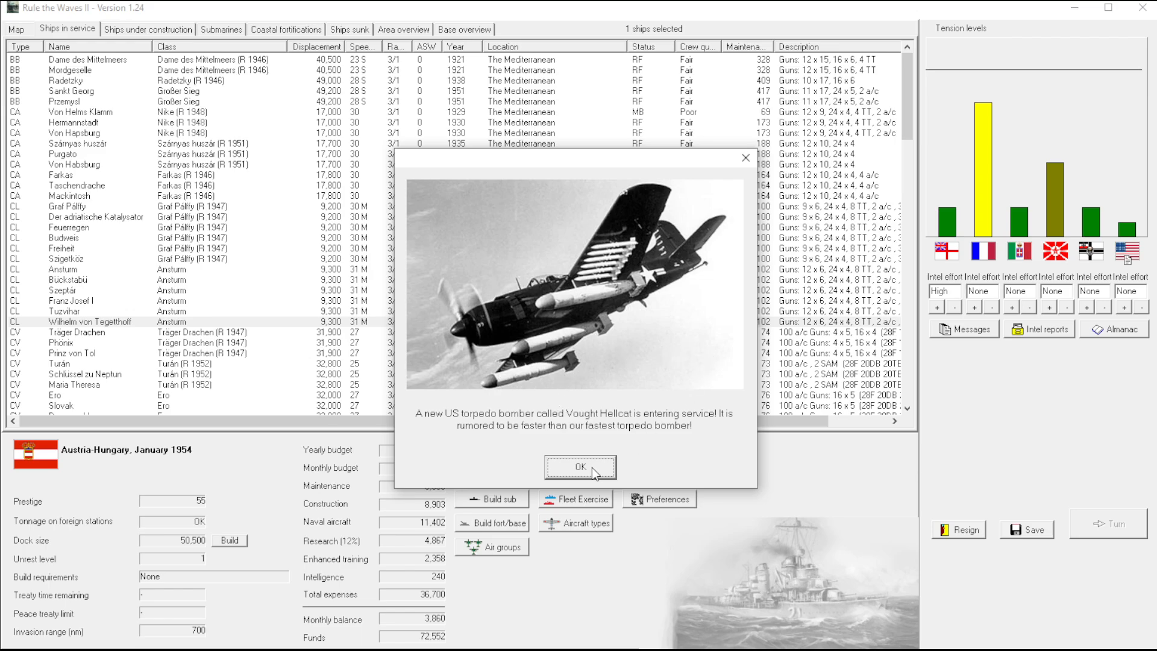
pyautogui.click(579, 467)
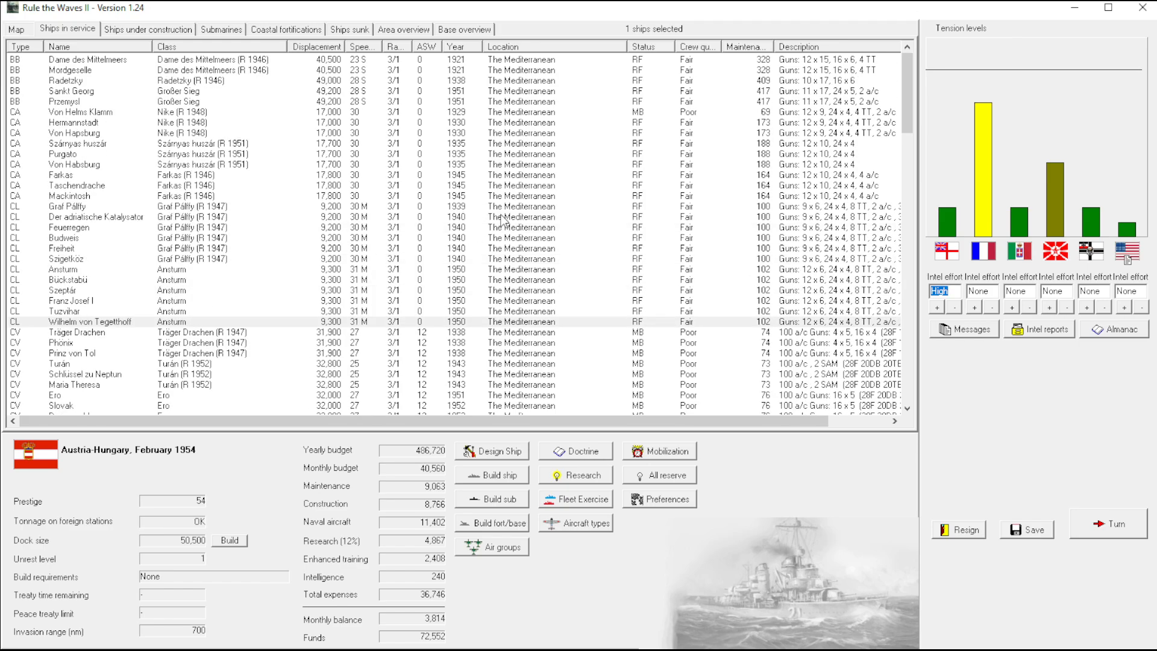
# Browse the February 1954 roster and review the current aircraft types
pyautogui.scroll(-3)
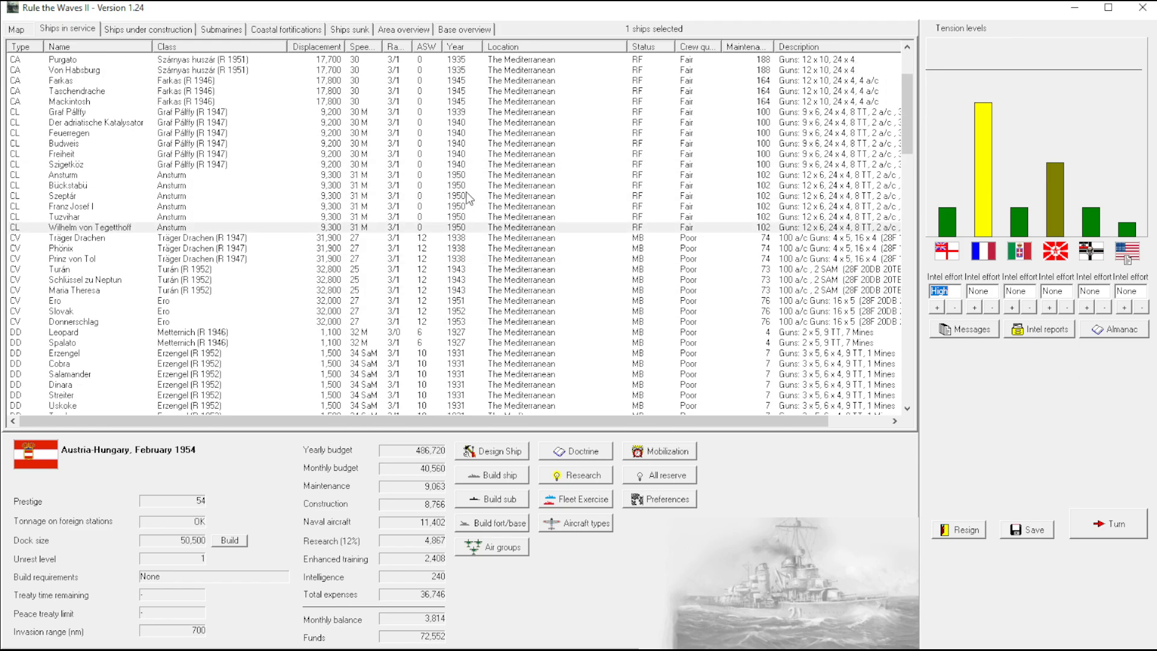
pyautogui.scroll(3)
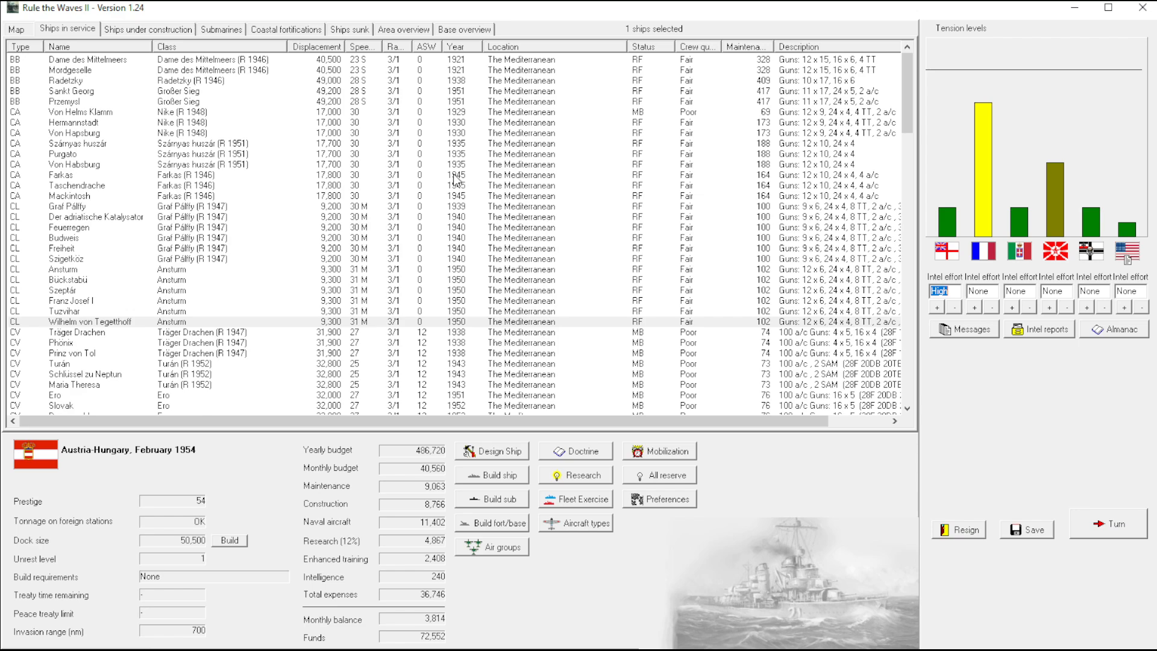
pyautogui.scroll(-3)
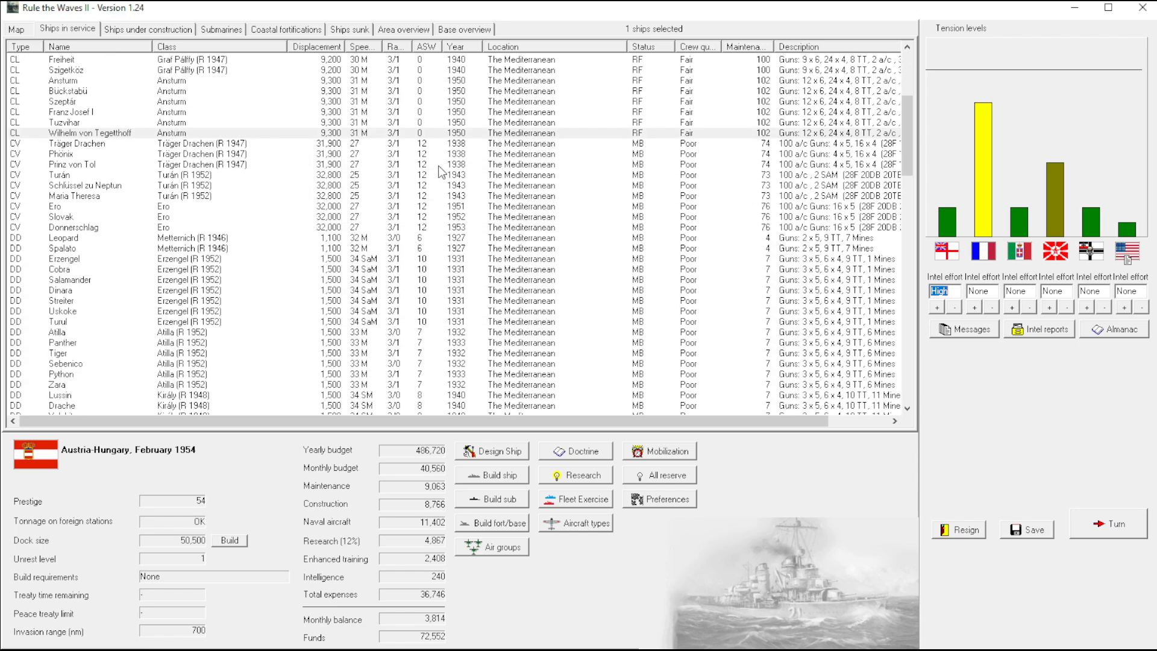
pyautogui.scroll(3)
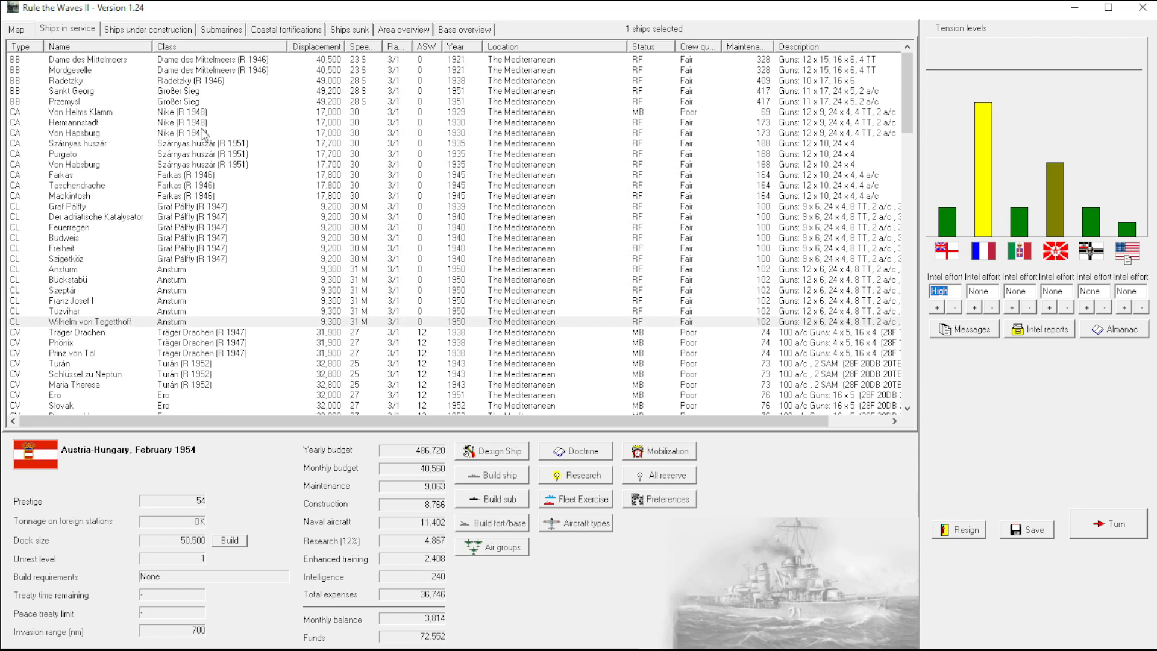
pyautogui.click(581, 521)
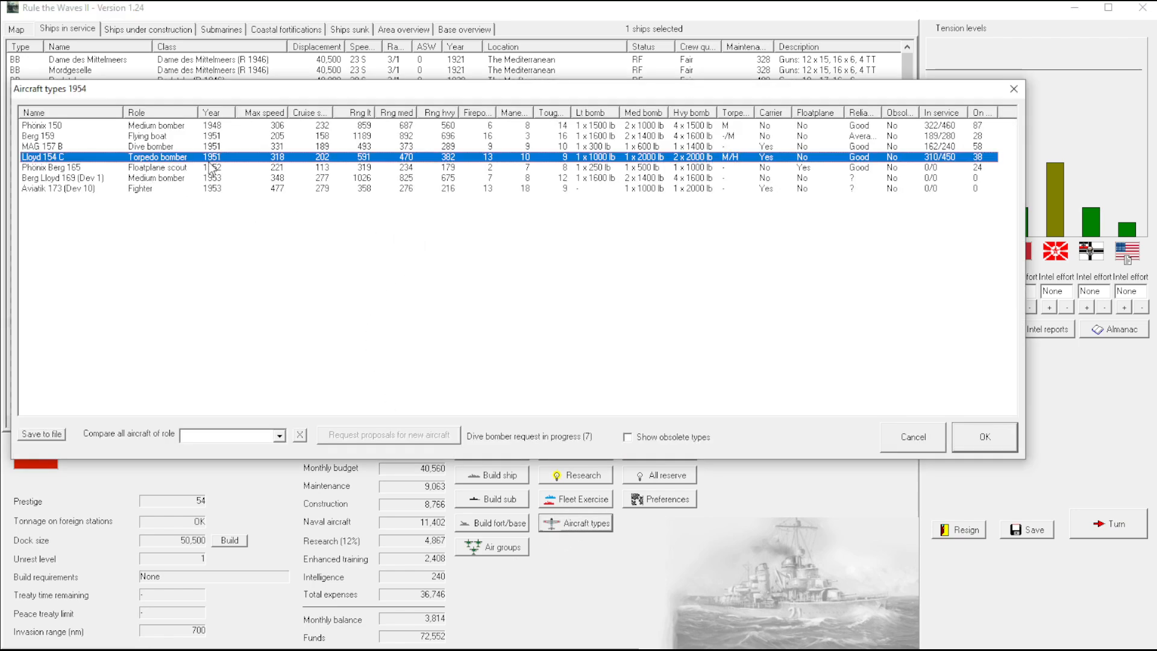
pyautogui.moveTo(503, 162)
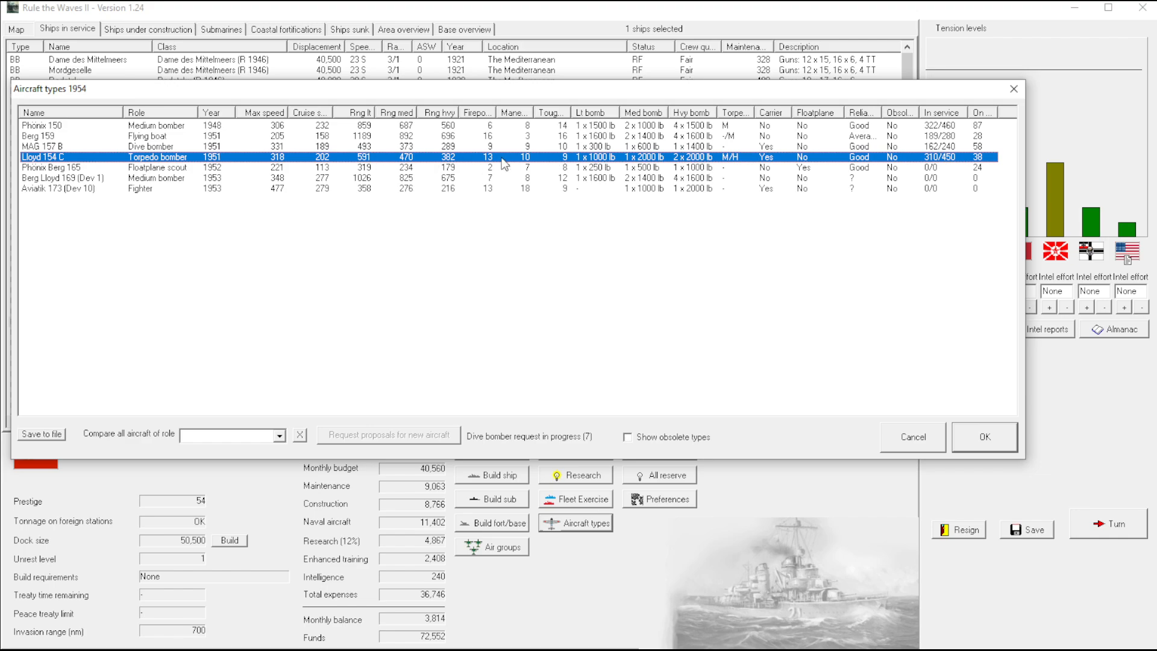
pyautogui.click(983, 436)
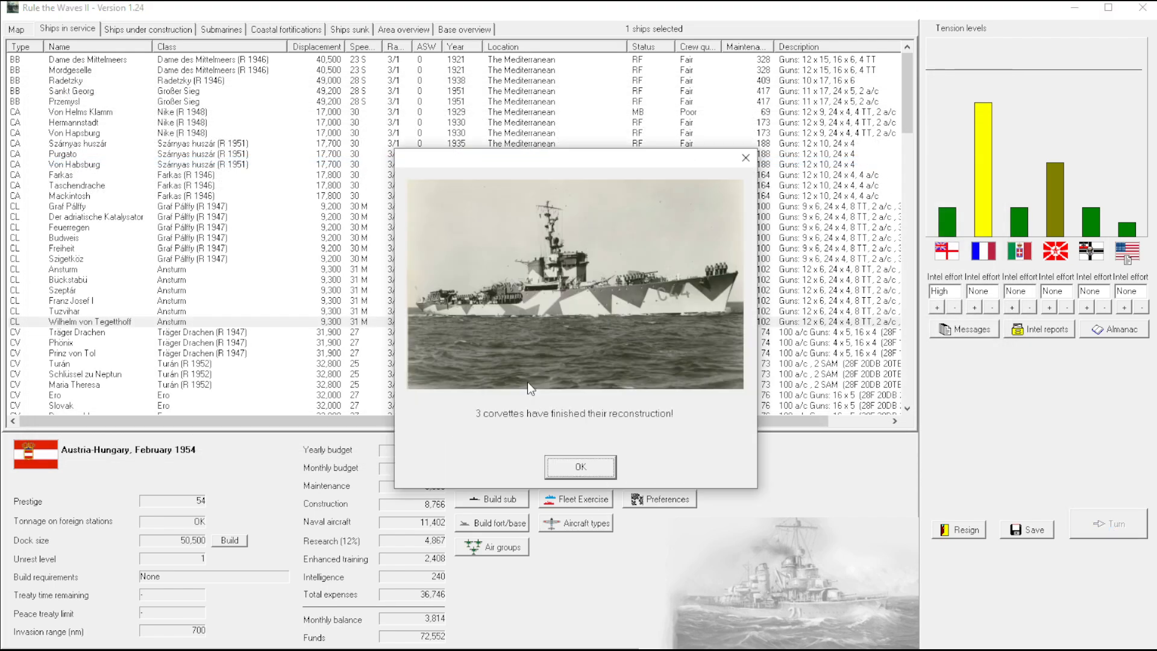
# Acknowledge the three finished corvettes and the Berg Lloyd 169 bomber entering service into March 1954
pyautogui.click(580, 467)
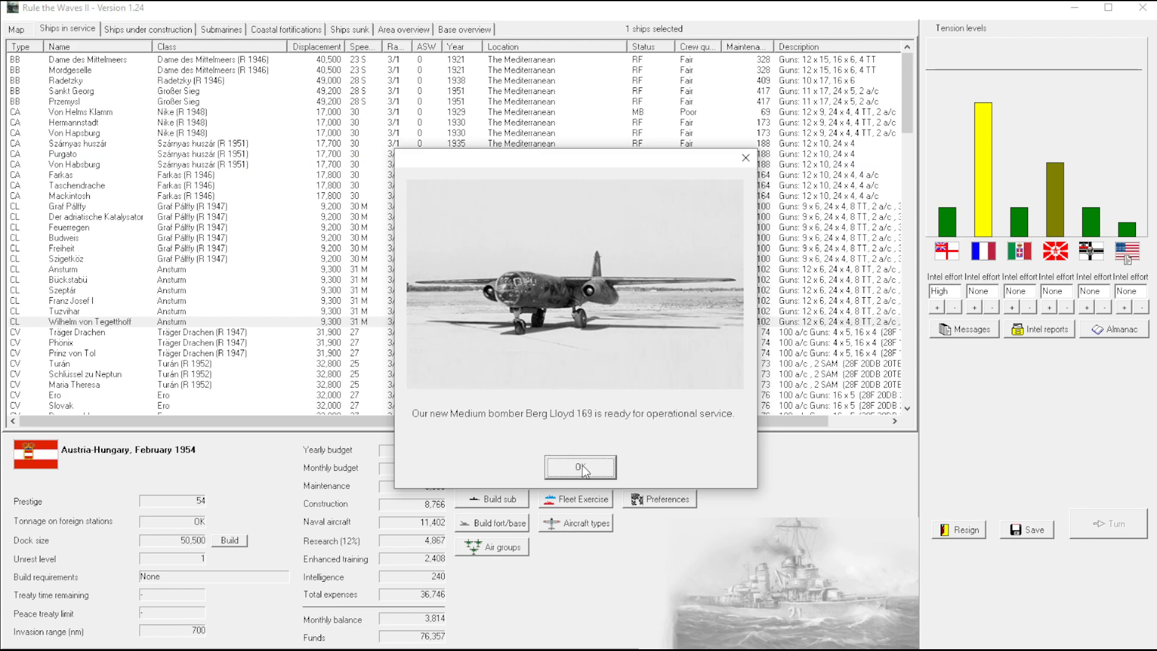
pyautogui.click(579, 467)
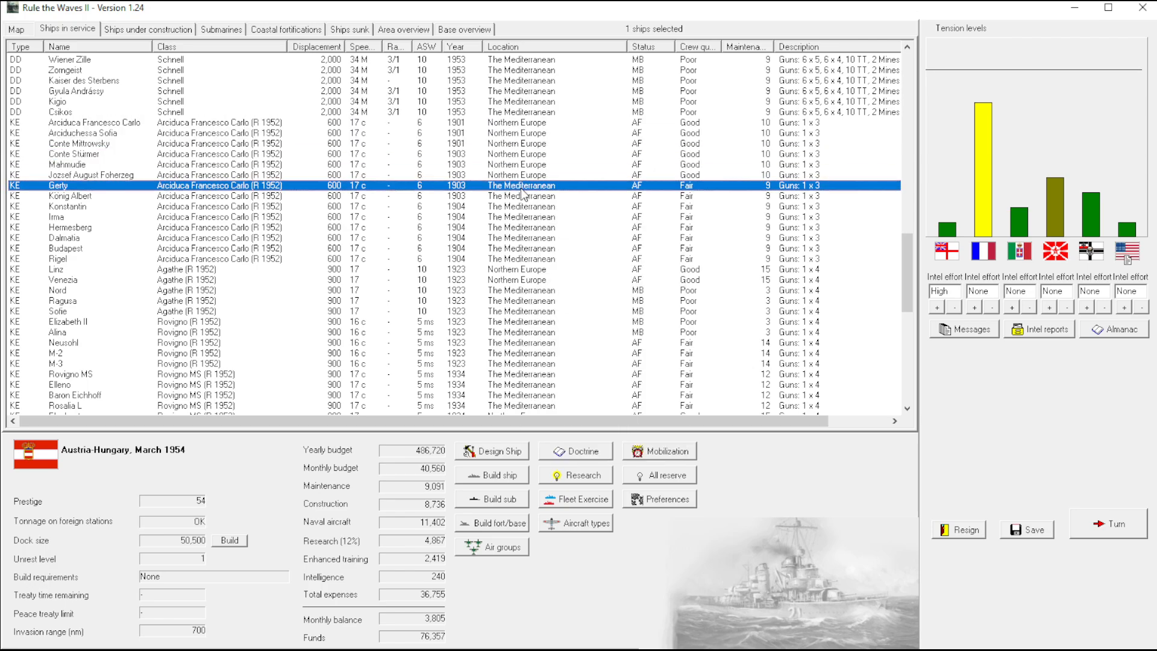
# Mothball the block of corvettes and scroll up toward the battleship Radetzky
pyautogui.click(66, 249)
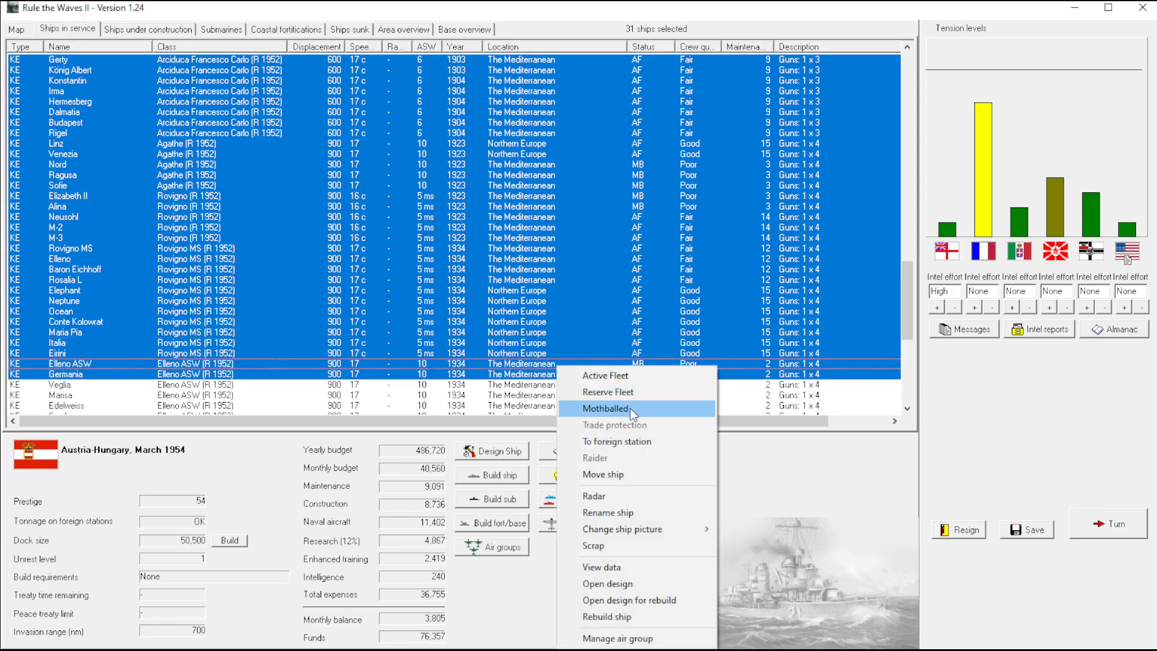
pyautogui.click(605, 408)
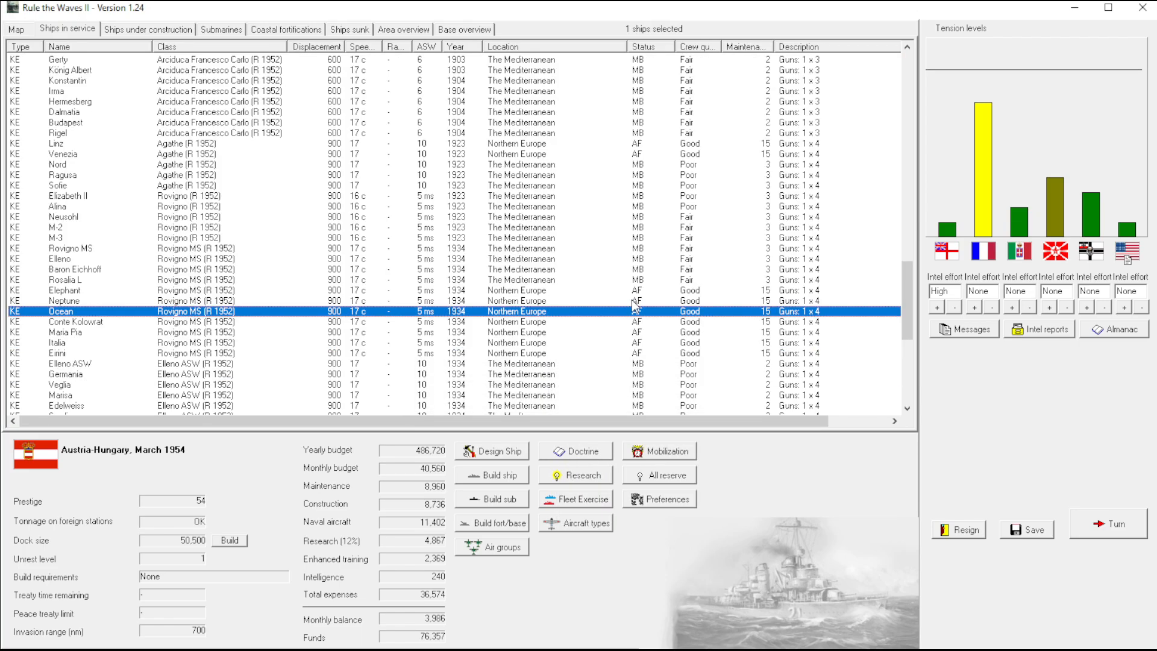
pyautogui.scroll(3)
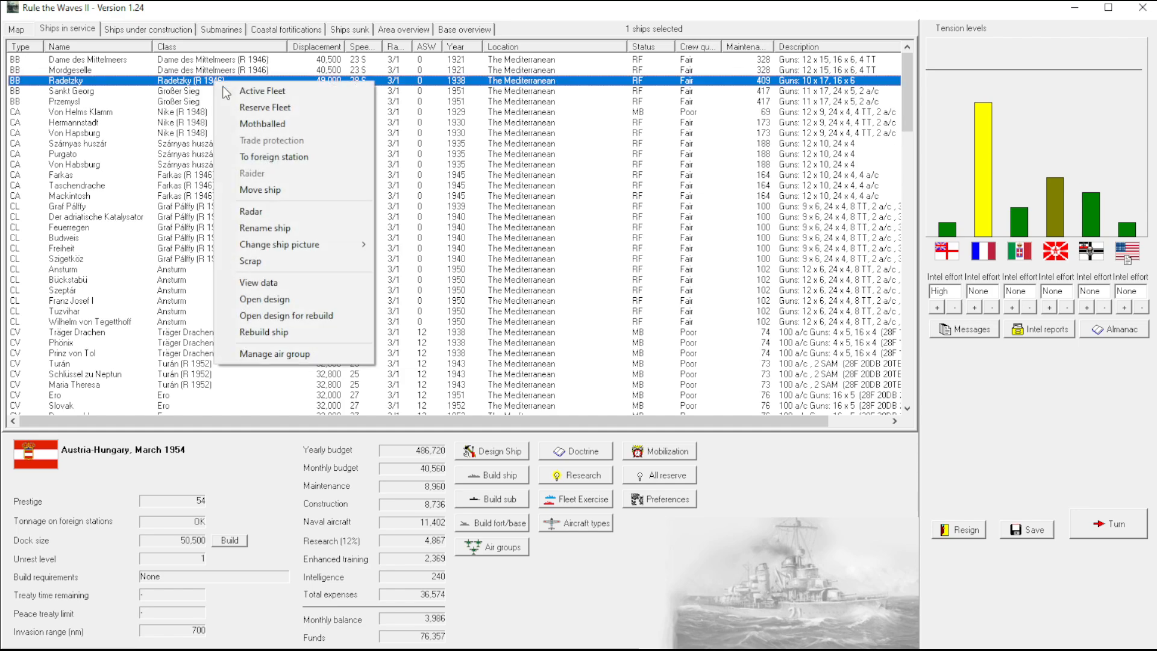
# Open the Radetzky's rebuild design and replace its machinery with new, lighter engines
pyautogui.click(265, 299)
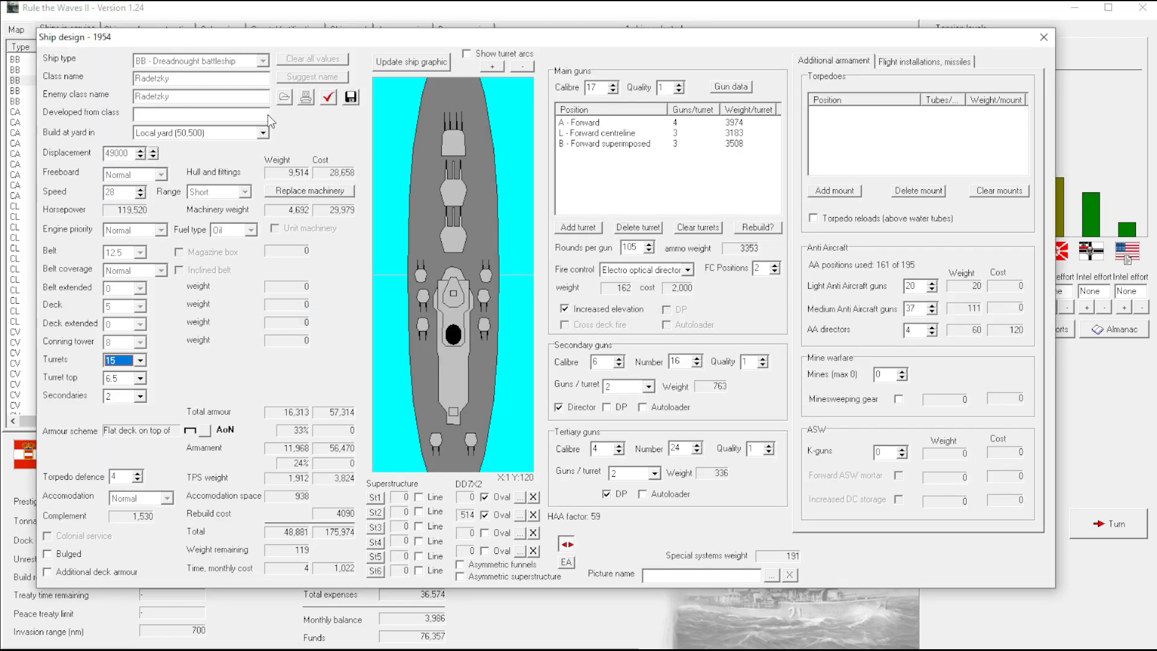
pyautogui.click(309, 190)
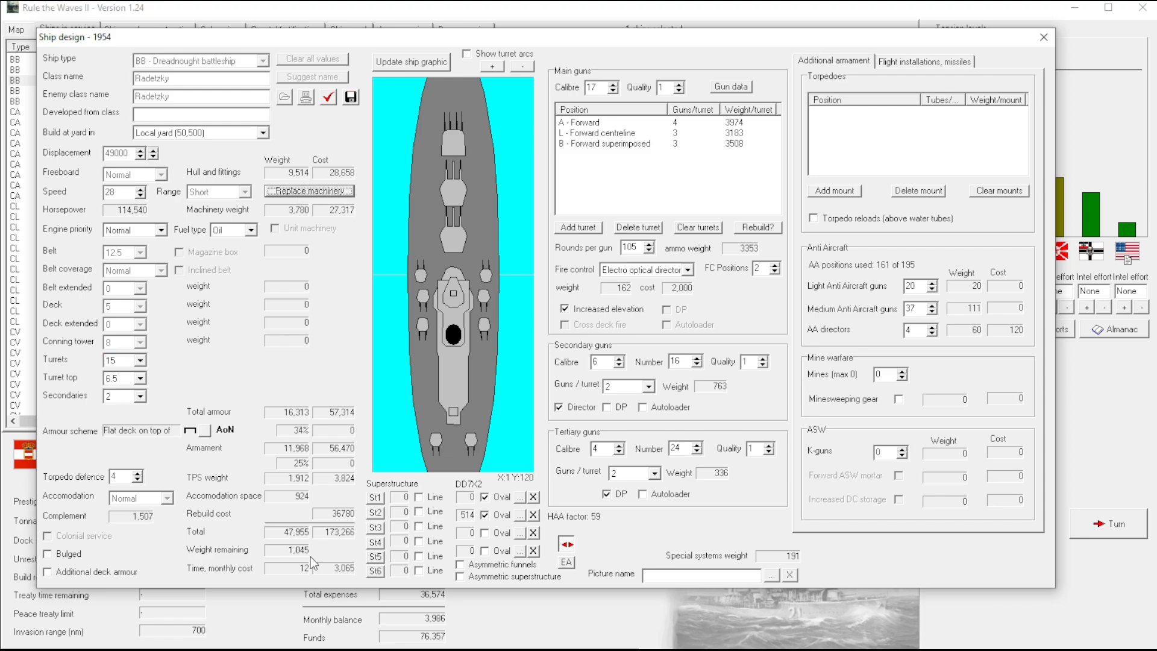
pyautogui.moveTo(929, 70)
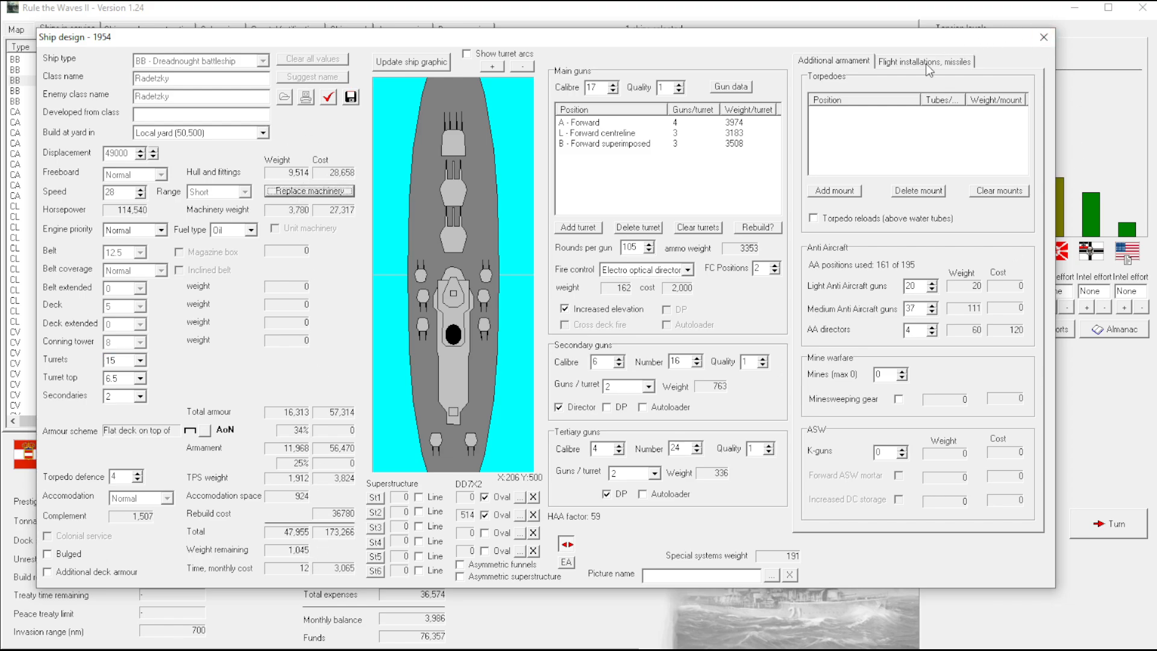
pyautogui.click(925, 62)
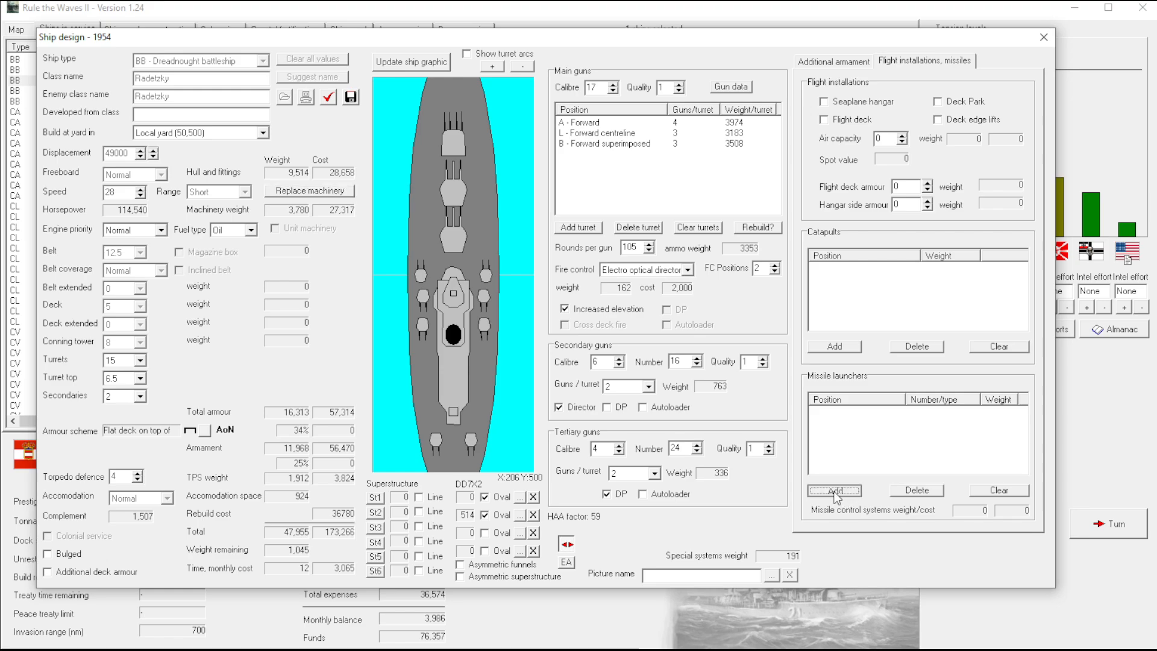
# Add two medium SAM launchers at the midships (Q) and aft superimposed (X) positions
pyautogui.click(834, 491)
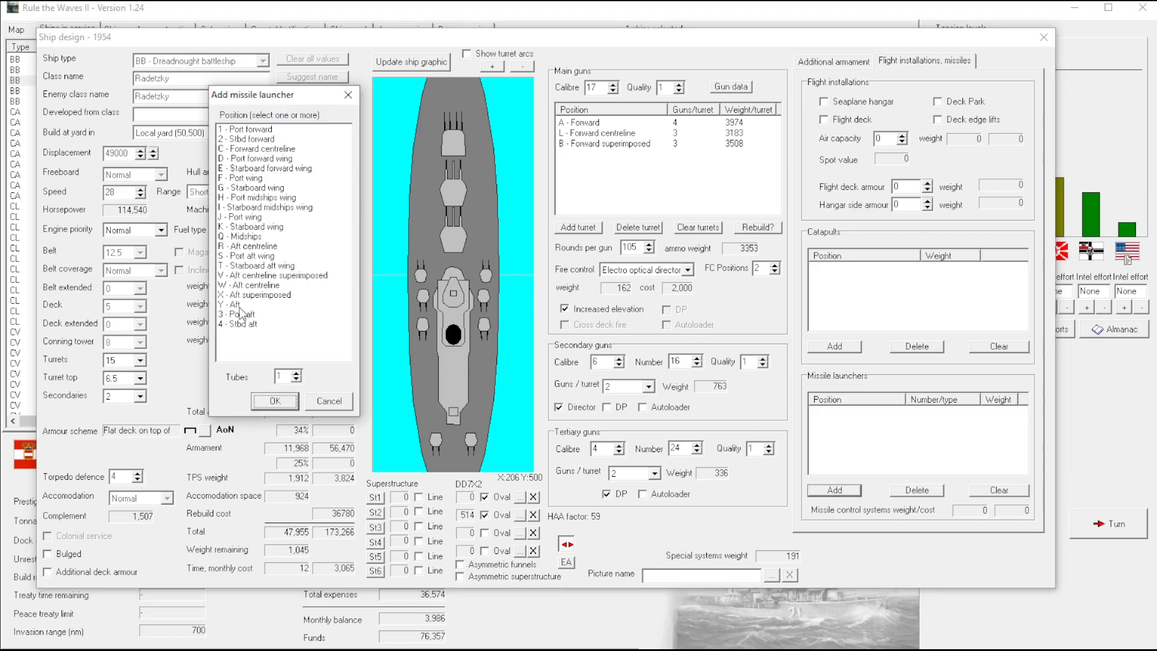
pyautogui.click(254, 294)
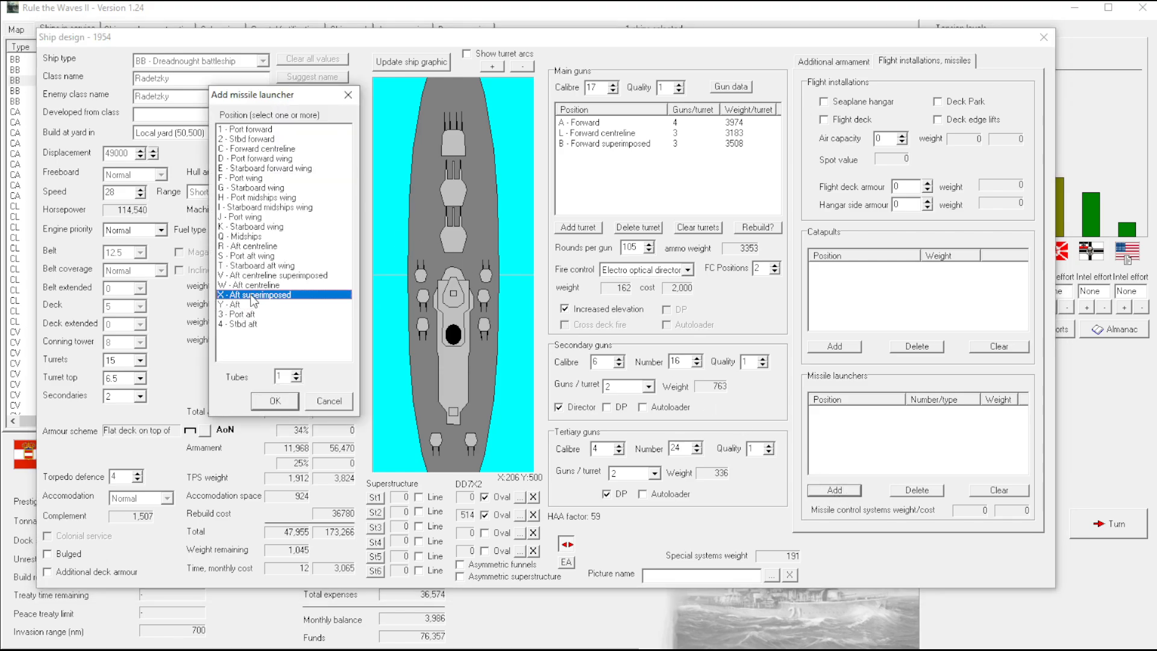
pyautogui.click(249, 236)
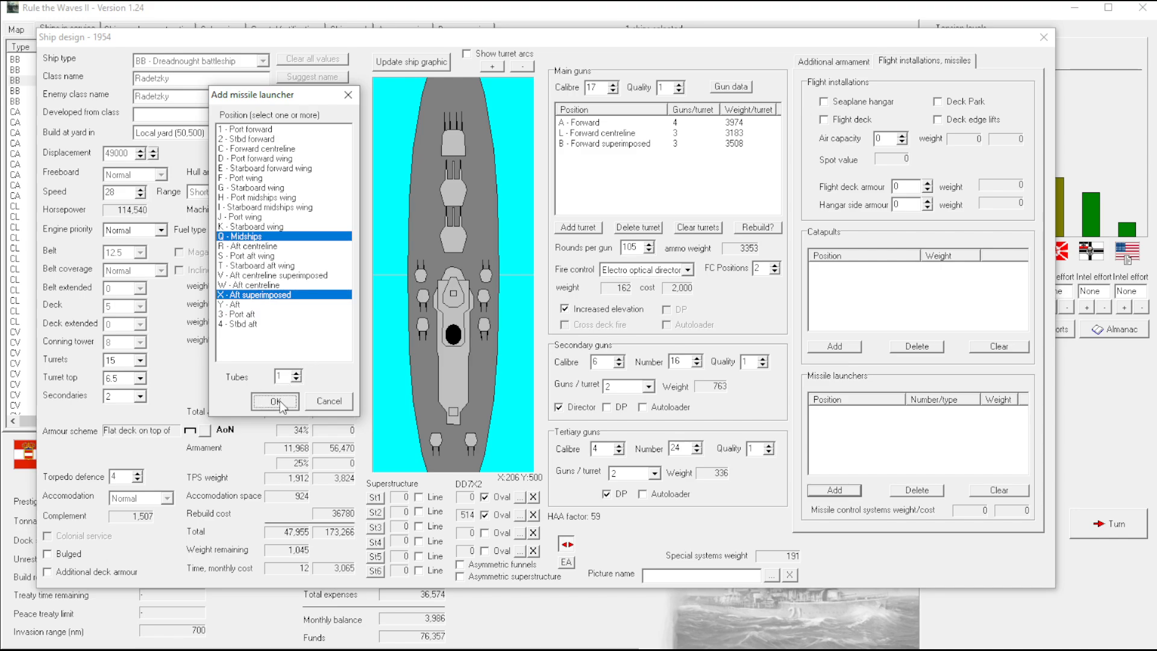
pyautogui.click(274, 404)
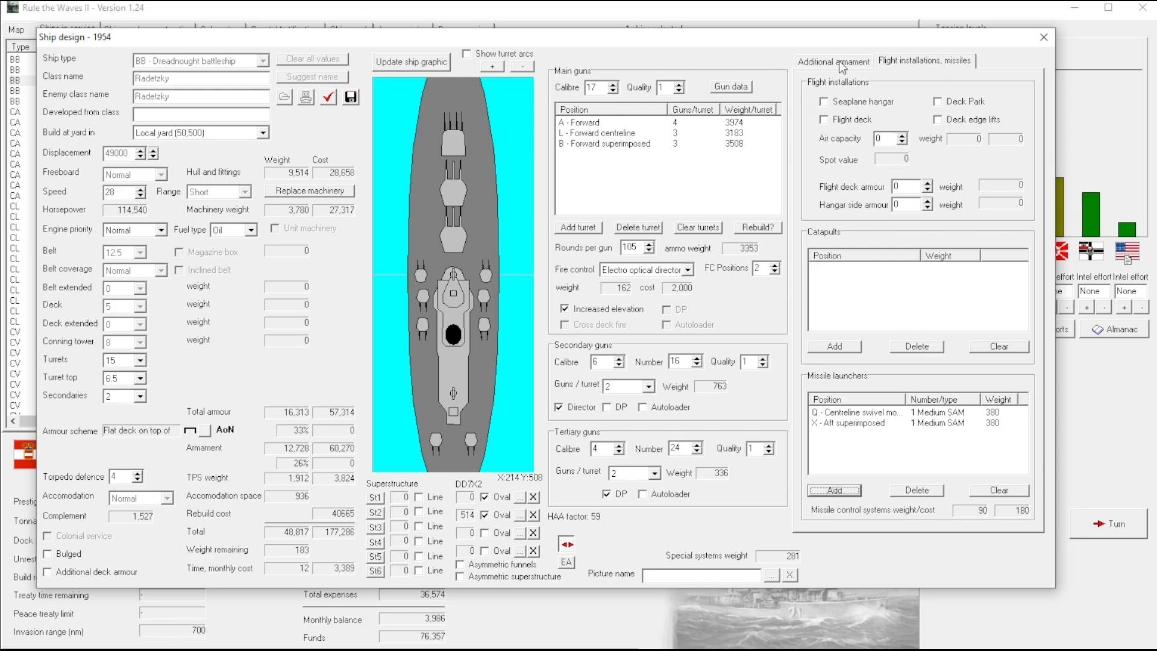
pyautogui.click(832, 61)
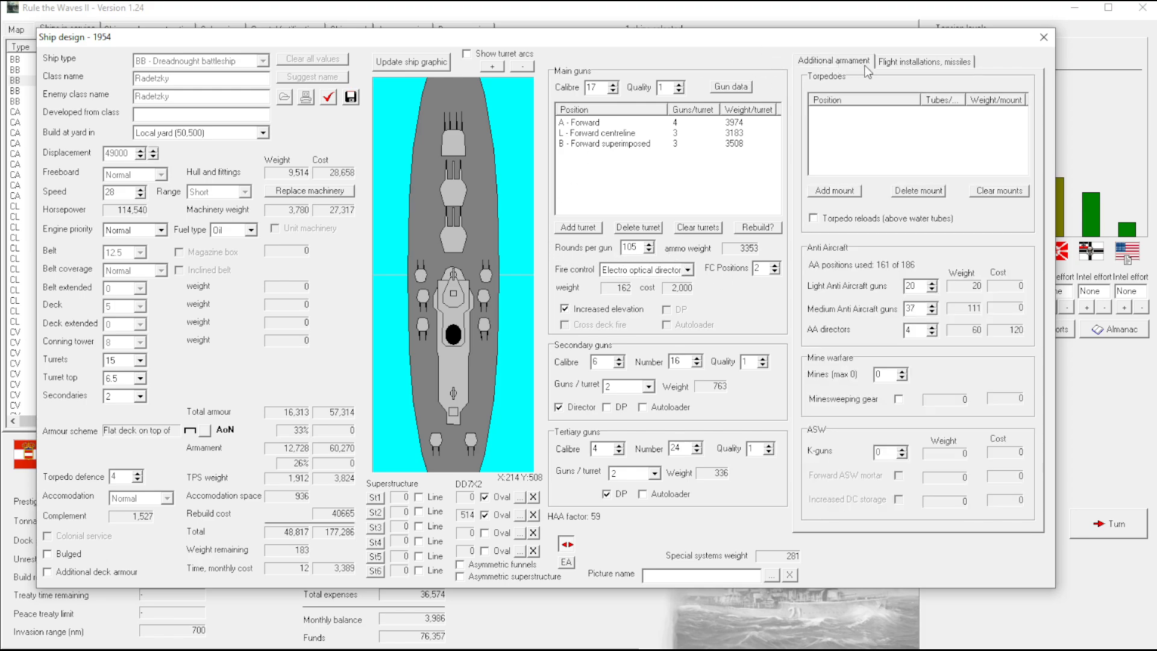
pyautogui.click(923, 61)
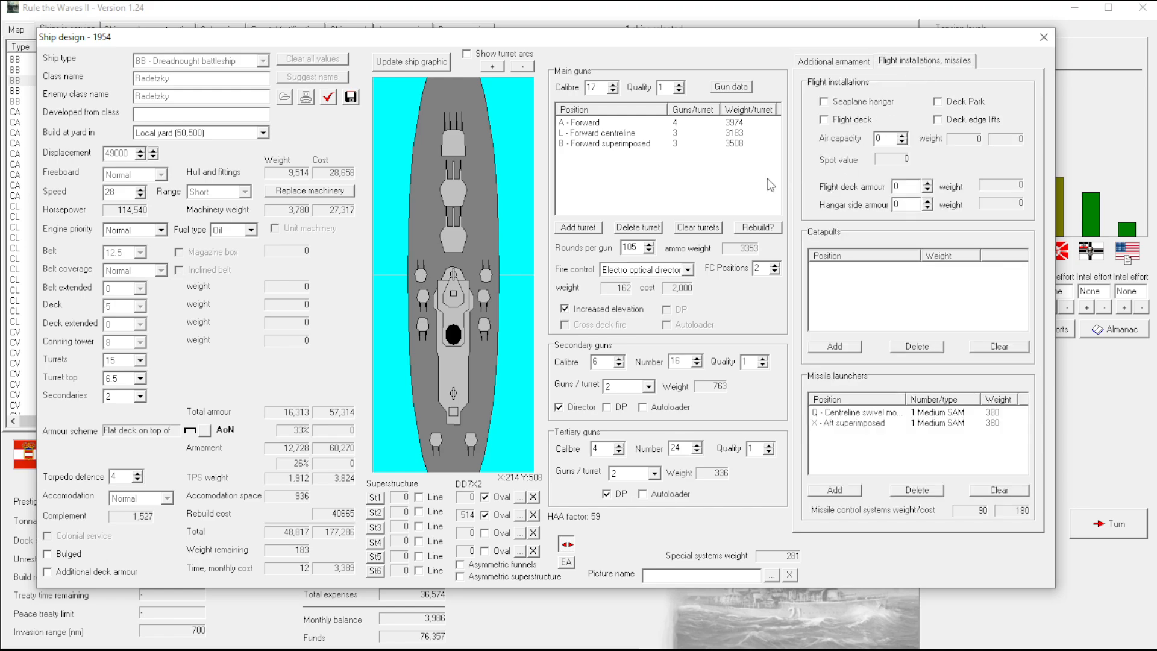
pyautogui.moveTo(838, 70)
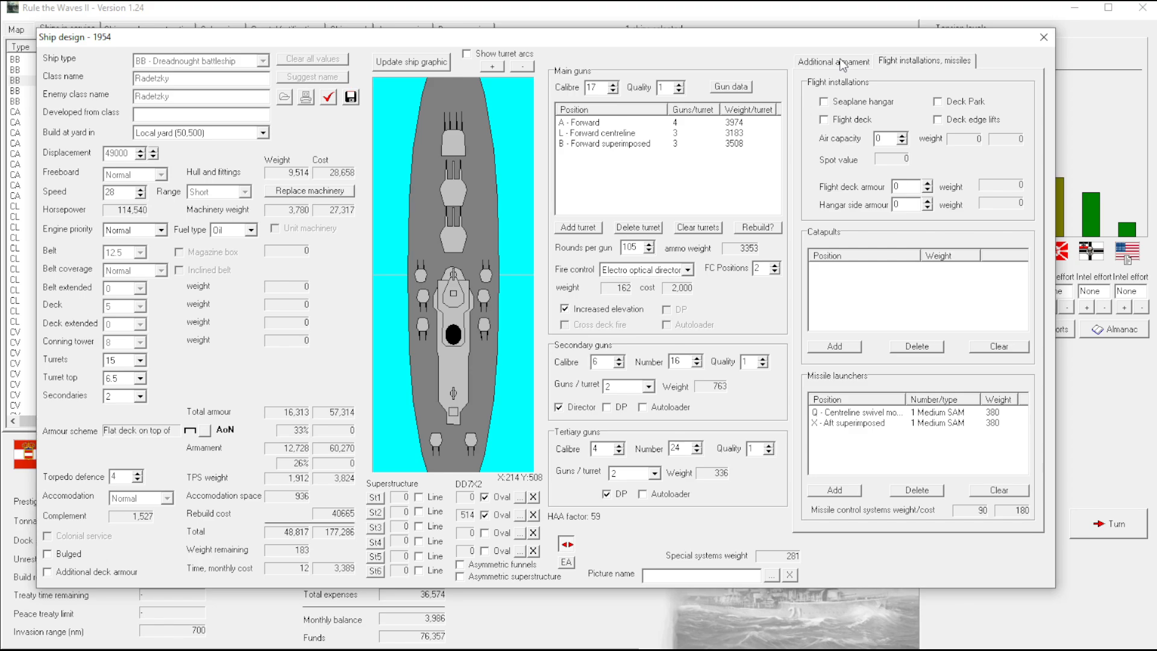
pyautogui.moveTo(626, 464)
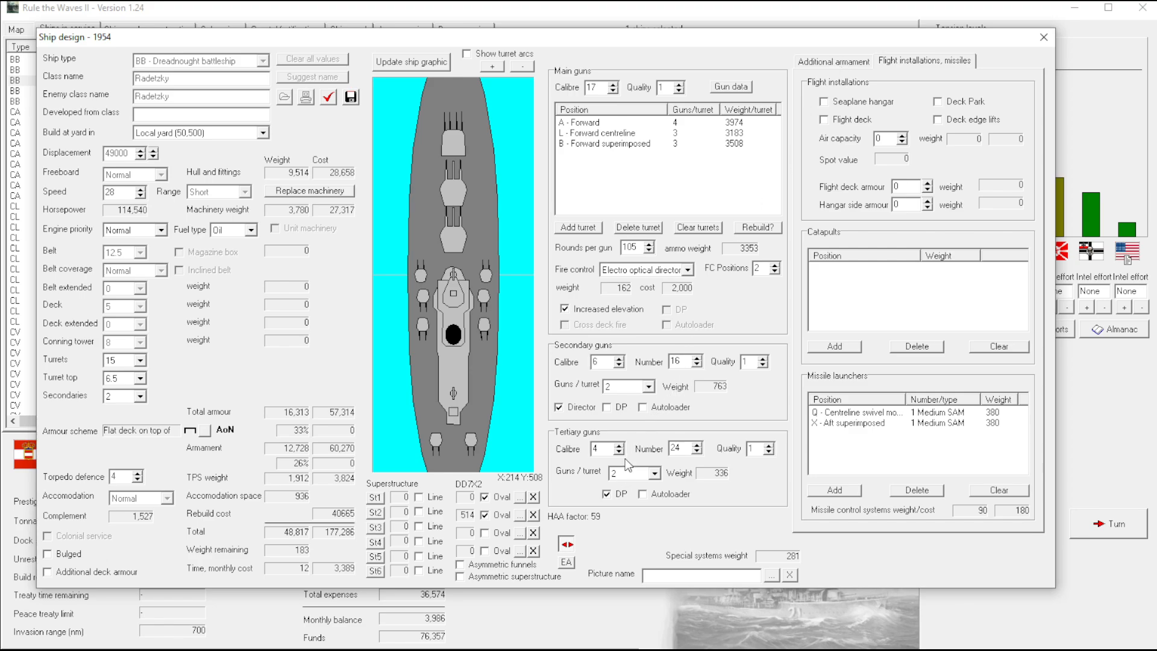
pyautogui.moveTo(602, 407)
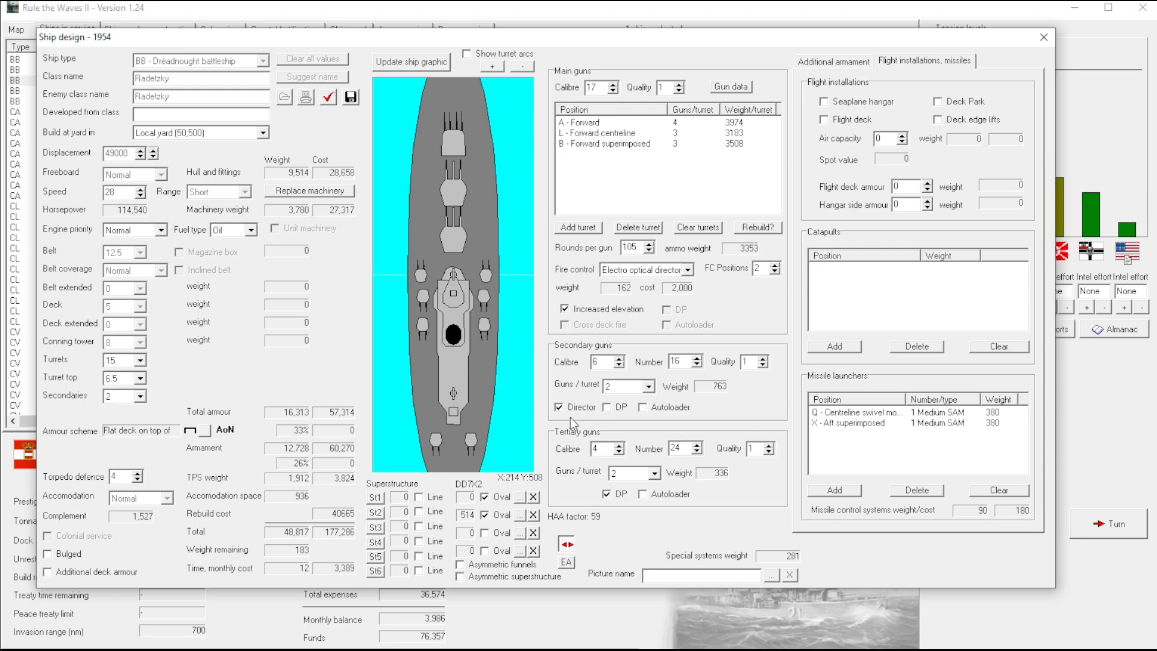
pyautogui.moveTo(471, 441)
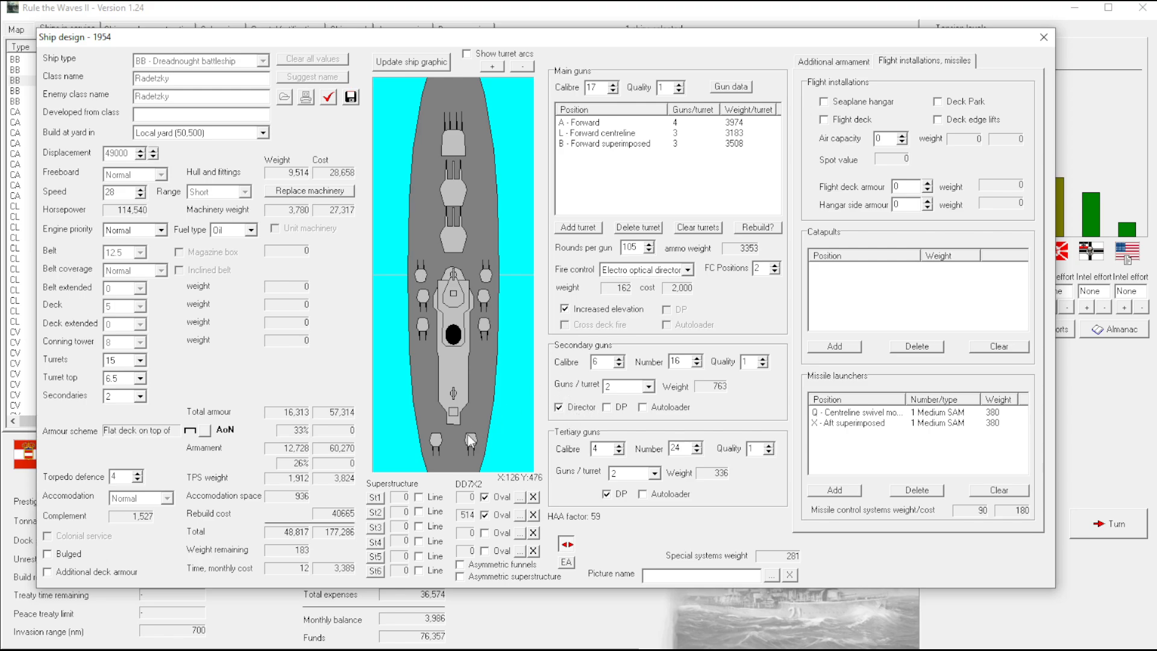
pyautogui.moveTo(625, 374)
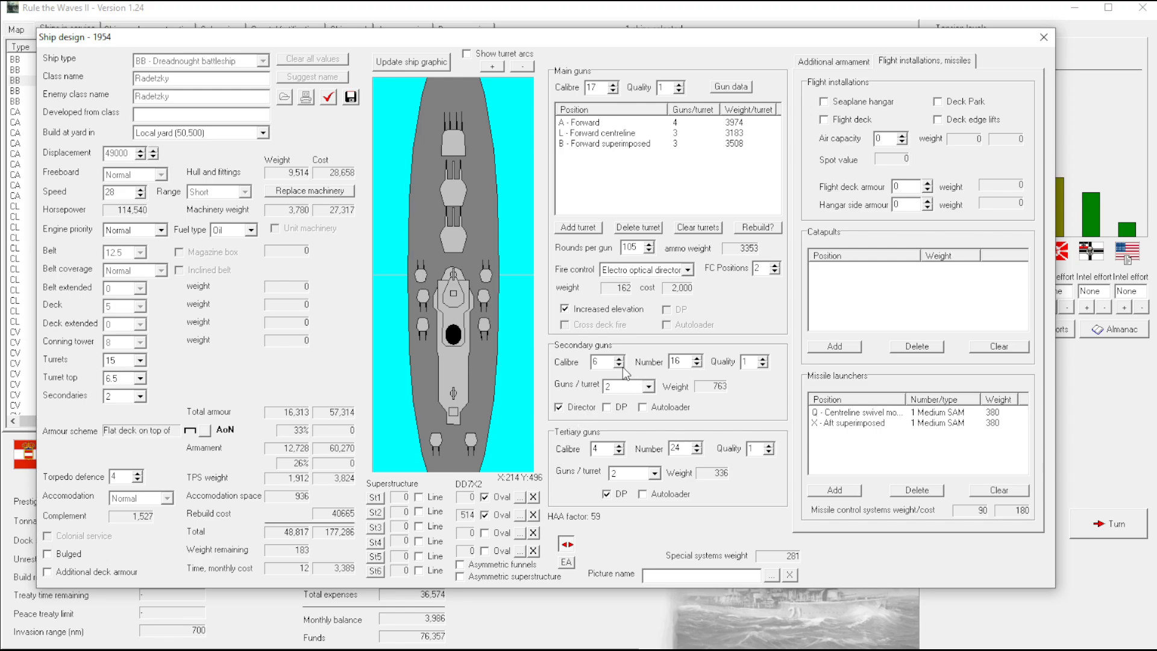
pyautogui.moveTo(556, 399)
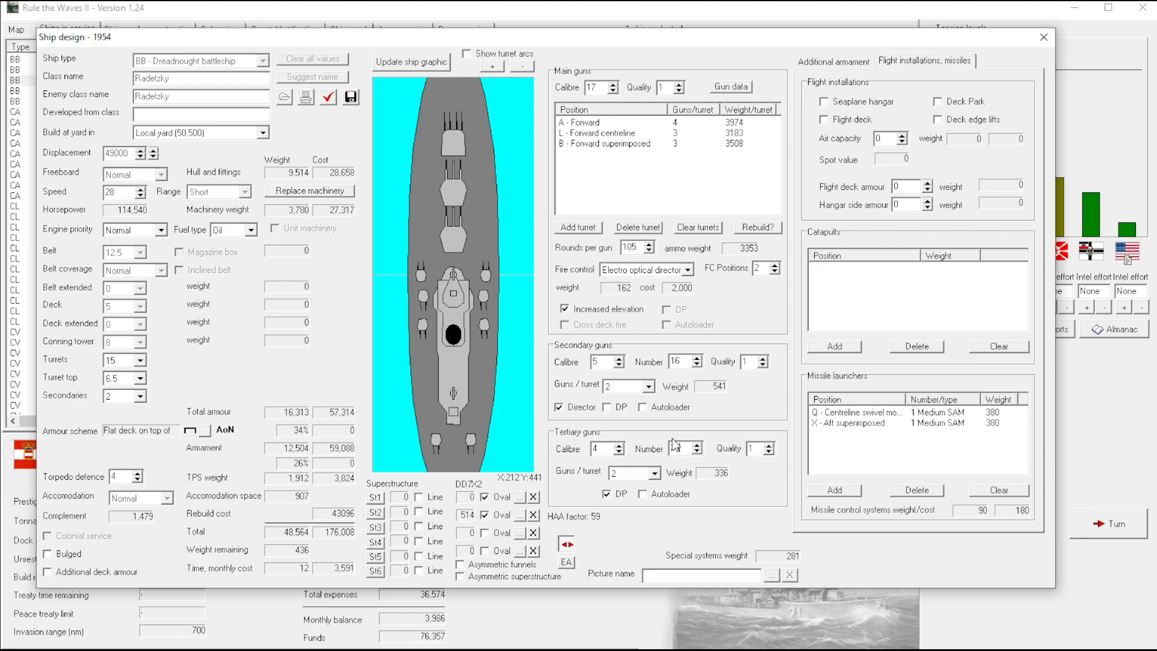
# Make the 5-inch secondaries dual-purpose with autoloaders and set their number to 20
pyautogui.click(606, 406)
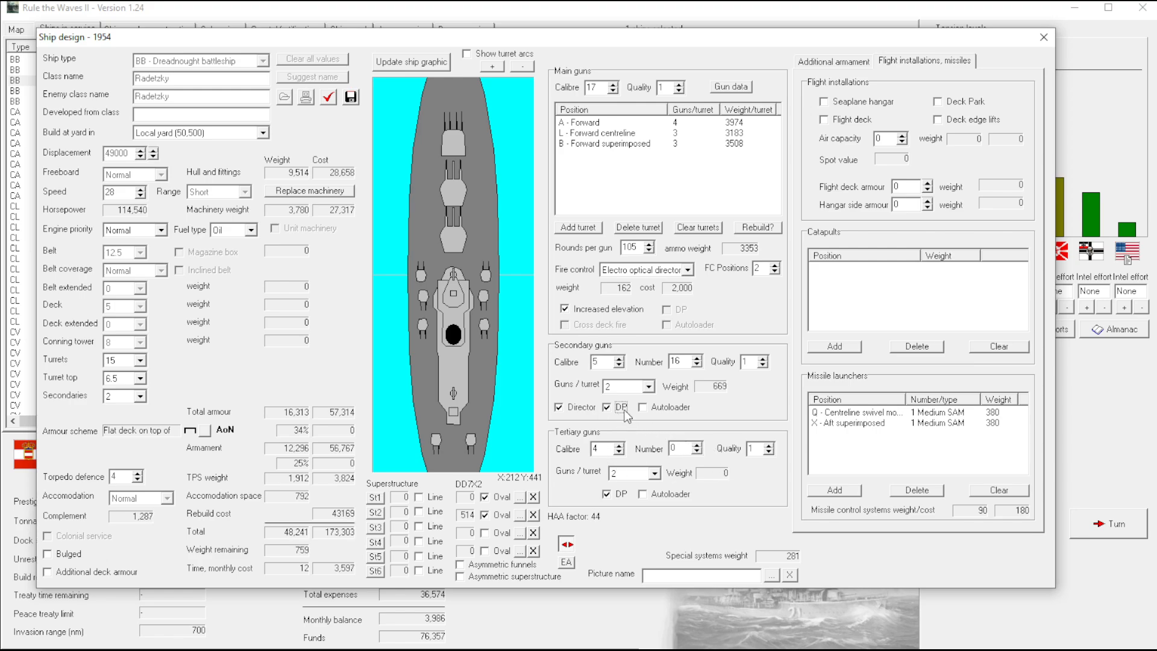
pyautogui.click(643, 406)
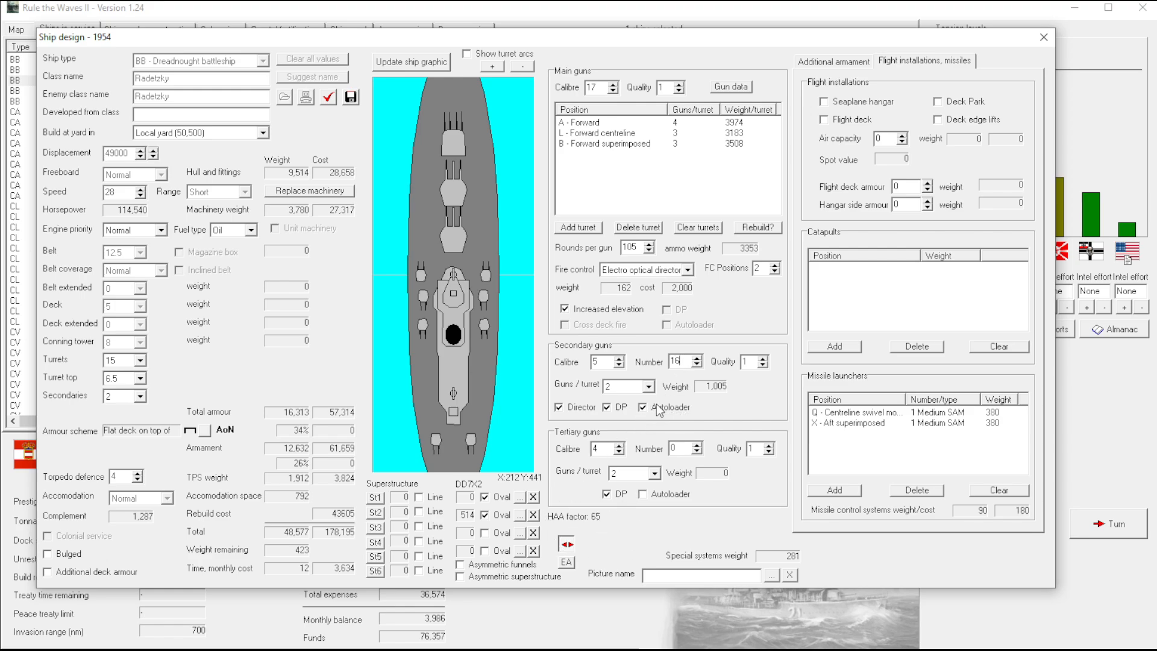
pyautogui.click(697, 359)
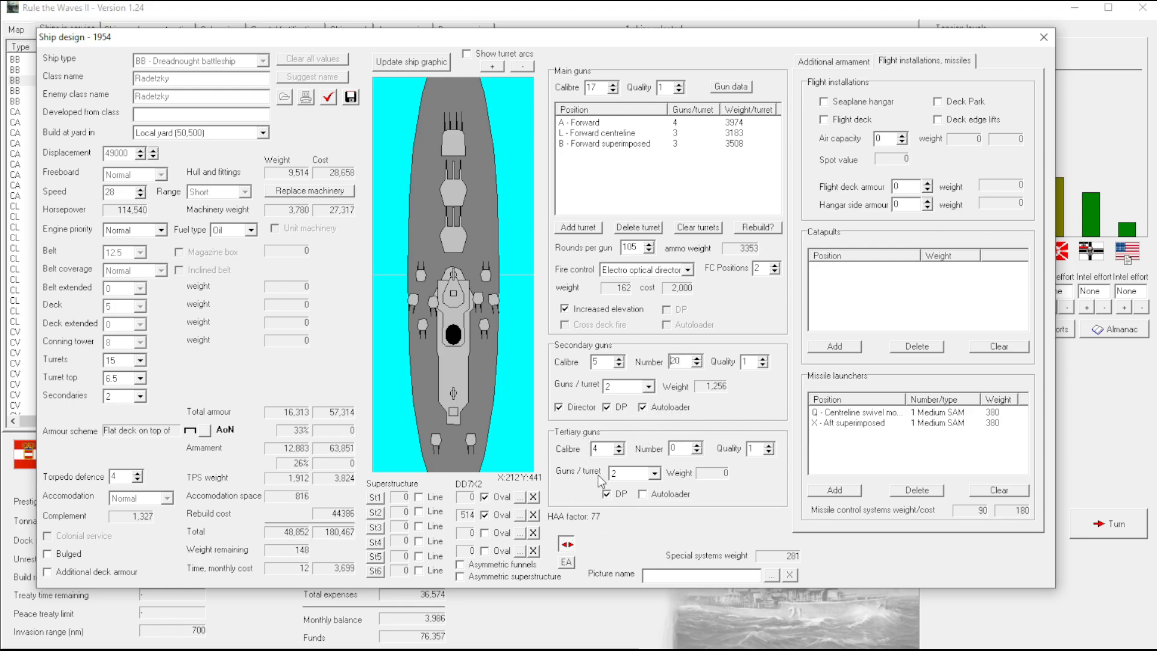
pyautogui.moveTo(601, 389)
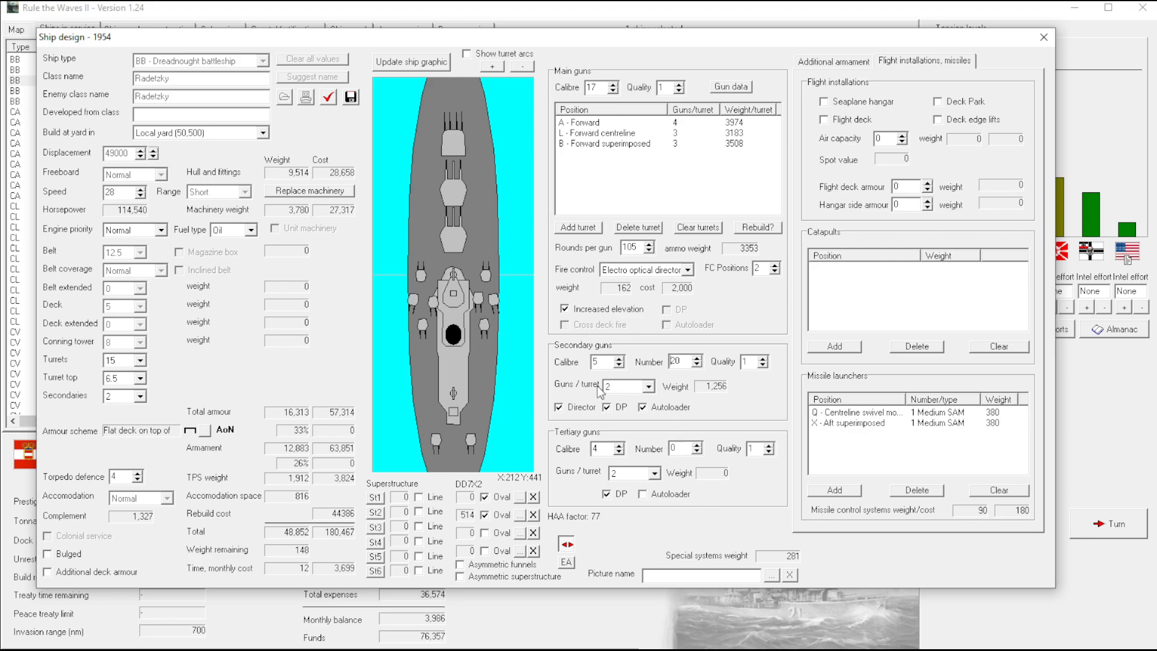
pyautogui.moveTo(688, 421)
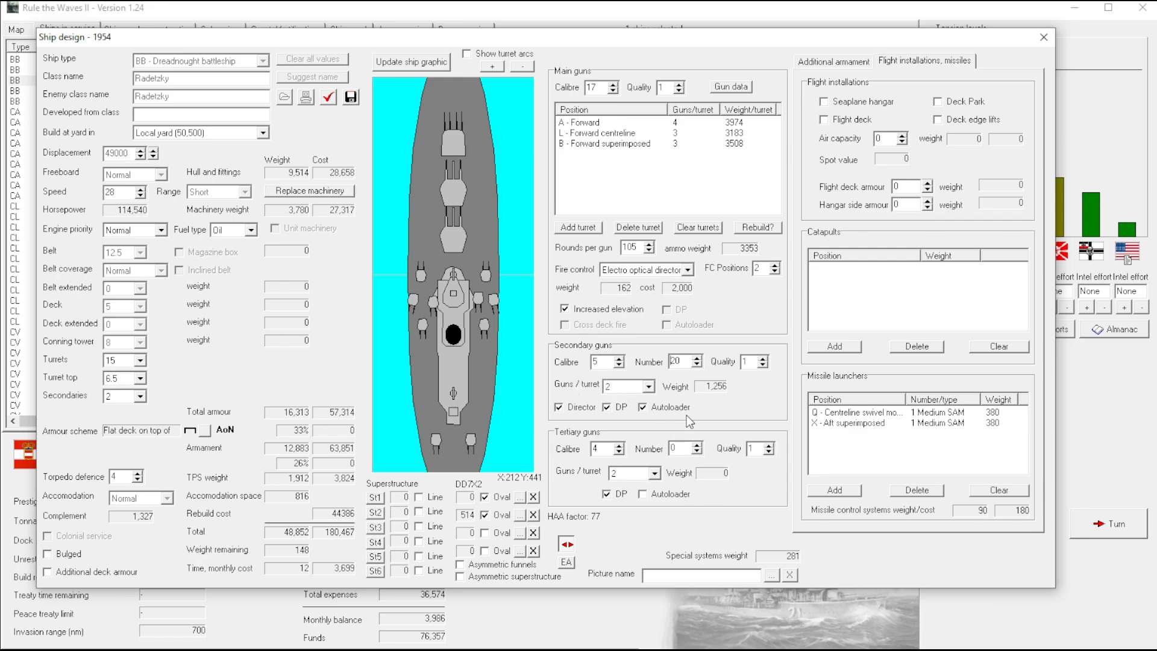
pyautogui.moveTo(625, 418)
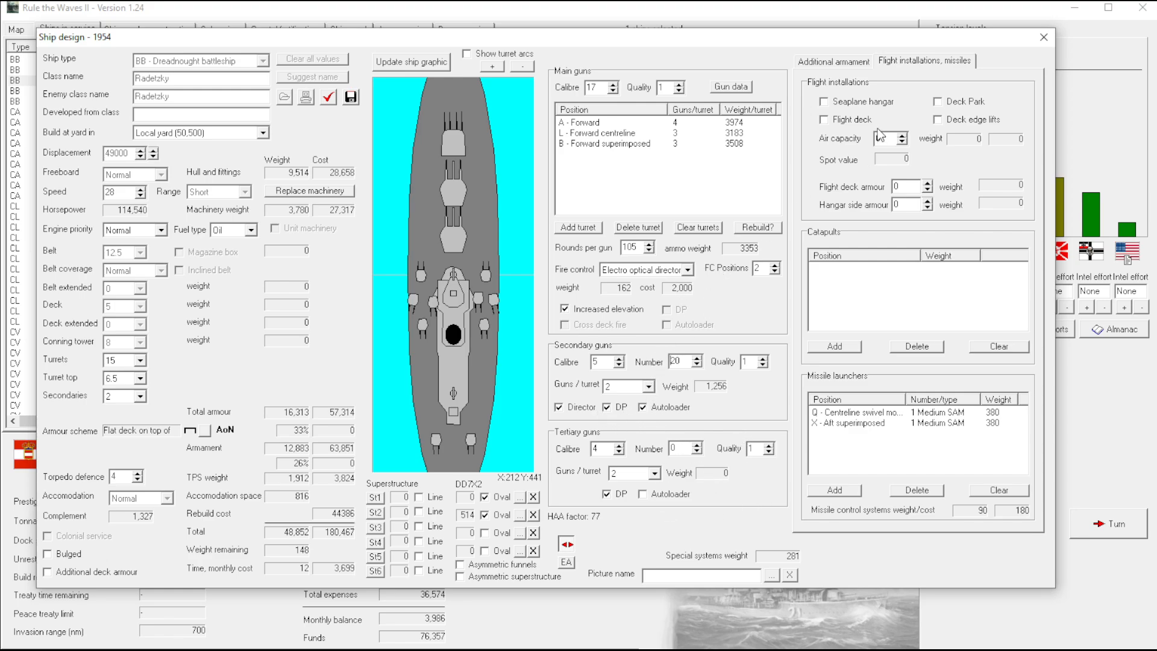
# Adjust the AA spinners to 32 light and 51 medium guns, filling all 227 positions
pyautogui.click(834, 60)
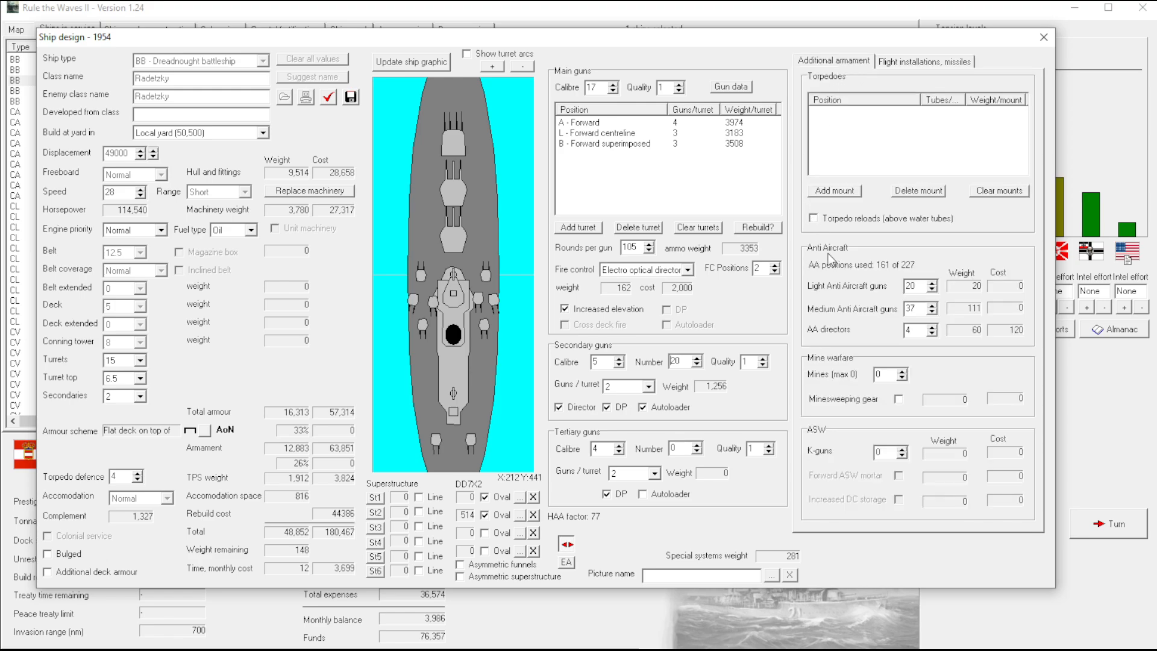
pyautogui.moveTo(770, 396)
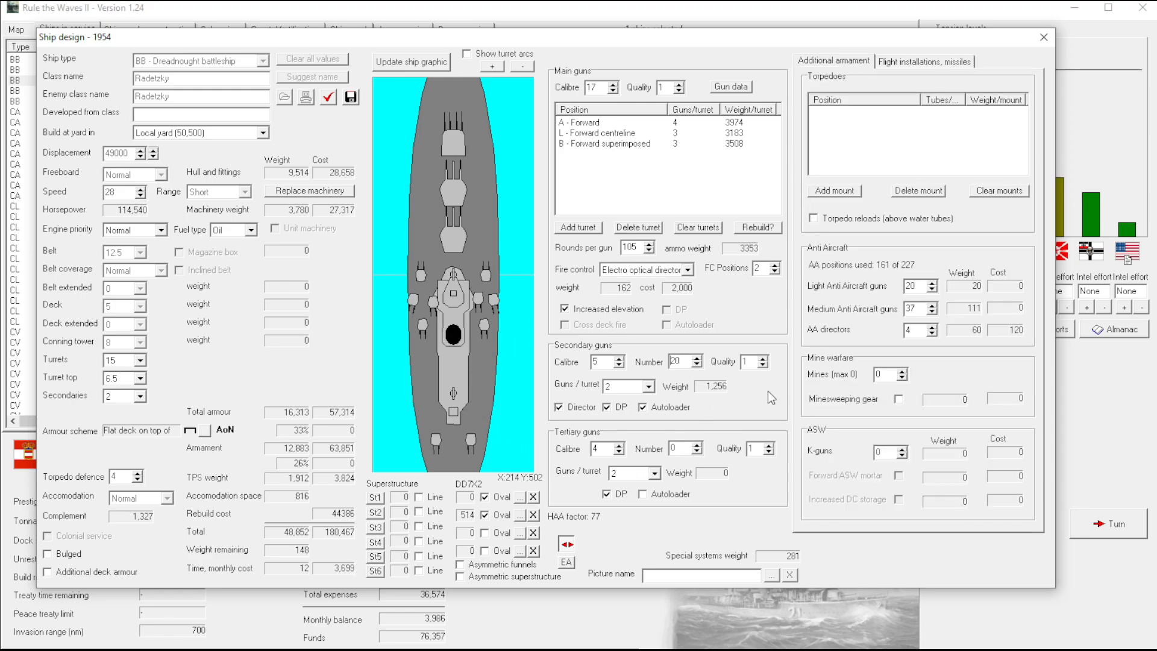
pyautogui.moveTo(926, 276)
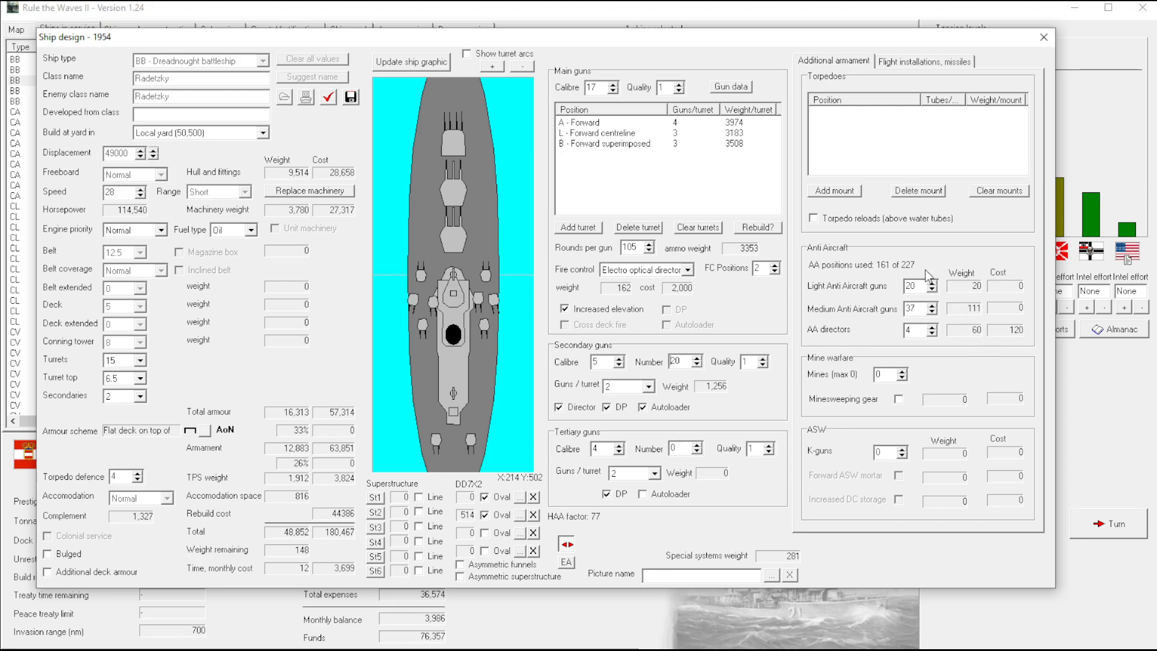
pyautogui.moveTo(812, 217)
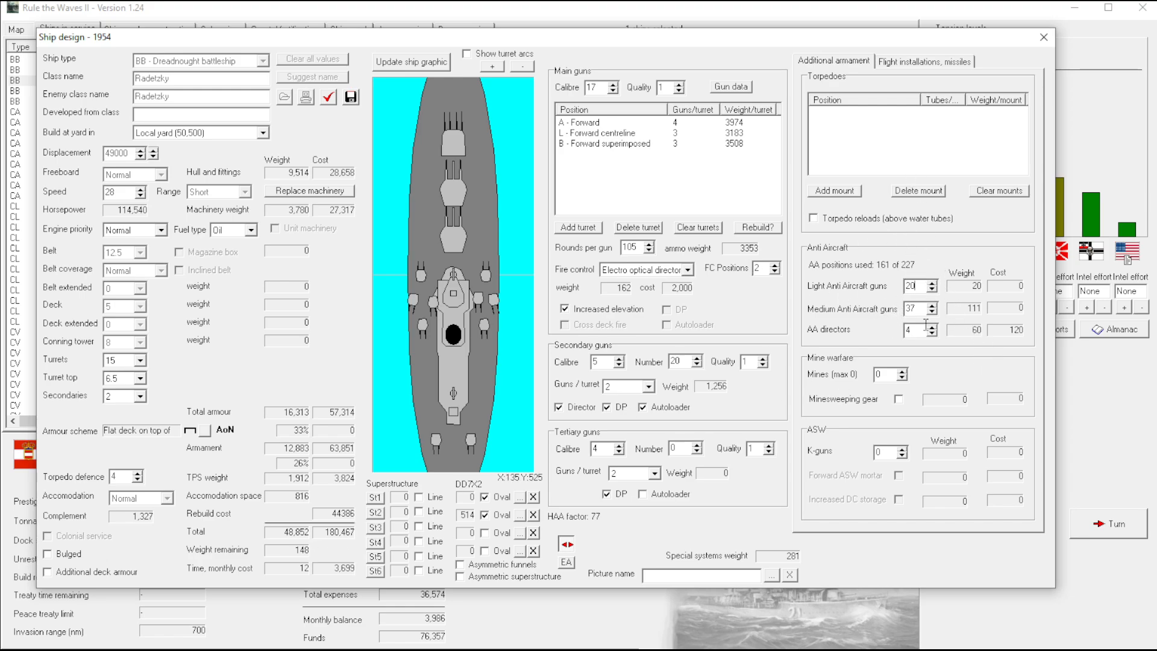
pyautogui.click(929, 282)
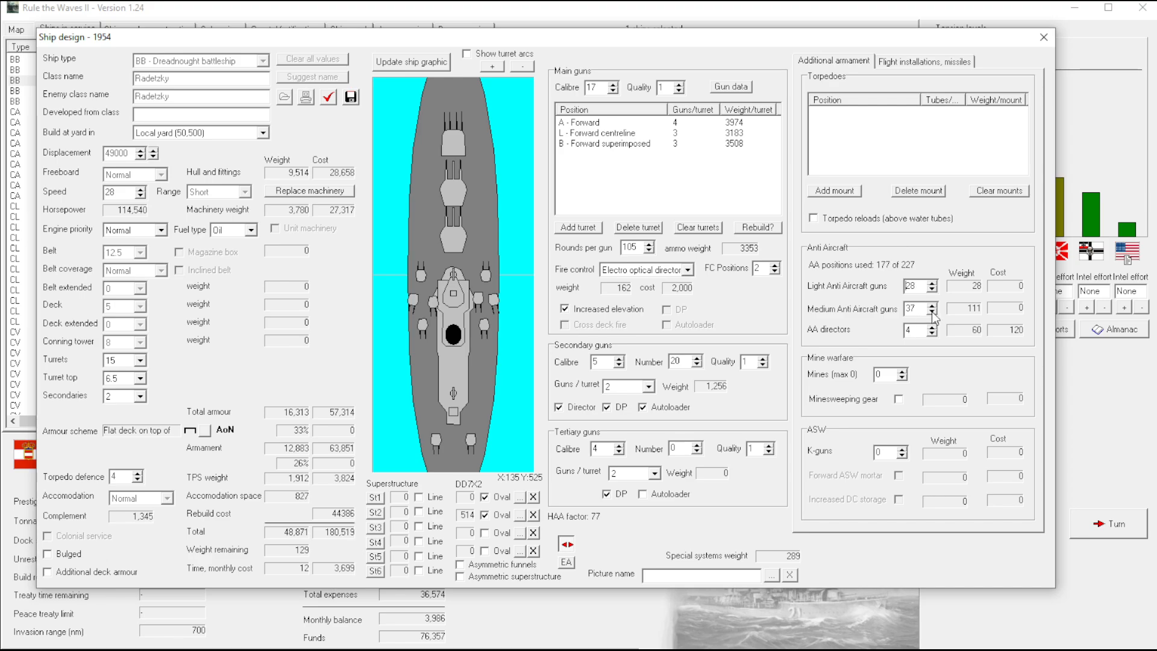
pyautogui.click(931, 305)
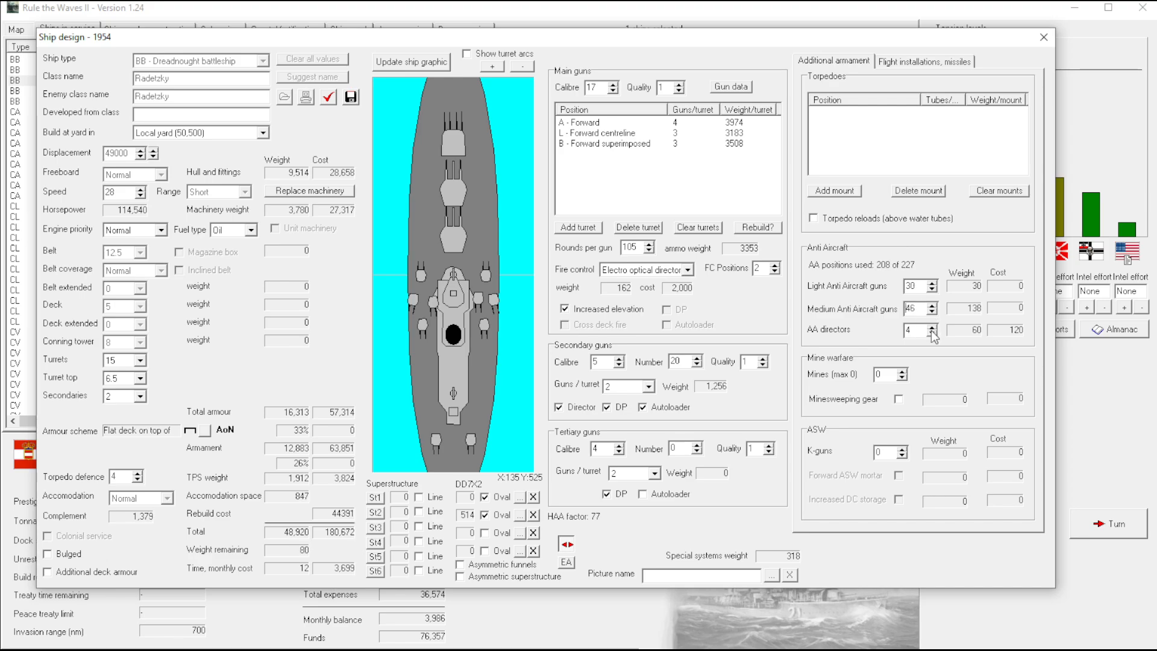
pyautogui.click(931, 305)
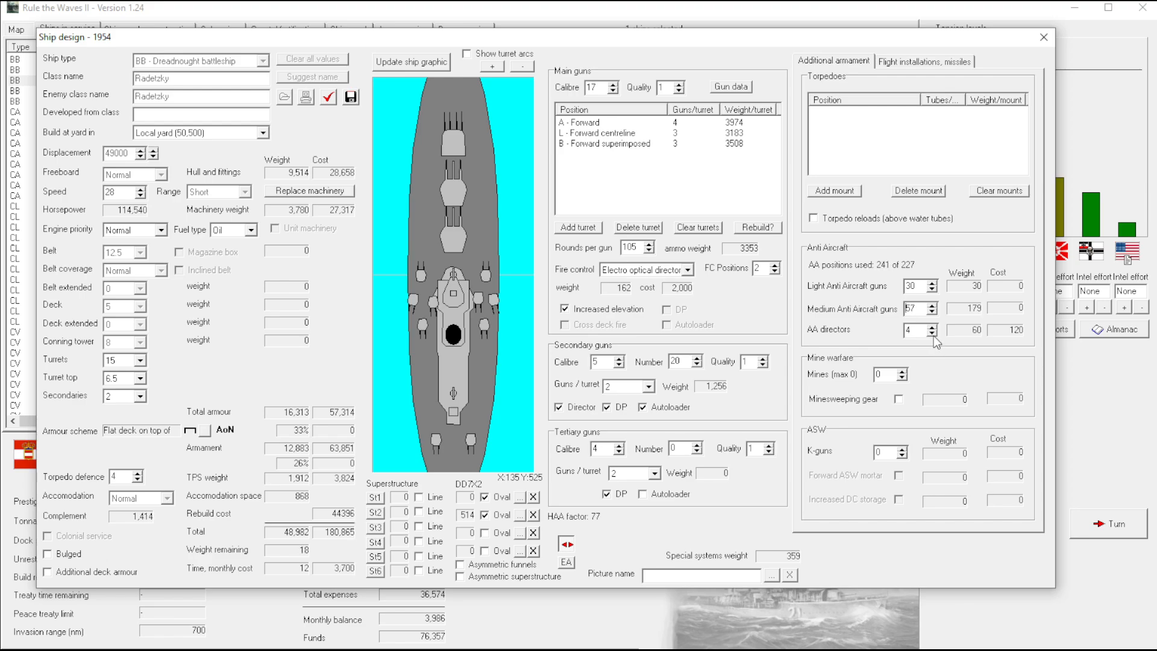
pyautogui.click(931, 304)
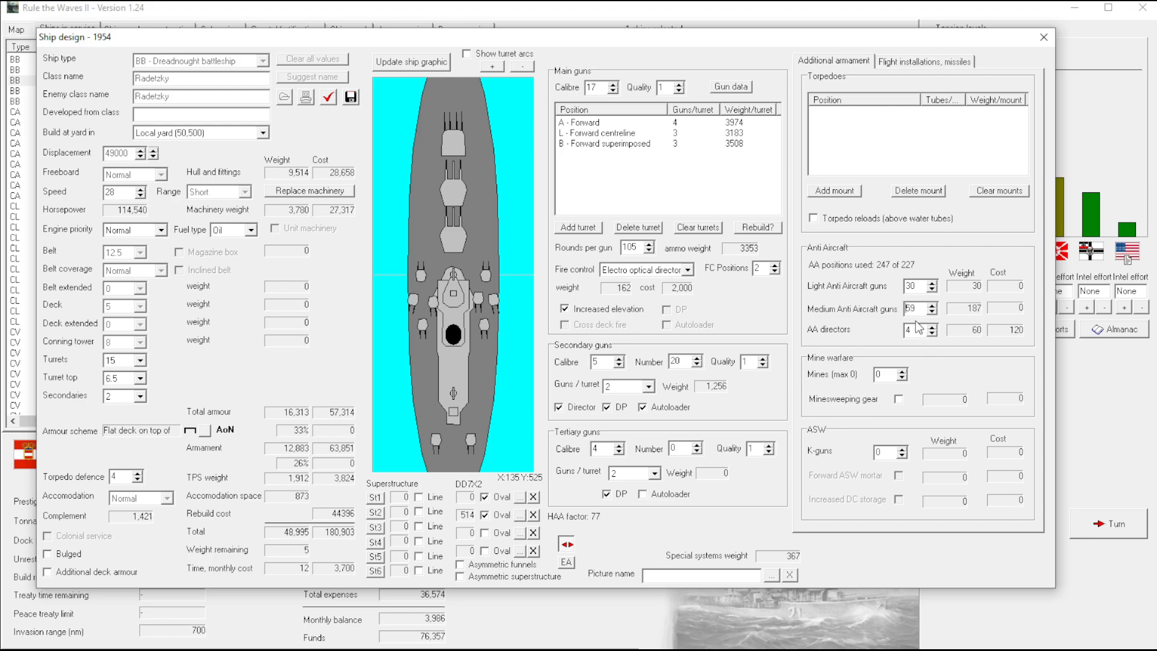
pyautogui.click(929, 310)
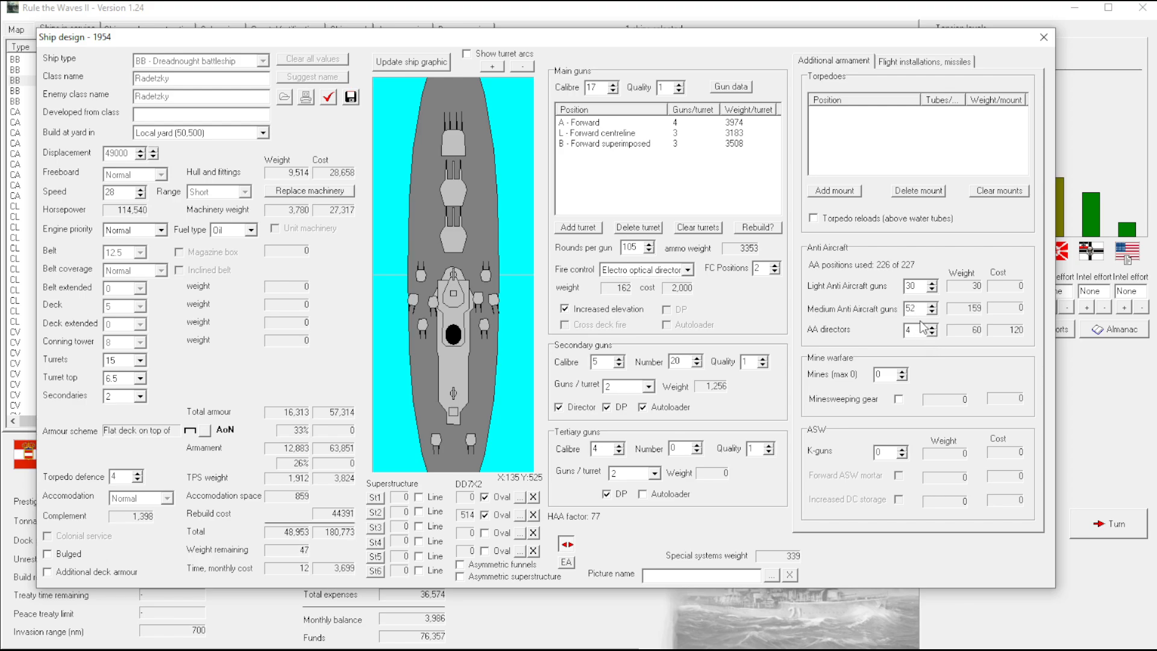
pyautogui.click(931, 310)
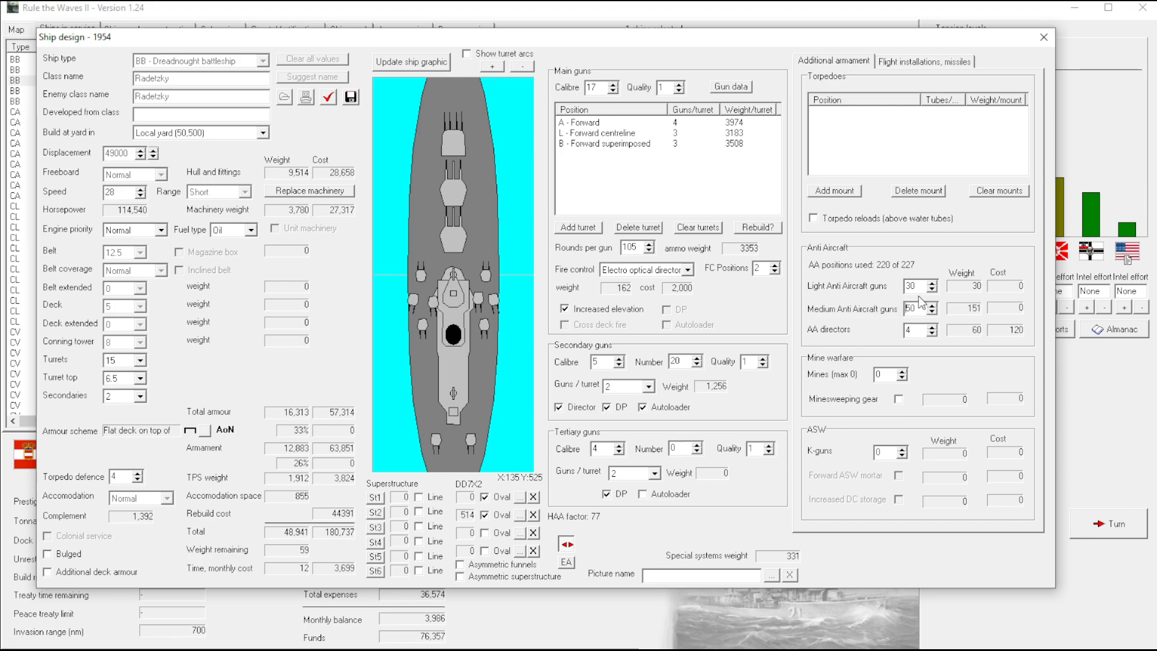
pyautogui.click(930, 281)
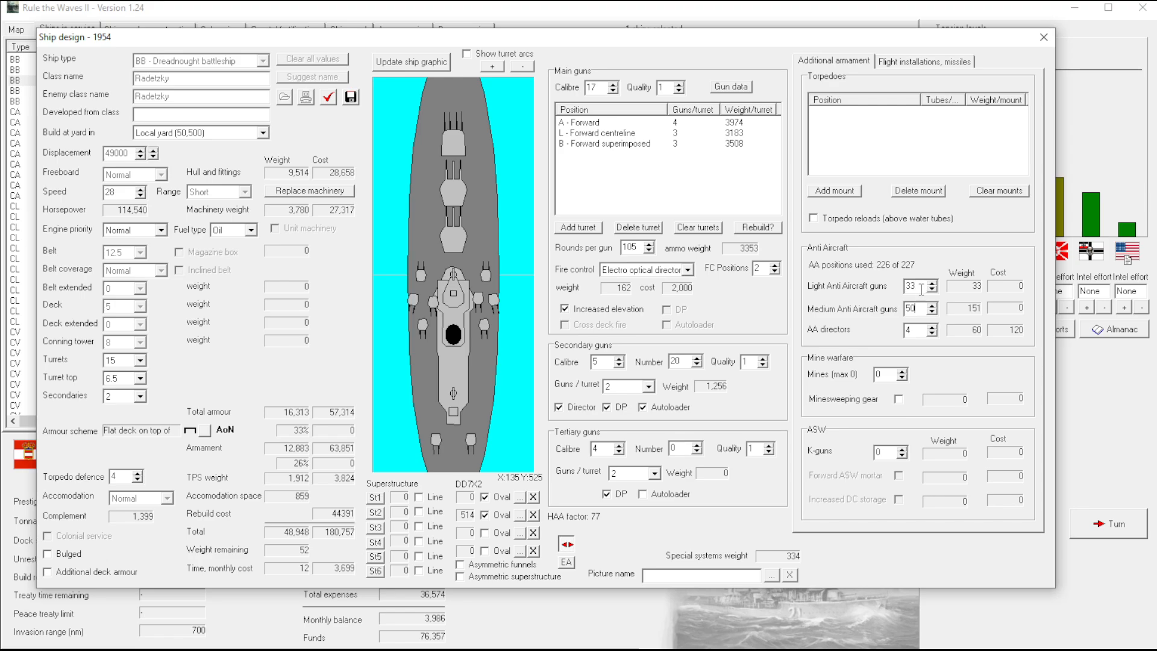
pyautogui.click(931, 305)
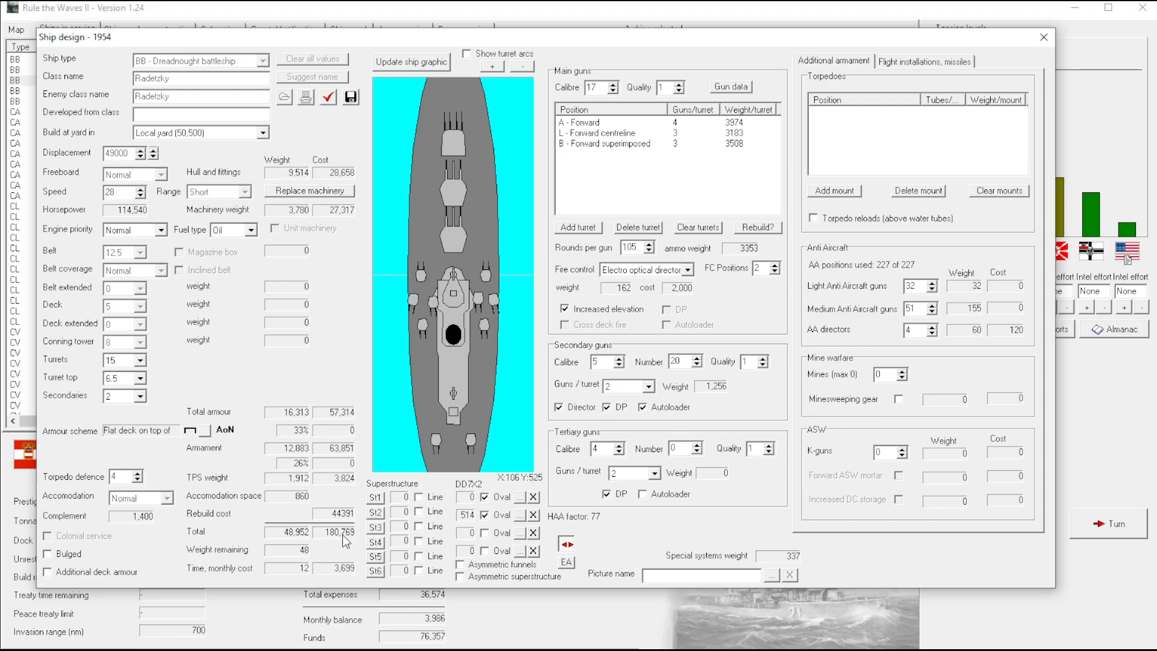
pyautogui.moveTo(650, 344)
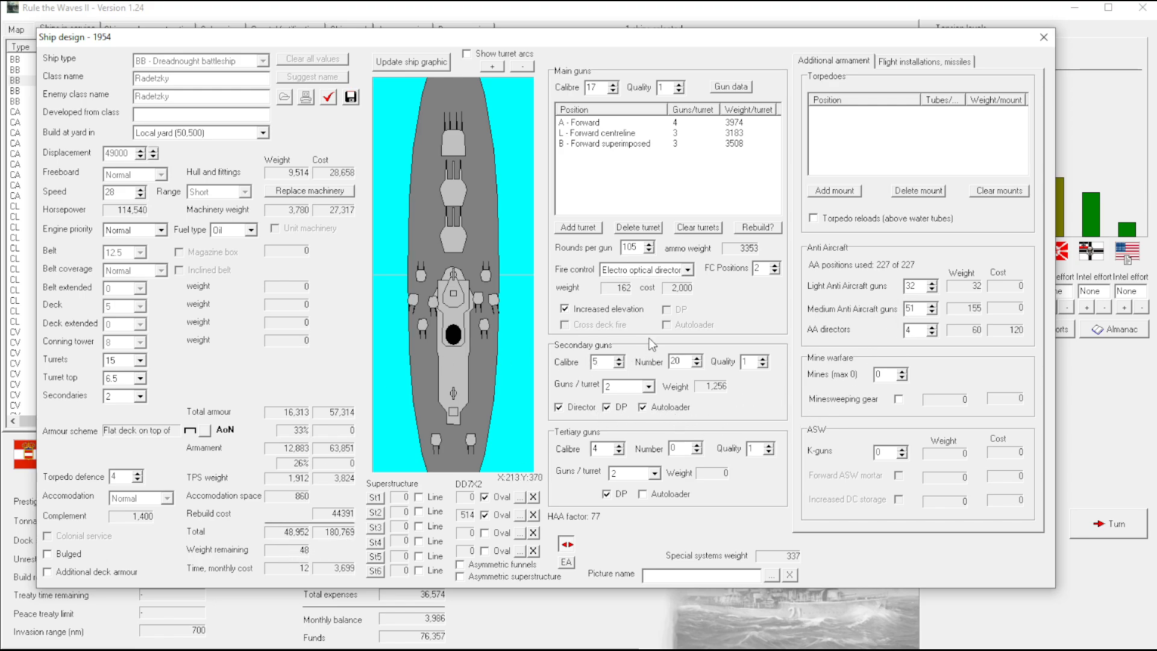
pyautogui.moveTo(611, 515)
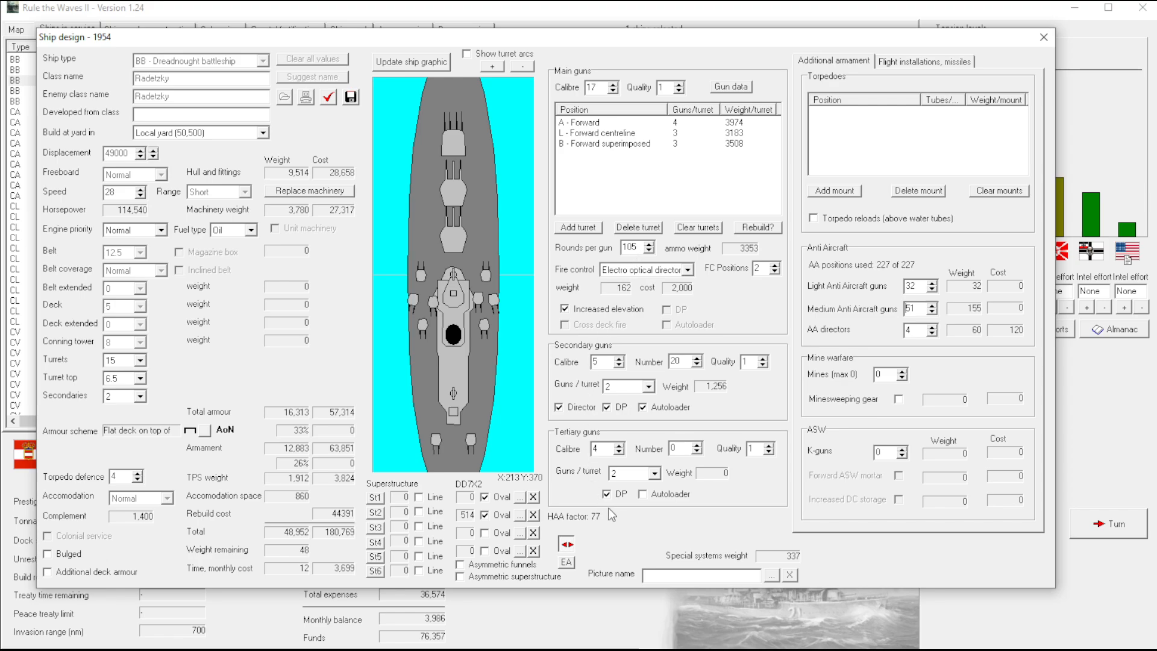
# Turn off dual-purpose on the tertiary guns and keep the secondary calibre at 5 inches
pyautogui.click(605, 493)
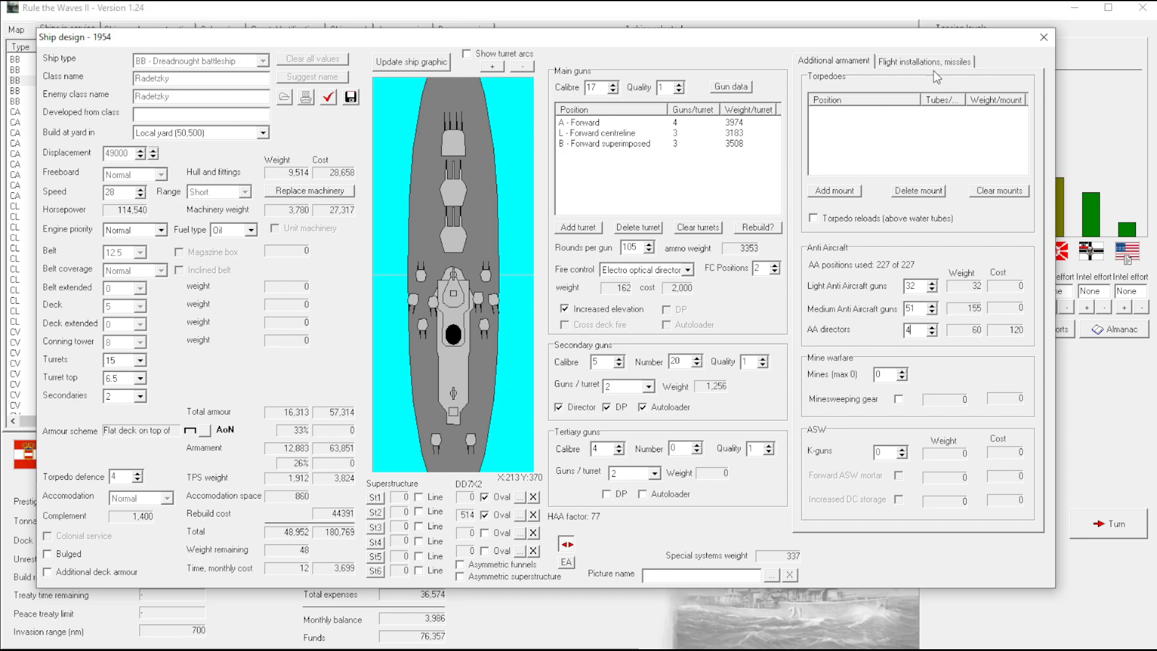
pyautogui.click(924, 61)
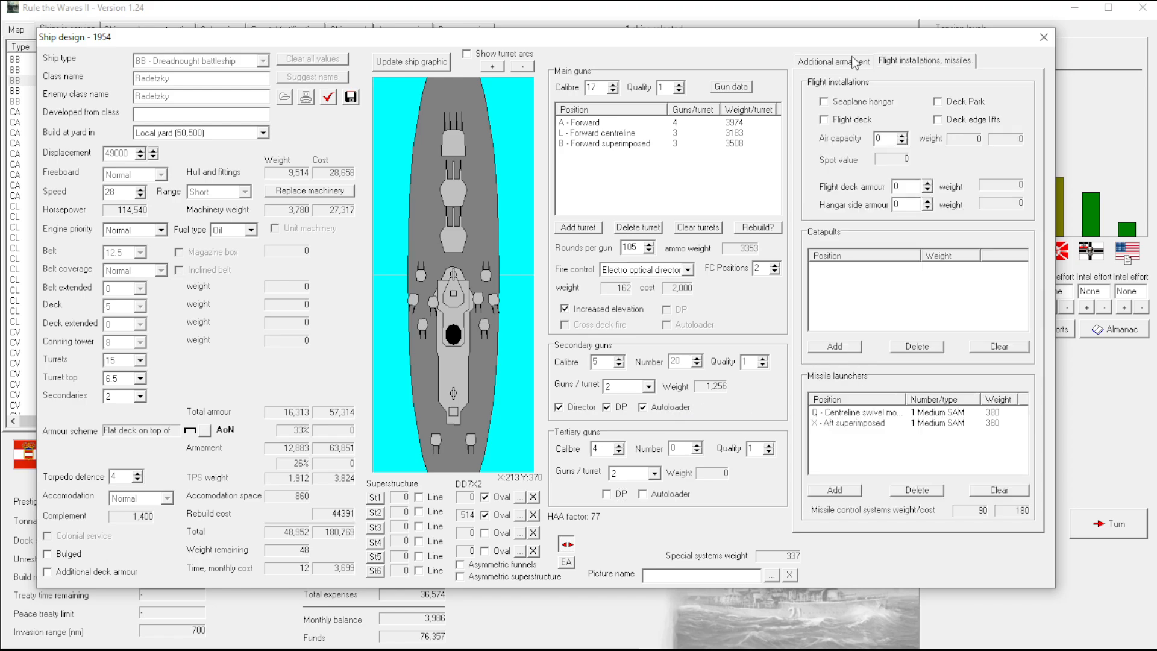
pyautogui.click(833, 62)
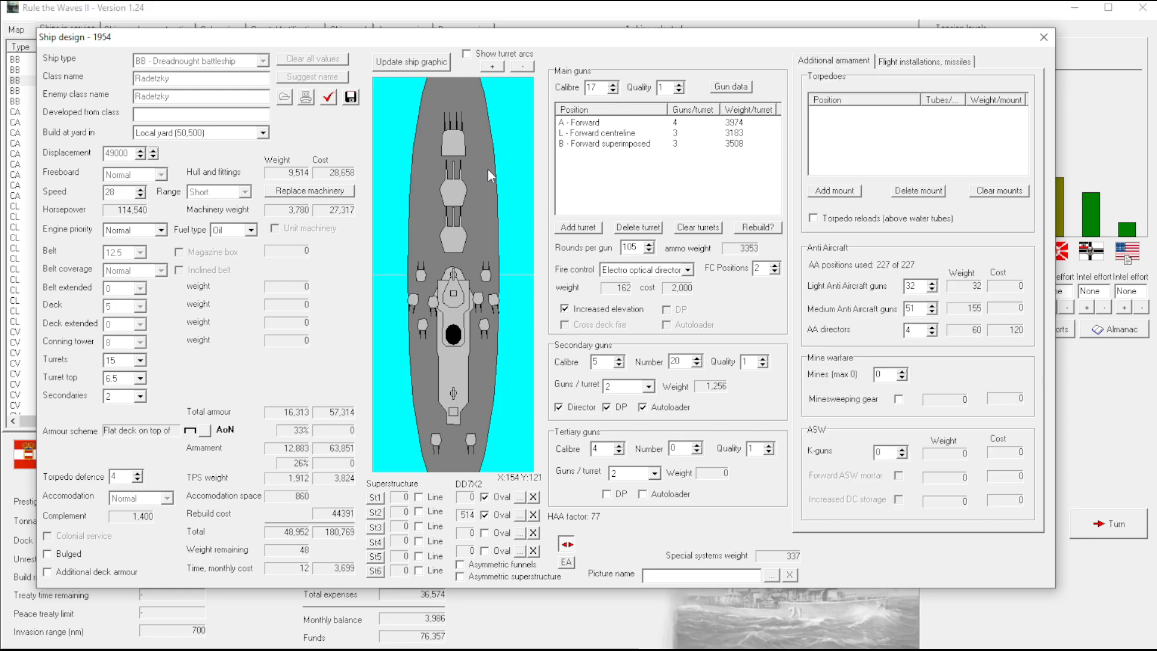
pyautogui.moveTo(336, 520)
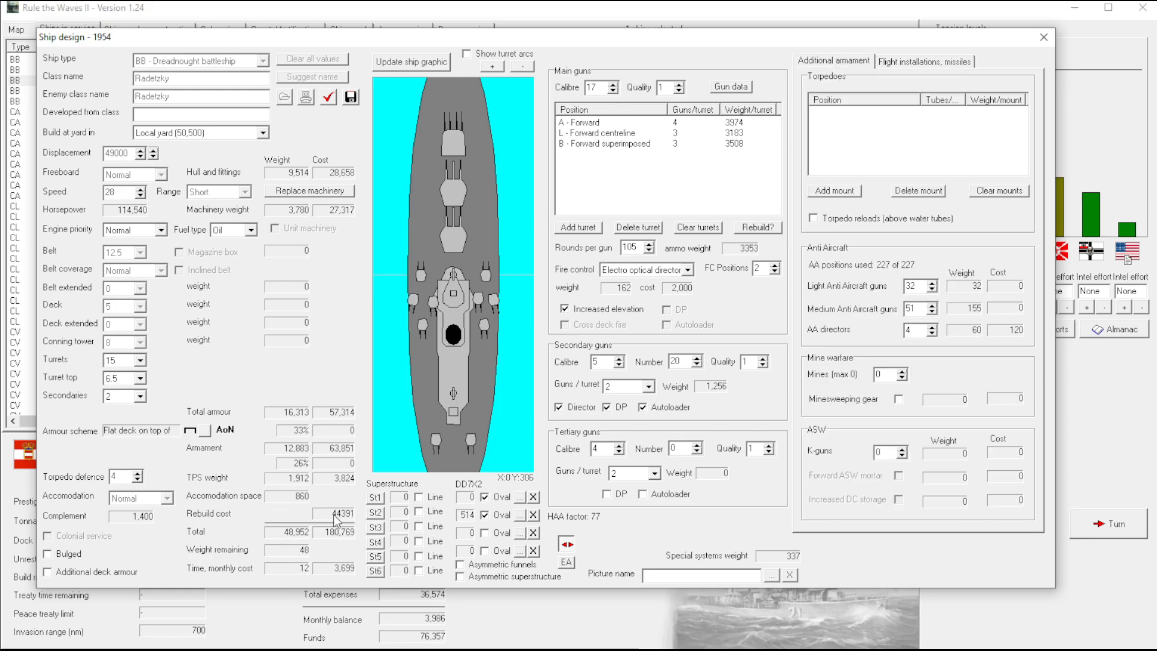
pyautogui.moveTo(340, 389)
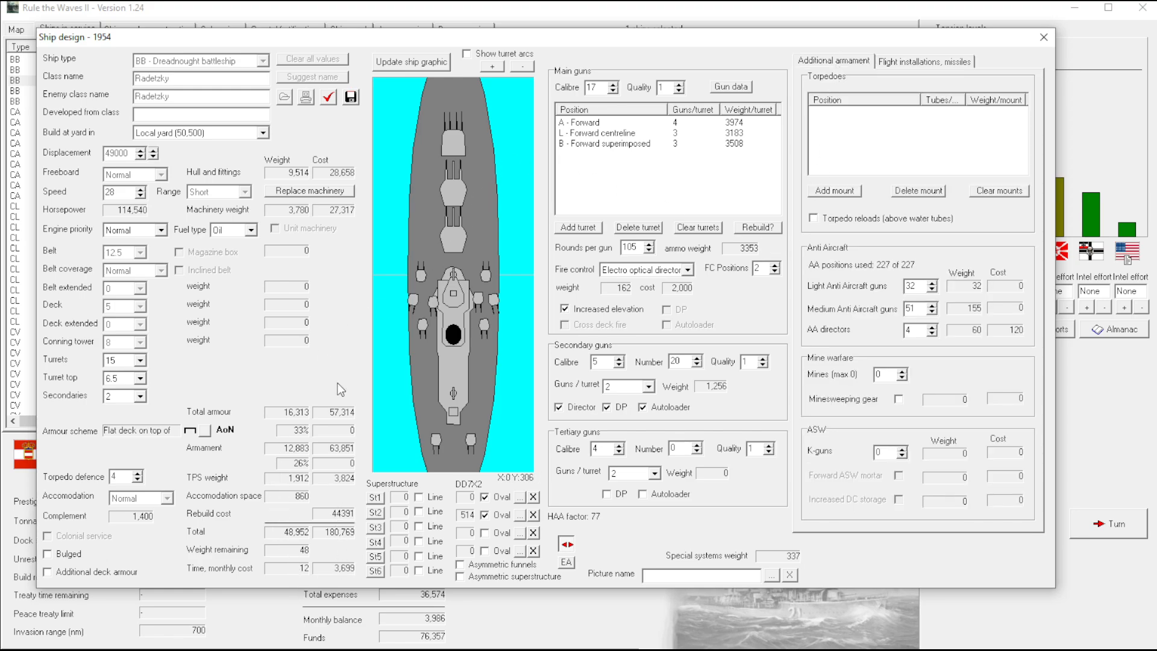
pyautogui.moveTo(400, 388)
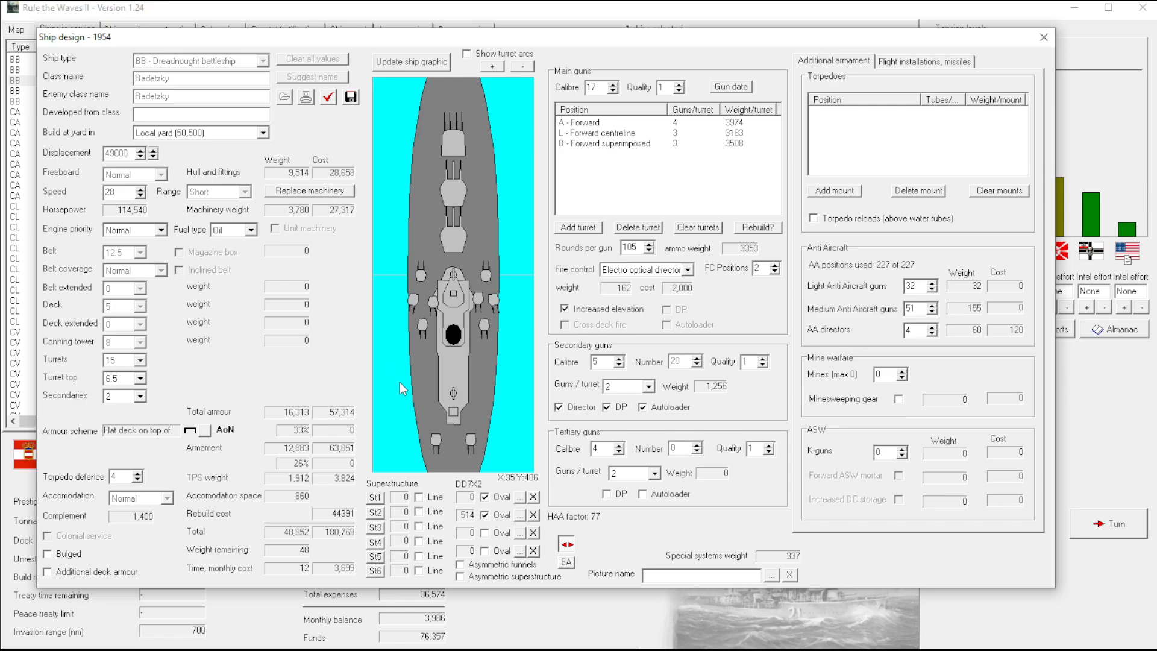
pyautogui.moveTo(435, 350)
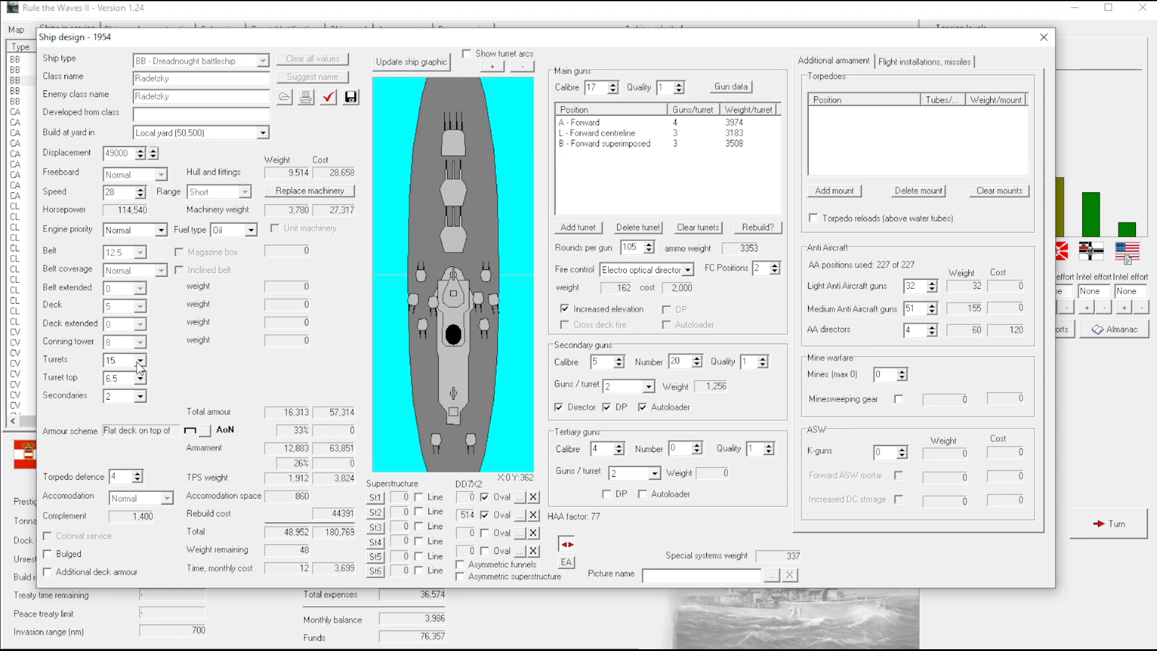
pyautogui.moveTo(206, 406)
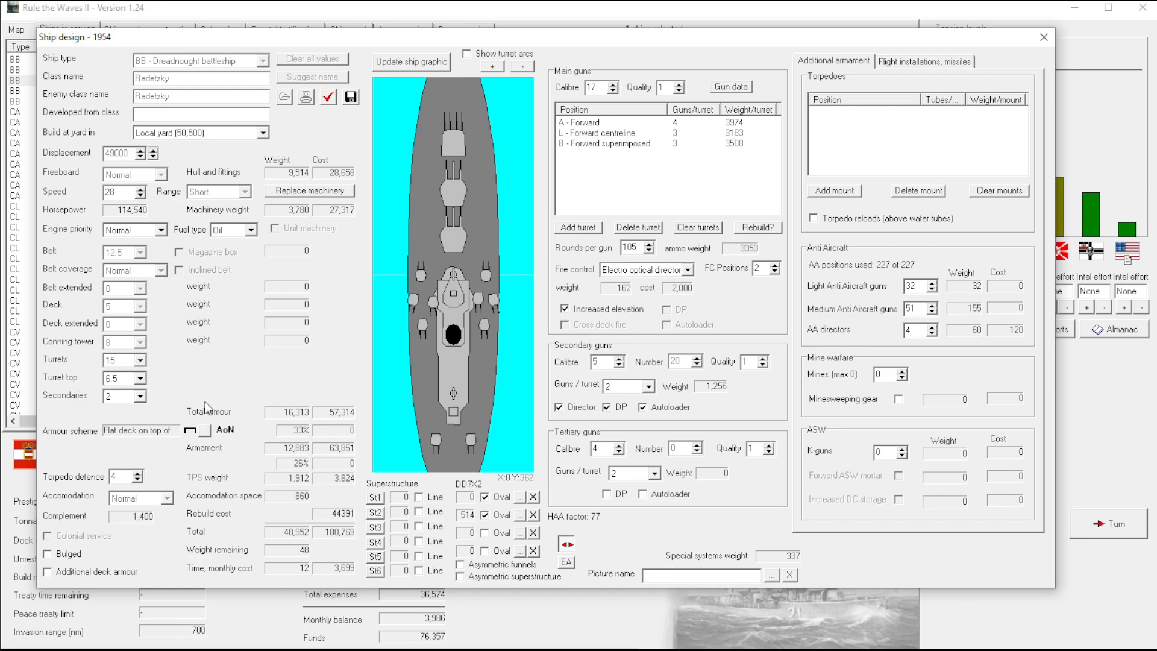
pyautogui.moveTo(274, 180)
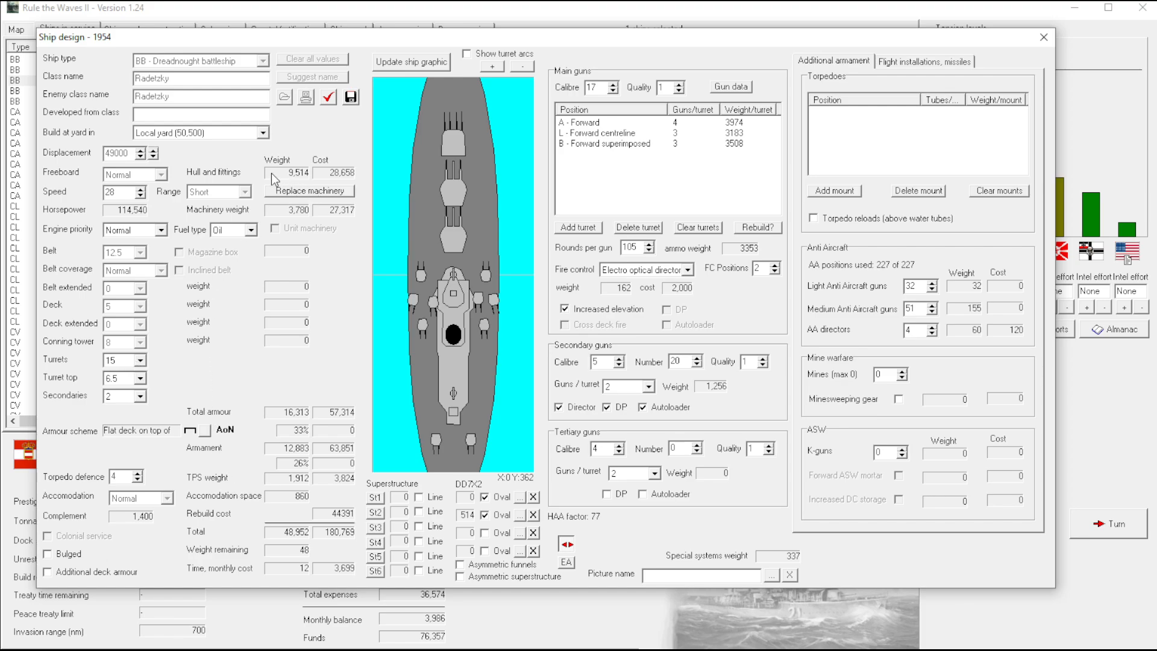
pyautogui.moveTo(271, 127)
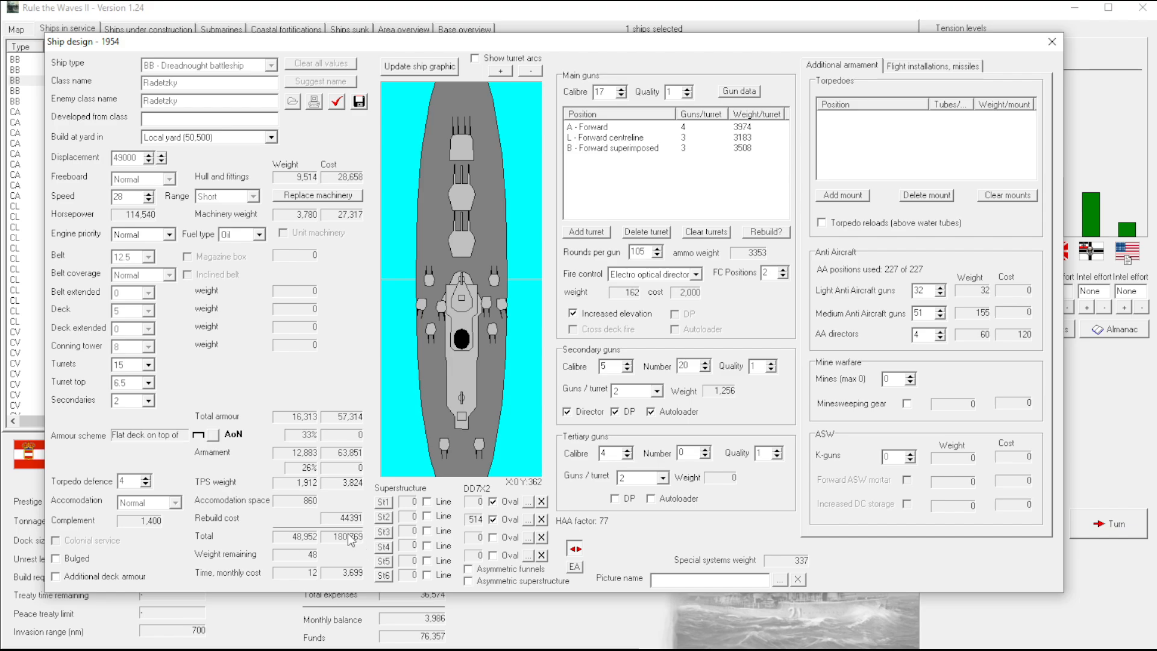
pyautogui.moveTo(788, 436)
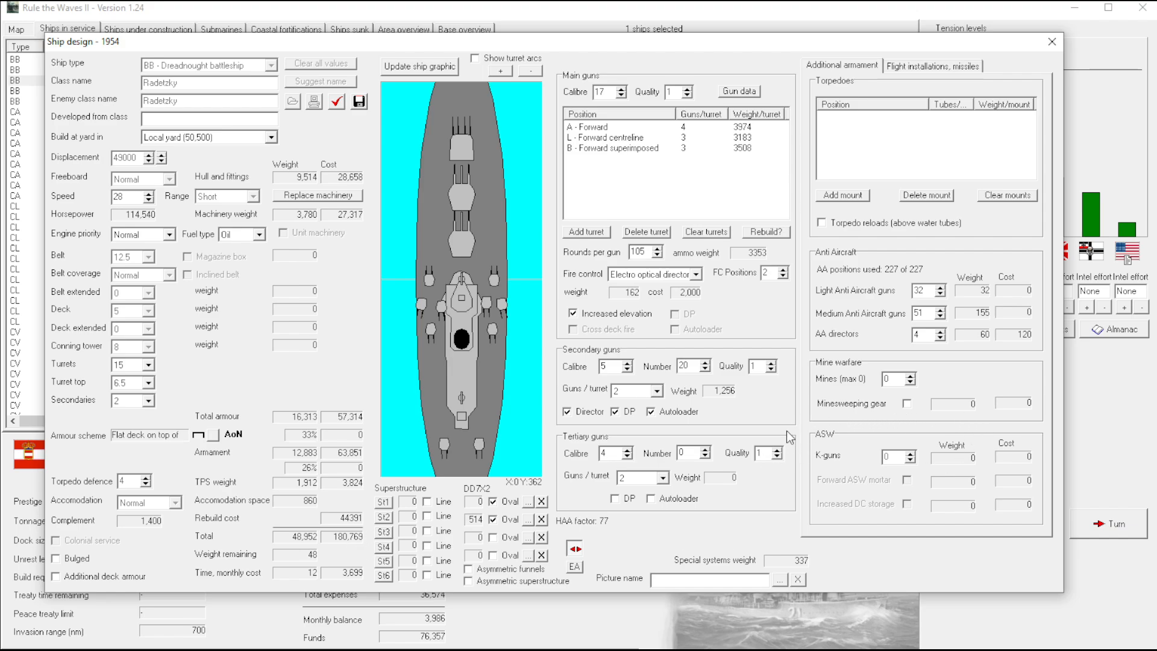
pyautogui.moveTo(690, 365)
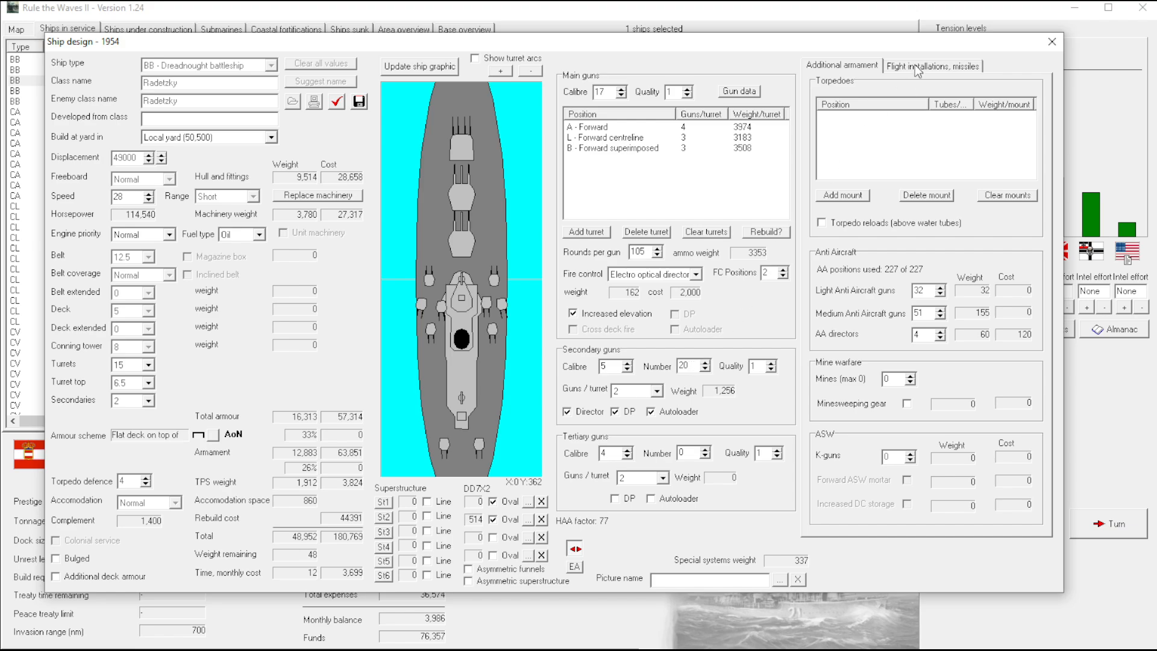
pyautogui.moveTo(931, 93)
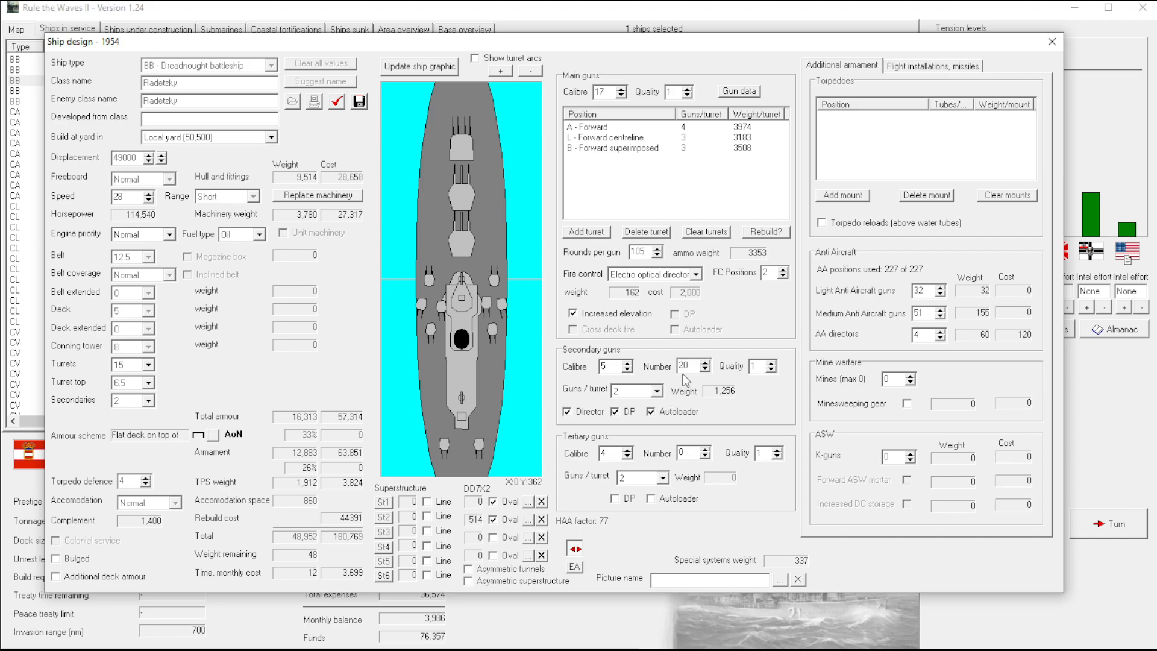
pyautogui.moveTo(696, 359)
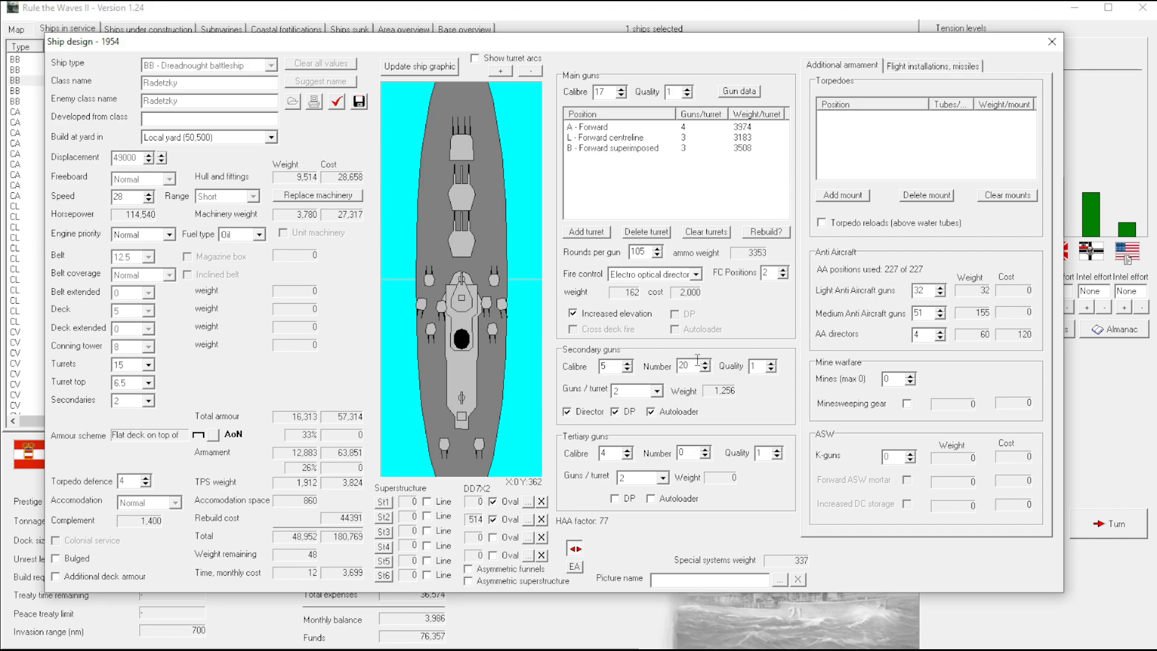
pyautogui.moveTo(659, 412)
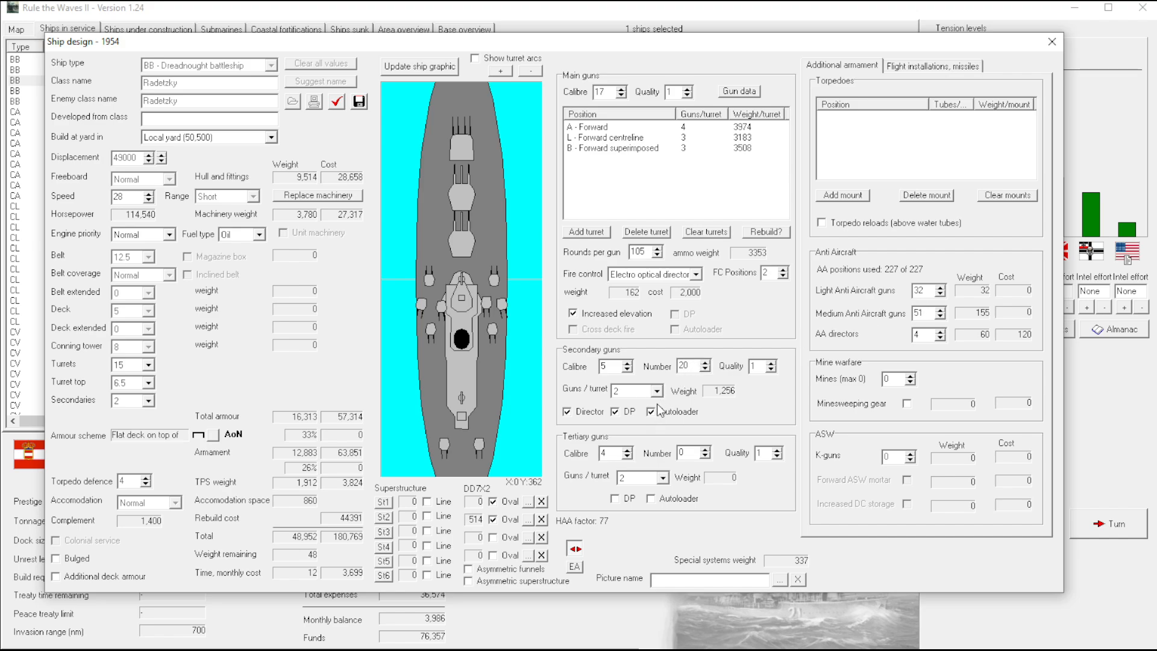
pyautogui.moveTo(706, 392)
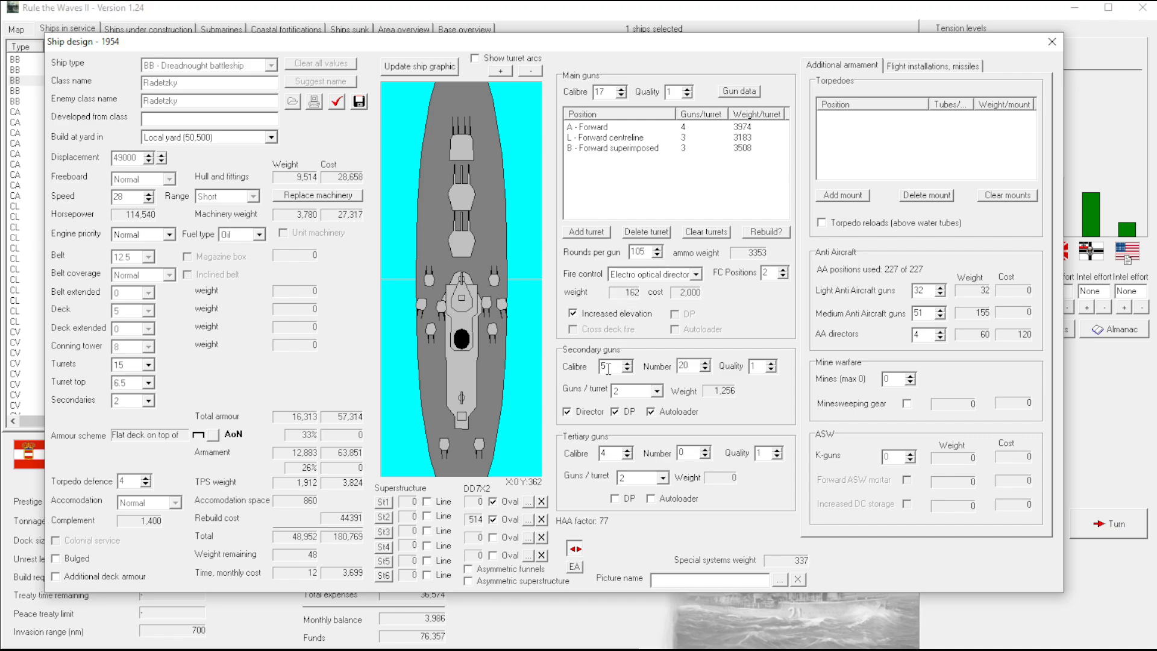
pyautogui.moveTo(615, 370)
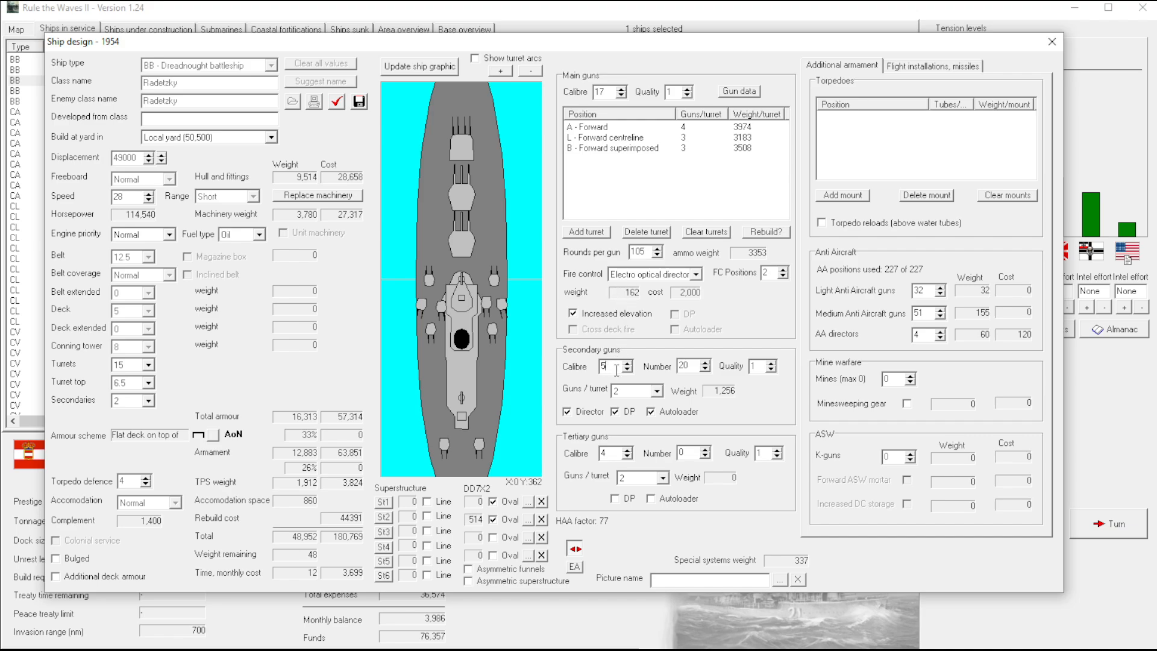
pyautogui.moveTo(632, 539)
pyautogui.write('6')
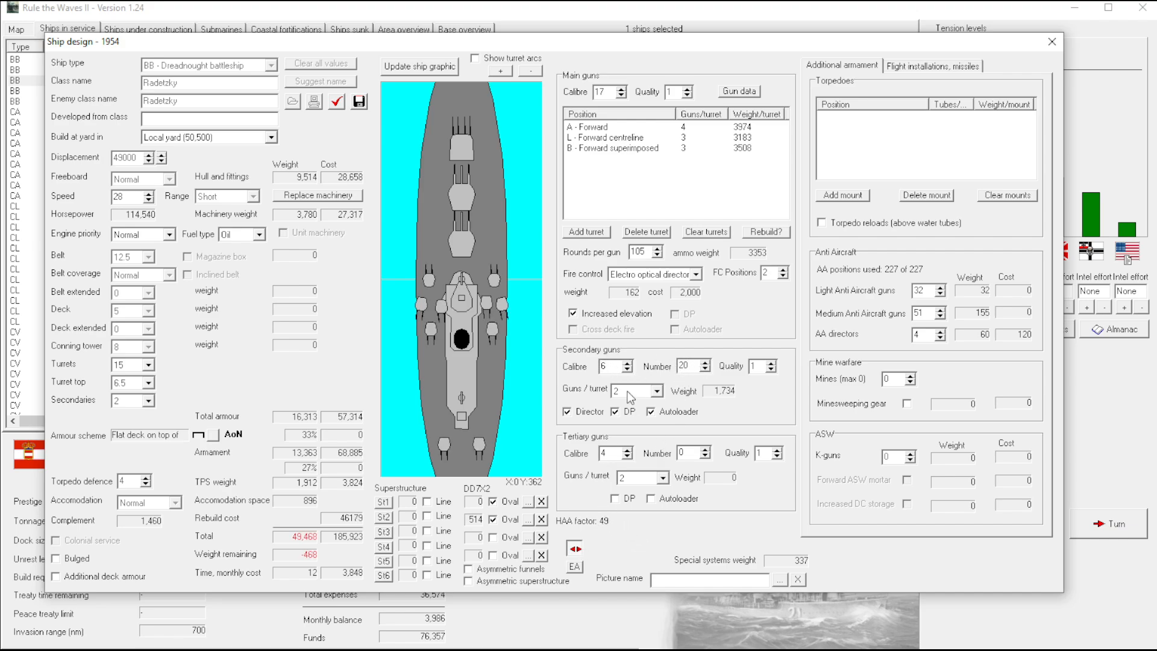
pyautogui.click(626, 370)
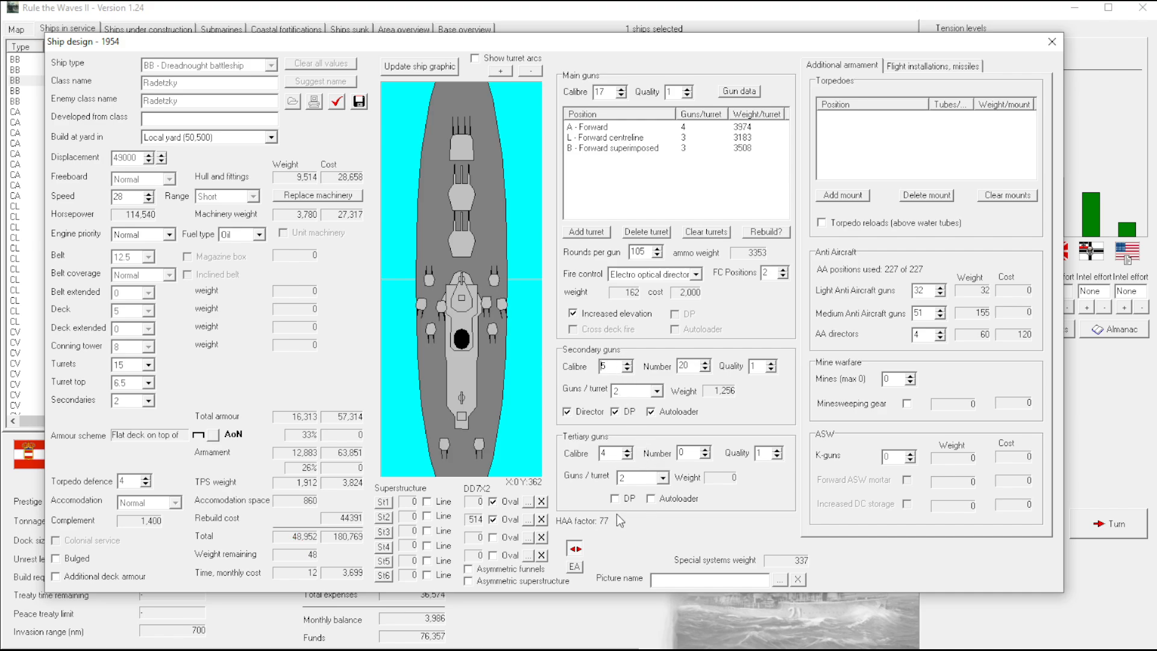
pyautogui.moveTo(463, 180)
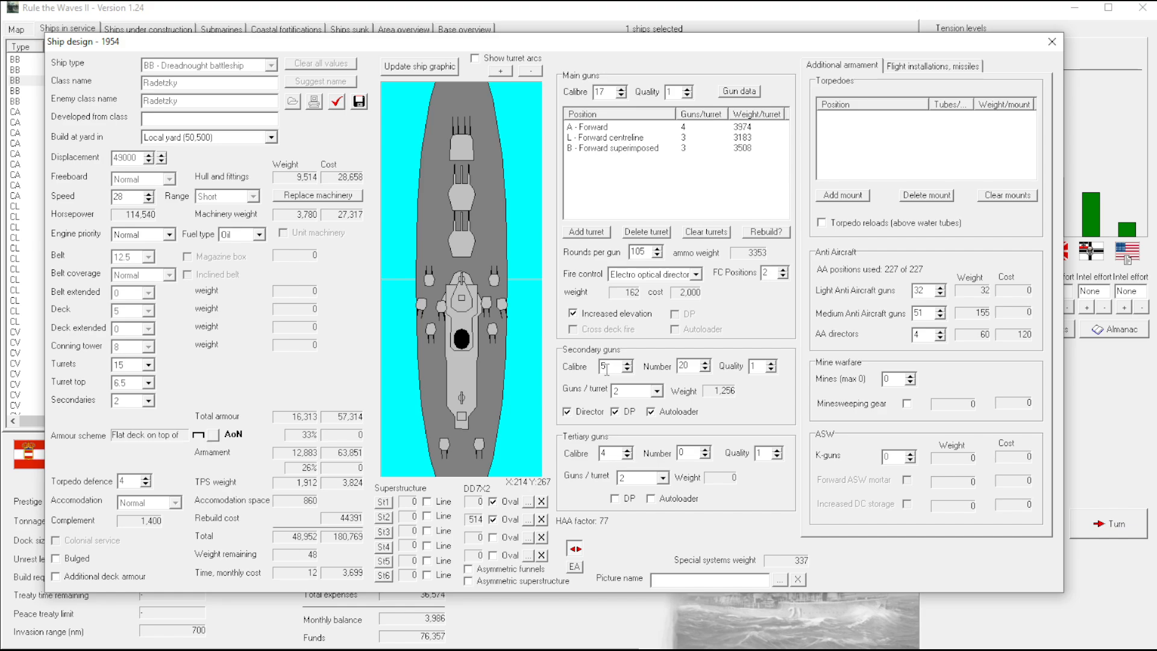
pyautogui.moveTo(518, 285)
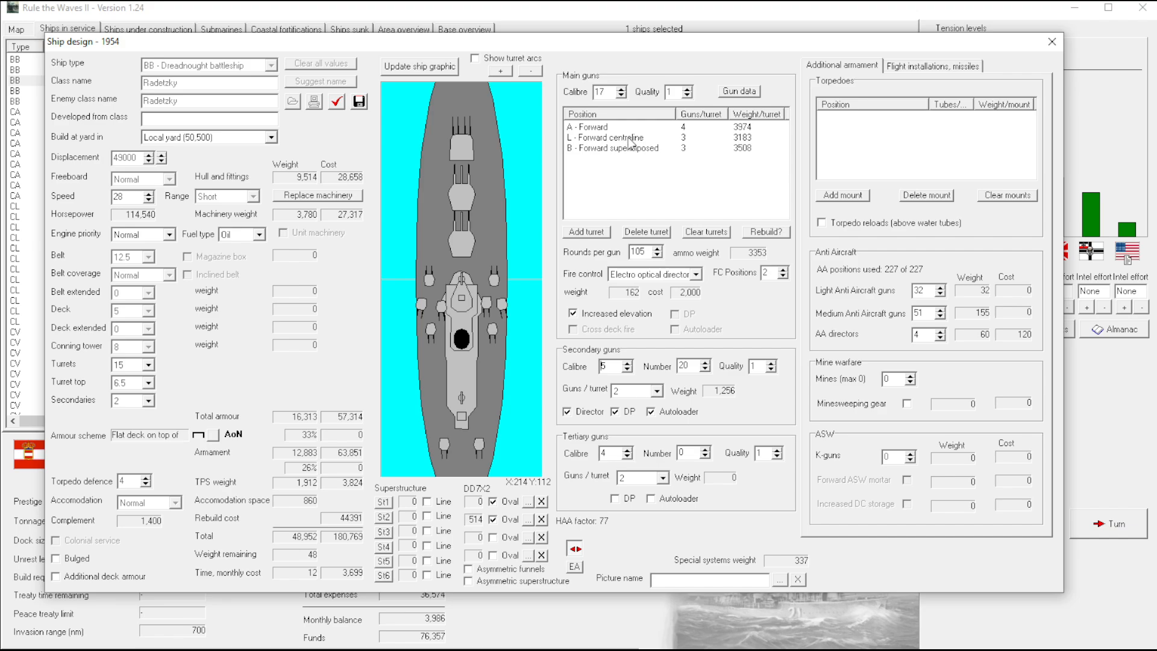
pyautogui.moveTo(652, 268)
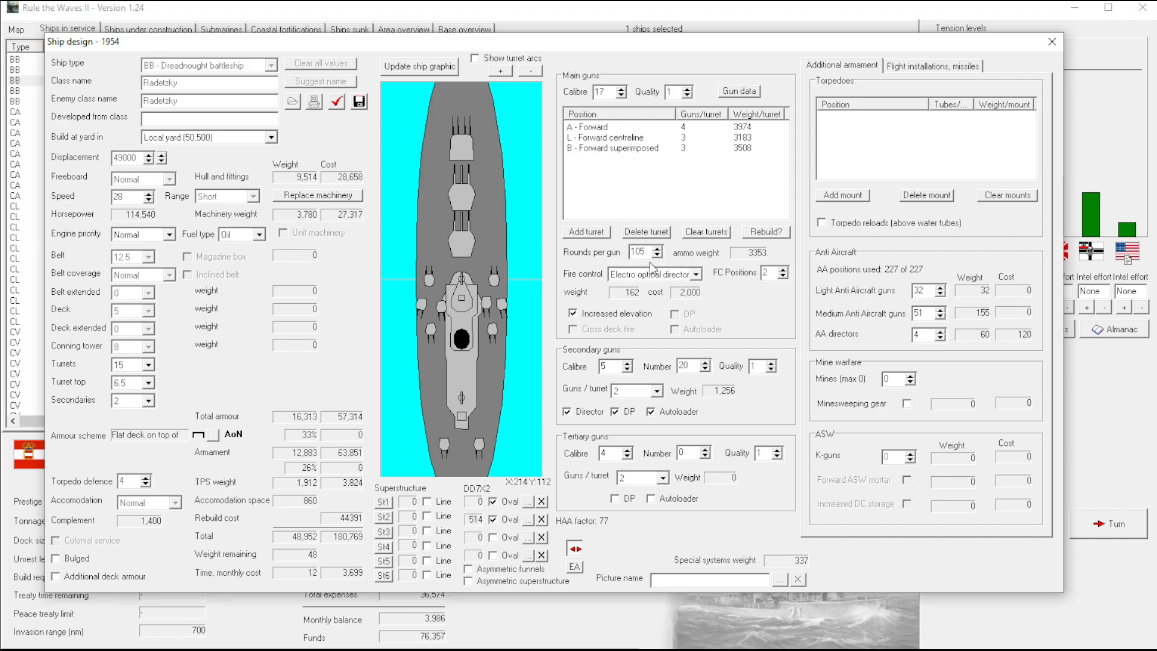
pyautogui.moveTo(678, 276)
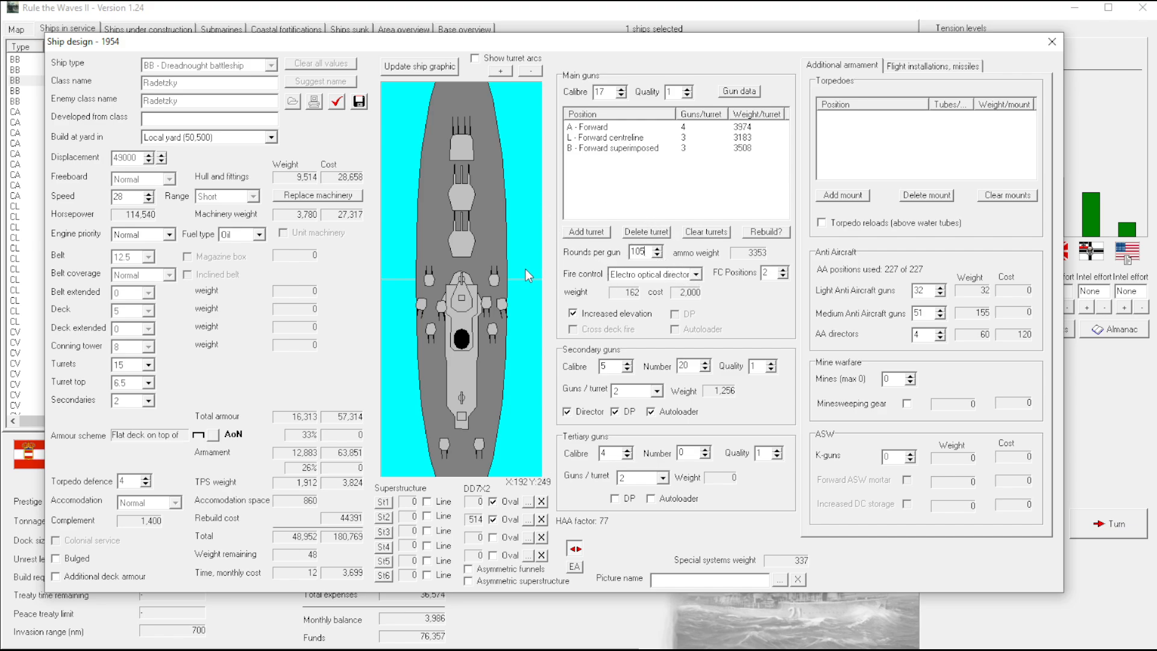
pyautogui.moveTo(655, 391)
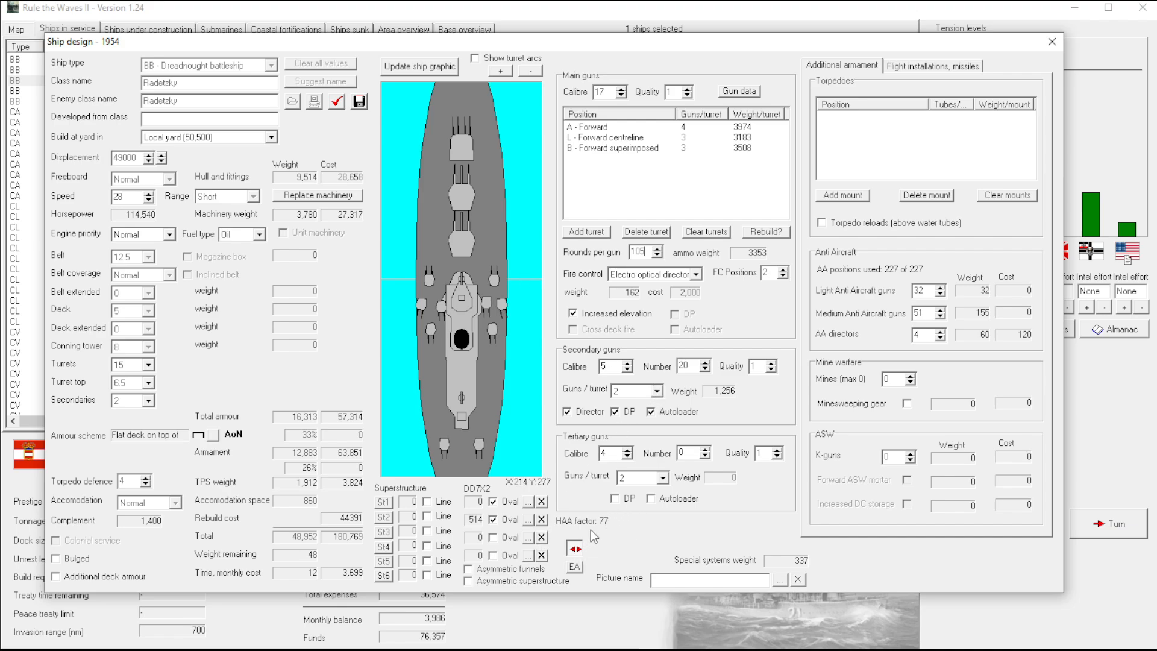
pyautogui.moveTo(441, 131)
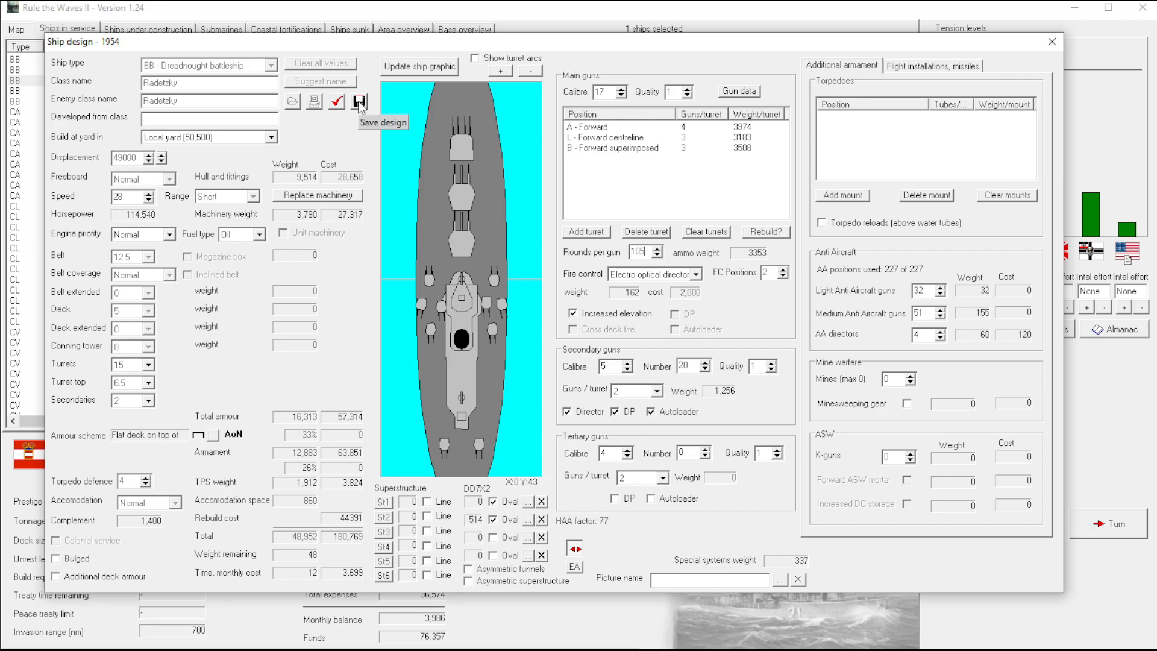
# Save the Radetzky (R 1954) design, accept the report and confirm the rebuild order
pyautogui.click(931, 65)
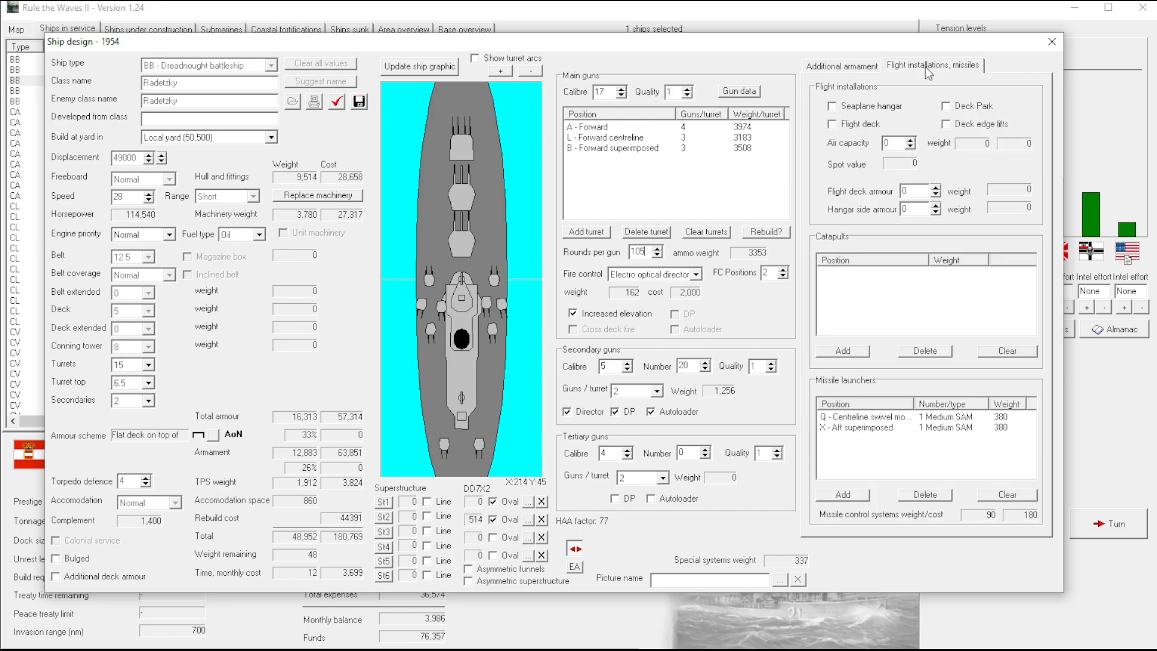
pyautogui.moveTo(843, 66)
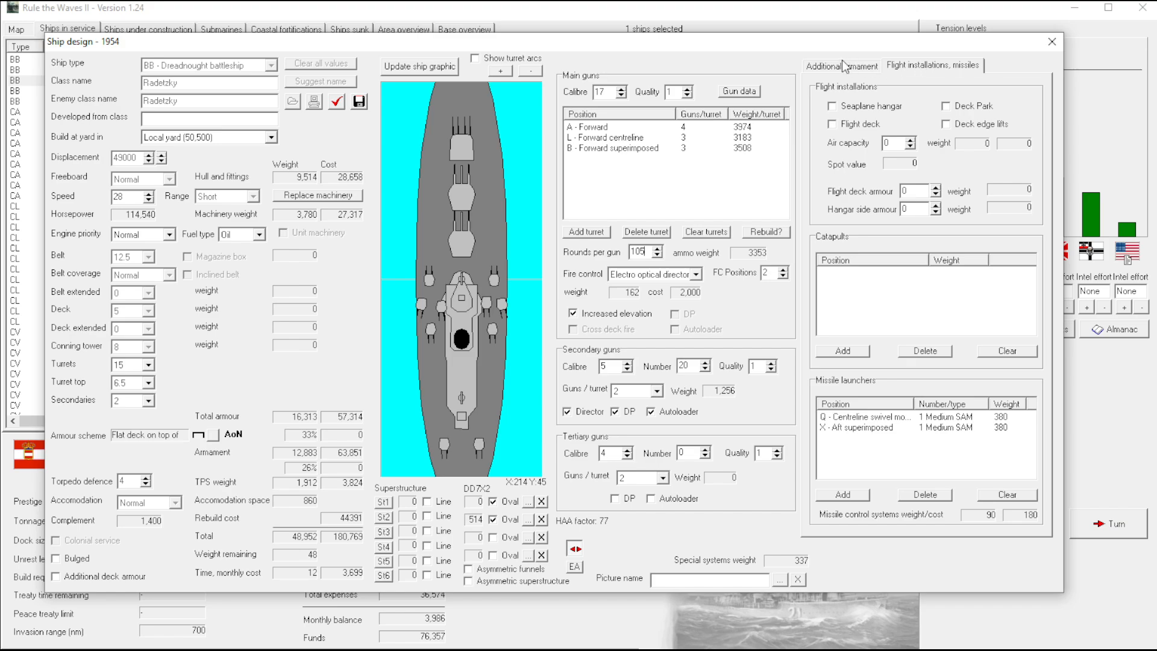
pyautogui.click(841, 65)
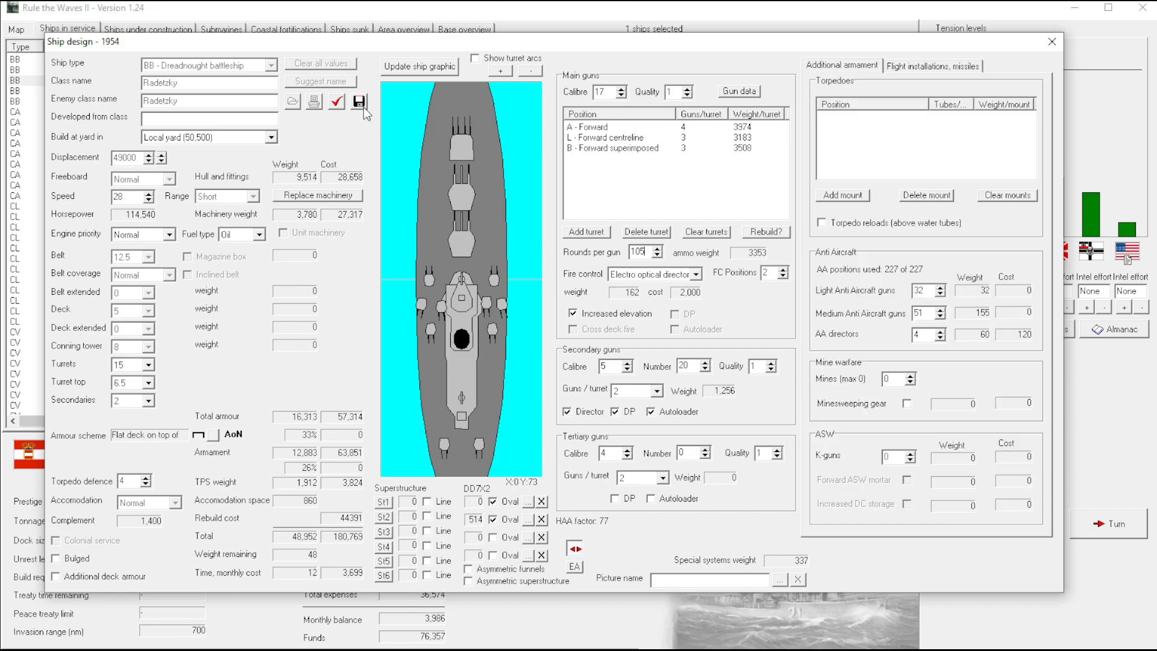
pyautogui.click(359, 103)
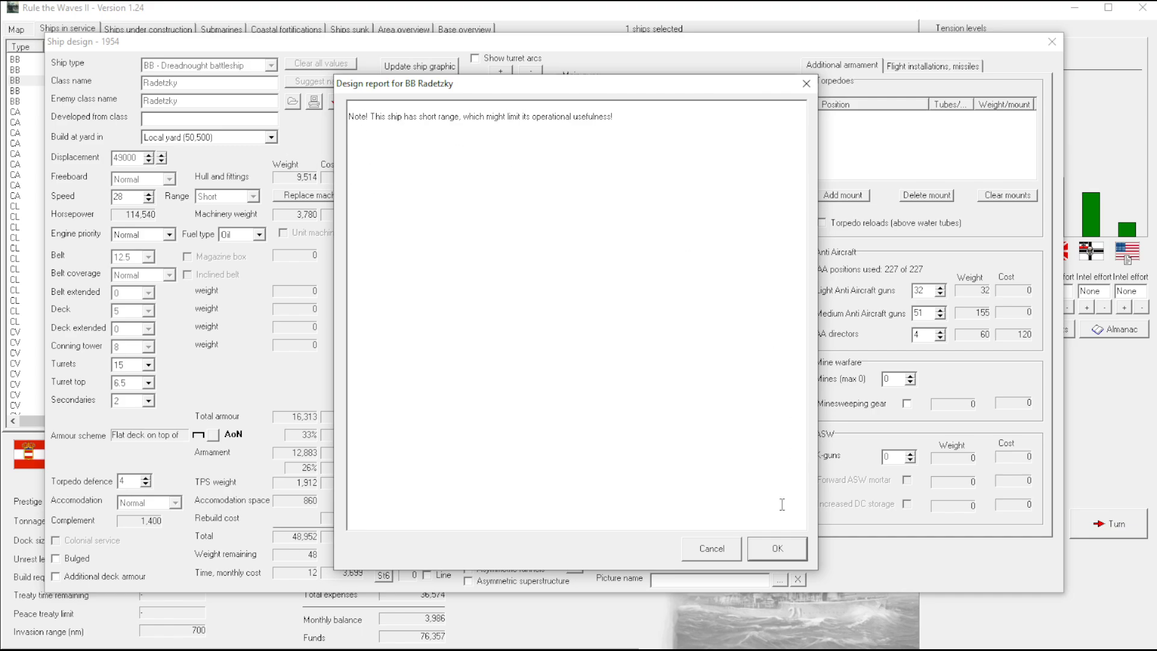
pyautogui.click(776, 548)
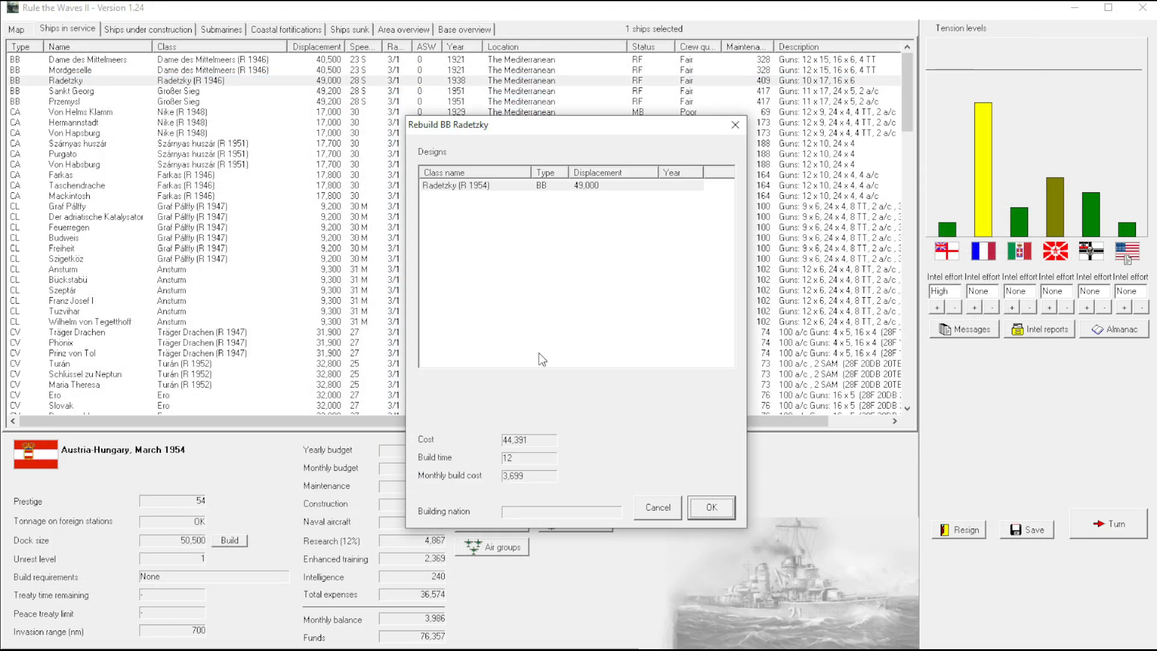
pyautogui.moveTo(554, 263)
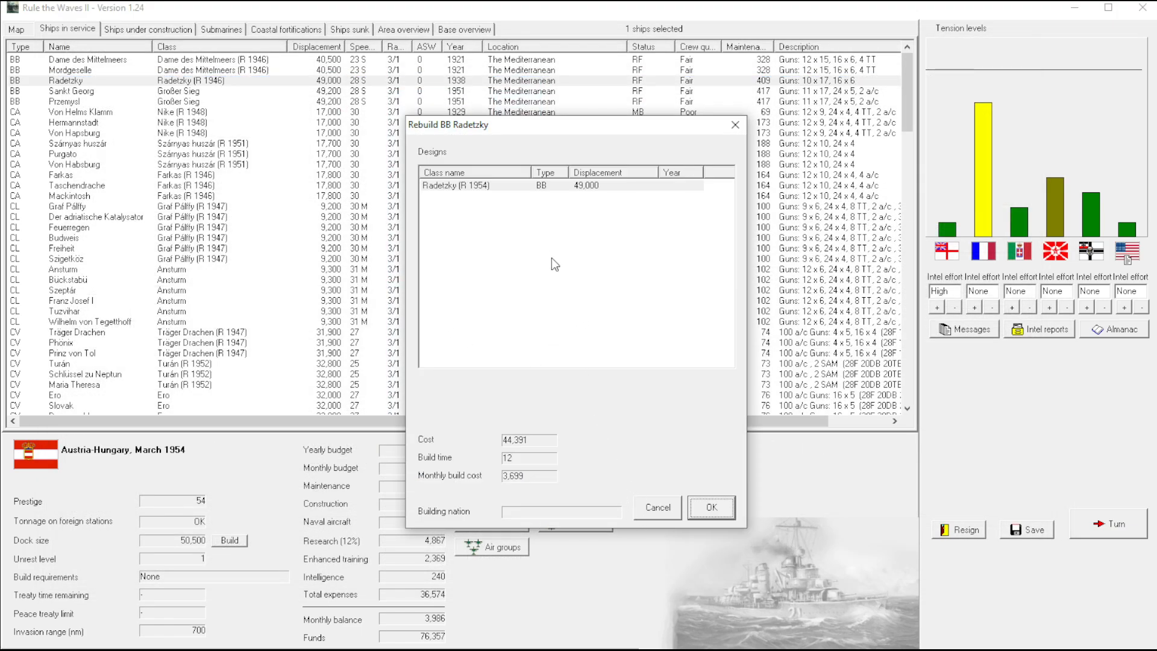
pyautogui.moveTo(706, 454)
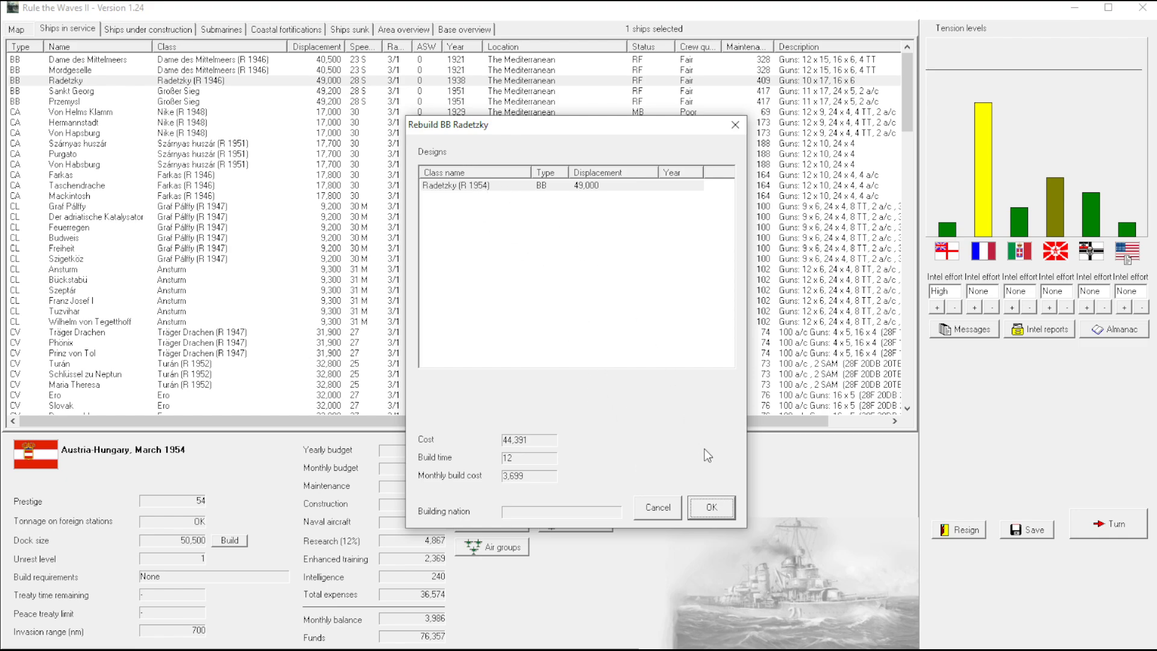
pyautogui.click(709, 507)
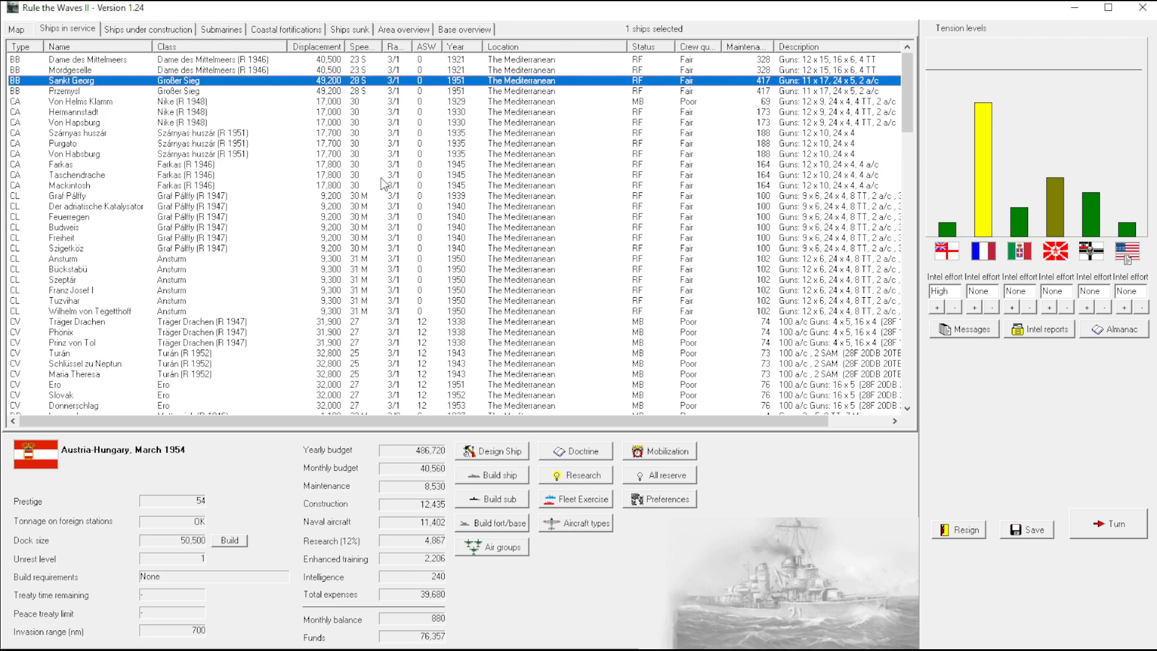
pyautogui.moveTo(418, 212)
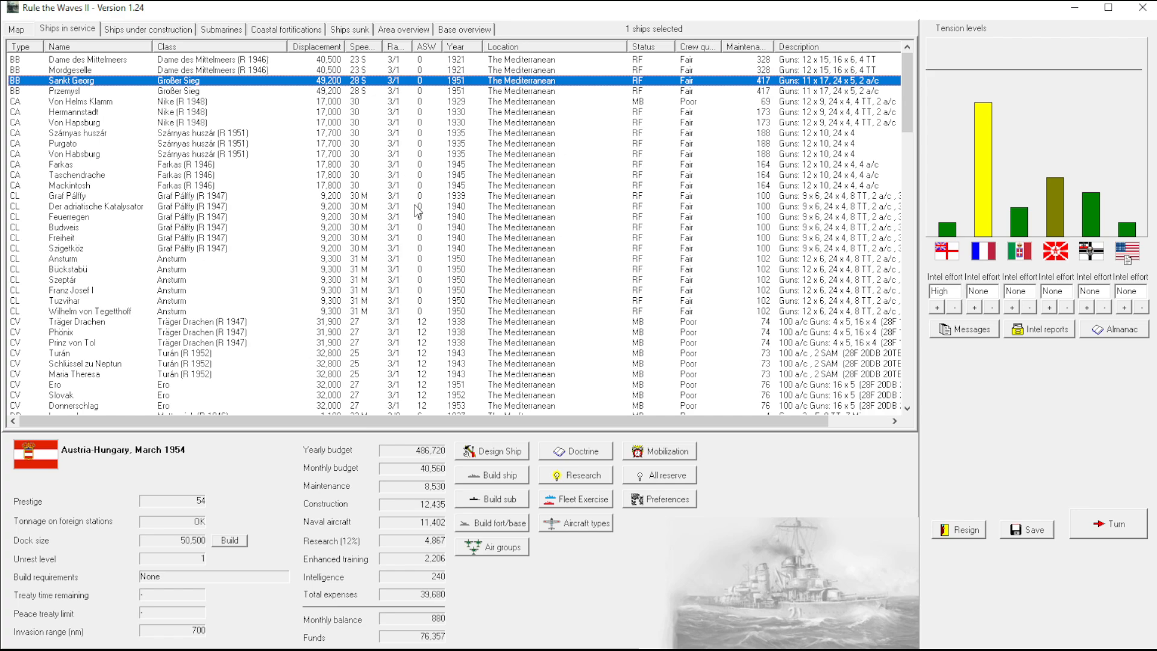
pyautogui.moveTo(444, 279)
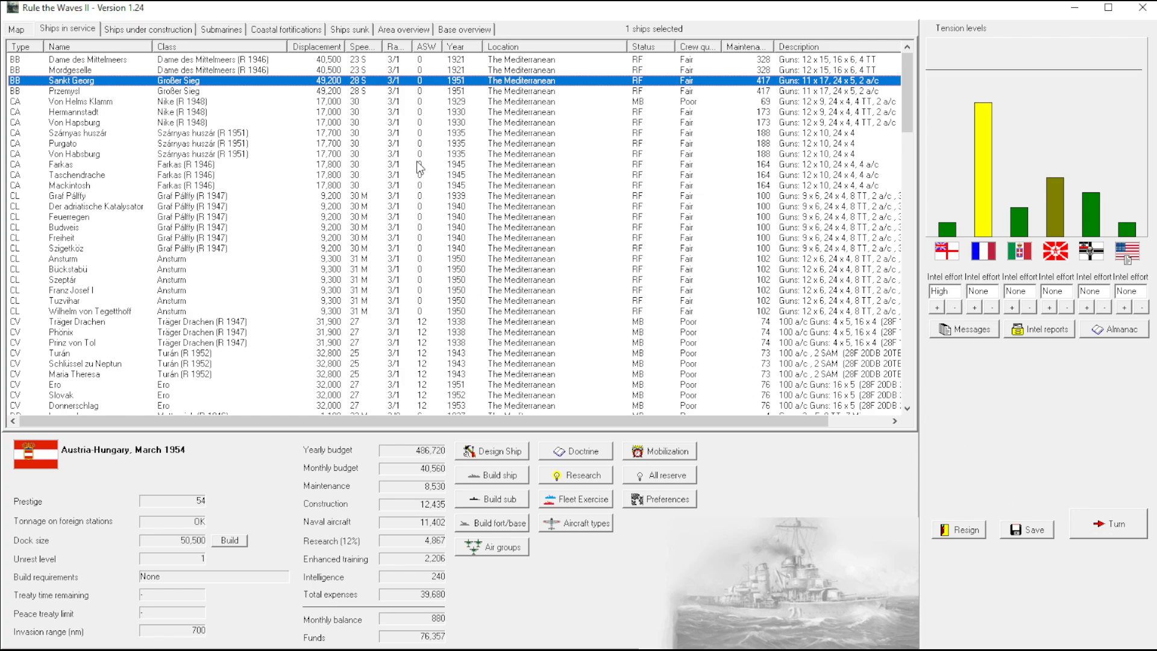
# Select the battleships Przemysl and Dame des Mittelmeers in the fleet list
pyautogui.click(66, 90)
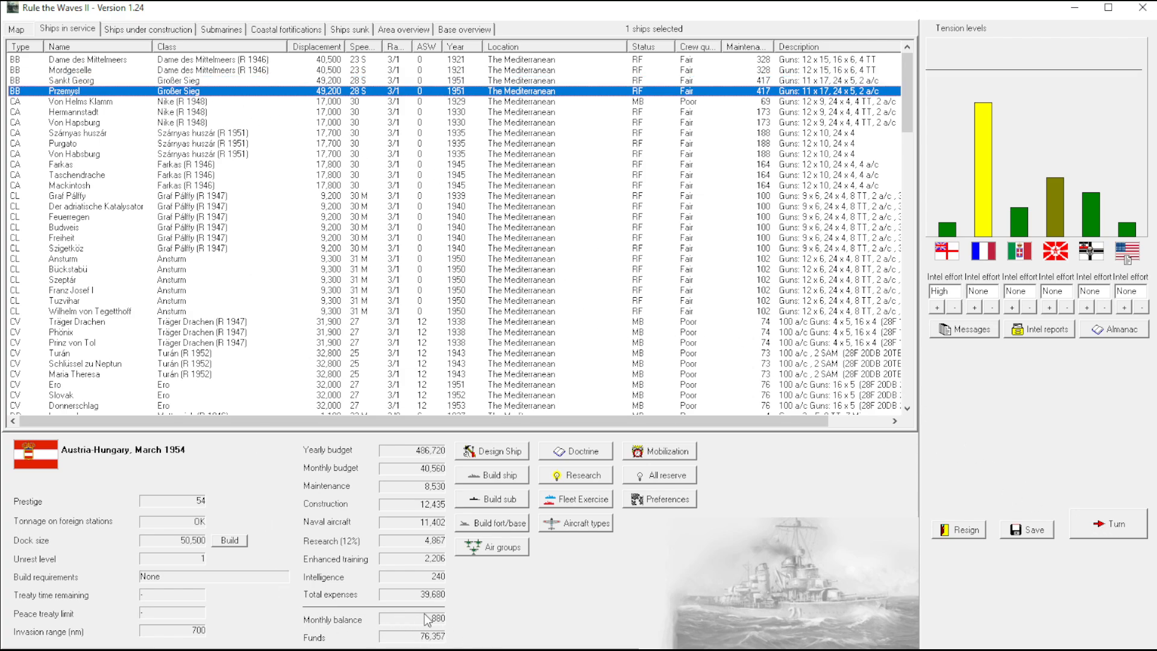
pyautogui.moveTo(355, 278)
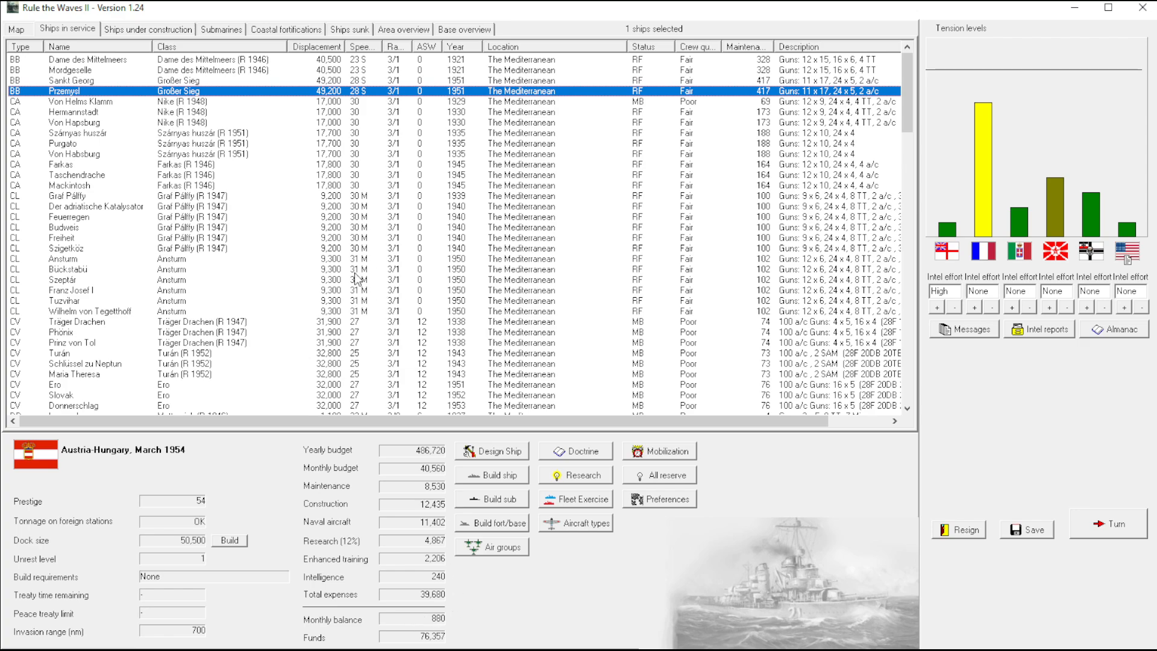
pyautogui.click(111, 59)
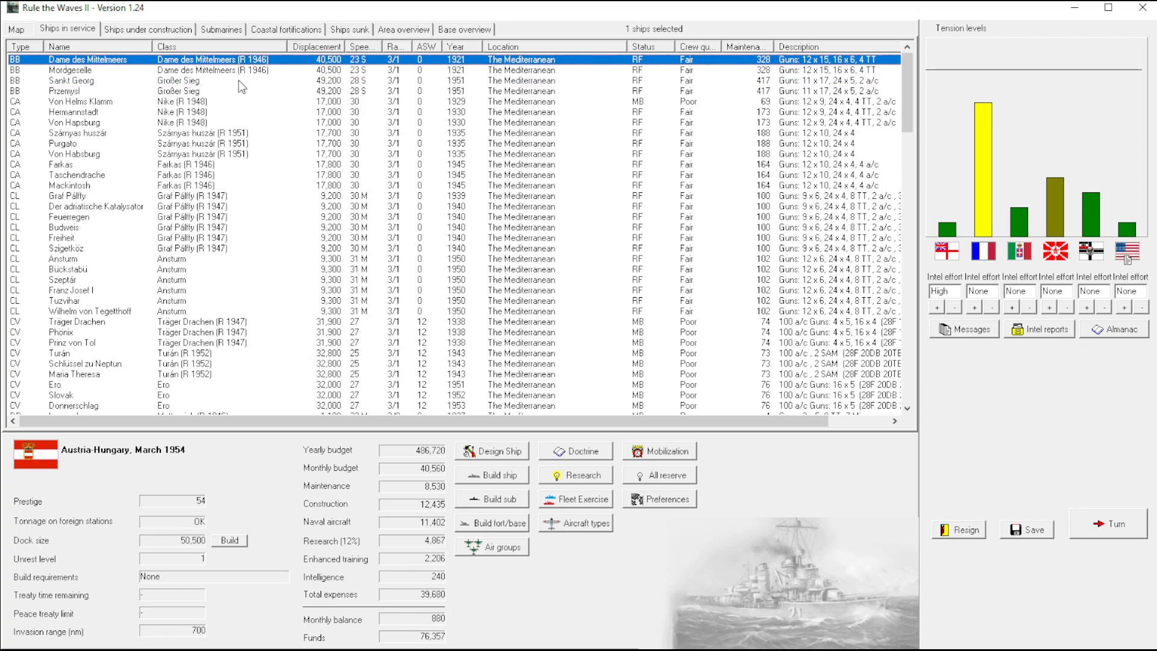
# Open the Dame des Mittelmeers for rebuild, try new machinery, then discard and reopen the design
pyautogui.rightClick(96, 70)
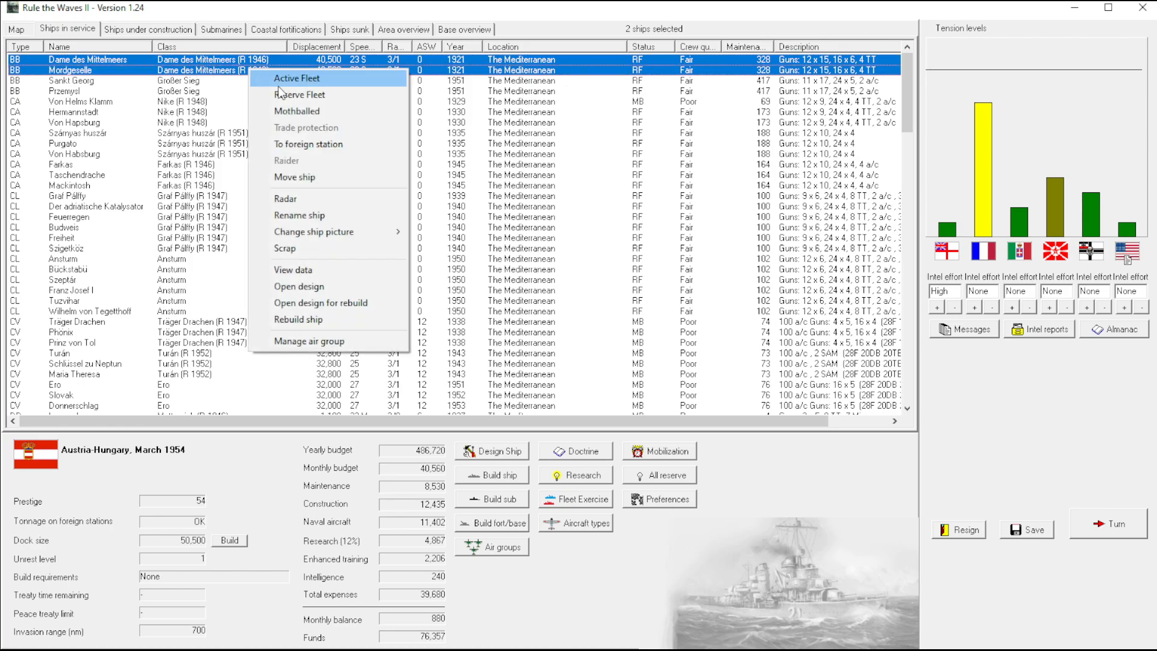
pyautogui.click(298, 287)
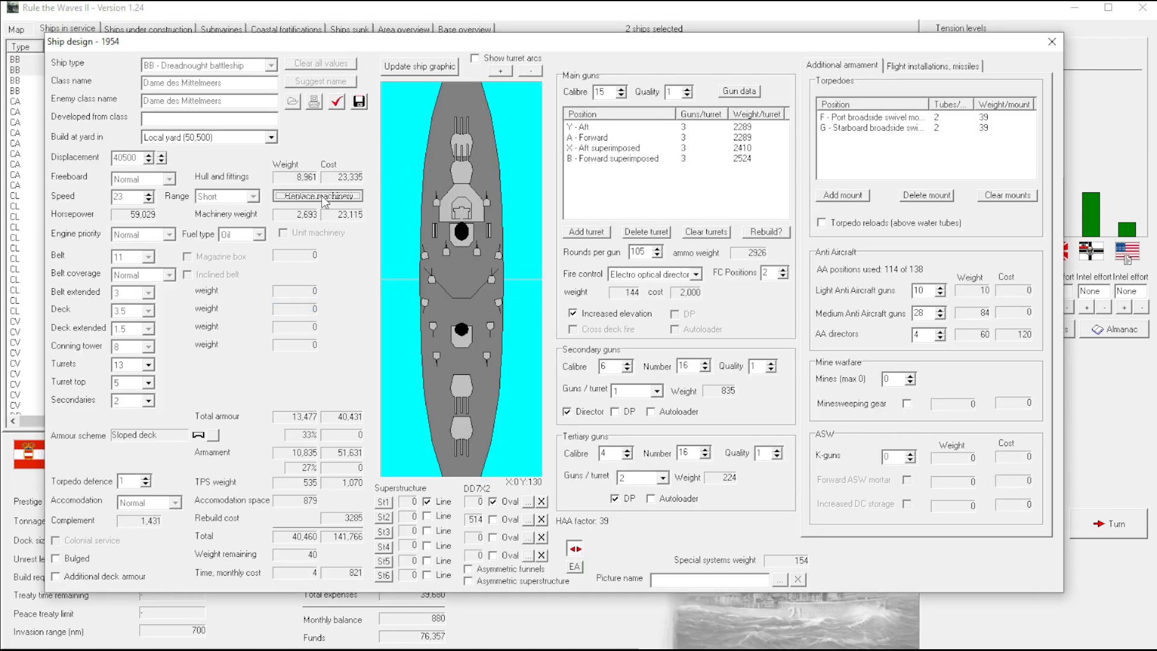
pyautogui.click(318, 196)
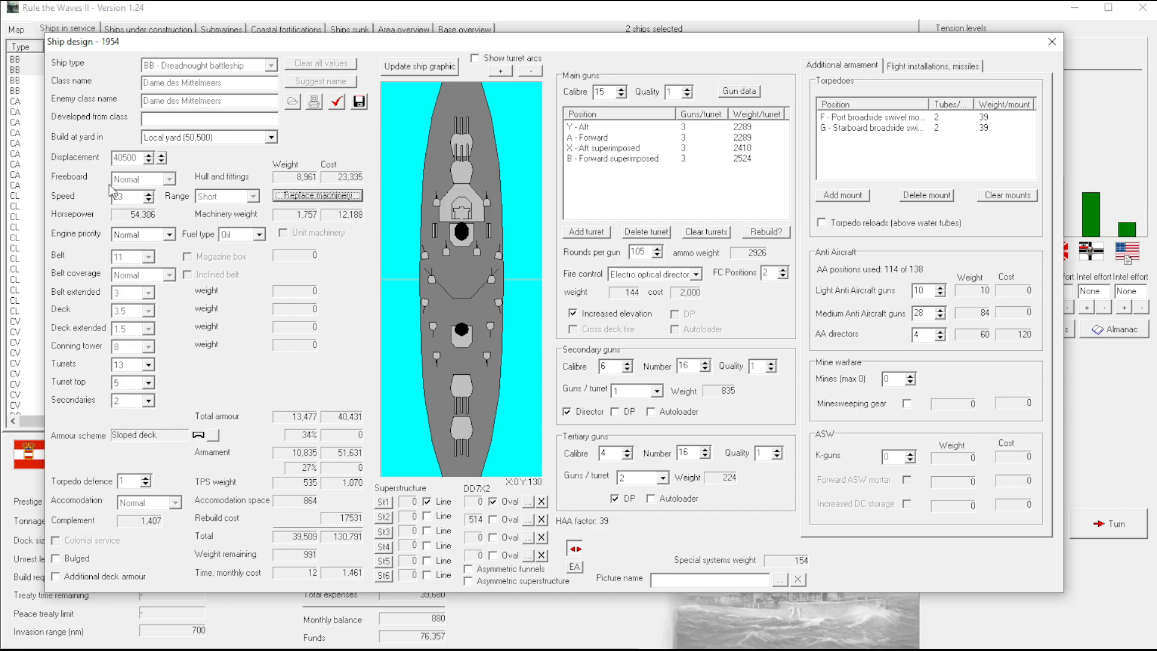
pyautogui.moveTo(1050, 42)
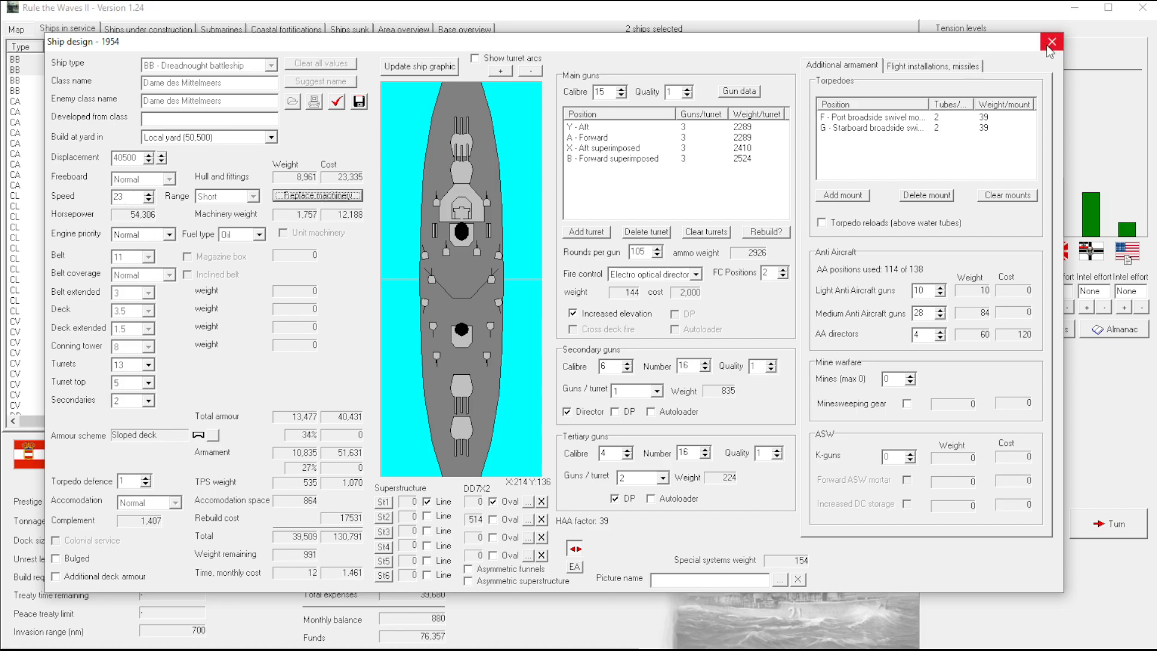
pyautogui.click(1051, 42)
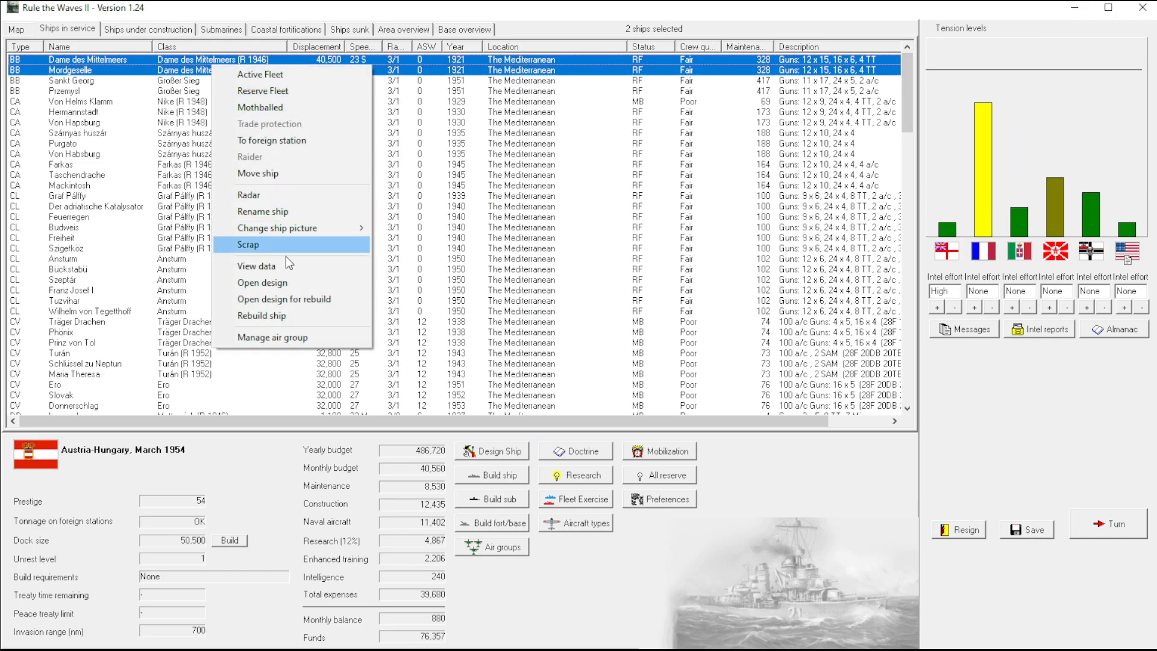
pyautogui.click(261, 282)
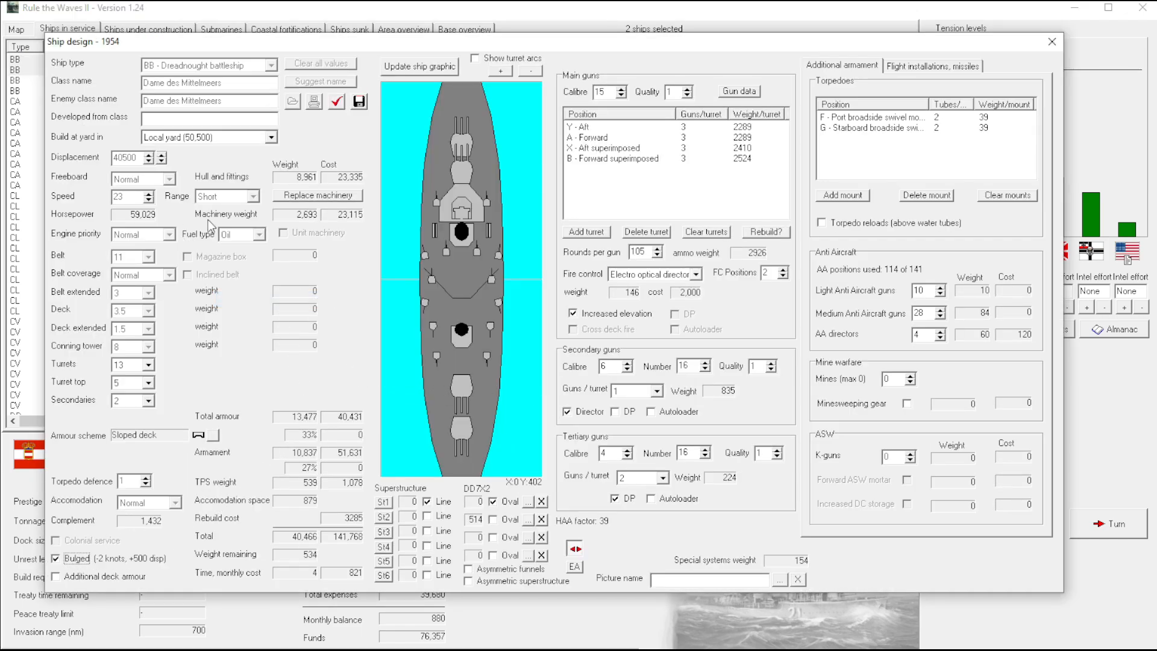
pyautogui.moveTo(314, 302)
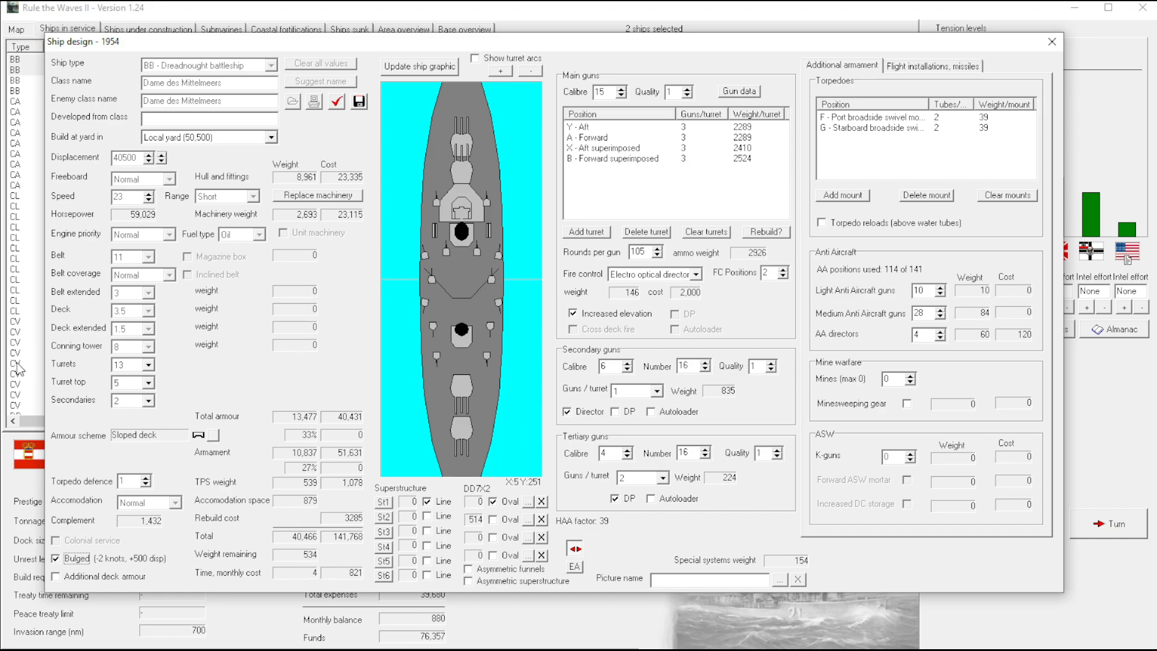
# Remove all torpedo mounts from the Dame des Mittelmeers design
pyautogui.click(1006, 195)
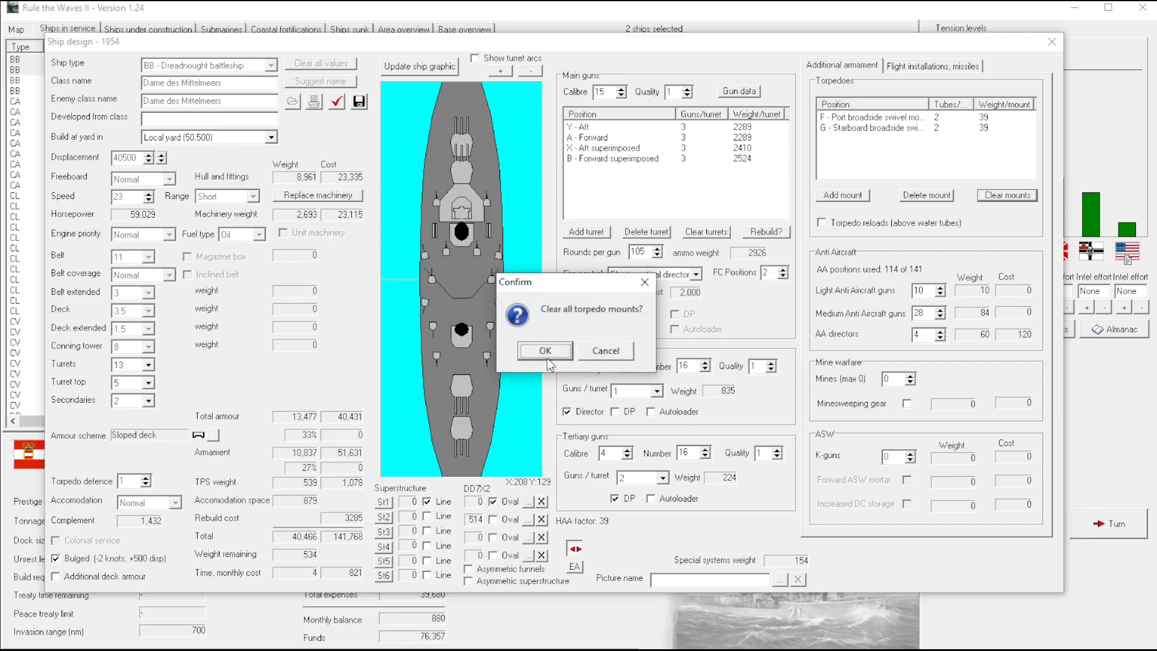
pyautogui.click(545, 351)
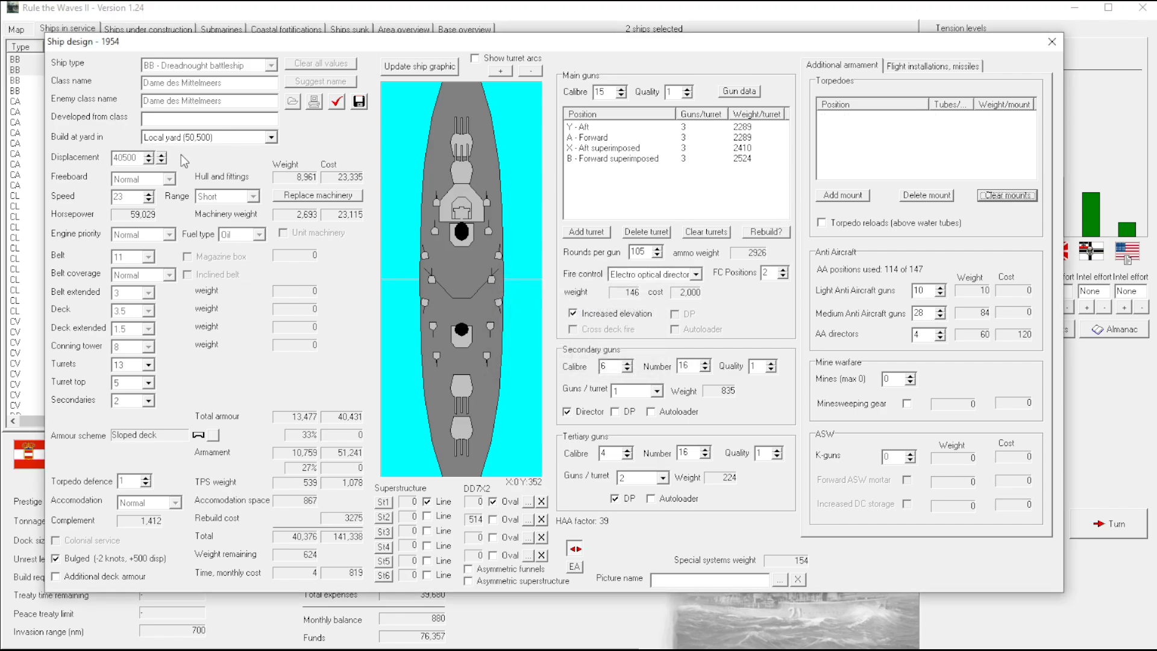
pyautogui.moveTo(60, 192)
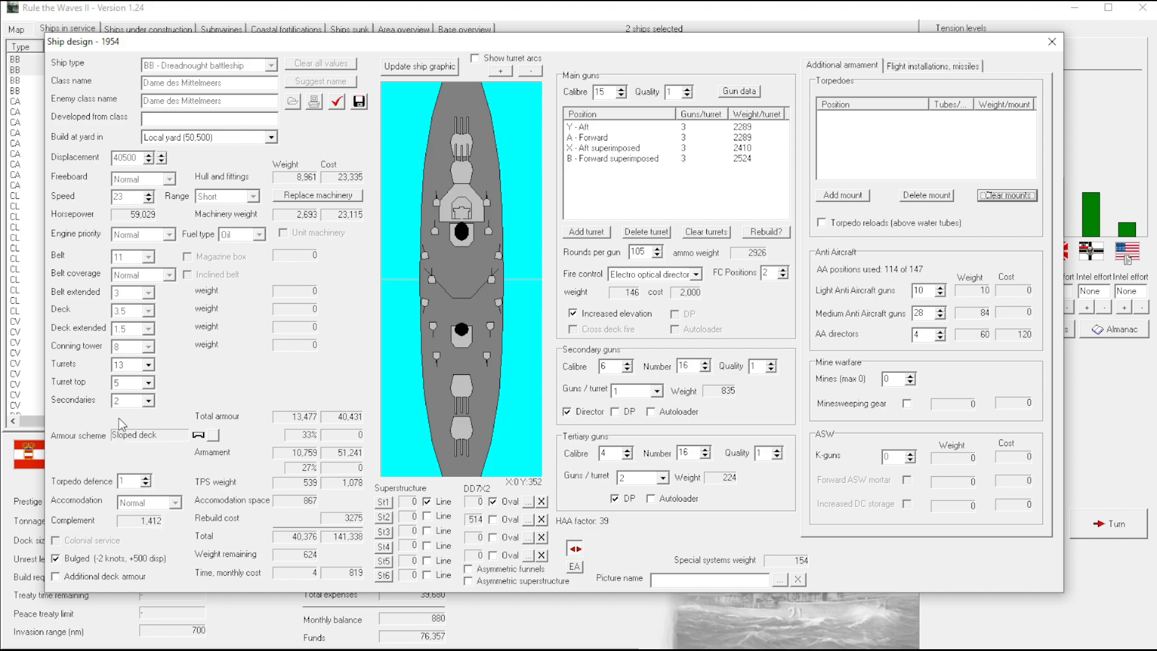
# Add two medium SAM launchers at the aft superimposed and midships centreline positions
pyautogui.click(931, 65)
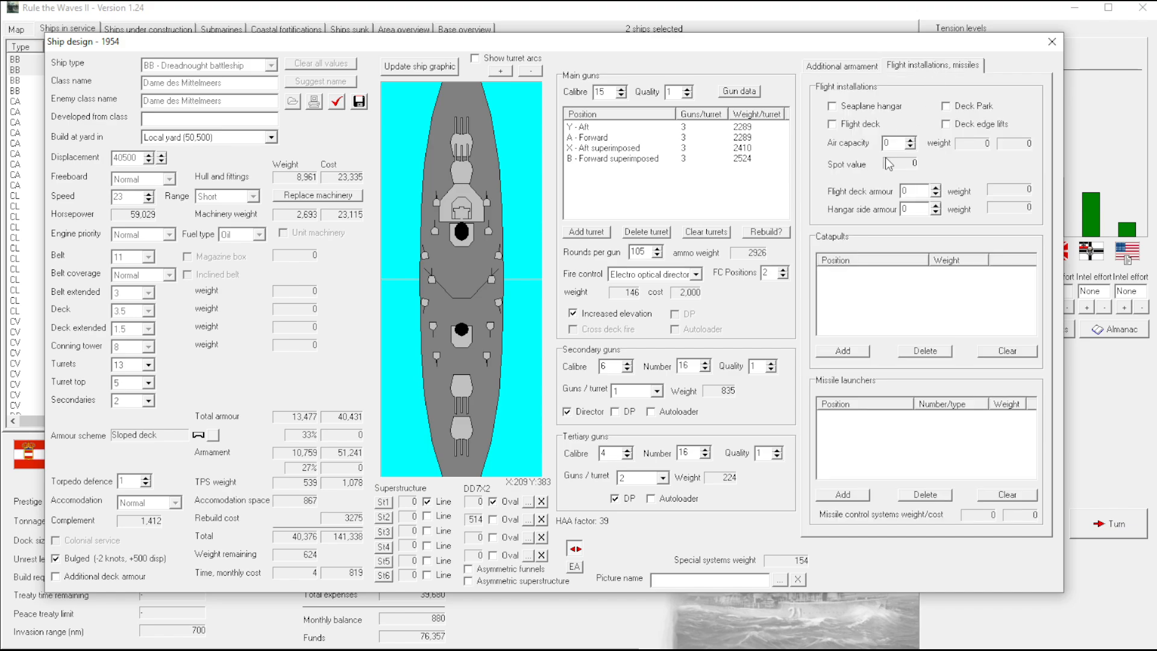
pyautogui.click(843, 494)
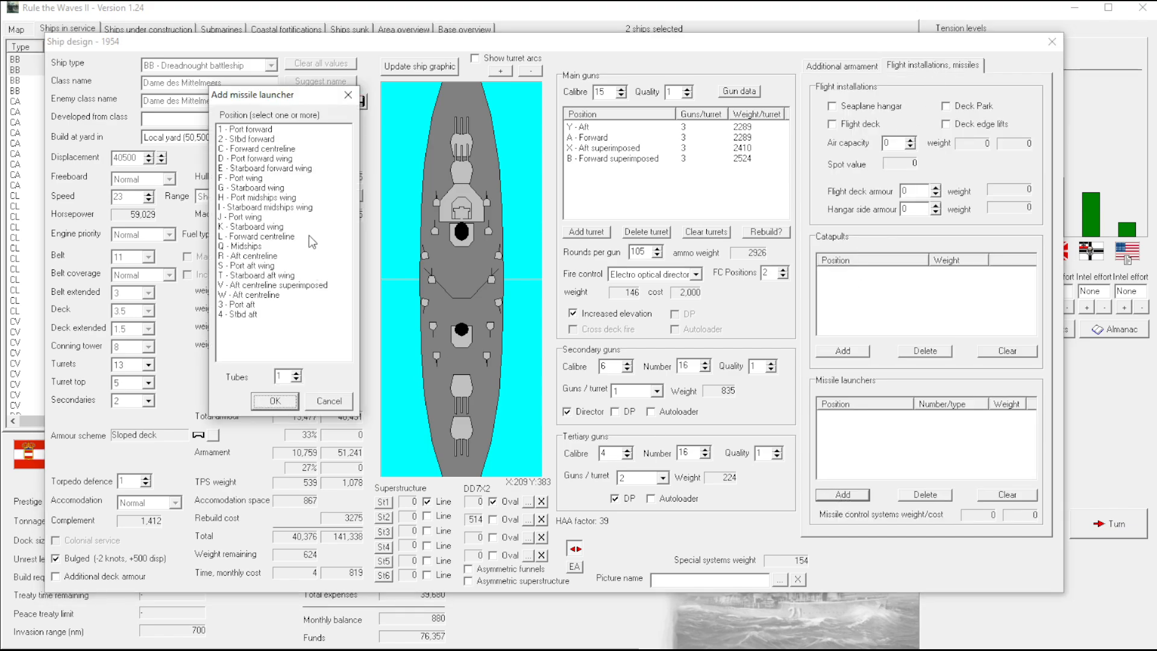
pyautogui.click(280, 284)
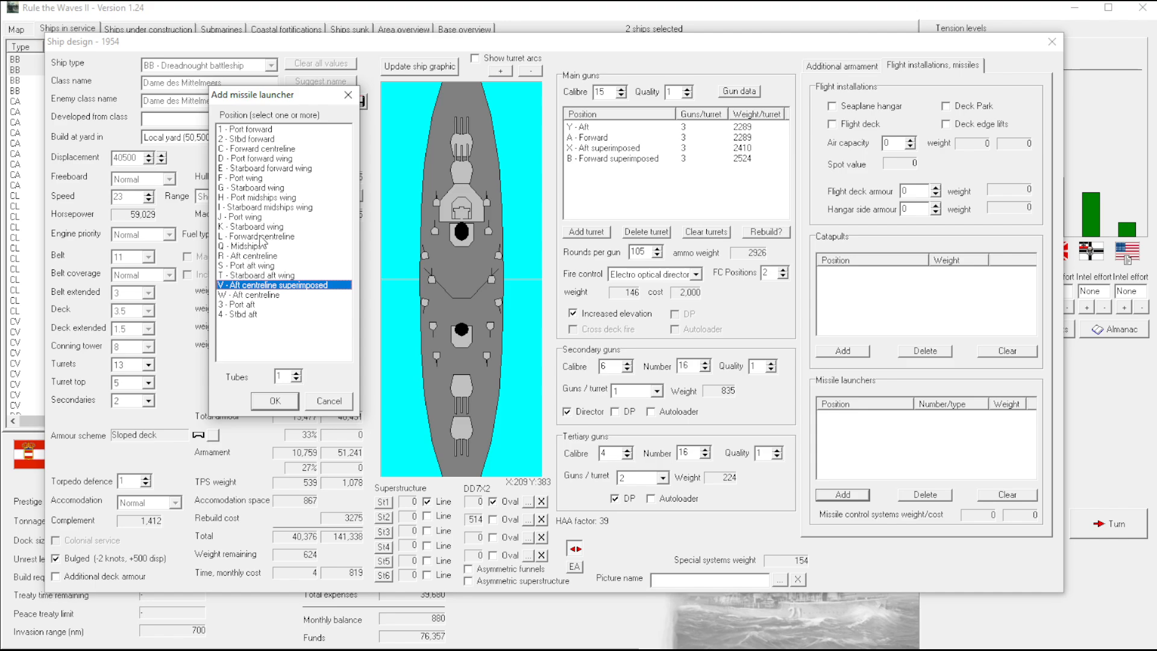
pyautogui.click(258, 246)
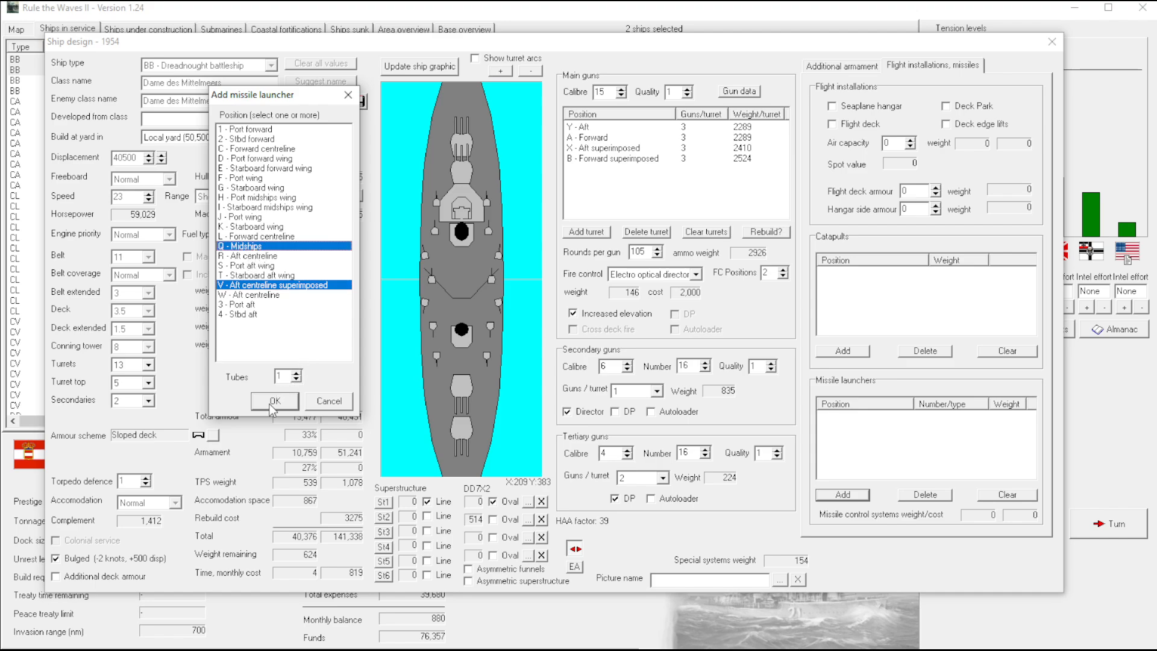
pyautogui.click(273, 400)
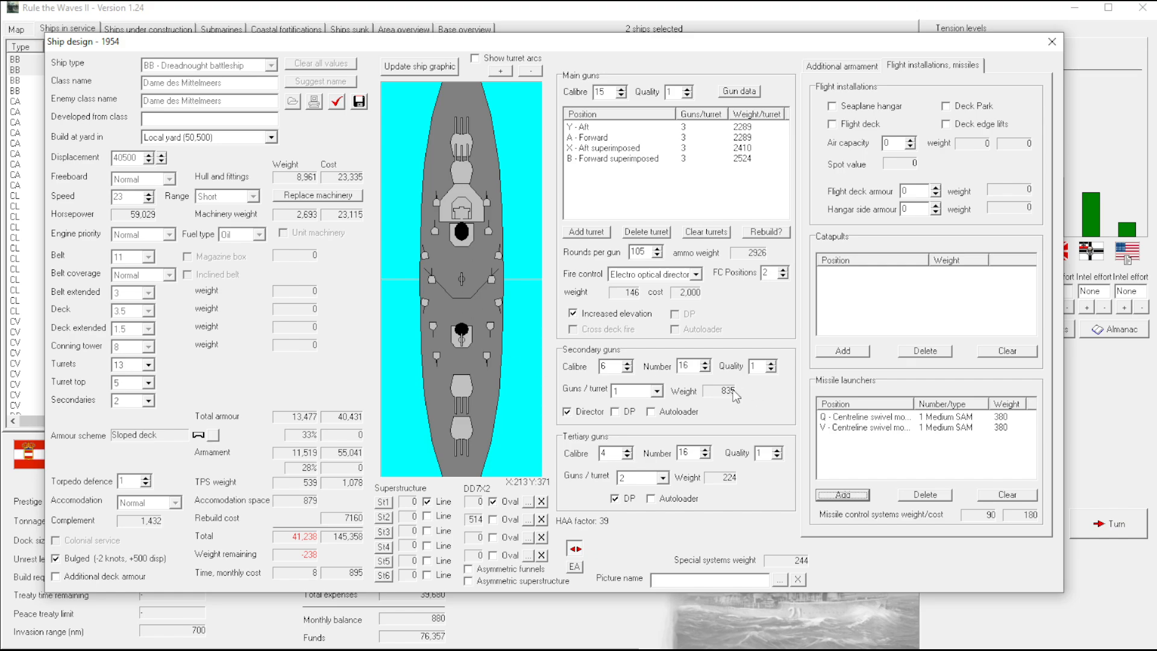
pyautogui.moveTo(462, 323)
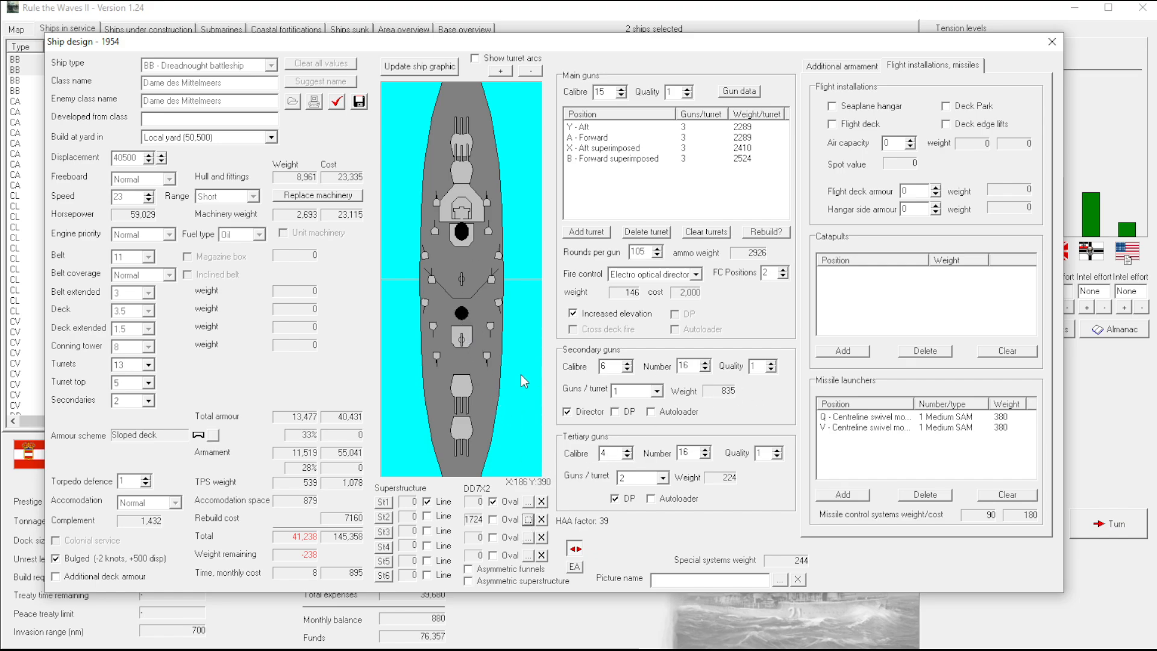
pyautogui.moveTo(235, 406)
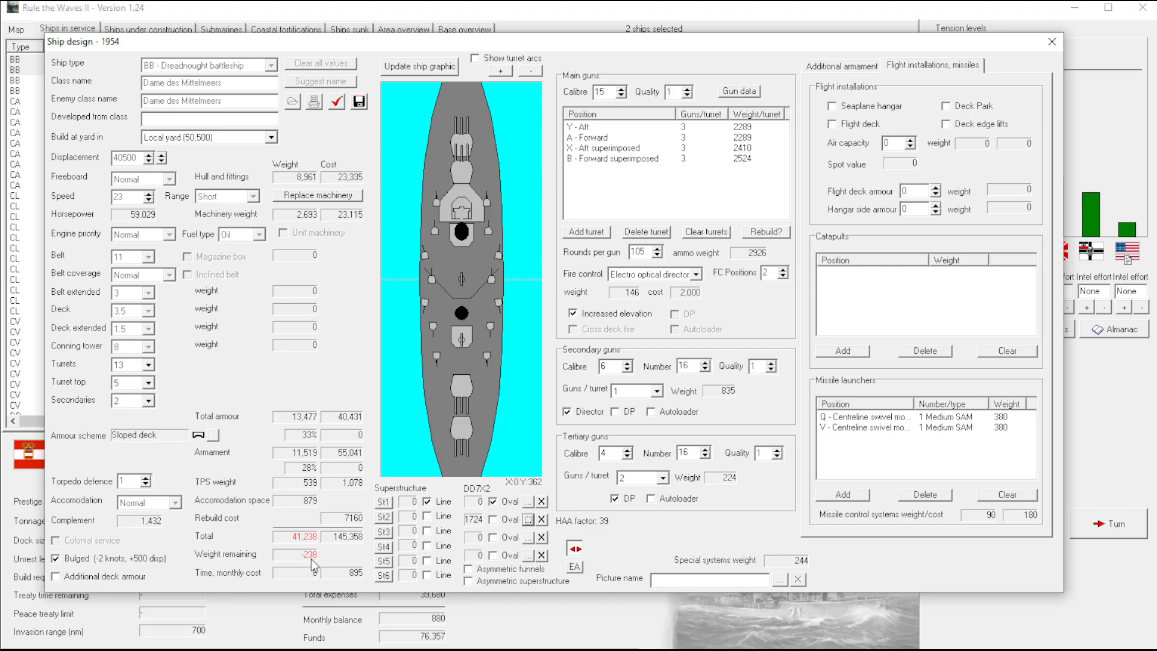
# Give the 5-inch dual-purpose secondary guns autoloaders on the armament page
pyautogui.click(841, 65)
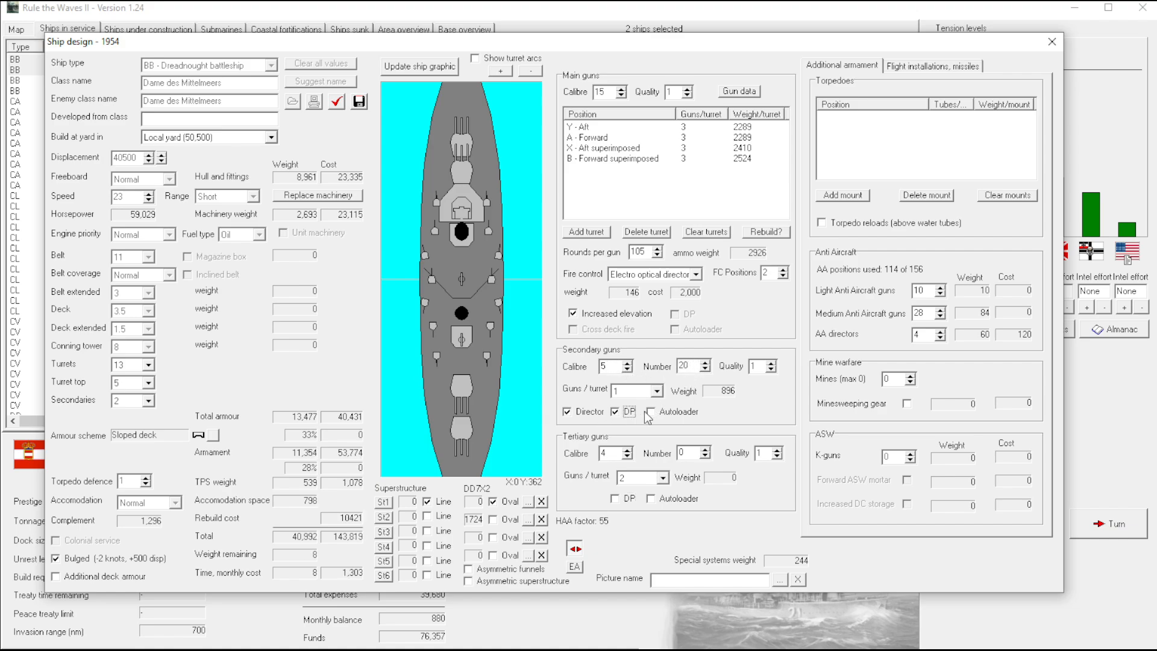
pyautogui.click(649, 411)
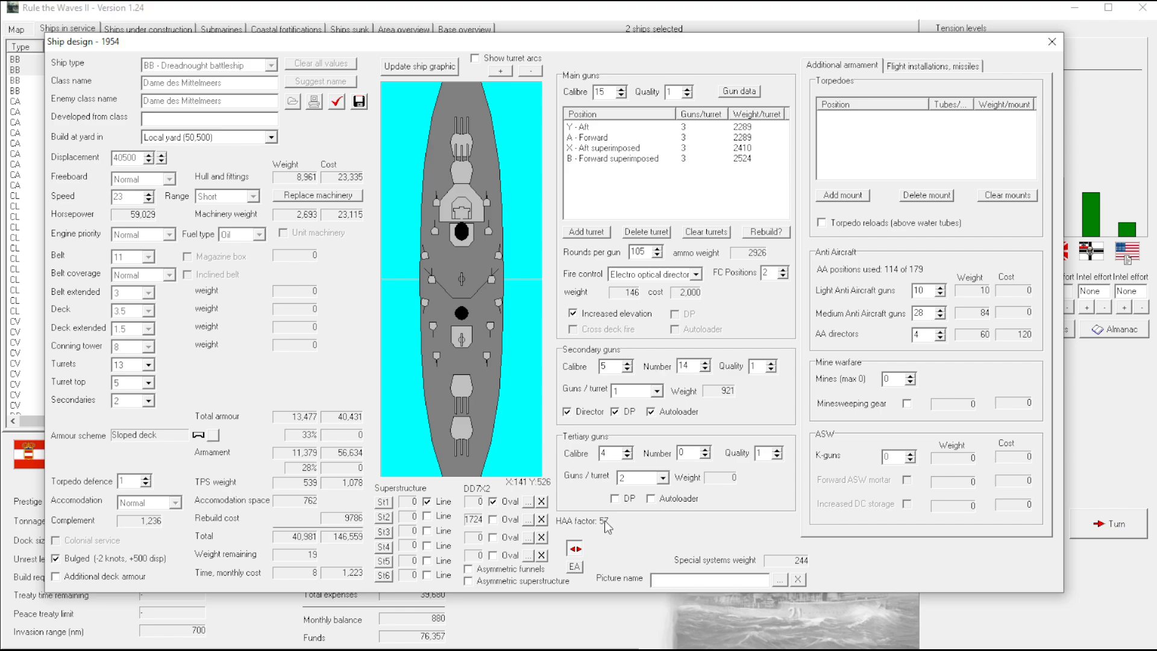
pyautogui.moveTo(510, 354)
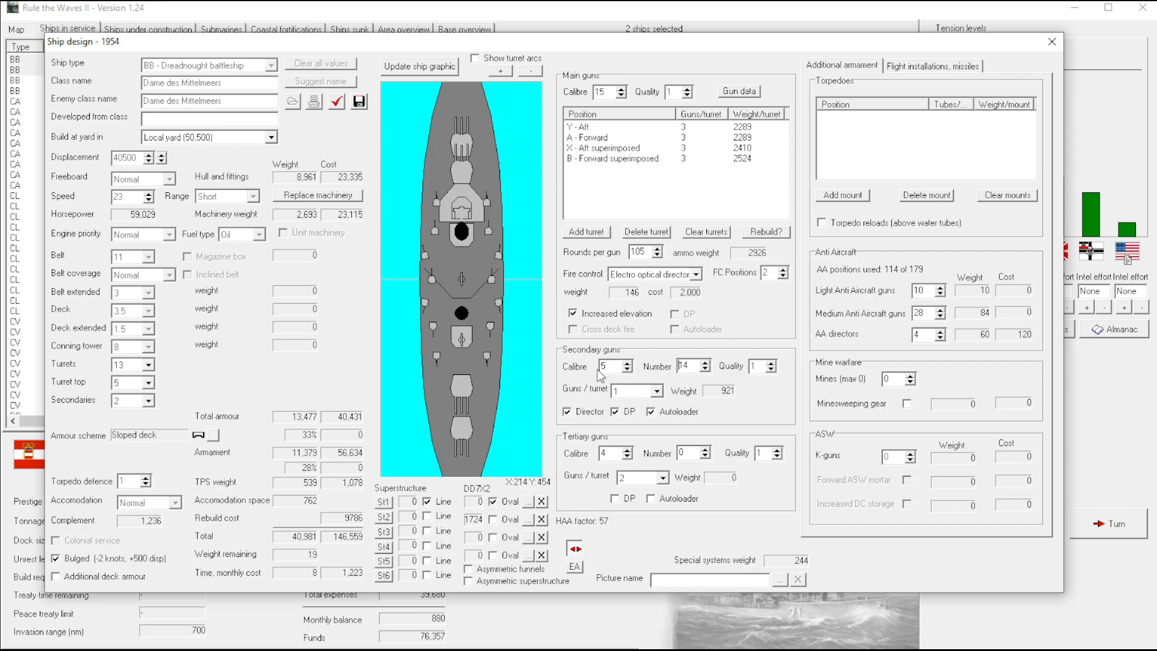
pyautogui.moveTo(576, 390)
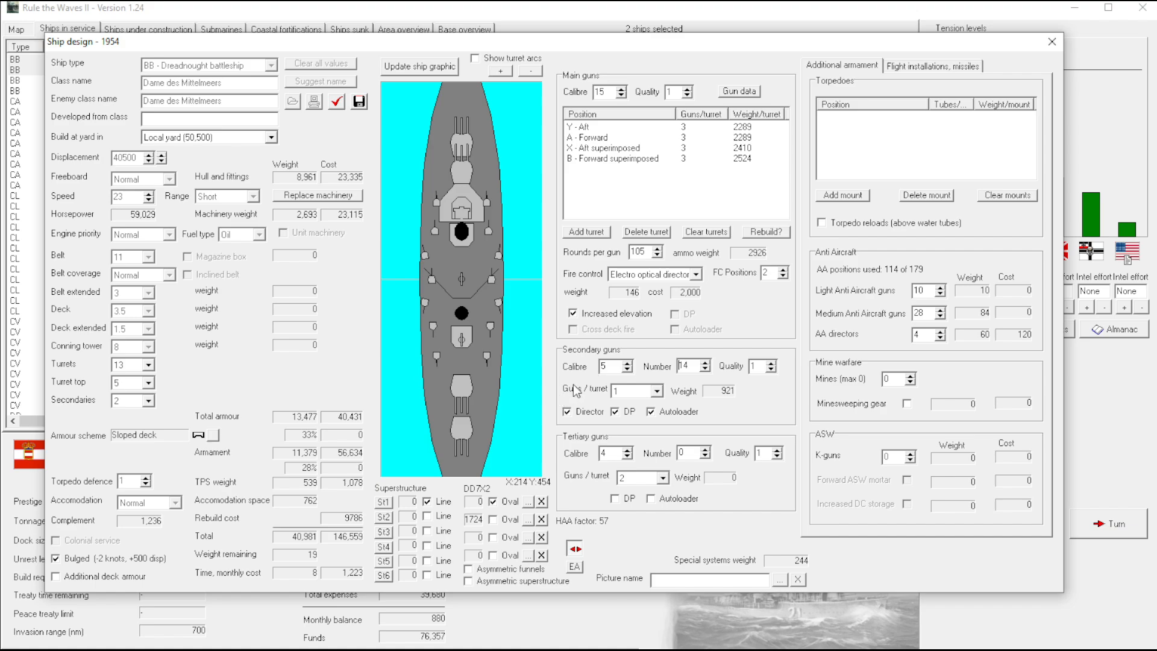
pyautogui.moveTo(667, 196)
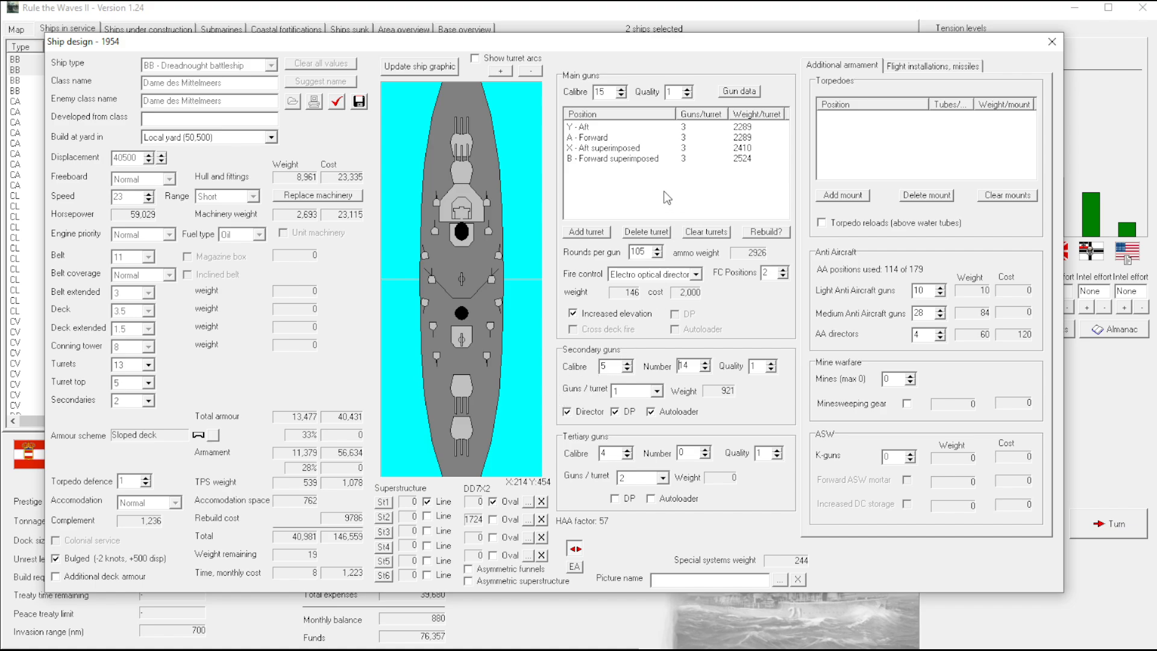
pyautogui.moveTo(625, 155)
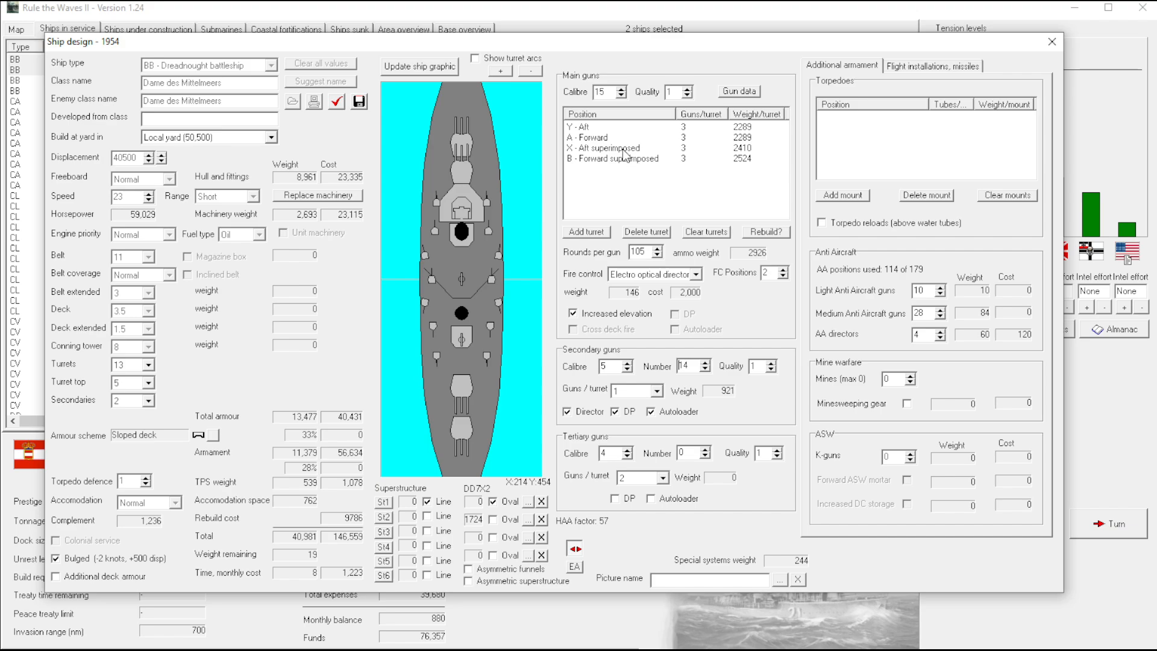
# Delete the X aft superimposed turret, raise secondaries to 24 and remove the hull bulges
pyautogui.click(619, 148)
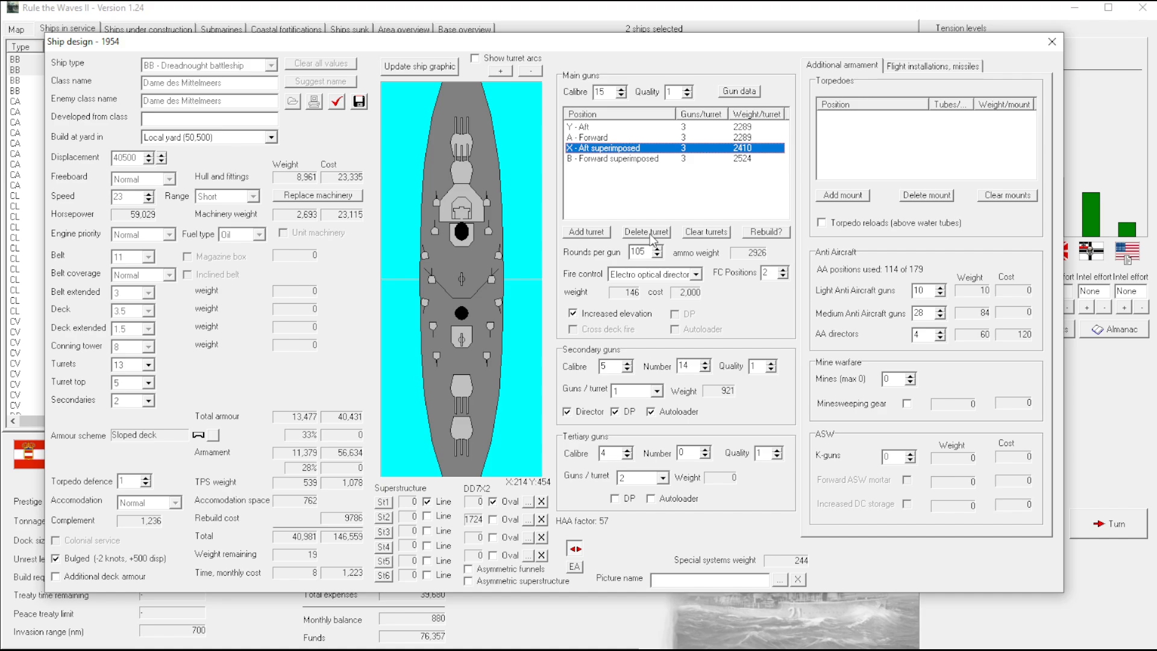
pyautogui.moveTo(103, 497)
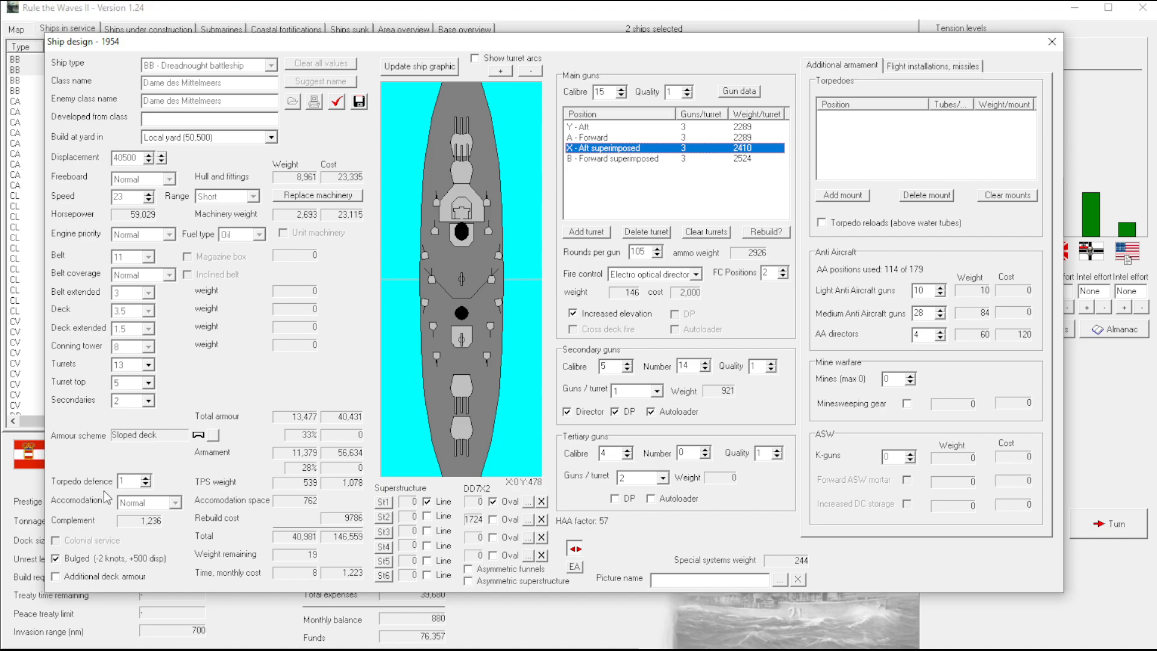
pyautogui.moveTo(640, 204)
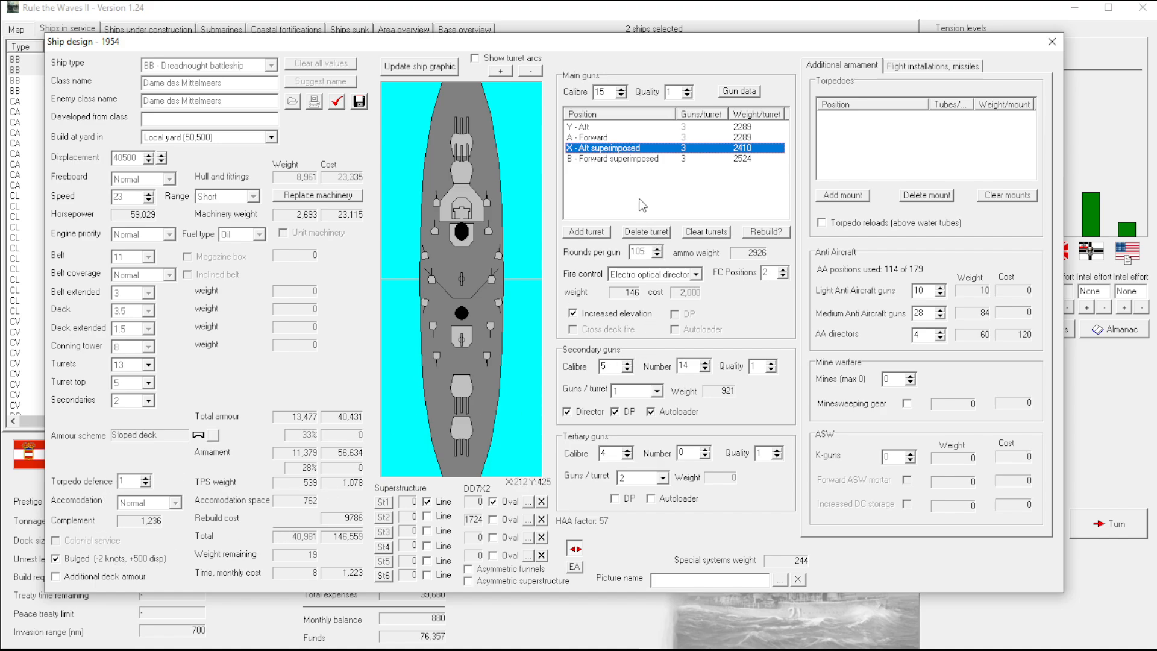
pyautogui.moveTo(656, 236)
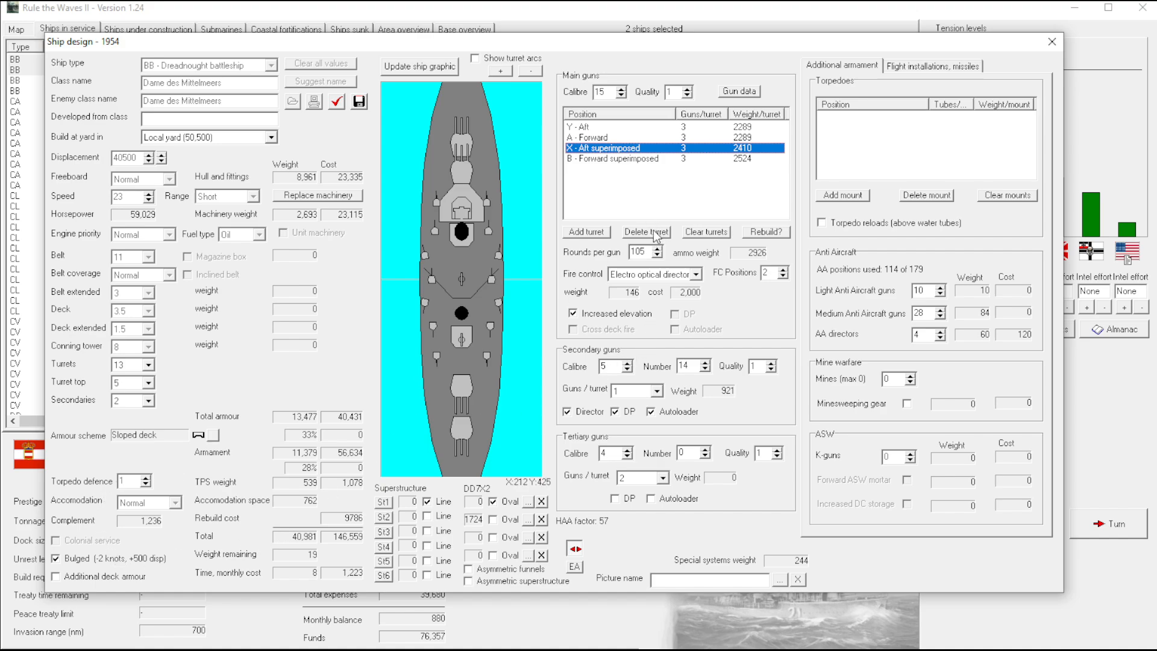
pyautogui.click(646, 231)
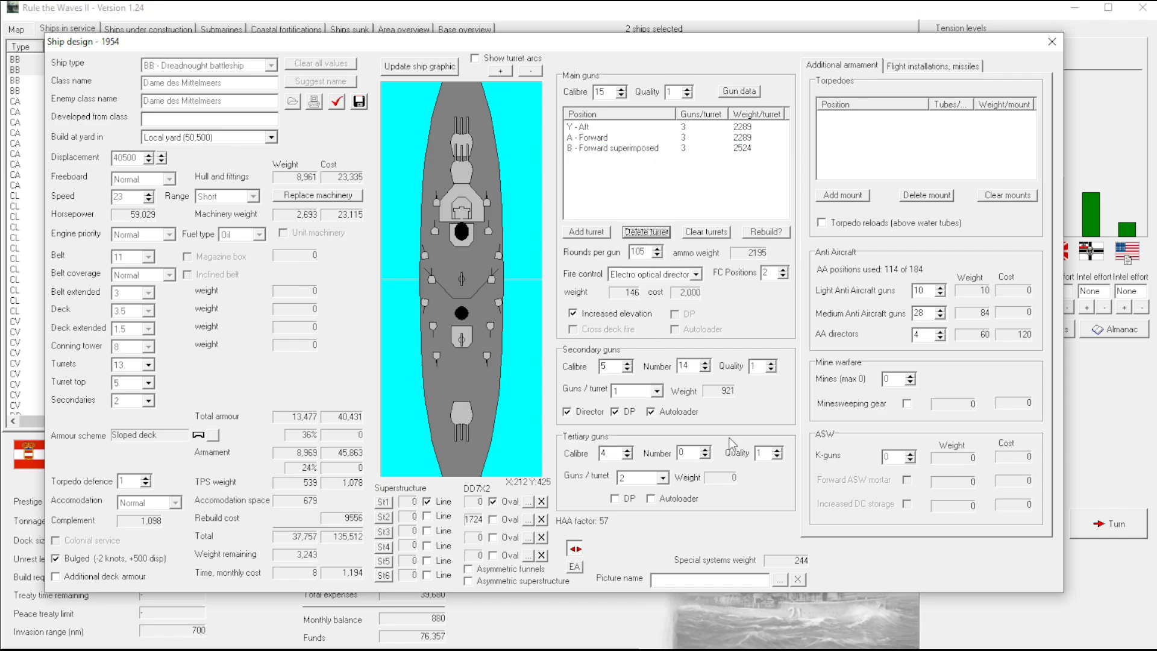
pyautogui.click(708, 362)
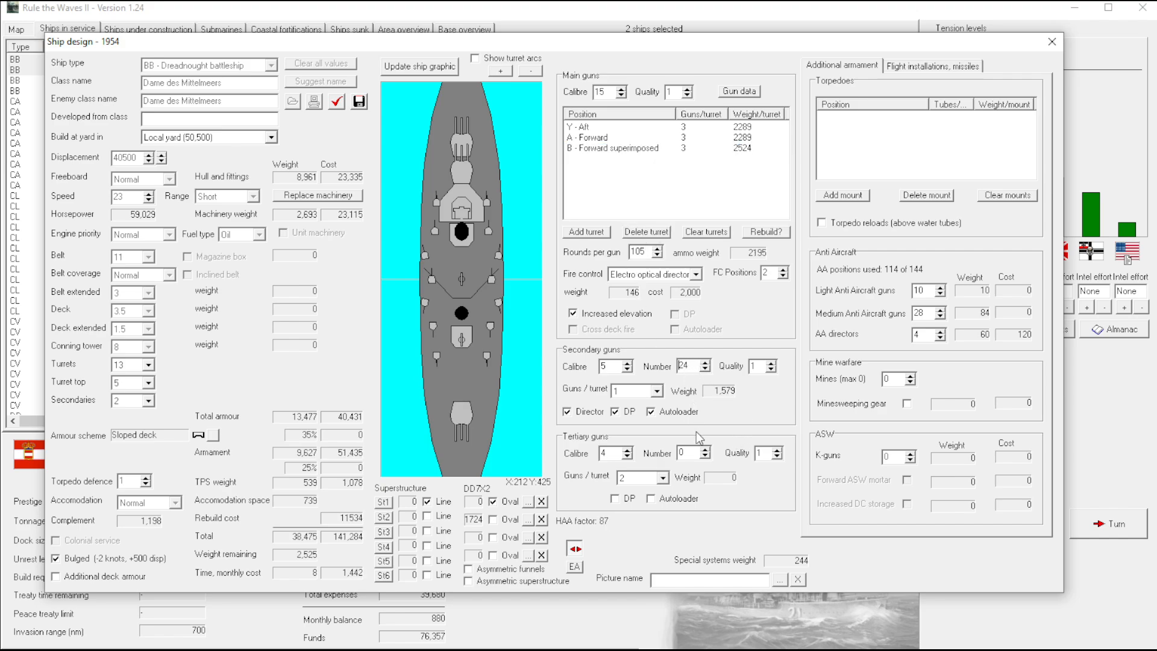
pyautogui.moveTo(924, 79)
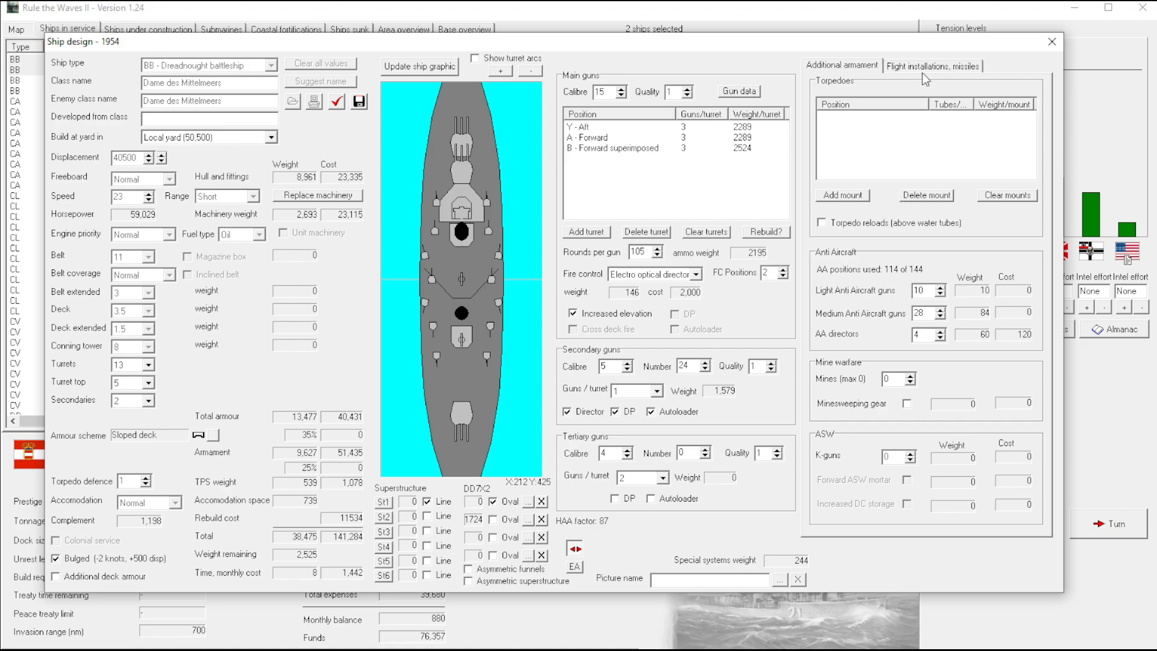
pyautogui.moveTo(261, 288)
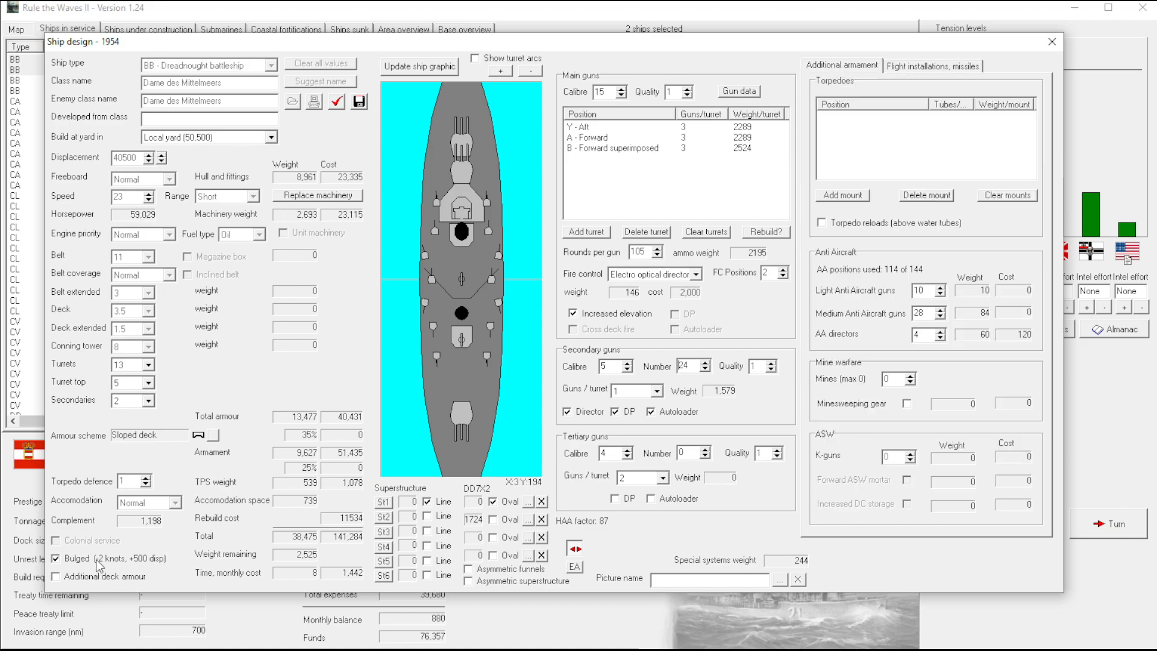
pyautogui.click(56, 558)
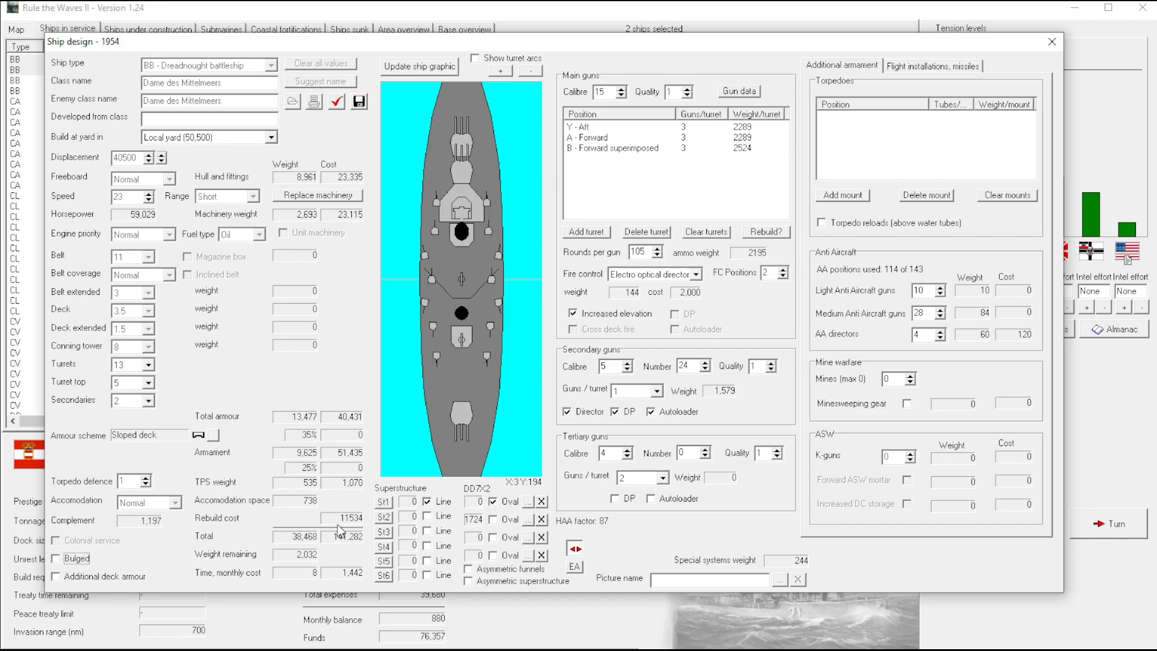
pyautogui.moveTo(666, 254)
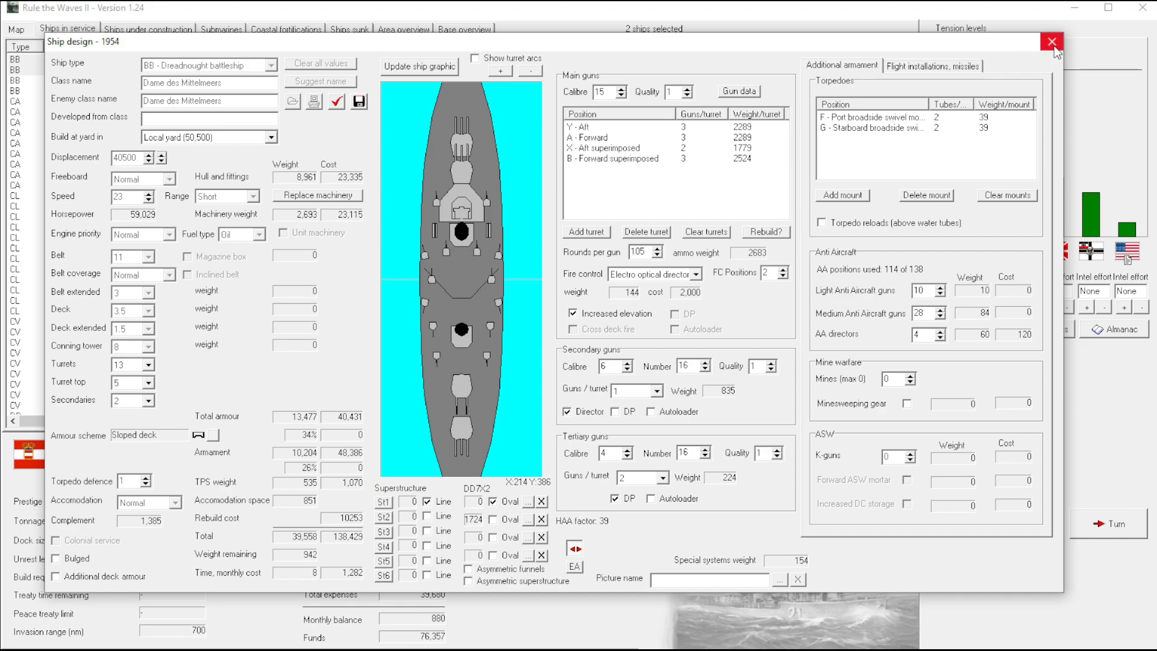
# Delete the X aft superimposed main turret from the restarted design
pyautogui.click(635, 148)
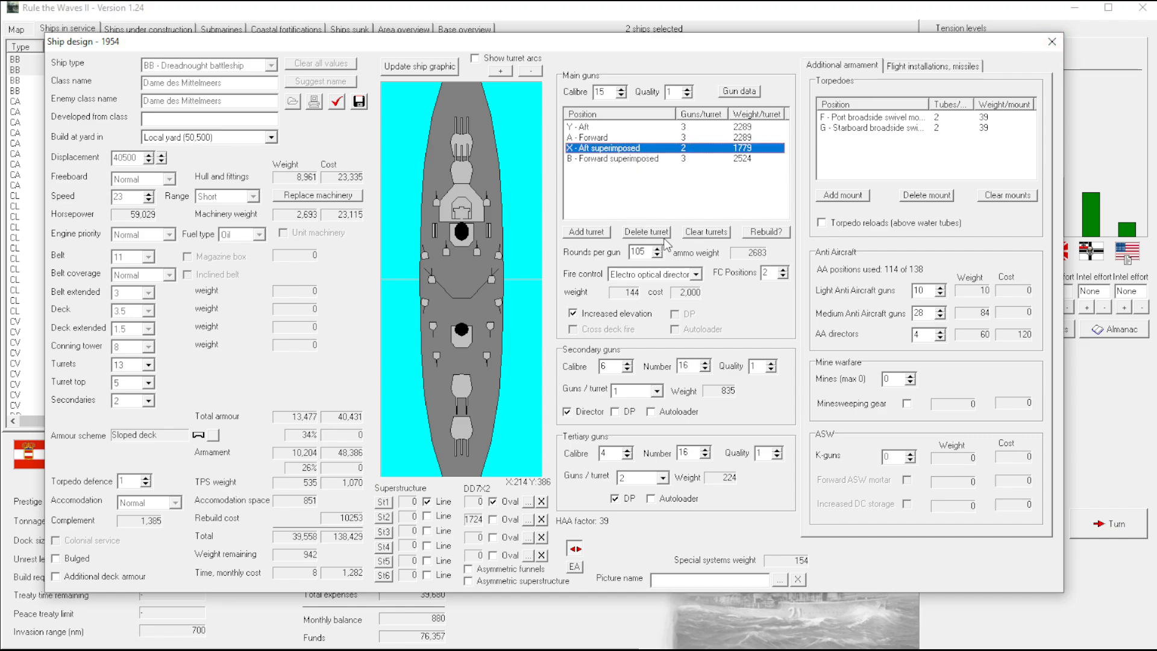
pyautogui.click(644, 231)
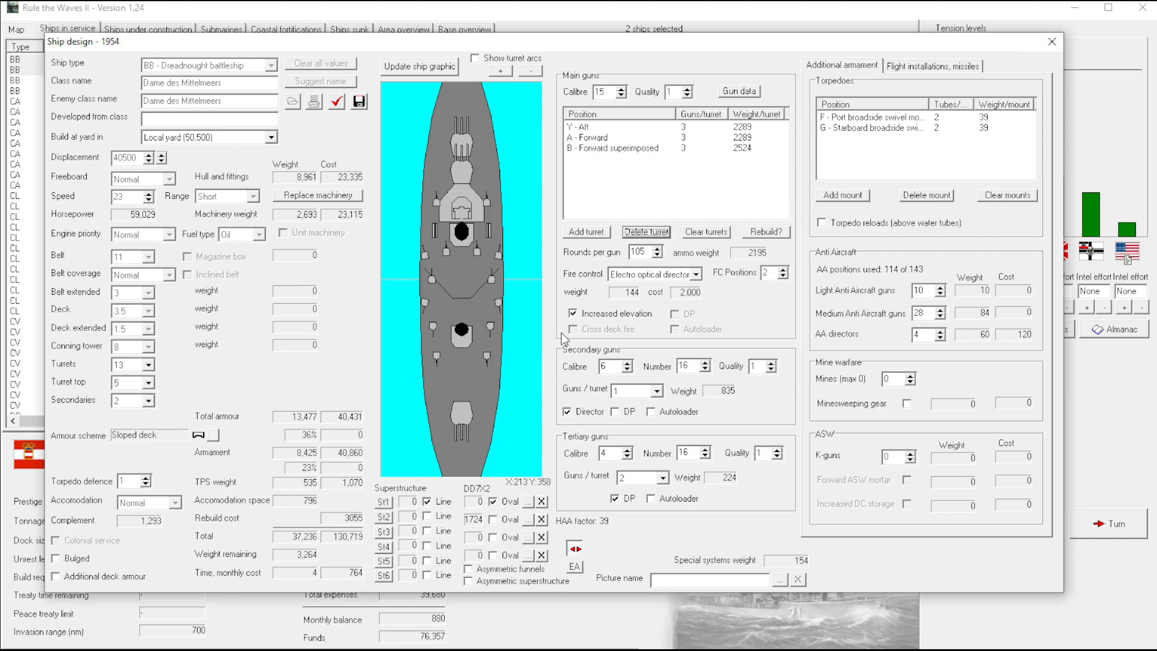
pyautogui.moveTo(909, 278)
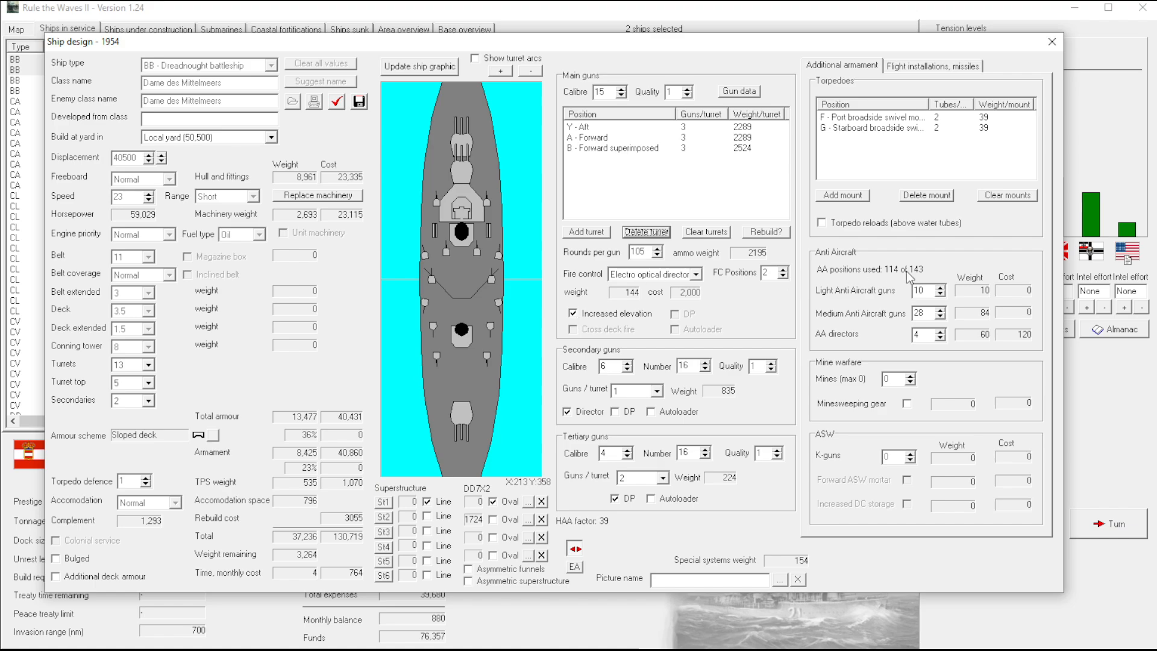
pyautogui.moveTo(924, 455)
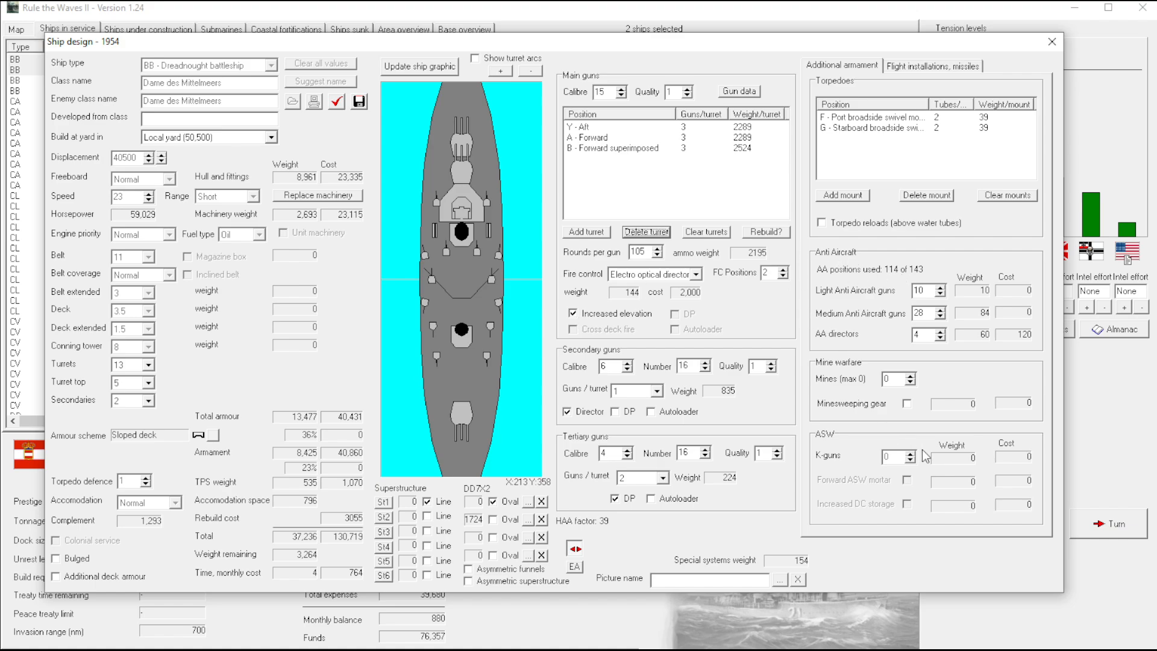
pyautogui.click(933, 65)
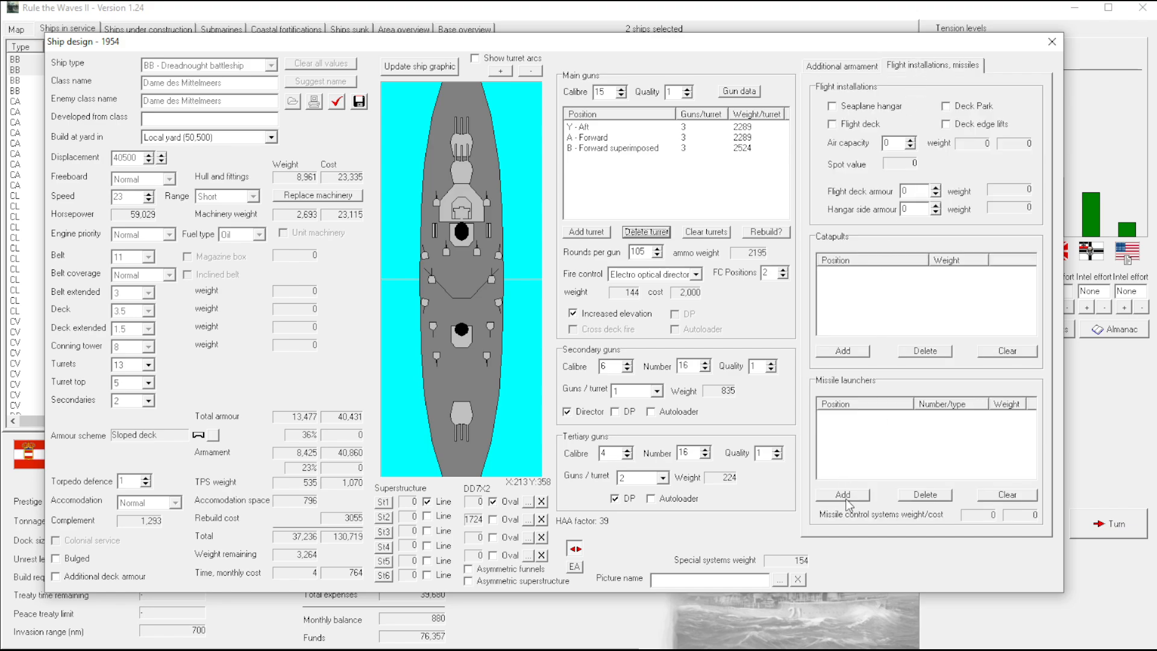
# Fit three medium SAM launchers on centreline positions after a centreline-only warning
pyautogui.click(842, 494)
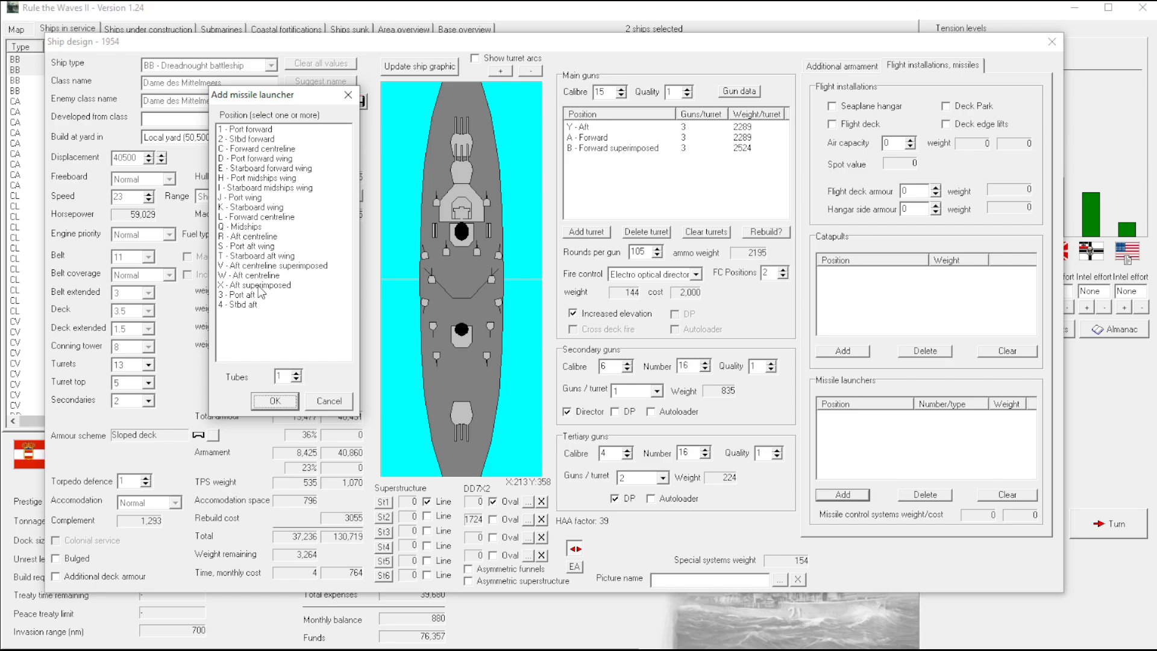
pyautogui.click(258, 285)
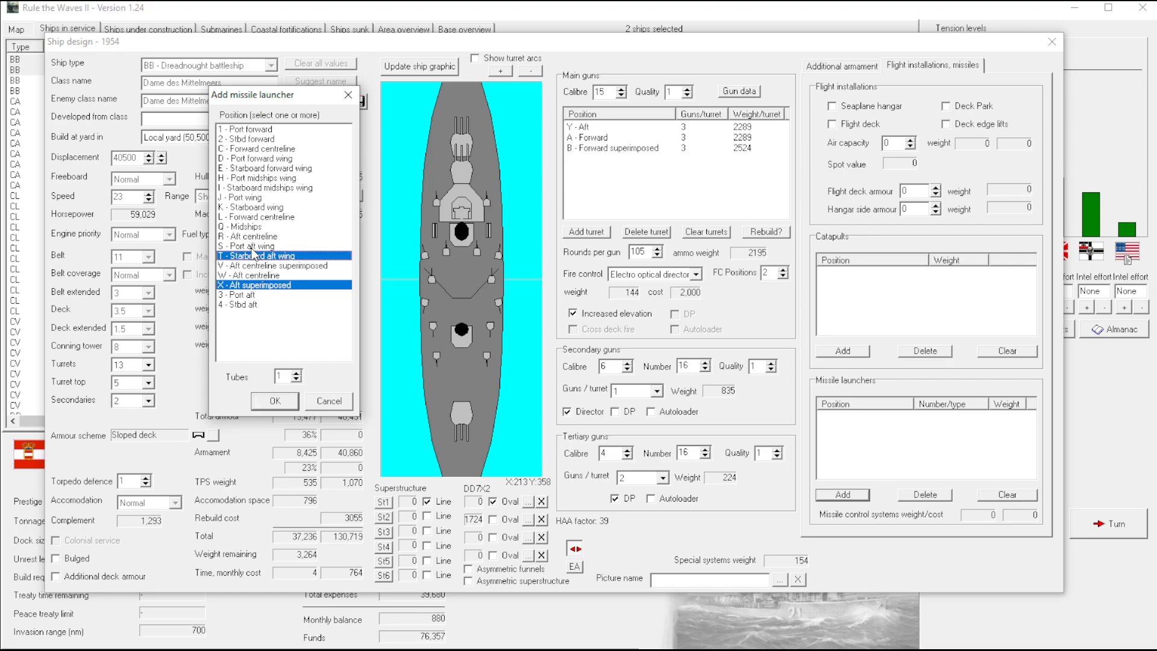
pyautogui.click(274, 400)
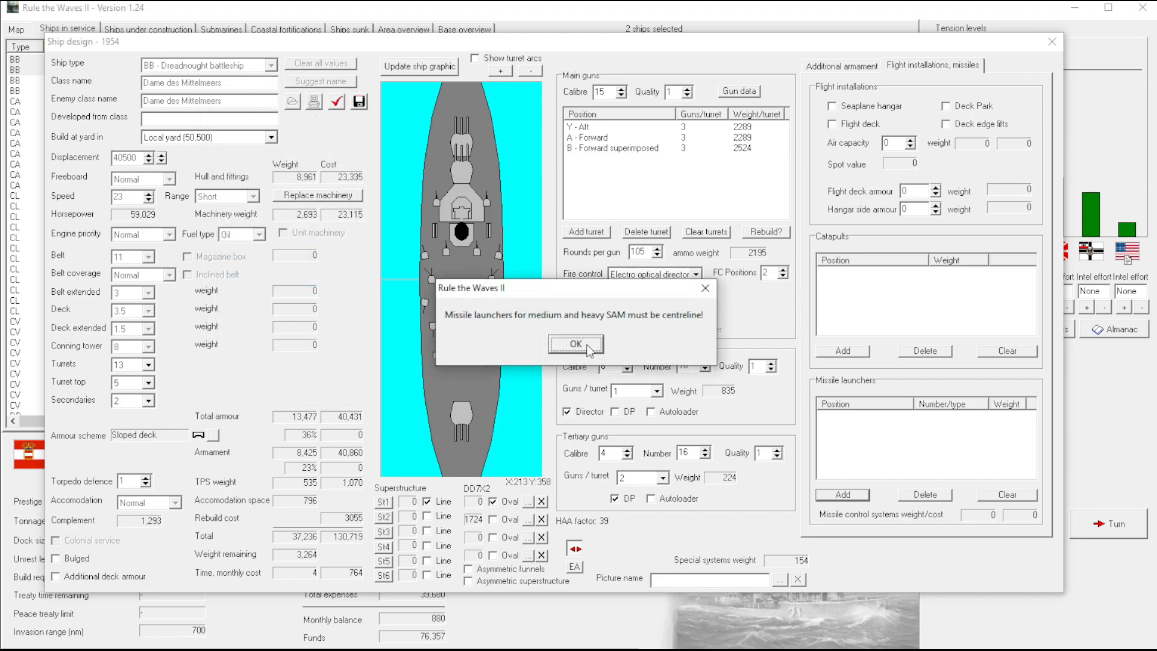
pyautogui.moveTo(583, 357)
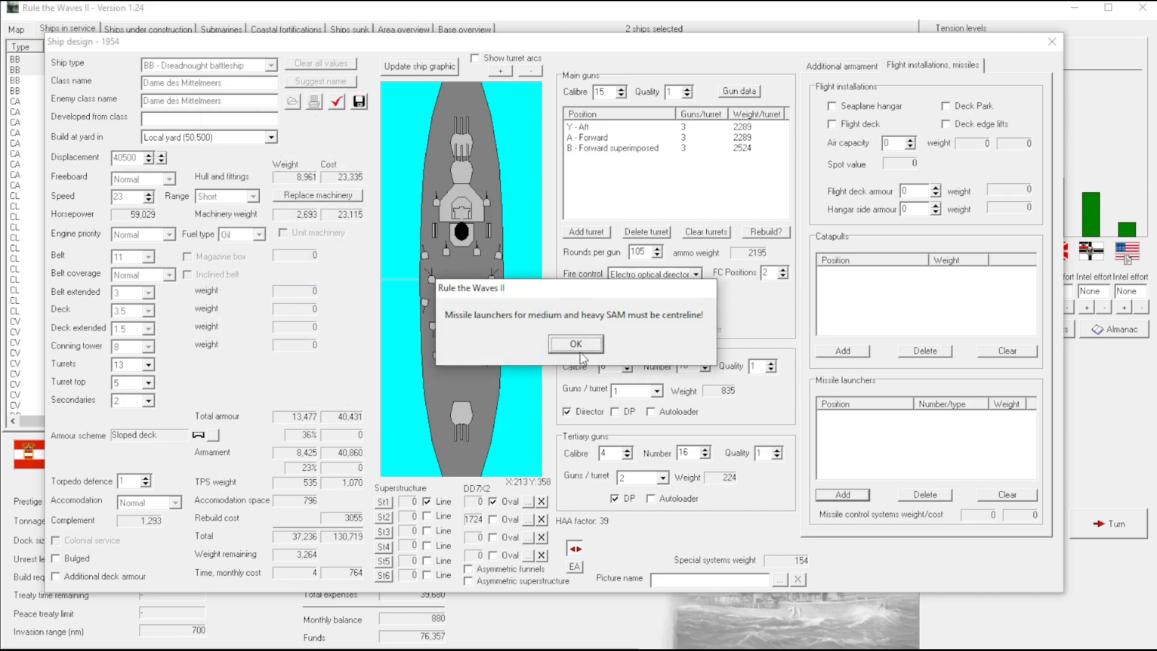
pyautogui.click(575, 343)
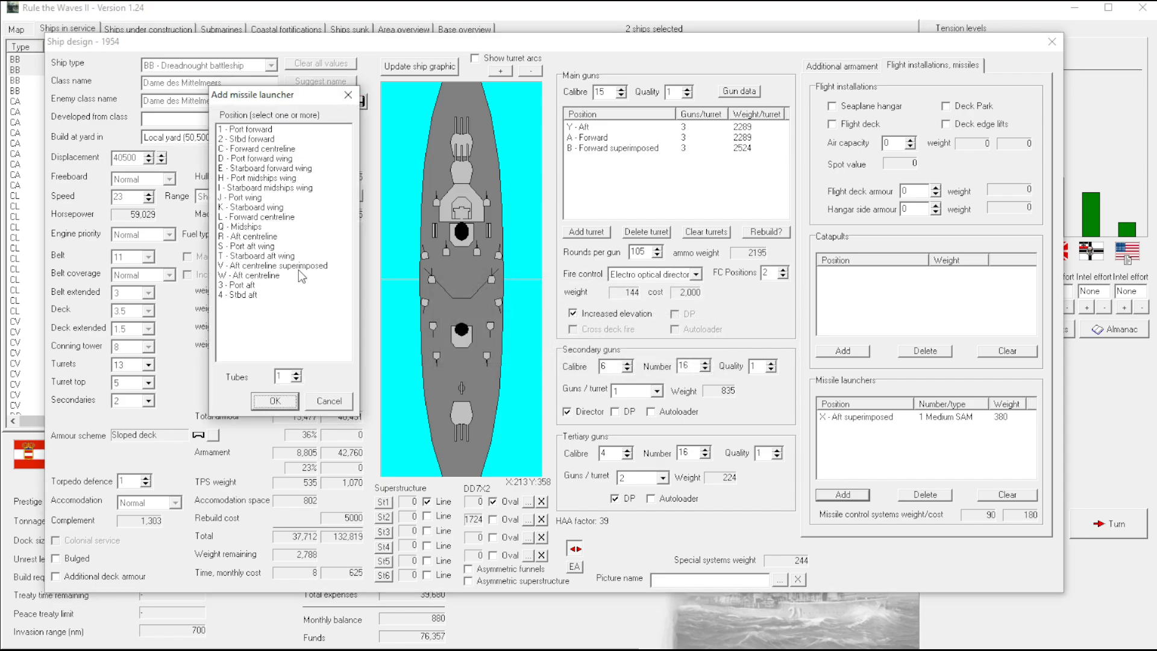
pyautogui.moveTo(256, 246)
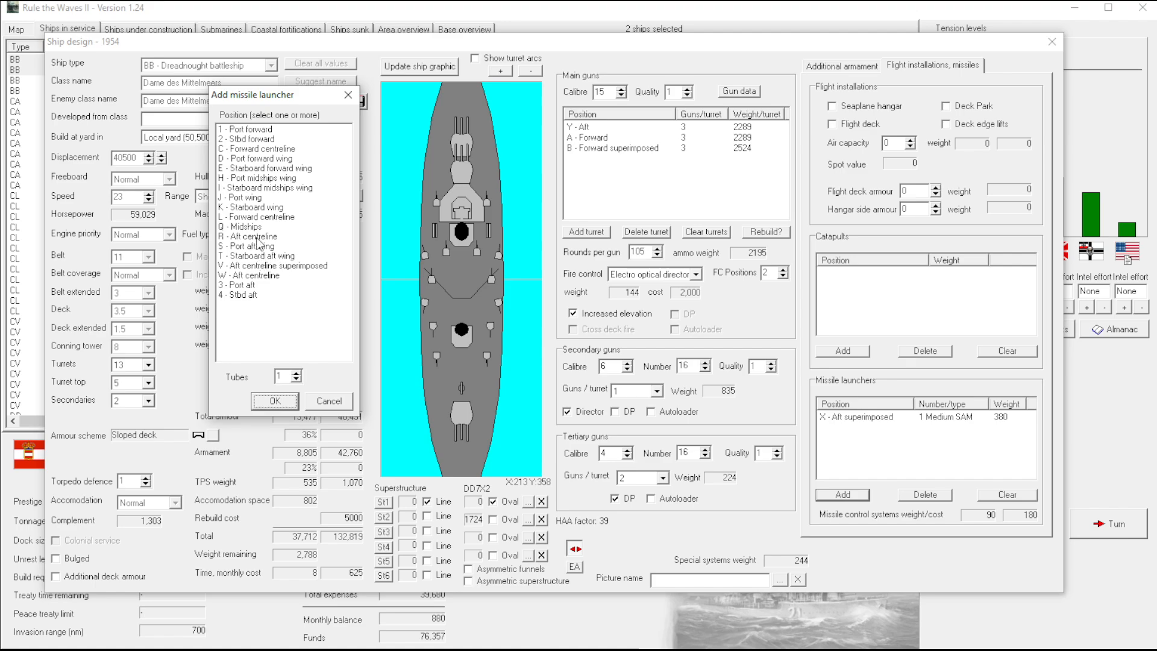
pyautogui.click(255, 236)
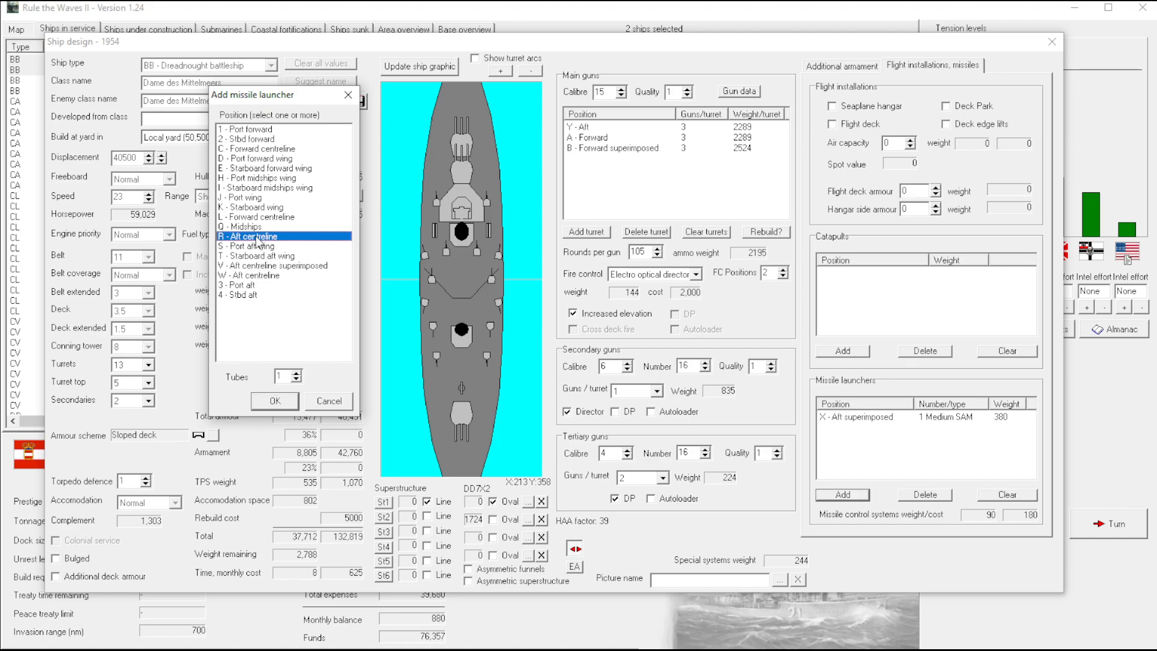
pyautogui.click(273, 400)
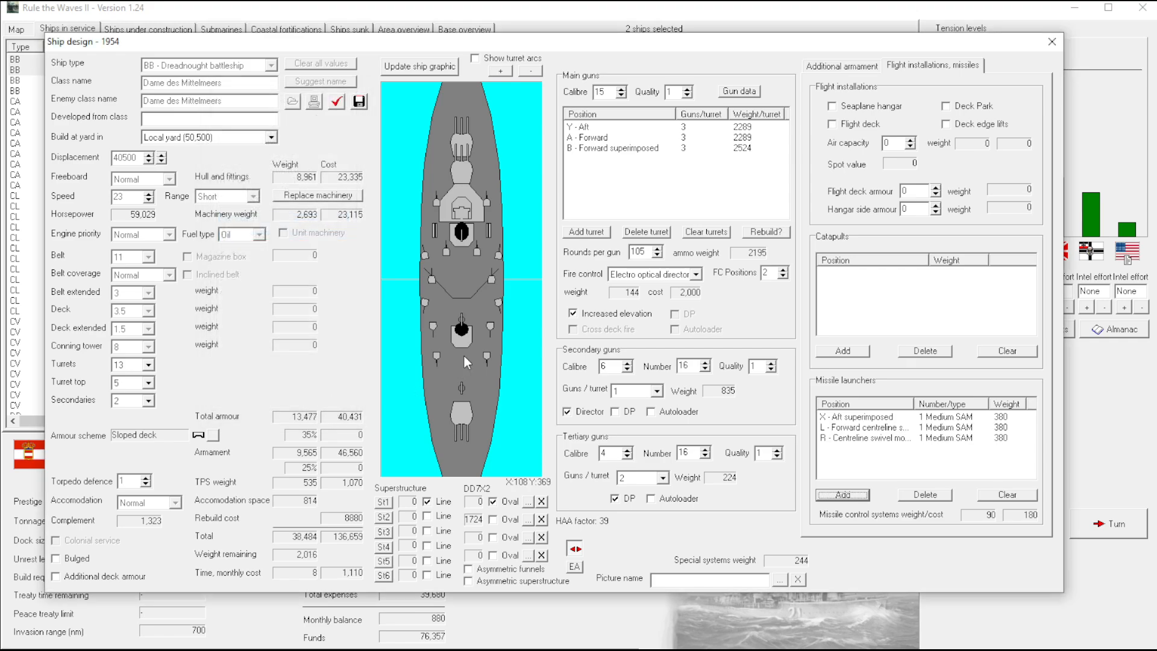
pyautogui.moveTo(337, 139)
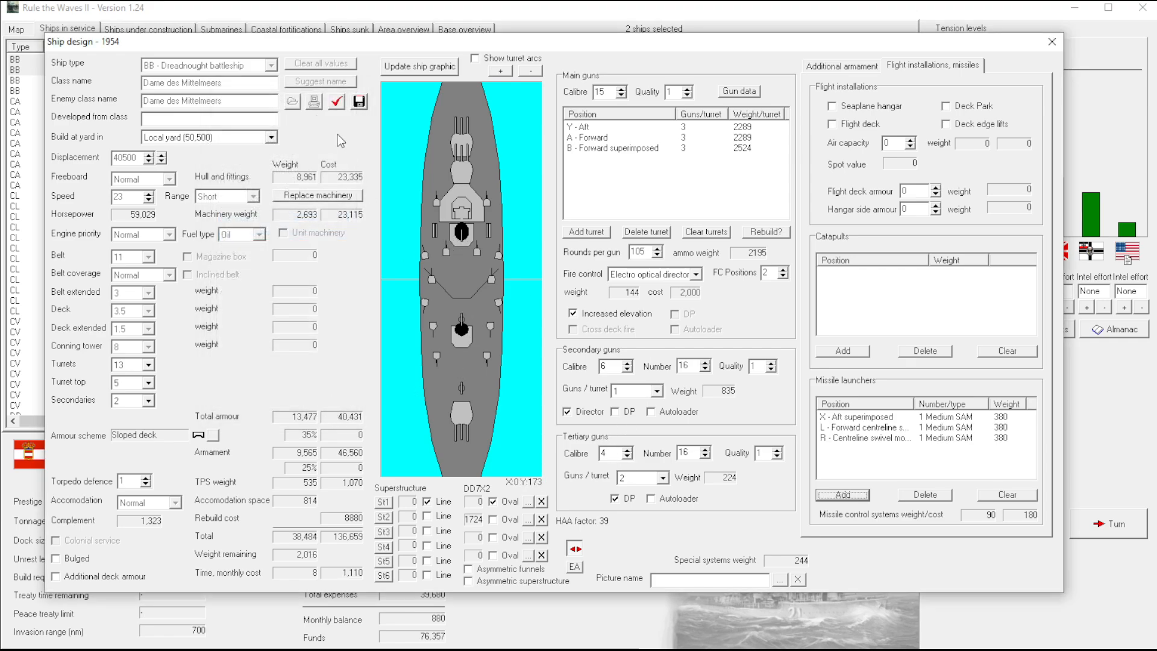
# Run the design check report, close it and return to the armament page
pyautogui.click(337, 101)
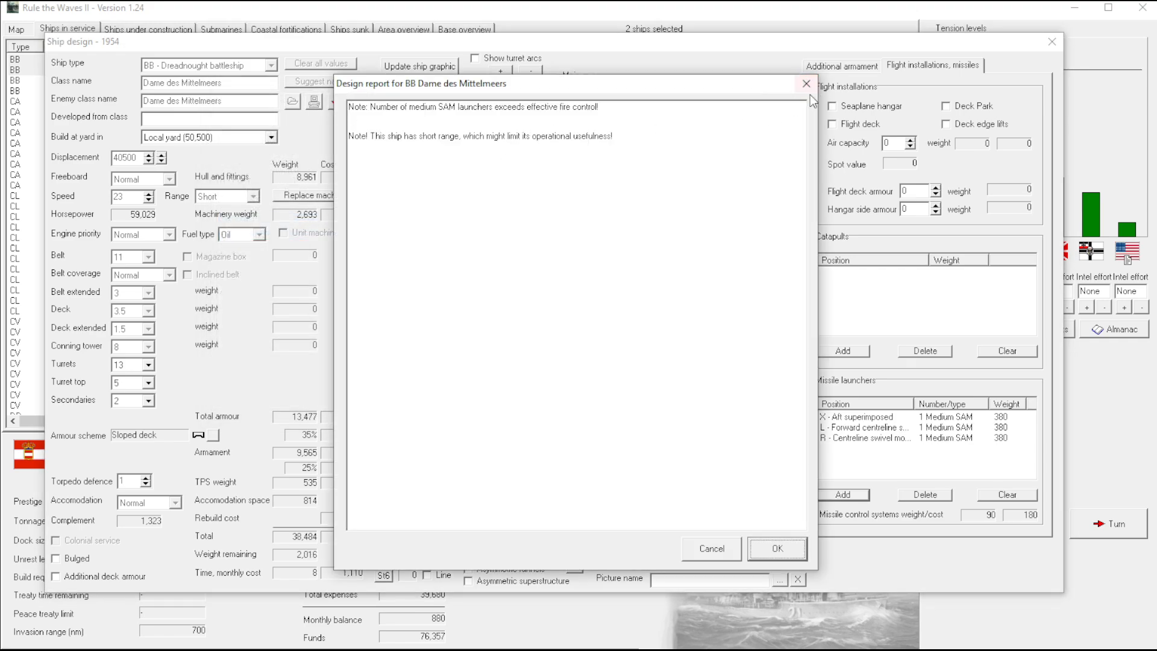
pyautogui.click(776, 548)
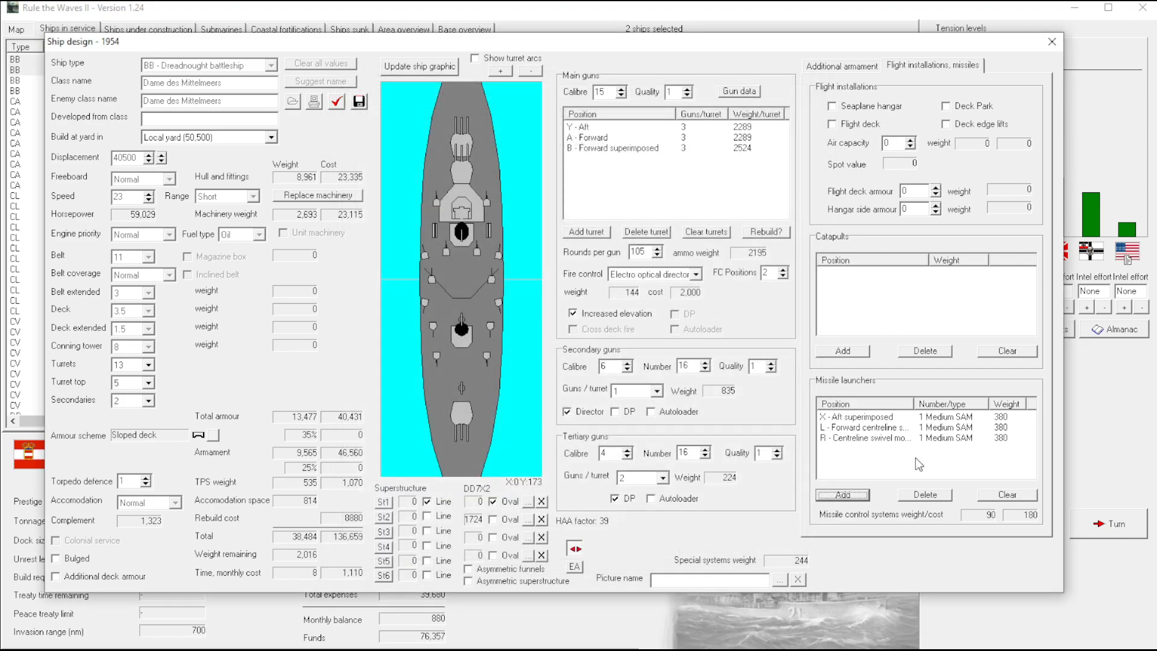
pyautogui.click(842, 494)
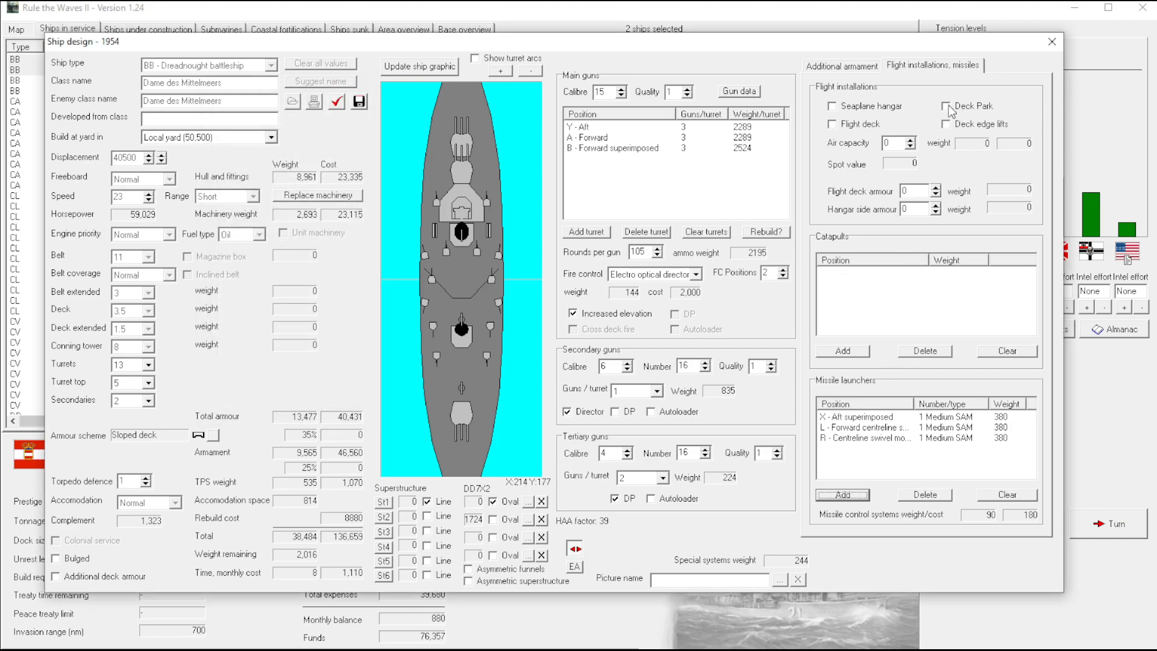
pyautogui.click(841, 65)
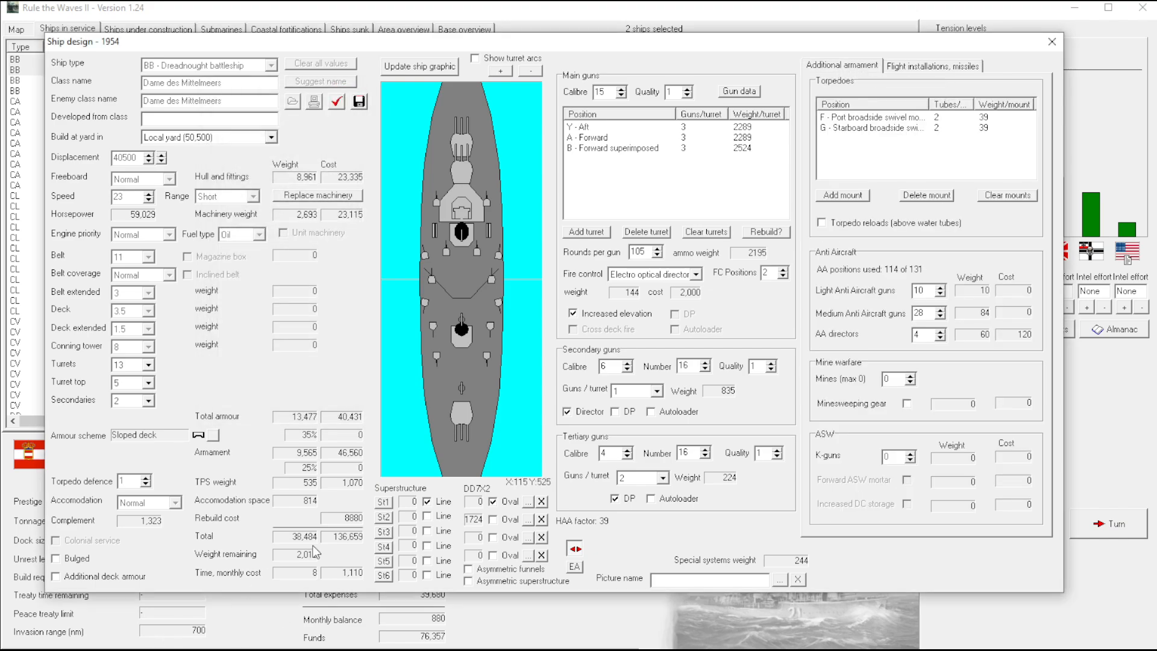
# Close the design, reopen the two battleships for rebuild and inspect the X turret entry
pyautogui.click(1051, 41)
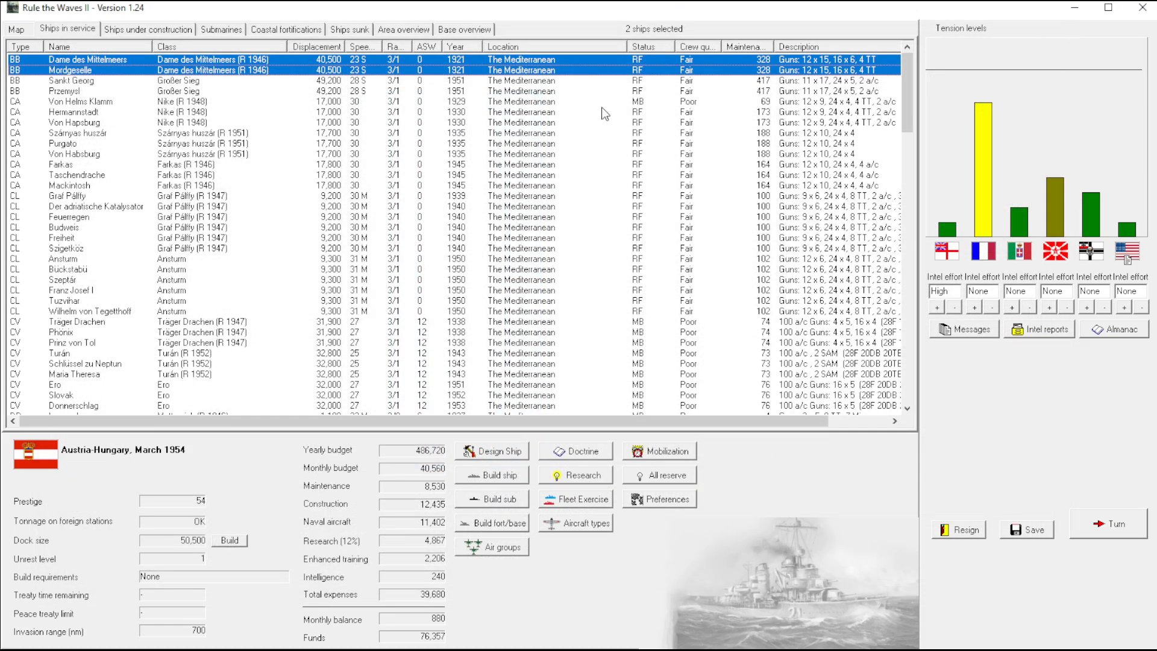
pyautogui.moveTo(268, 113)
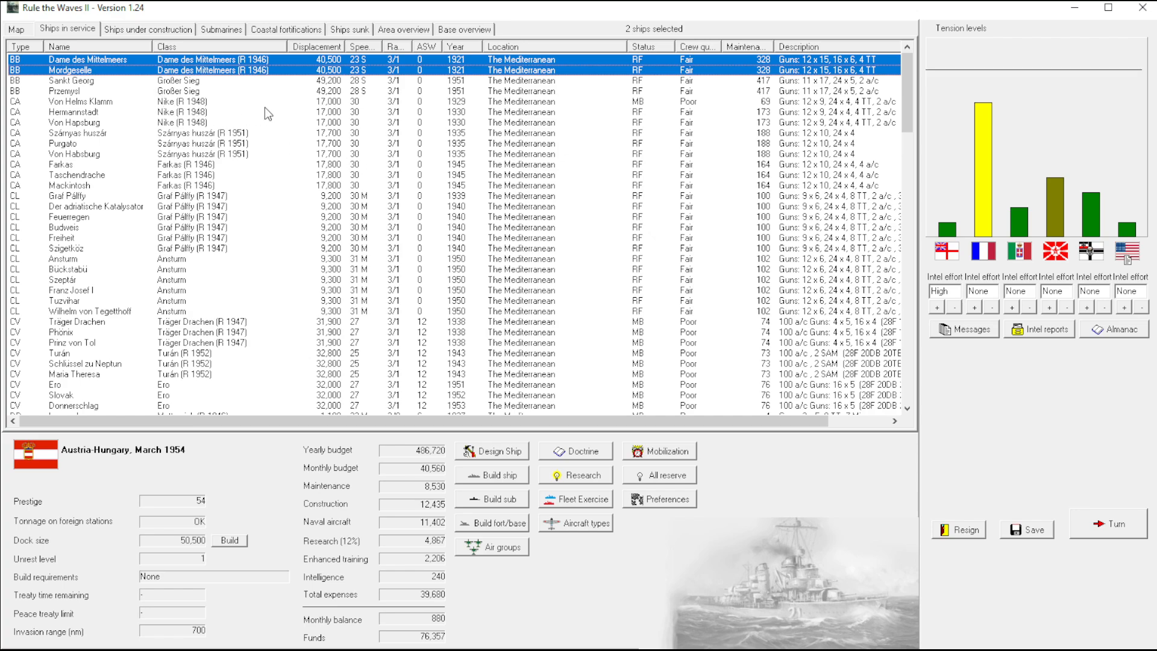
pyautogui.moveTo(264, 108)
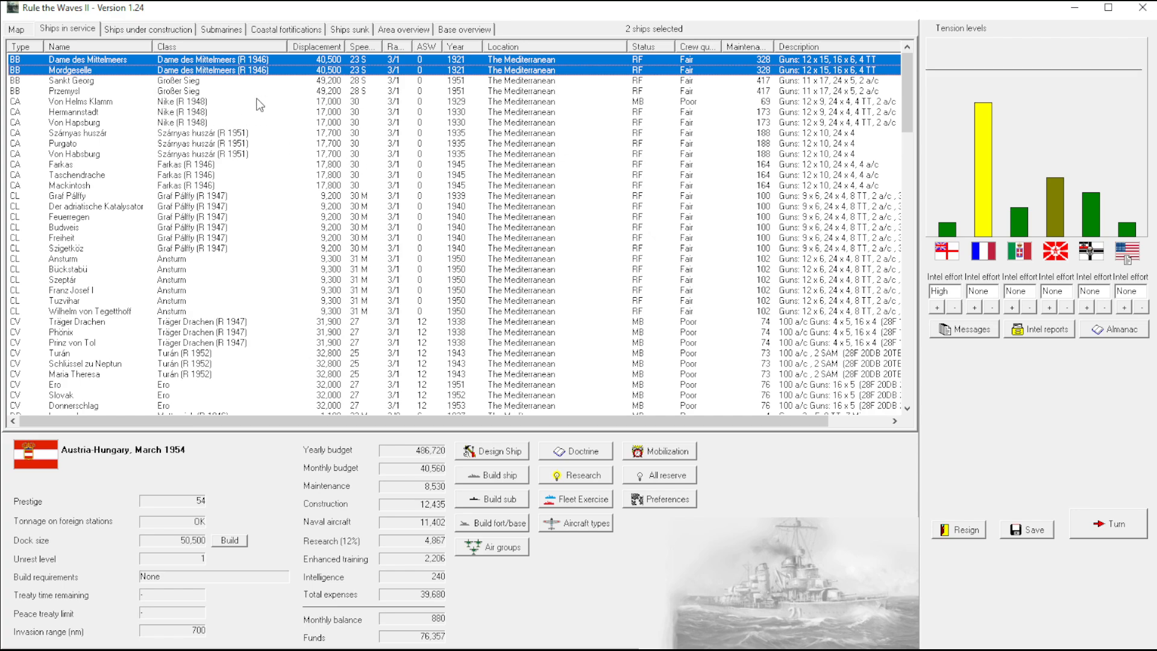
pyautogui.moveTo(221, 93)
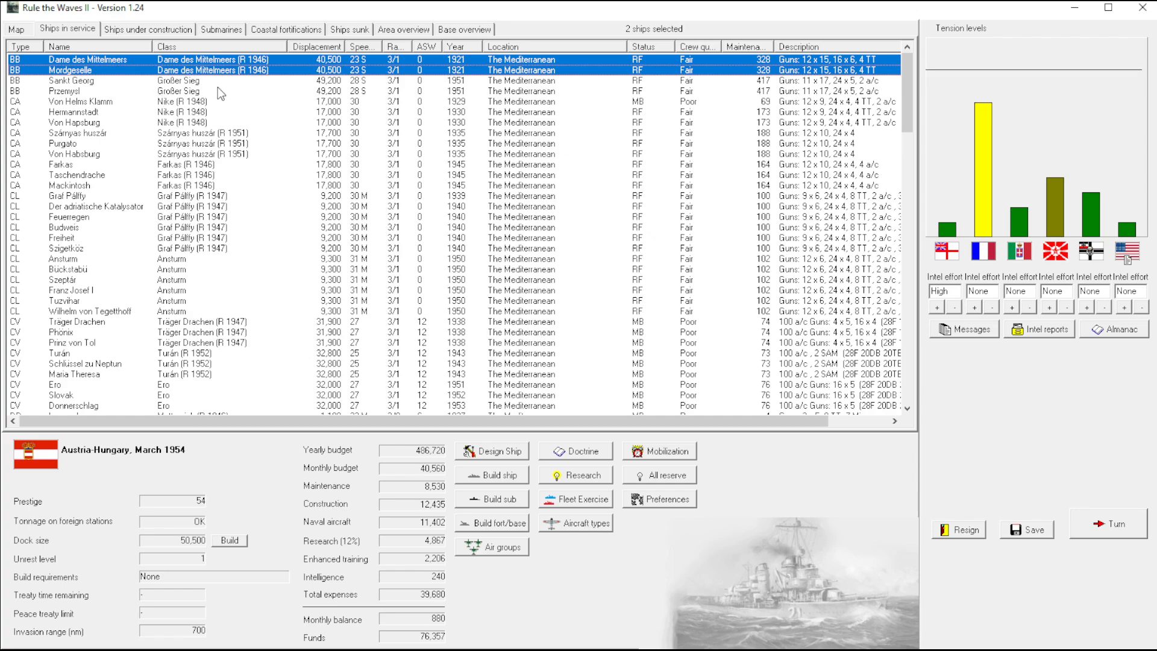
pyautogui.rightClick(96, 70)
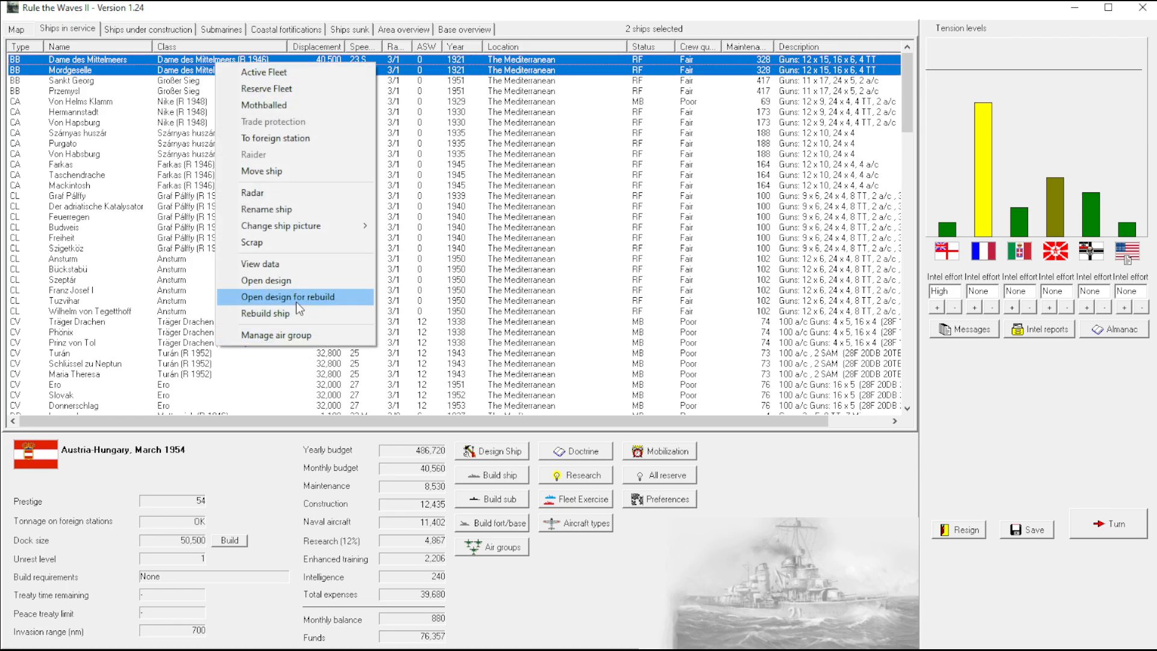
pyautogui.click(289, 297)
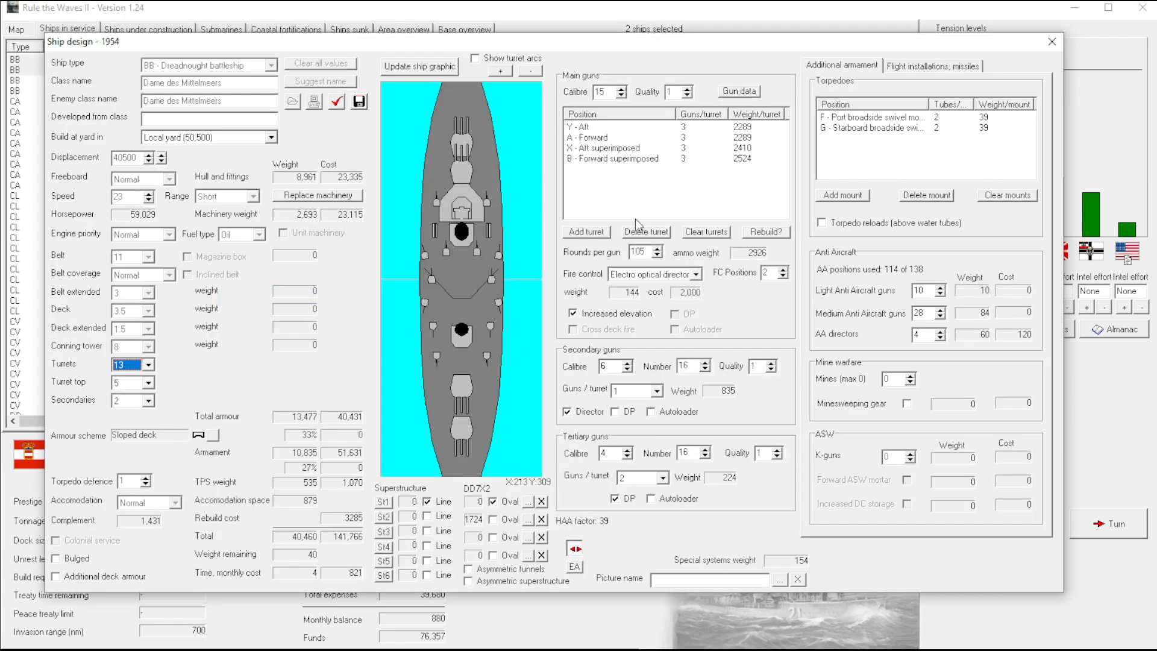
pyautogui.click(619, 147)
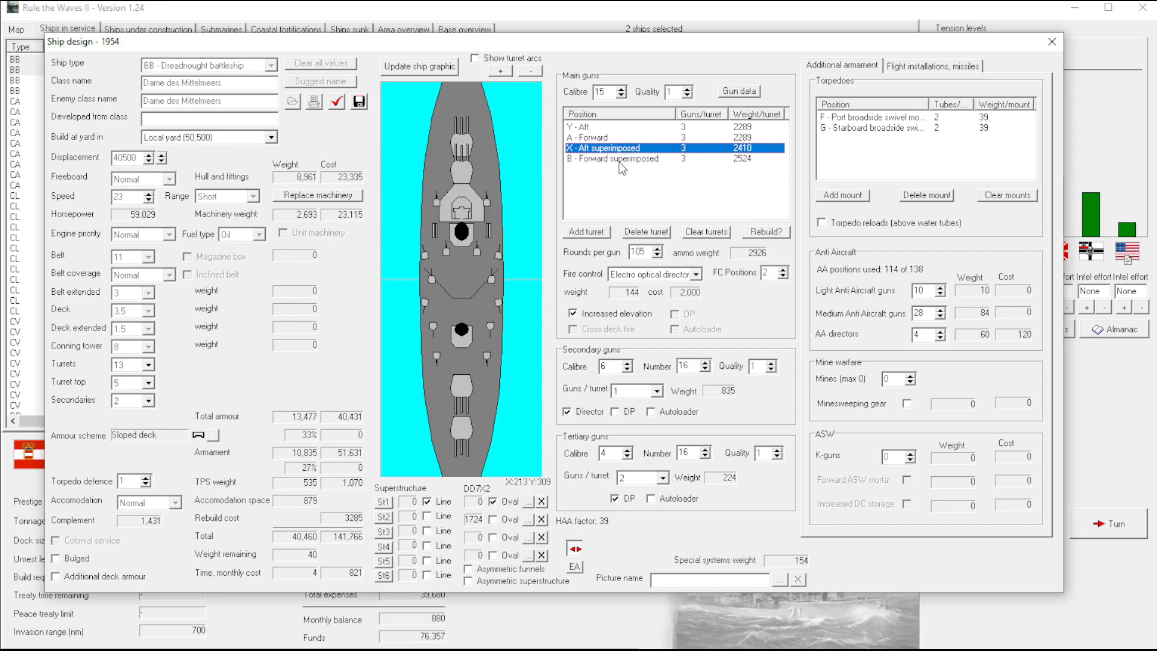
pyautogui.moveTo(468, 263)
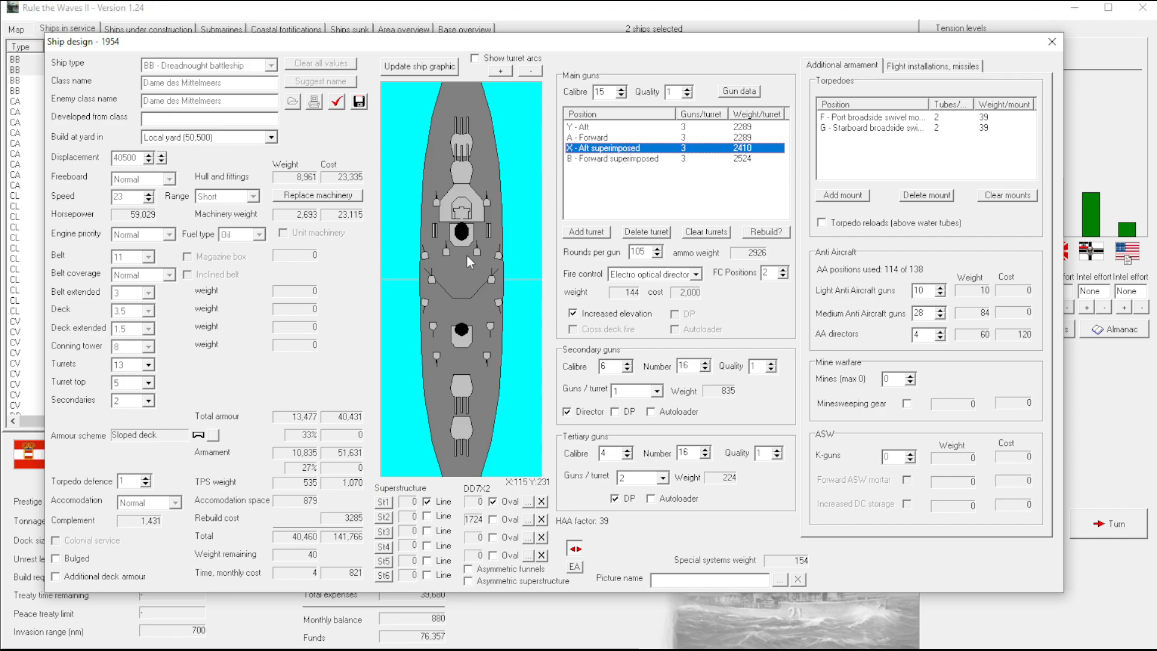
pyautogui.moveTo(454, 238)
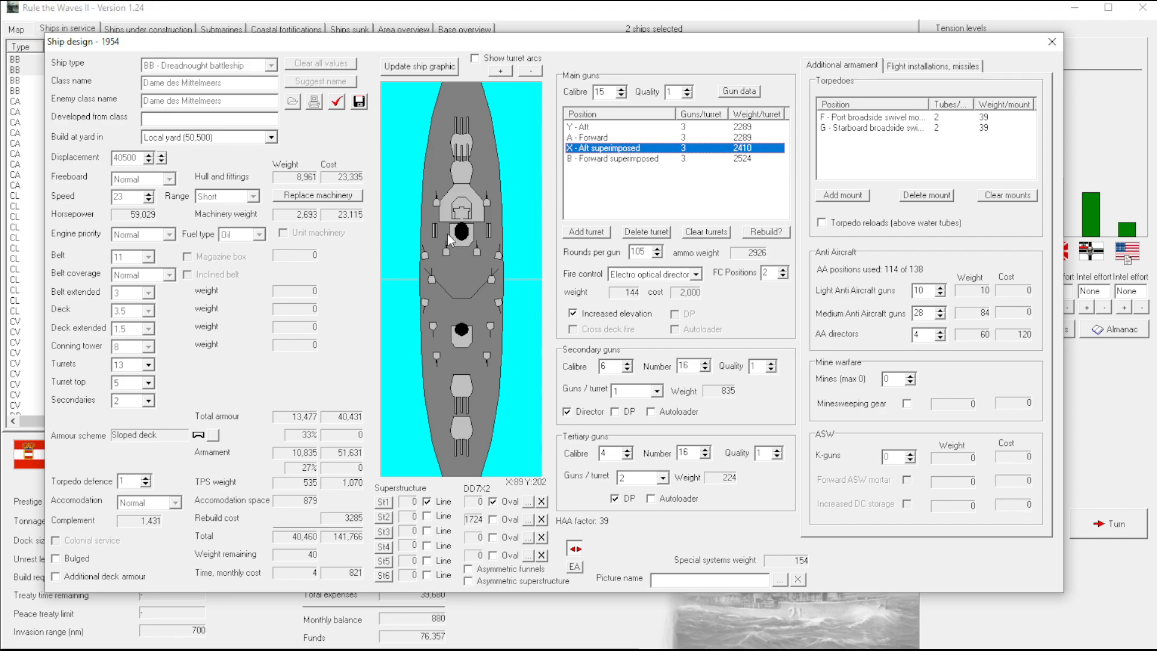
pyautogui.moveTo(383, 295)
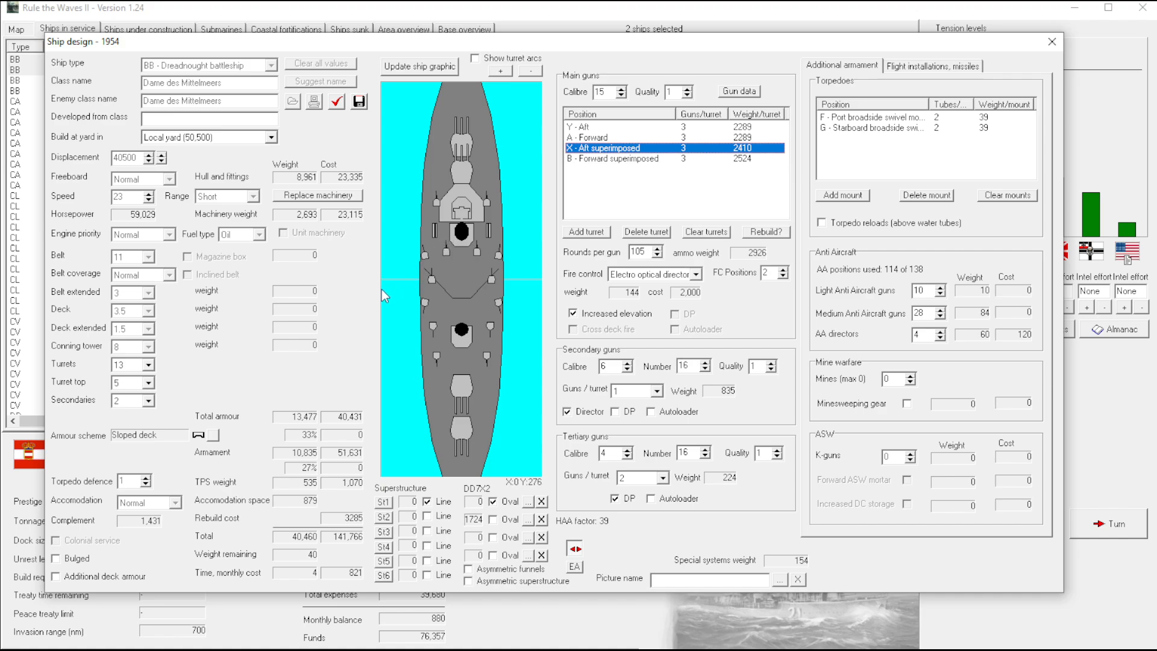
pyautogui.moveTo(722, 154)
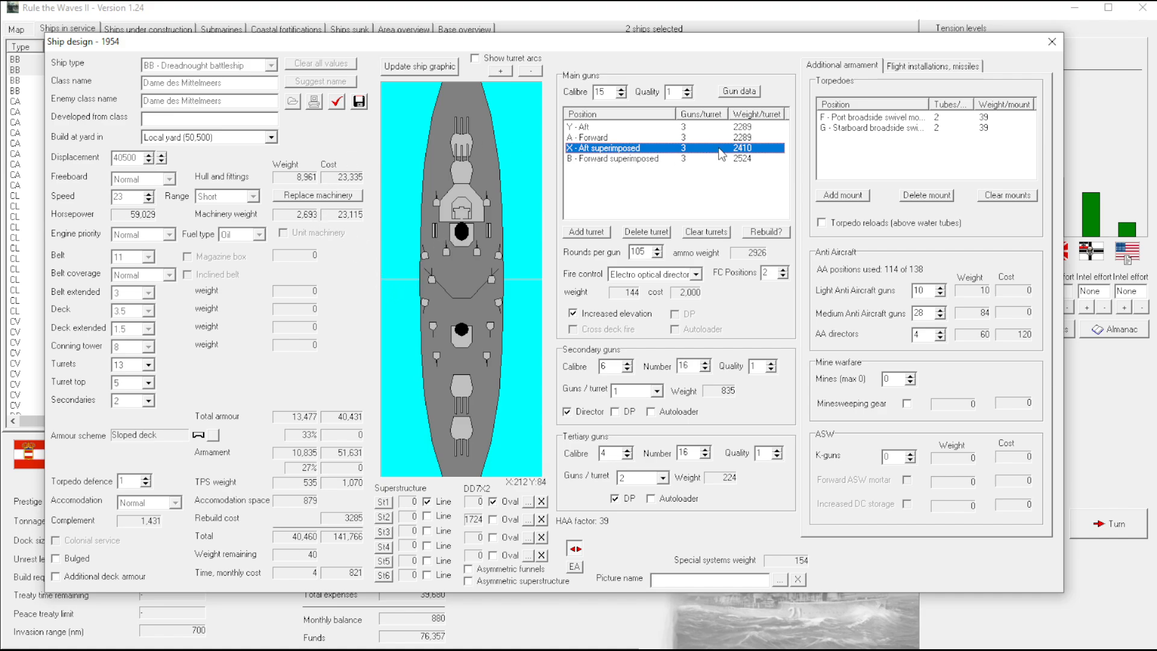
pyautogui.moveTo(800, 124)
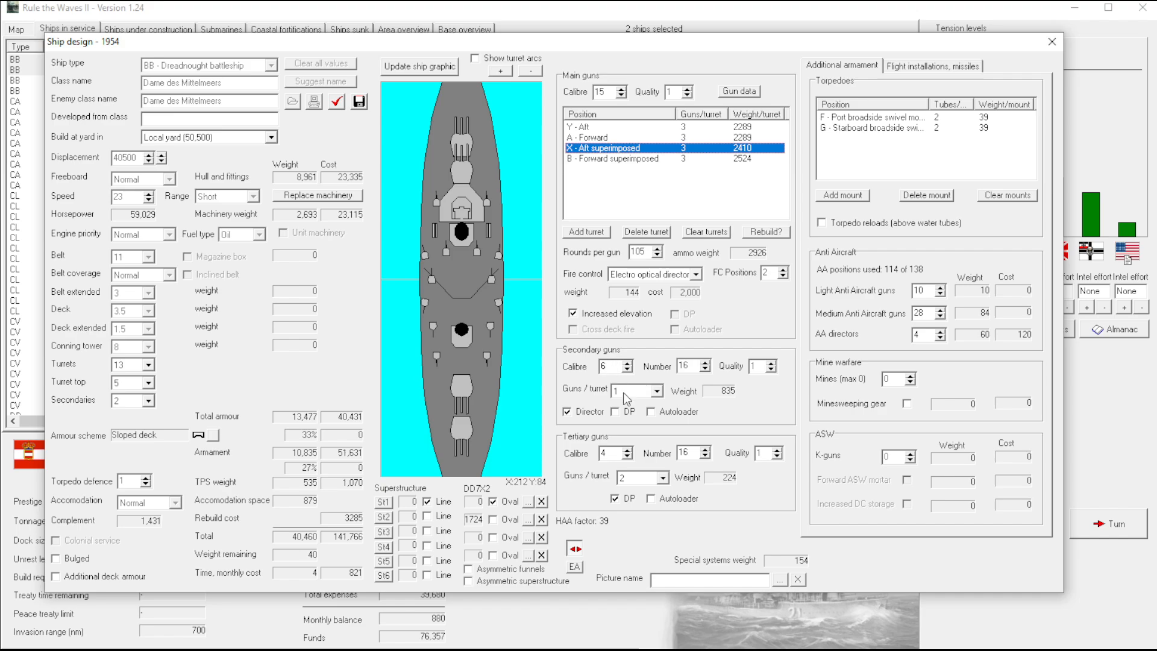
pyautogui.moveTo(612, 418)
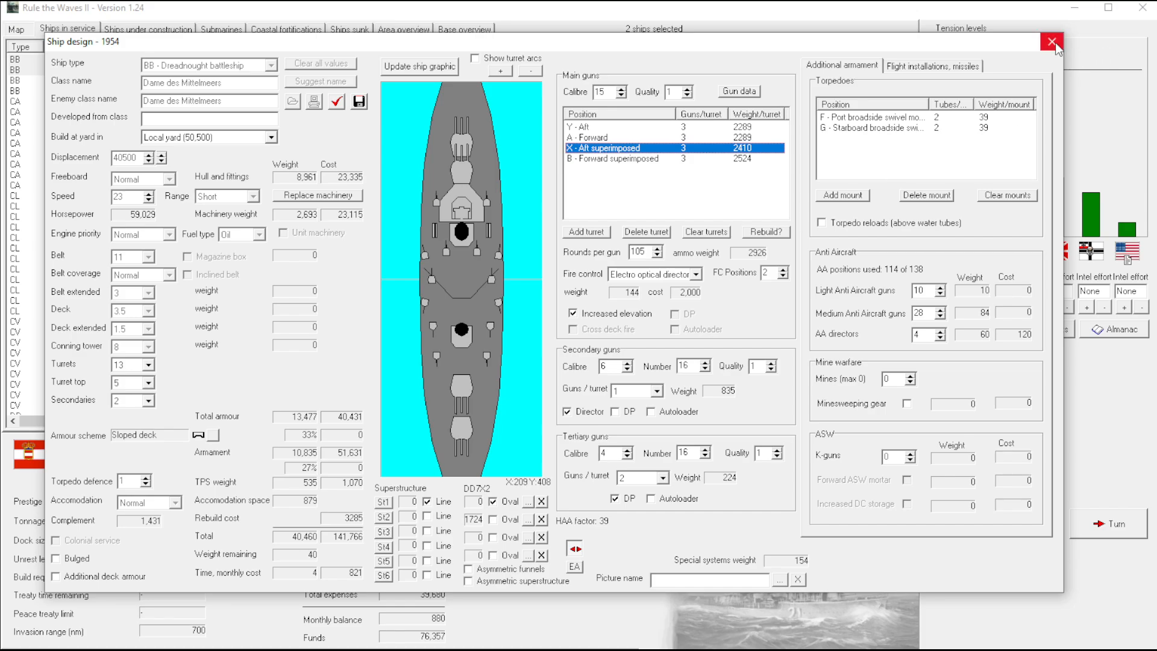
# Close the battleship design and open Farkas, Taschendrache and Mackintosh together for rebuild
pyautogui.click(1051, 42)
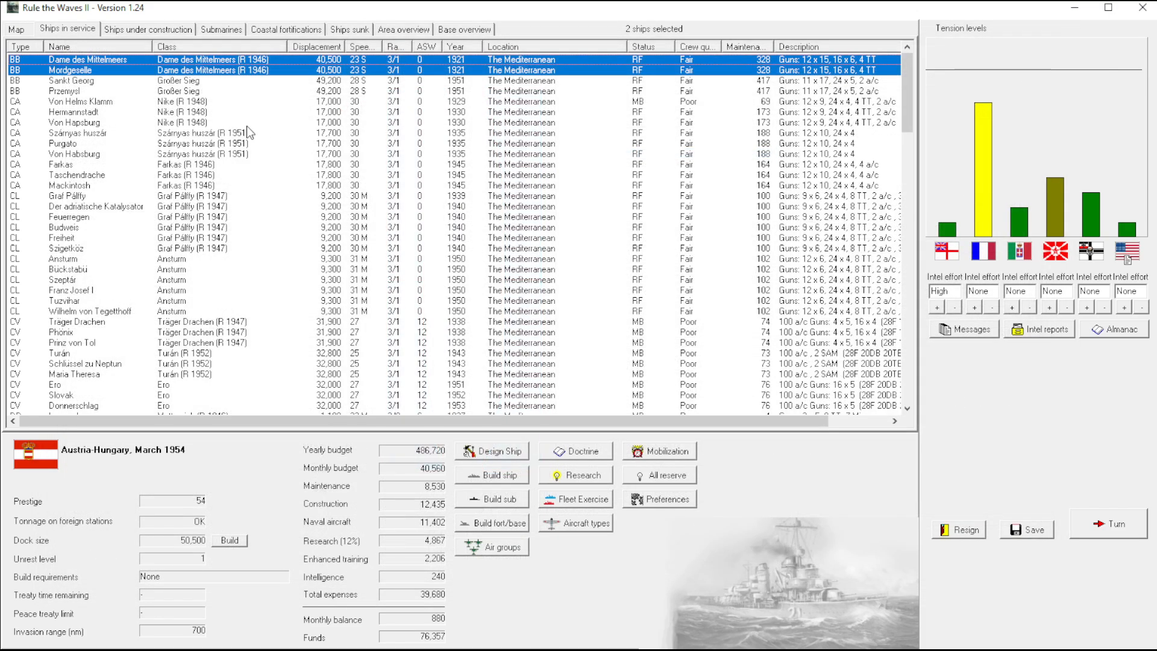
pyautogui.click(66, 81)
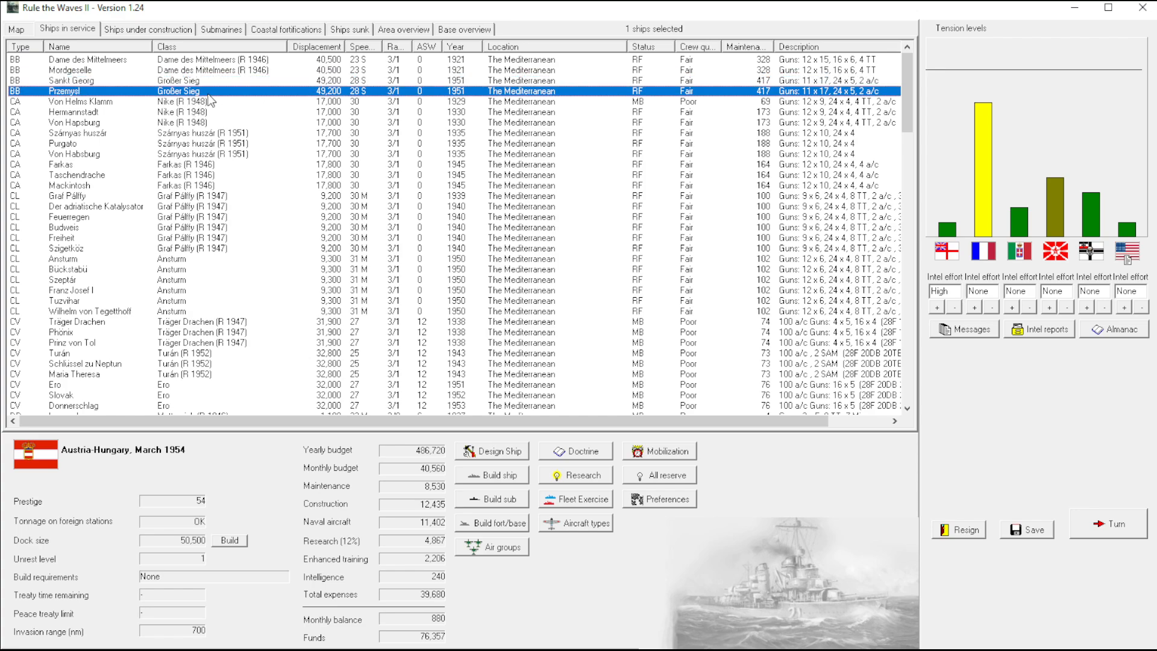
pyautogui.moveTo(227, 74)
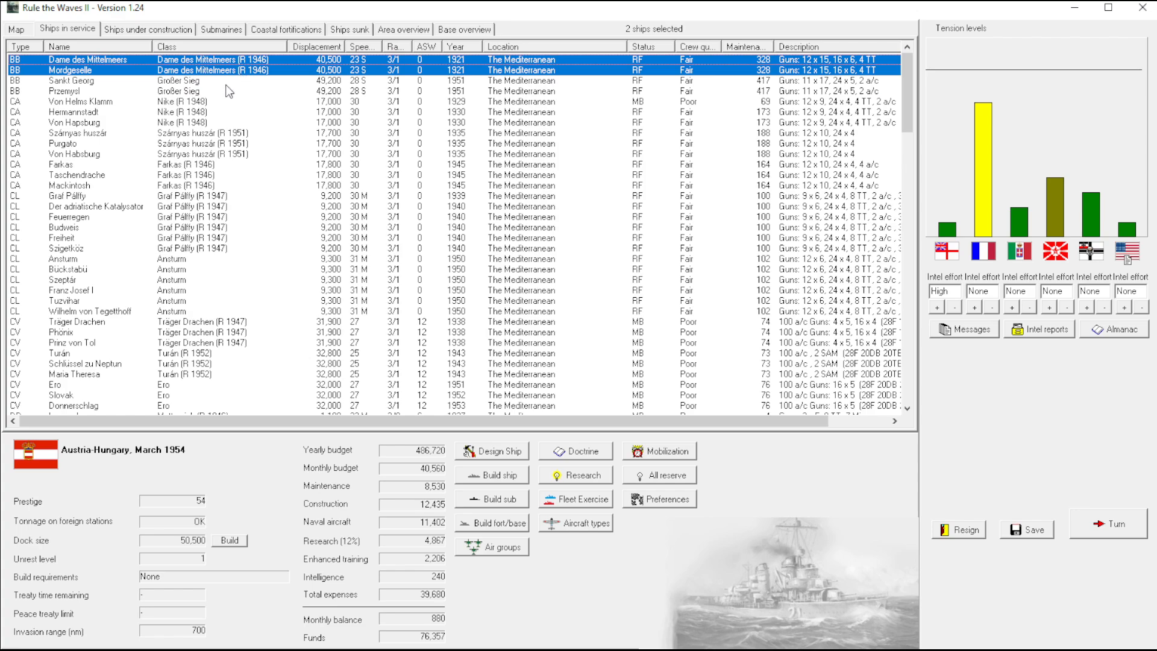
pyautogui.moveTo(277, 144)
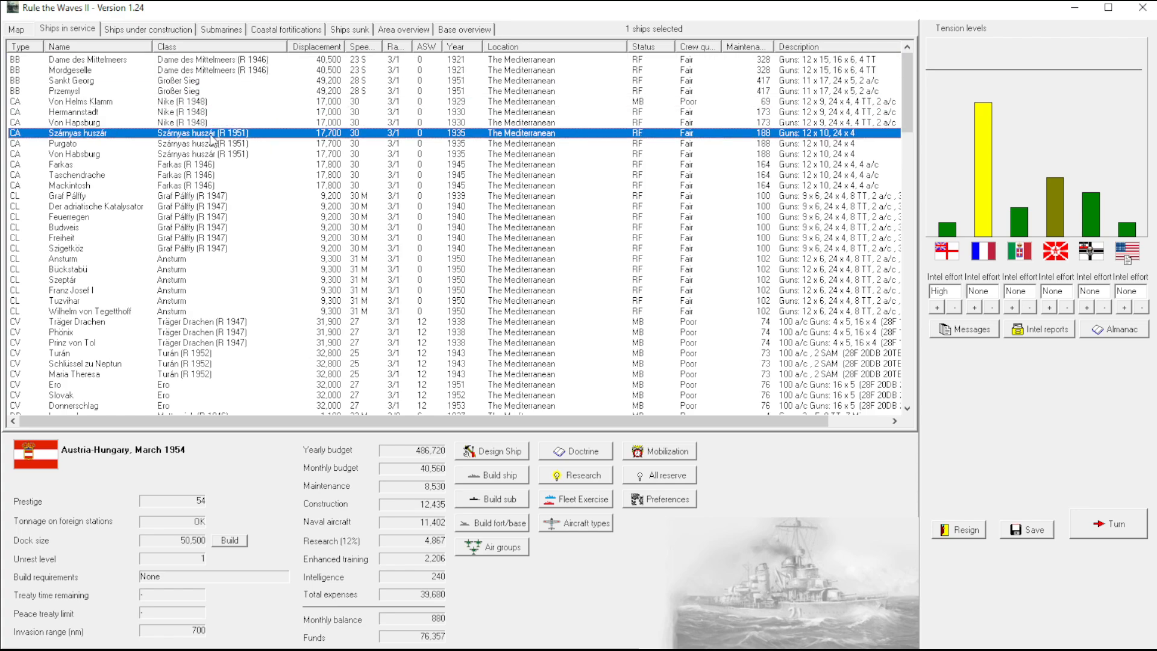
pyautogui.moveTo(283, 198)
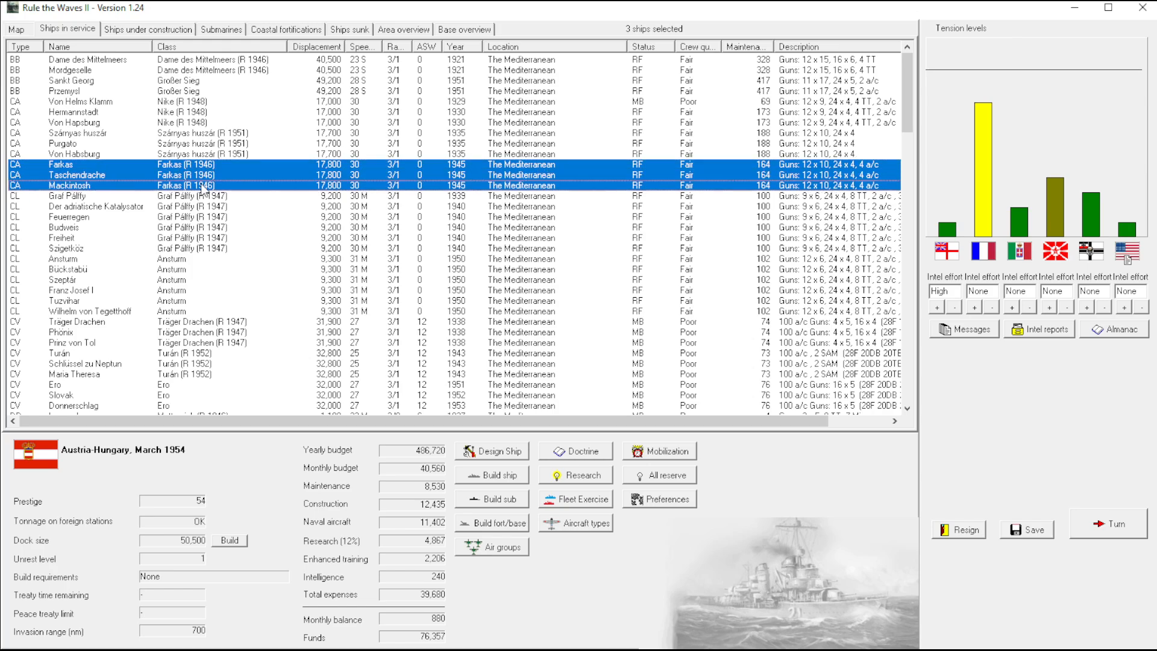
pyautogui.click(491, 450)
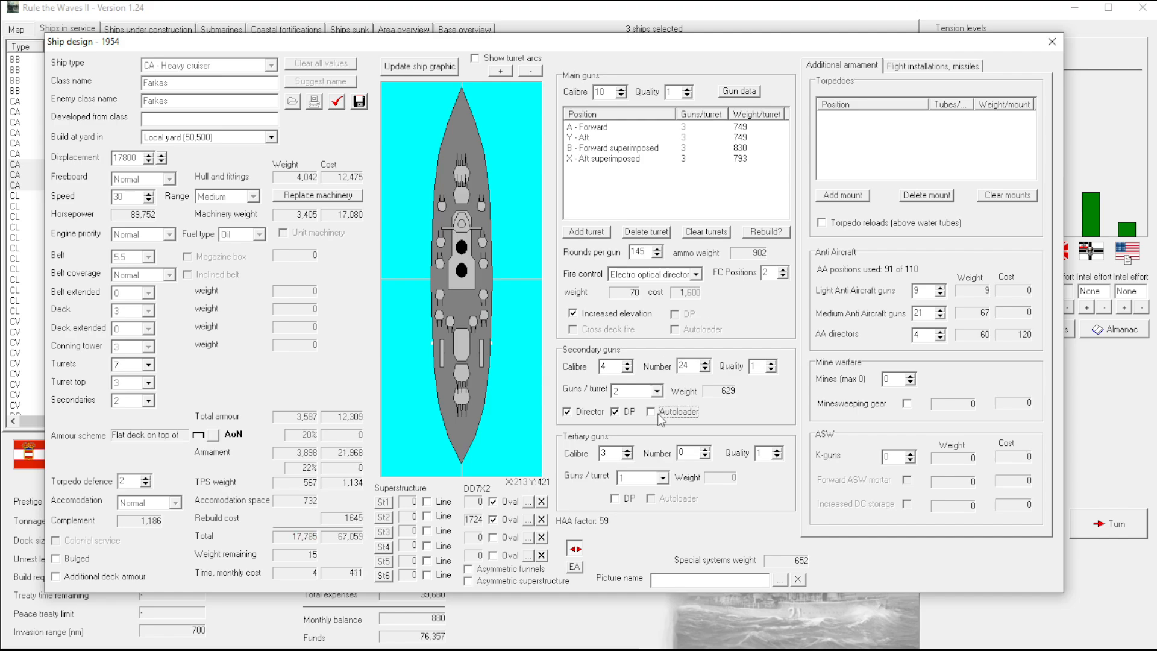
pyautogui.moveTo(871, 162)
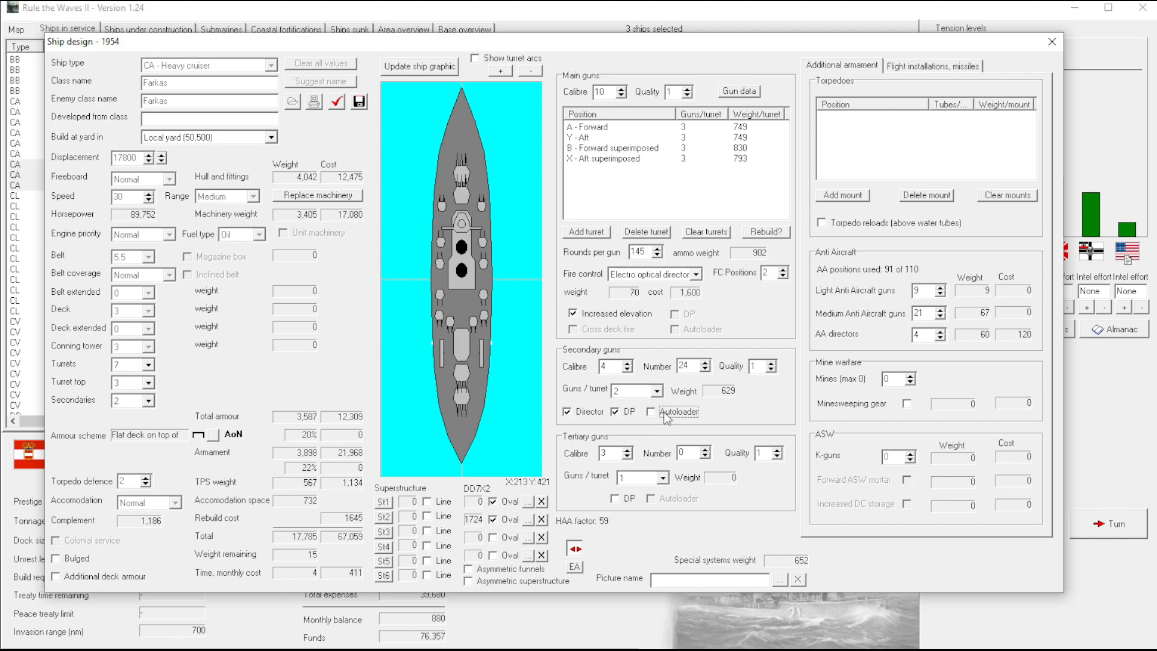
# Add medium SAM launchers on the Farkas's forward (L) and aft (R) centreline positions
pyautogui.click(932, 65)
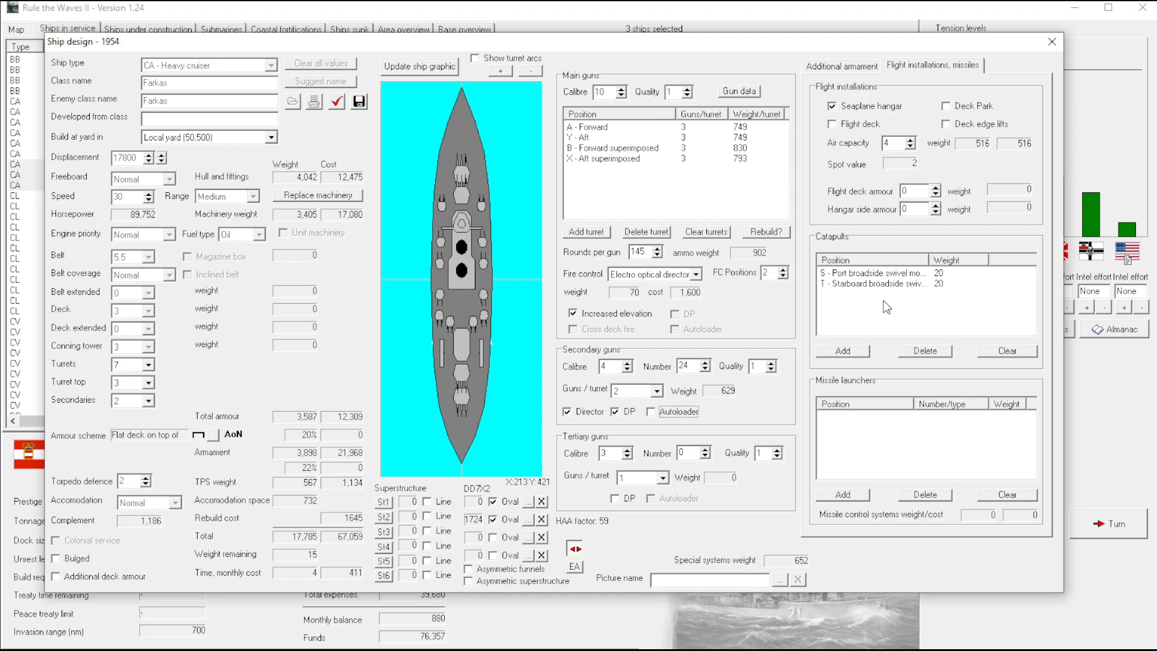
pyautogui.moveTo(896, 149)
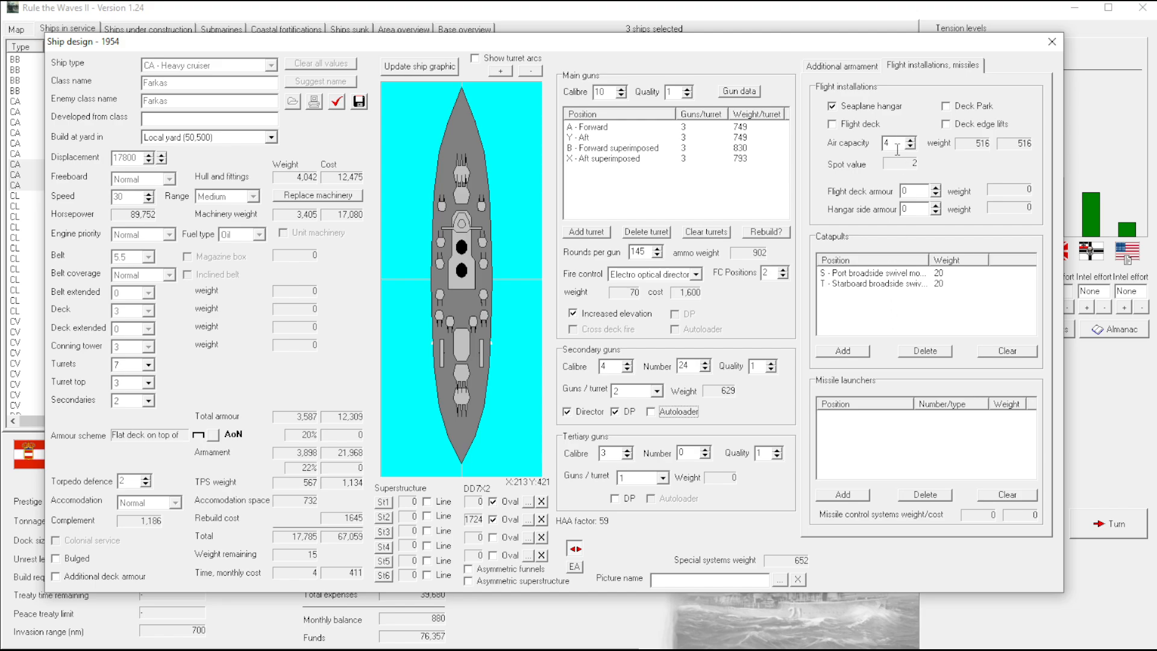
pyautogui.click(841, 494)
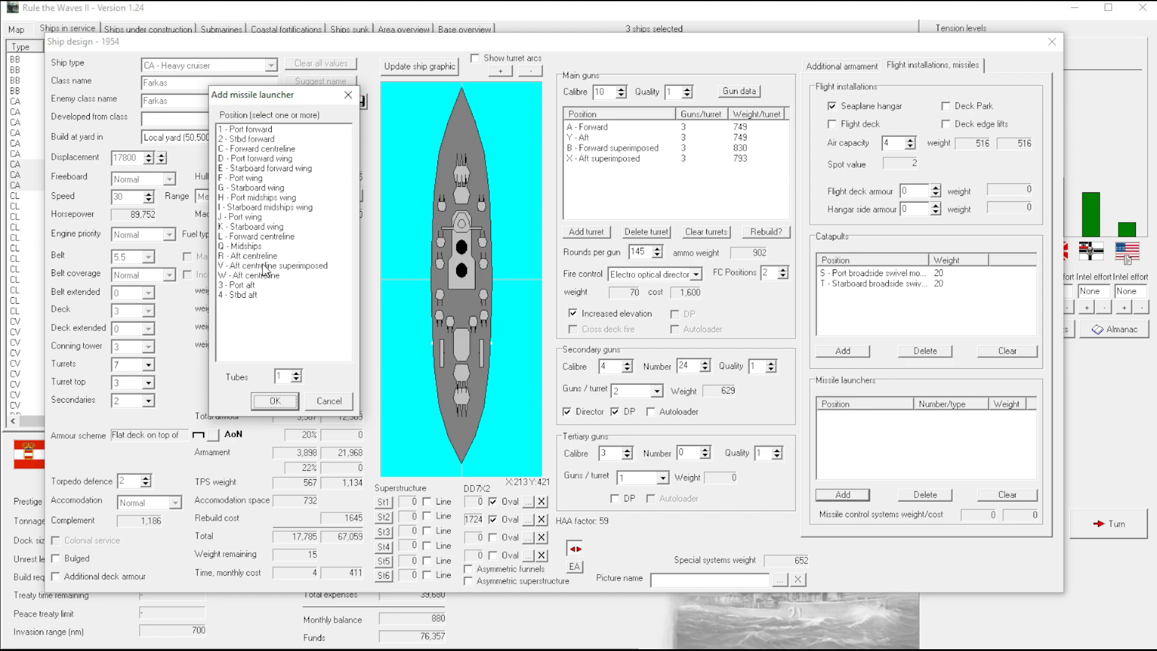
pyautogui.click(251, 256)
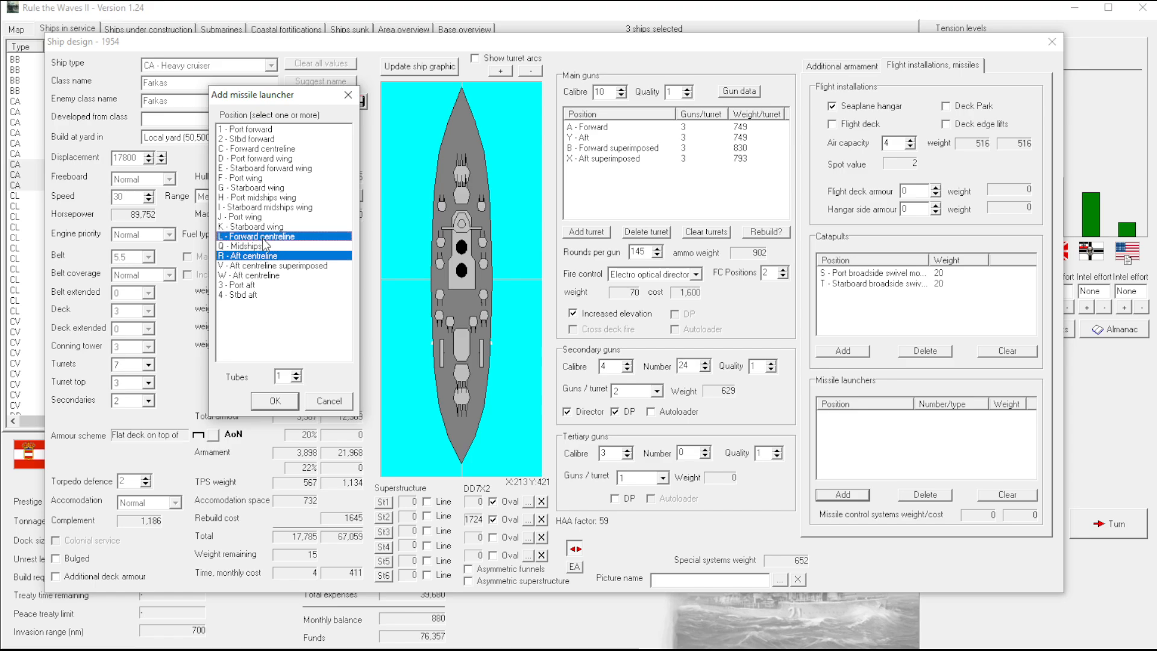
pyautogui.click(273, 400)
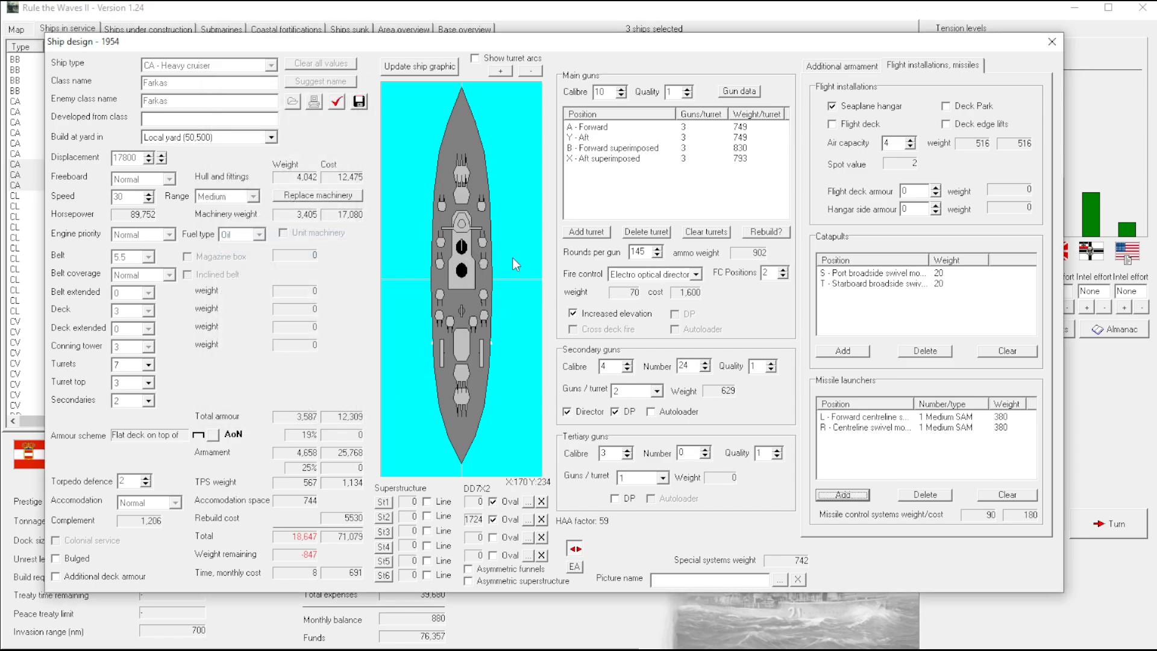
pyautogui.moveTo(427, 507)
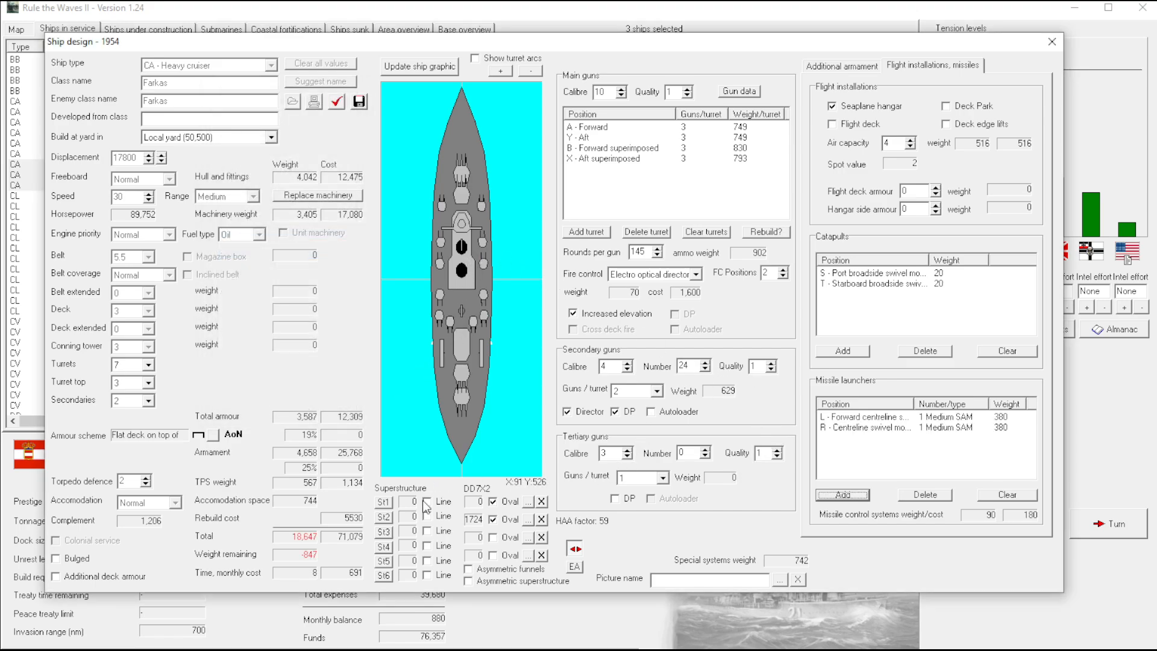
# Delete the second funnel from the Farkas superstructure
pyautogui.click(540, 501)
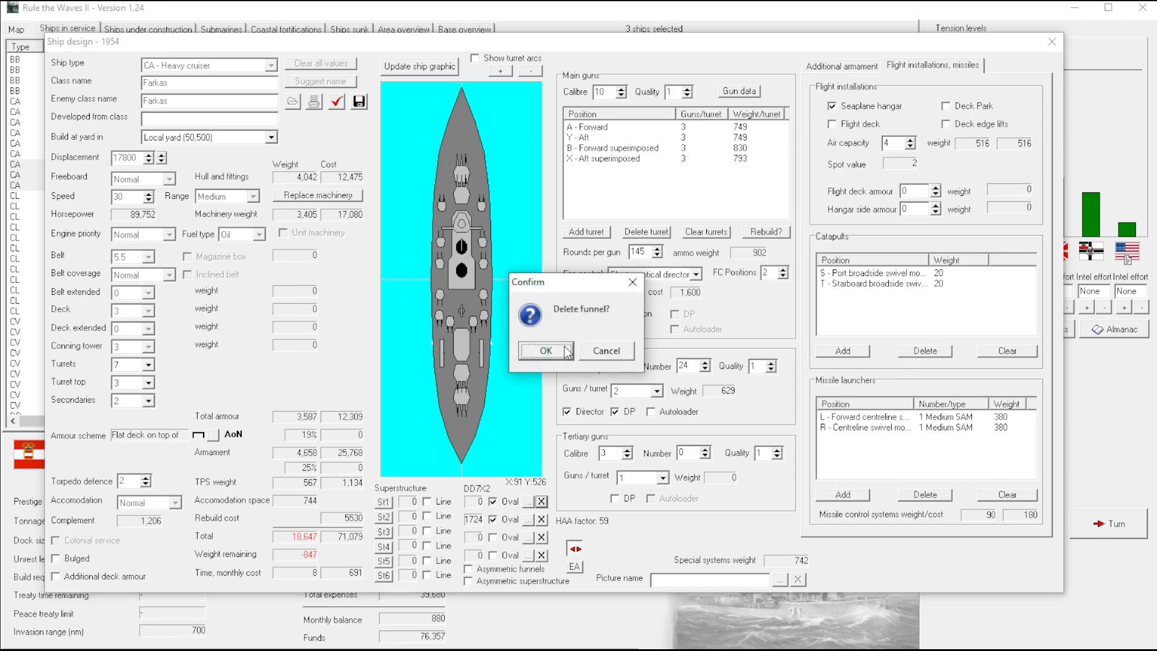
pyautogui.click(545, 353)
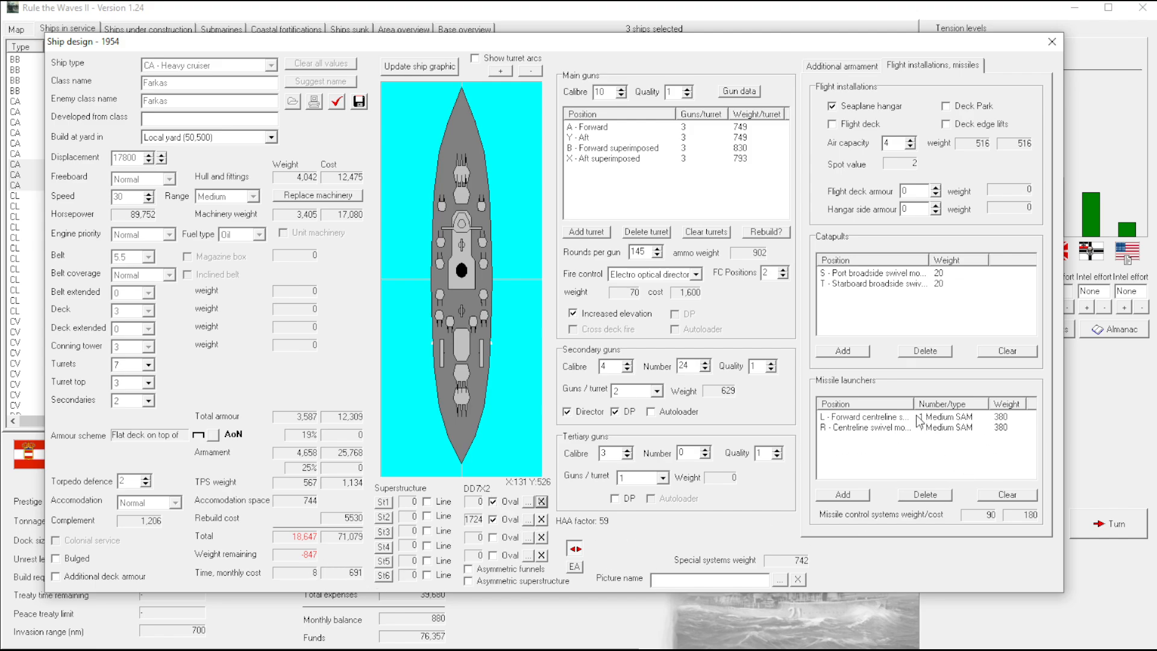
# Restore the Farkas class's existing fit of 24 secondaries, 9 light and 21 medium AA guns and 4 AA directors
pyautogui.click(840, 65)
pyautogui.write('0')
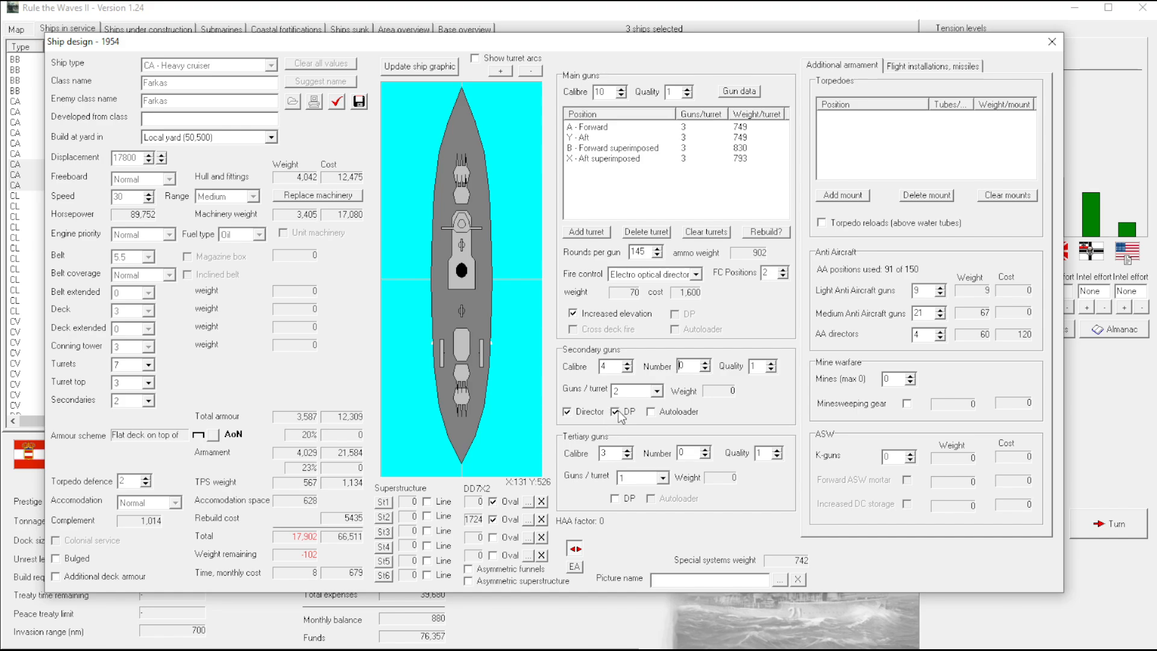
pyautogui.click(568, 410)
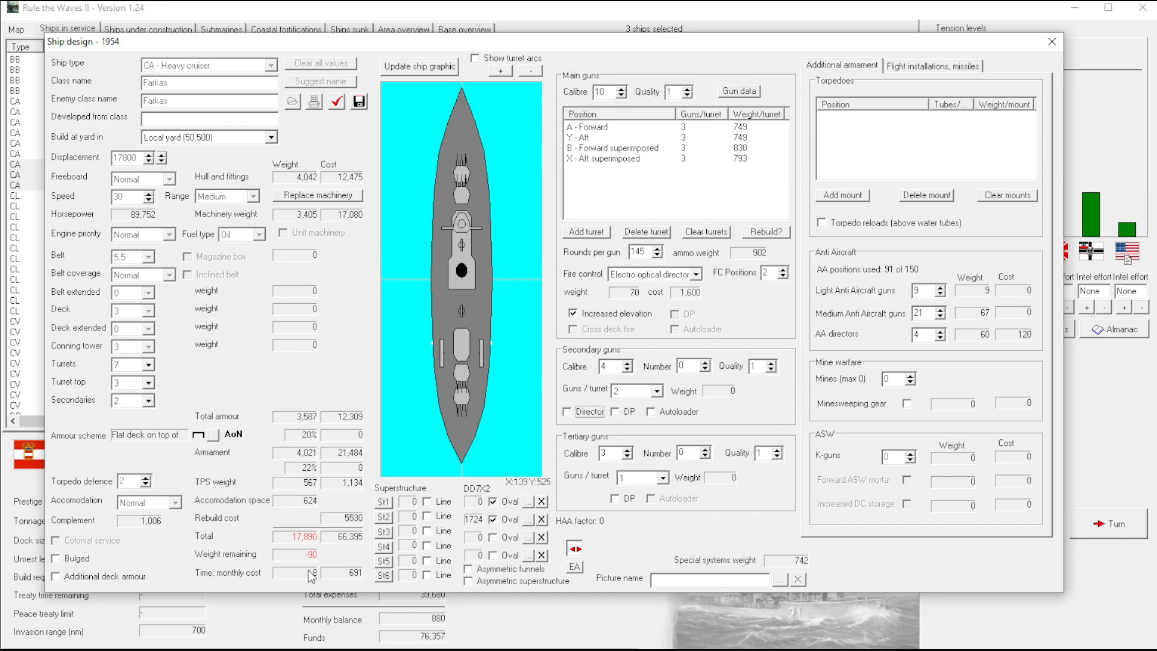
pyautogui.moveTo(104, 209)
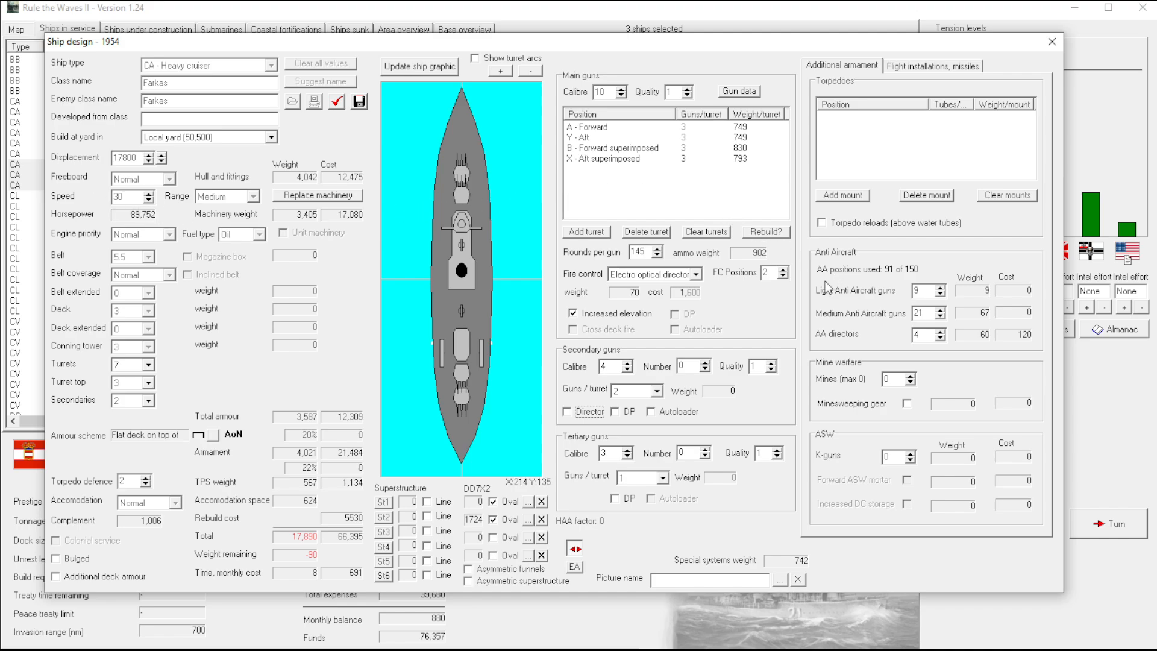
pyautogui.moveTo(517, 491)
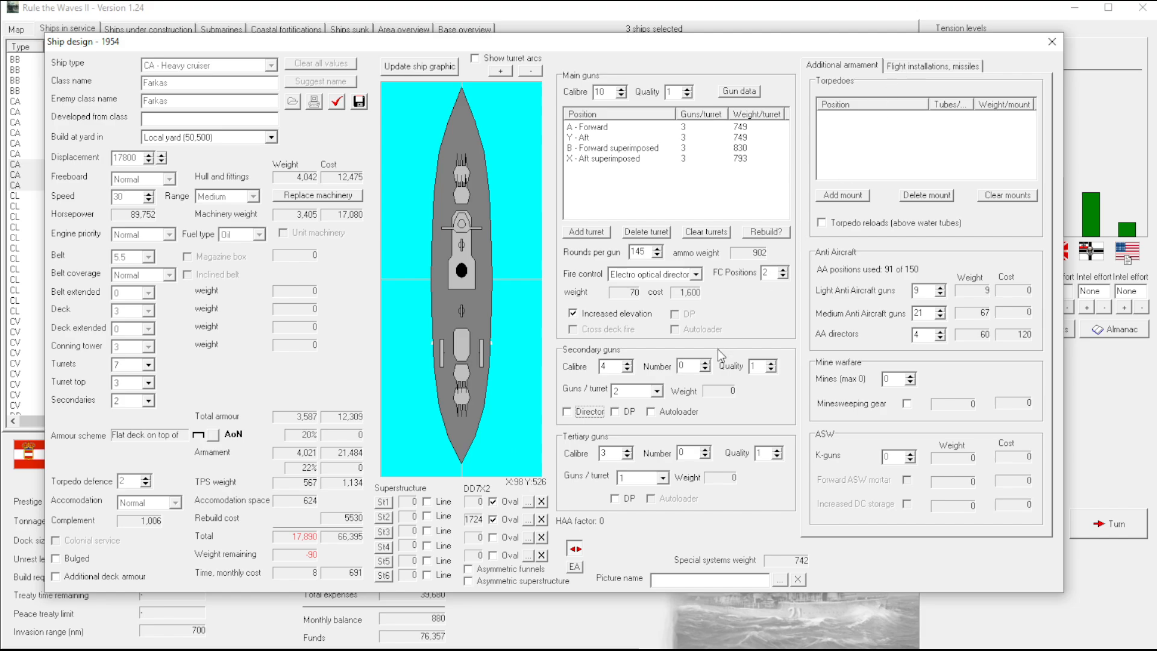
pyautogui.moveTo(928, 289)
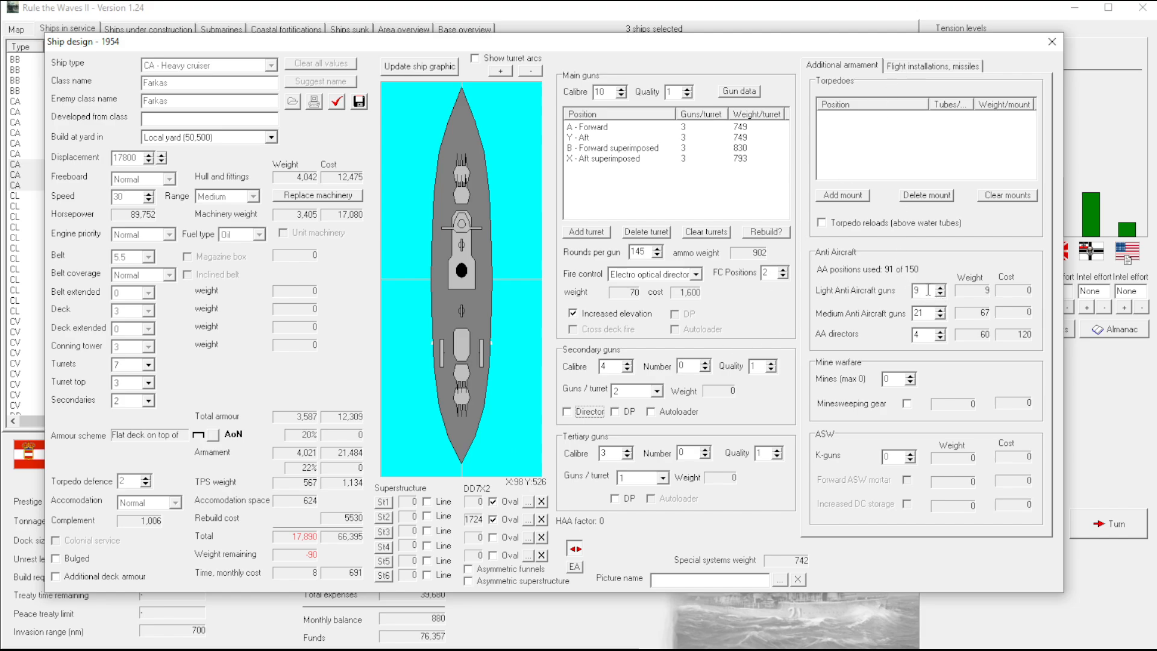
pyautogui.click(941, 292)
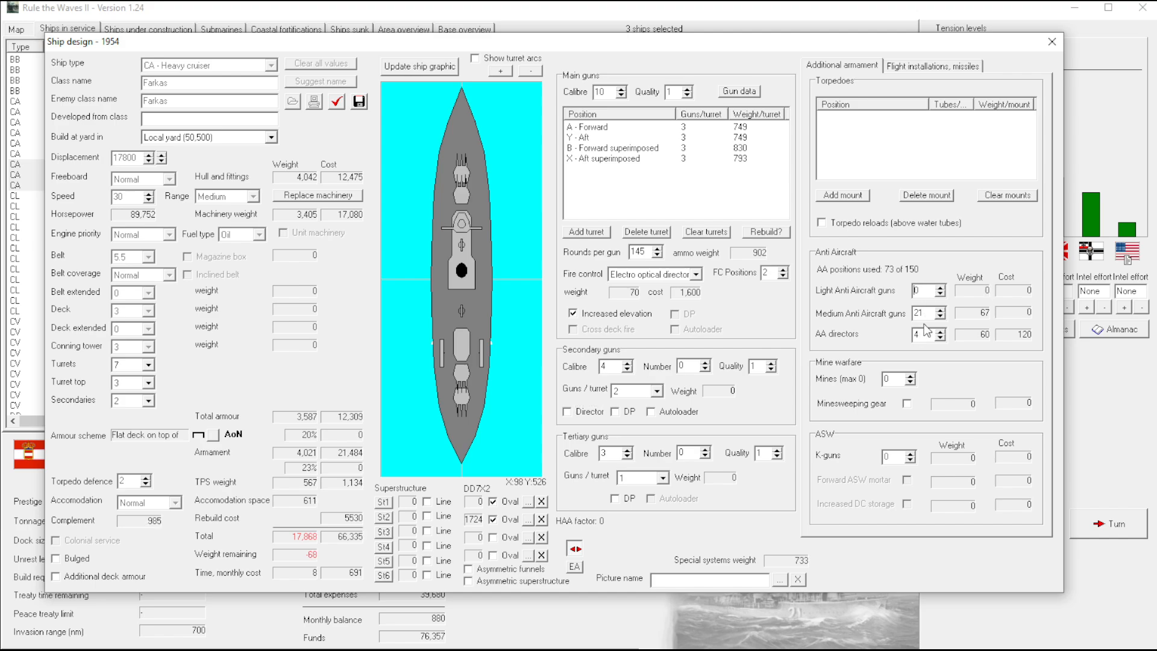
pyautogui.click(938, 315)
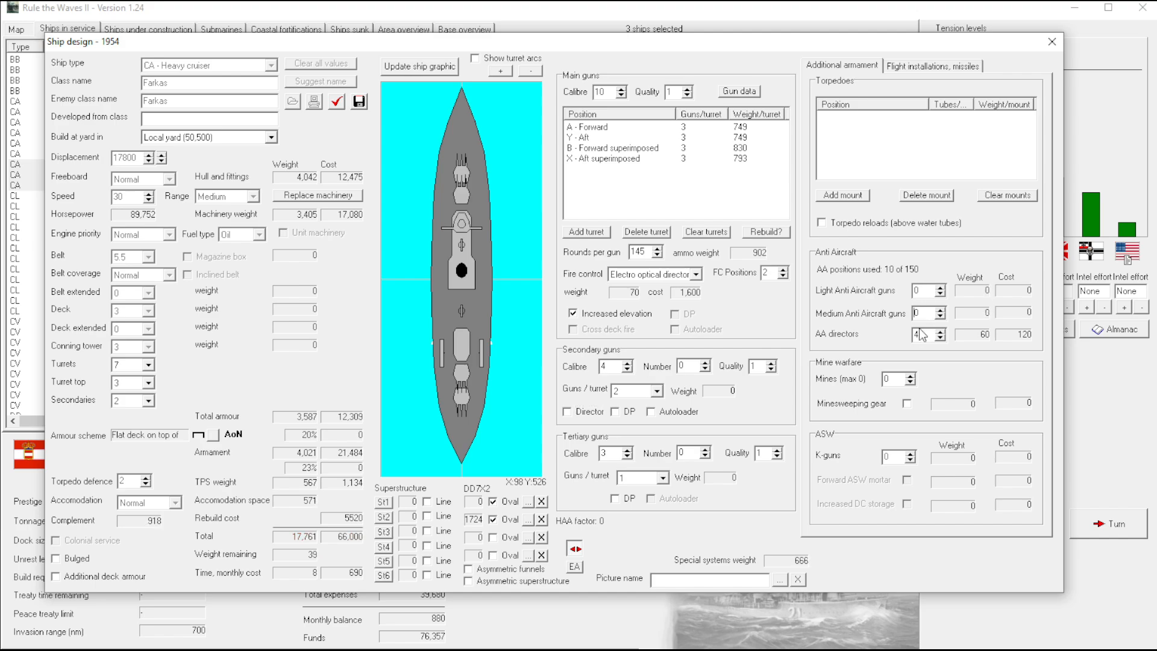
pyautogui.moveTo(925, 354)
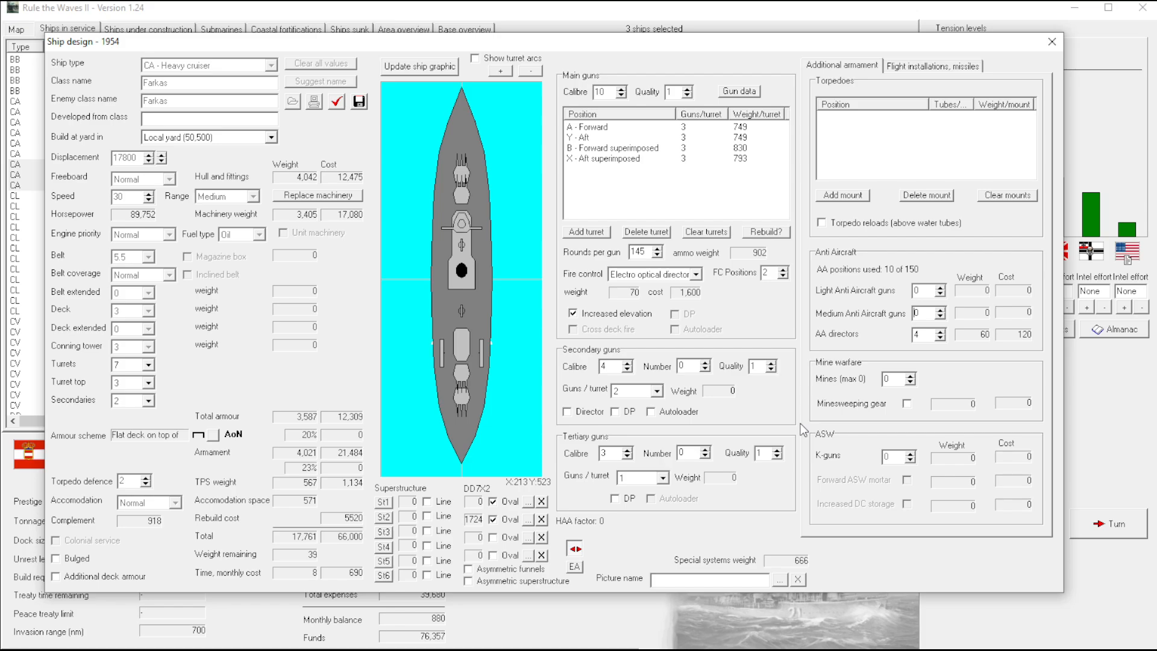
pyautogui.click(1051, 41)
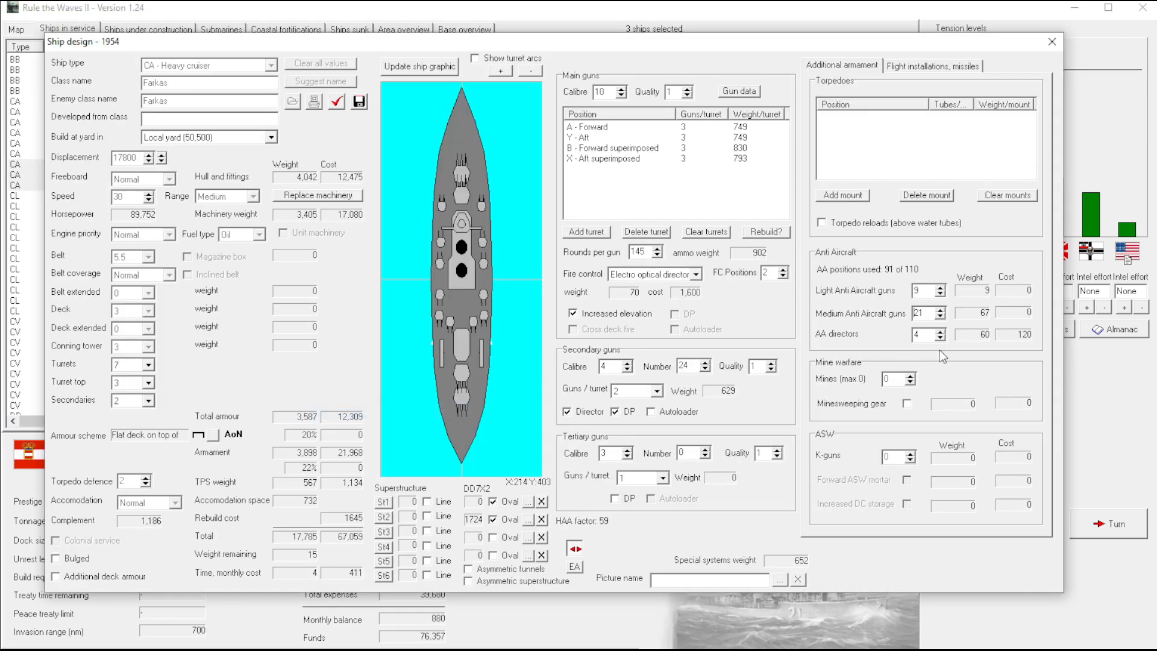
pyautogui.moveTo(954, 125)
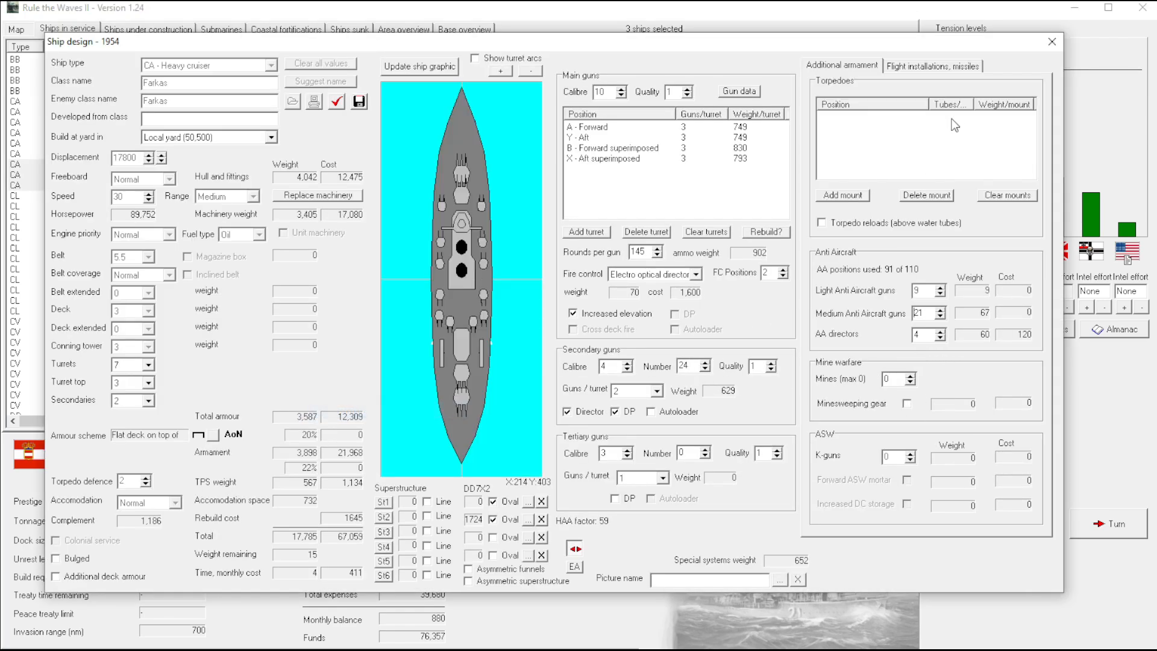
# Replace the two broadside catapults with a single catapult at the aft centreline V position
pyautogui.click(931, 65)
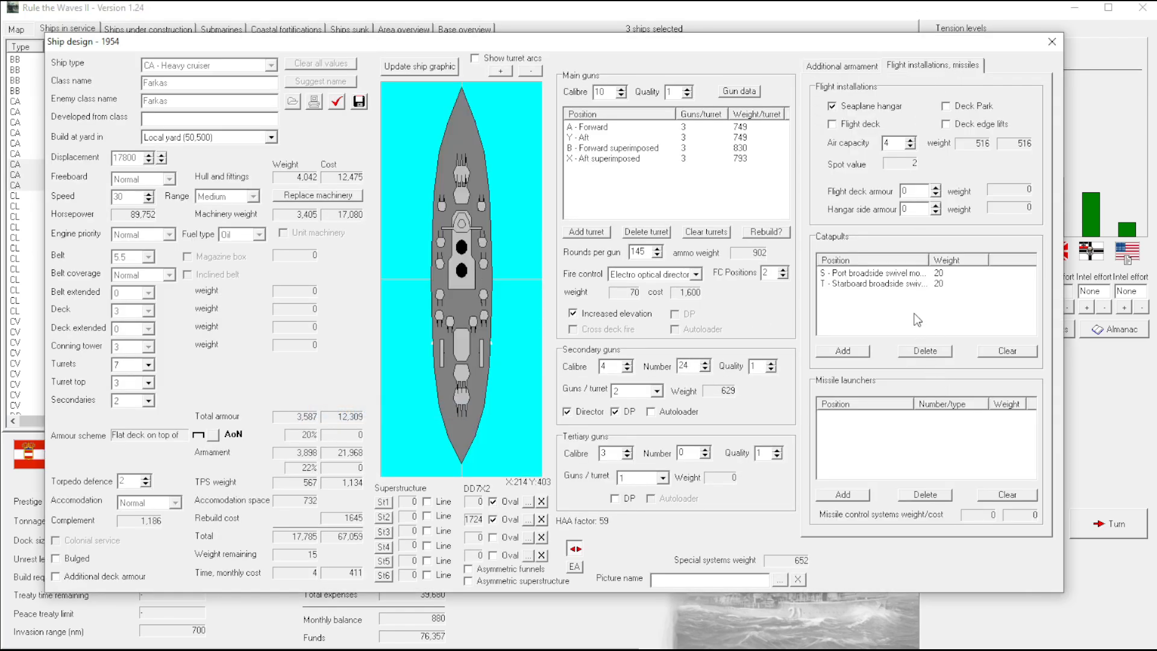
pyautogui.click(886, 283)
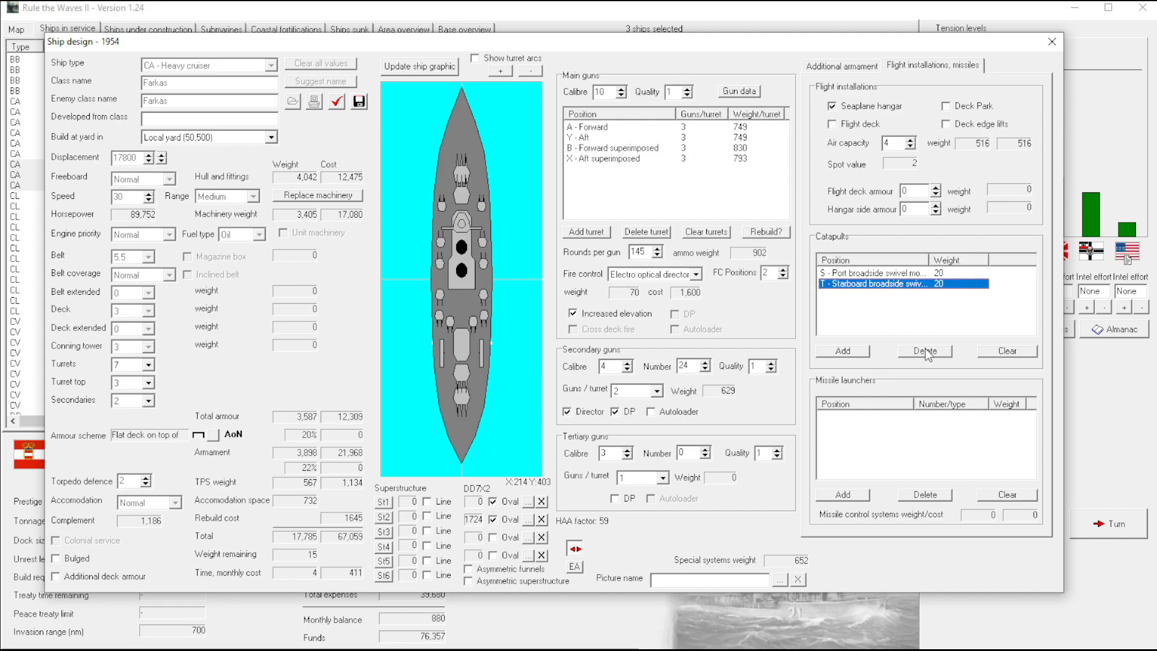
pyautogui.click(926, 349)
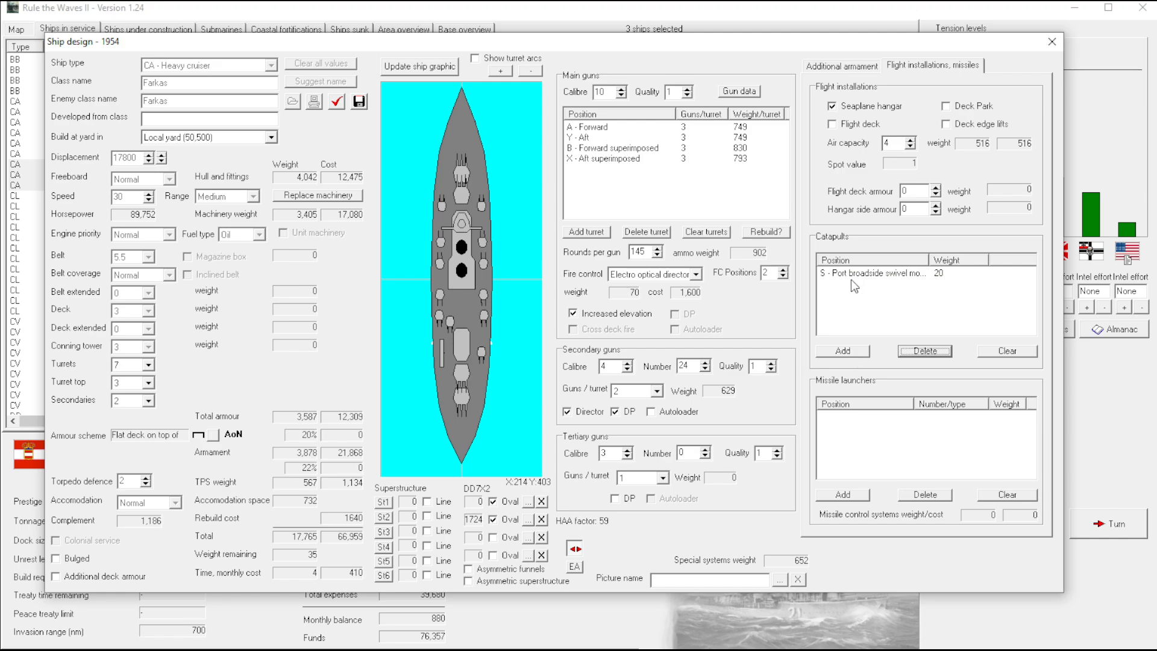
pyautogui.click(841, 349)
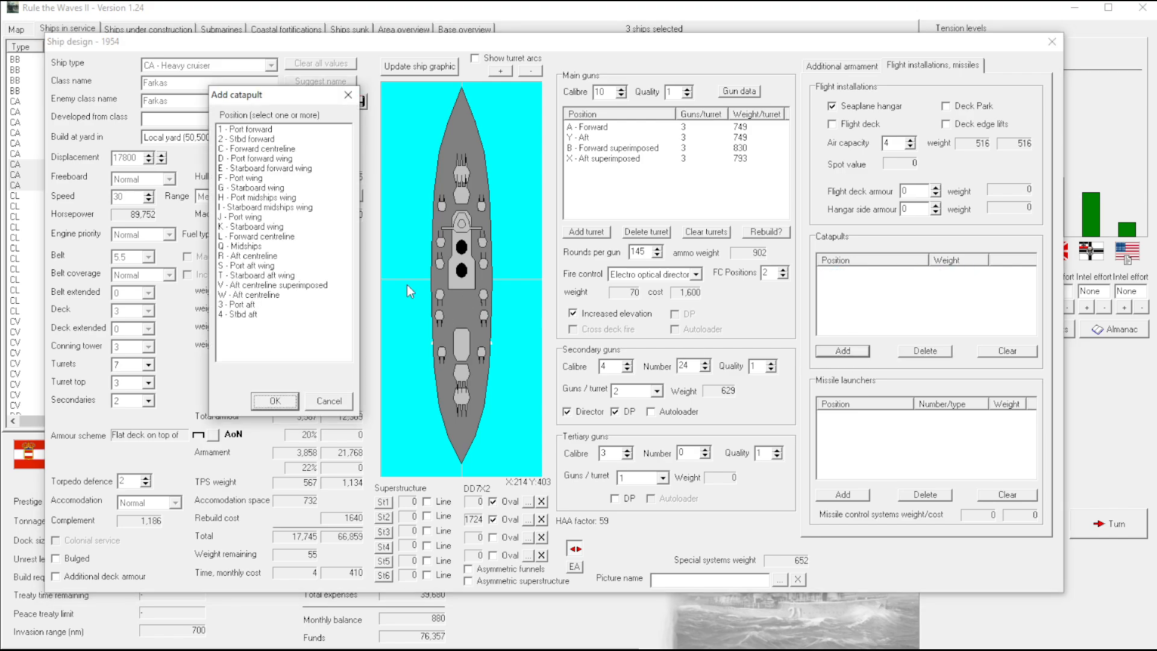
pyautogui.moveTo(268, 202)
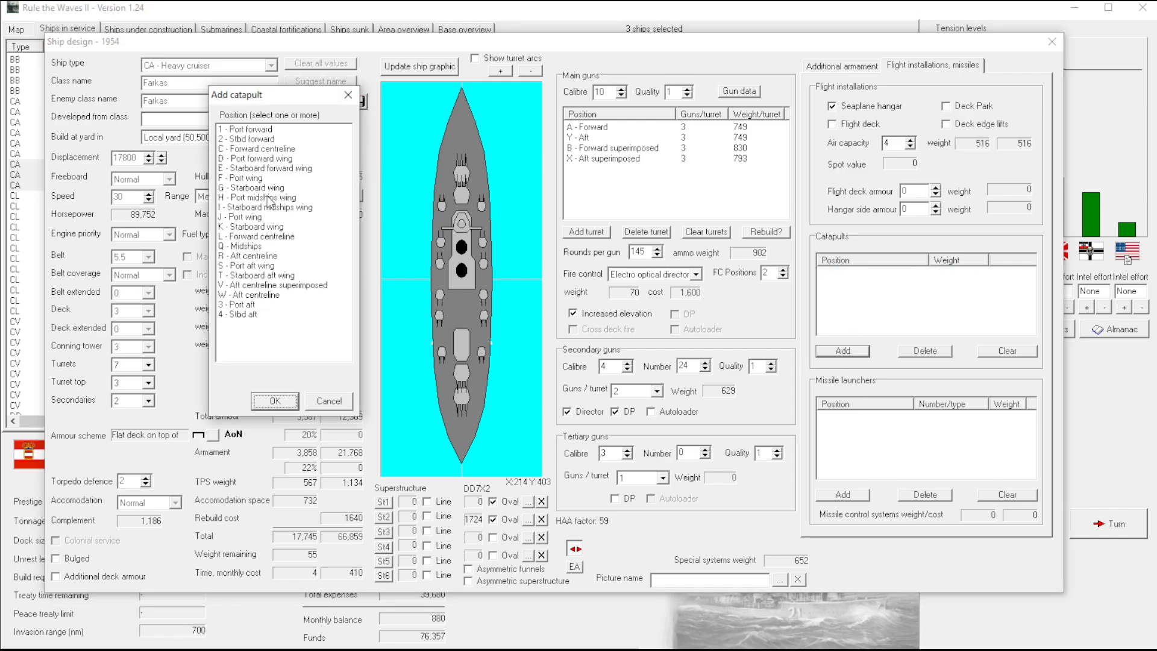
pyautogui.click(262, 294)
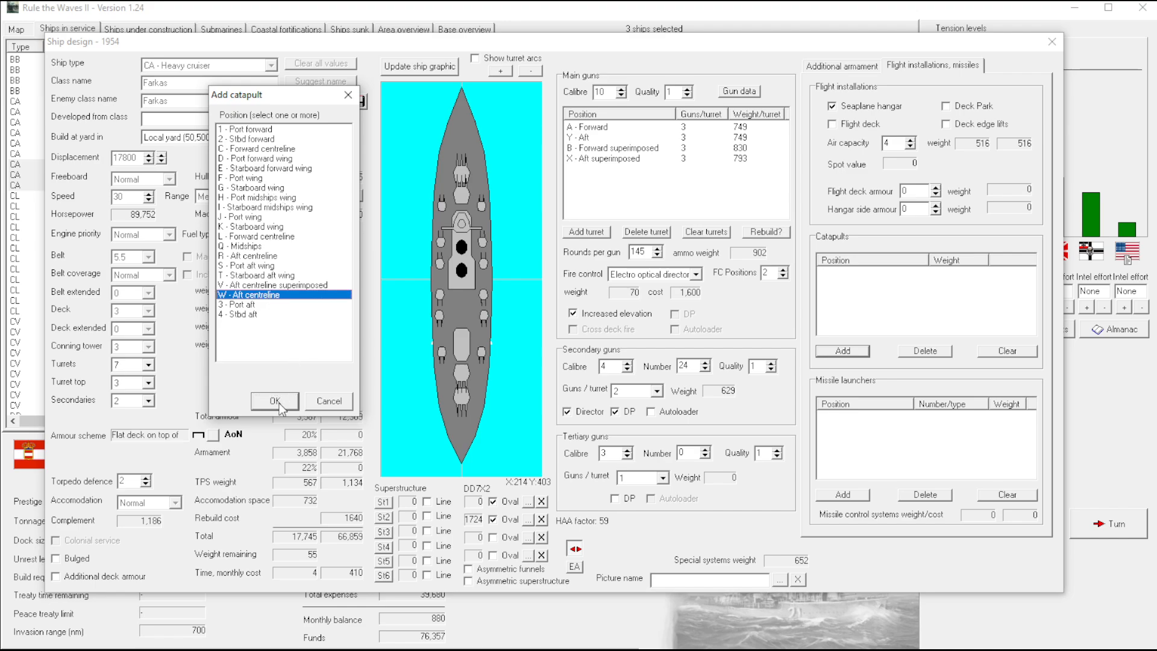
pyautogui.click(273, 400)
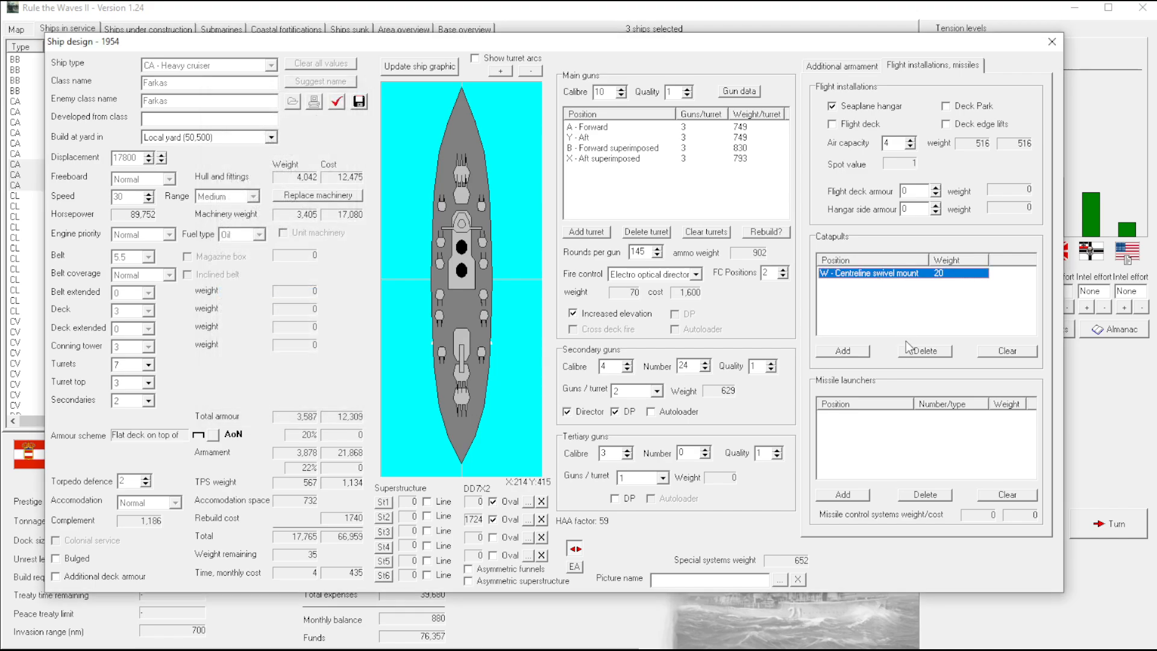
pyautogui.click(841, 349)
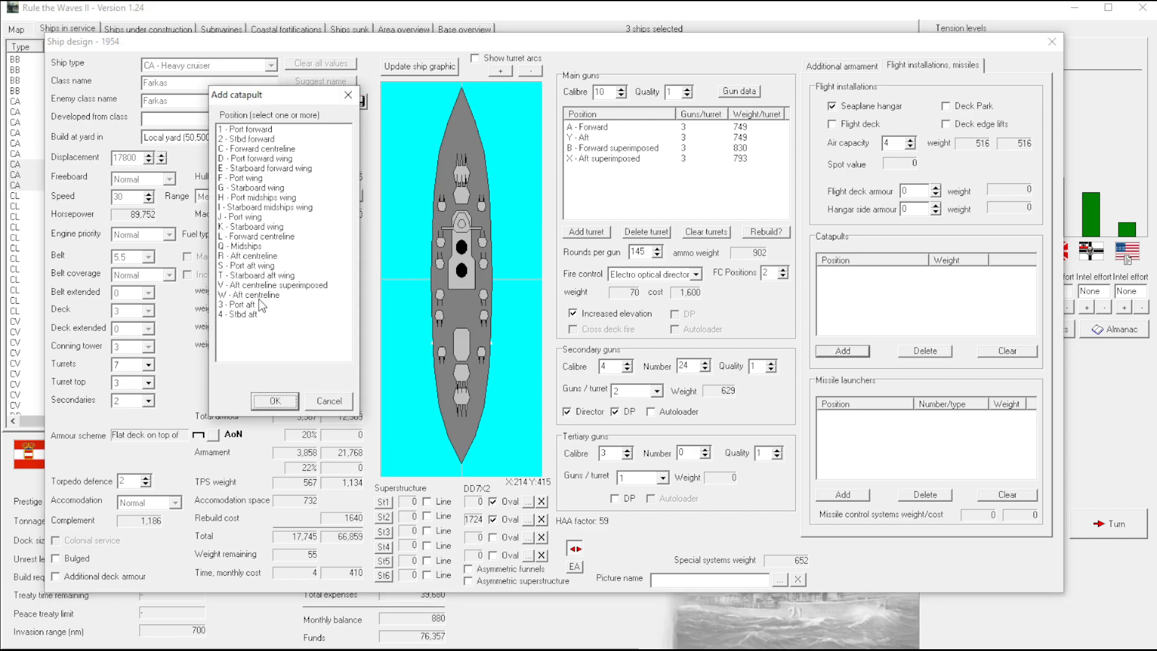
pyautogui.click(273, 400)
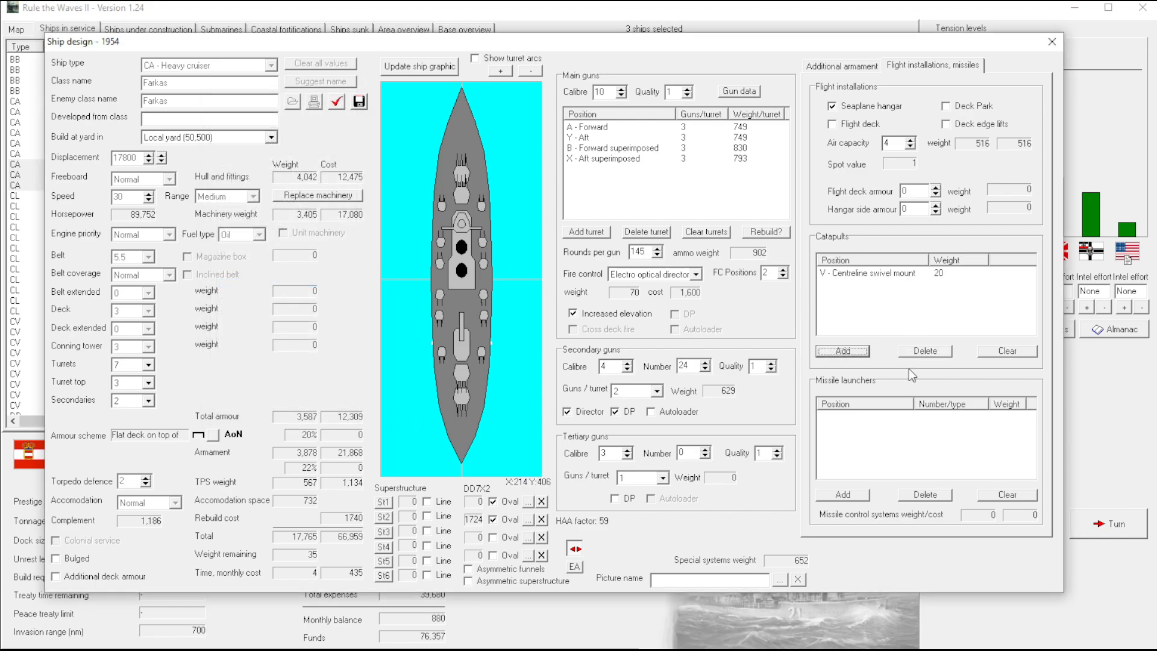
# Fit one medium SAM launcher amidships at Q and lower aircraft capacity to 2
pyautogui.click(841, 494)
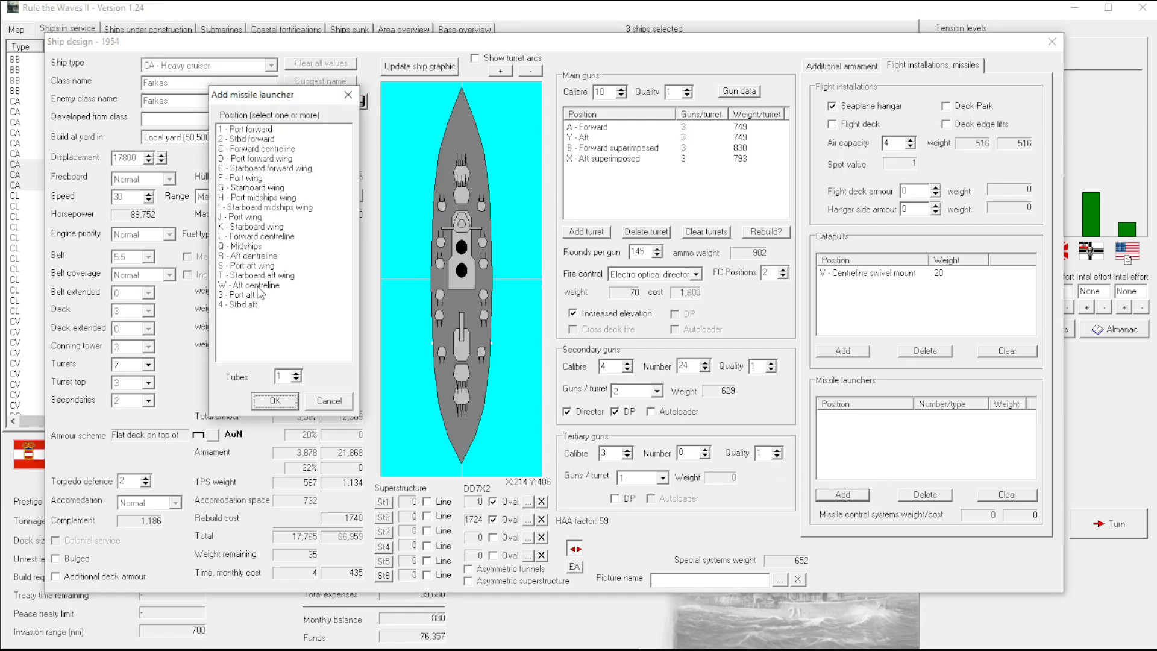
pyautogui.click(250, 285)
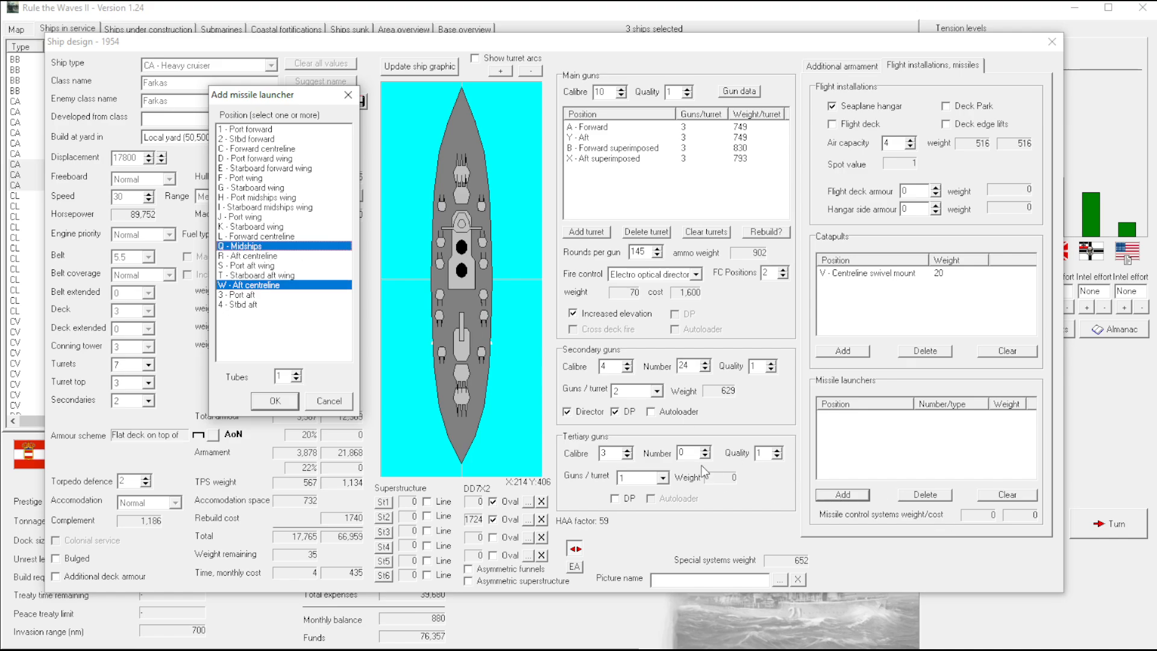
pyautogui.click(273, 400)
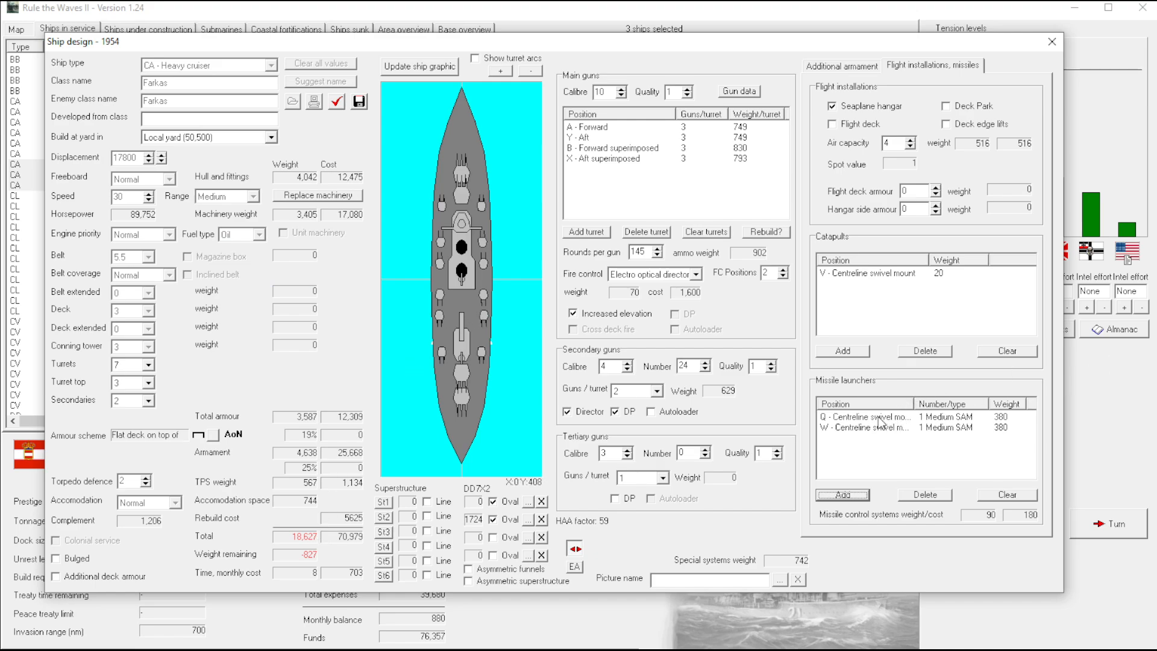
pyautogui.moveTo(862, 433)
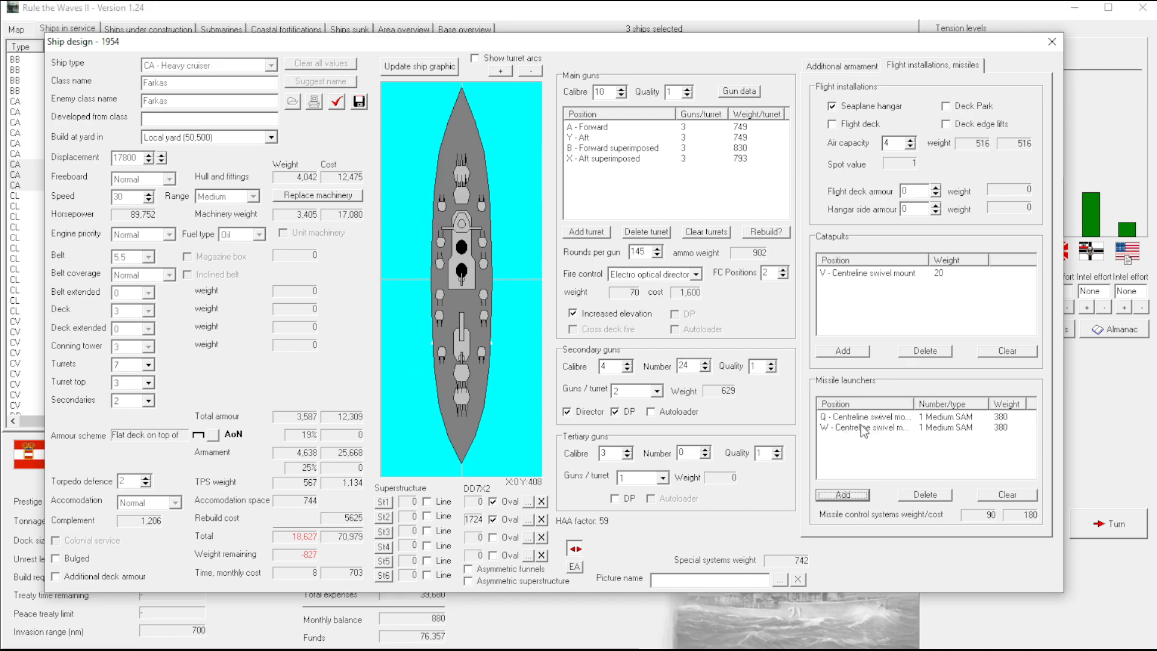
pyautogui.click(923, 494)
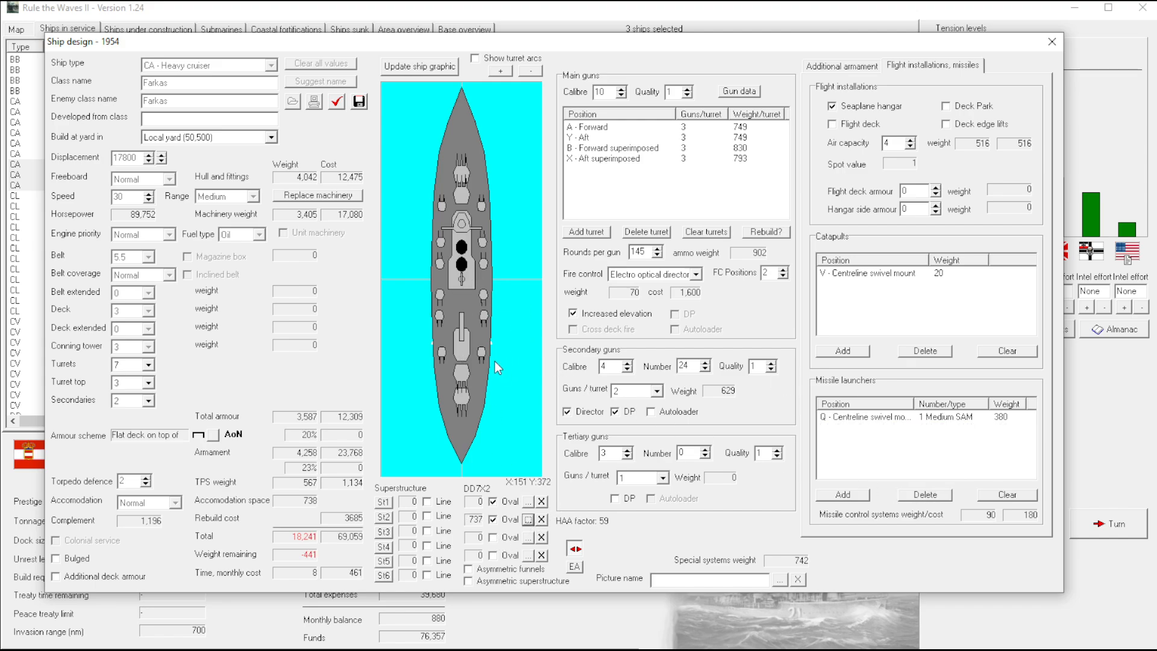
pyautogui.moveTo(524, 408)
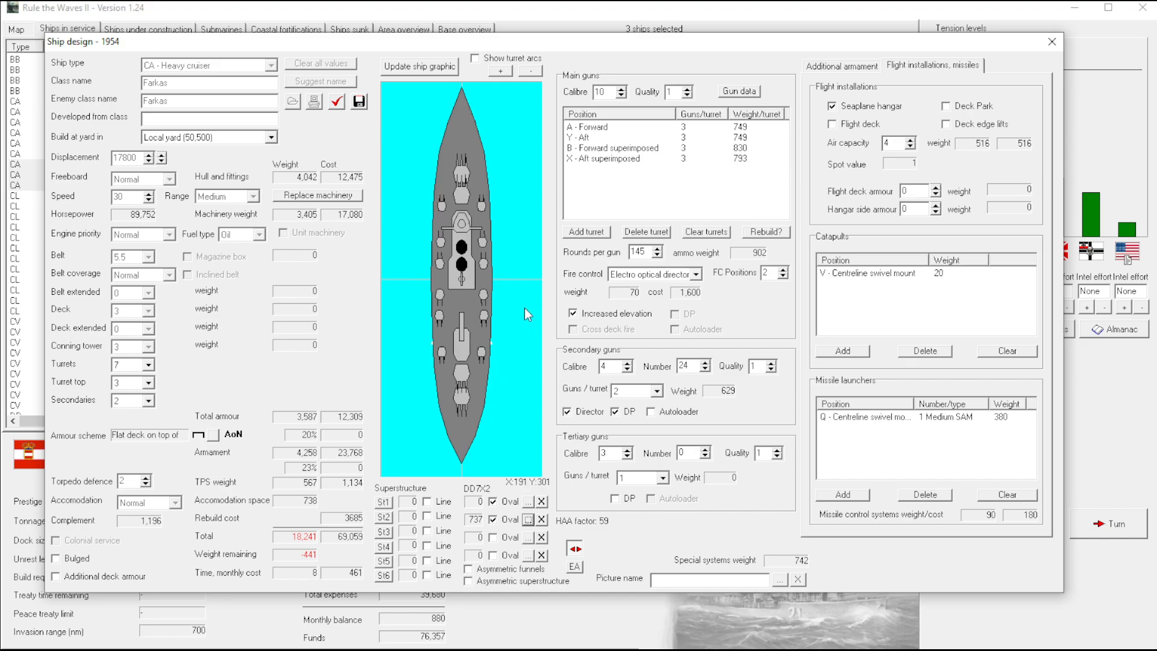
pyautogui.moveTo(309, 570)
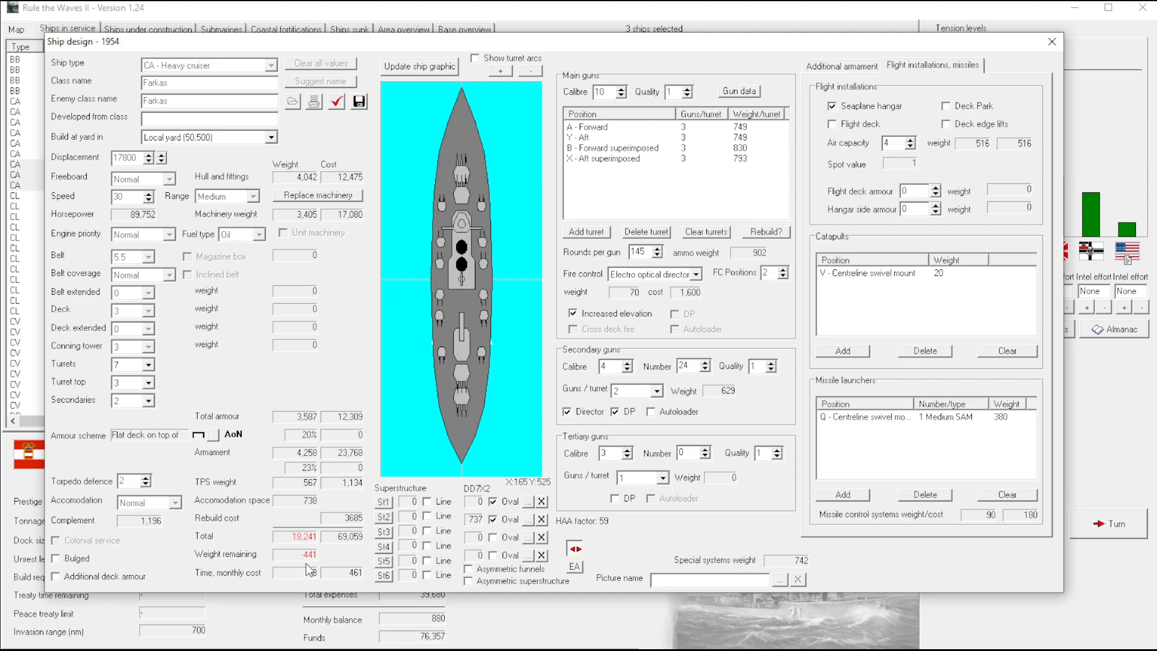
pyautogui.moveTo(893, 130)
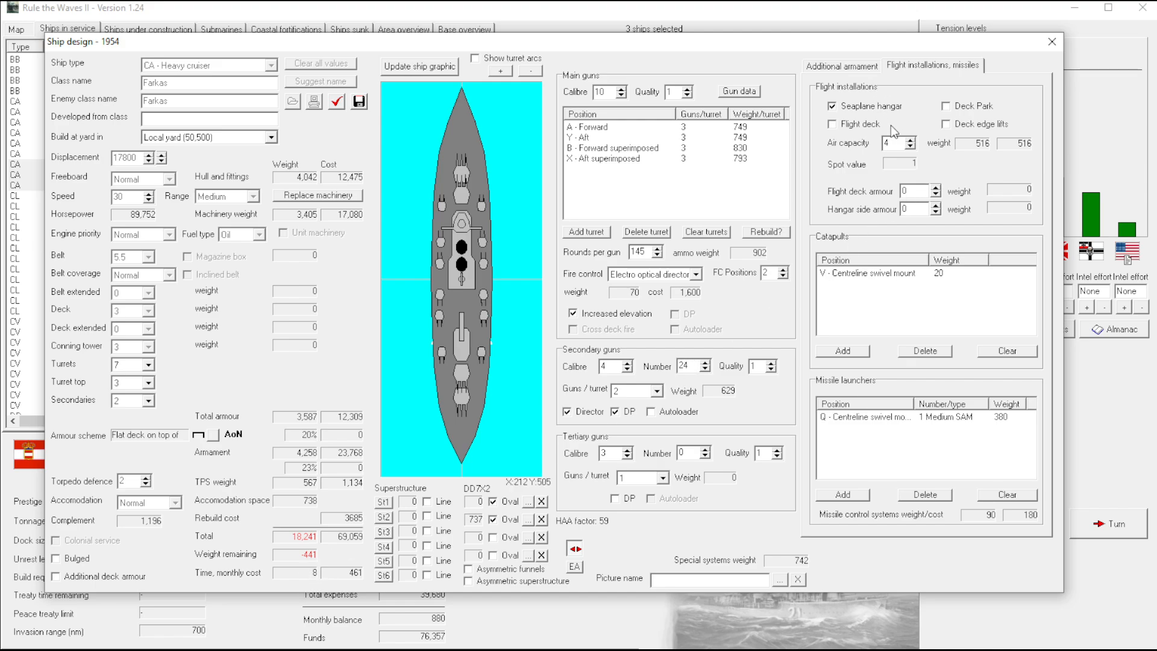
pyautogui.click(911, 146)
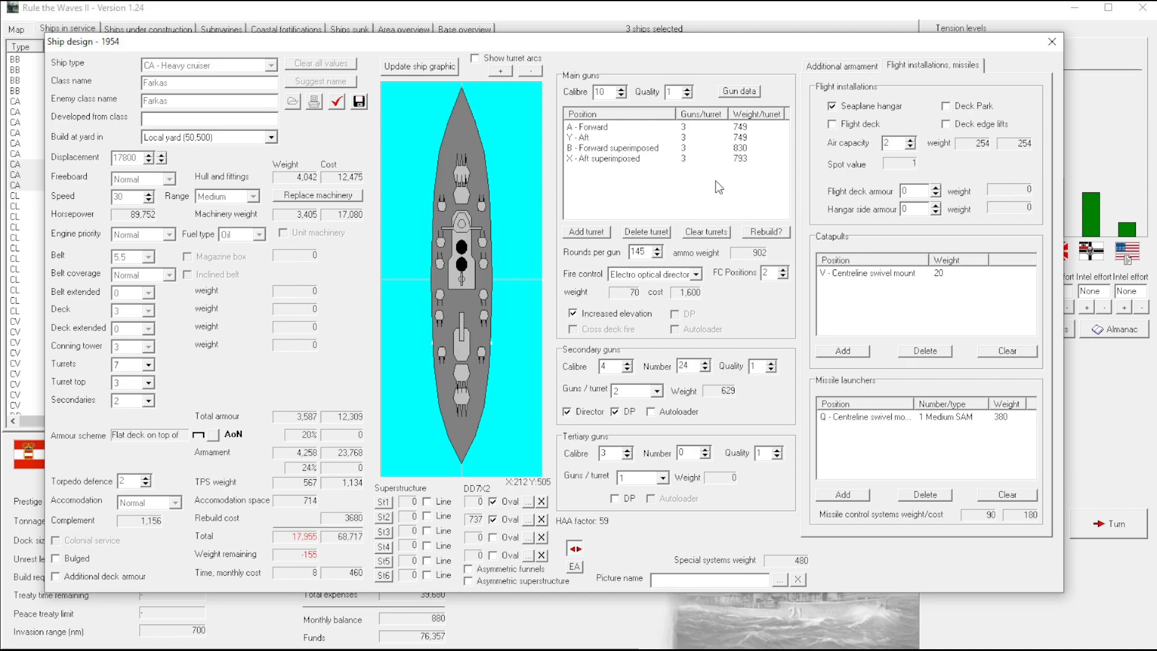
pyautogui.moveTo(685, 163)
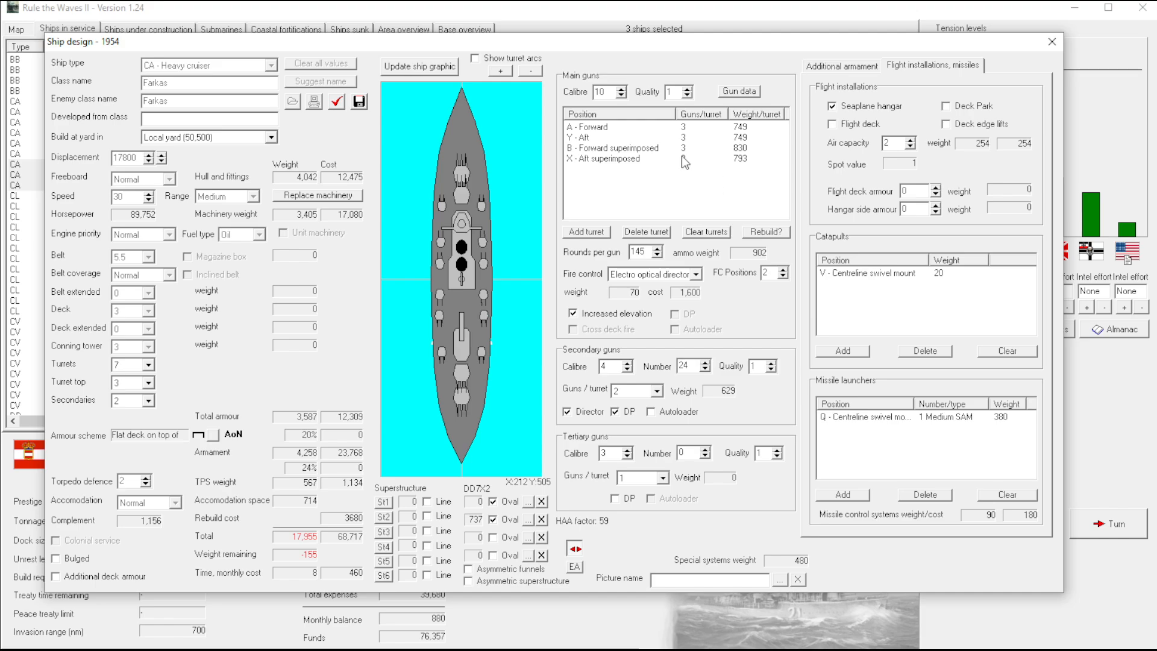
pyautogui.moveTo(850, 120)
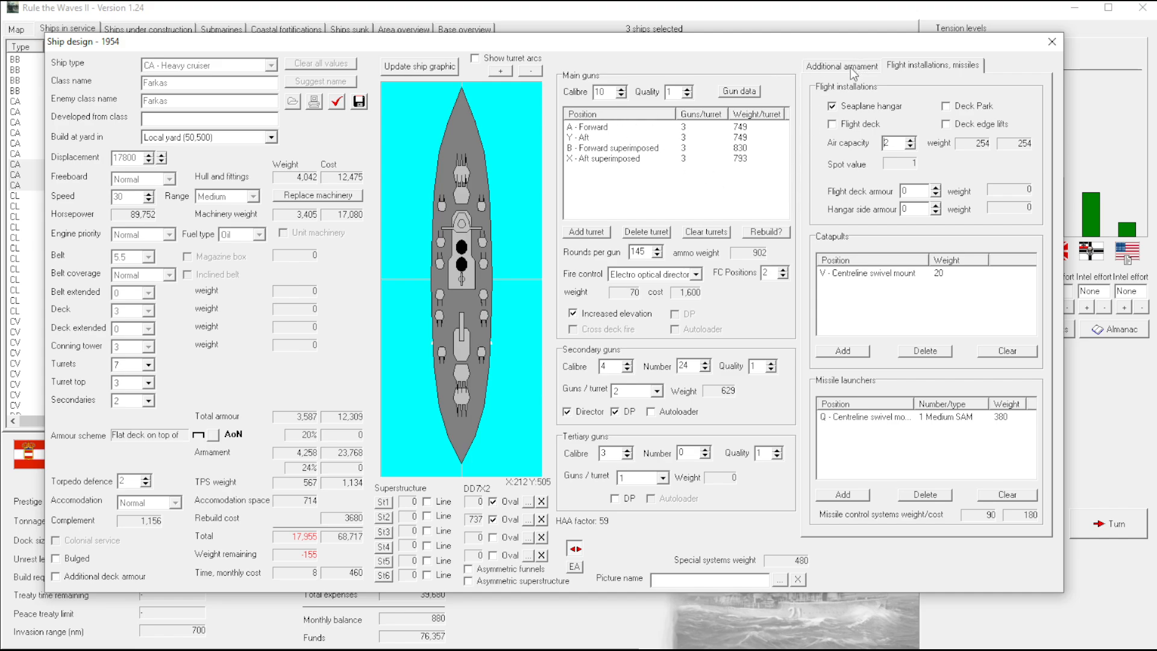
# Cut the dual-purpose secondaries to 14 guns with autoloaders and no tertiaries
pyautogui.click(841, 65)
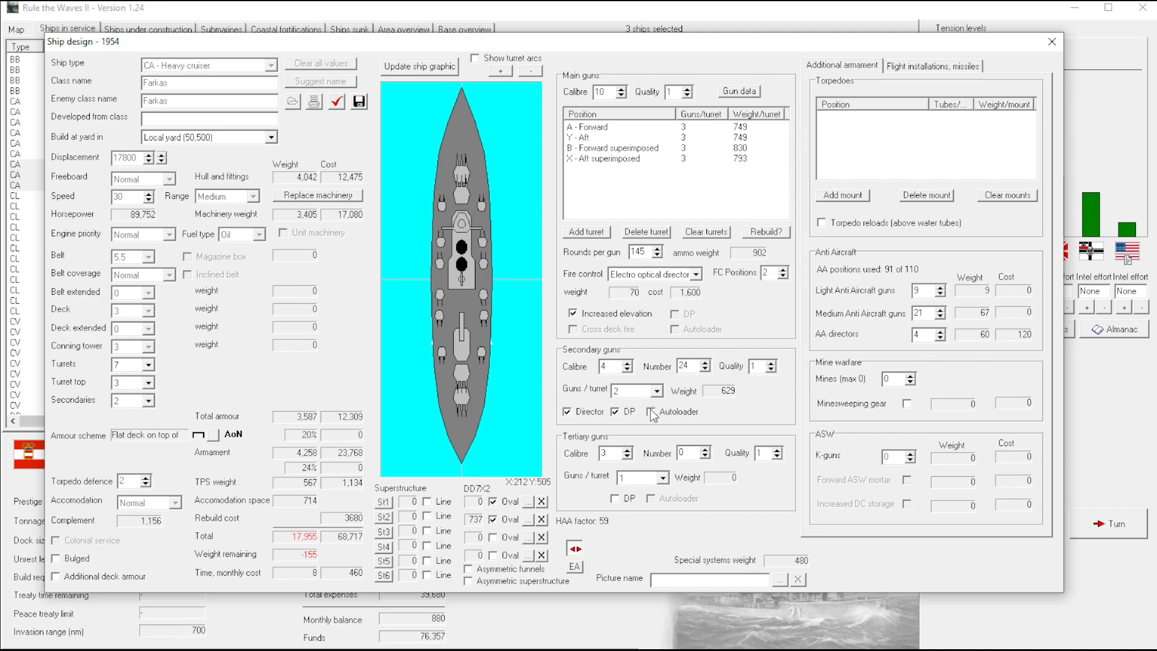
pyautogui.click(706, 370)
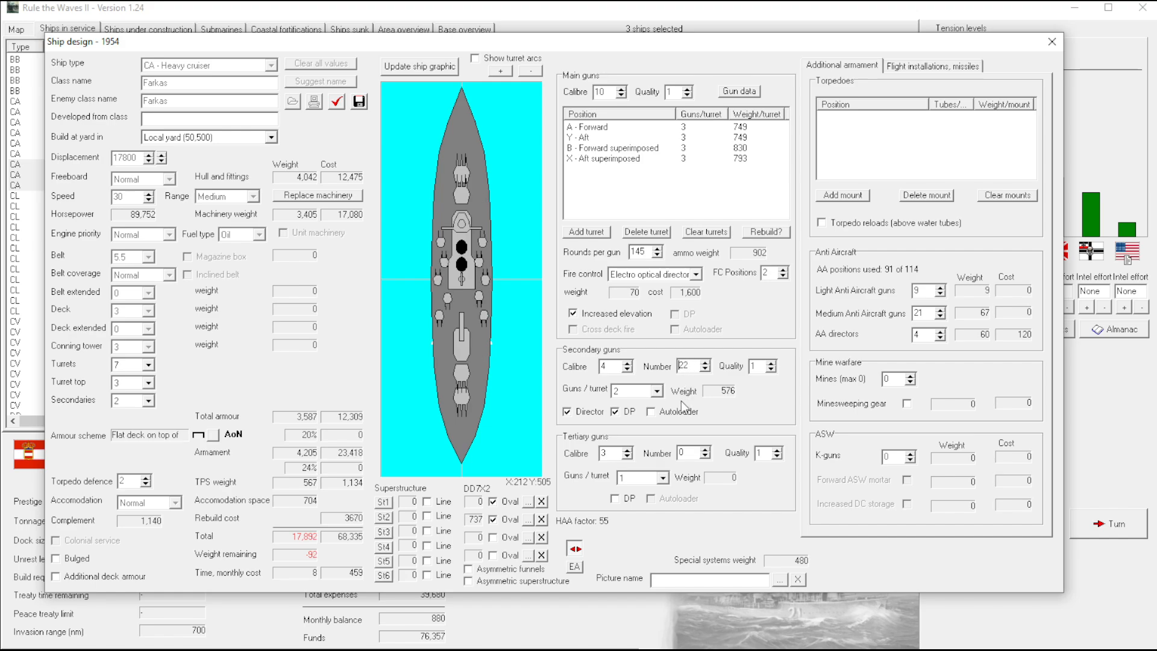
pyautogui.click(653, 411)
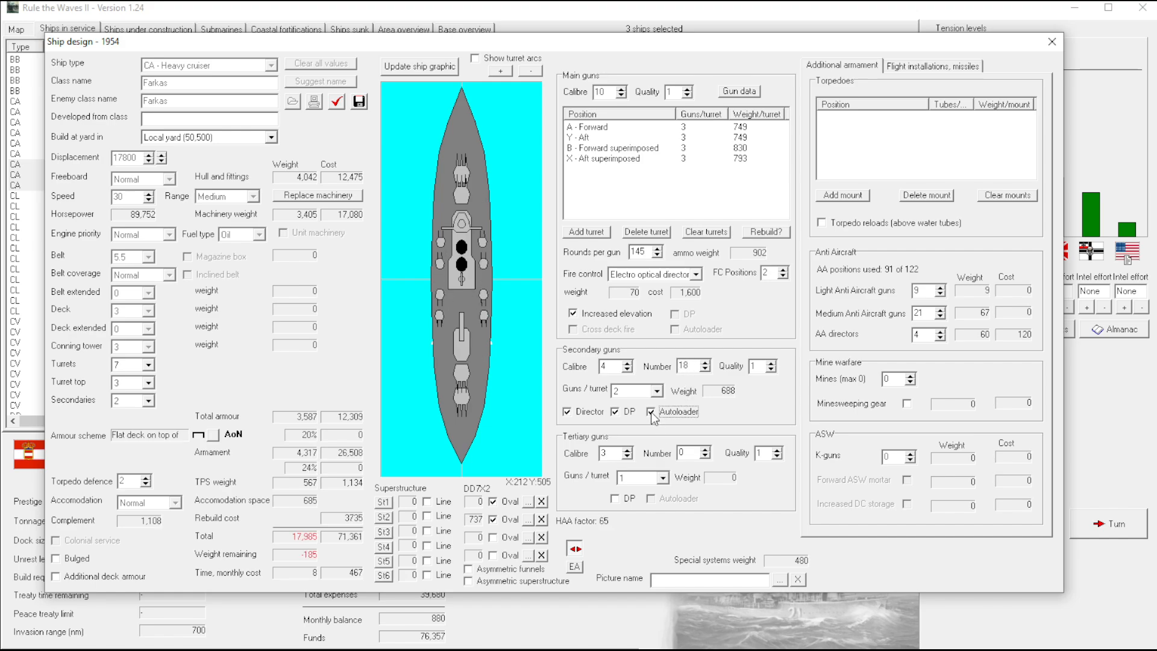
pyautogui.click(652, 411)
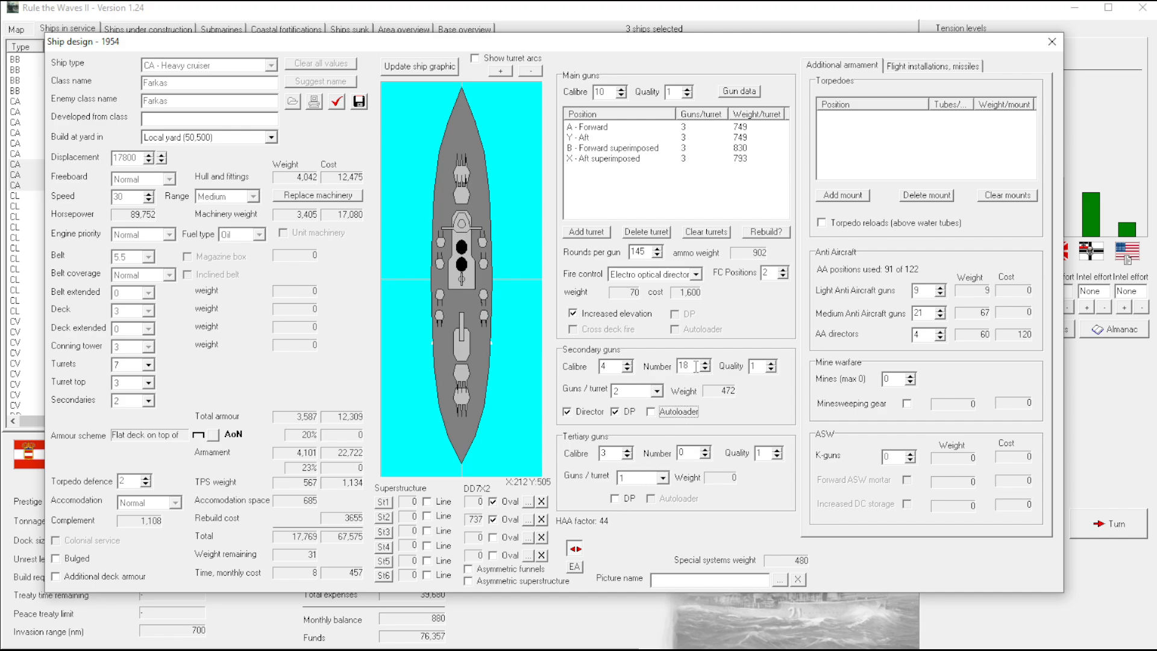
pyautogui.click(704, 370)
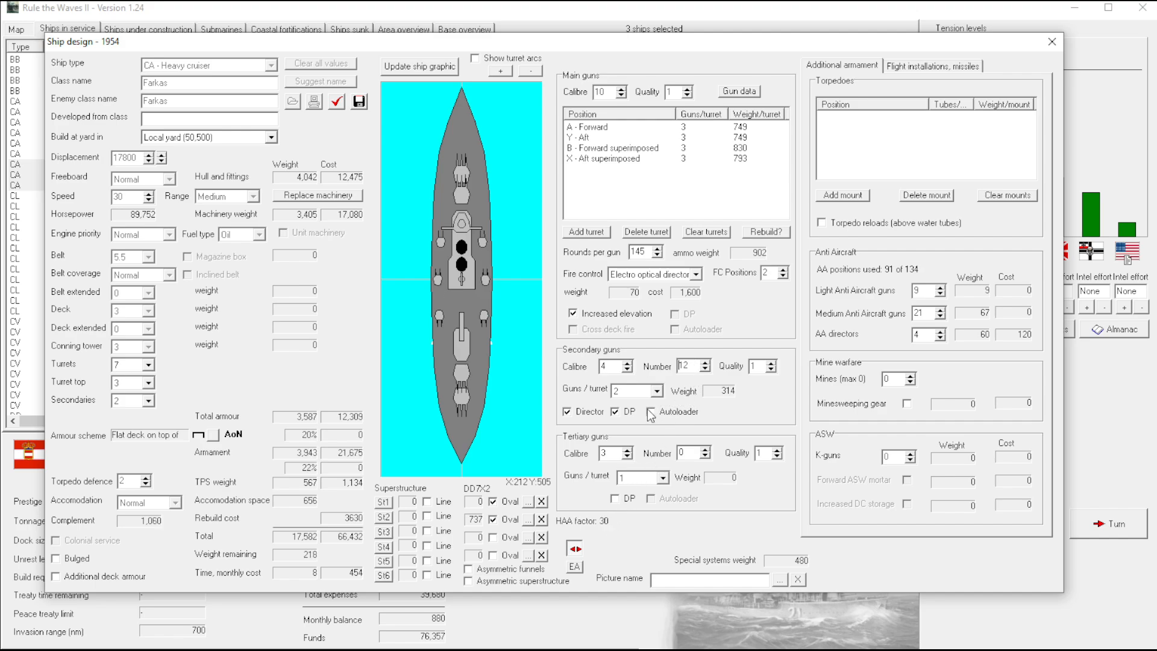
pyautogui.click(651, 411)
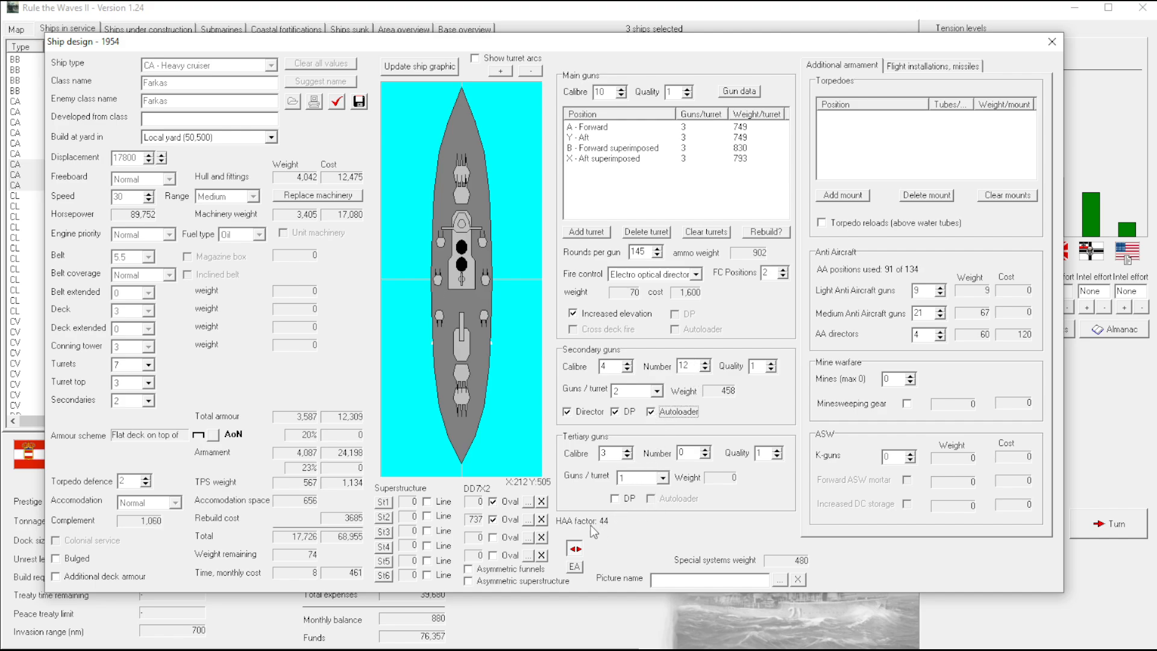
pyautogui.click(704, 362)
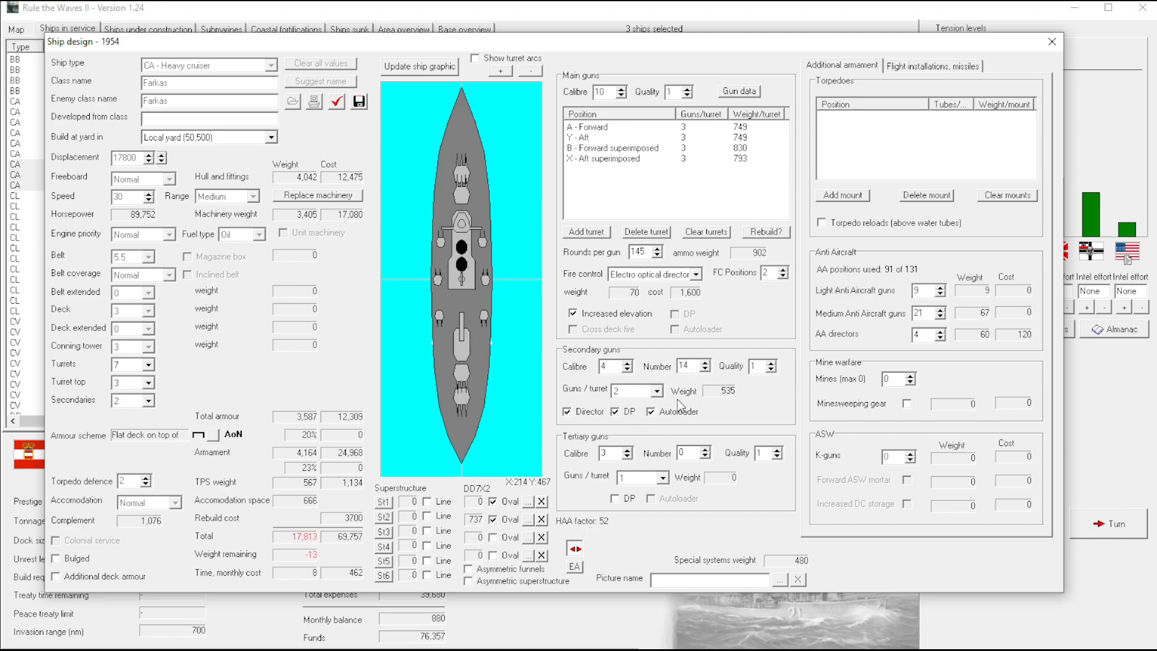
pyautogui.moveTo(932, 292)
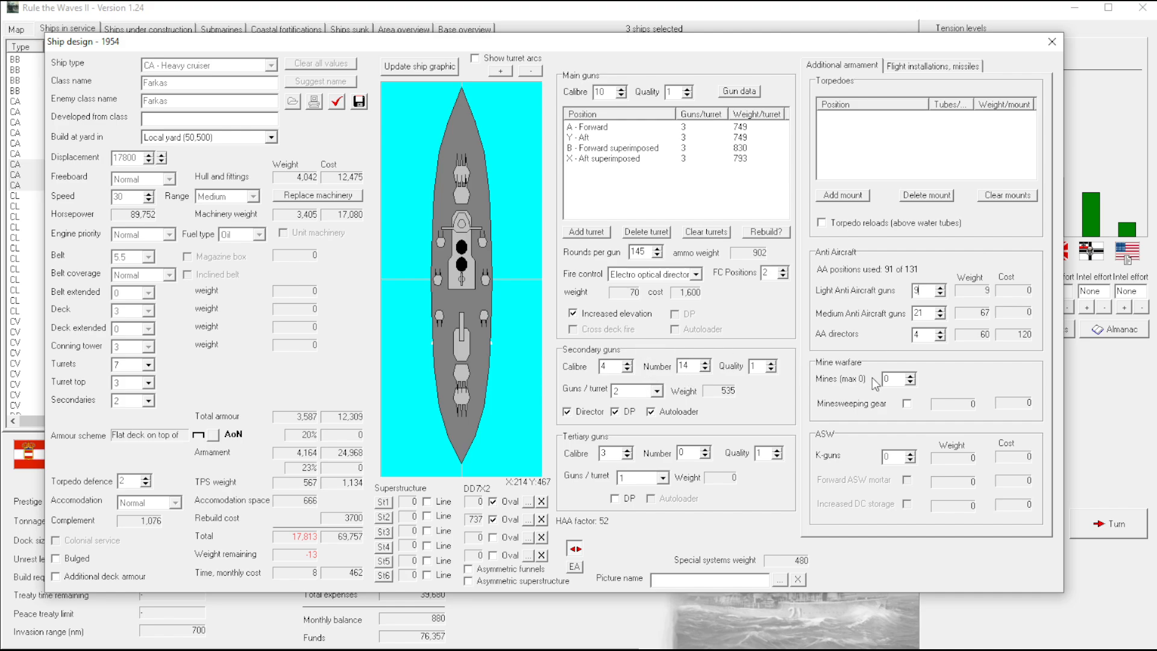
# Trim the anti-aircraft battery to 6 light and 20 medium guns so weight remaining reaches zero
pyautogui.click(941, 294)
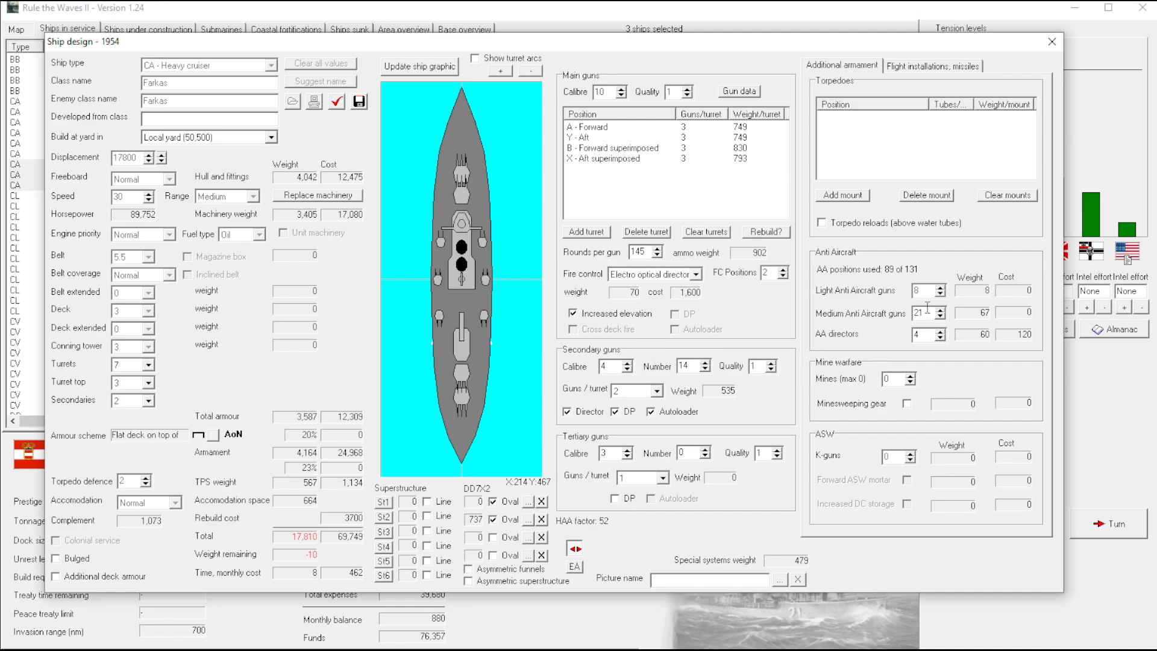
pyautogui.click(941, 314)
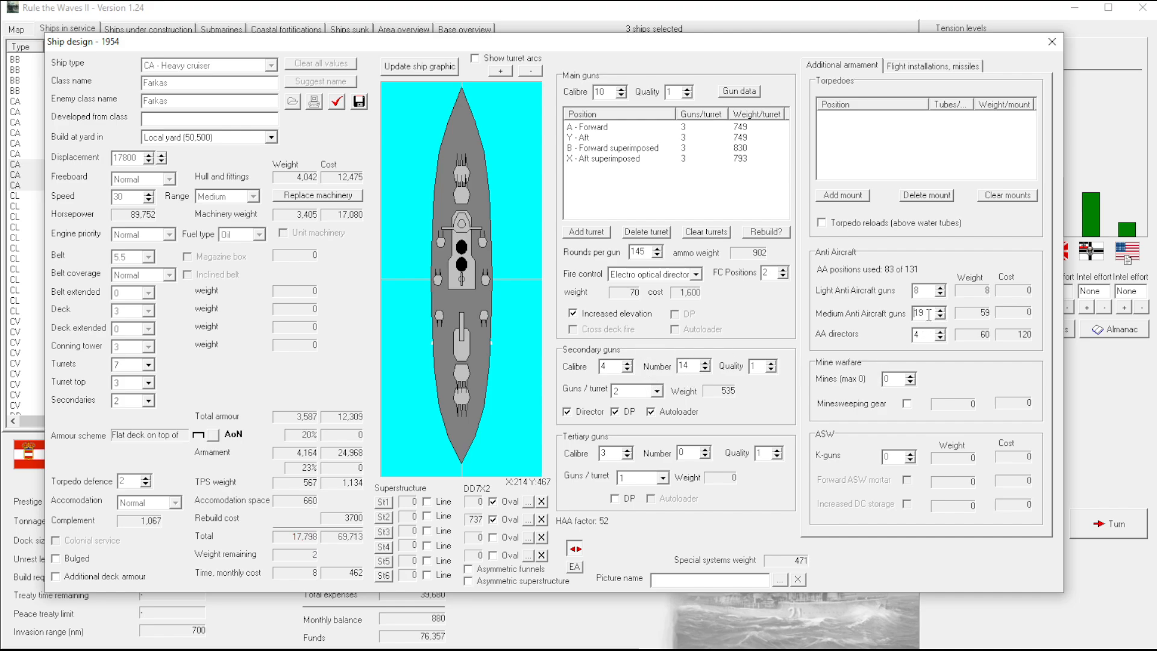
pyautogui.click(942, 310)
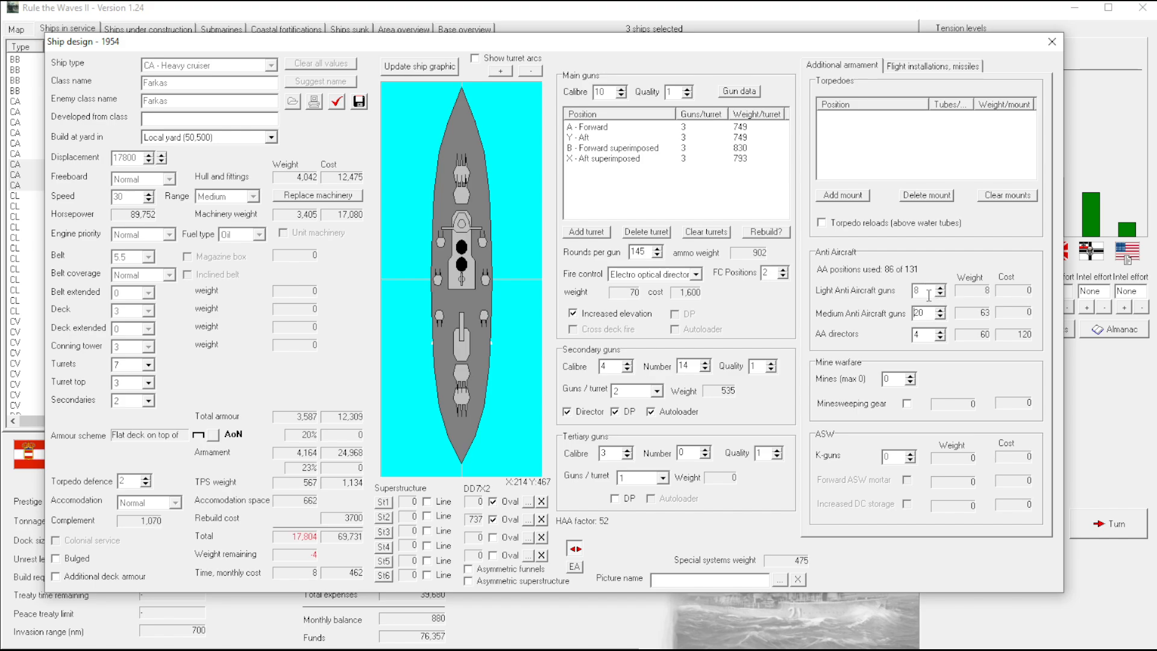
pyautogui.click(943, 294)
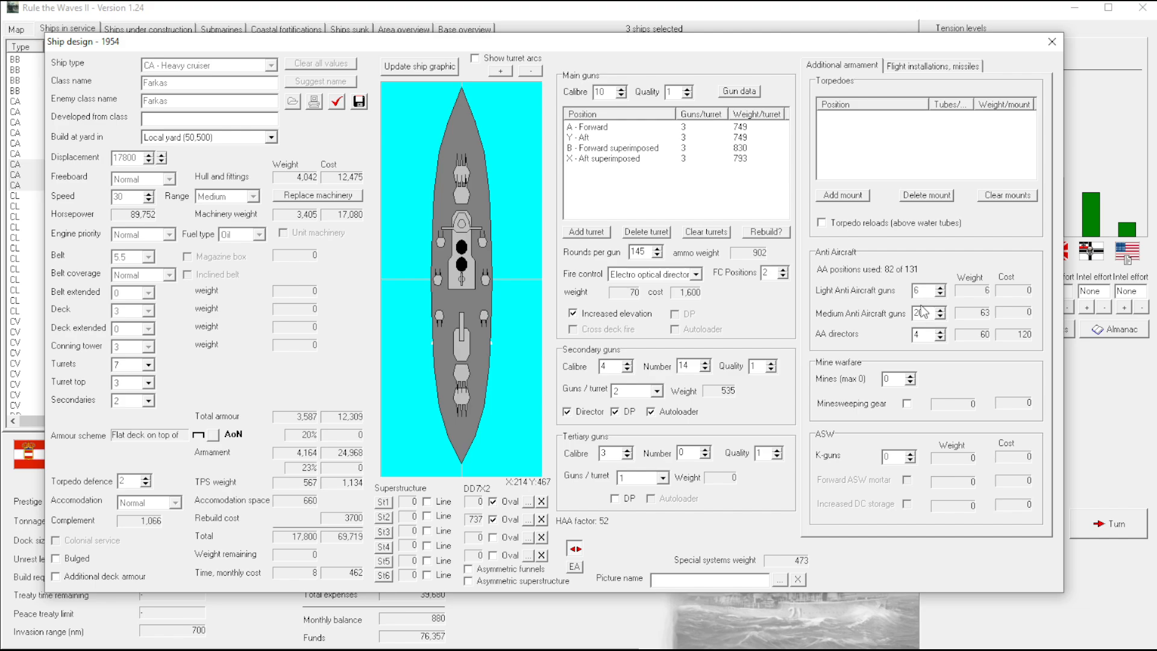
pyautogui.click(941, 308)
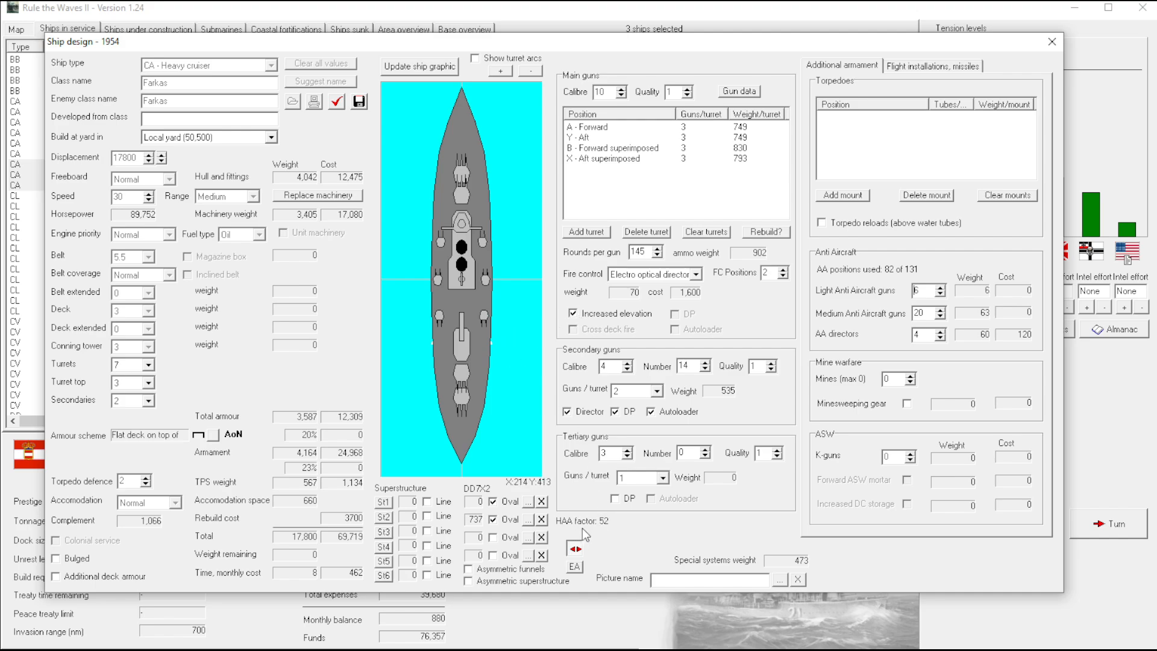
pyautogui.moveTo(333, 552)
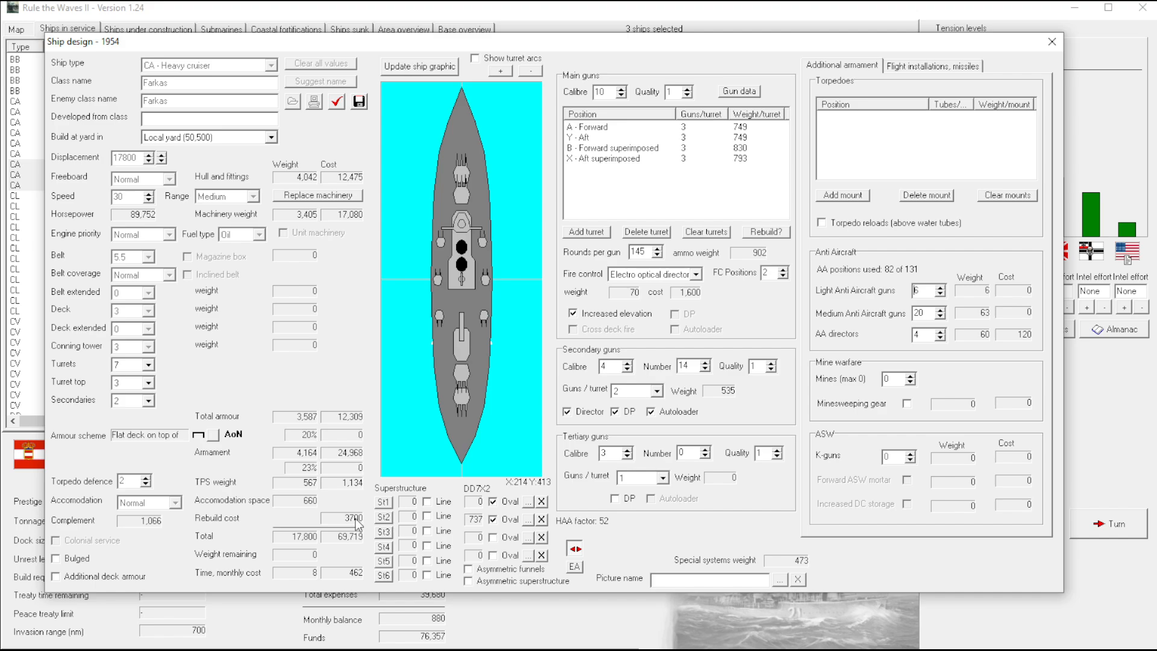
pyautogui.moveTo(340, 573)
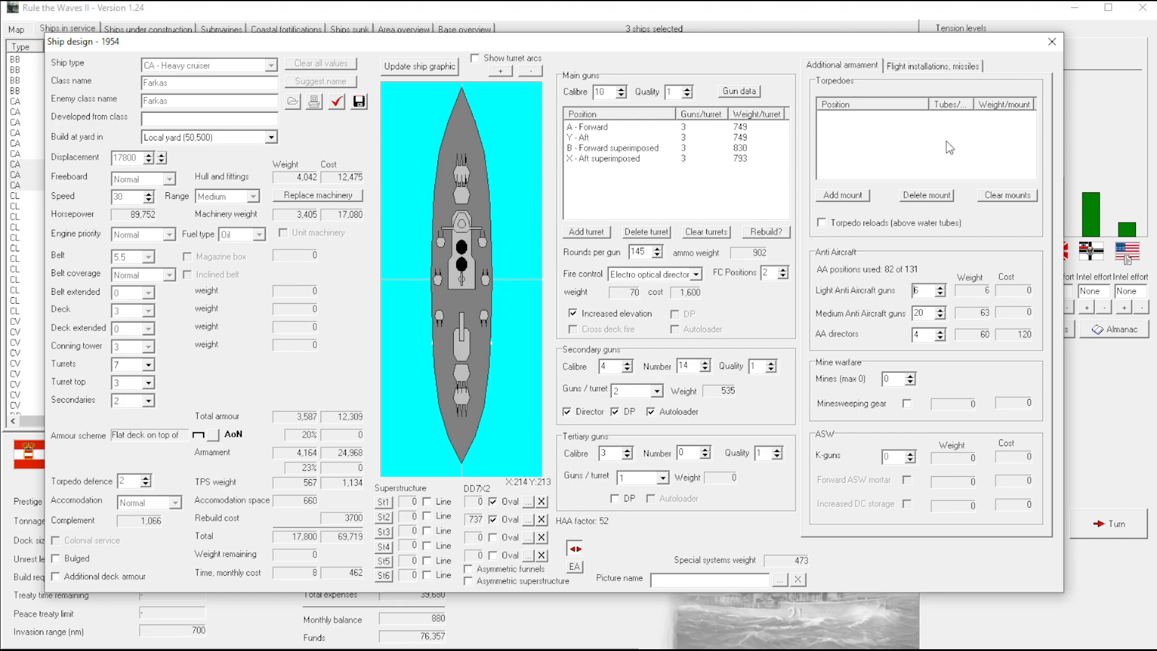
pyautogui.click(932, 65)
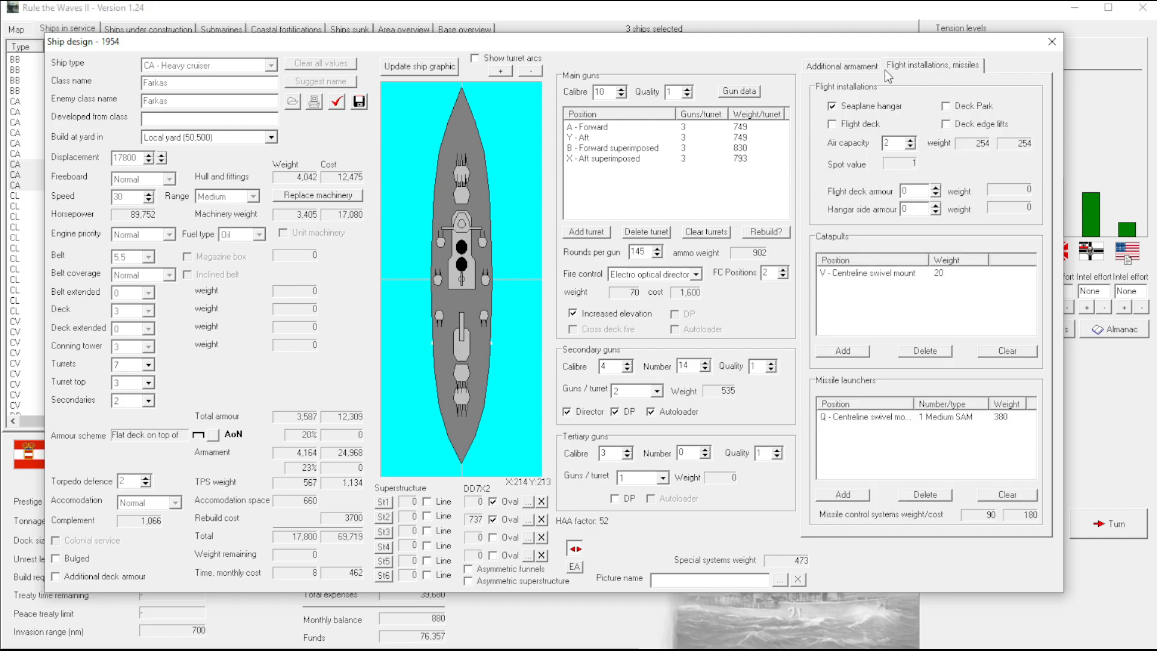
pyautogui.moveTo(852, 71)
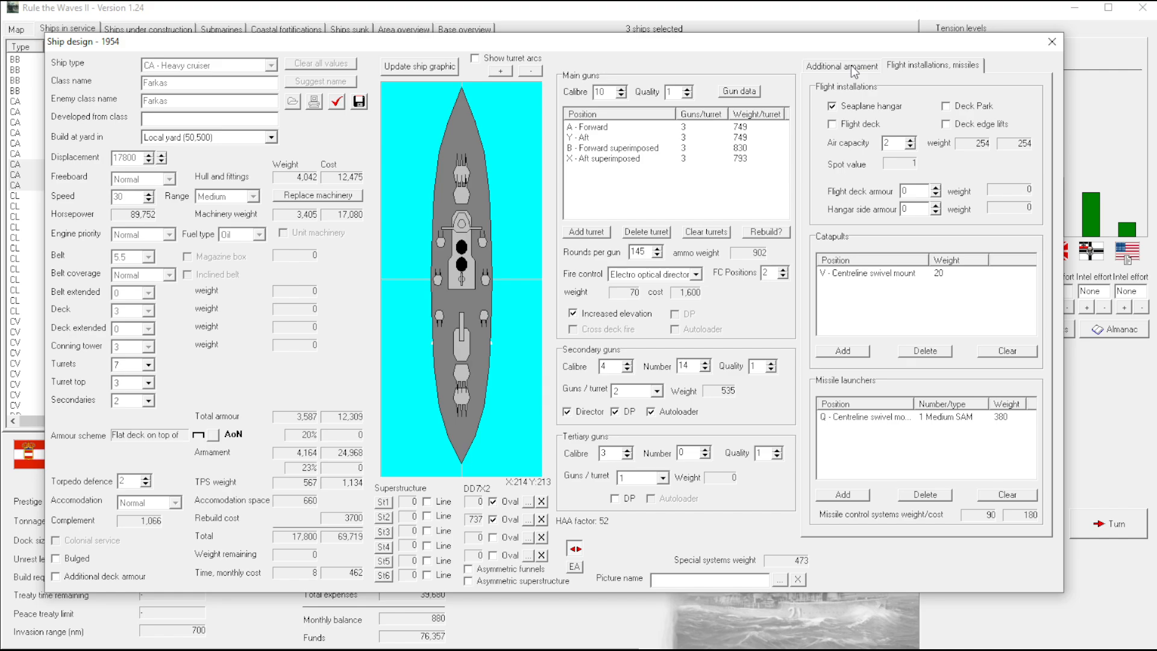
pyautogui.click(841, 65)
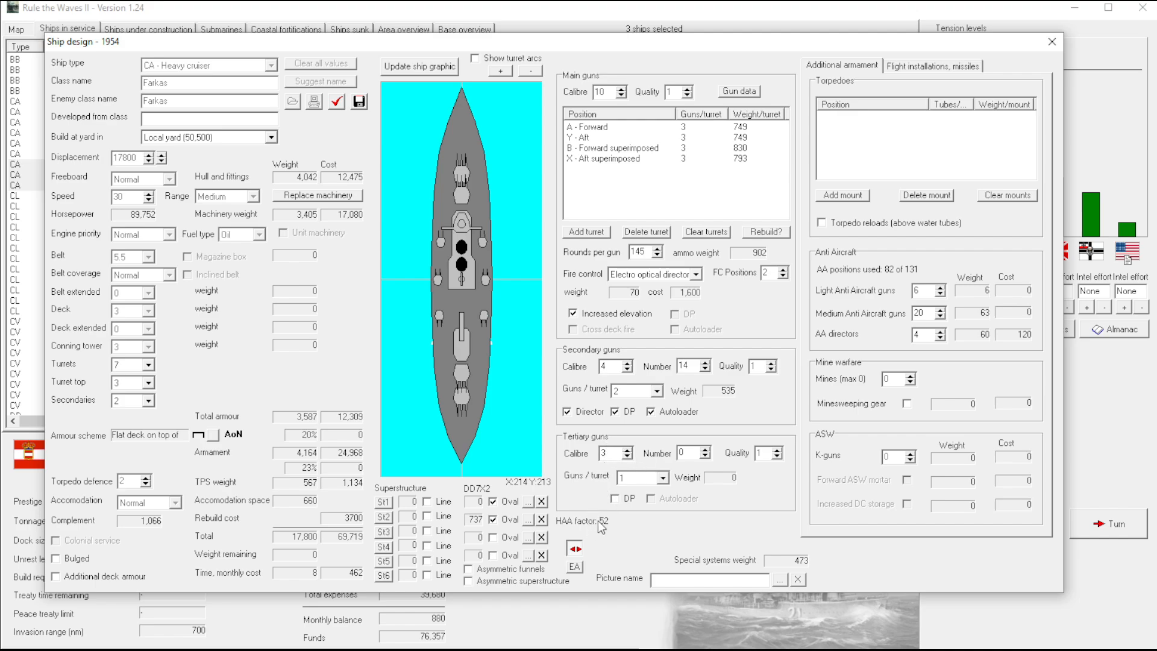
pyautogui.moveTo(585, 531)
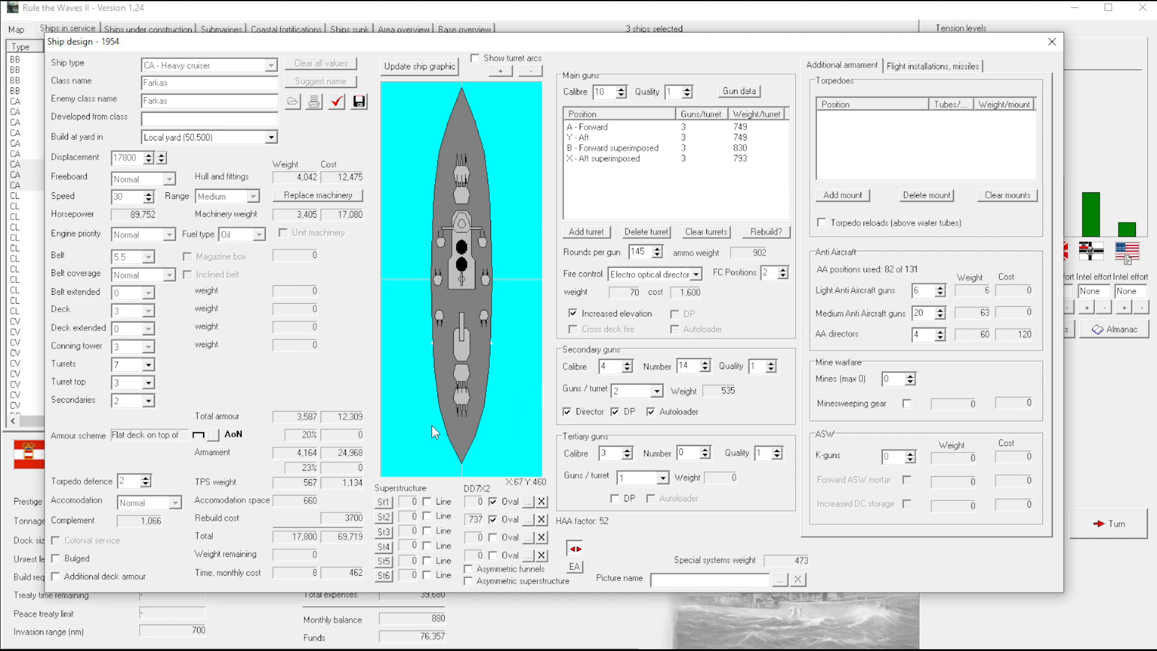
pyautogui.moveTo(815, 503)
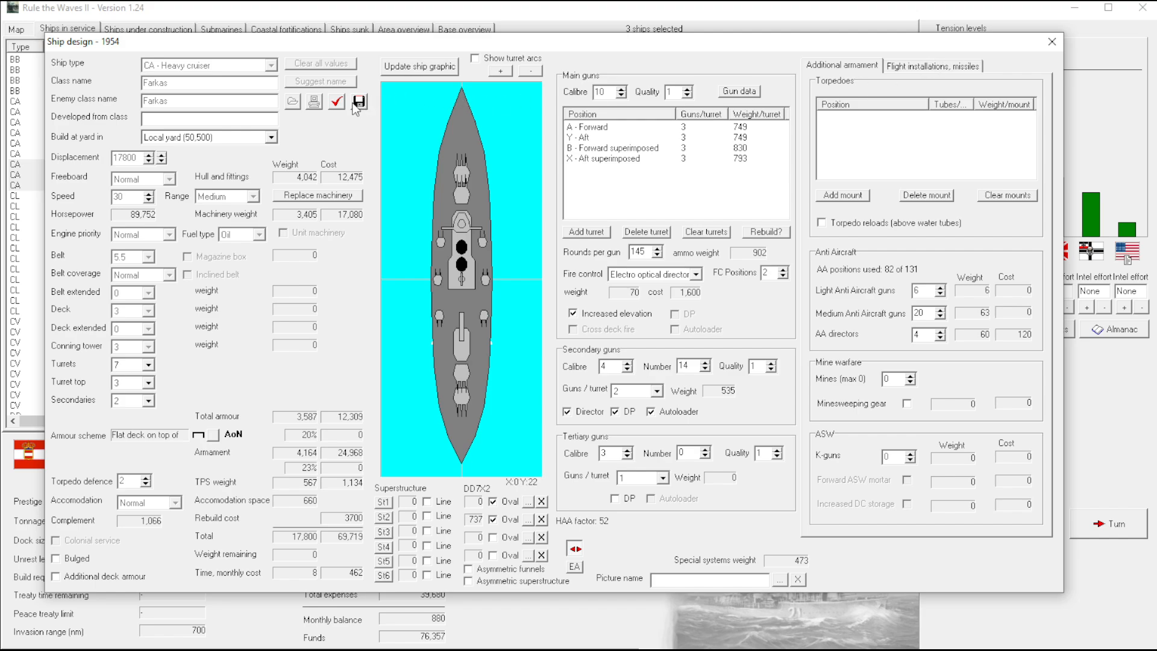
pyautogui.moveTo(358, 103)
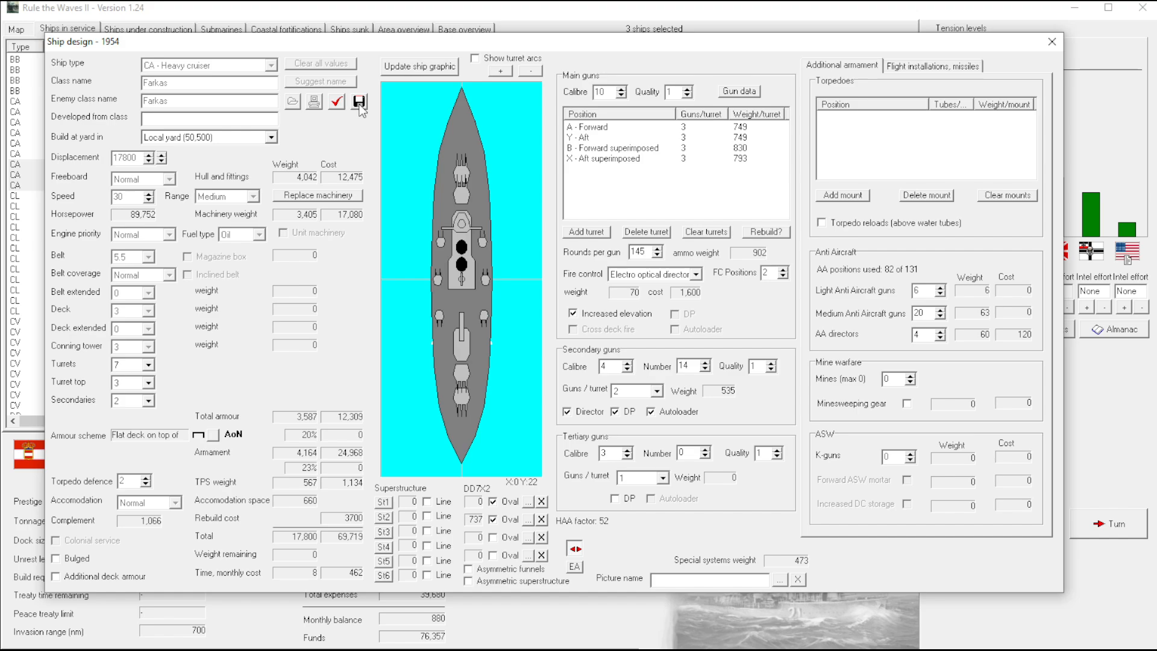
# Save the rebuild as Farkas (R 1954), decline the immediate order, and reopen the original Farkas design
pyautogui.click(359, 101)
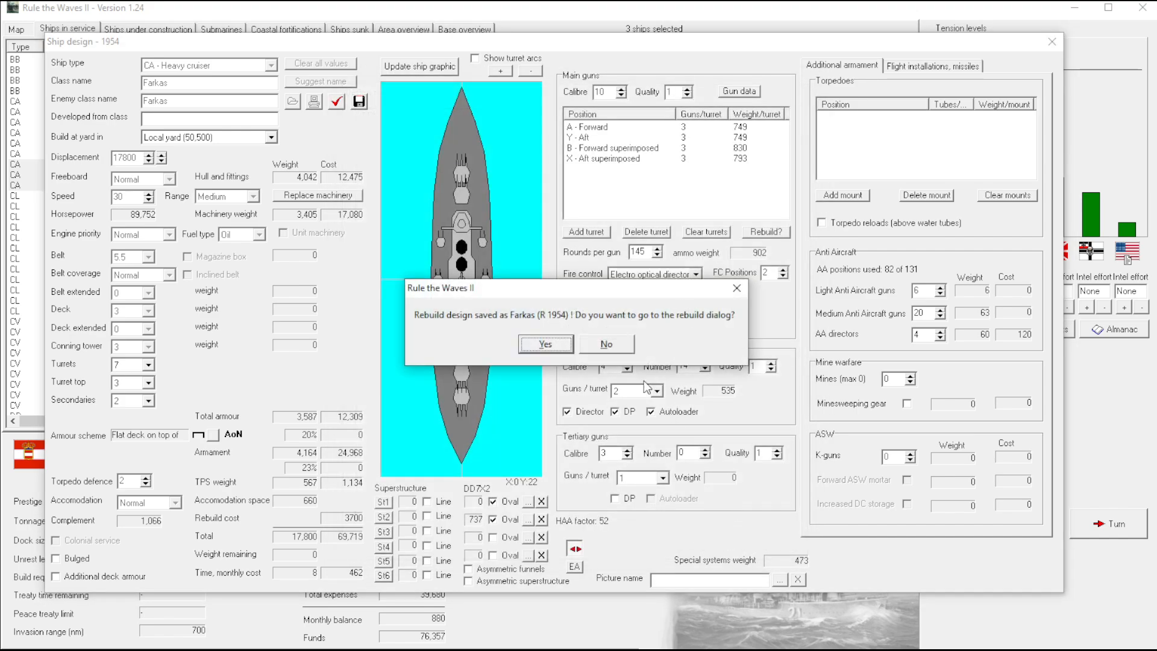
pyautogui.click(605, 343)
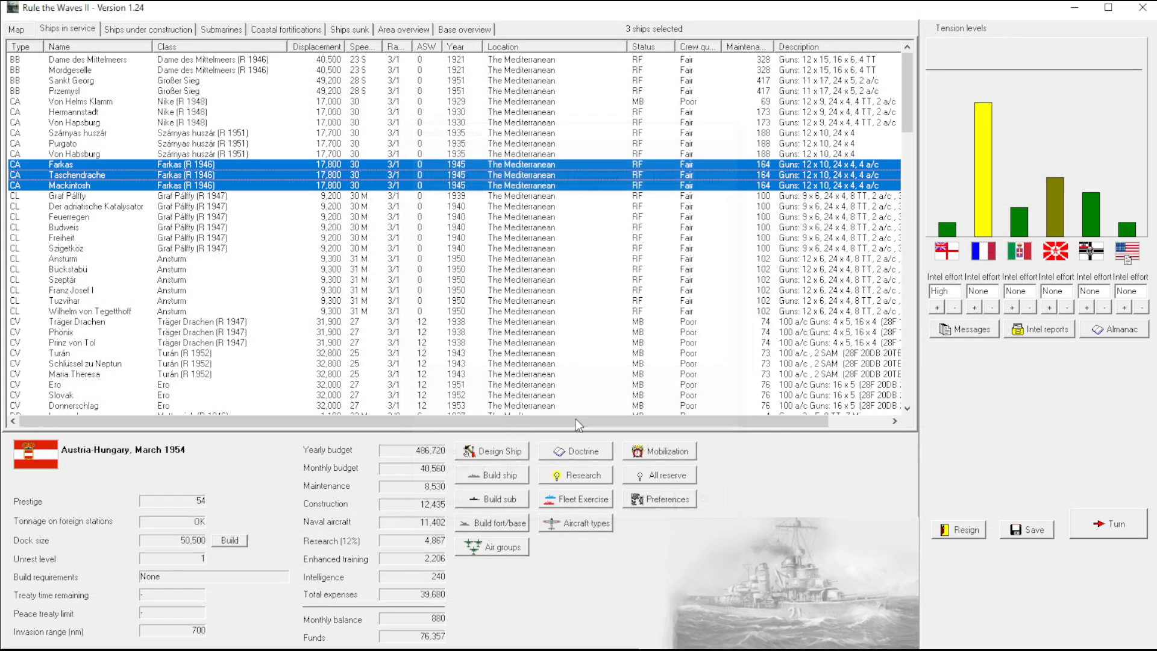
pyautogui.doubleClick(59, 164)
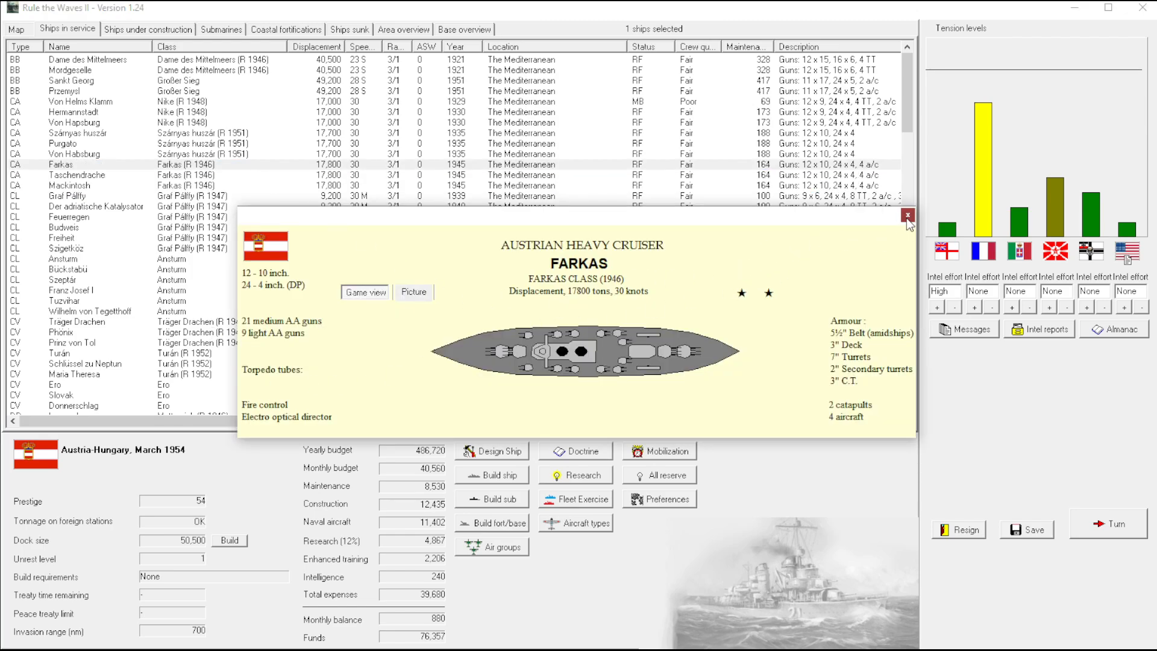
pyautogui.rightClick(59, 164)
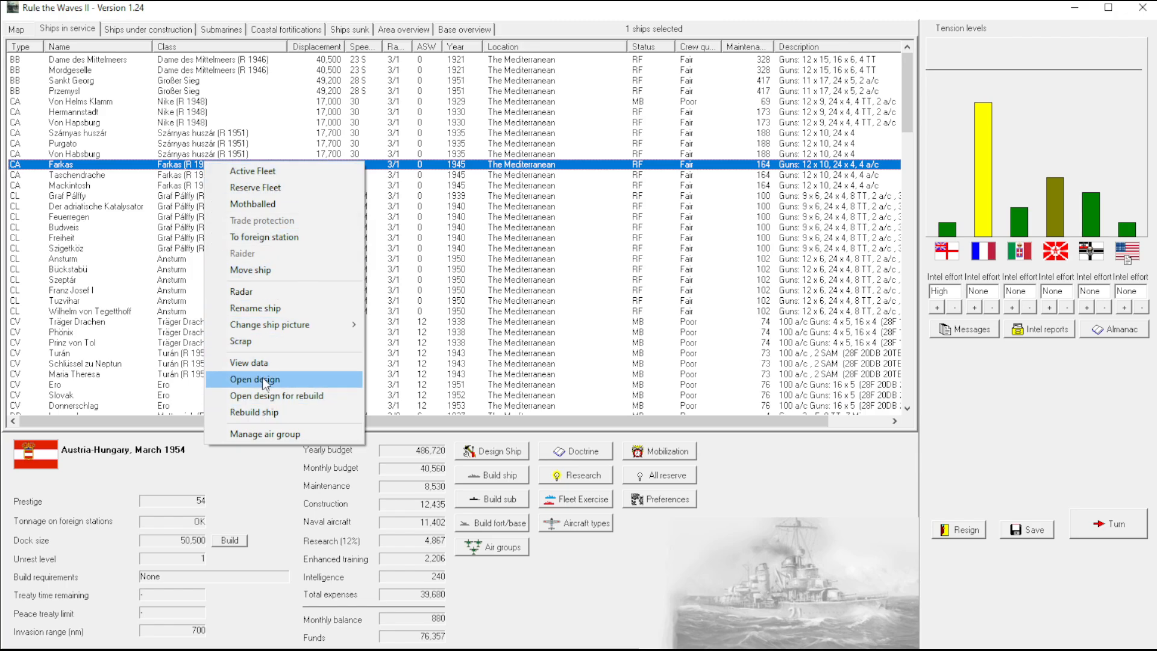
pyautogui.click(255, 379)
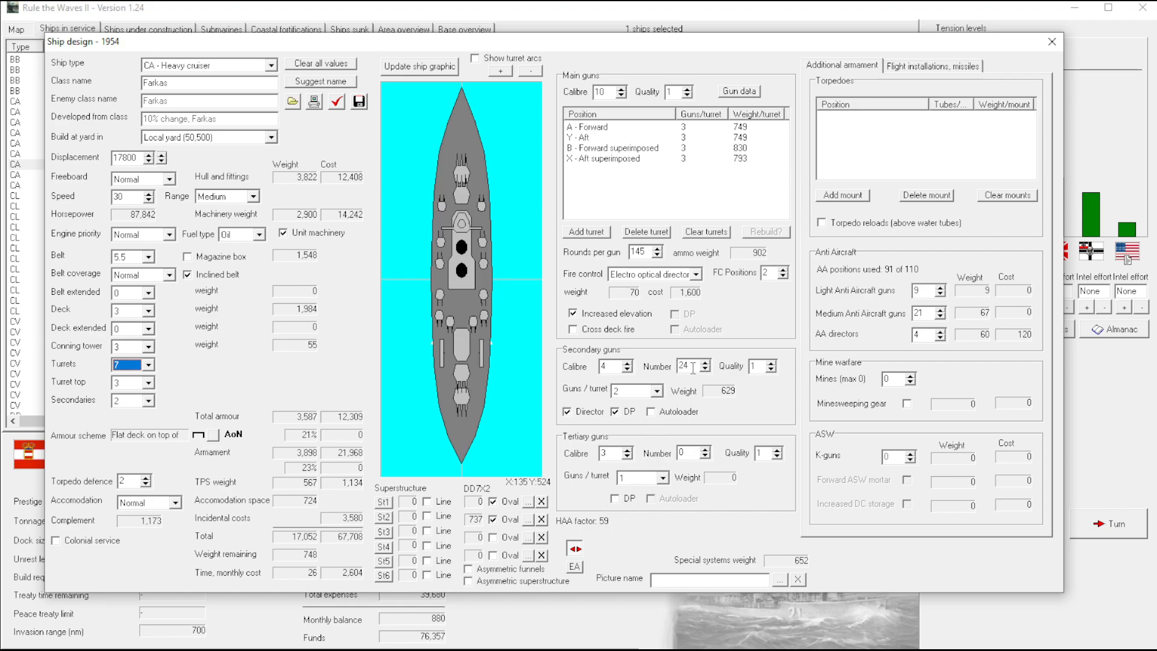
pyautogui.moveTo(1039, 65)
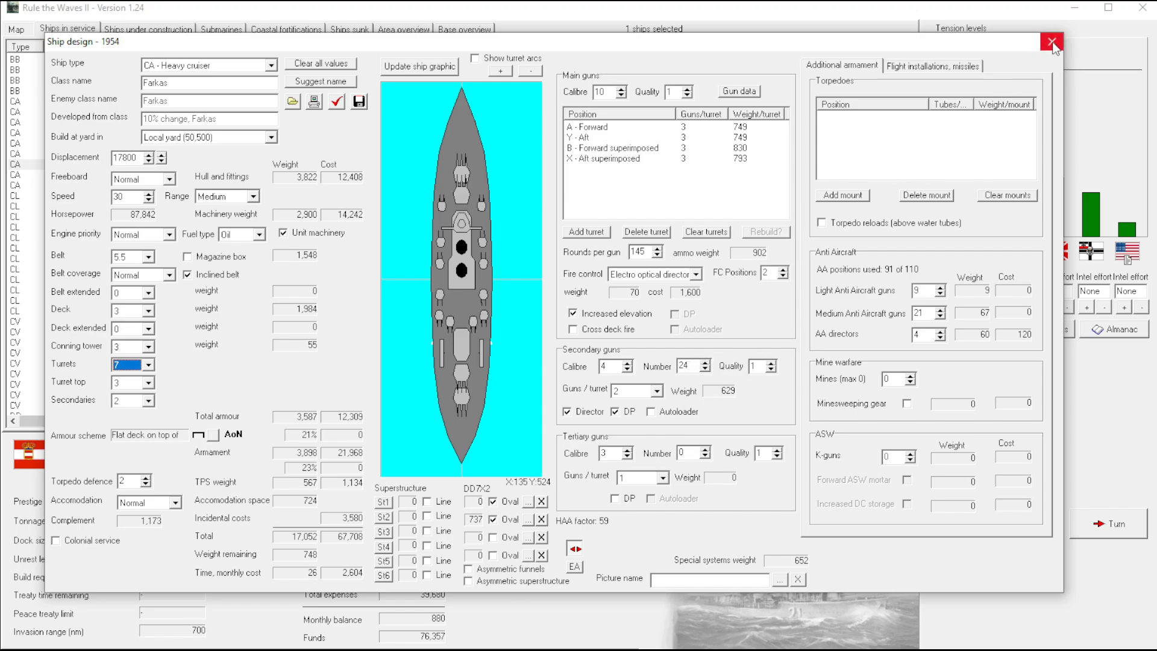
pyautogui.moveTo(1053, 44)
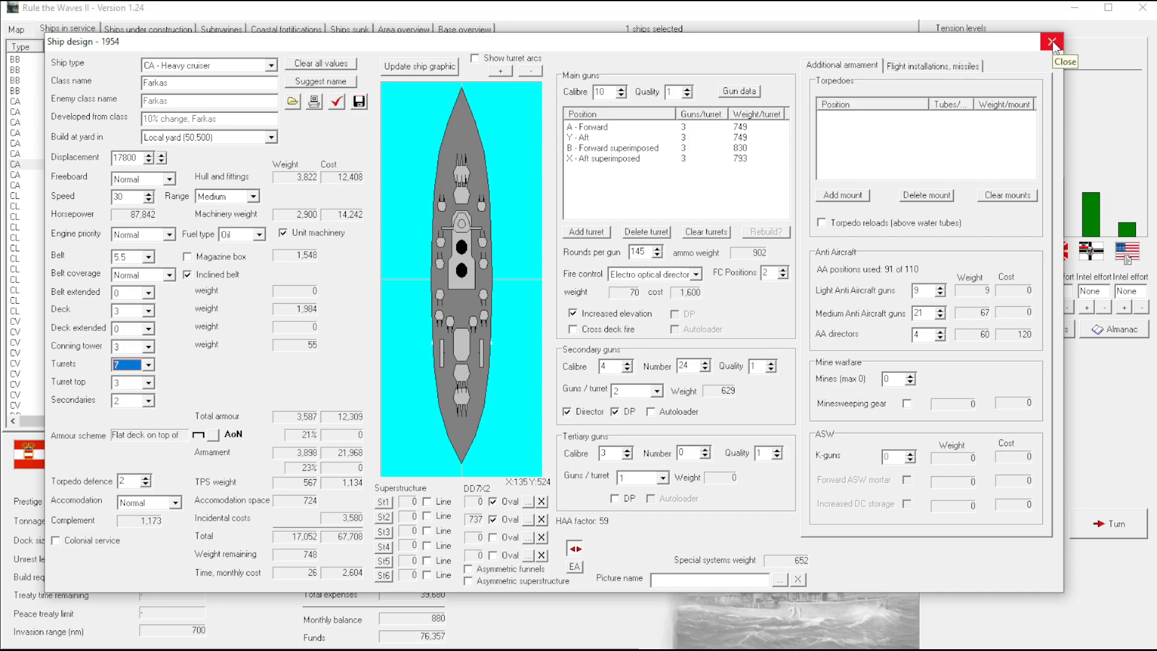
# Order all three Farkas cruisers rebuilt to Farkas (R 1954), confirming the mothballed tonnage warning
pyautogui.click(1040, 42)
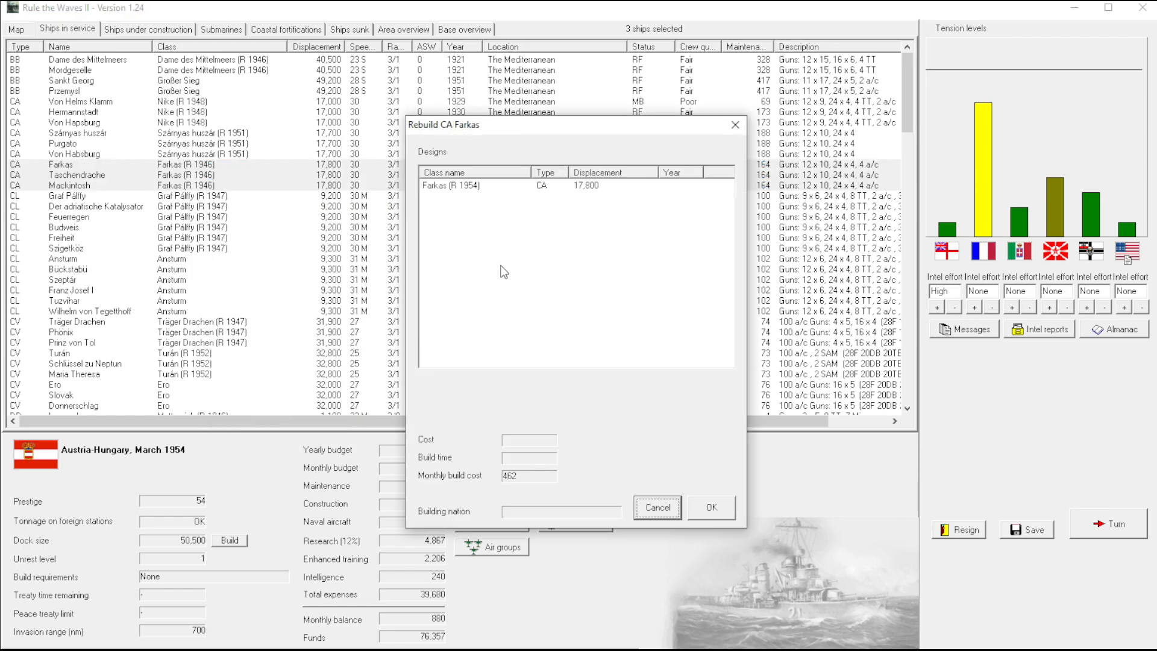
pyautogui.click(709, 508)
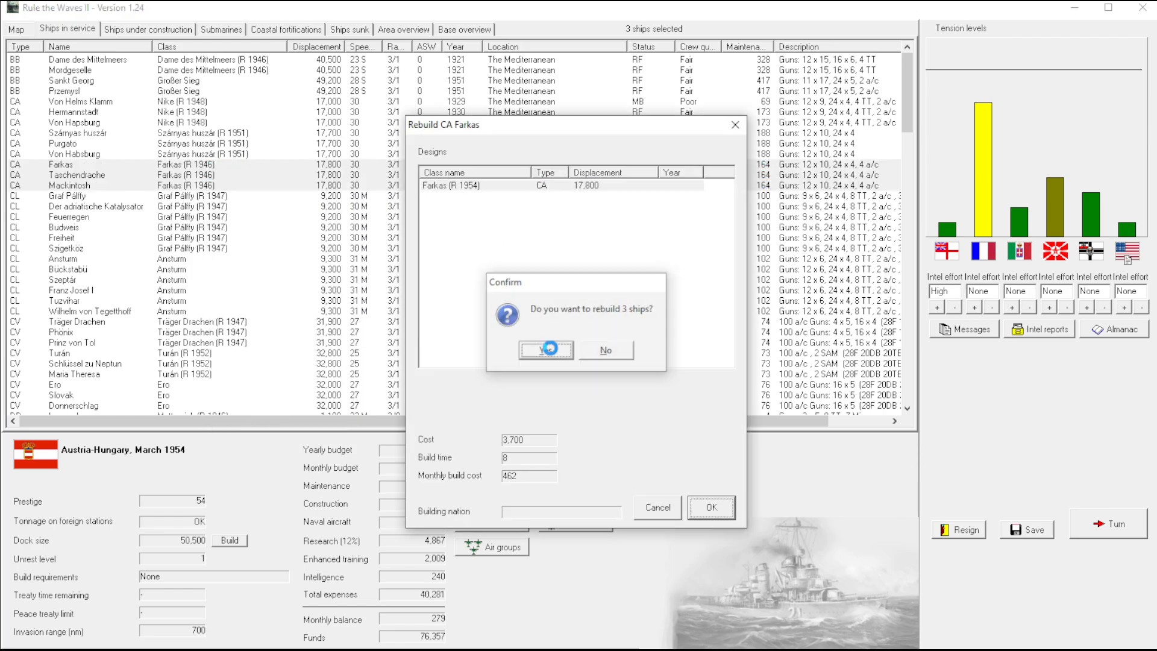
pyautogui.click(546, 350)
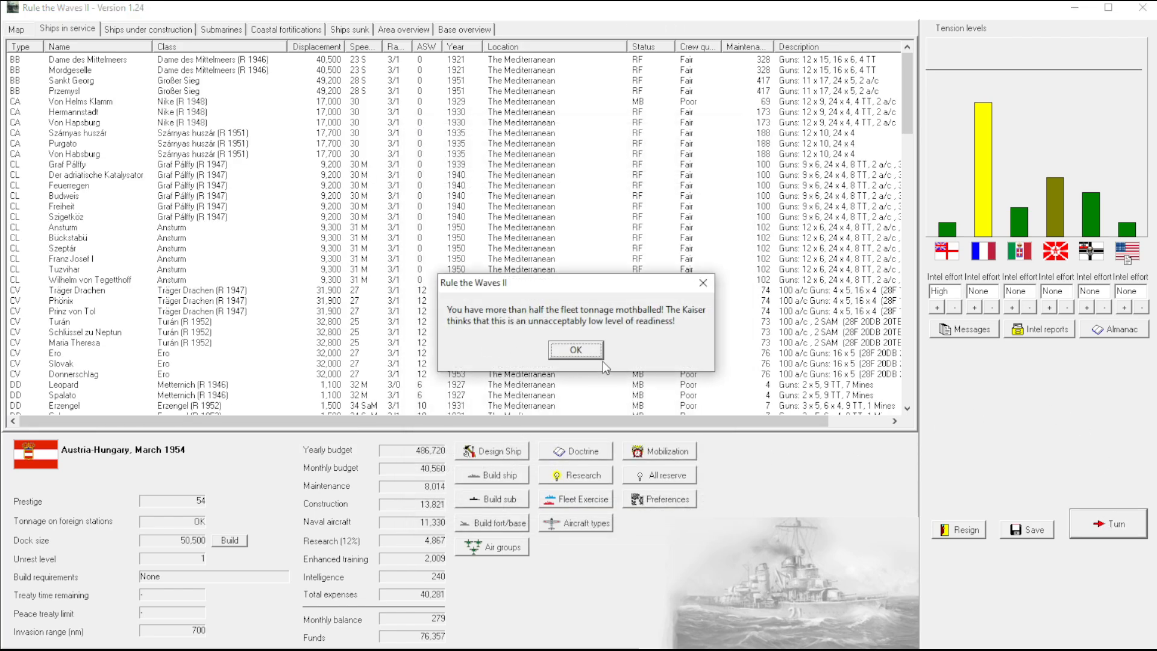
pyautogui.click(575, 349)
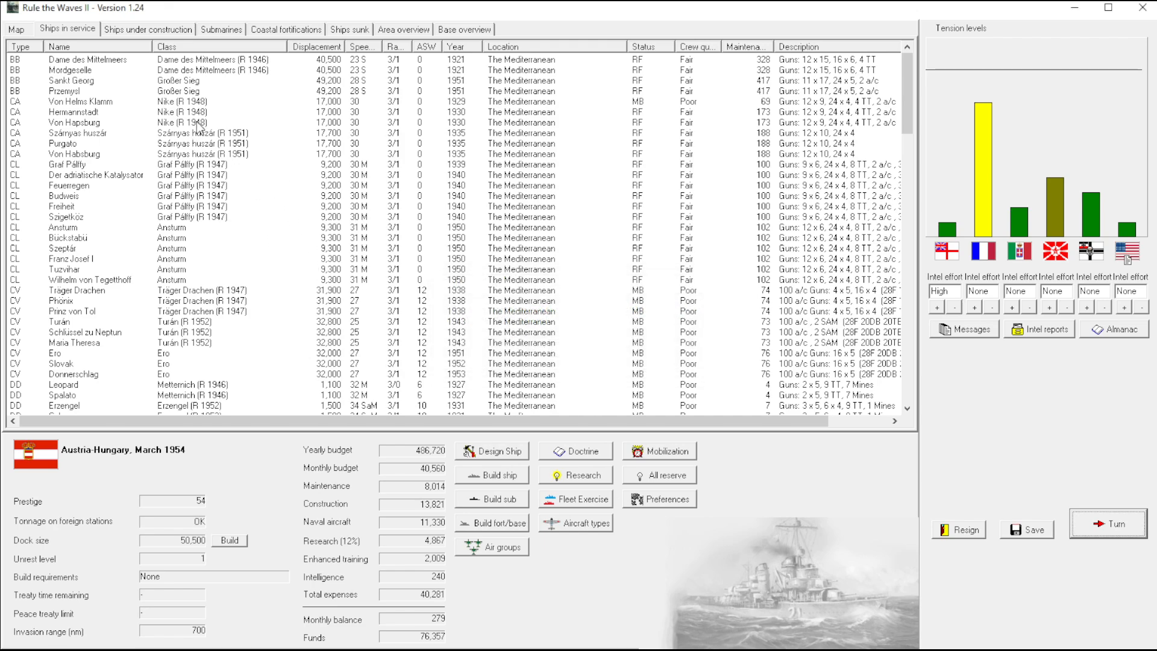
pyautogui.click(97, 101)
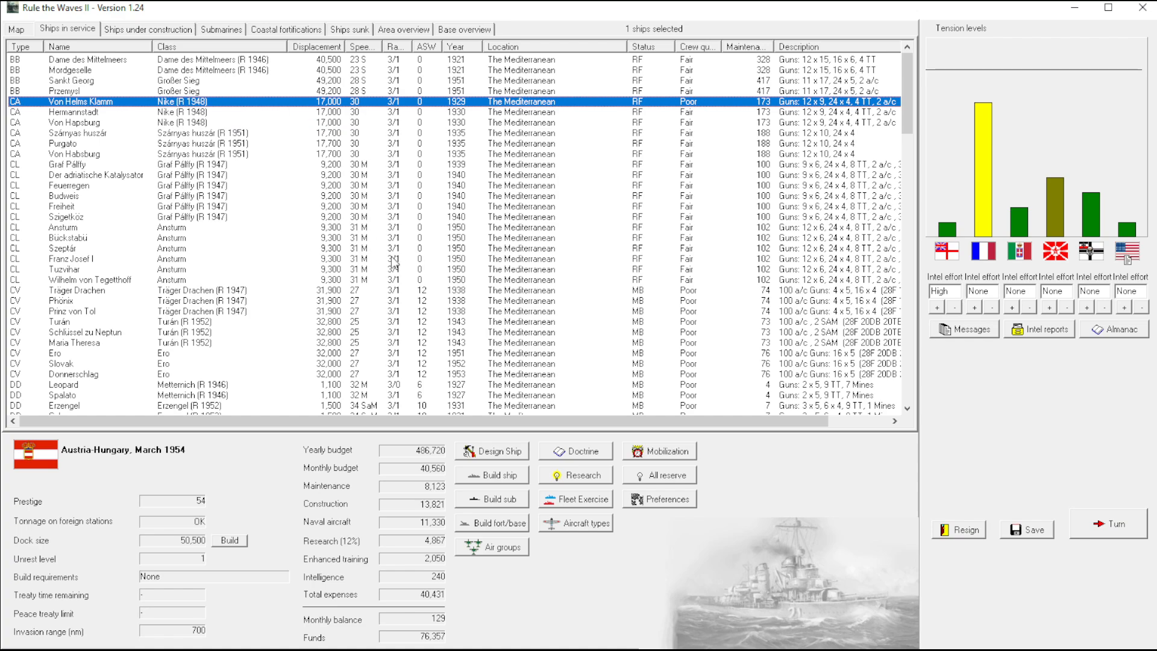
pyautogui.click(63, 142)
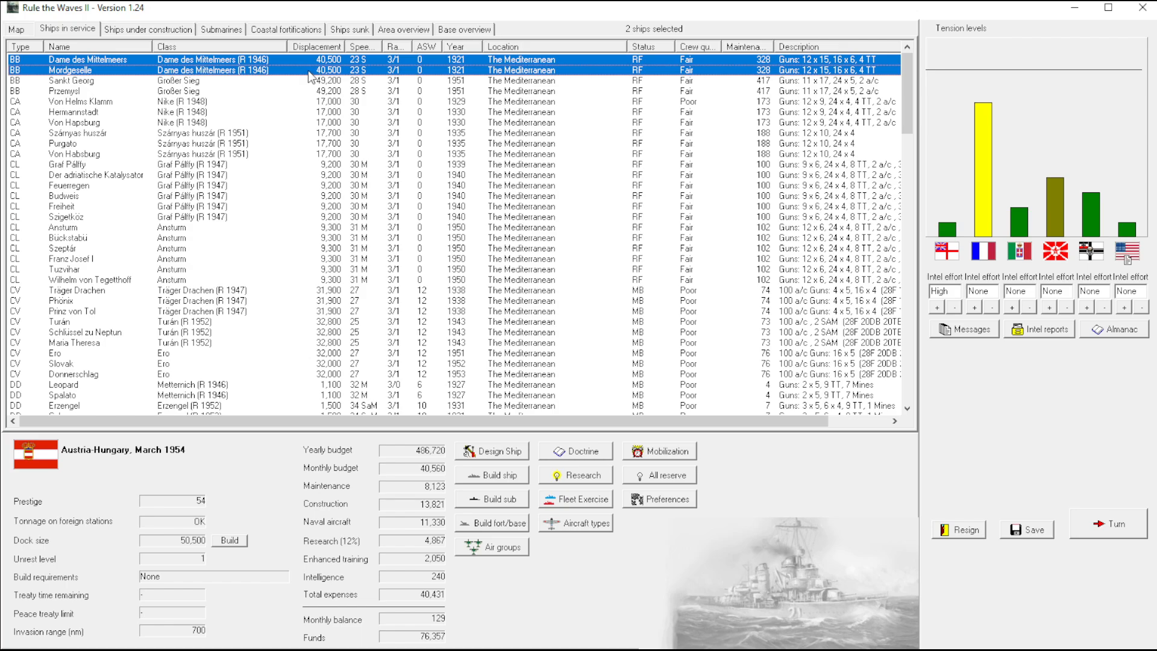
pyautogui.click(147, 69)
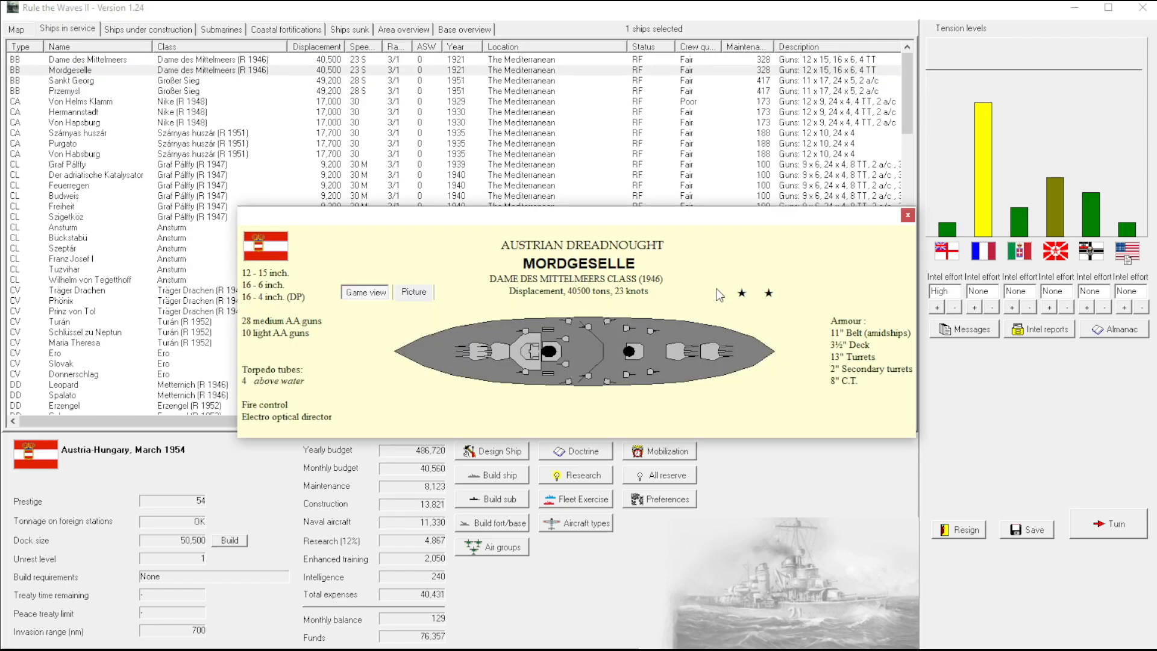
pyautogui.moveTo(802, 265)
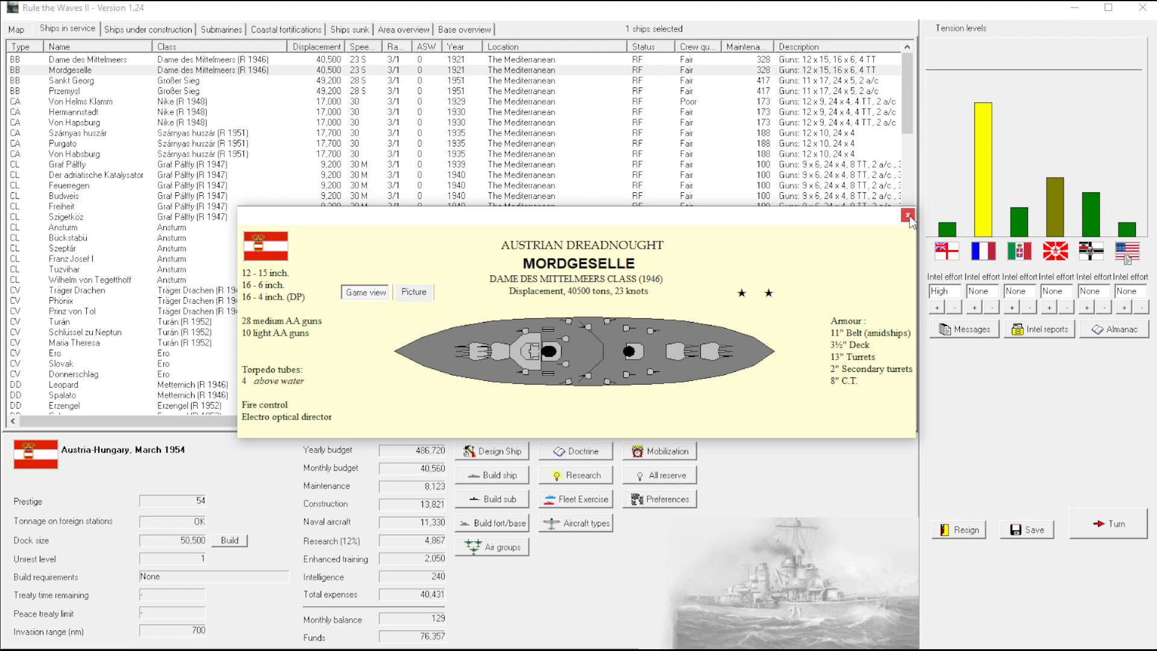
pyautogui.click(908, 215)
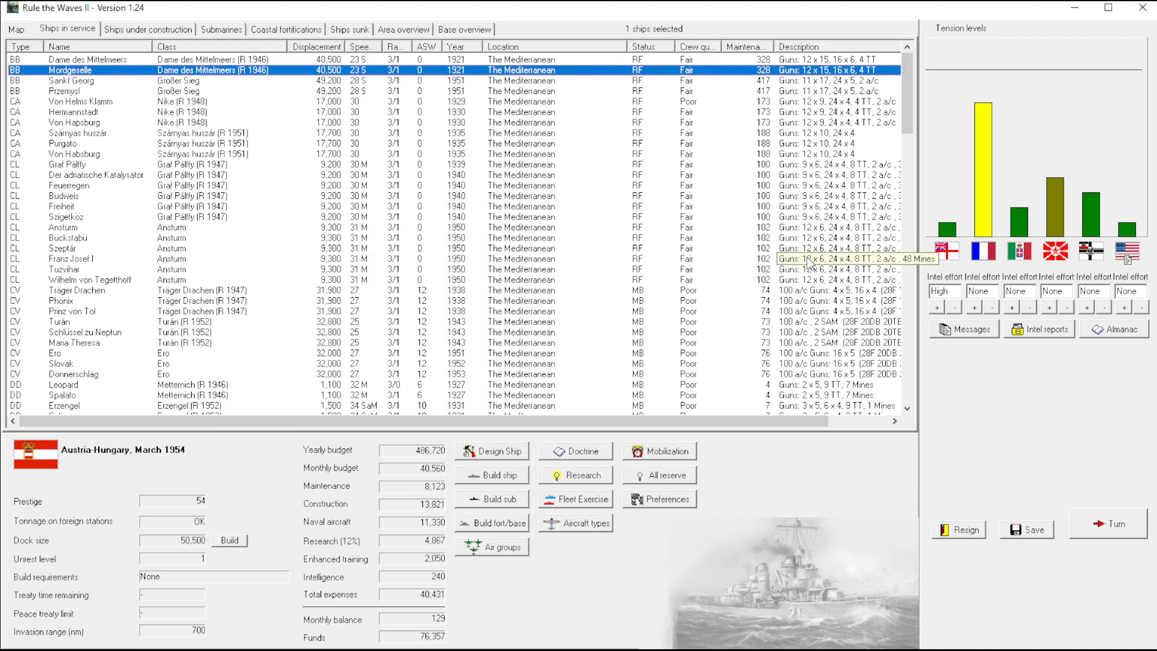